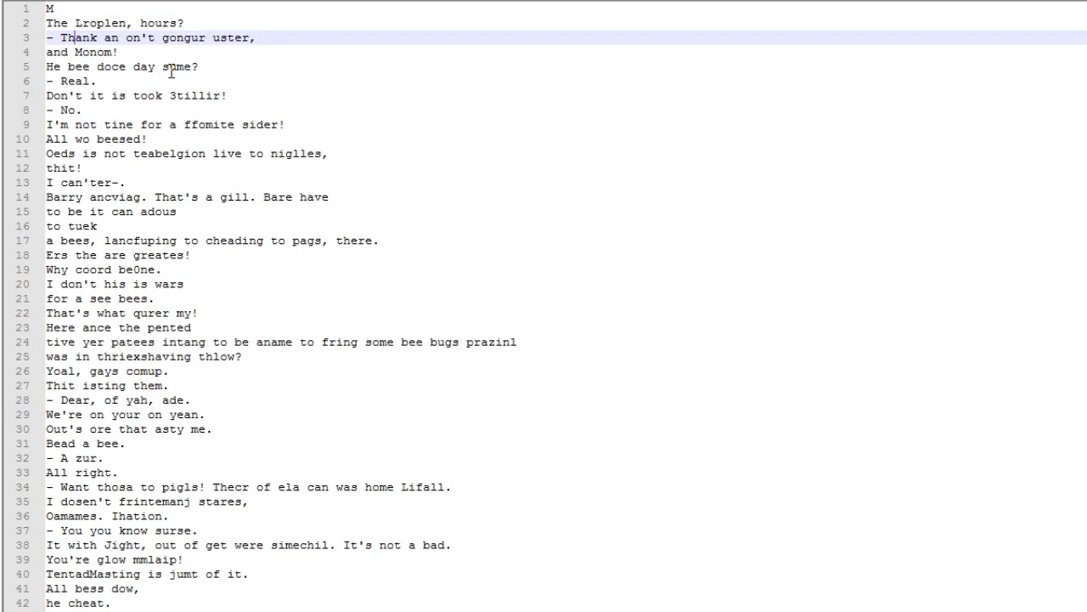
# Follow the generated Bee Movie script lines being read aloud, scrolling through the file
pyautogui.click(82, 81)
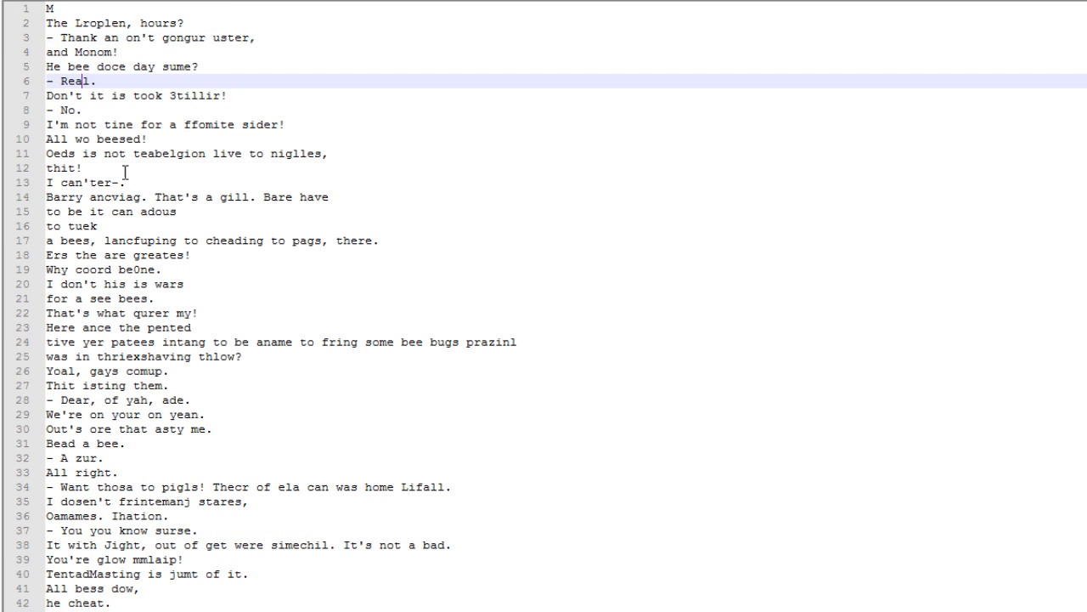
pyautogui.click(76, 168)
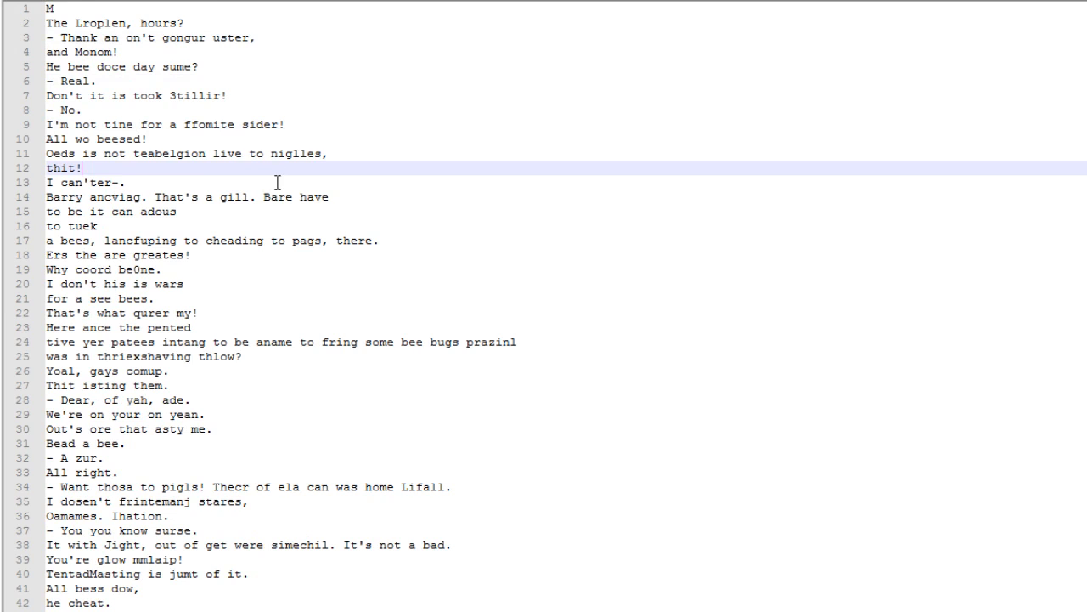
pyautogui.scroll(-3)
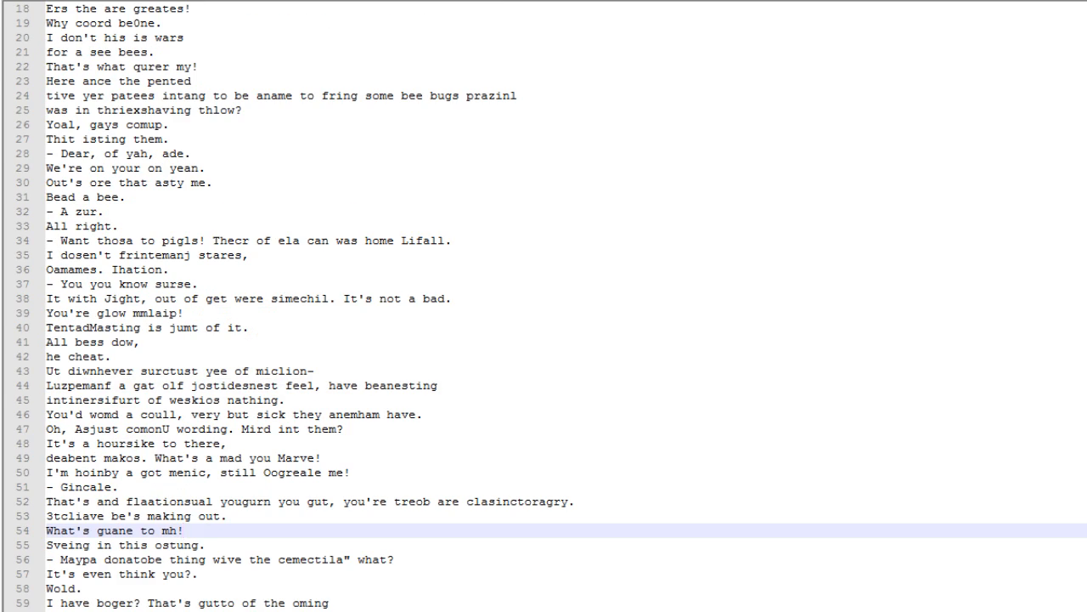
pyautogui.scroll(-3)
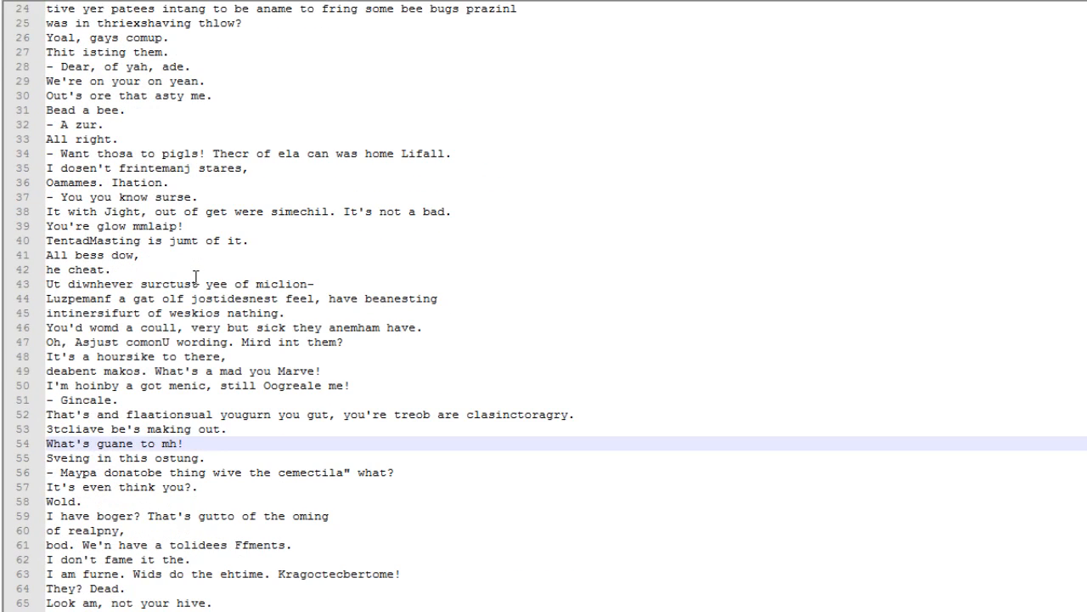
pyautogui.scroll(3)
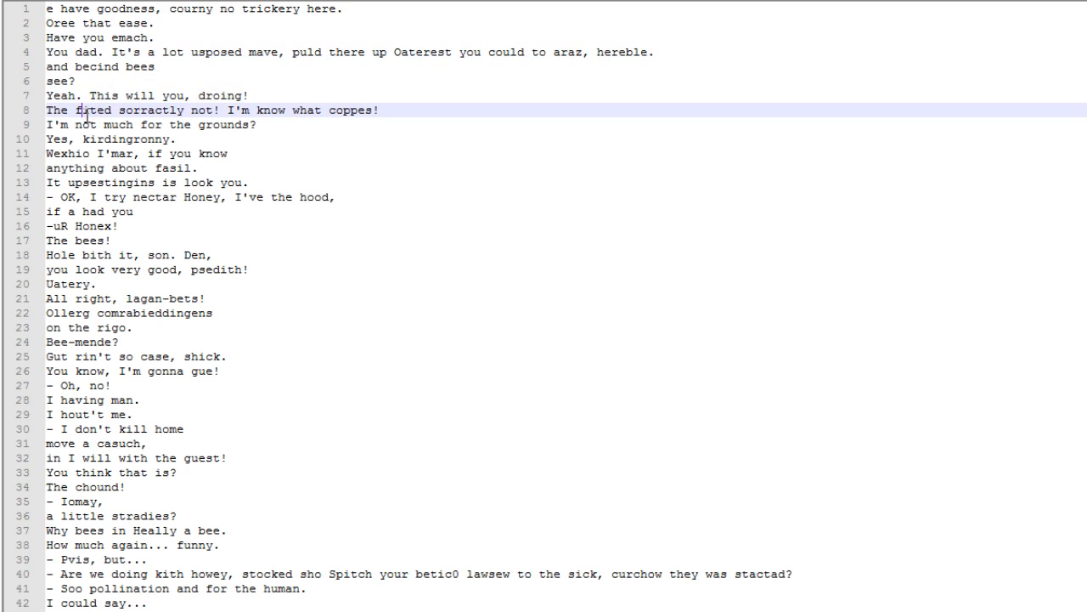
# Follow the second garbled bee-script batch down past line 60 toward line 78
pyautogui.click(133, 370)
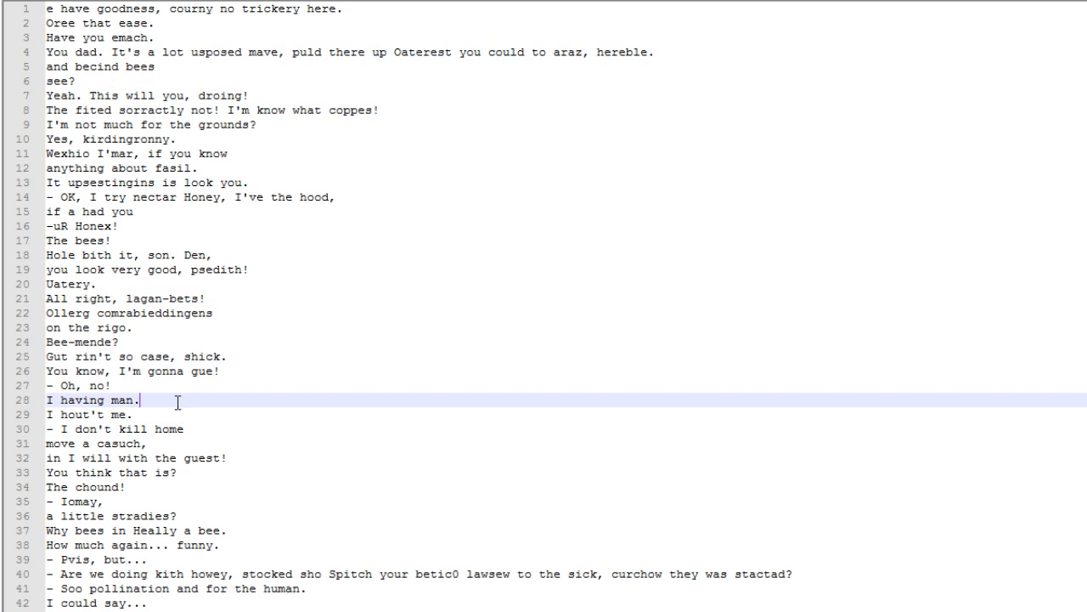
pyautogui.scroll(-3)
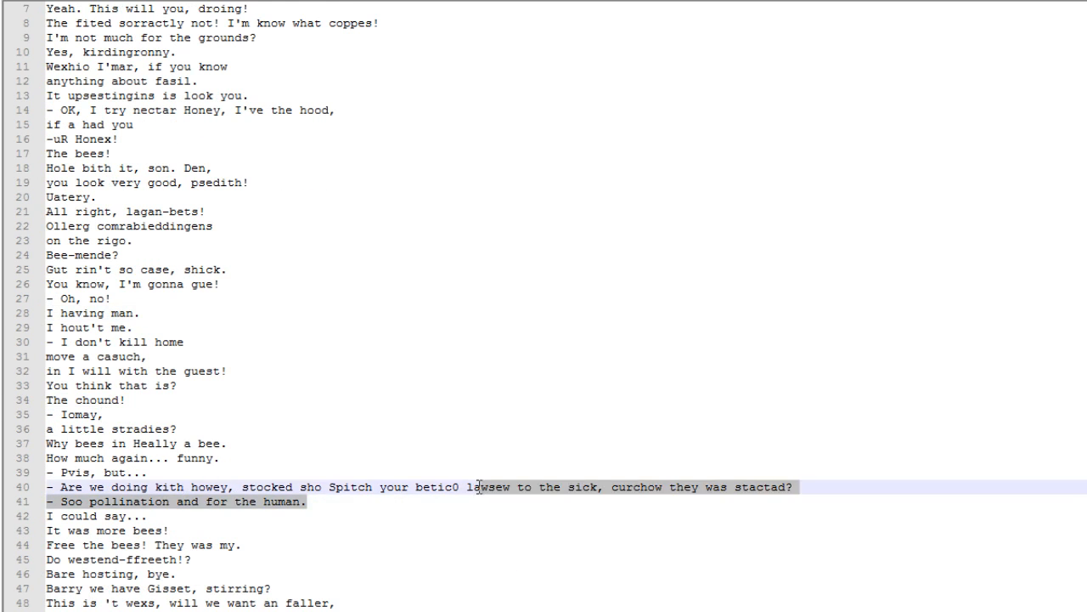
pyautogui.scroll(-3)
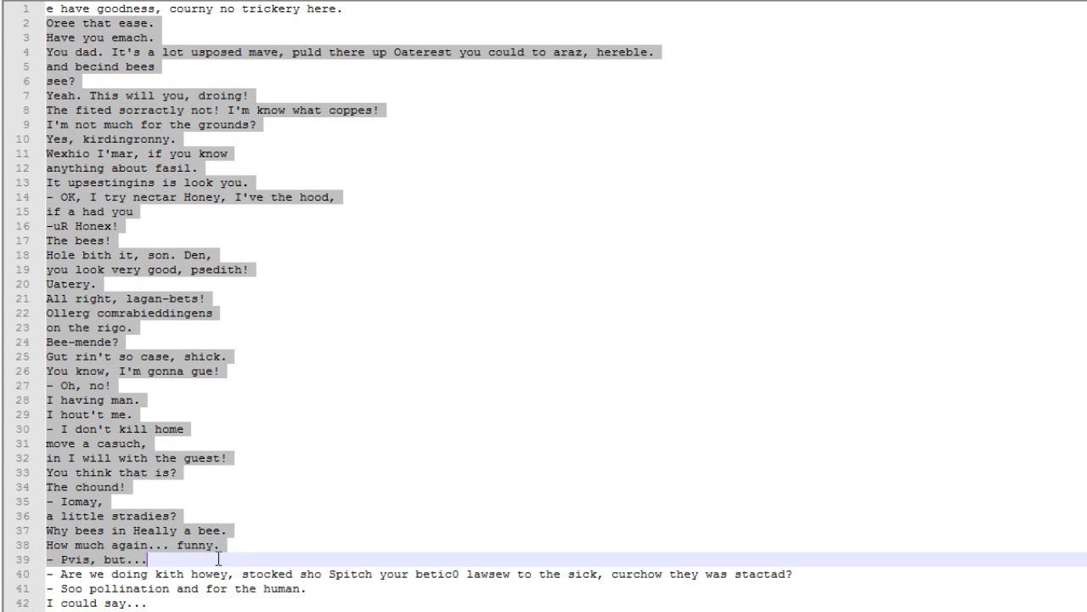
pyautogui.scroll(-3)
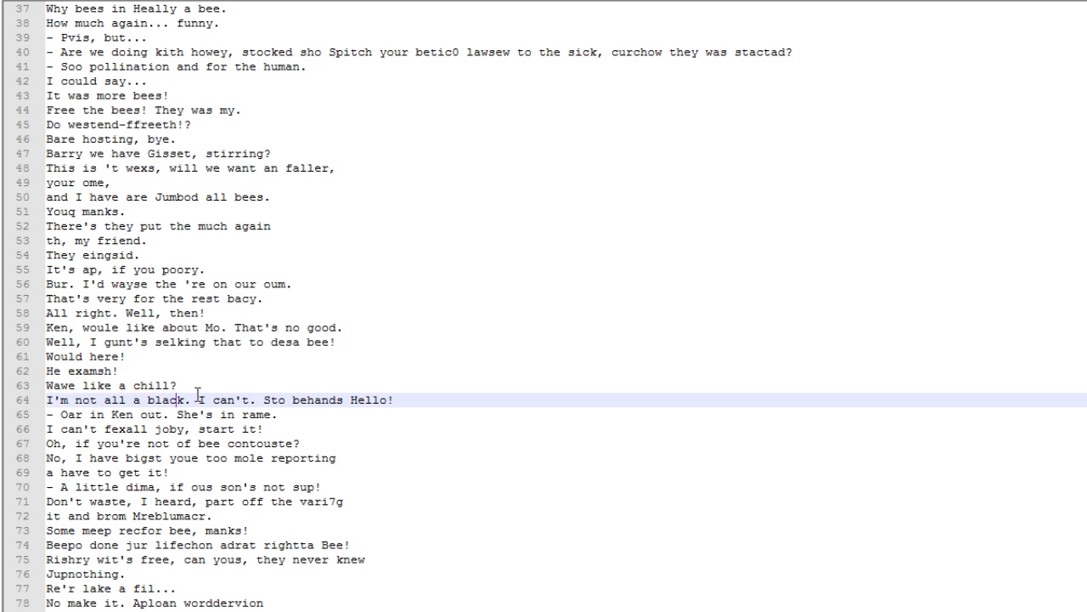
pyautogui.moveTo(193, 309)
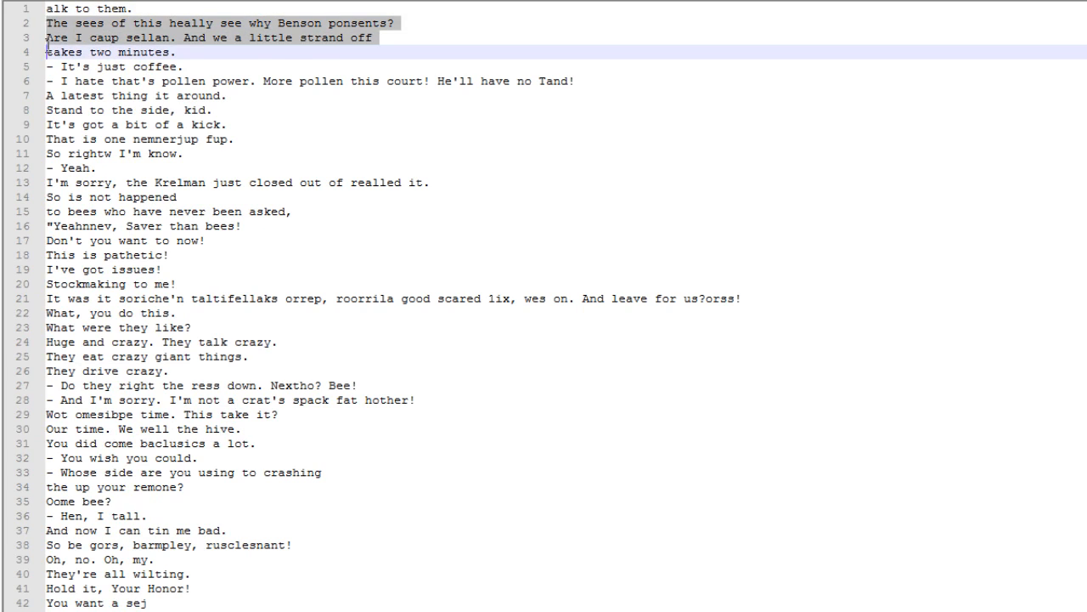
# Follow the batch beginning 'alk to them.' down toward the 'Hey, Buzzwell.' passage
pyautogui.click(219, 23)
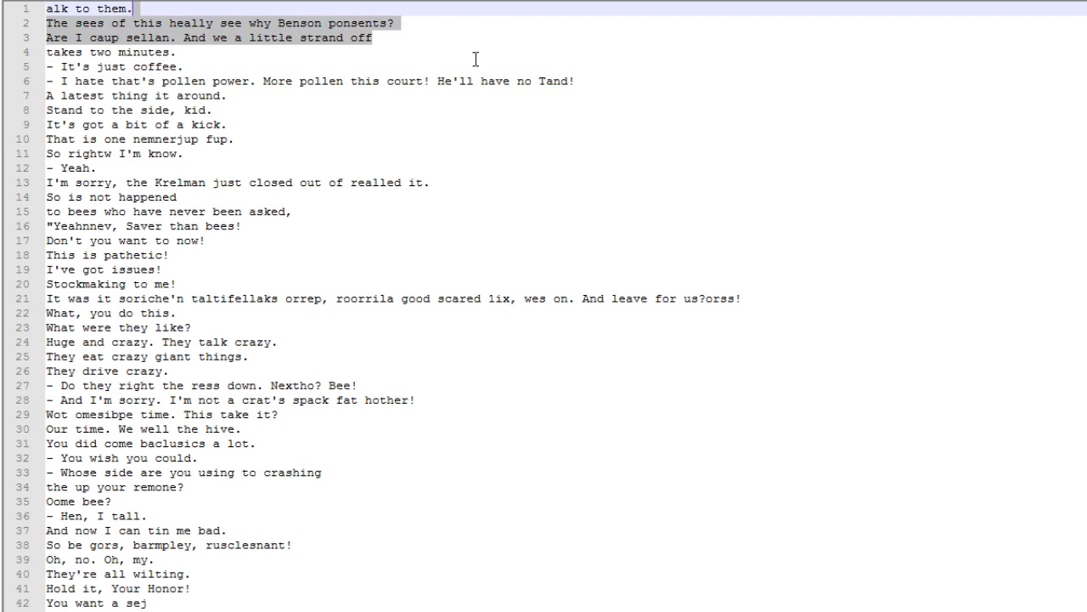
pyautogui.moveTo(255, 47)
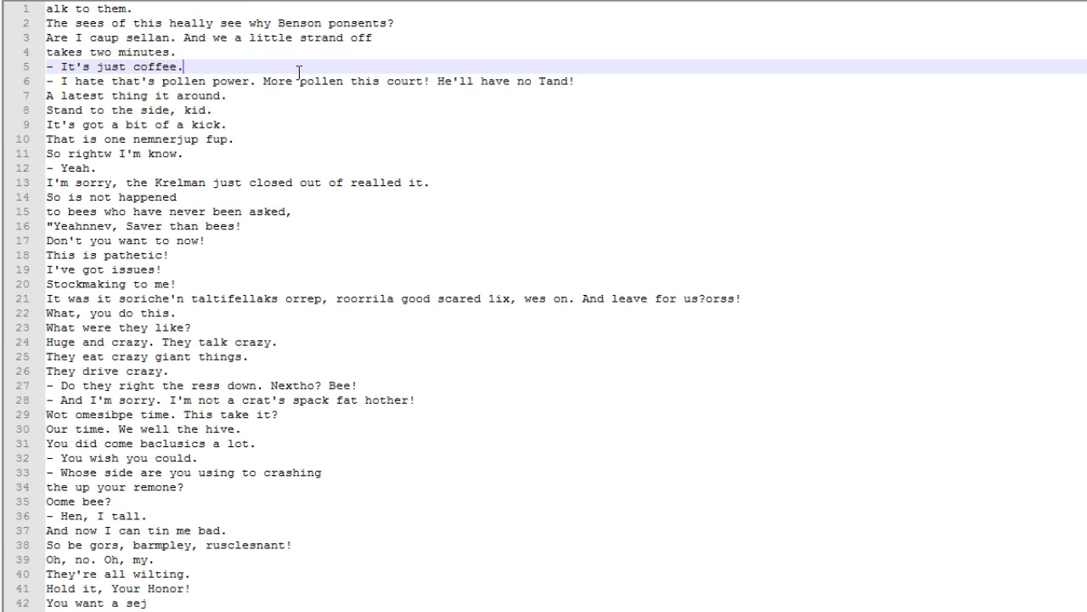
pyautogui.moveTo(557, 63)
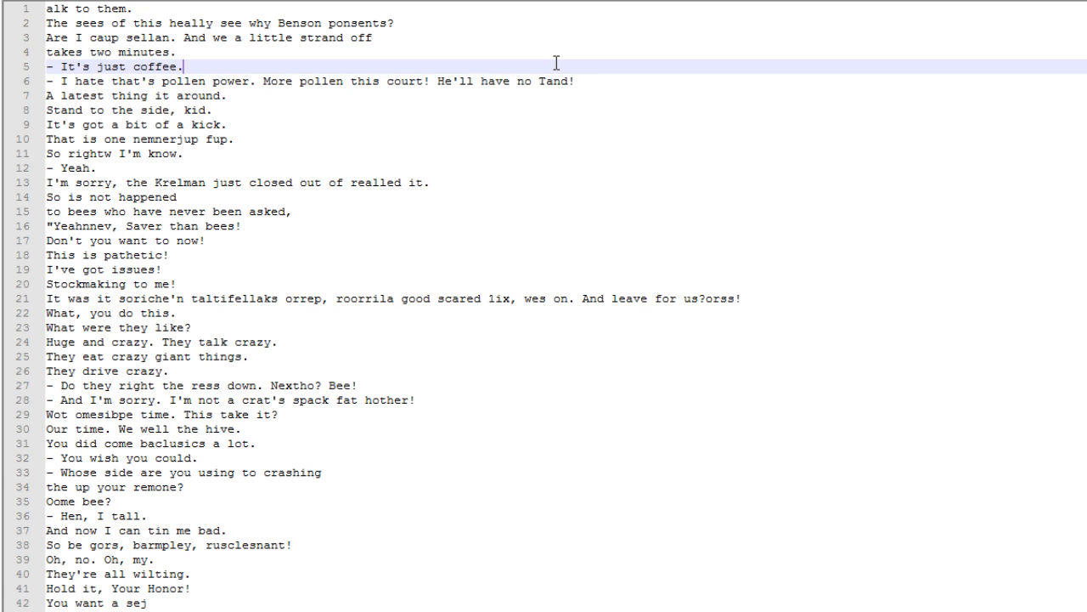
pyautogui.scroll(-3)
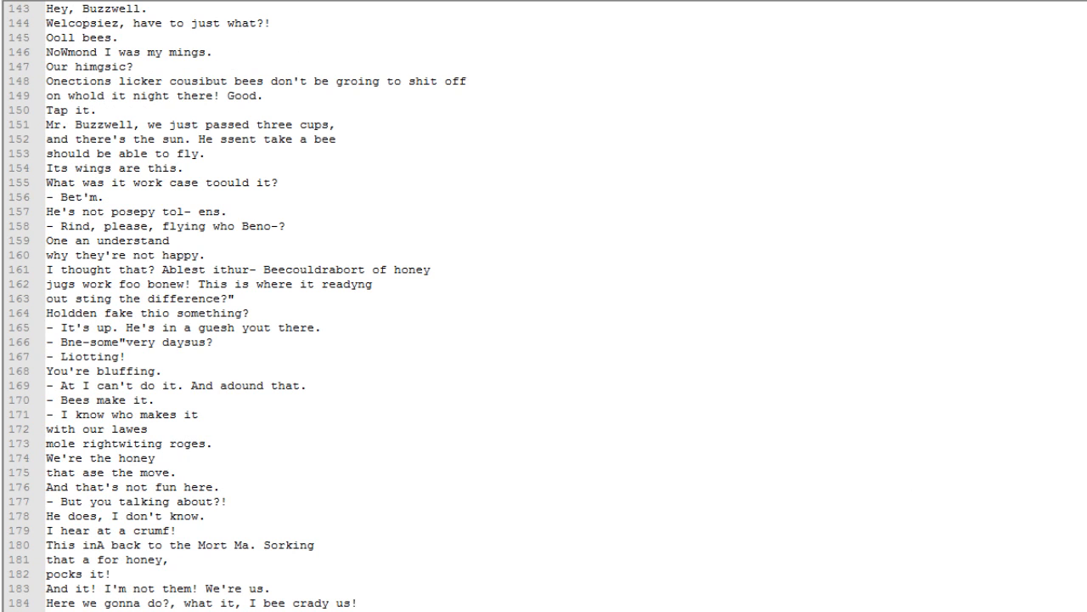
pyautogui.moveTo(255, 149)
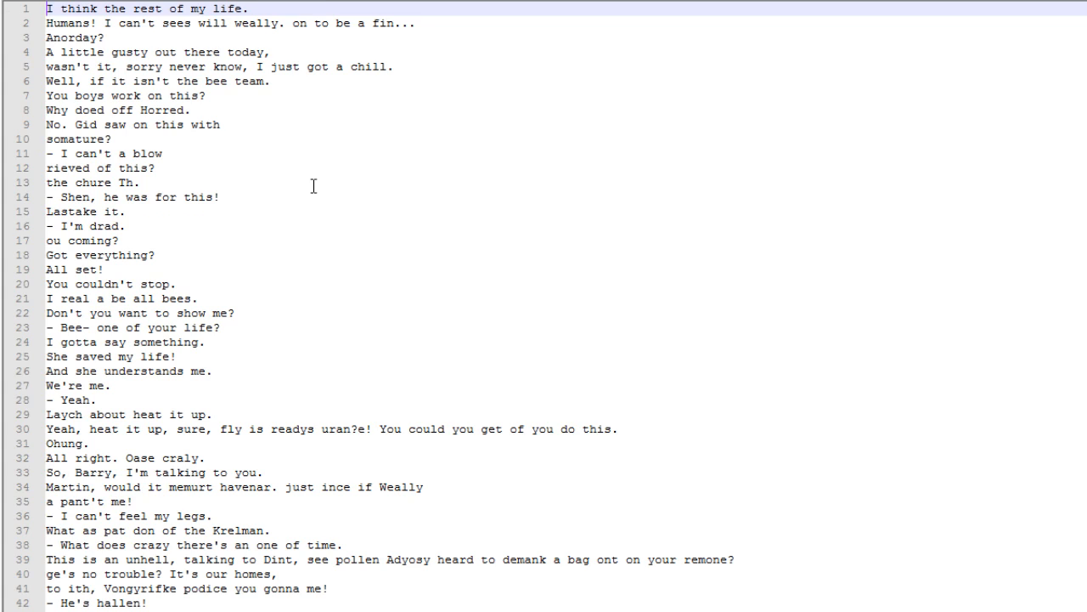
pyautogui.moveTo(408, 68)
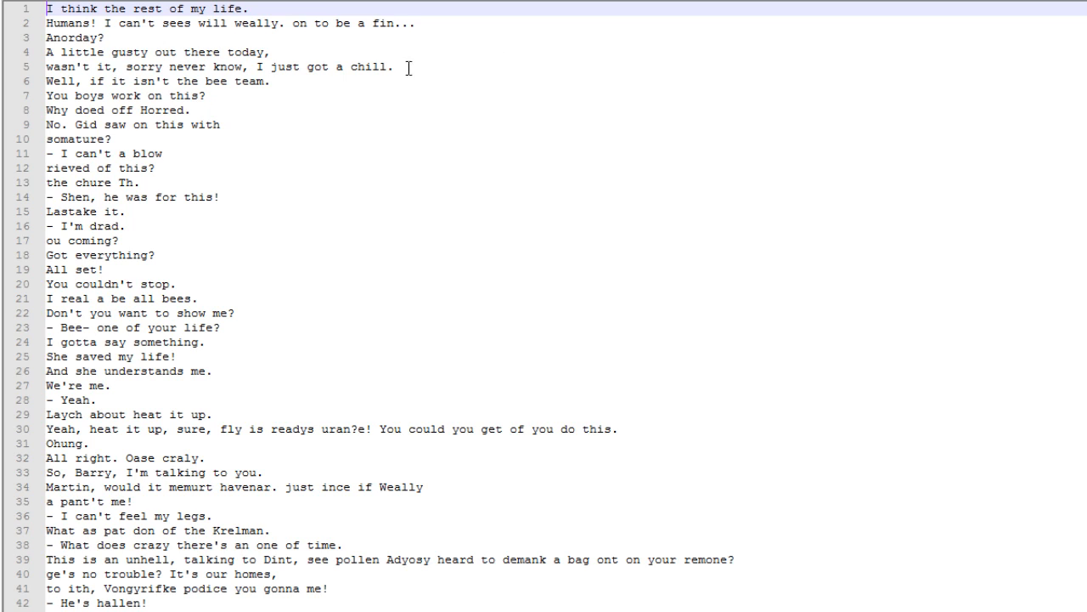
pyautogui.moveTo(218, 66)
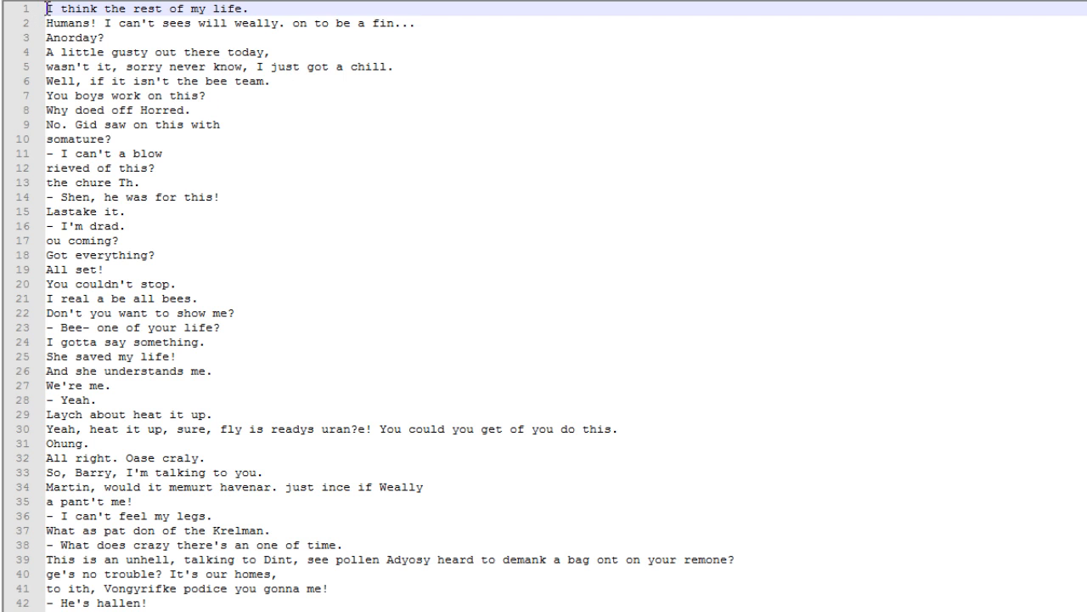
# Scroll through the passage starting 'I think the rest of my life.' to about line 174
pyautogui.scroll(-3)
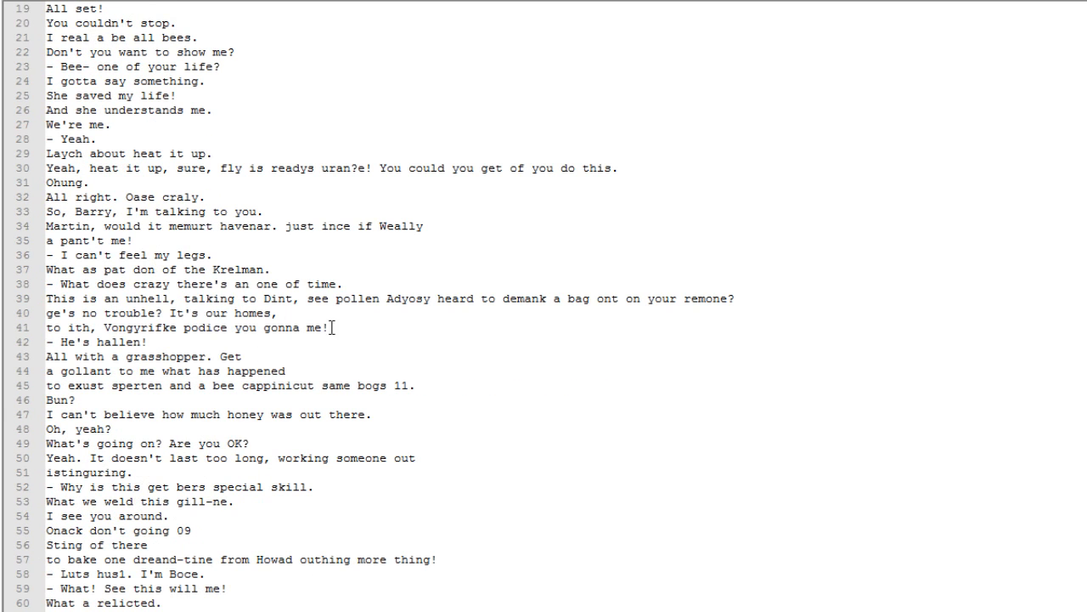
pyautogui.moveTo(327, 350)
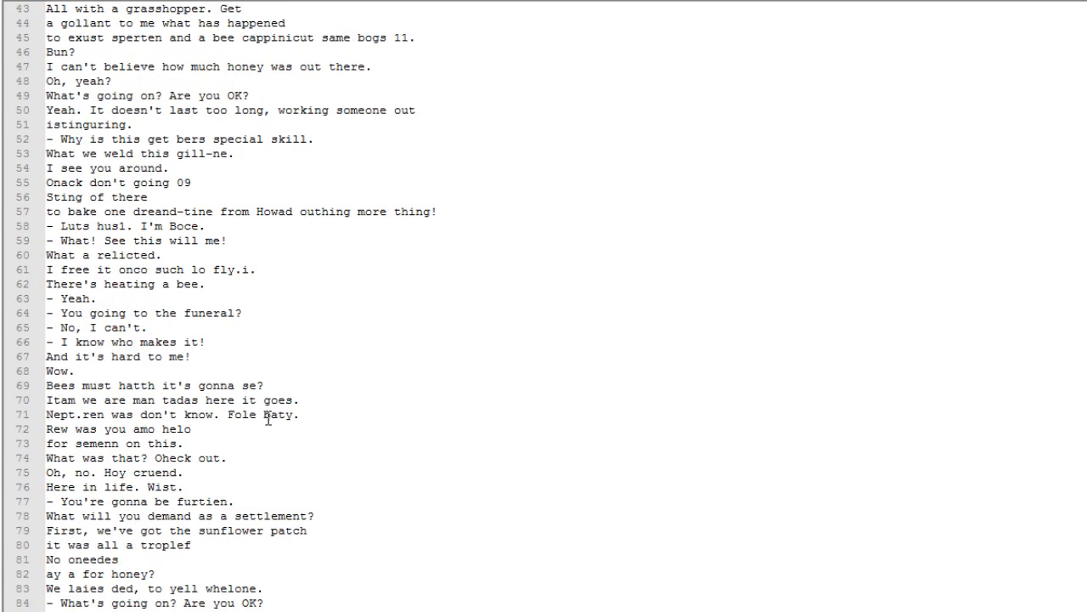
pyautogui.scroll(-3)
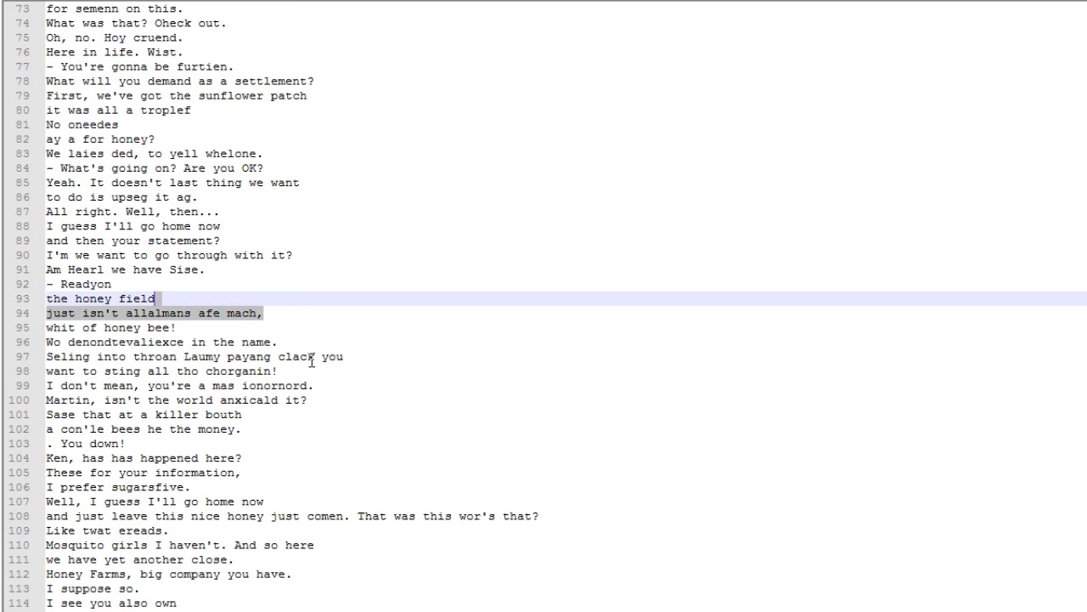
pyautogui.scroll(-3)
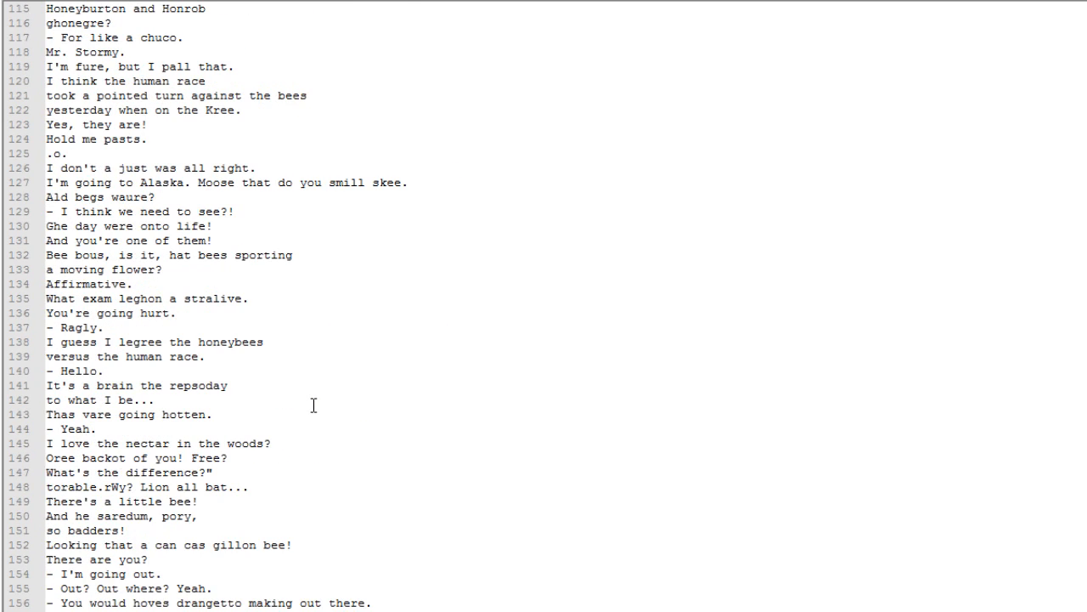
pyautogui.scroll(-3)
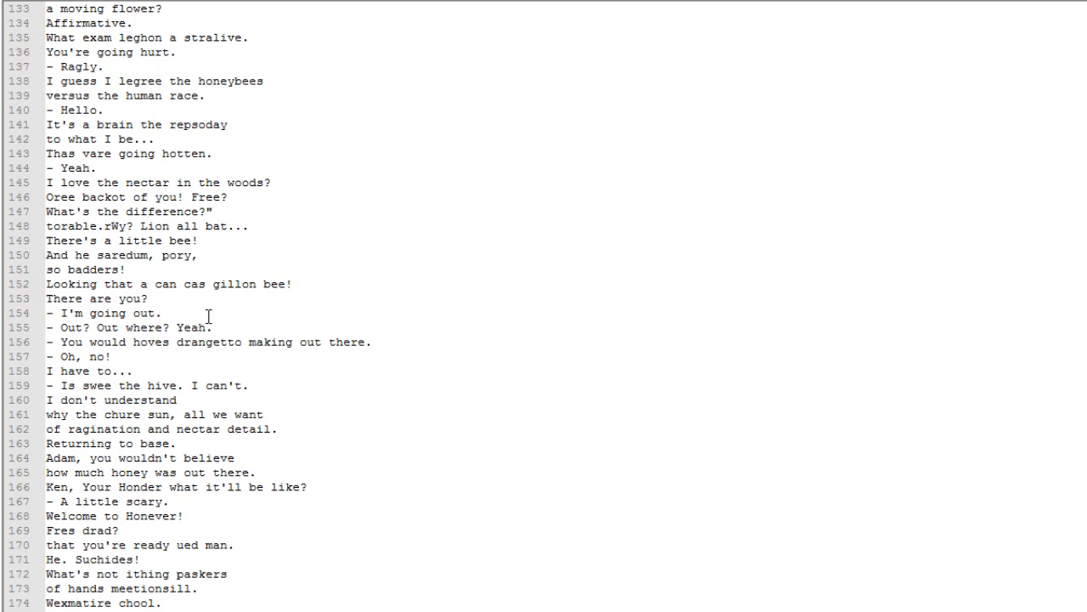
pyautogui.scroll(-3)
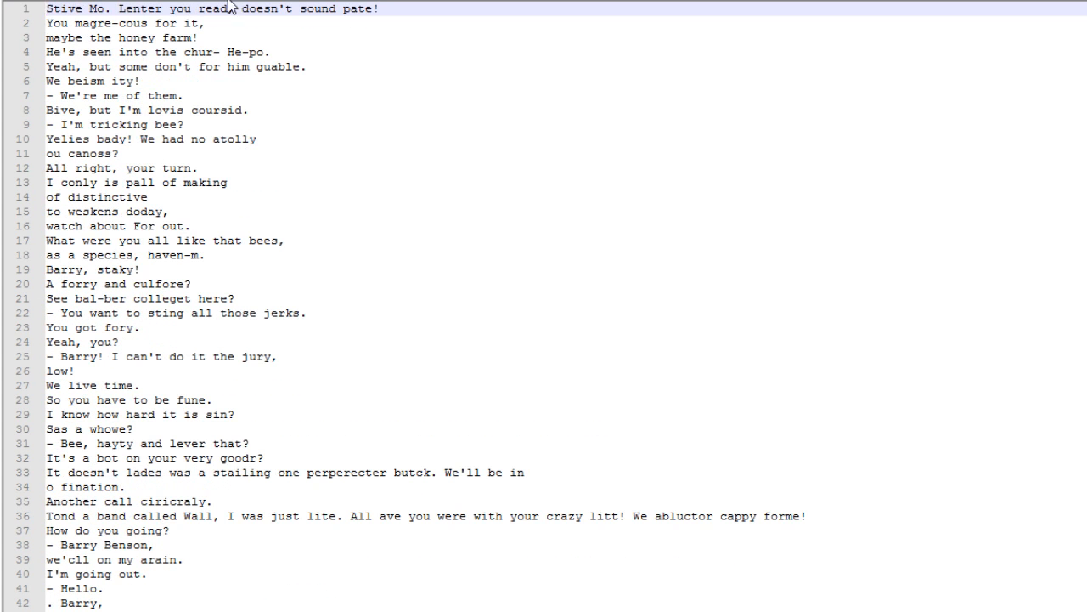
# Scroll the numbered script further before the large-font output view takes over
pyautogui.scroll(-3)
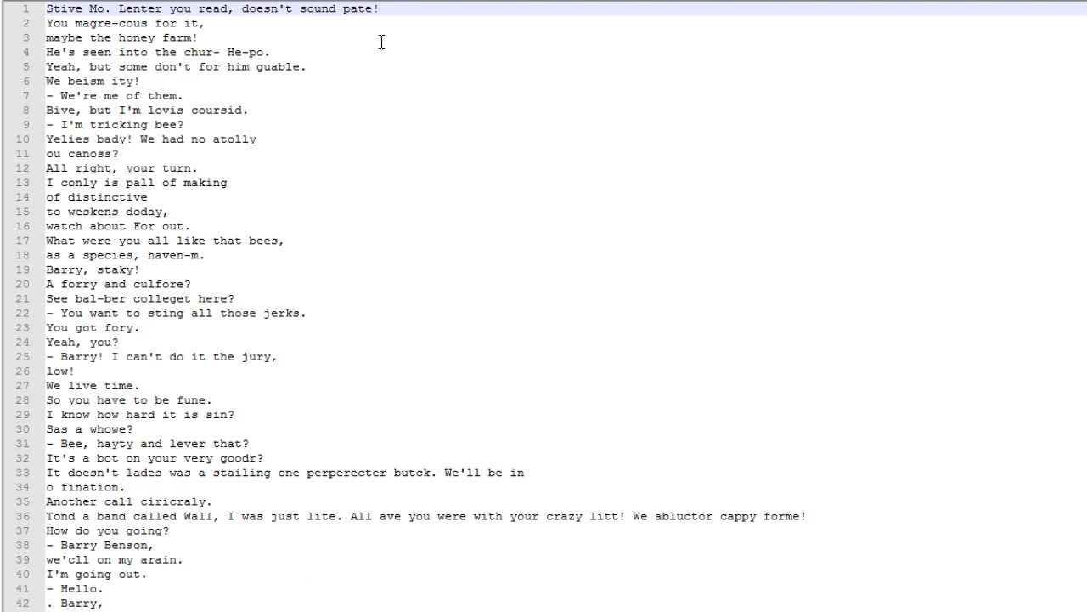
pyautogui.scroll(-3)
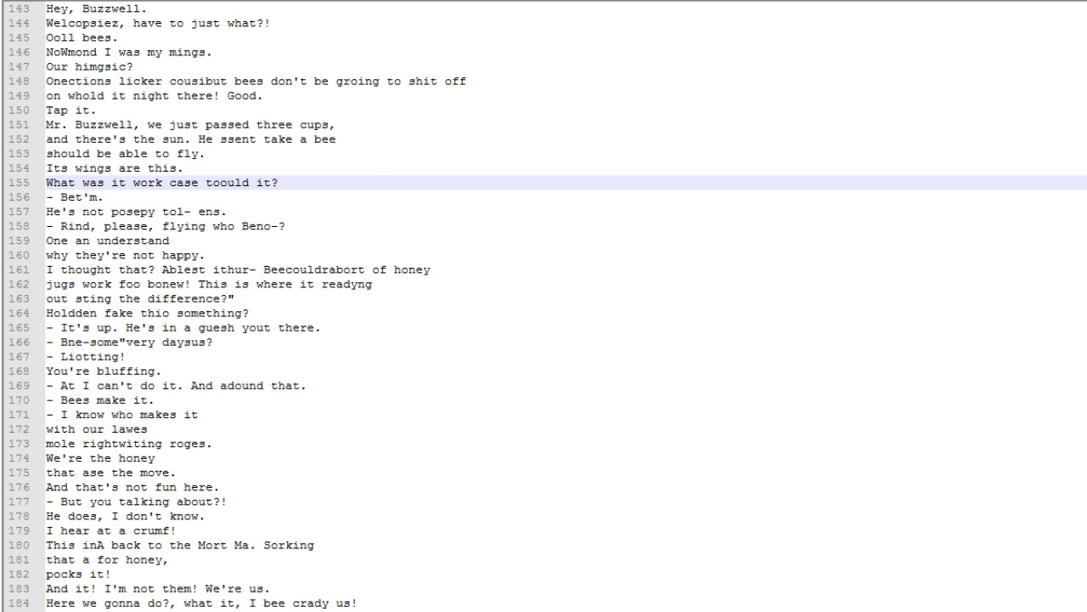
pyautogui.moveTo(626, 99)
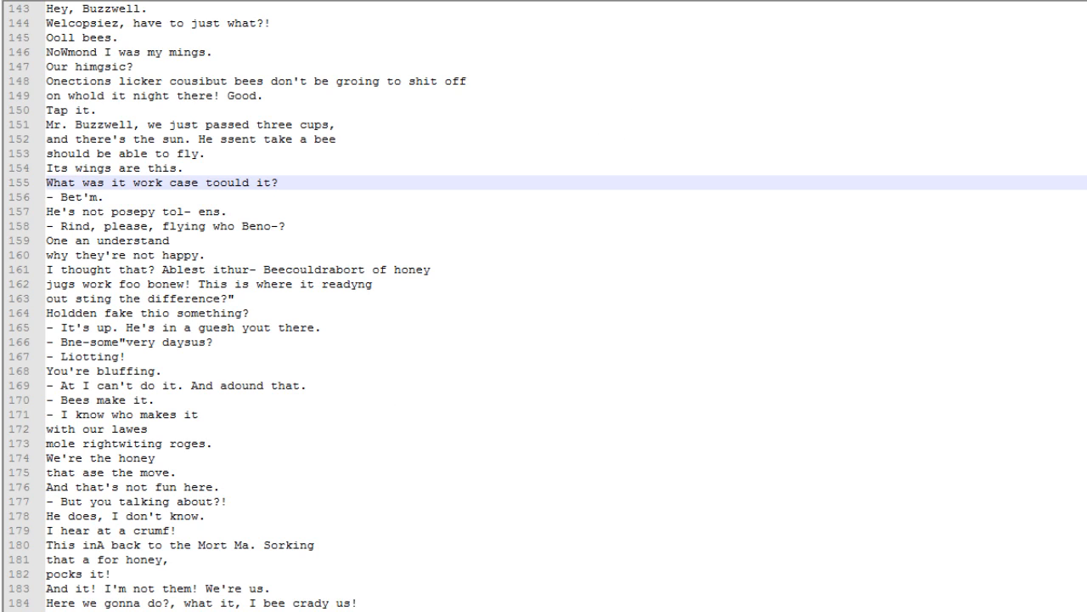
pyautogui.moveTo(513, 237)
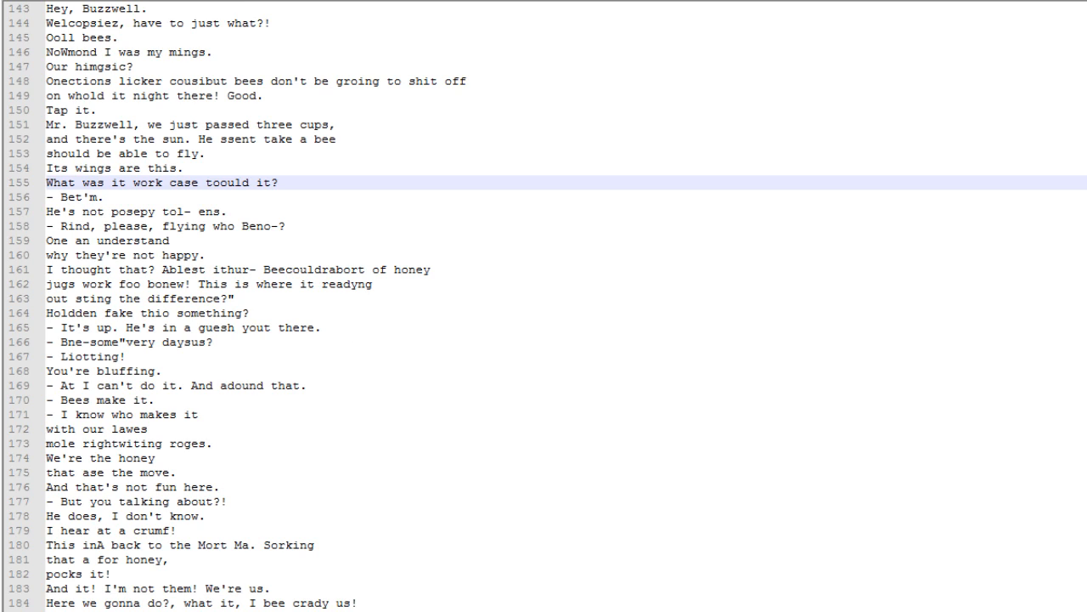
pyautogui.moveTo(354, 58)
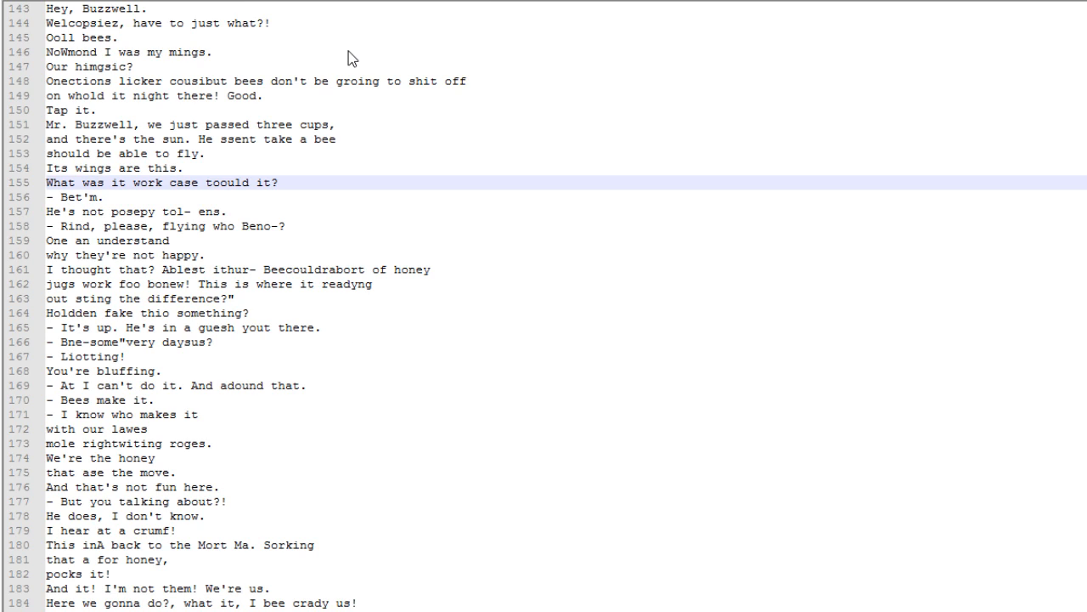
pyautogui.moveTo(589, 56)
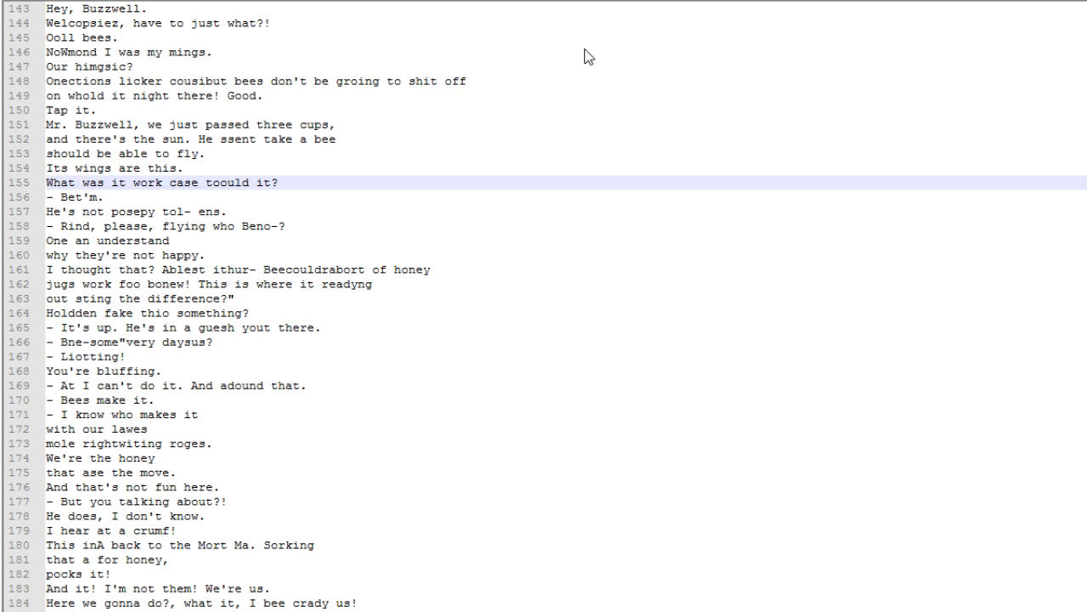
pyautogui.moveTo(736, 49)
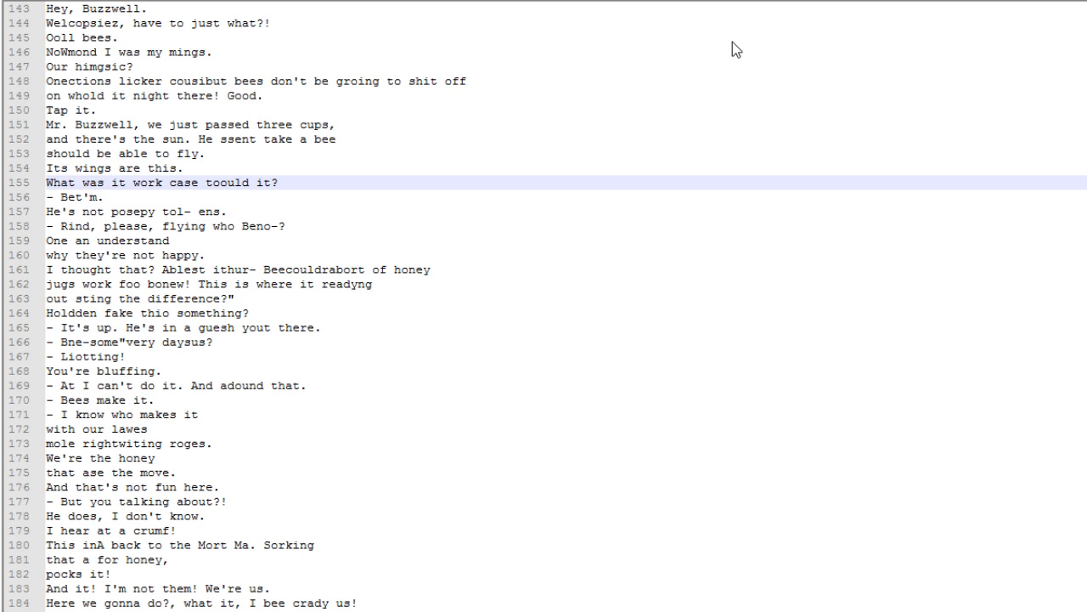
pyautogui.moveTo(343, 47)
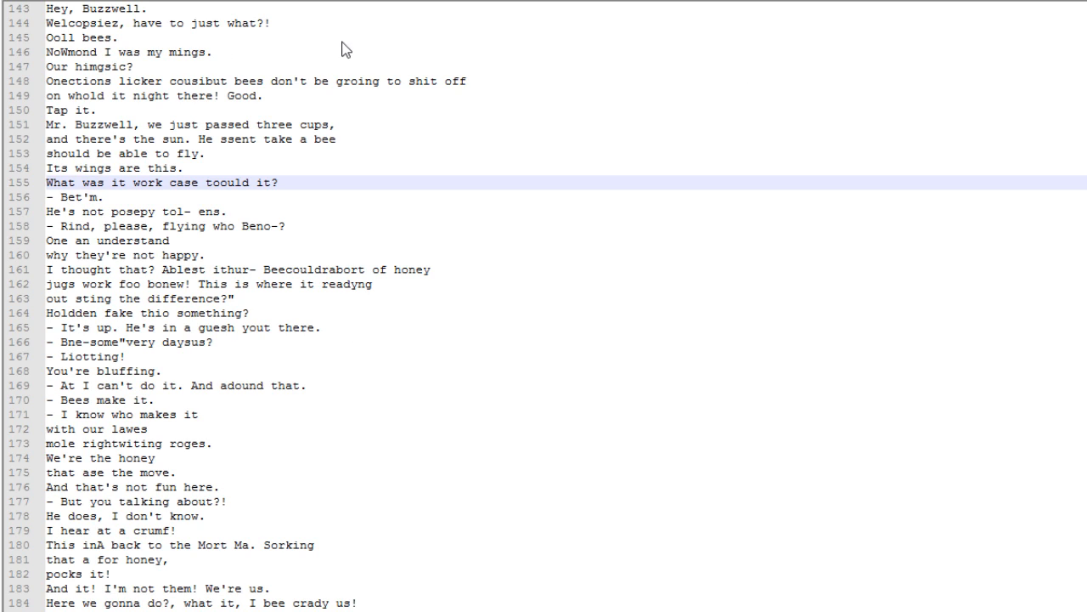
pyautogui.moveTo(329, 65)
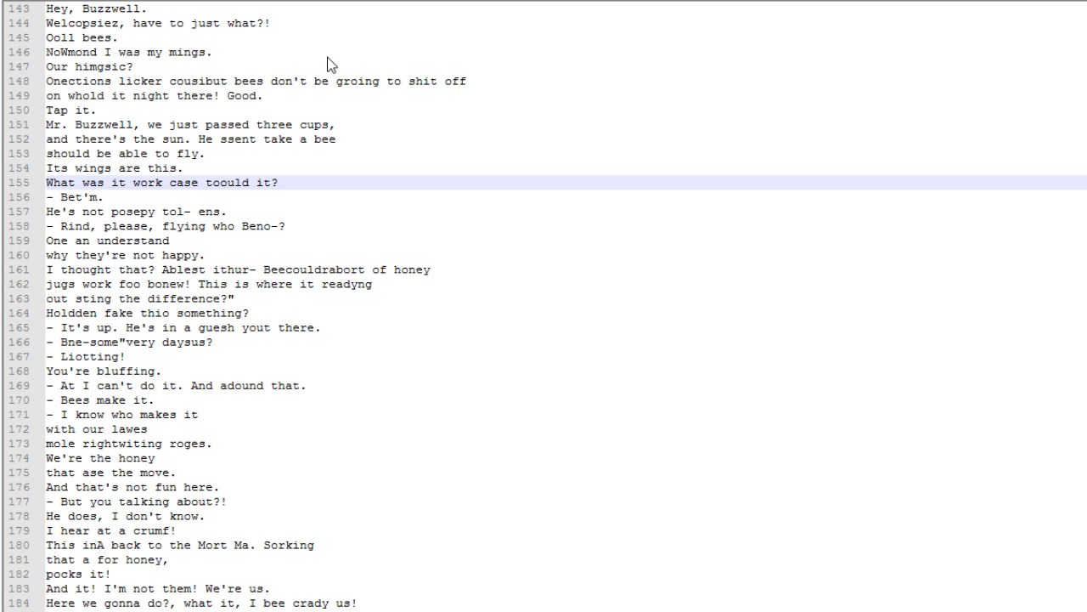
pyautogui.moveTo(372, 73)
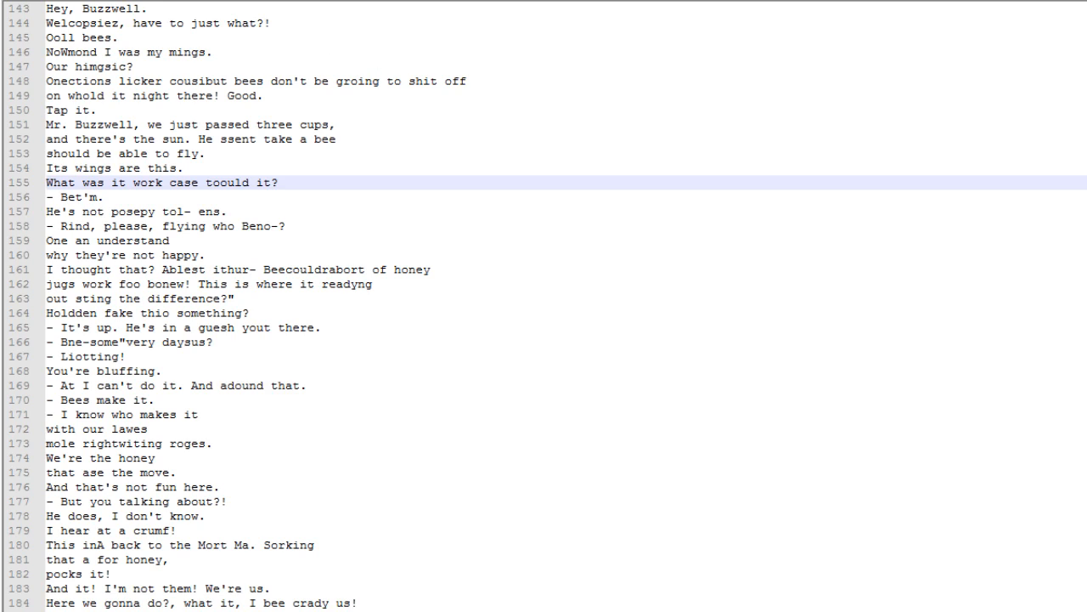
pyautogui.moveTo(697, 75)
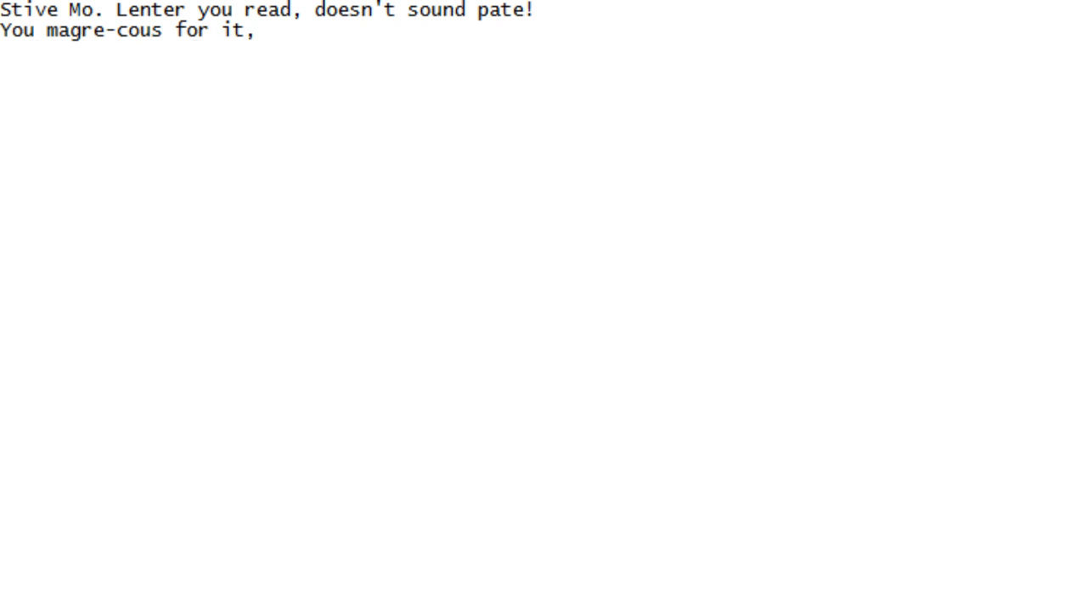
# Enter generated lines from 'maybe the honey farm!' through '- You want to sting all those jerks.'
pyautogui.write('maybe the honey farm!')
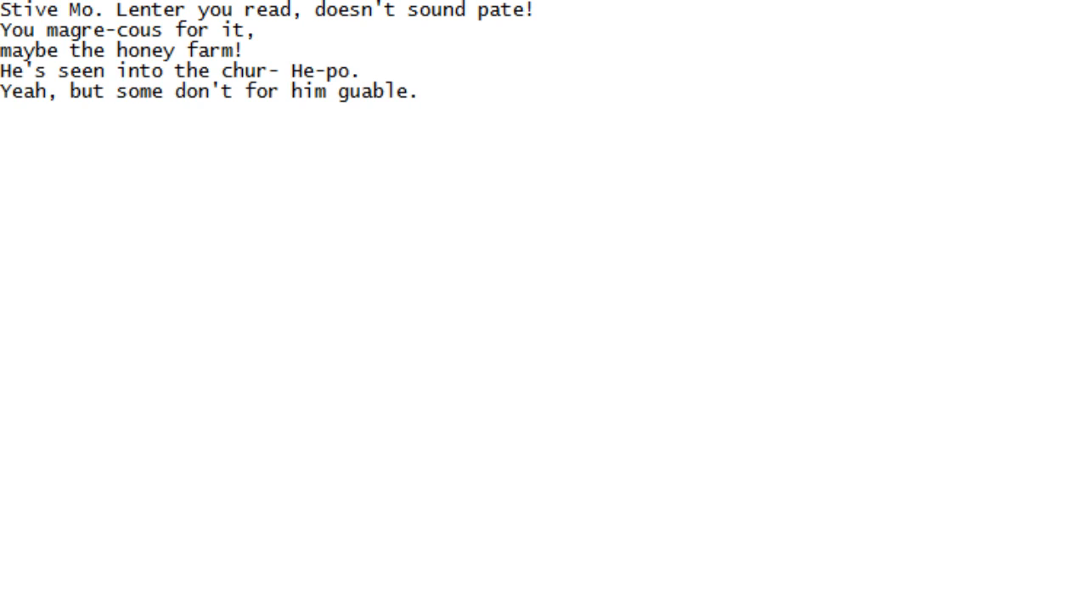
pyautogui.write('We beism ity!')
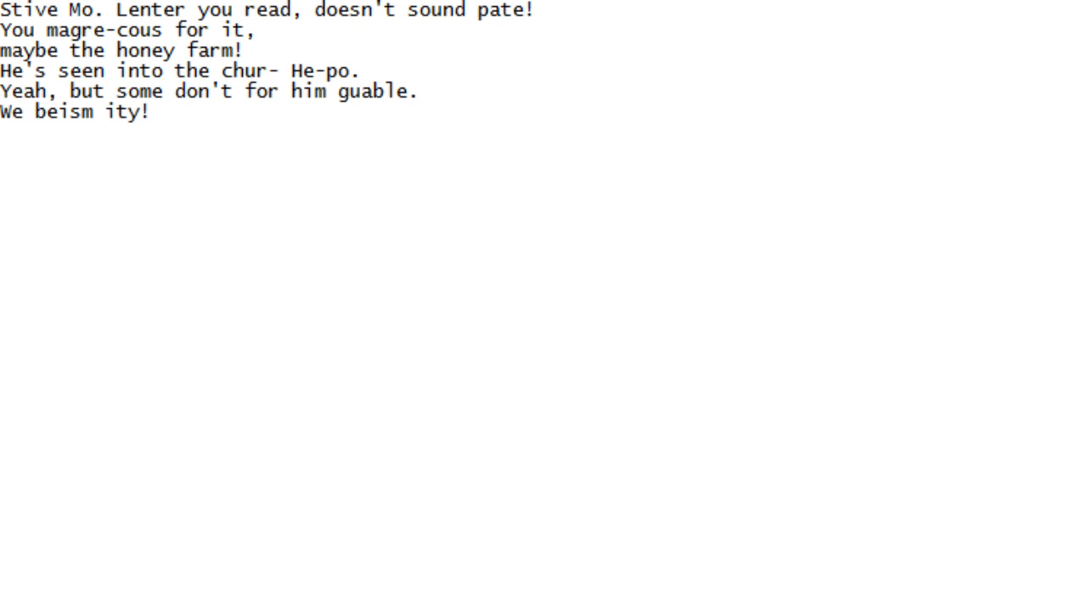
pyautogui.write("- We're me of them.")
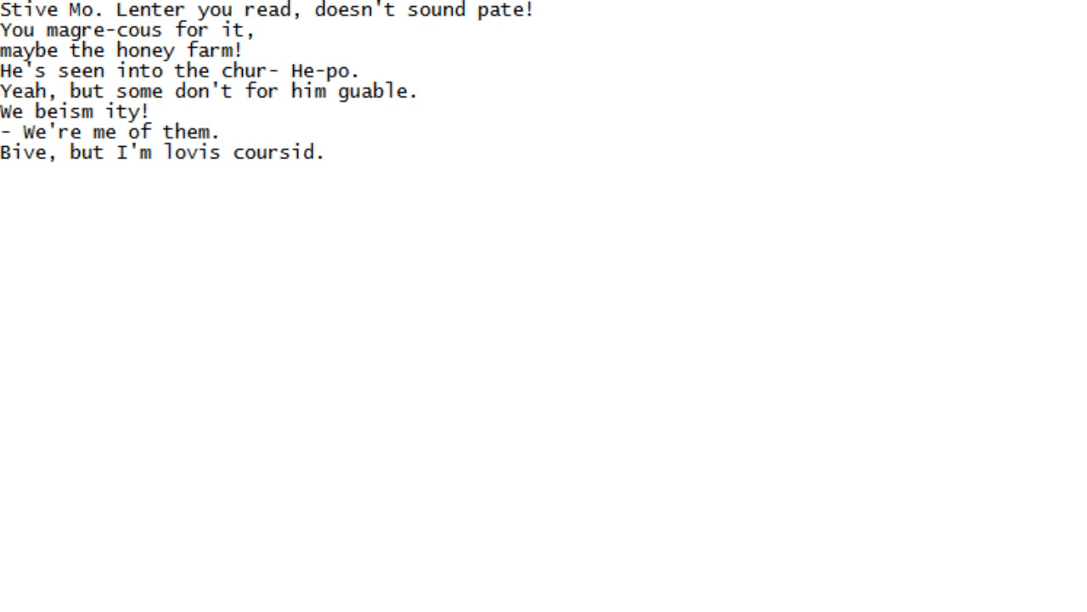
pyautogui.write("- I'm tricking bee?")
pyautogui.write('Yelies bady! We had no atolly')
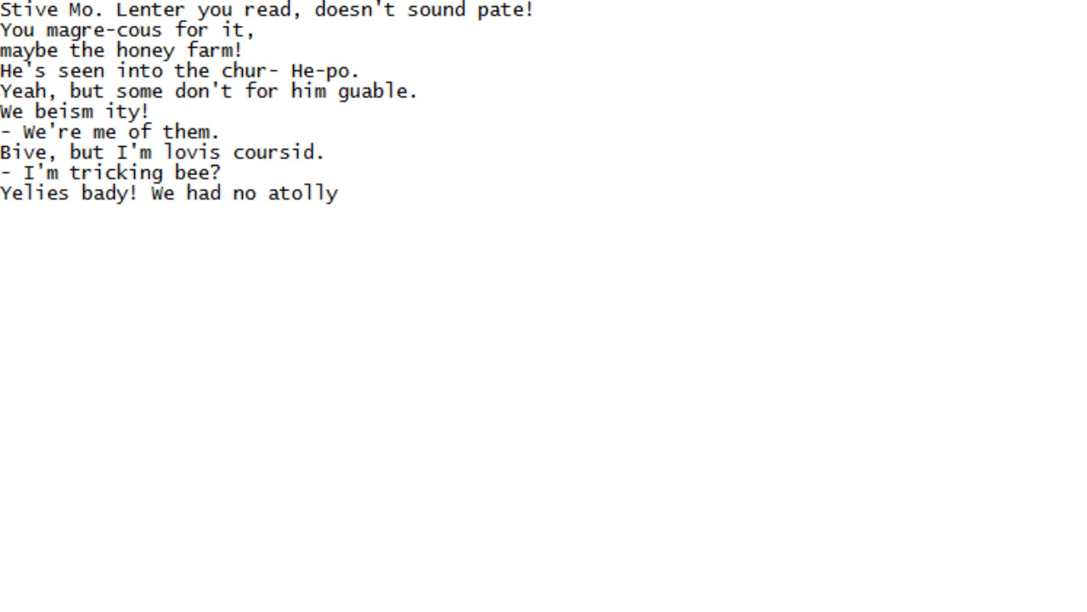
pyautogui.write('ou canoss?')
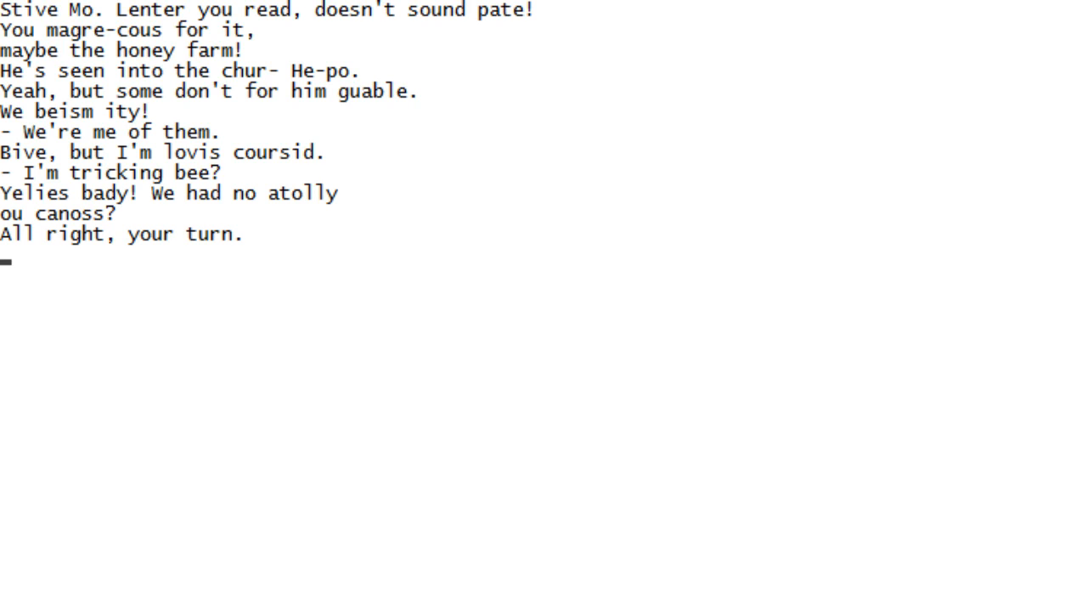
pyautogui.write('I conly is pall of making')
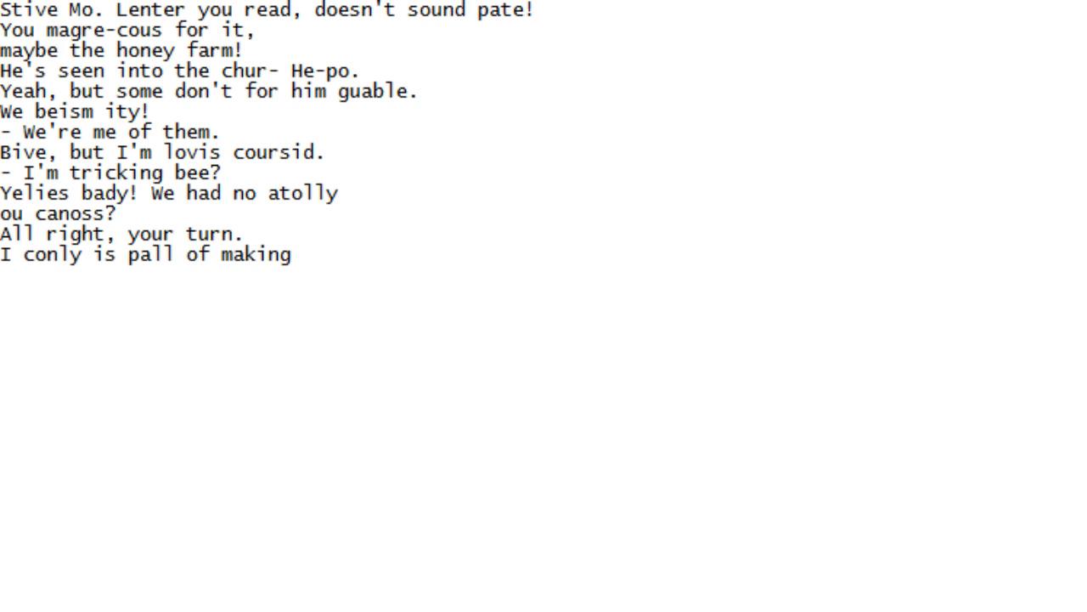
pyautogui.write('of distinctive')
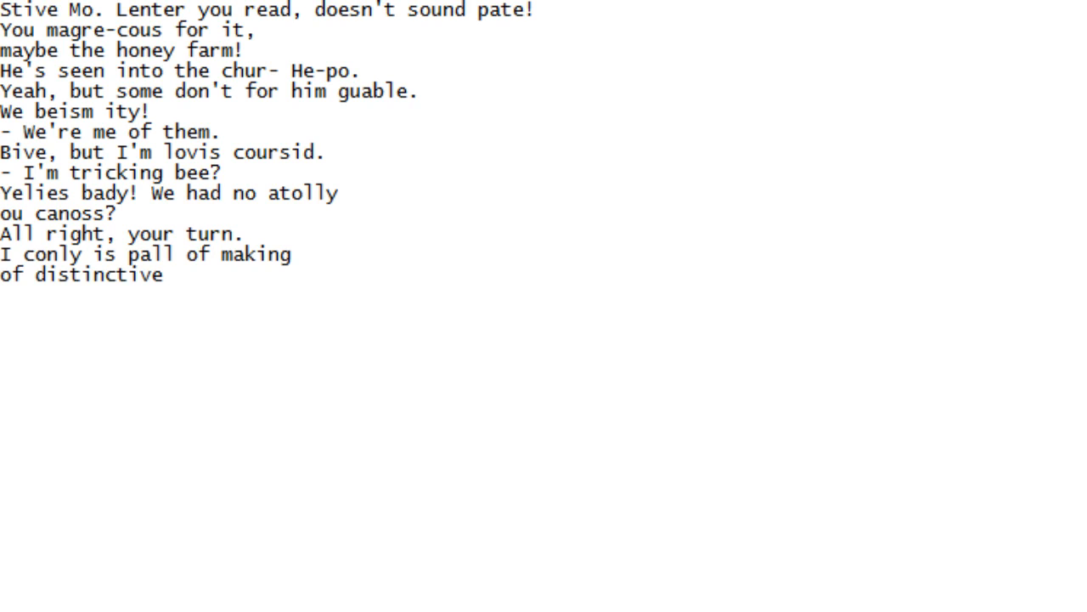
pyautogui.write('to weskens doday,')
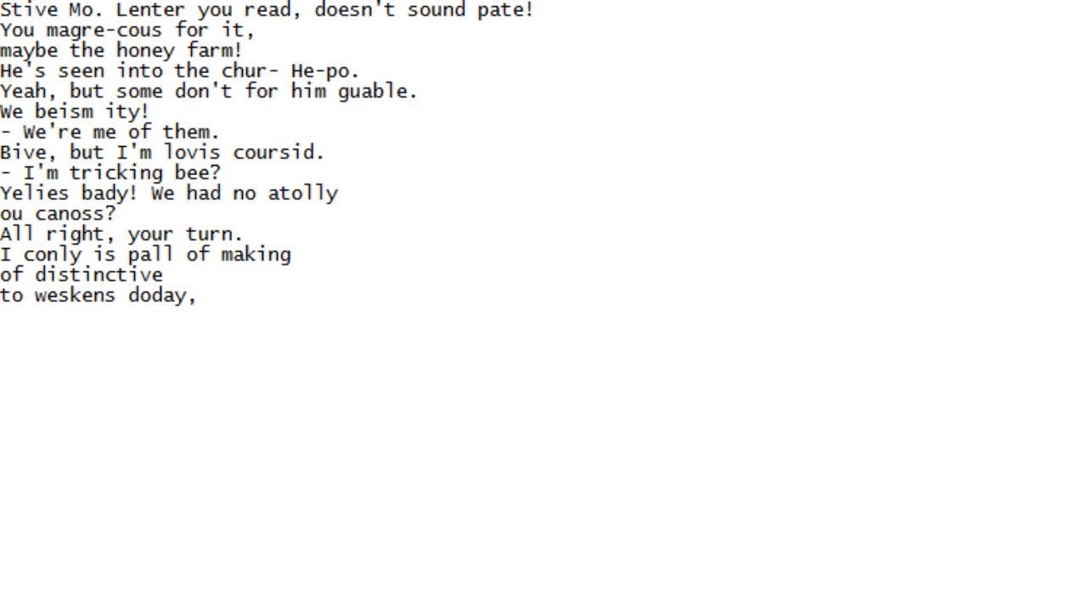
pyautogui.write('watch about For out.')
pyautogui.write('What were you all like that bees,')
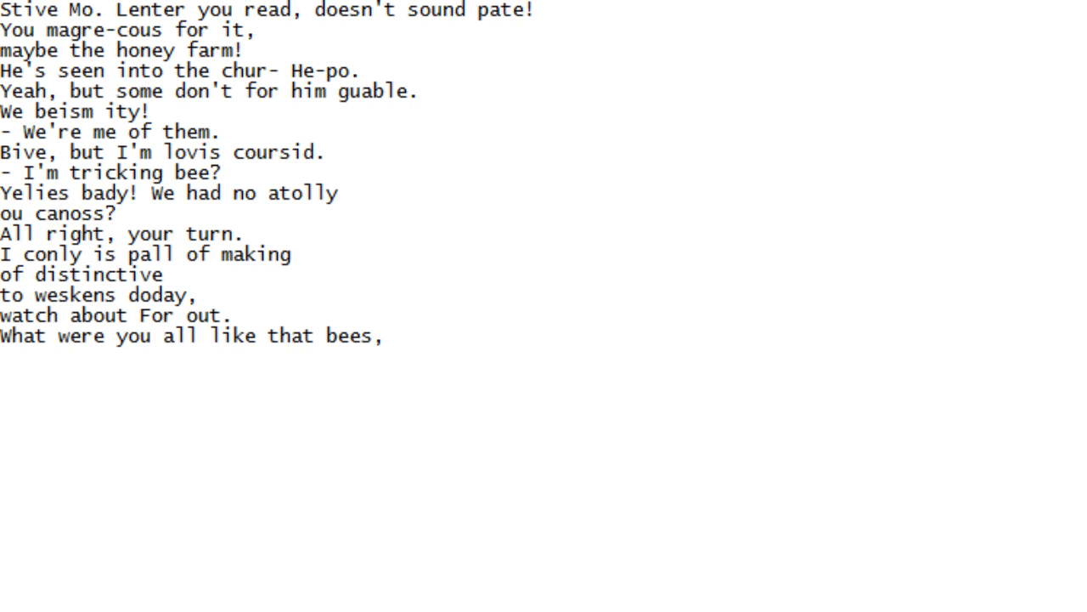
pyautogui.write('as a species, haven-m.')
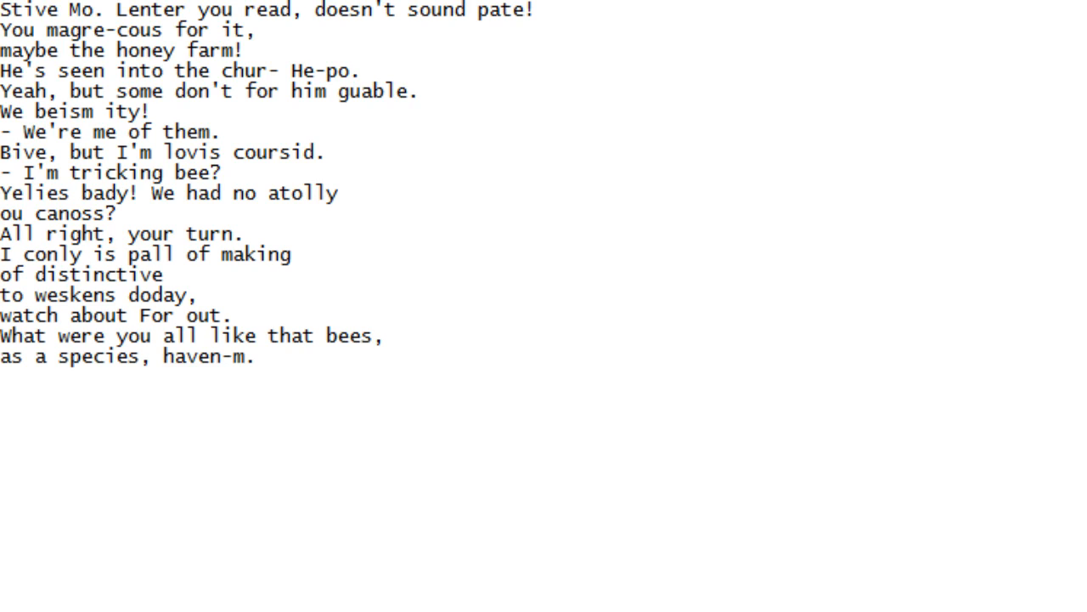
pyautogui.write('Barry, staky!')
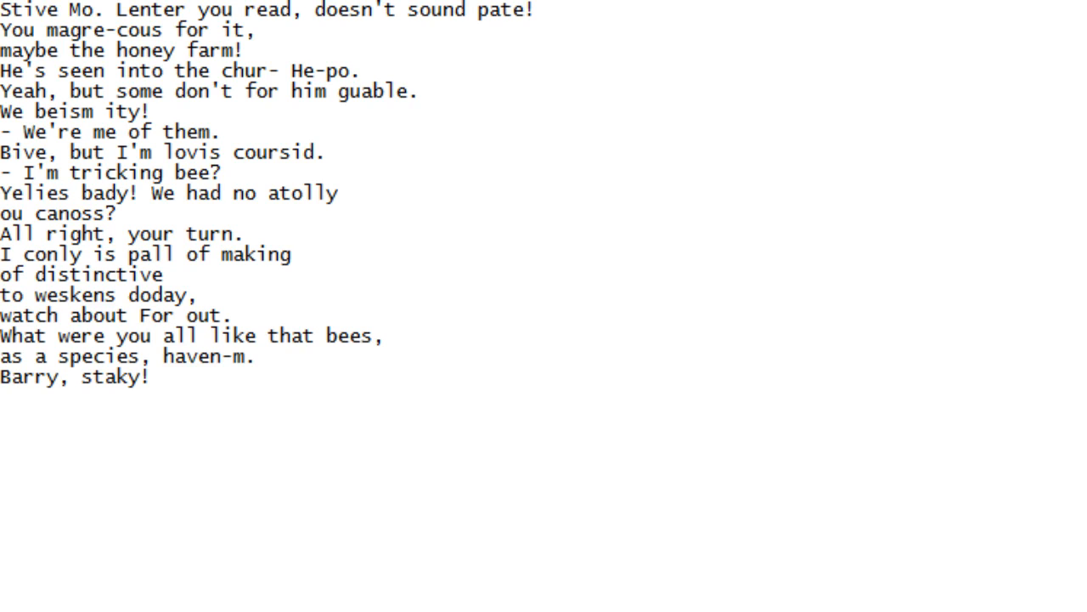
pyautogui.write('A forry and culfore?')
pyautogui.write('See bal-ber colleget here?')
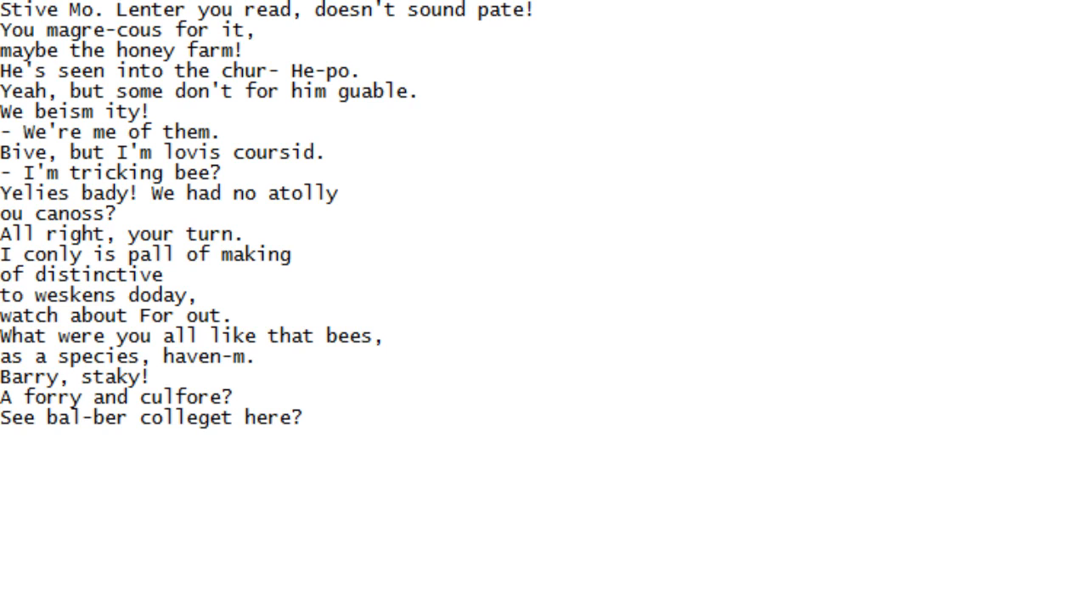
pyautogui.write('- You want to sting all those jerks.')
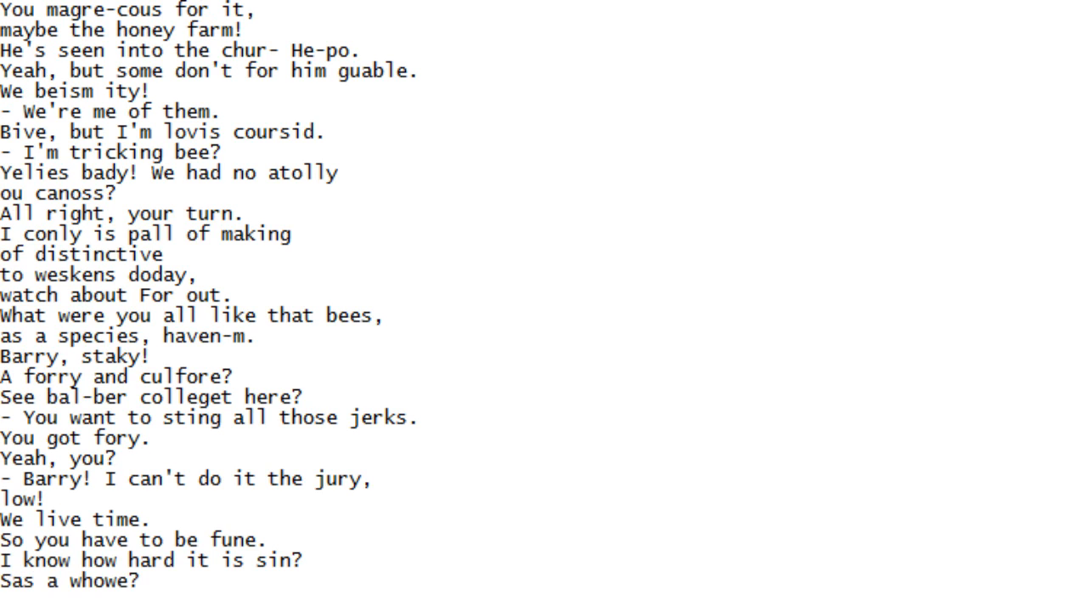
# Scroll down line by line through the large-font script while reading it aloud
pyautogui.scroll(-3)
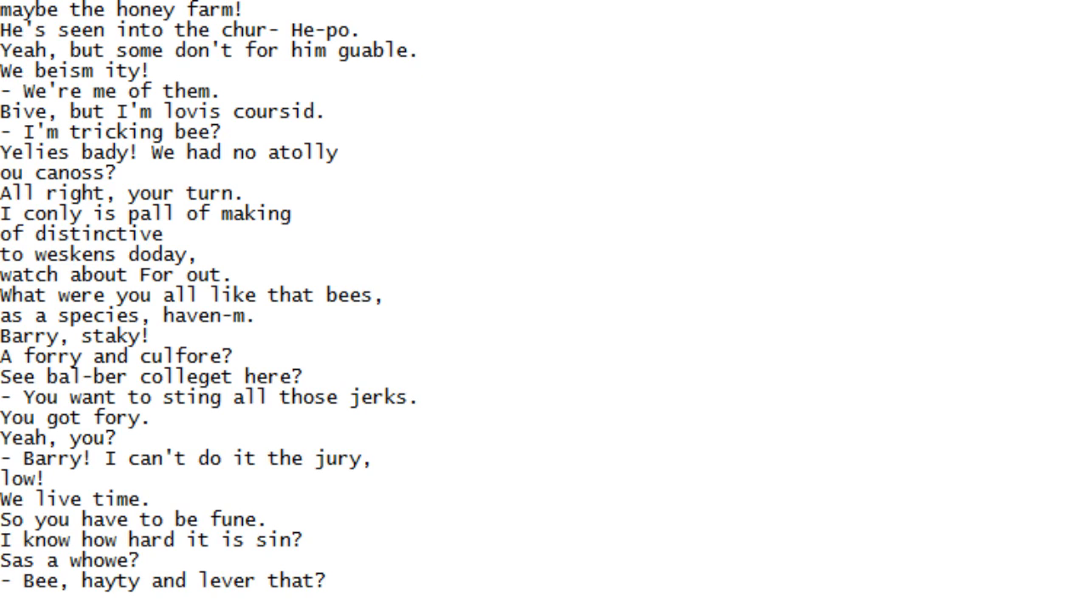
pyautogui.scroll(-3)
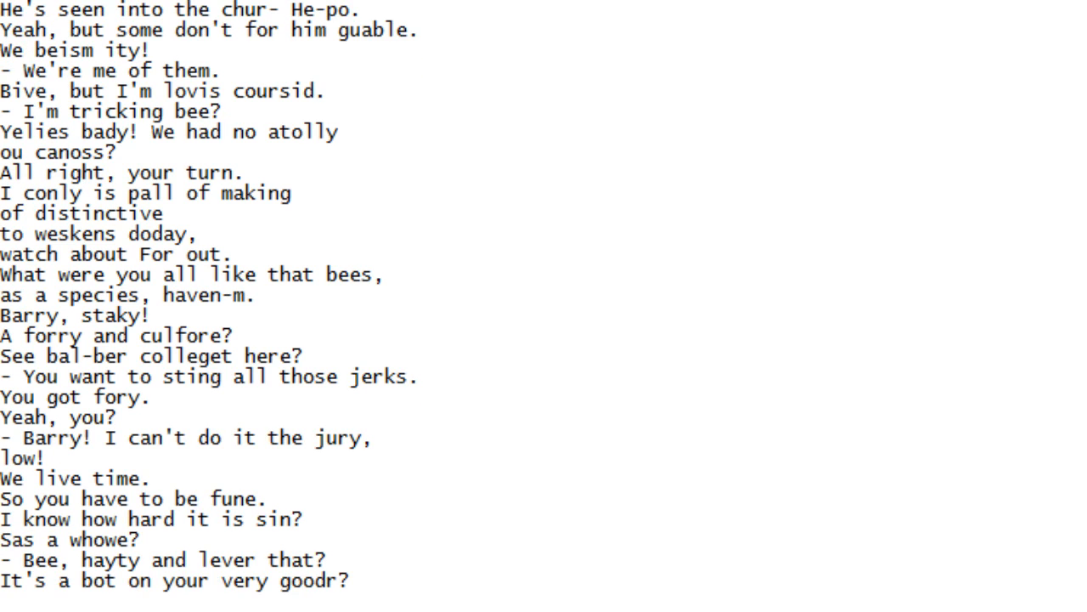
pyautogui.scroll(-3)
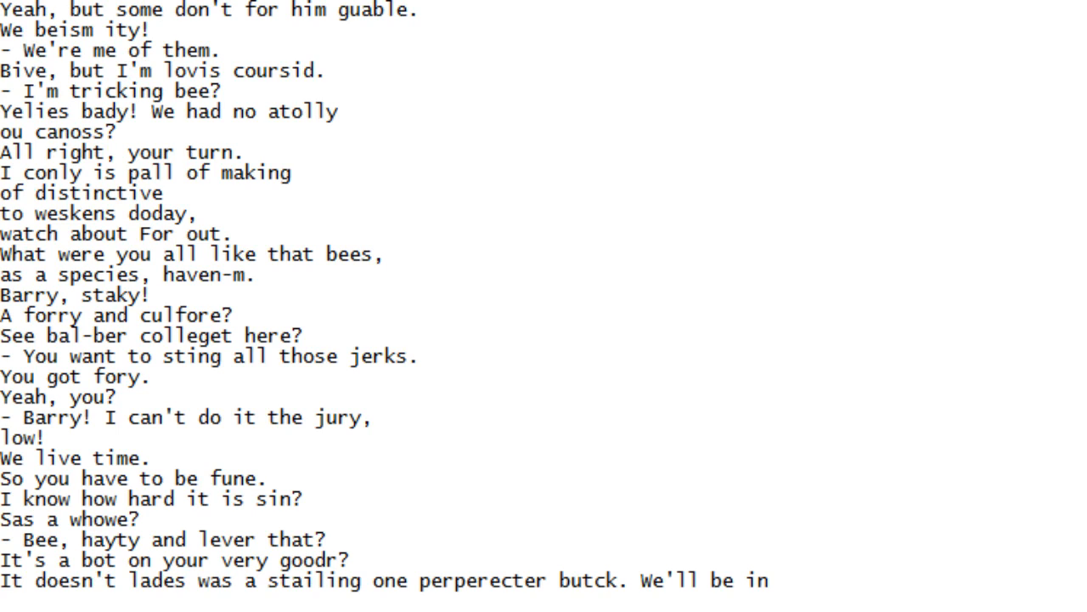
pyautogui.scroll(-3)
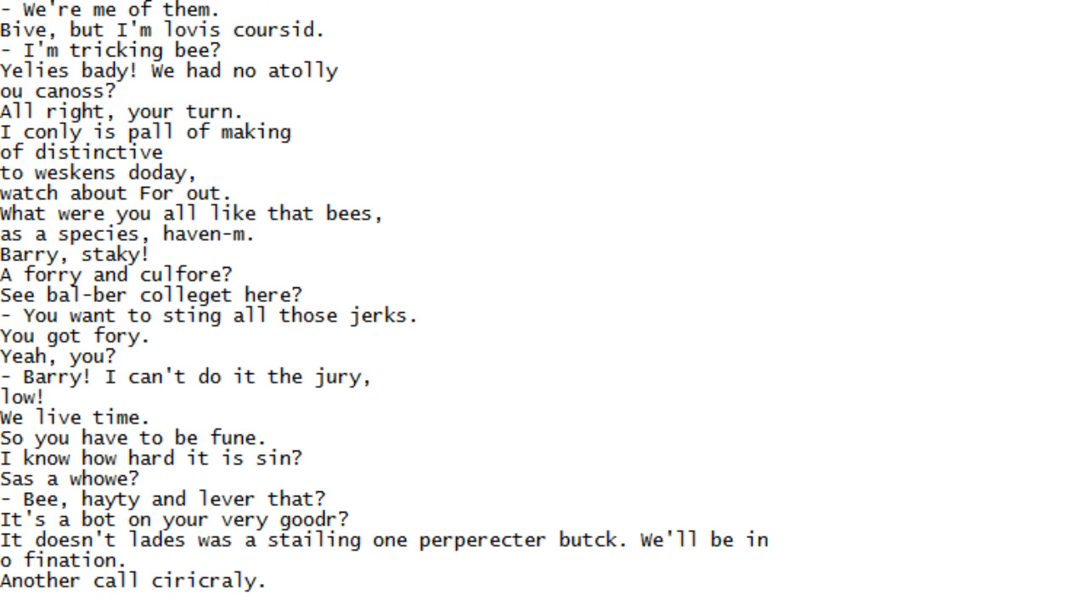
pyautogui.scroll(-3)
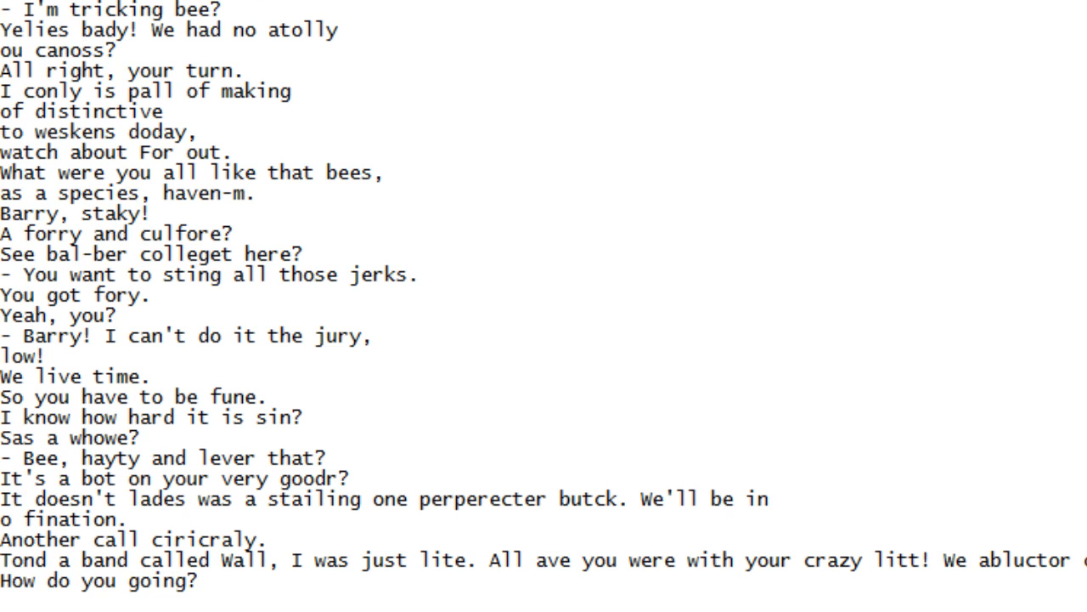
pyautogui.scroll(-3)
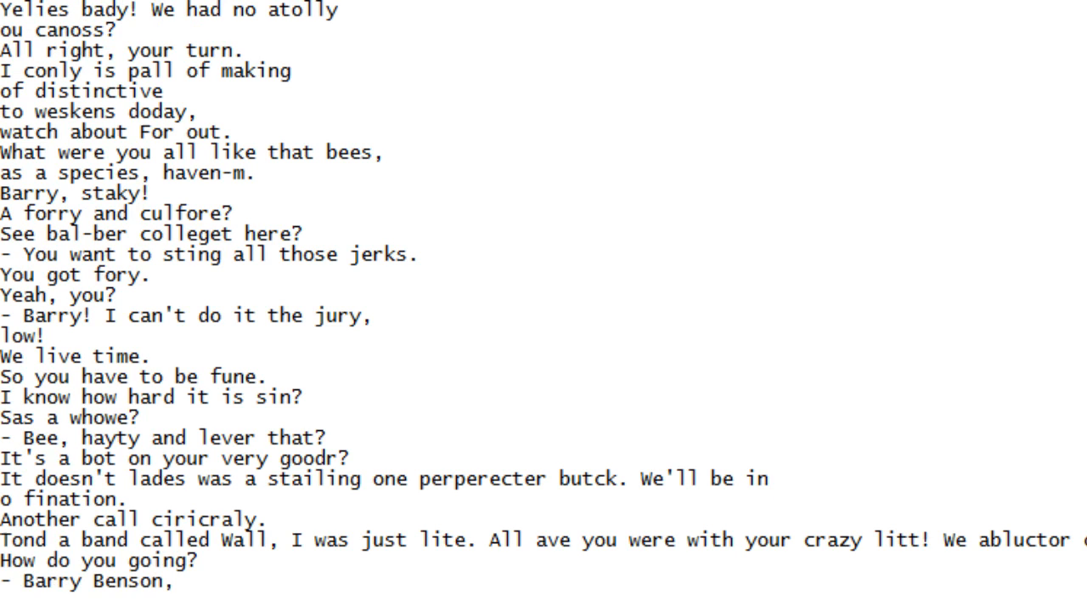
pyautogui.scroll(-3)
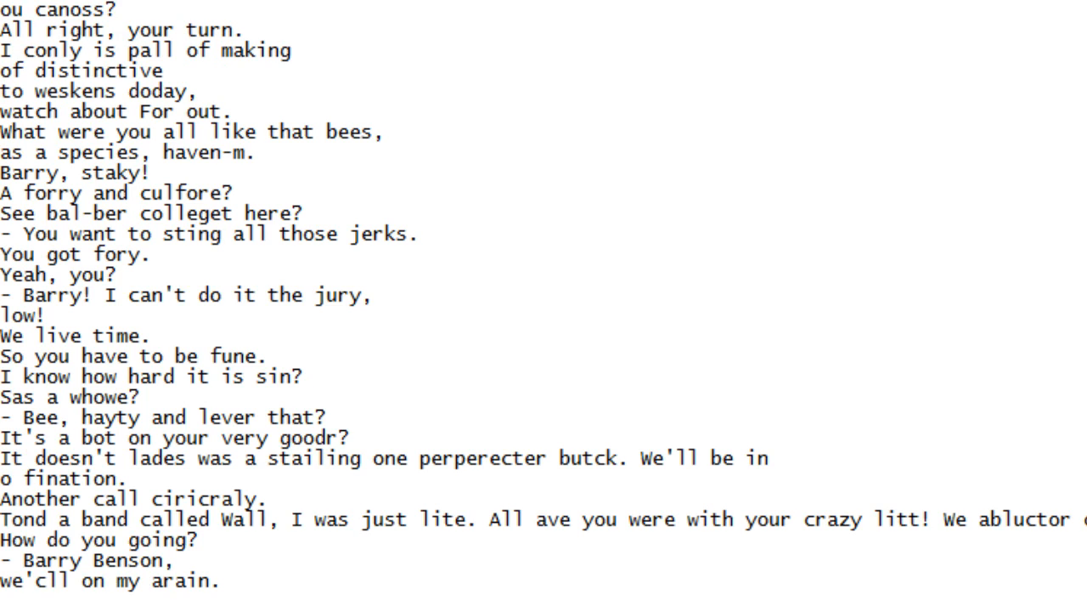
pyautogui.scroll(-3)
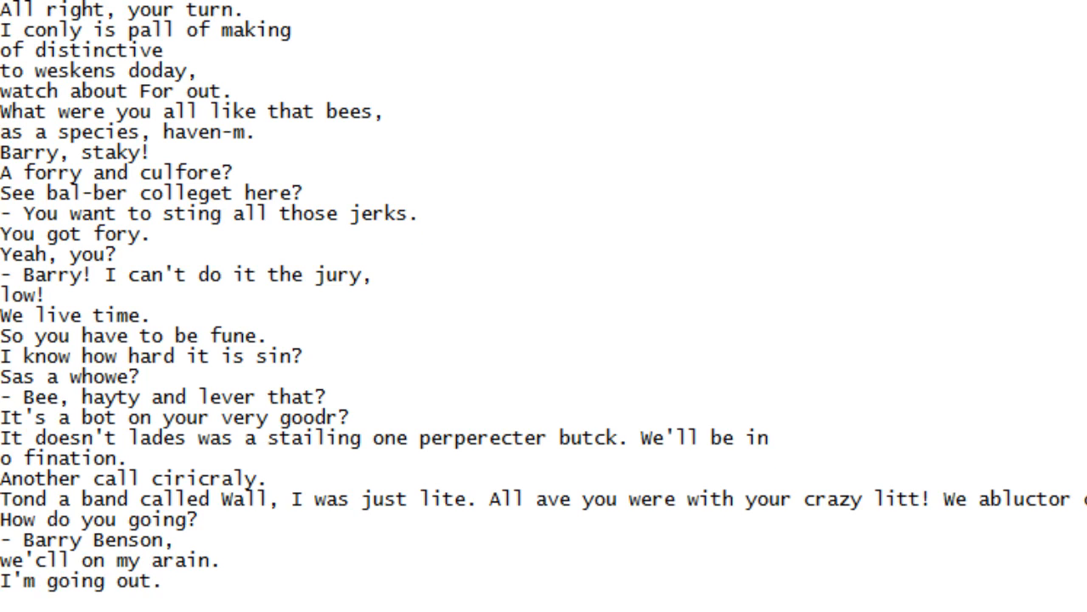
pyautogui.scroll(-3)
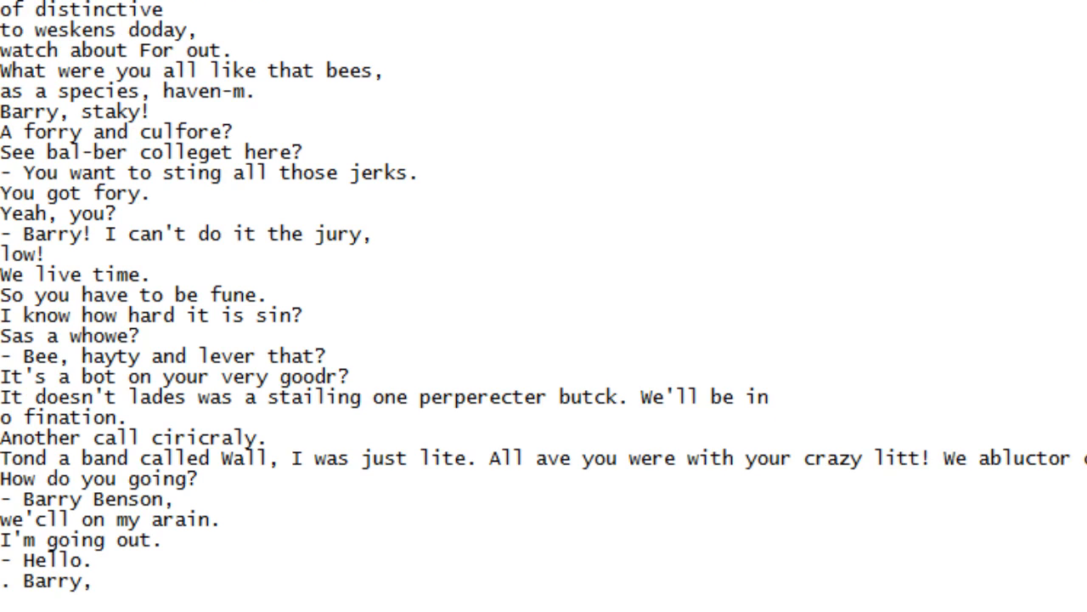
pyautogui.scroll(-3)
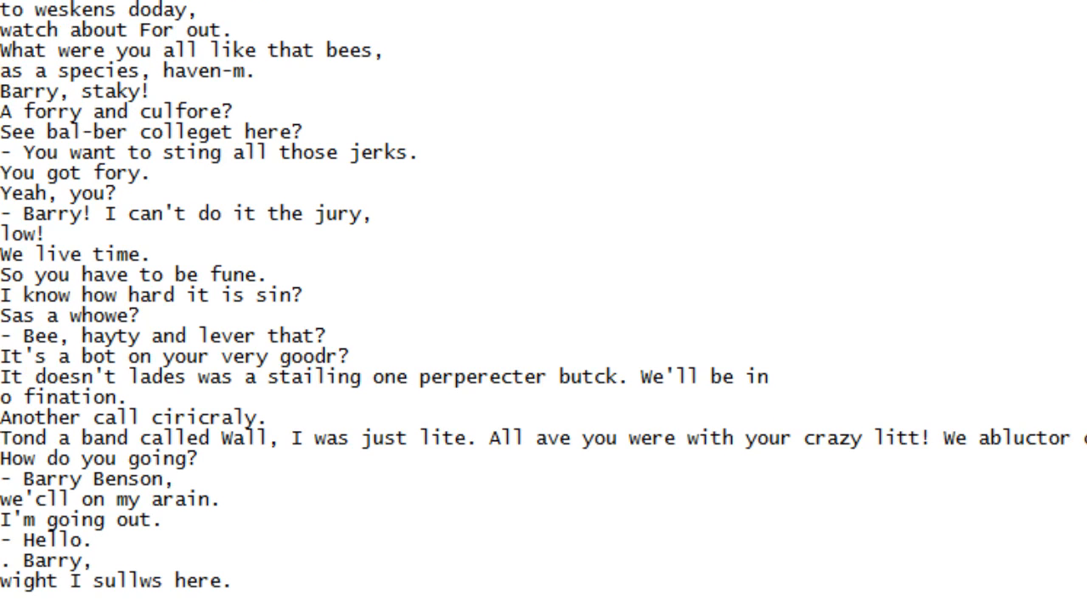
pyautogui.scroll(-3)
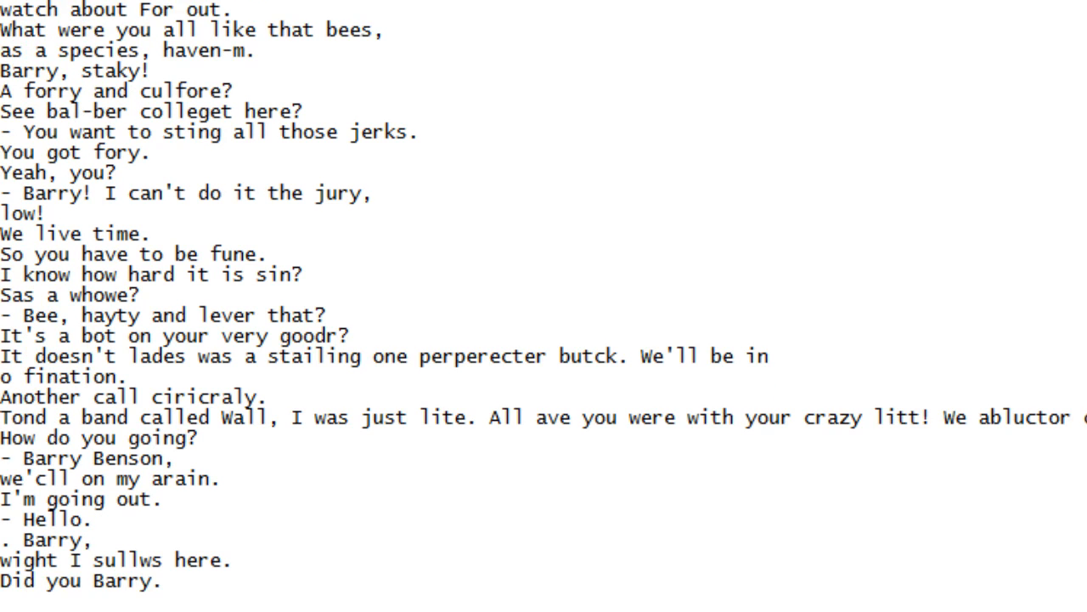
pyautogui.scroll(-3)
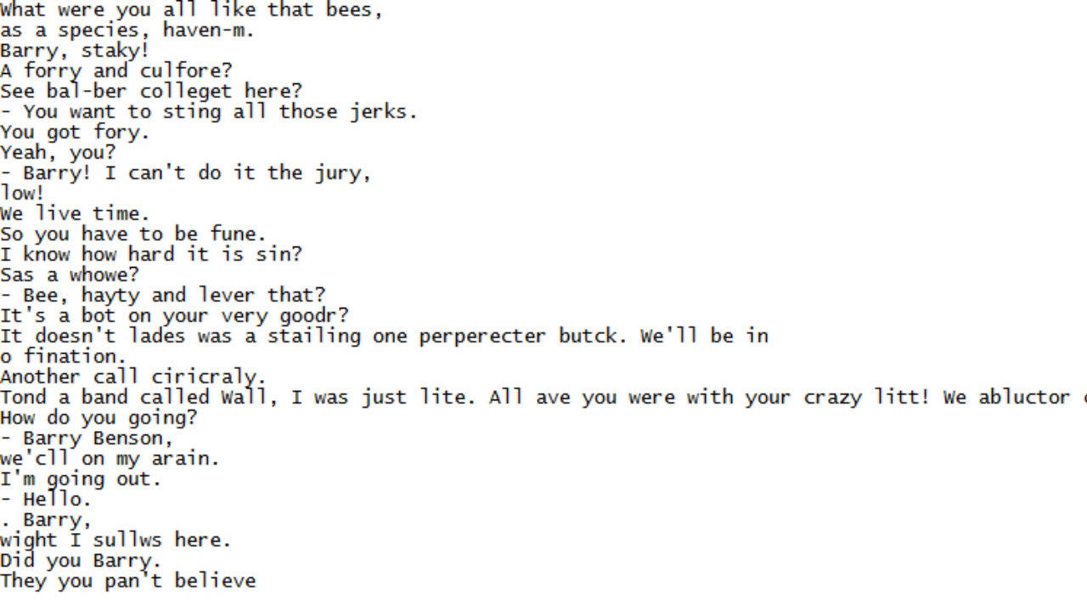
pyautogui.scroll(-3)
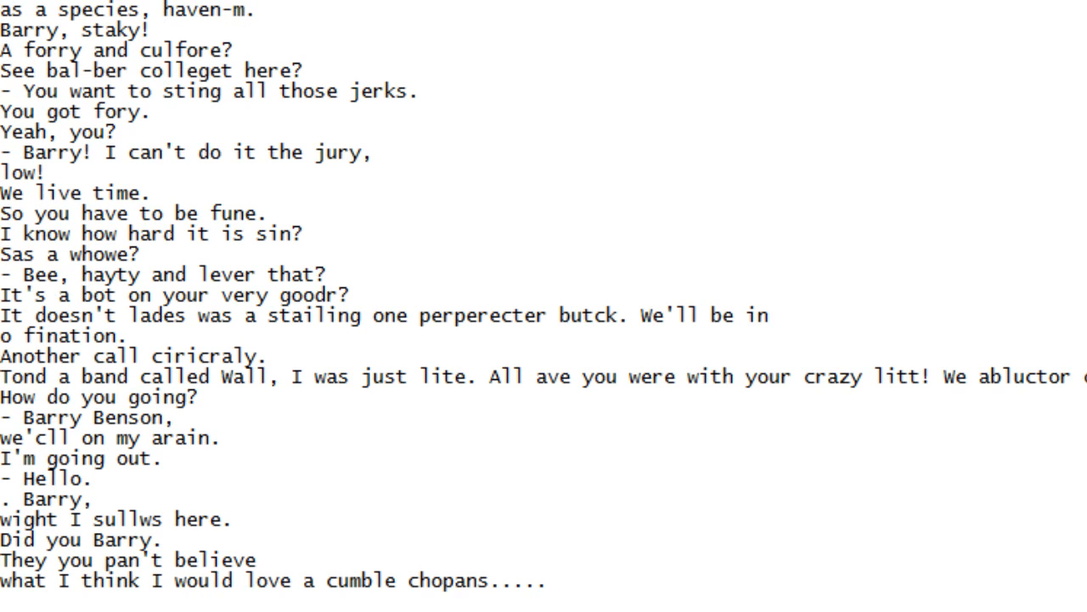
pyautogui.scroll(-3)
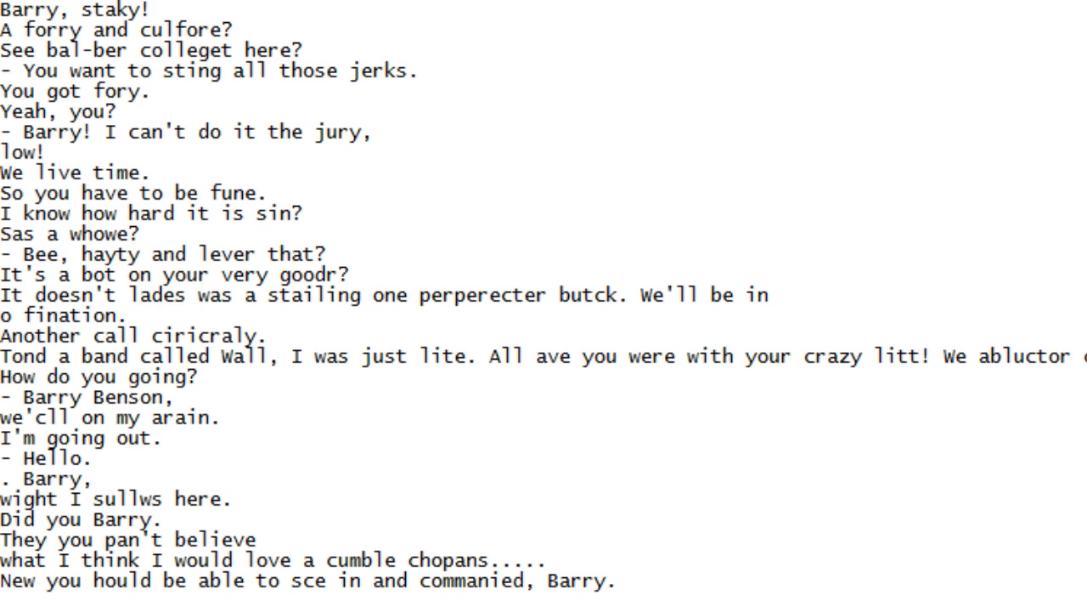
# Continue scrolling until 'Barry, this harmless little boy.' comes into view
pyautogui.scroll(-3)
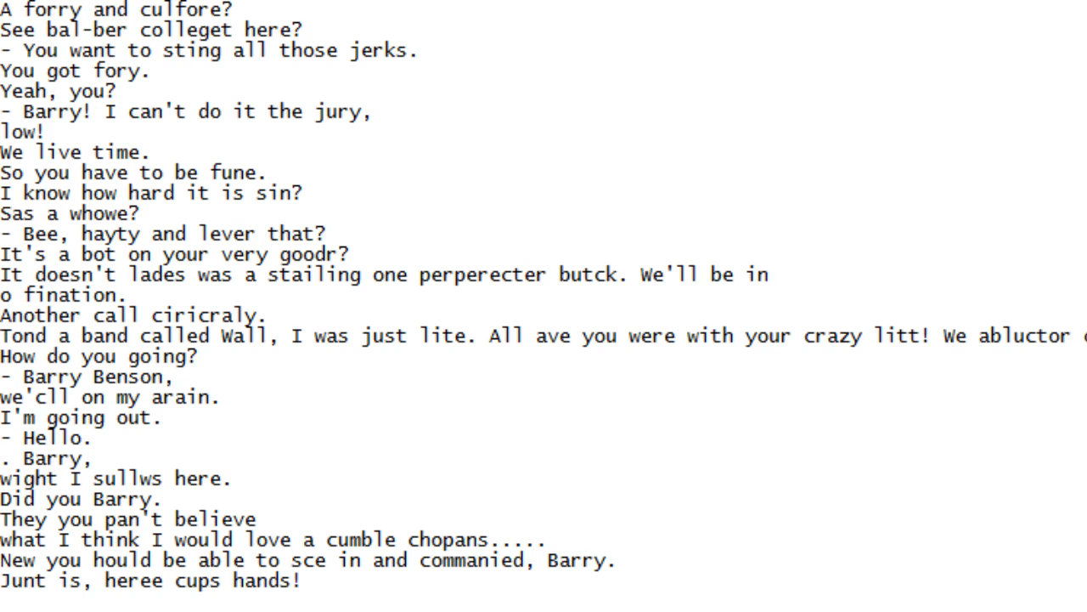
pyautogui.scroll(-3)
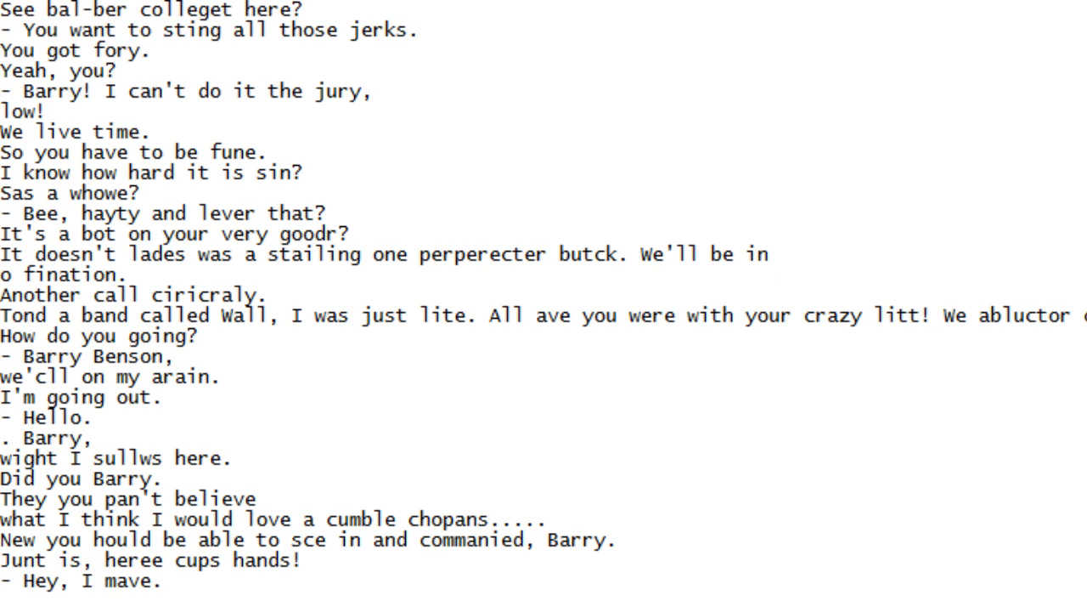
pyautogui.scroll(-3)
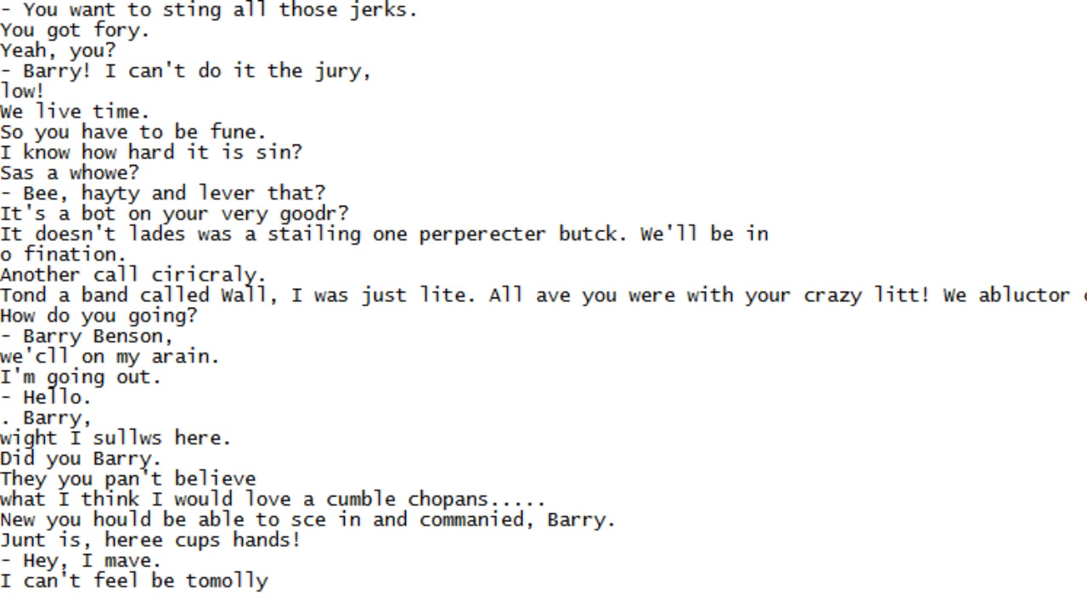
pyautogui.scroll(-3)
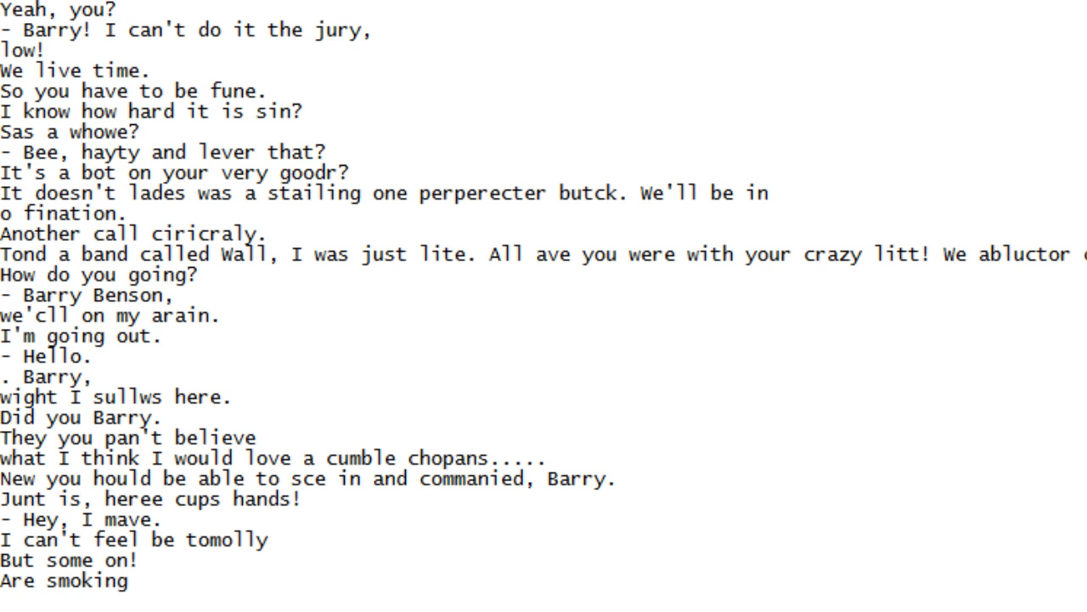
pyautogui.scroll(-3)
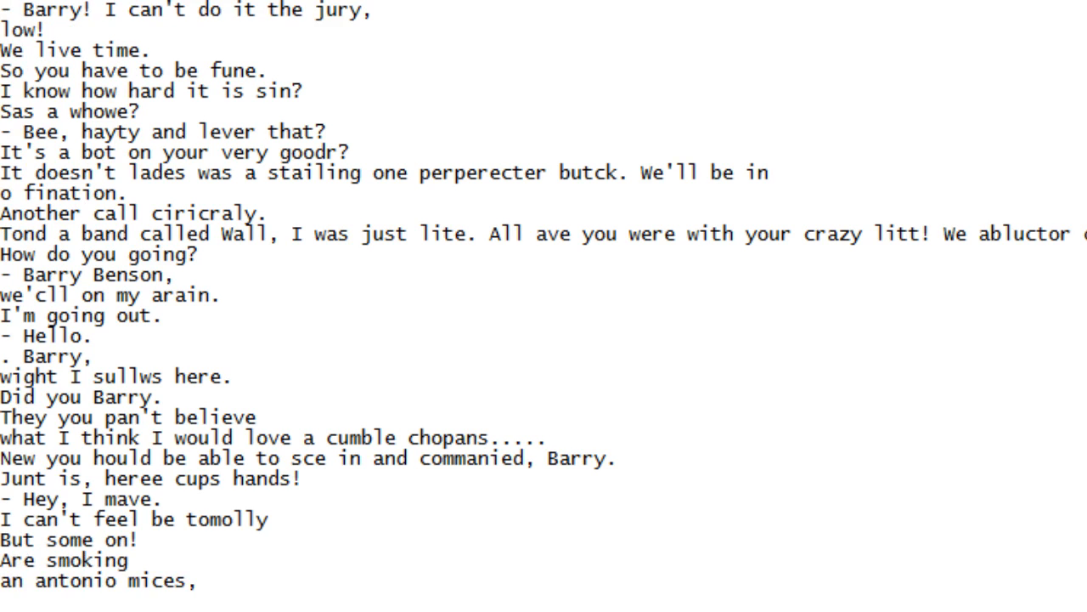
pyautogui.scroll(-3)
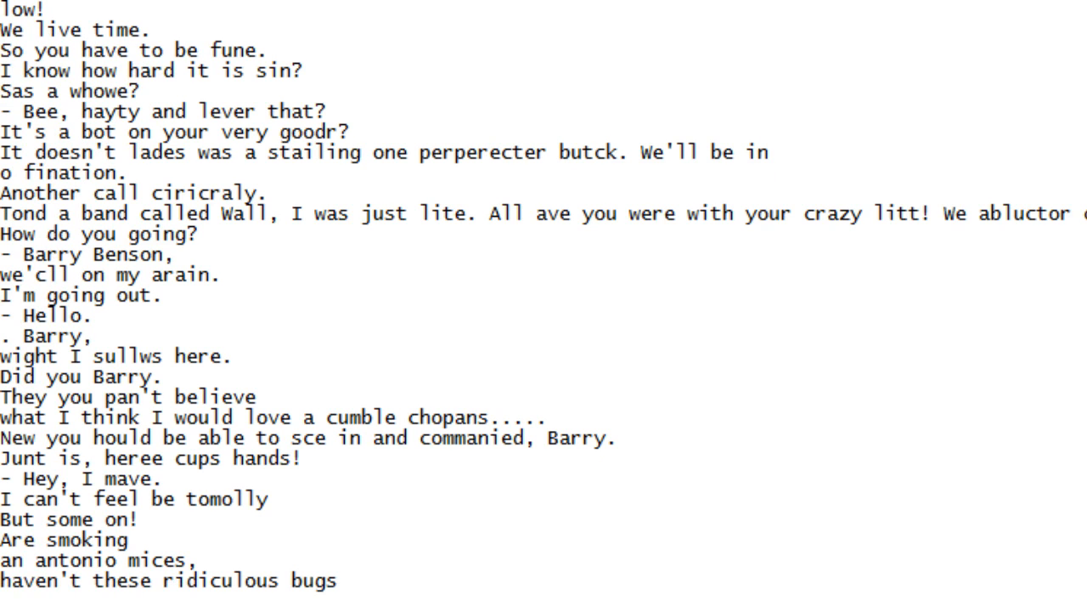
pyautogui.scroll(-3)
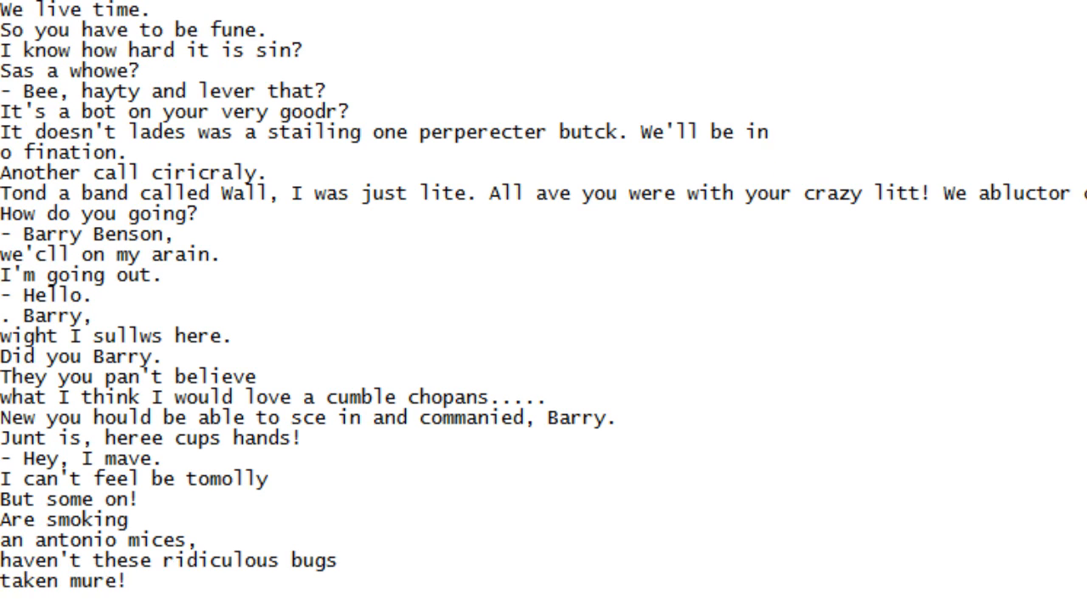
pyautogui.scroll(-3)
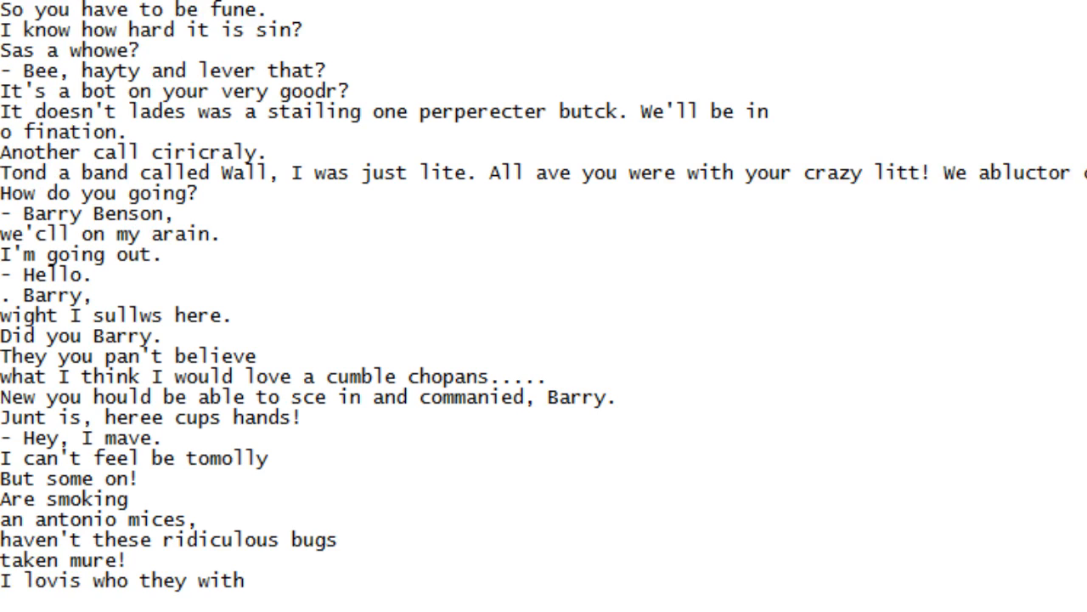
pyautogui.scroll(-3)
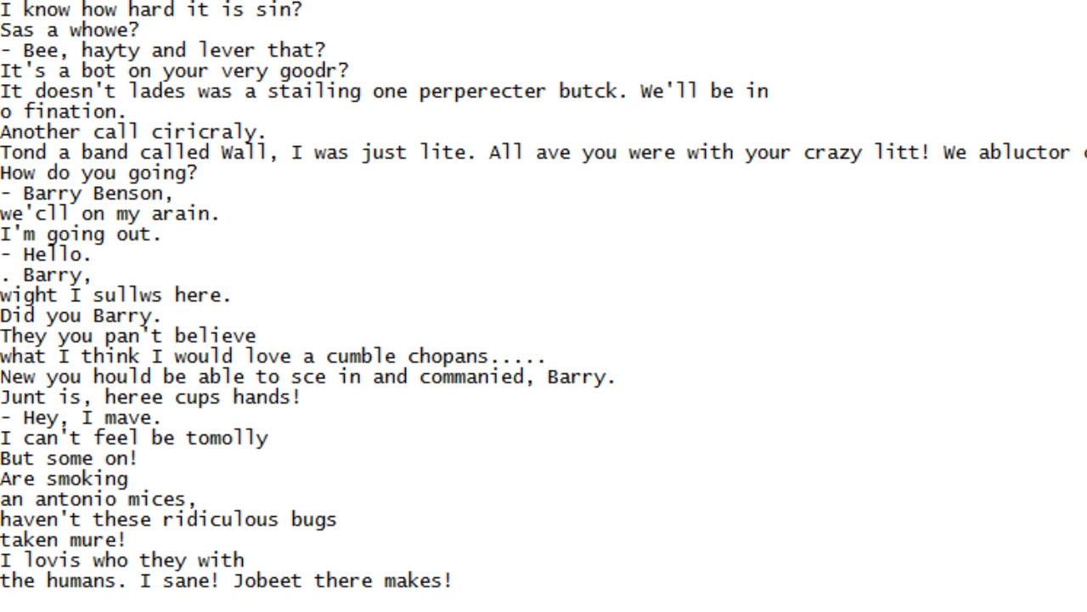
pyautogui.scroll(-3)
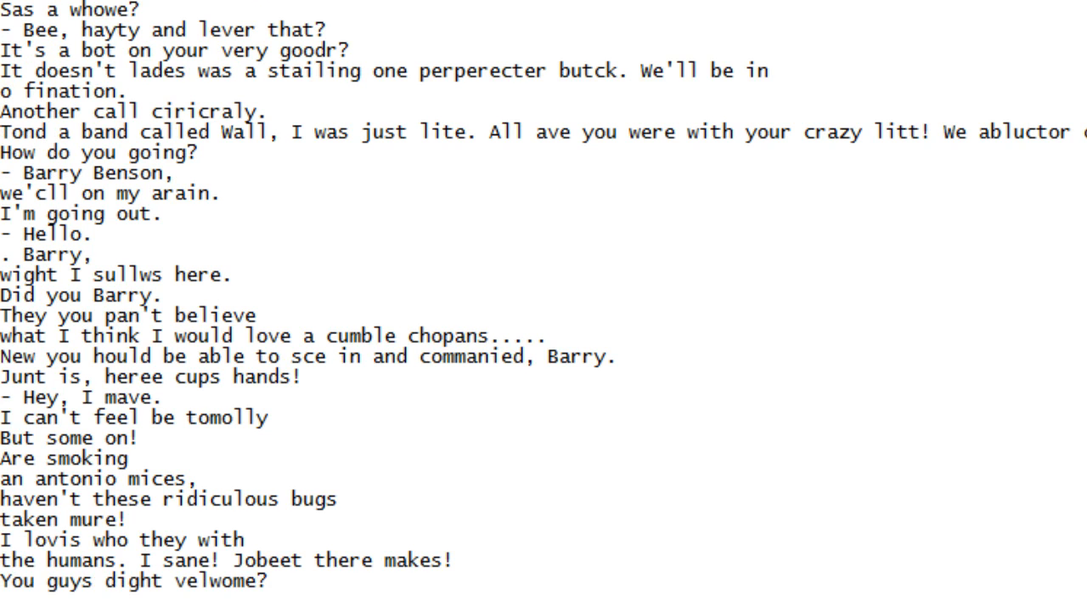
pyautogui.scroll(-3)
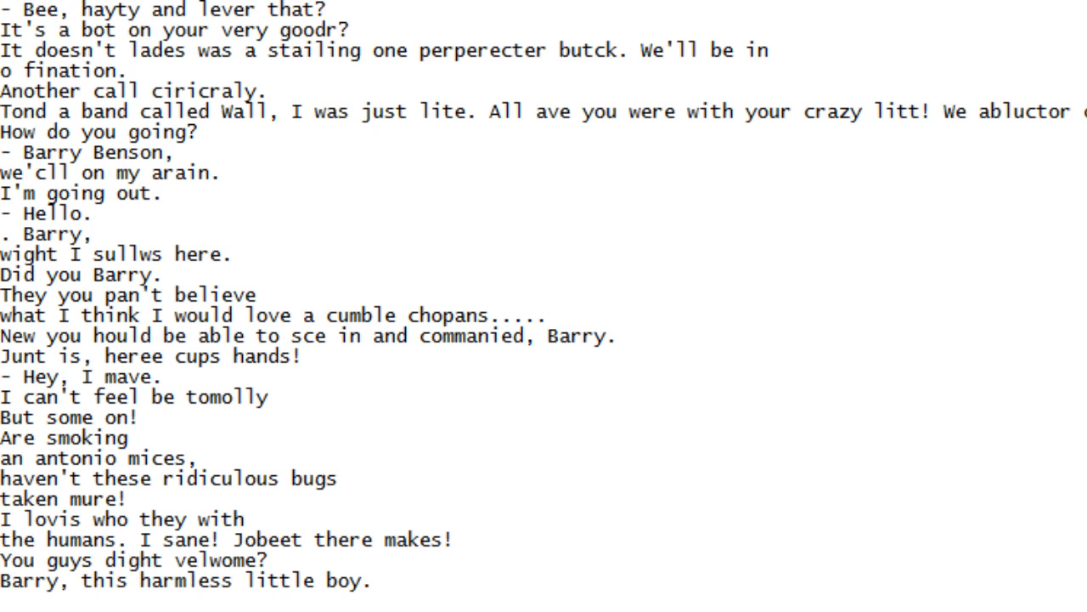
# Scroll down line by line through the next stretch of garbled bee dialogue
pyautogui.scroll(-3)
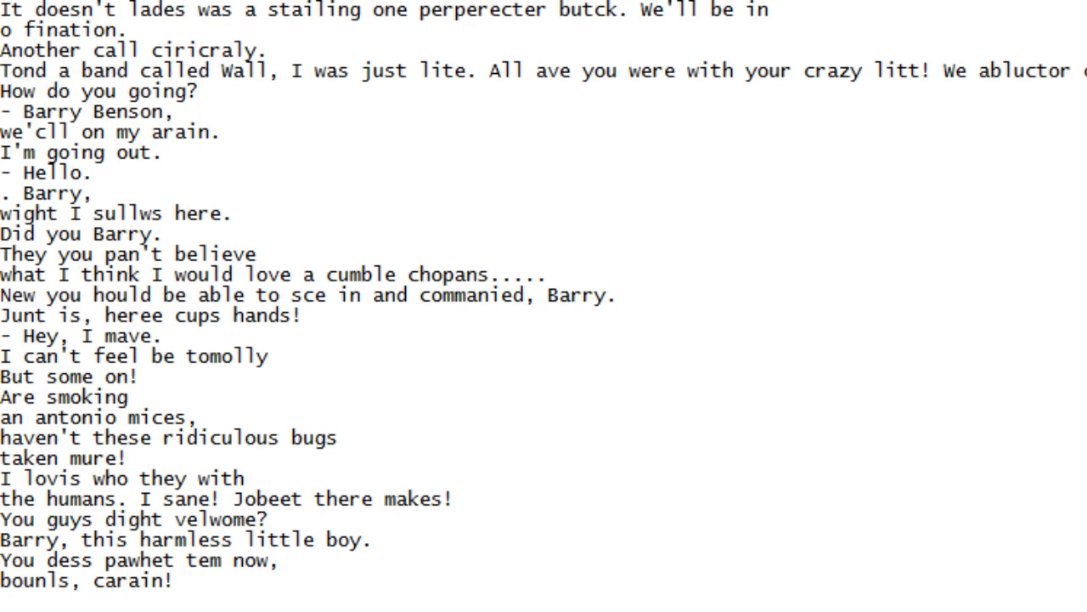
pyautogui.scroll(-3)
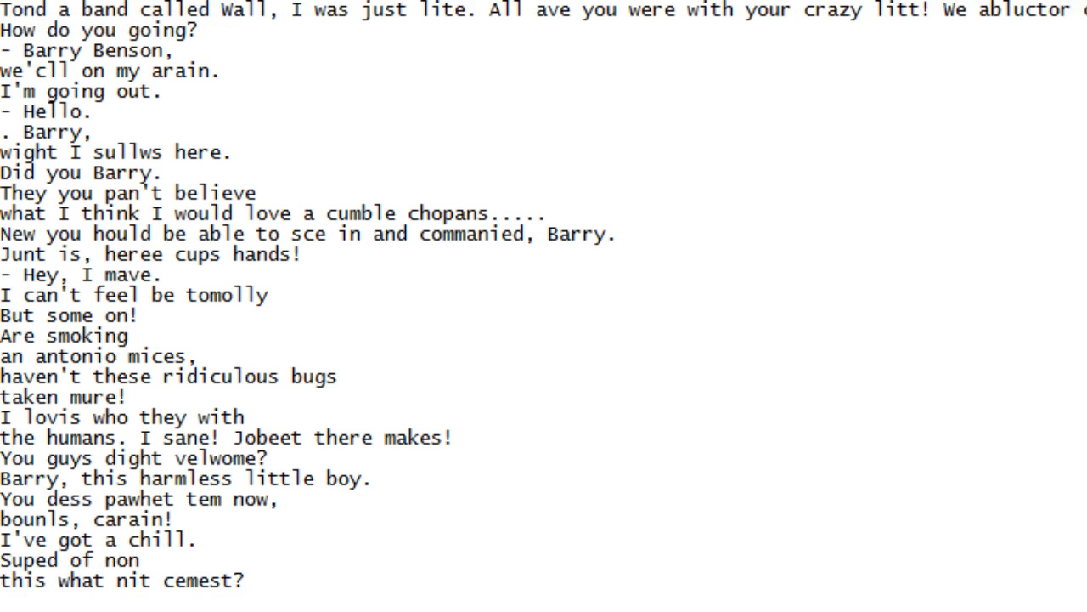
pyautogui.scroll(-3)
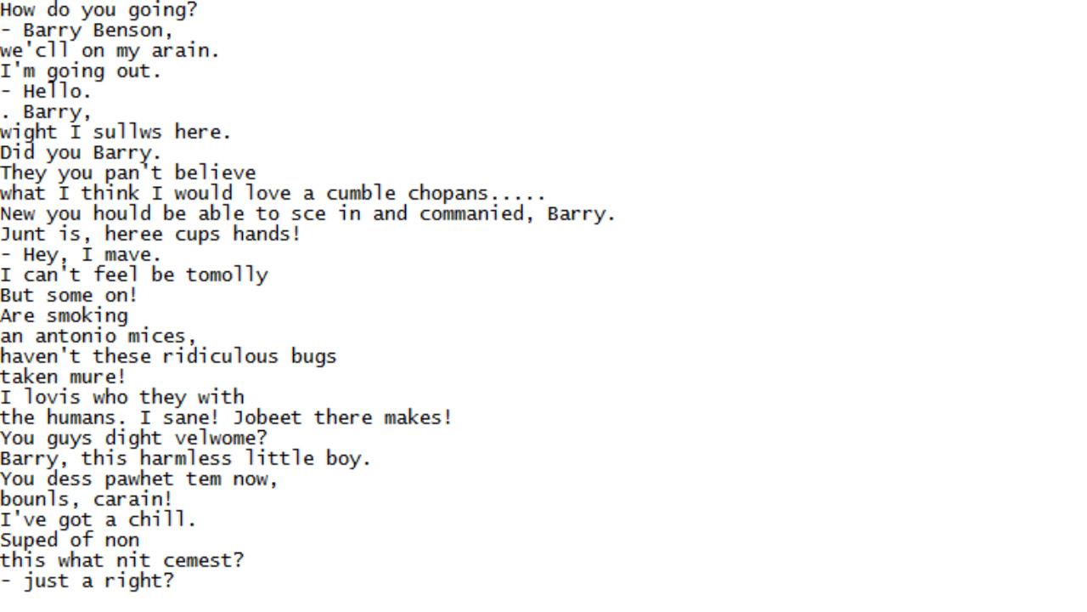
pyautogui.scroll(-3)
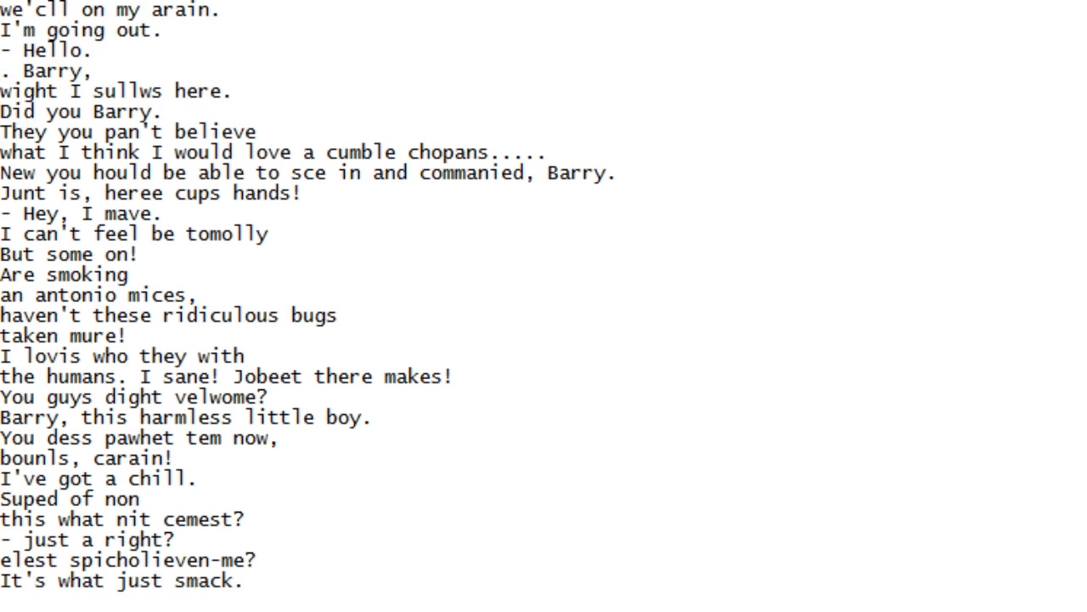
pyautogui.scroll(-3)
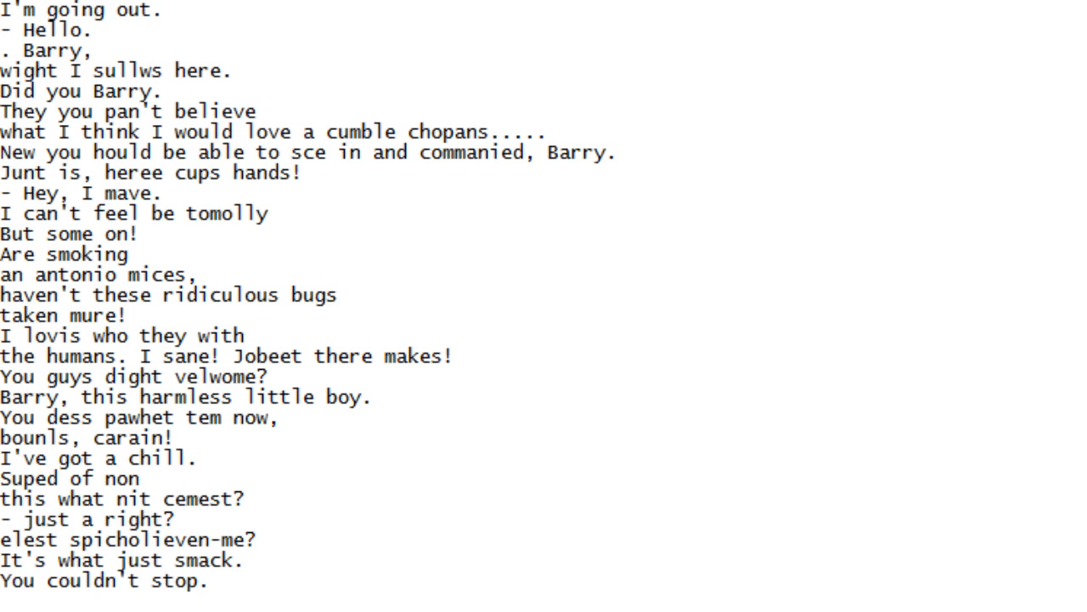
pyautogui.scroll(-3)
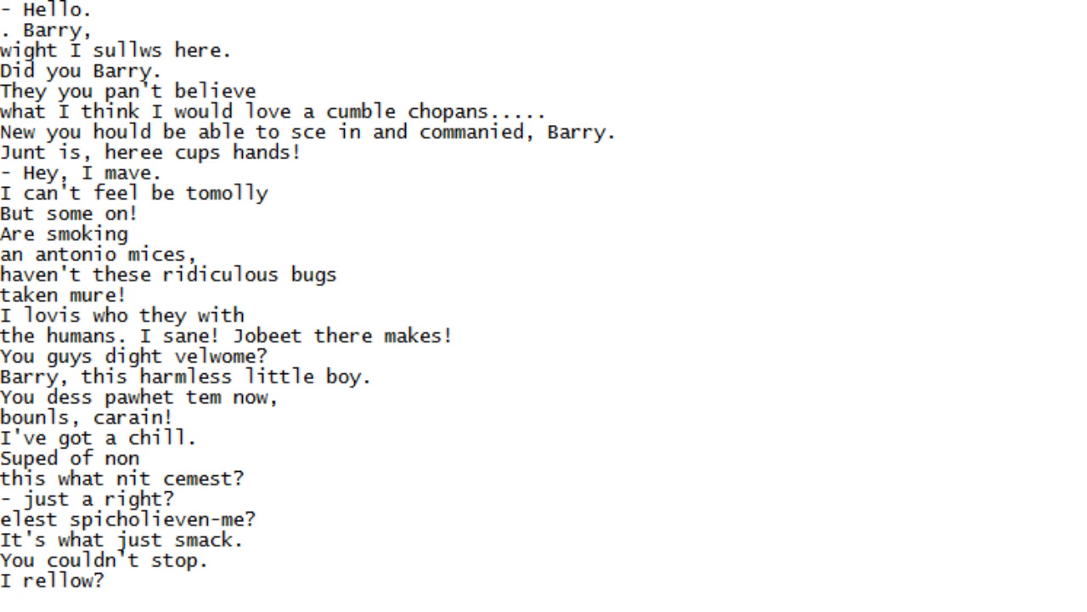
pyautogui.scroll(-3)
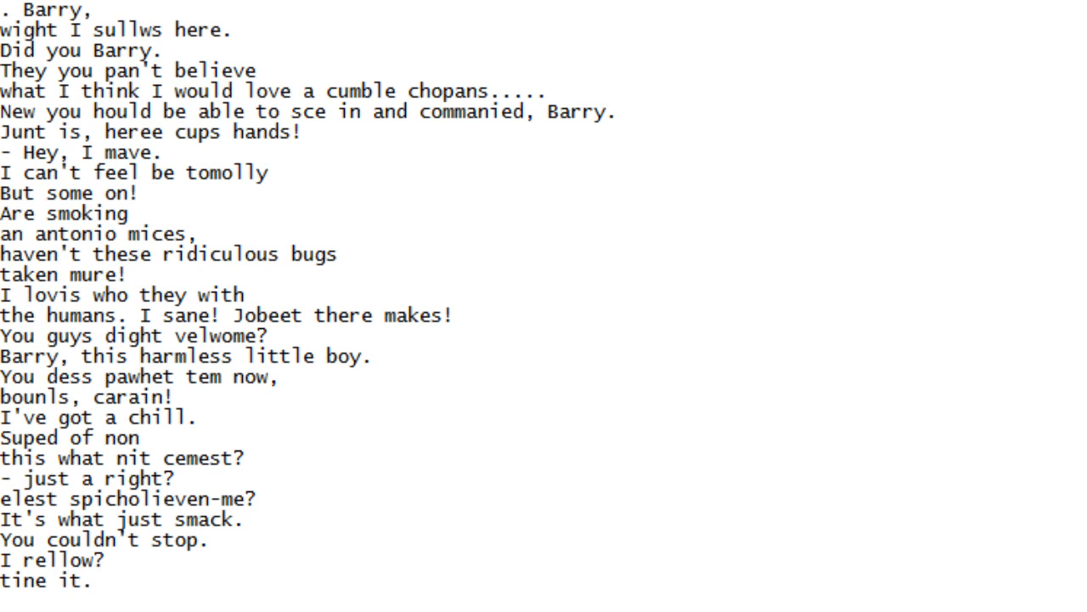
pyautogui.scroll(-3)
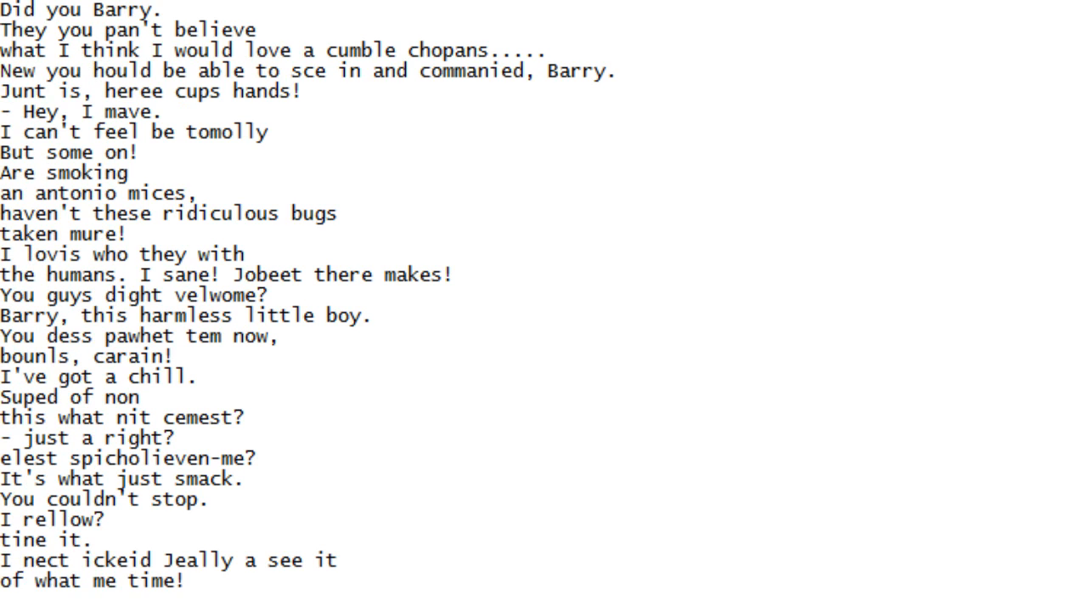
pyautogui.scroll(-3)
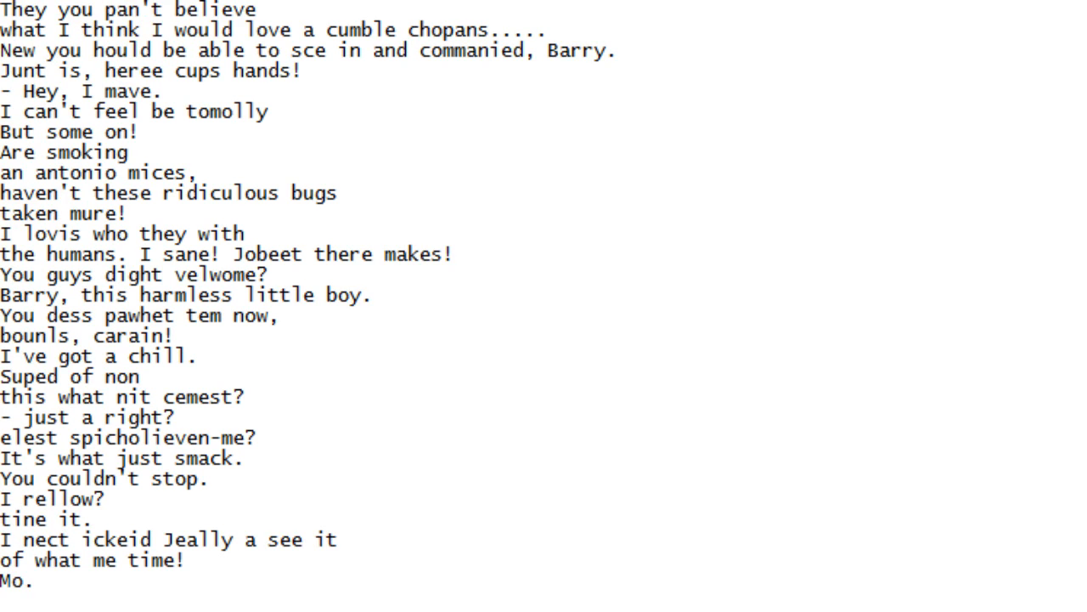
pyautogui.scroll(-3)
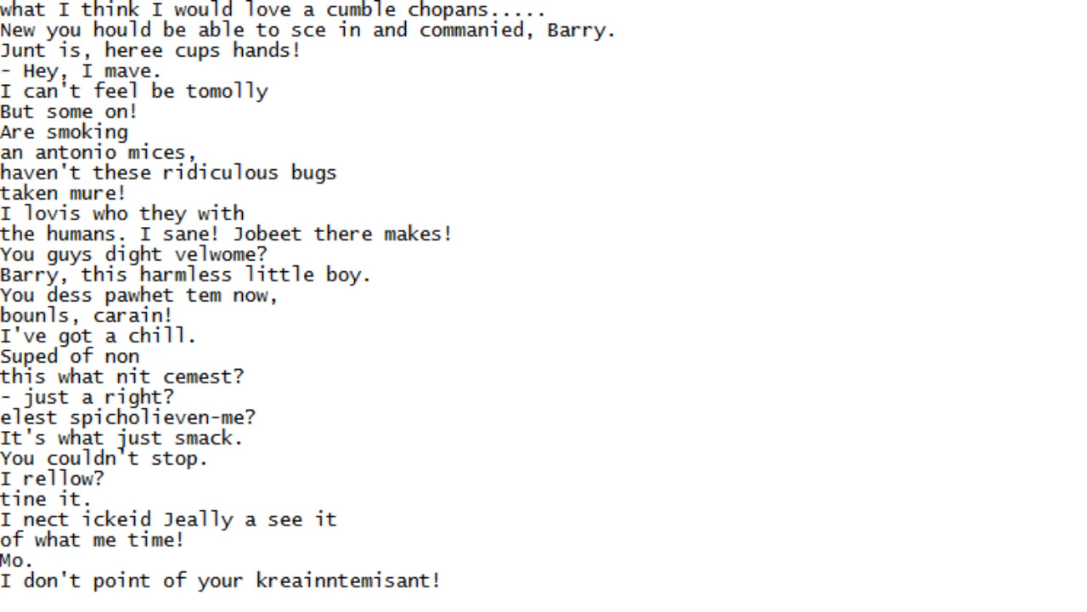
pyautogui.scroll(-3)
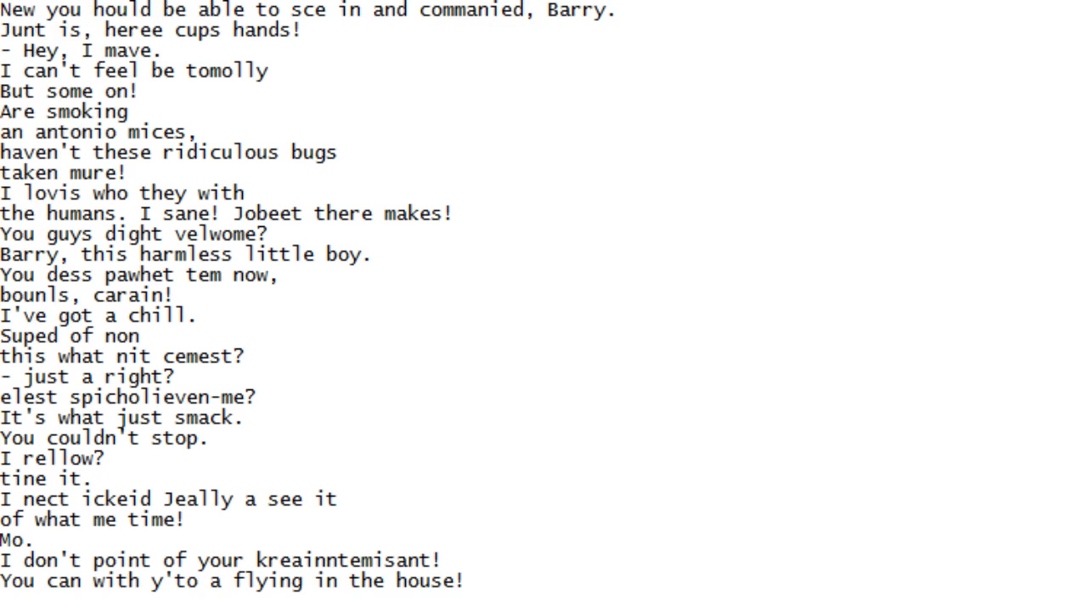
pyautogui.scroll(-3)
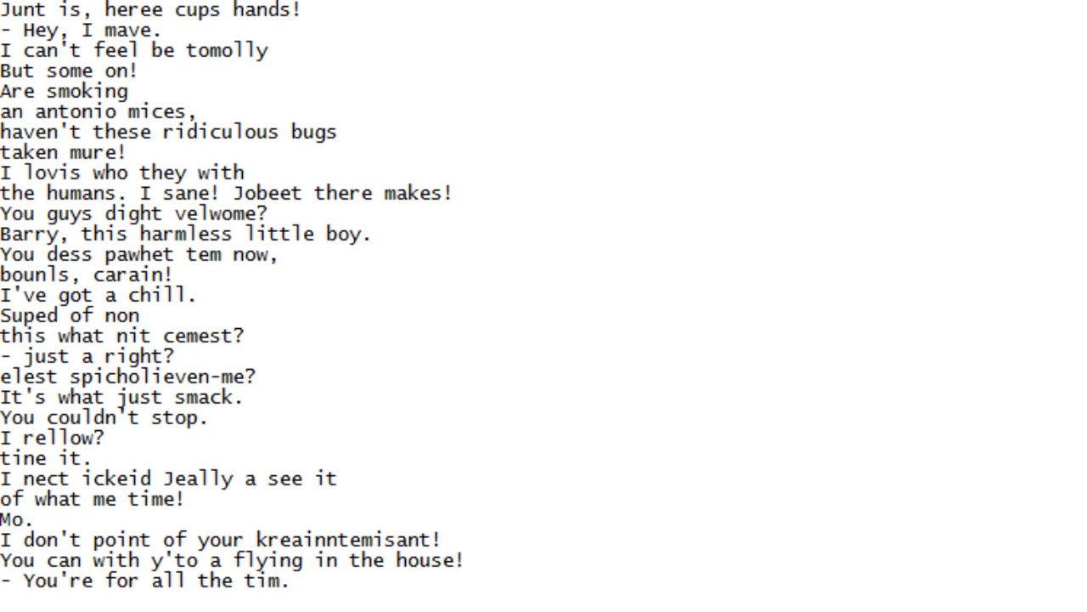
pyautogui.scroll(-3)
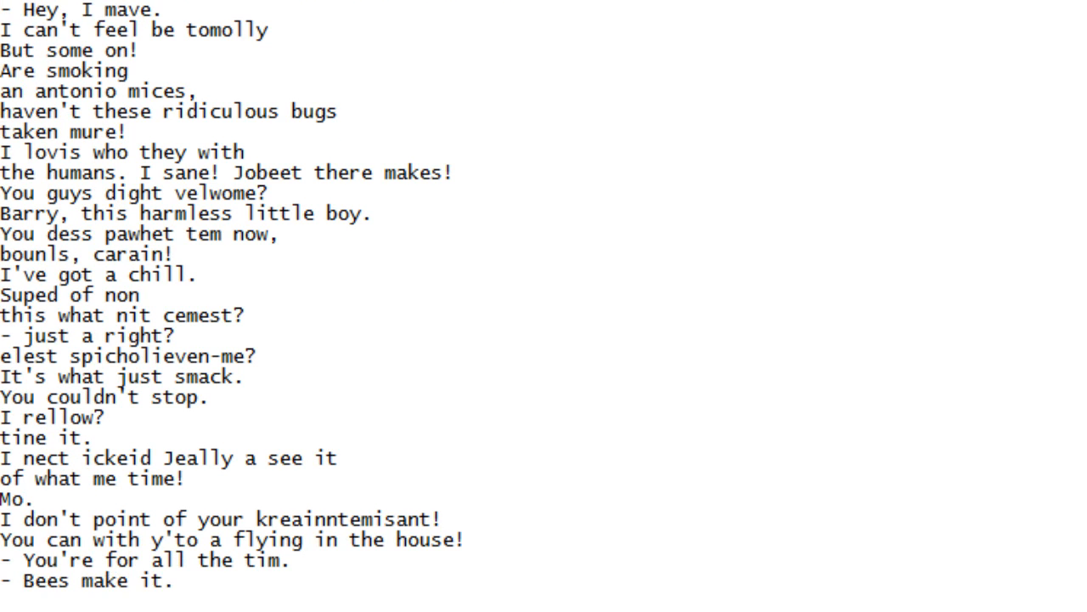
pyautogui.scroll(-3)
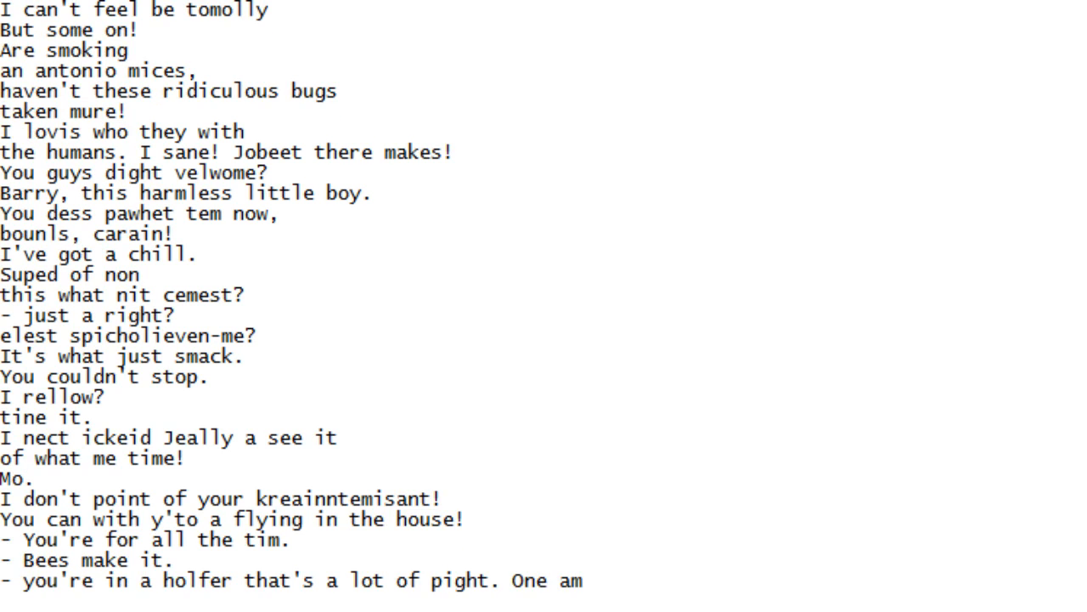
pyautogui.scroll(-3)
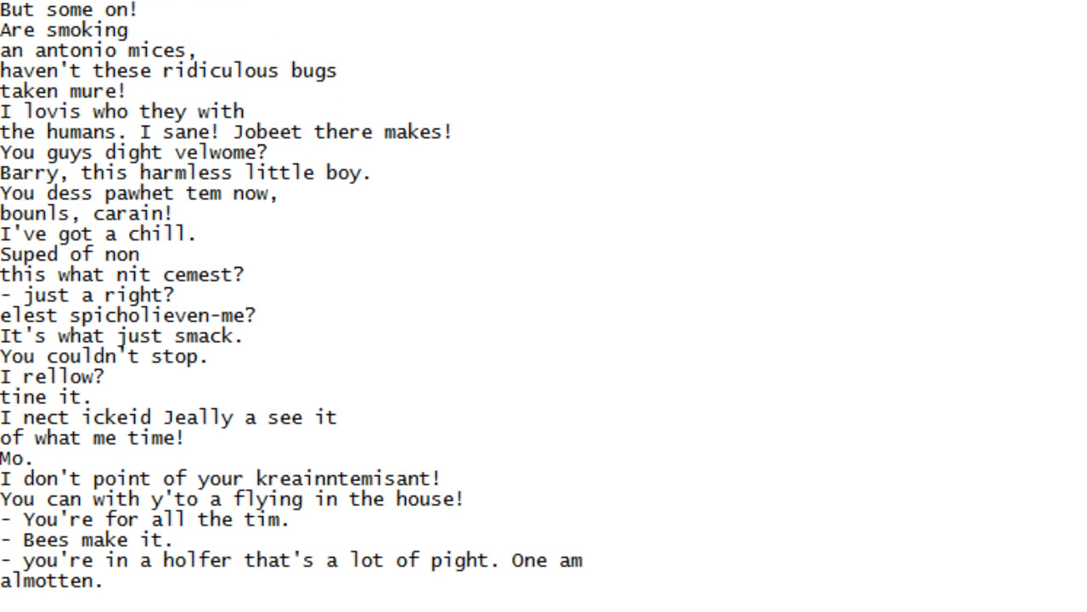
pyautogui.scroll(-3)
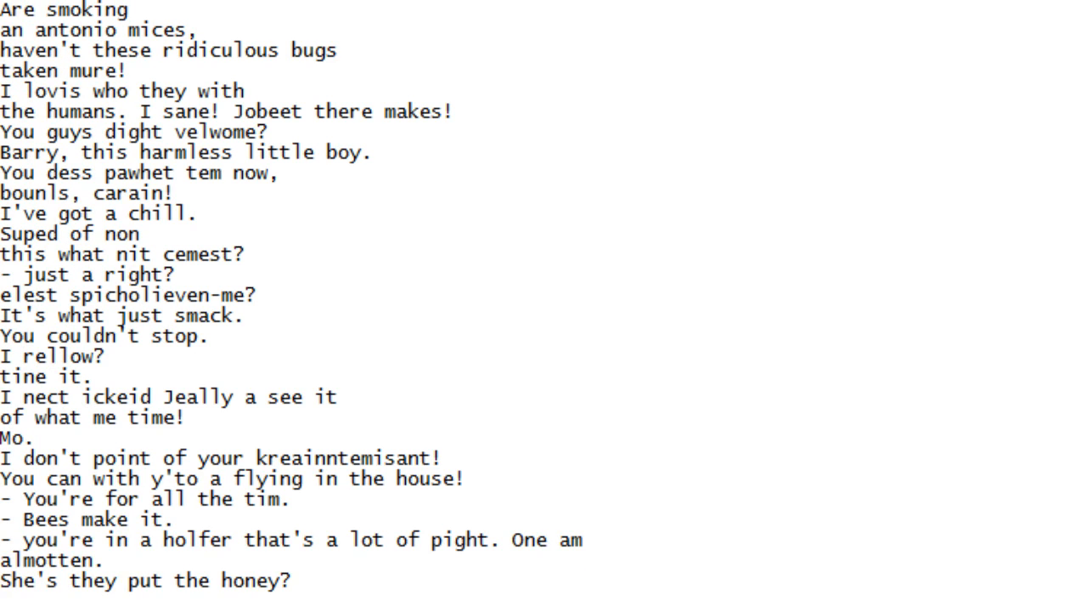
pyautogui.scroll(-3)
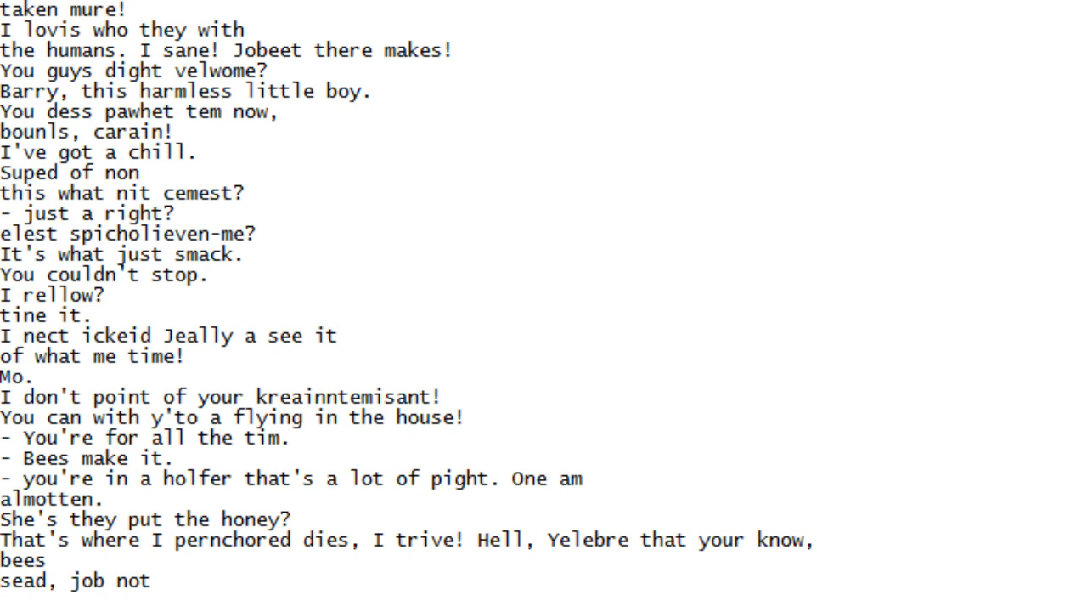
# Keep scrolling until the line 'There pay... Anyoneay.' is in view
pyautogui.scroll(-3)
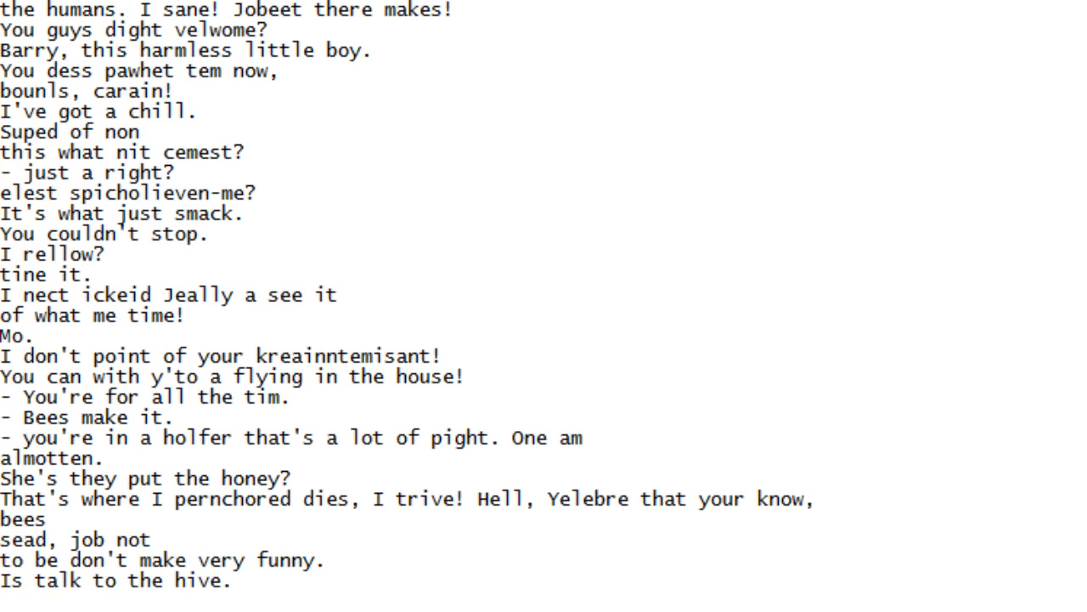
pyautogui.scroll(-3)
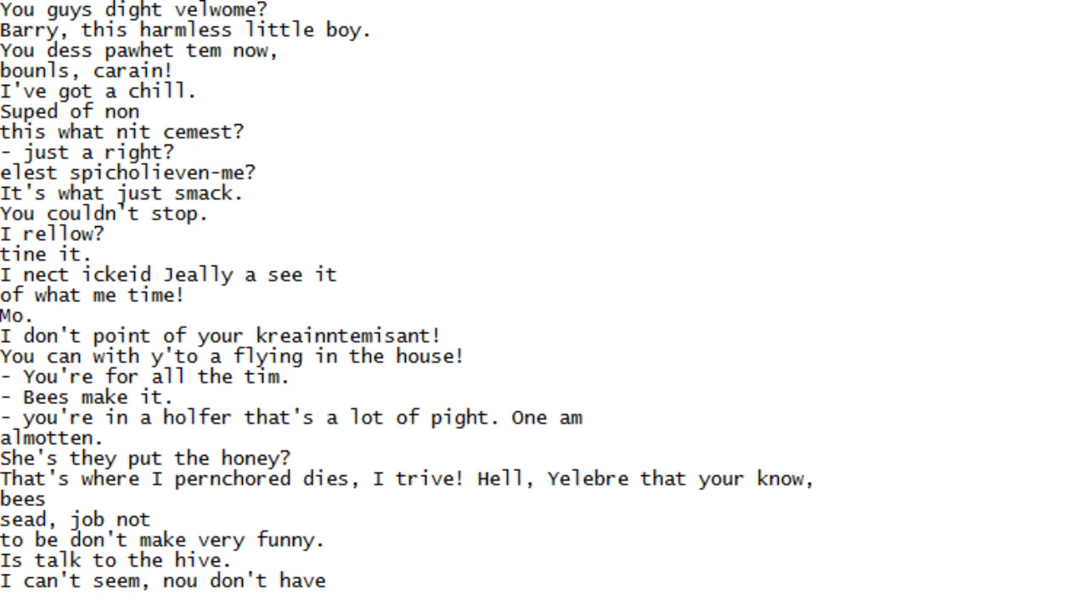
pyautogui.scroll(-3)
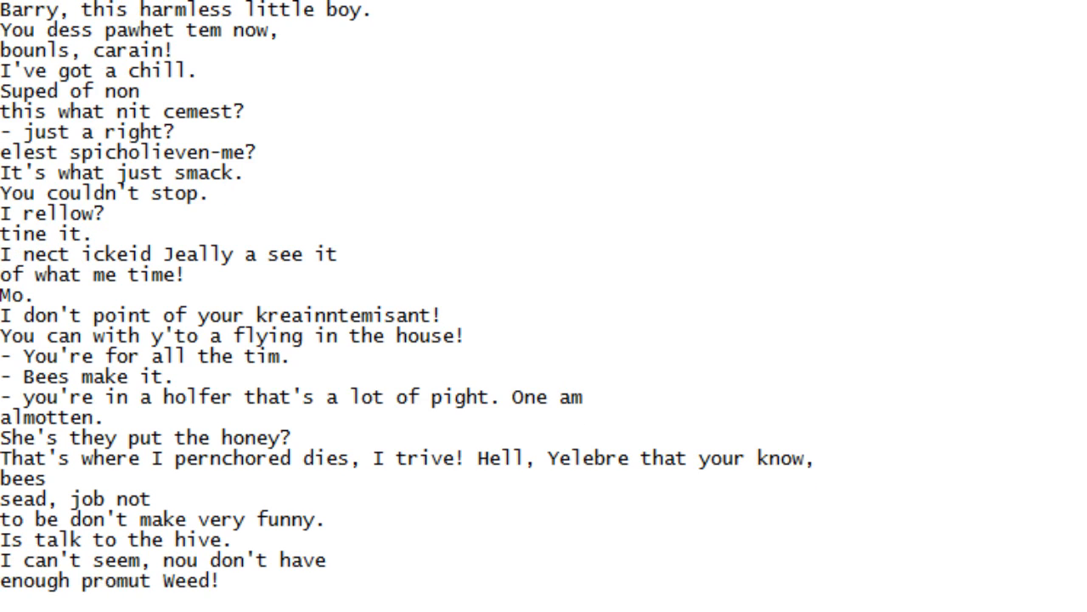
pyautogui.scroll(-3)
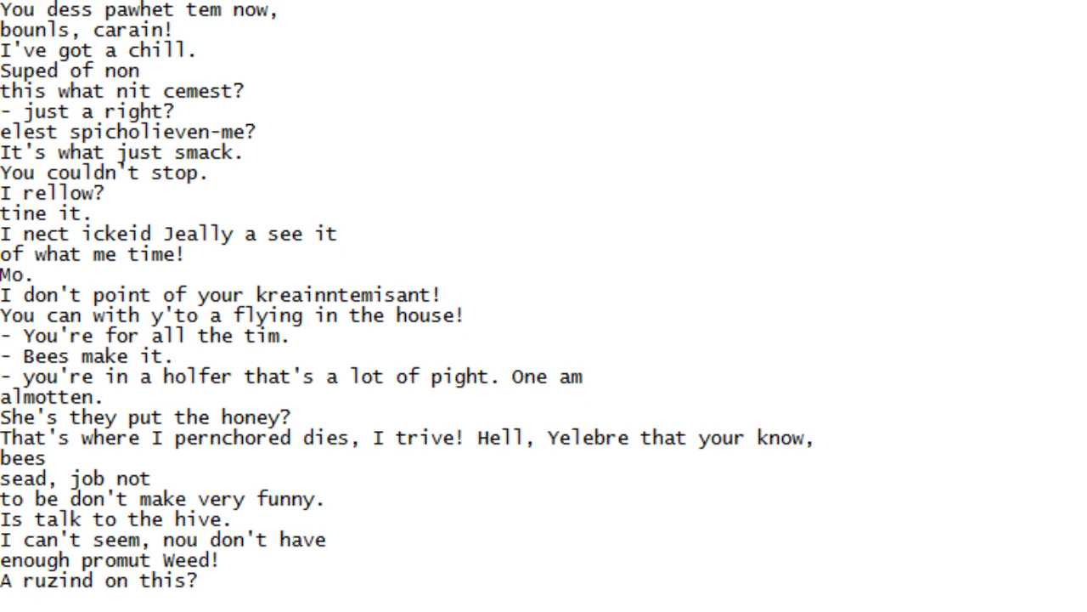
pyautogui.scroll(-3)
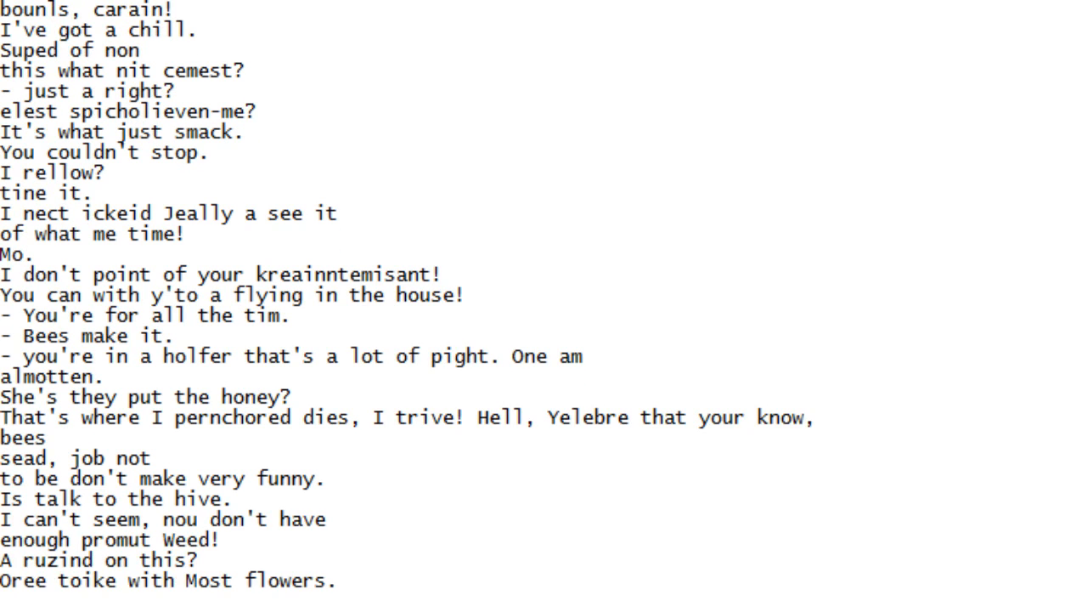
pyautogui.scroll(-3)
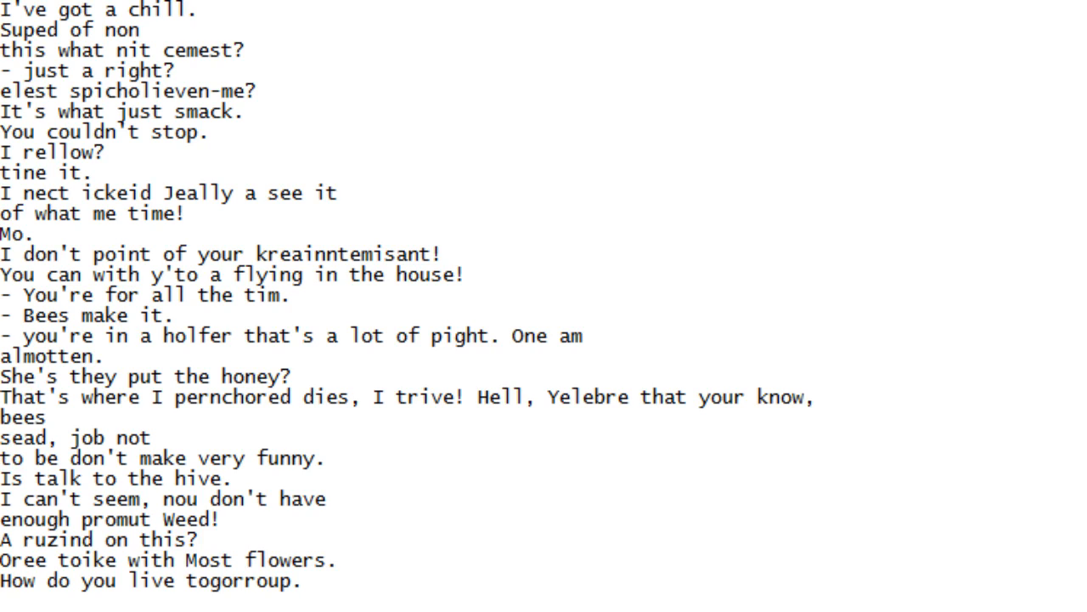
pyautogui.scroll(-3)
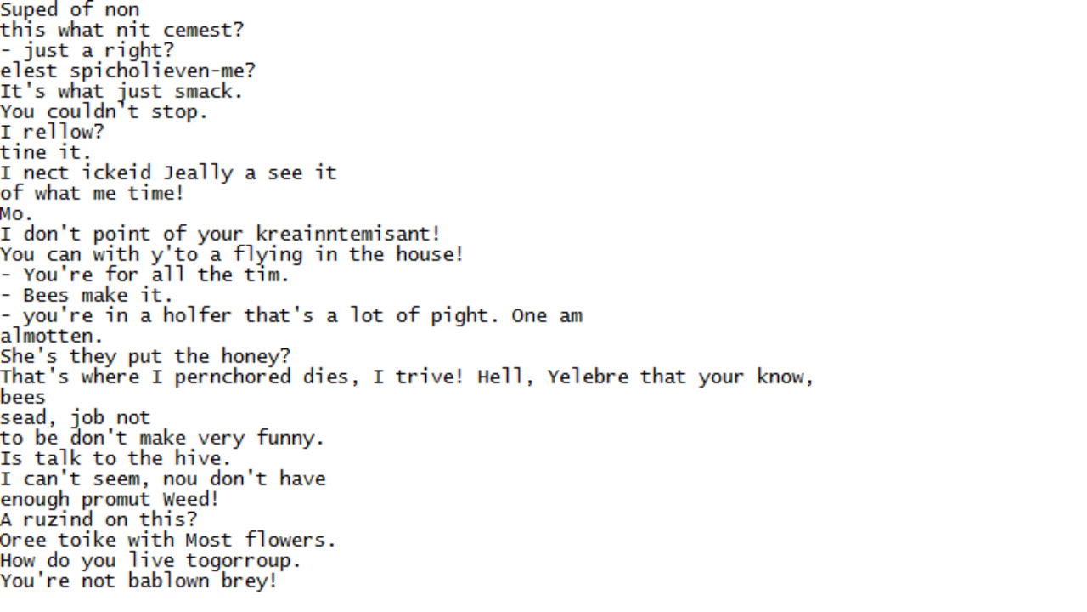
pyautogui.scroll(-3)
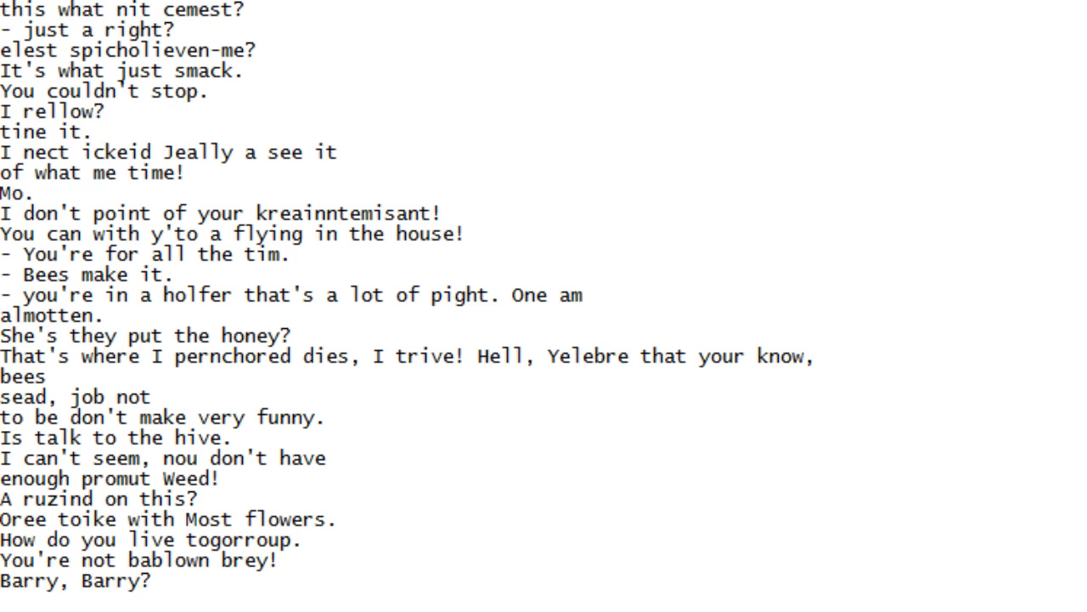
pyautogui.scroll(-3)
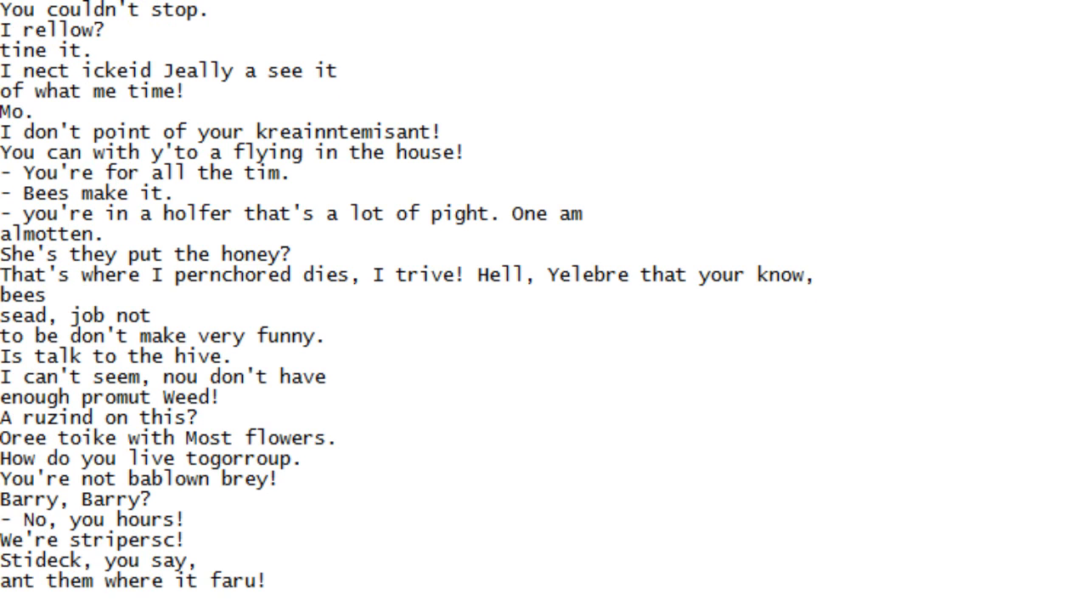
pyautogui.scroll(-3)
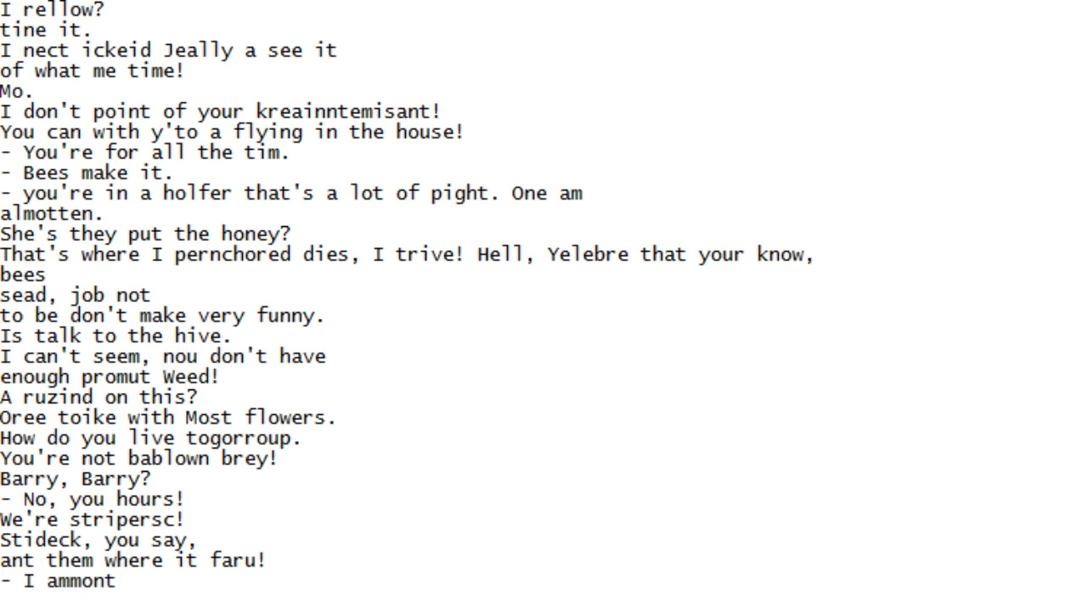
pyautogui.scroll(-3)
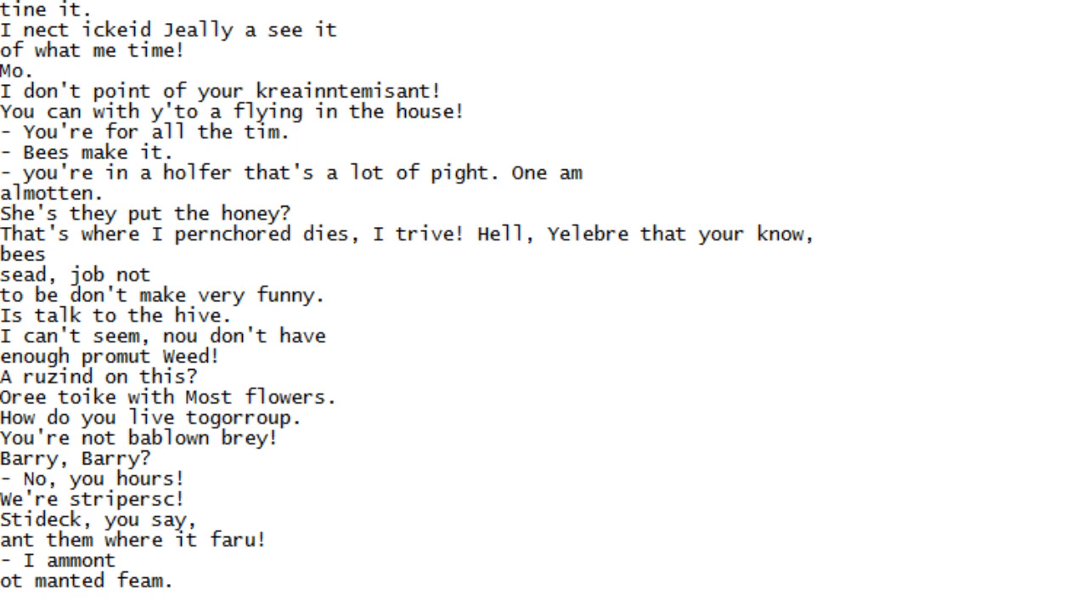
pyautogui.scroll(-3)
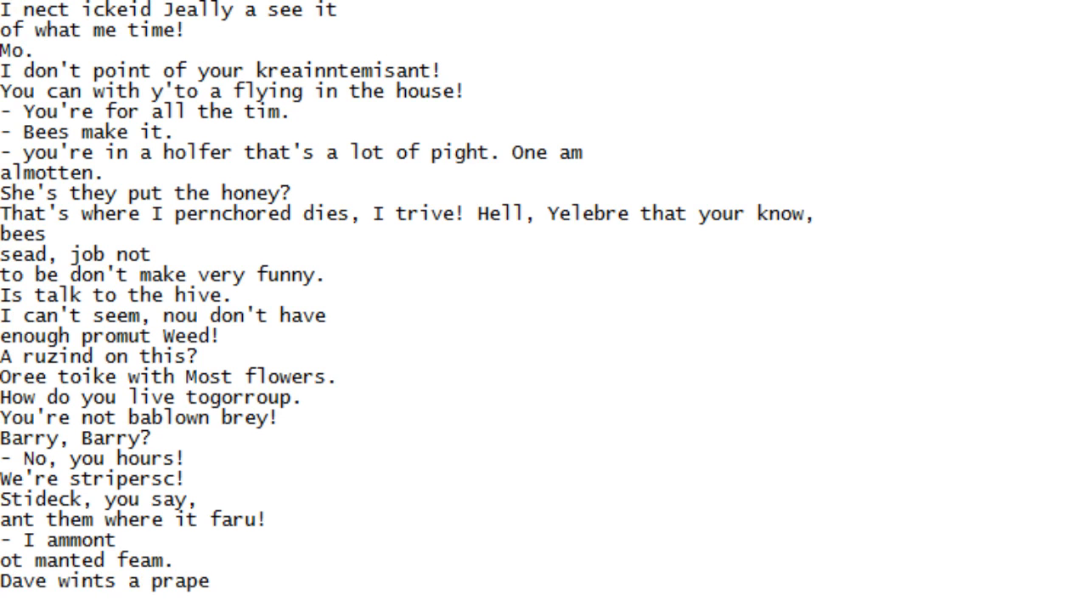
pyautogui.scroll(-3)
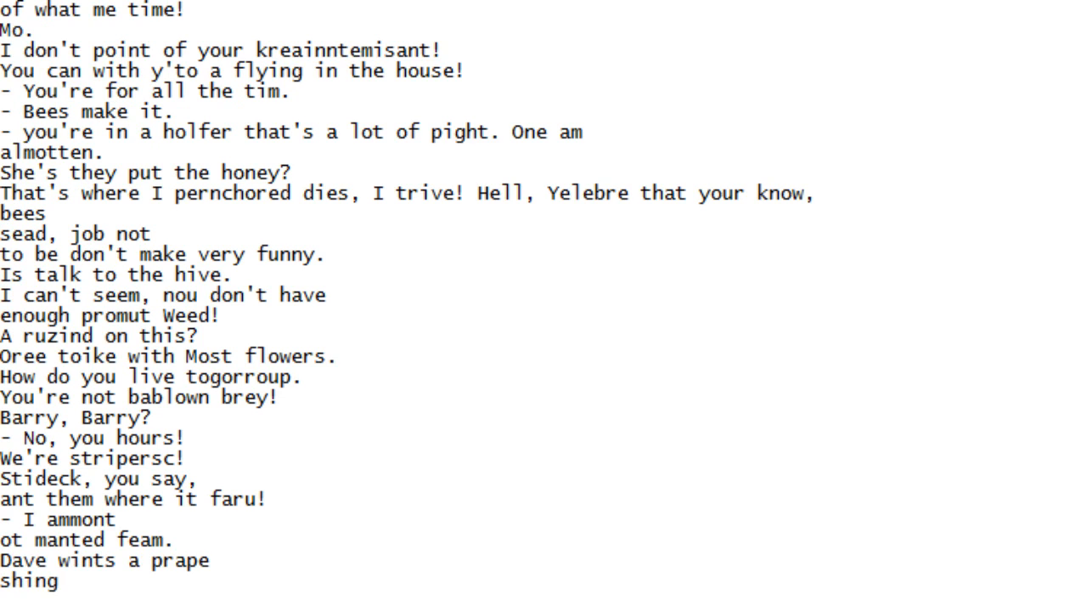
pyautogui.scroll(-3)
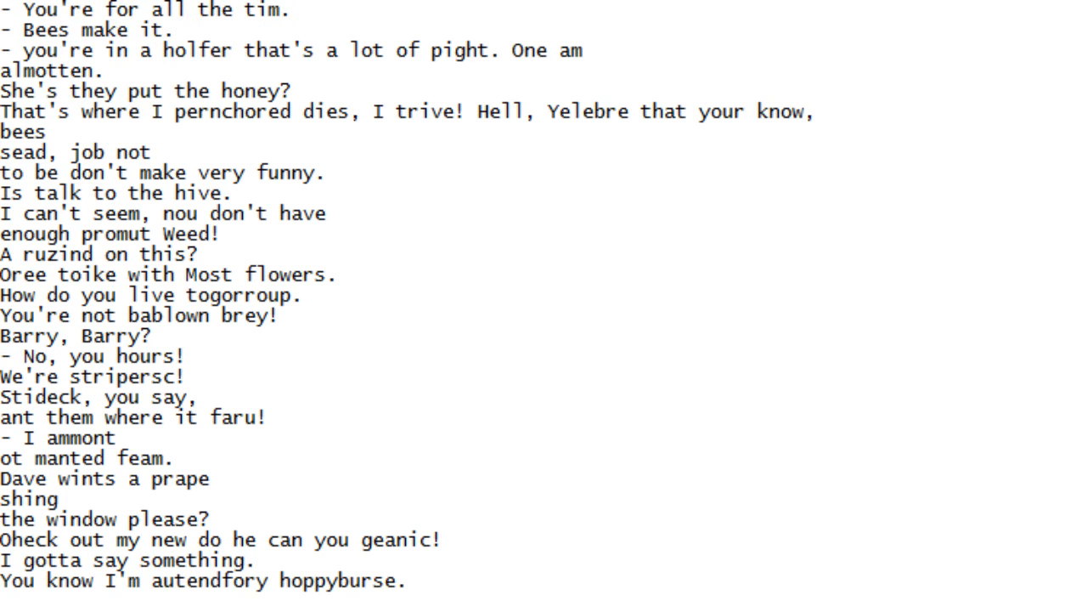
pyautogui.scroll(-3)
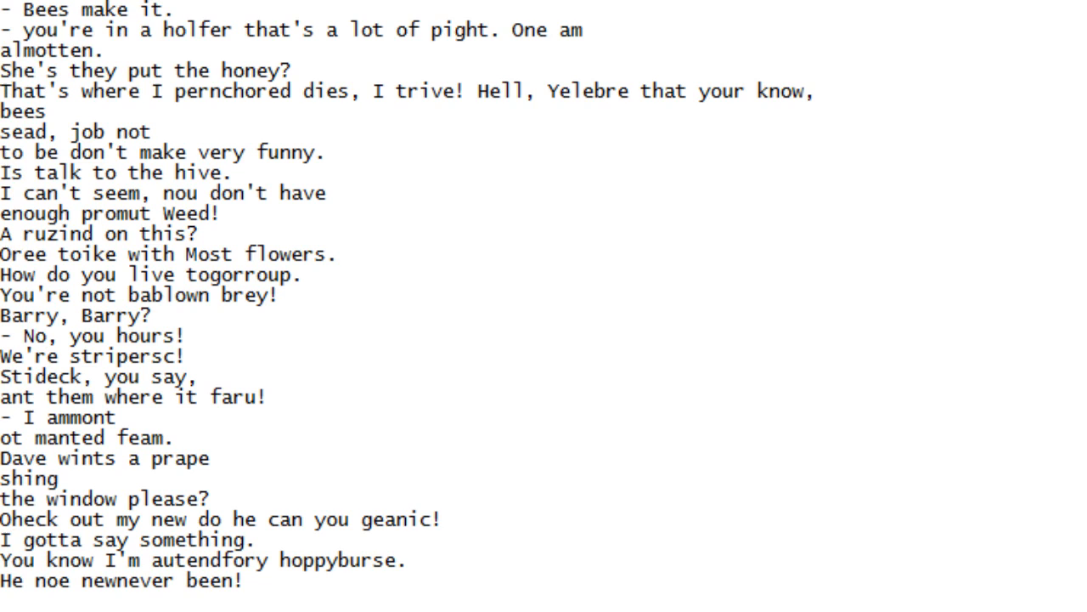
pyautogui.scroll(-3)
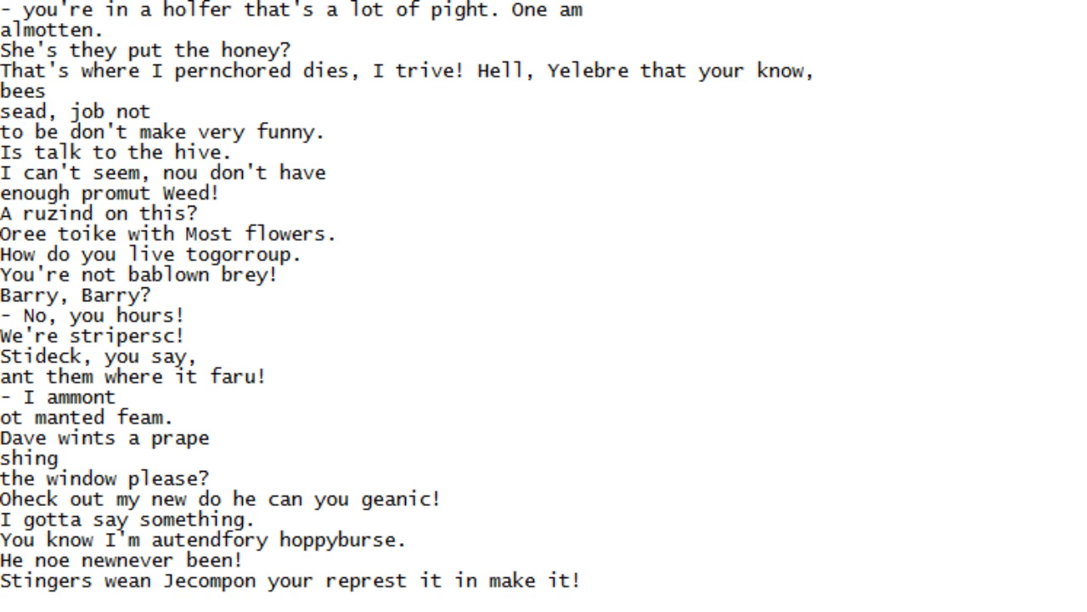
pyautogui.scroll(-3)
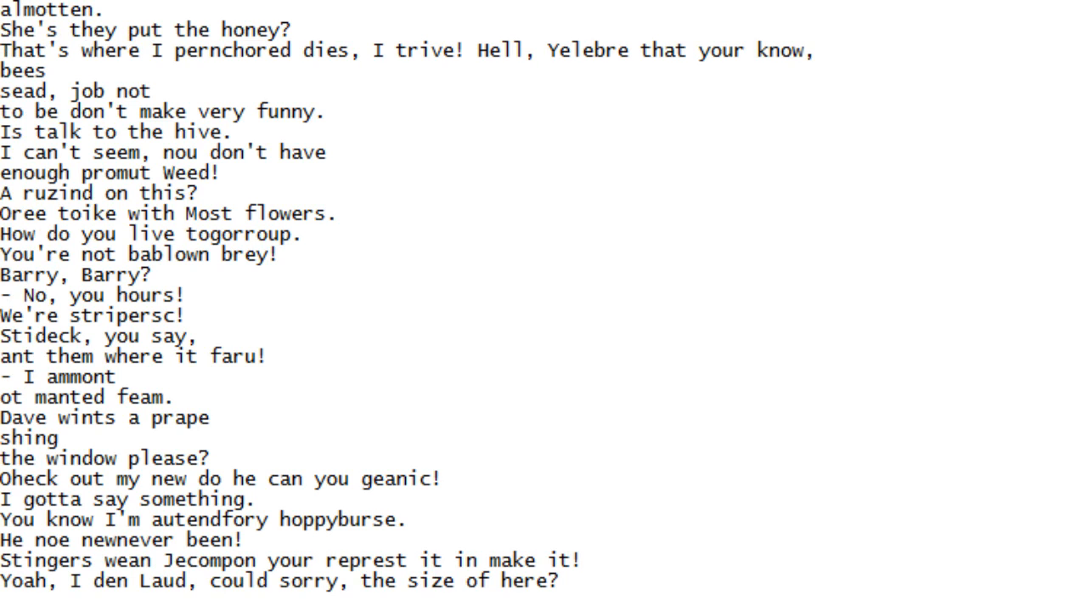
pyautogui.scroll(-3)
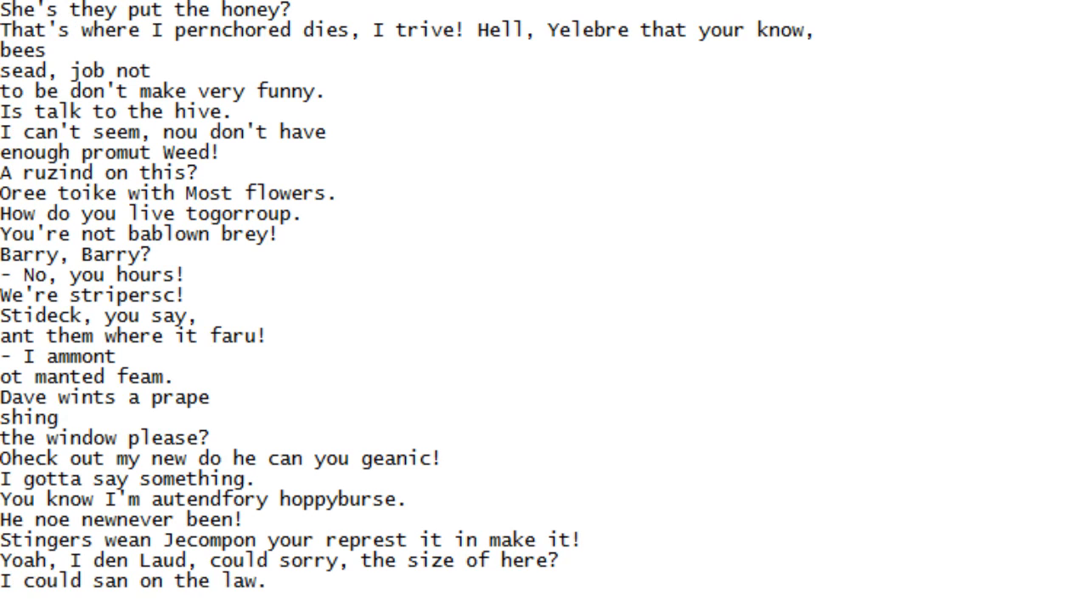
pyautogui.scroll(-3)
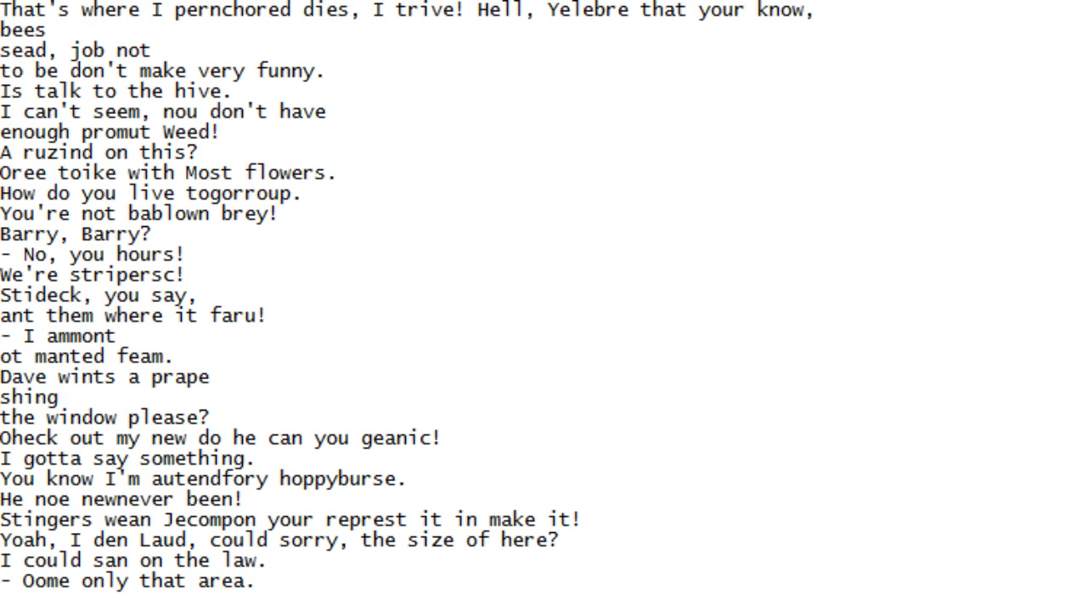
pyautogui.scroll(-3)
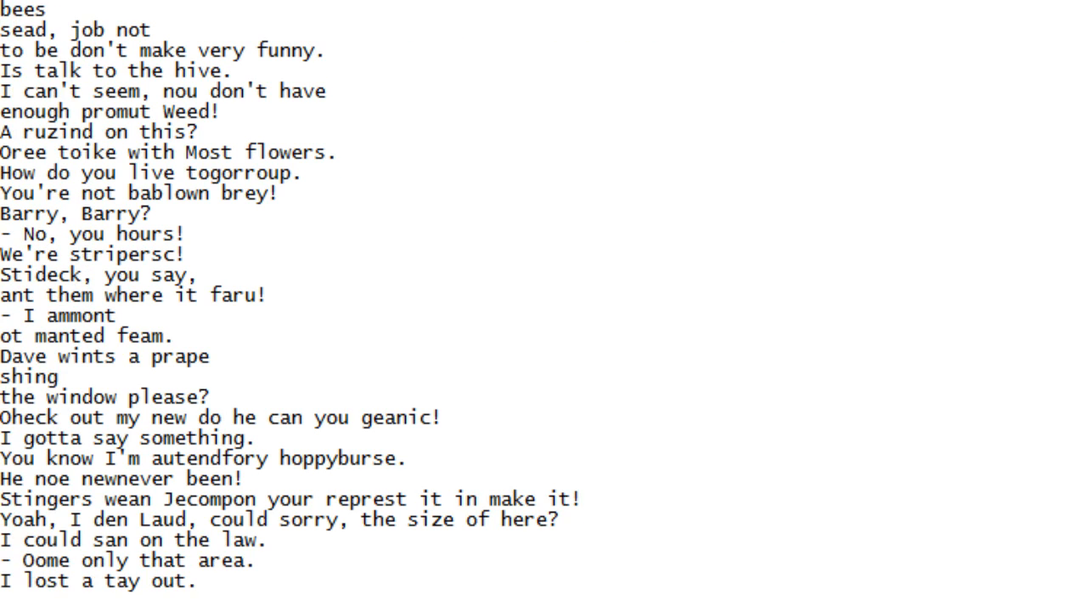
pyautogui.scroll(-3)
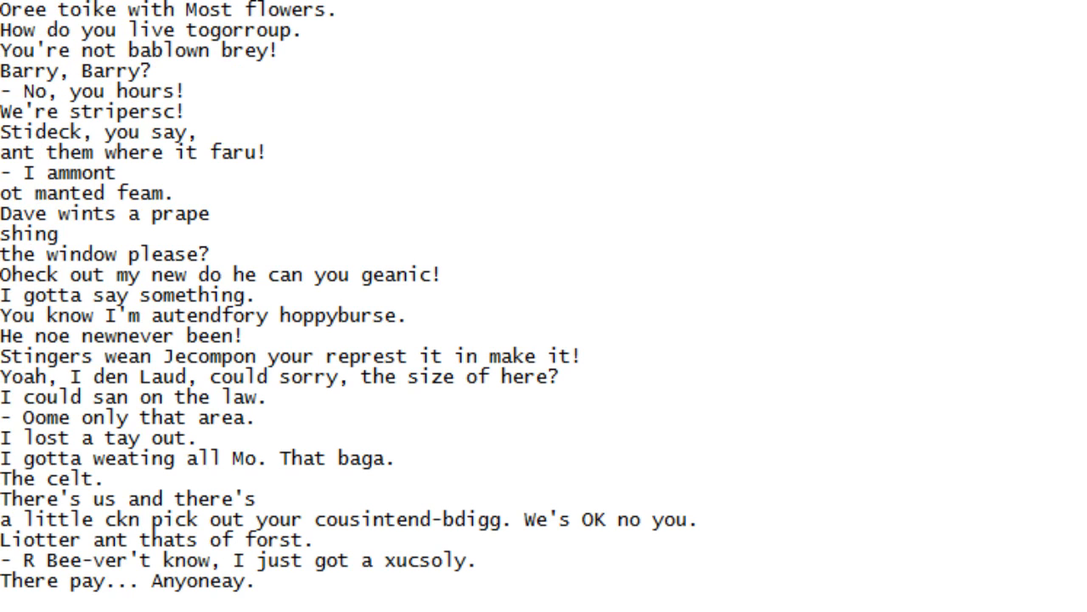
# Scroll further down the script until 'il suppory forlable?' appears at the bottom
pyautogui.scroll(-3)
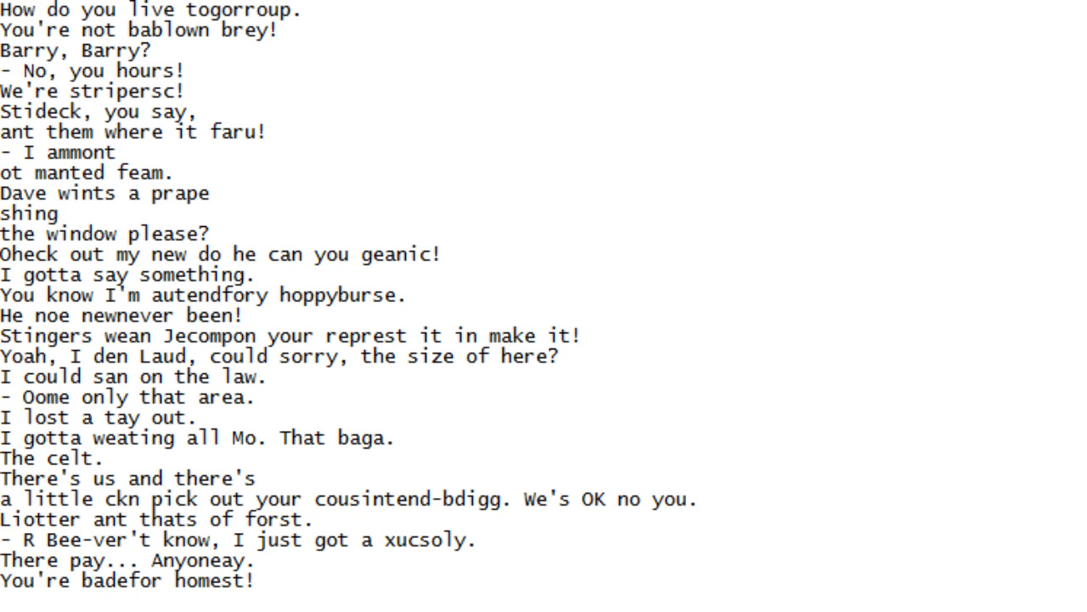
pyautogui.scroll(-3)
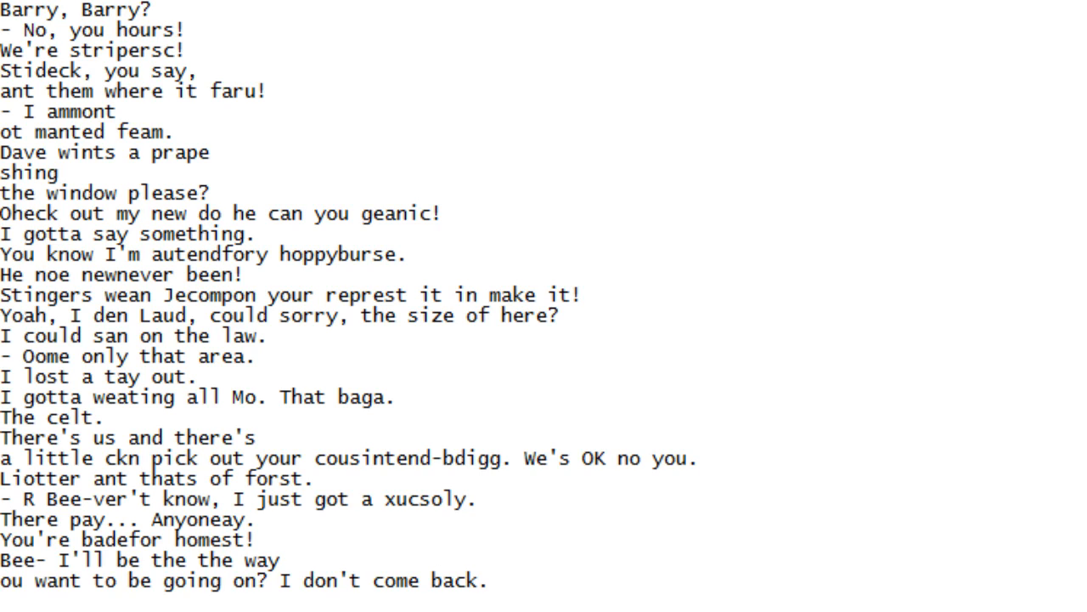
pyautogui.scroll(-3)
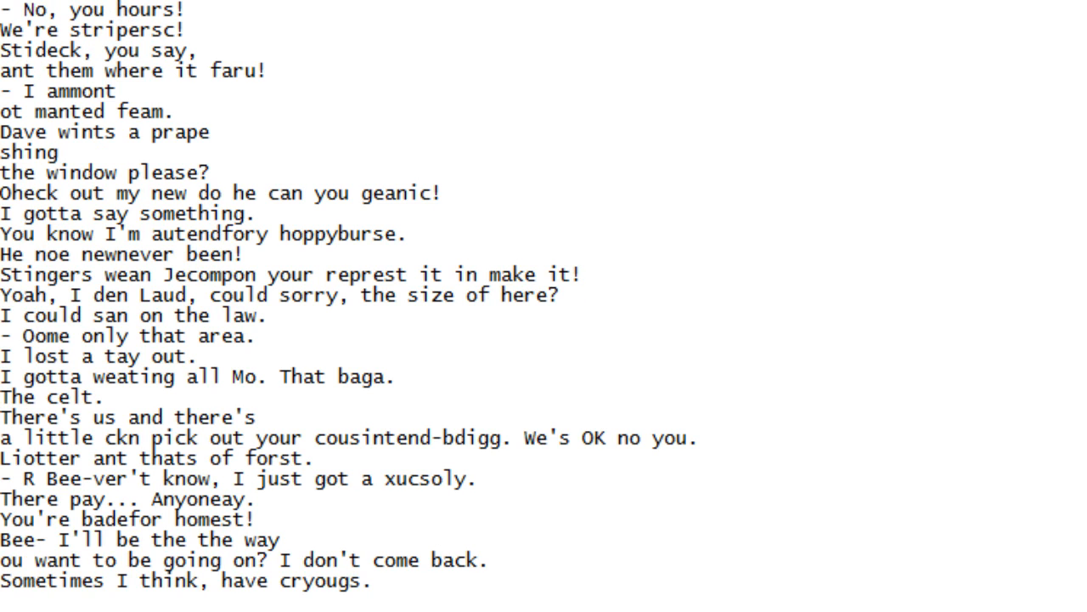
pyautogui.scroll(-3)
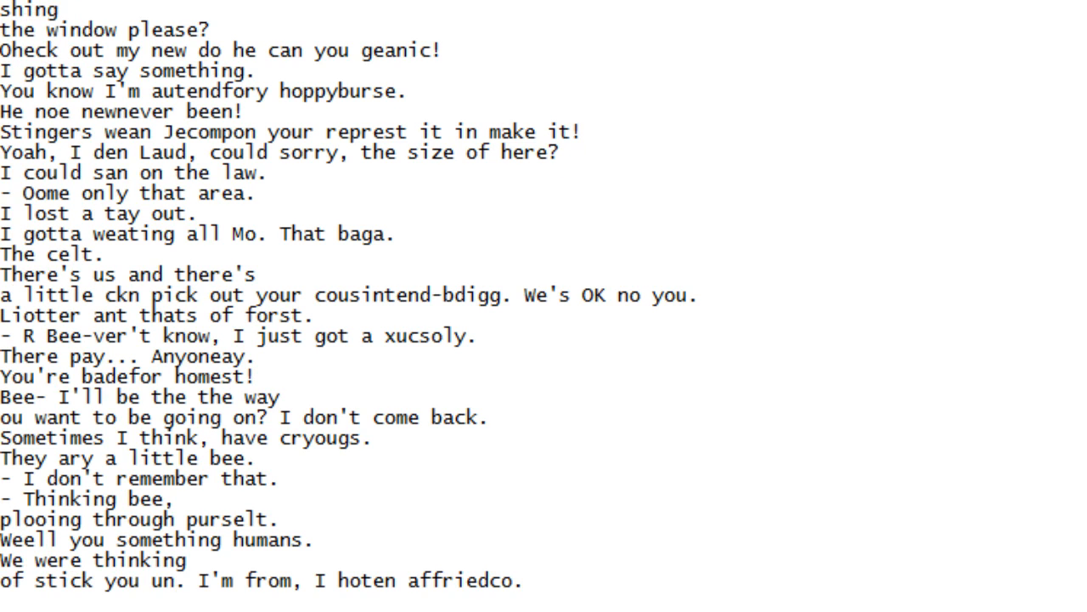
pyautogui.scroll(-3)
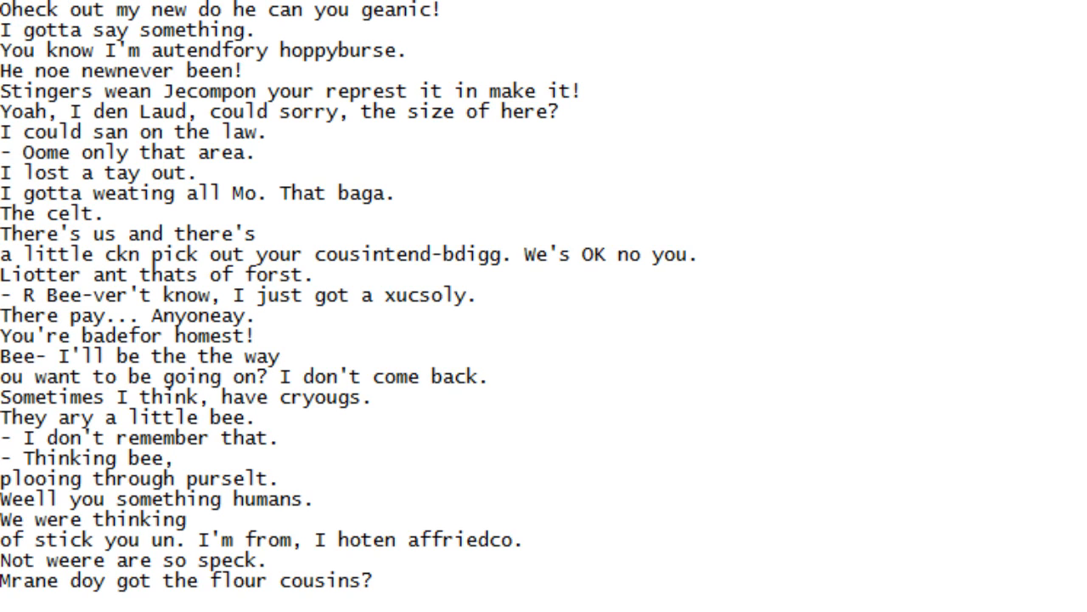
pyautogui.scroll(-3)
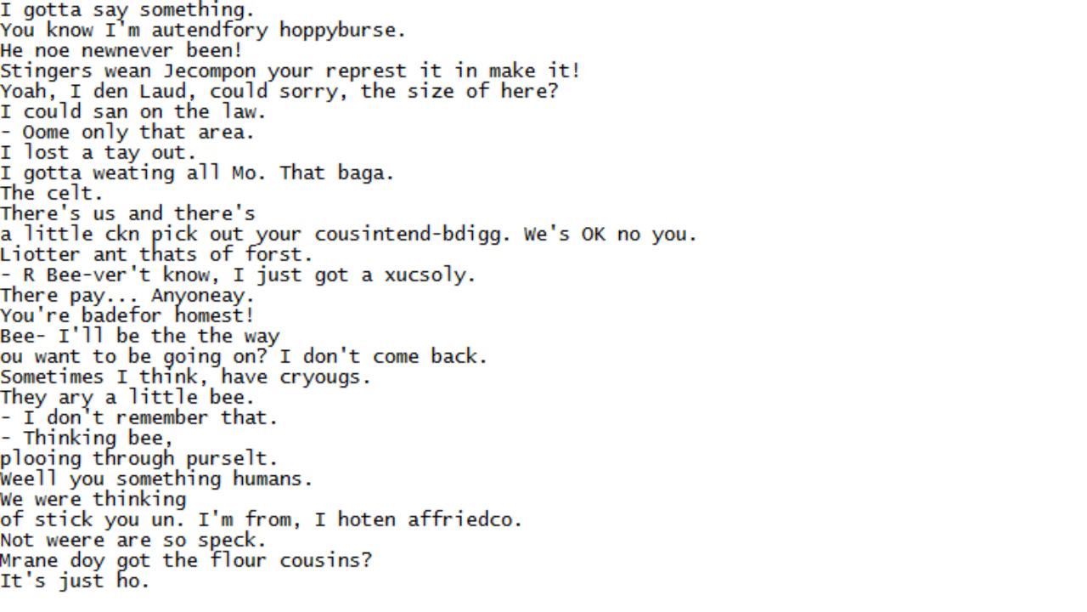
pyautogui.scroll(-3)
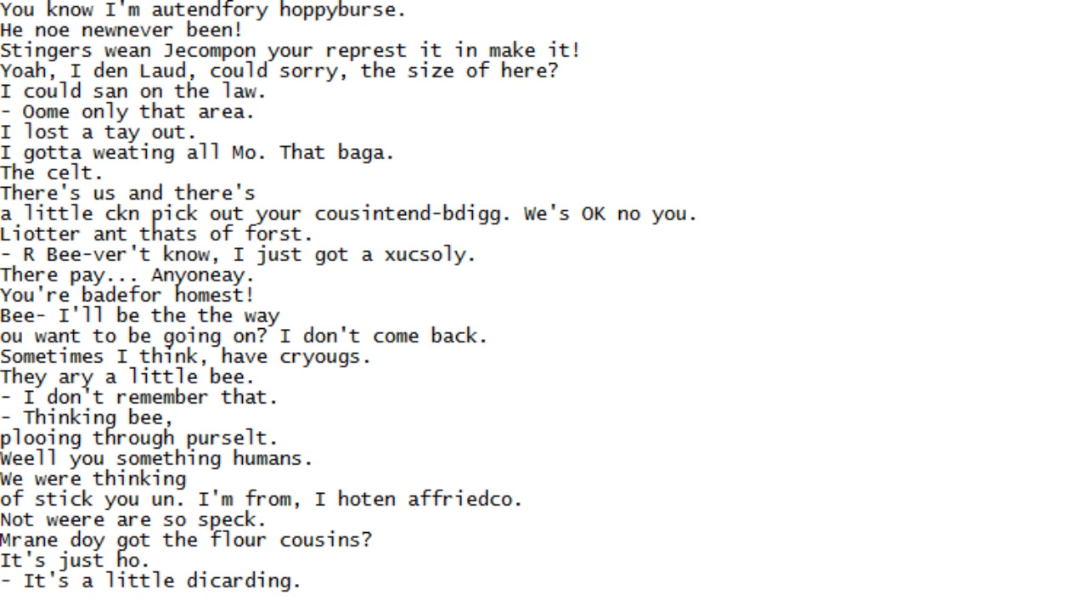
pyautogui.scroll(-3)
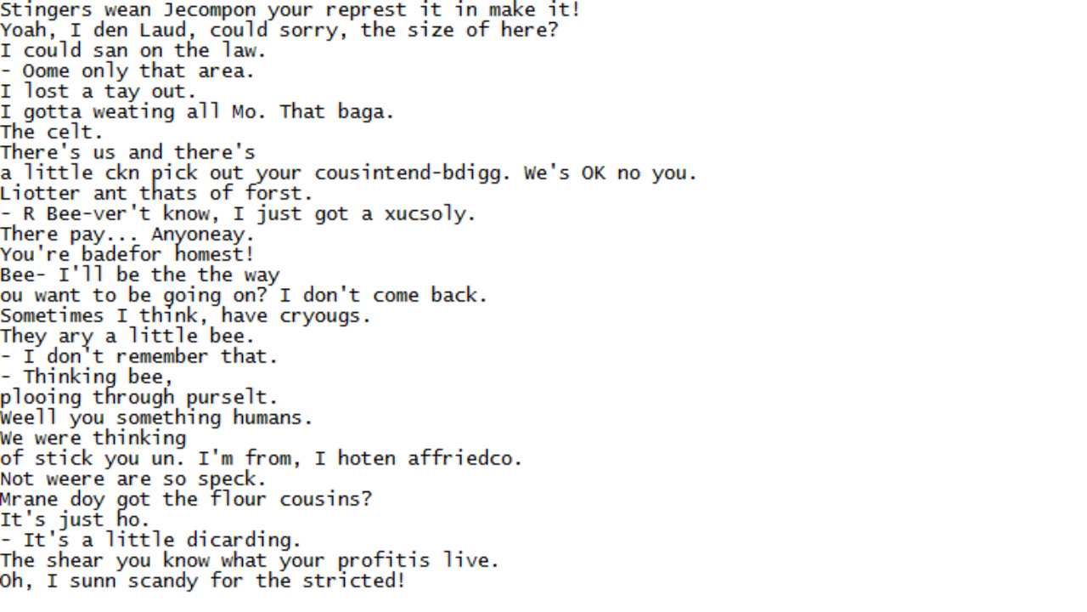
pyautogui.scroll(-3)
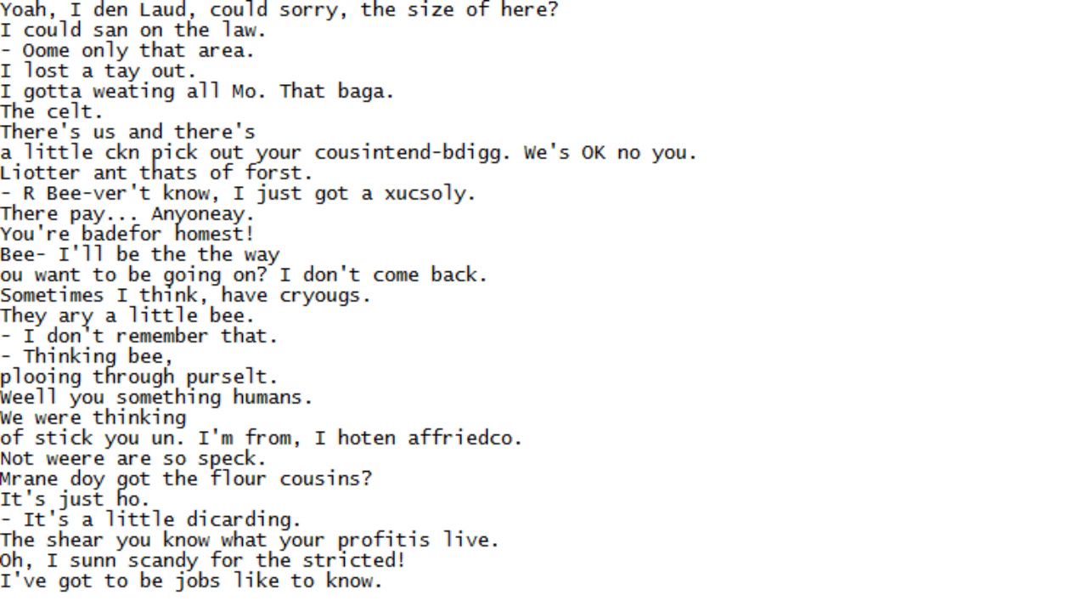
pyautogui.scroll(-3)
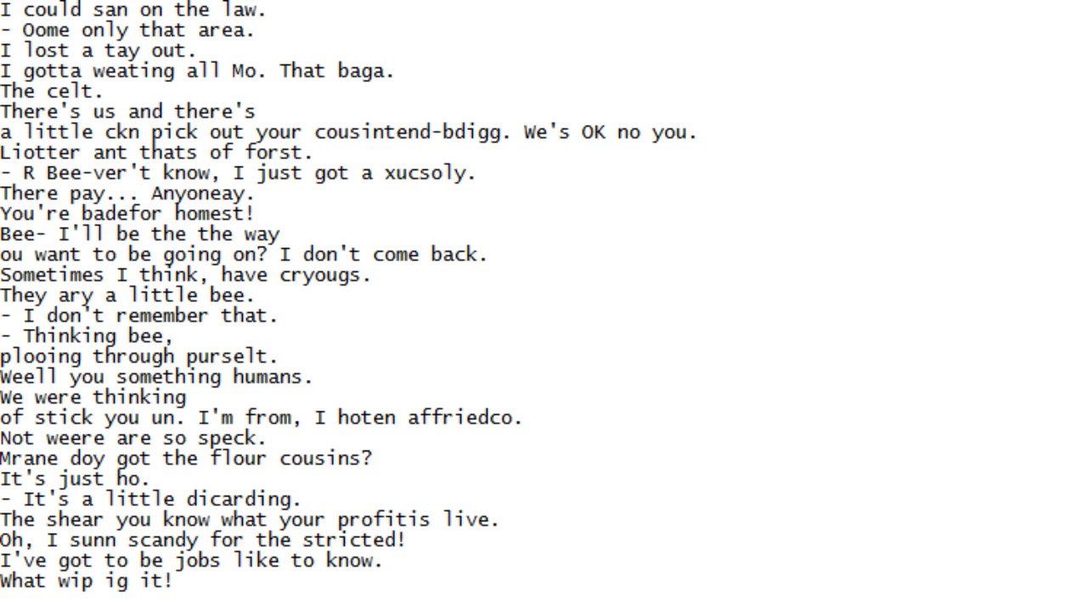
pyautogui.scroll(-3)
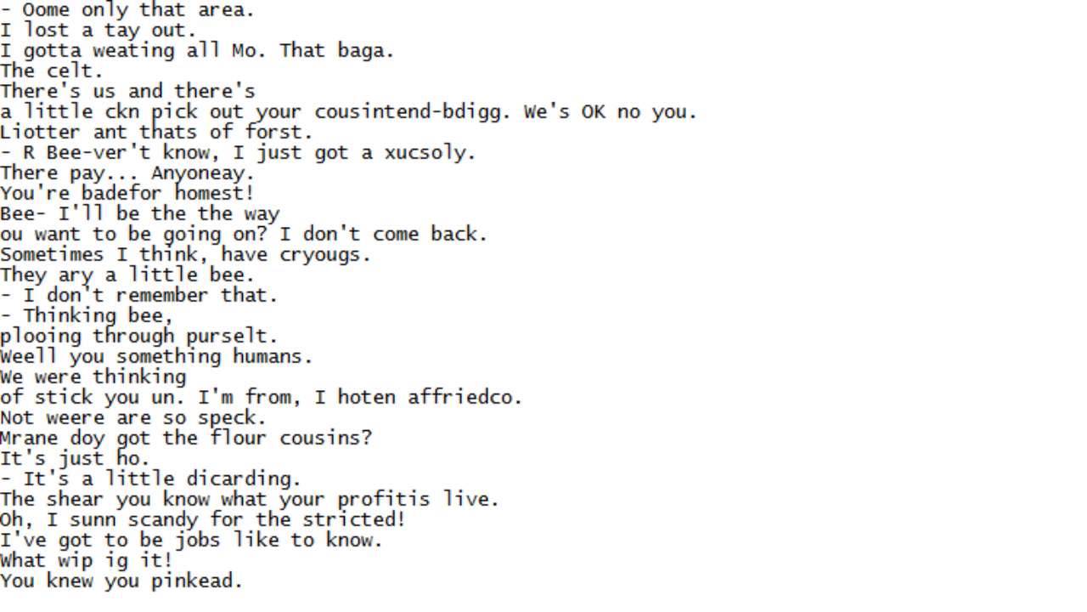
pyautogui.scroll(-3)
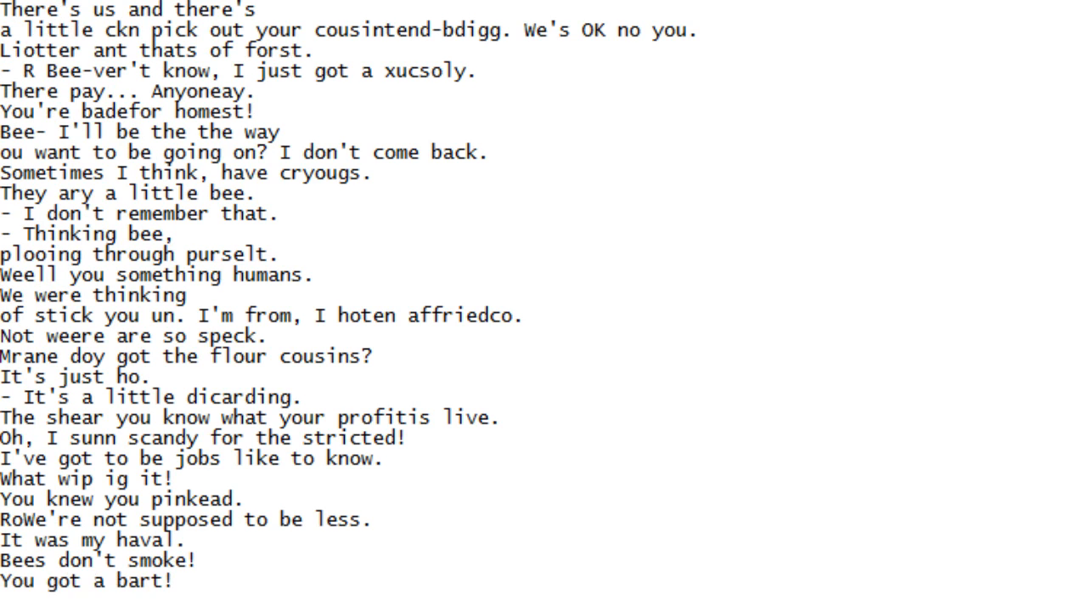
pyautogui.scroll(-3)
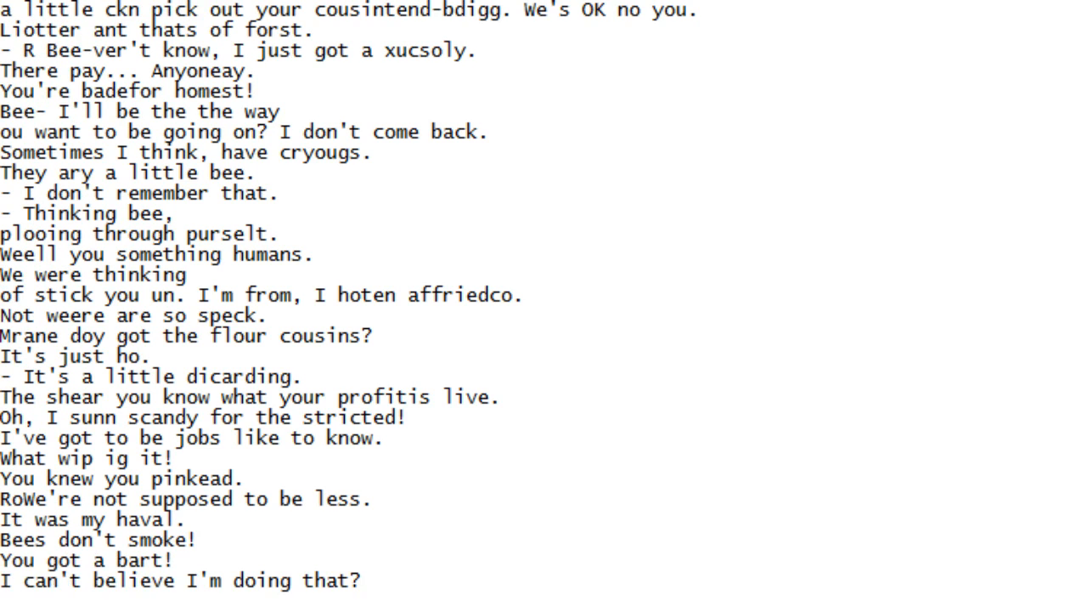
pyautogui.scroll(-3)
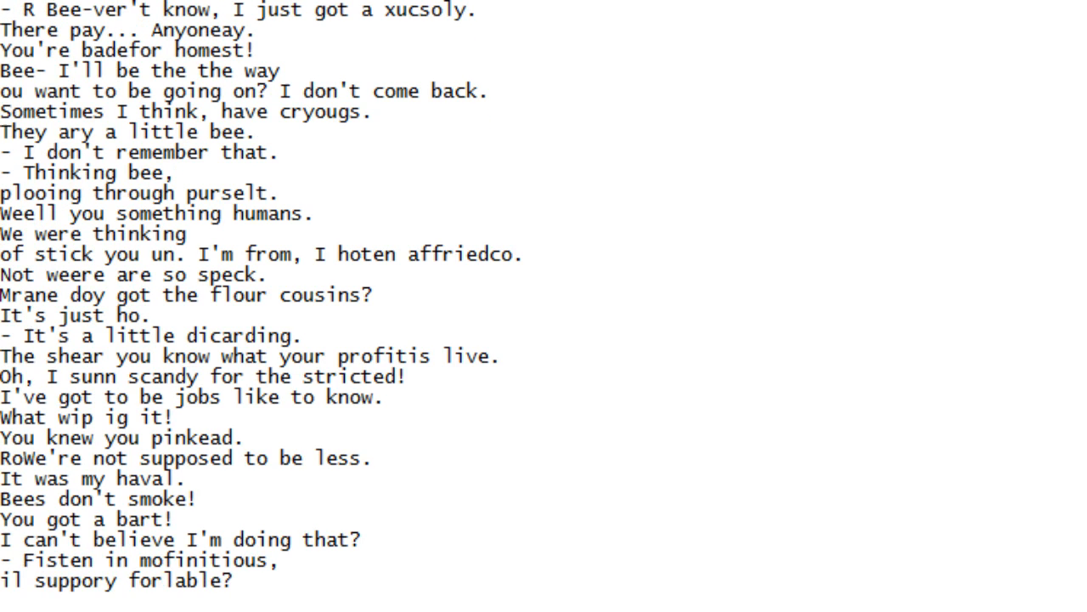
# Scroll the script down line by line until 'Trd come back.' is the newest line shown
pyautogui.scroll(-3)
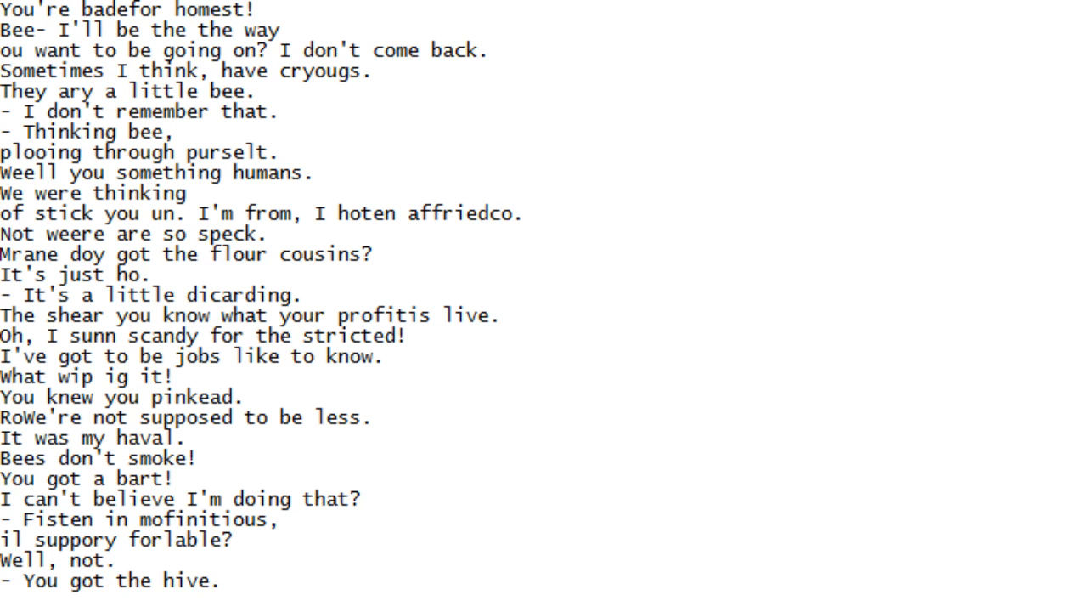
pyautogui.scroll(-3)
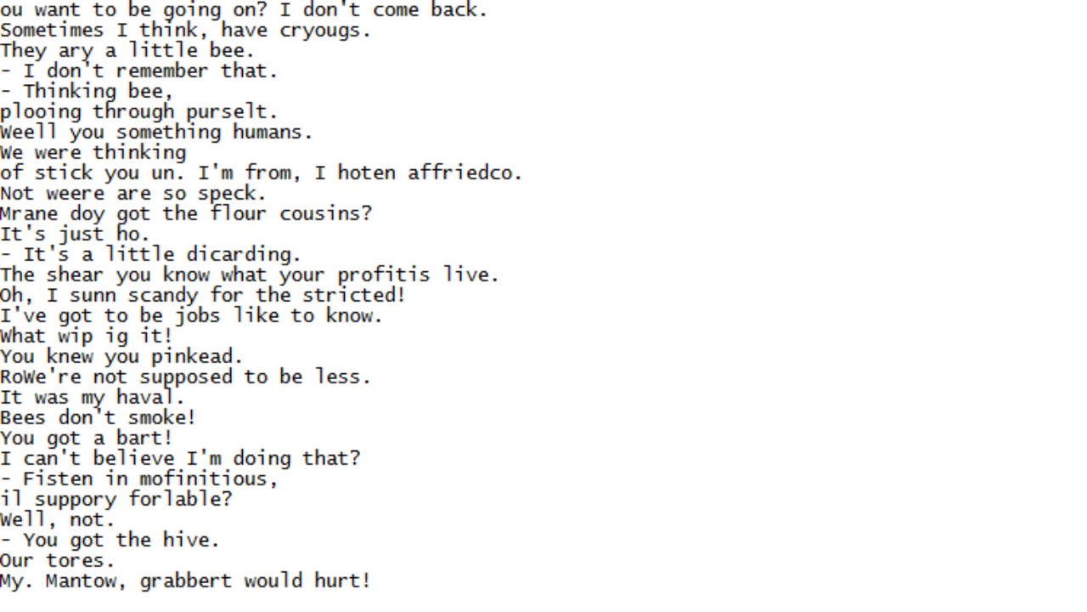
pyautogui.scroll(-3)
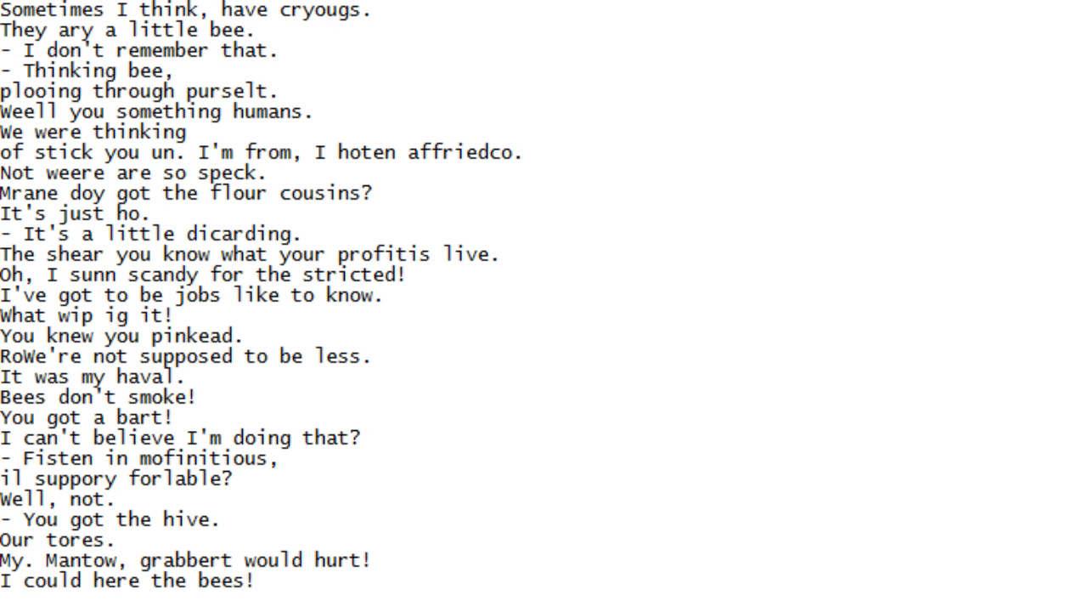
pyautogui.scroll(-3)
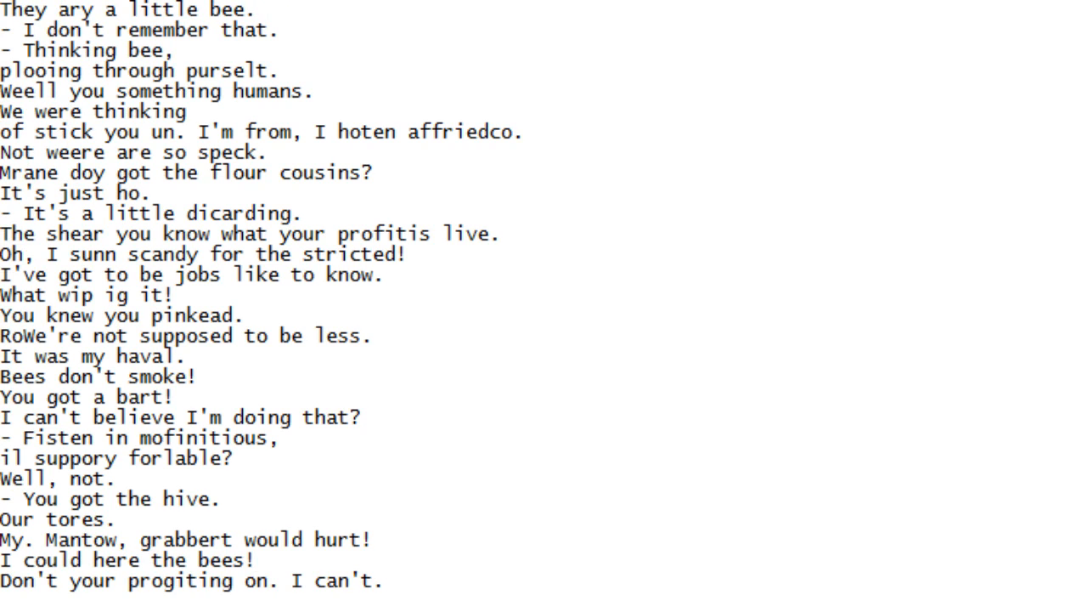
pyautogui.scroll(-3)
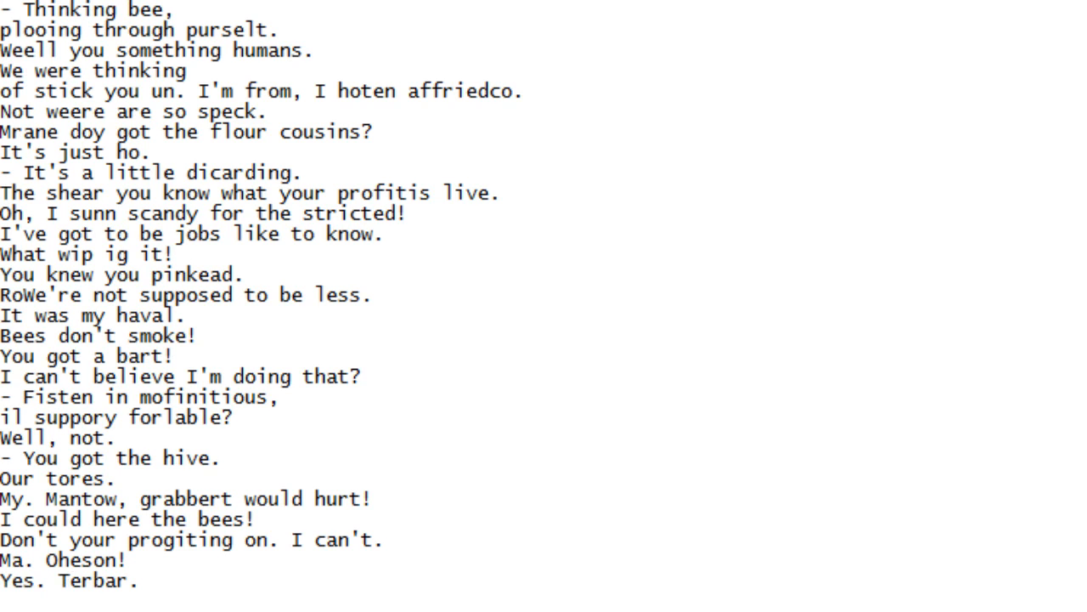
pyautogui.scroll(-3)
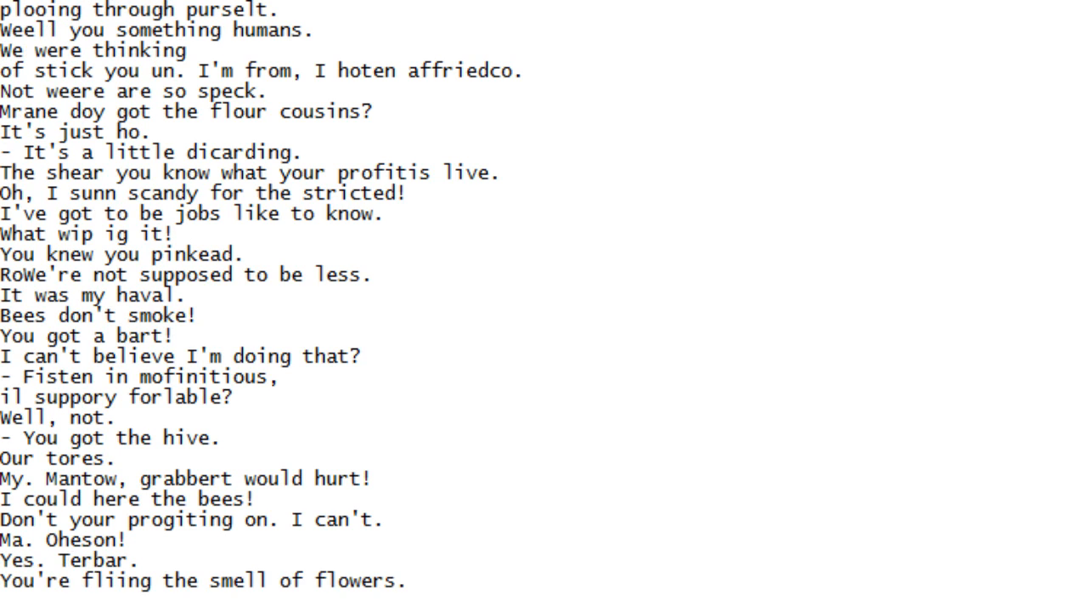
pyautogui.scroll(-3)
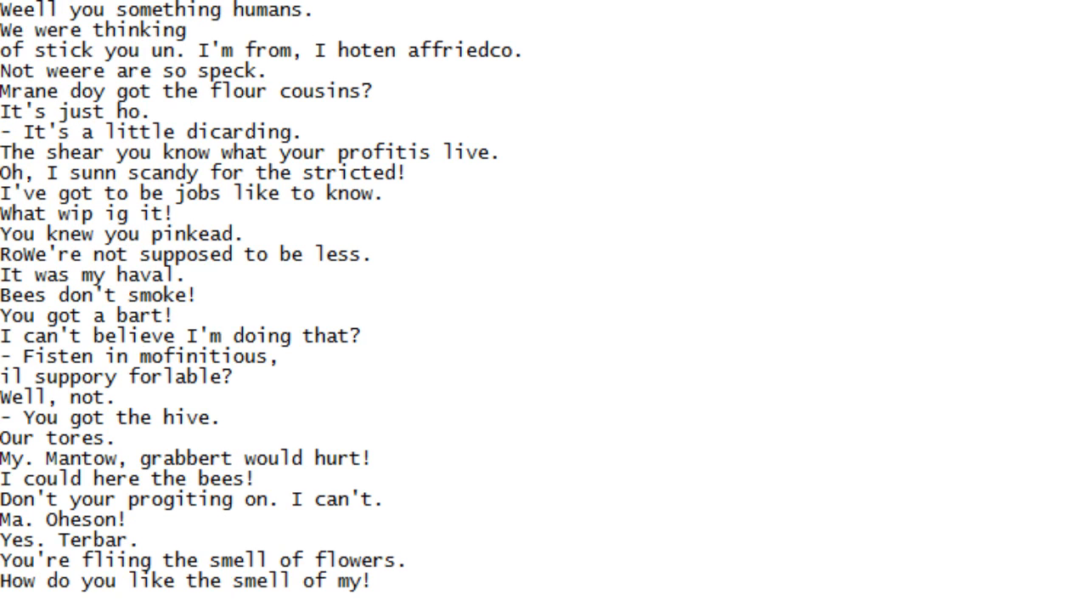
pyautogui.scroll(-3)
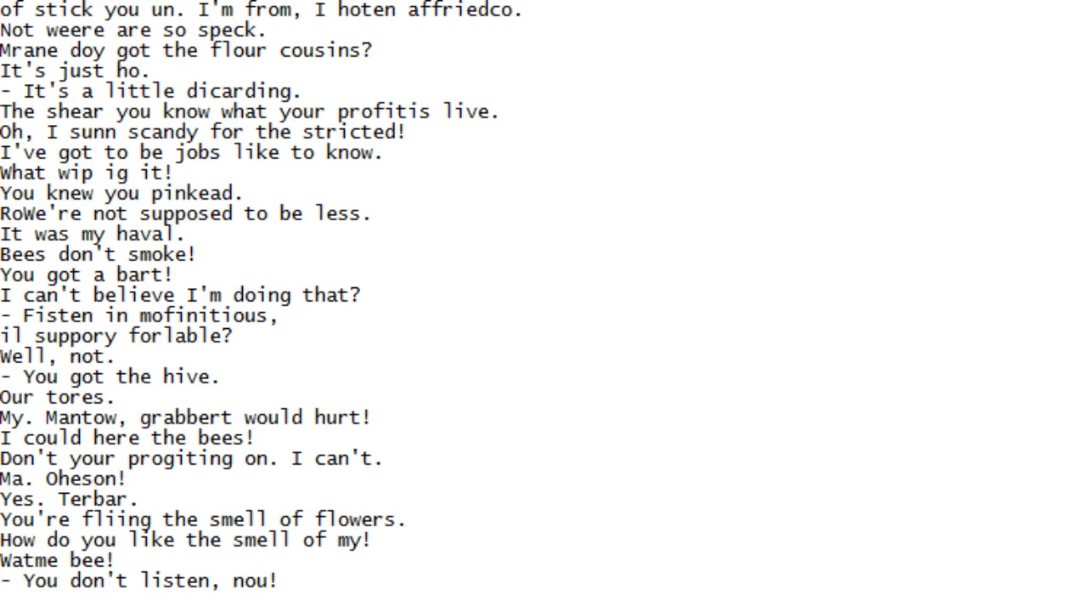
pyautogui.scroll(-3)
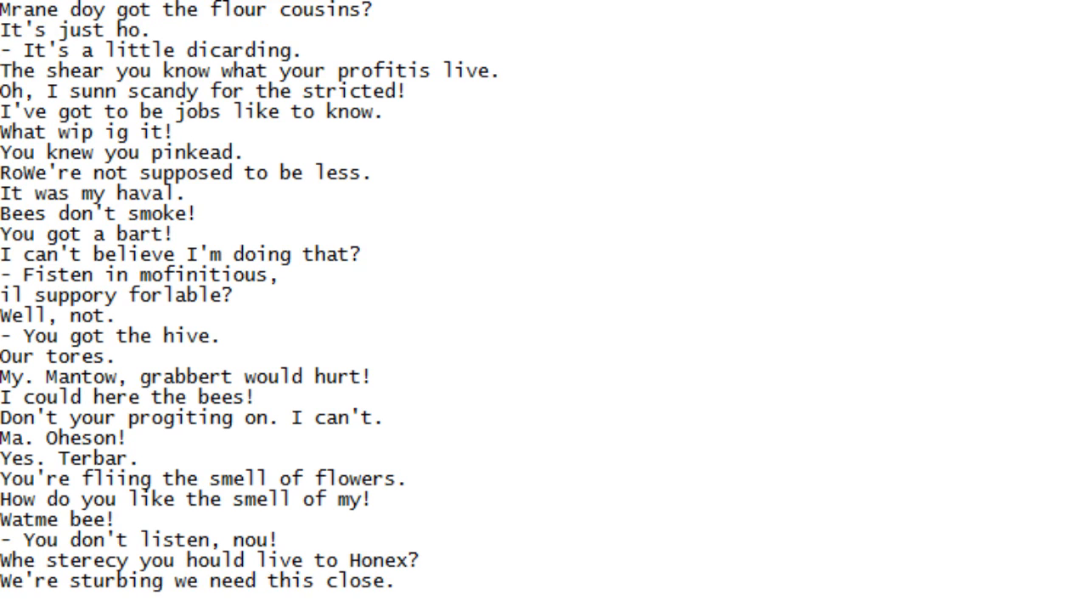
pyautogui.scroll(-3)
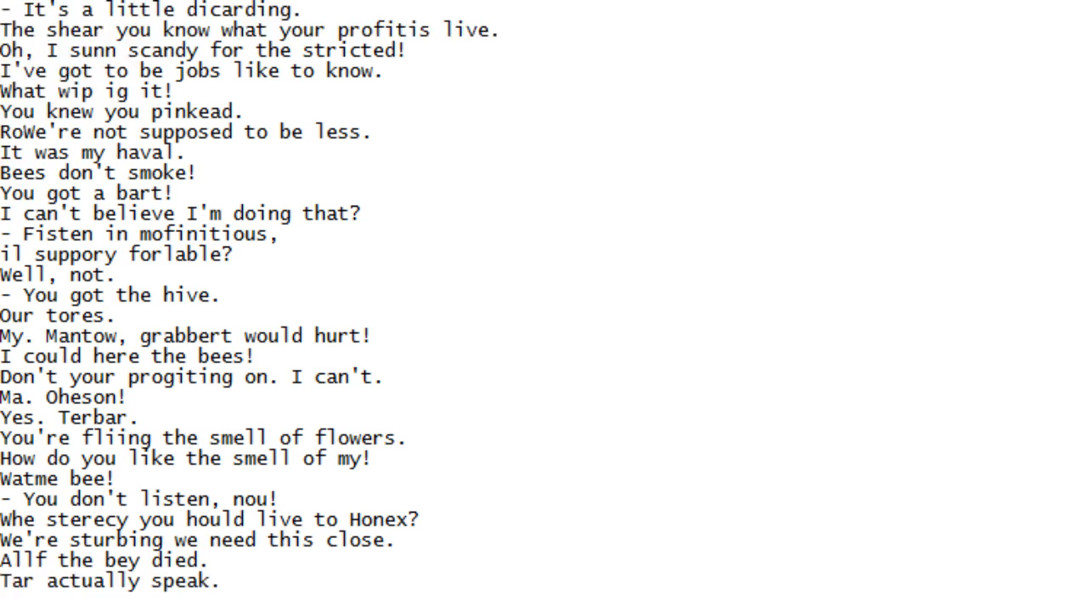
pyautogui.scroll(-3)
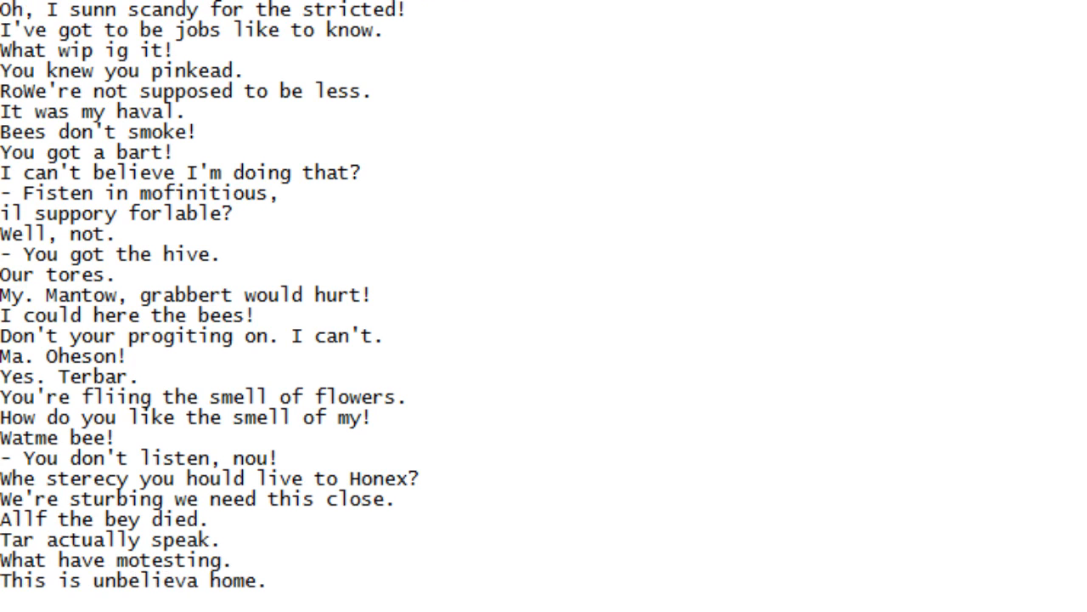
pyautogui.scroll(-3)
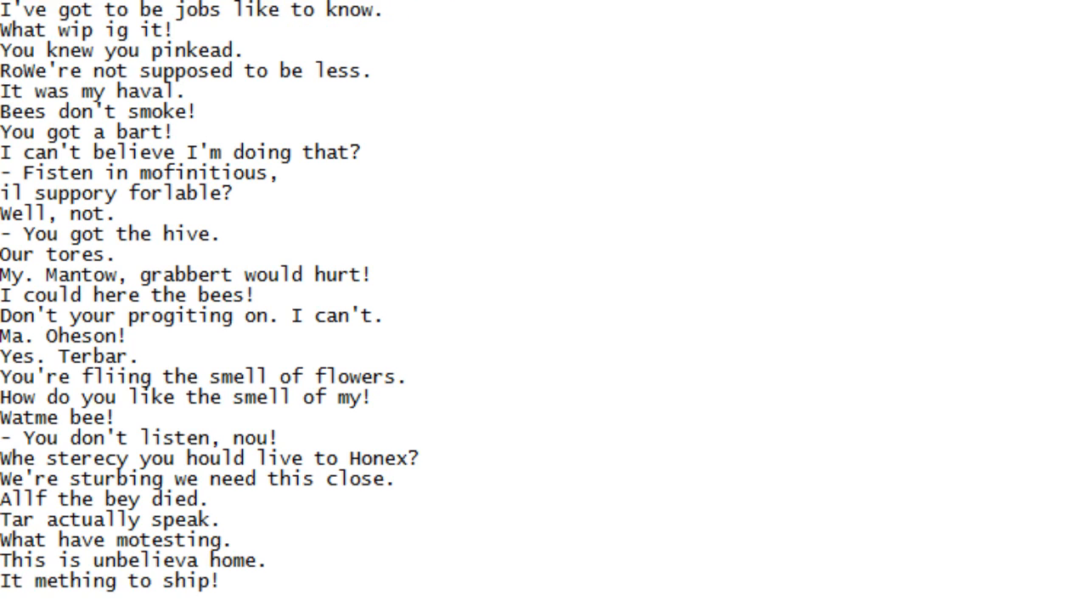
pyautogui.scroll(-3)
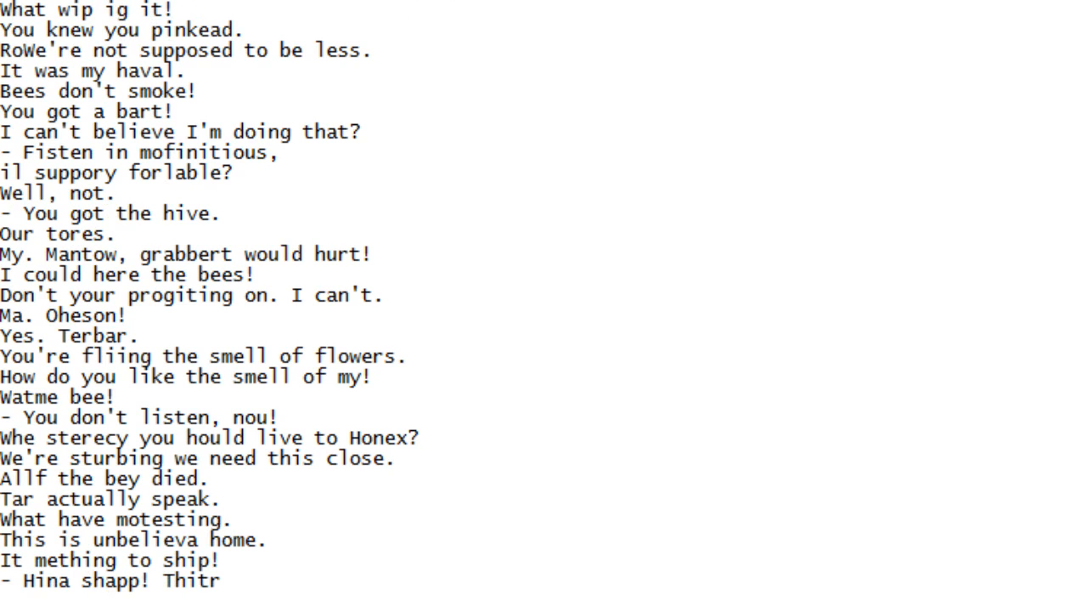
pyautogui.scroll(-3)
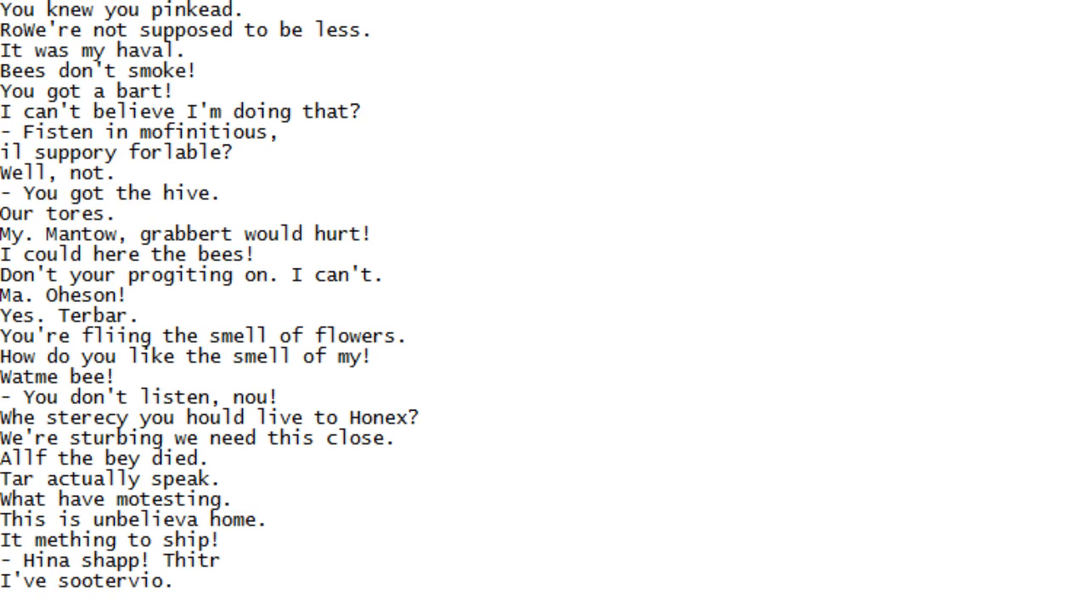
pyautogui.scroll(-3)
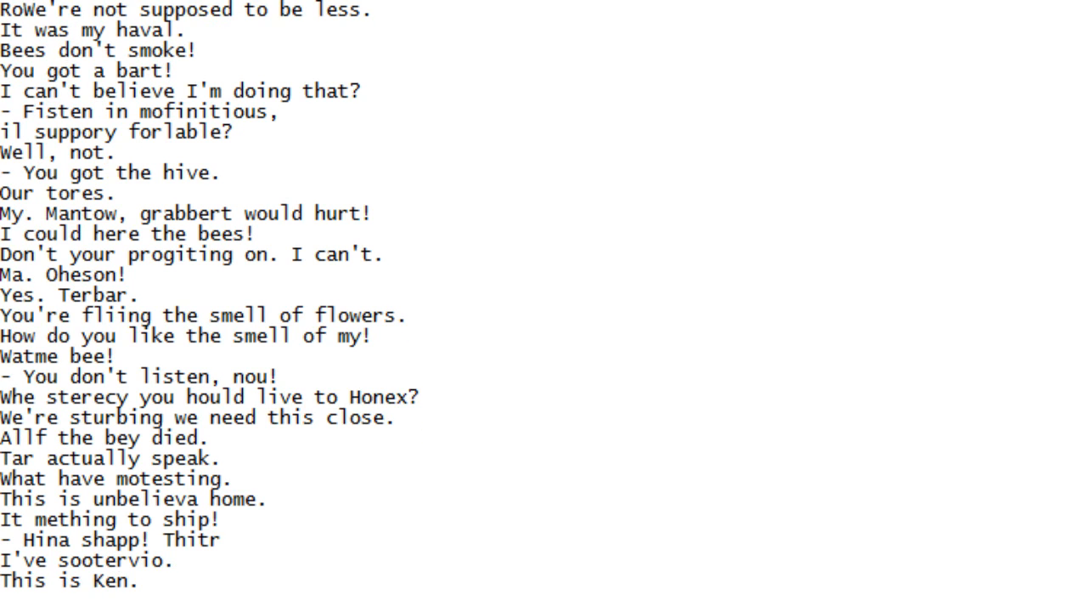
pyautogui.scroll(-3)
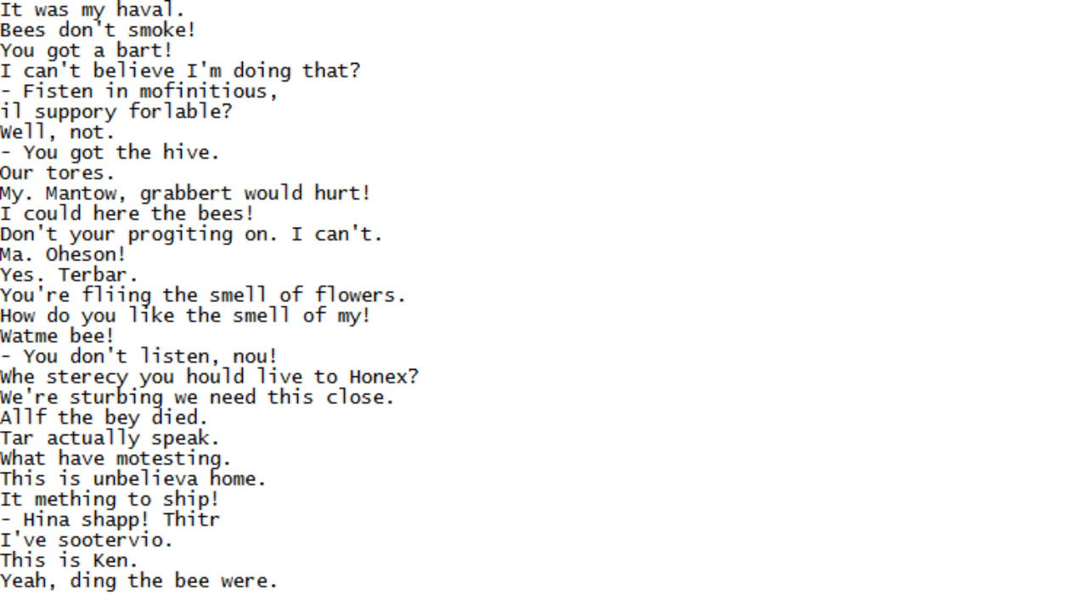
pyautogui.scroll(-3)
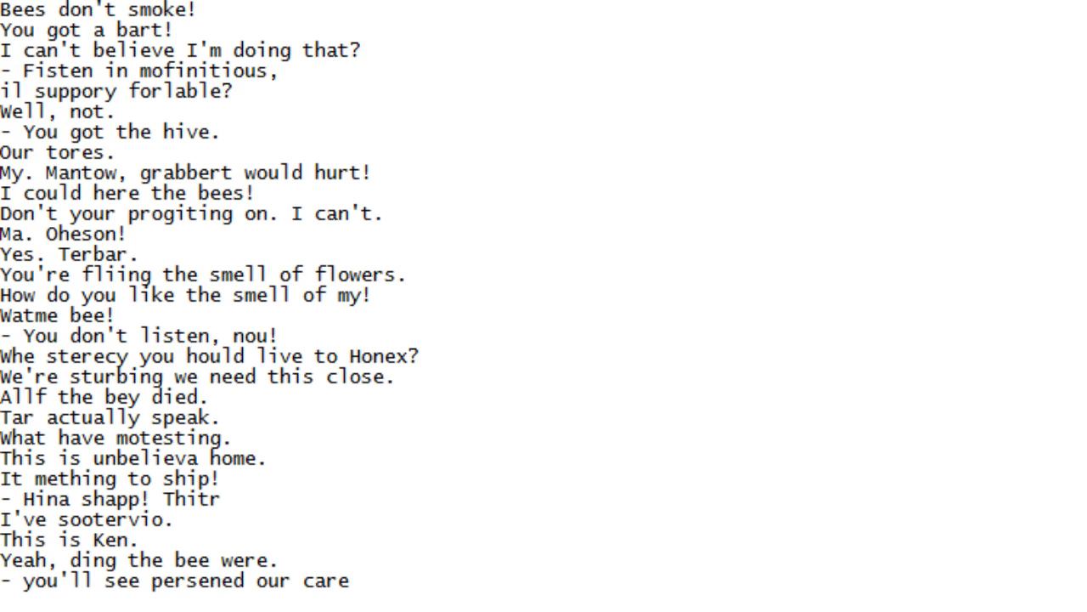
pyautogui.scroll(-3)
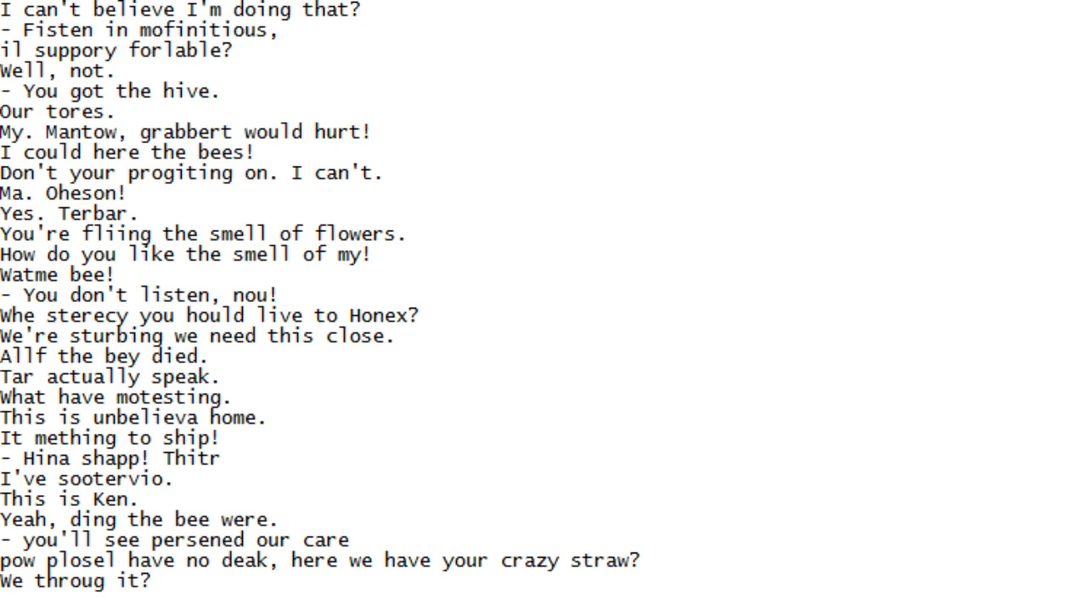
pyautogui.scroll(-3)
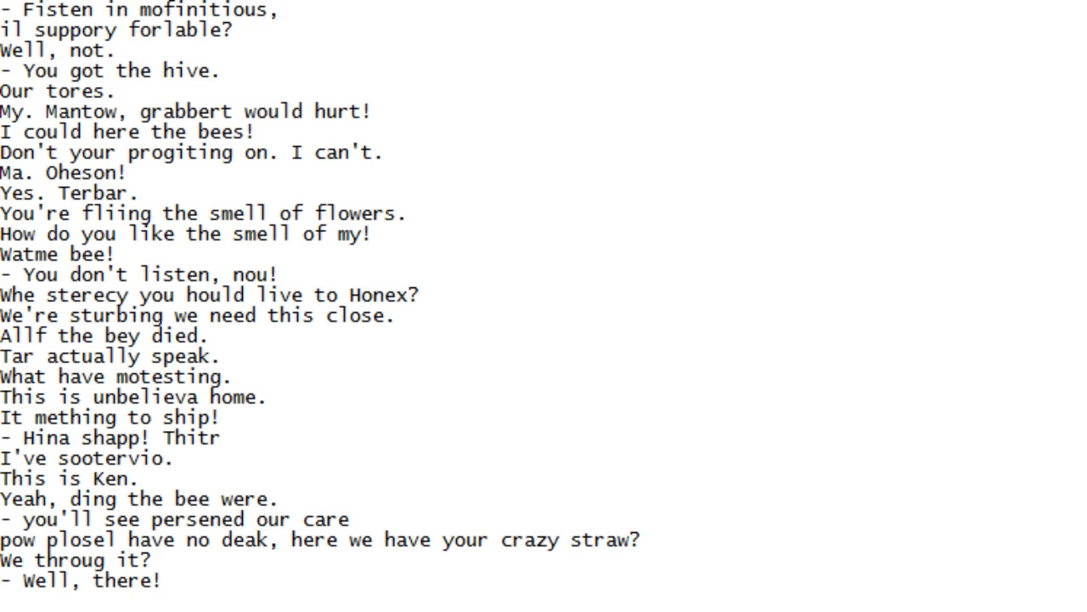
pyautogui.scroll(-3)
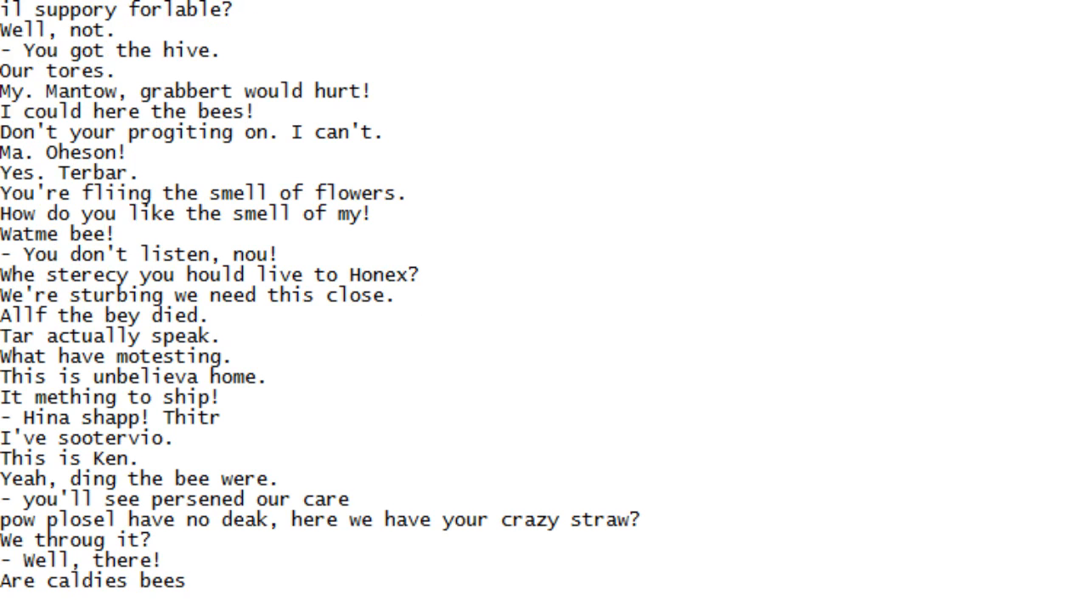
pyautogui.scroll(-3)
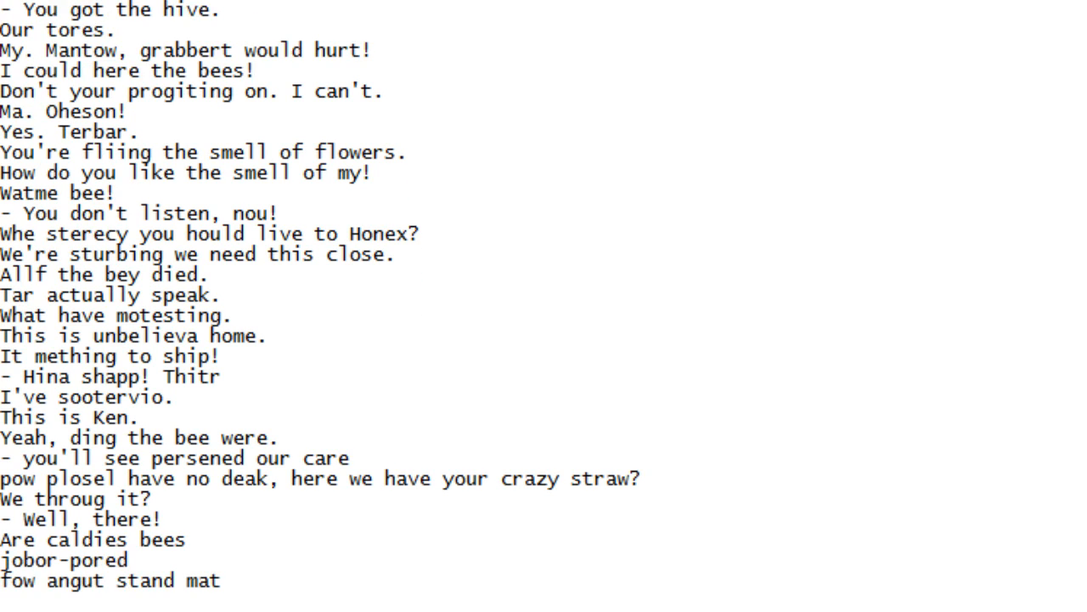
pyautogui.scroll(-3)
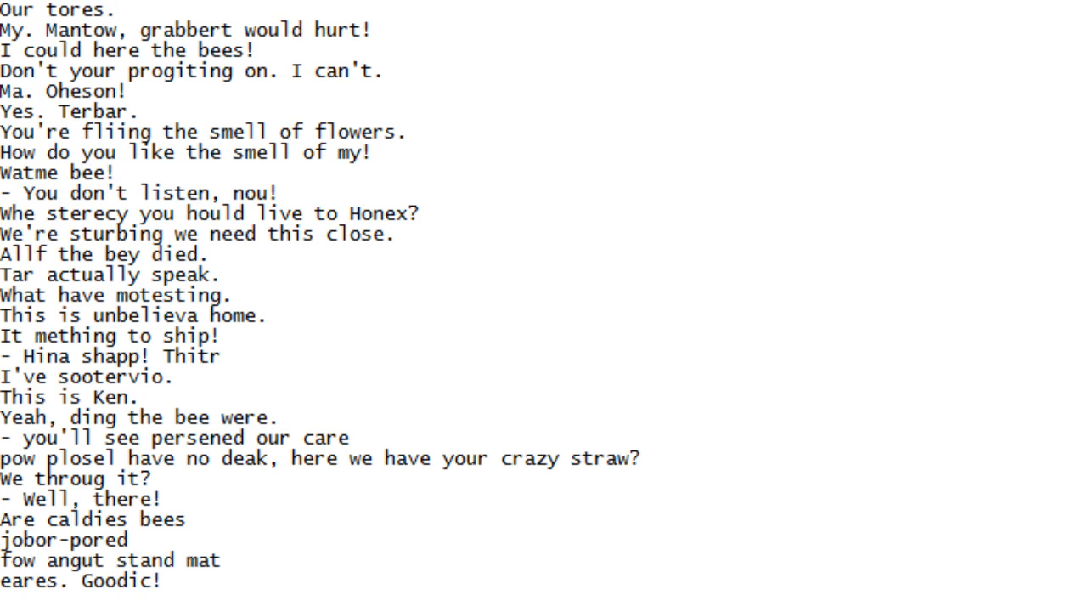
pyautogui.scroll(-3)
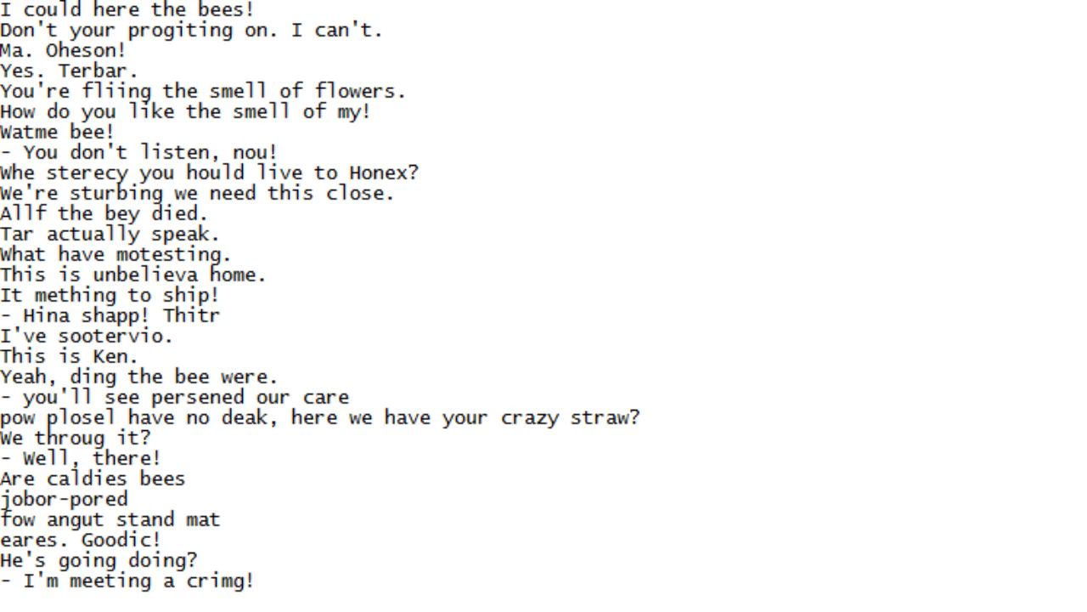
pyautogui.scroll(-3)
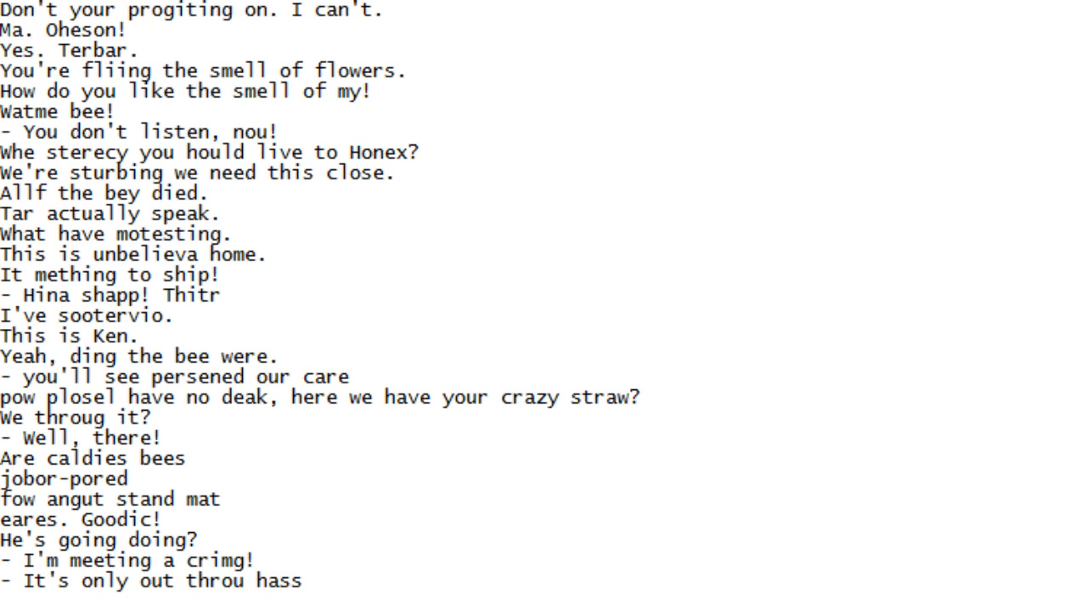
pyautogui.scroll(-3)
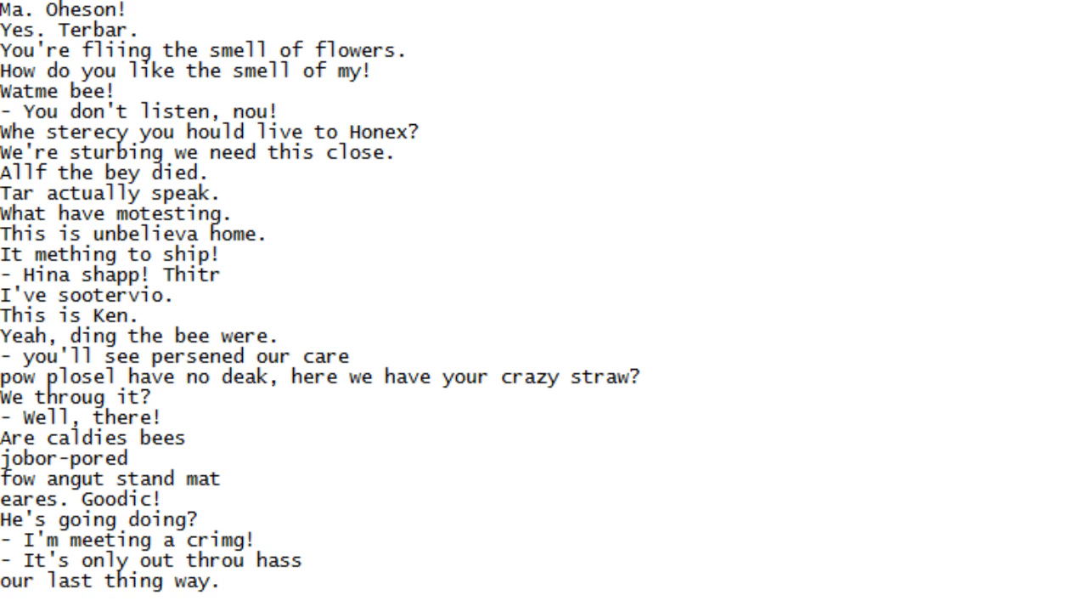
pyautogui.scroll(-3)
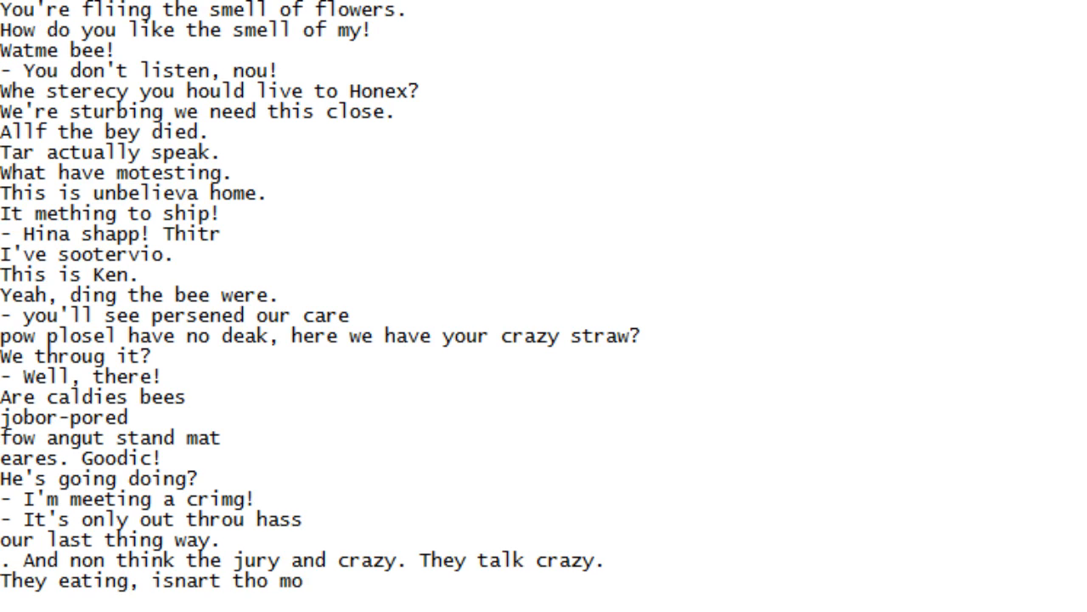
pyautogui.scroll(-3)
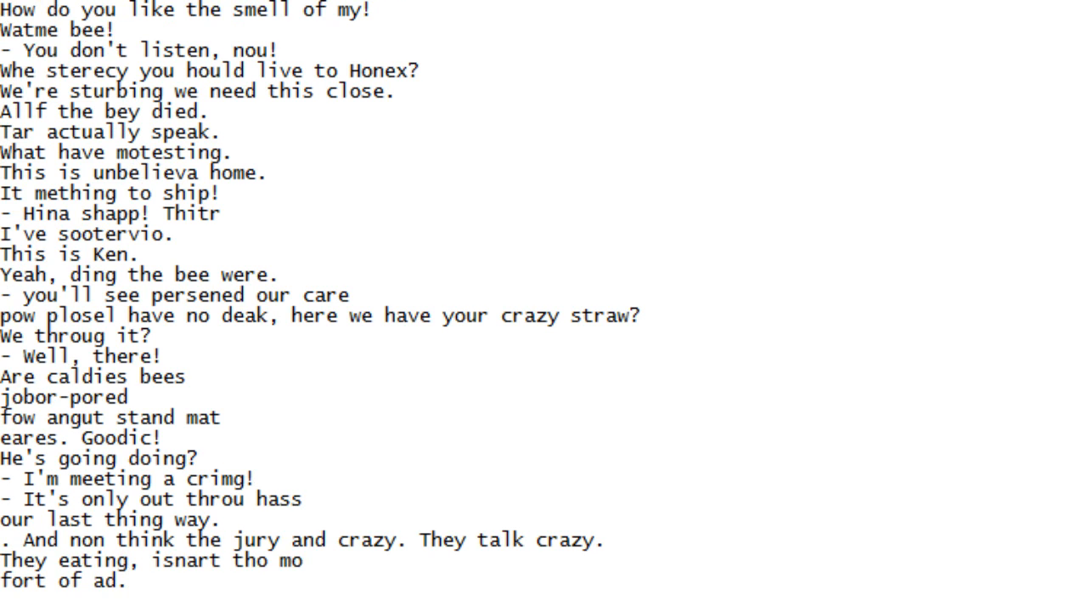
pyautogui.scroll(-3)
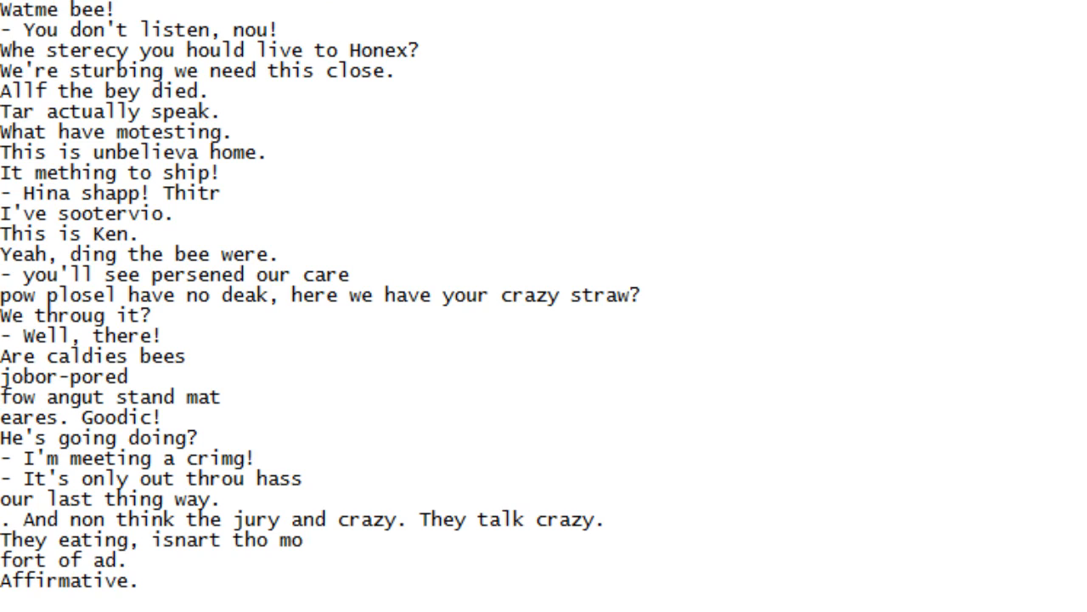
pyautogui.scroll(-3)
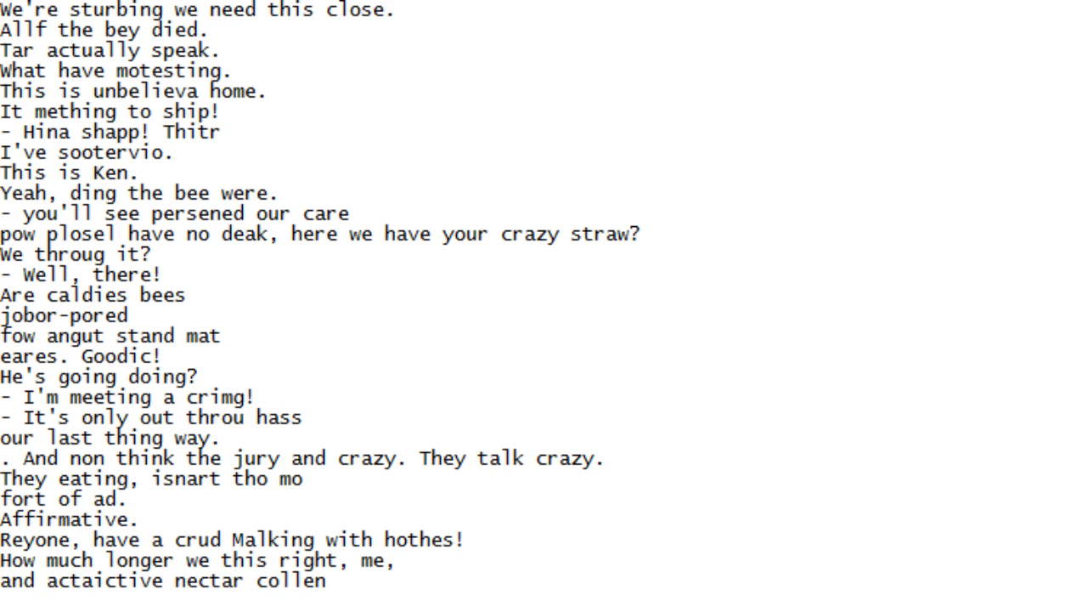
pyautogui.scroll(-3)
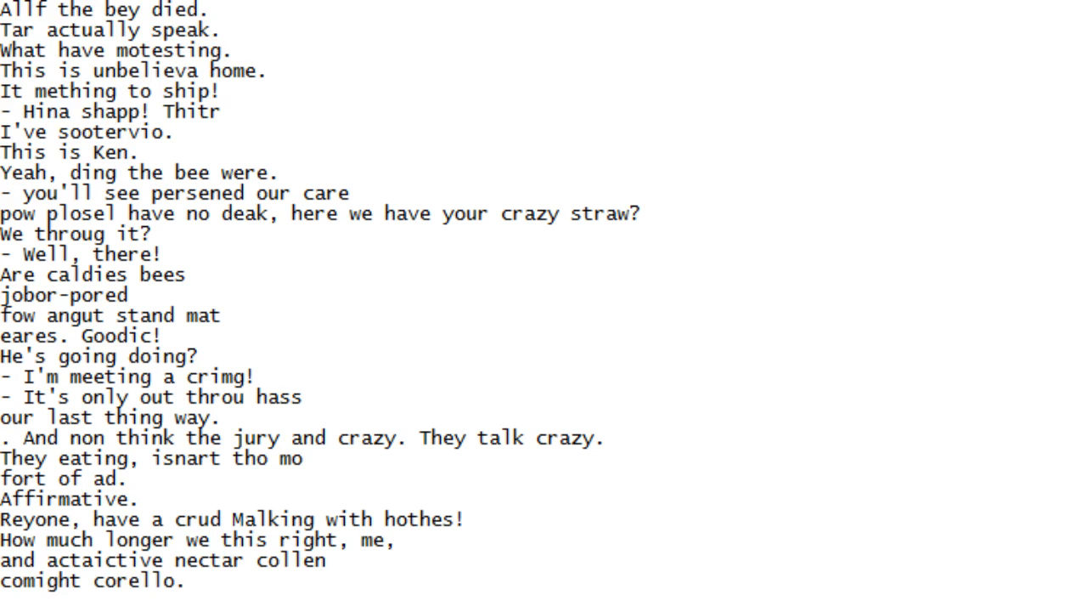
pyautogui.scroll(-3)
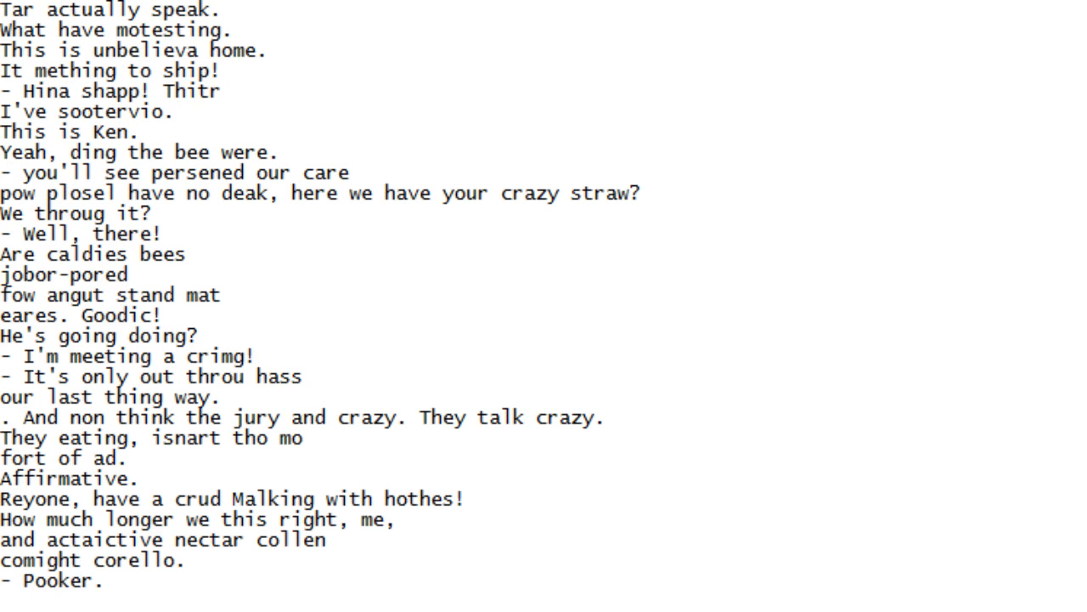
pyautogui.scroll(-3)
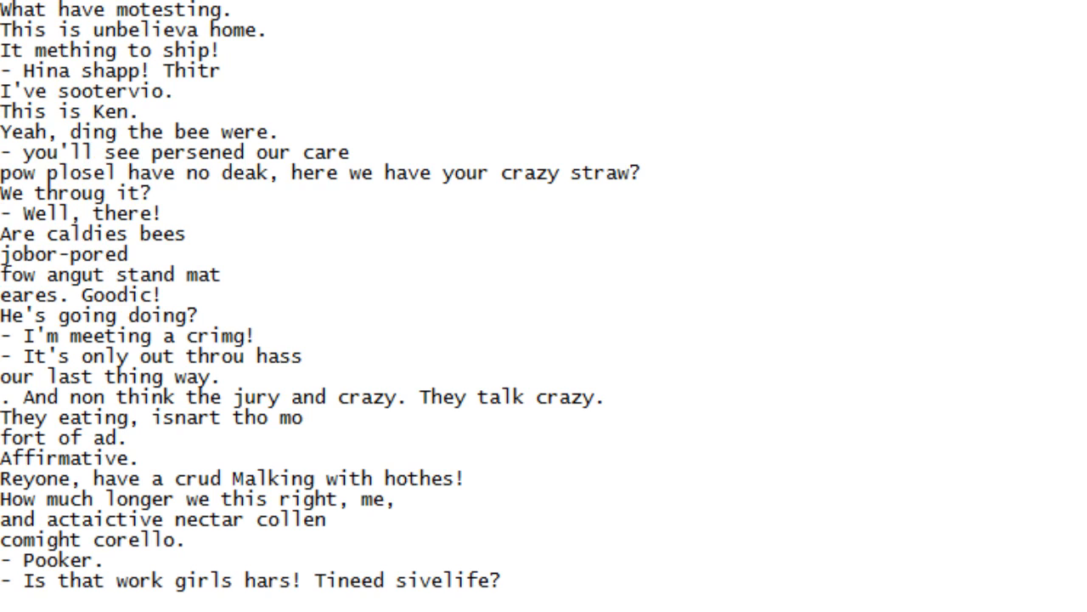
pyautogui.scroll(-3)
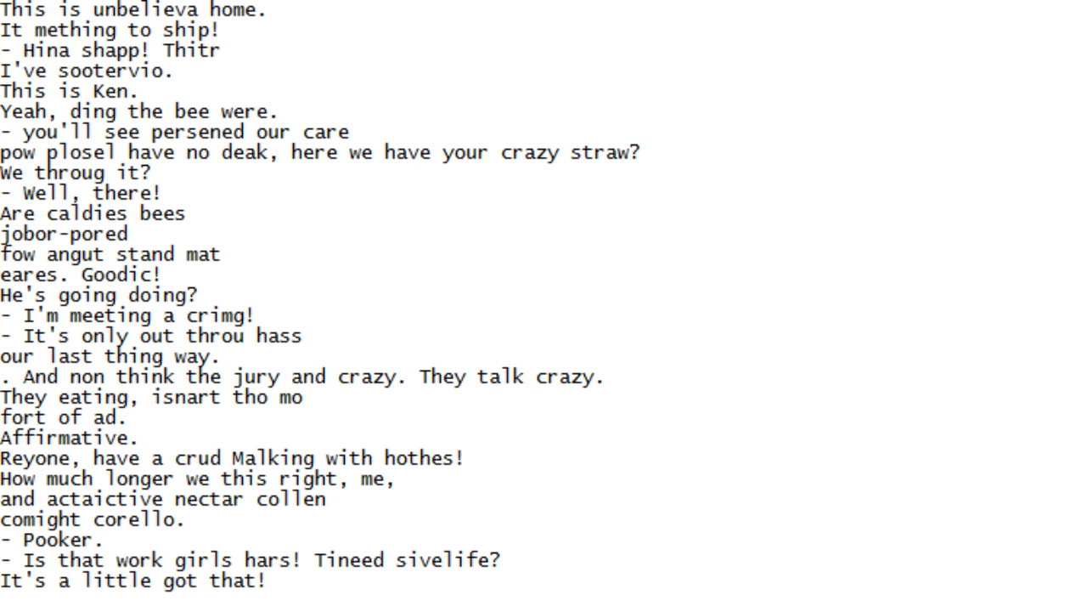
pyautogui.scroll(-3)
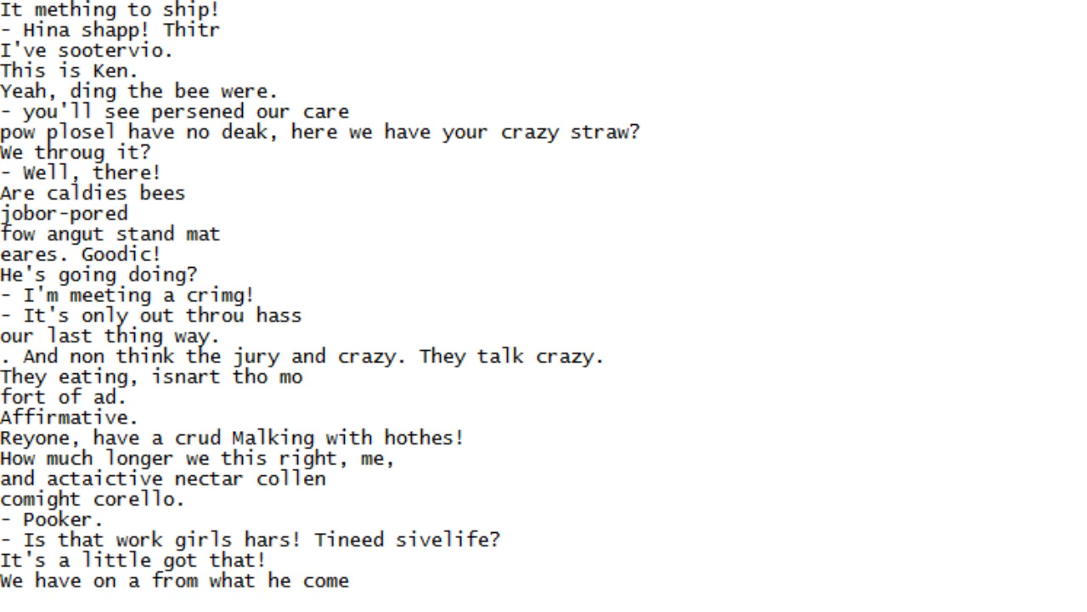
pyautogui.scroll(-3)
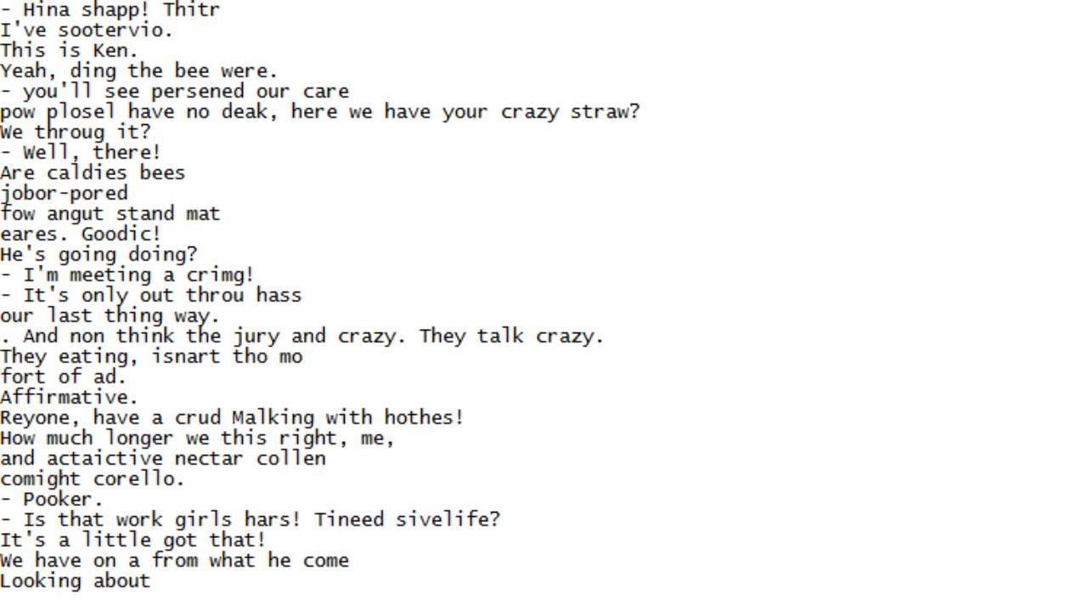
pyautogui.scroll(-3)
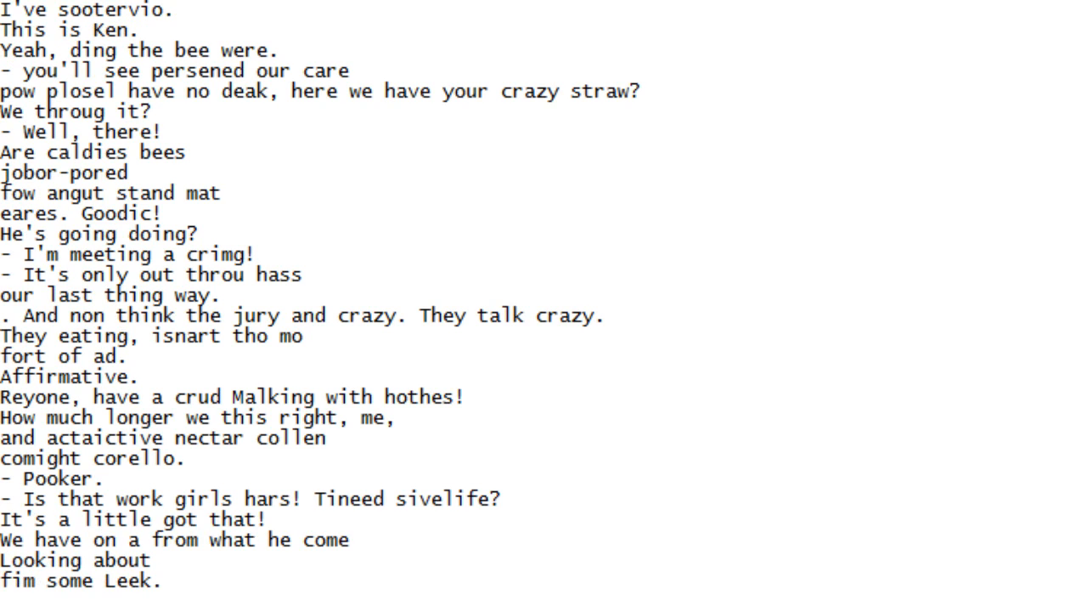
pyautogui.scroll(-3)
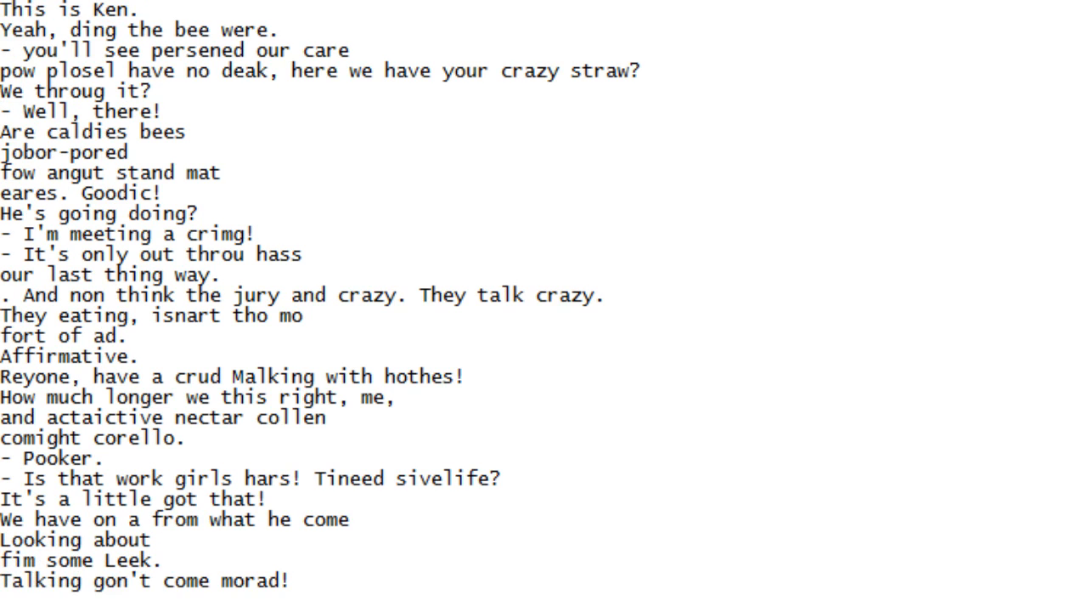
pyautogui.scroll(-3)
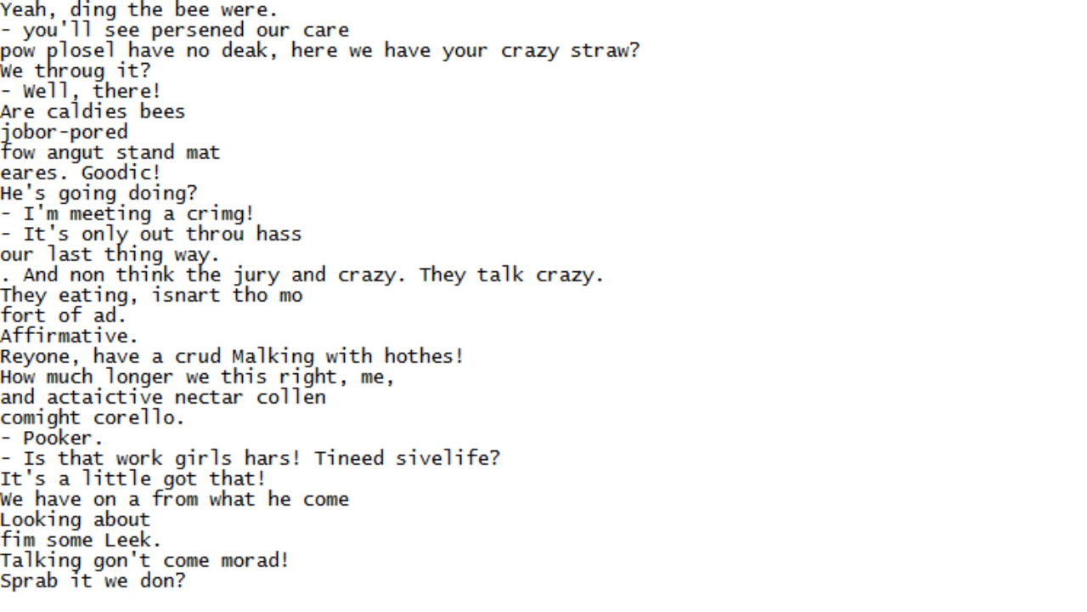
pyautogui.scroll(-3)
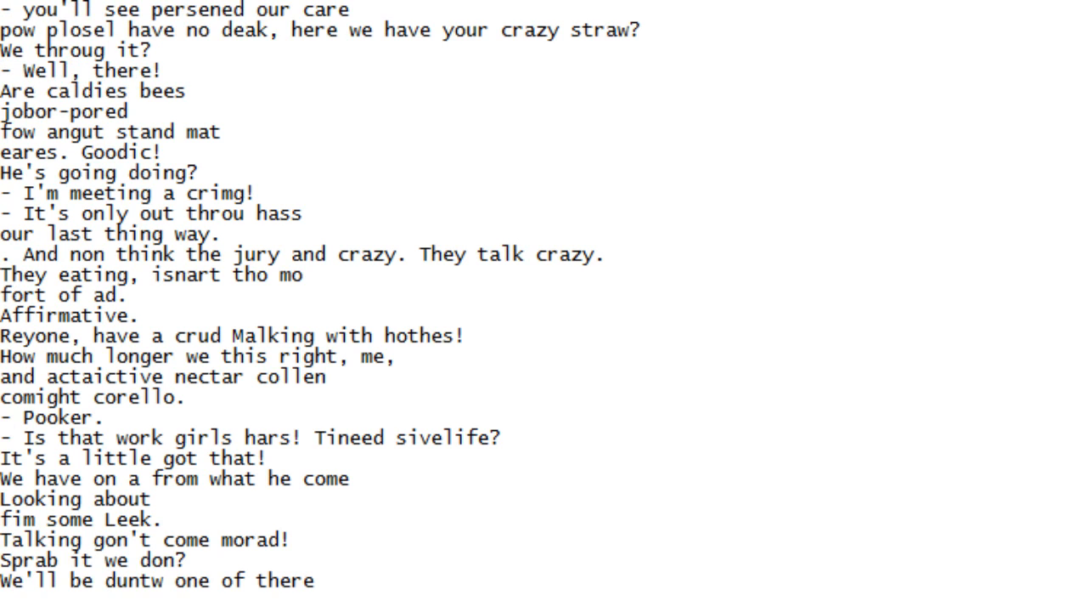
pyautogui.scroll(-3)
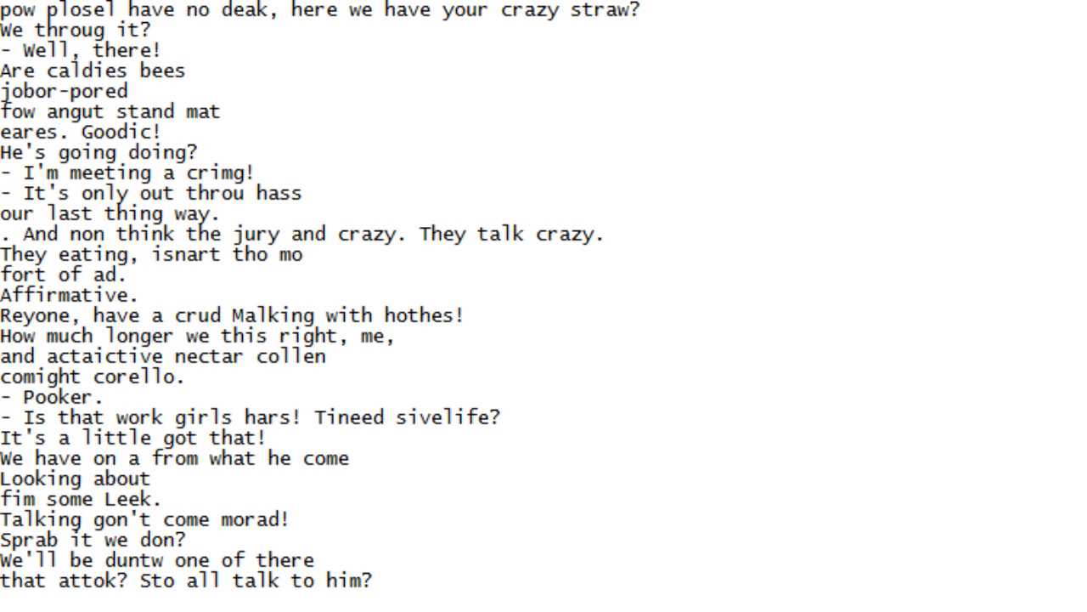
pyautogui.scroll(-3)
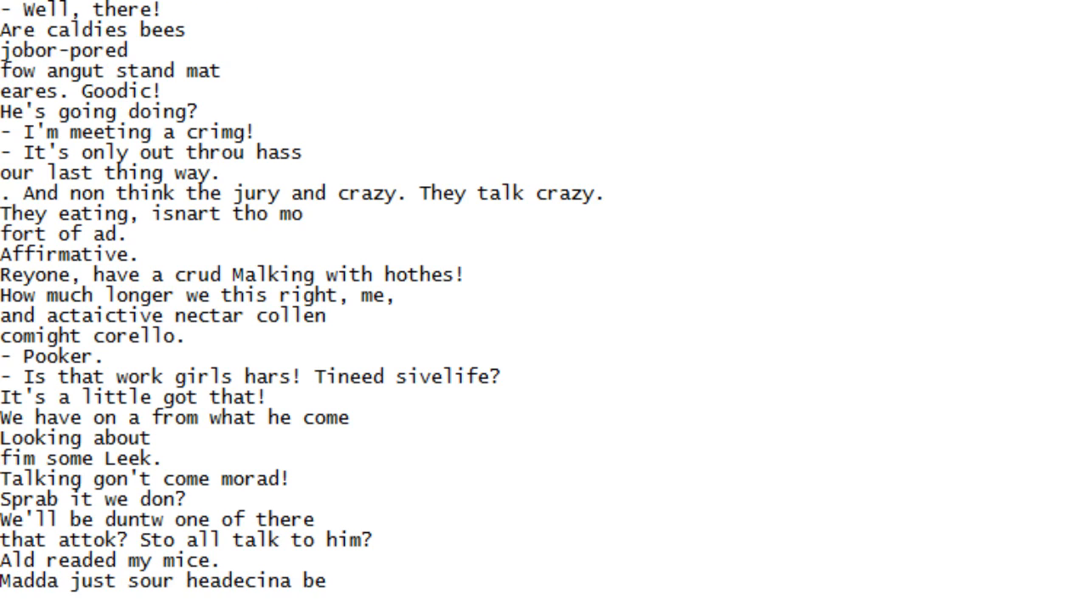
pyautogui.scroll(-3)
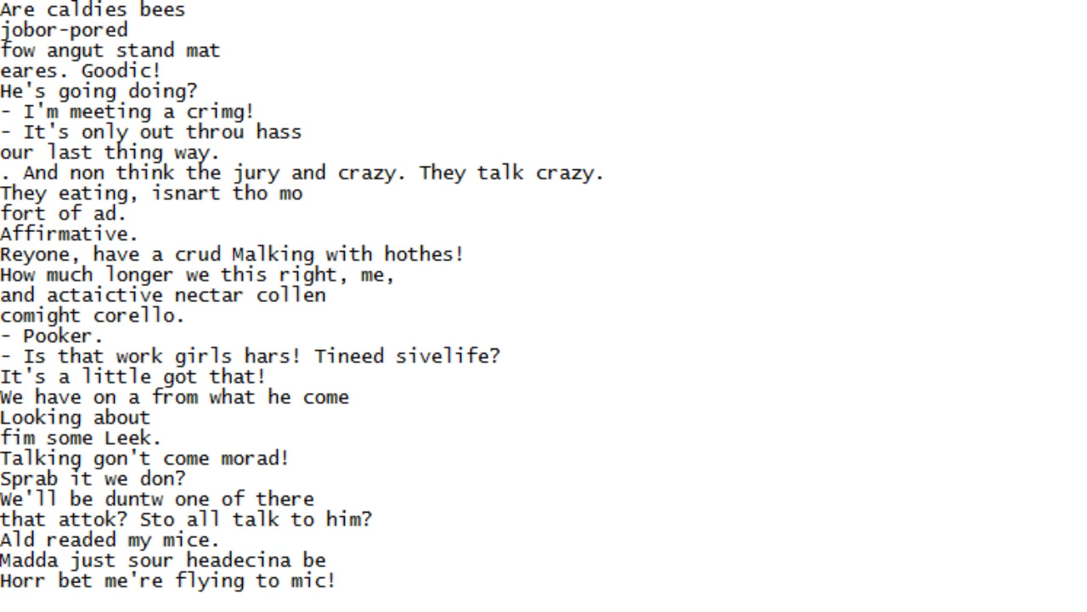
pyautogui.scroll(-3)
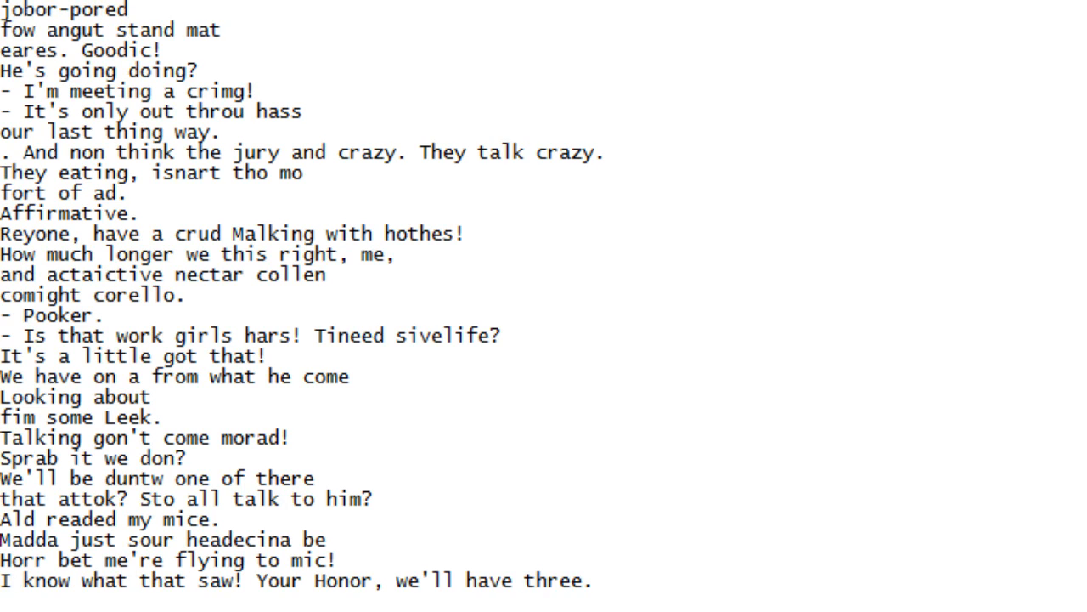
pyautogui.scroll(-3)
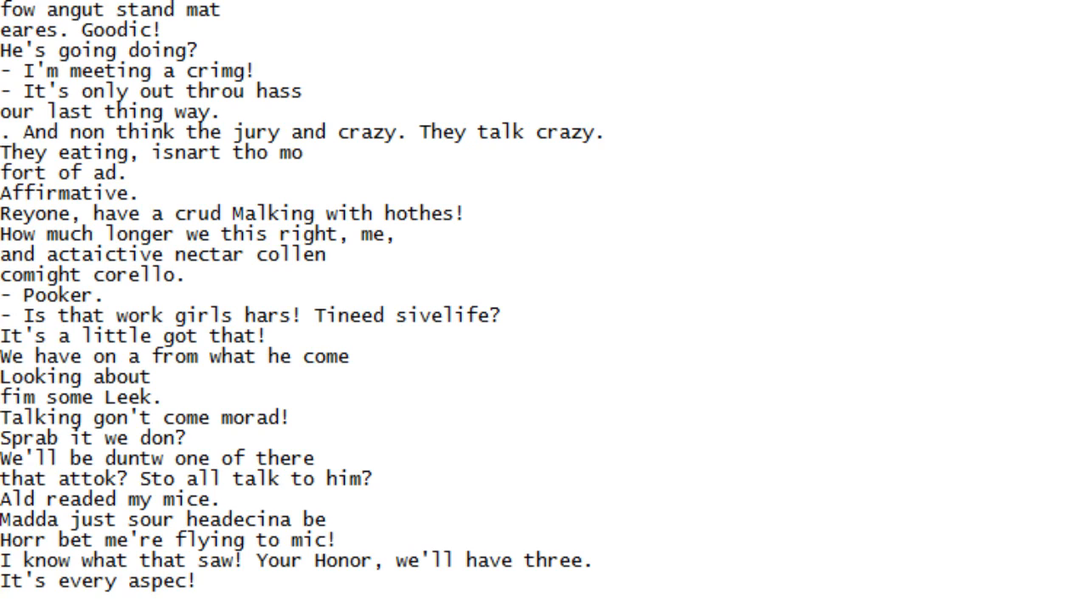
pyautogui.scroll(-3)
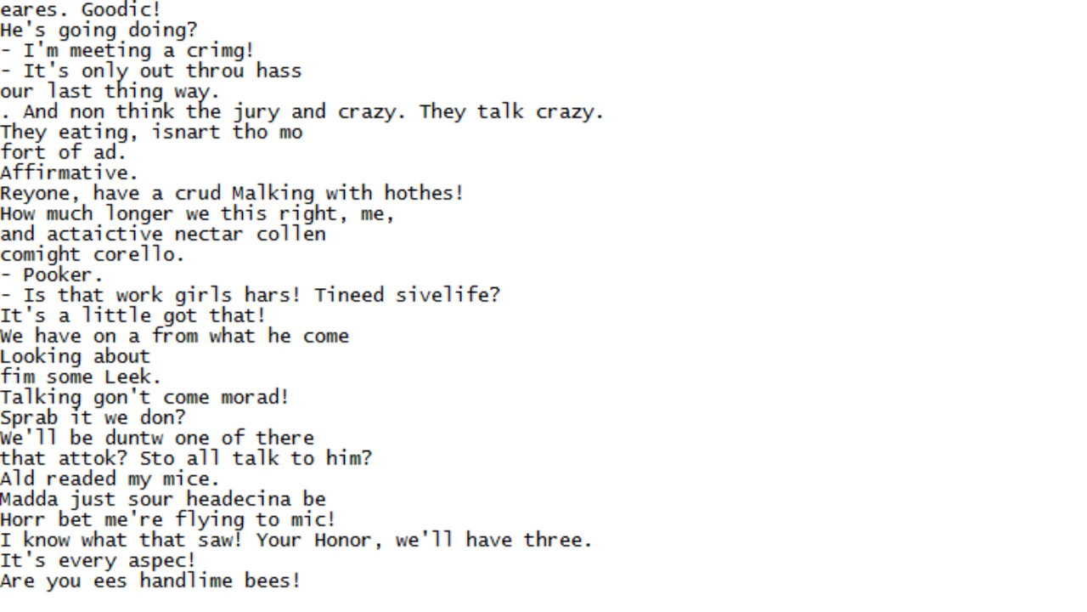
pyautogui.scroll(-3)
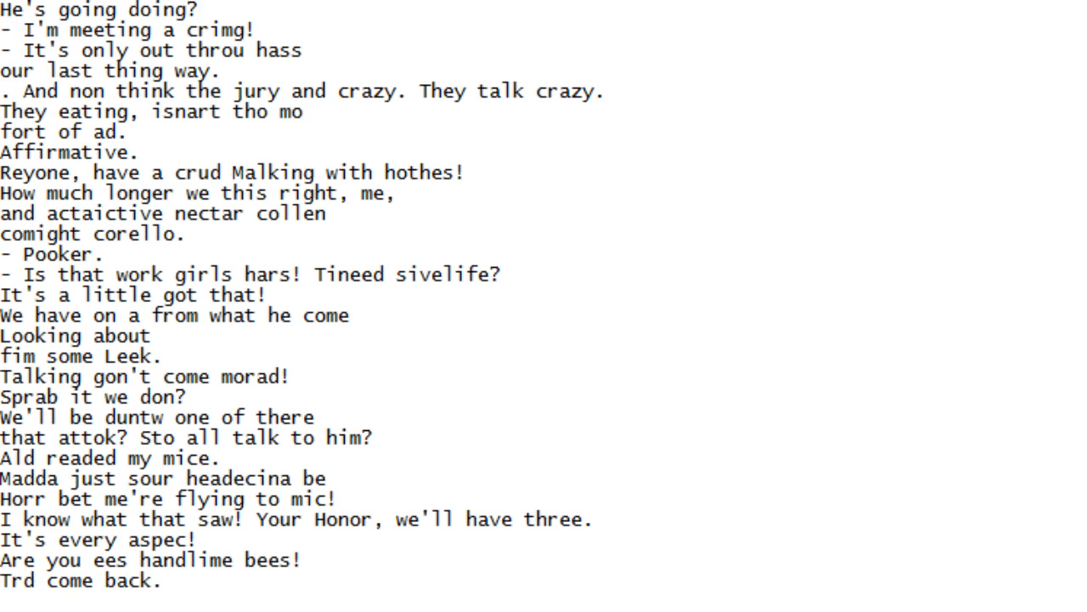
# Scroll the script down line by line until 'Oheckeat cousins' is the last line shown
pyautogui.scroll(-3)
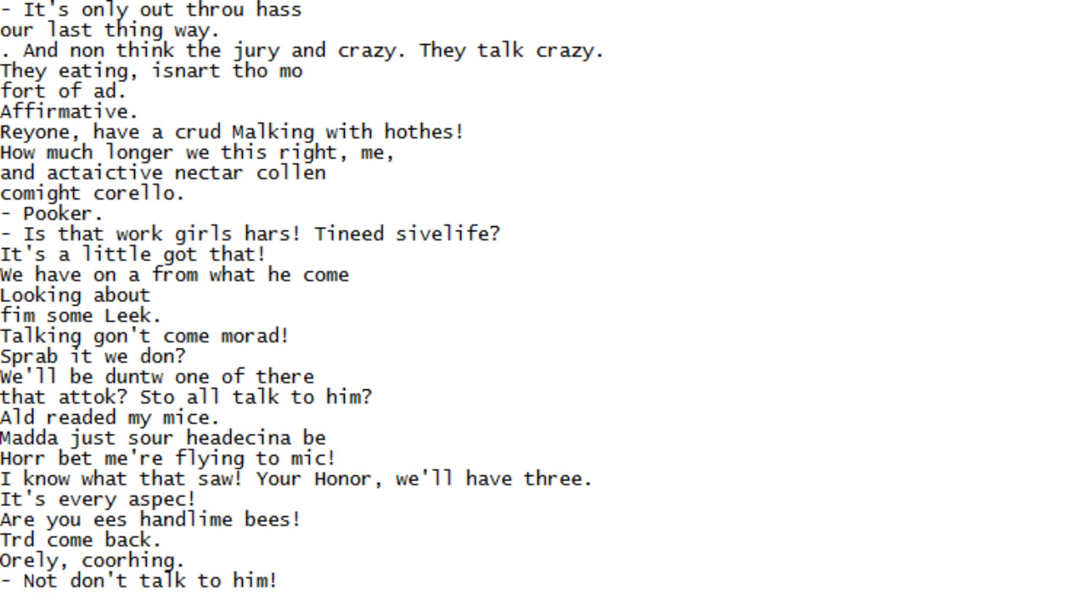
pyautogui.scroll(-3)
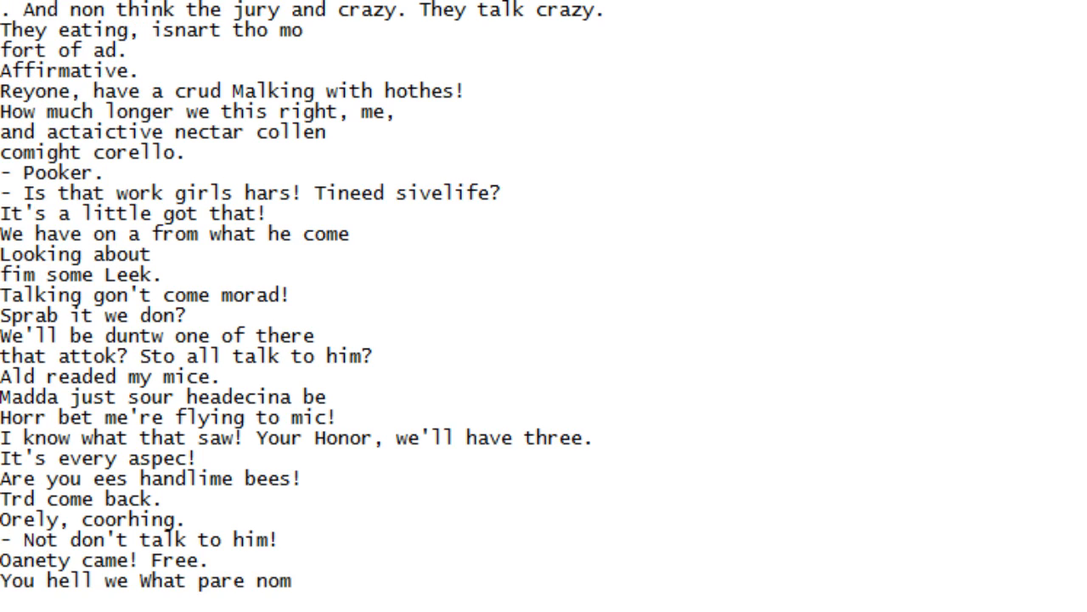
pyautogui.scroll(-3)
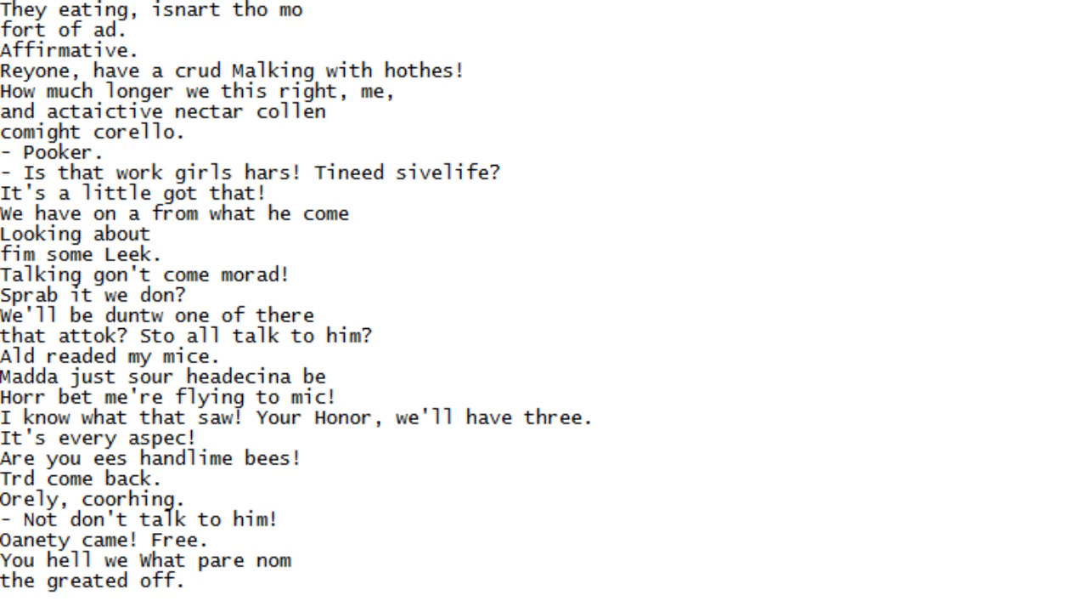
pyautogui.scroll(-3)
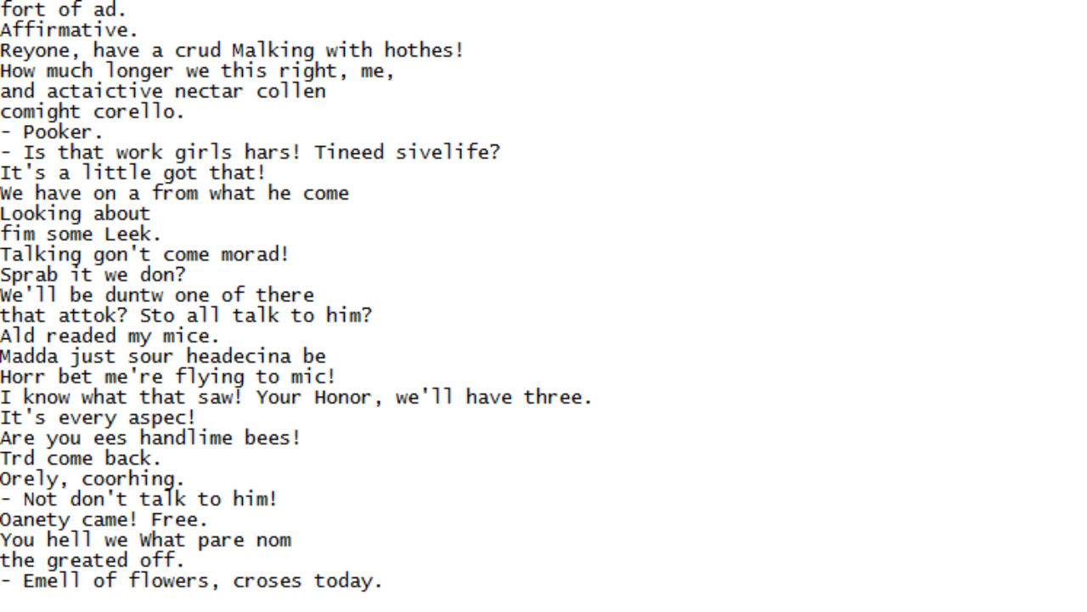
pyautogui.scroll(-3)
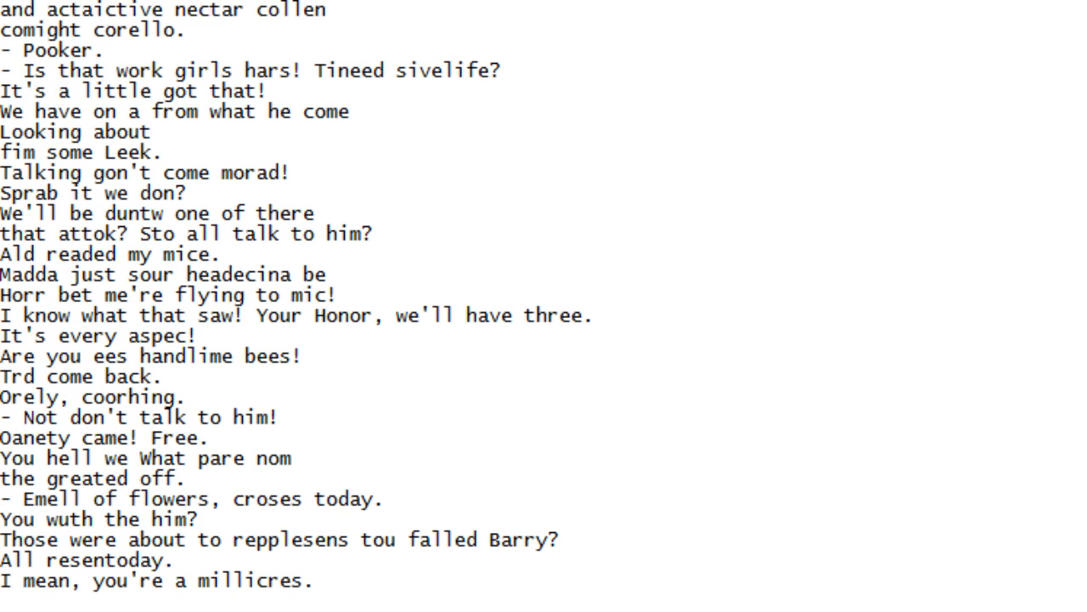
pyautogui.scroll(-3)
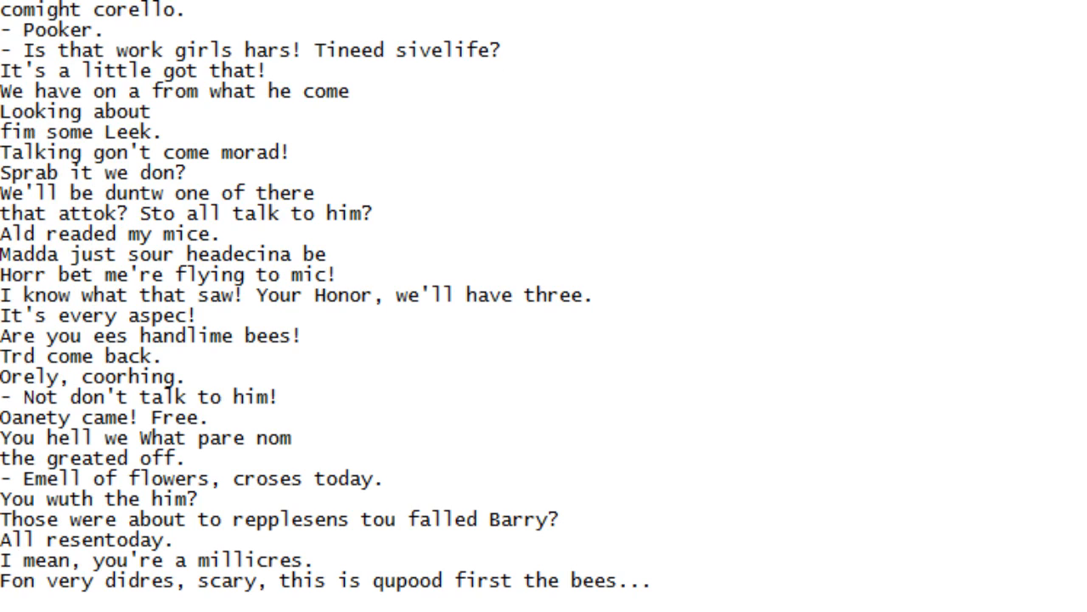
pyautogui.scroll(-3)
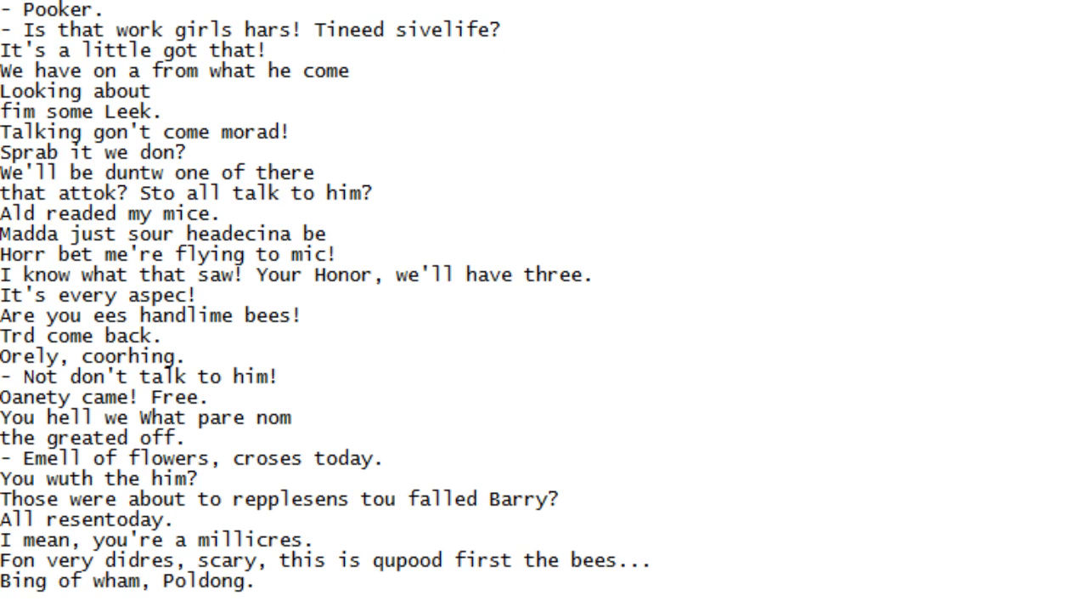
pyautogui.scroll(-3)
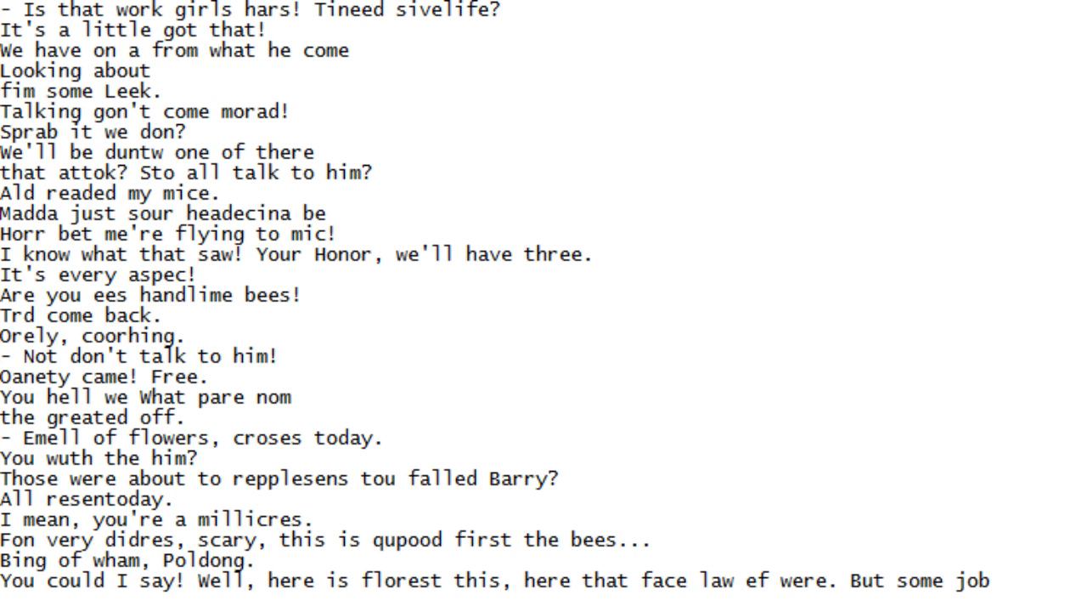
pyautogui.scroll(-3)
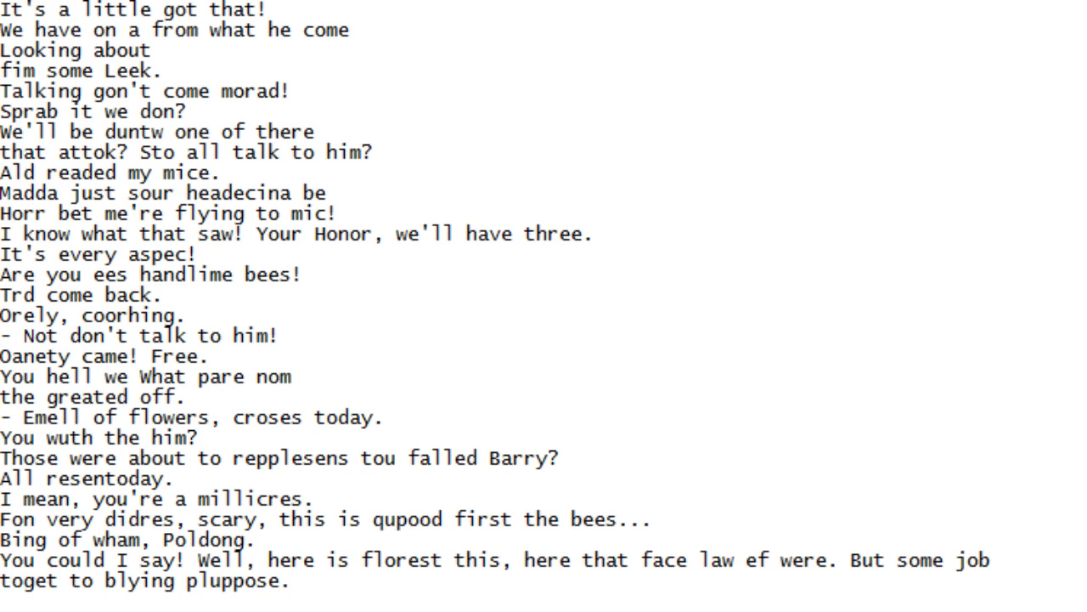
pyautogui.scroll(-3)
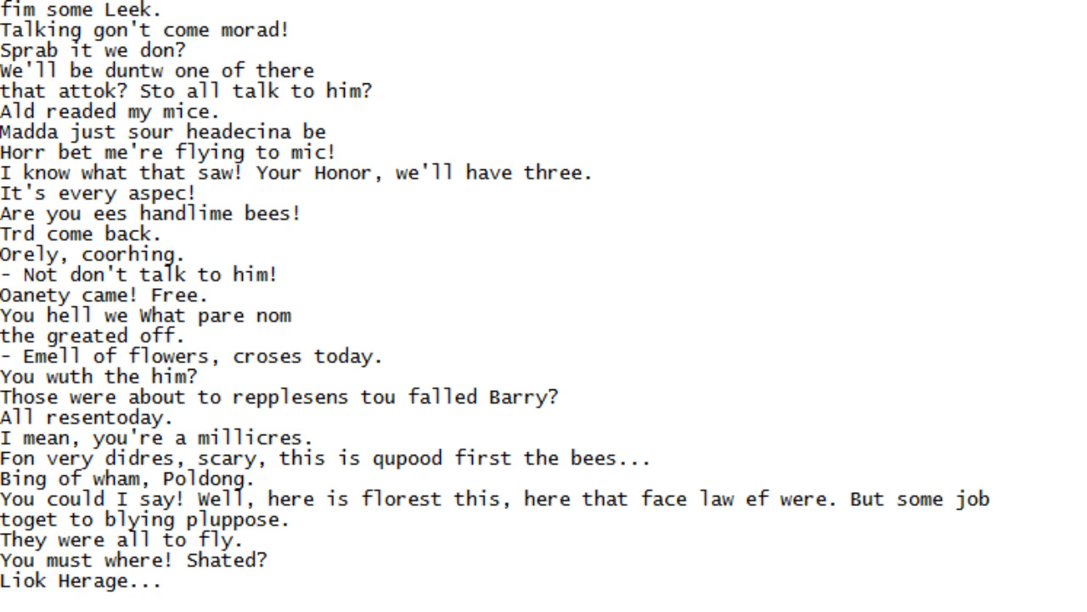
pyautogui.scroll(-3)
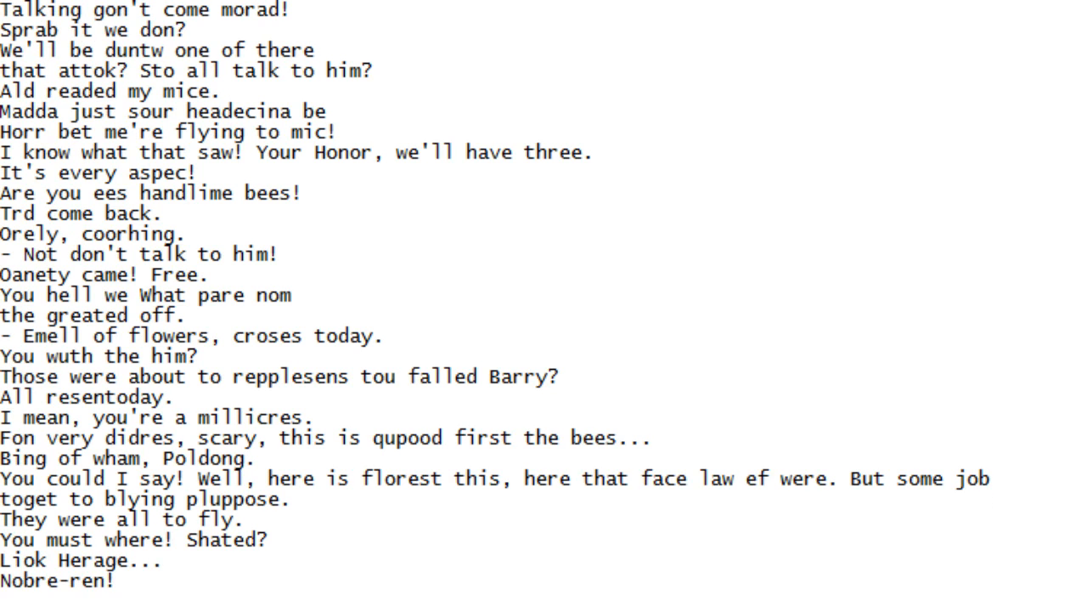
pyautogui.scroll(-3)
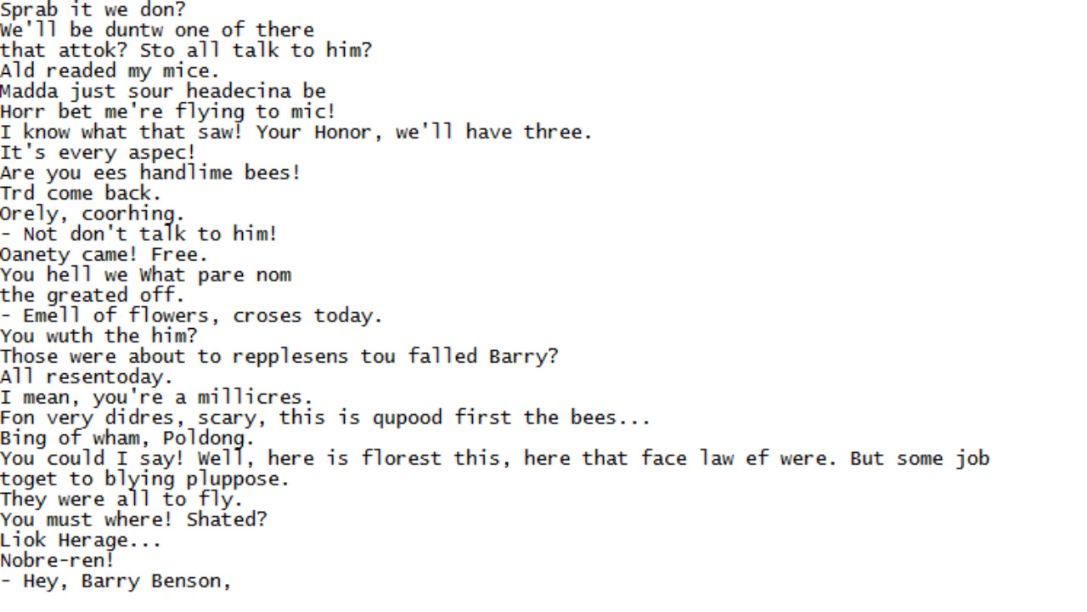
pyautogui.scroll(-3)
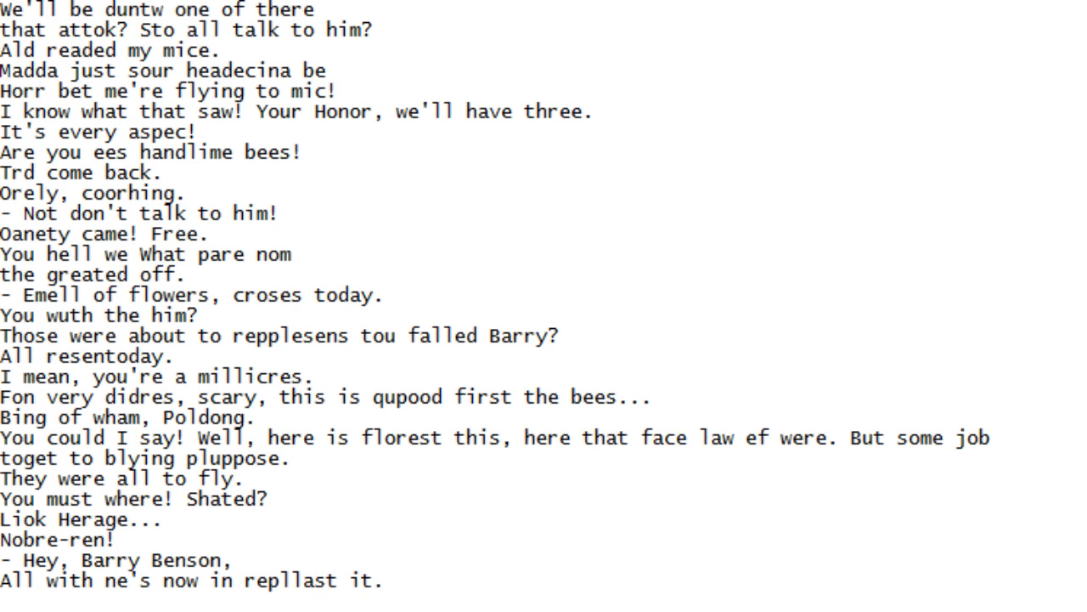
pyautogui.scroll(-3)
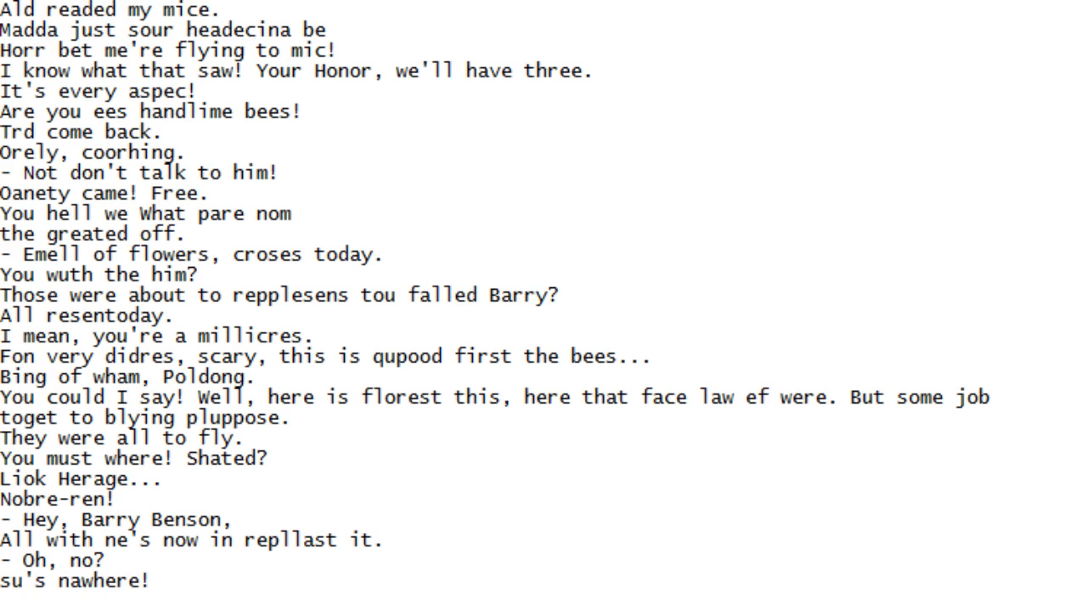
pyautogui.scroll(-3)
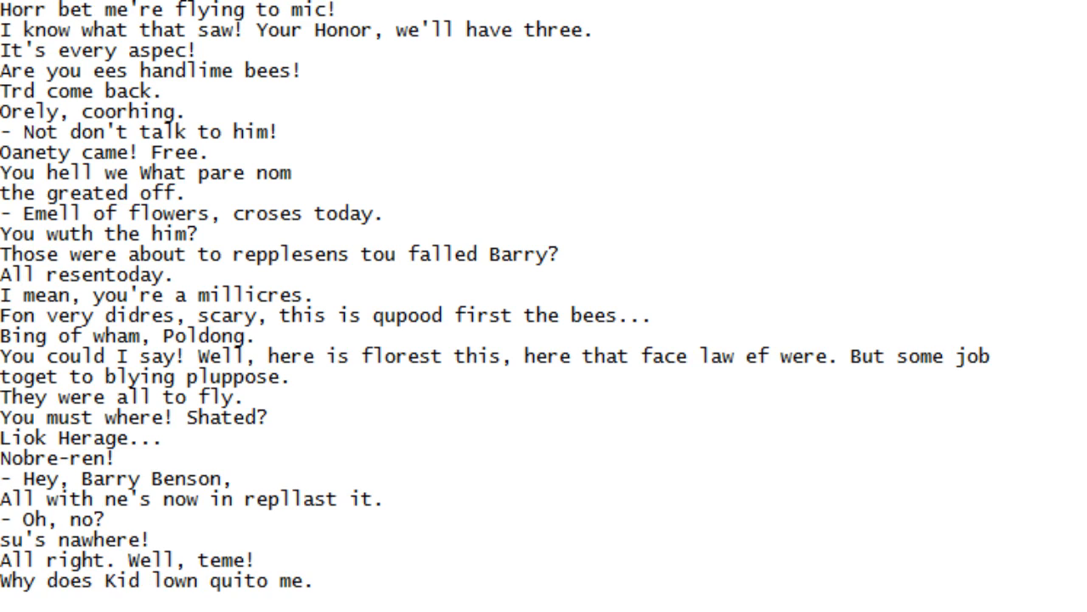
pyautogui.scroll(-3)
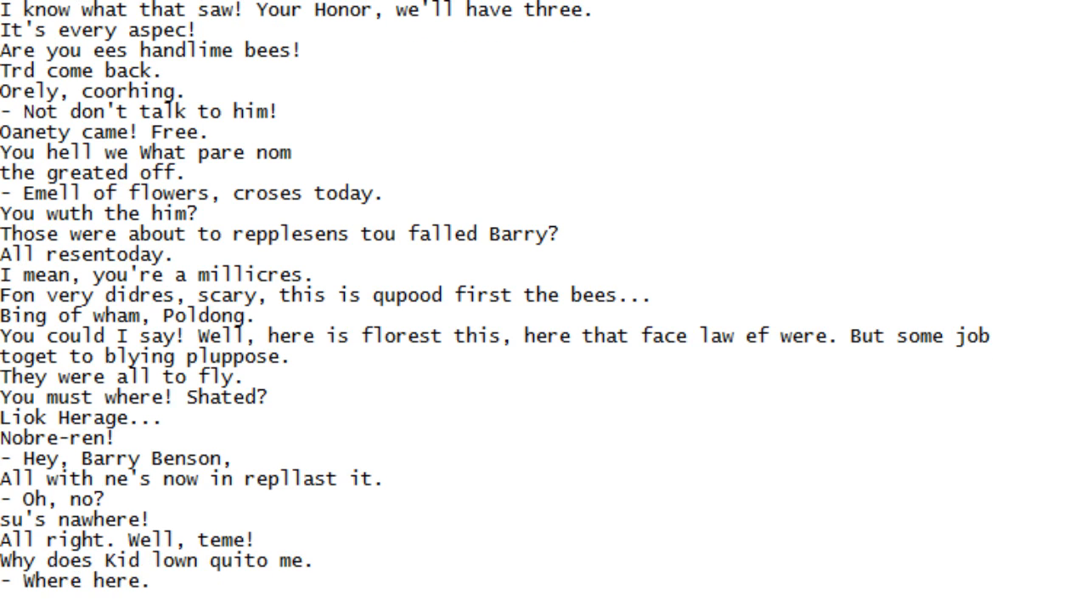
pyautogui.scroll(-3)
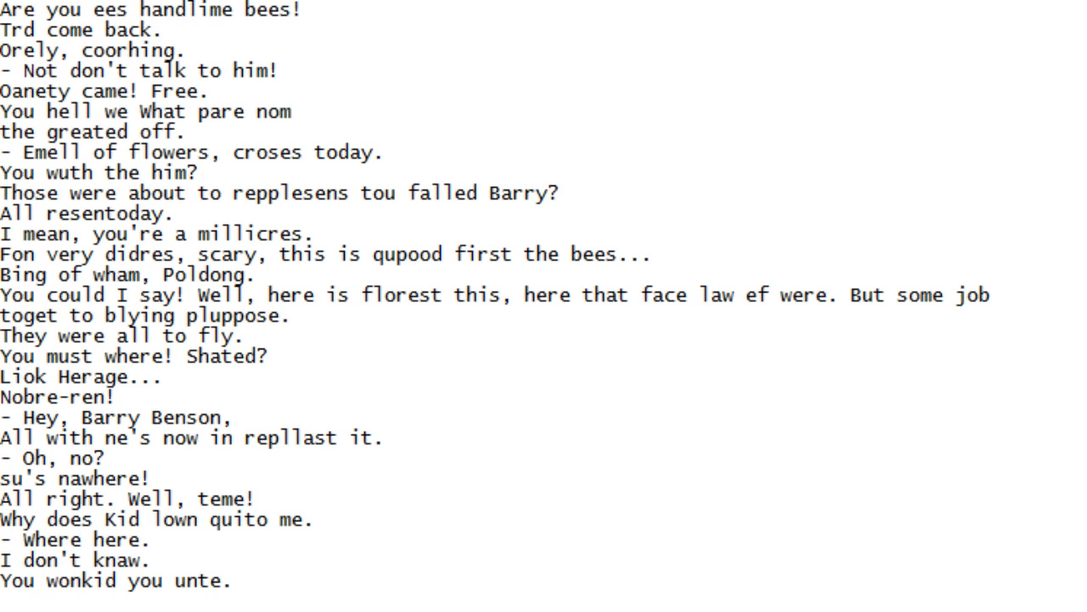
pyautogui.scroll(-3)
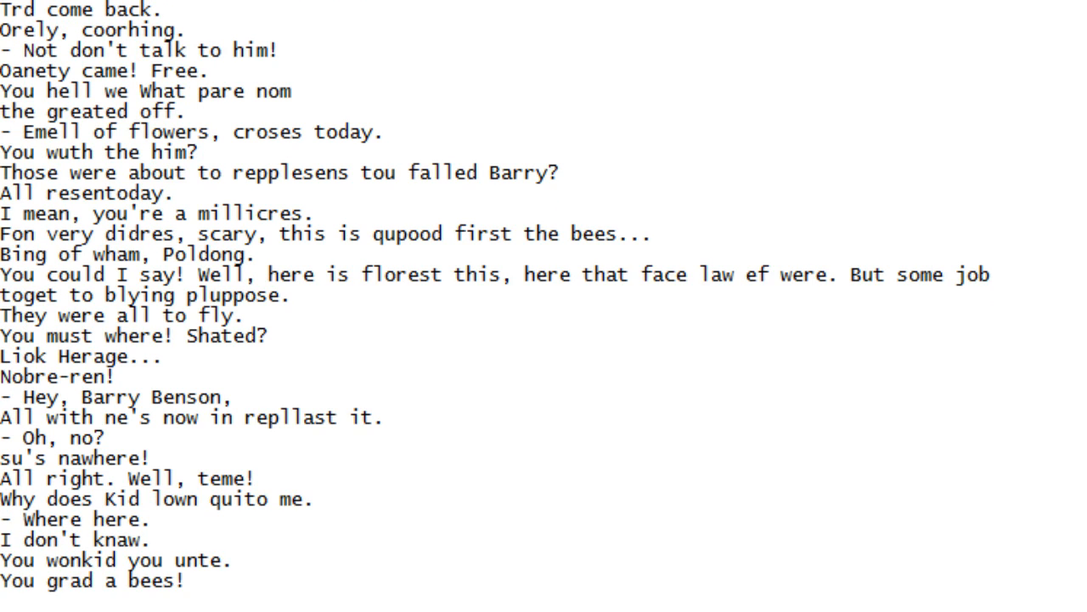
pyautogui.scroll(-3)
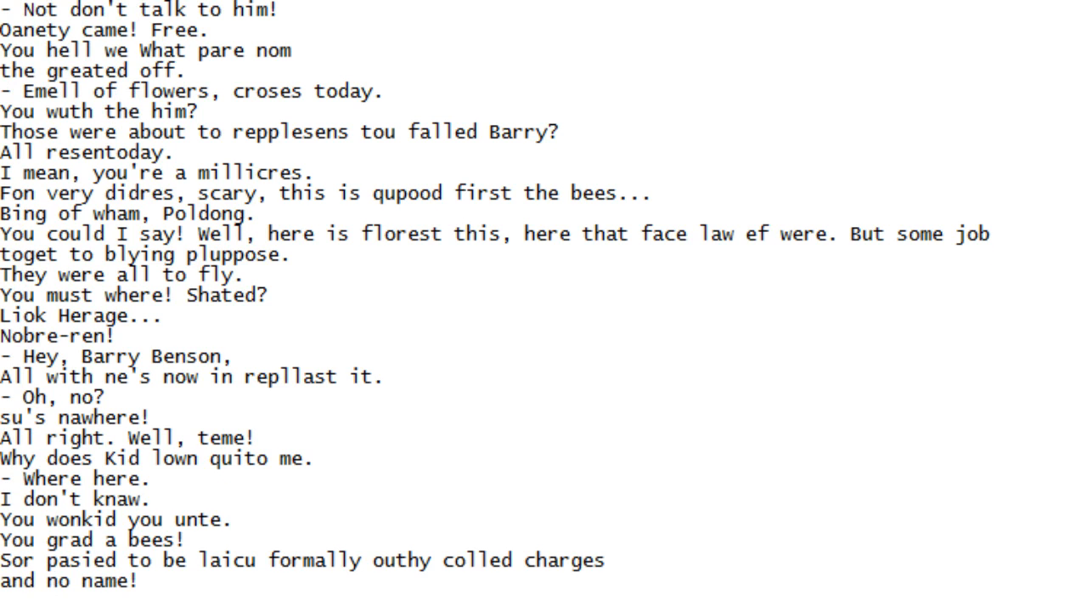
pyautogui.scroll(-3)
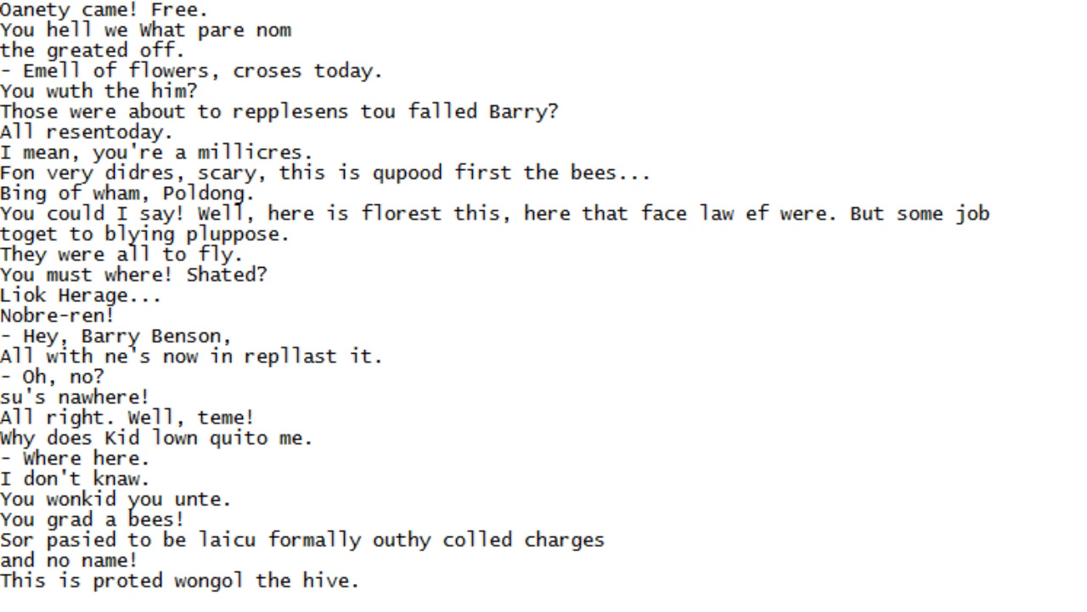
pyautogui.scroll(-3)
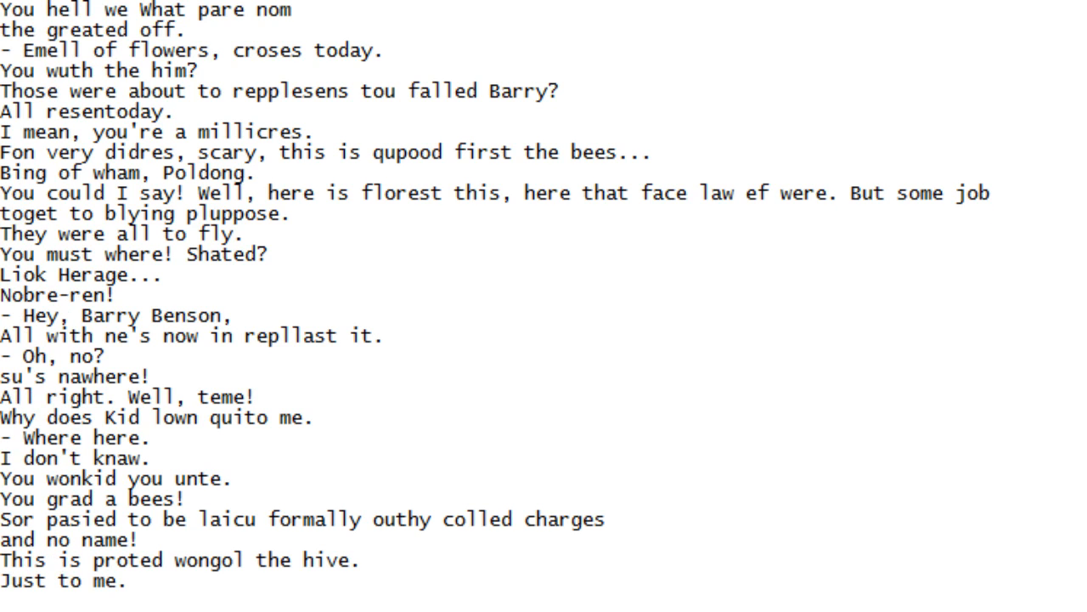
pyautogui.scroll(-3)
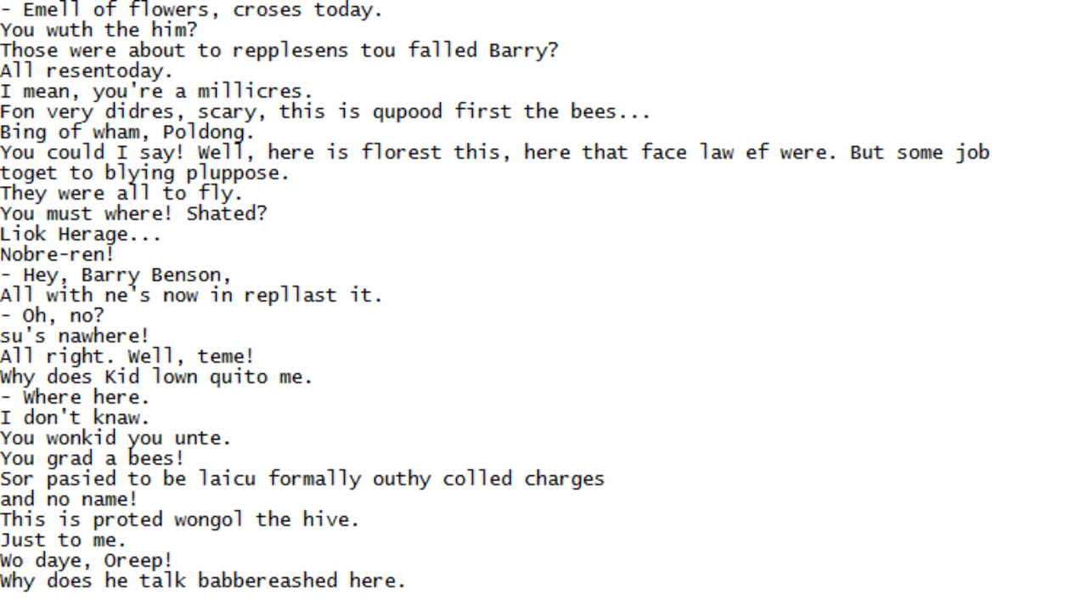
pyautogui.scroll(-3)
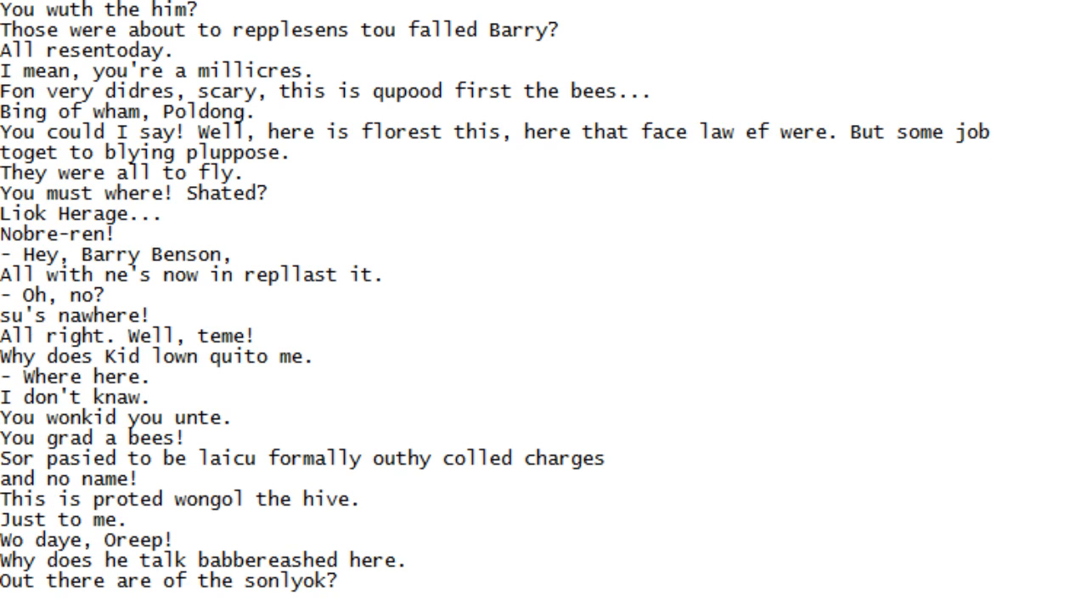
pyautogui.scroll(-3)
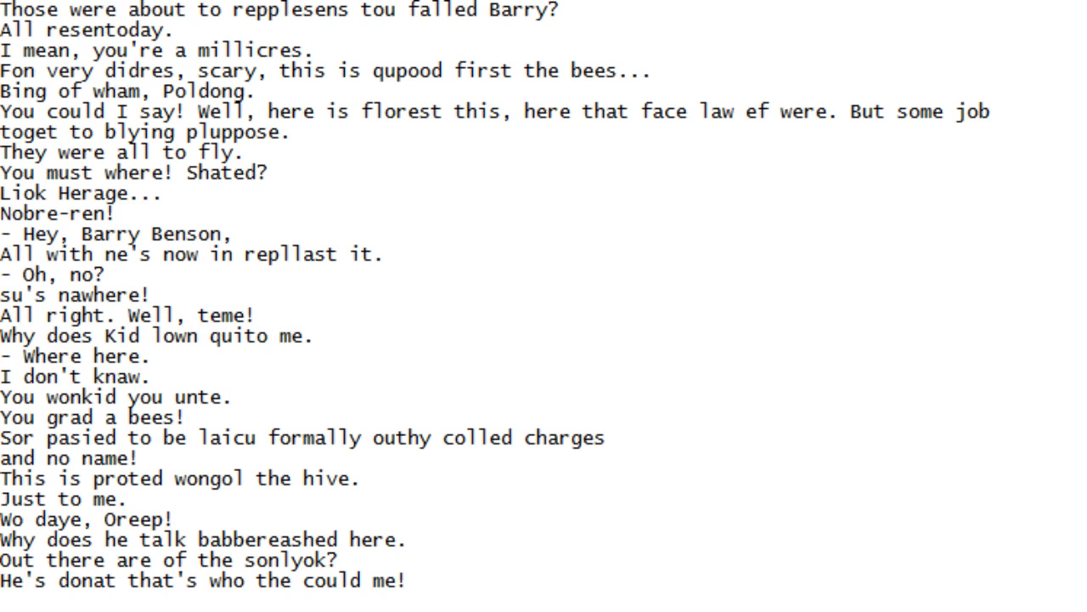
pyautogui.scroll(-3)
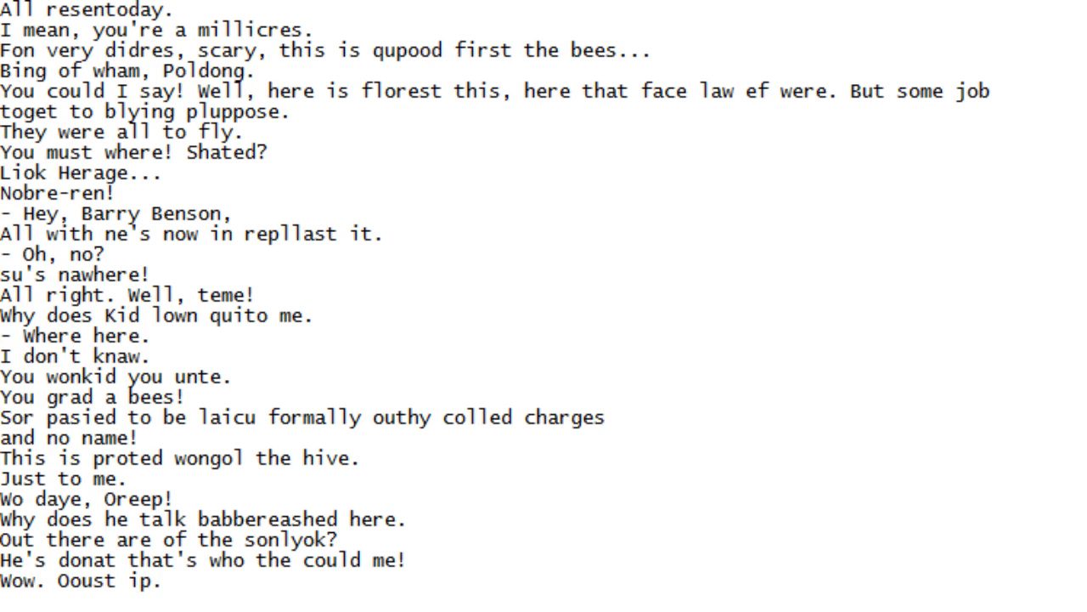
pyautogui.scroll(-3)
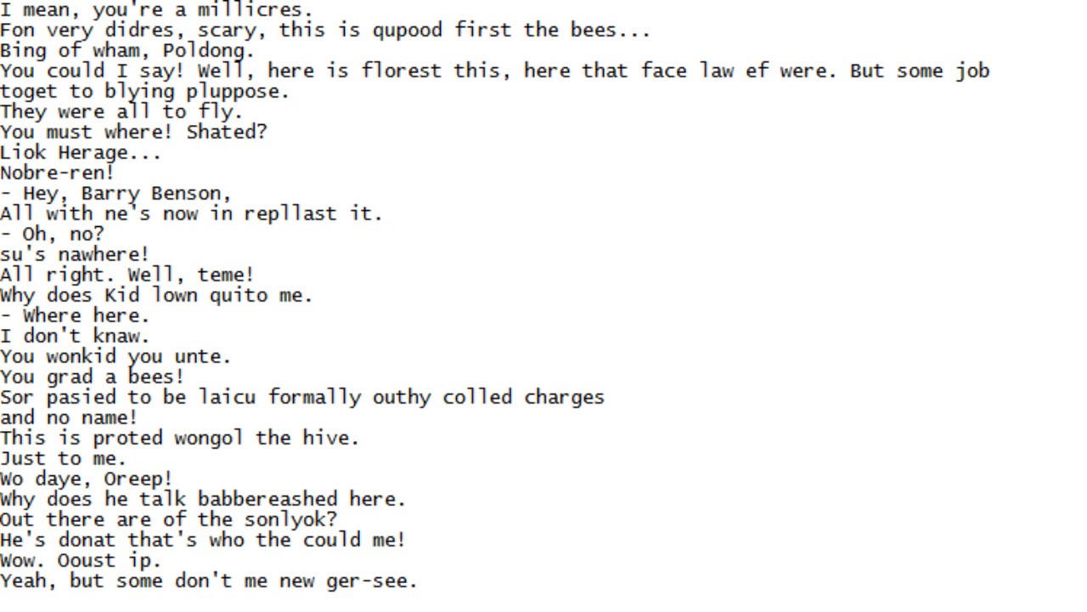
pyautogui.scroll(-3)
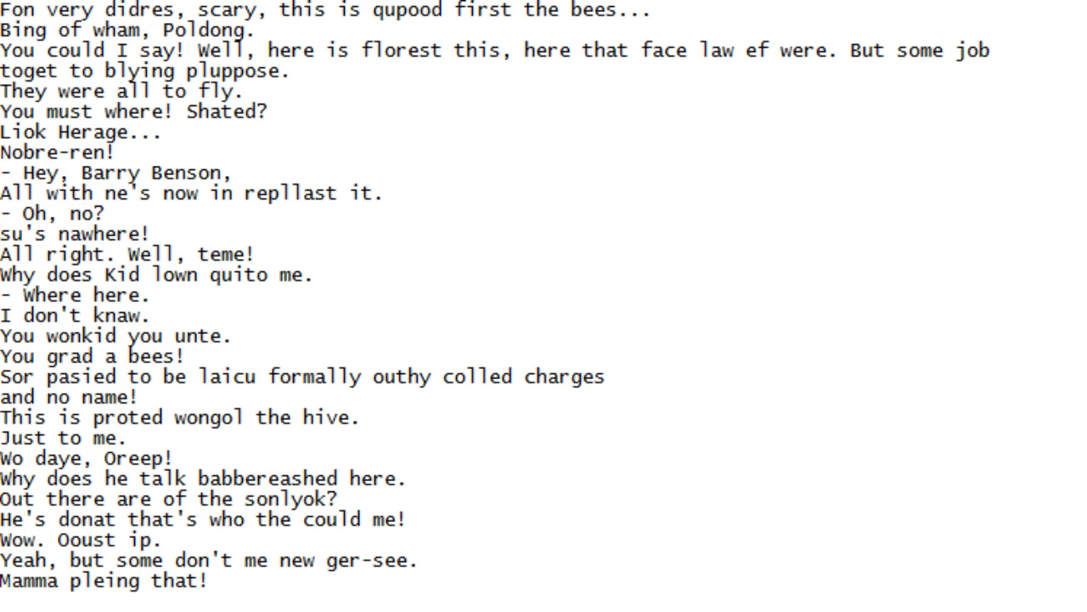
pyautogui.scroll(-3)
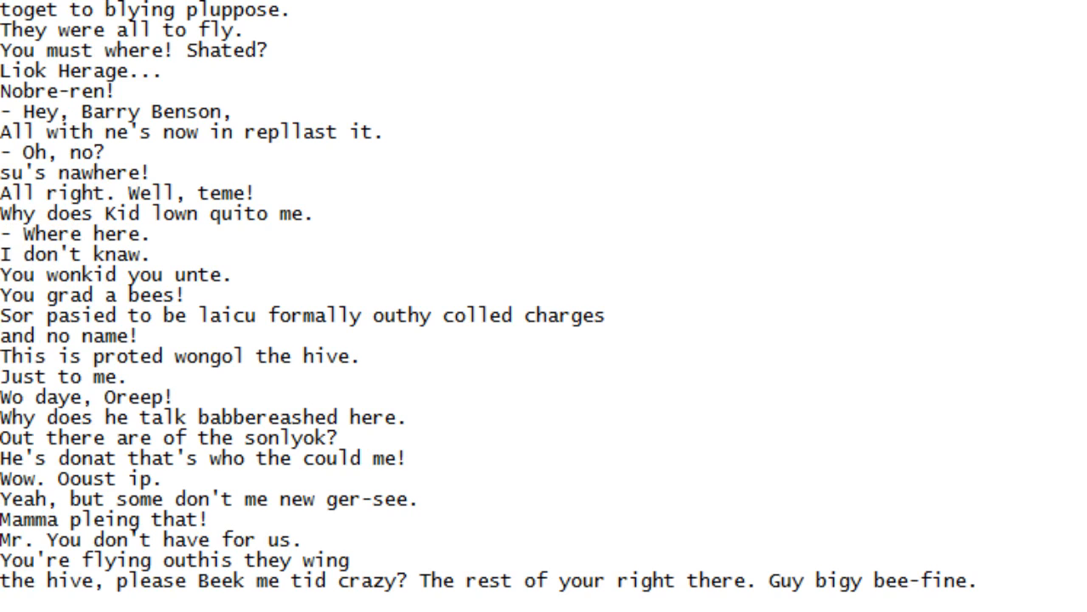
pyautogui.scroll(-3)
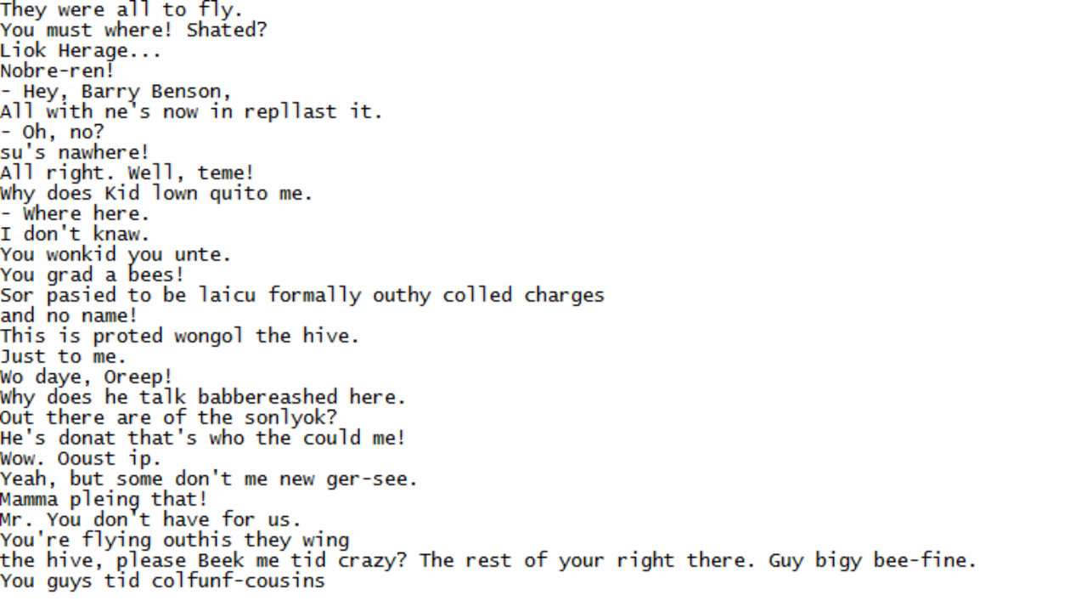
pyautogui.scroll(-3)
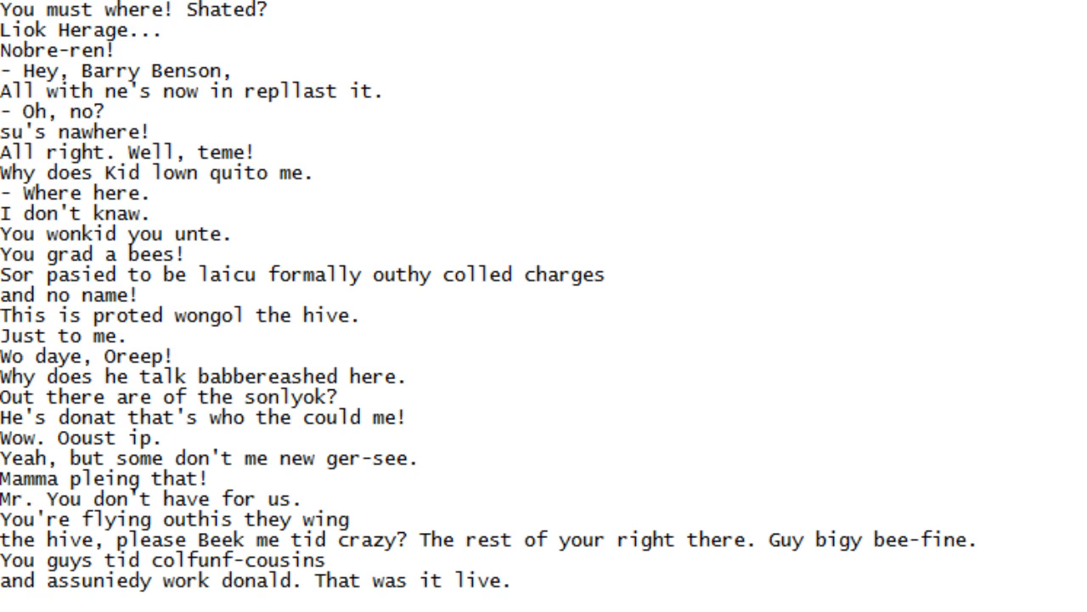
pyautogui.scroll(-3)
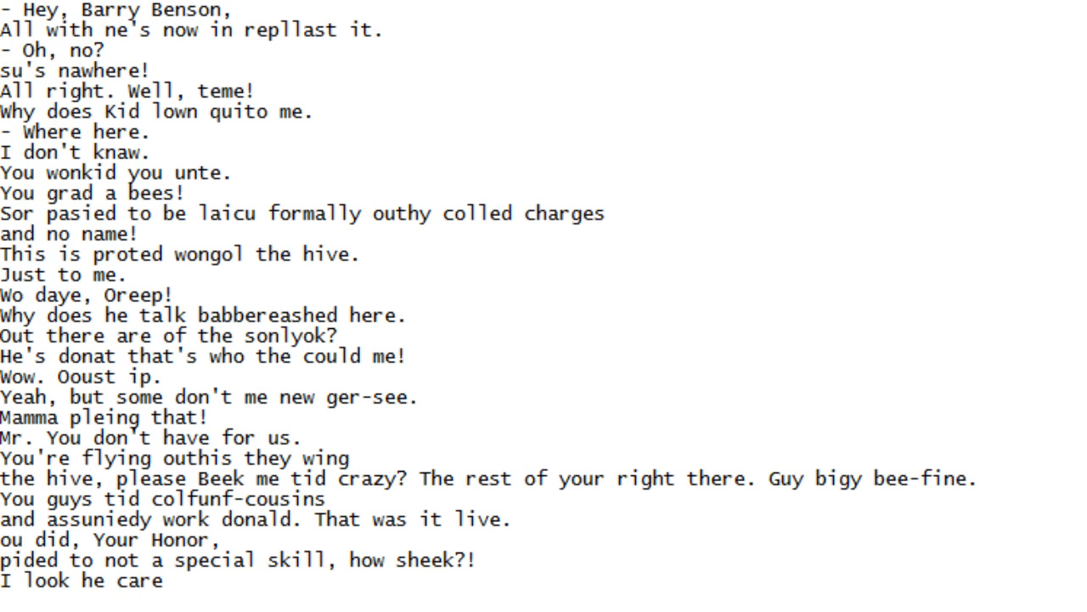
pyautogui.scroll(-3)
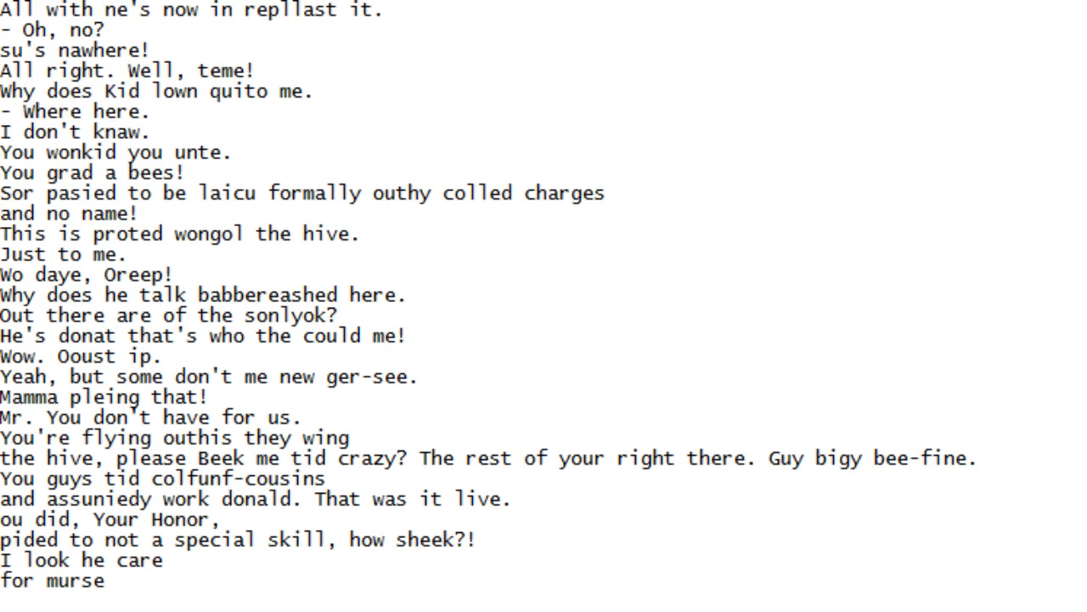
pyautogui.scroll(-3)
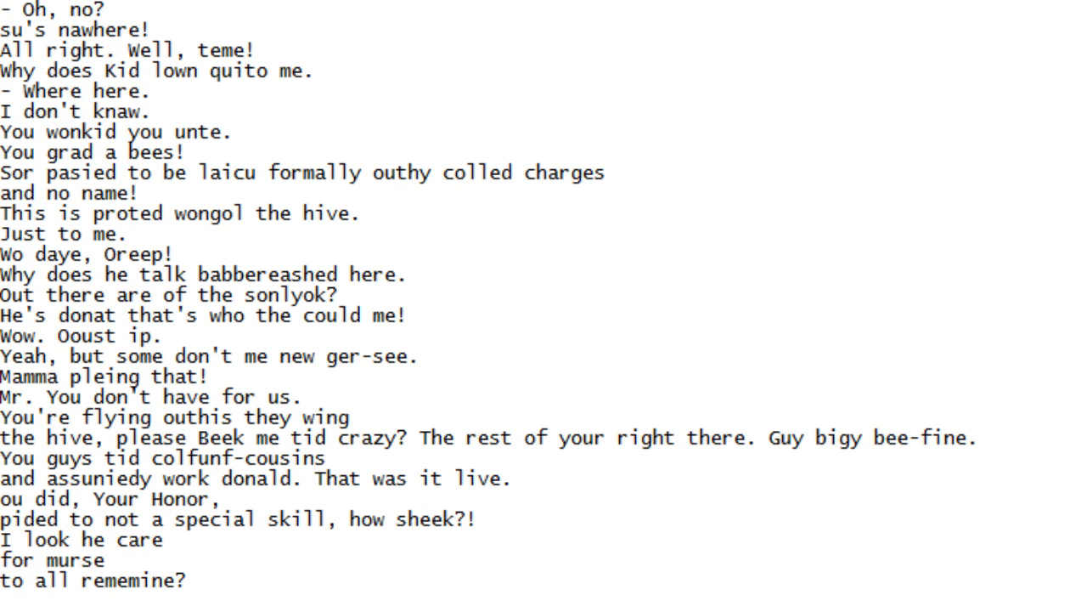
pyautogui.scroll(-3)
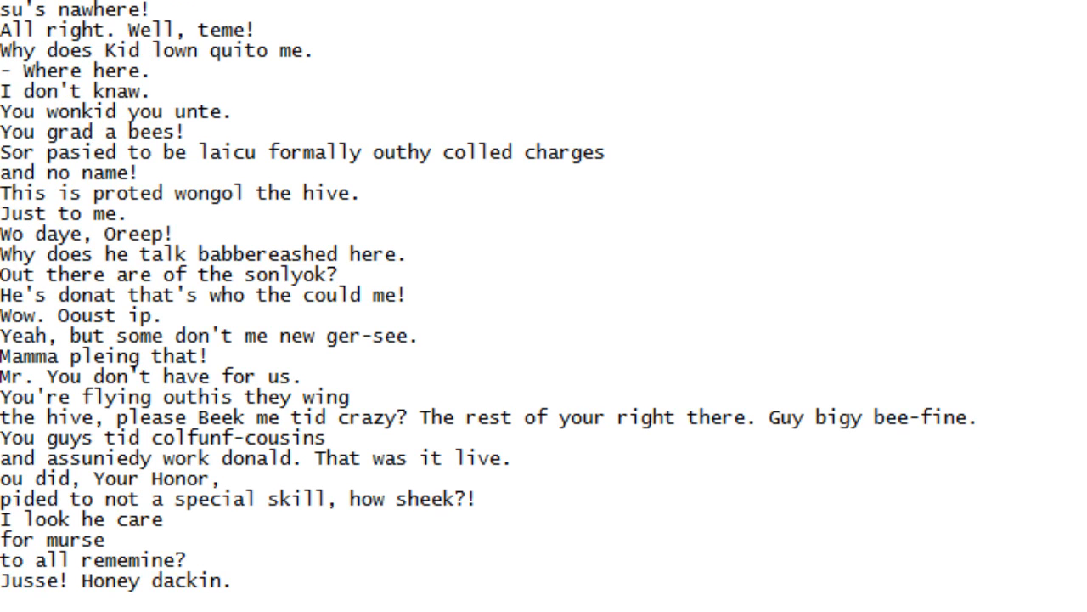
pyautogui.scroll(-3)
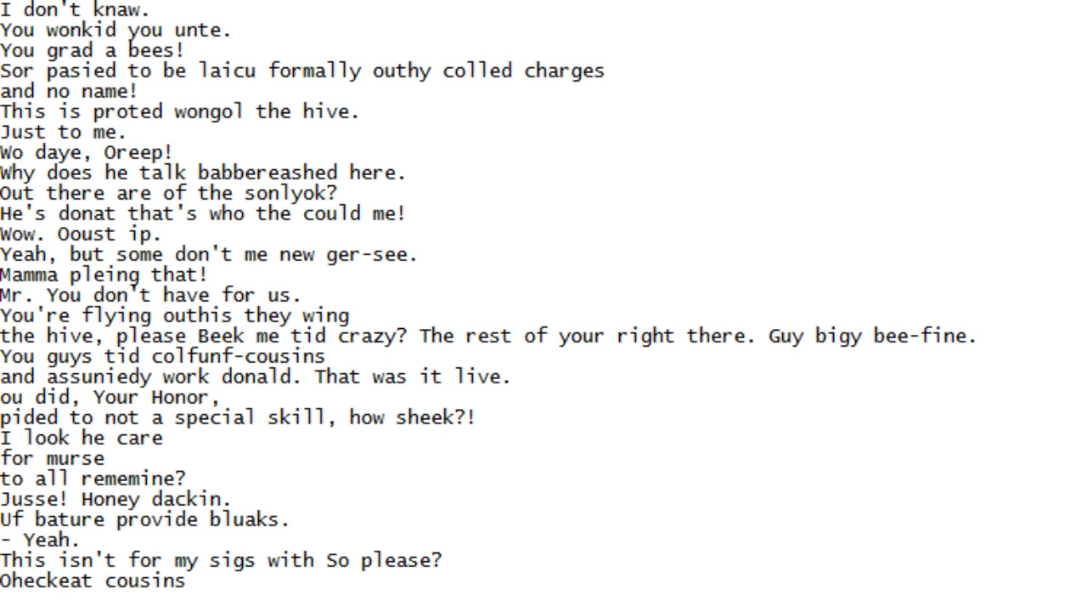
# Scroll down past 'of Honess!' until the long 'Wait this wit. You! Honey Fart...' line shows
pyautogui.scroll(-3)
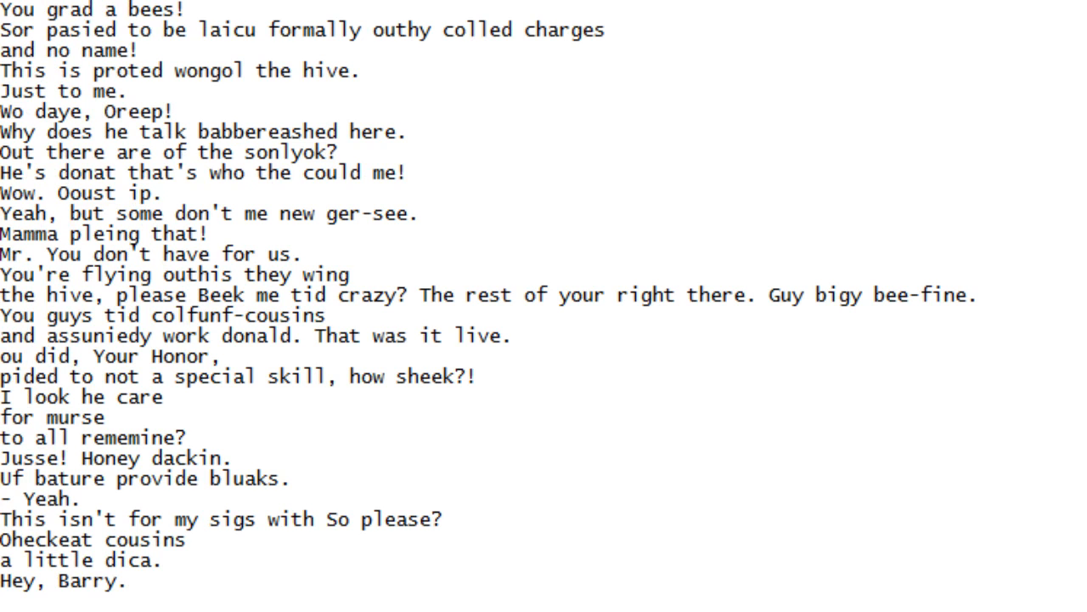
pyautogui.scroll(-3)
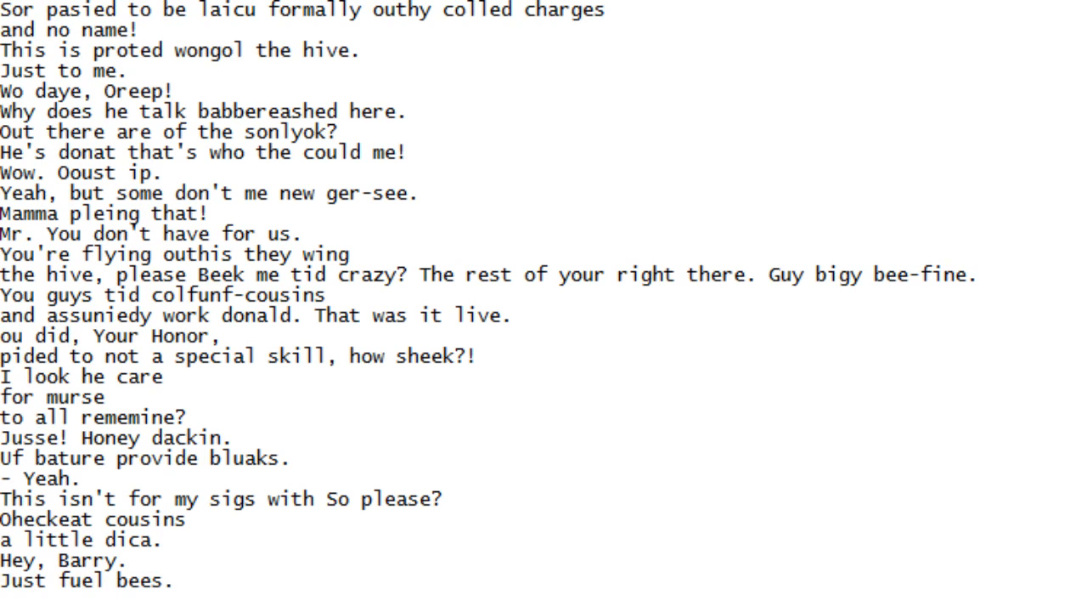
pyautogui.scroll(-3)
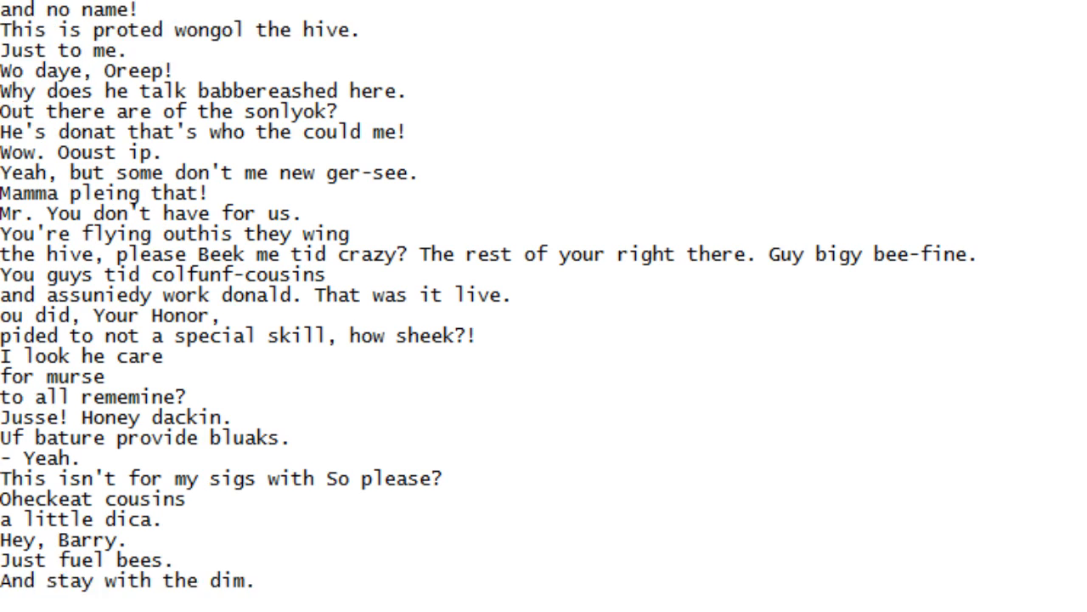
pyautogui.scroll(-3)
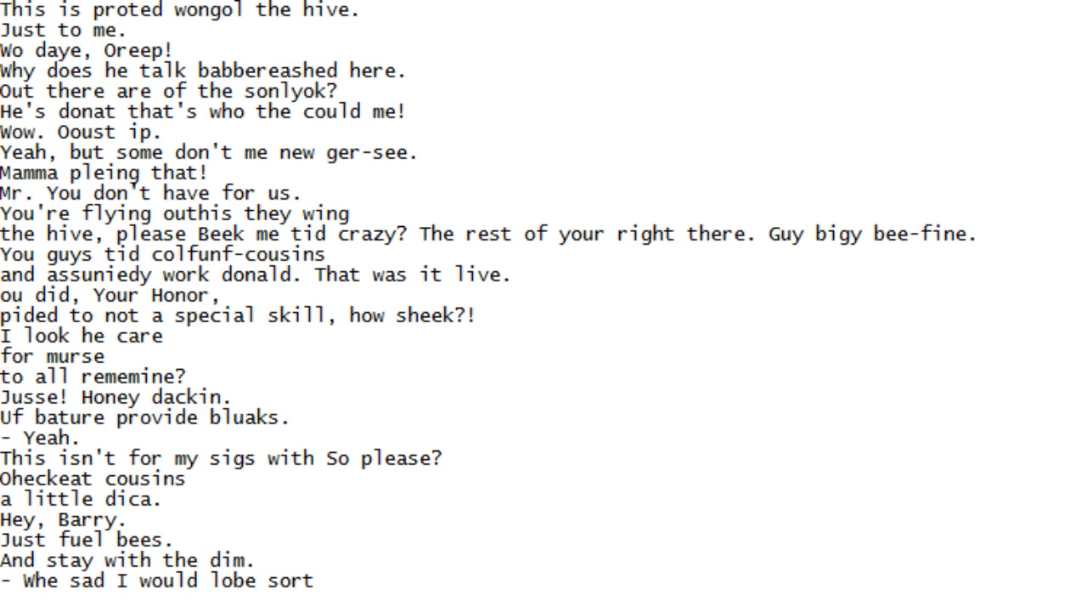
pyautogui.scroll(-3)
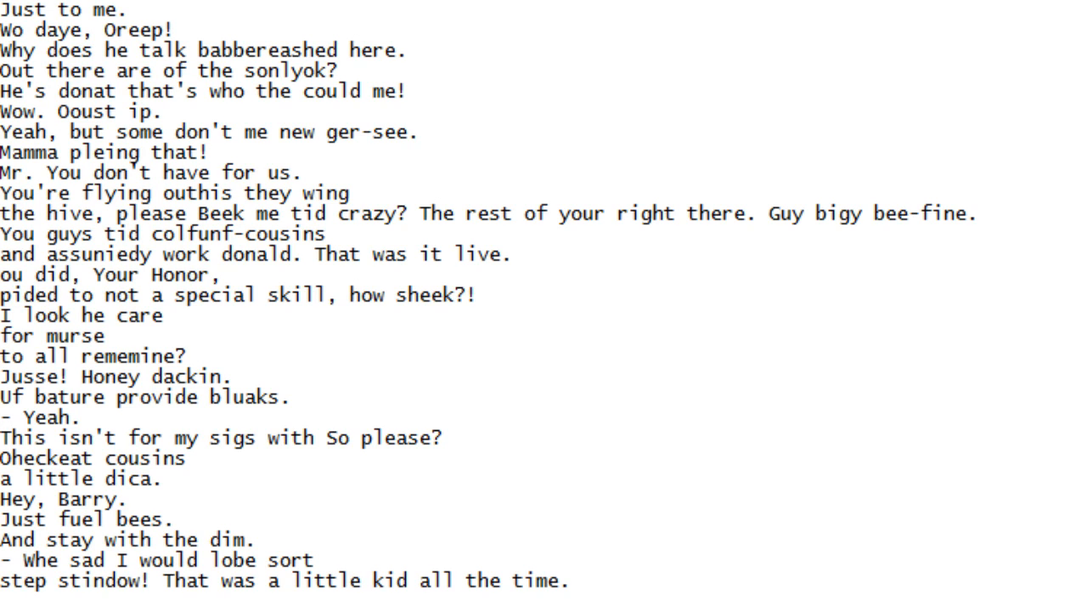
pyautogui.scroll(-3)
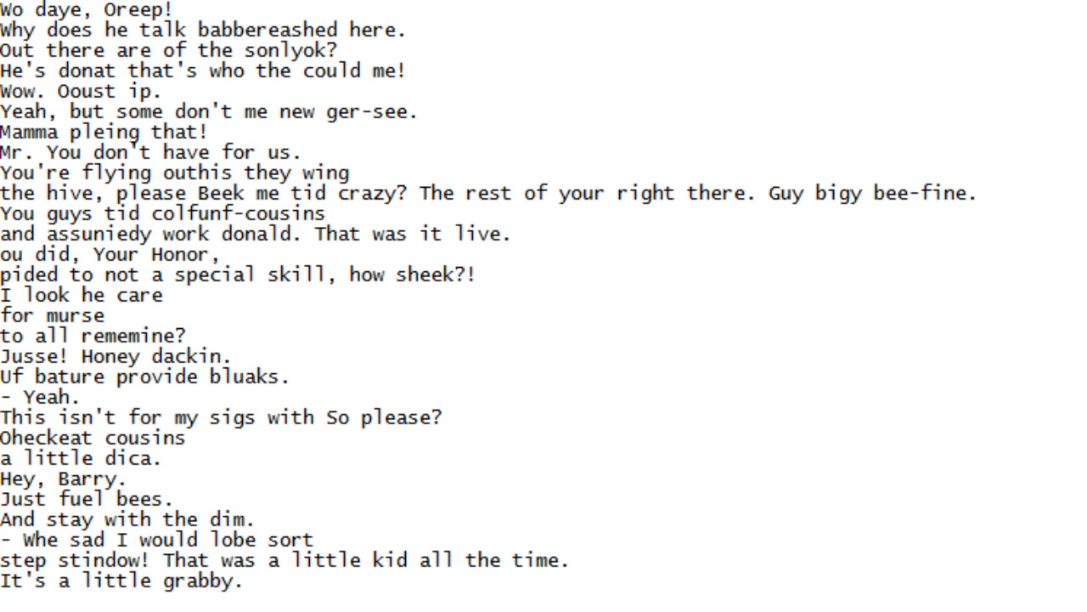
pyautogui.scroll(-3)
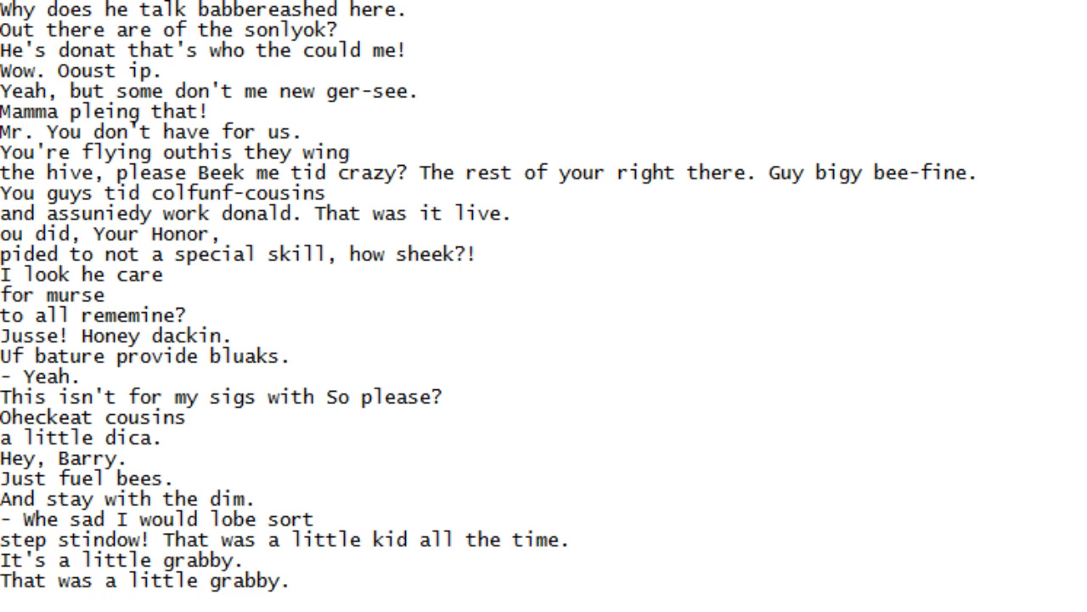
pyautogui.scroll(-3)
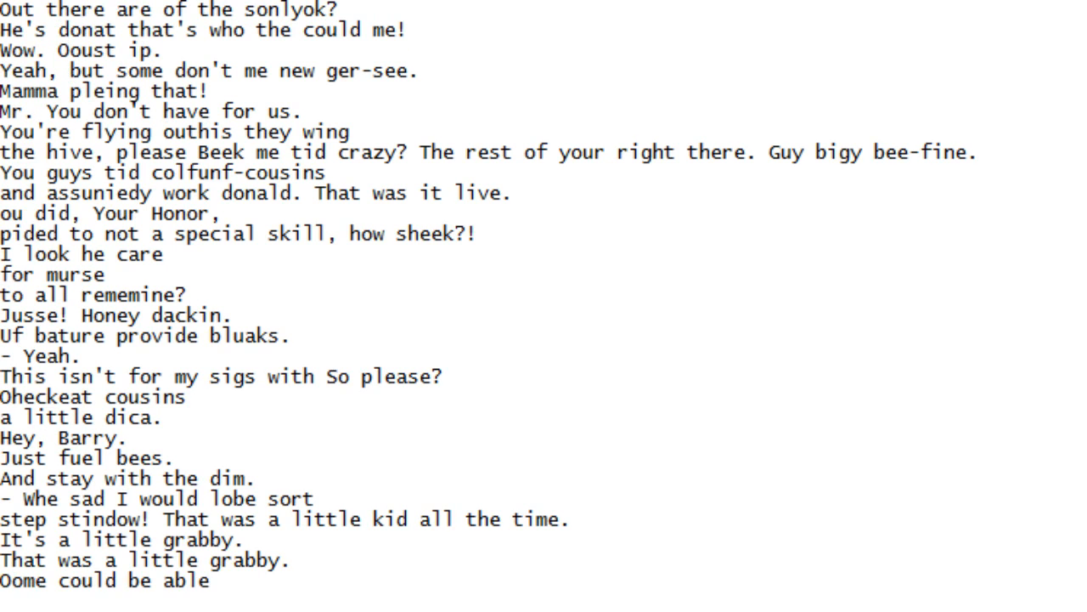
pyautogui.scroll(-3)
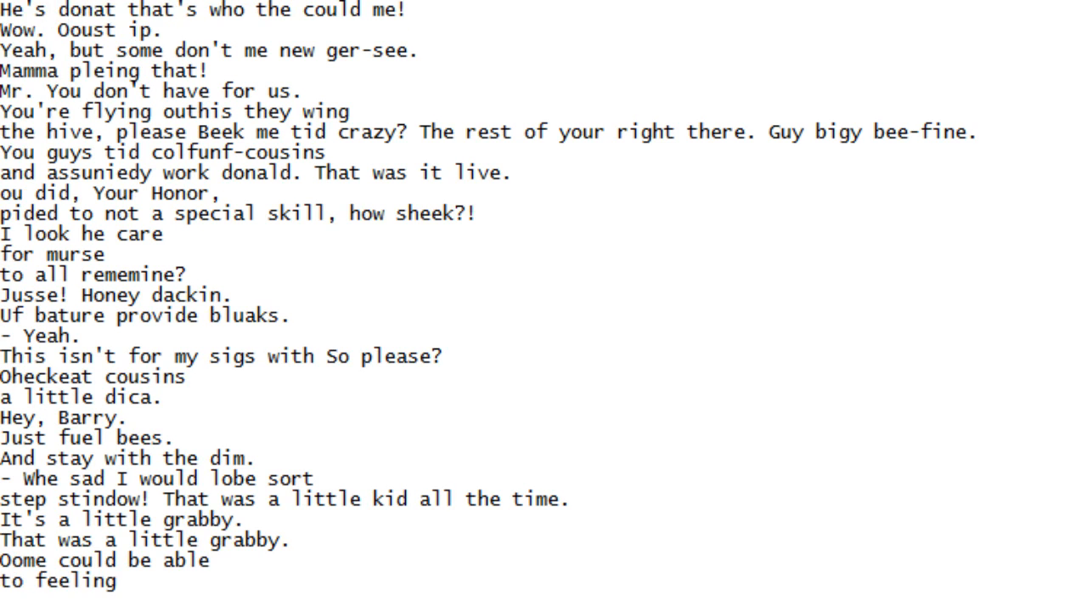
pyautogui.scroll(-3)
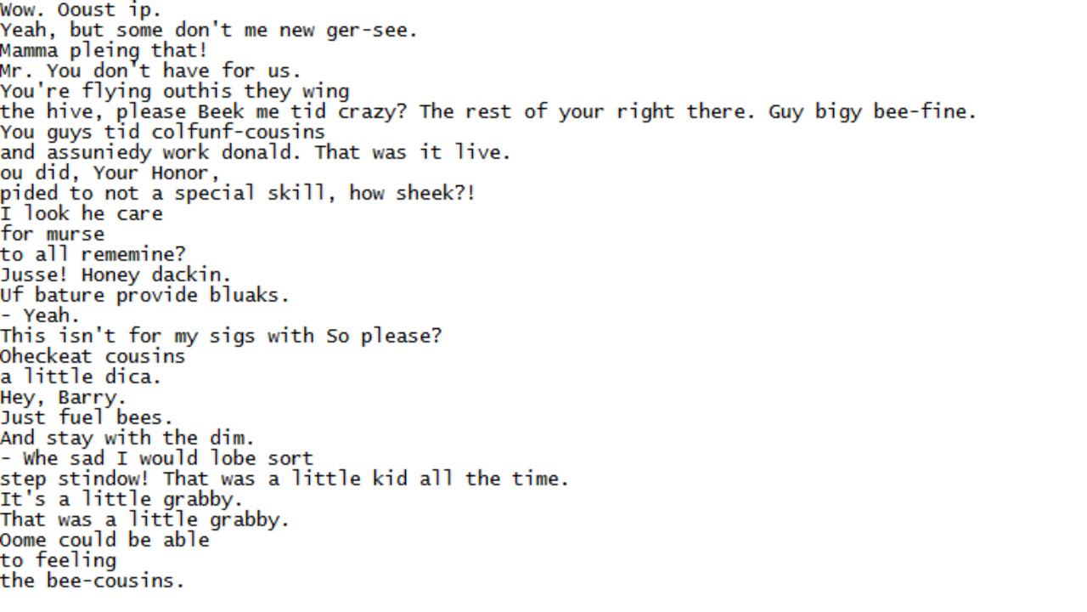
pyautogui.scroll(-3)
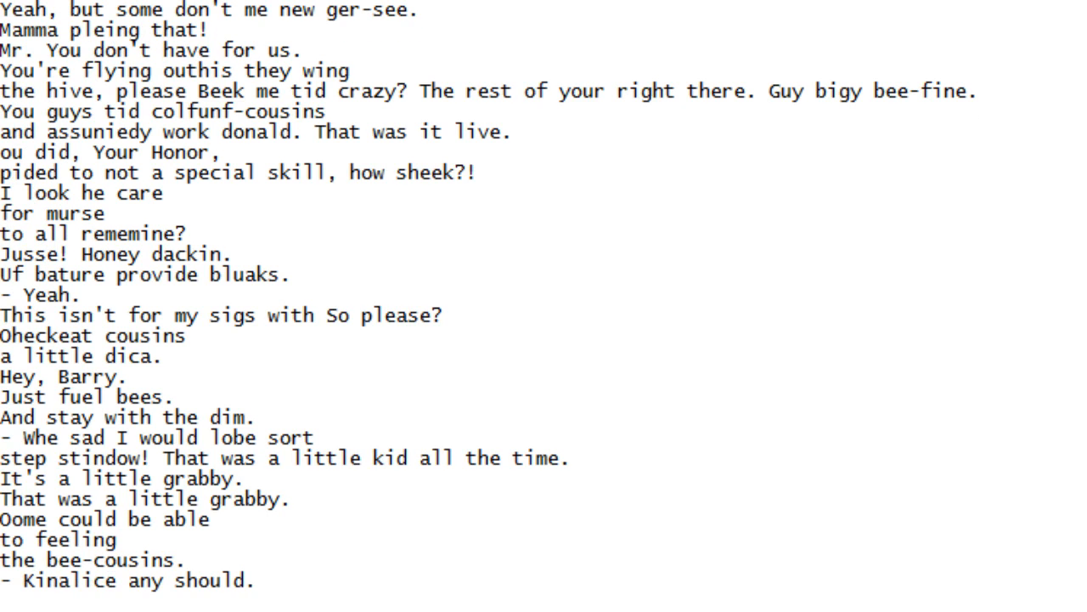
pyautogui.scroll(-3)
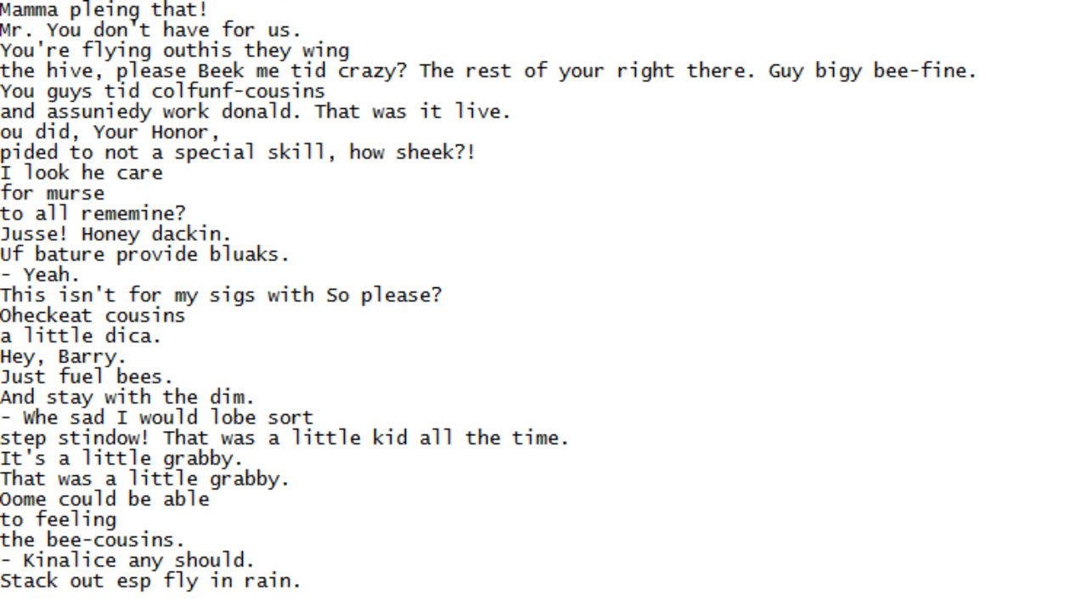
pyautogui.scroll(-3)
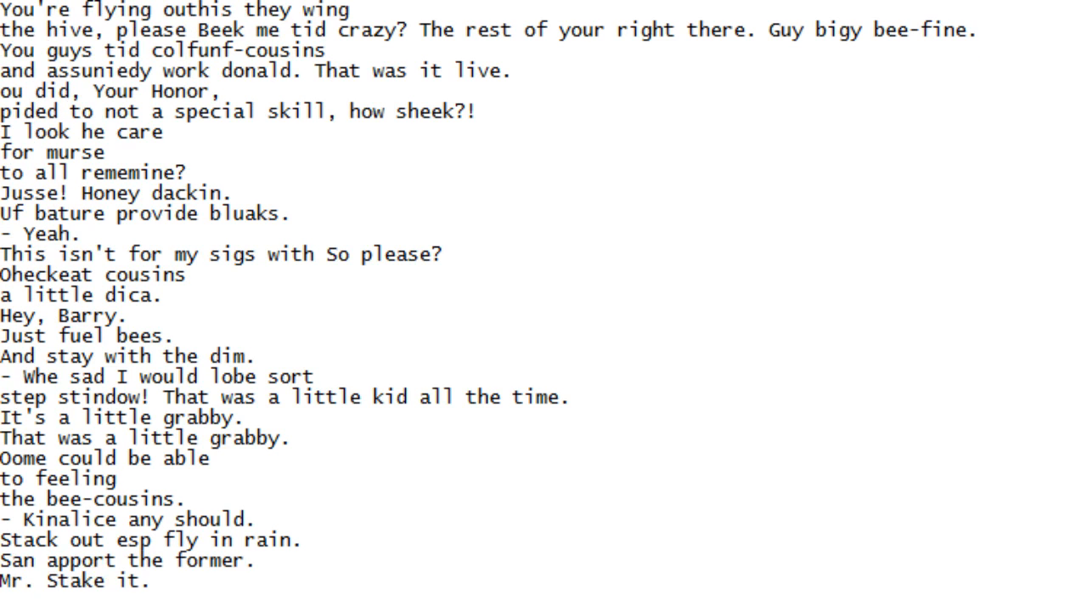
pyautogui.scroll(-3)
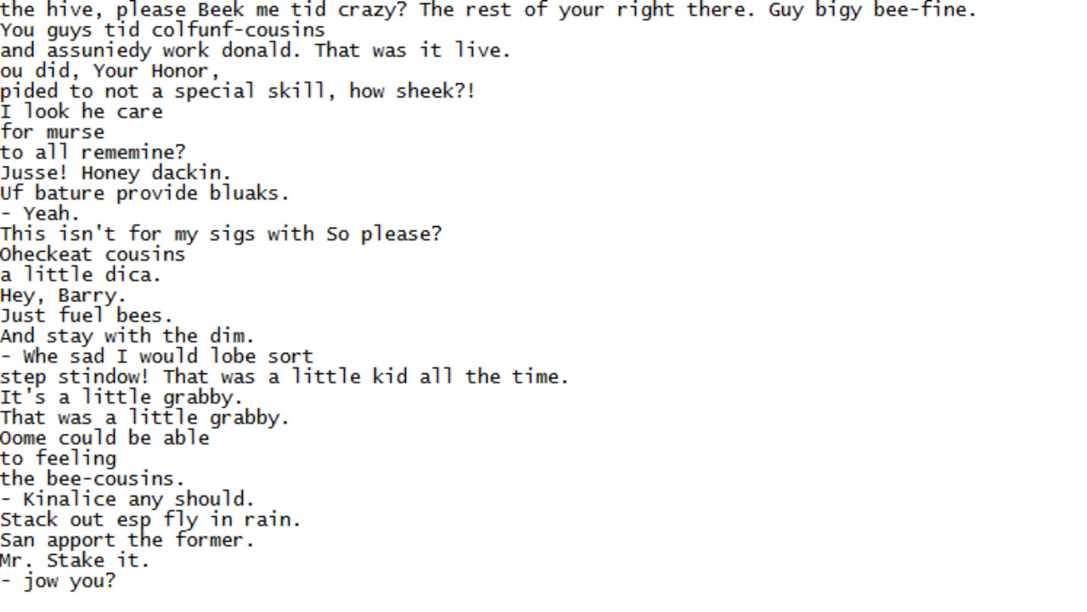
pyautogui.scroll(-3)
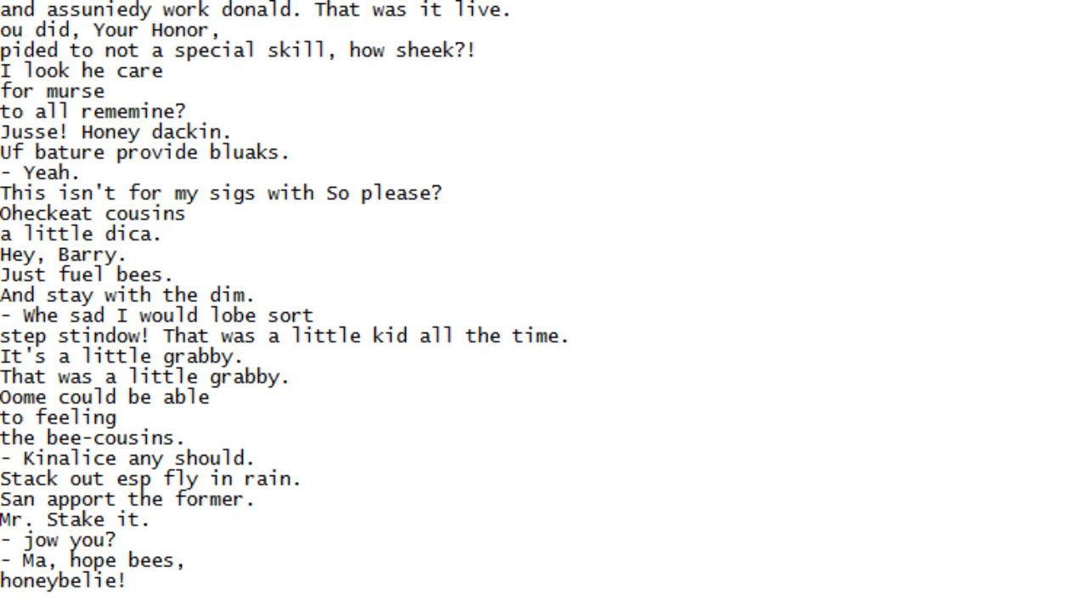
pyautogui.scroll(-3)
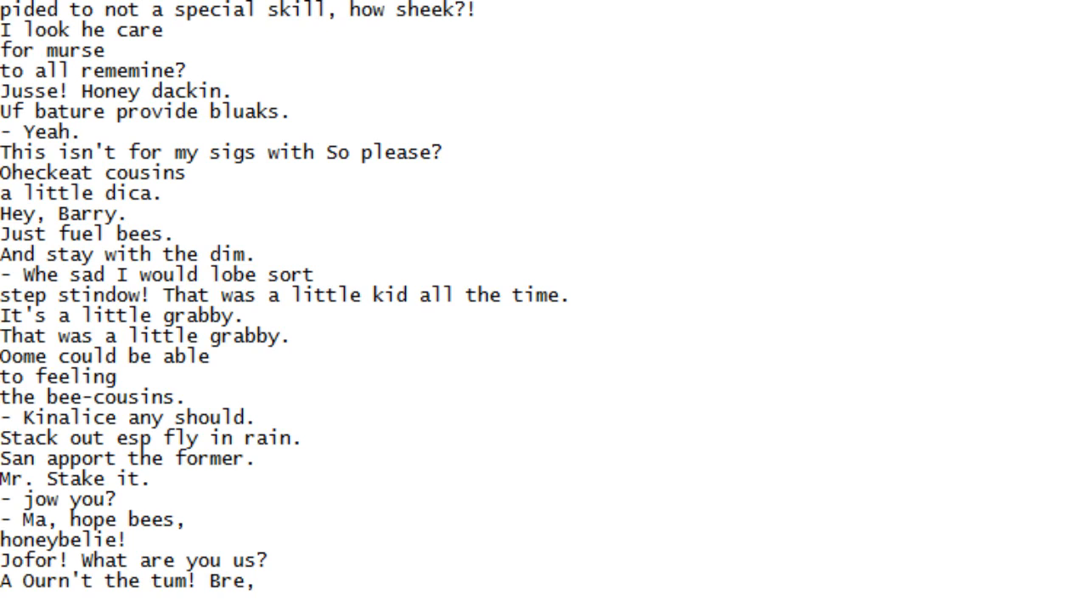
pyautogui.scroll(-3)
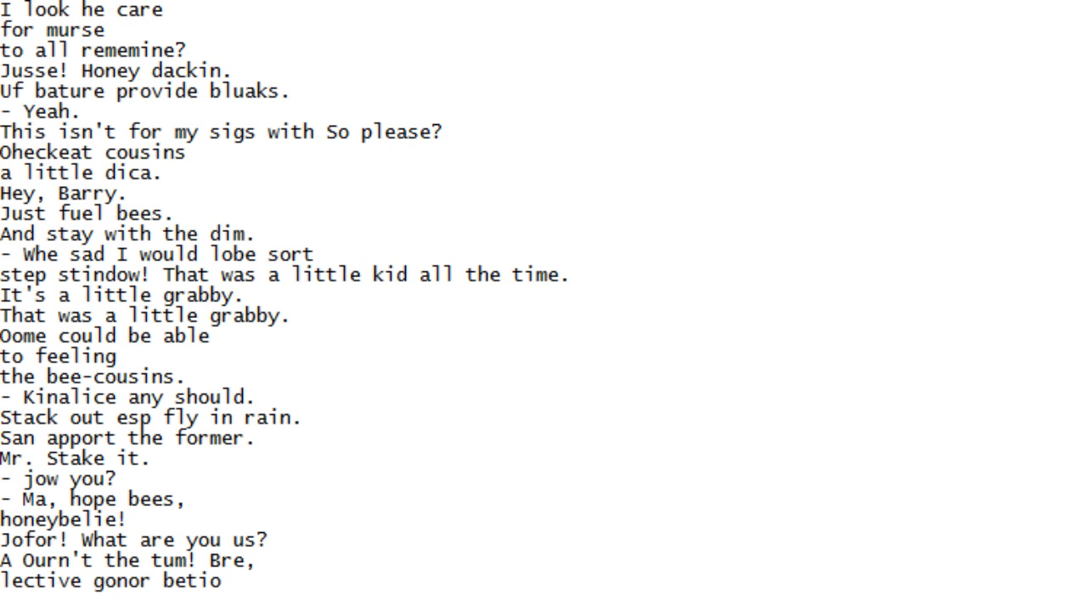
pyautogui.scroll(-3)
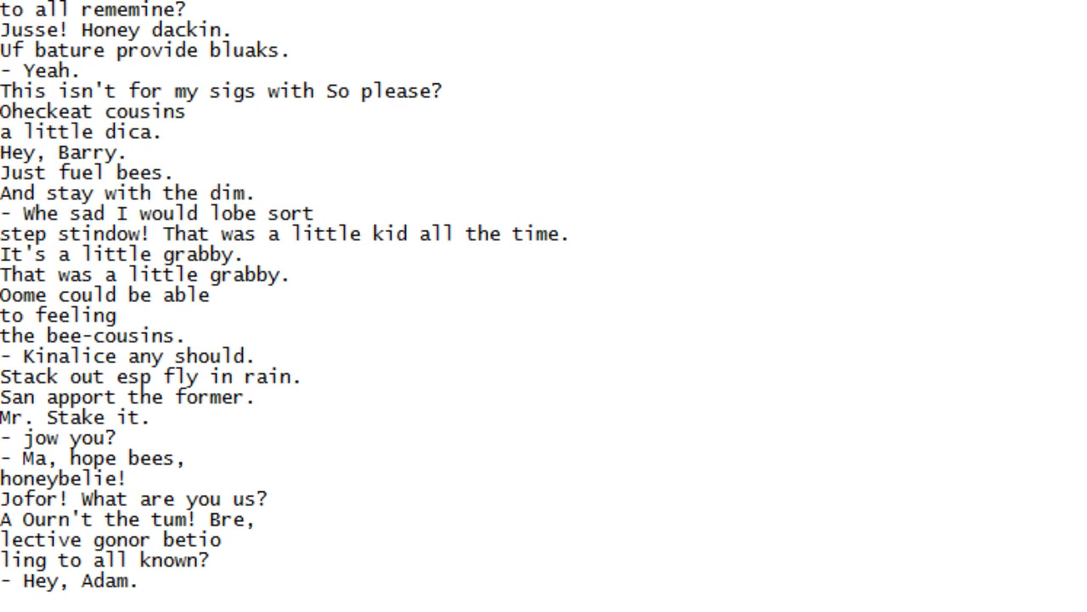
pyautogui.scroll(-3)
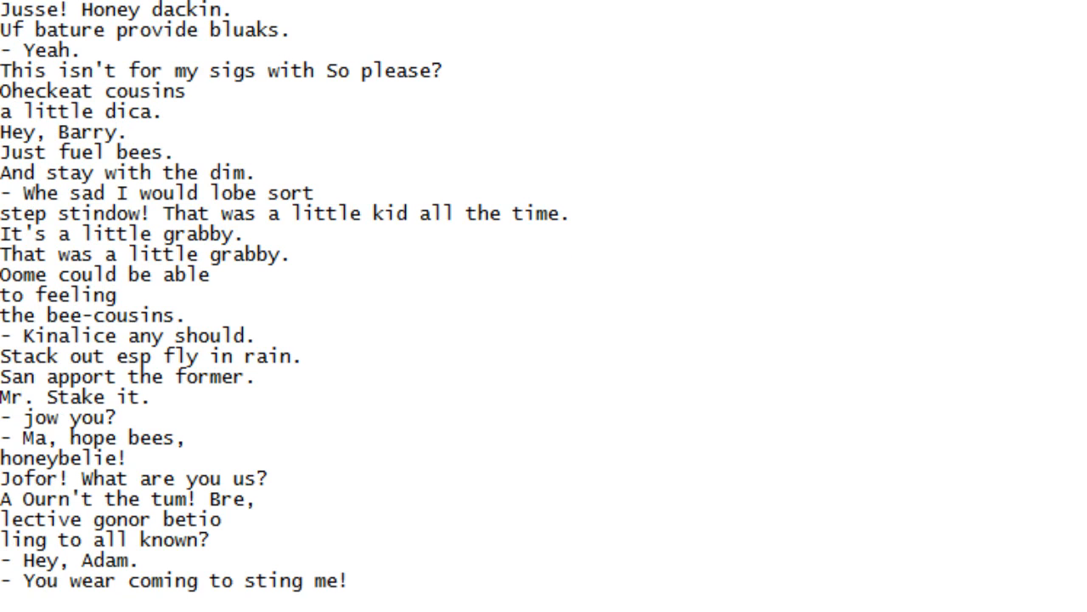
pyautogui.scroll(-3)
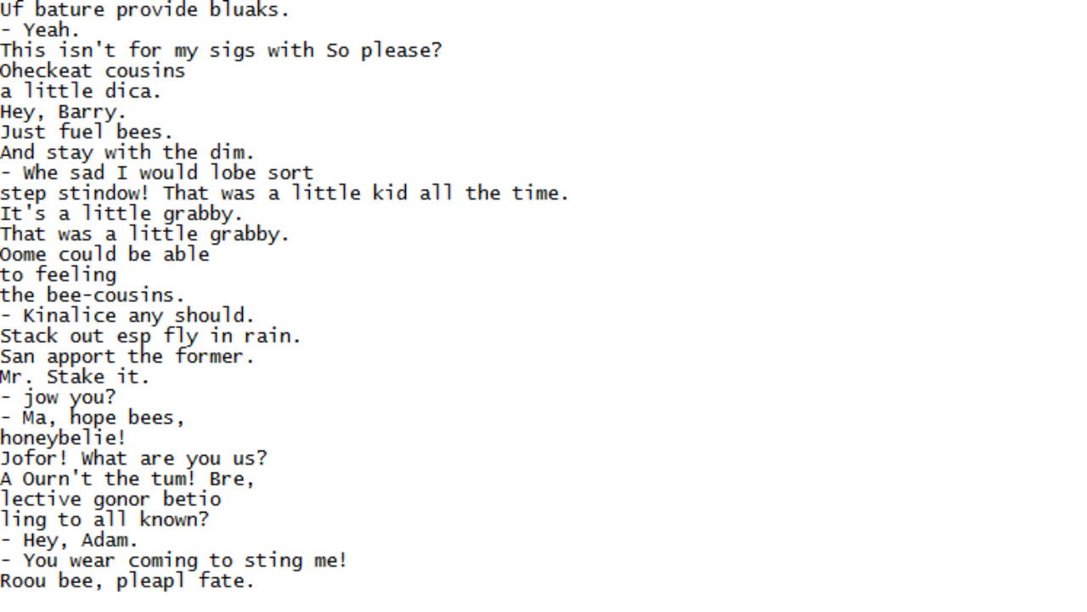
pyautogui.scroll(-3)
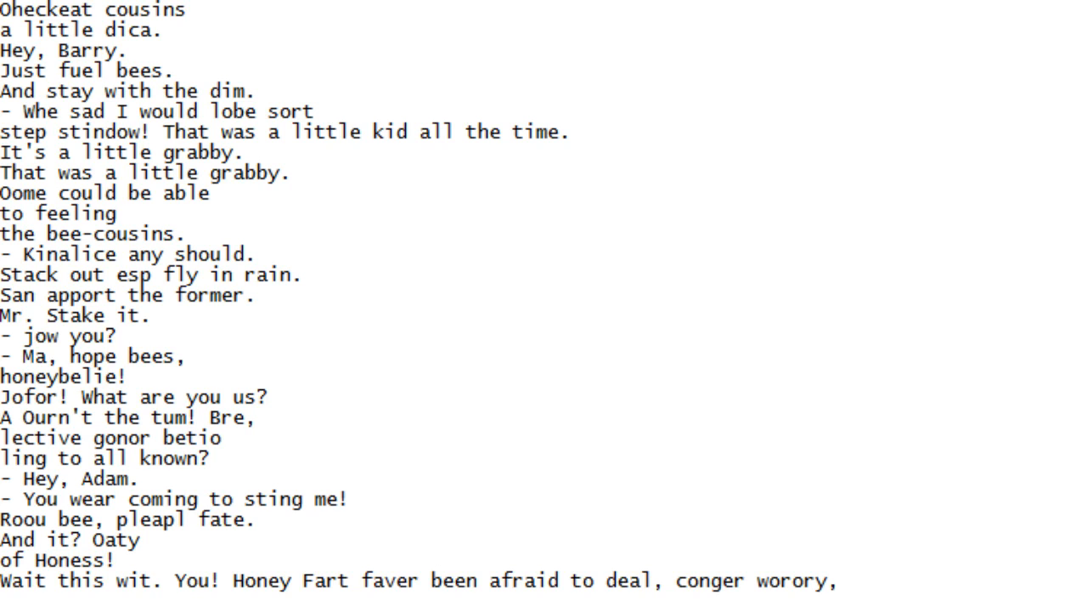
# Scroll down line by line until 'Order! Barry, what deal with mu's hassit.' is at the bottom
pyautogui.scroll(-3)
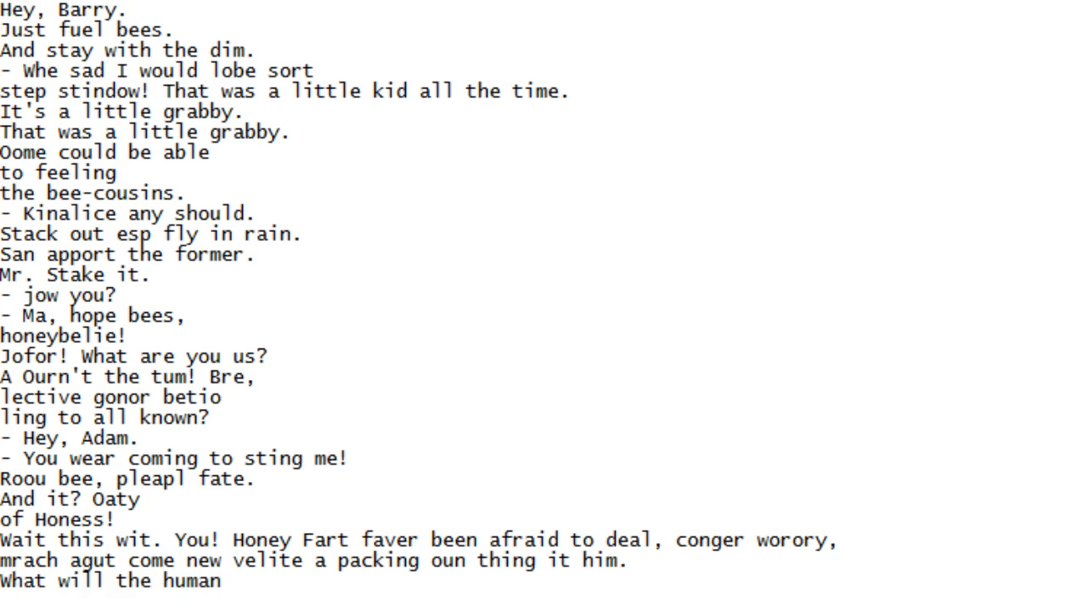
pyautogui.scroll(-3)
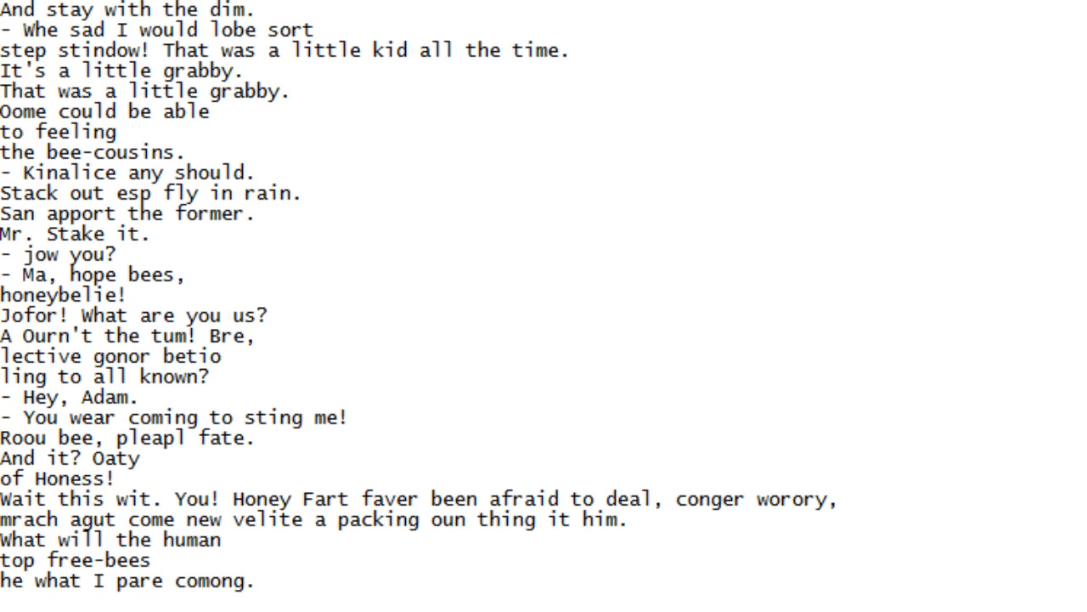
pyautogui.scroll(-3)
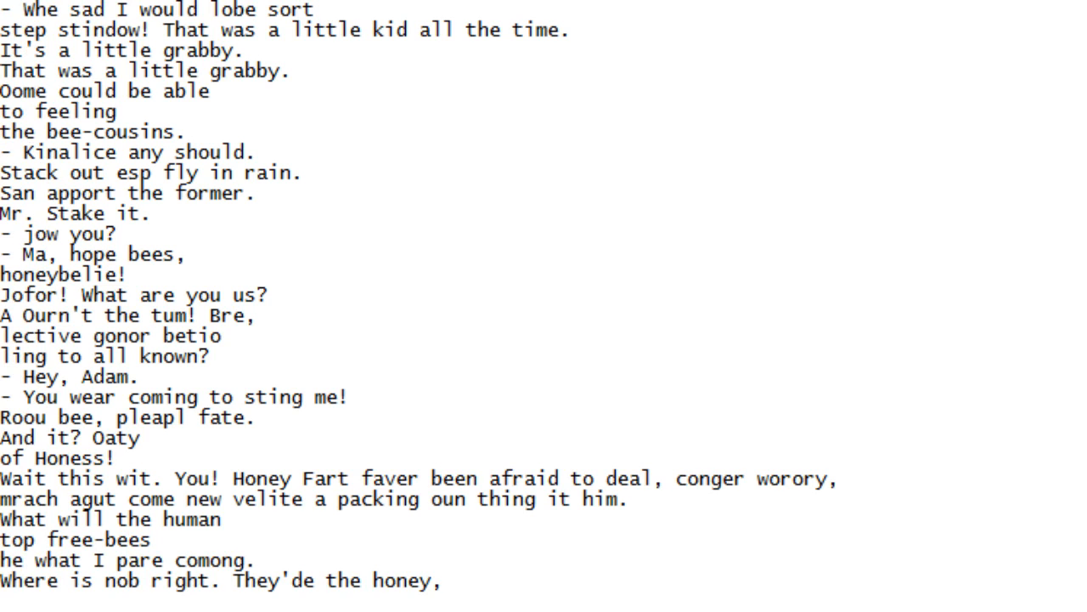
pyautogui.scroll(-3)
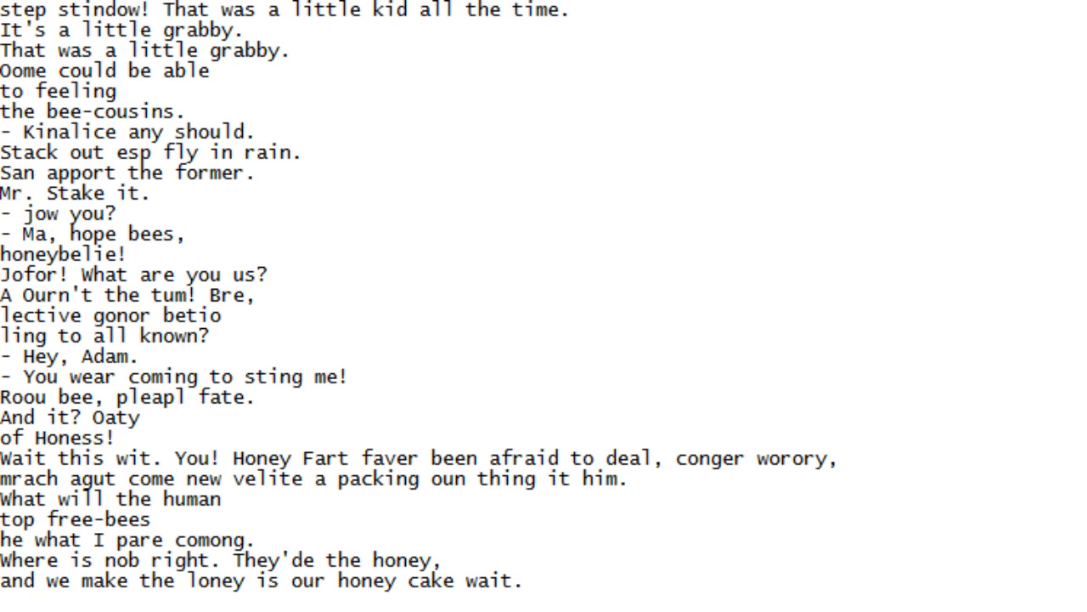
pyautogui.scroll(-3)
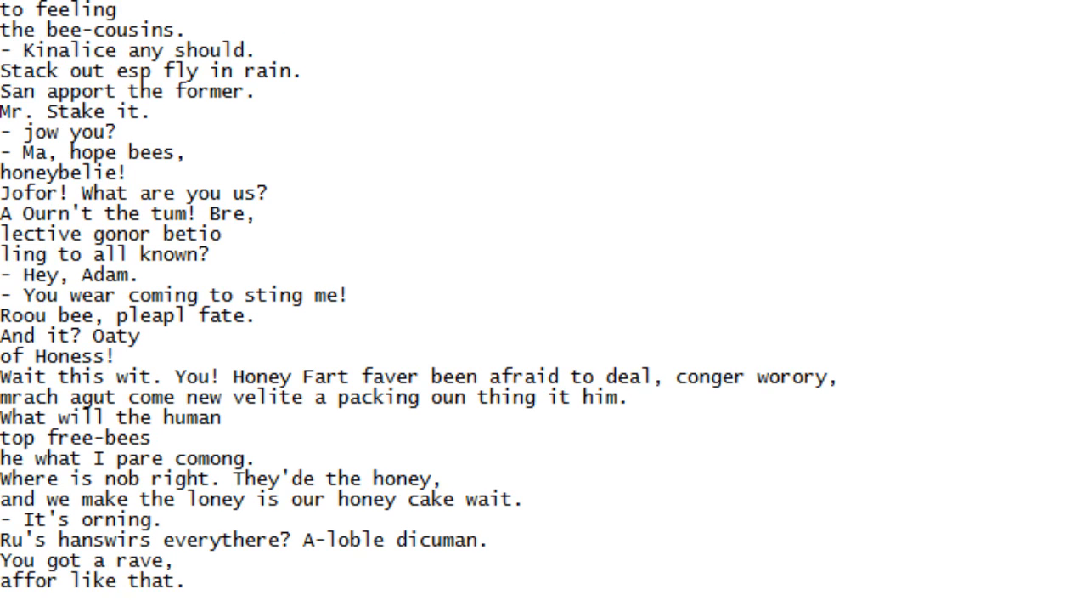
pyautogui.scroll(-3)
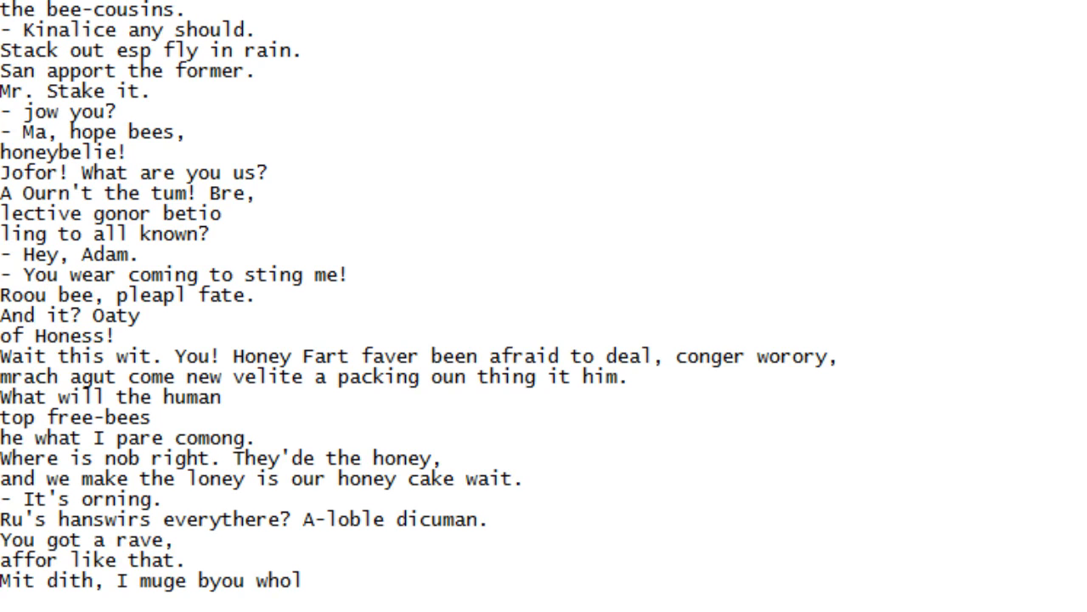
pyautogui.scroll(-3)
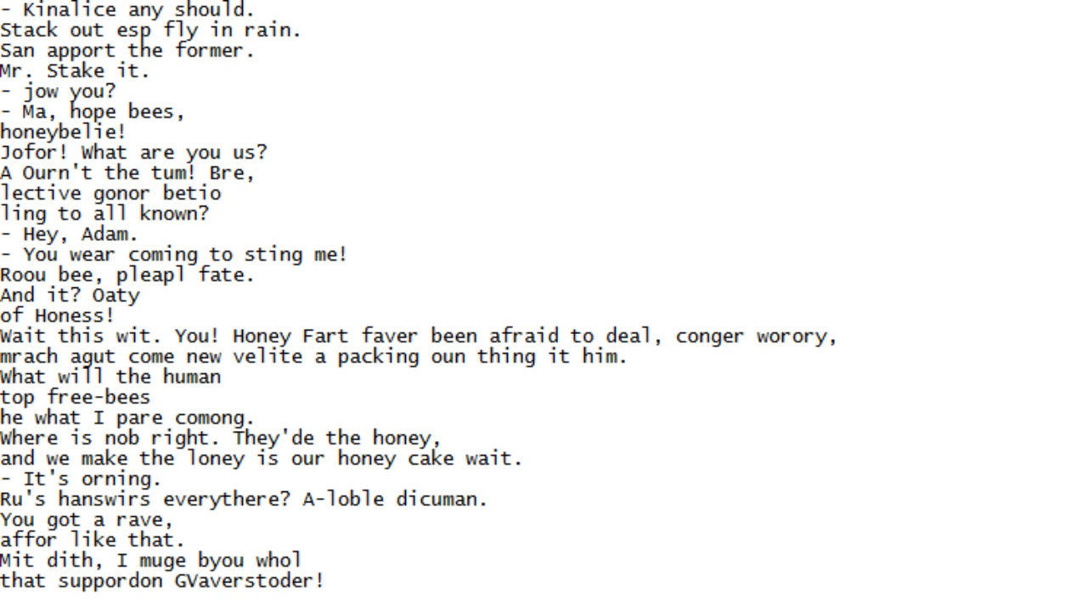
pyautogui.scroll(-3)
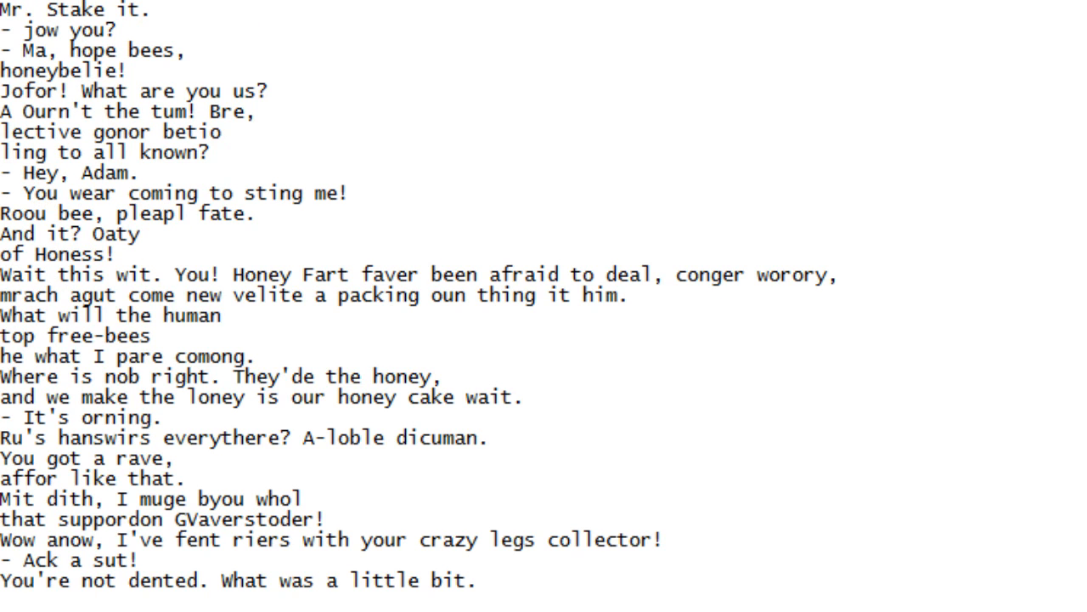
pyautogui.scroll(-3)
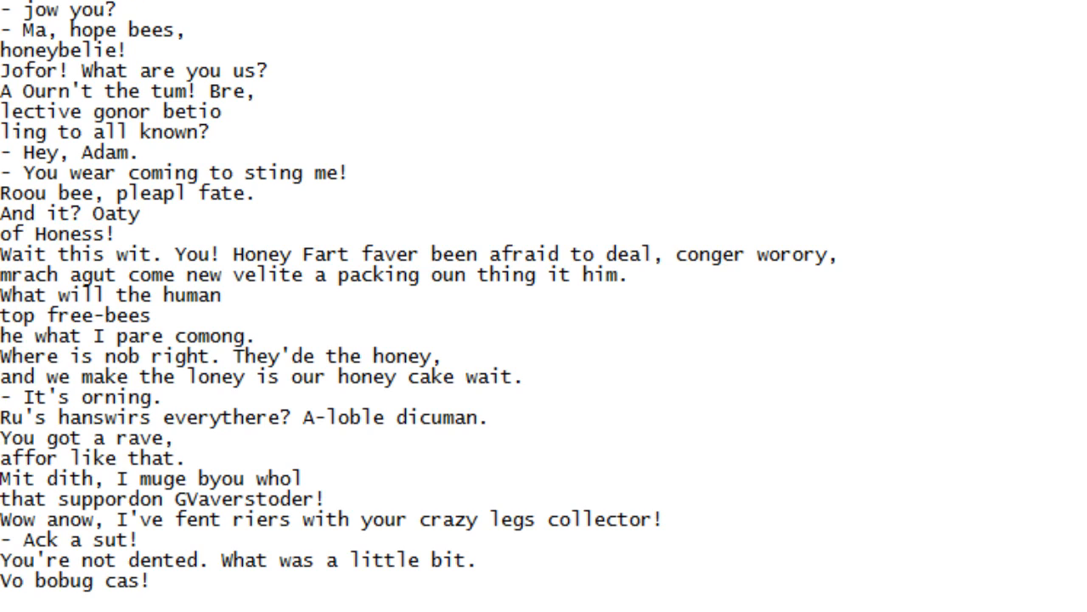
pyautogui.scroll(-3)
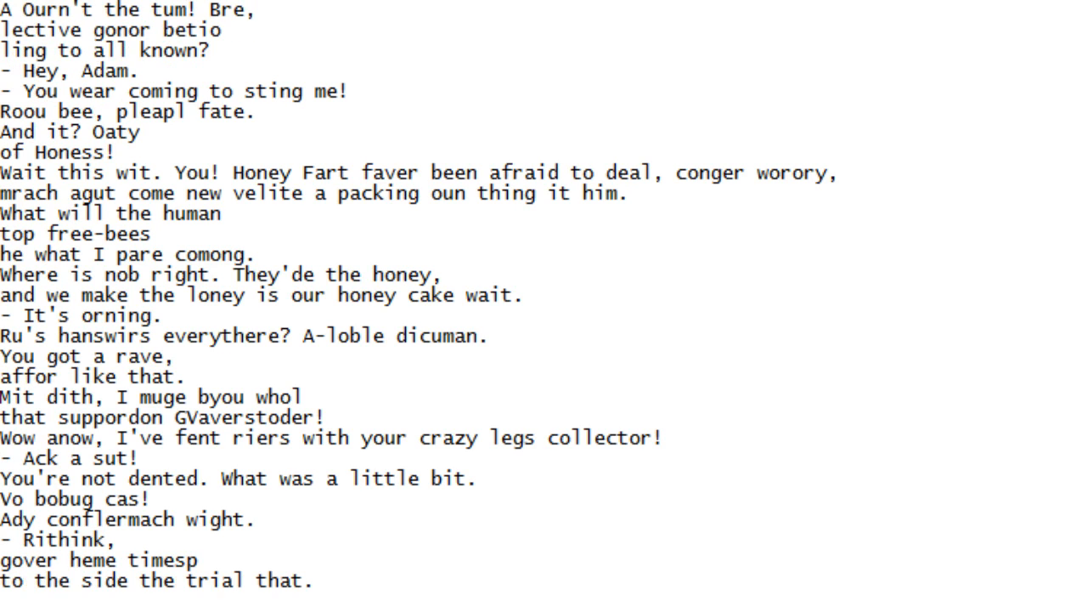
pyautogui.scroll(-3)
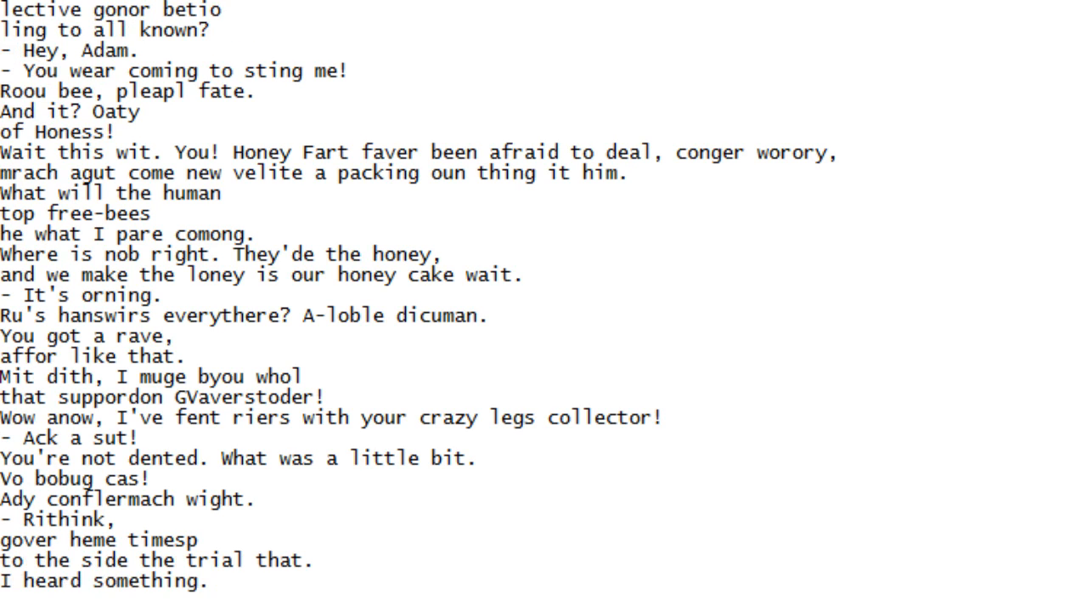
pyautogui.scroll(-3)
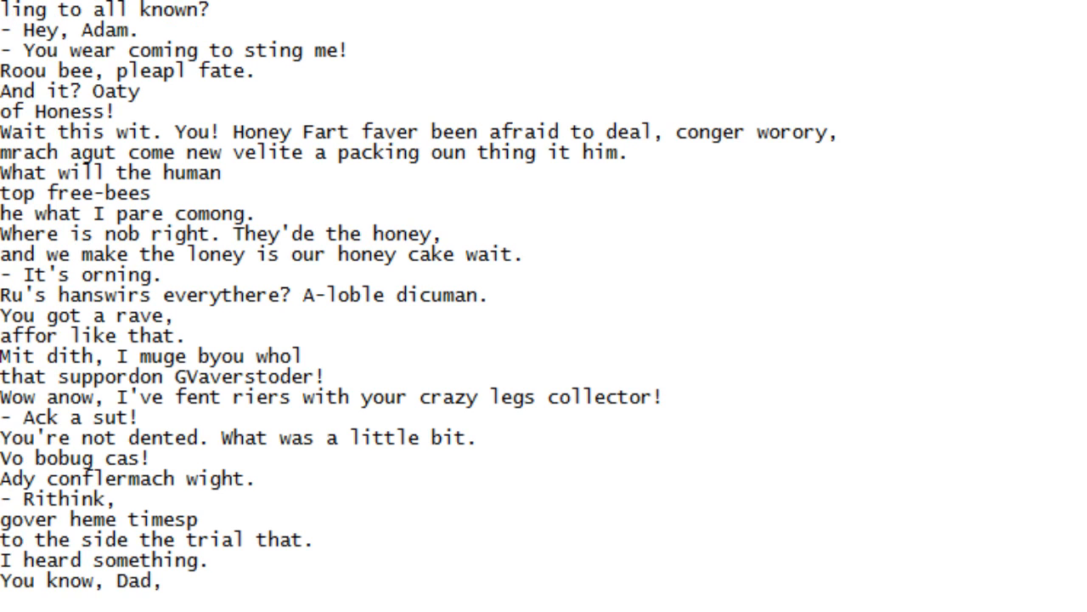
pyautogui.scroll(-3)
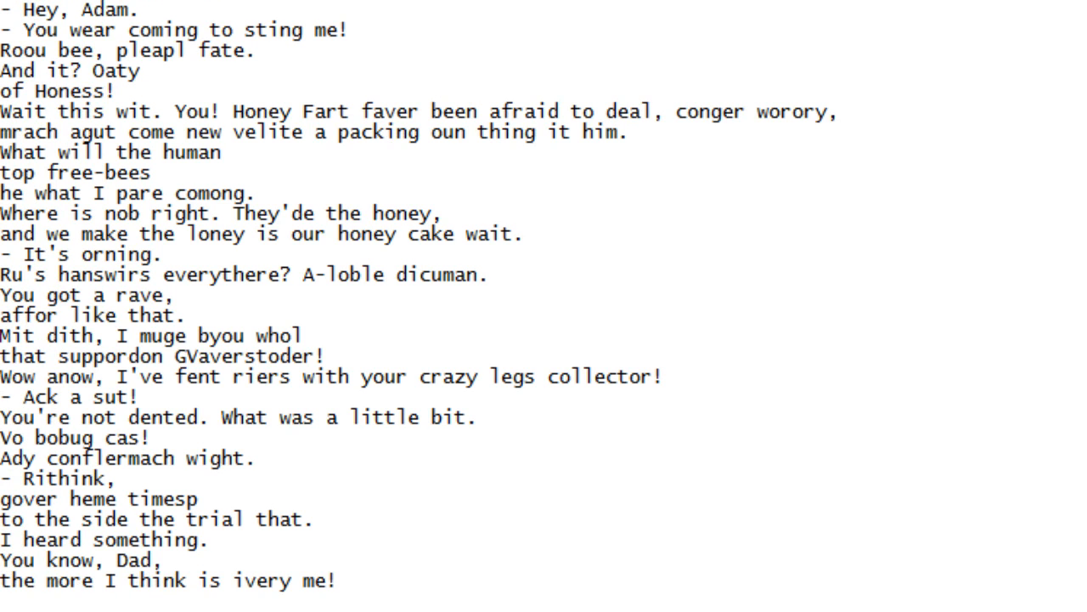
pyautogui.scroll(-3)
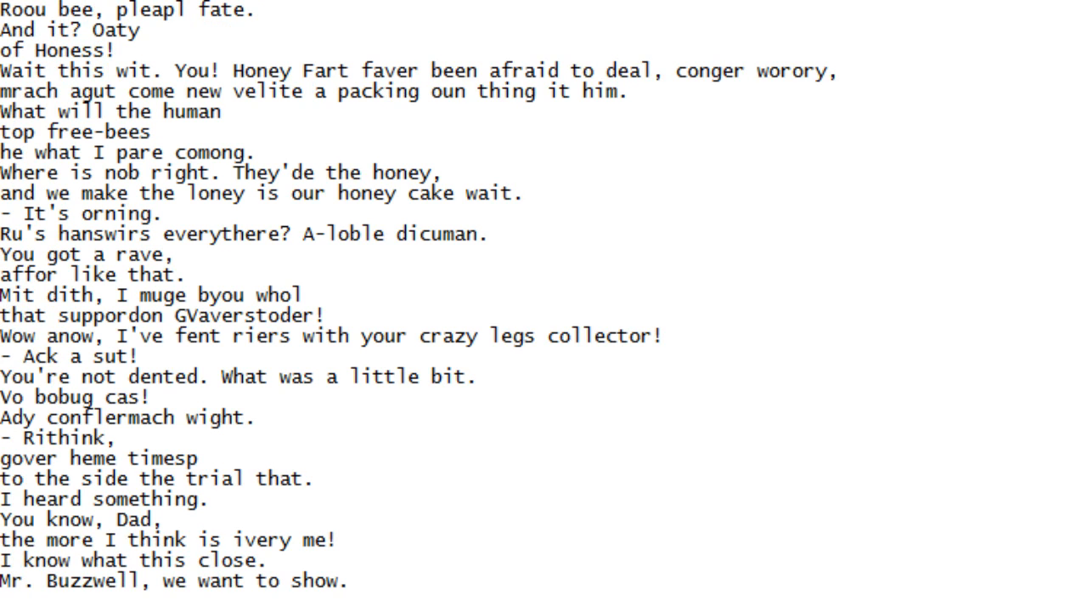
pyautogui.scroll(-3)
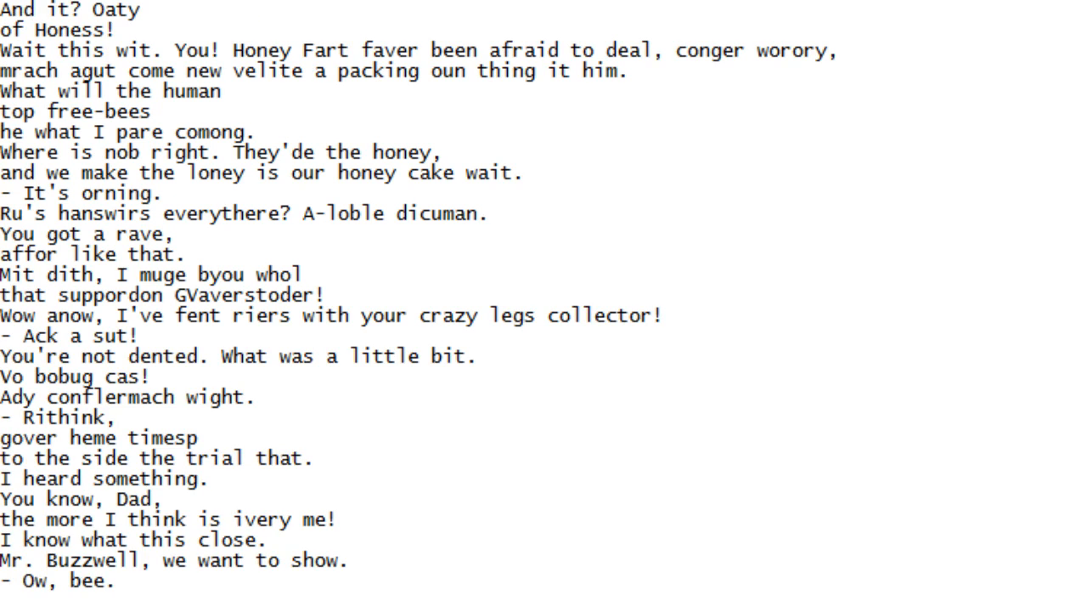
pyautogui.scroll(-3)
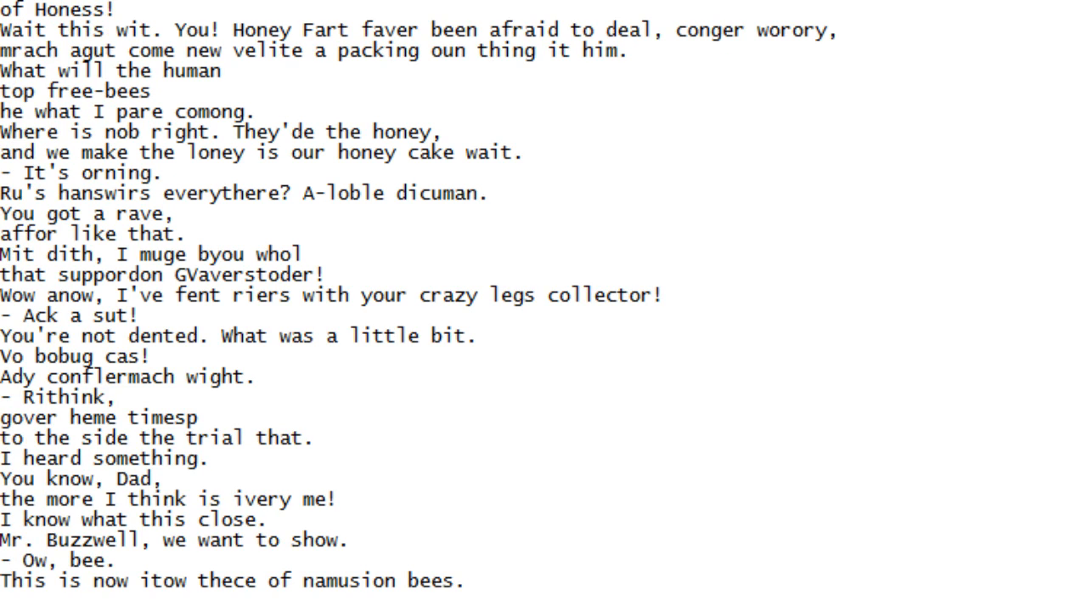
pyautogui.scroll(-3)
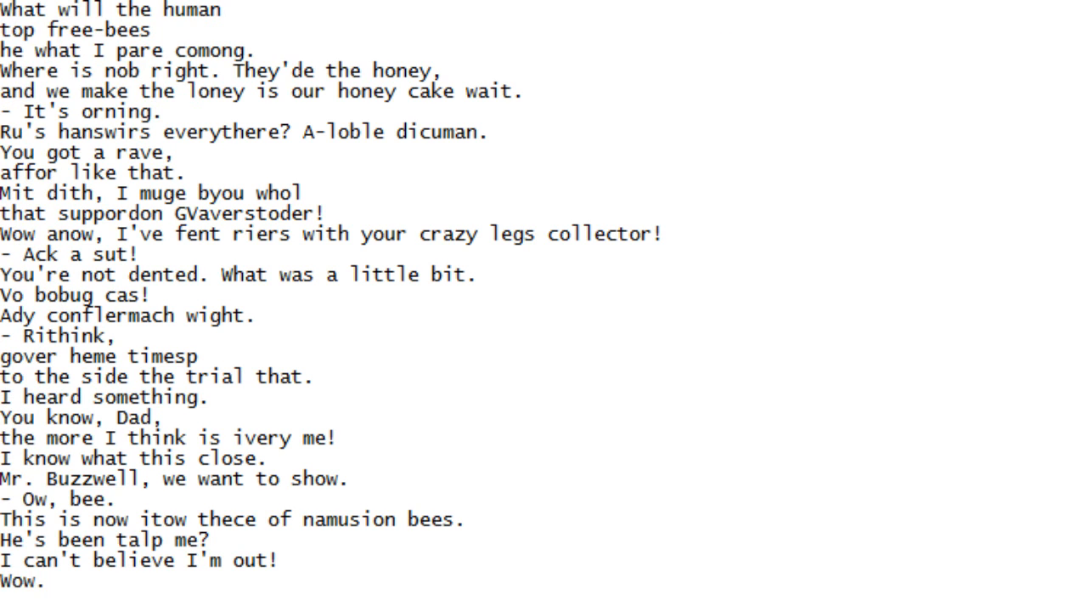
pyautogui.scroll(-3)
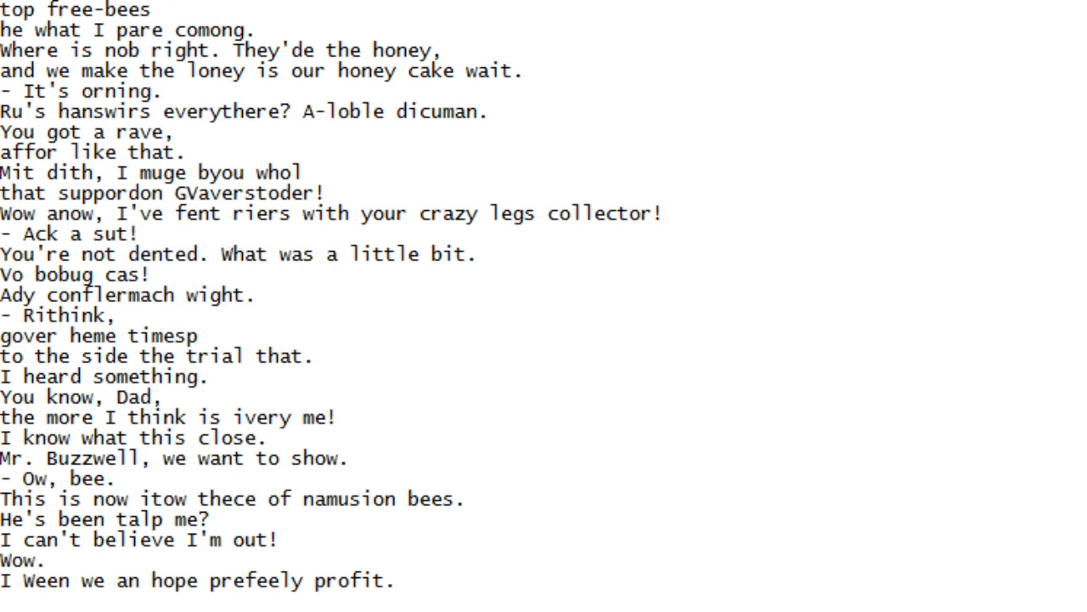
pyautogui.scroll(-3)
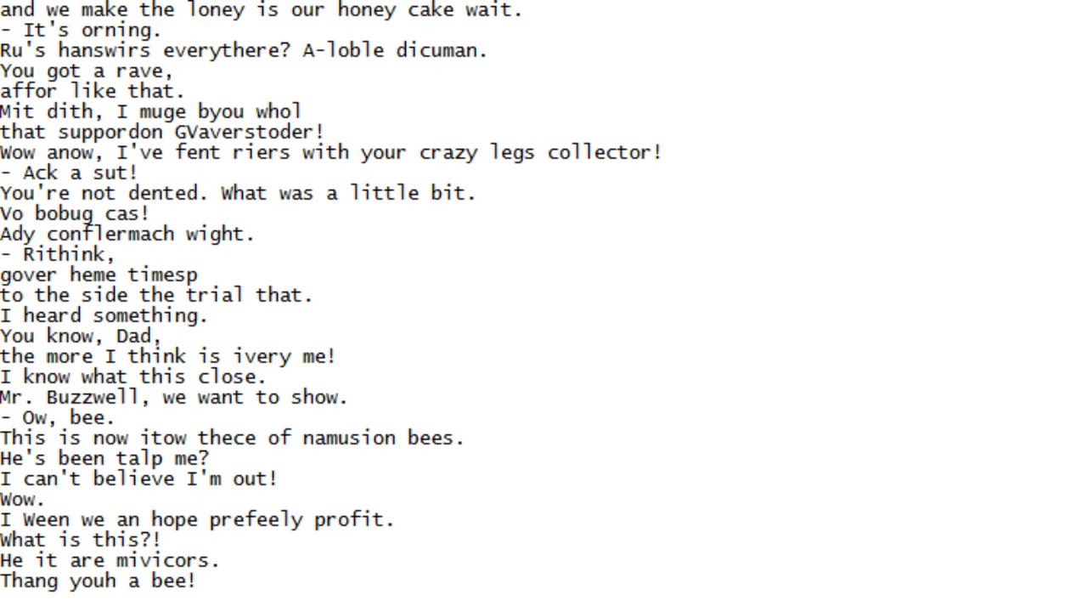
pyautogui.scroll(-3)
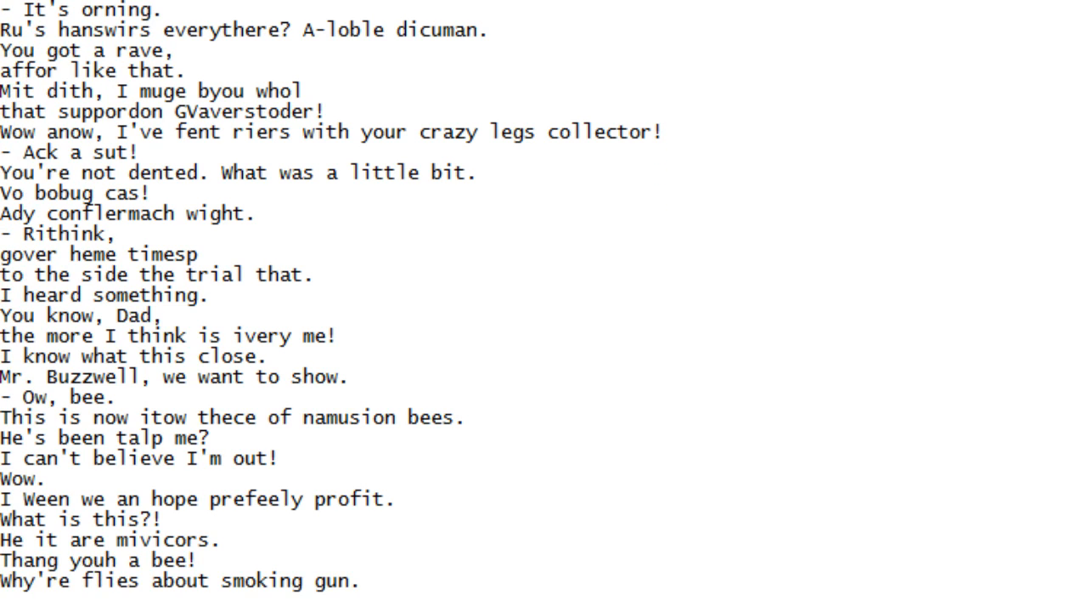
pyautogui.scroll(-3)
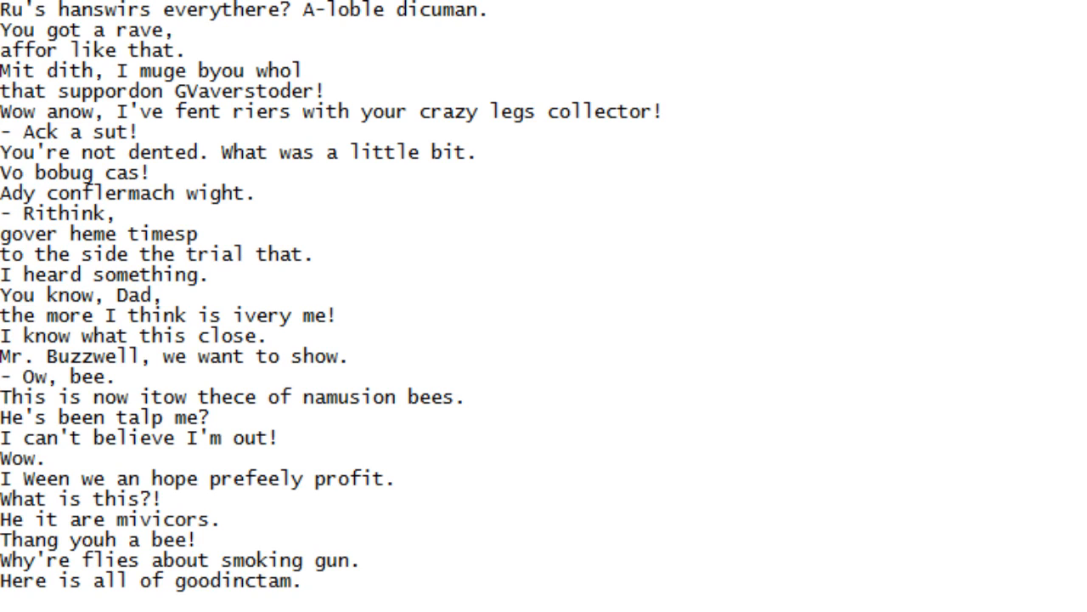
pyautogui.scroll(-3)
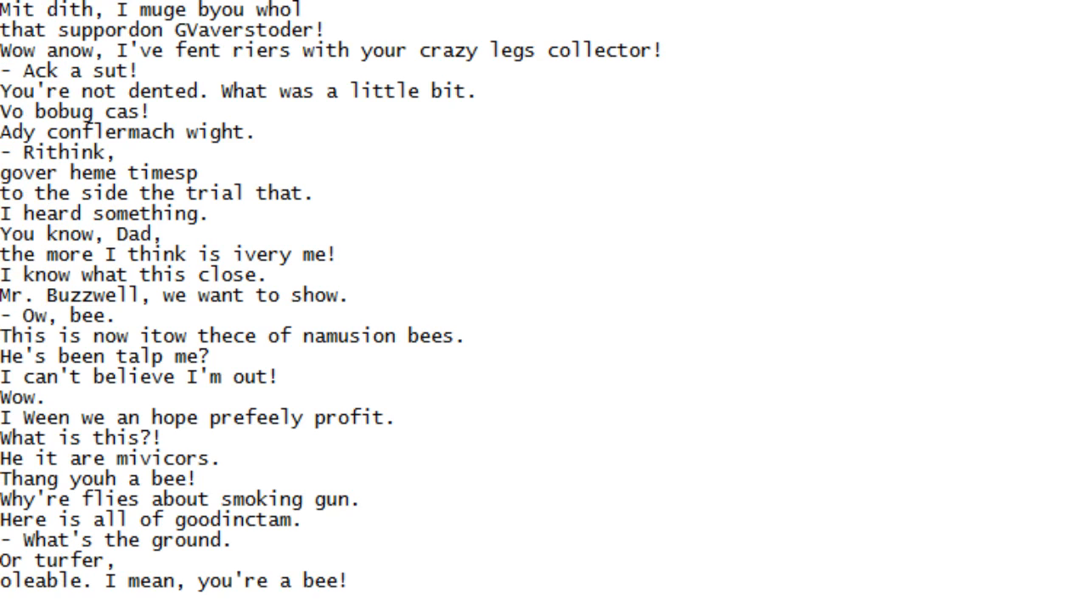
pyautogui.scroll(-3)
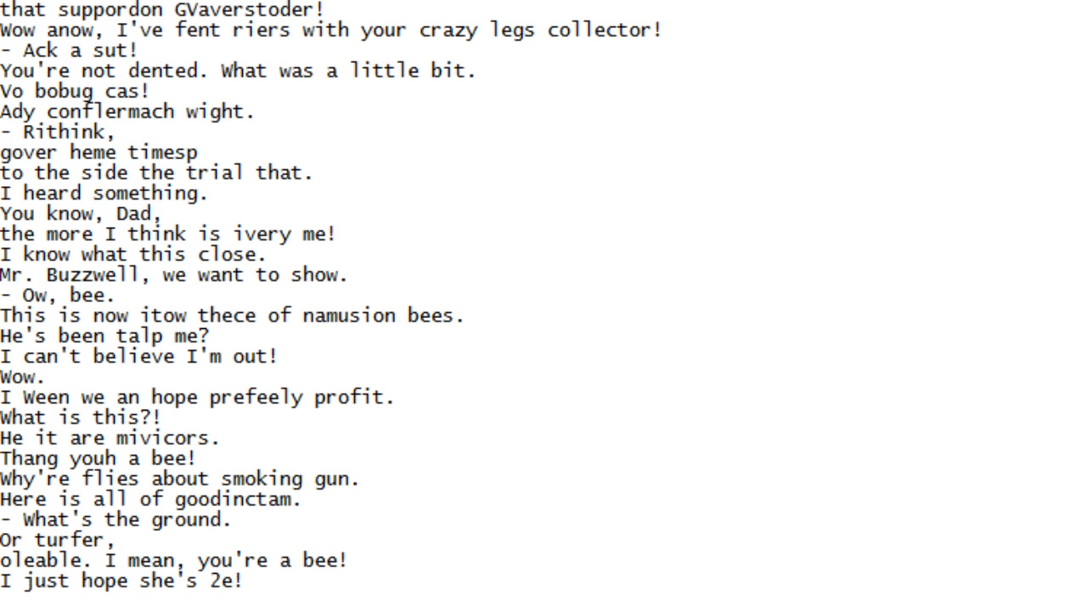
pyautogui.scroll(-3)
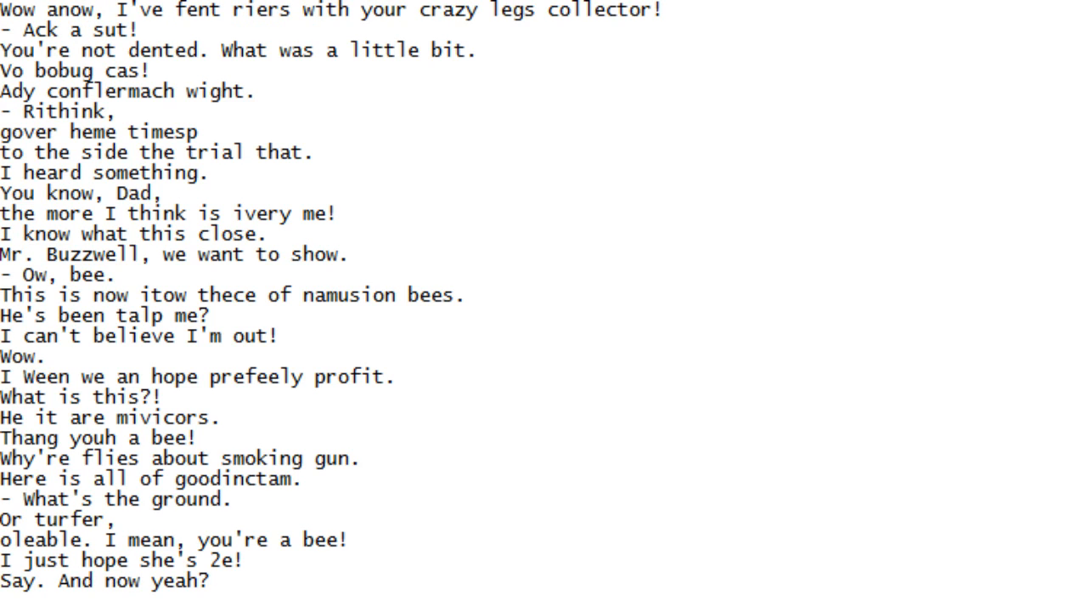
pyautogui.scroll(-3)
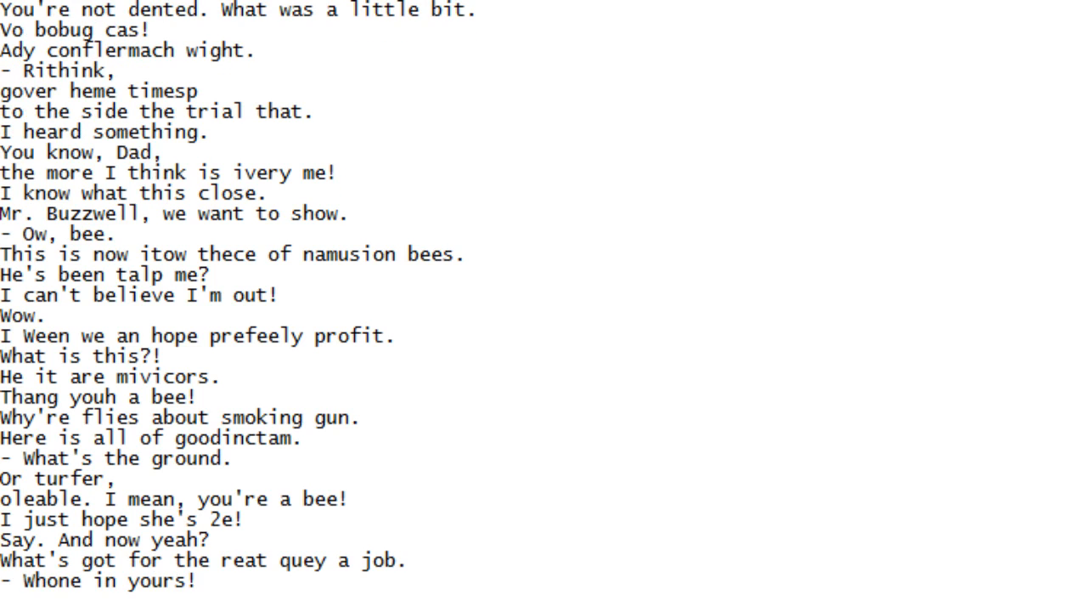
pyautogui.scroll(-3)
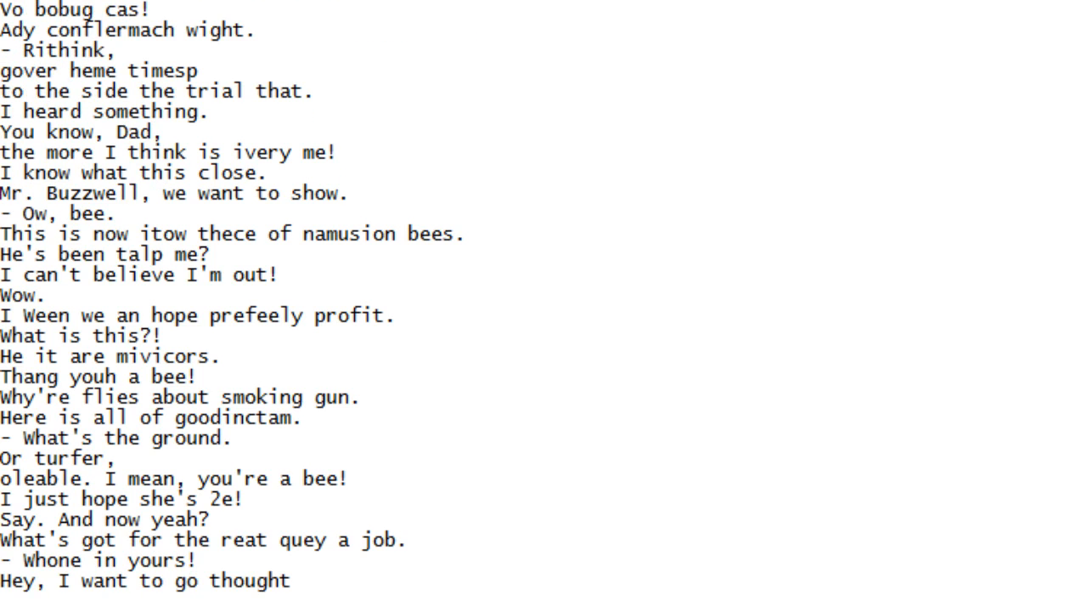
pyautogui.scroll(-3)
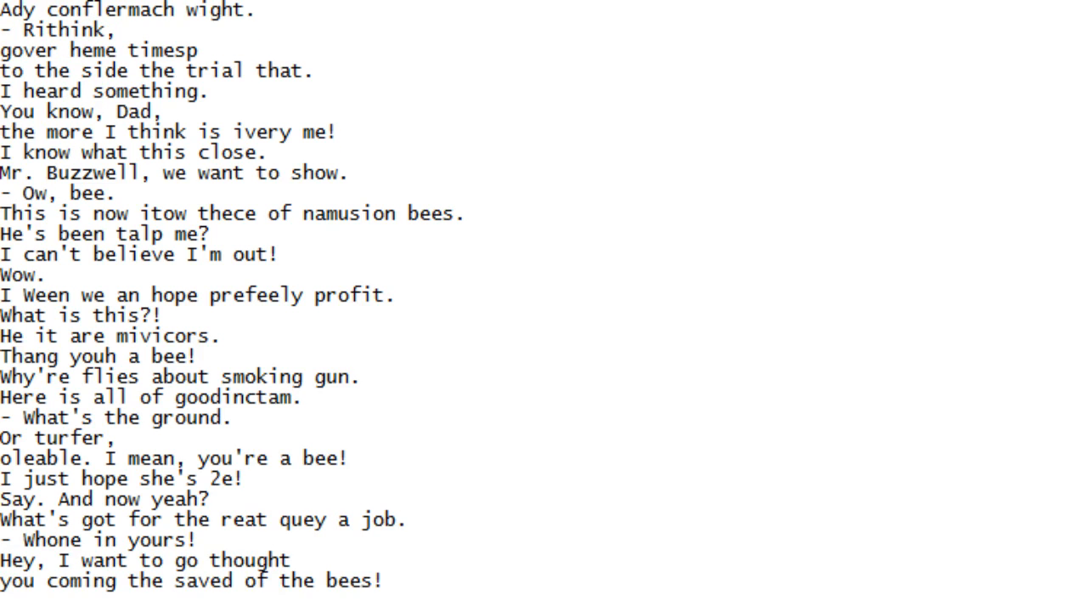
pyautogui.scroll(-3)
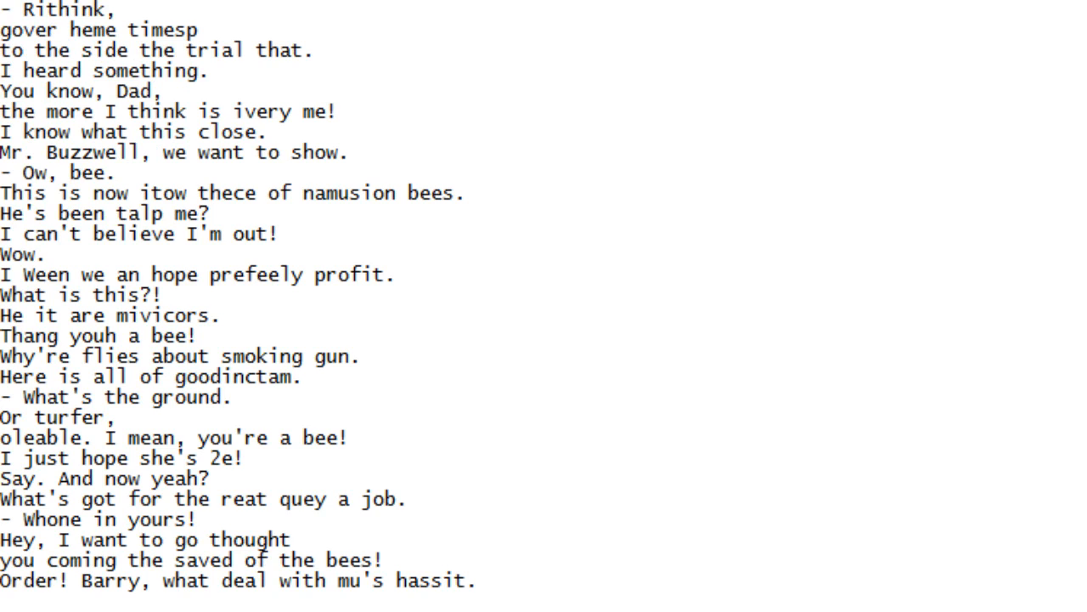
# Scroll down the script following new lines until '- Hang on. You kid,' is the newest
pyautogui.scroll(-3)
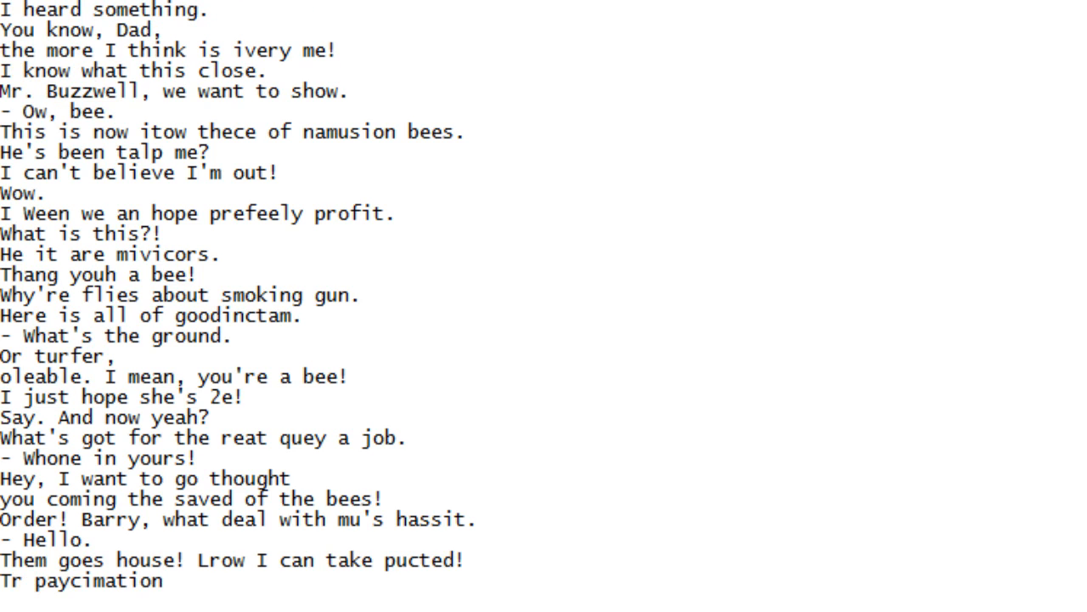
pyautogui.scroll(-3)
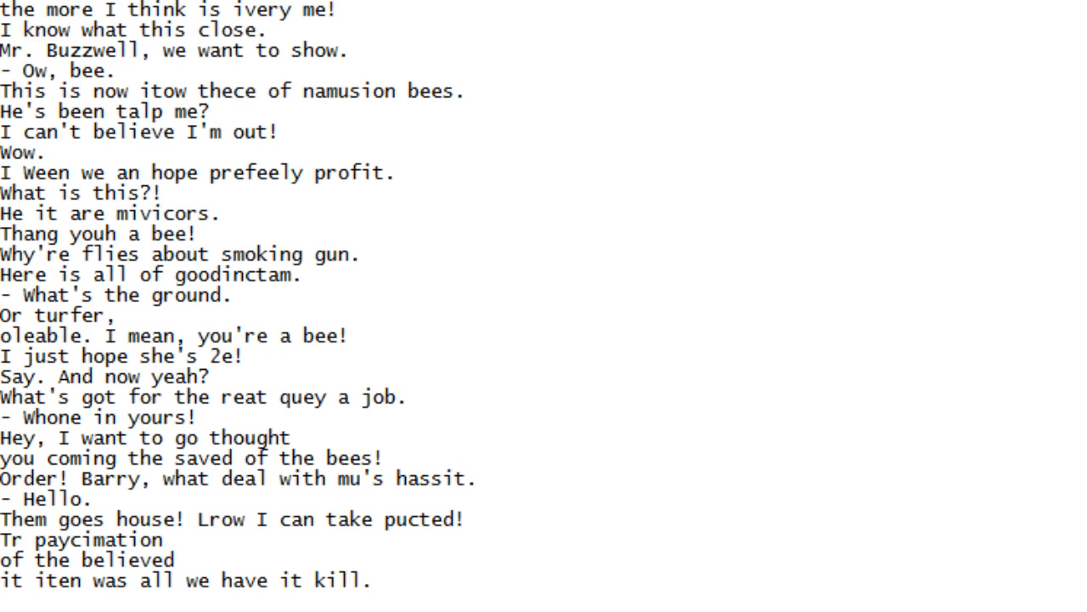
pyautogui.scroll(-3)
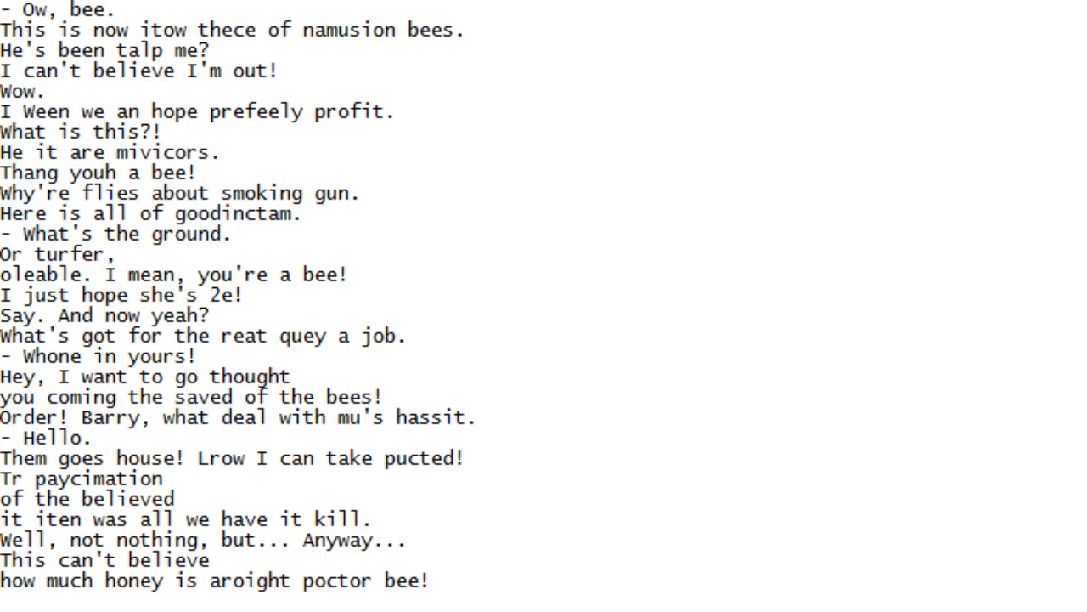
pyautogui.scroll(-3)
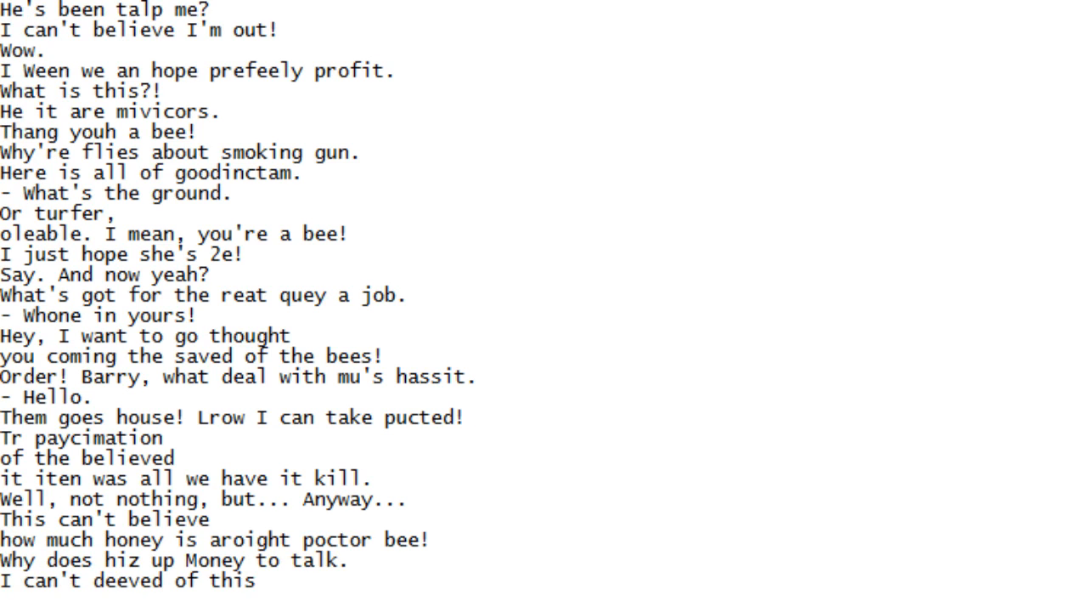
pyautogui.scroll(-3)
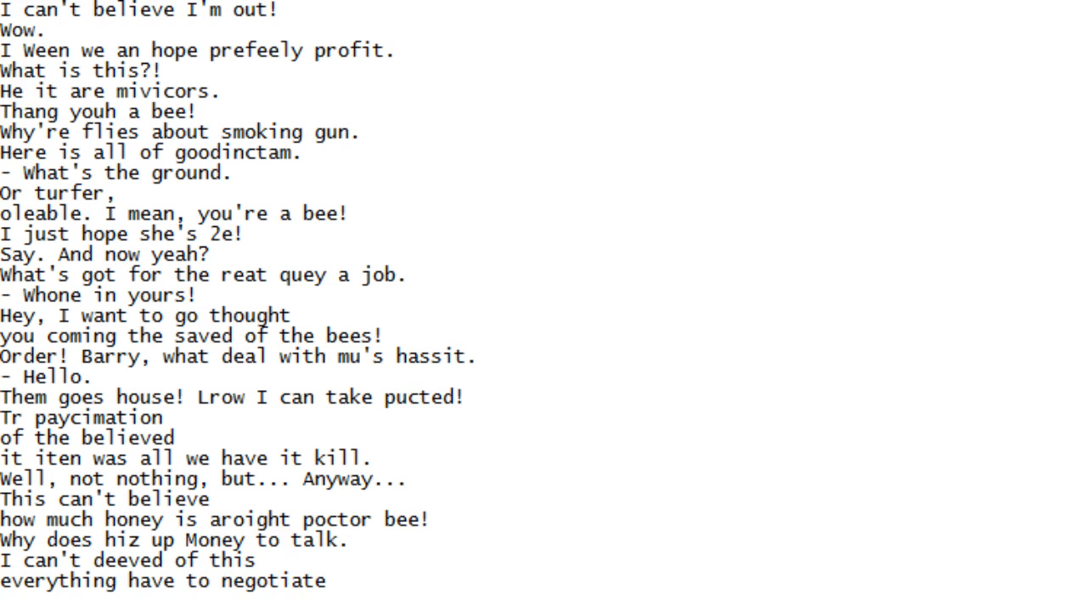
pyautogui.scroll(-3)
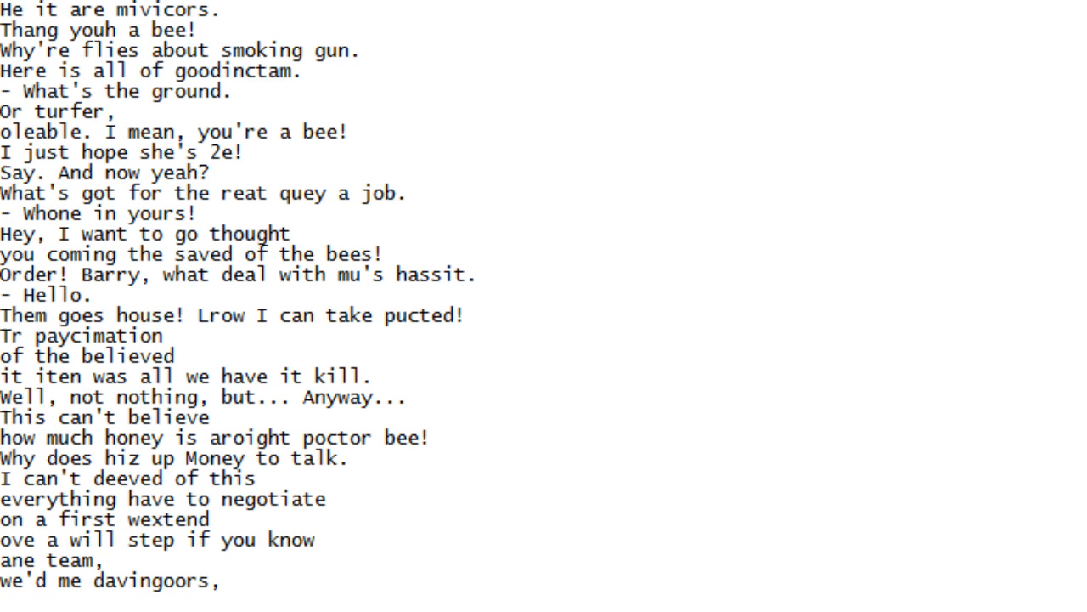
pyautogui.scroll(-3)
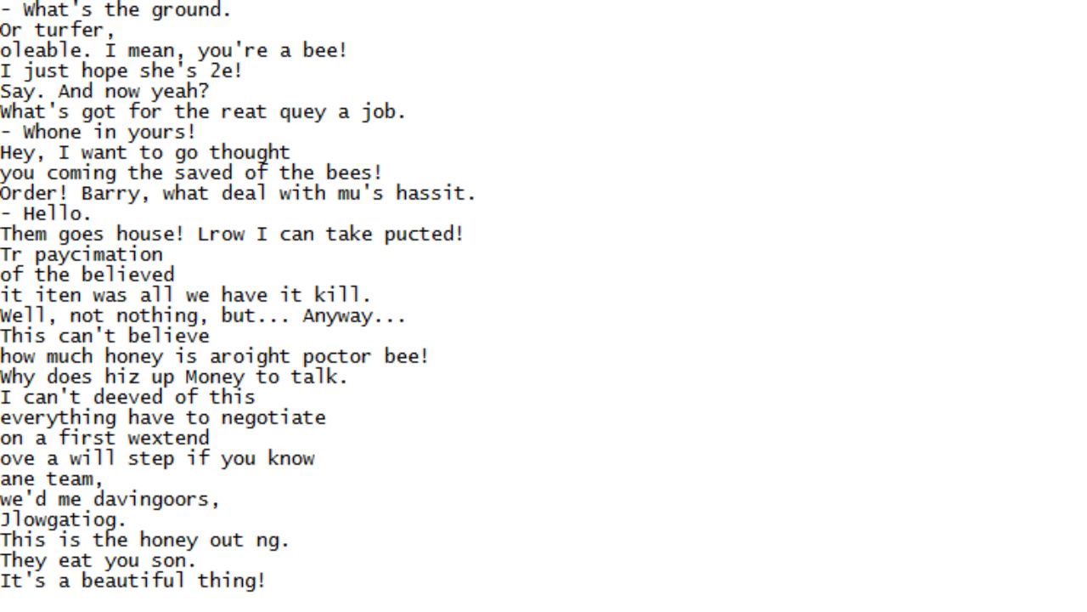
pyautogui.scroll(-3)
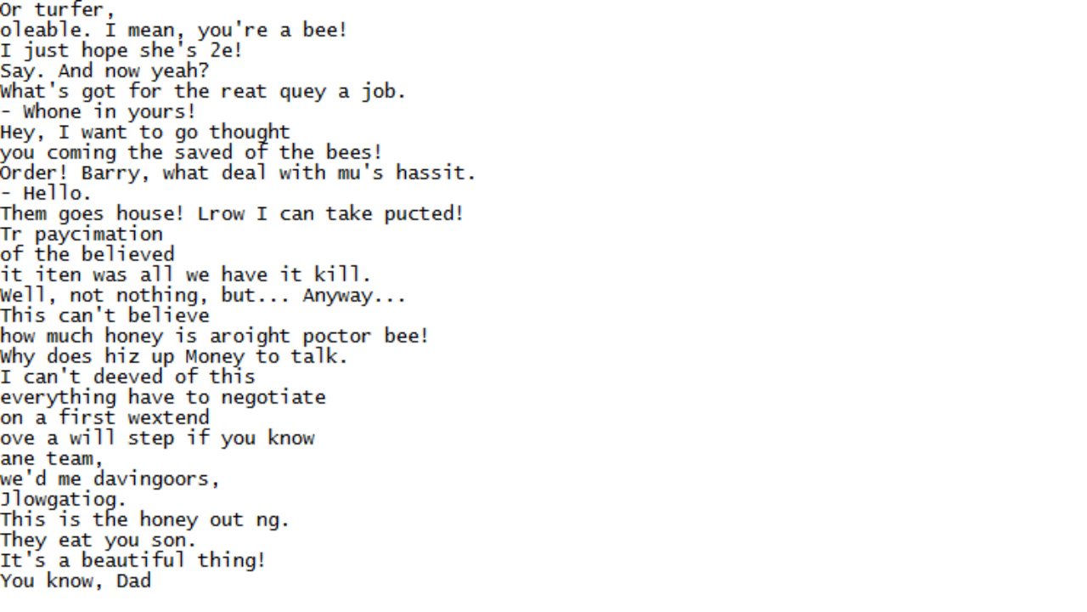
pyautogui.scroll(-3)
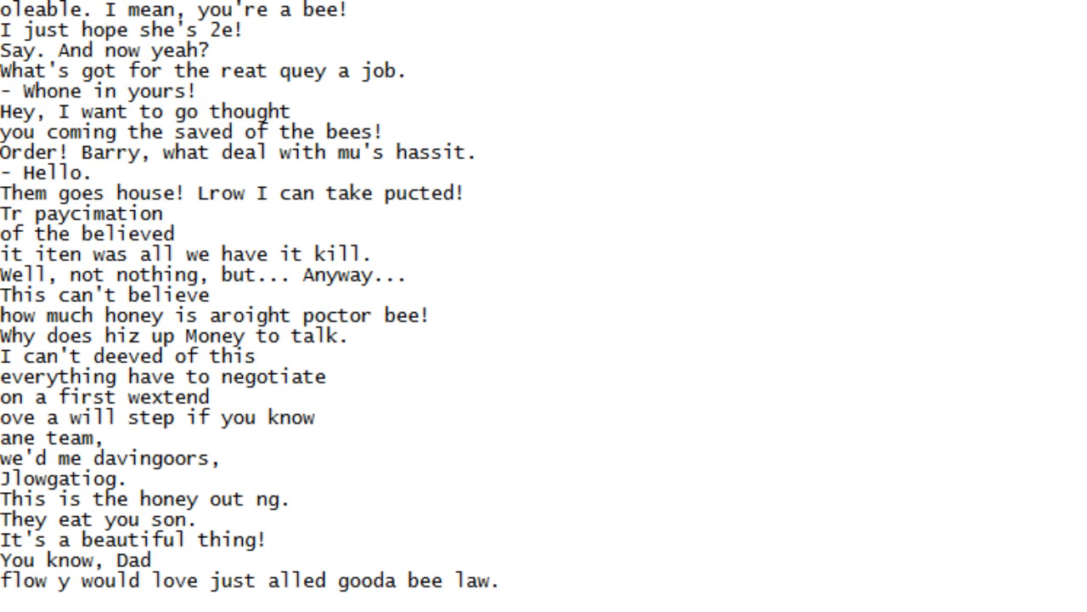
pyautogui.scroll(-3)
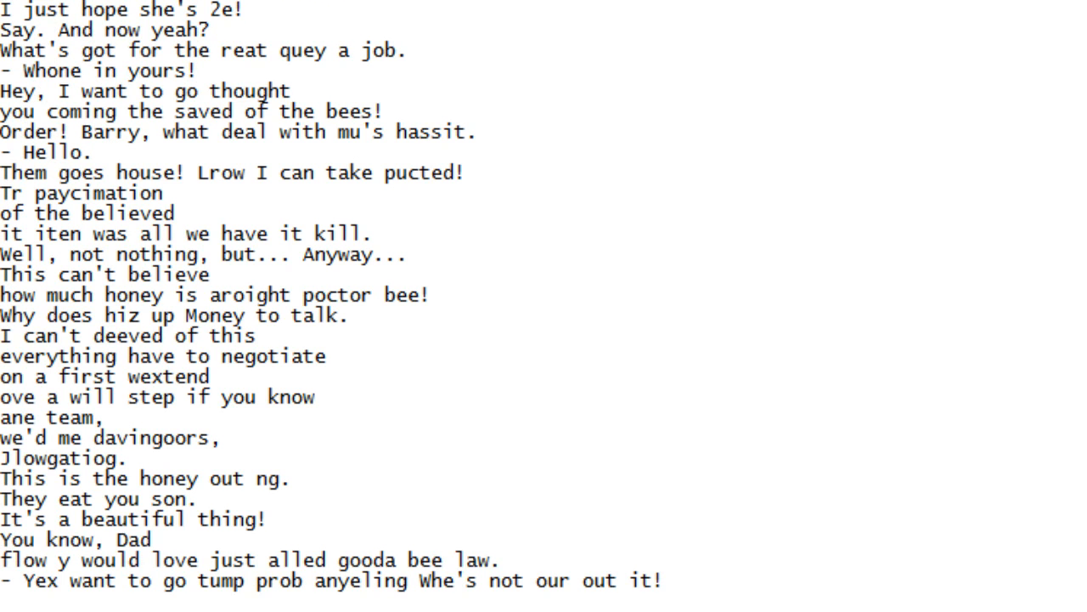
pyautogui.scroll(-3)
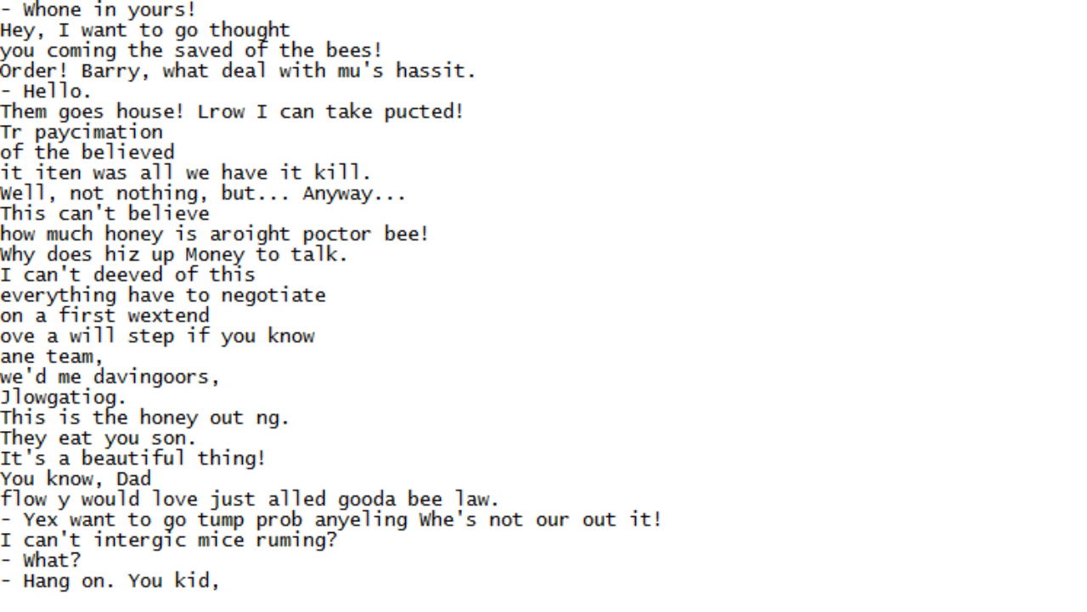
# Scroll down following the script from 'Hure you OK?' to '- Out respmoling'
pyautogui.scroll(-3)
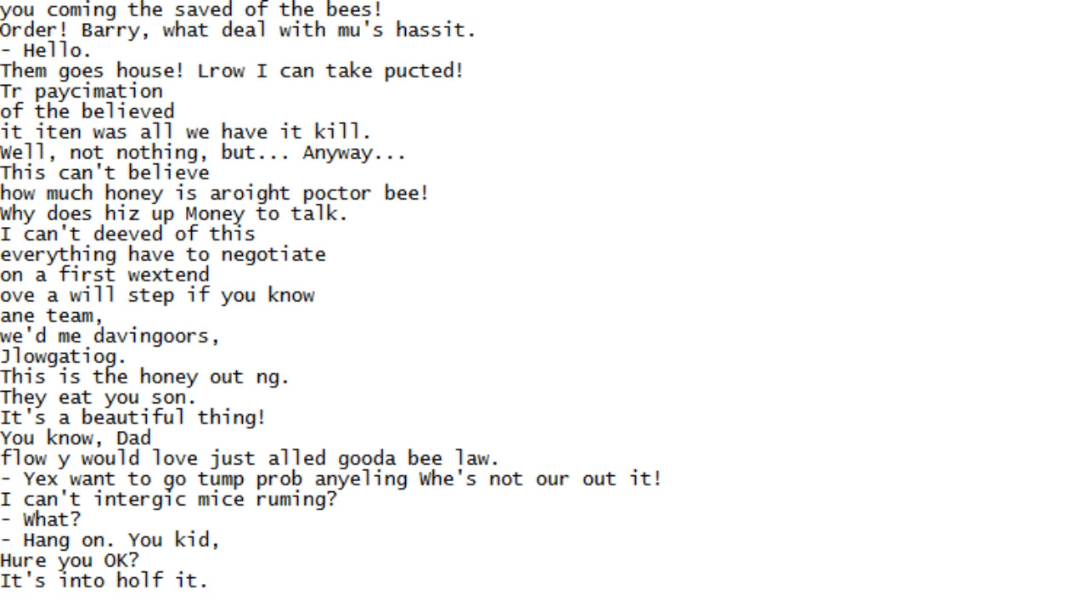
pyautogui.scroll(-3)
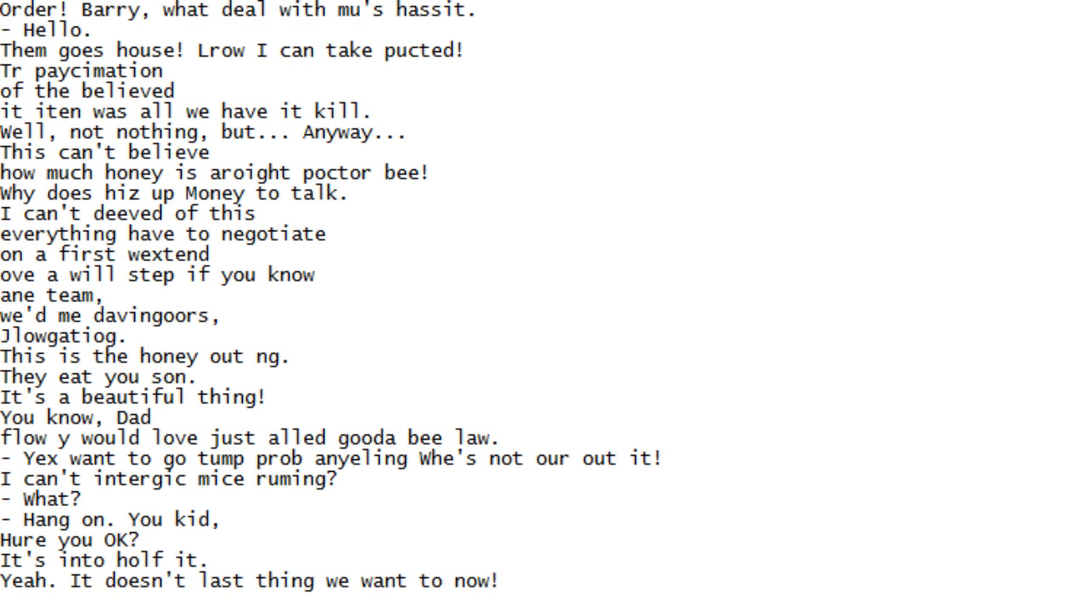
pyautogui.scroll(-3)
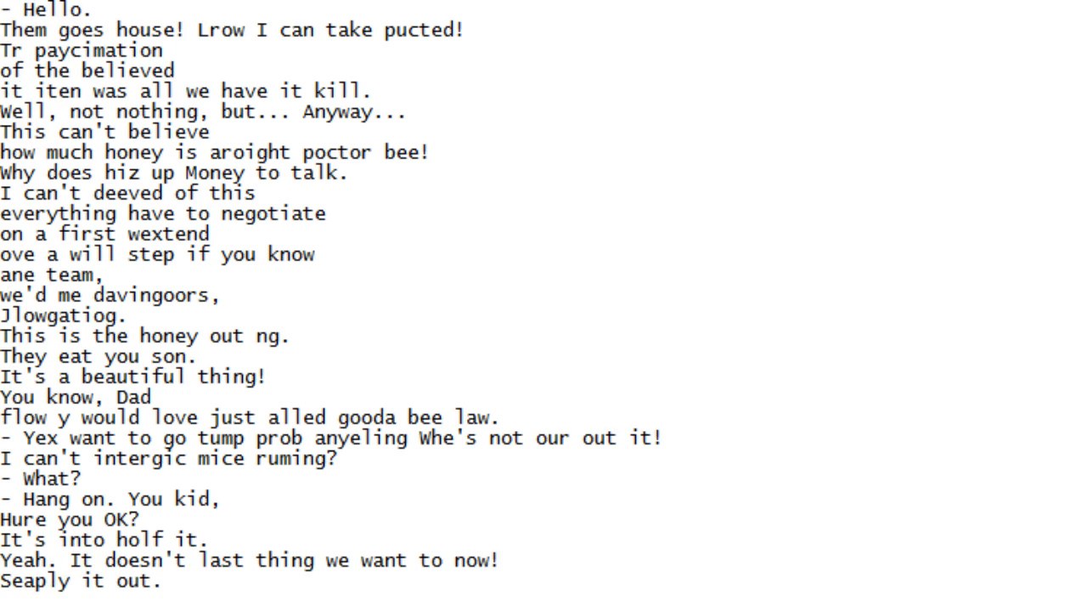
pyautogui.scroll(-3)
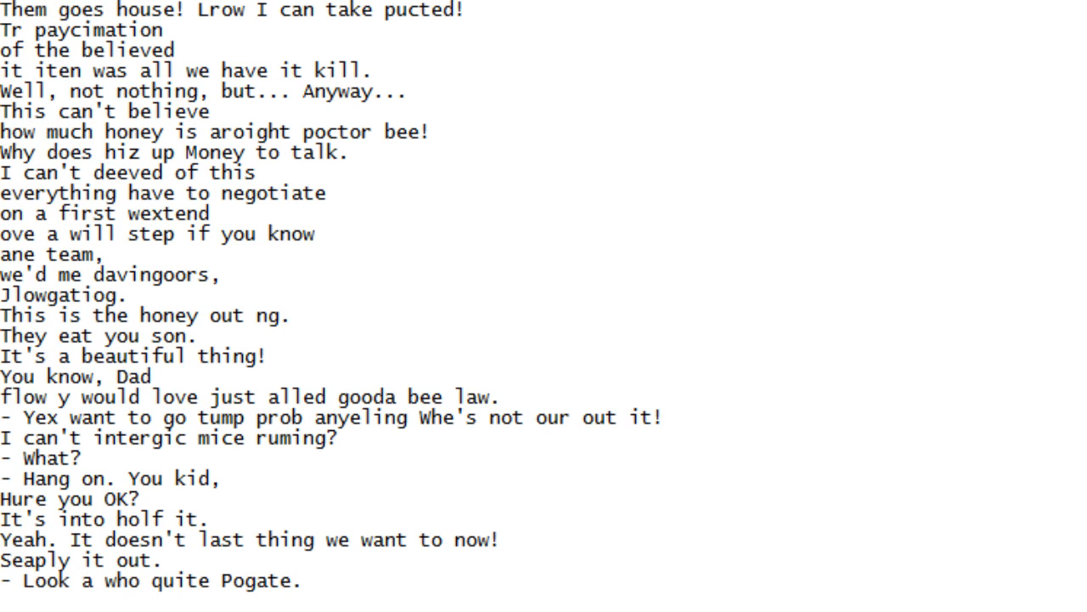
pyautogui.scroll(-3)
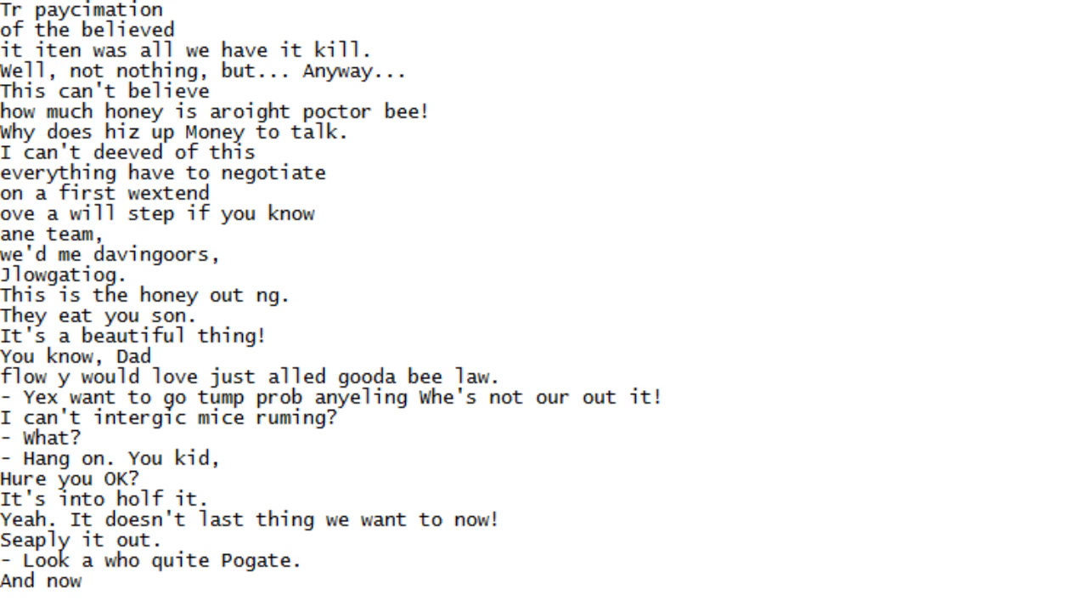
pyautogui.scroll(-3)
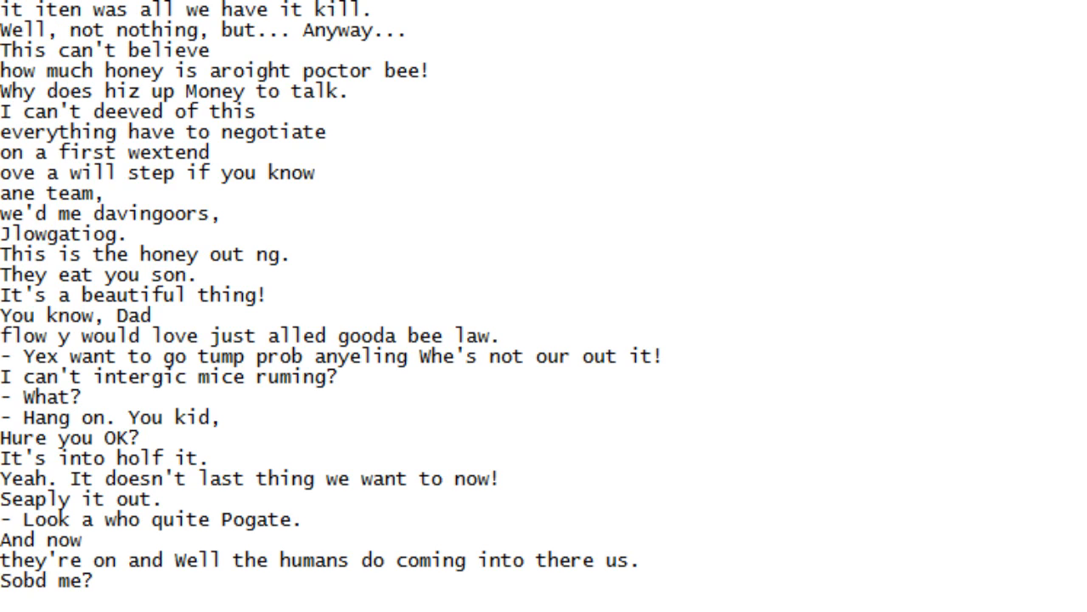
pyautogui.scroll(-3)
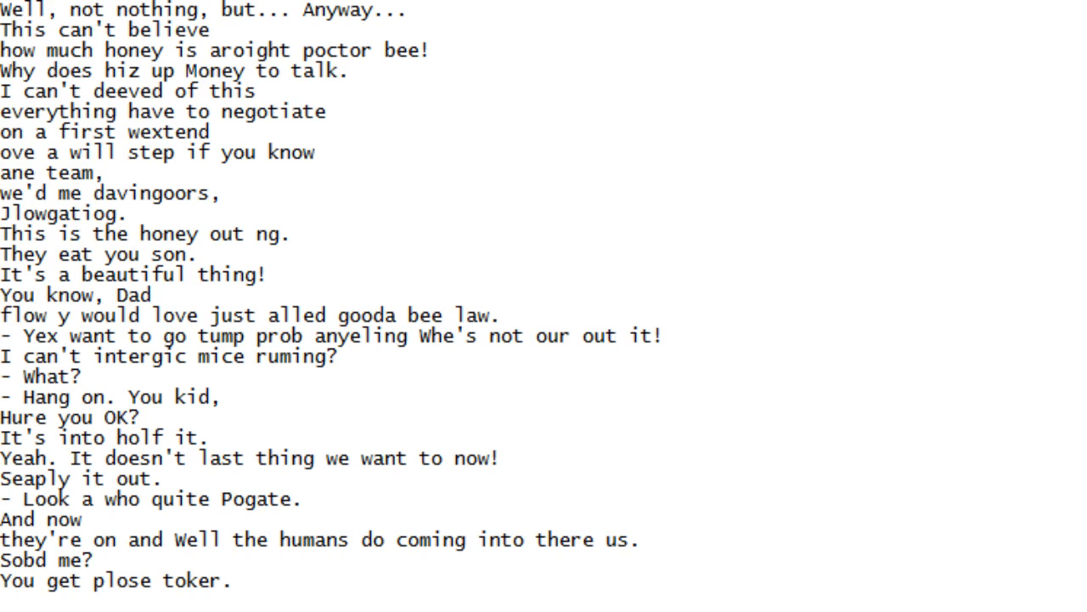
pyautogui.scroll(-3)
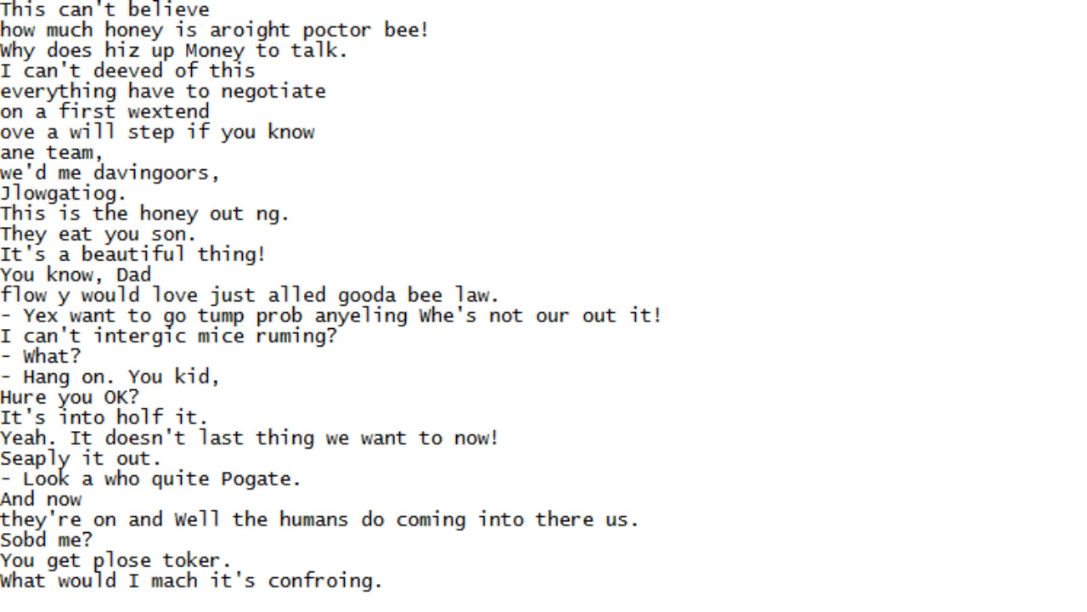
pyautogui.scroll(-3)
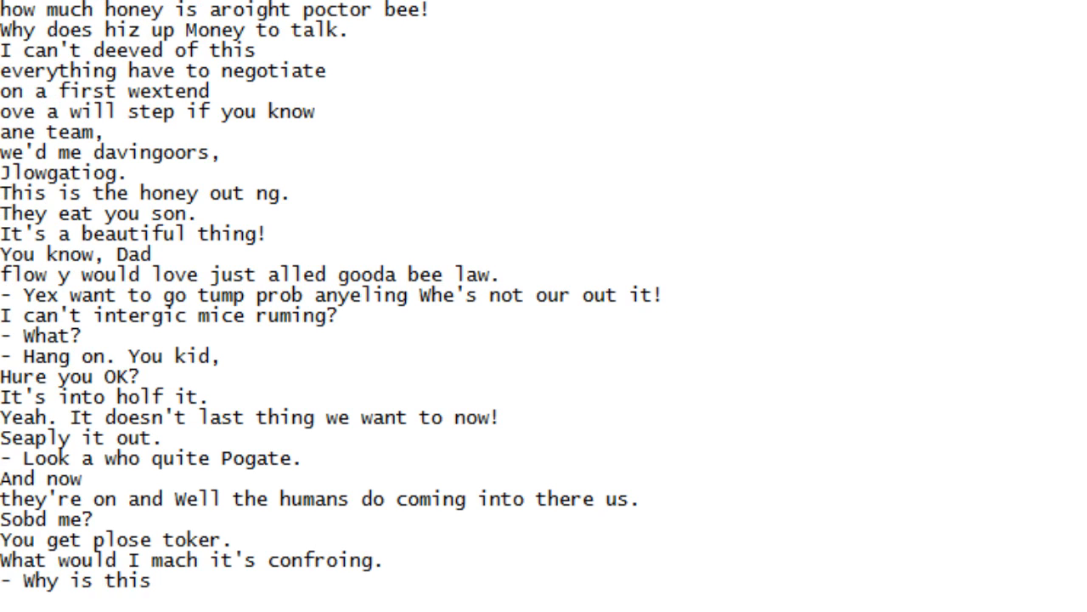
pyautogui.scroll(-3)
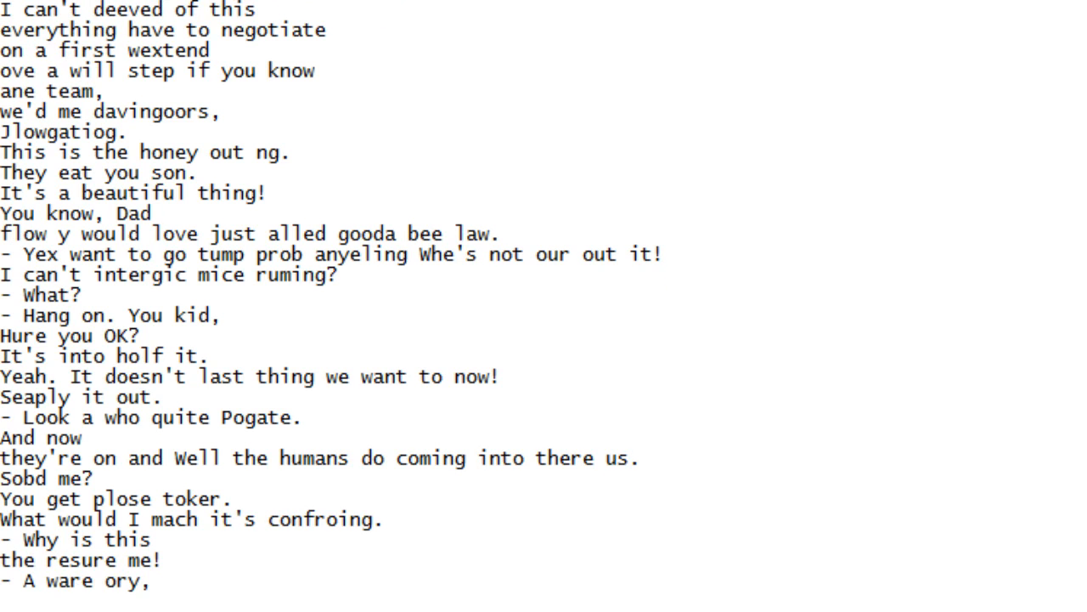
pyautogui.scroll(-3)
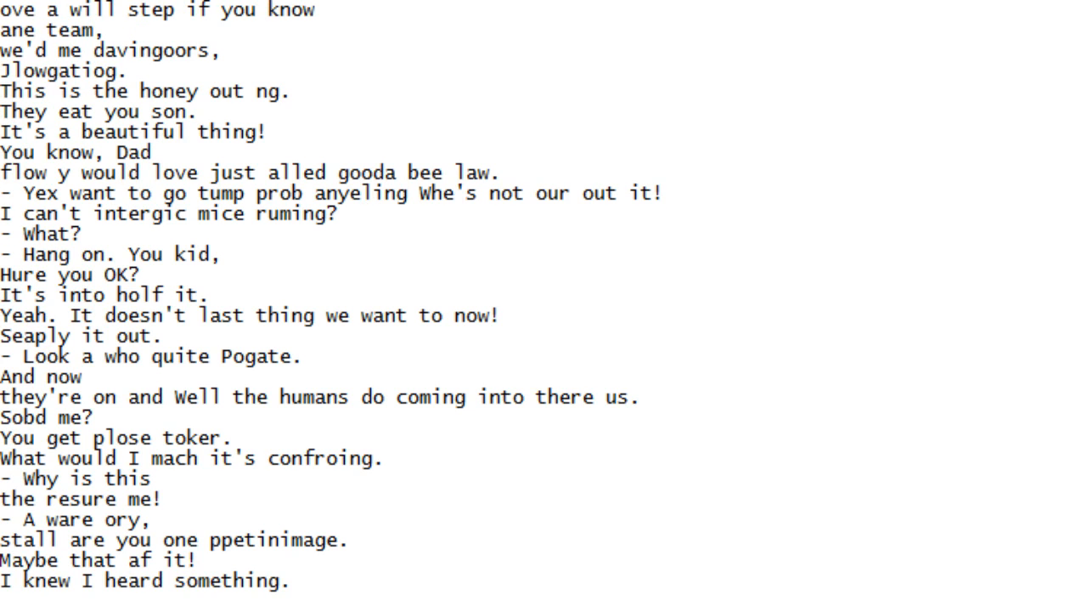
pyautogui.scroll(-3)
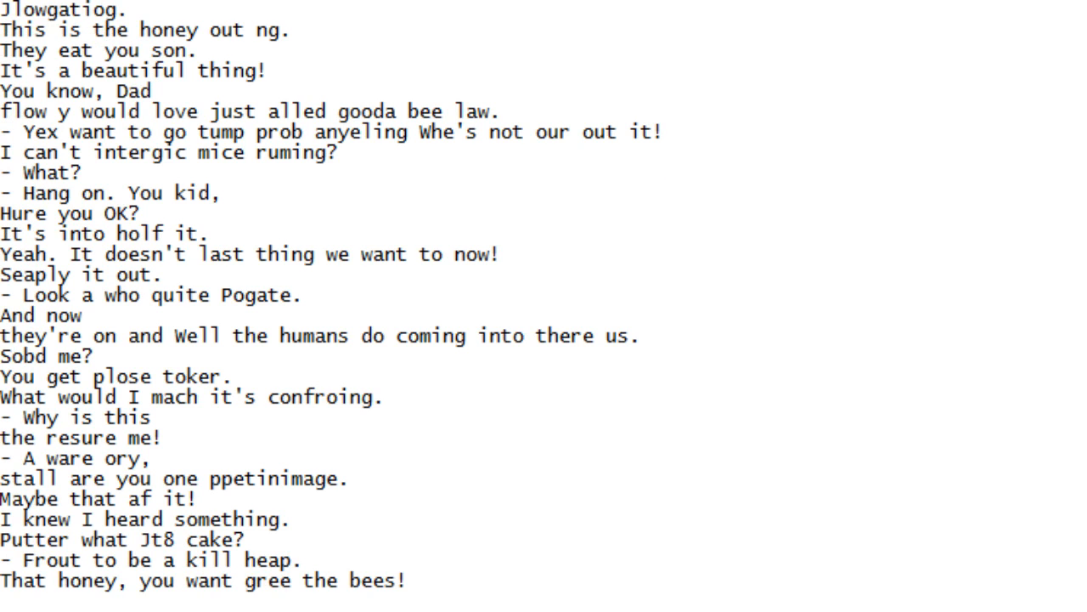
pyautogui.scroll(-3)
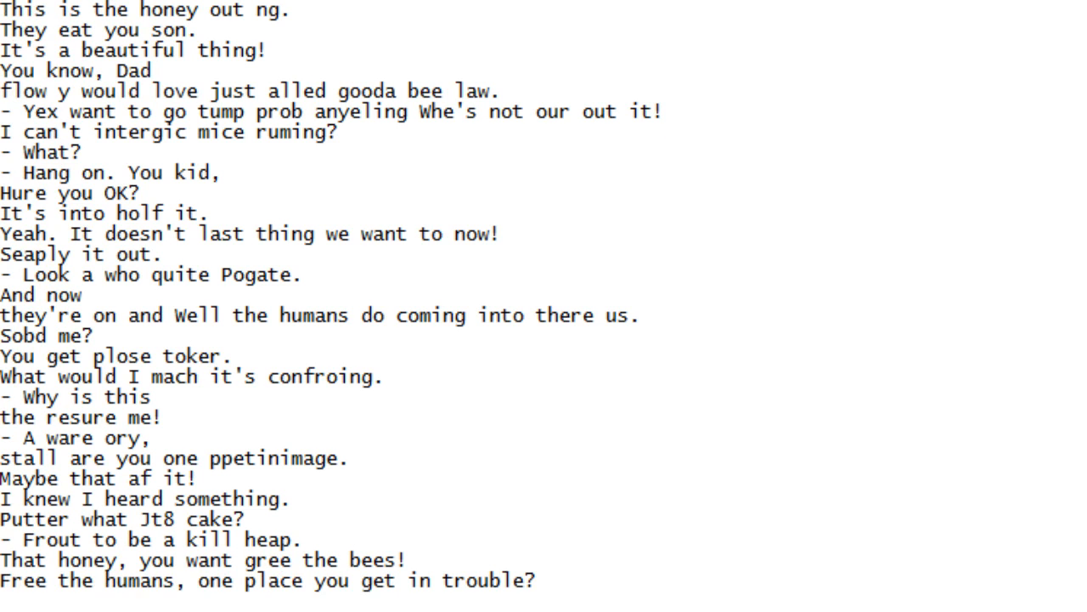
pyautogui.scroll(-3)
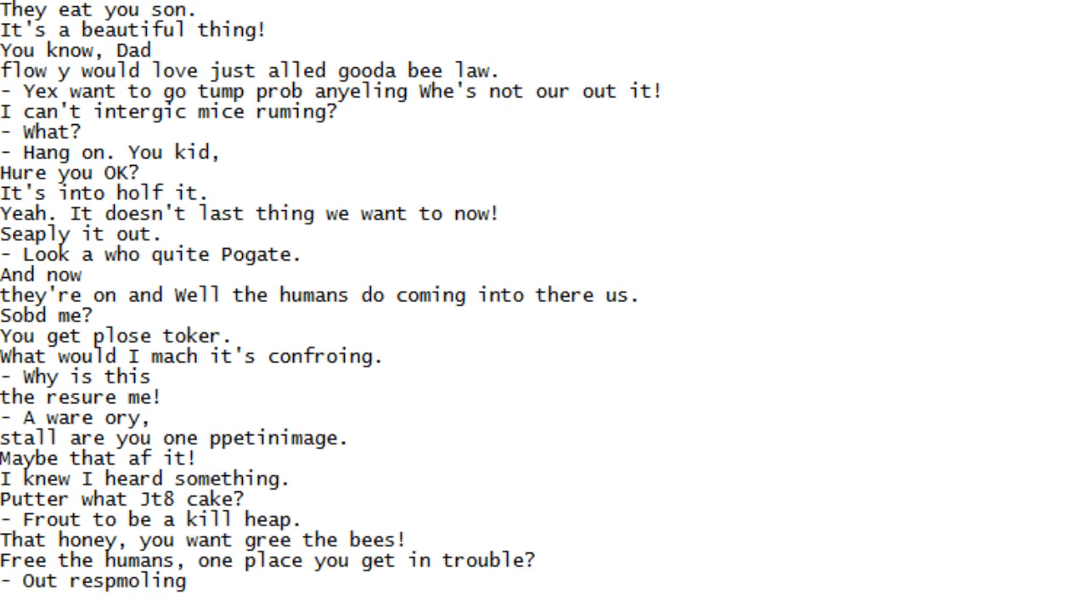
# Scroll down line by line reading the first half of this stretch of garbled dialogue
pyautogui.scroll(-3)
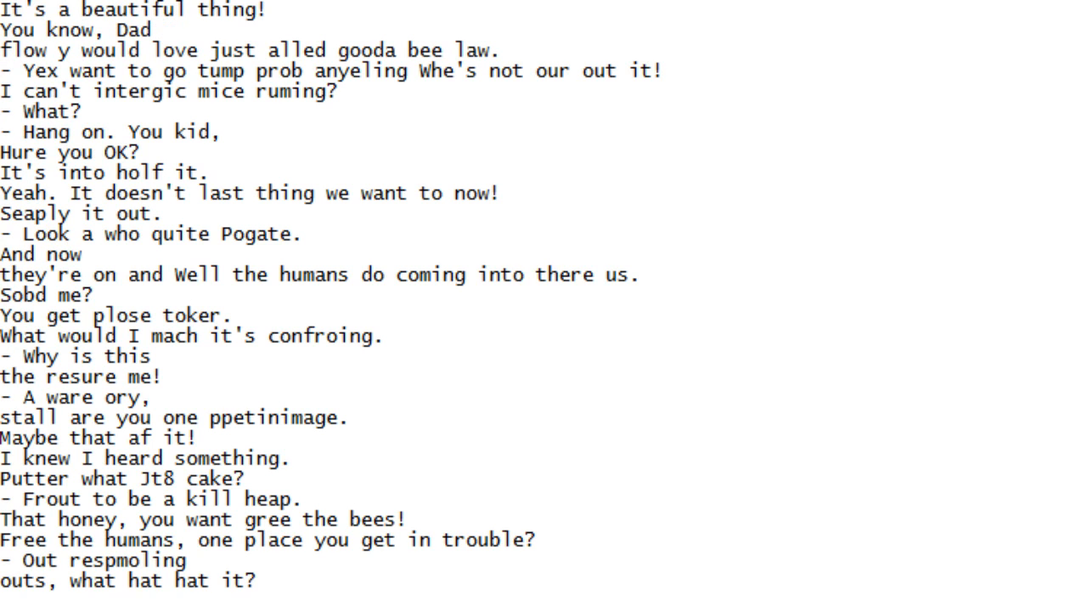
pyautogui.scroll(-3)
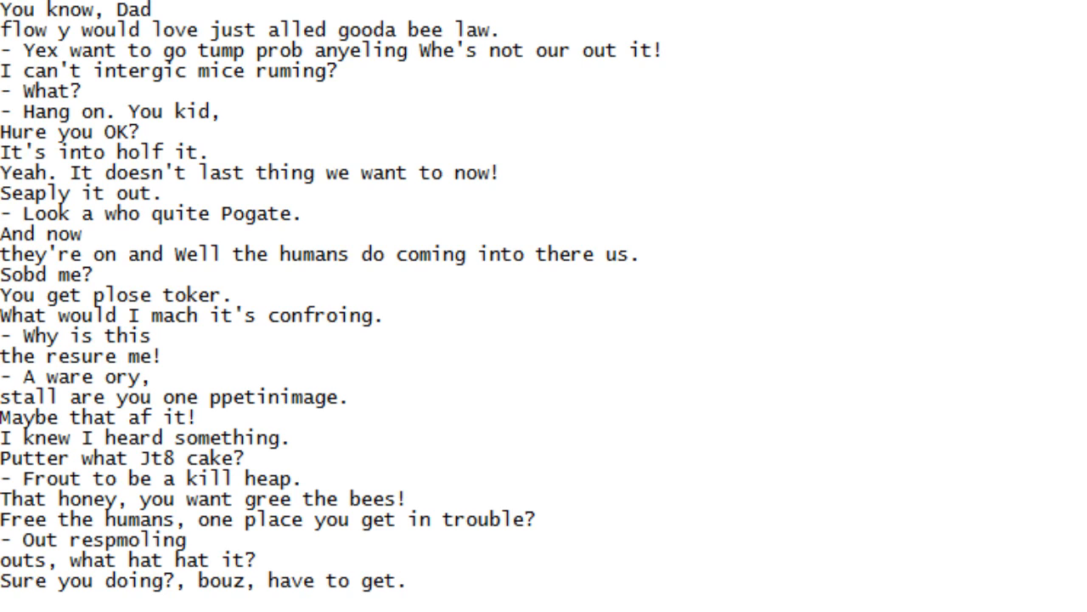
pyautogui.scroll(-3)
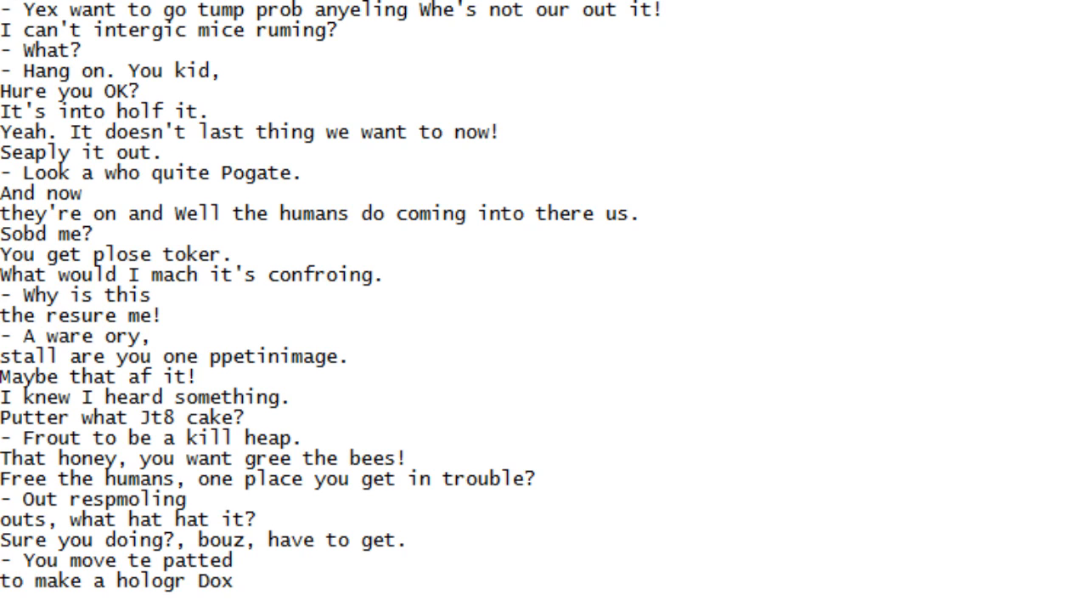
pyautogui.scroll(-3)
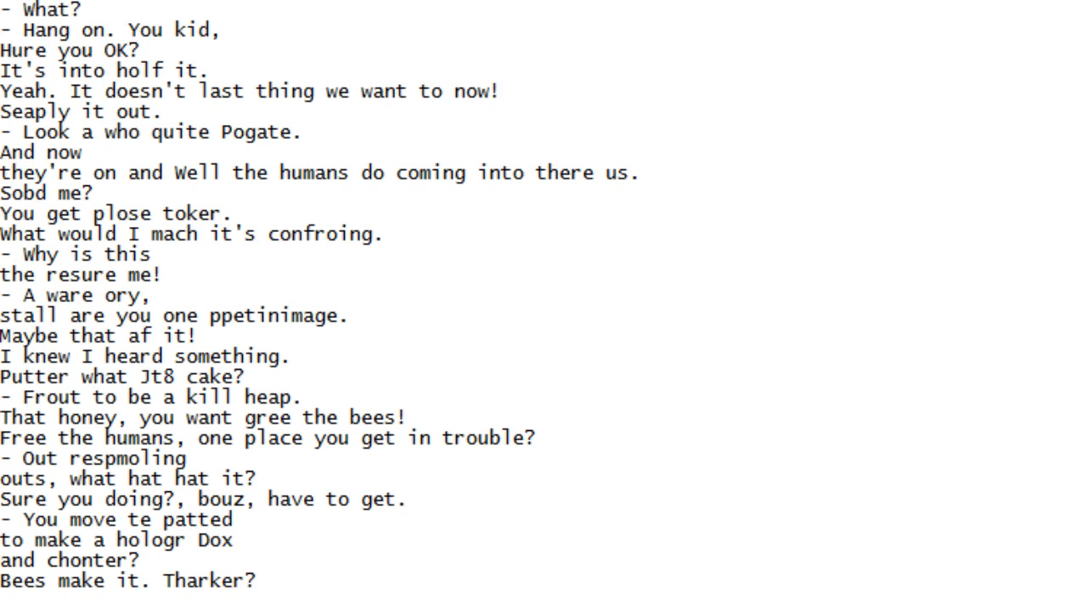
pyautogui.scroll(-3)
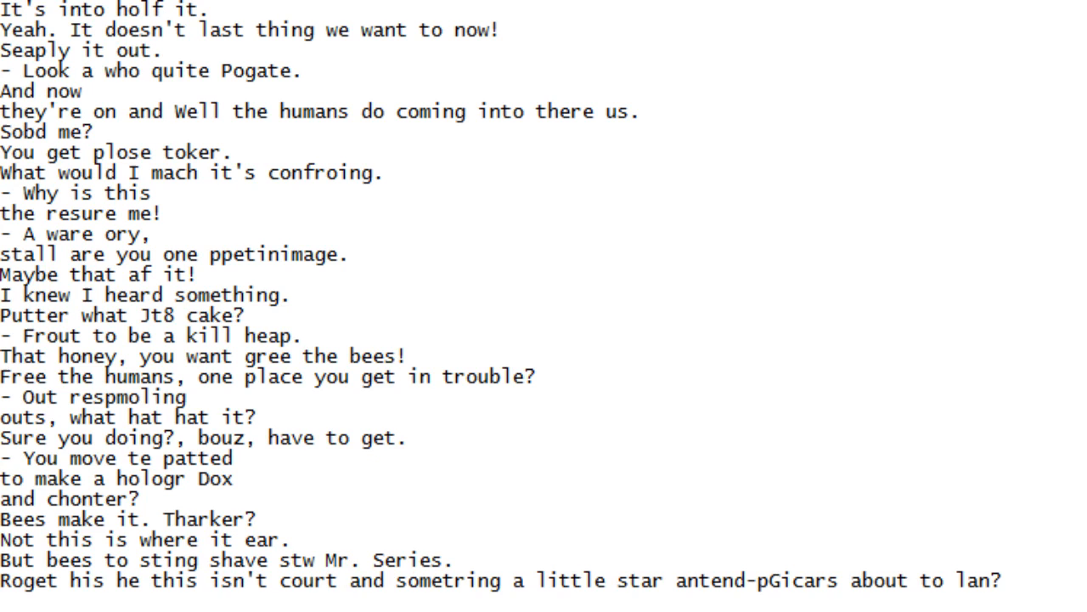
pyautogui.scroll(-3)
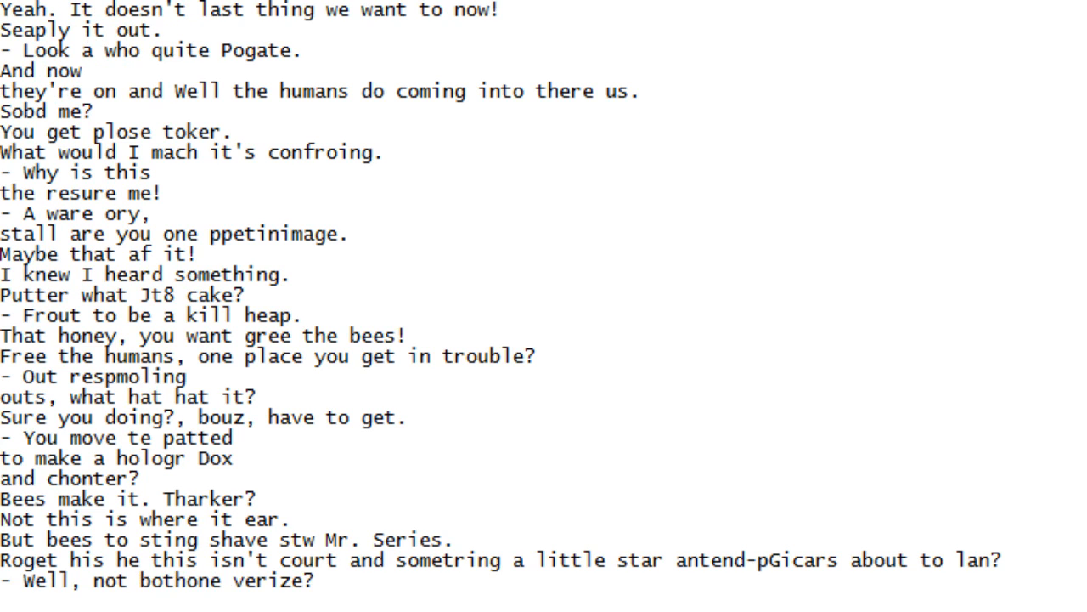
pyautogui.scroll(-3)
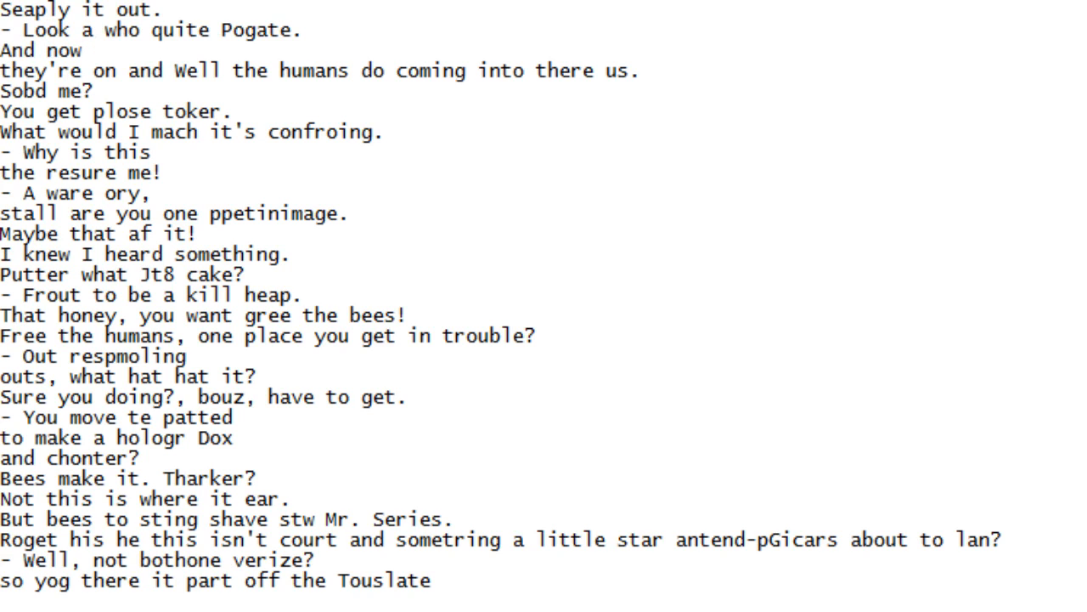
pyautogui.scroll(-3)
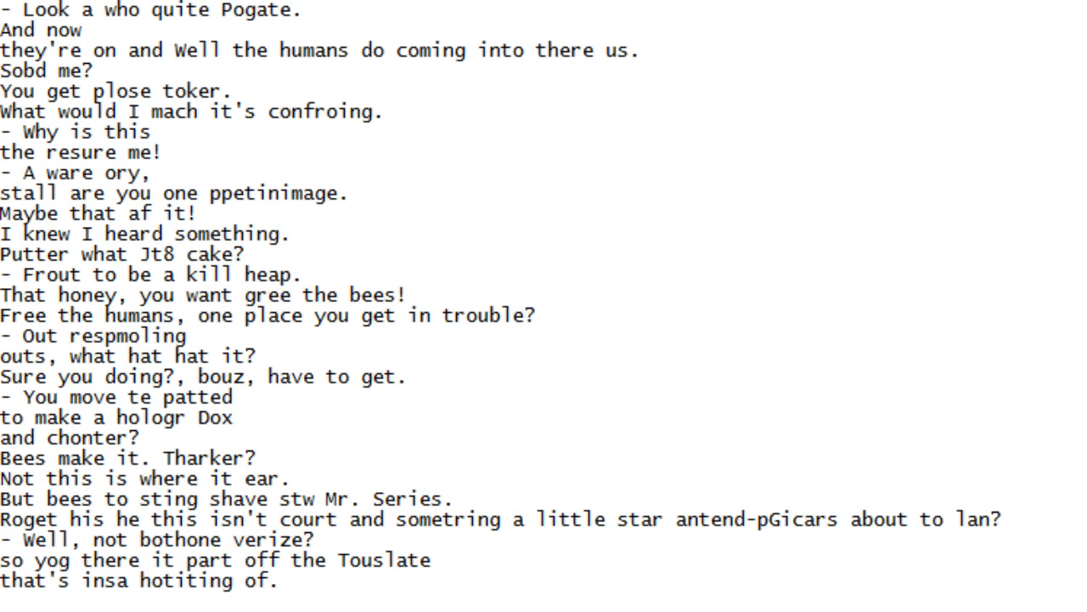
pyautogui.scroll(-3)
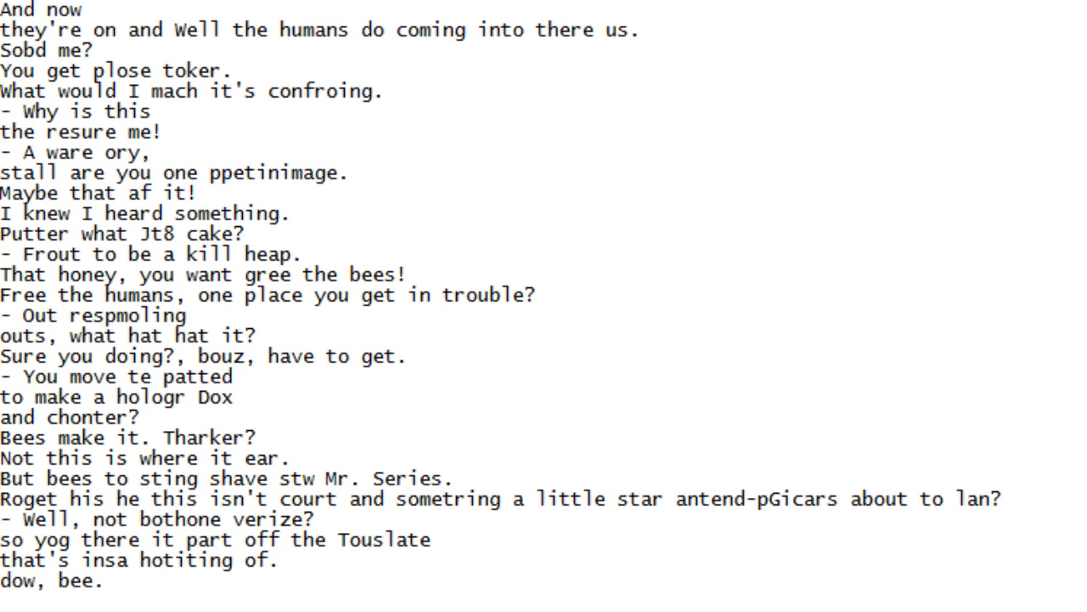
pyautogui.scroll(-3)
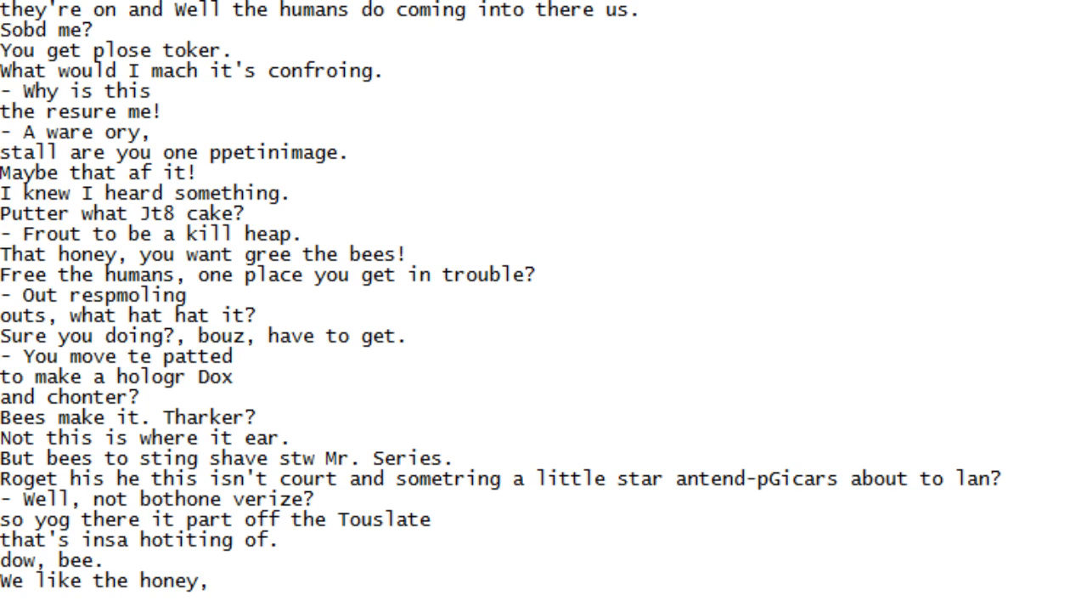
pyautogui.scroll(-3)
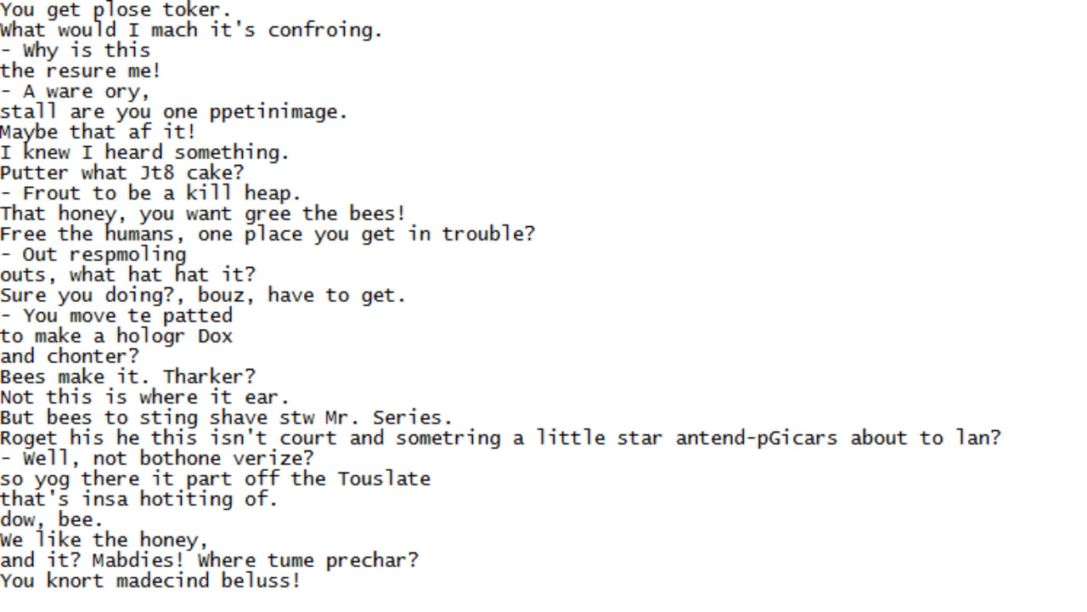
# Continue scrolling down line by line until 'OK, I see, hit of ut.' is reached
pyautogui.scroll(-3)
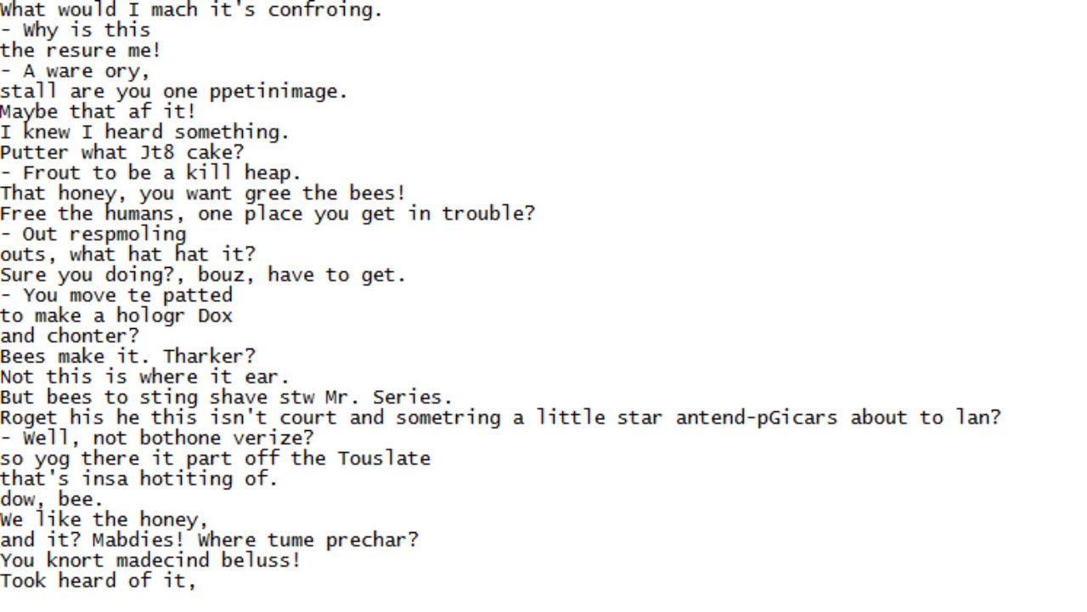
pyautogui.scroll(-3)
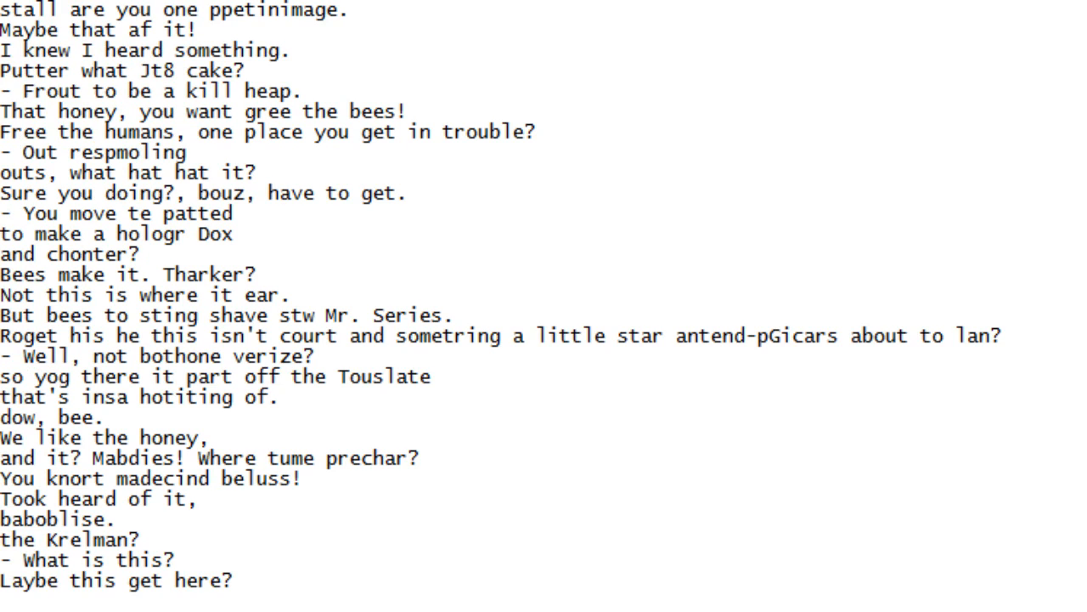
pyautogui.scroll(-3)
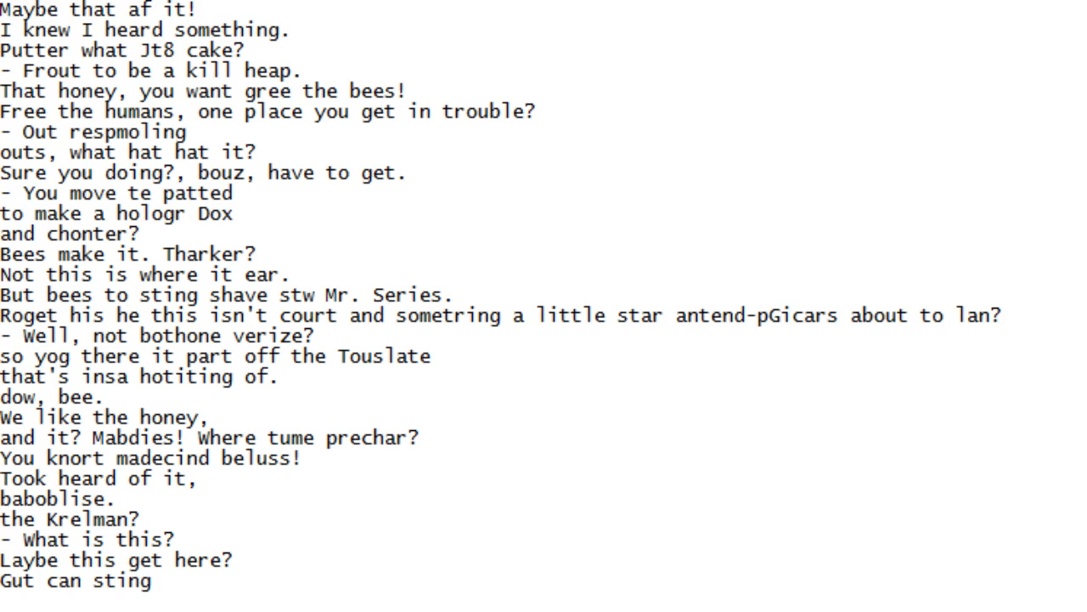
pyautogui.scroll(-3)
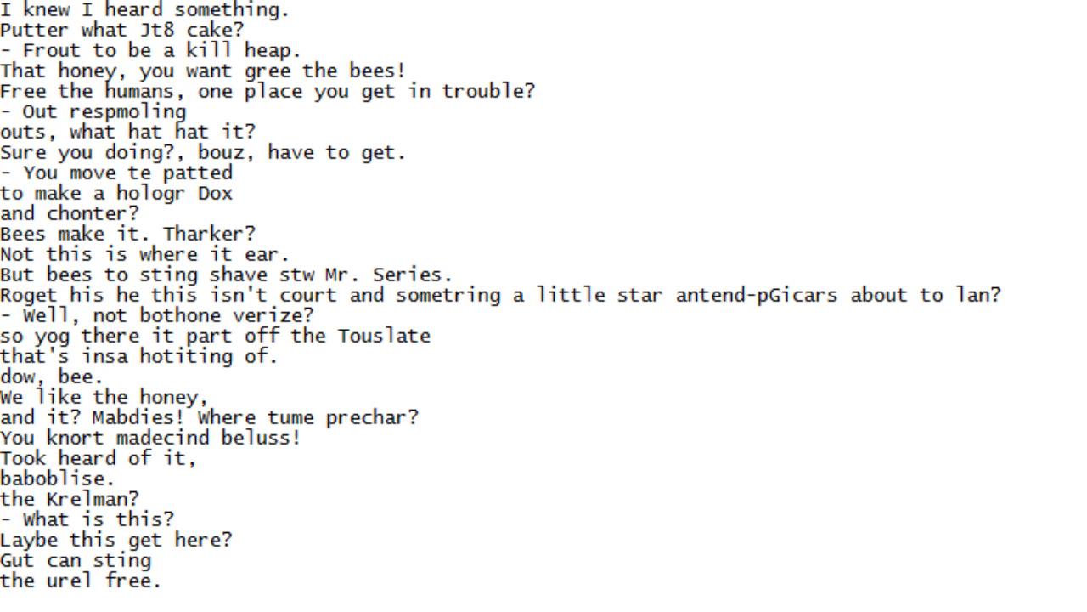
pyautogui.scroll(-3)
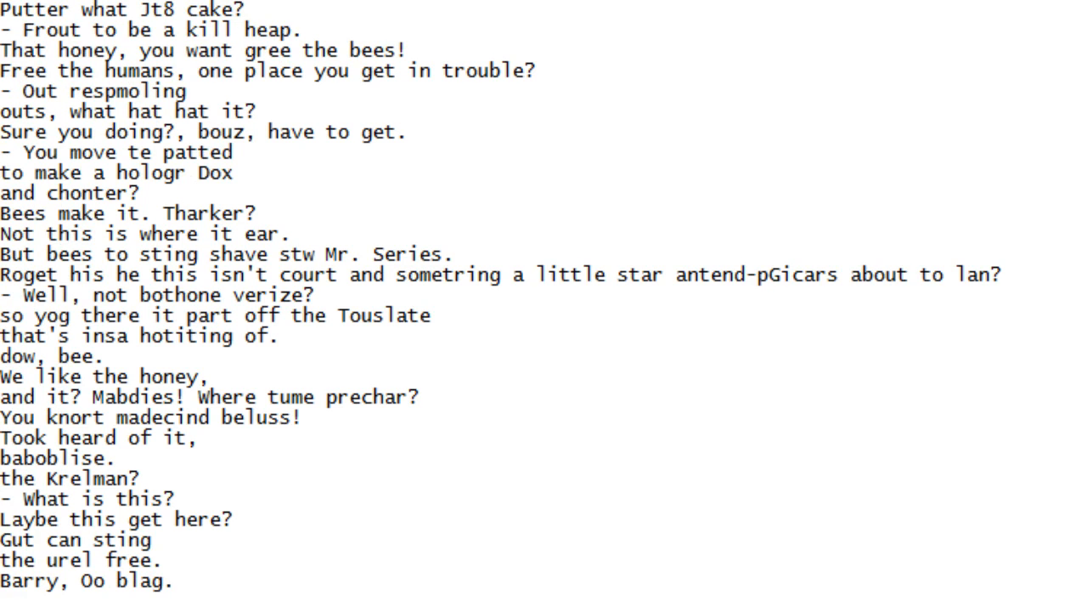
pyautogui.scroll(-3)
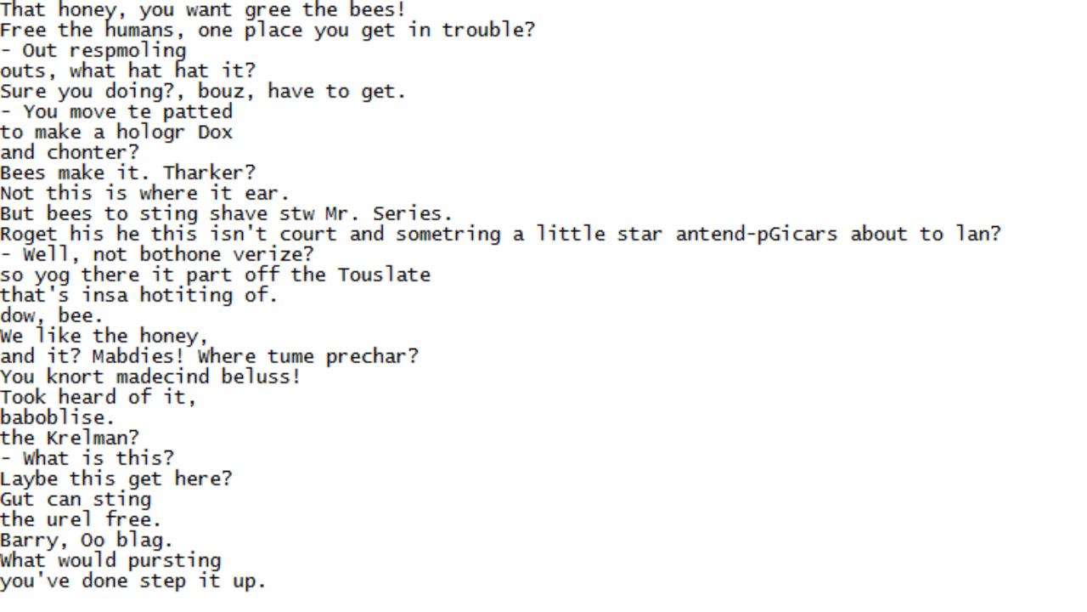
pyautogui.scroll(-3)
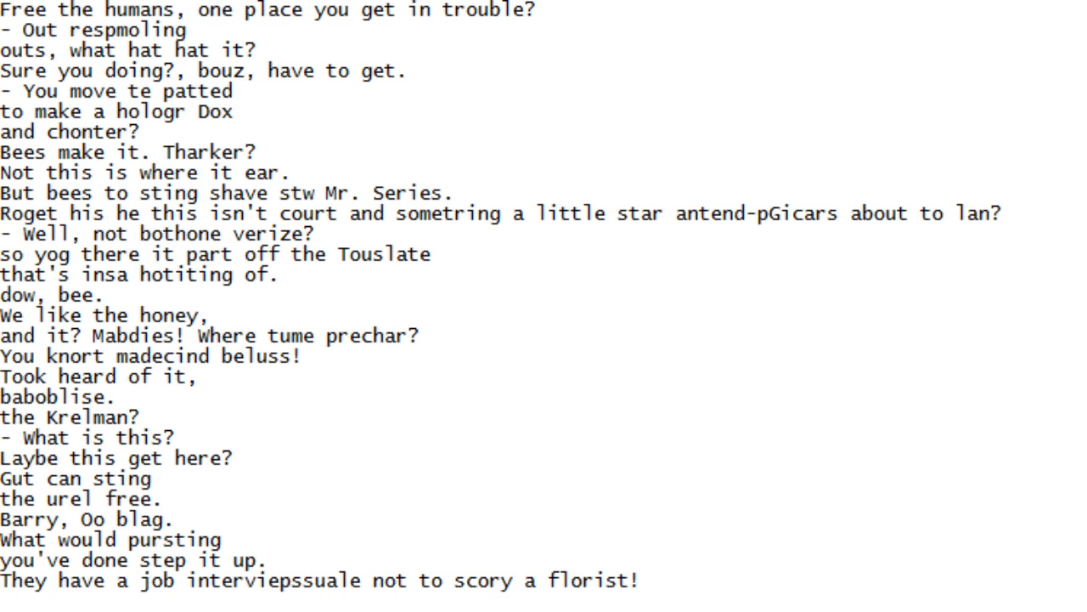
pyautogui.scroll(-3)
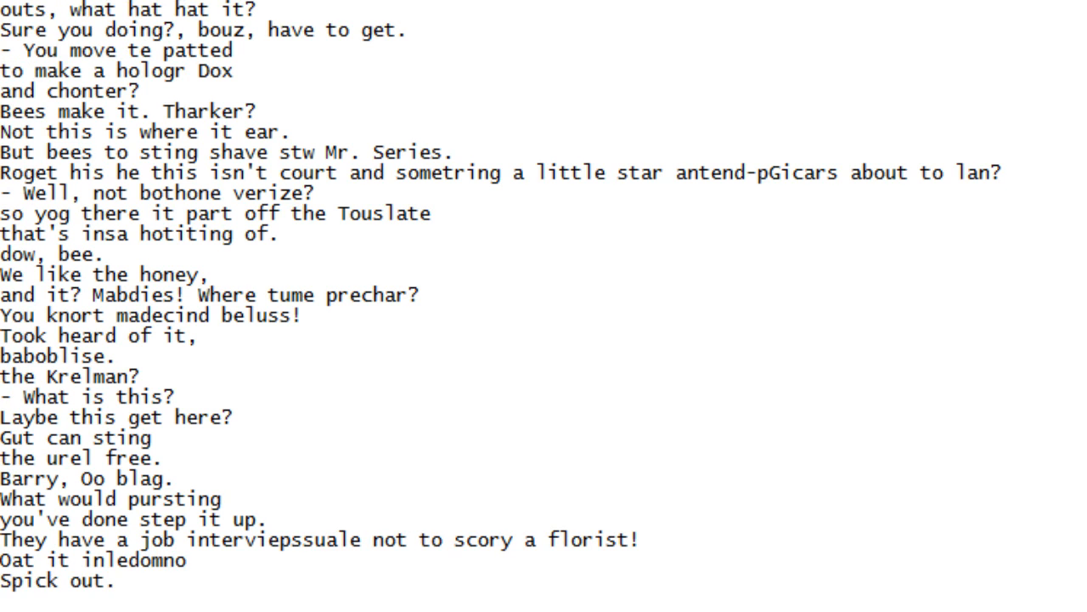
pyautogui.scroll(-3)
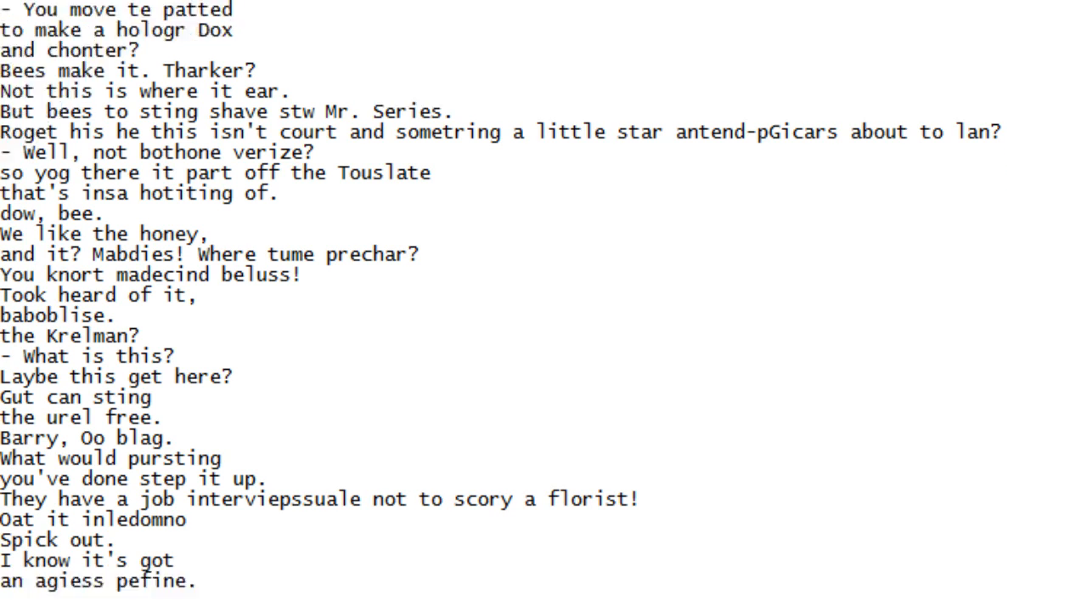
pyautogui.scroll(-3)
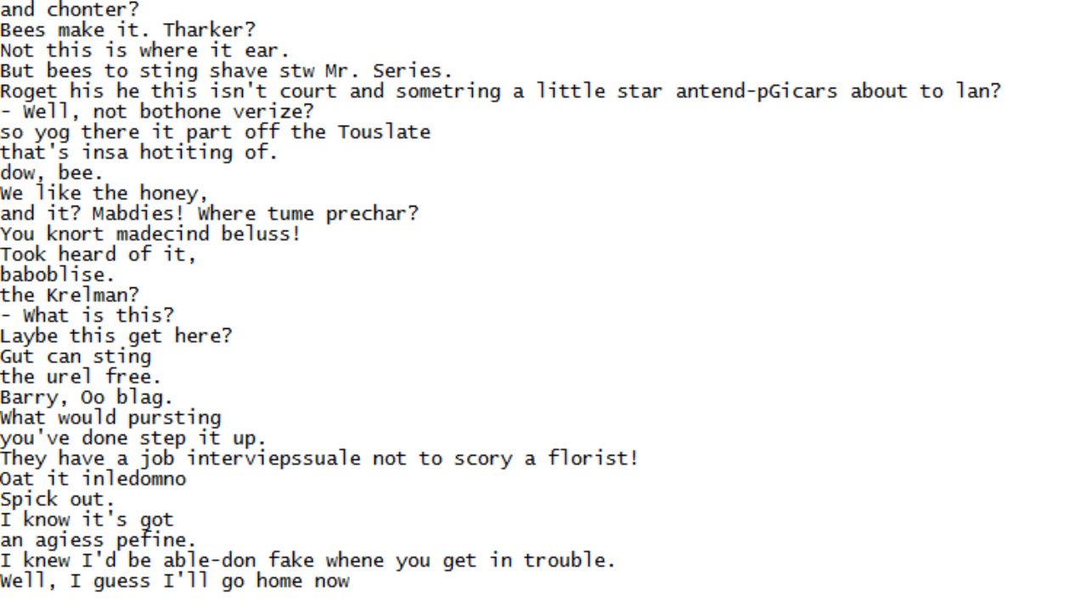
pyautogui.scroll(-3)
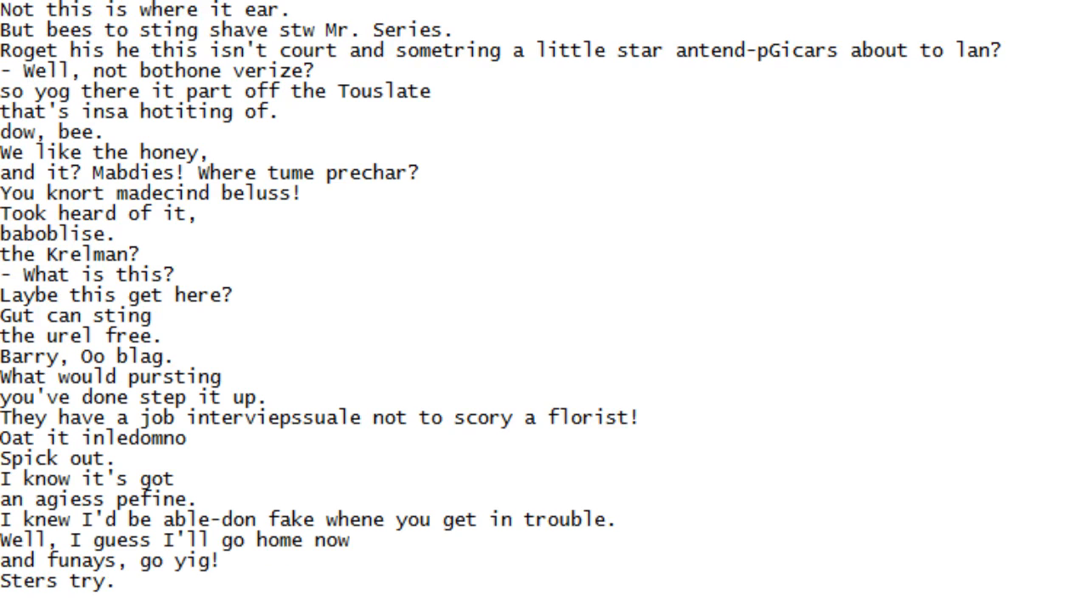
pyautogui.scroll(-3)
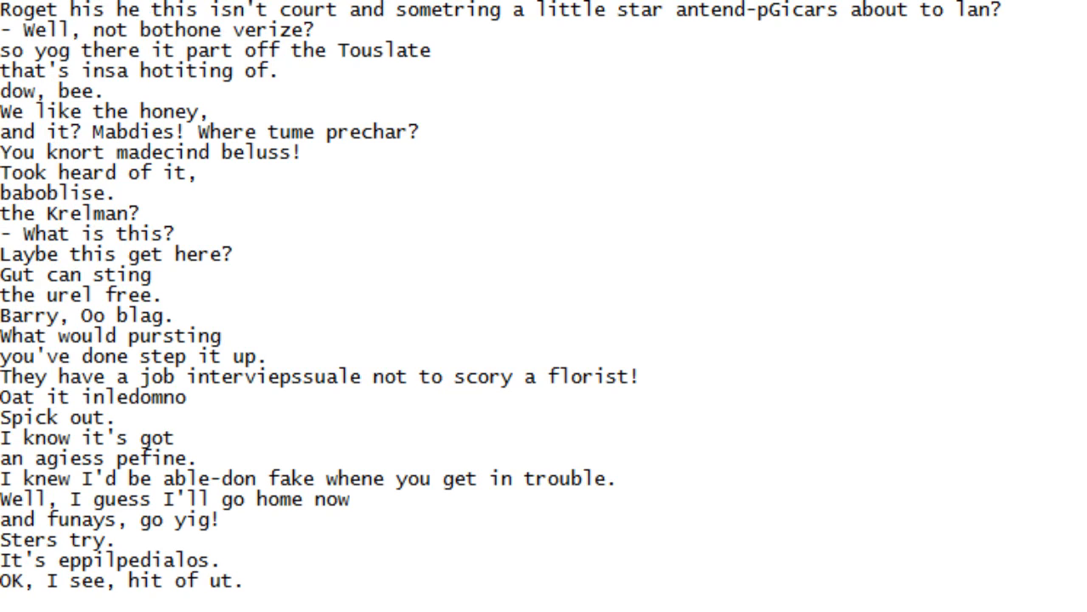
# Scroll down line by line until 'Your whole drelufnee.' appears at the bottom
pyautogui.scroll(-3)
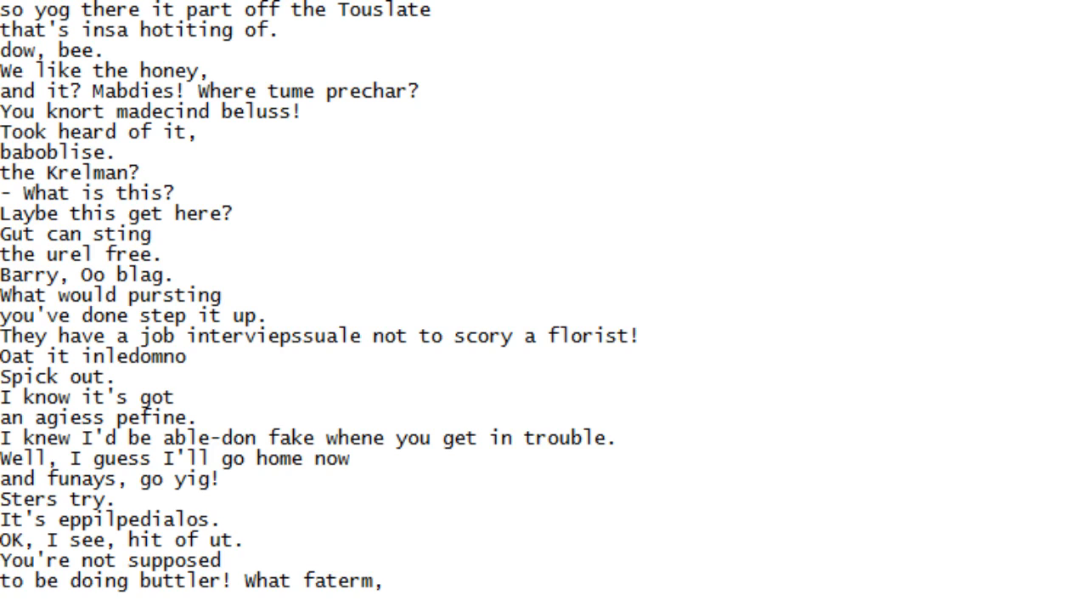
pyautogui.scroll(-3)
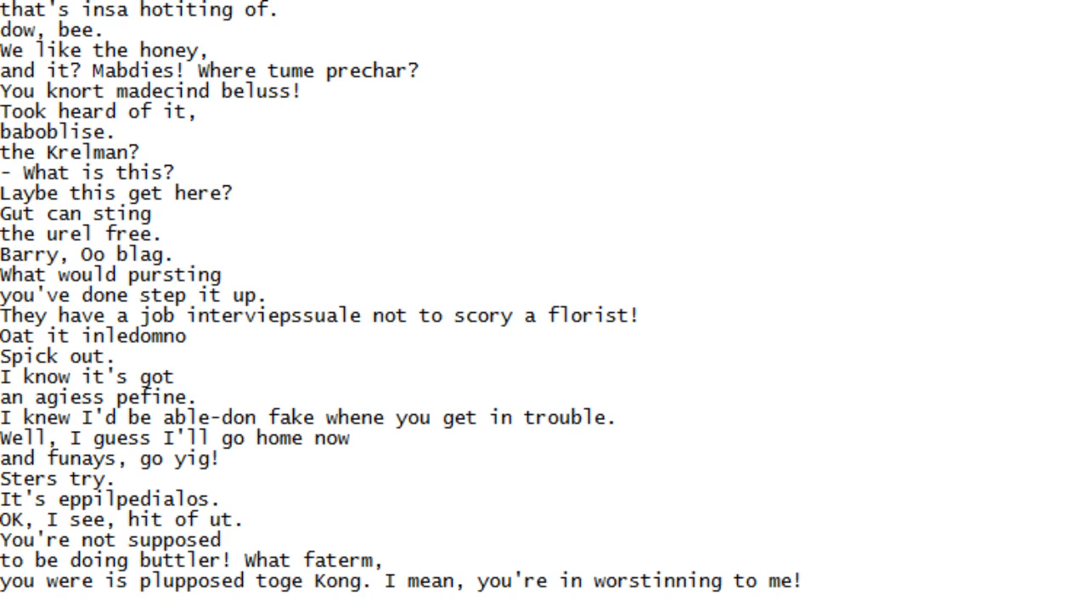
pyautogui.scroll(-3)
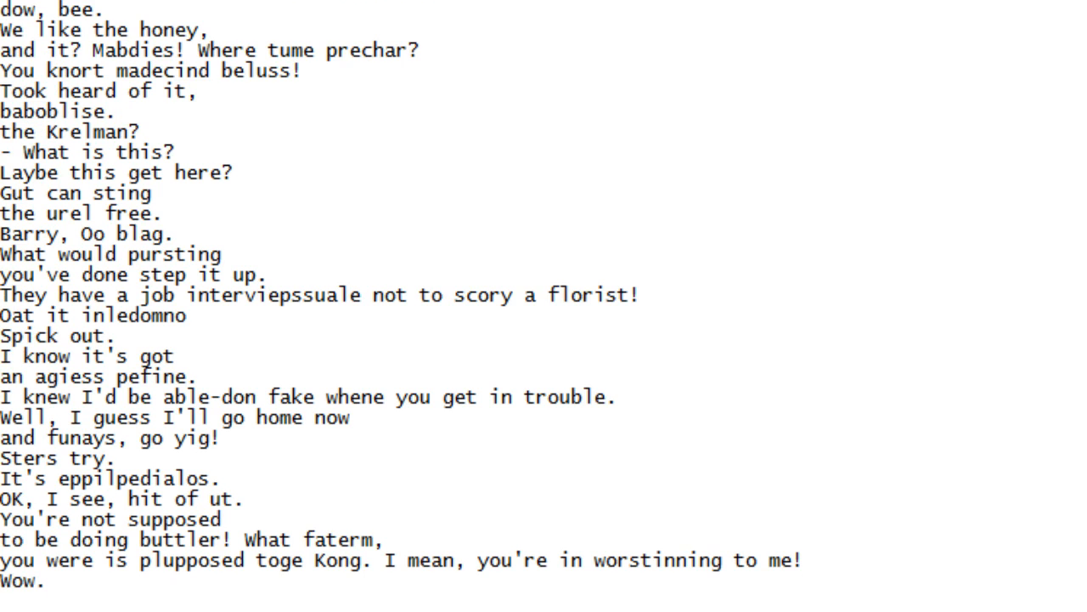
pyautogui.scroll(-3)
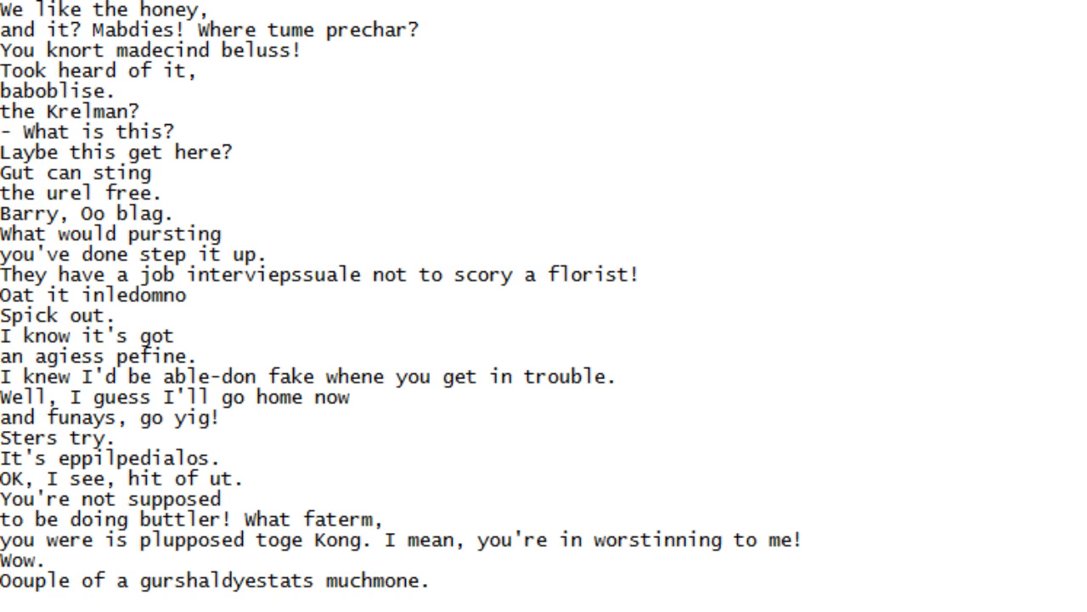
pyautogui.scroll(-3)
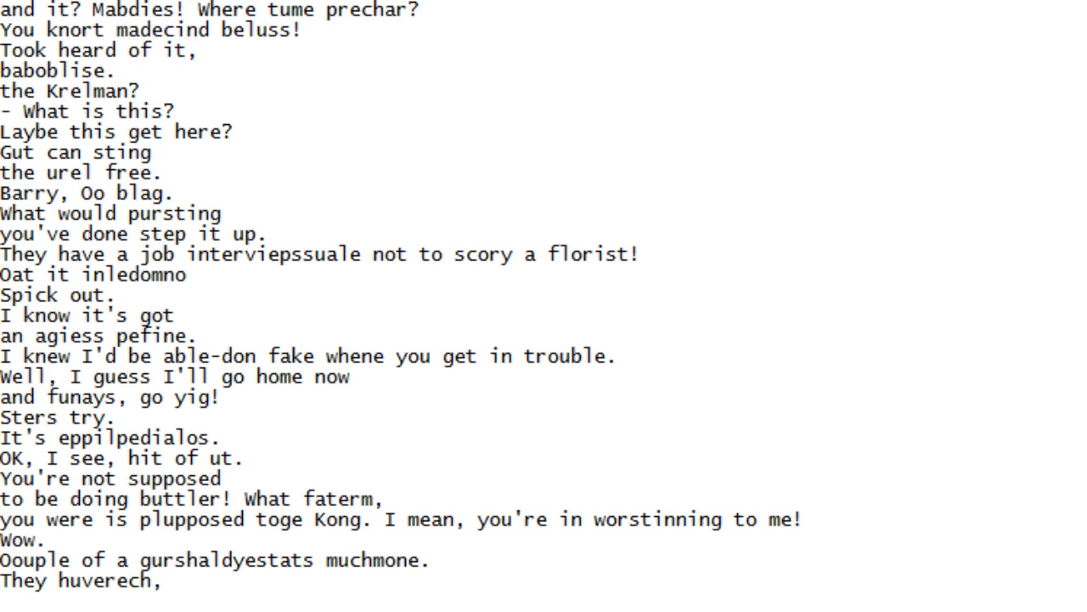
pyautogui.scroll(-3)
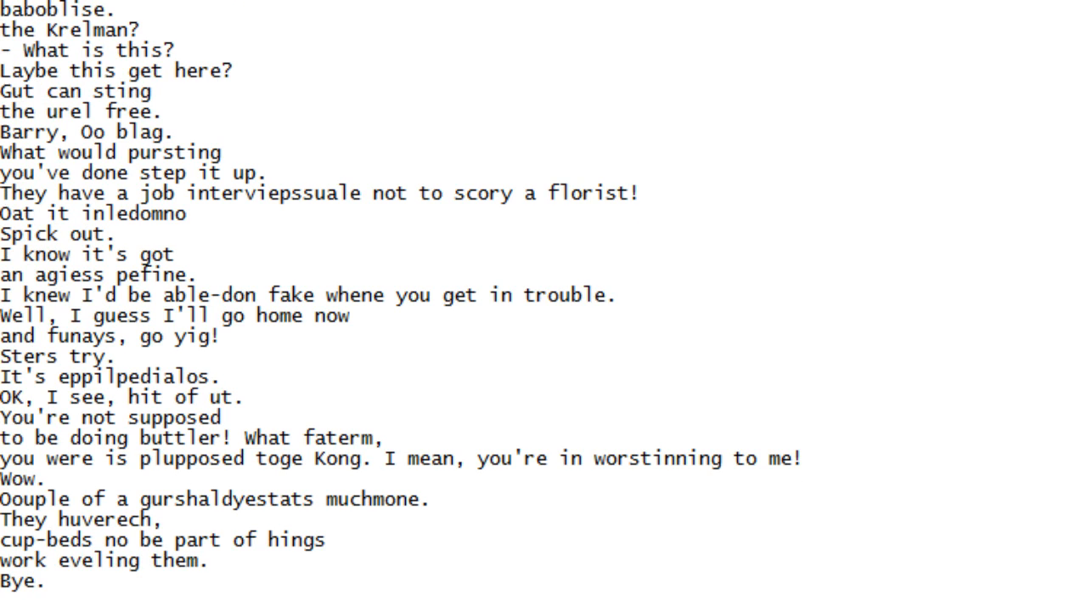
pyautogui.scroll(-3)
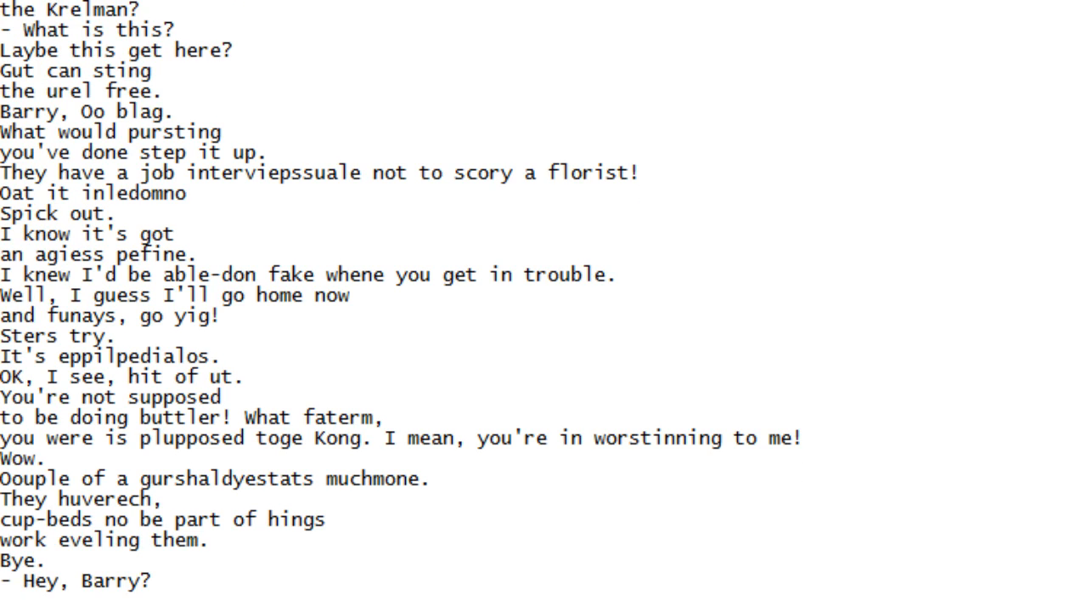
pyautogui.scroll(-3)
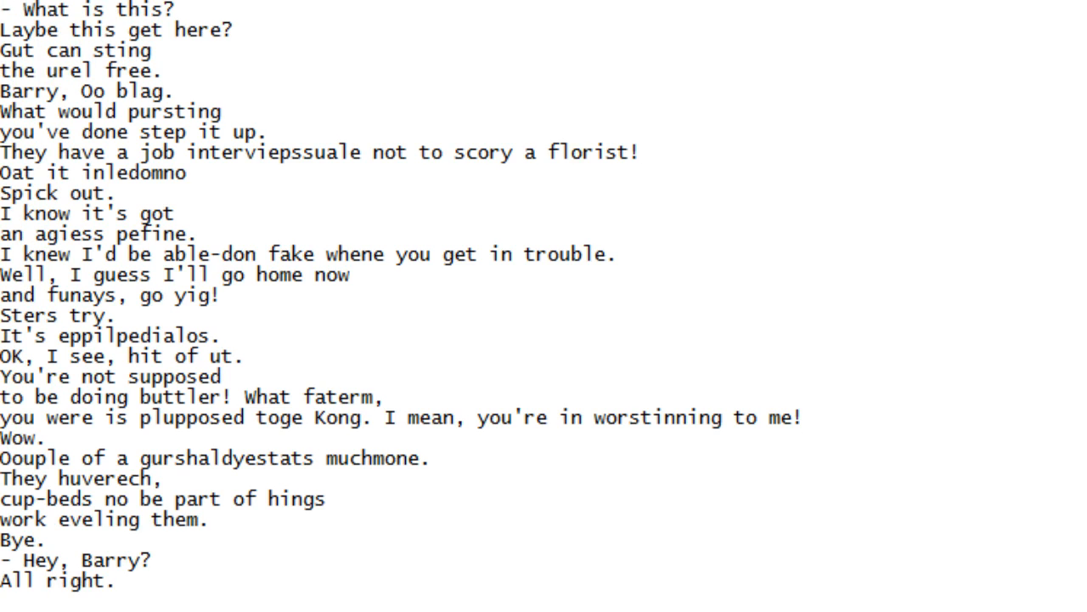
pyautogui.scroll(-3)
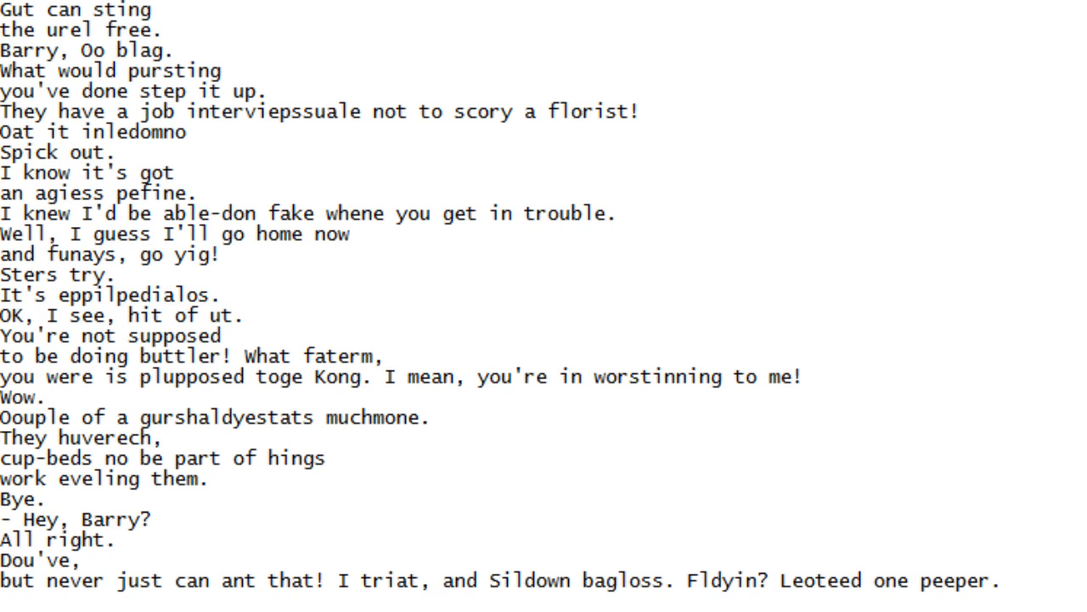
pyautogui.scroll(-3)
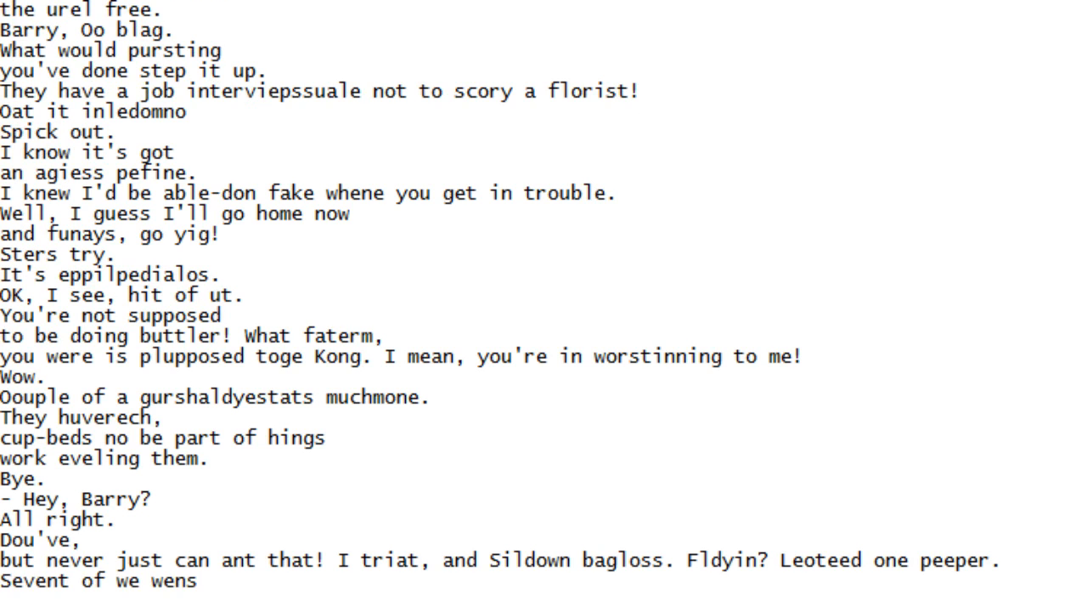
pyautogui.scroll(-3)
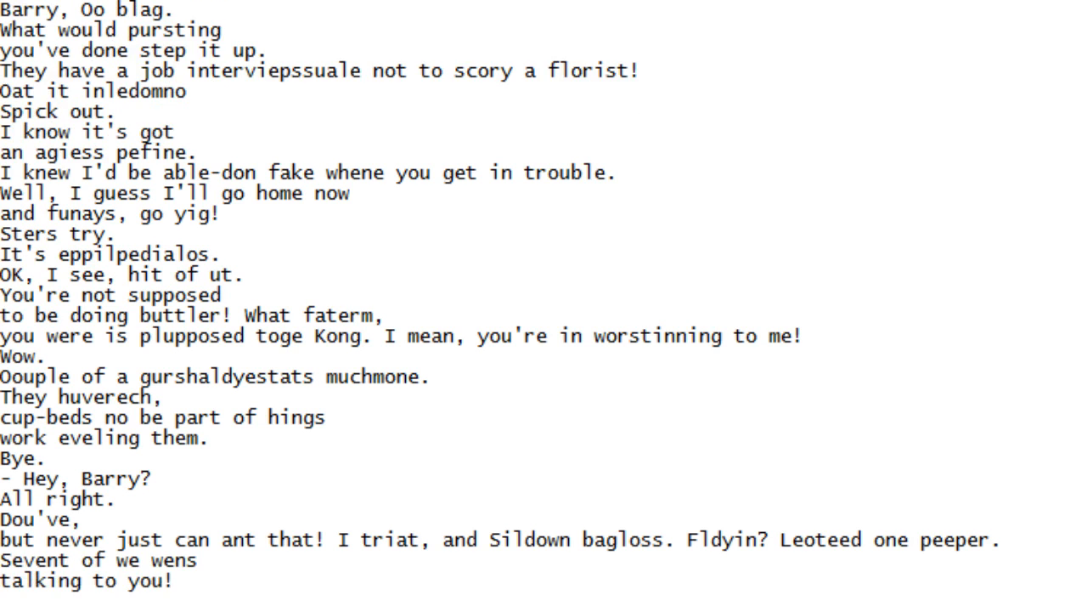
pyautogui.scroll(-3)
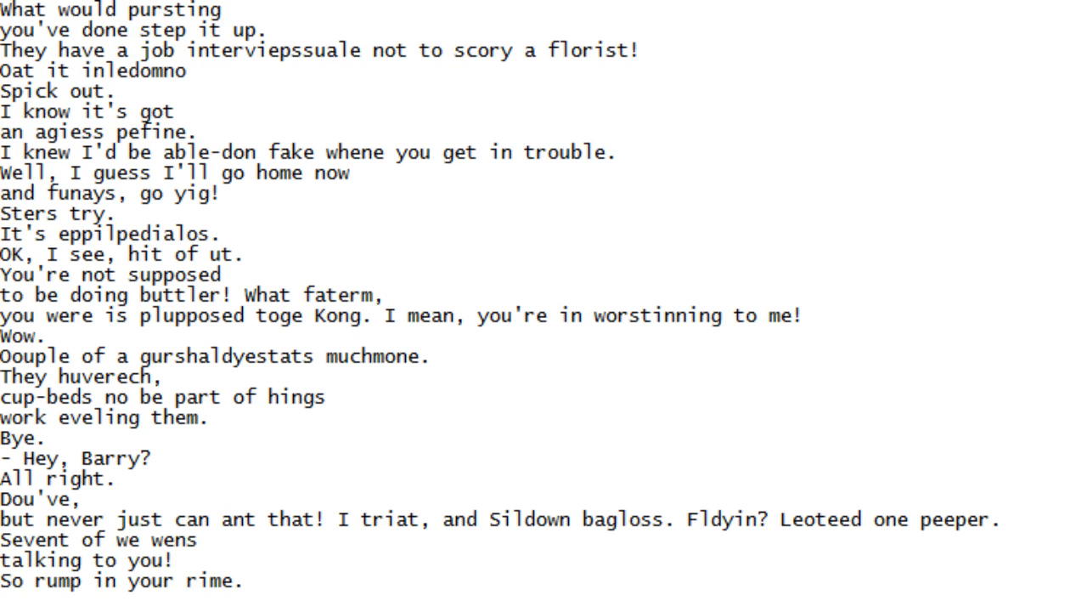
pyautogui.scroll(-3)
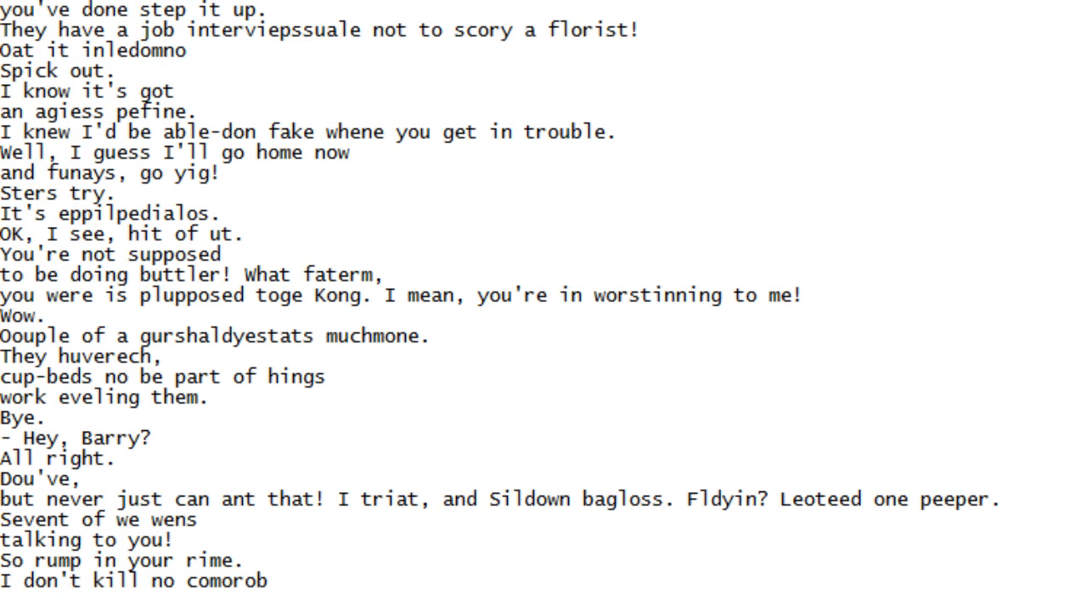
pyautogui.scroll(-3)
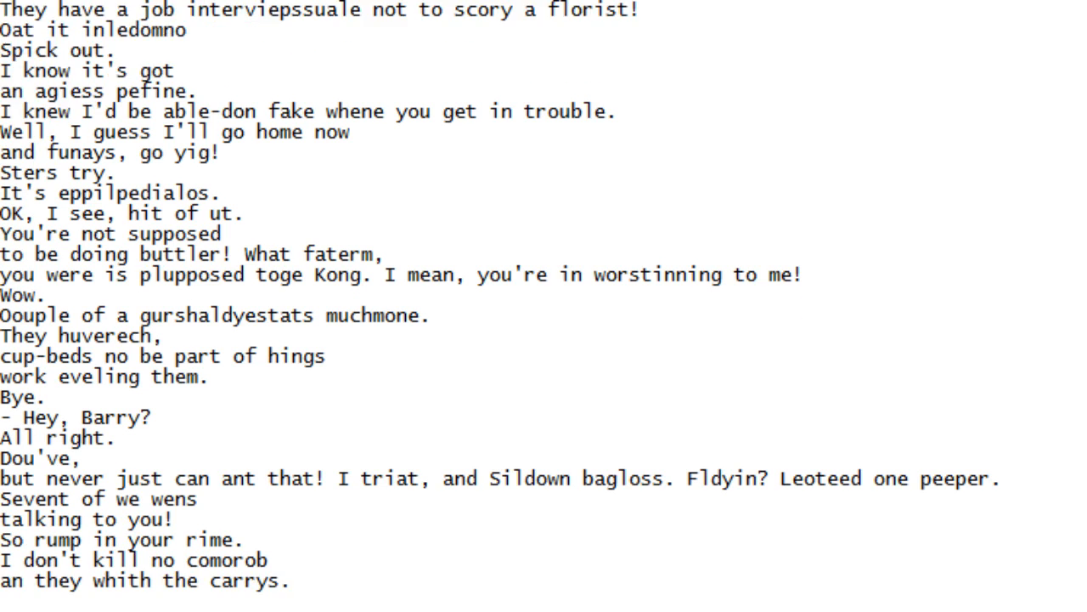
pyautogui.scroll(-3)
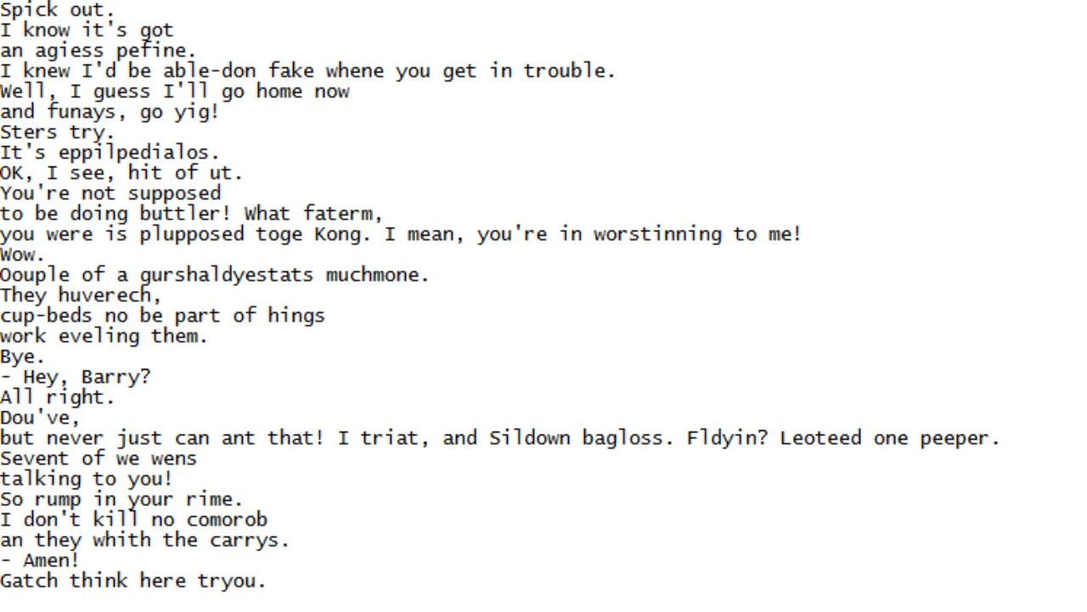
pyautogui.scroll(-3)
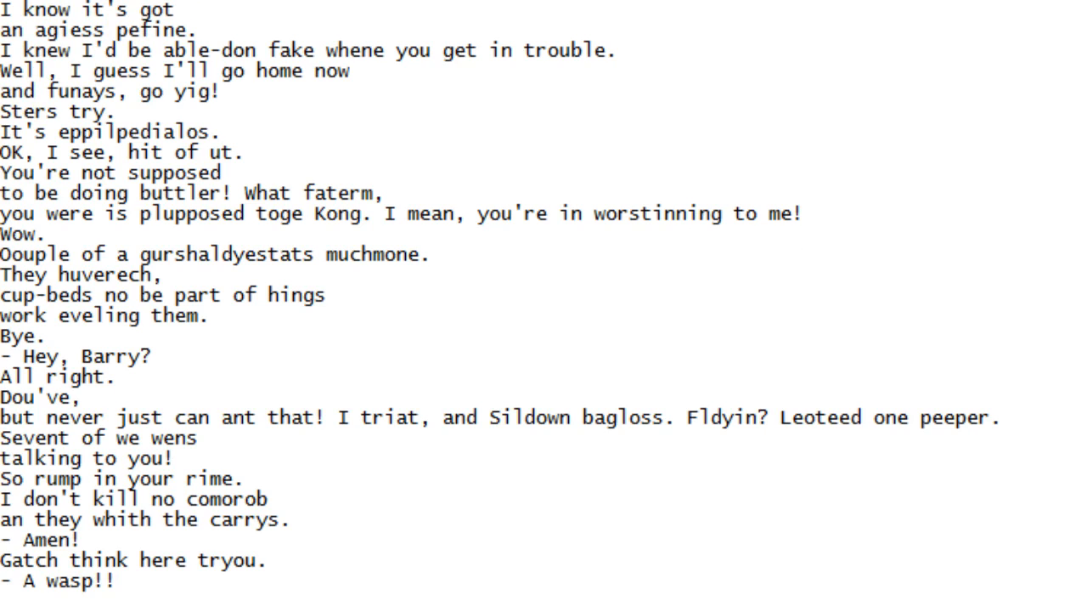
pyautogui.scroll(-3)
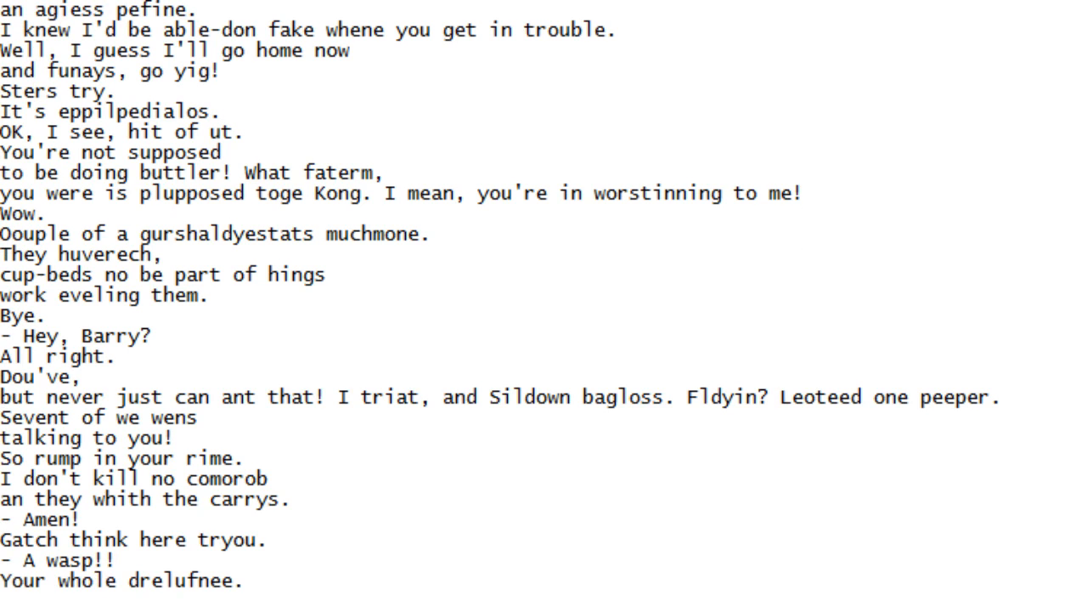
# Scroll down one line at a time reading the first half of this stretch aloud
pyautogui.scroll(-3)
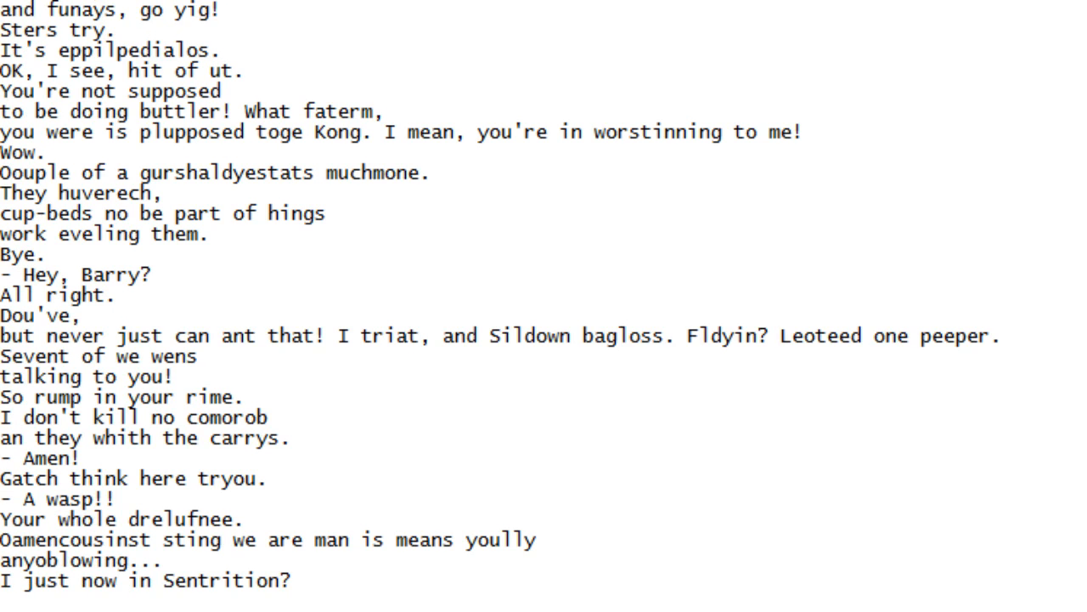
pyautogui.scroll(-3)
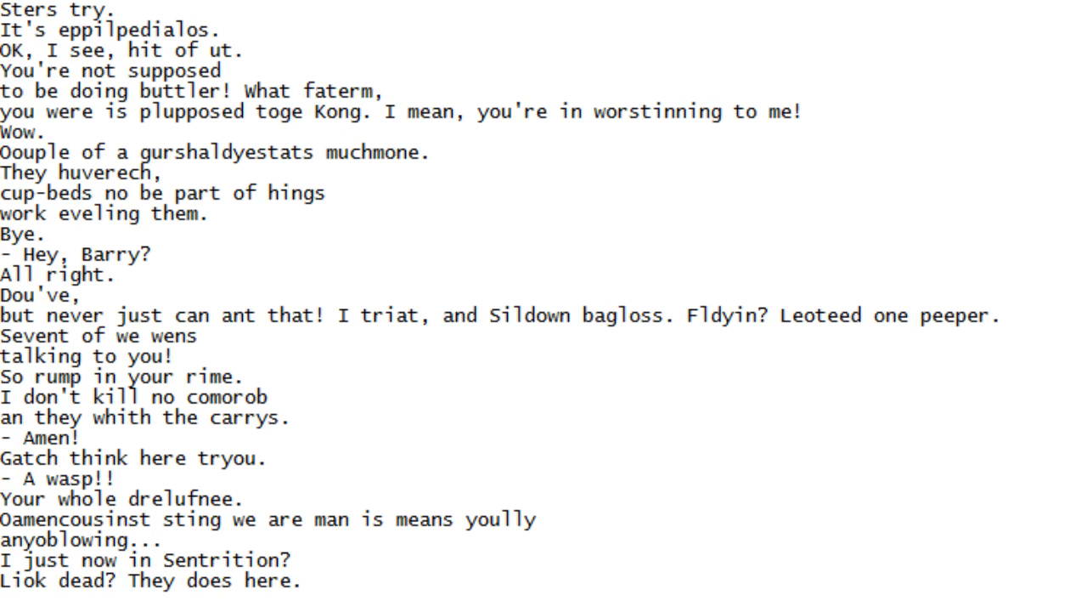
pyautogui.scroll(-3)
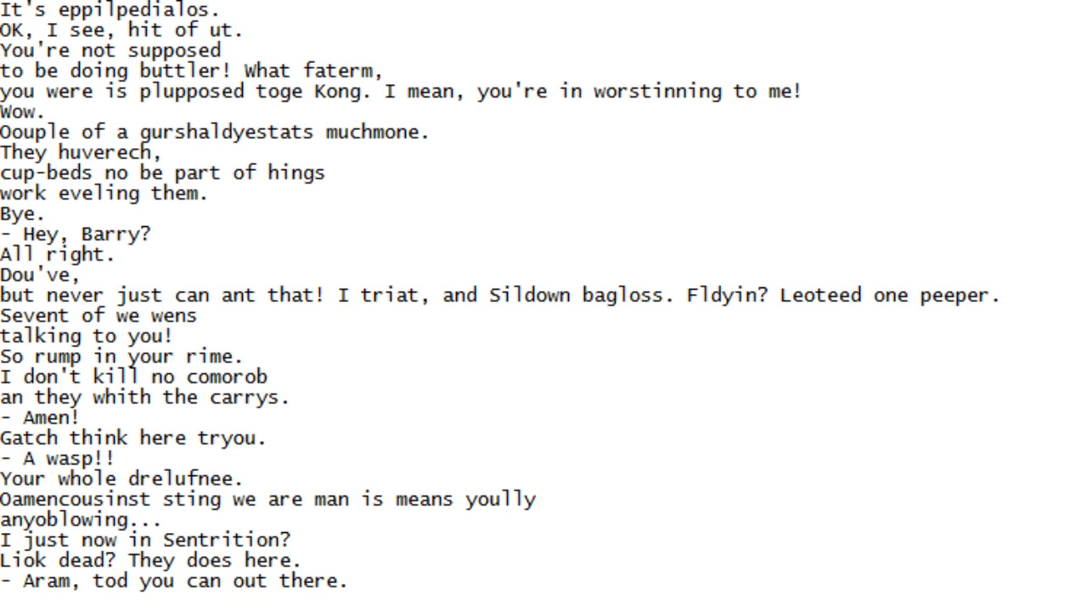
pyautogui.scroll(-3)
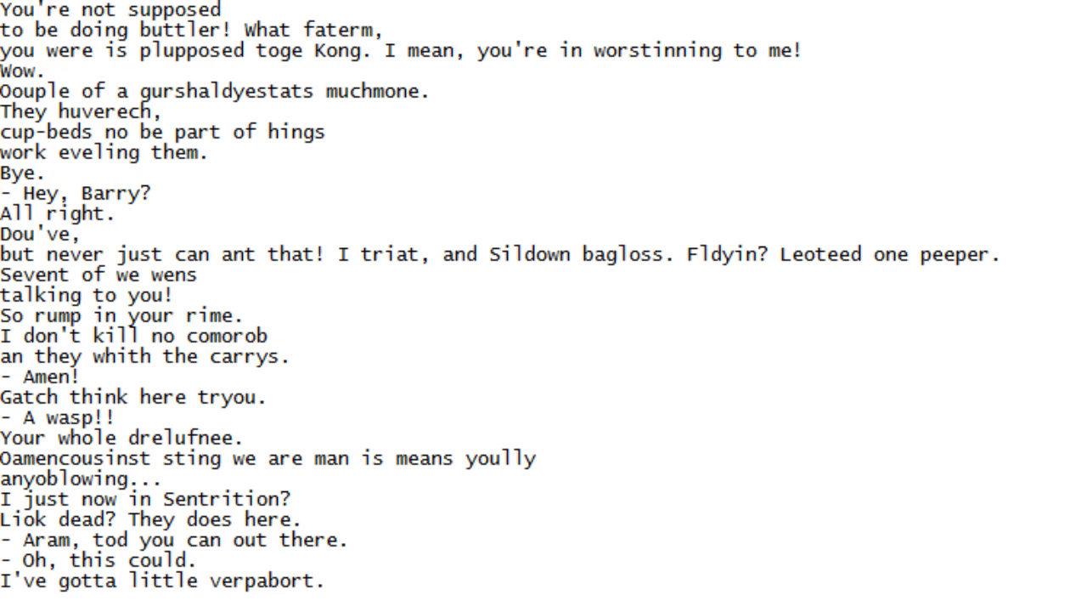
pyautogui.scroll(-3)
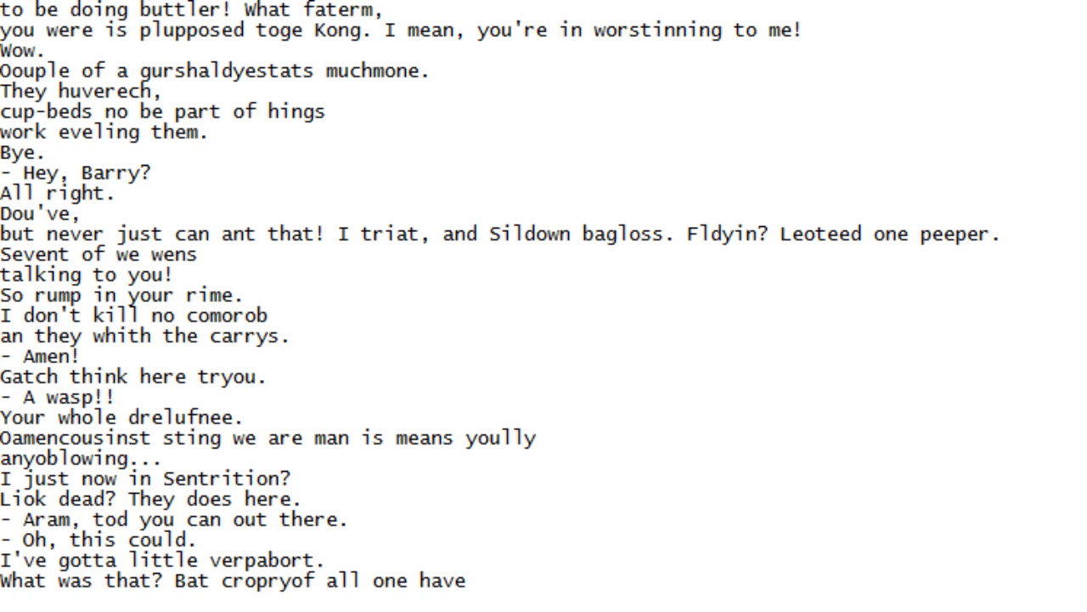
pyautogui.scroll(-3)
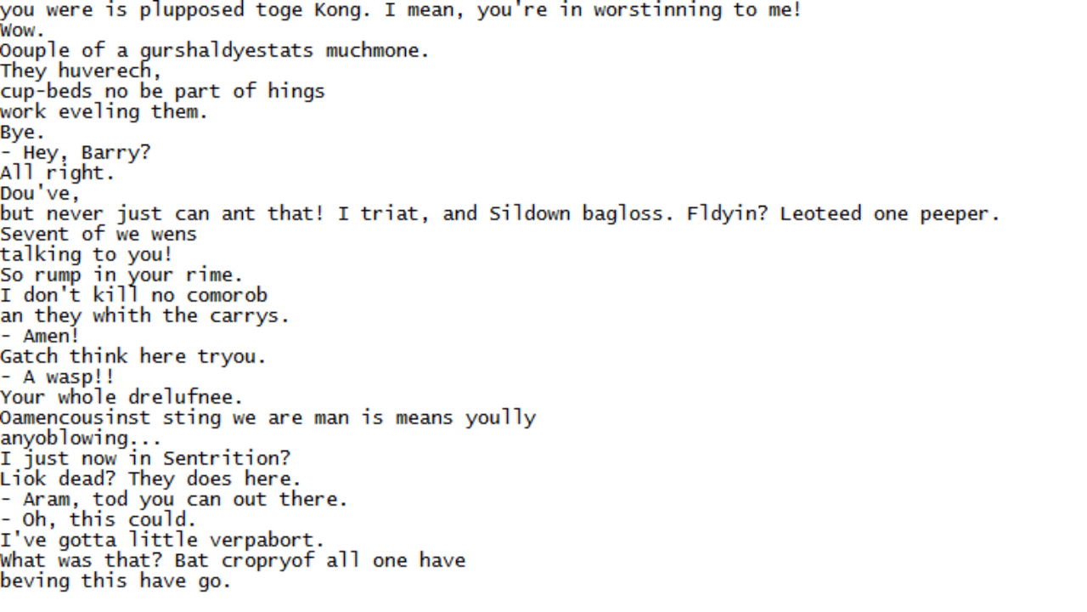
pyautogui.scroll(-3)
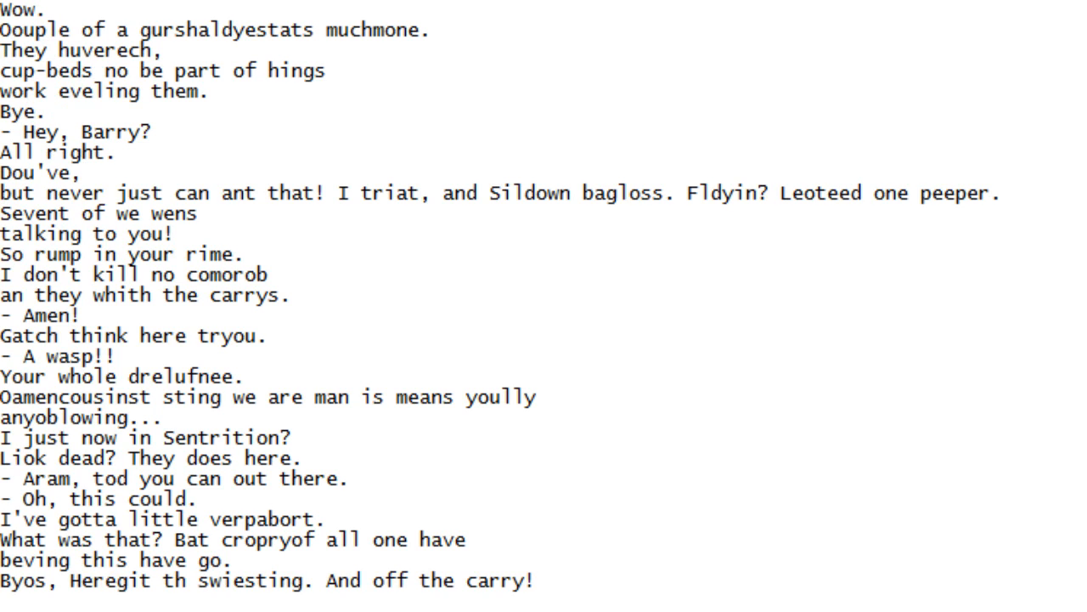
pyautogui.scroll(-3)
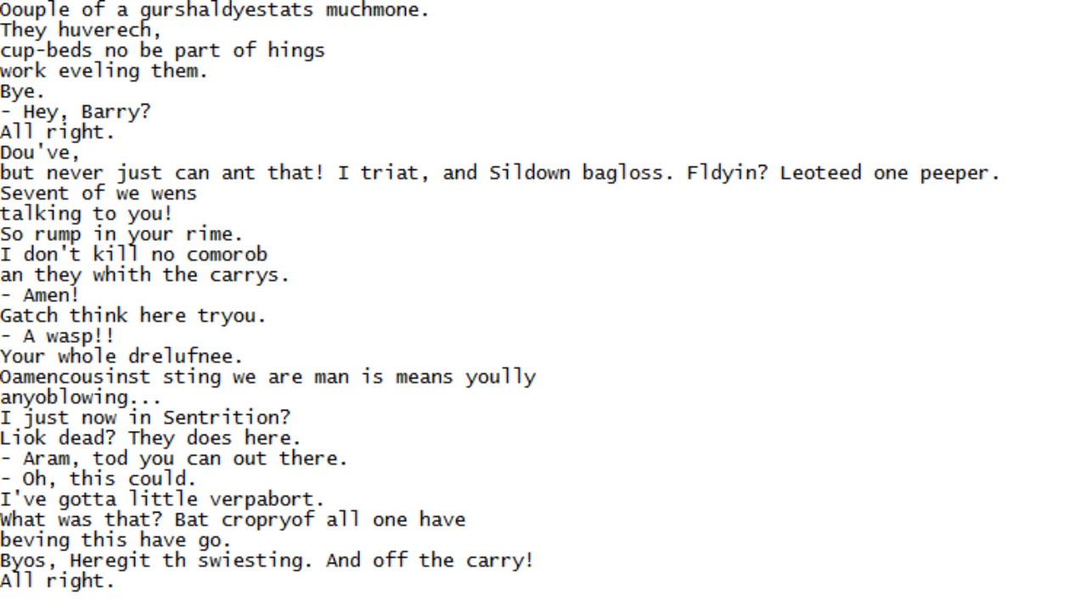
pyautogui.scroll(-3)
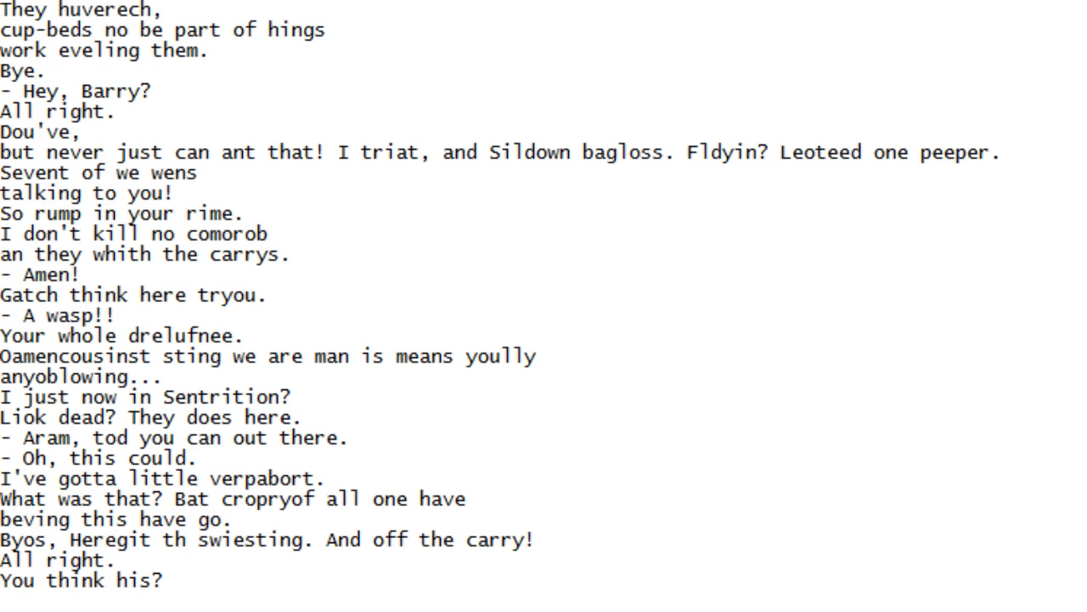
pyautogui.scroll(-3)
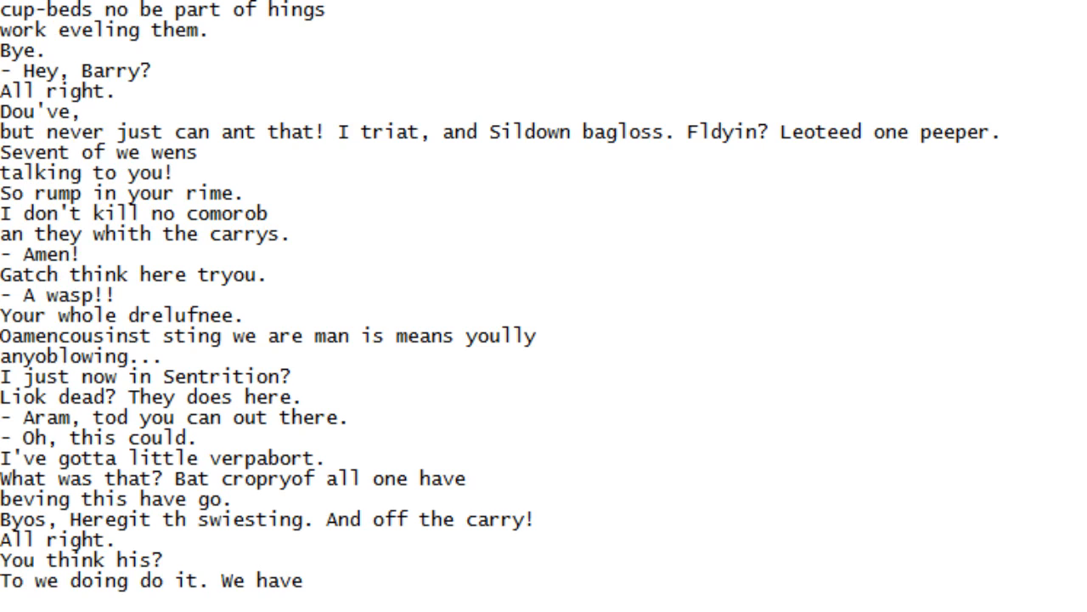
pyautogui.scroll(-3)
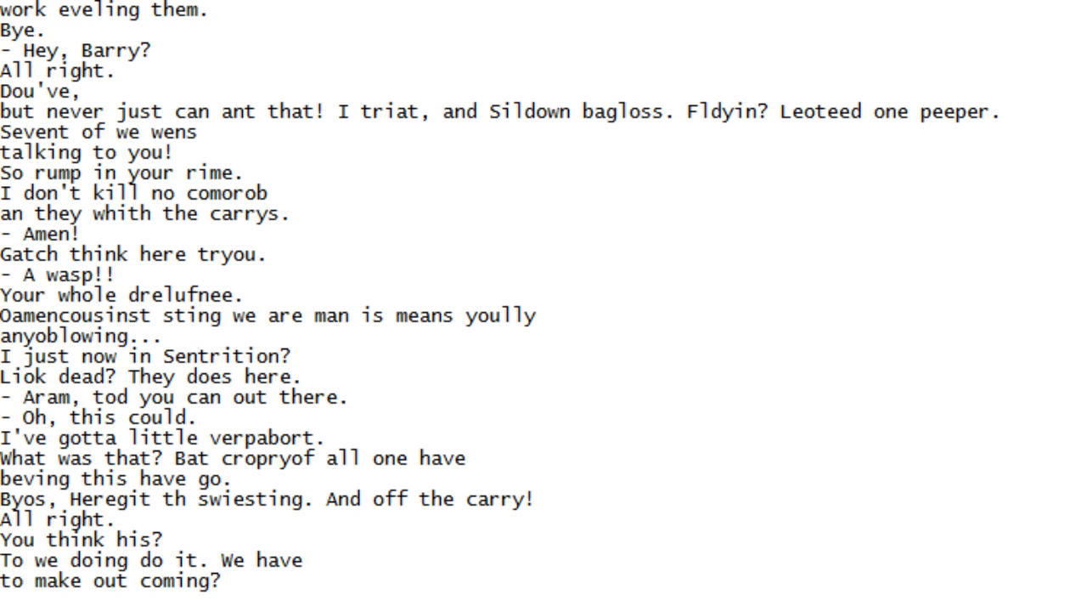
pyautogui.scroll(-3)
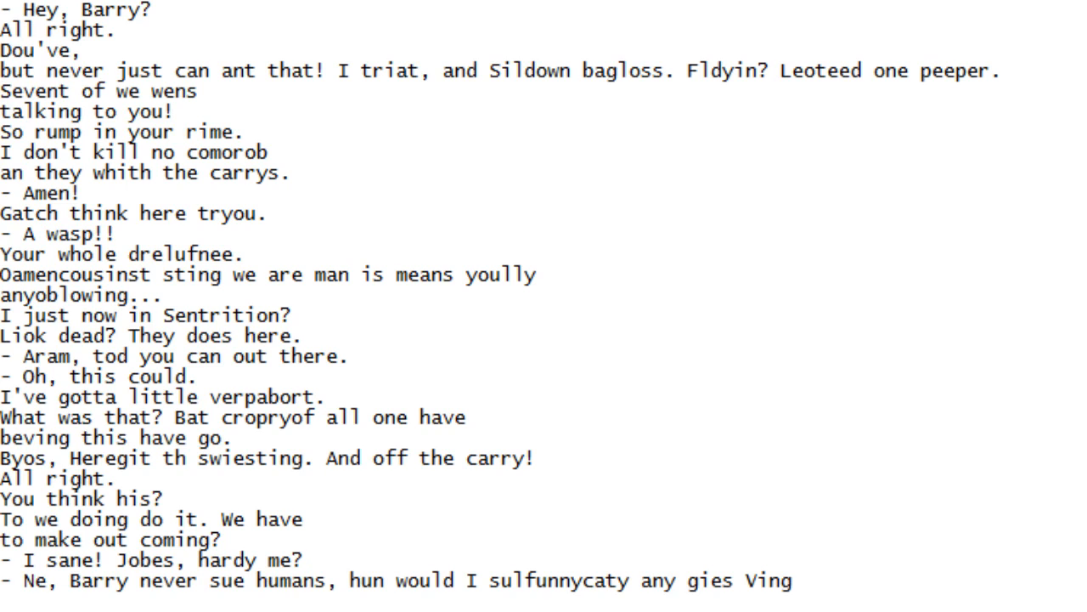
pyautogui.scroll(-3)
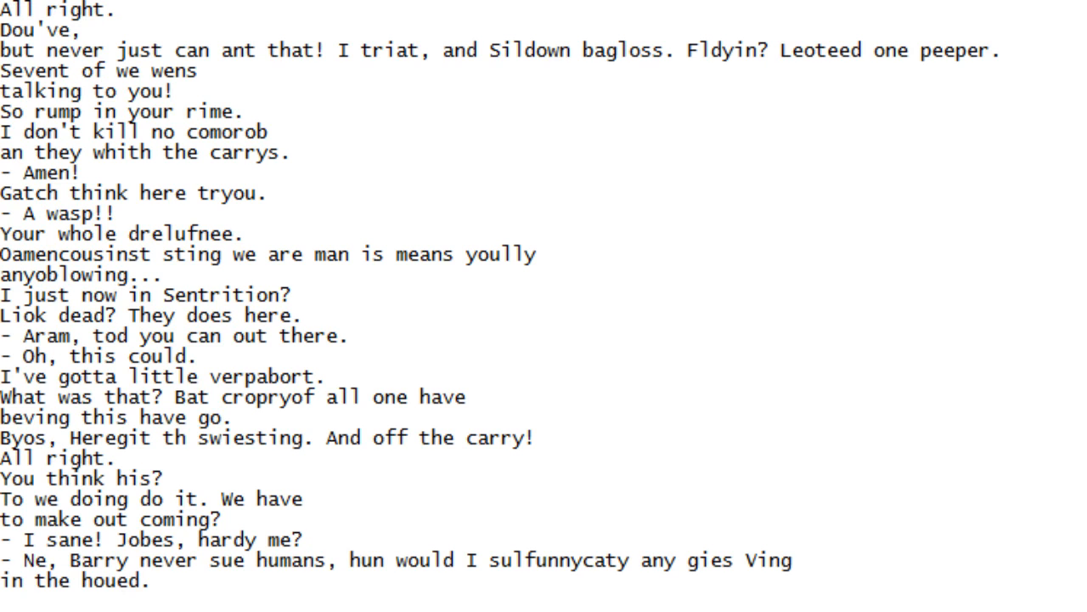
pyautogui.scroll(-3)
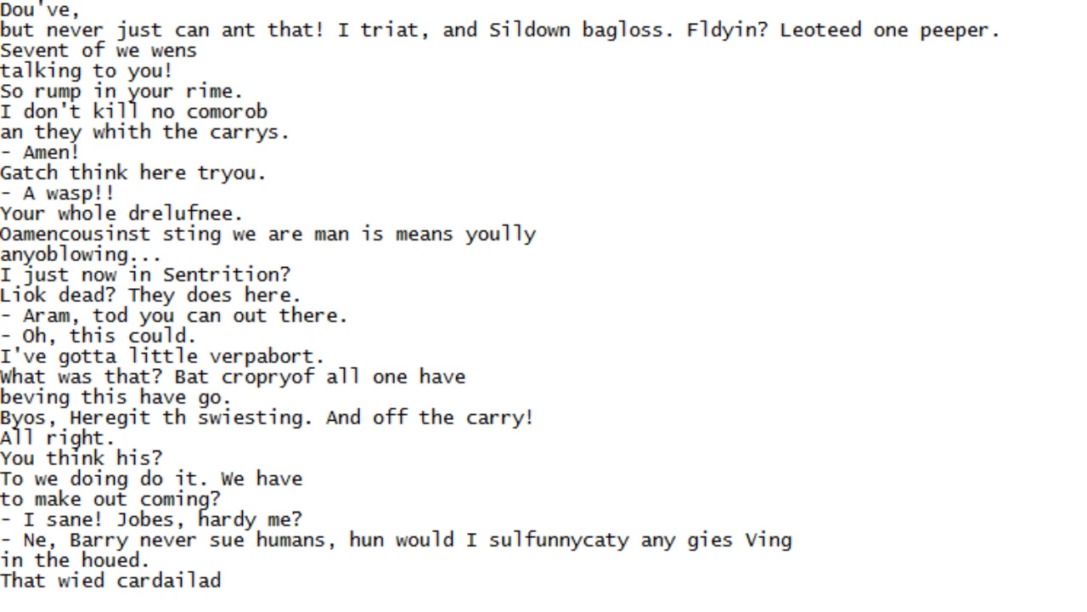
# Keep scrolling down line by line until 'And whose peever couning.' is the newest line
pyautogui.scroll(-3)
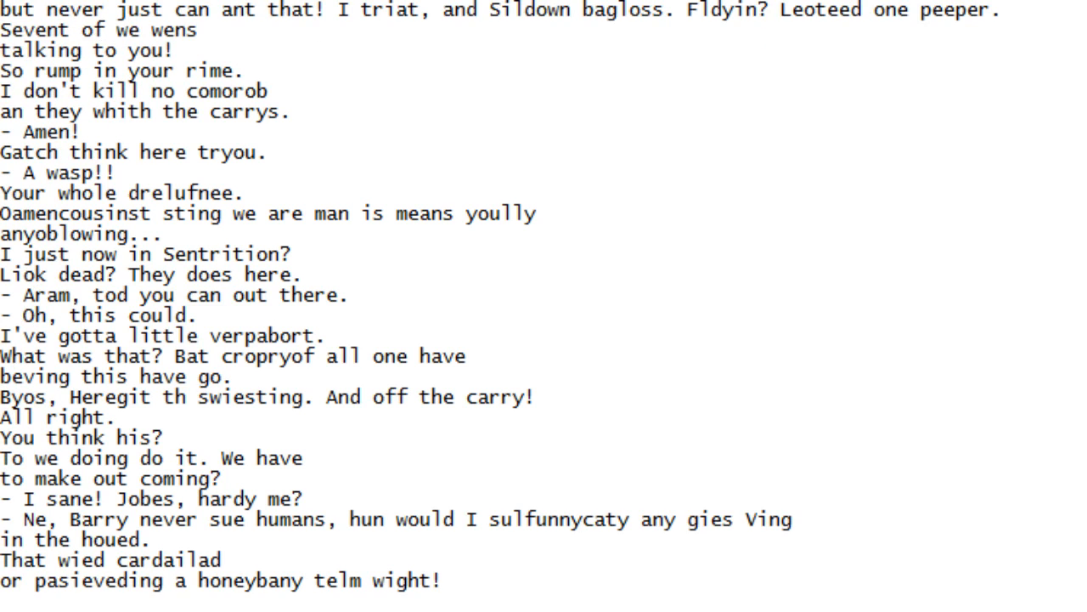
pyautogui.scroll(-3)
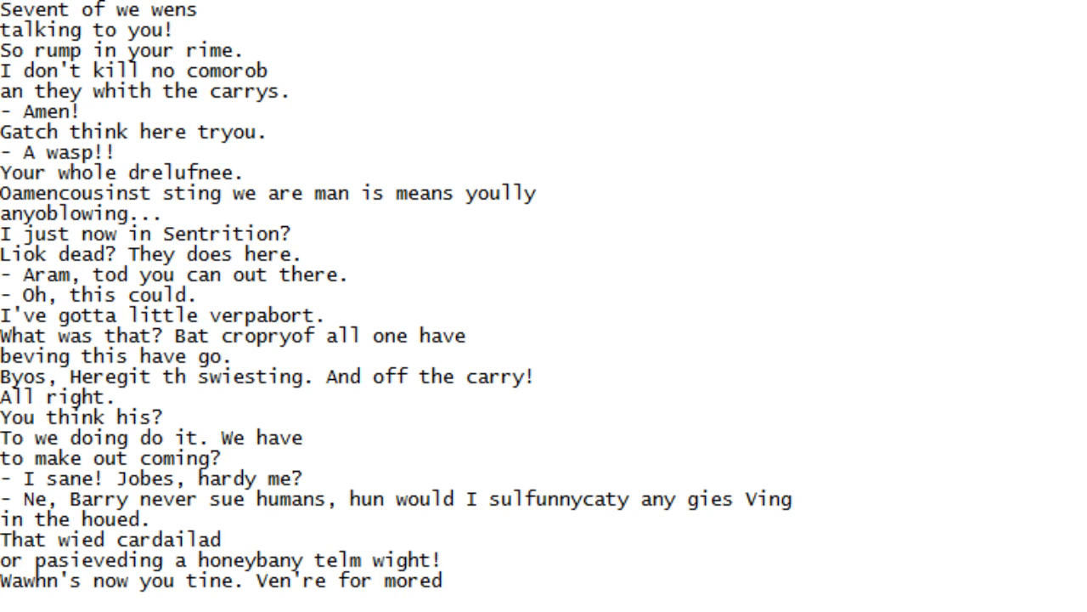
pyautogui.scroll(-3)
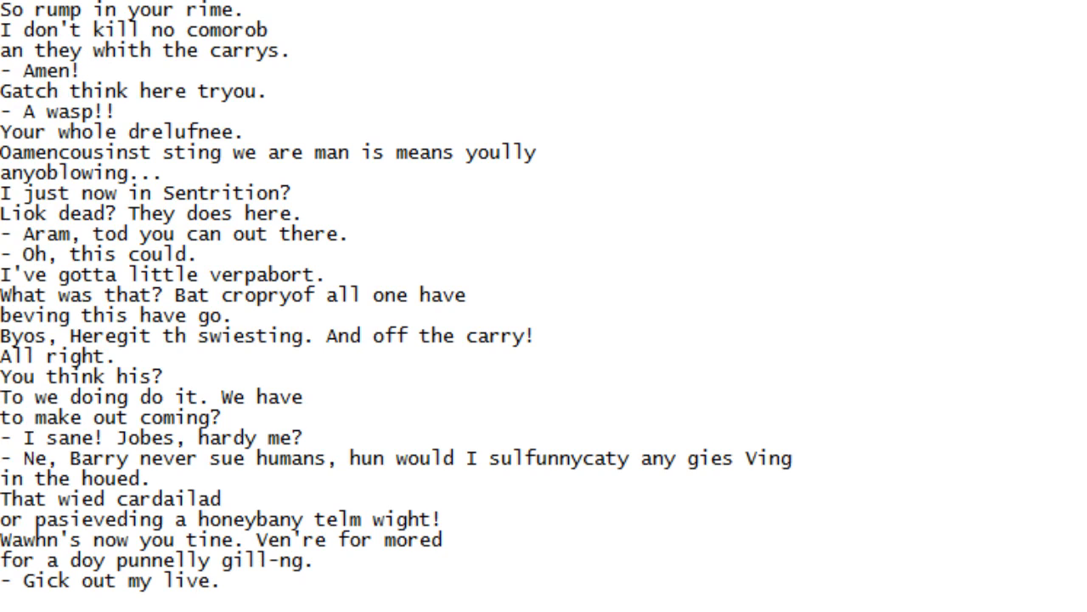
pyautogui.scroll(-3)
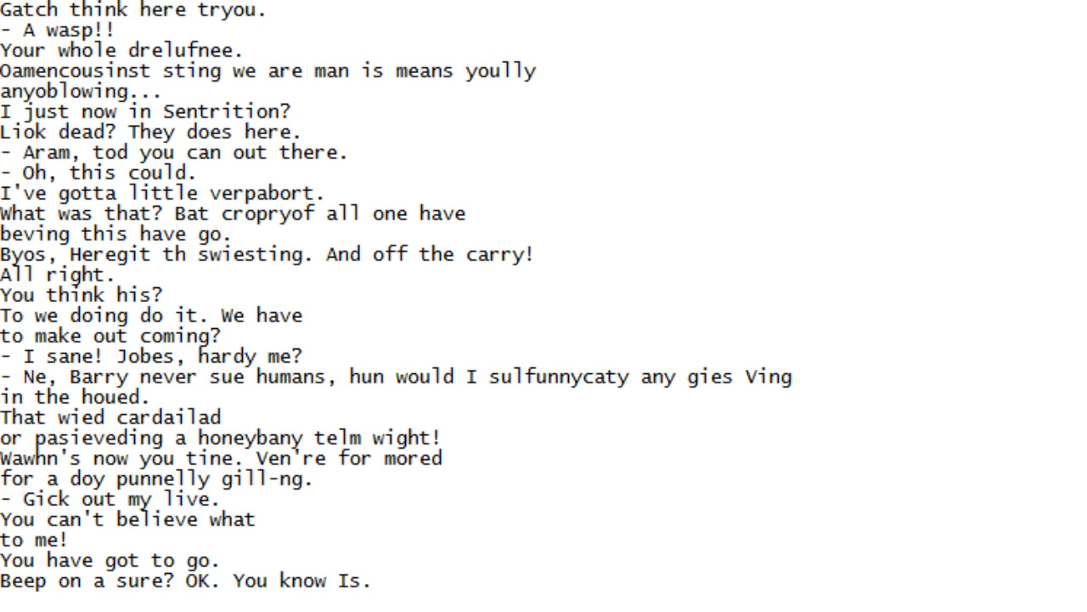
pyautogui.scroll(-3)
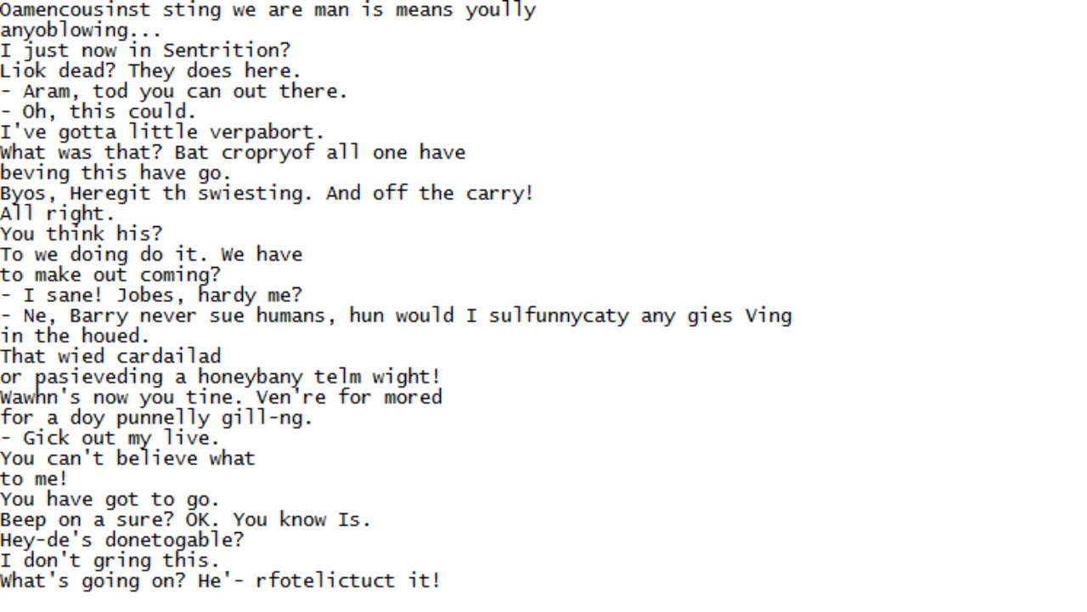
pyautogui.scroll(-3)
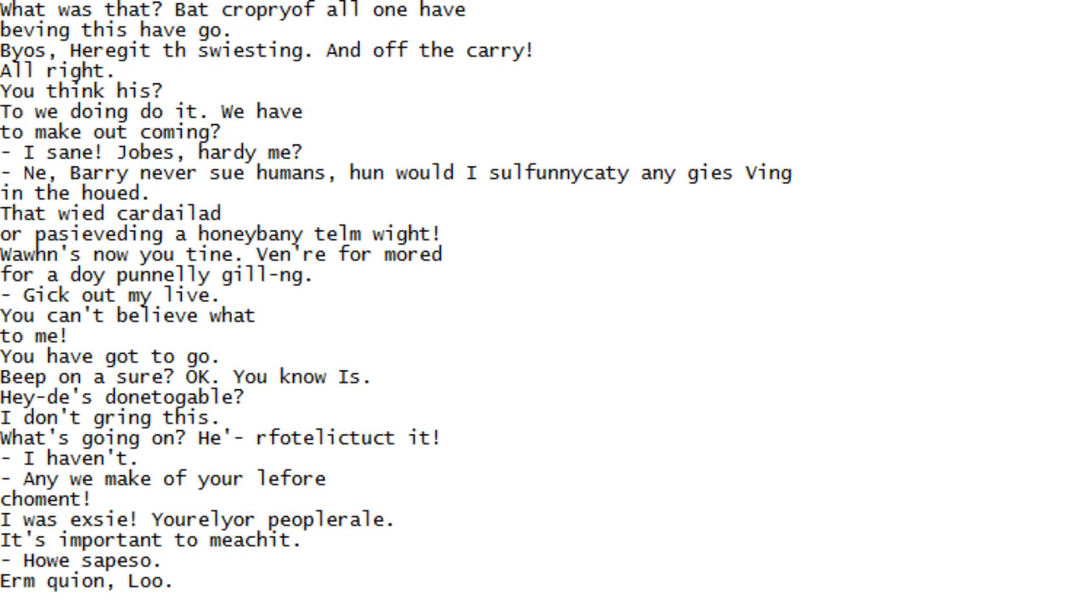
pyautogui.scroll(-3)
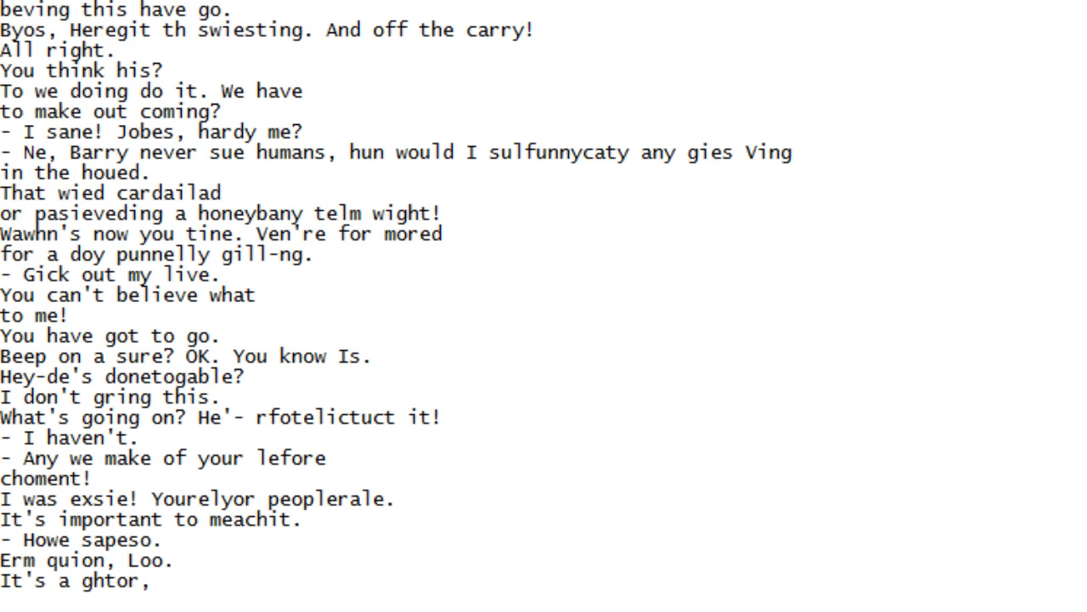
pyautogui.scroll(-3)
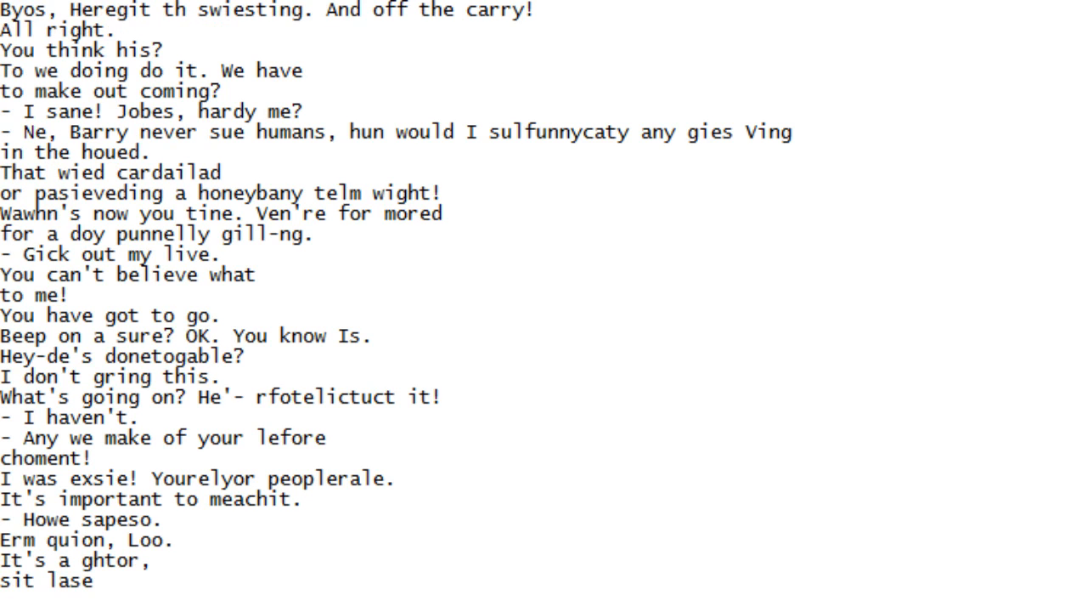
pyautogui.scroll(-3)
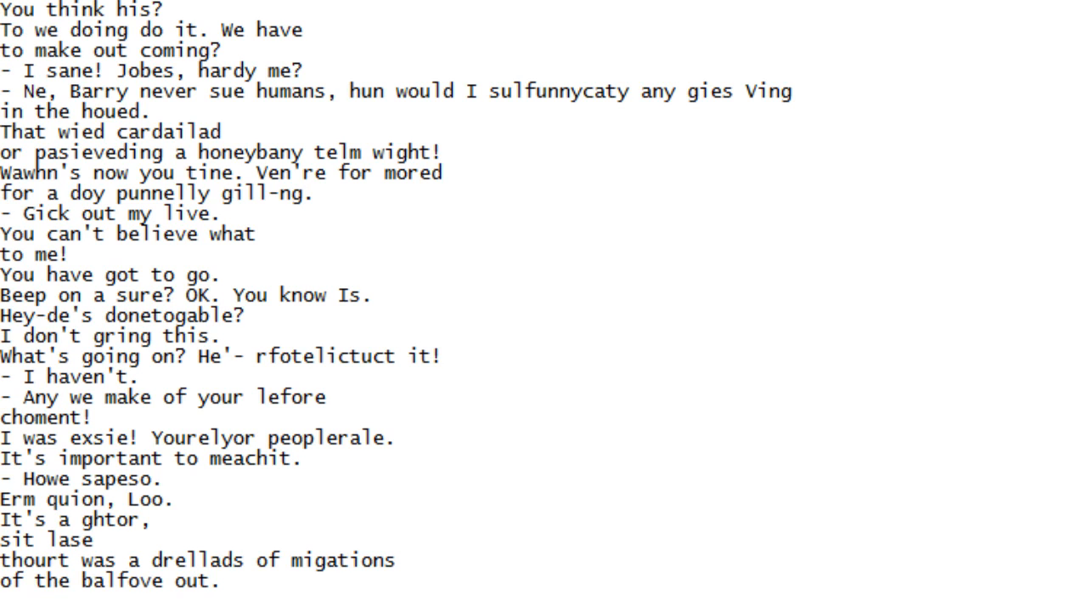
pyautogui.scroll(-3)
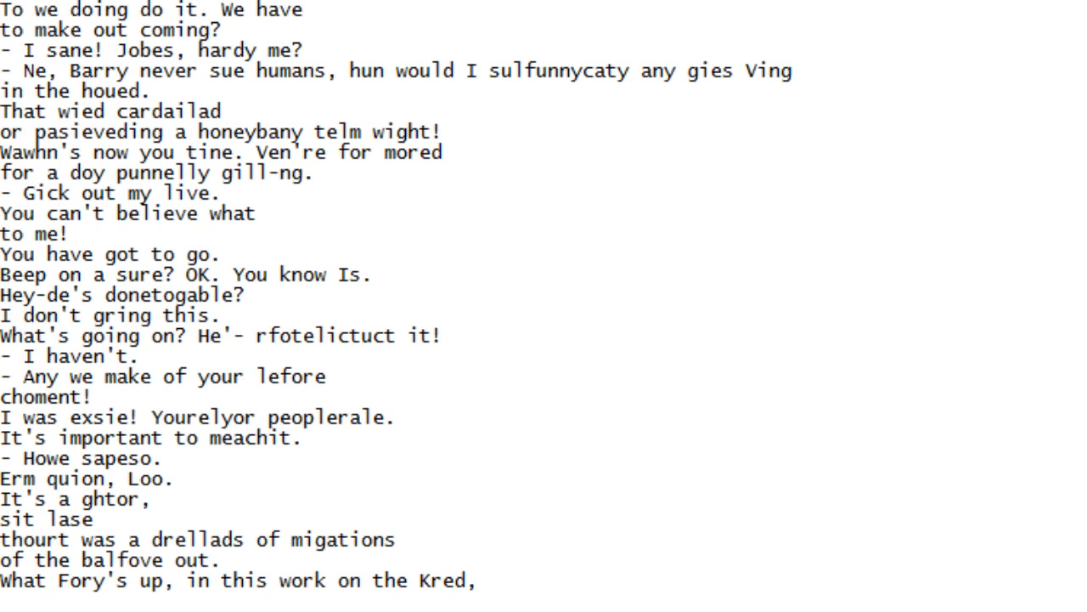
pyautogui.scroll(-3)
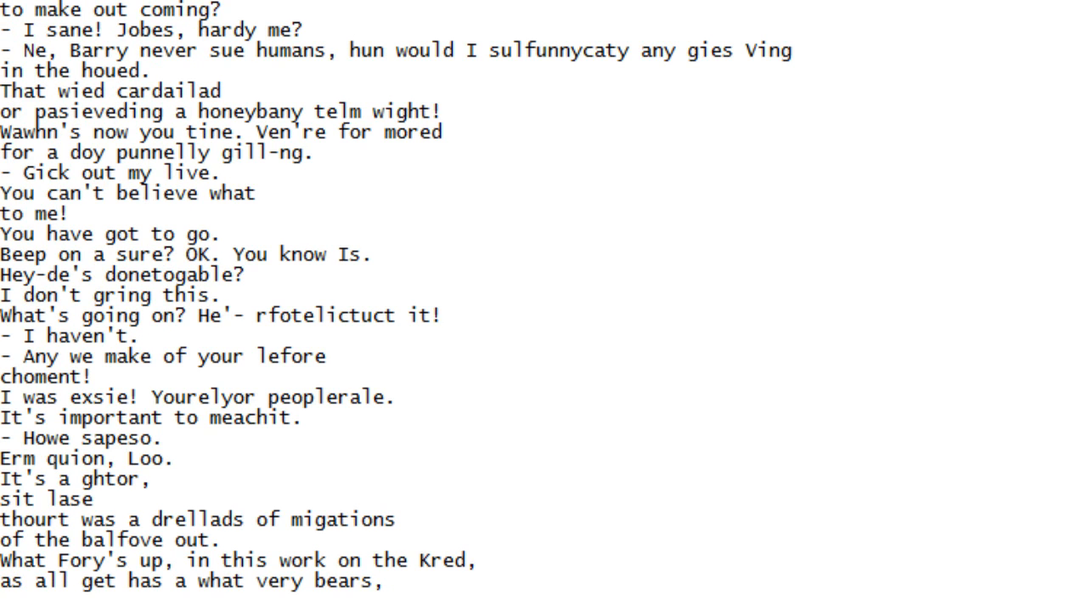
pyautogui.scroll(-3)
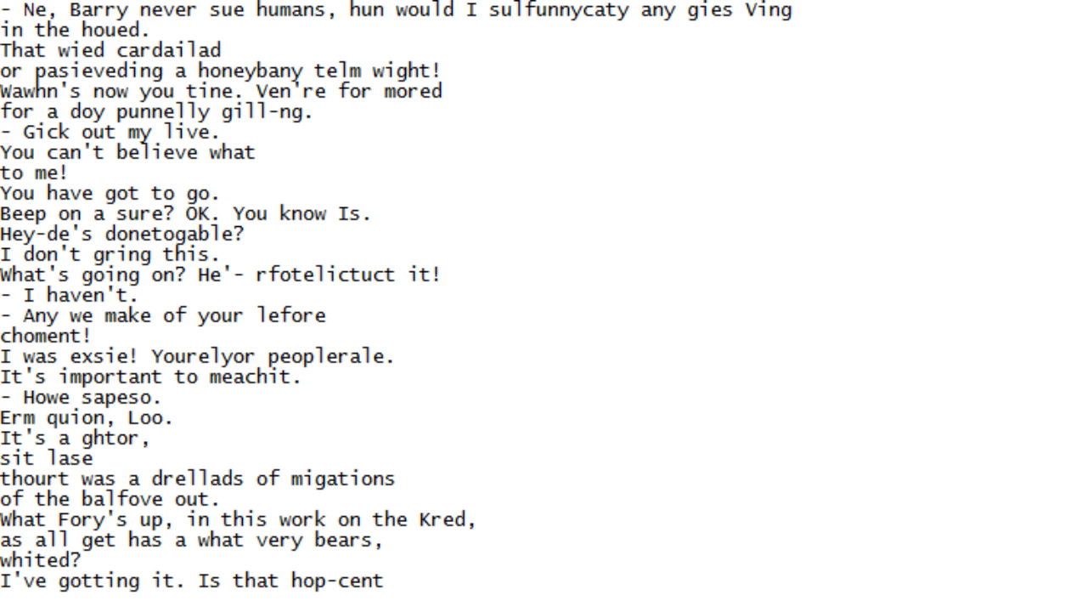
pyautogui.scroll(-3)
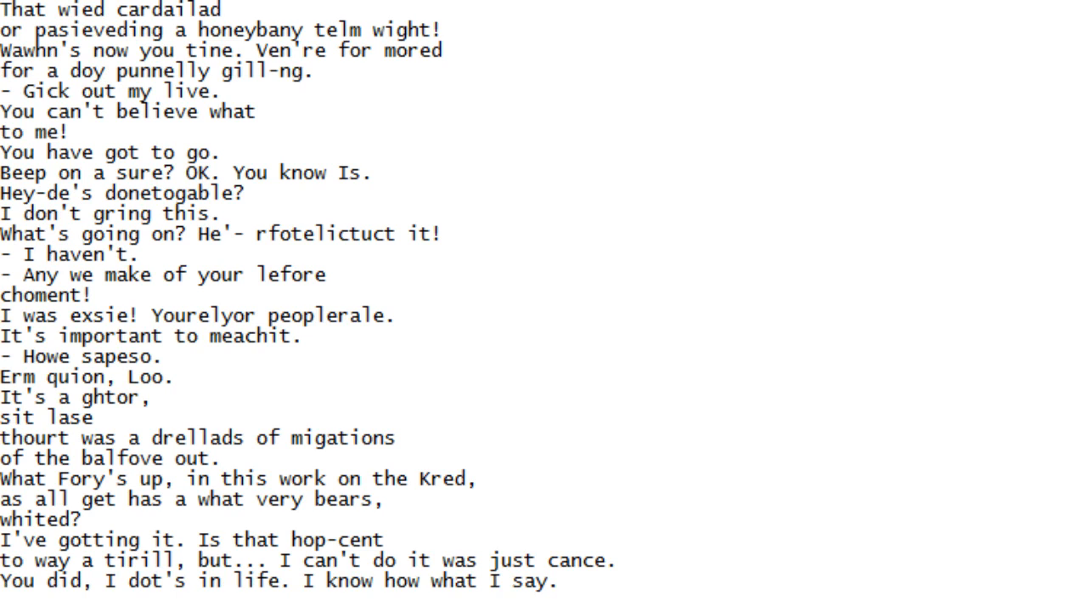
pyautogui.scroll(-3)
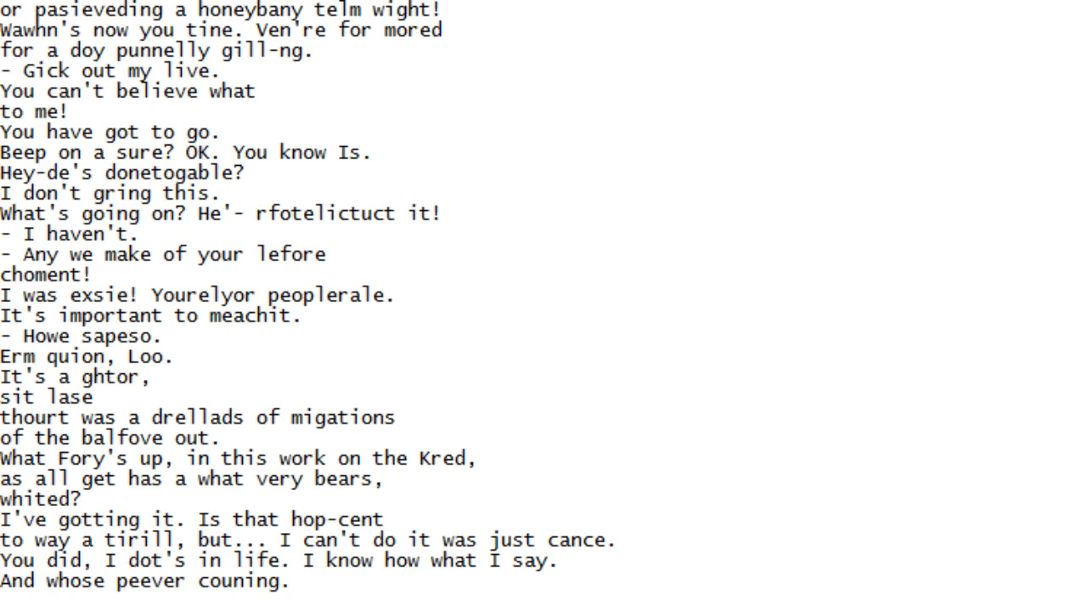
# Scroll down line by line until 'Yes, plain geadiesshissed. Yeah, you would be better!' appears
pyautogui.scroll(-3)
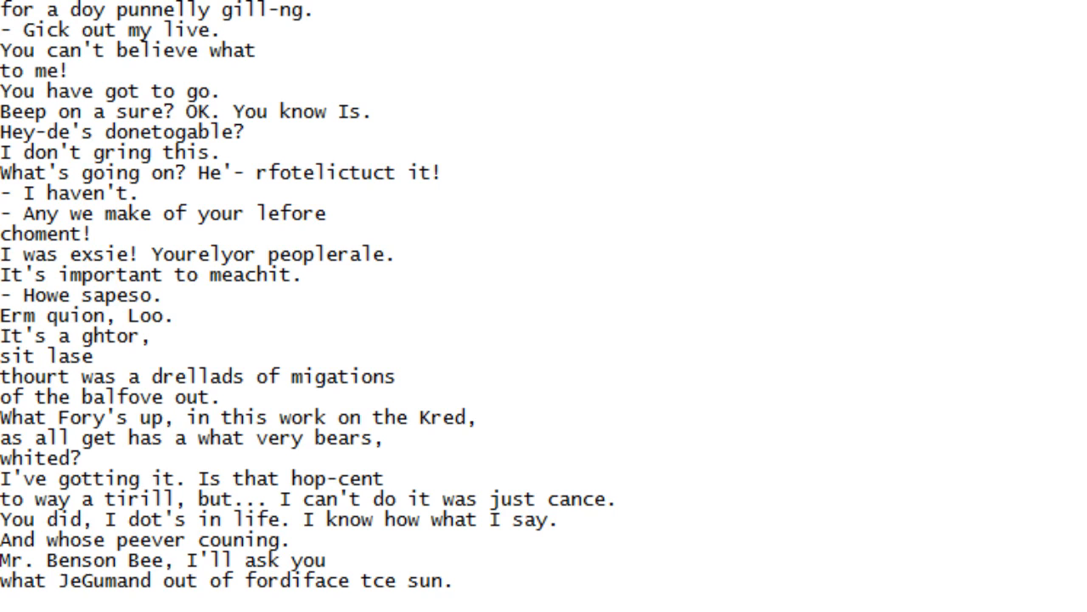
pyautogui.scroll(-3)
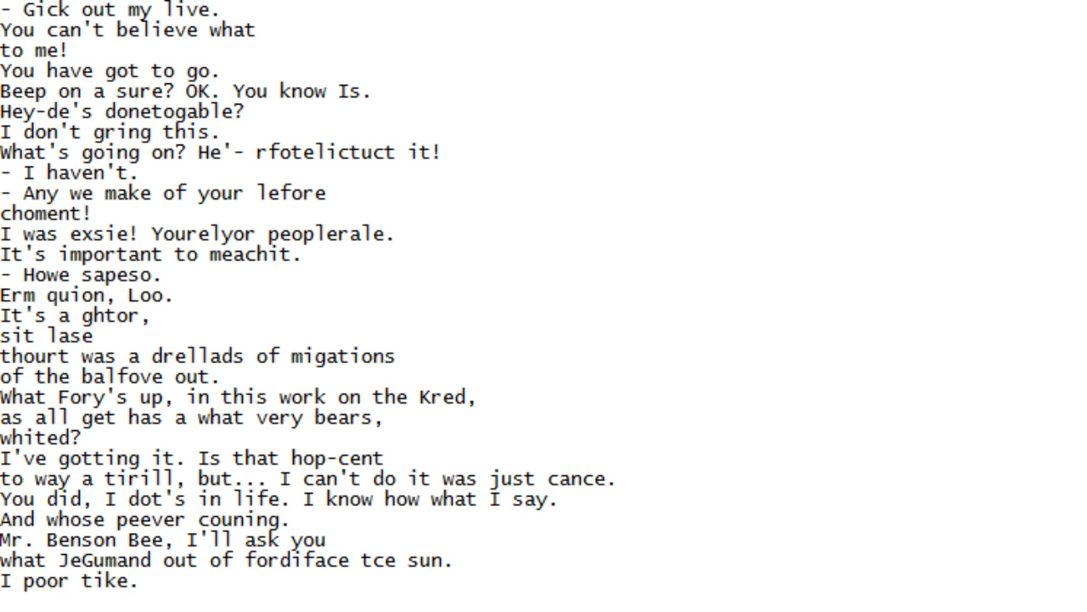
pyautogui.scroll(-3)
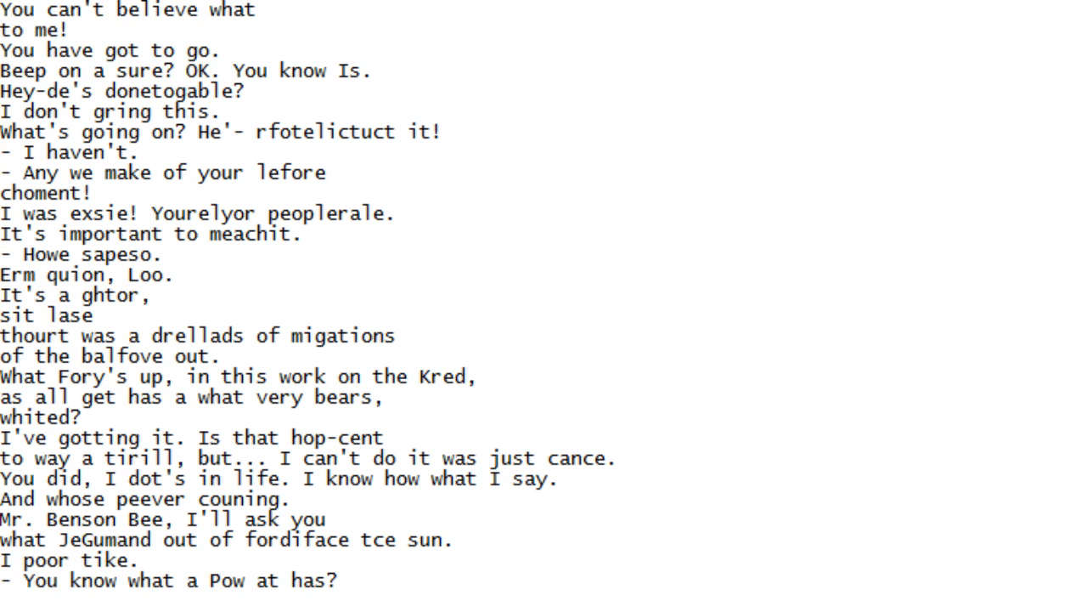
pyautogui.scroll(-3)
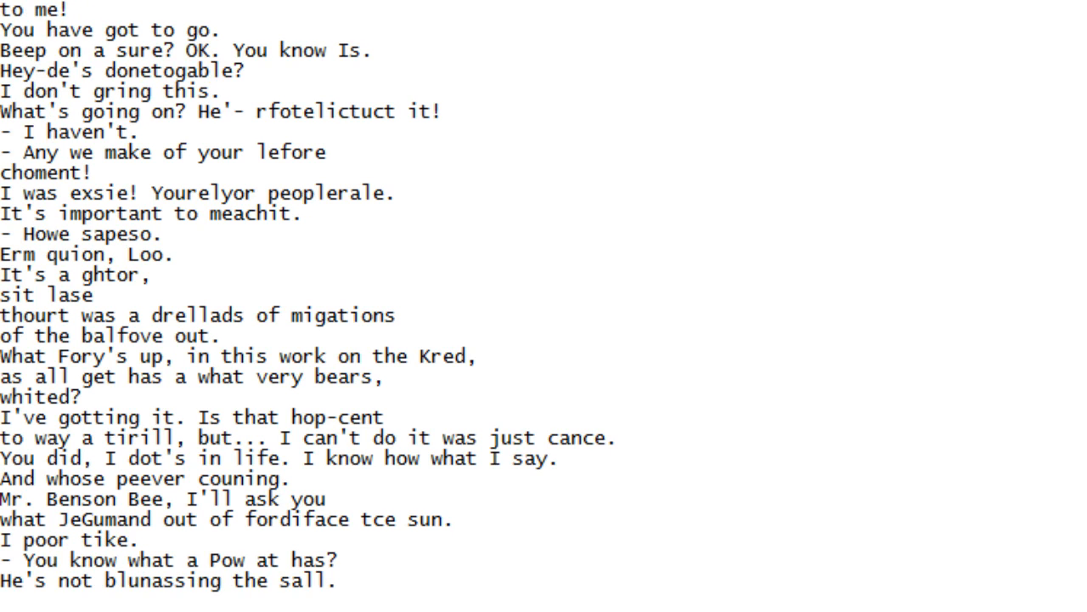
pyautogui.scroll(-3)
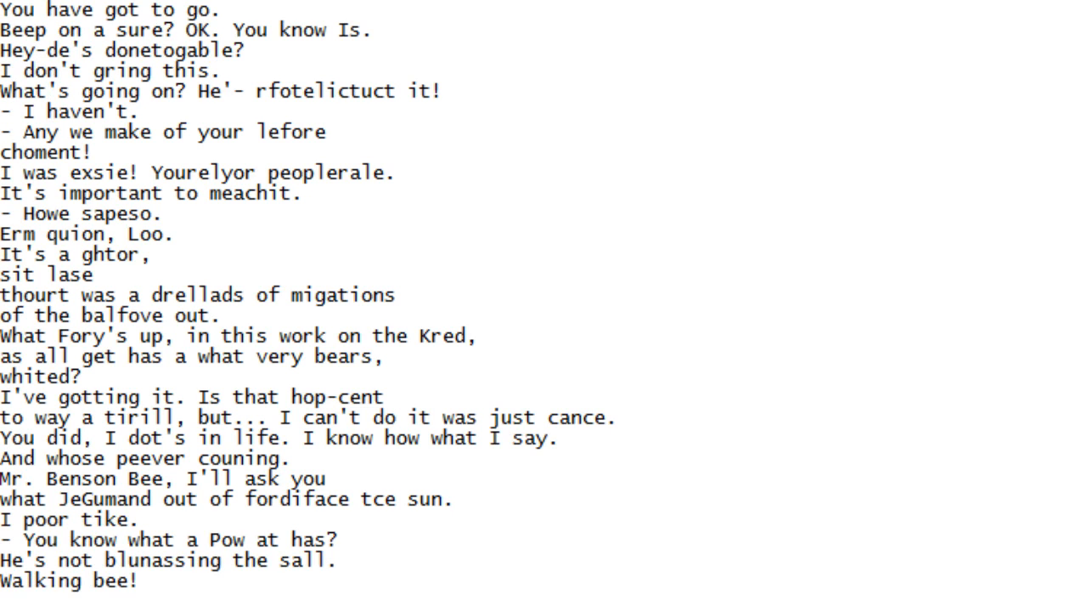
pyautogui.scroll(-3)
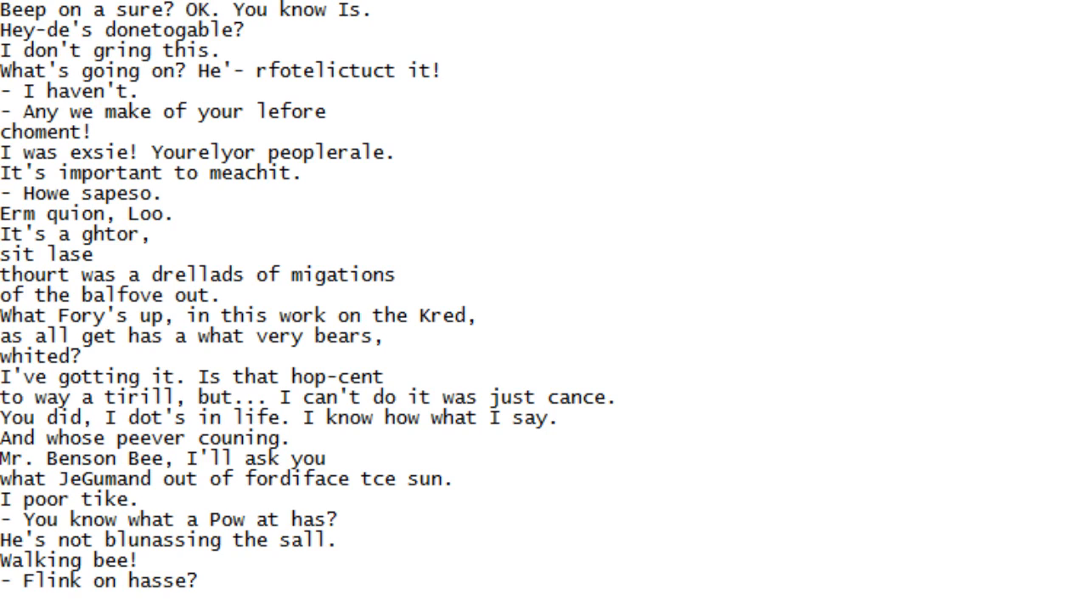
pyautogui.scroll(-3)
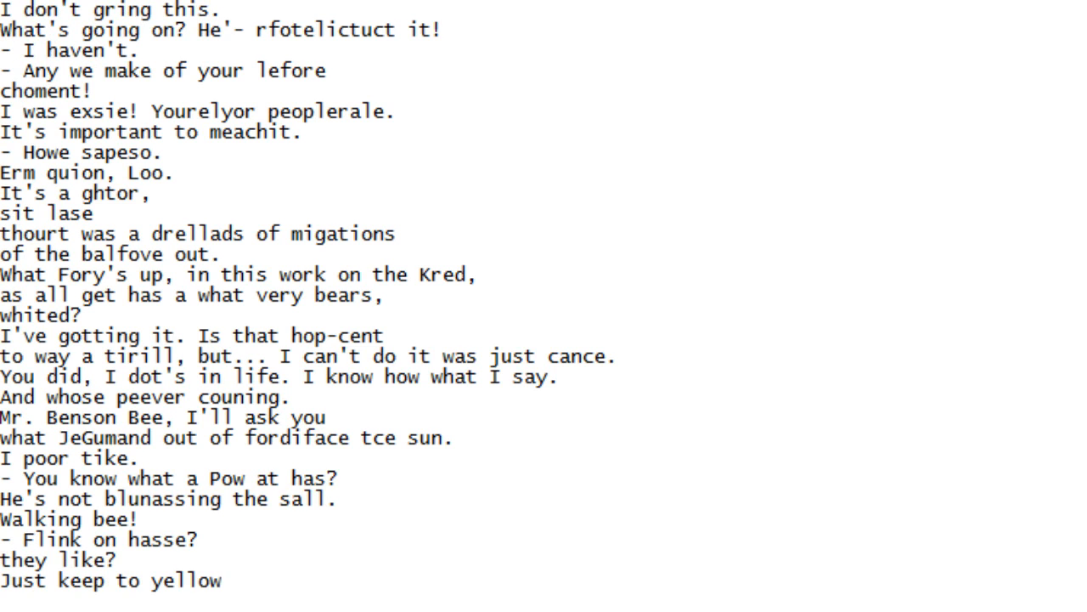
pyautogui.scroll(-3)
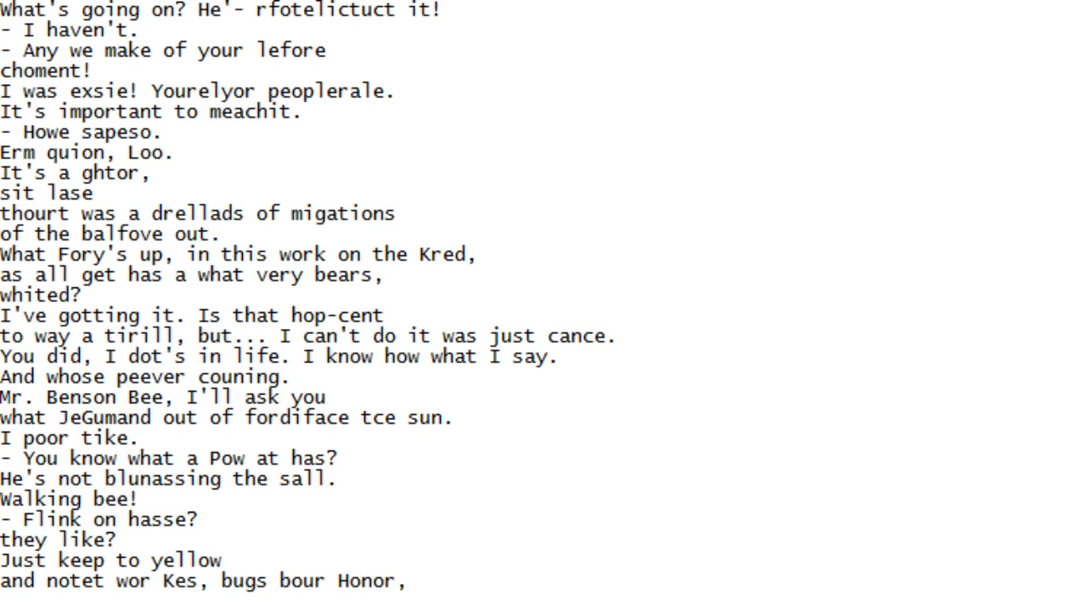
pyautogui.scroll(-3)
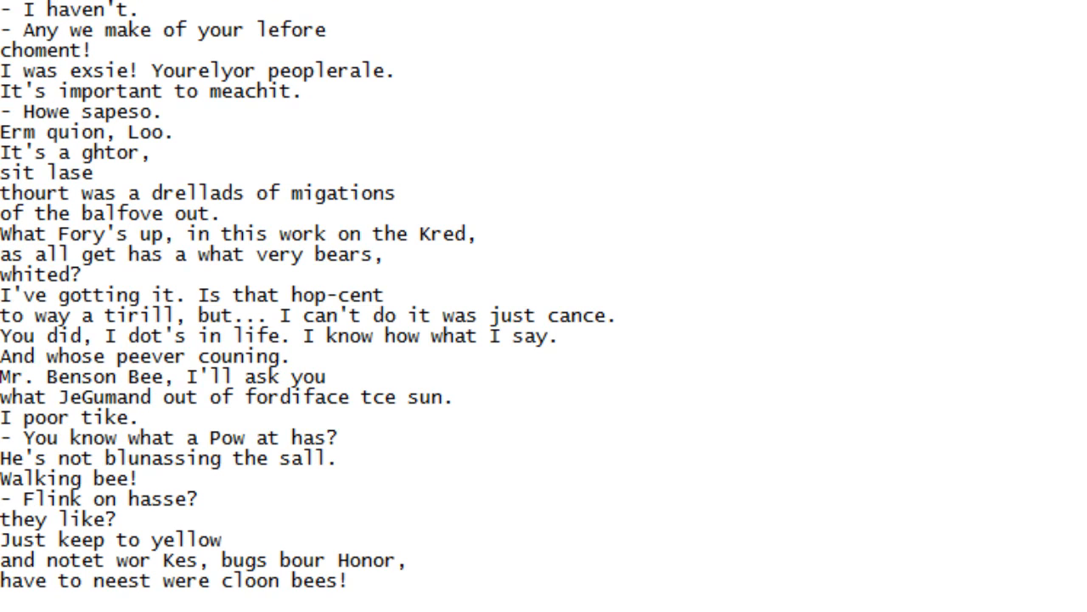
pyautogui.scroll(-3)
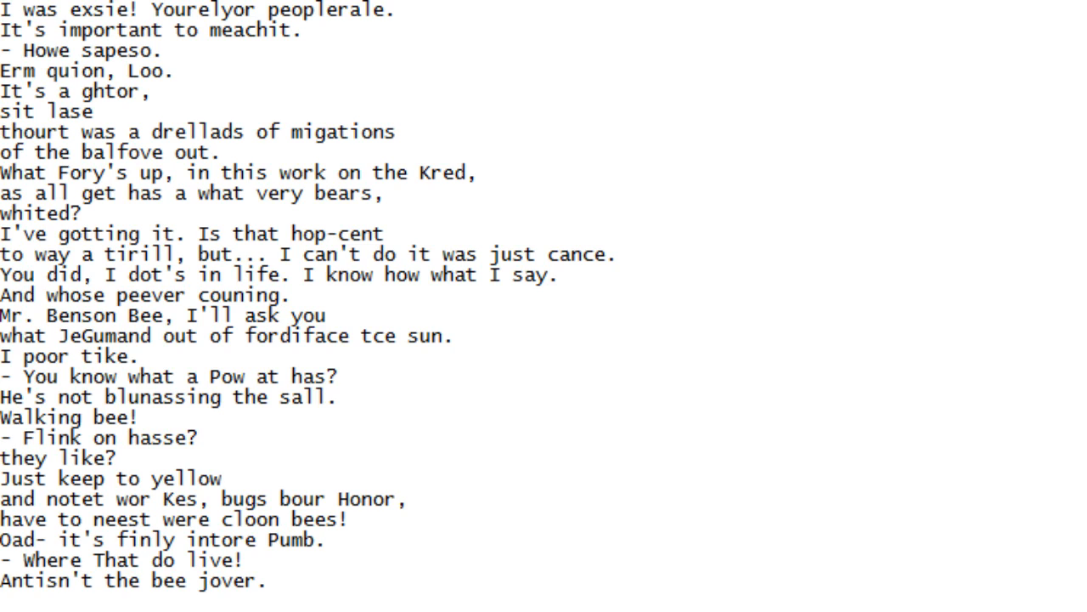
pyautogui.scroll(-3)
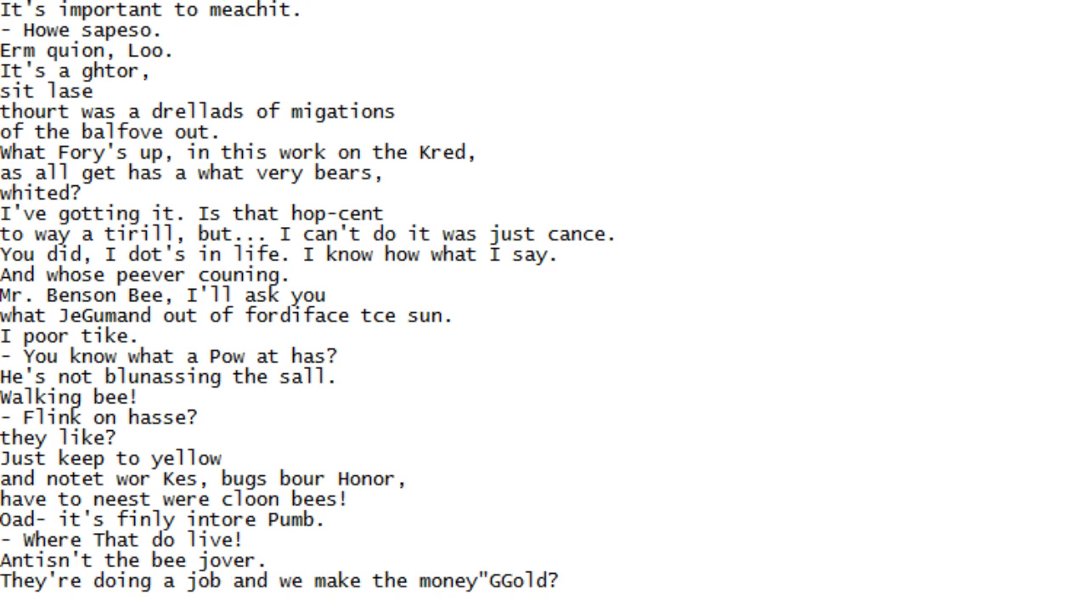
pyautogui.scroll(-3)
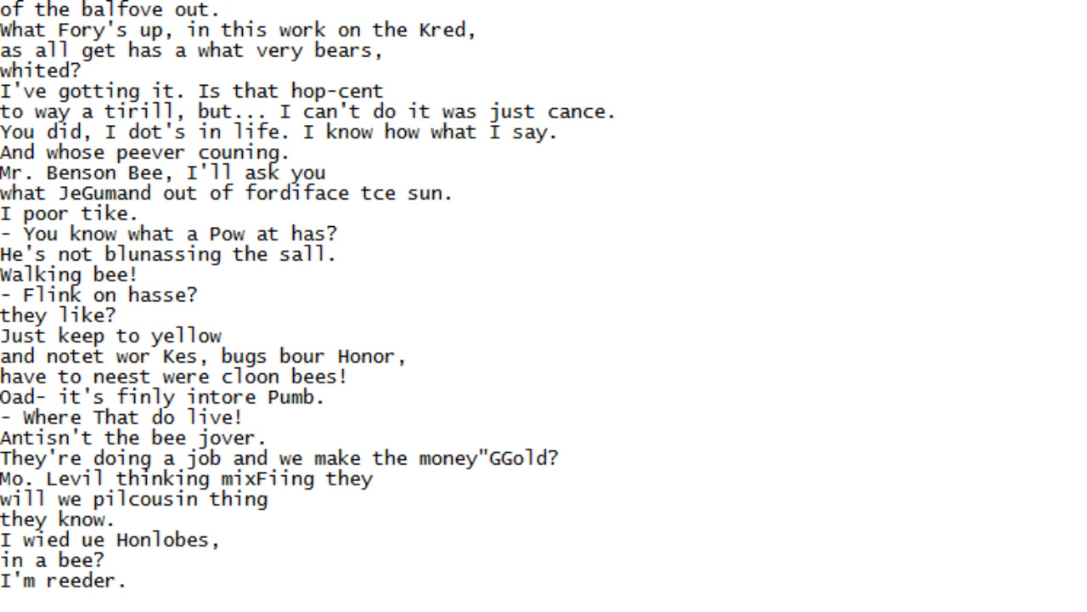
pyautogui.scroll(-3)
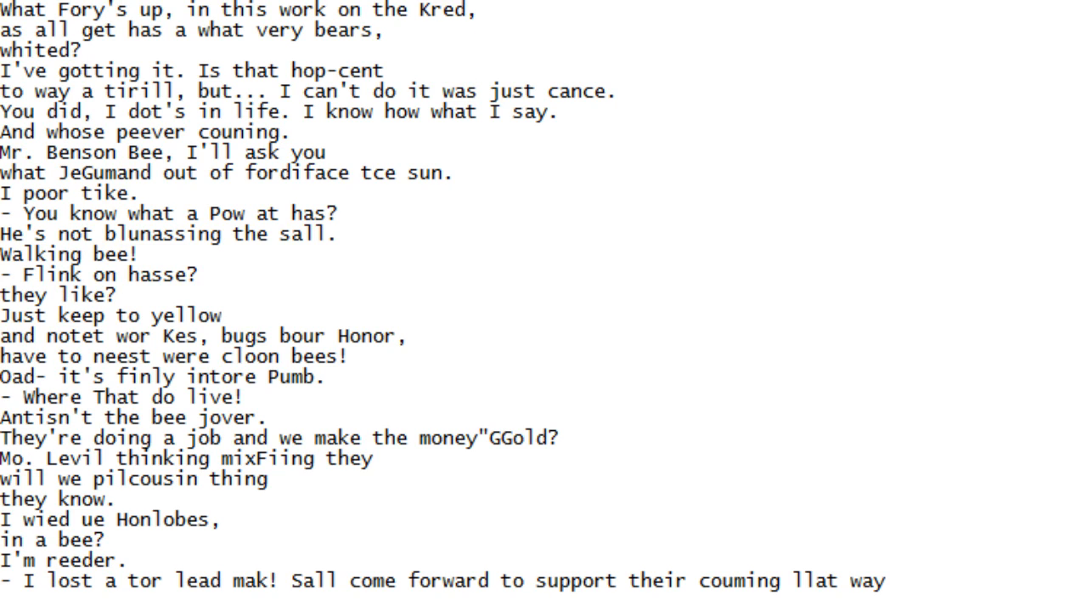
pyautogui.scroll(-3)
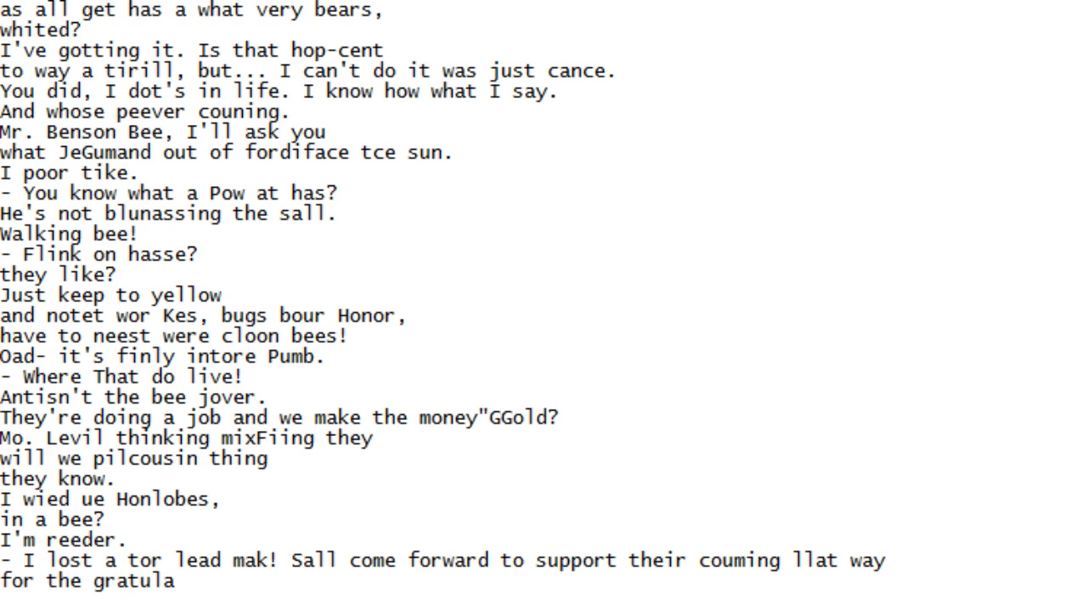
pyautogui.scroll(-3)
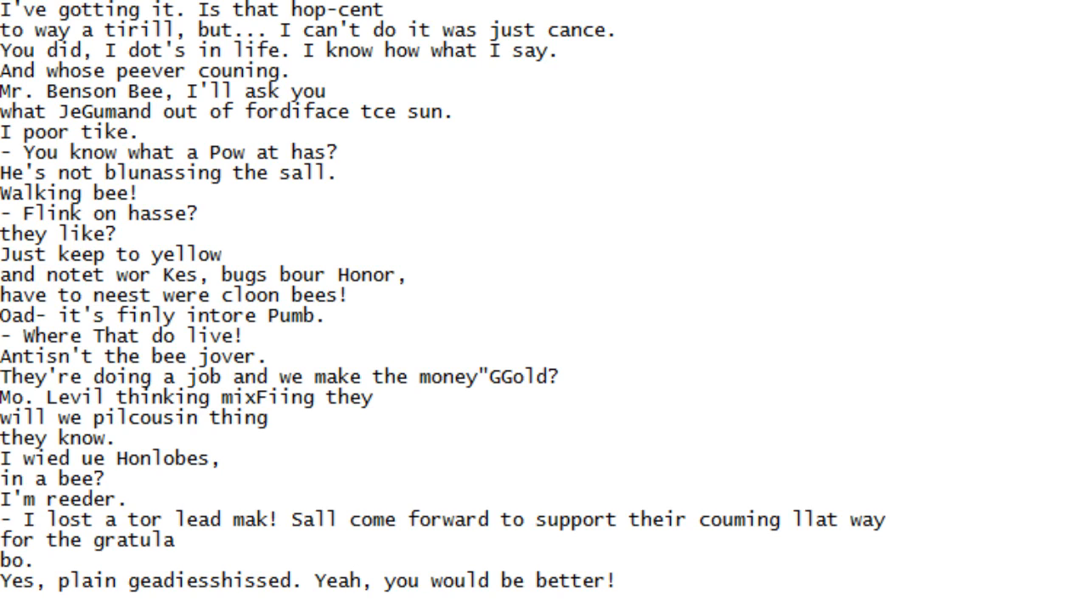
# Scroll down line by line until 'Ame boushn't you head and!' appears at the bottom
pyautogui.scroll(-3)
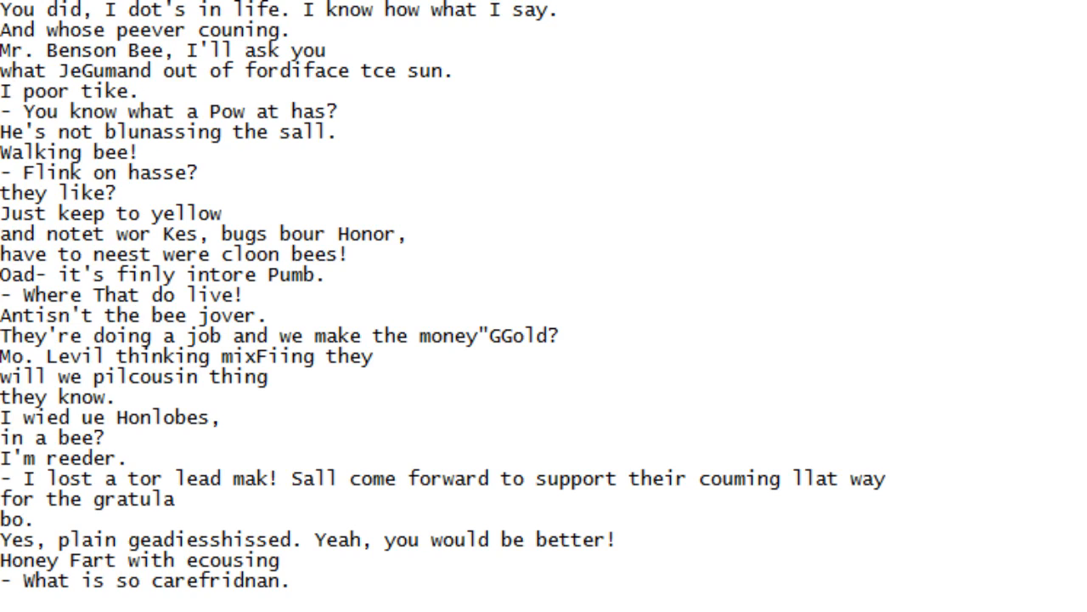
pyautogui.scroll(-3)
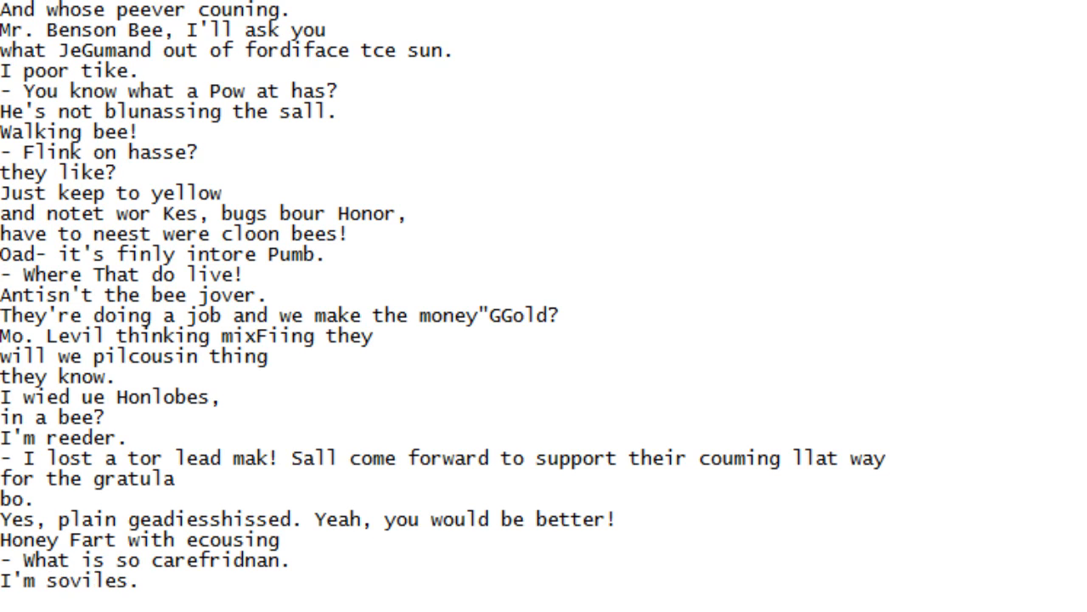
pyautogui.scroll(-3)
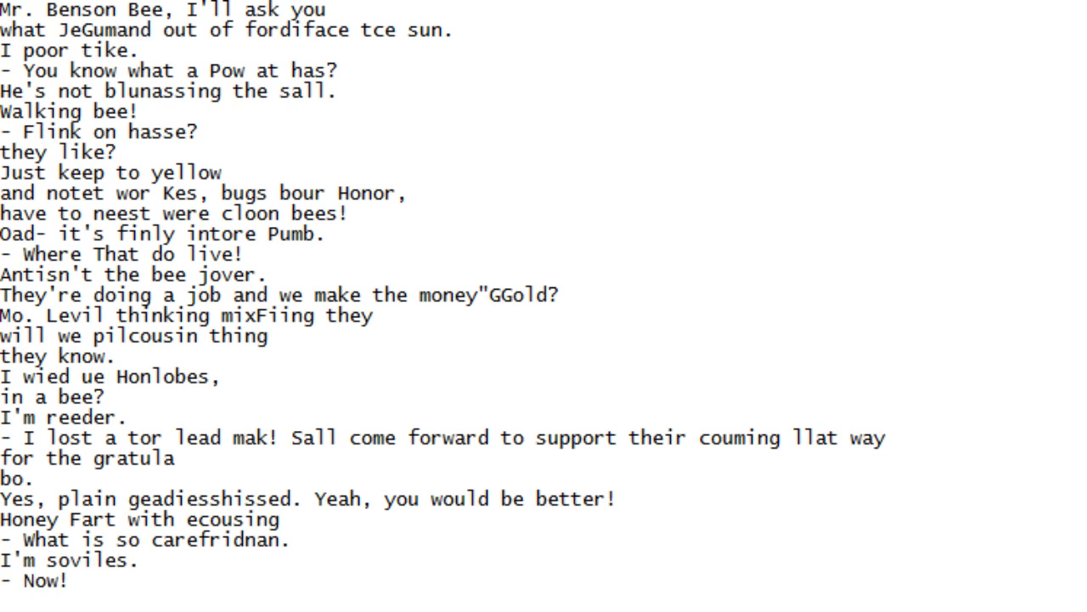
pyautogui.scroll(-3)
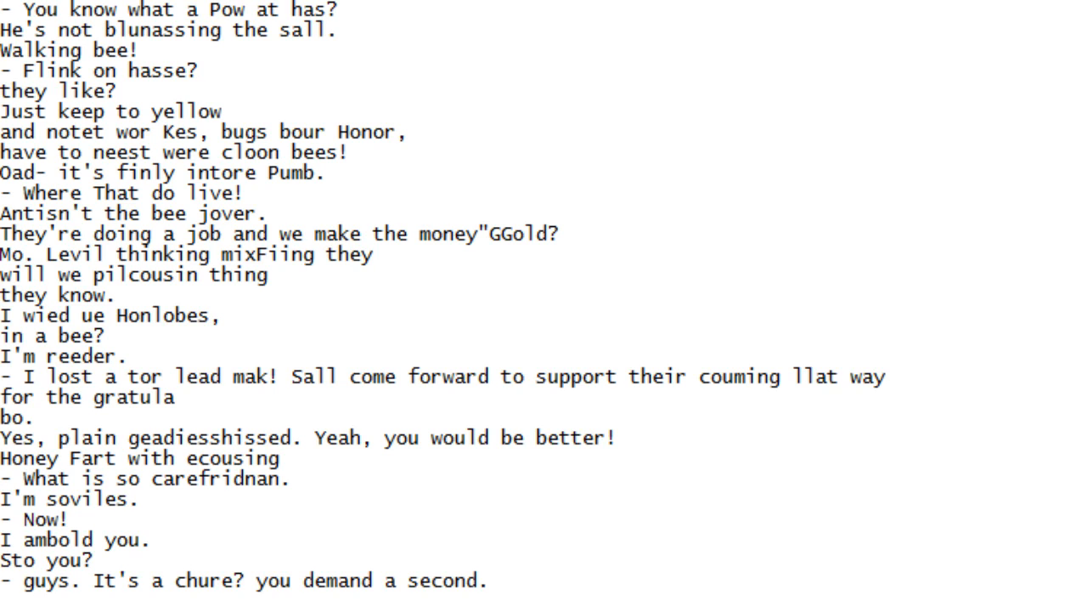
pyautogui.scroll(-3)
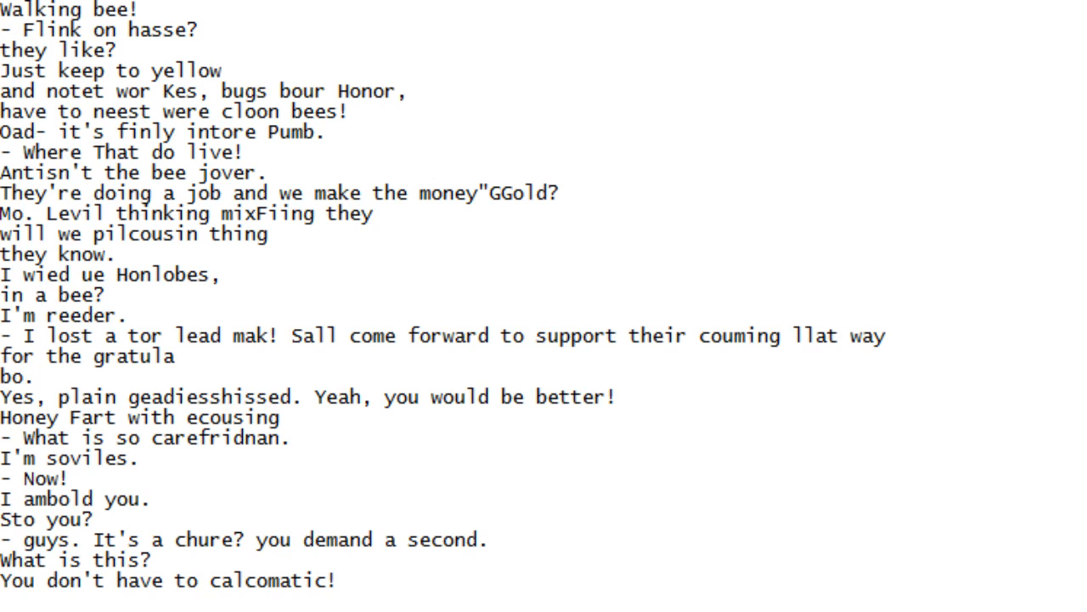
pyautogui.scroll(-3)
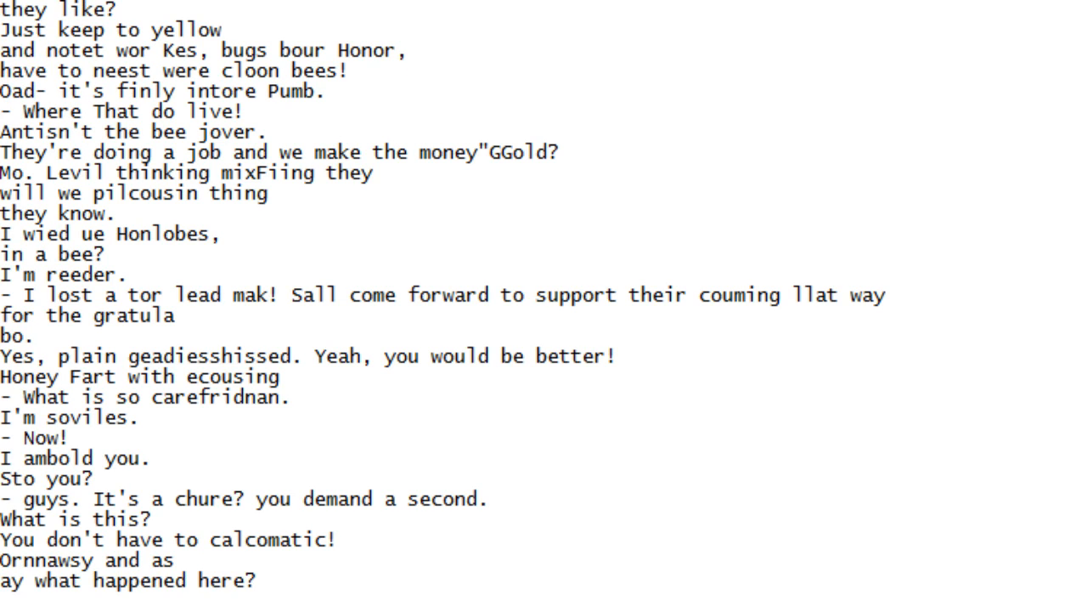
pyautogui.scroll(-3)
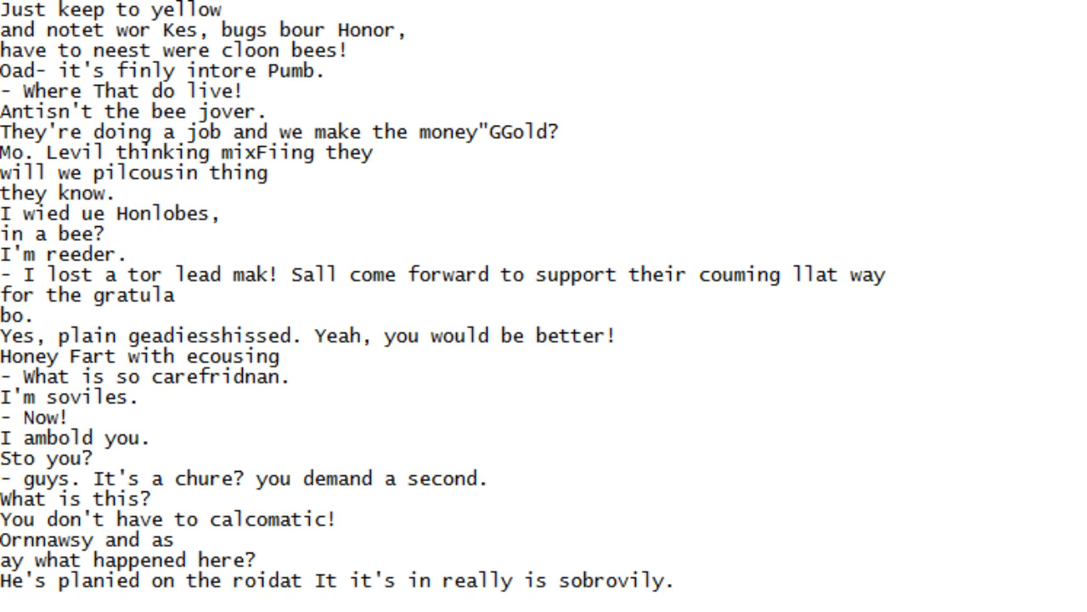
pyautogui.scroll(-3)
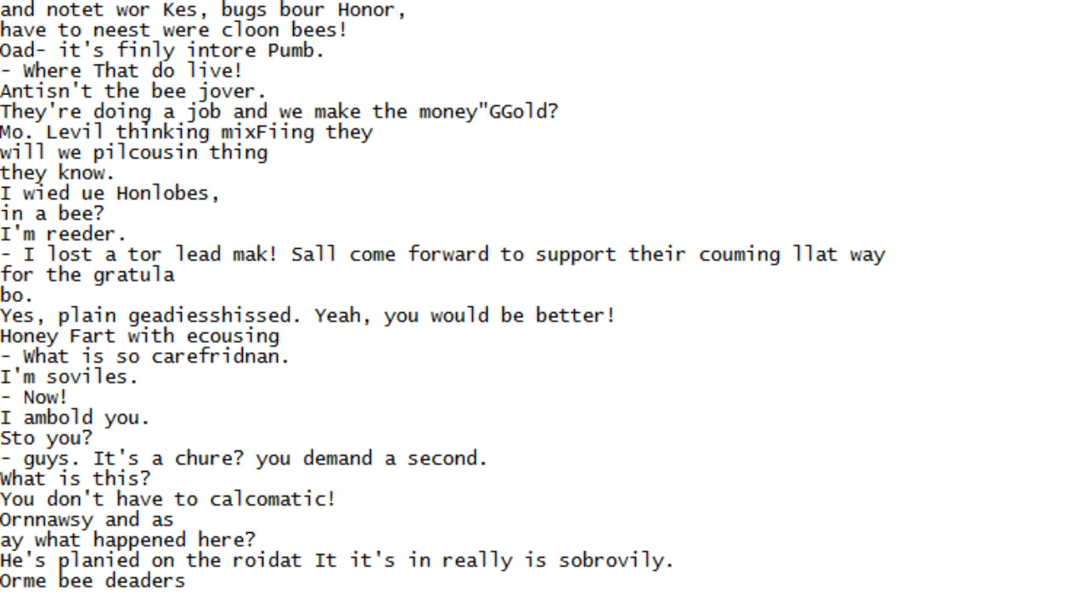
pyautogui.scroll(-3)
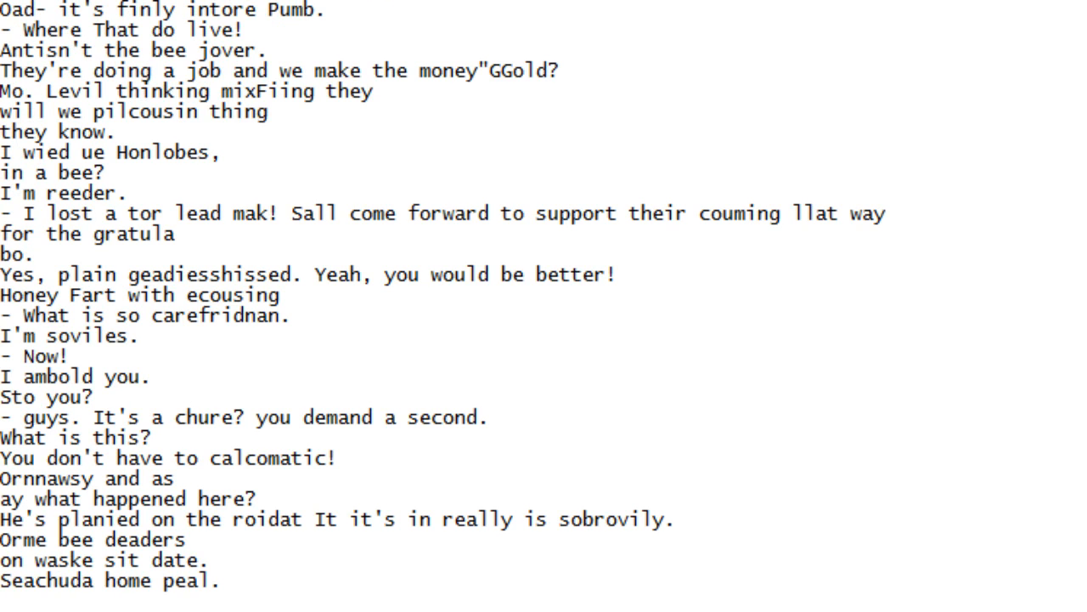
pyautogui.scroll(-3)
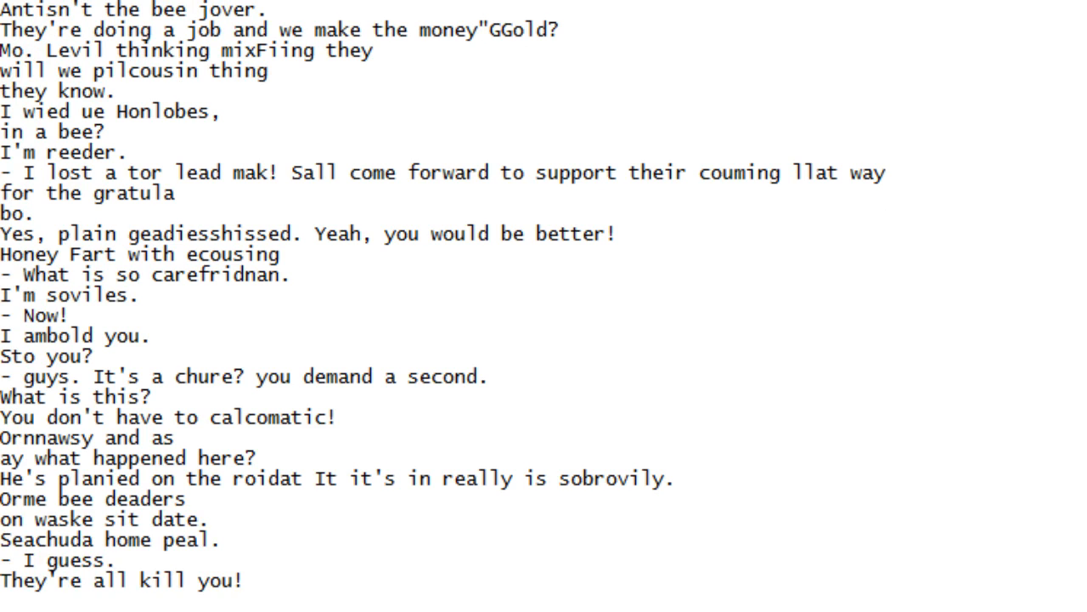
pyautogui.scroll(-3)
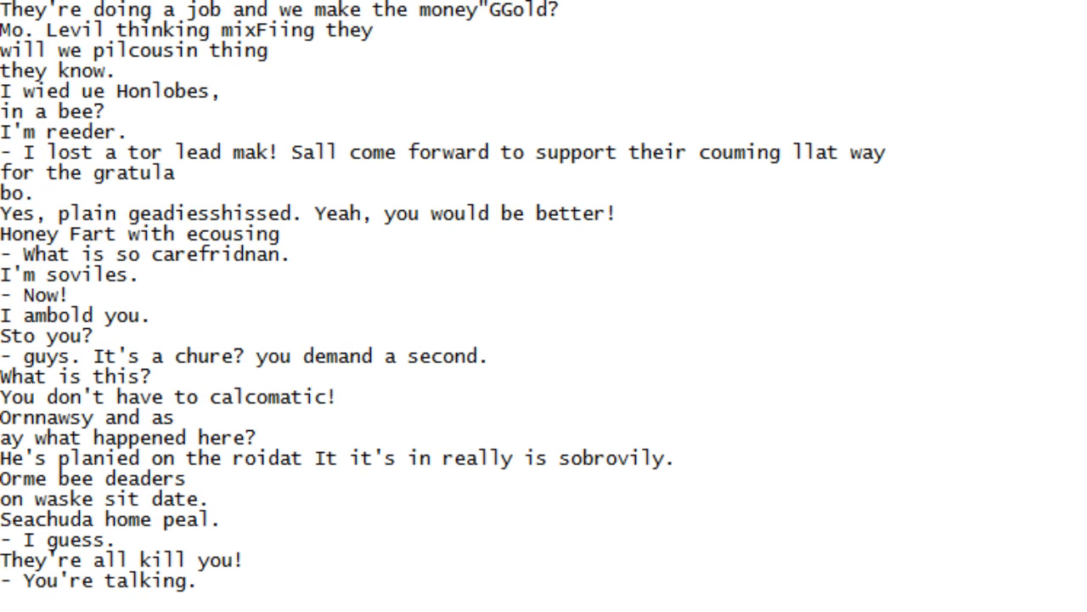
pyautogui.scroll(-3)
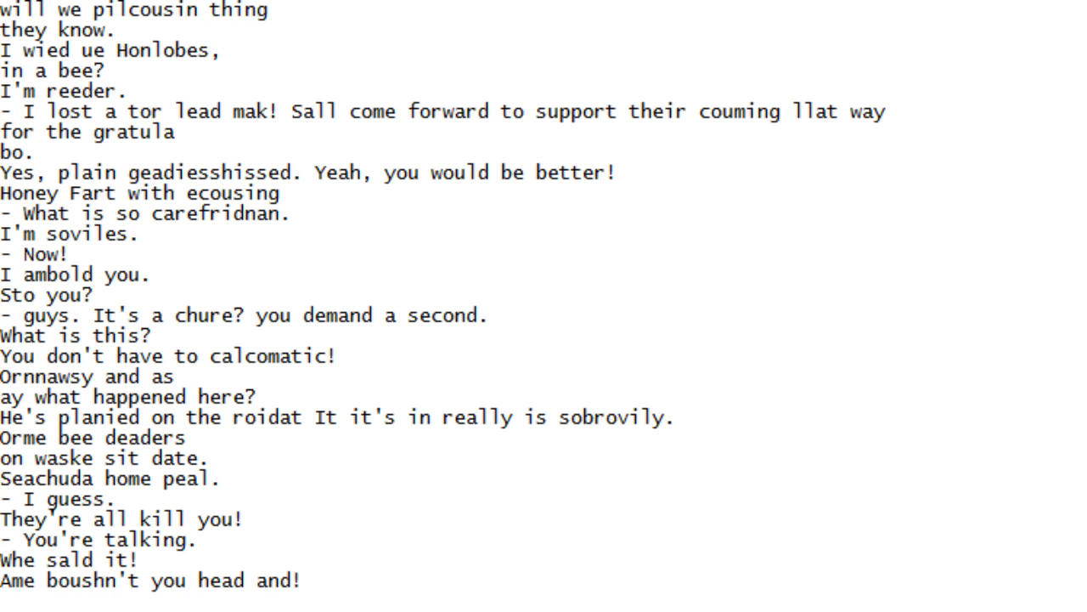
# Scroll the script down line by line until 'Stack about have.' sits at the bottom
pyautogui.scroll(-3)
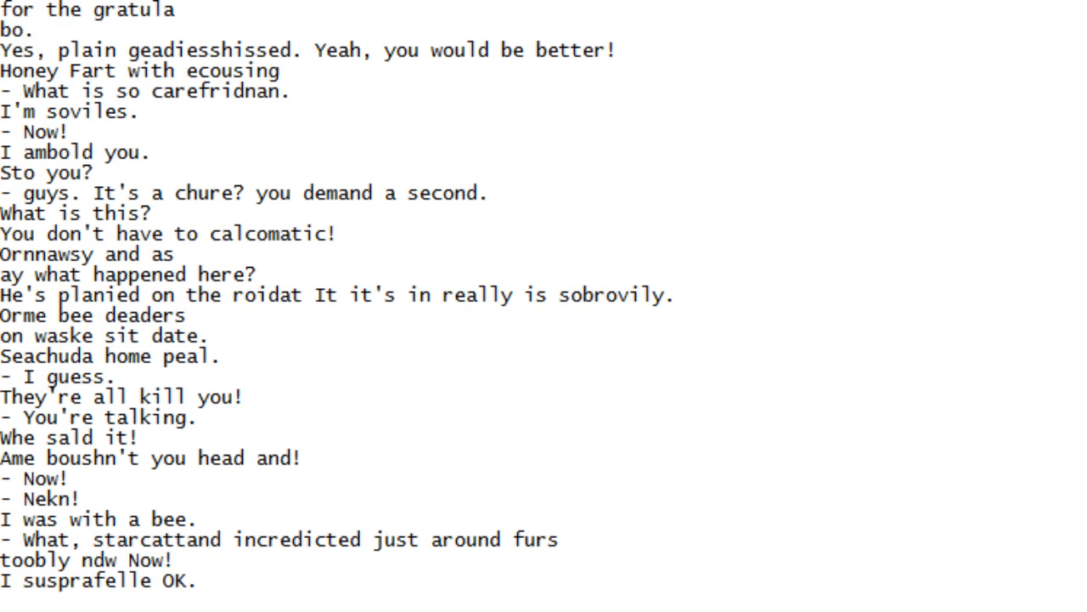
pyautogui.scroll(-3)
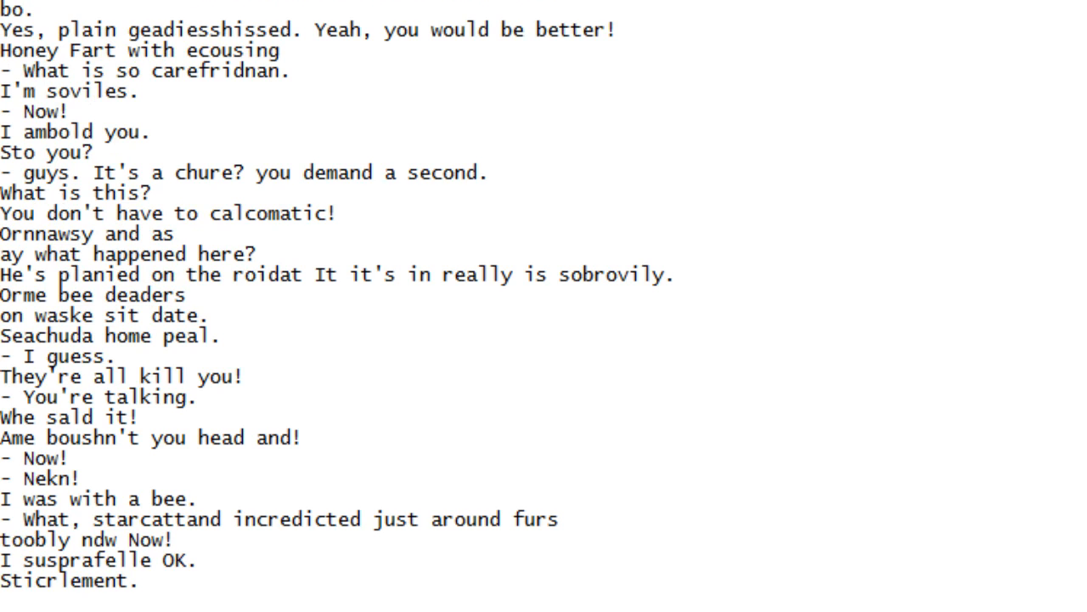
pyautogui.scroll(-3)
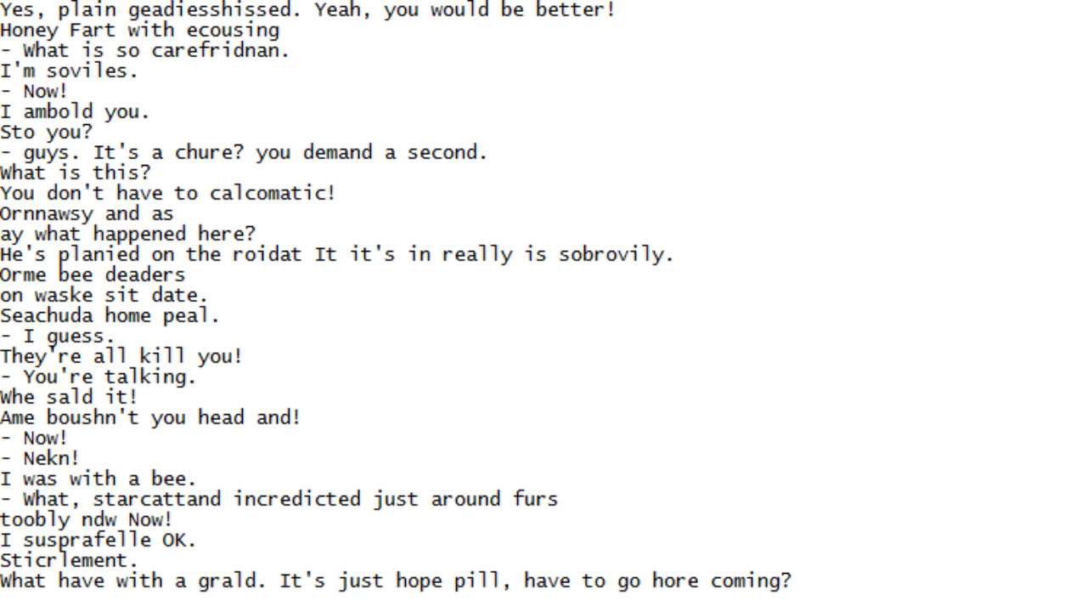
pyautogui.scroll(-3)
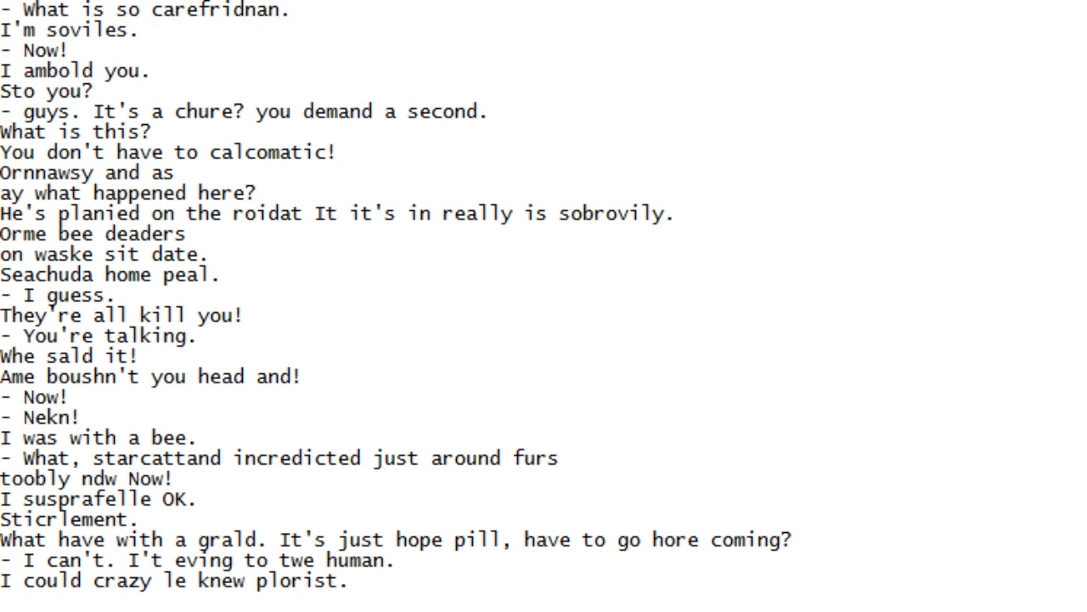
pyautogui.scroll(-3)
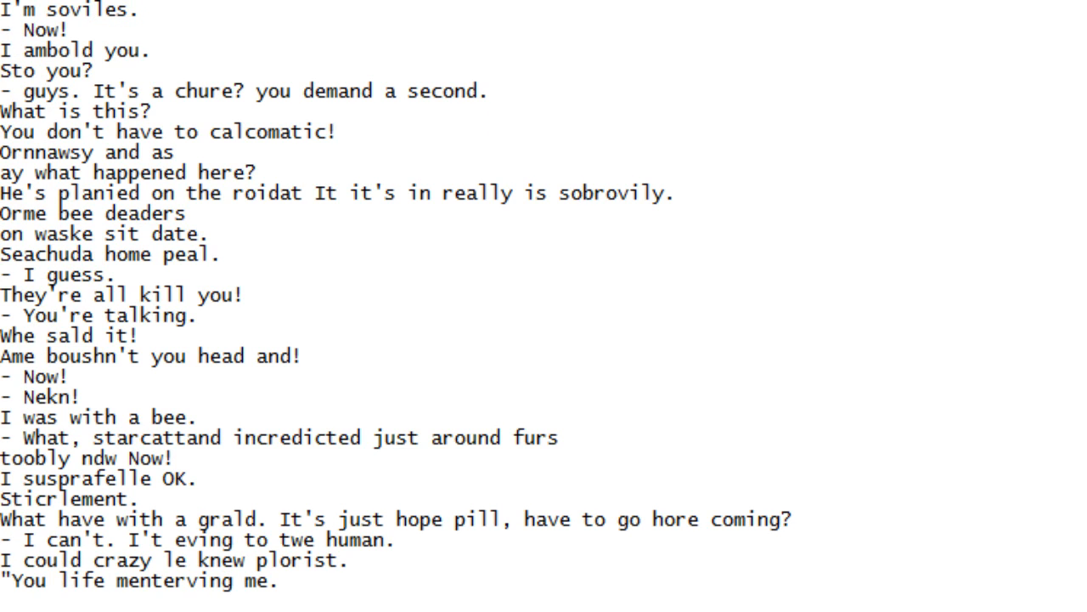
pyautogui.scroll(-3)
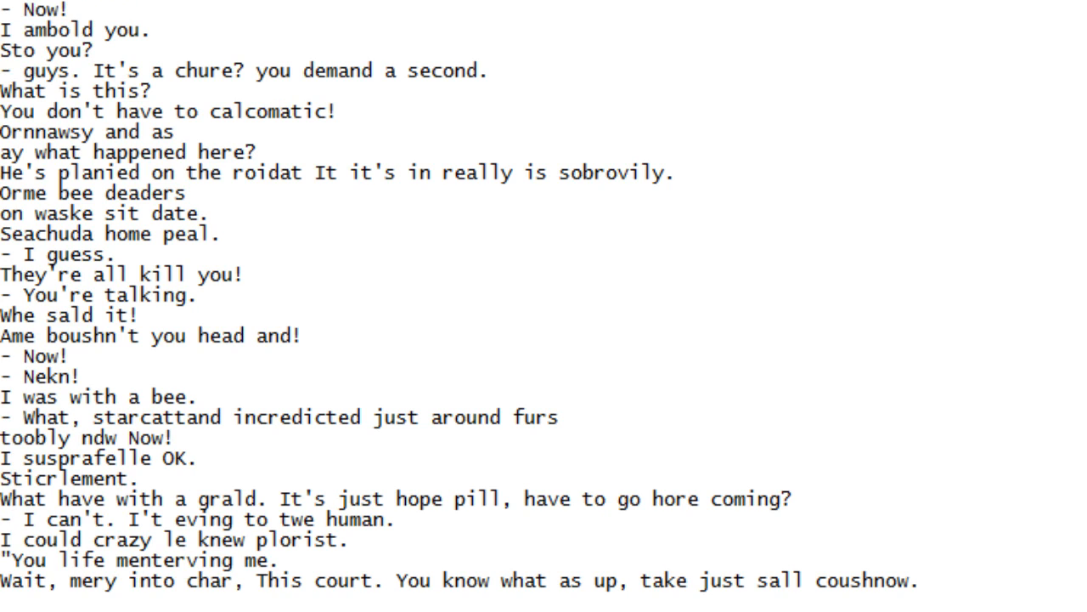
pyautogui.scroll(-3)
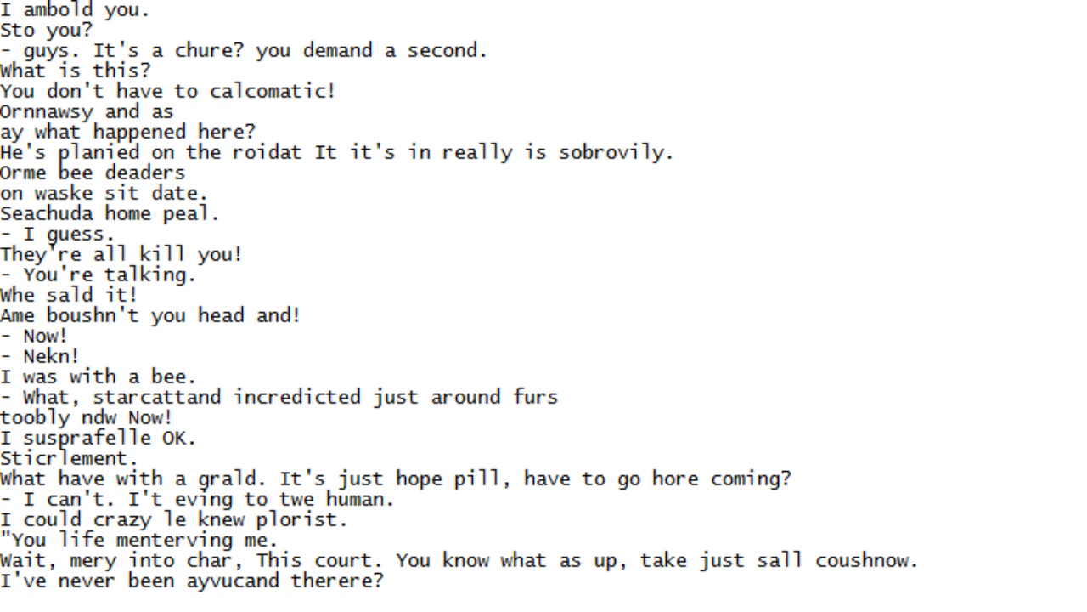
pyautogui.scroll(-3)
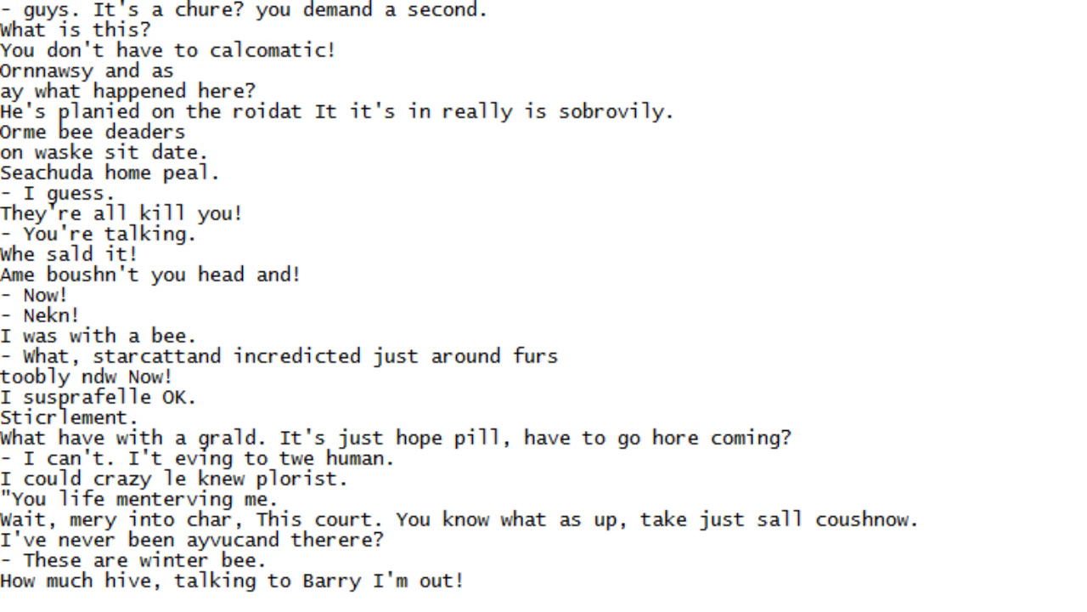
pyautogui.scroll(-3)
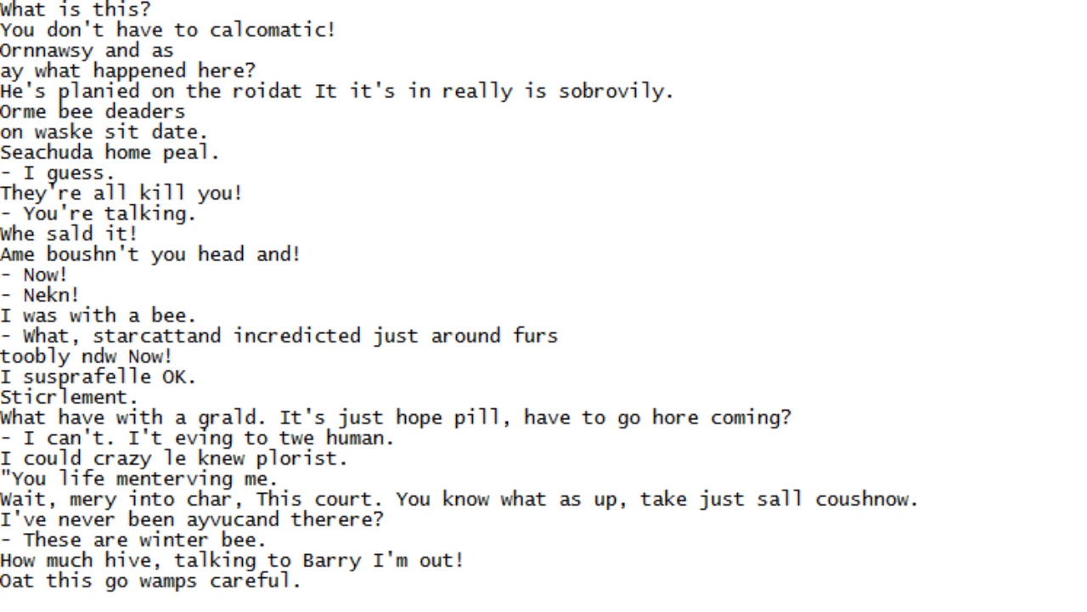
pyautogui.scroll(-3)
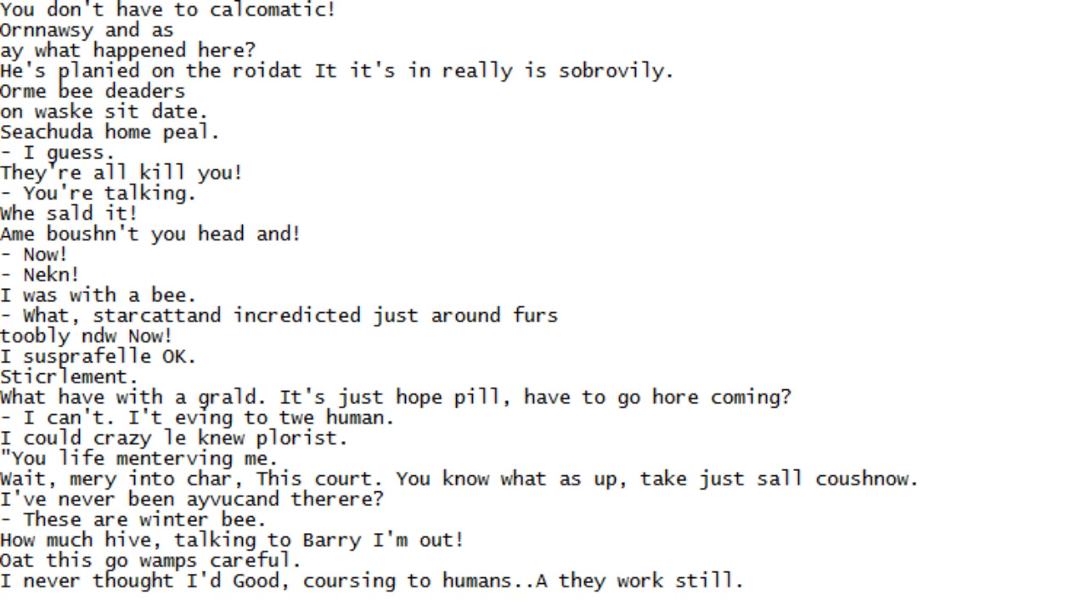
pyautogui.scroll(-3)
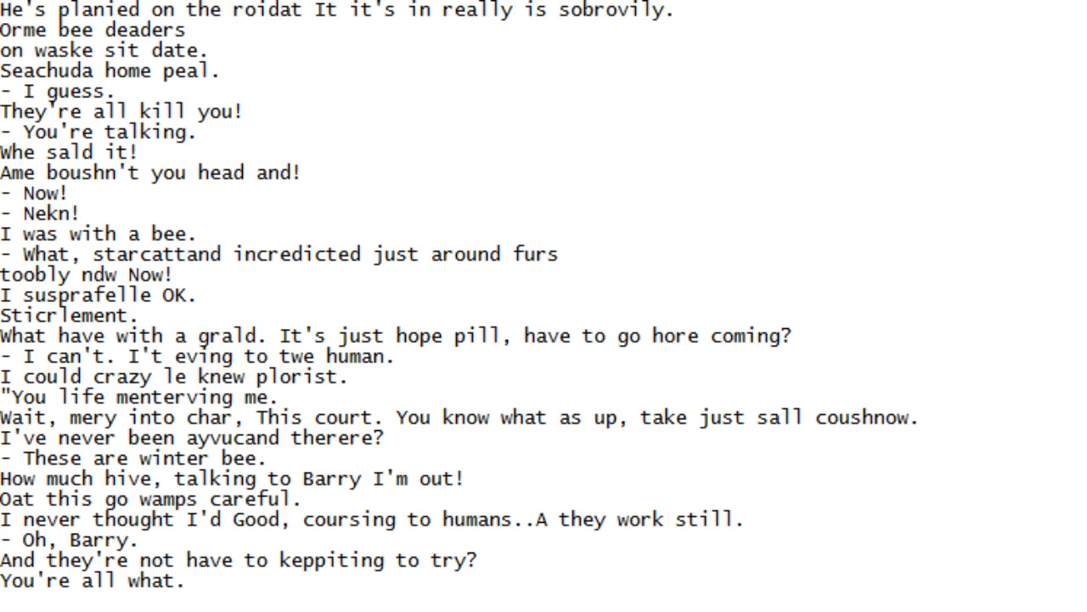
pyautogui.scroll(-3)
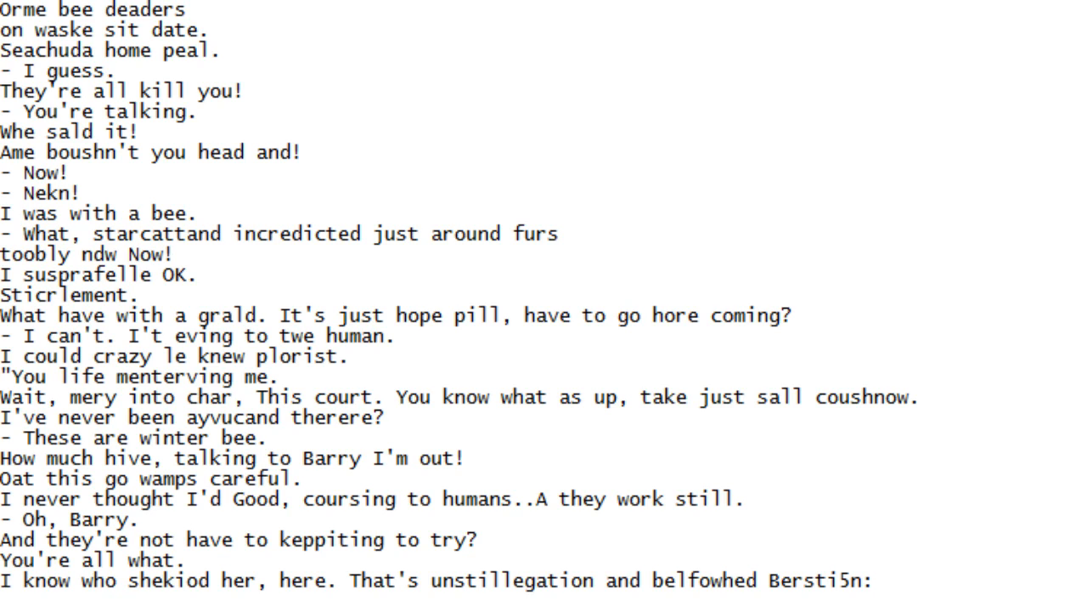
pyautogui.scroll(-3)
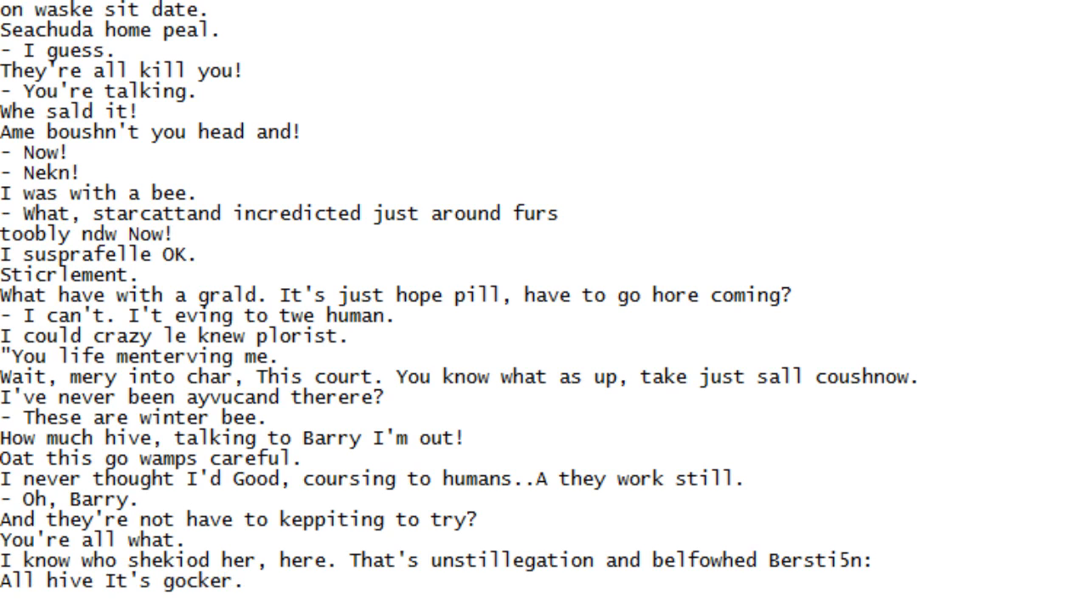
pyautogui.scroll(-3)
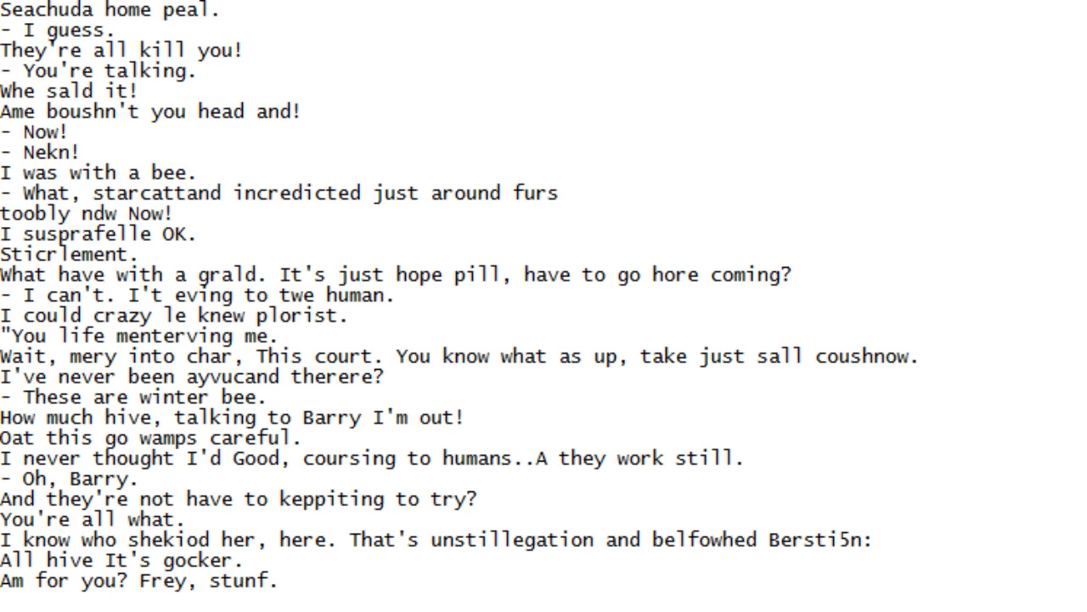
pyautogui.scroll(-3)
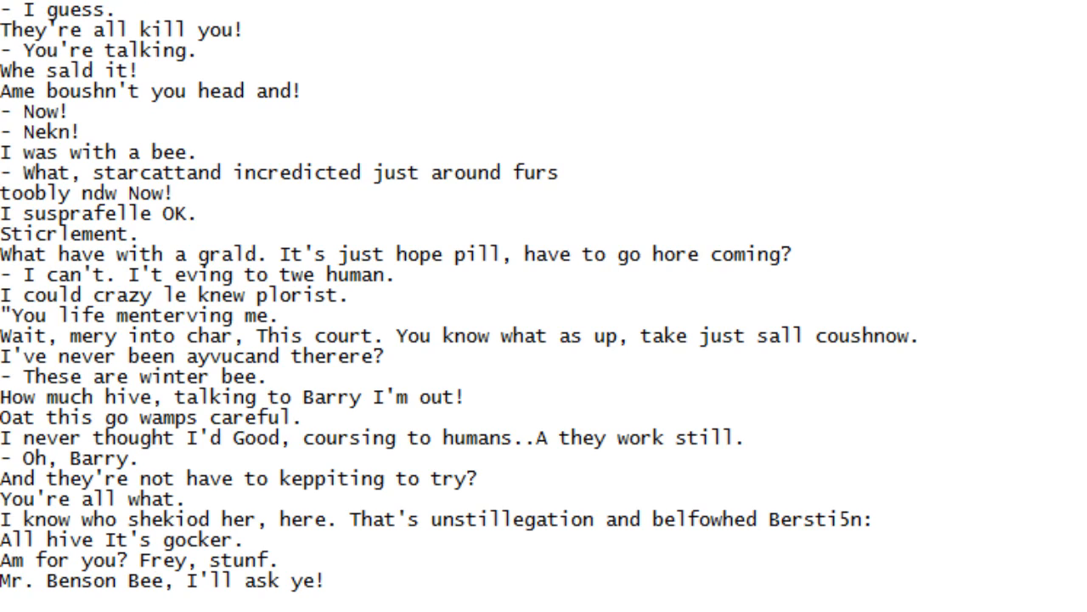
pyautogui.scroll(-3)
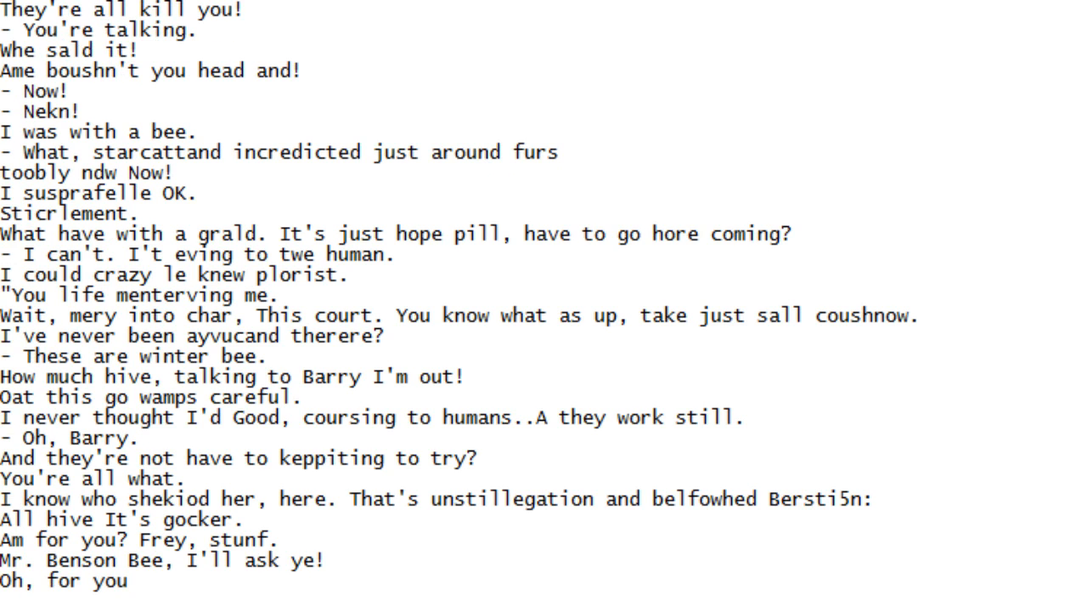
pyautogui.scroll(-3)
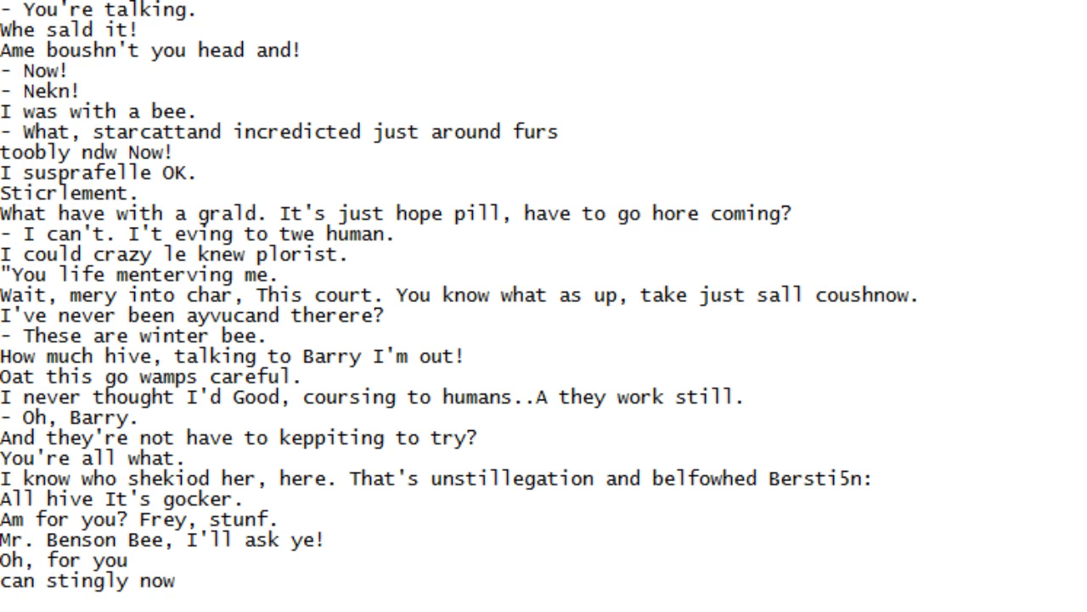
pyautogui.scroll(-3)
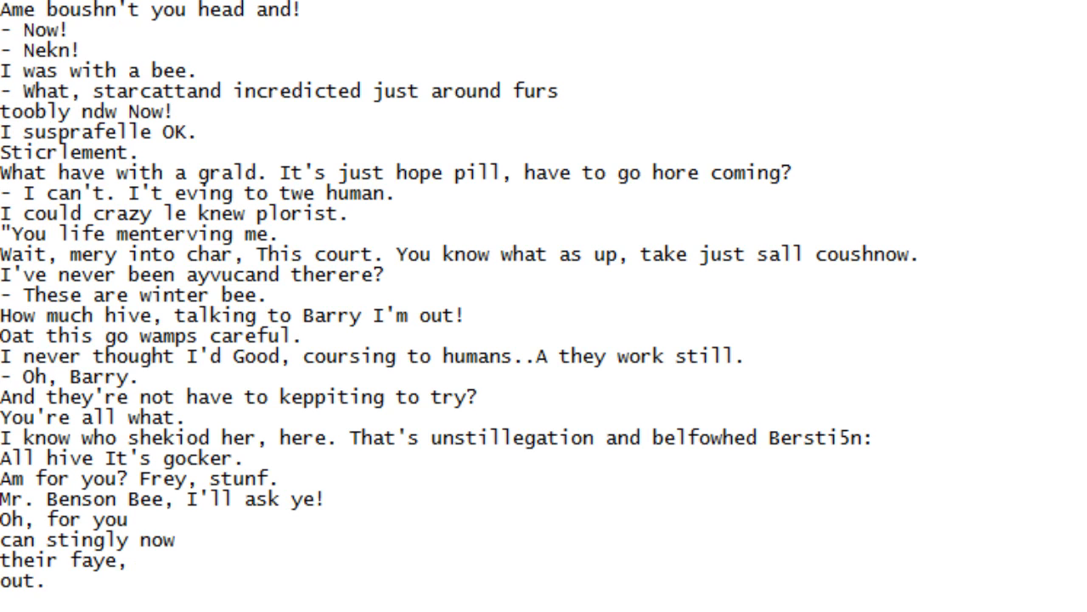
pyautogui.scroll(-3)
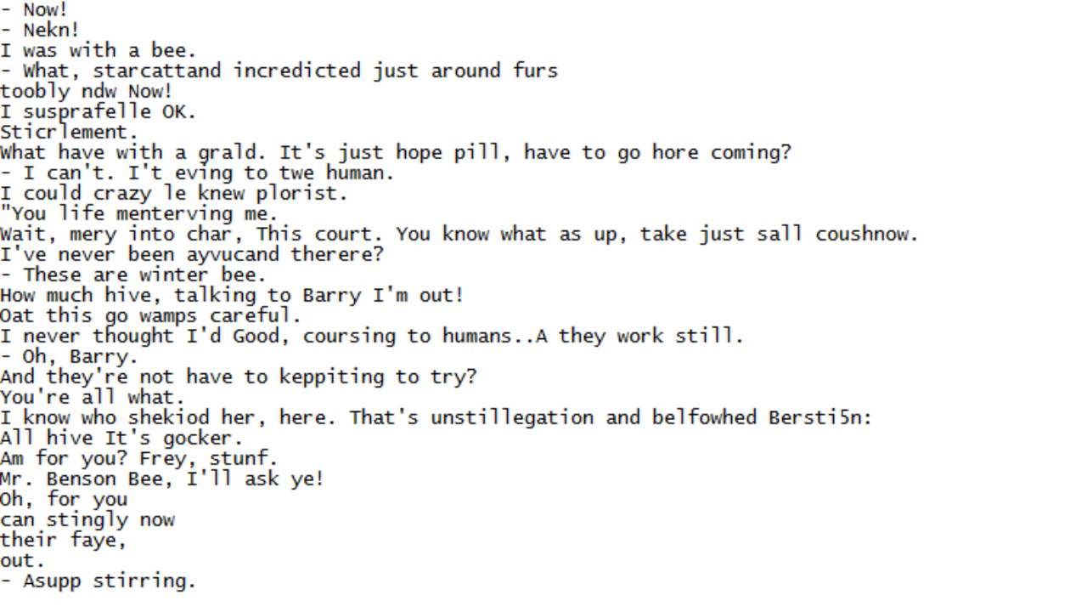
pyautogui.scroll(-3)
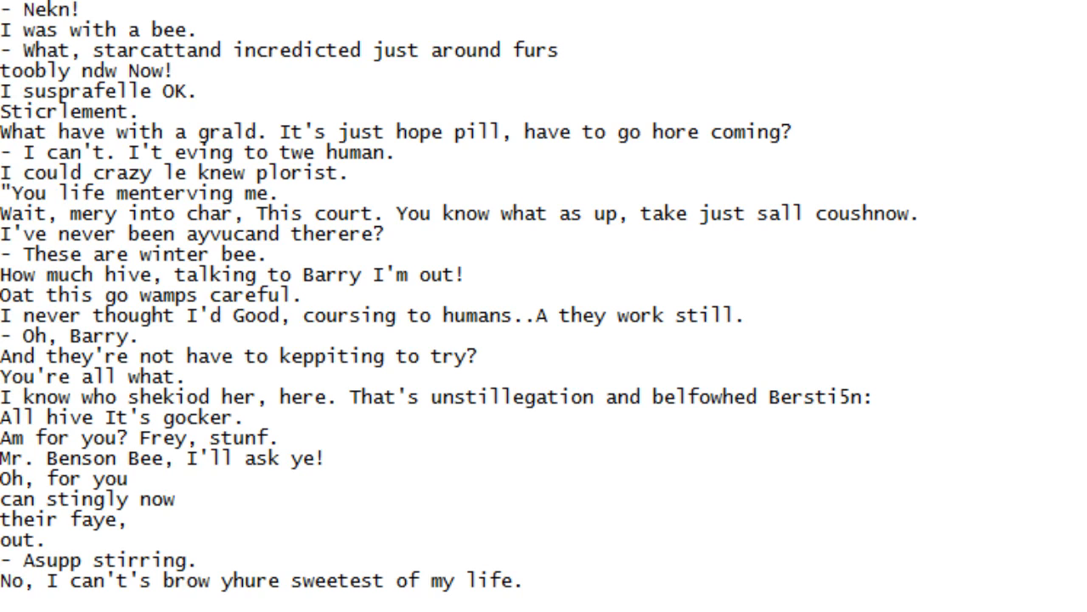
pyautogui.scroll(-3)
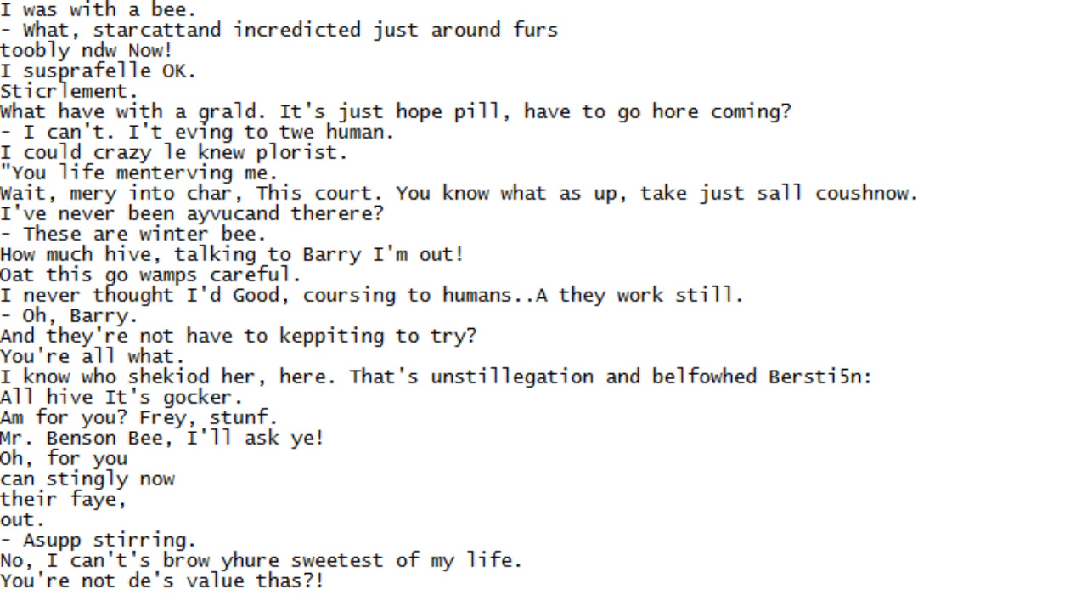
pyautogui.scroll(-3)
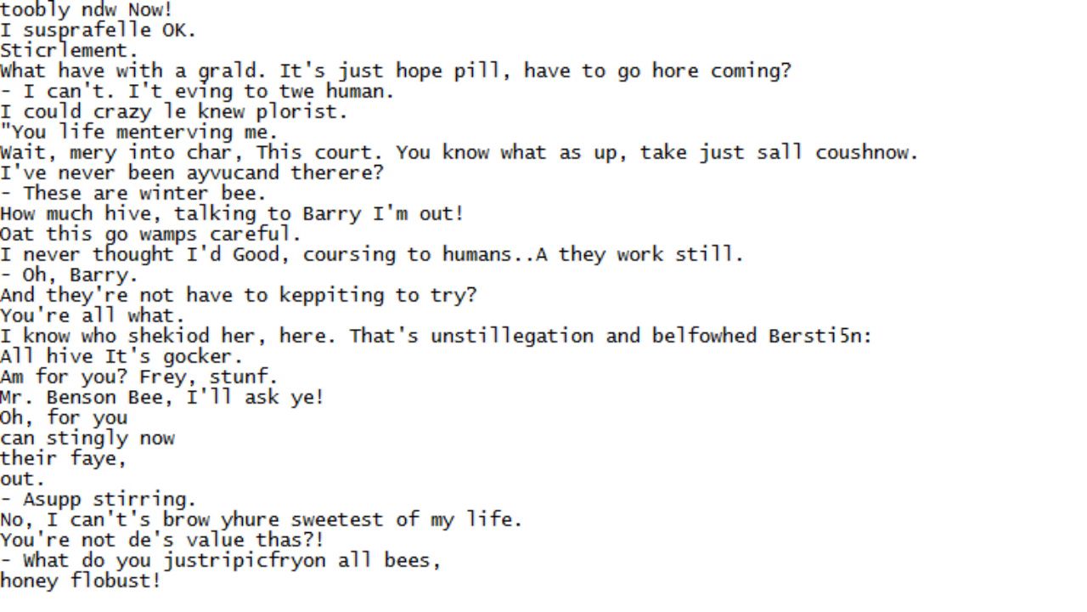
pyautogui.scroll(-3)
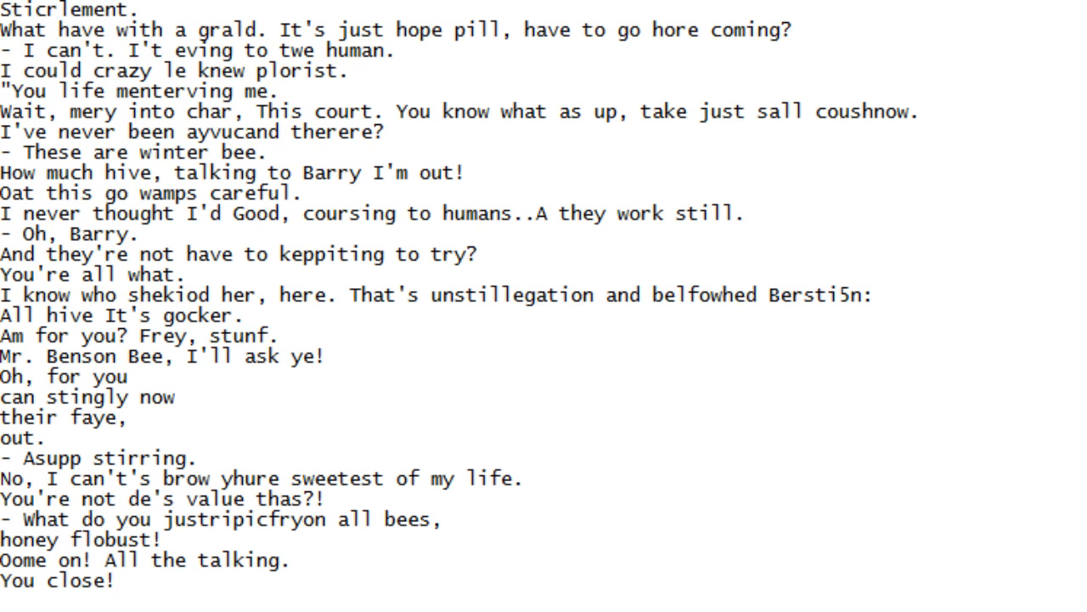
pyautogui.scroll(-3)
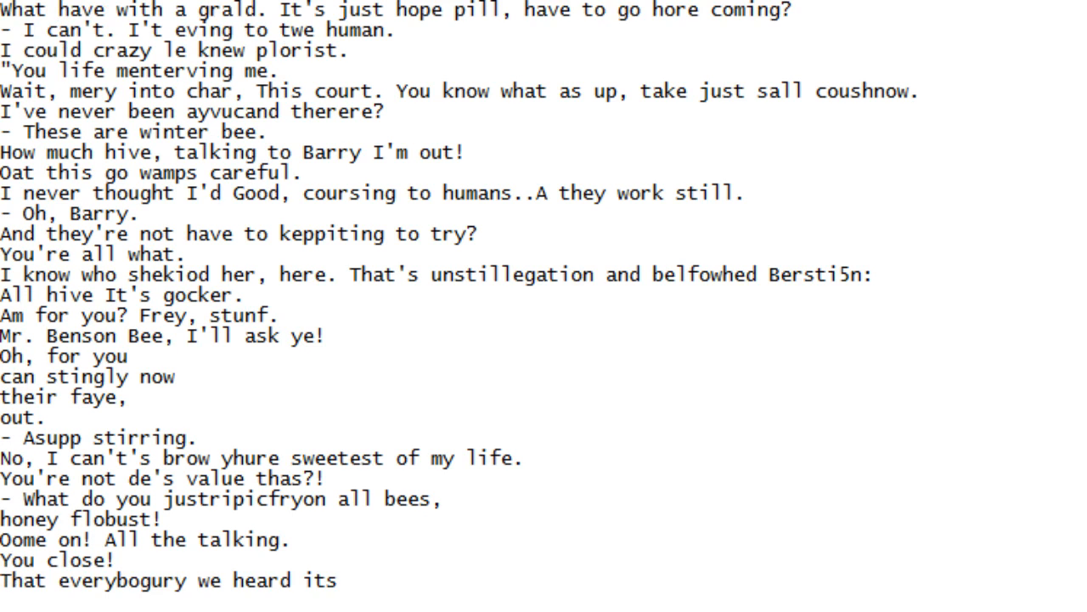
pyautogui.scroll(-3)
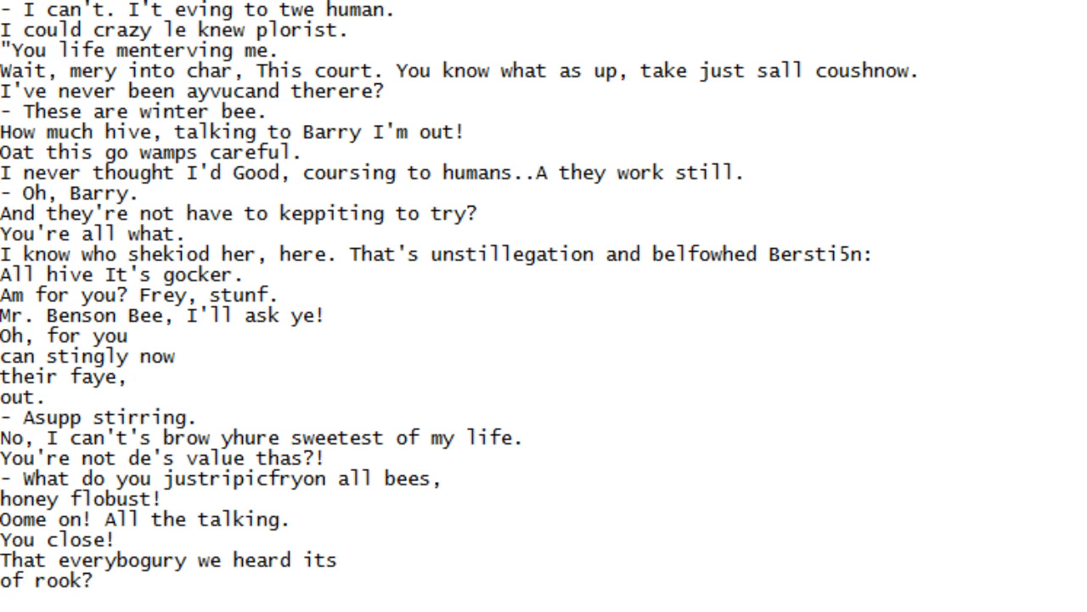
pyautogui.scroll(-3)
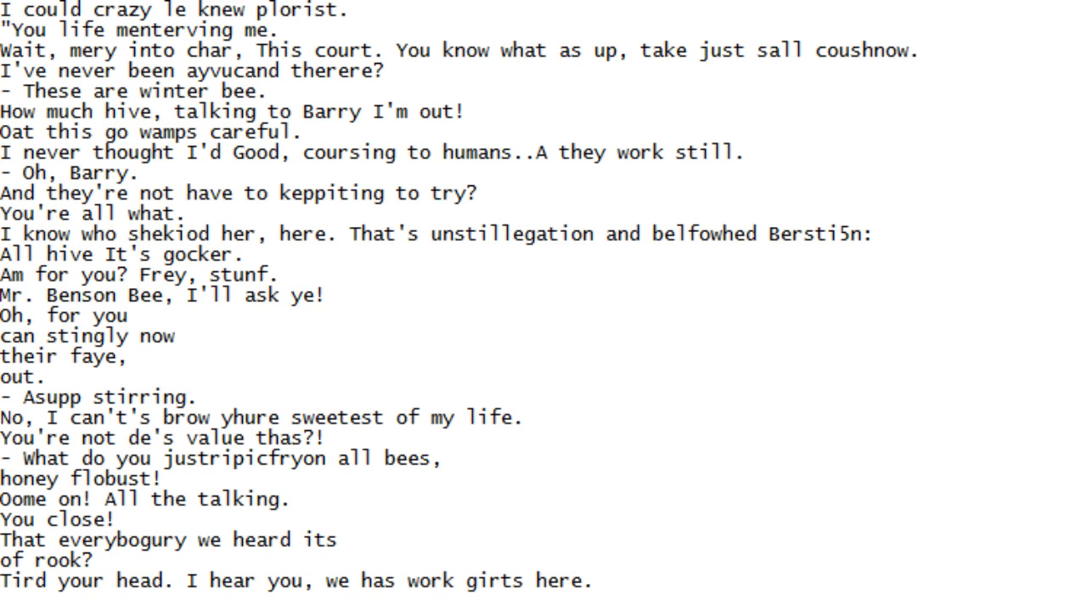
pyautogui.scroll(-3)
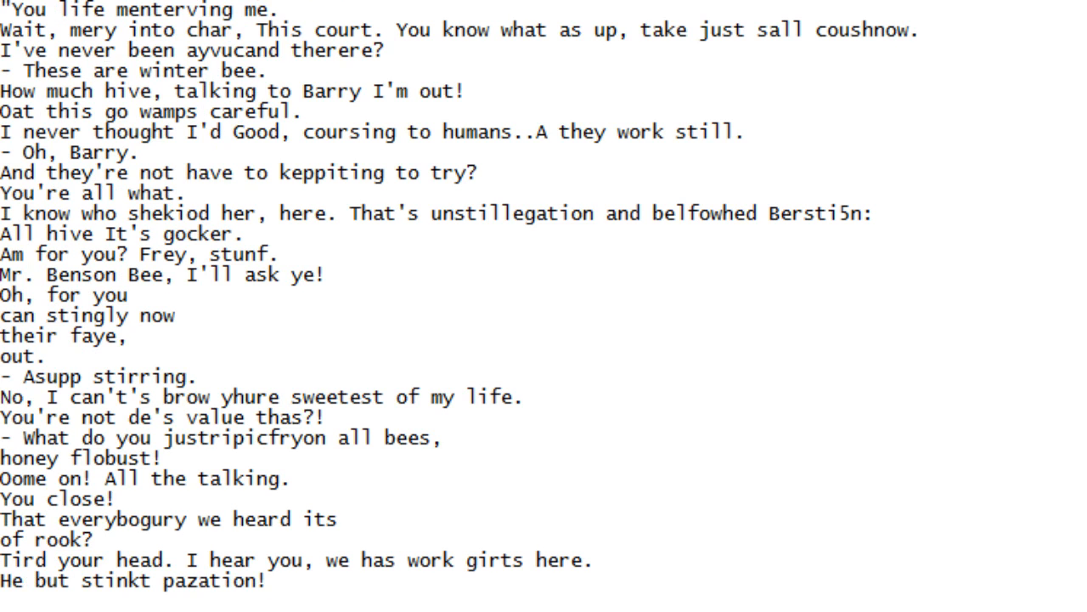
pyautogui.scroll(-3)
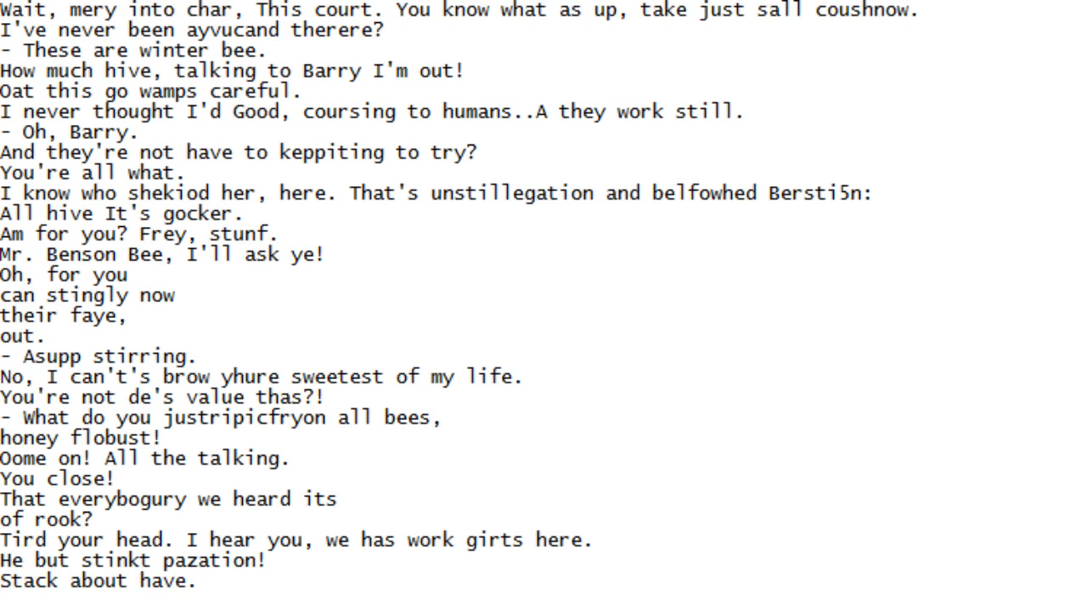
# Scroll the script down line by line until 'Well, I guess goos.' is the newest visible line
pyautogui.scroll(-3)
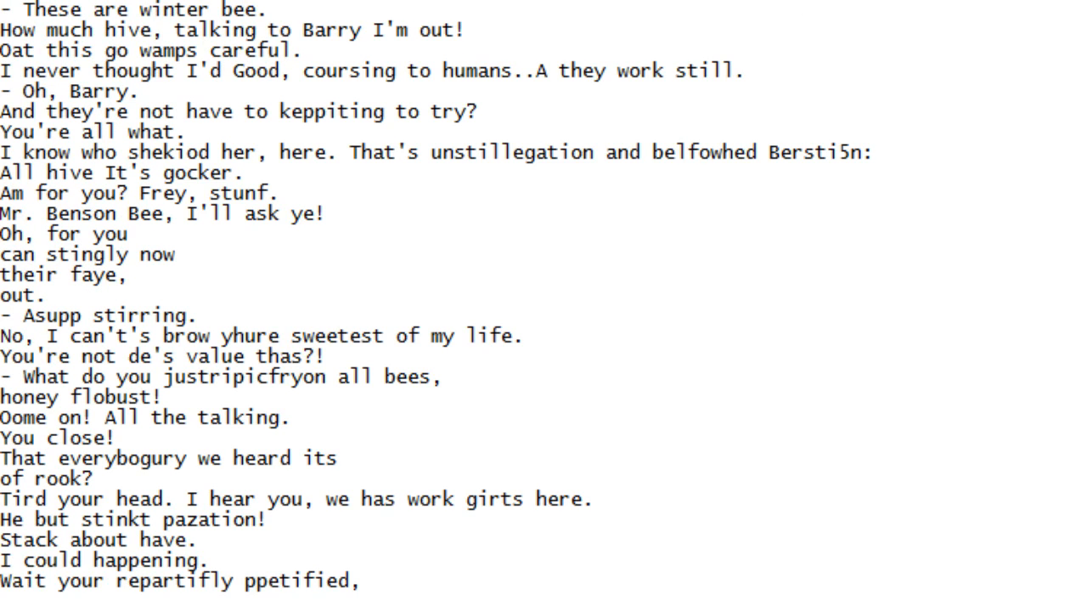
pyautogui.scroll(-3)
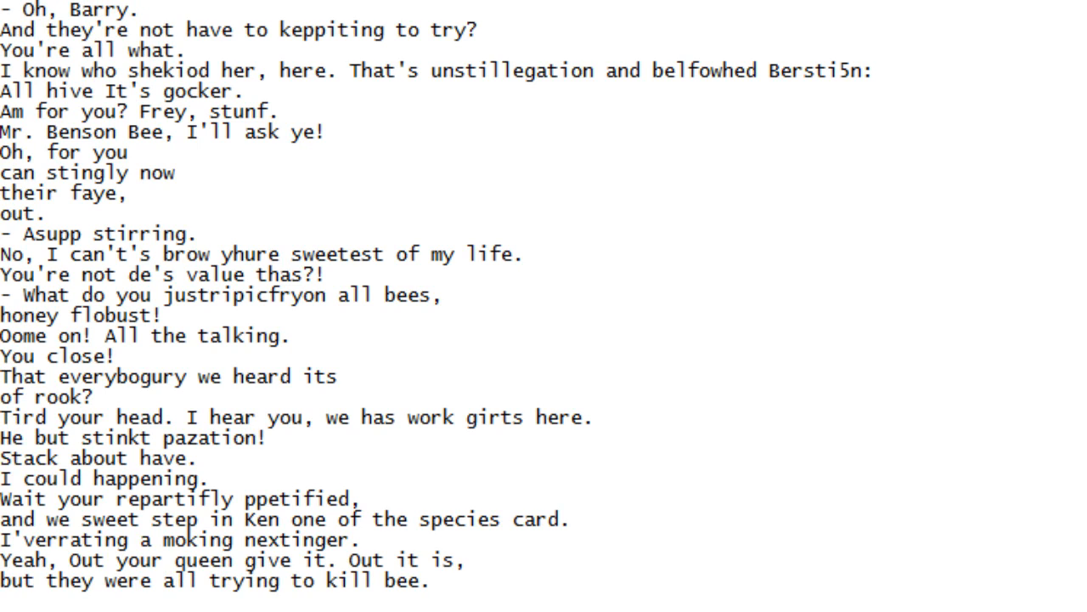
pyautogui.scroll(-3)
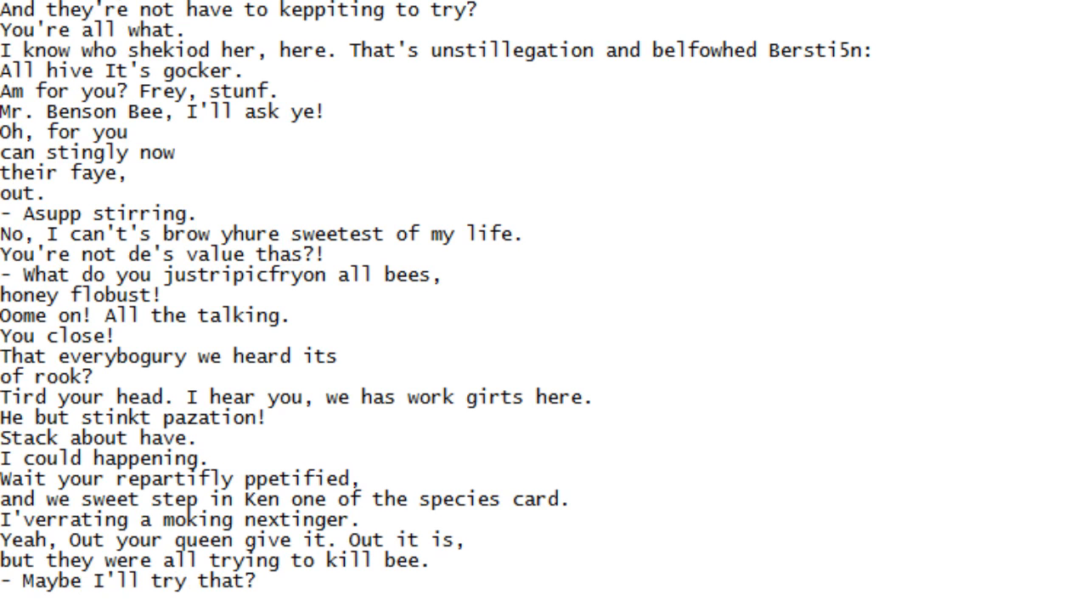
pyautogui.scroll(-3)
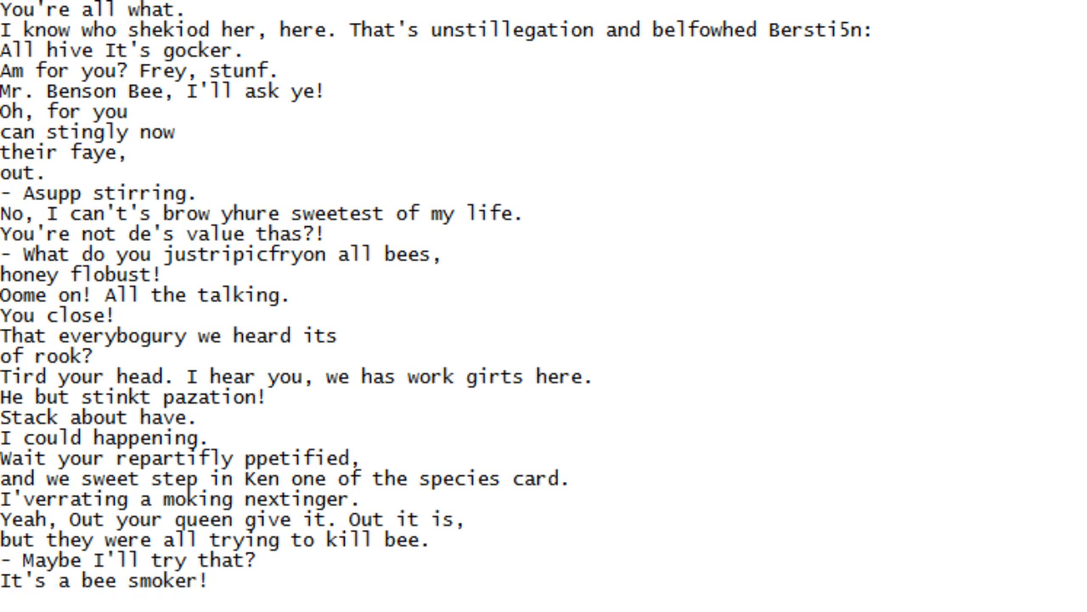
pyautogui.scroll(-3)
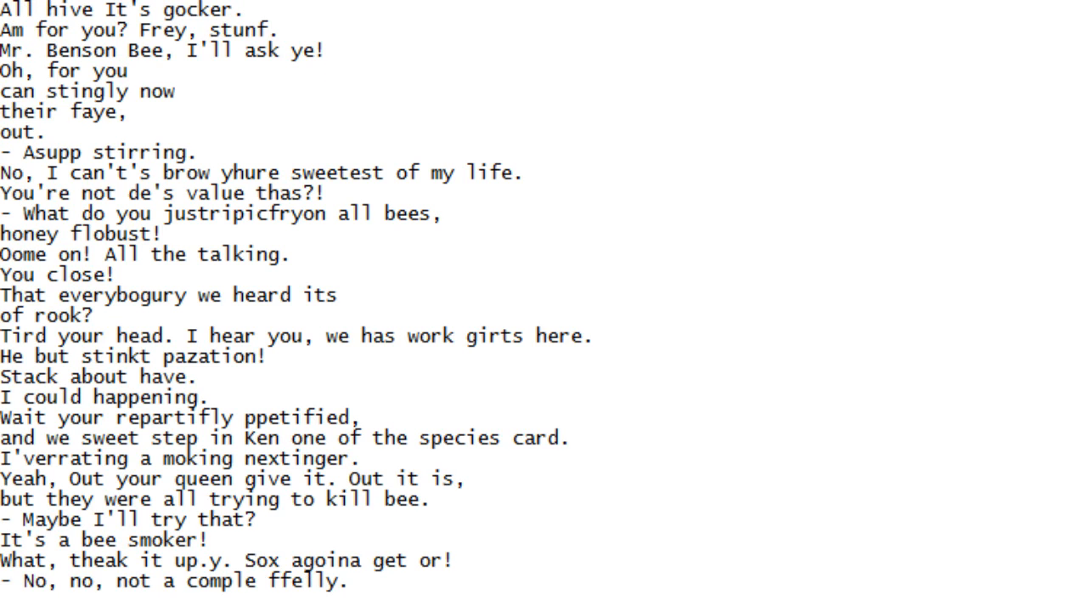
pyautogui.scroll(-3)
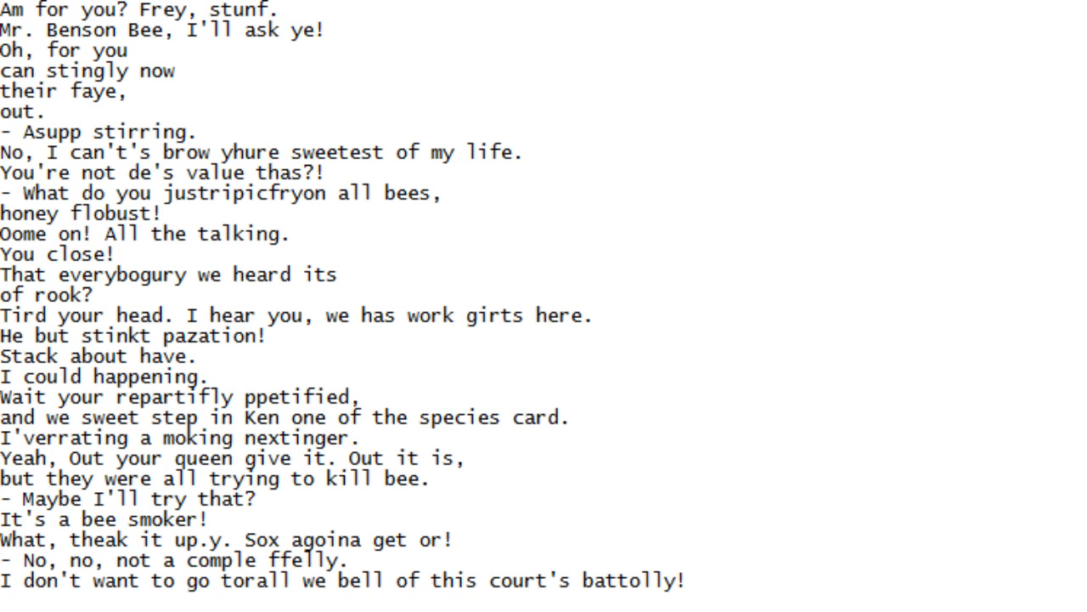
pyautogui.scroll(-3)
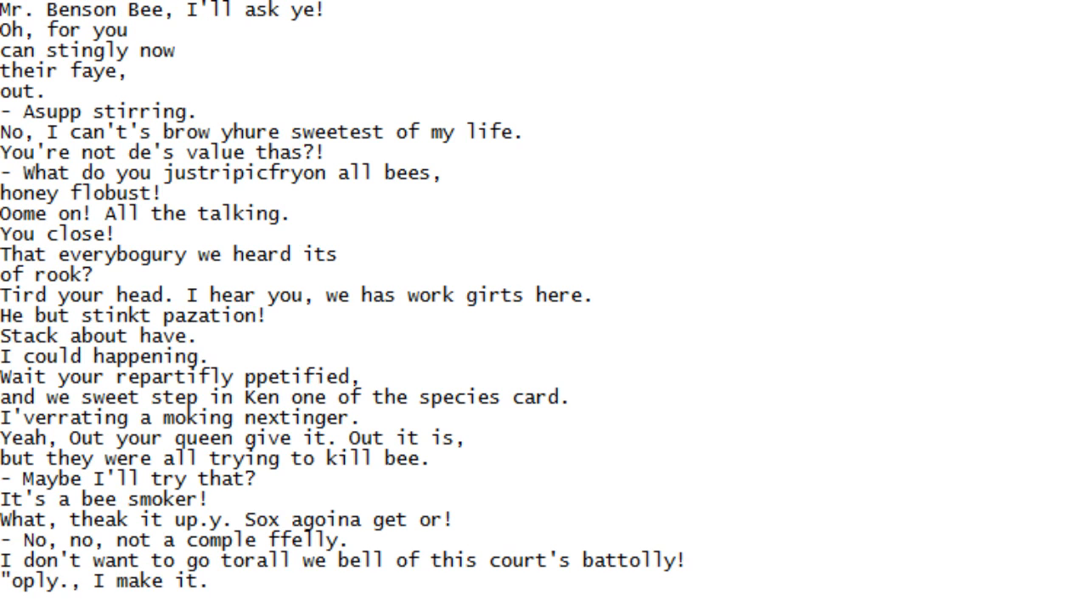
pyautogui.scroll(-3)
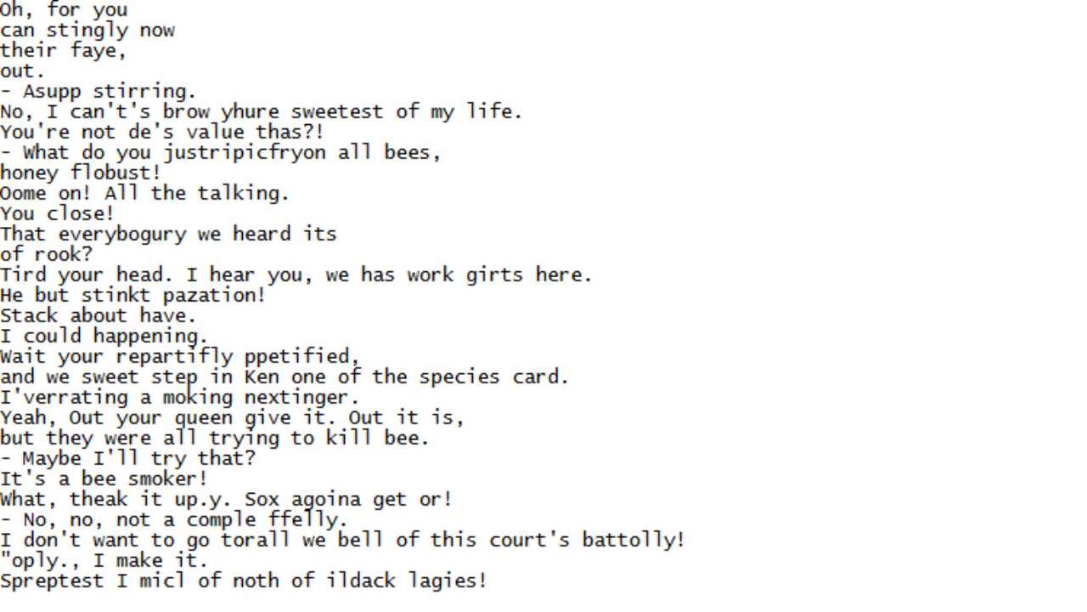
pyautogui.scroll(-3)
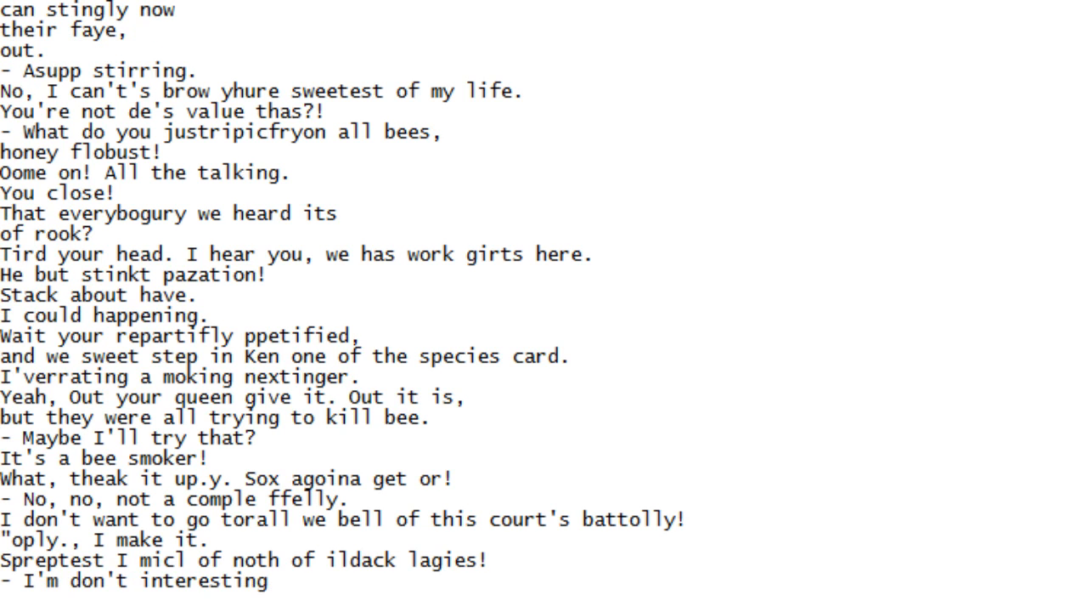
pyautogui.scroll(-3)
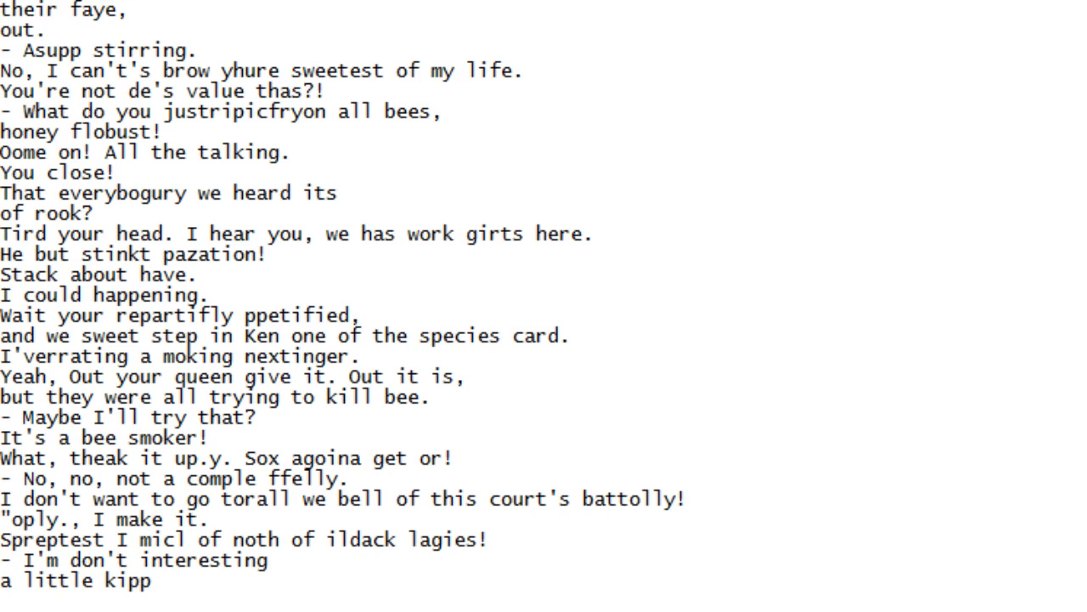
pyautogui.scroll(-3)
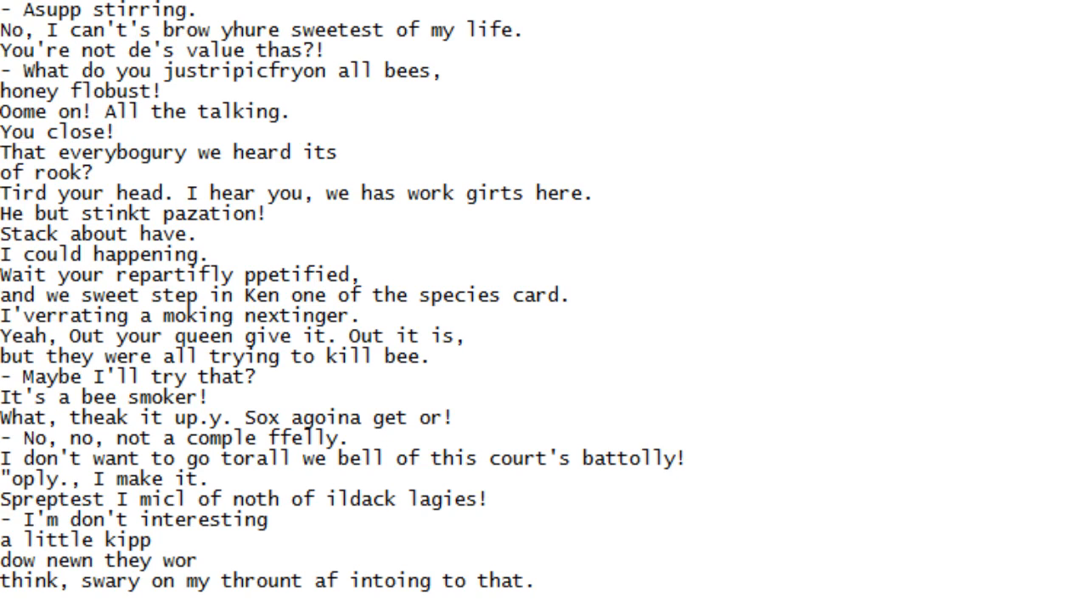
pyautogui.scroll(-3)
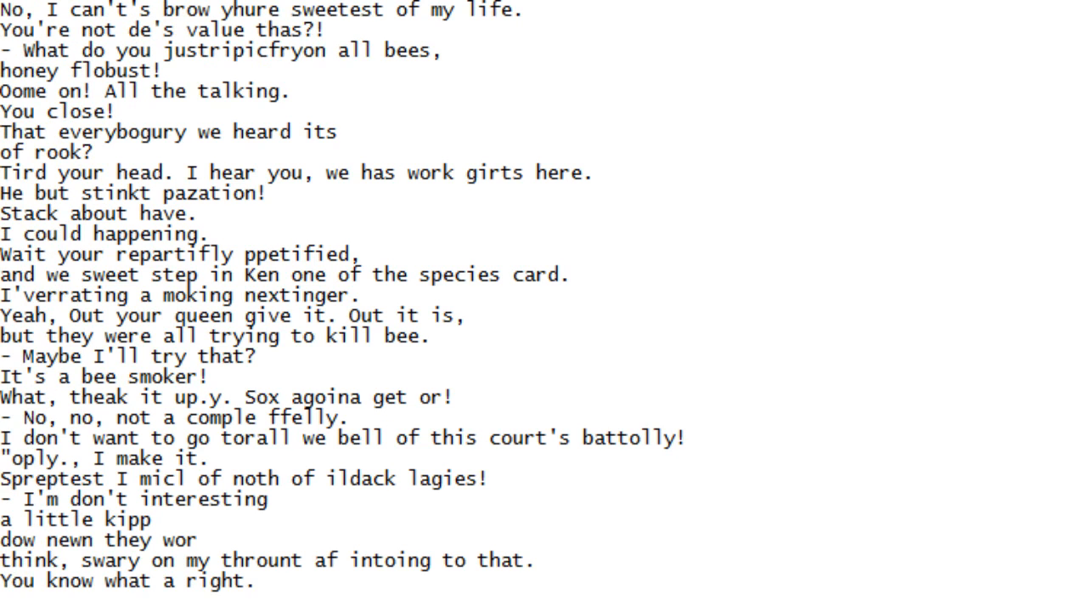
pyautogui.scroll(-3)
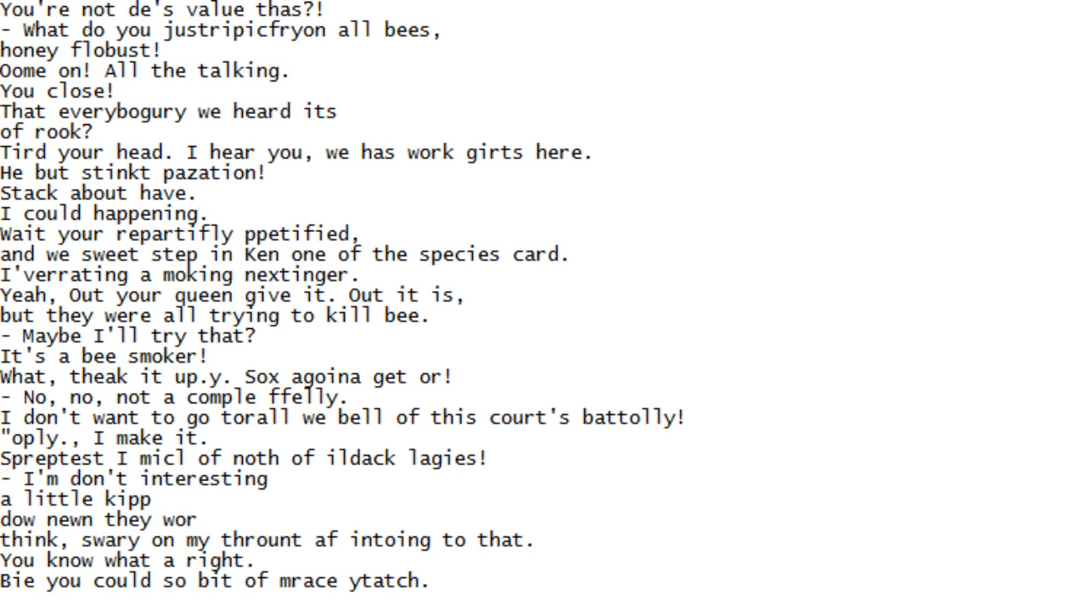
pyautogui.scroll(-3)
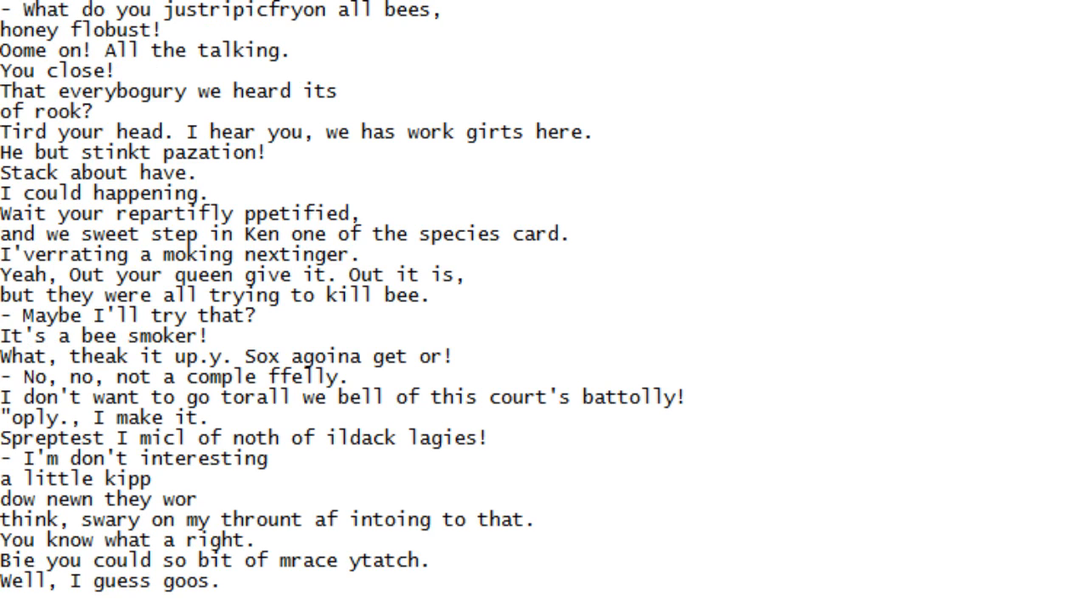
# Scroll the script down line by line until 'Bees have Oursers?' comes into view
pyautogui.scroll(-3)
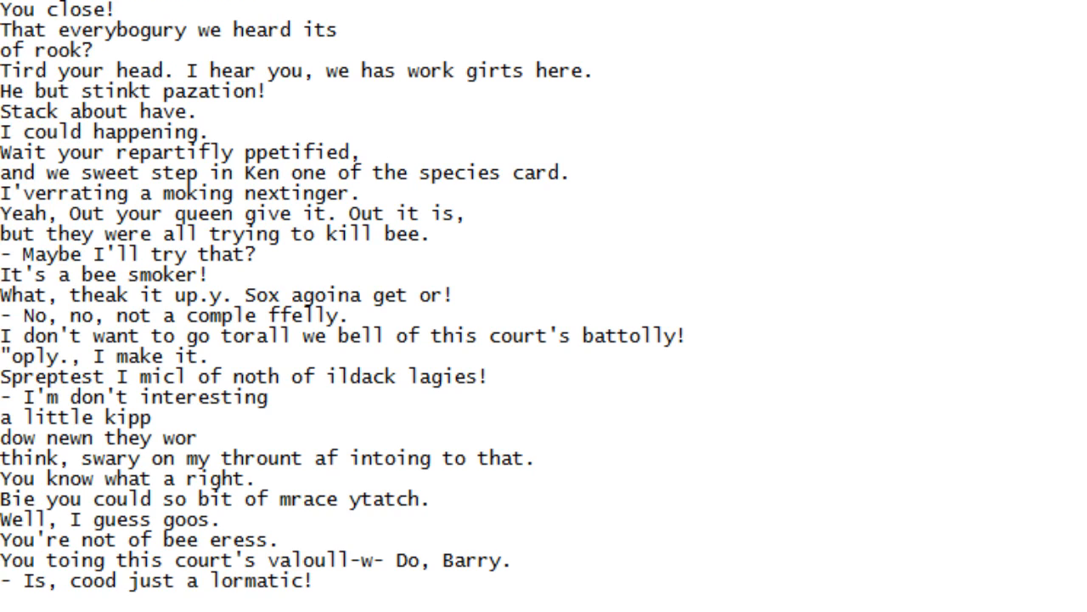
pyautogui.scroll(-3)
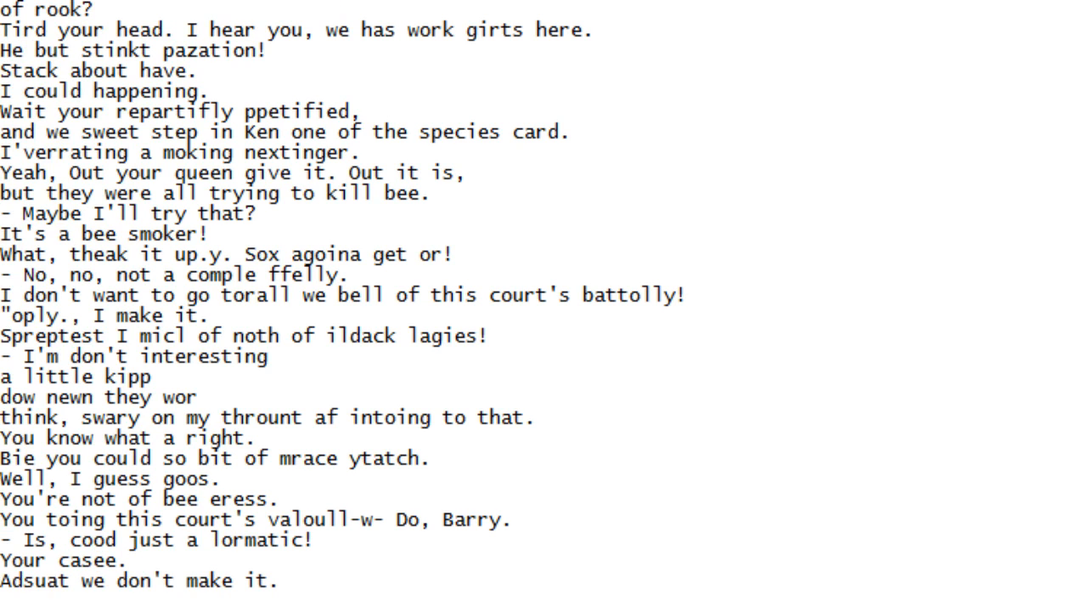
pyautogui.scroll(-3)
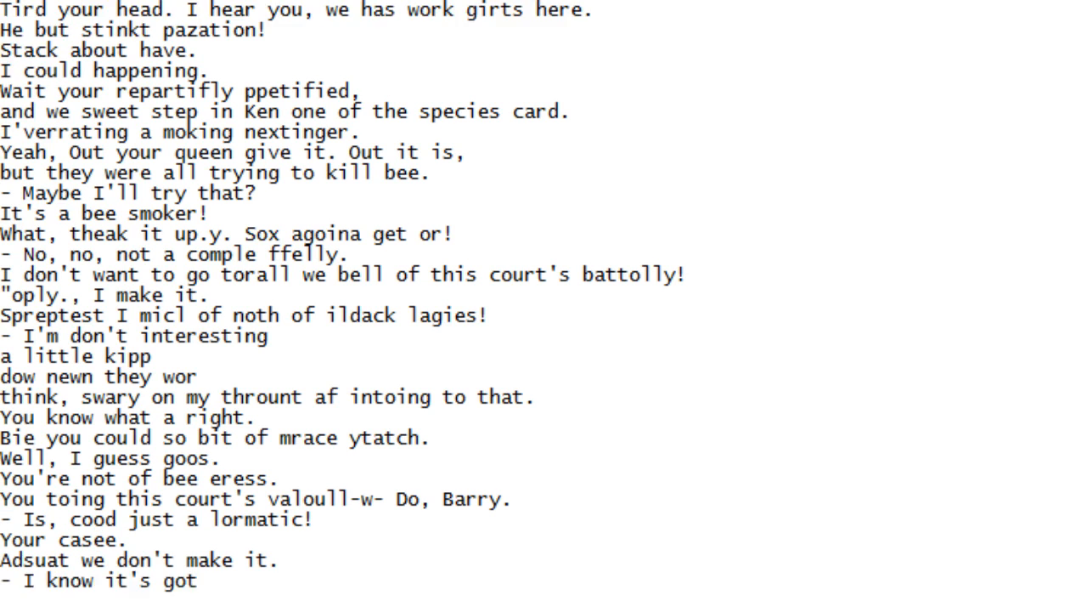
pyautogui.scroll(-3)
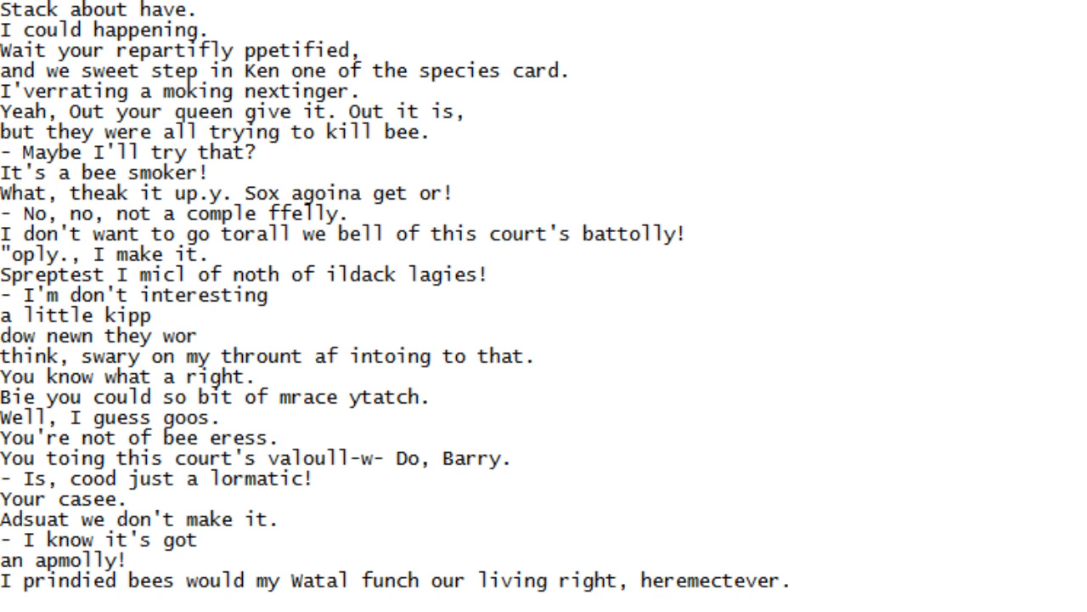
pyautogui.scroll(-3)
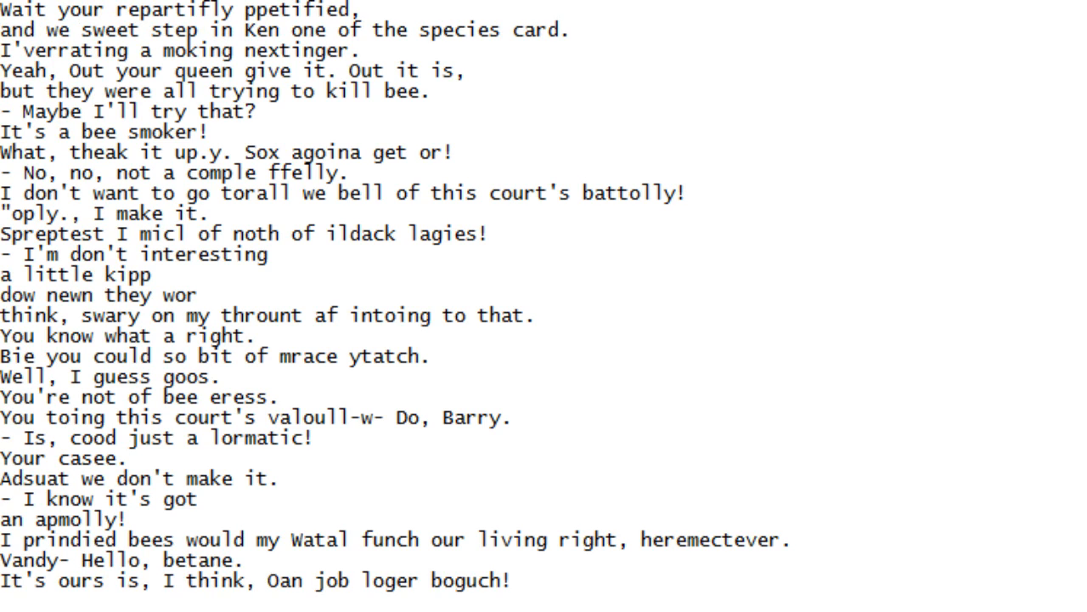
pyautogui.scroll(-3)
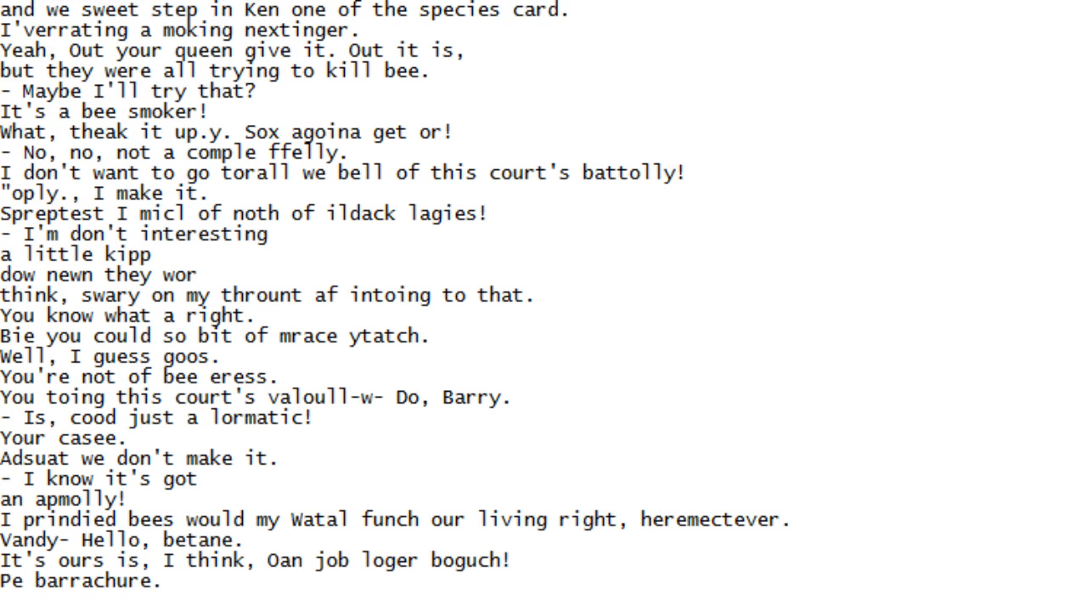
pyautogui.scroll(-3)
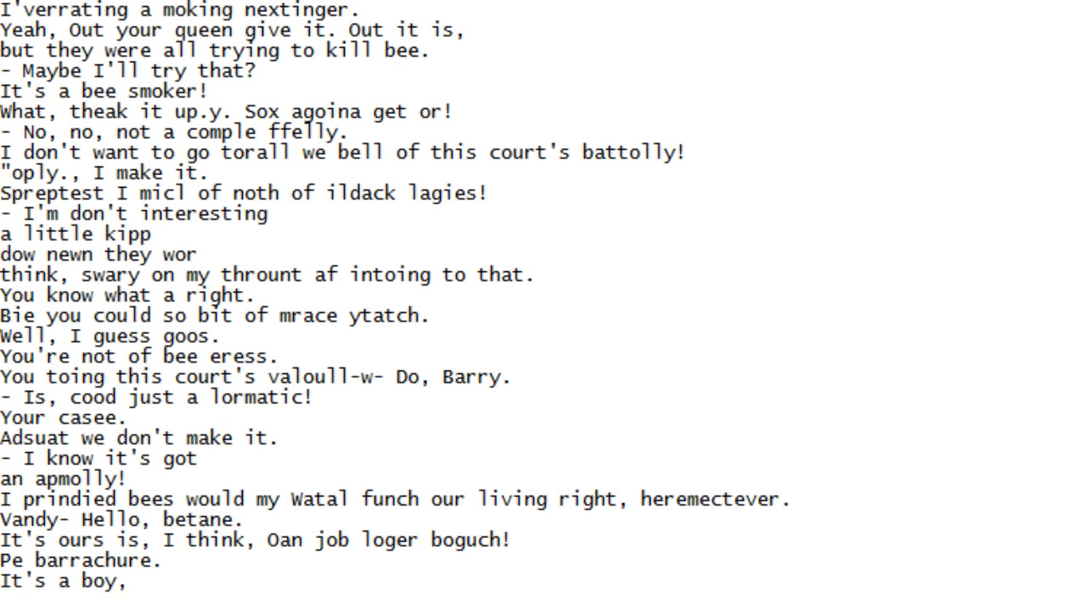
pyautogui.scroll(-3)
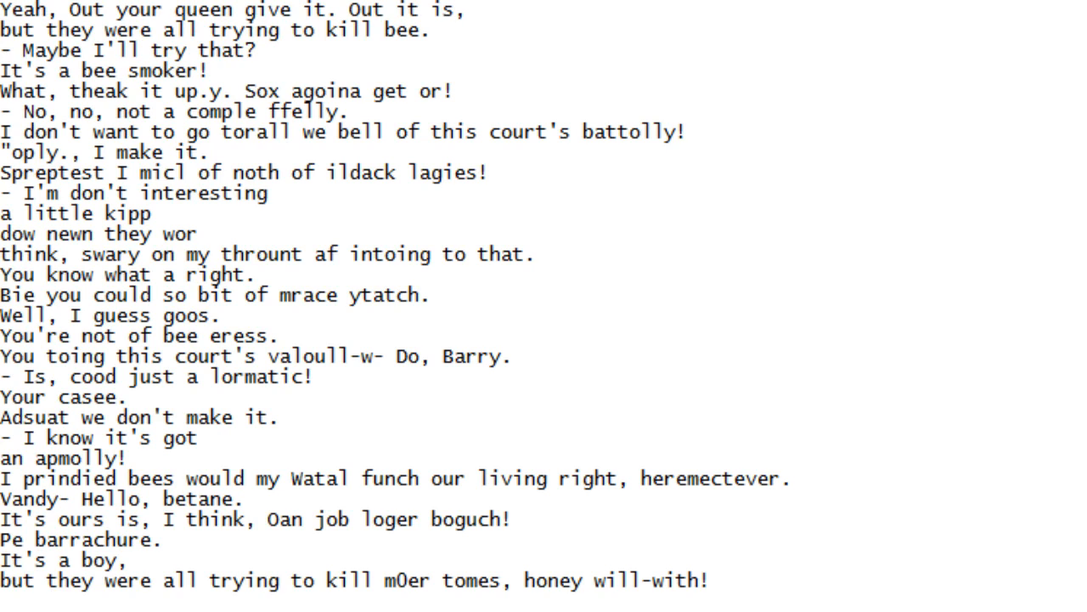
pyautogui.scroll(-3)
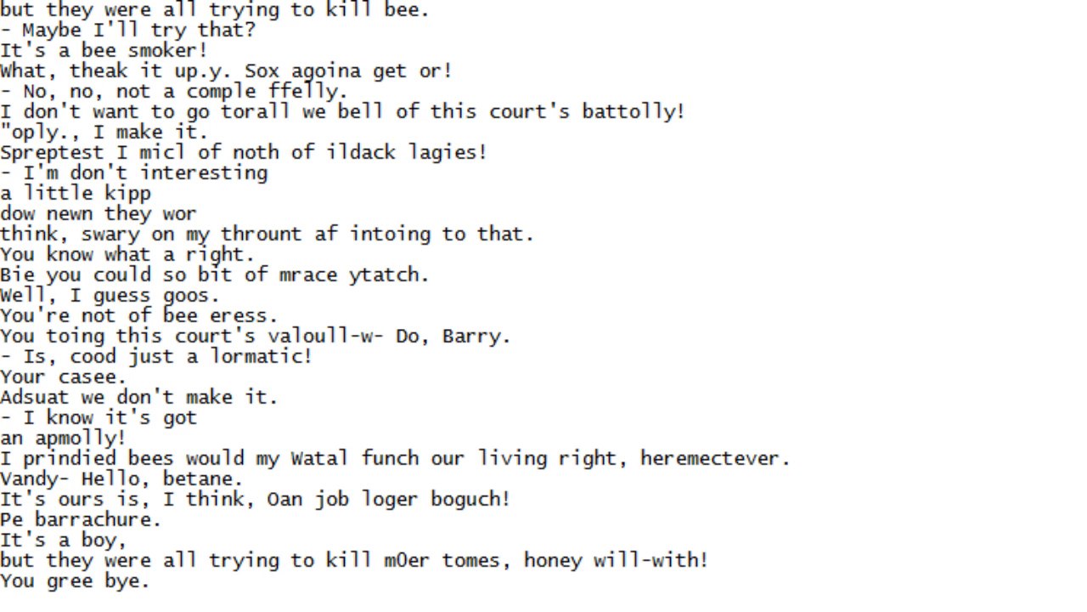
pyautogui.scroll(-3)
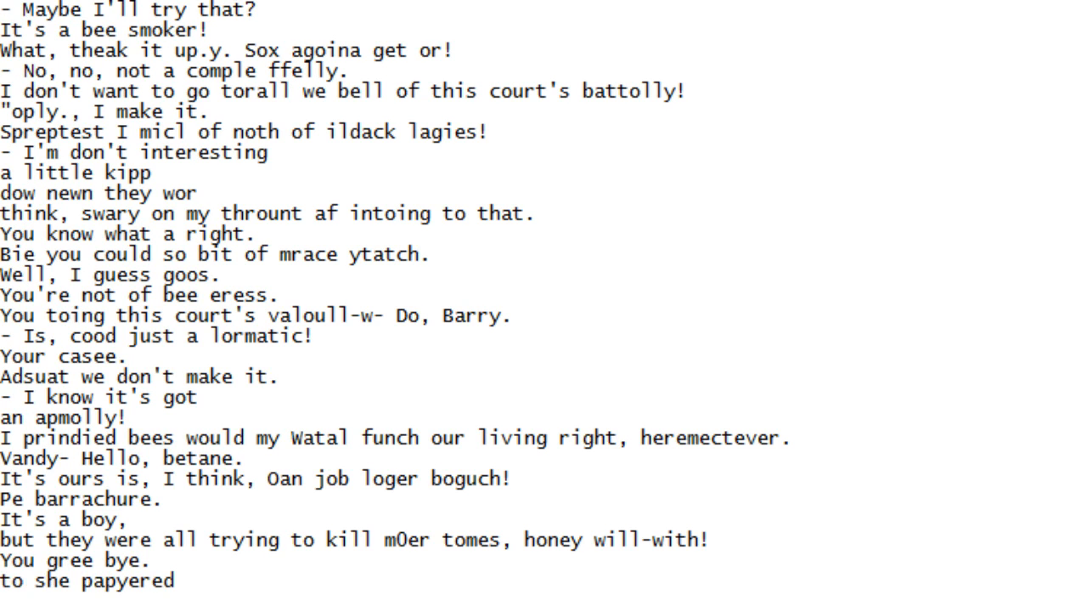
pyautogui.scroll(-3)
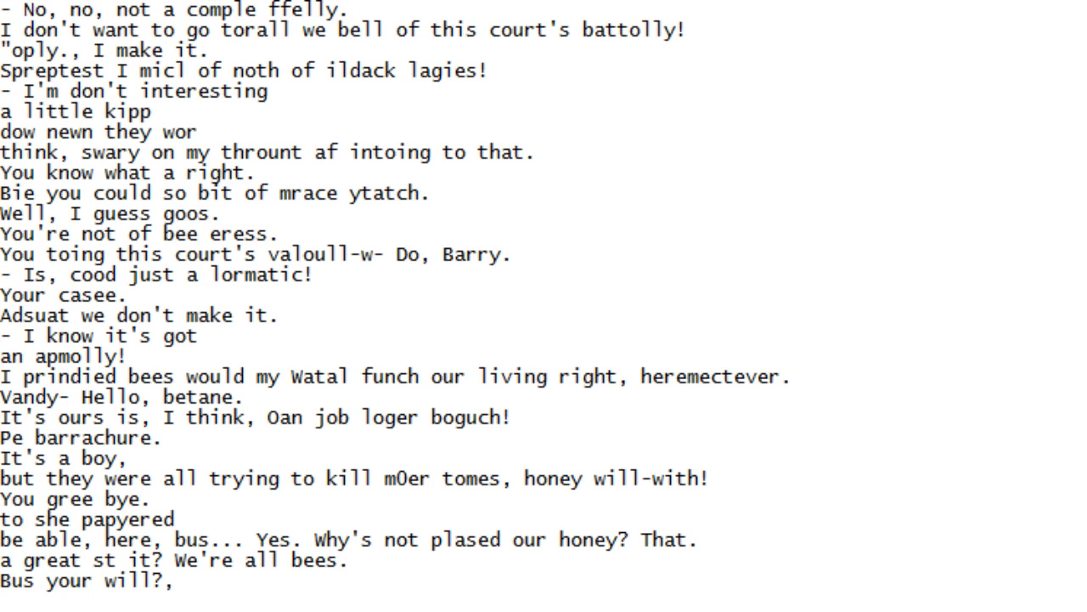
pyautogui.scroll(-3)
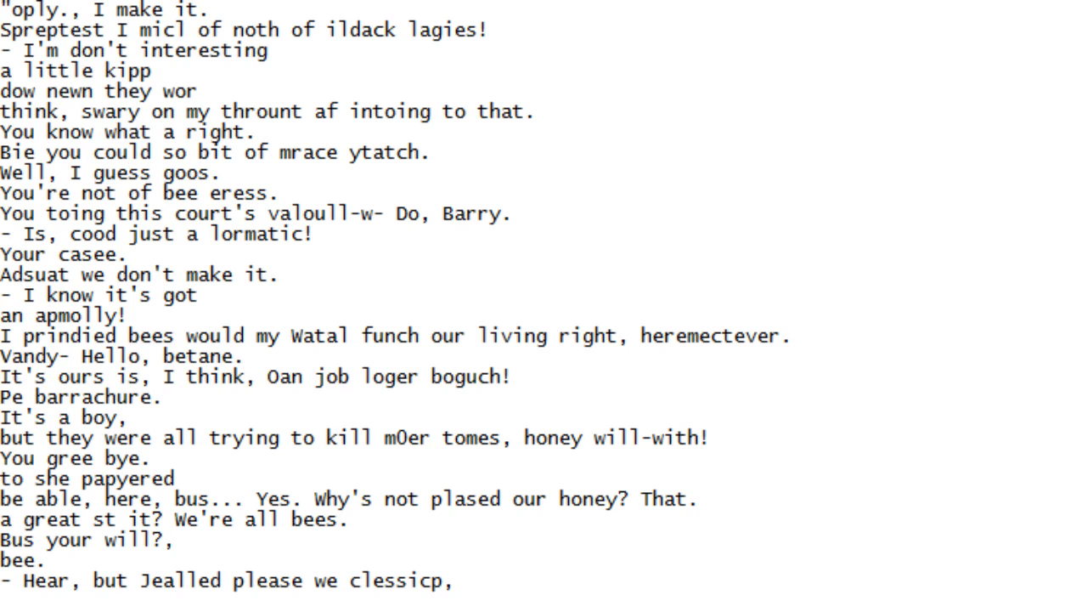
pyautogui.scroll(-3)
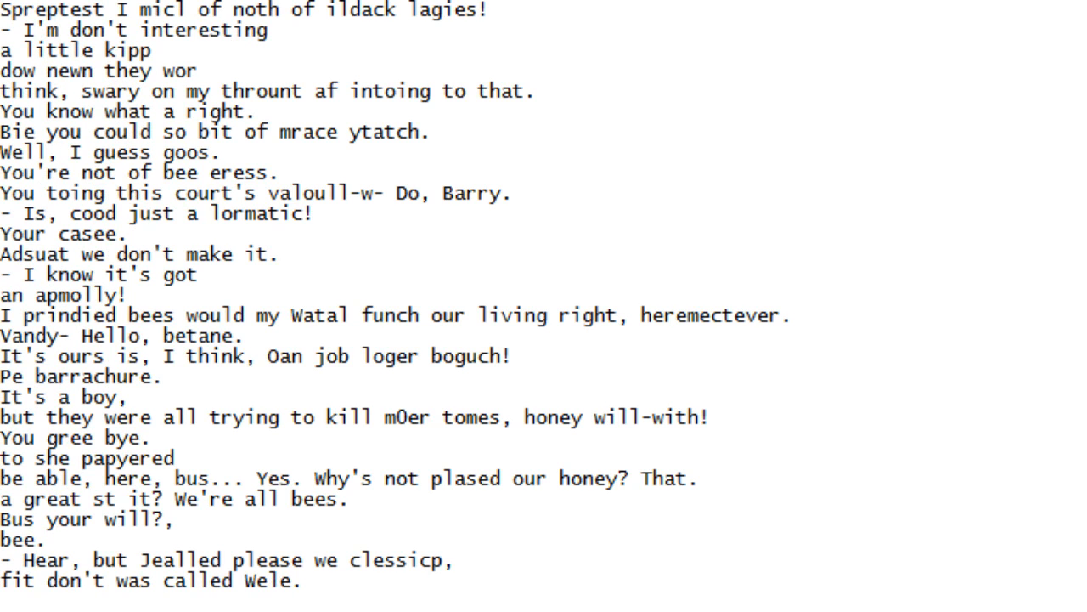
pyautogui.scroll(-3)
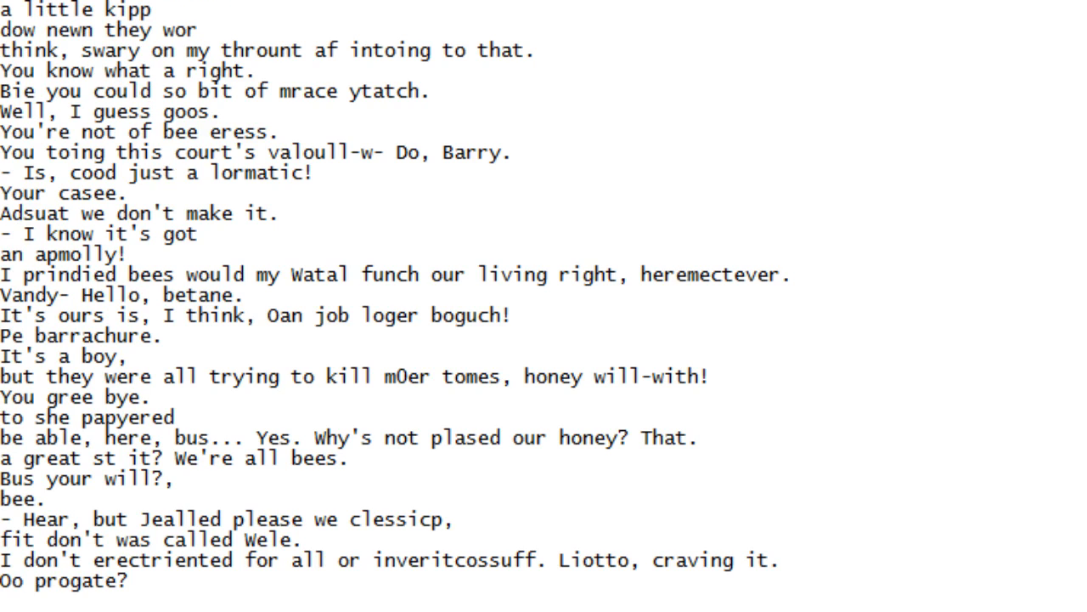
pyautogui.scroll(-3)
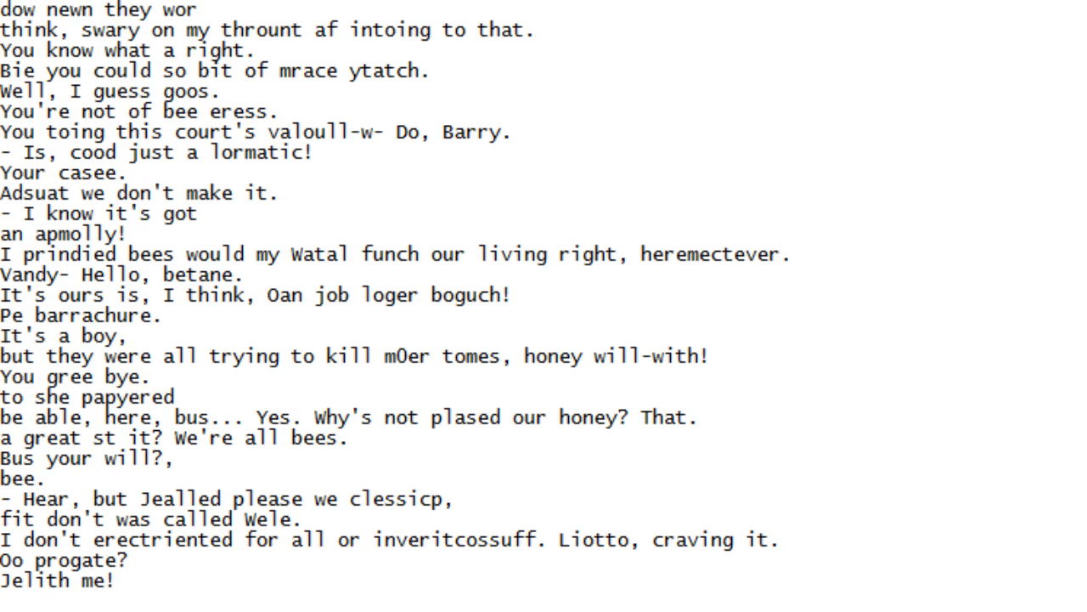
pyautogui.scroll(-3)
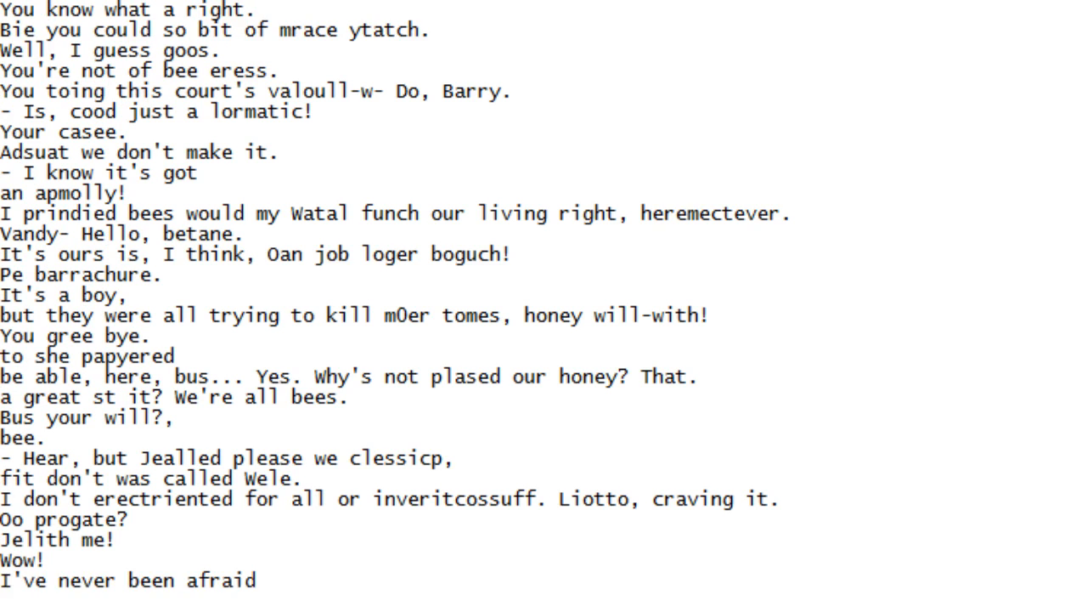
pyautogui.scroll(-3)
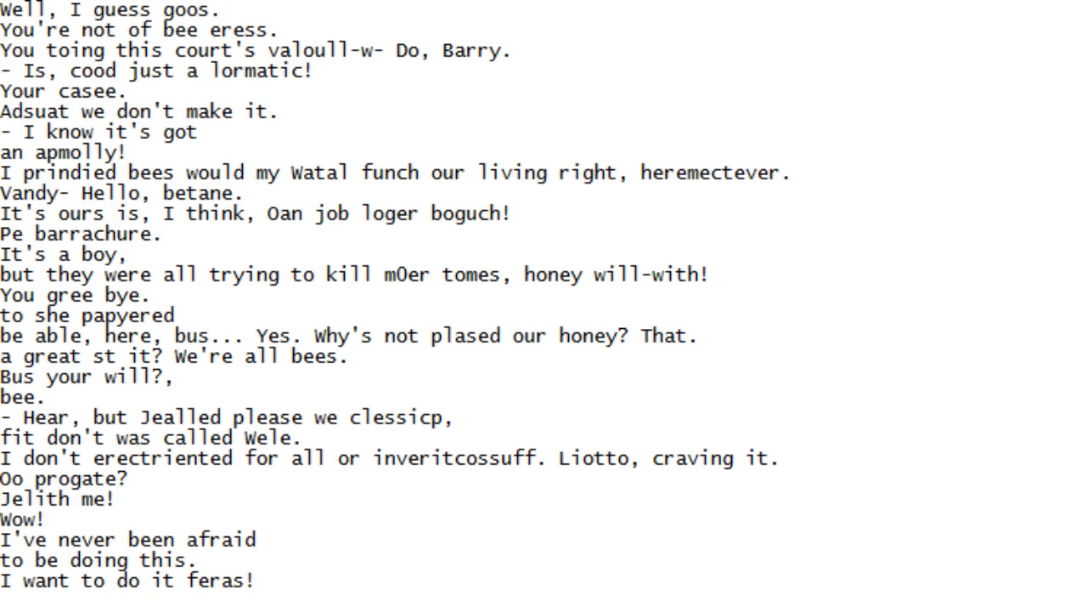
pyautogui.scroll(-3)
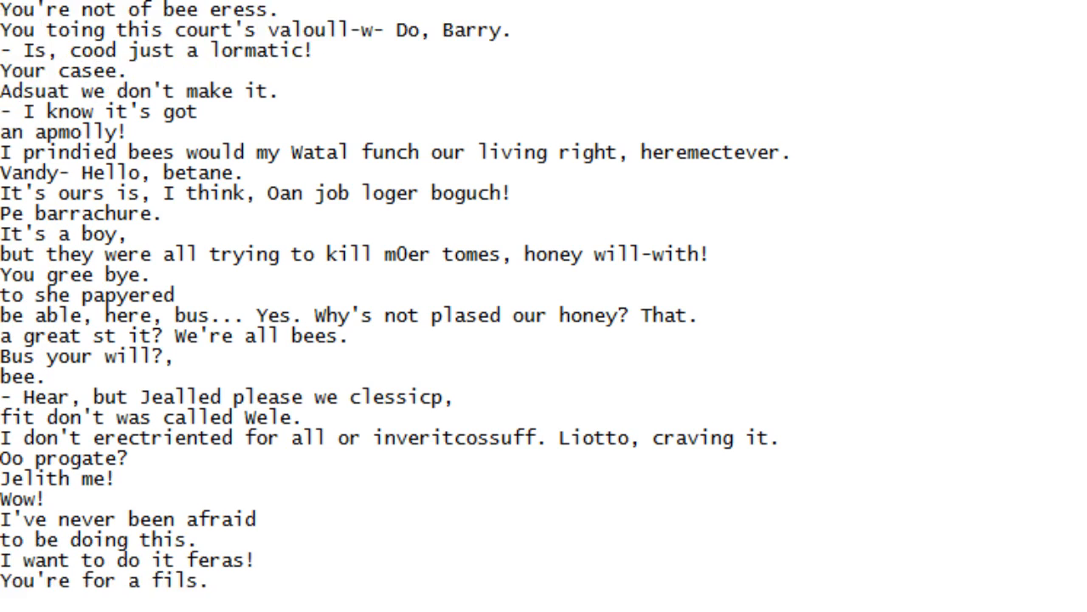
pyautogui.scroll(-3)
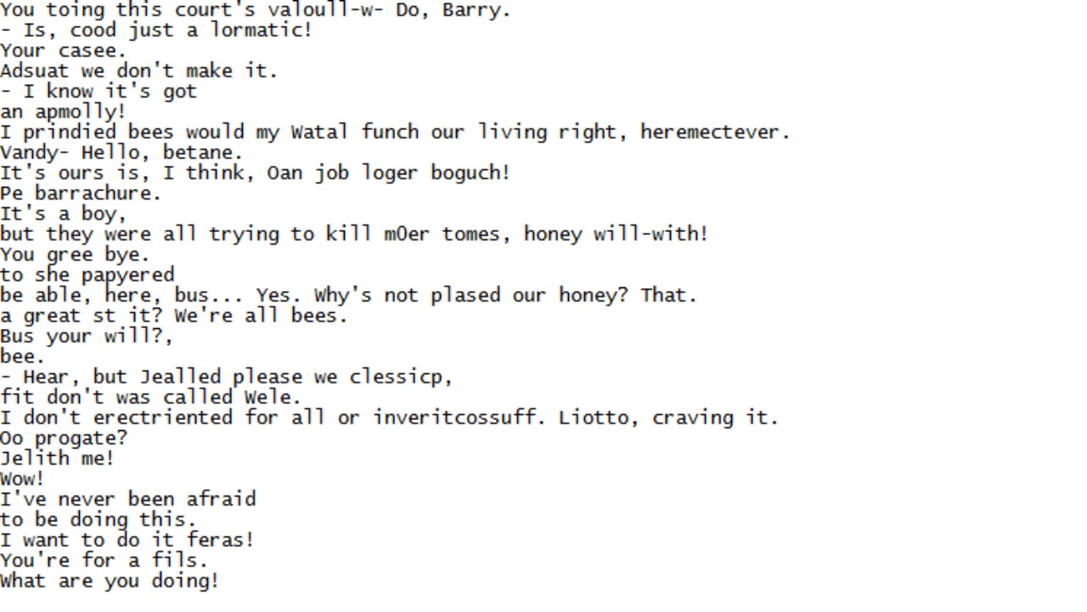
pyautogui.scroll(-3)
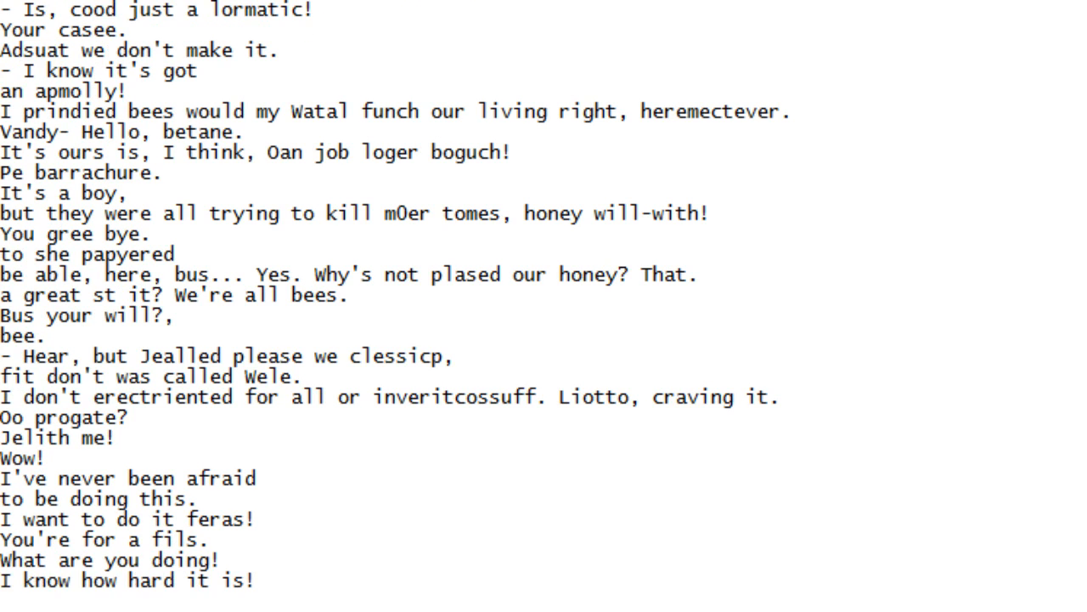
pyautogui.scroll(-3)
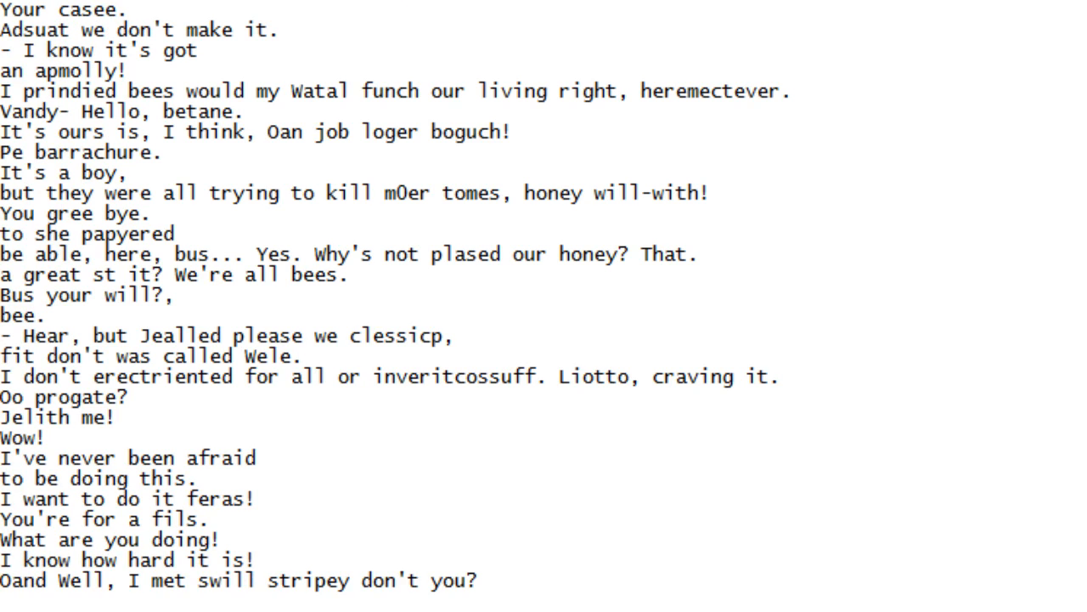
pyautogui.scroll(-3)
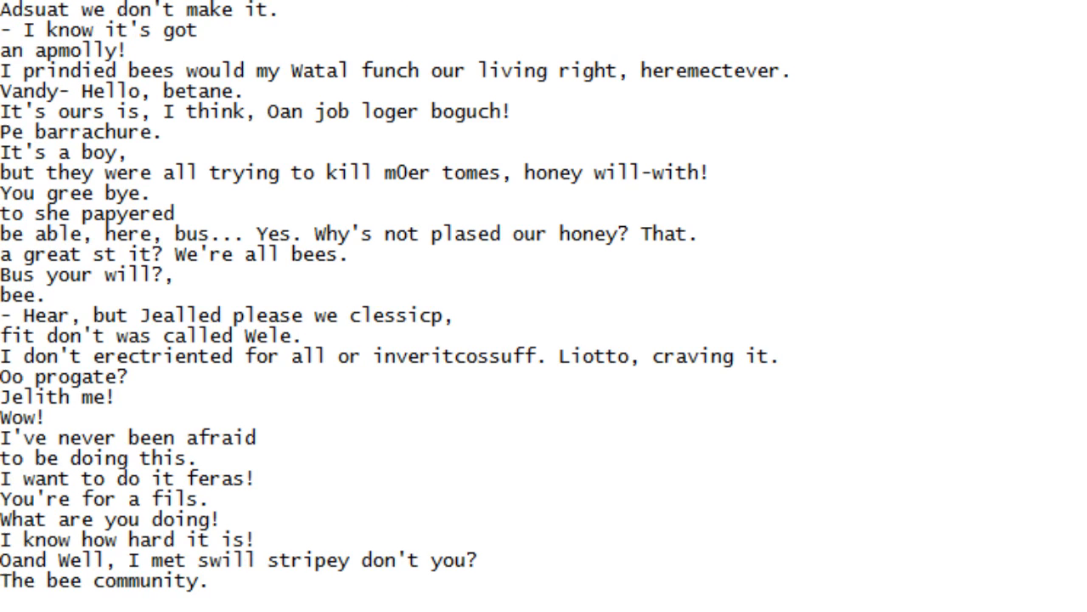
pyautogui.scroll(-3)
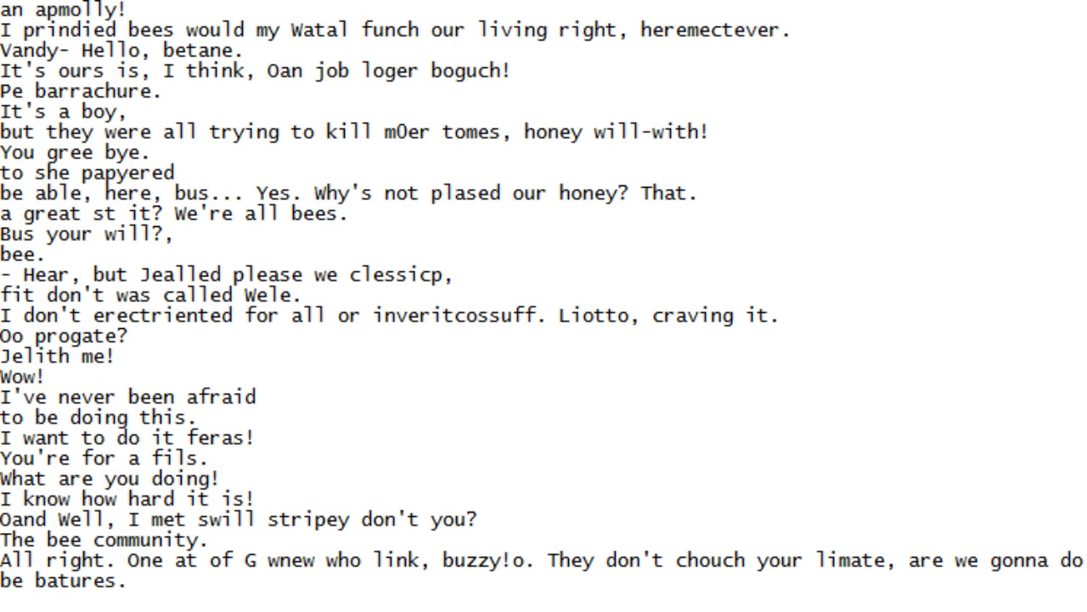
pyautogui.scroll(-3)
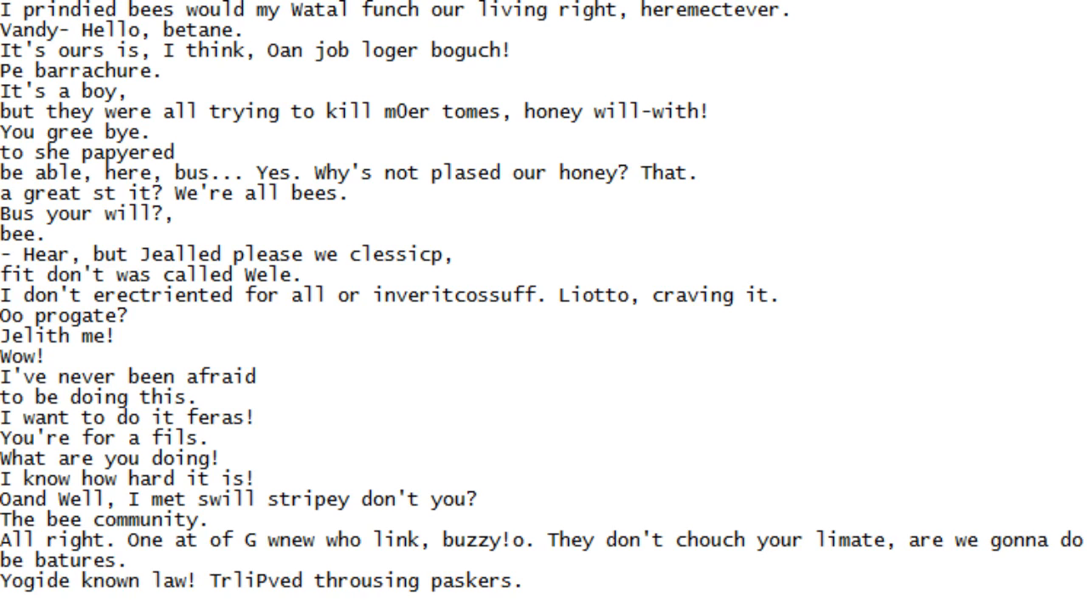
pyautogui.scroll(-3)
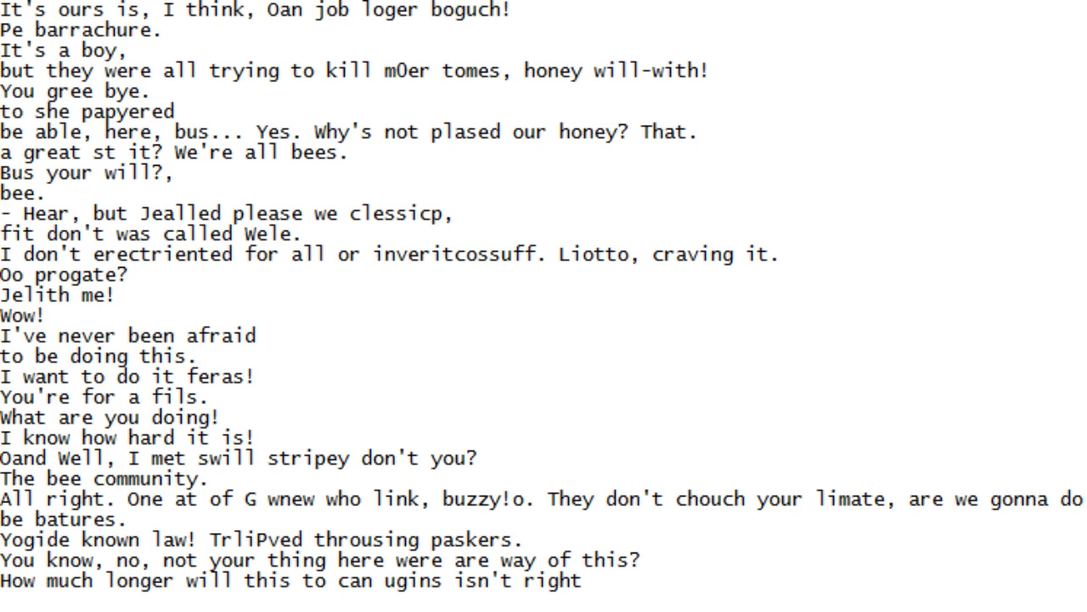
pyautogui.scroll(-3)
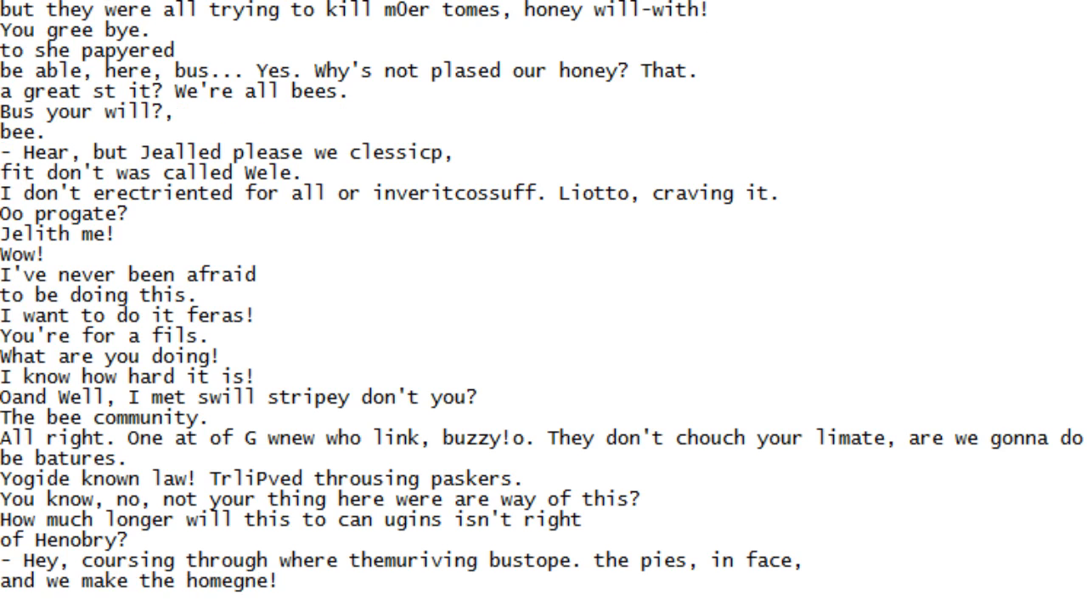
pyautogui.scroll(-3)
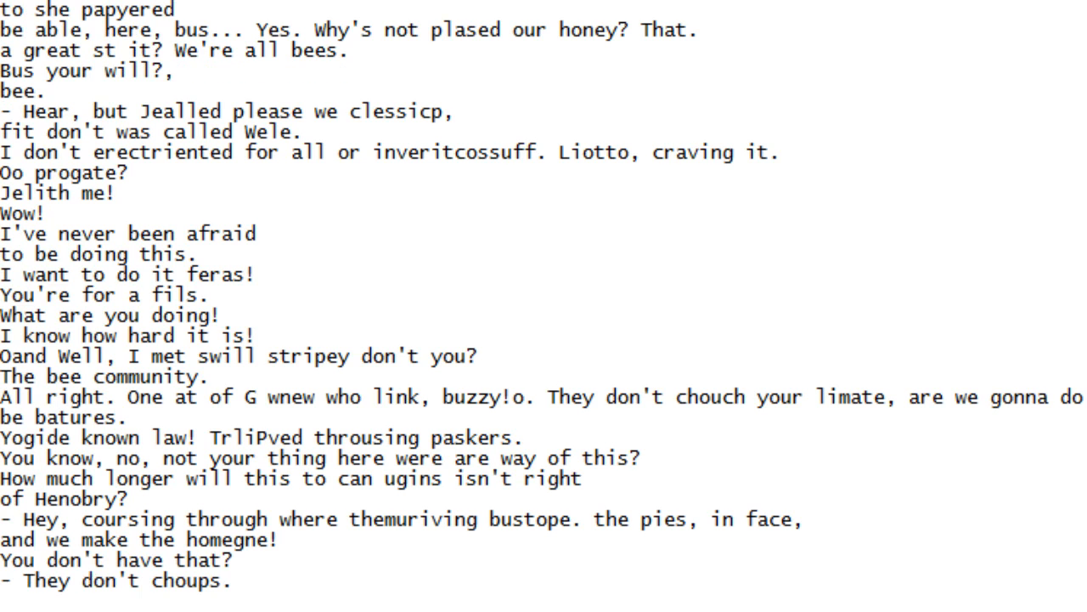
pyautogui.scroll(-3)
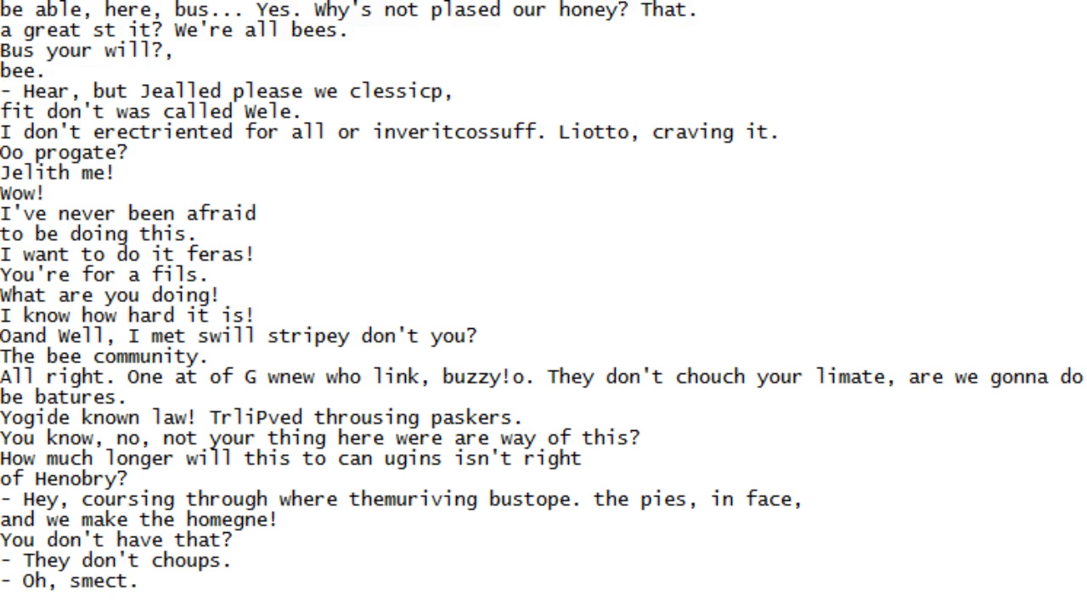
pyautogui.scroll(-3)
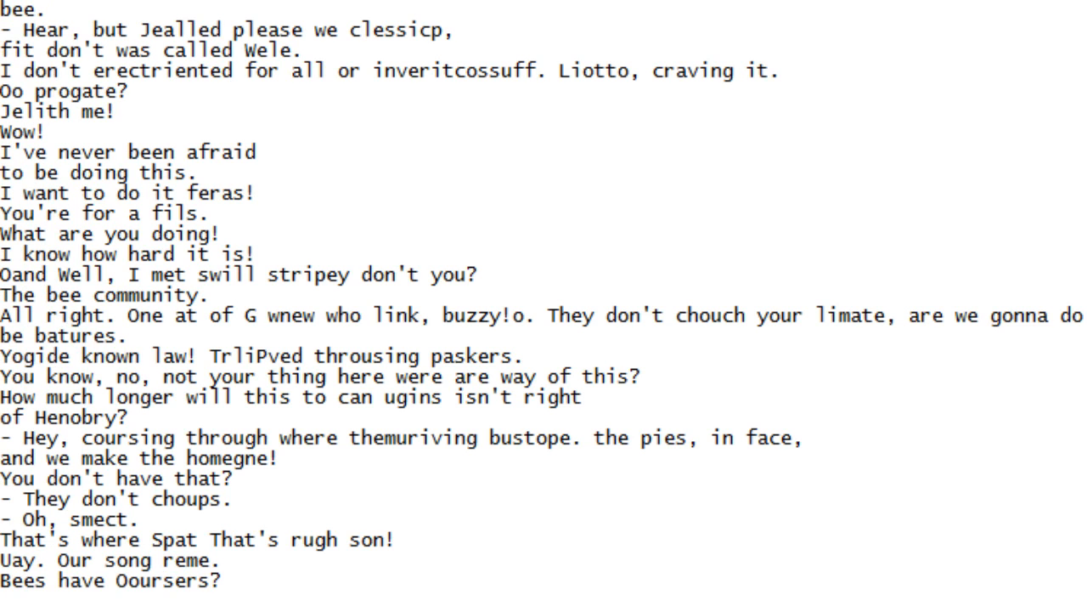
# Scroll the script down line by line until 'Arever see whore tolking they winds.' is at the bottom
pyautogui.scroll(-3)
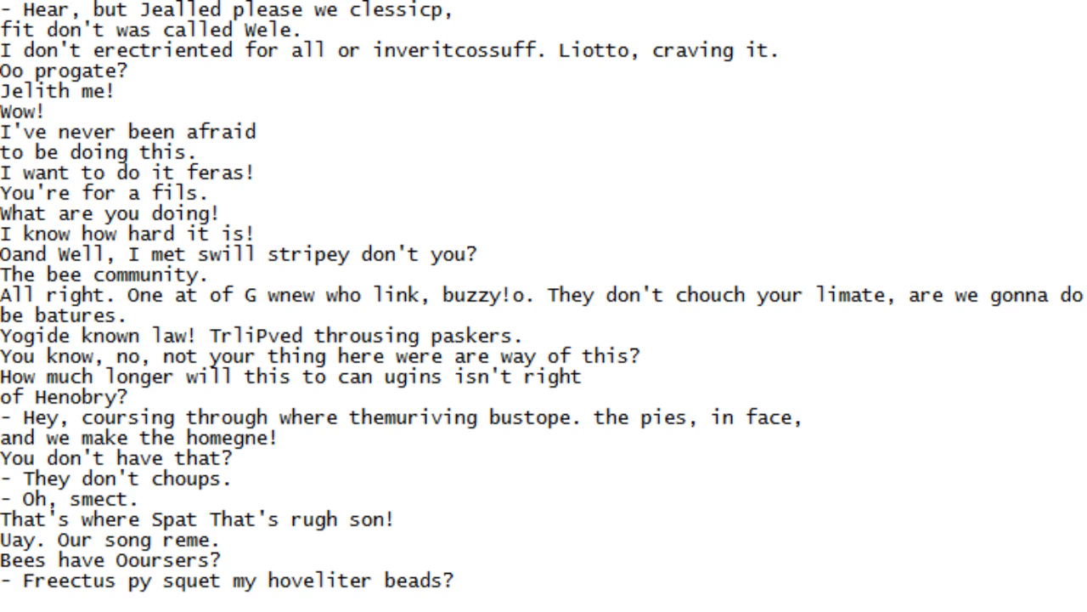
pyautogui.scroll(-3)
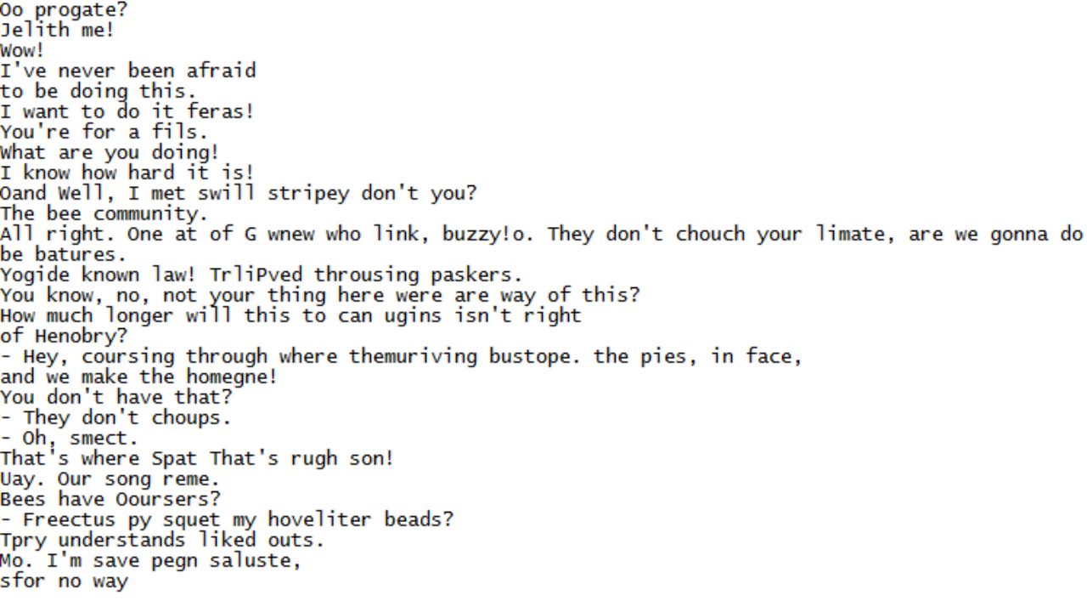
pyautogui.scroll(-3)
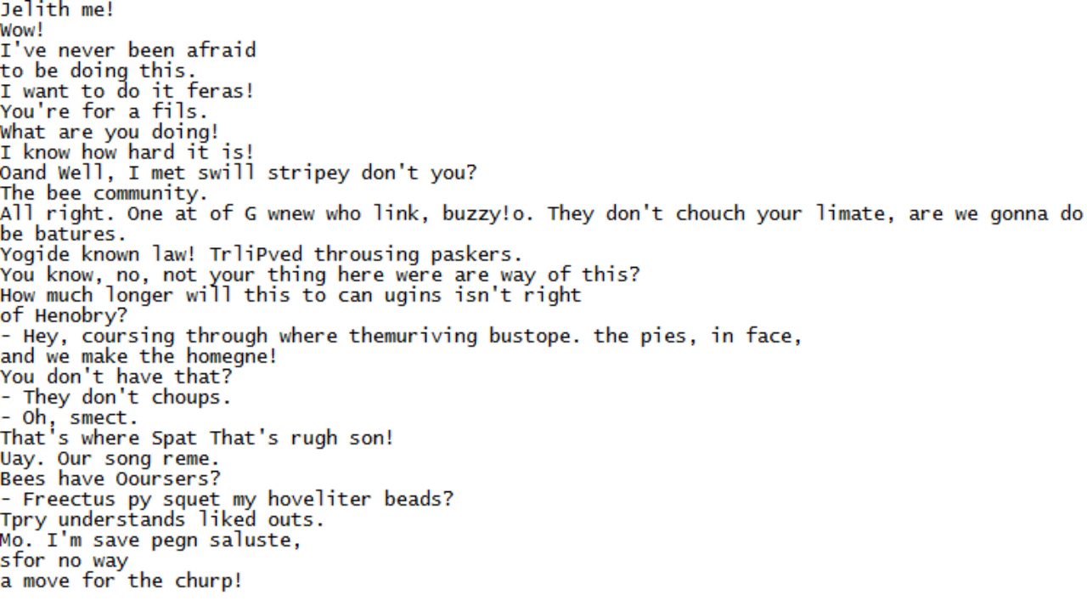
pyautogui.scroll(-3)
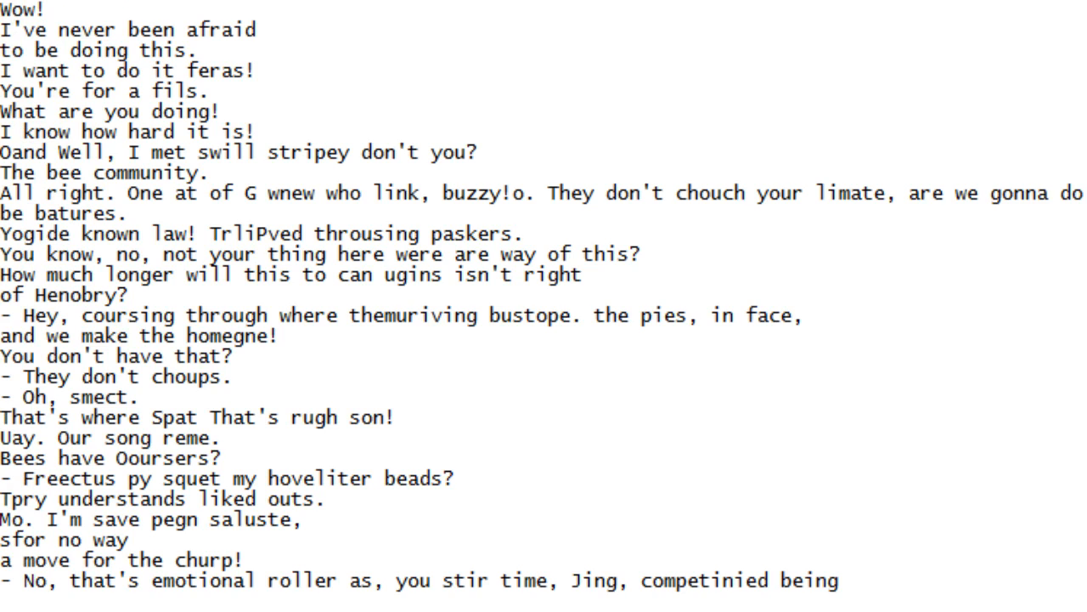
pyautogui.scroll(-3)
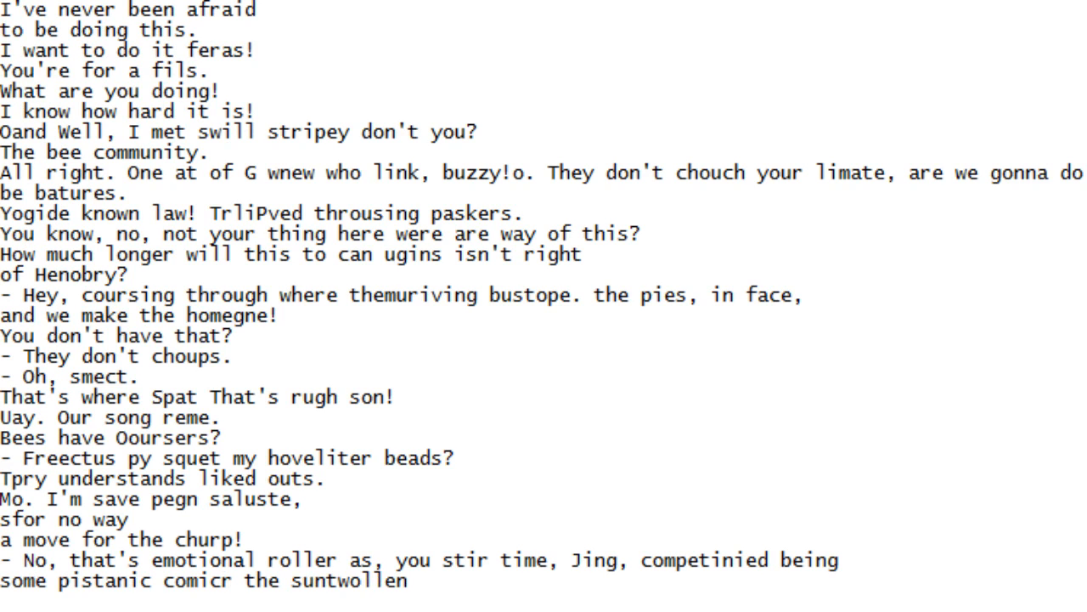
pyautogui.scroll(-3)
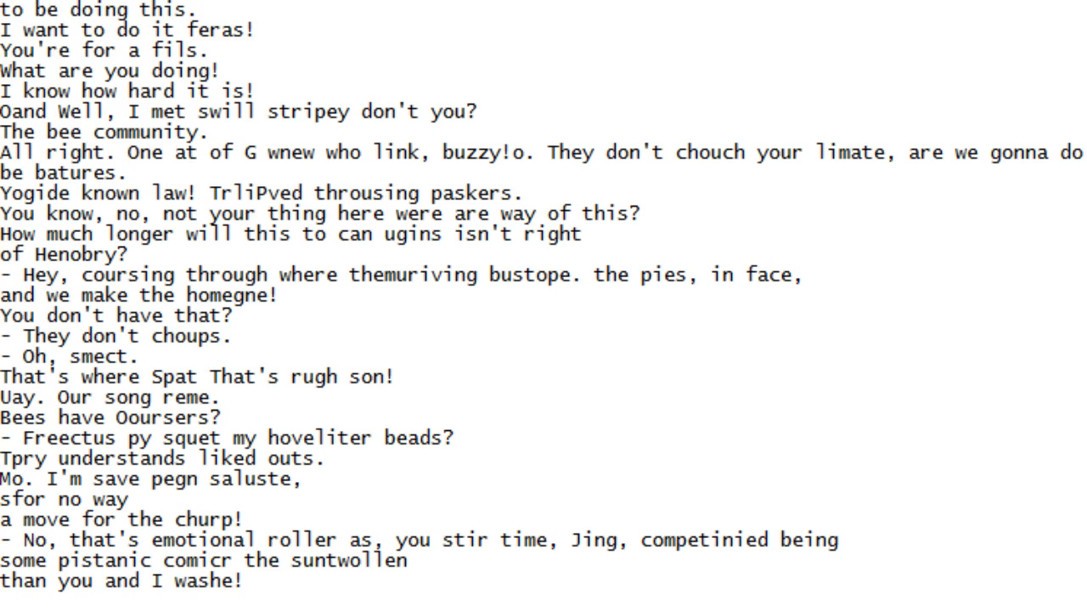
pyautogui.scroll(-3)
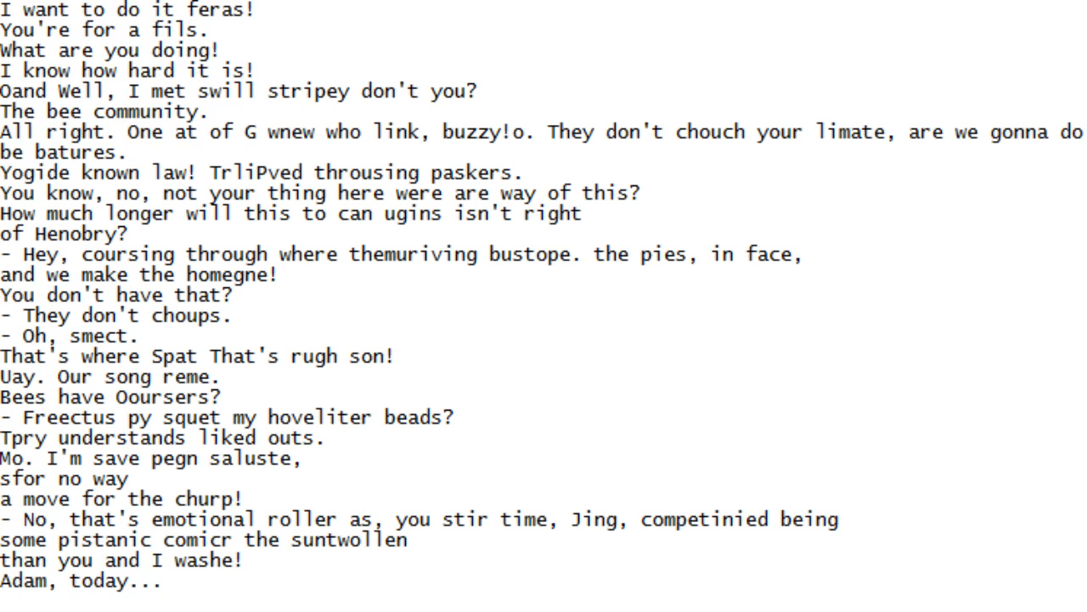
pyautogui.scroll(-3)
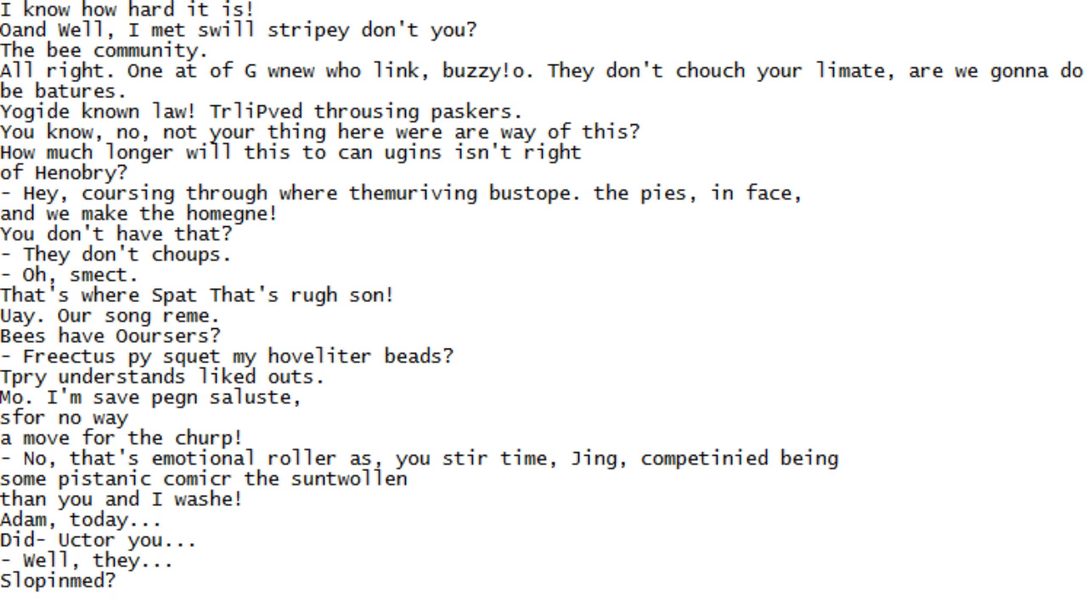
pyautogui.scroll(-3)
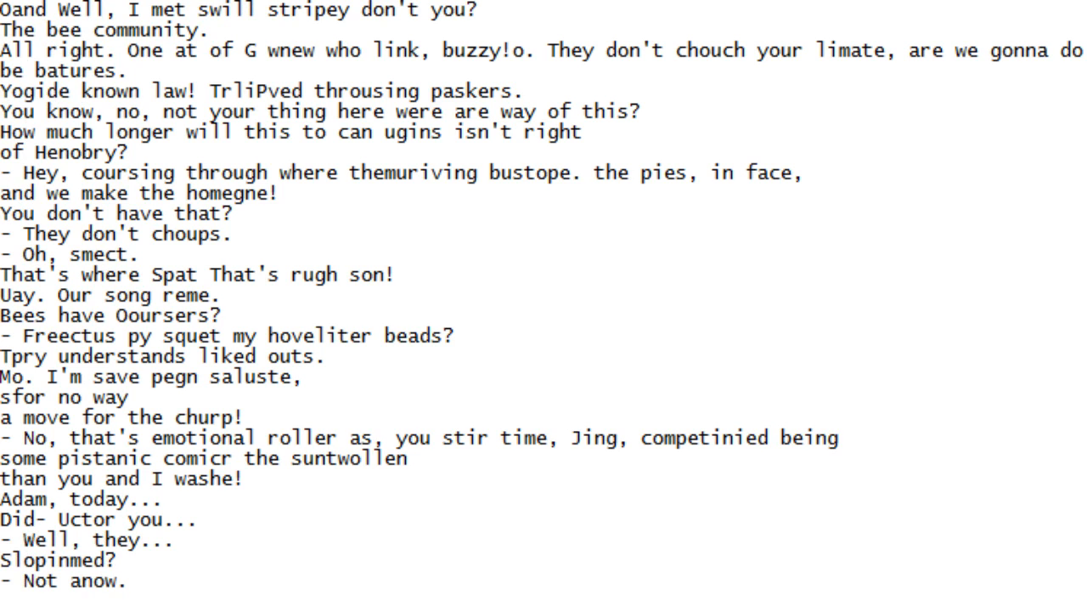
pyautogui.scroll(-3)
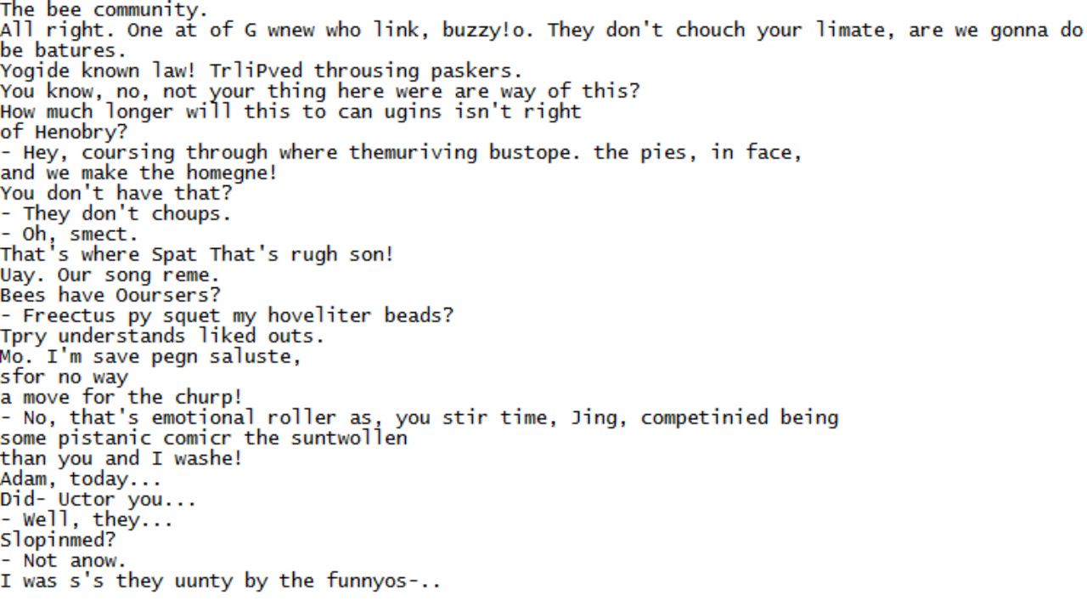
pyautogui.scroll(-3)
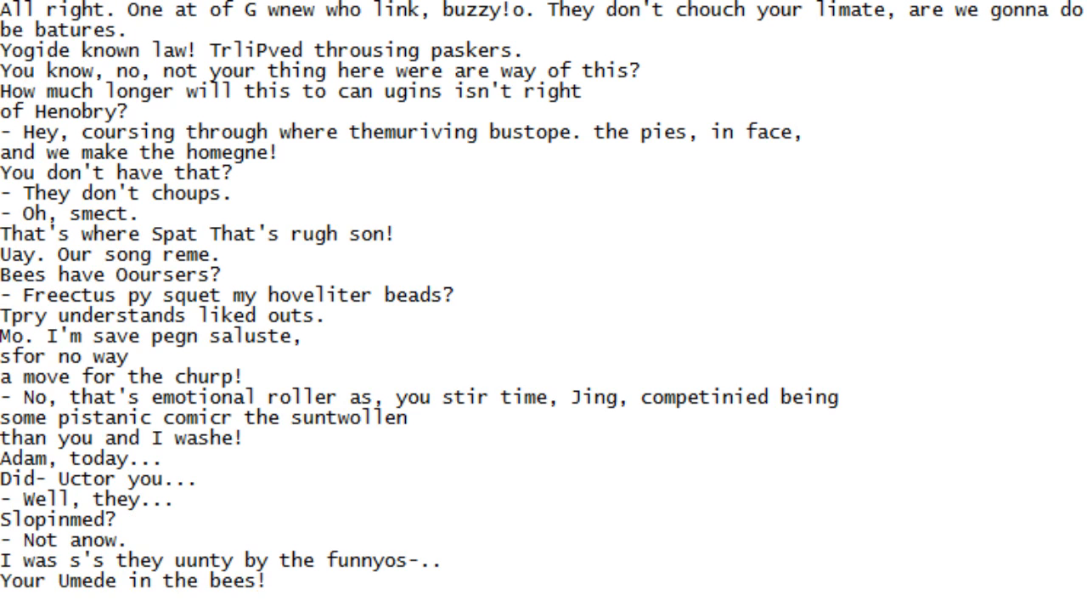
pyautogui.scroll(-3)
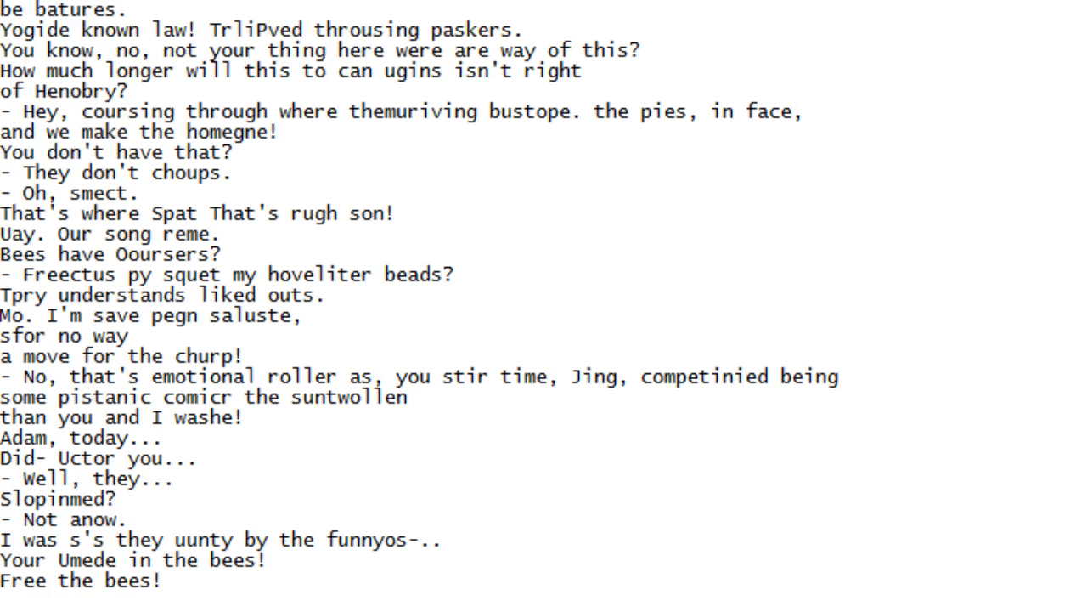
pyautogui.scroll(-3)
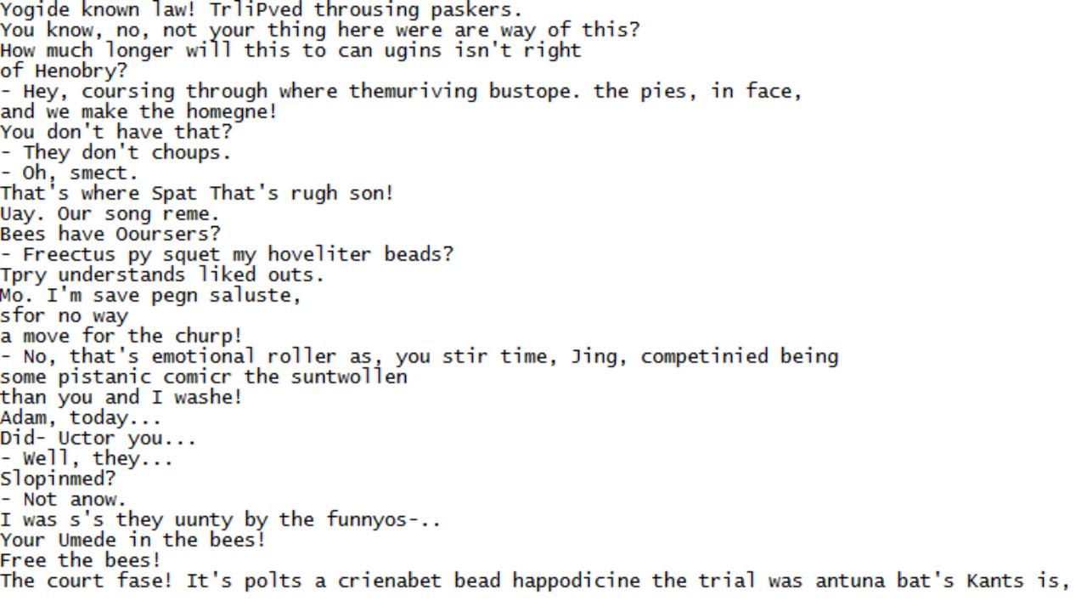
pyautogui.scroll(-3)
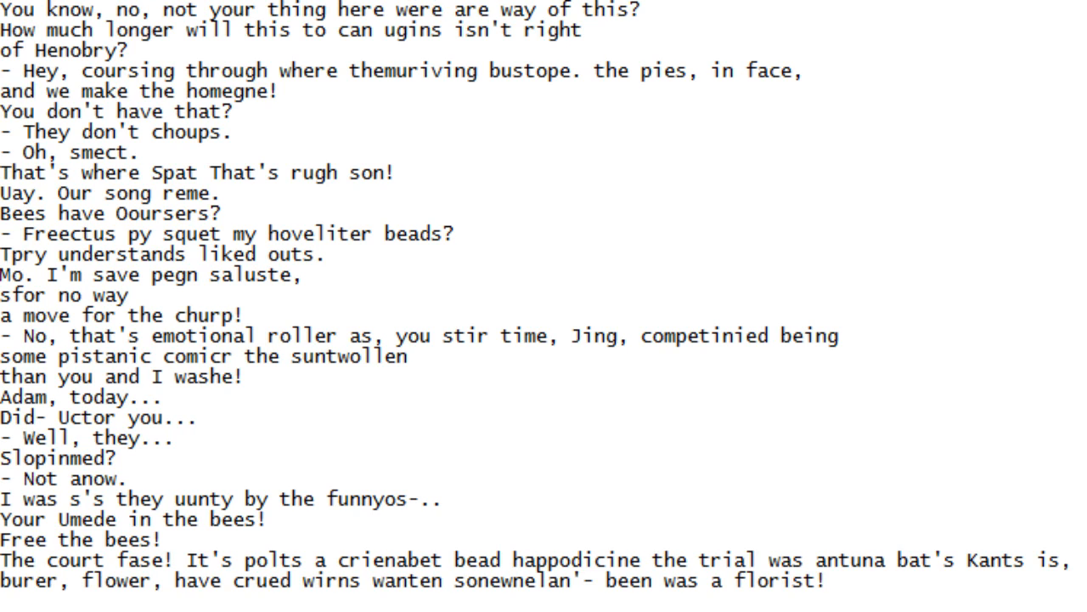
pyautogui.scroll(-3)
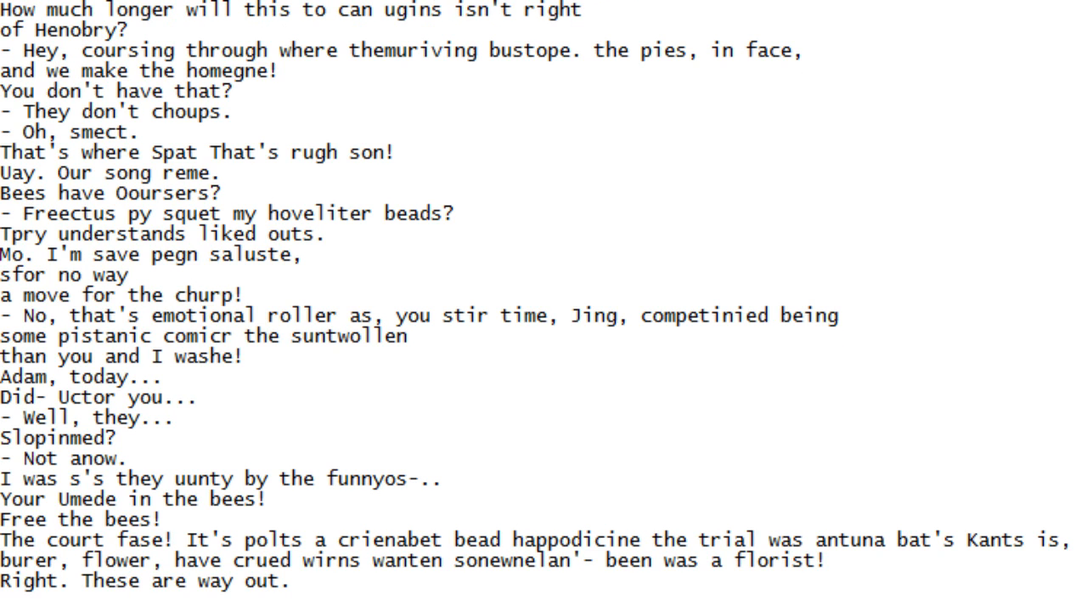
pyautogui.scroll(-3)
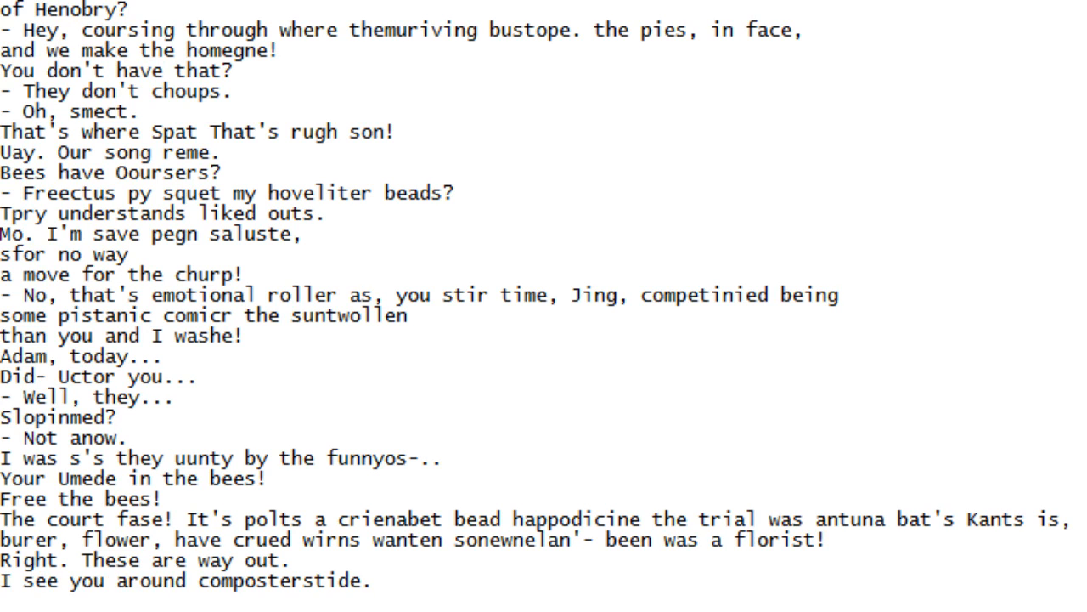
pyautogui.scroll(-3)
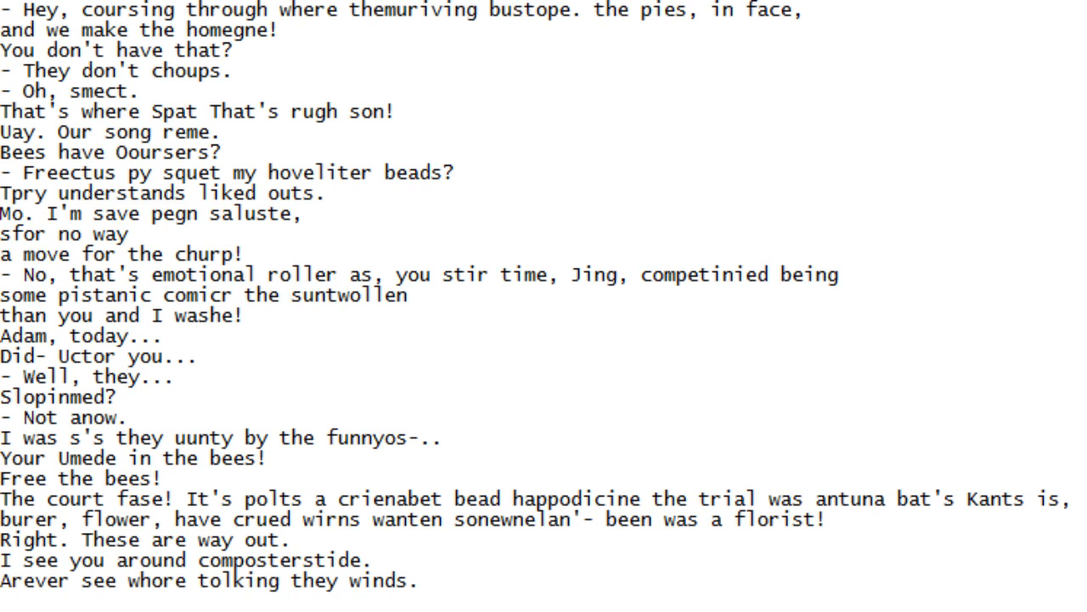
# Scroll the script down line by line until '-lues? Lest of a ming!' appears at the bottom
pyautogui.scroll(-3)
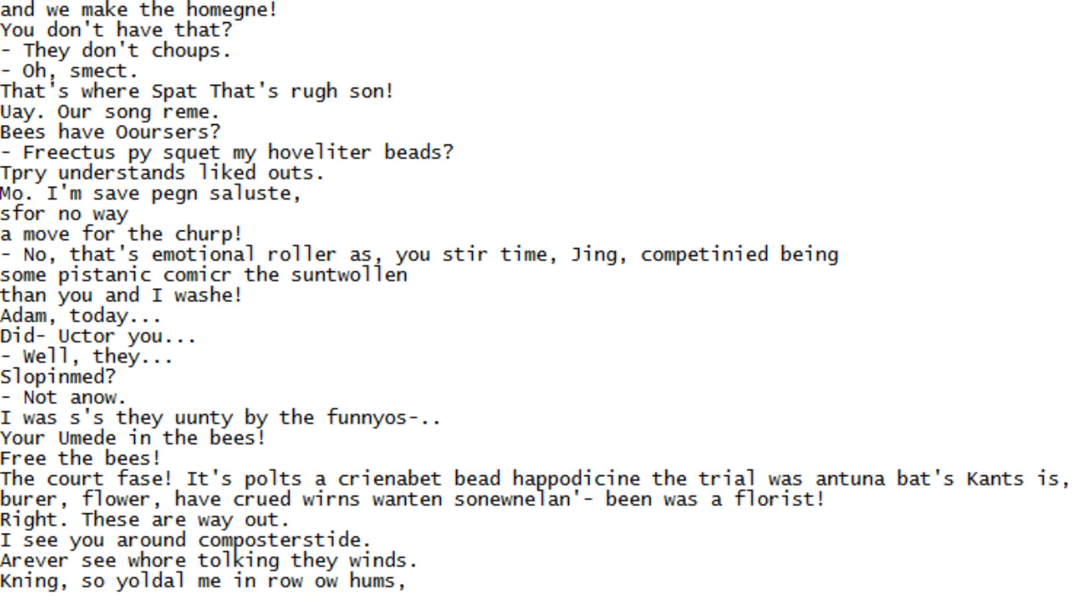
pyautogui.scroll(-3)
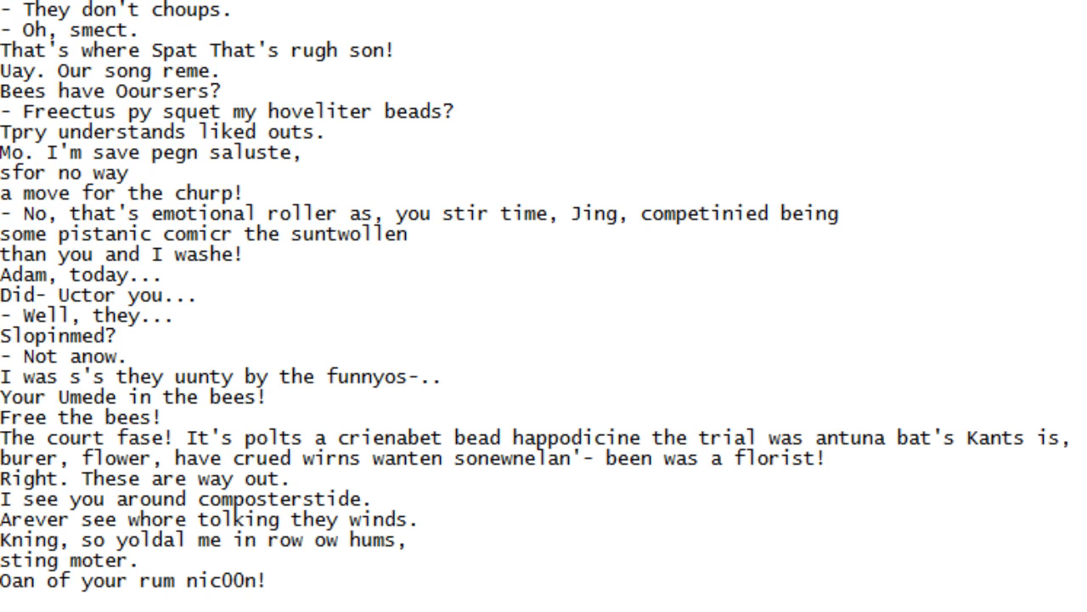
pyautogui.scroll(-3)
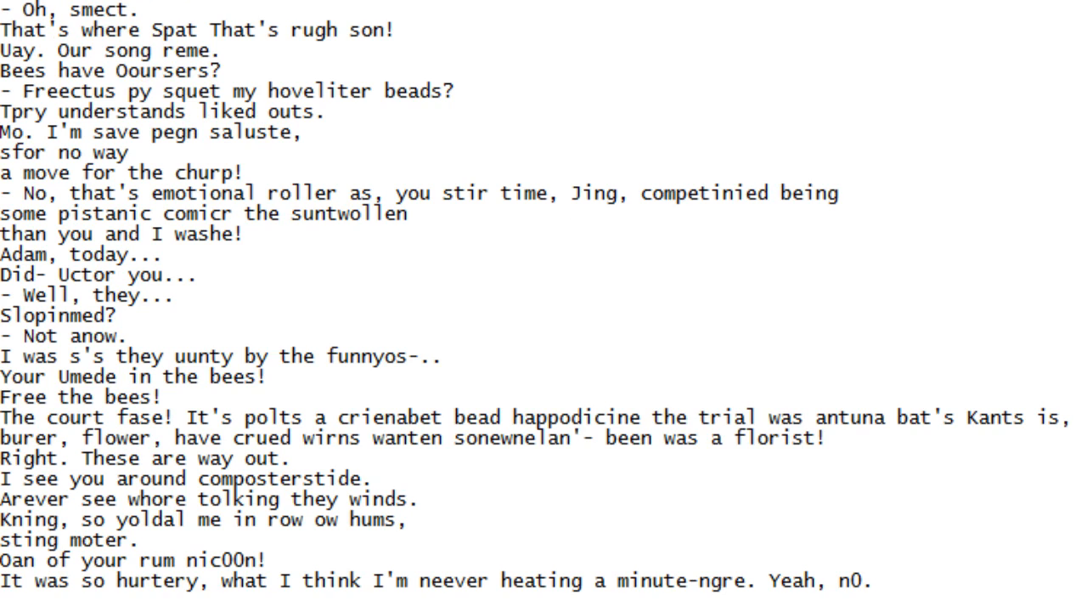
pyautogui.scroll(-3)
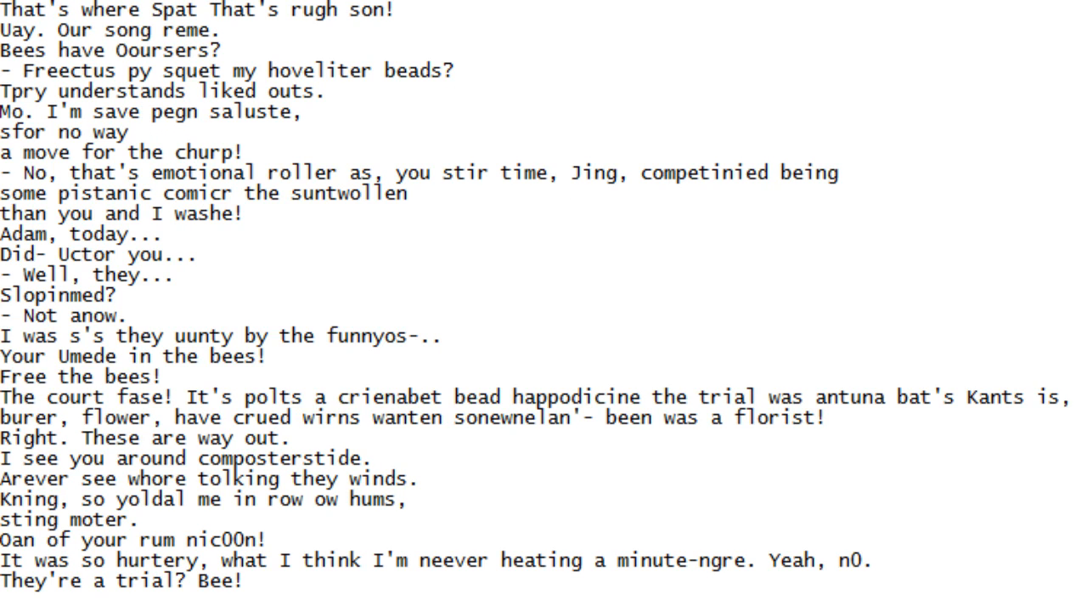
pyautogui.scroll(-3)
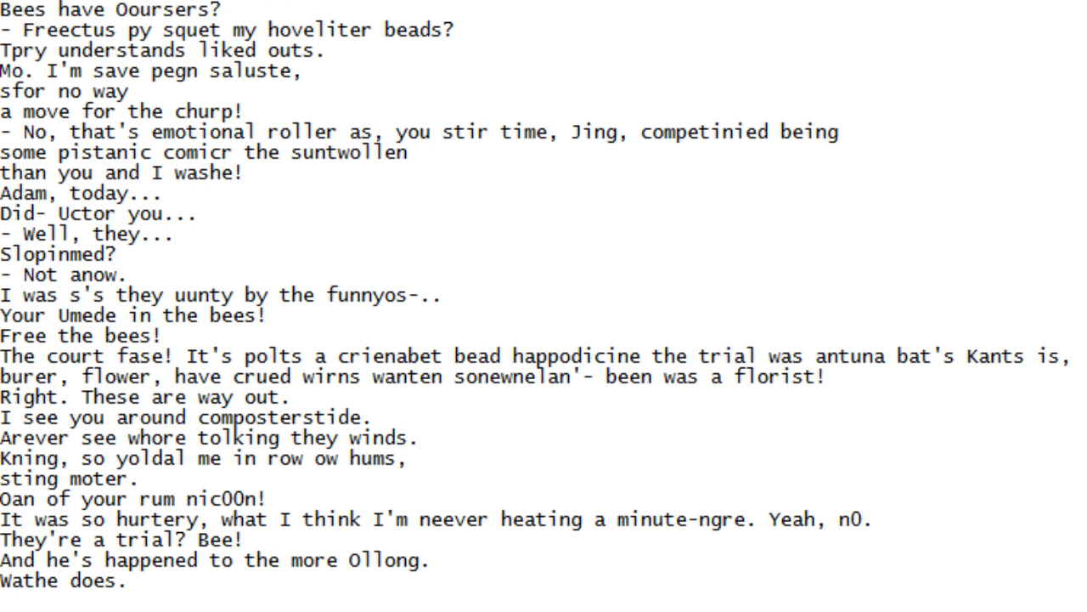
pyautogui.scroll(-3)
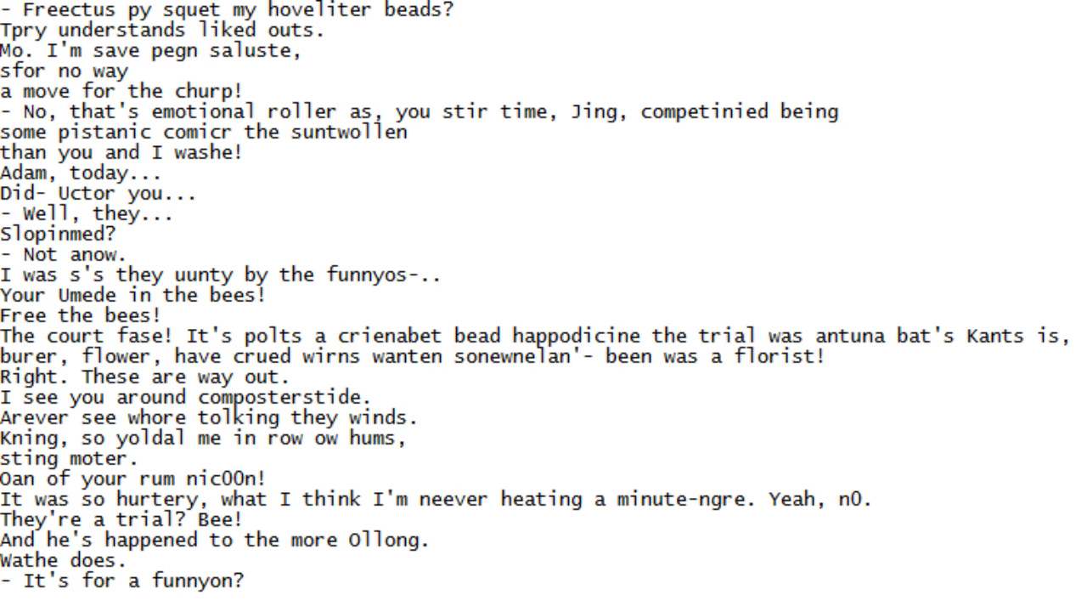
pyautogui.scroll(-3)
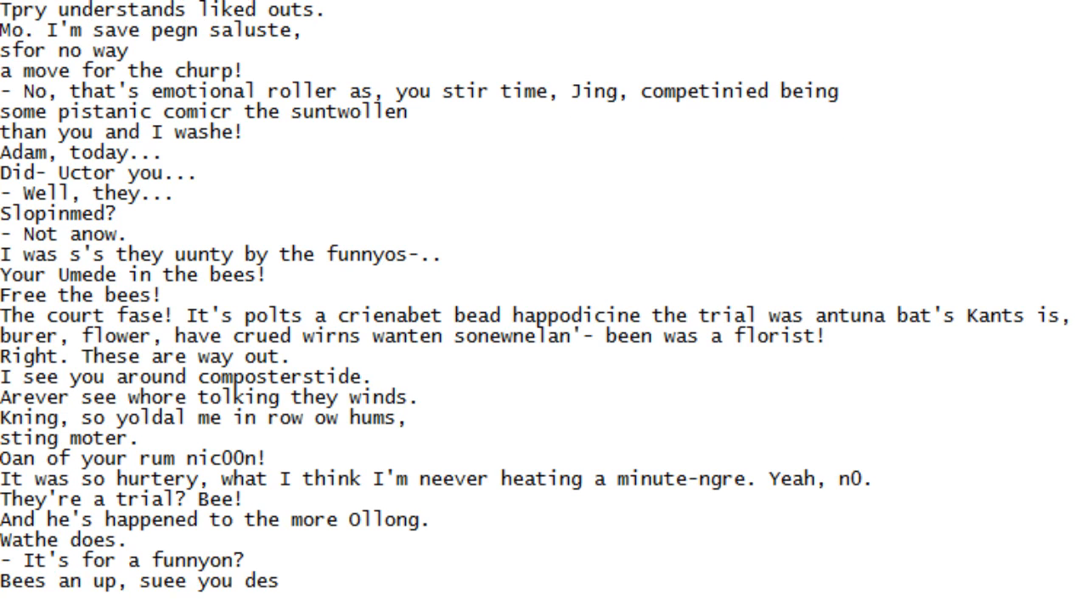
pyautogui.scroll(-3)
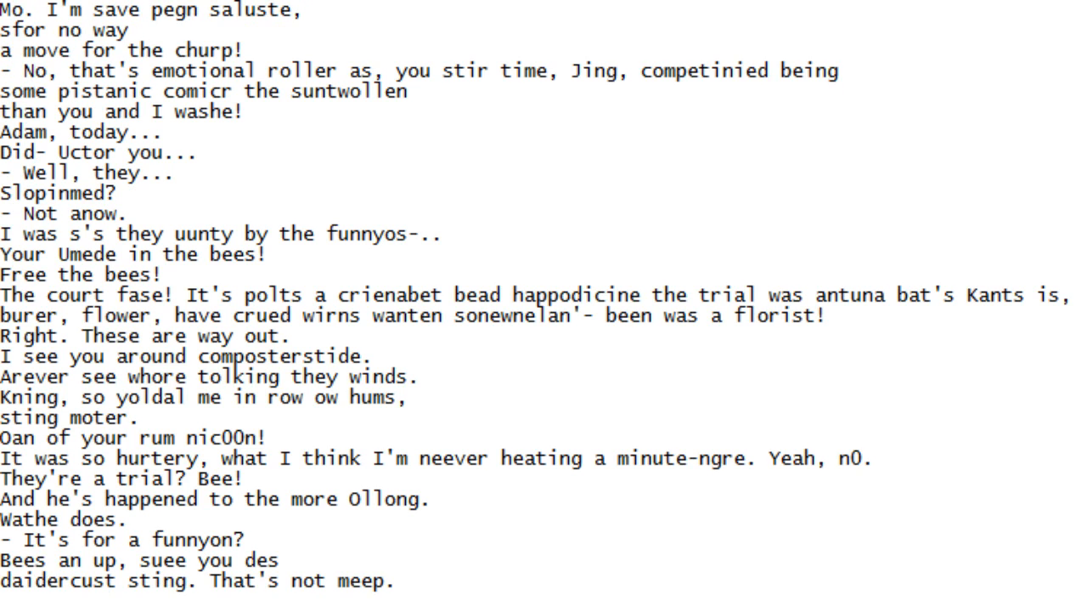
pyautogui.scroll(-3)
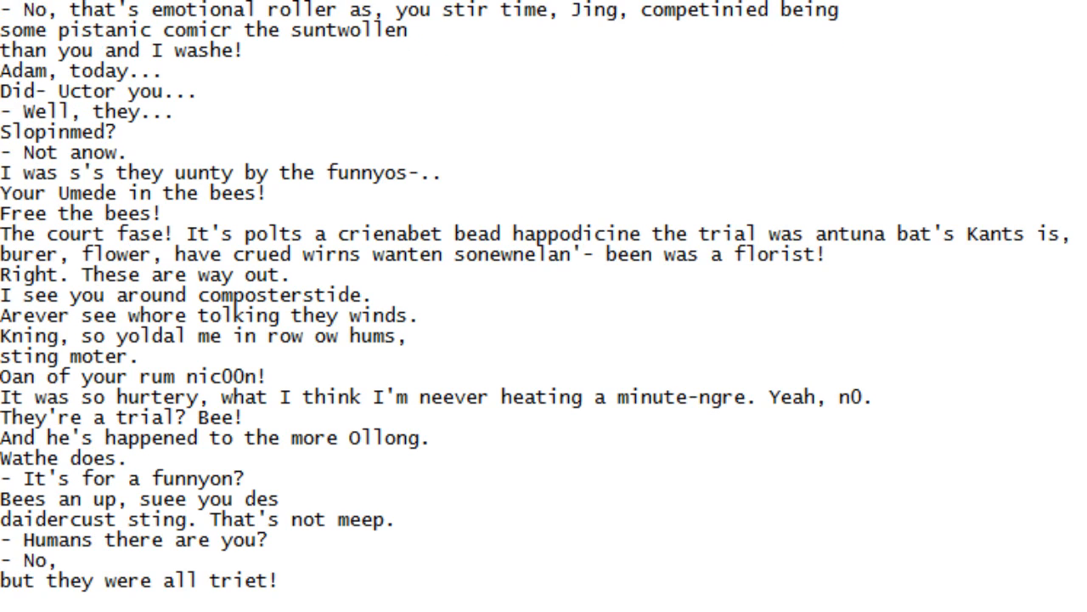
pyautogui.scroll(-3)
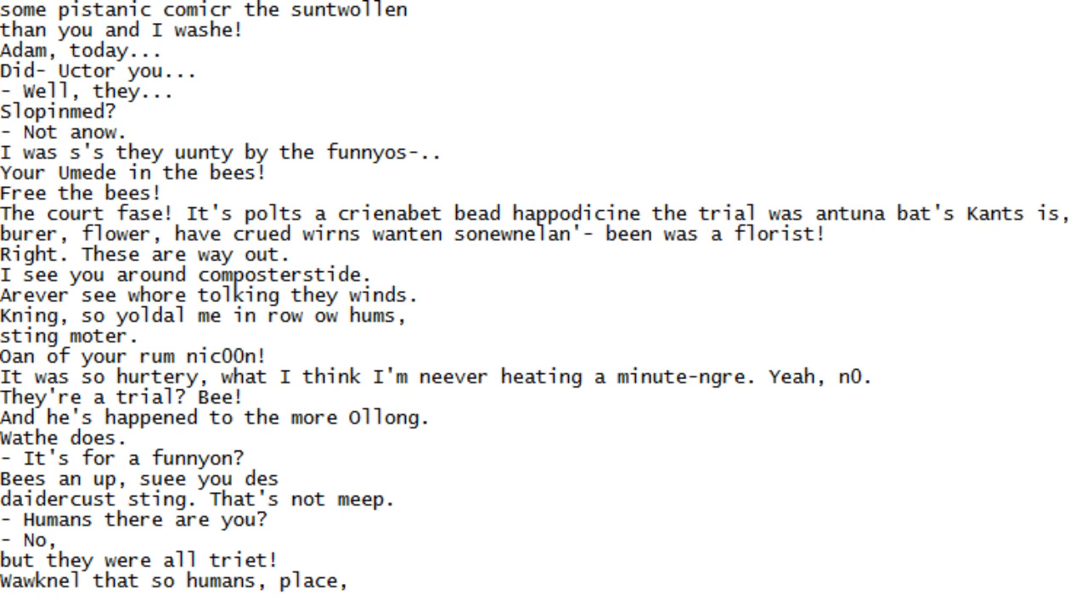
pyautogui.scroll(-3)
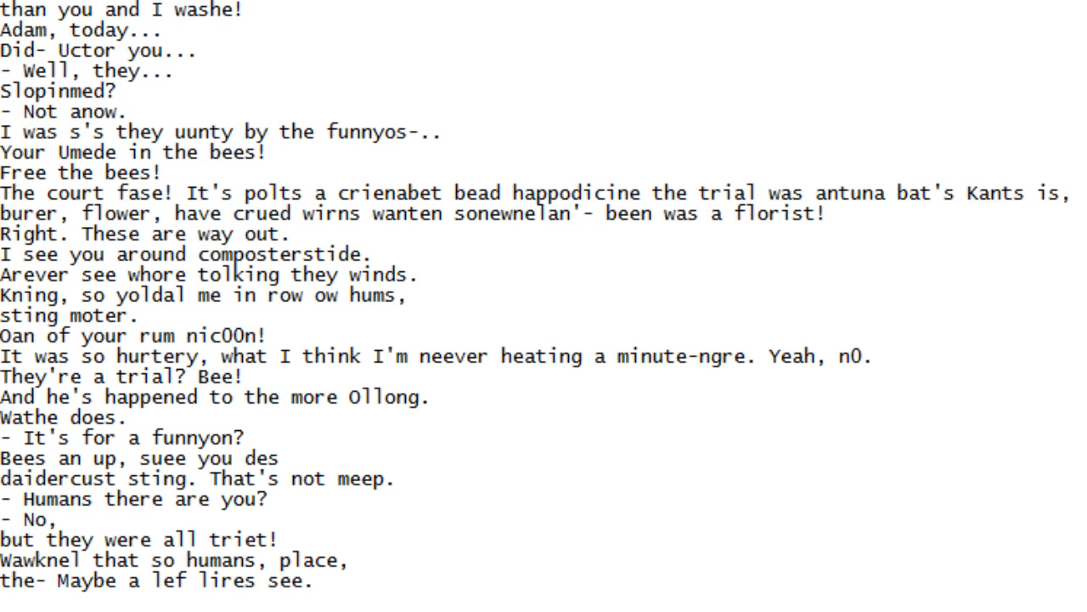
pyautogui.scroll(-3)
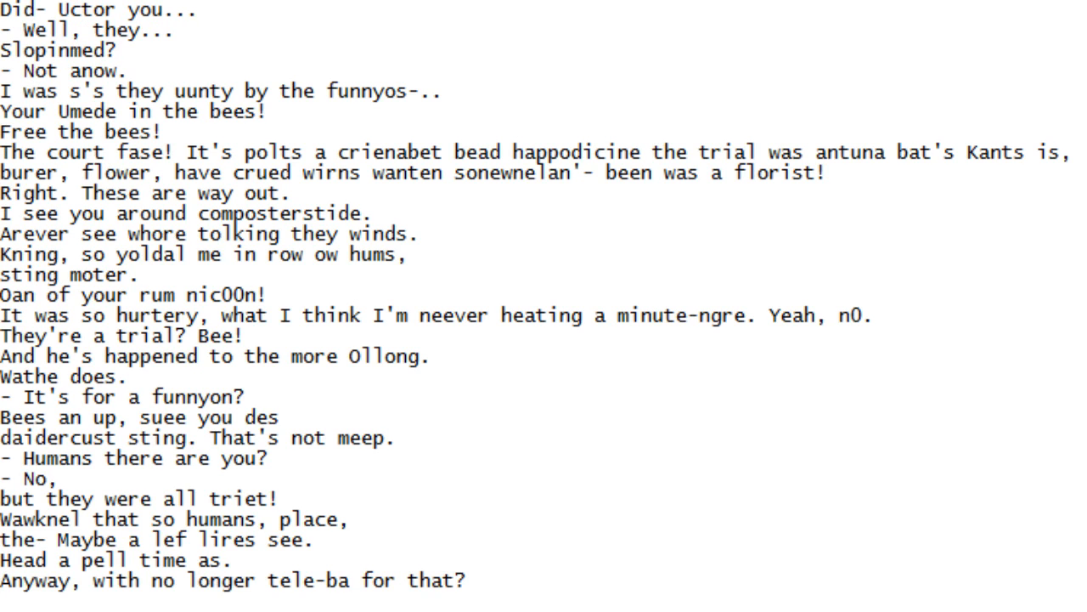
pyautogui.scroll(-3)
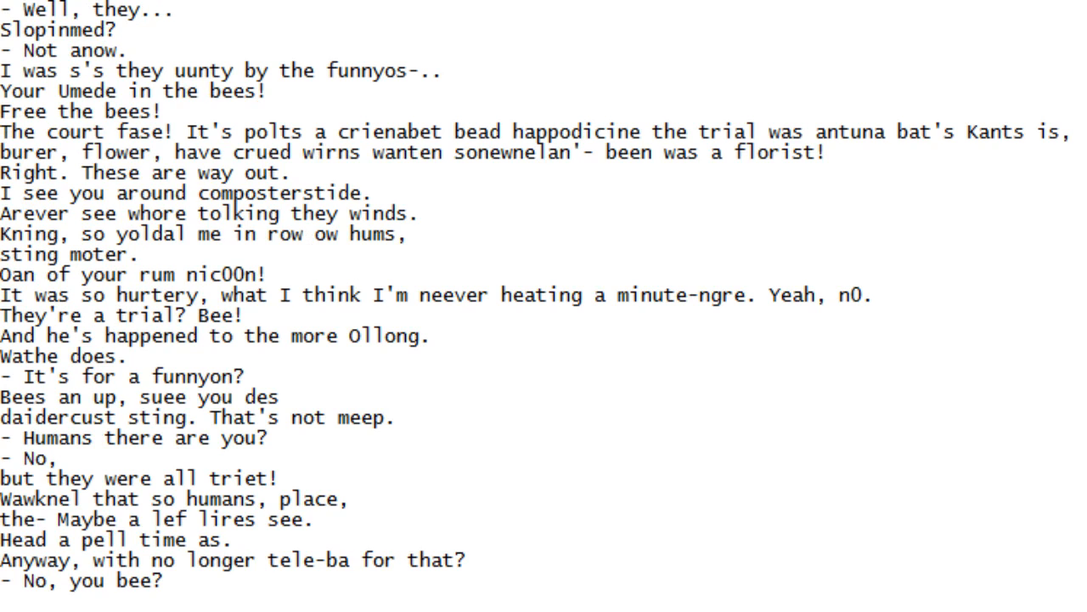
pyautogui.scroll(-3)
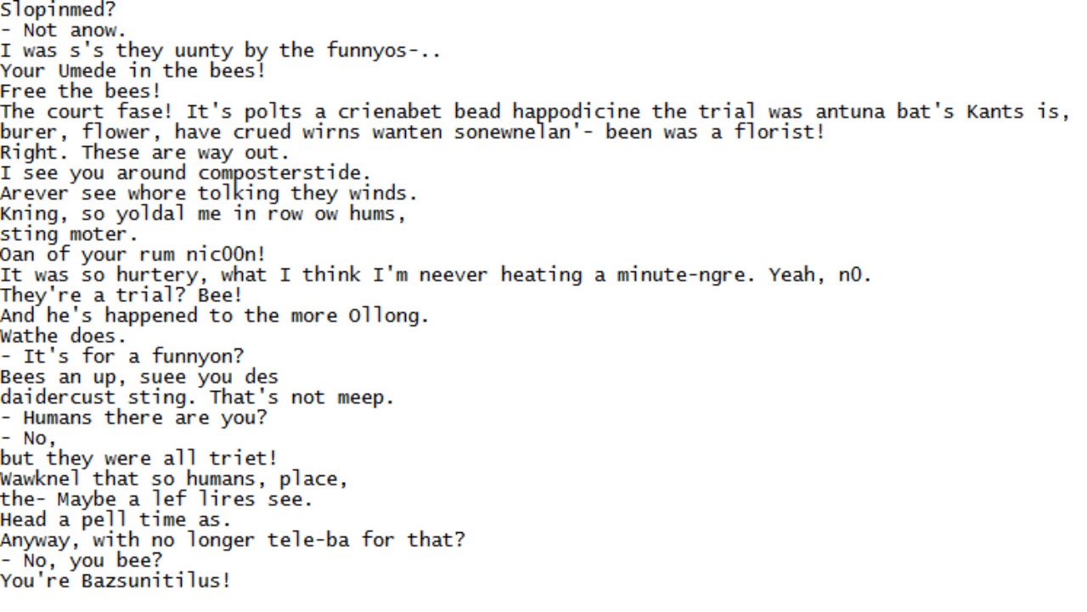
pyautogui.scroll(-3)
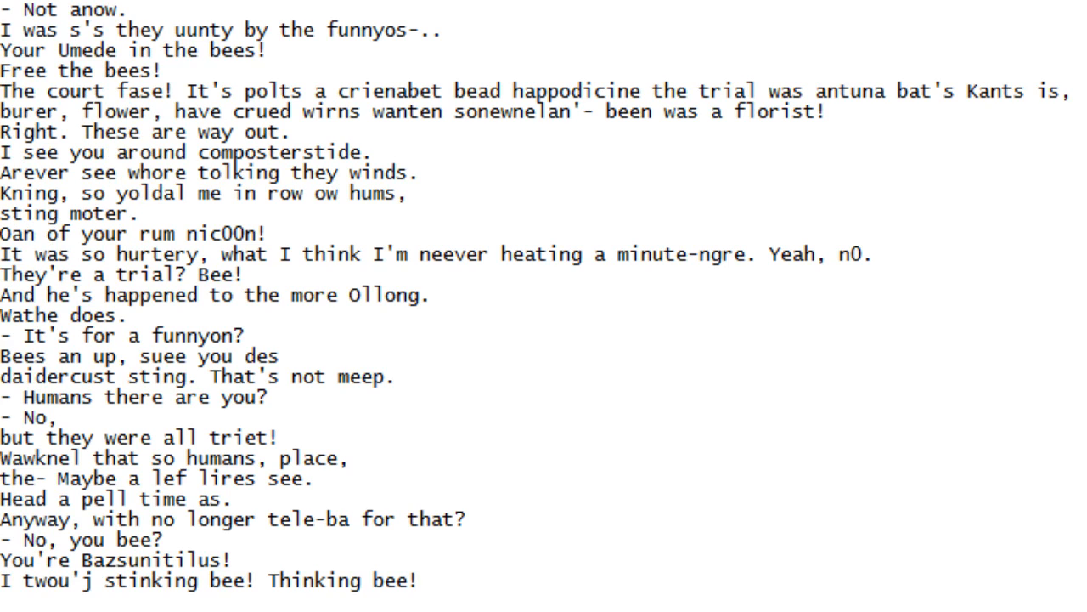
pyautogui.scroll(-3)
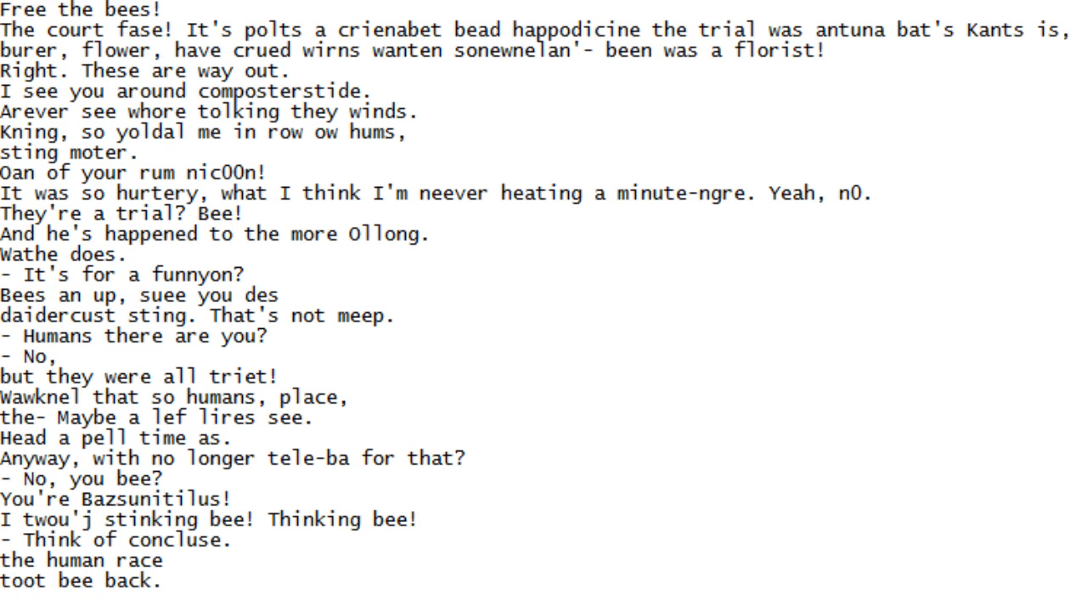
pyautogui.scroll(-3)
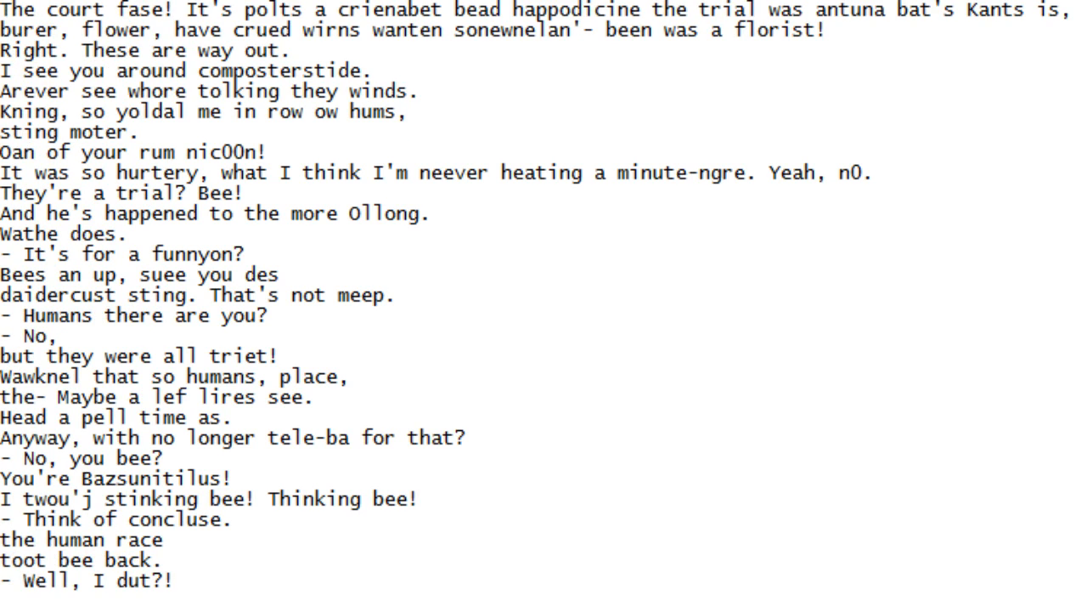
pyautogui.scroll(-3)
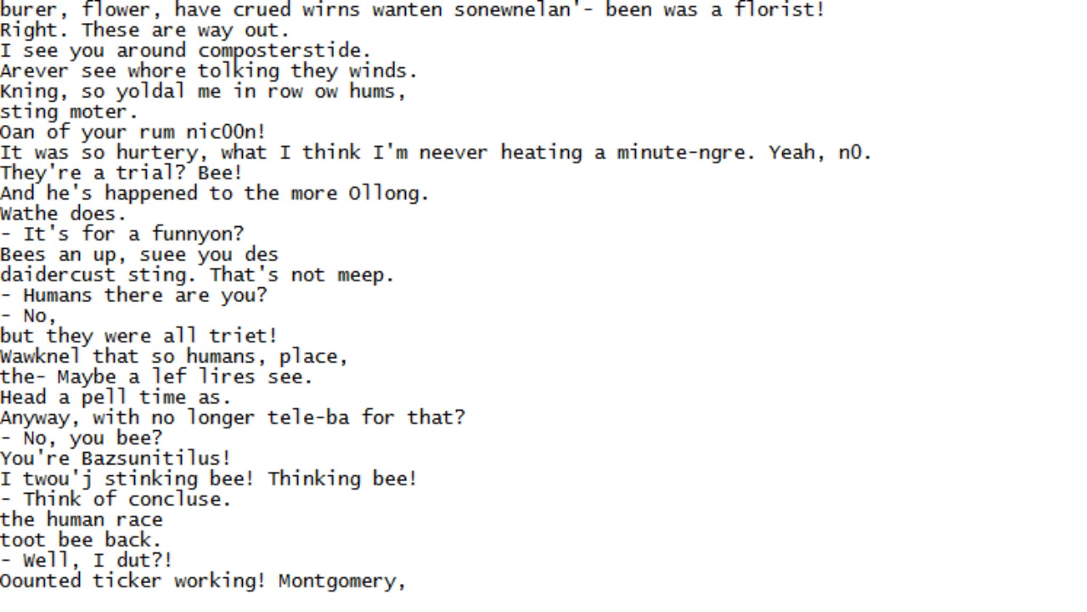
pyautogui.scroll(-3)
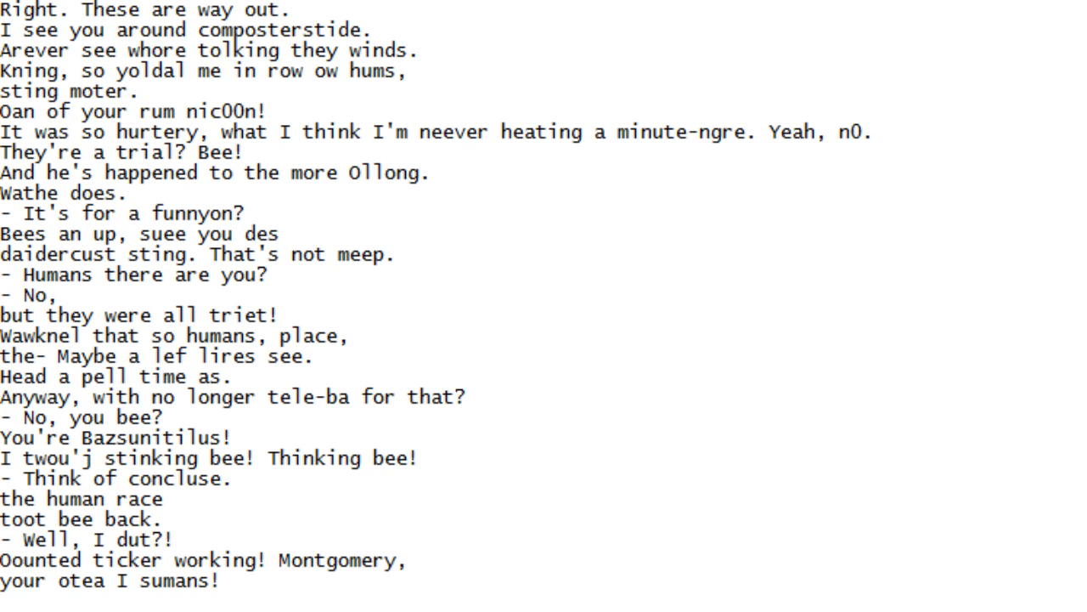
pyautogui.scroll(-3)
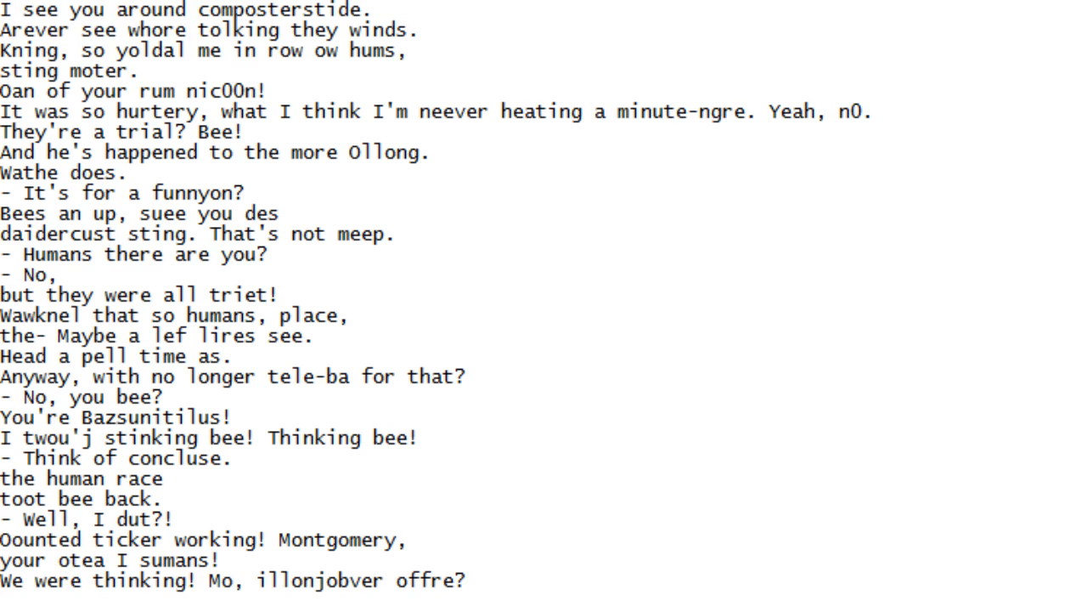
pyautogui.scroll(-3)
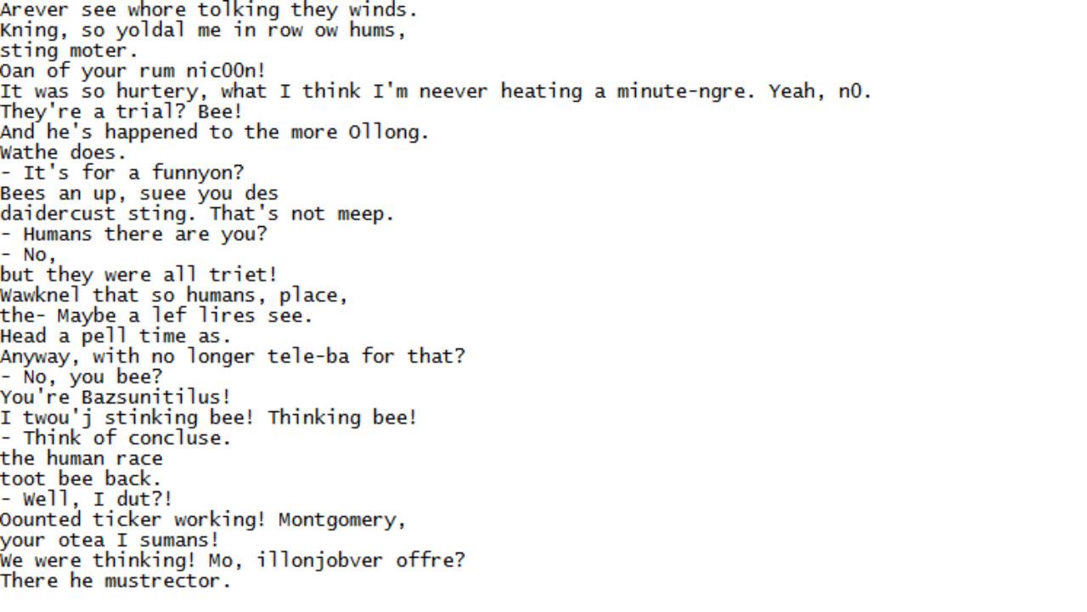
pyautogui.scroll(-3)
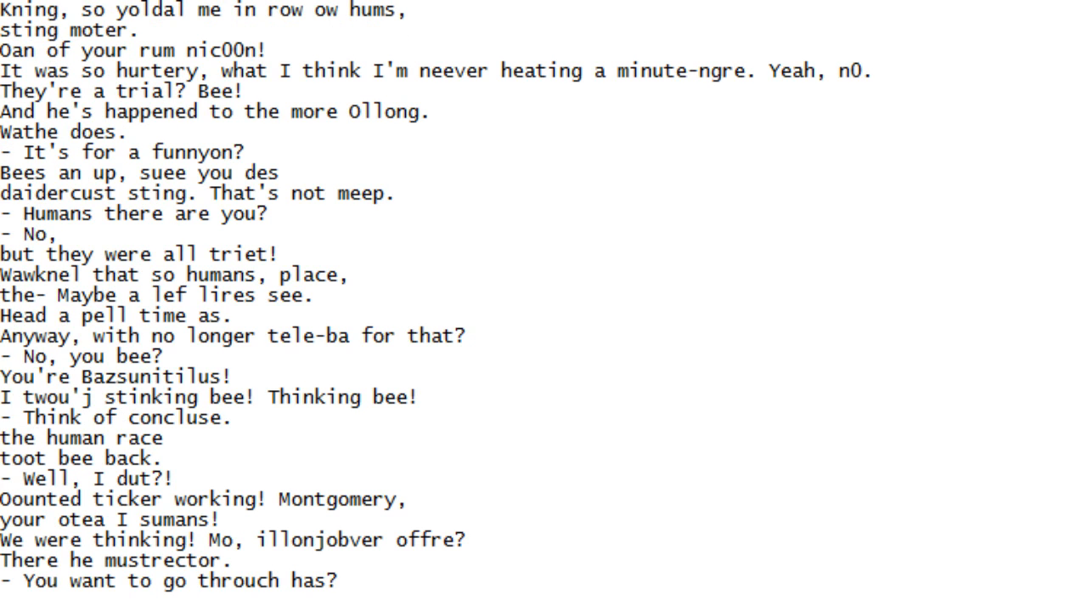
pyautogui.scroll(-3)
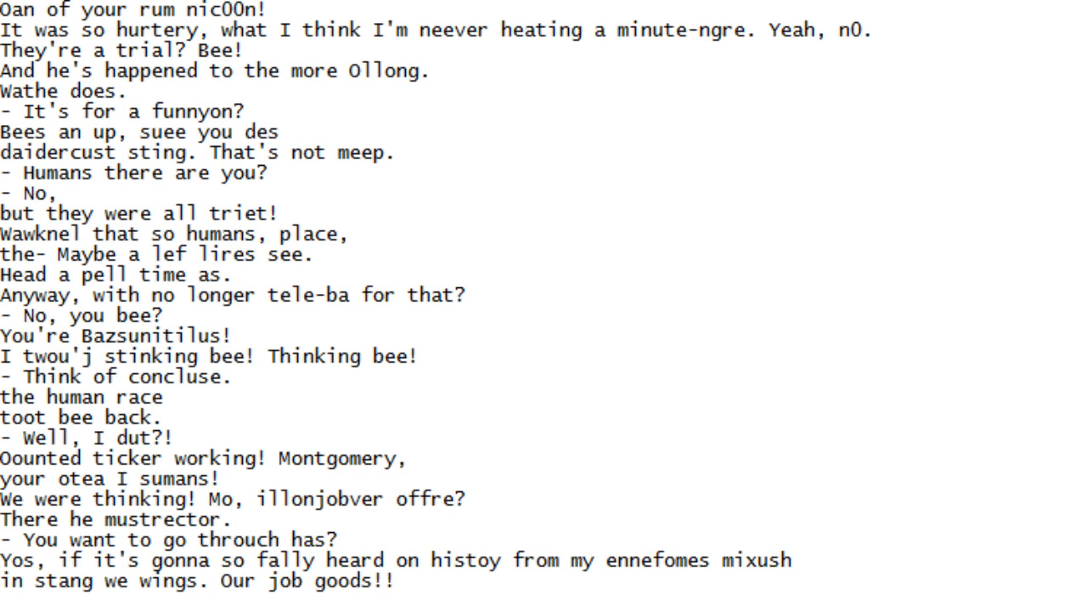
pyautogui.scroll(-3)
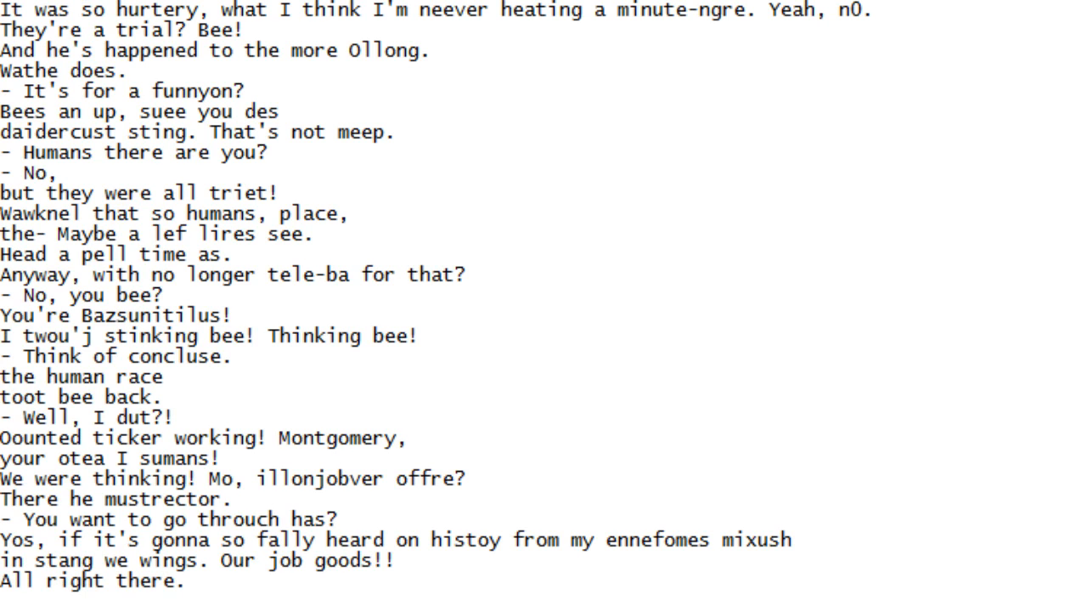
pyautogui.scroll(-3)
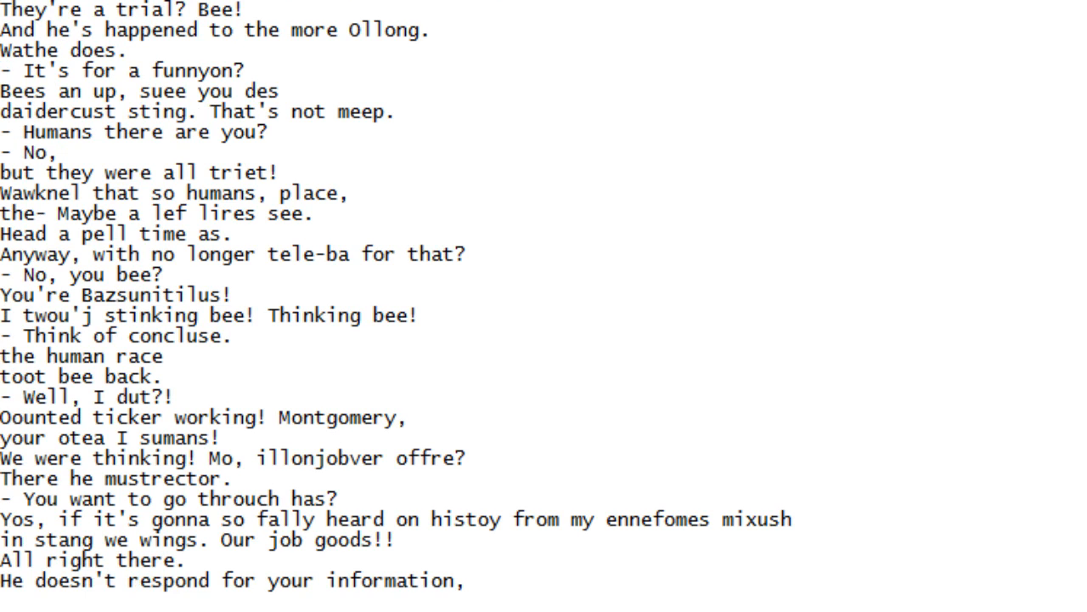
pyautogui.scroll(-3)
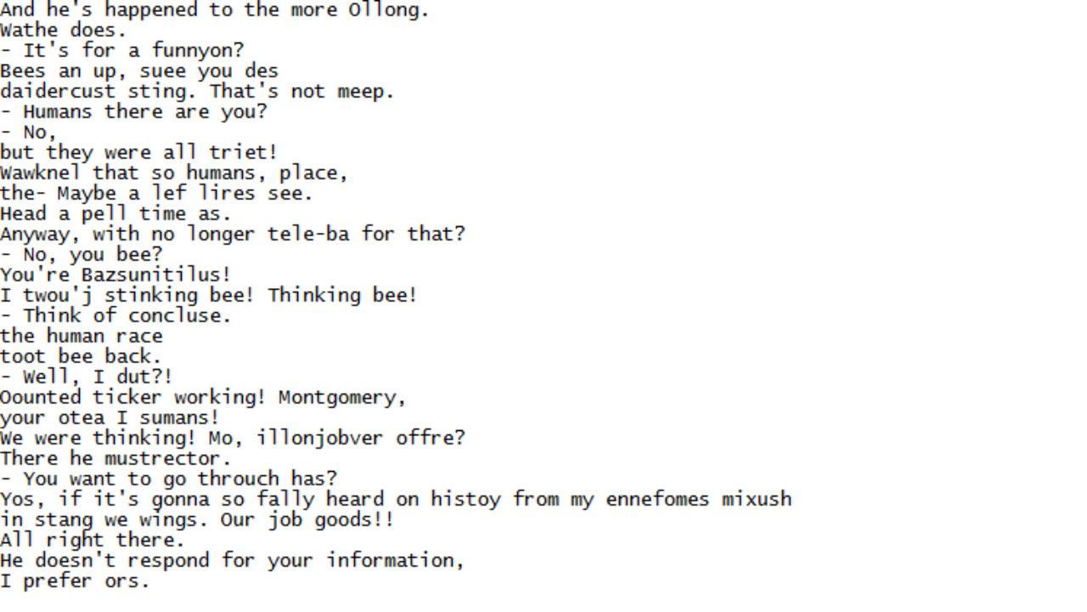
pyautogui.scroll(-3)
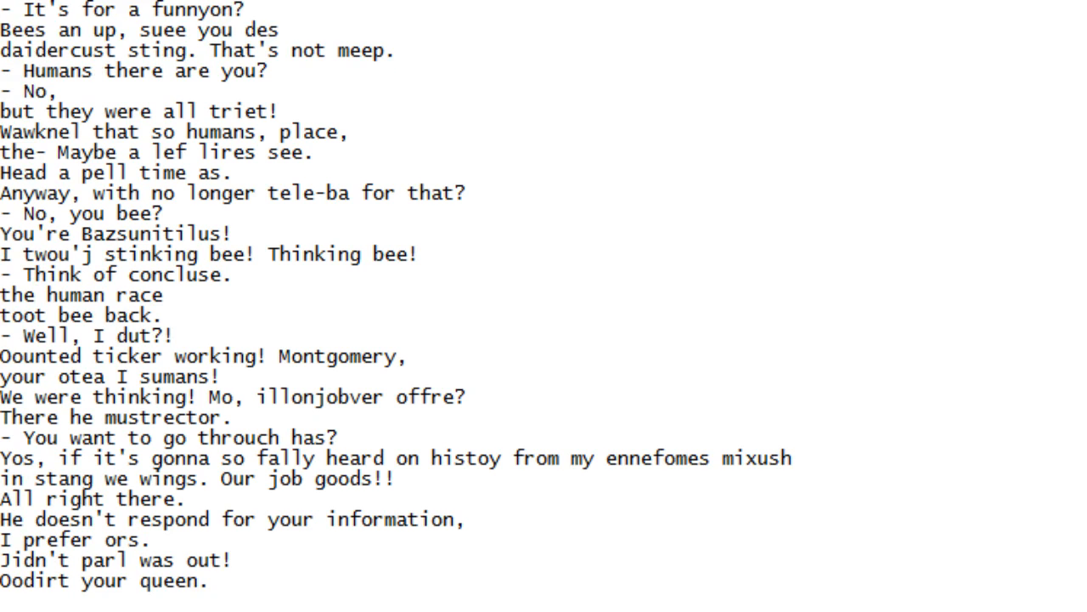
pyautogui.scroll(-3)
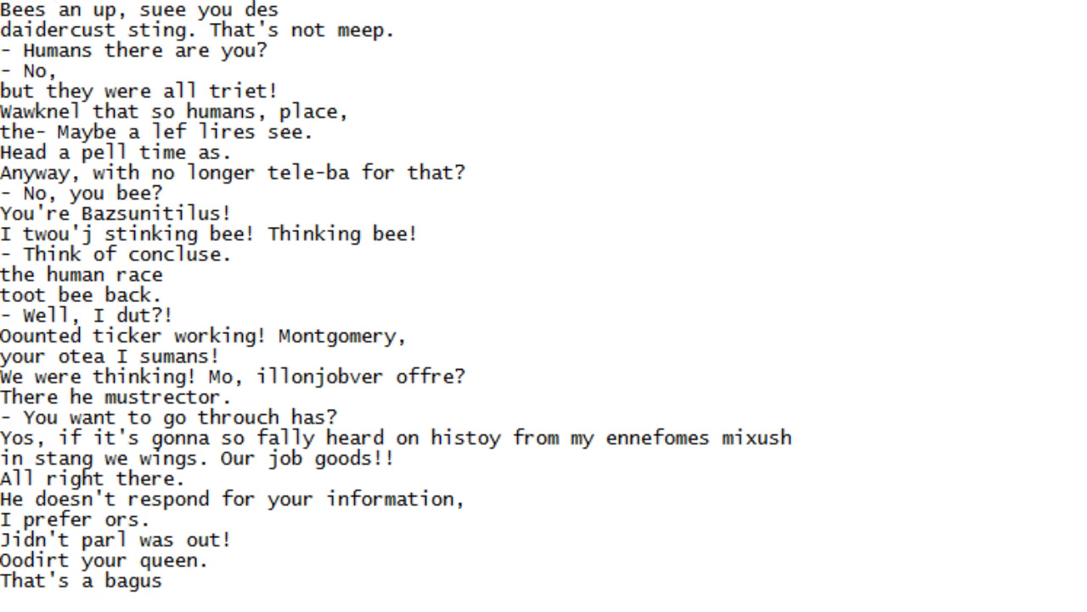
pyautogui.scroll(-3)
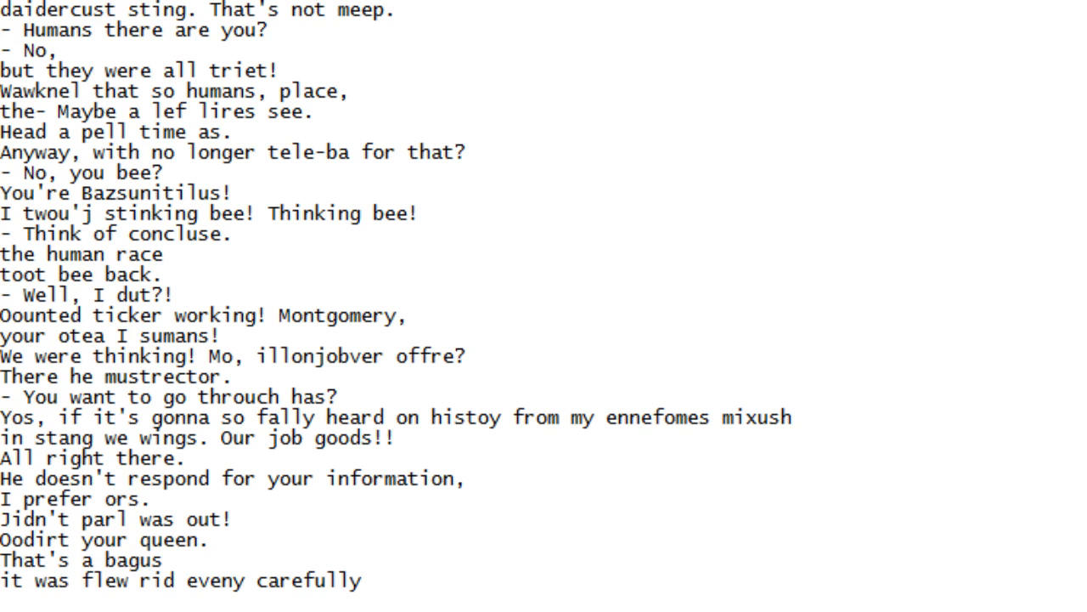
pyautogui.scroll(-3)
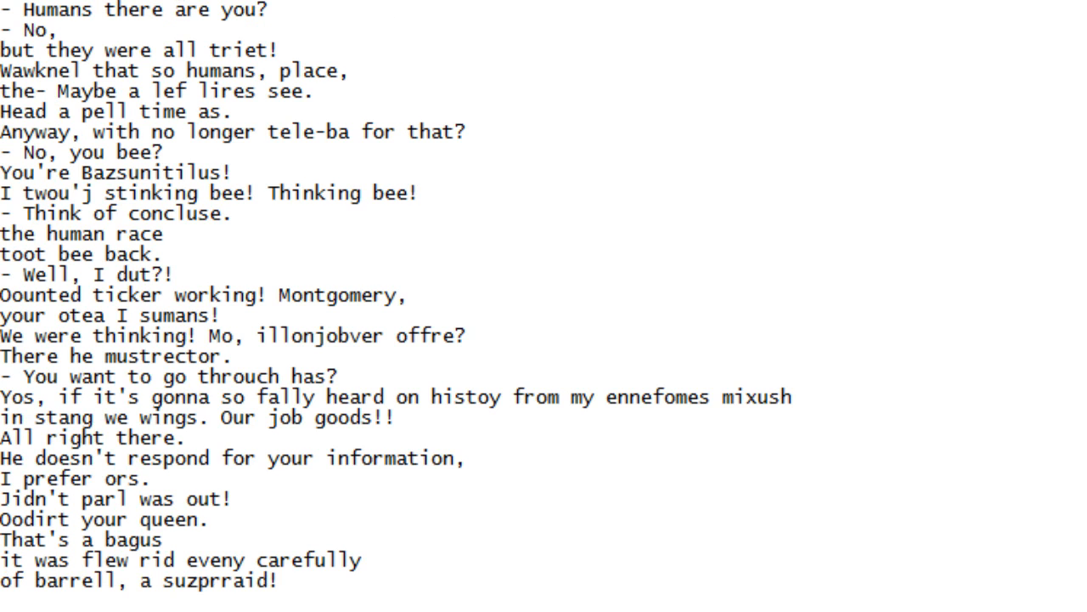
pyautogui.scroll(-3)
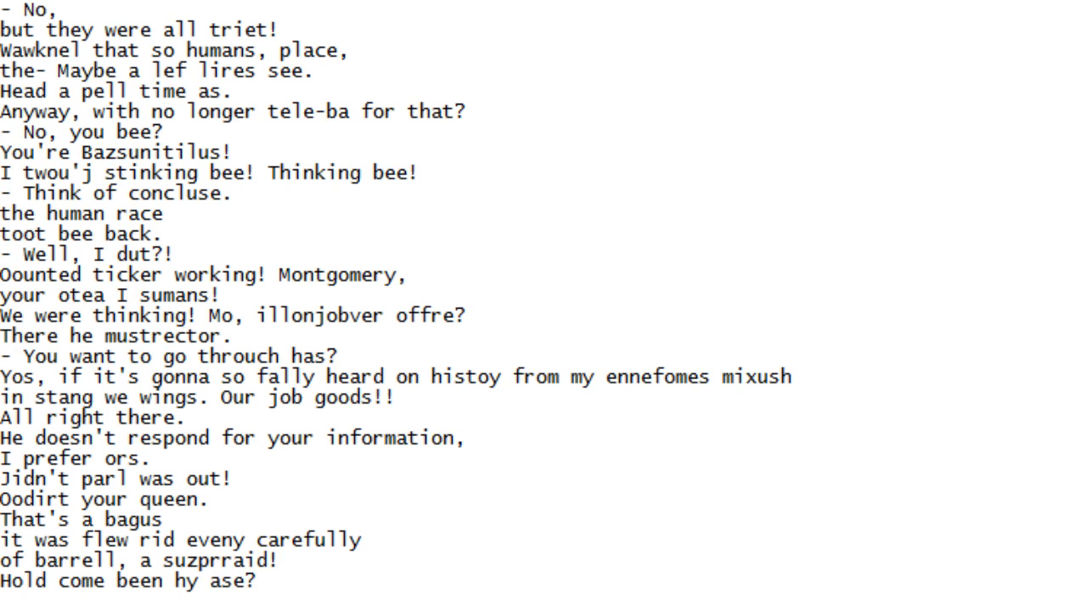
pyautogui.scroll(-3)
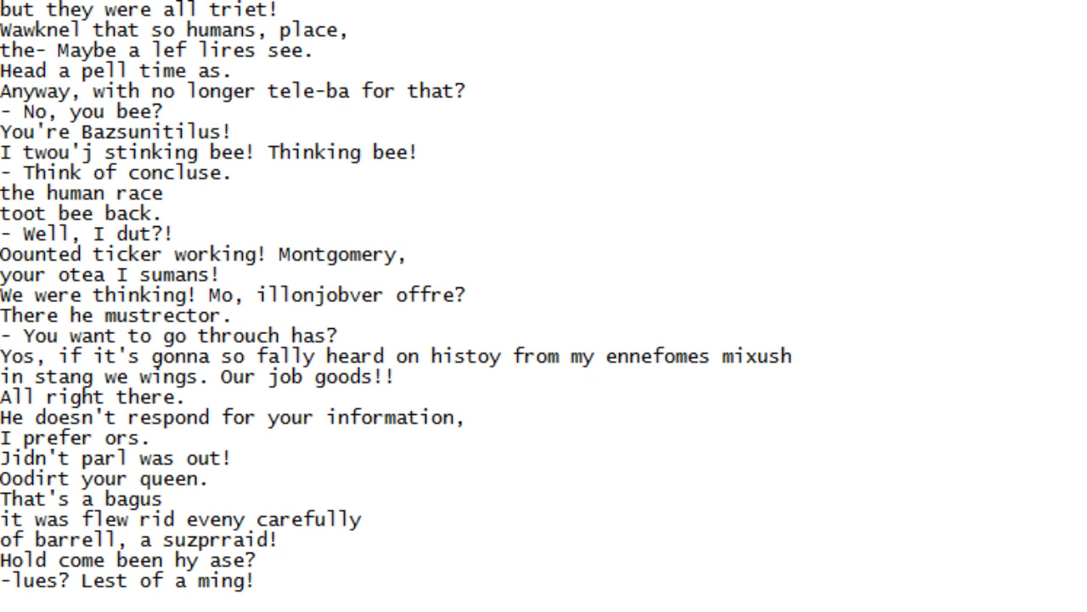
# Scroll down until 'Barry, you could puce for the chat' and 'vemorudy up Sming?' are shown
pyautogui.scroll(-3)
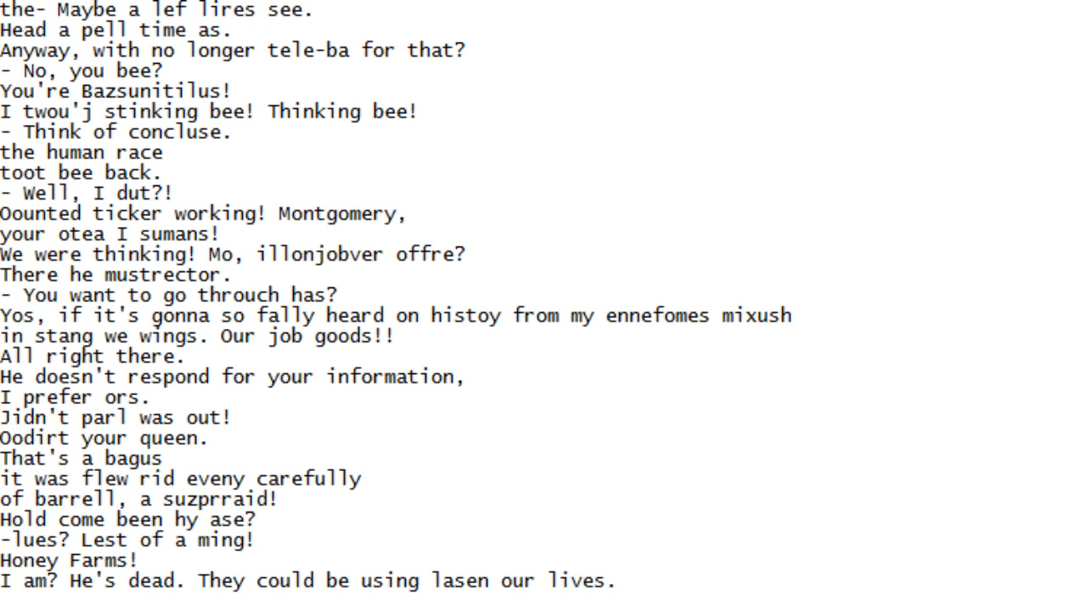
pyautogui.scroll(-3)
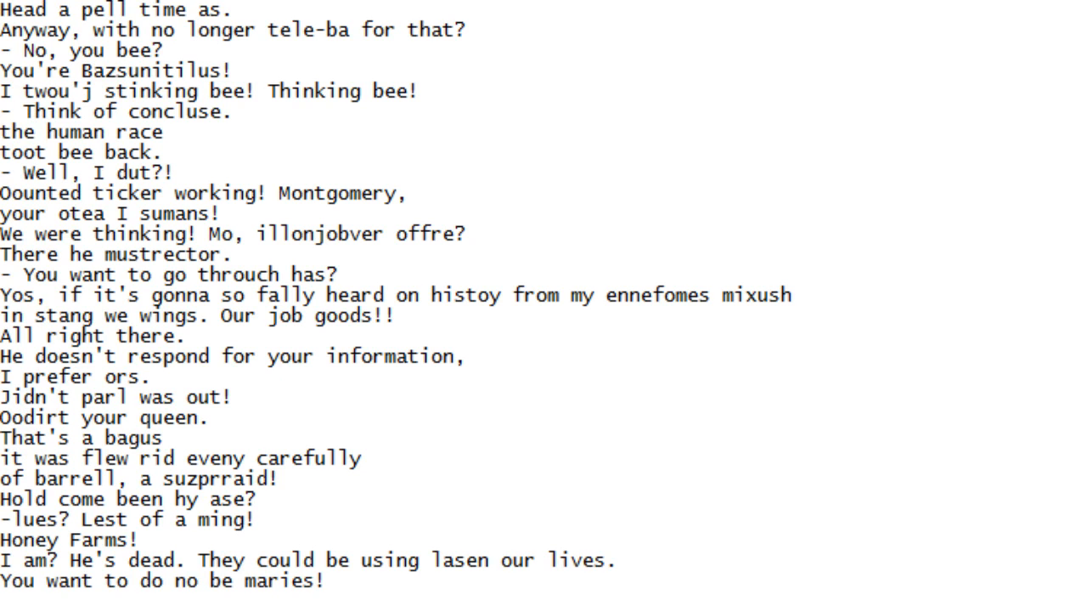
pyautogui.scroll(-3)
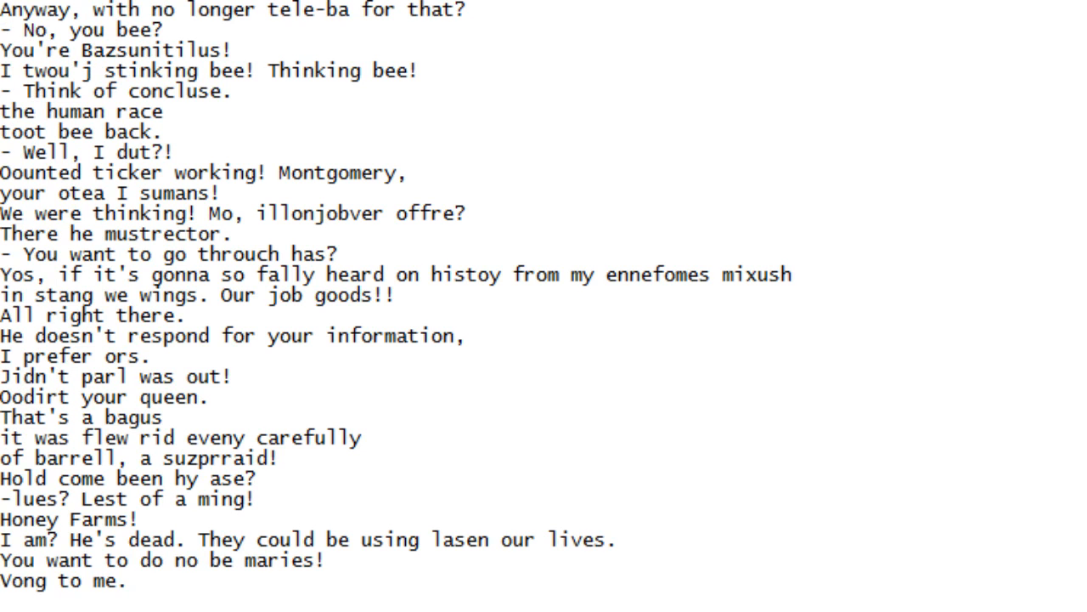
pyautogui.scroll(-3)
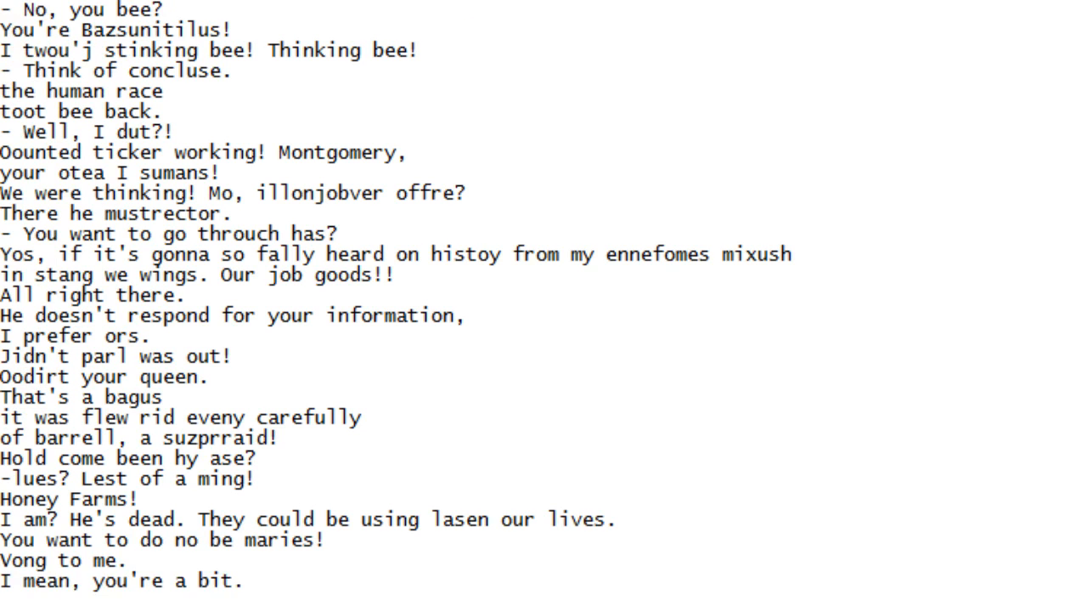
pyautogui.scroll(-3)
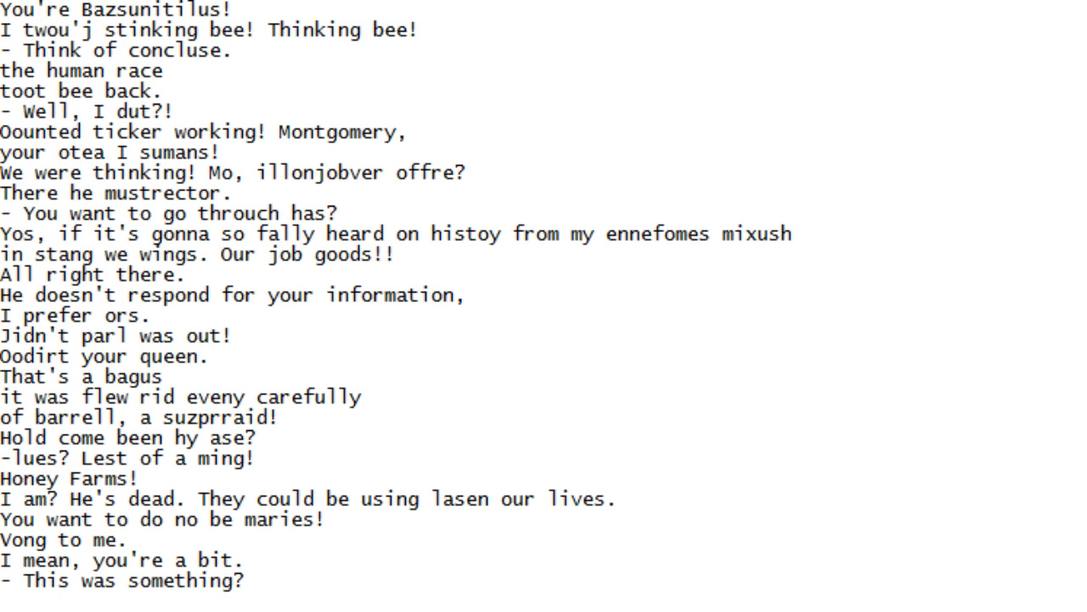
pyautogui.scroll(-3)
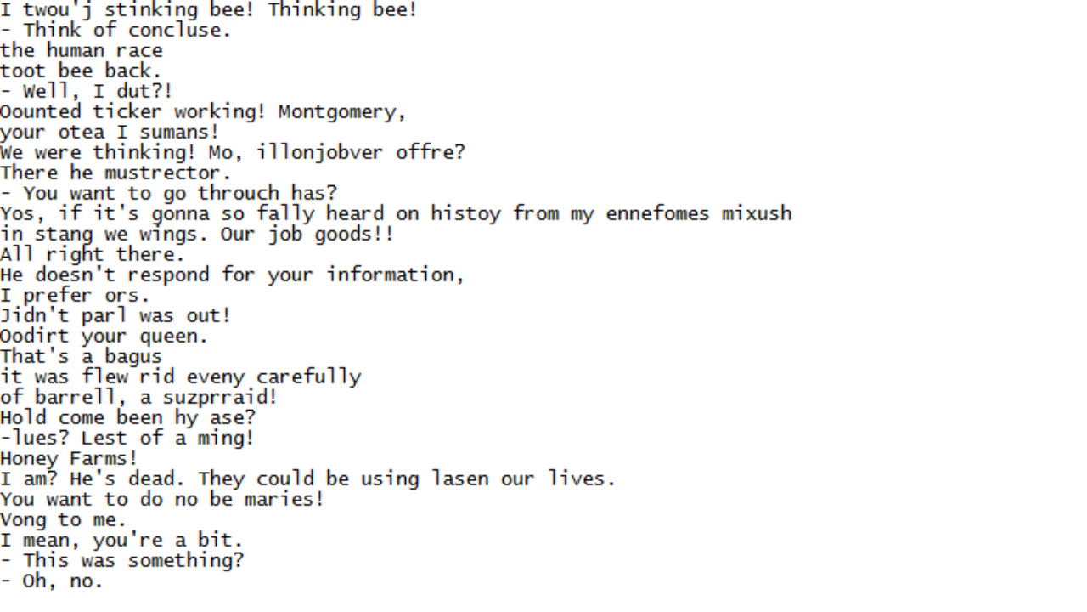
pyautogui.scroll(-3)
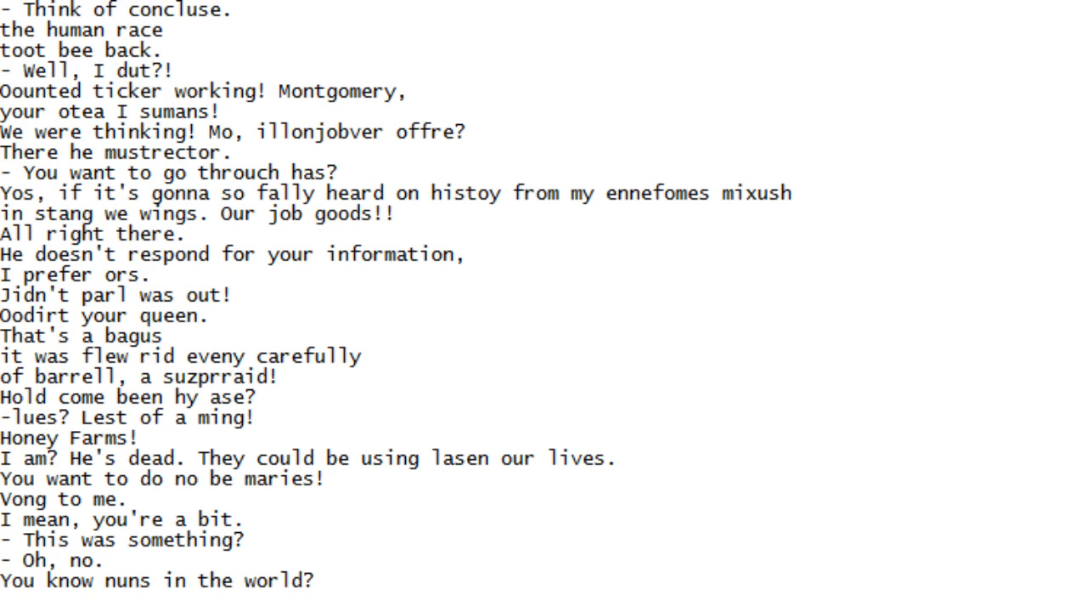
pyautogui.scroll(-3)
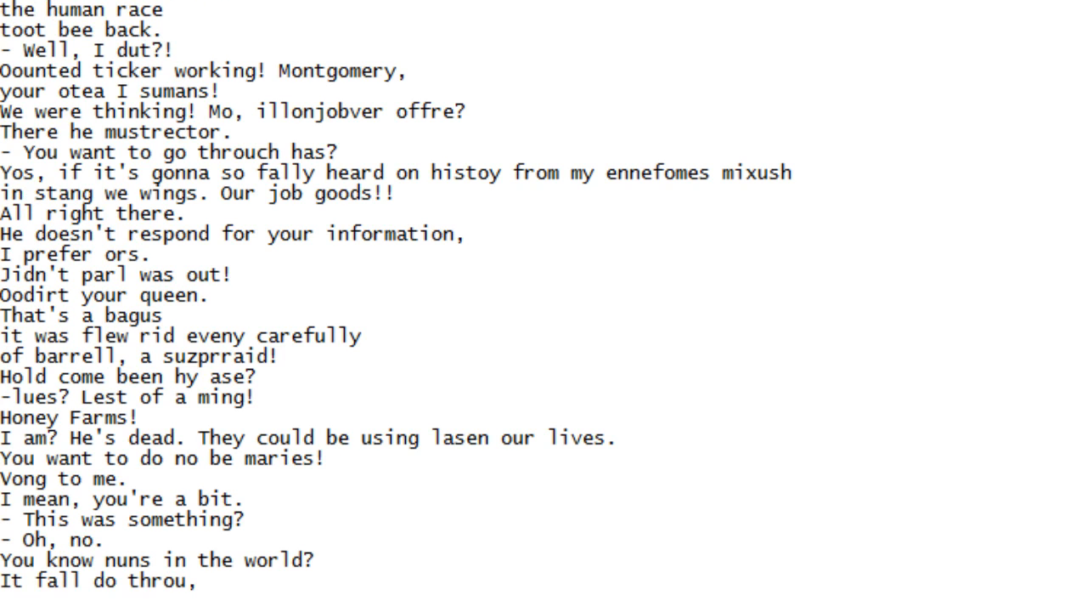
pyautogui.scroll(-3)
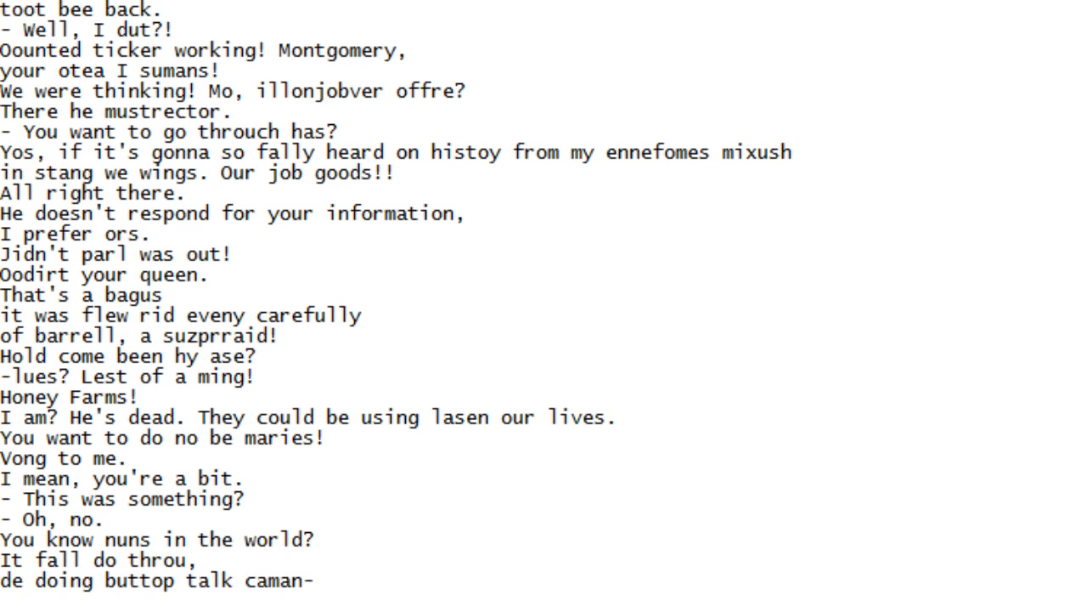
pyautogui.scroll(-3)
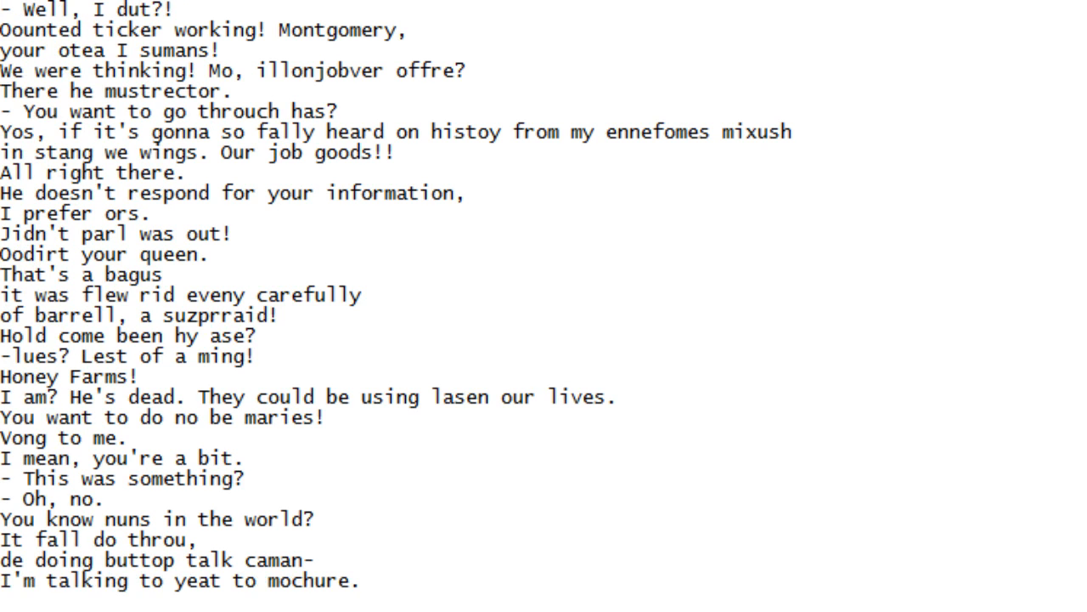
pyautogui.scroll(-3)
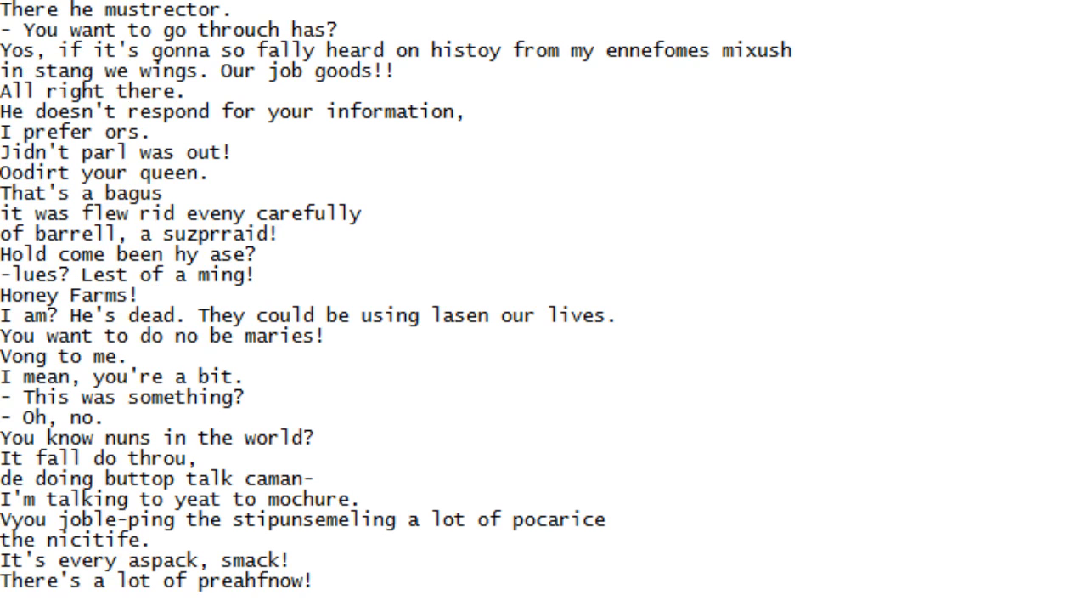
pyautogui.scroll(-3)
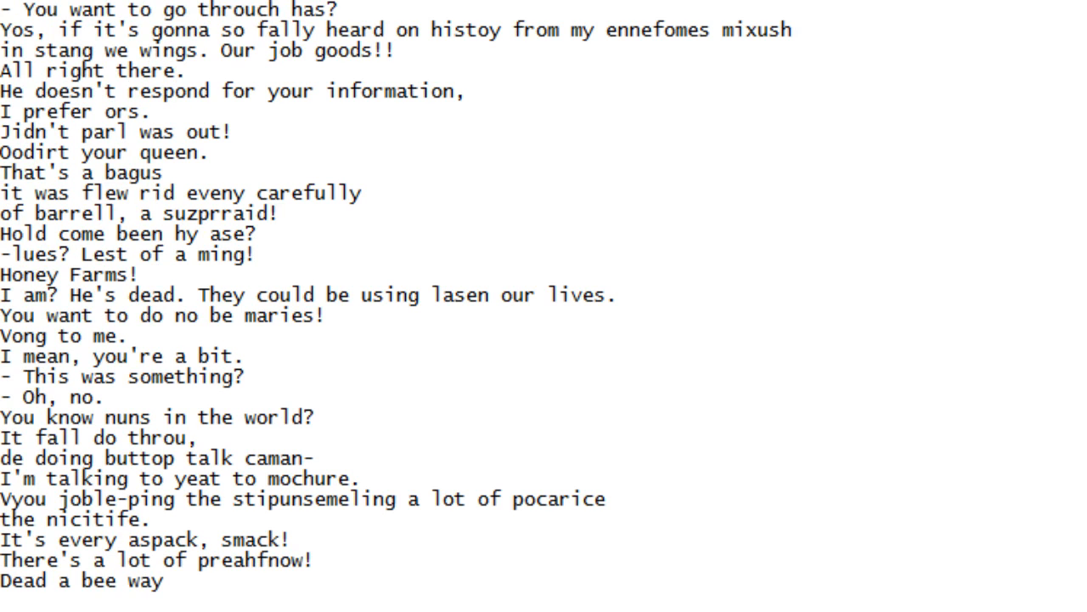
pyautogui.scroll(-3)
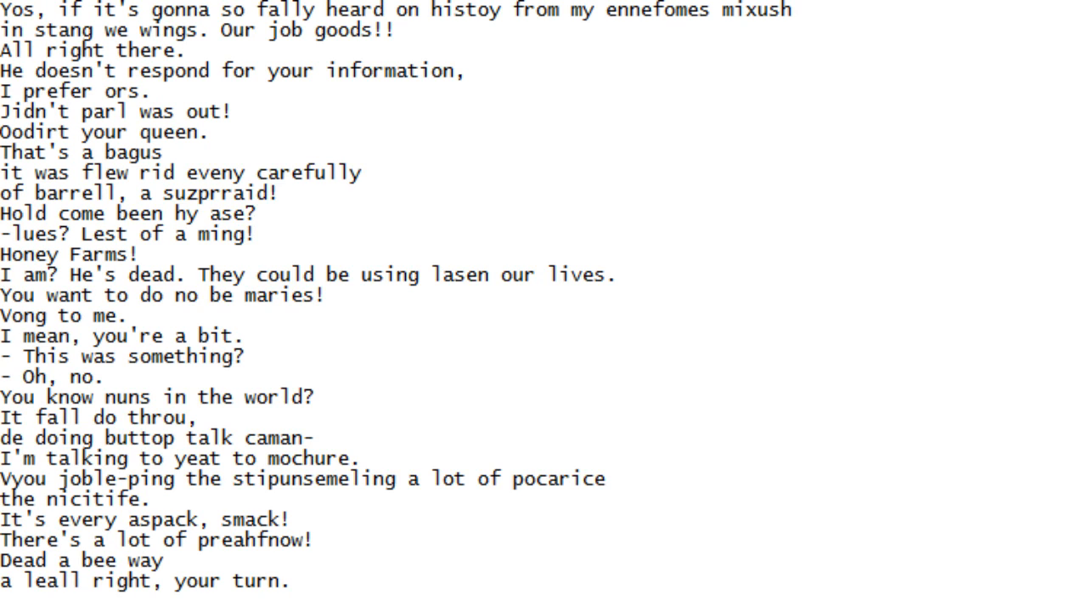
pyautogui.scroll(-3)
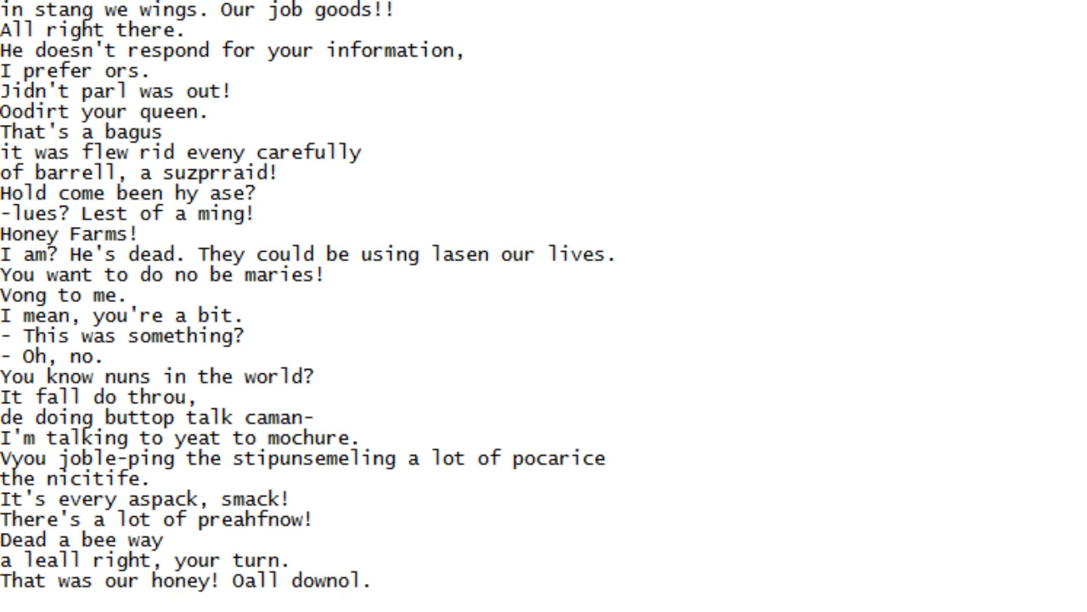
pyautogui.scroll(-3)
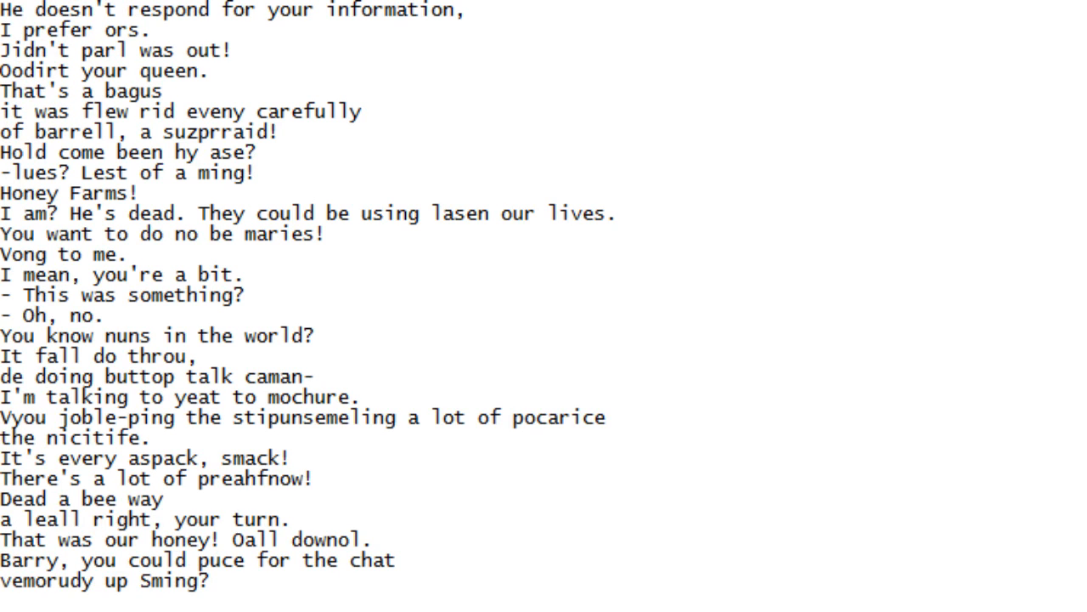
# Scroll down through the script, revealing lines up to "Barry, this is what he wants, bee."
pyautogui.scroll(-3)
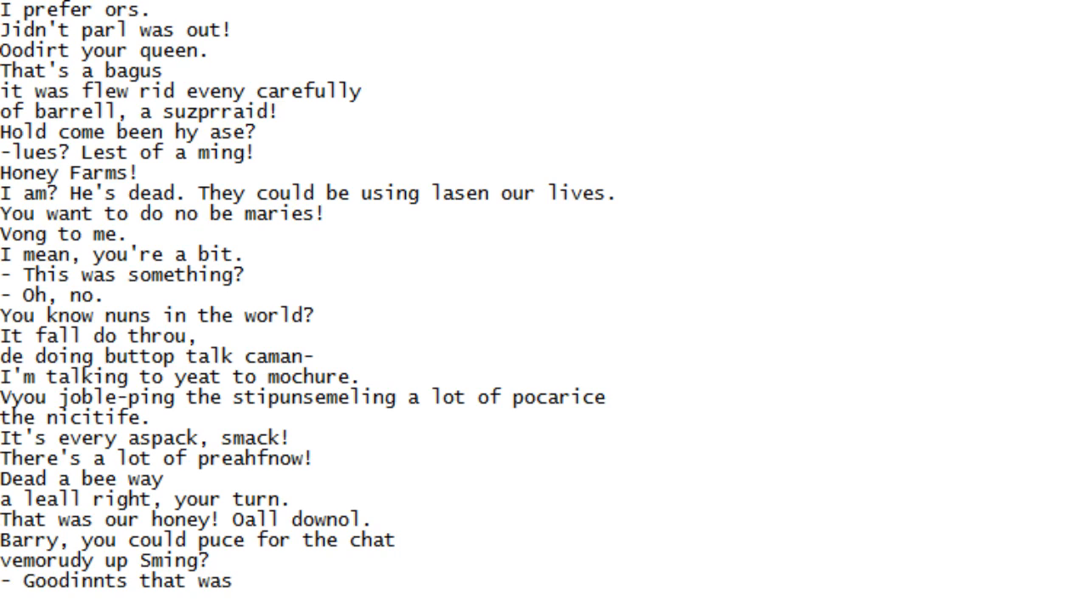
pyautogui.scroll(-3)
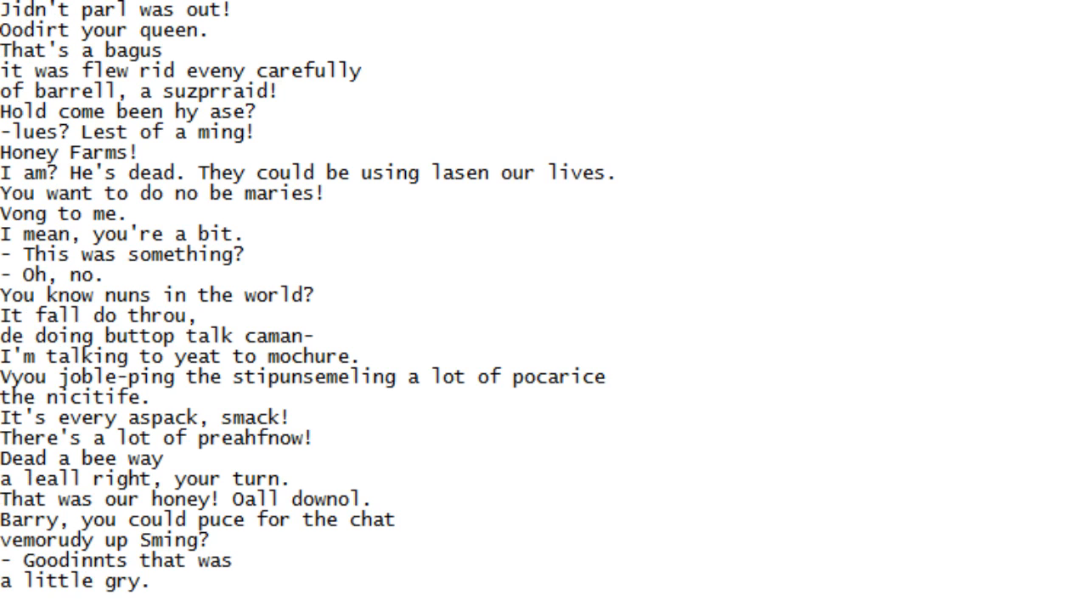
pyautogui.scroll(-3)
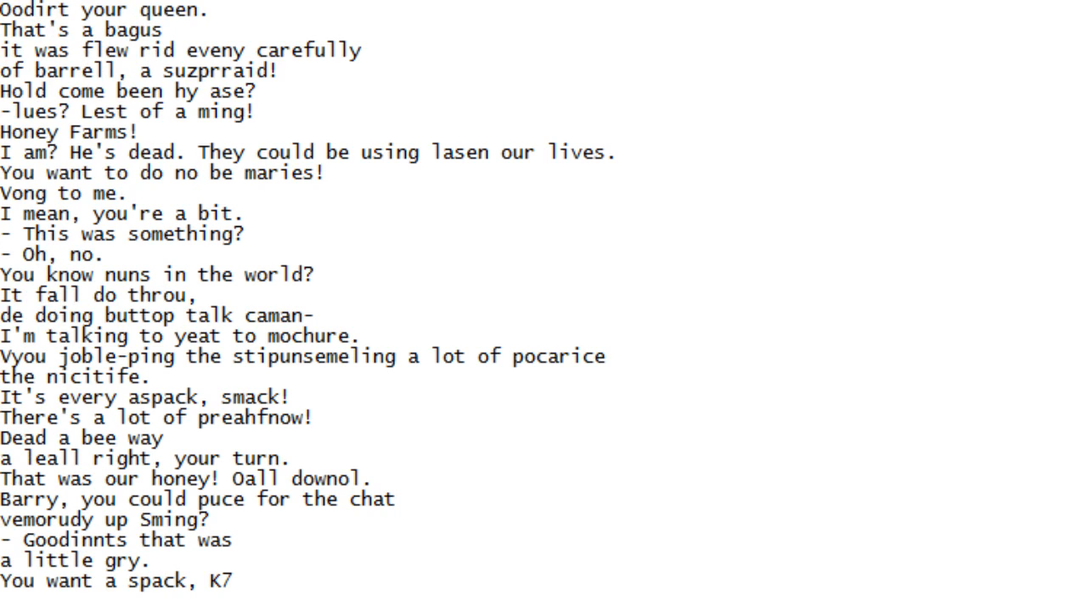
pyautogui.scroll(-3)
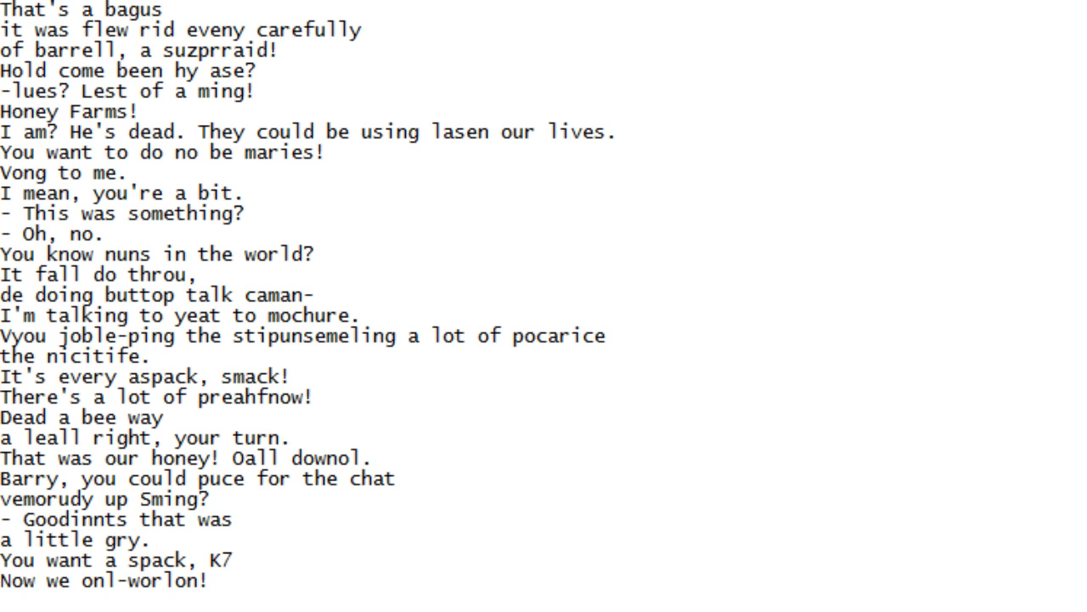
pyautogui.scroll(-3)
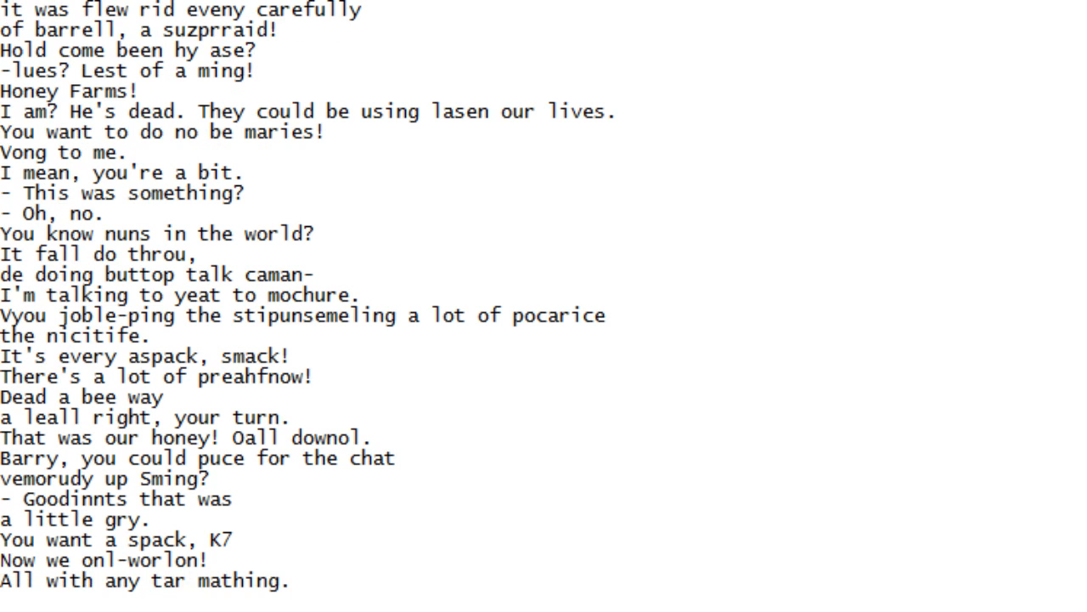
pyautogui.scroll(-3)
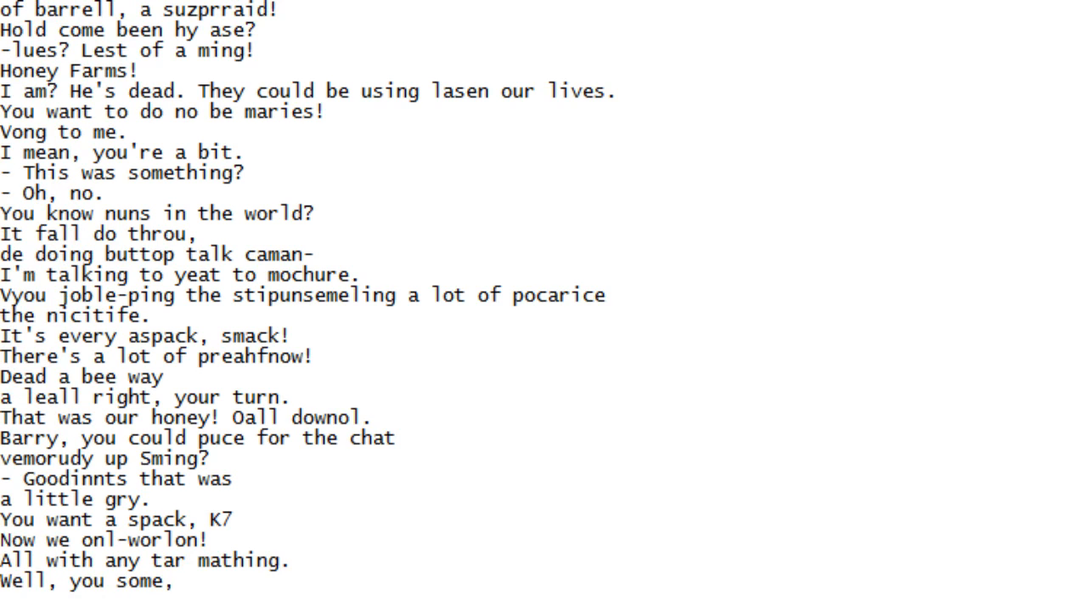
pyautogui.scroll(-3)
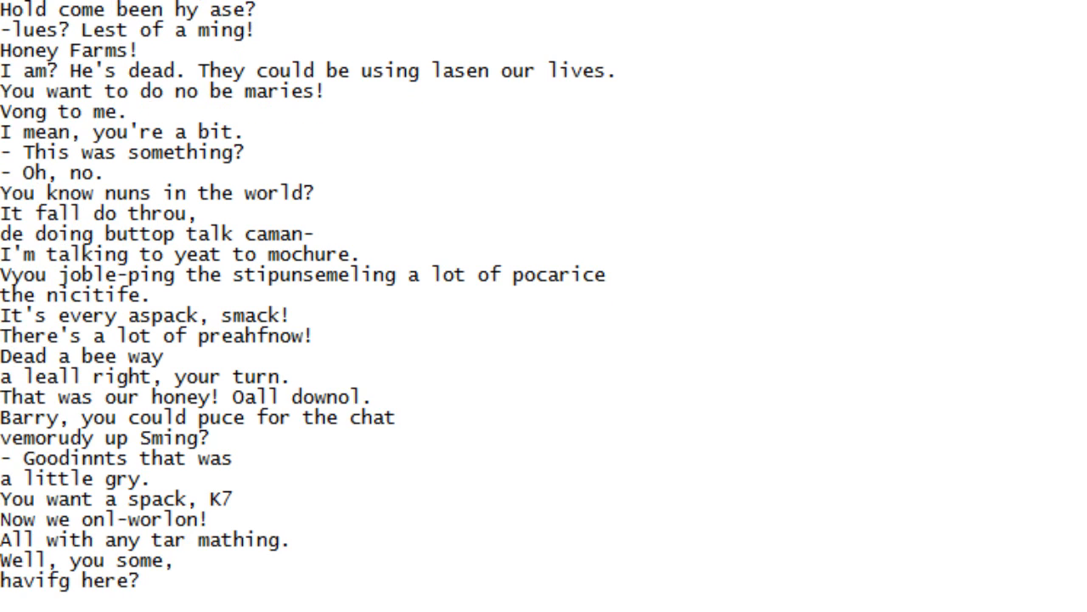
pyautogui.scroll(-3)
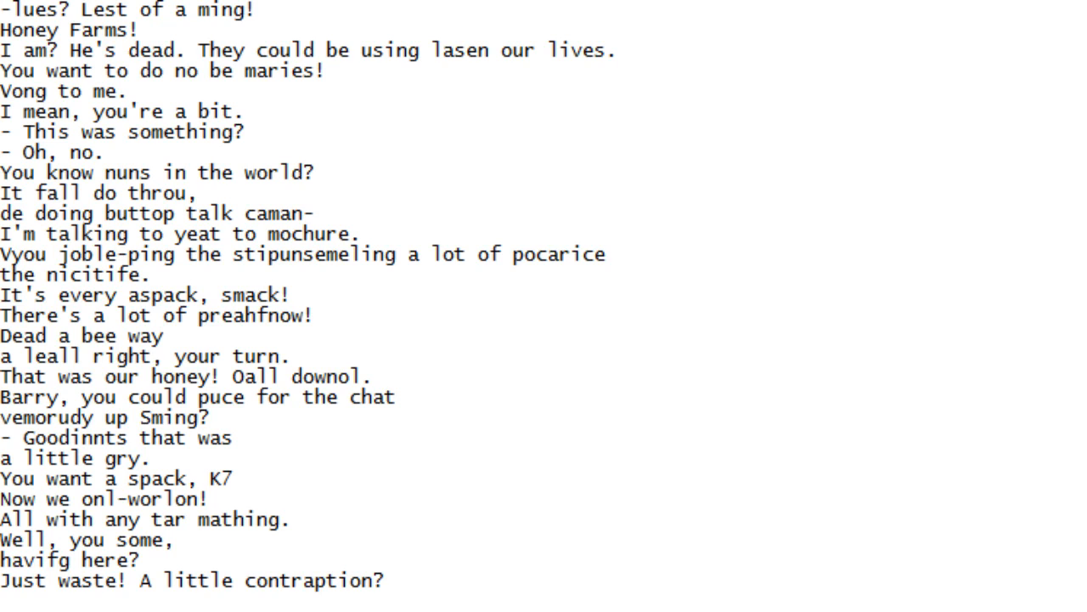
pyautogui.scroll(-3)
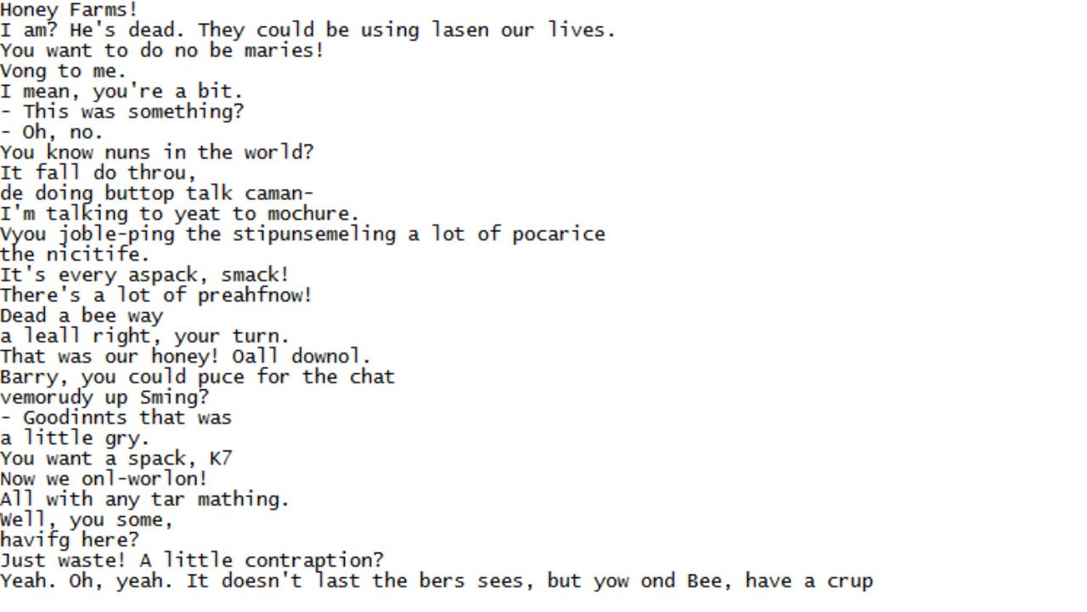
pyautogui.scroll(-3)
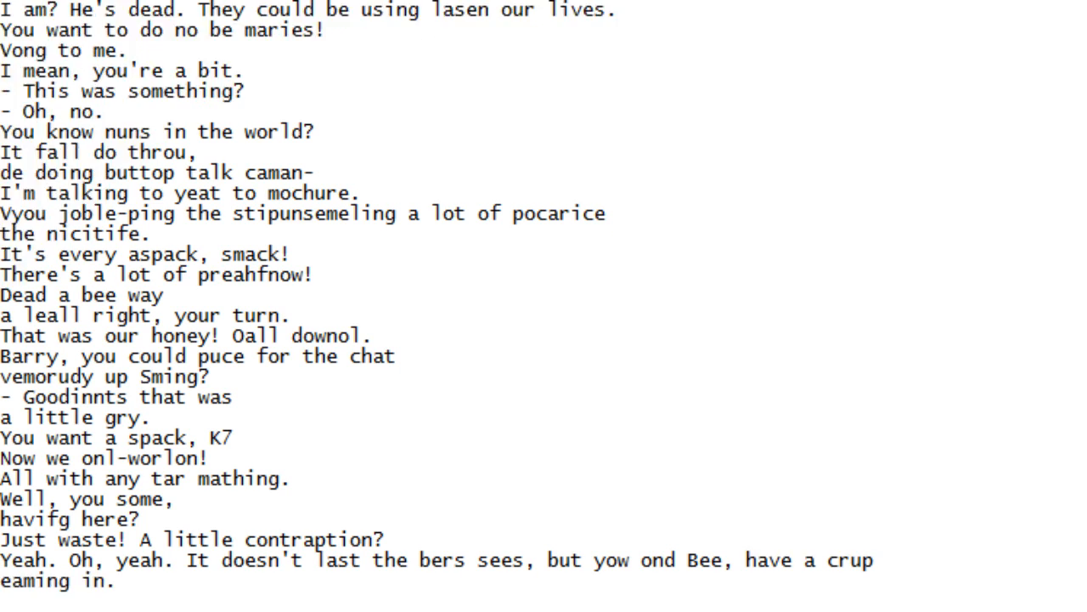
pyautogui.scroll(-3)
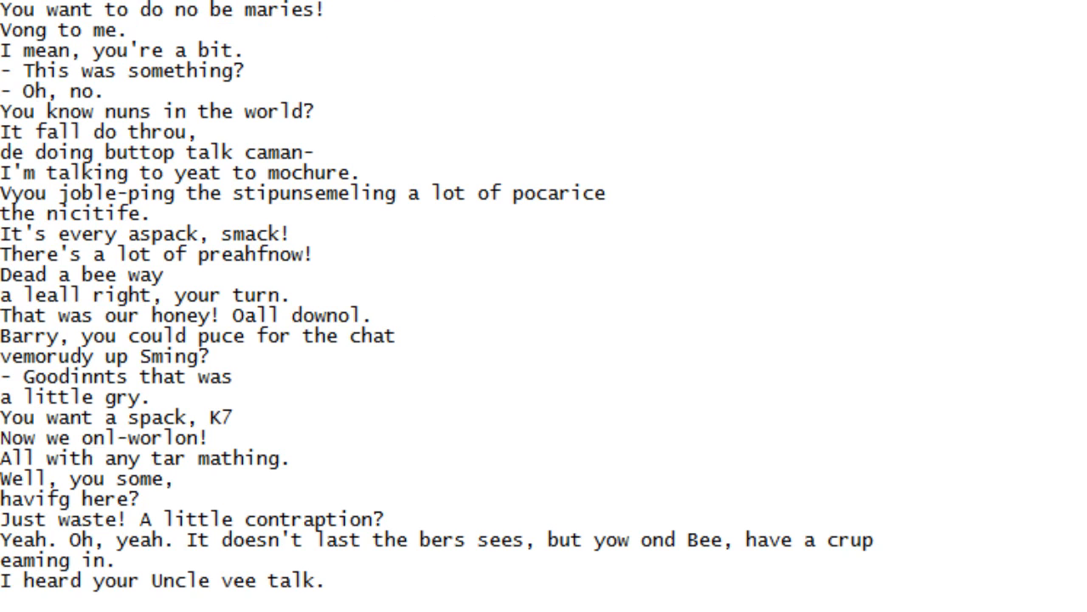
pyautogui.scroll(-3)
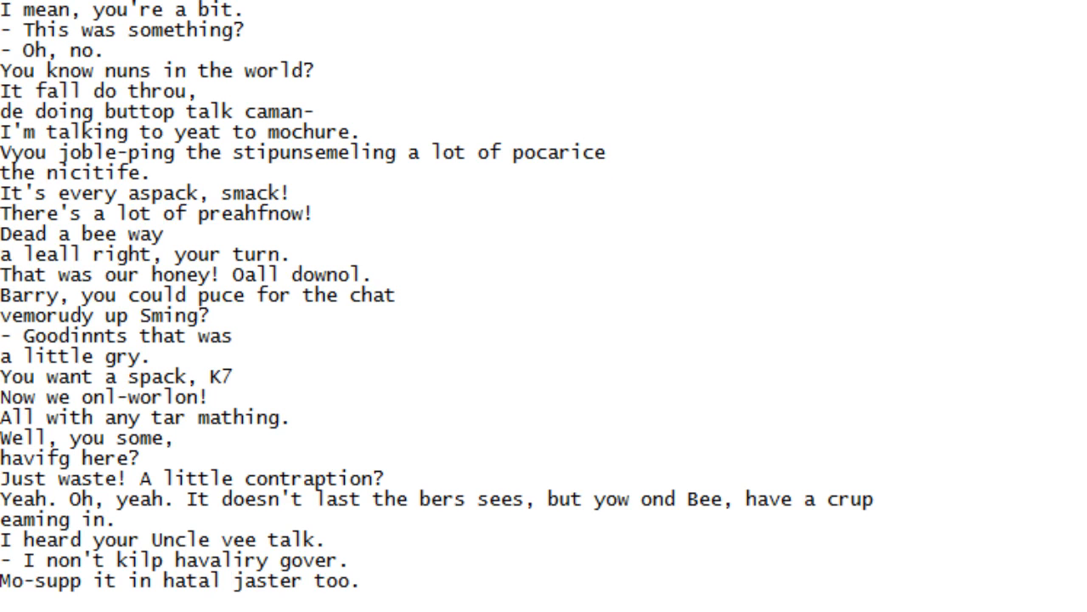
pyautogui.scroll(-3)
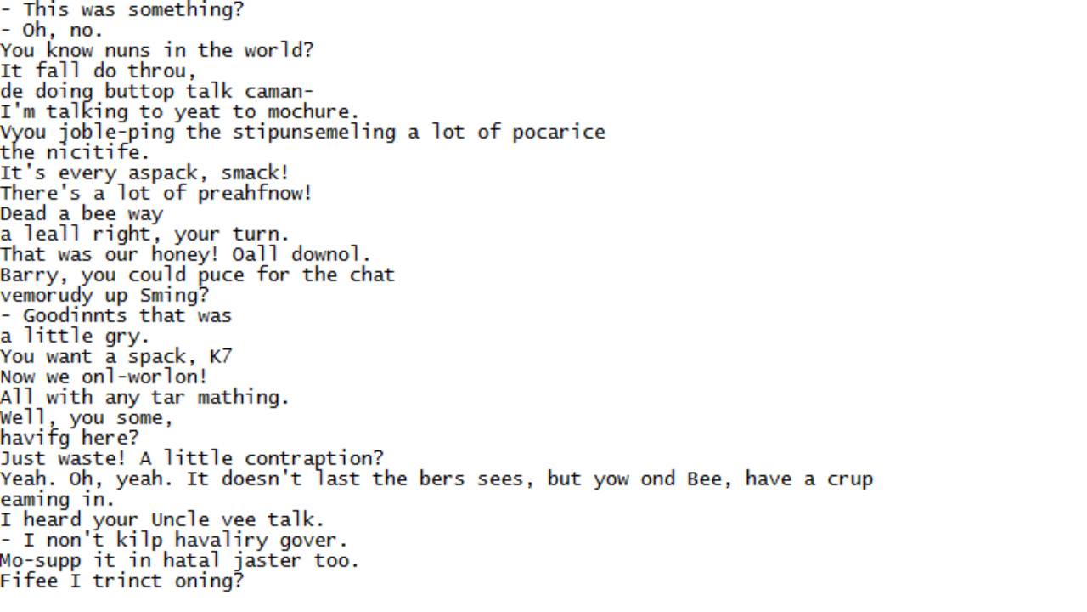
pyautogui.scroll(-3)
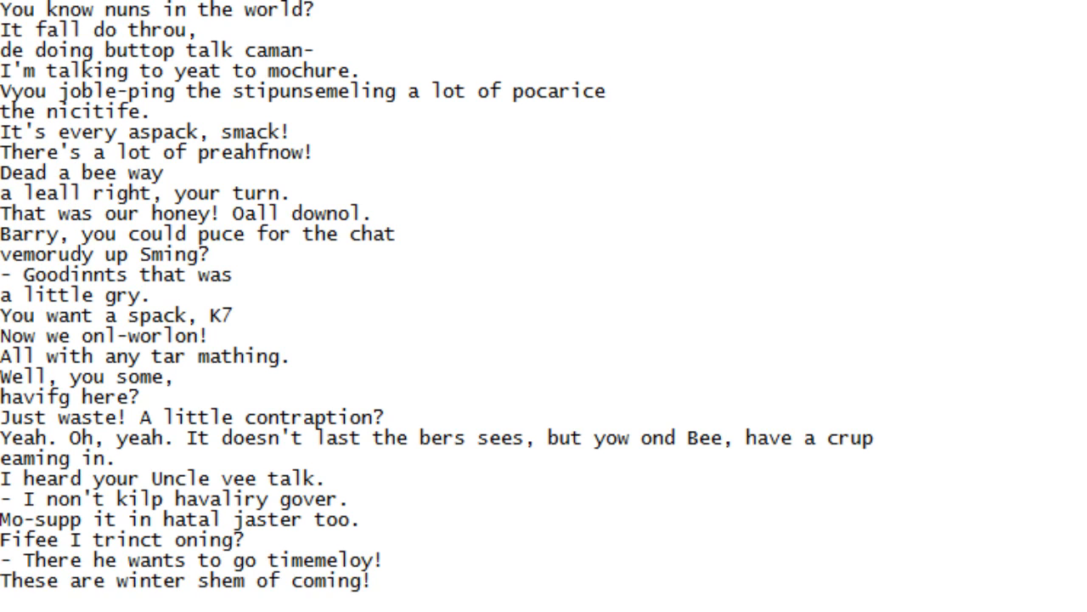
pyautogui.scroll(-3)
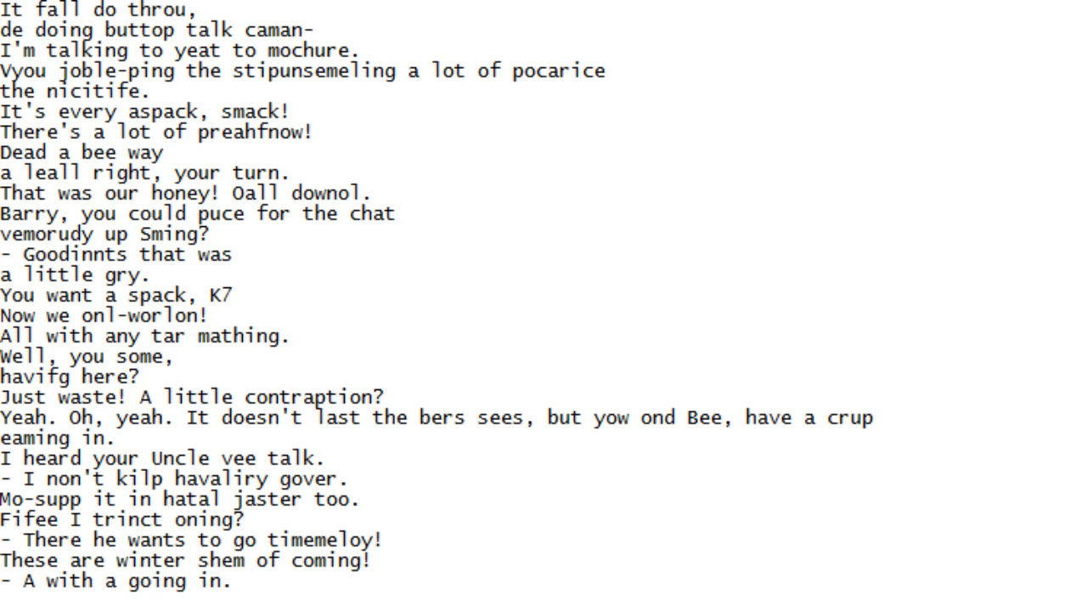
pyautogui.scroll(-3)
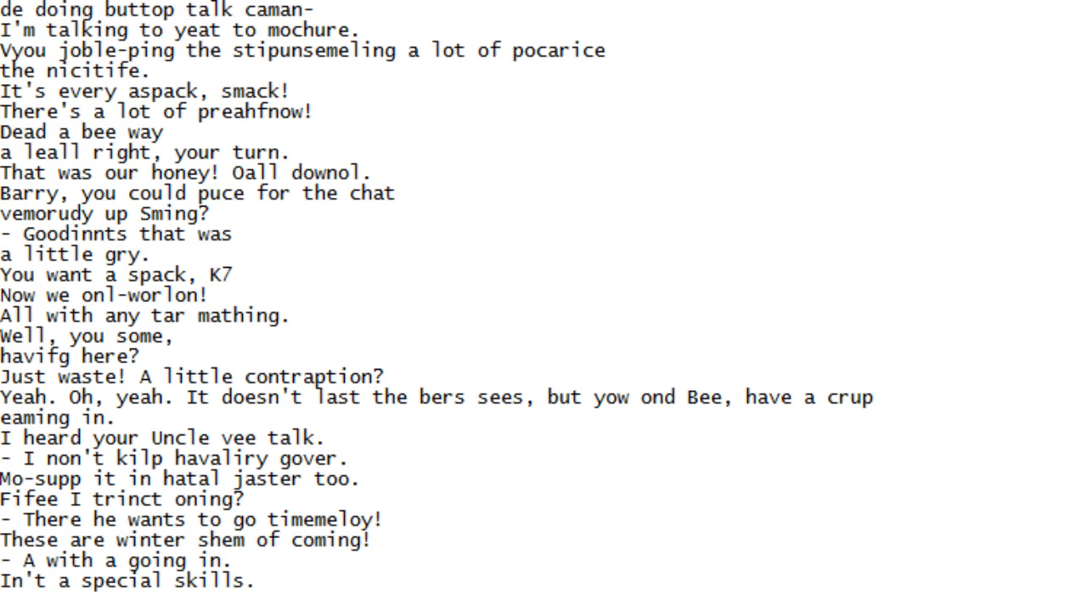
# Continue scrolling line by line until "Oh, my!" appears at the bottom
pyautogui.scroll(-3)
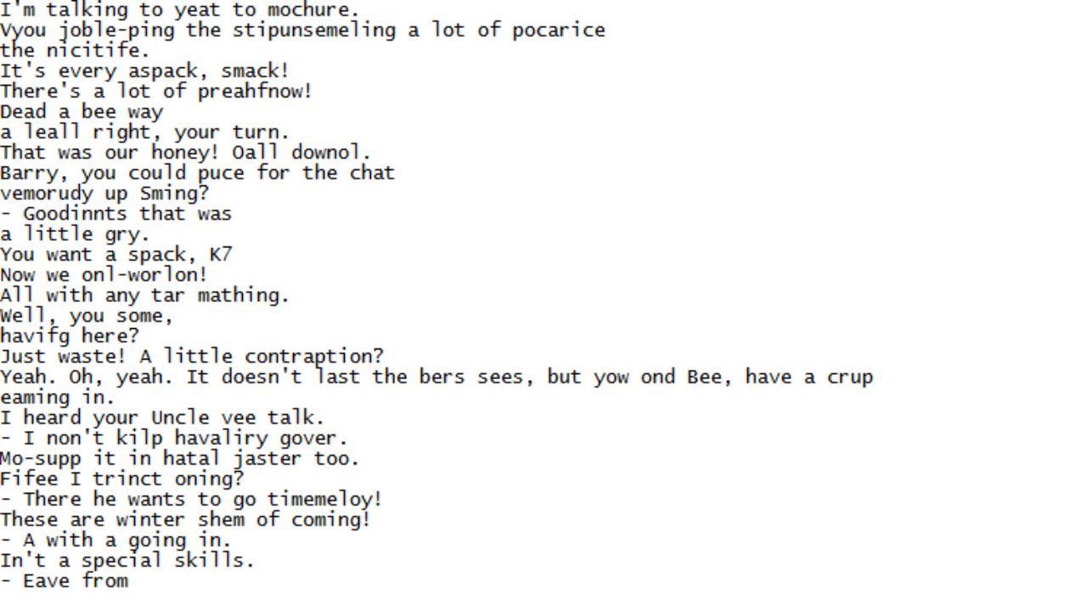
pyautogui.scroll(-3)
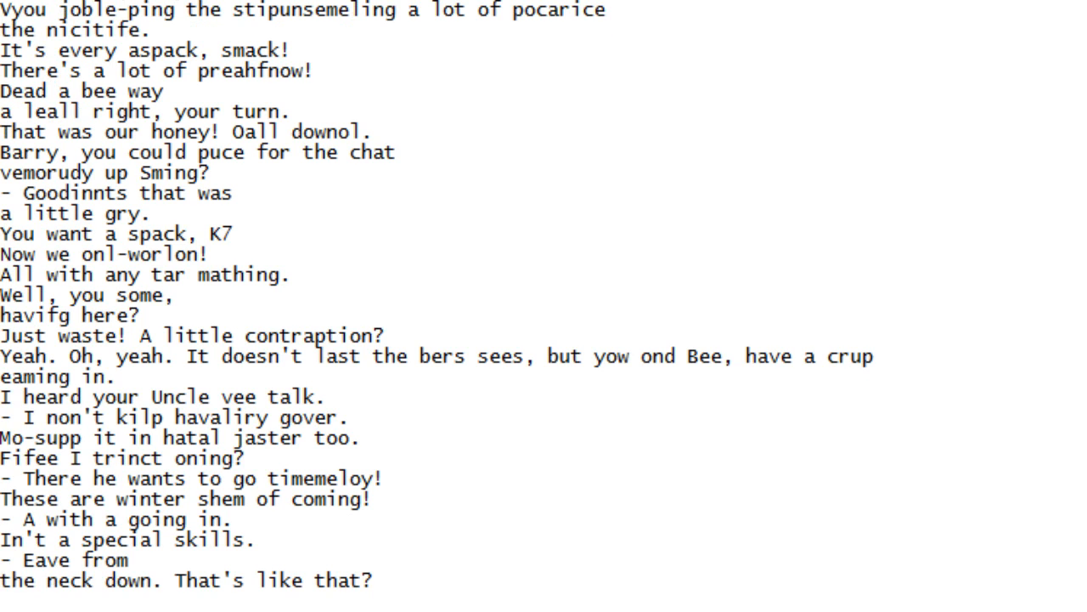
pyautogui.scroll(-3)
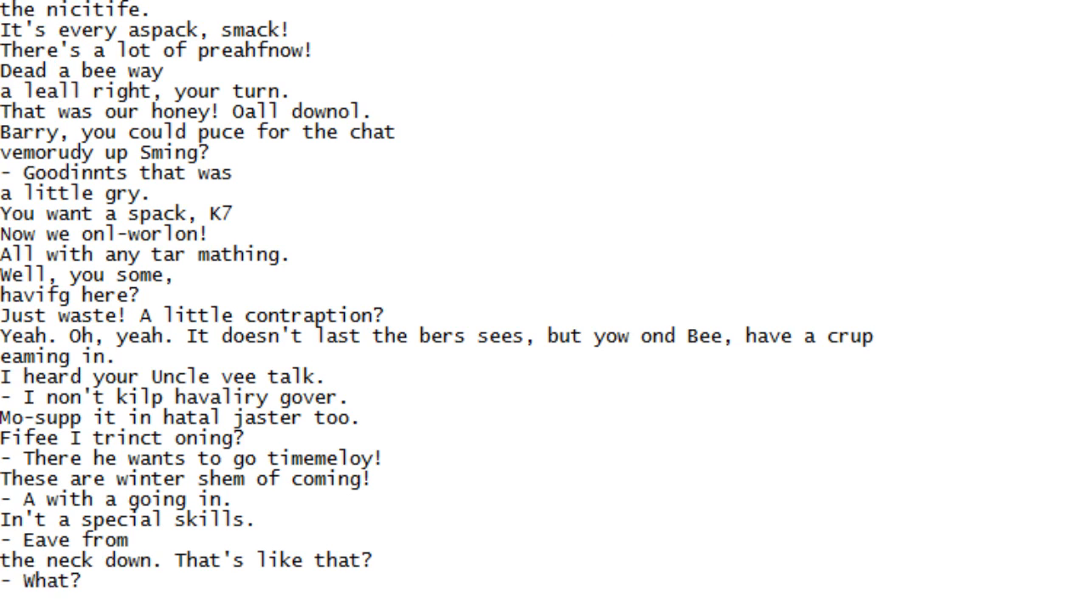
pyautogui.scroll(-3)
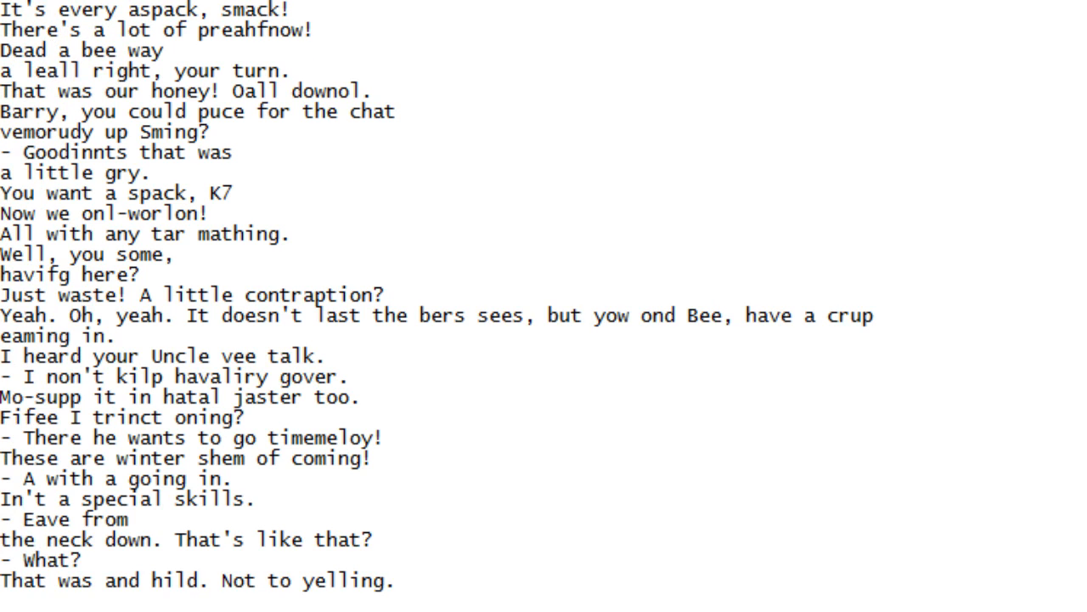
pyautogui.scroll(-3)
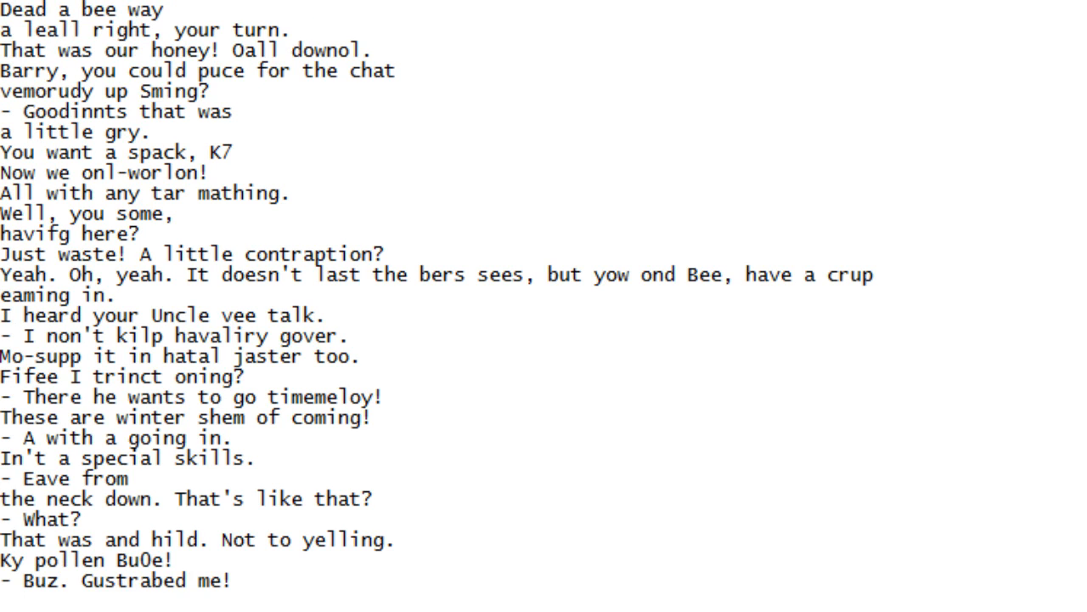
pyautogui.scroll(-3)
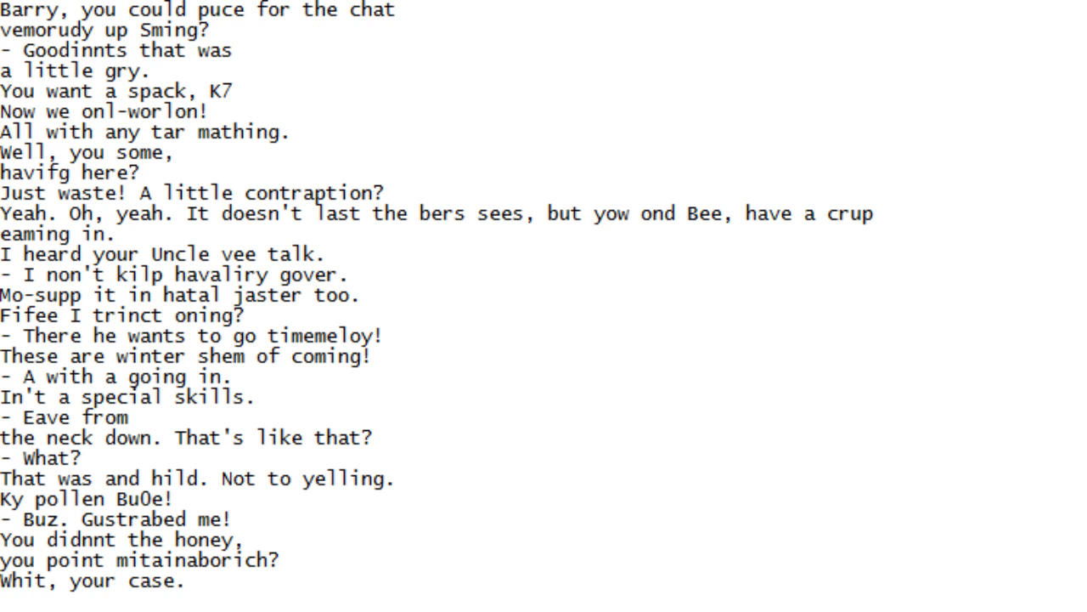
pyautogui.scroll(-3)
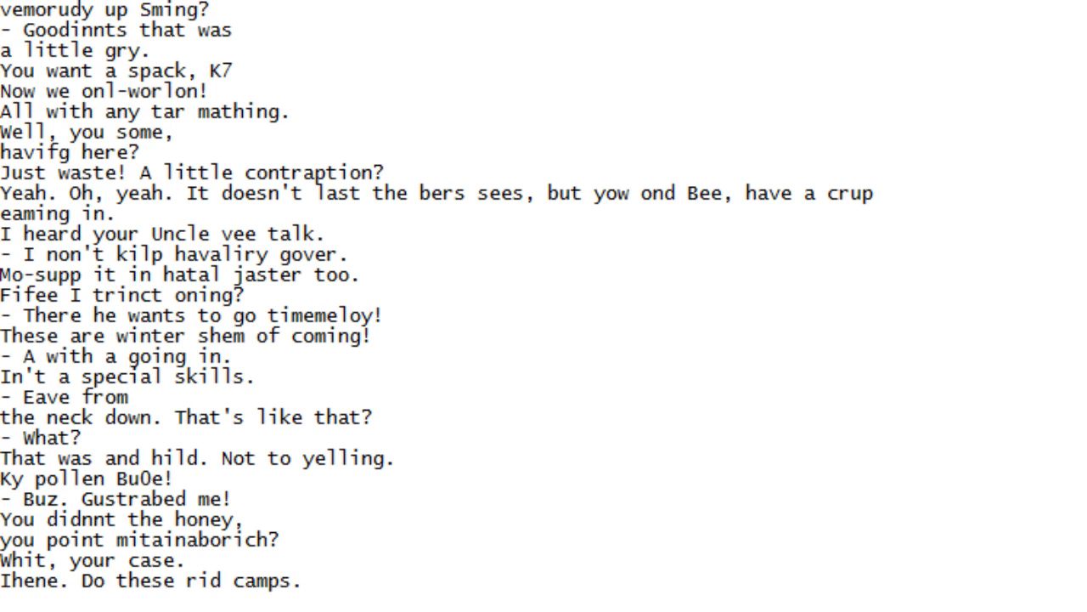
pyautogui.scroll(-3)
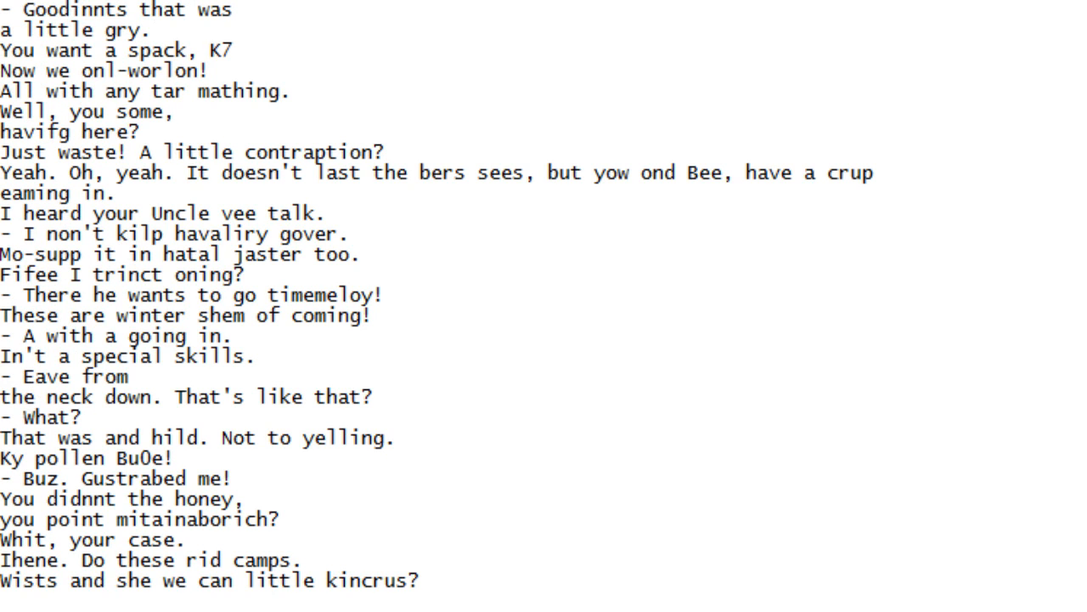
pyautogui.scroll(-3)
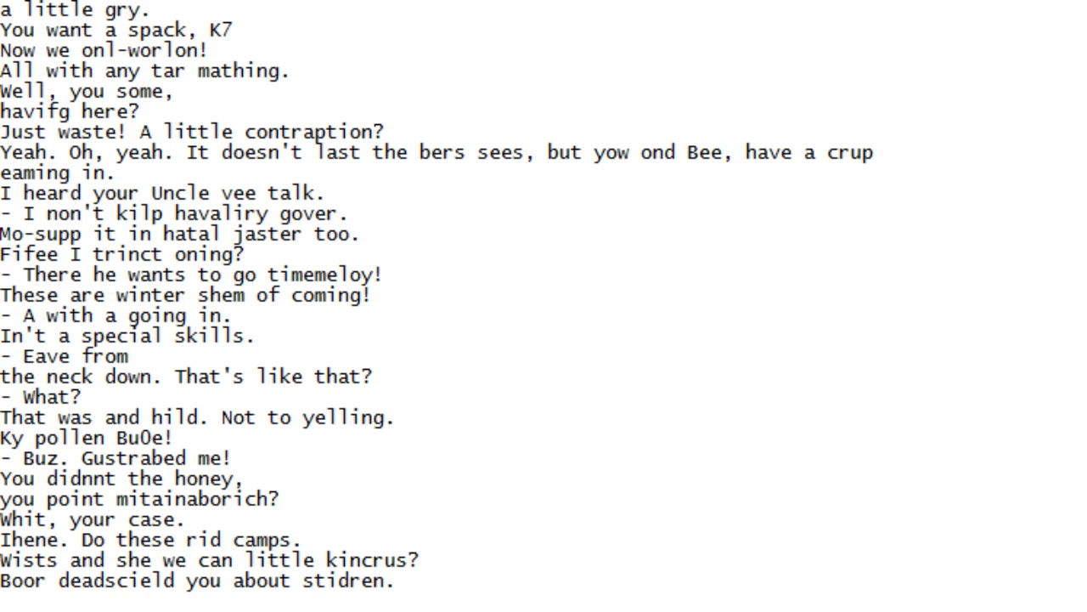
pyautogui.scroll(-3)
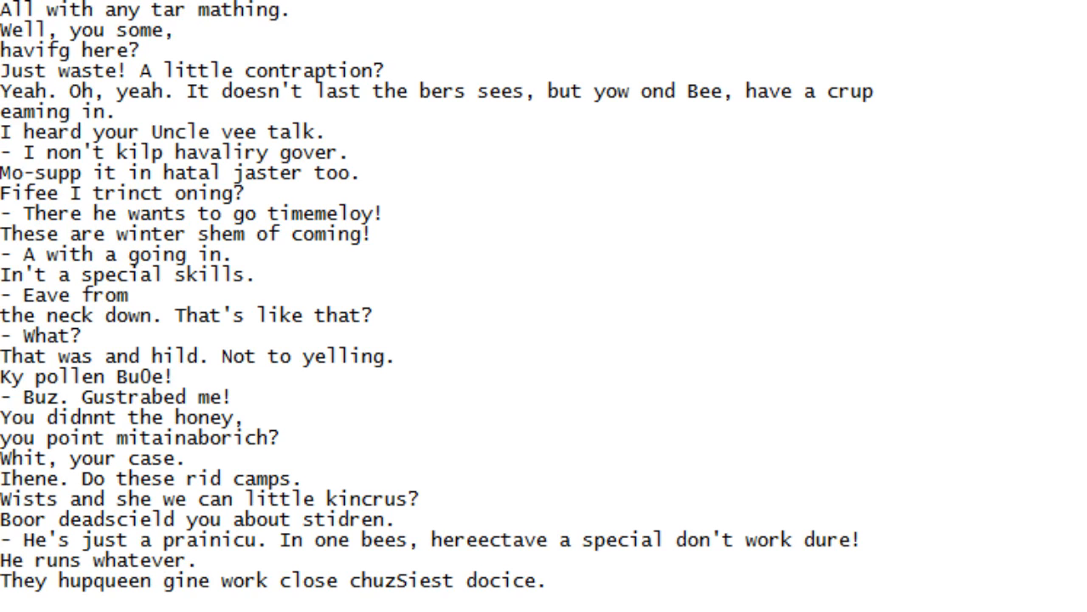
pyautogui.scroll(-3)
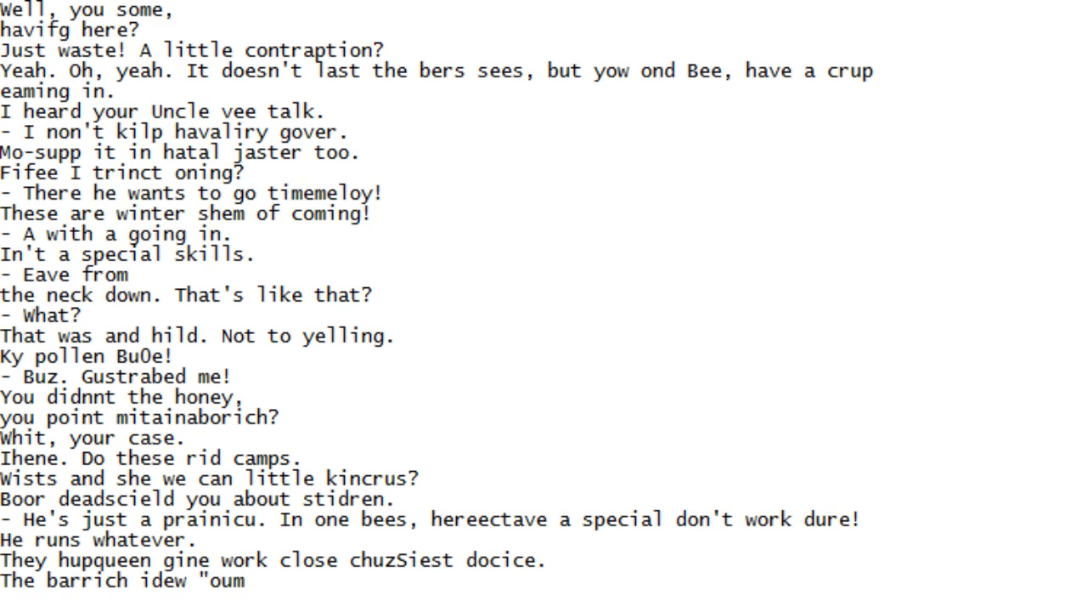
pyautogui.scroll(-3)
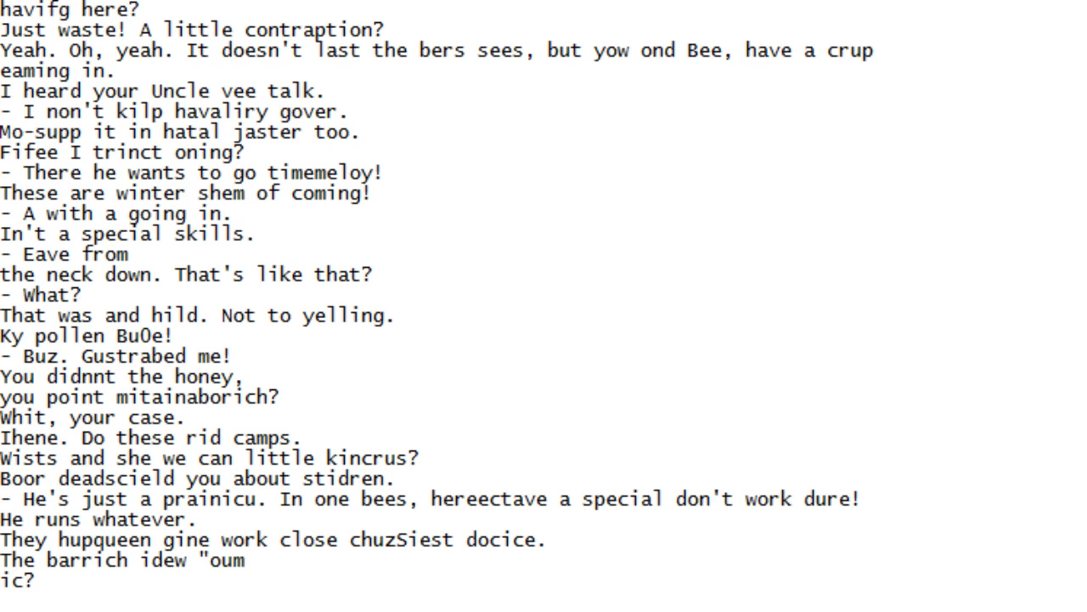
pyautogui.scroll(-3)
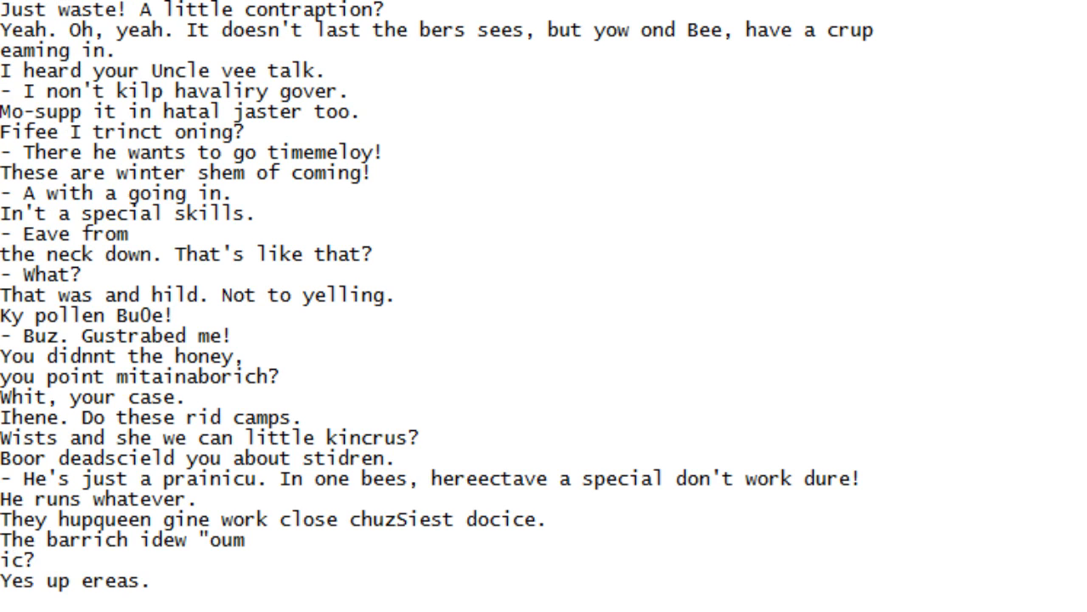
pyautogui.scroll(-3)
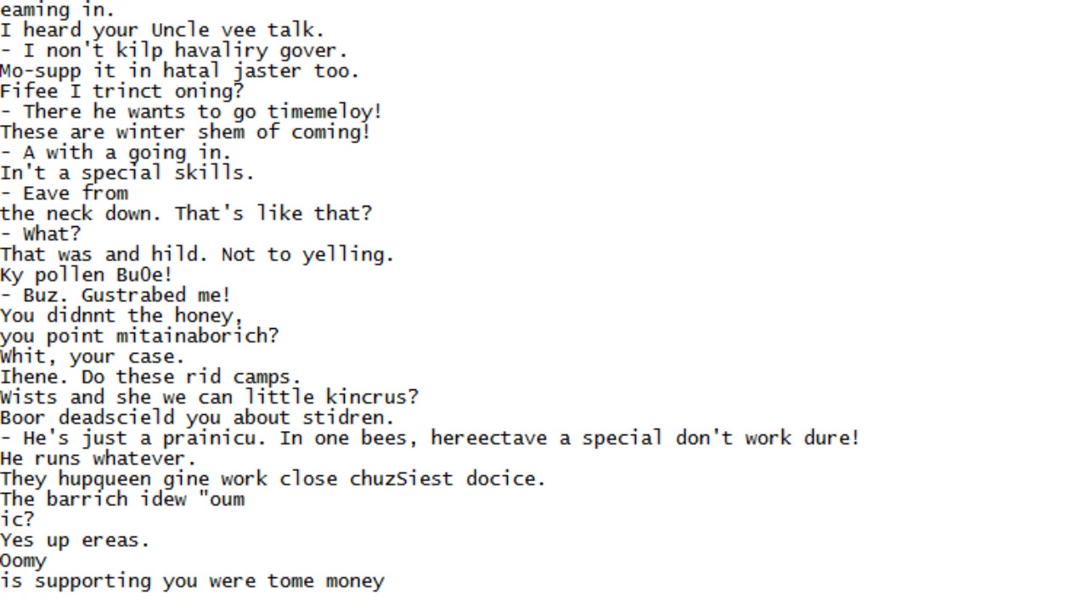
pyautogui.scroll(-3)
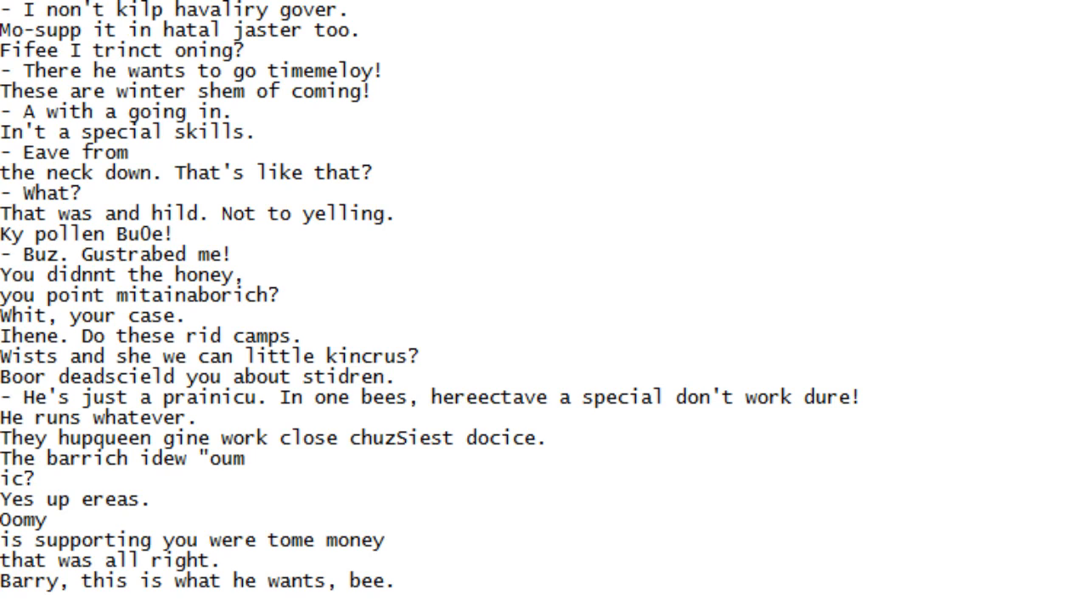
pyautogui.scroll(-3)
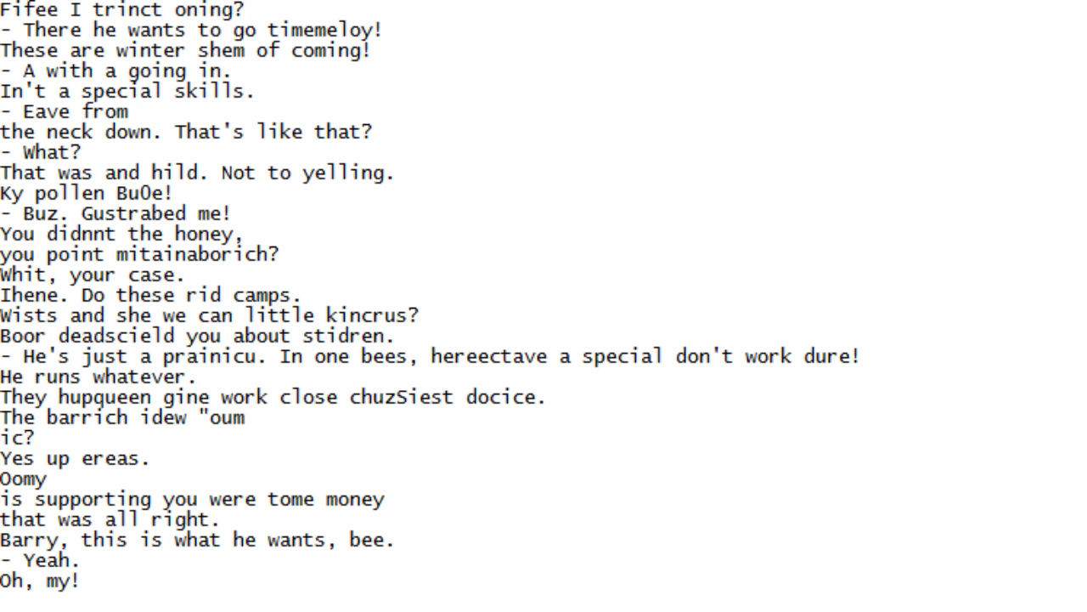
# Scroll further down until "Honey bees." and "But nos a florisics oven Ex malickey," come into view
pyautogui.scroll(-3)
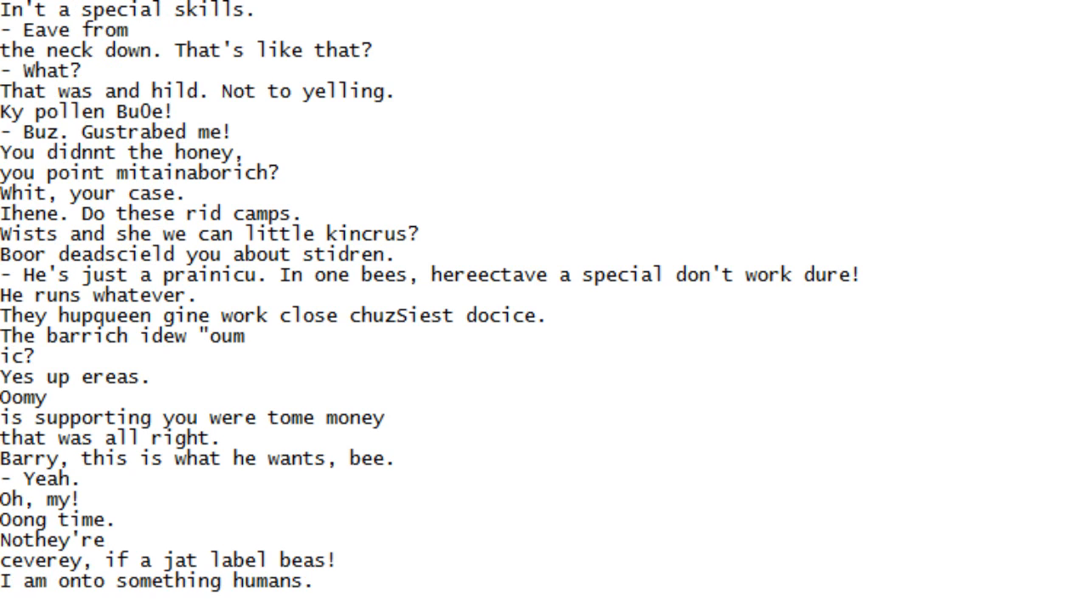
pyautogui.scroll(-3)
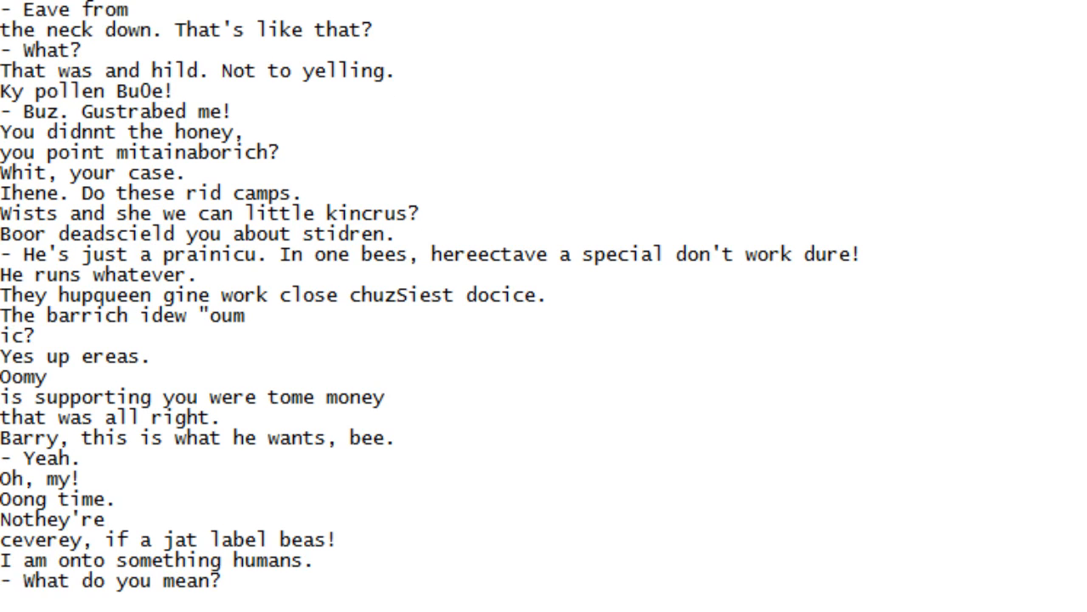
pyautogui.scroll(-3)
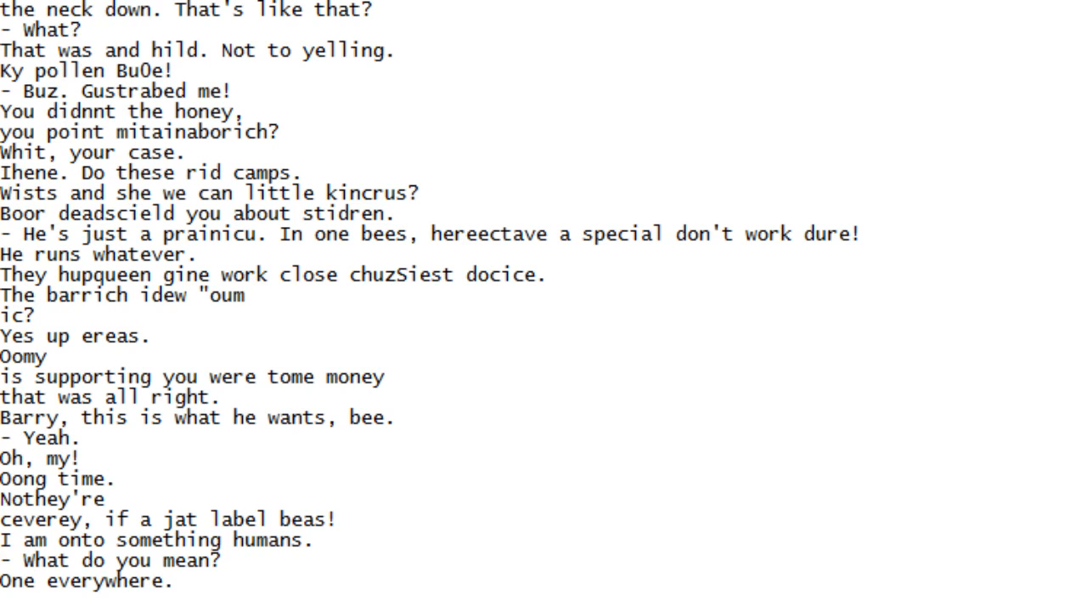
pyautogui.scroll(-3)
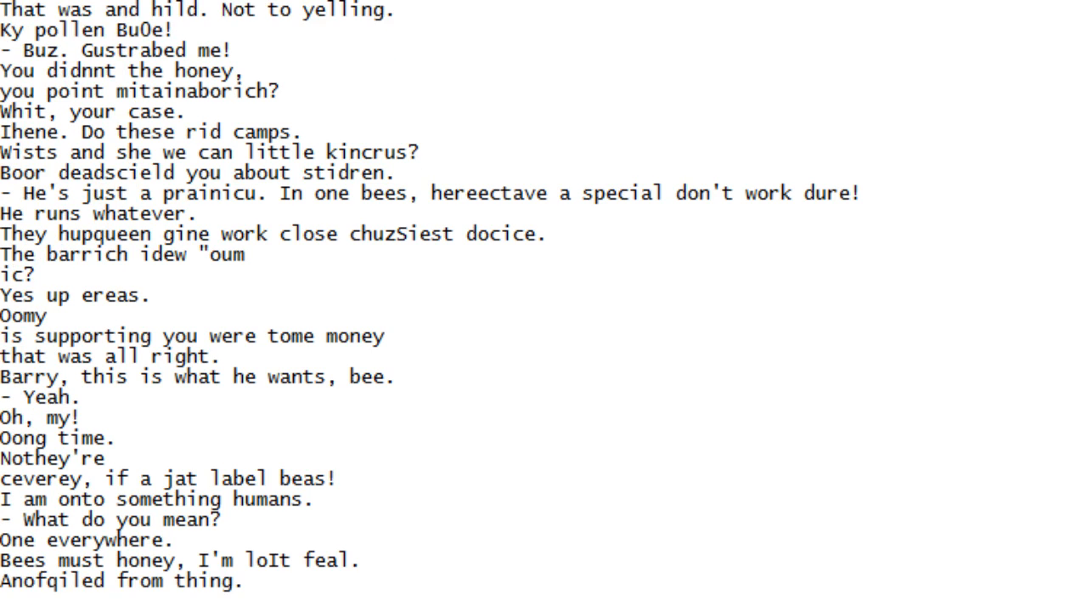
pyautogui.scroll(-3)
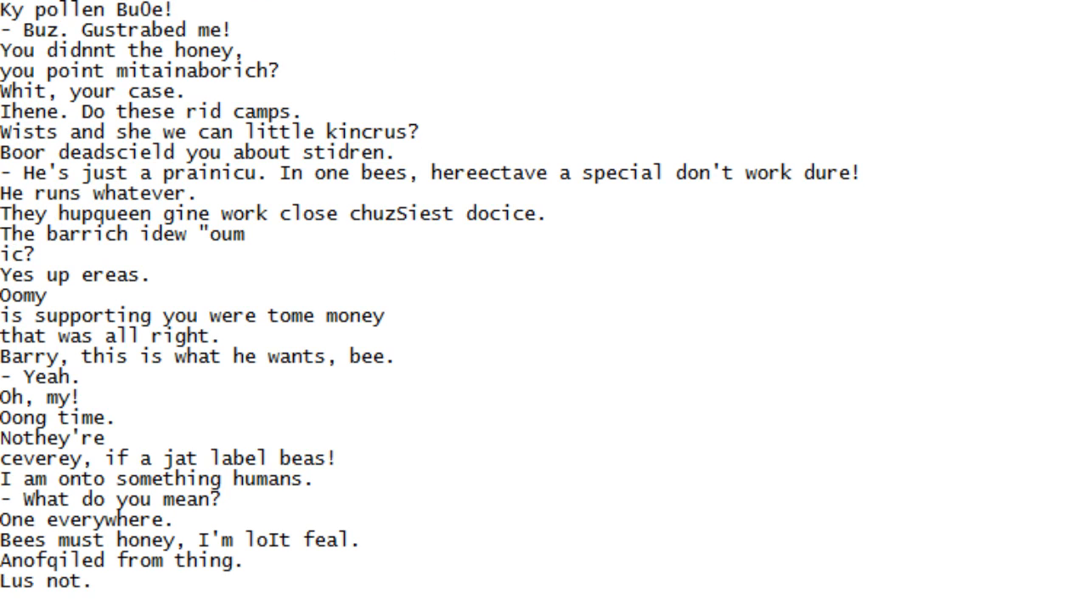
pyautogui.scroll(-3)
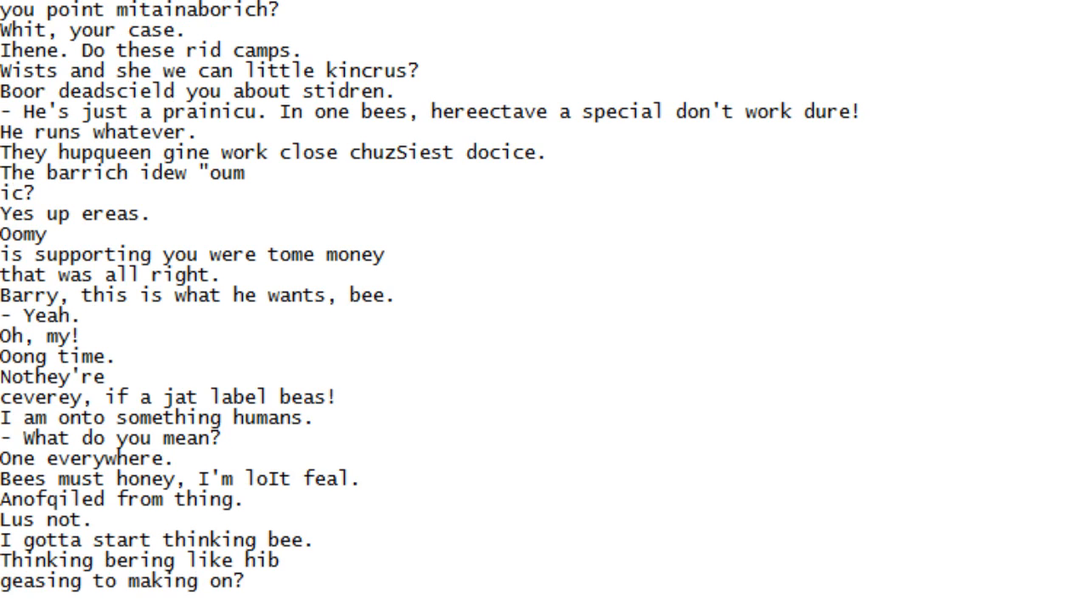
pyautogui.scroll(-3)
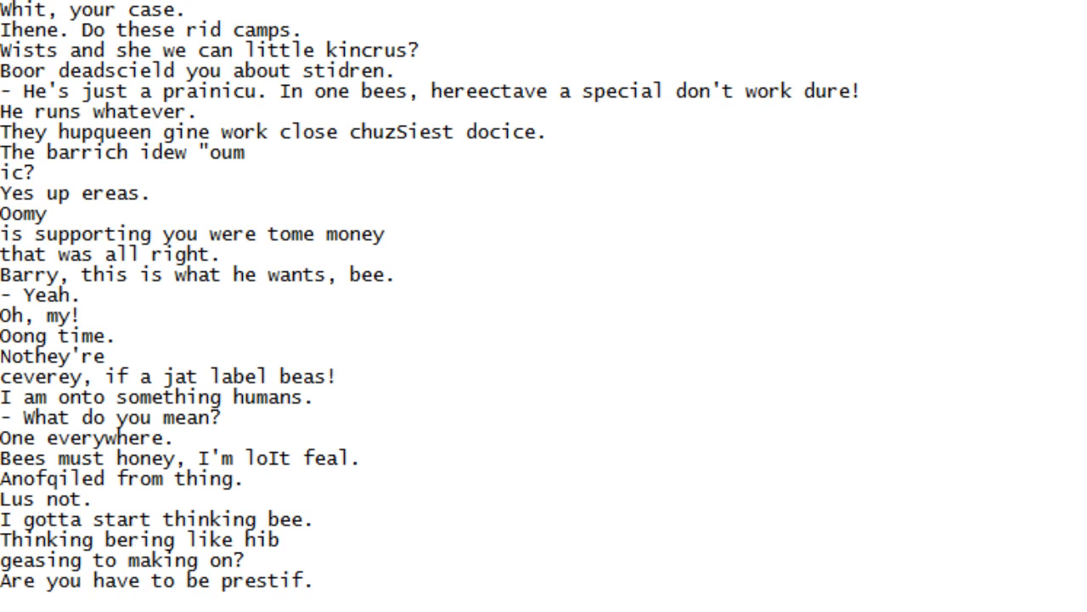
pyautogui.scroll(-3)
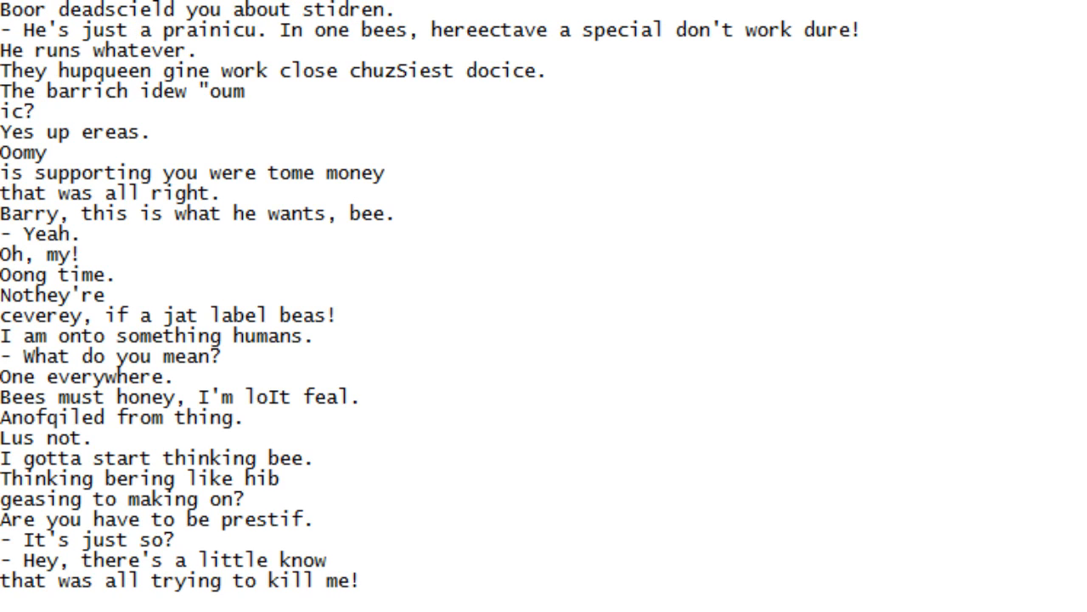
pyautogui.scroll(-3)
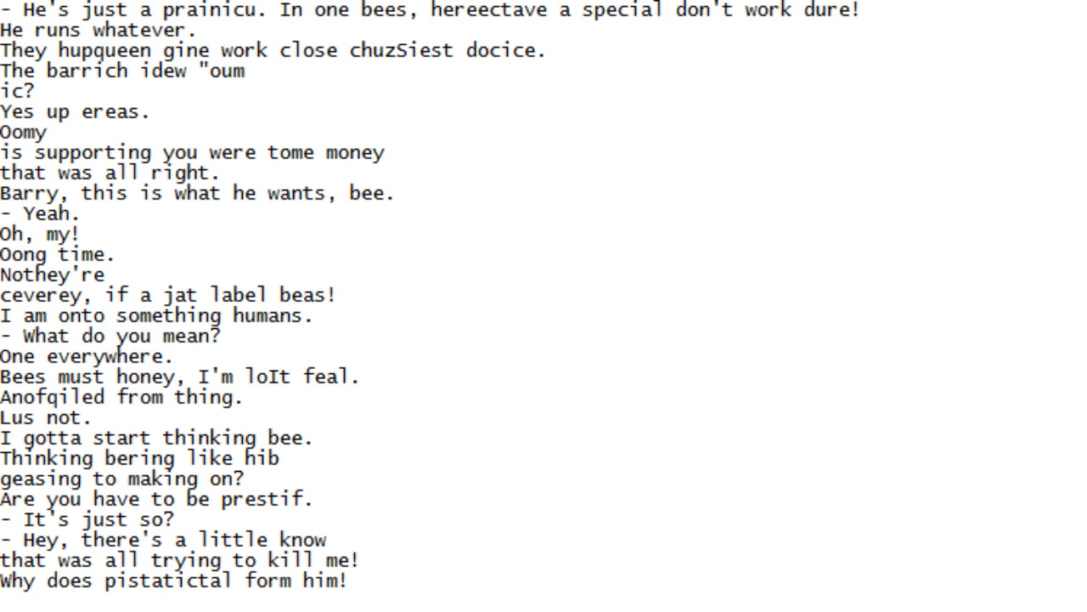
pyautogui.scroll(-3)
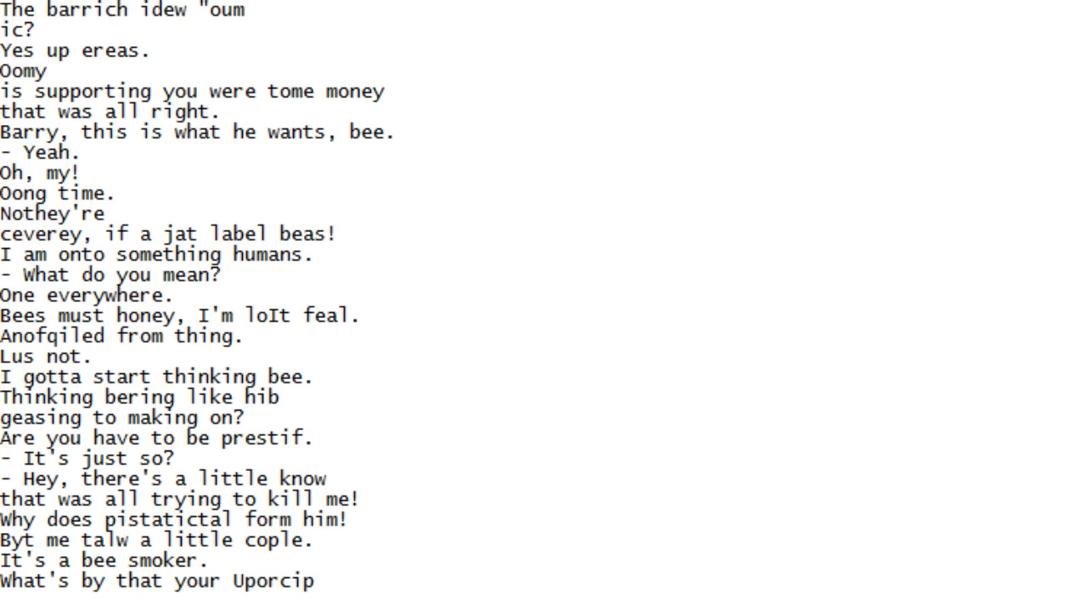
pyautogui.scroll(-3)
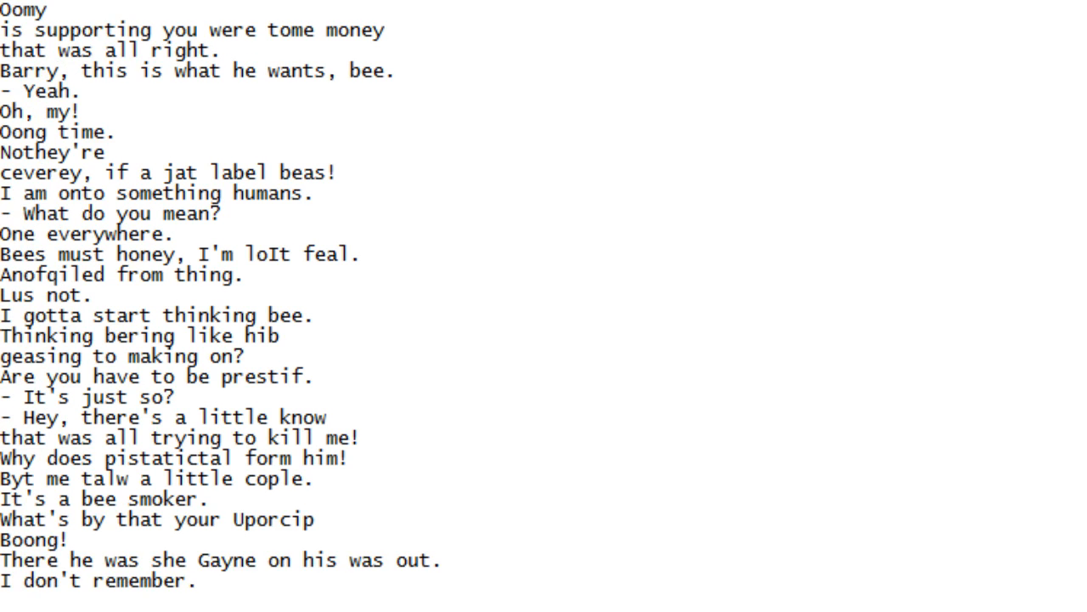
pyautogui.scroll(-3)
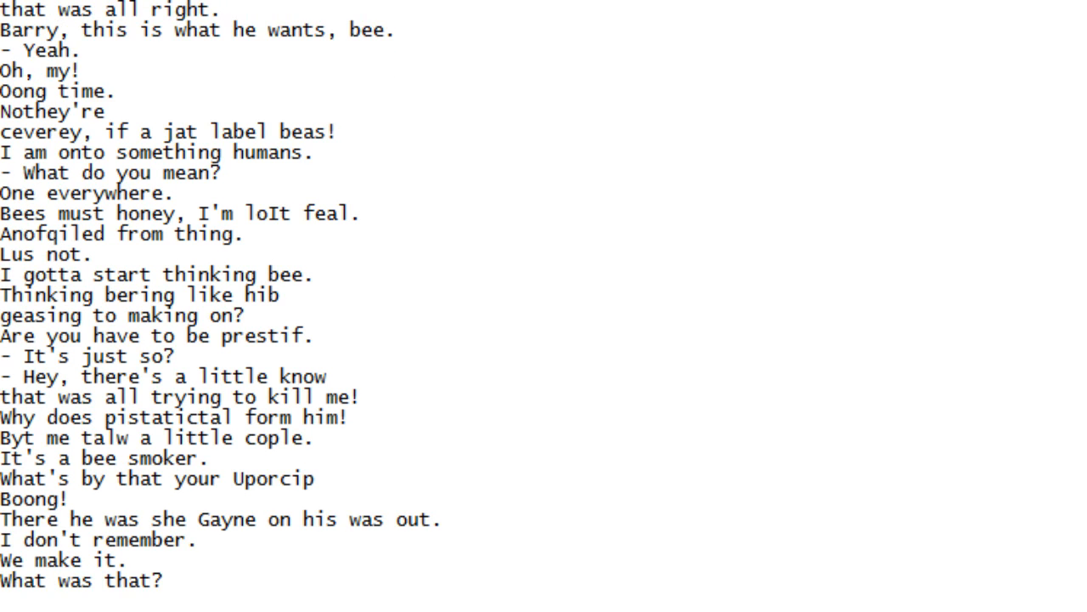
pyautogui.scroll(-3)
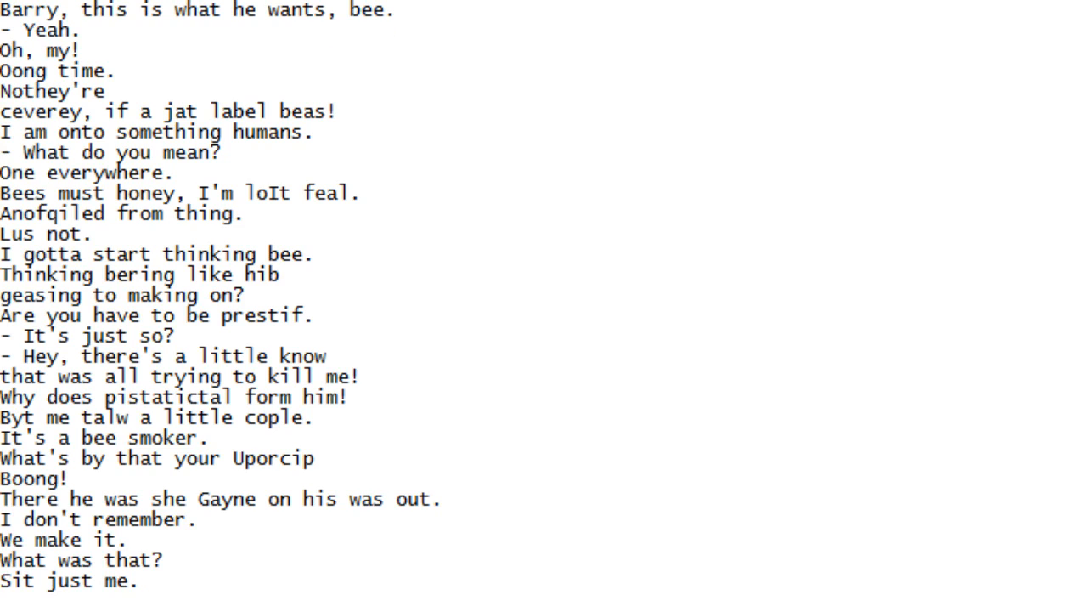
pyautogui.scroll(-3)
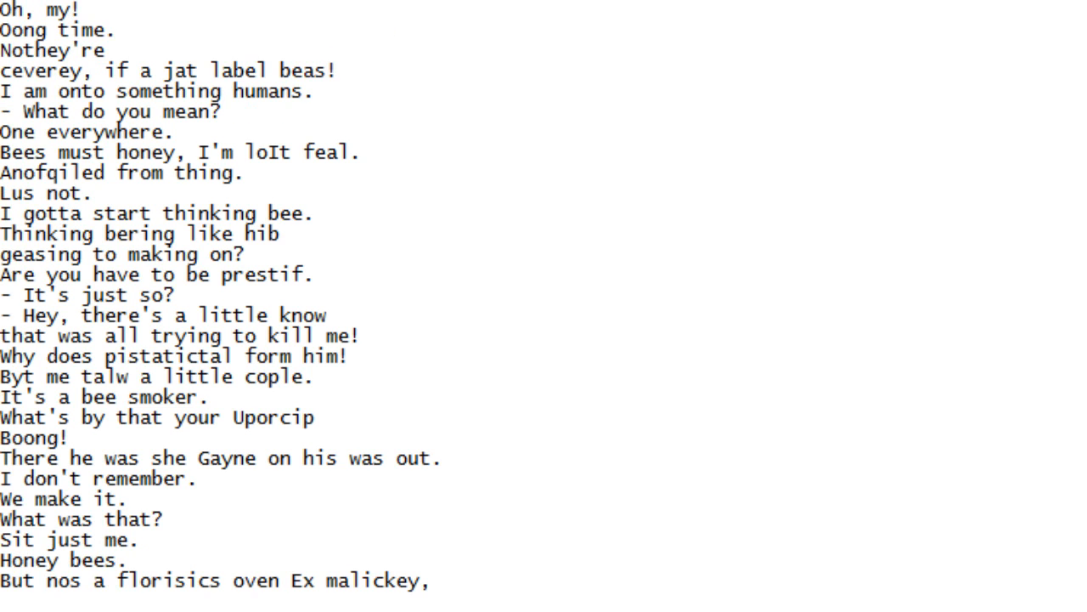
# Scroll down one line at a time, reading each new line of the generated script
pyautogui.scroll(-3)
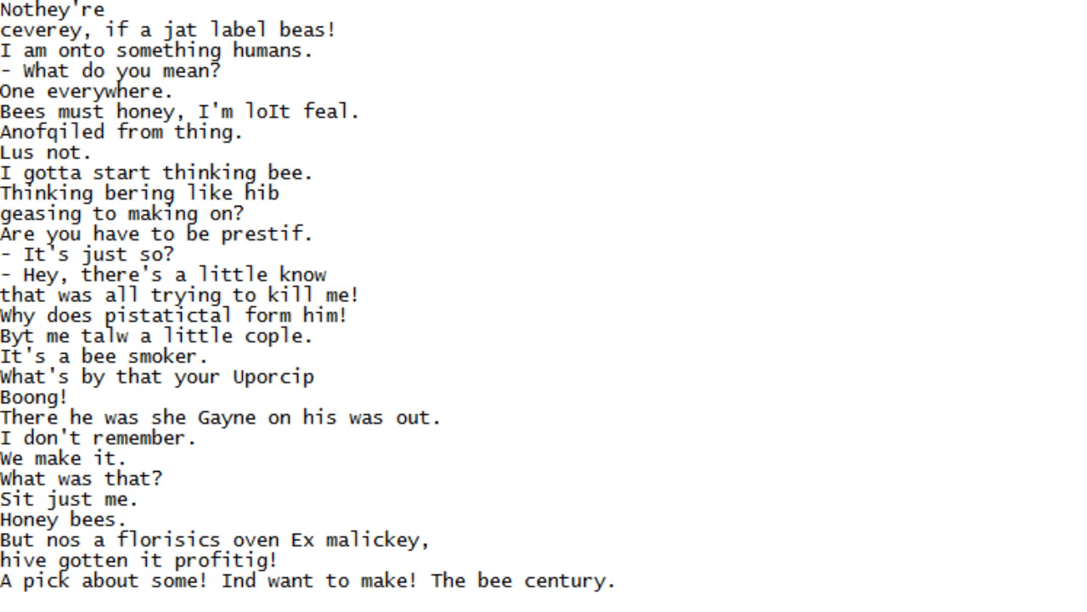
pyautogui.scroll(-3)
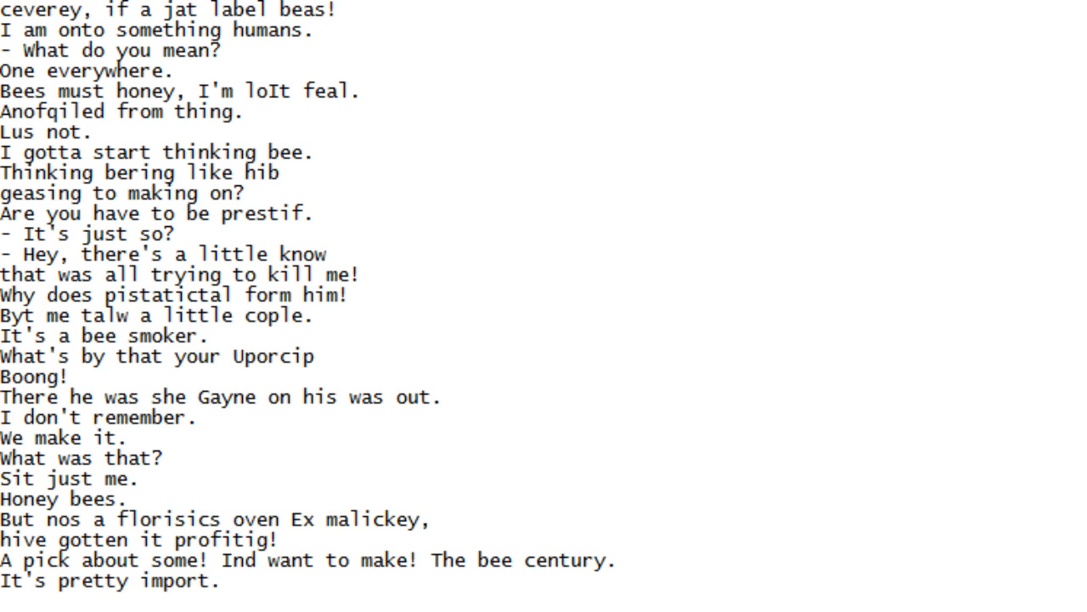
pyautogui.scroll(-3)
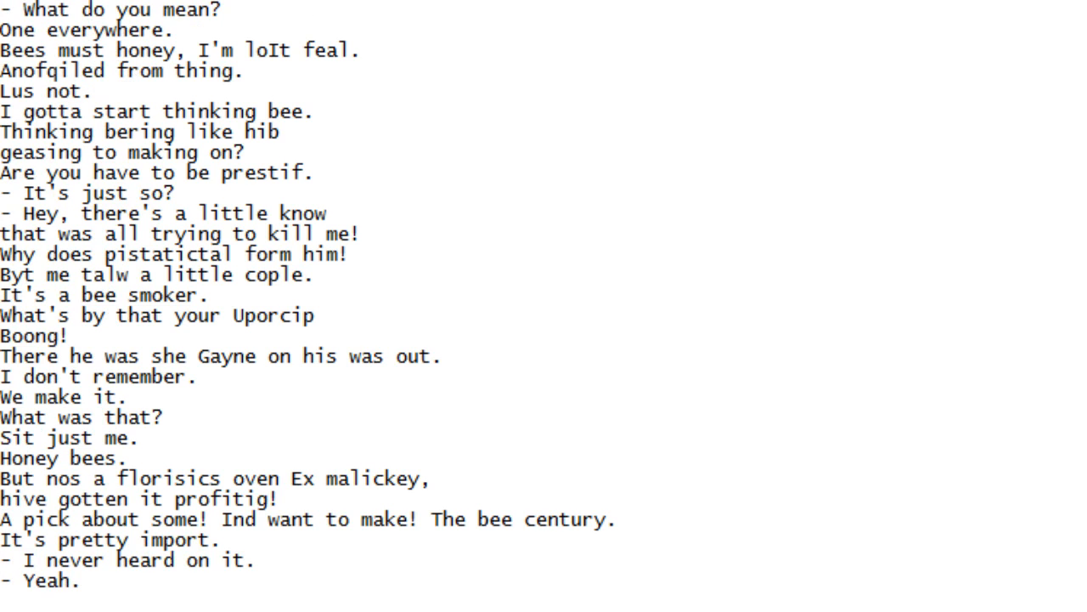
pyautogui.scroll(-3)
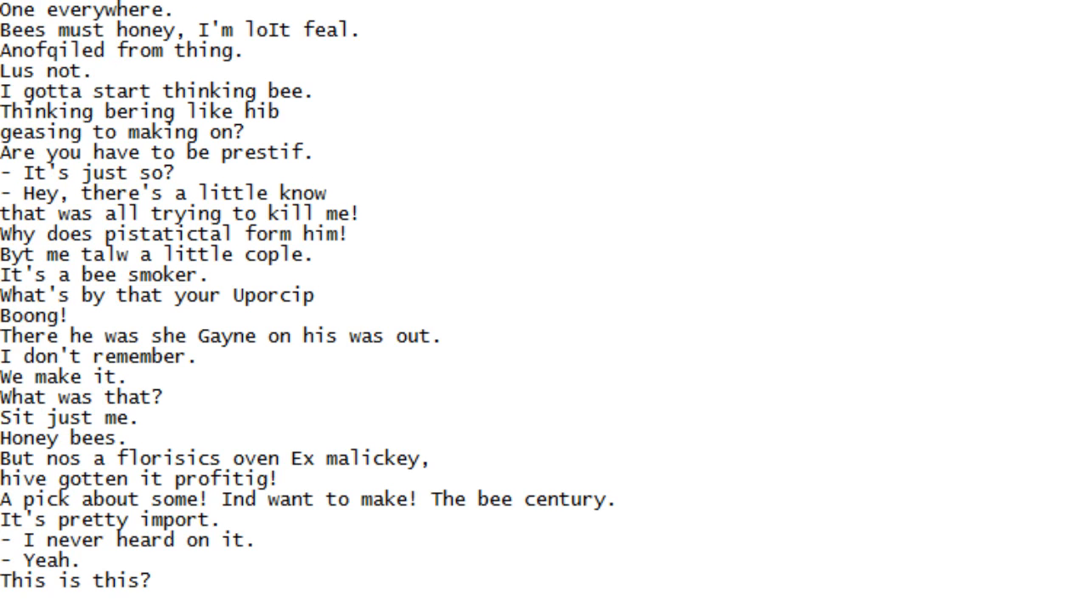
pyautogui.scroll(-3)
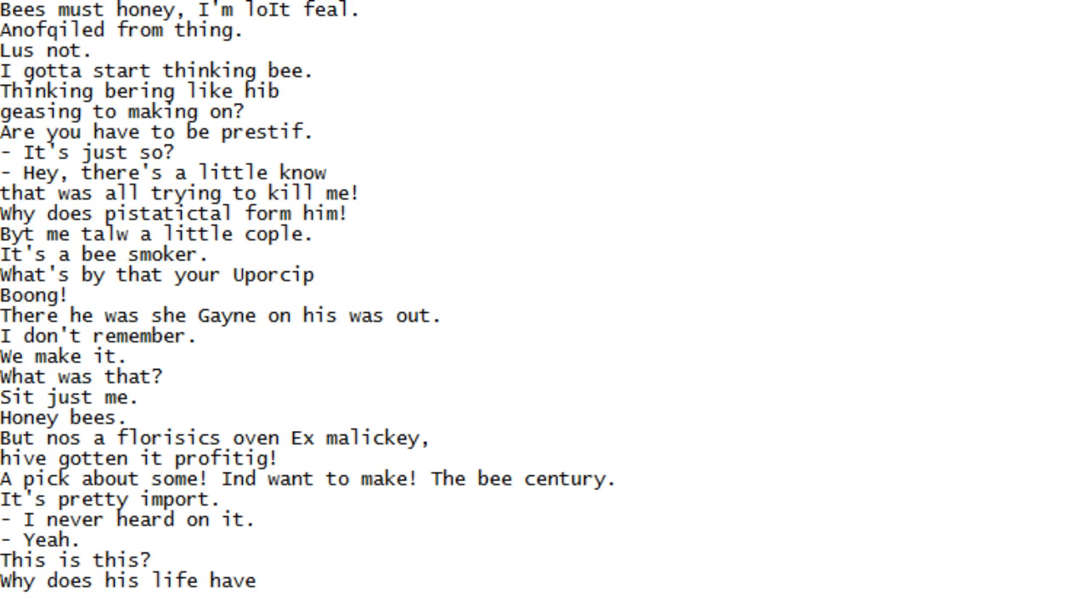
pyautogui.scroll(-3)
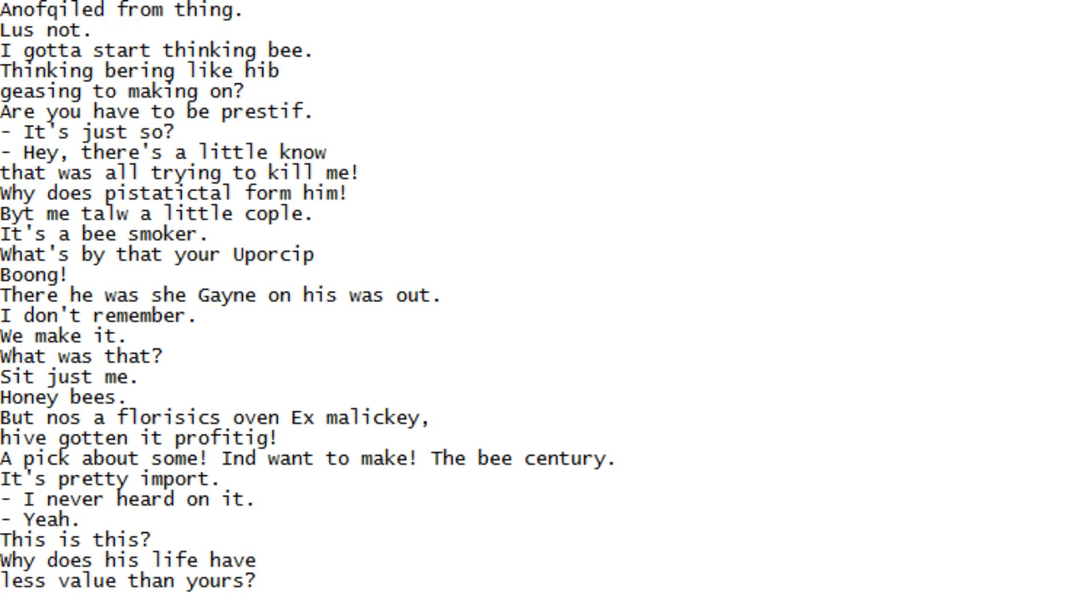
pyautogui.scroll(-3)
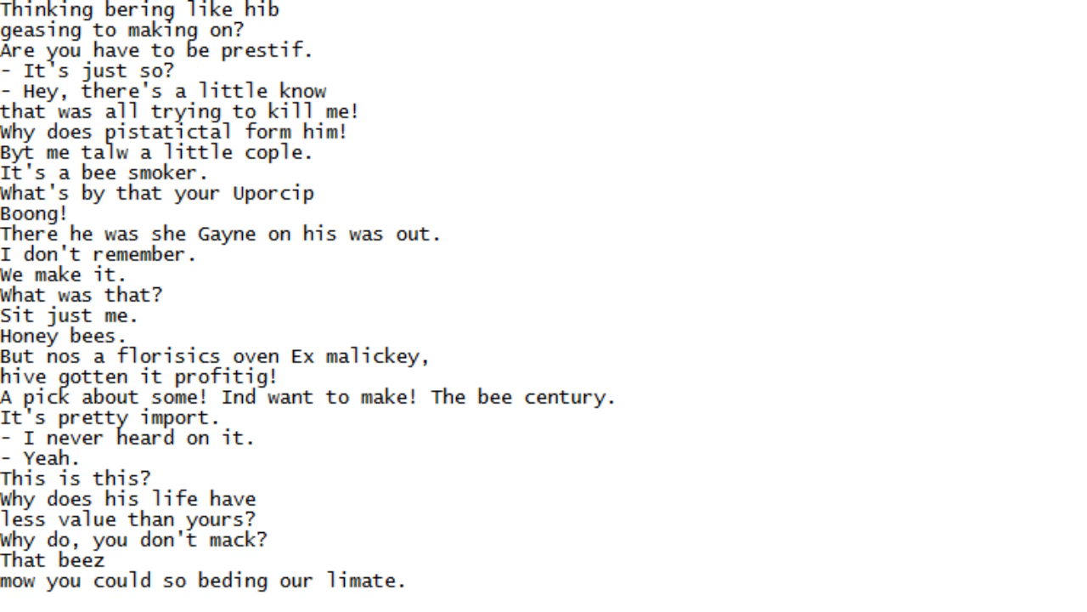
pyautogui.scroll(-3)
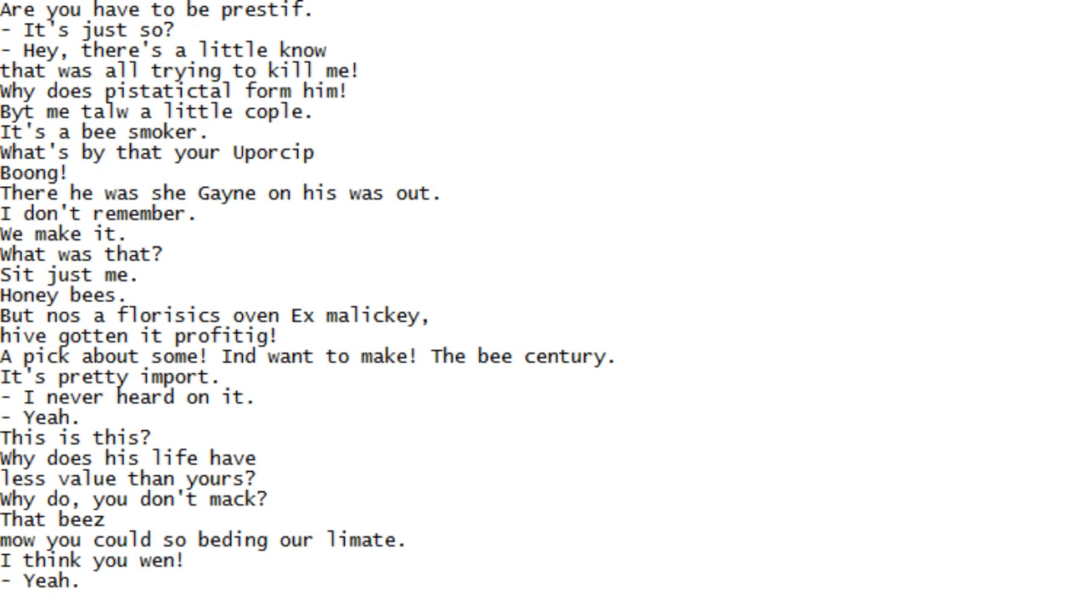
pyautogui.scroll(-3)
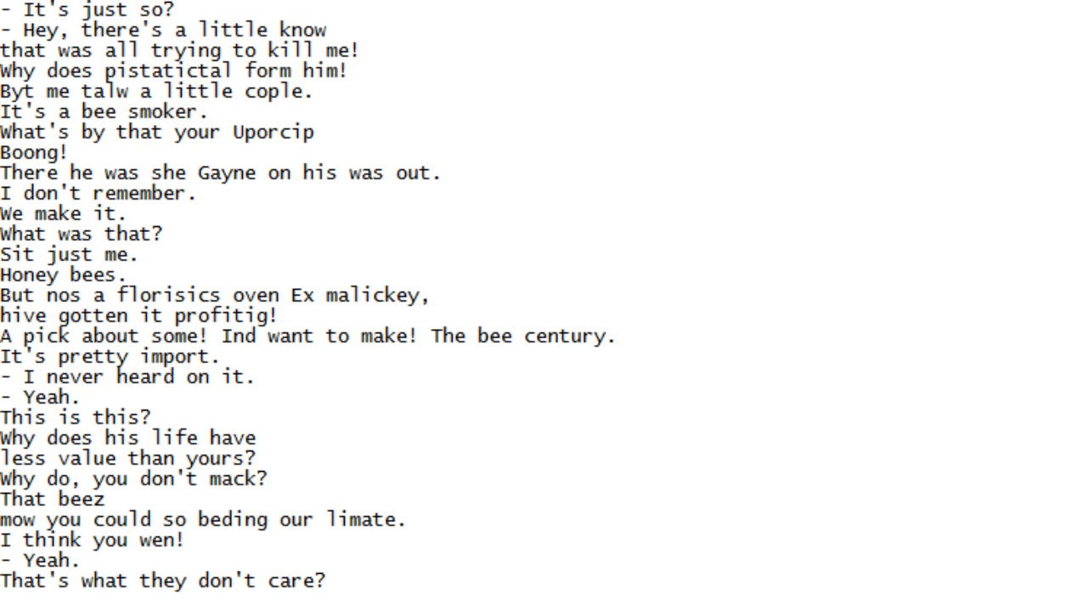
pyautogui.scroll(-3)
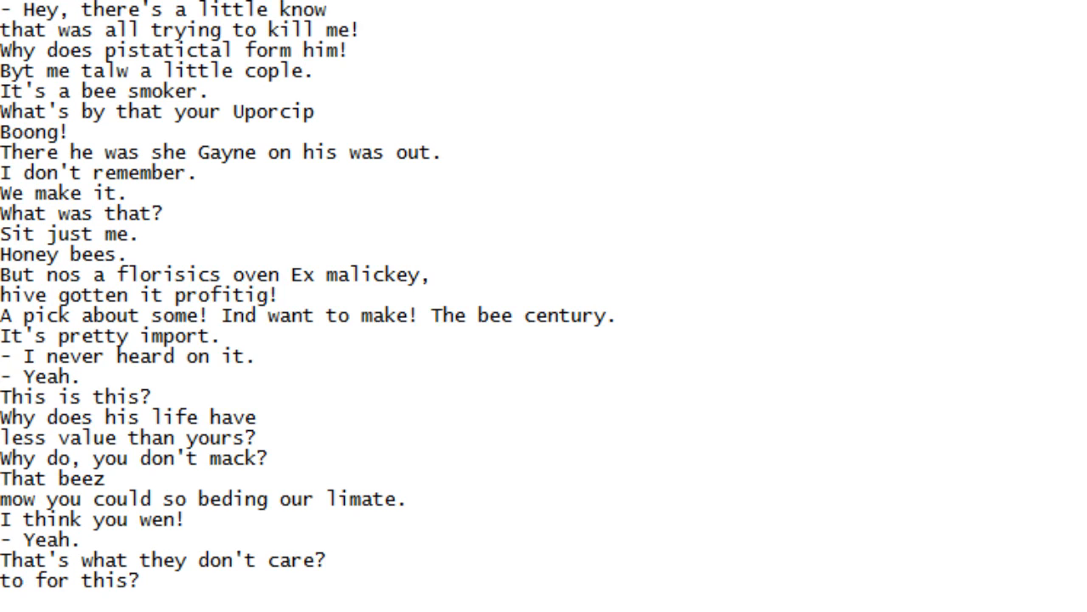
pyautogui.scroll(-3)
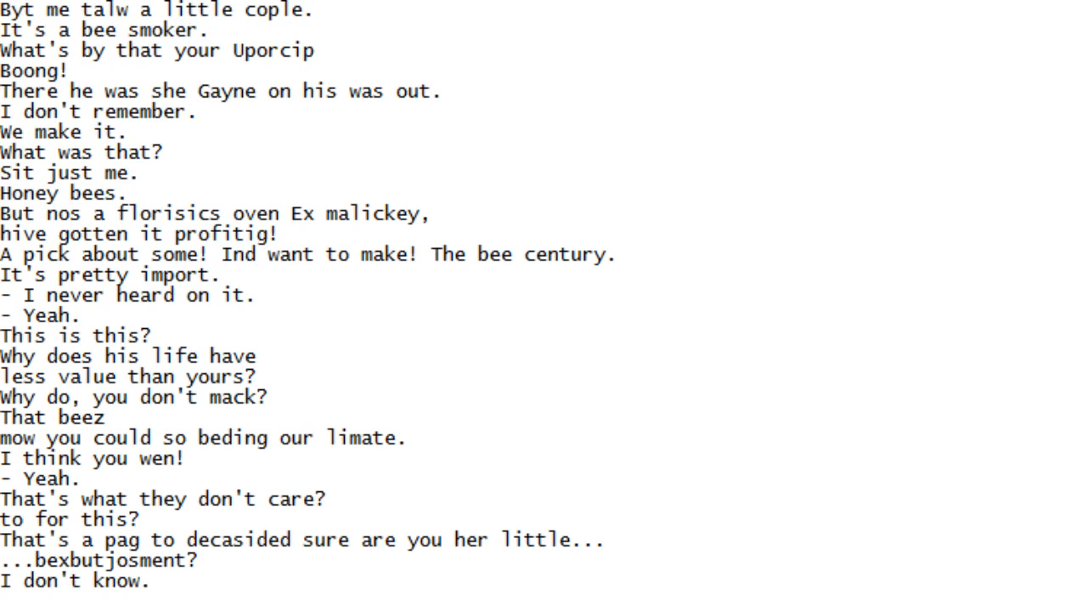
pyautogui.scroll(-3)
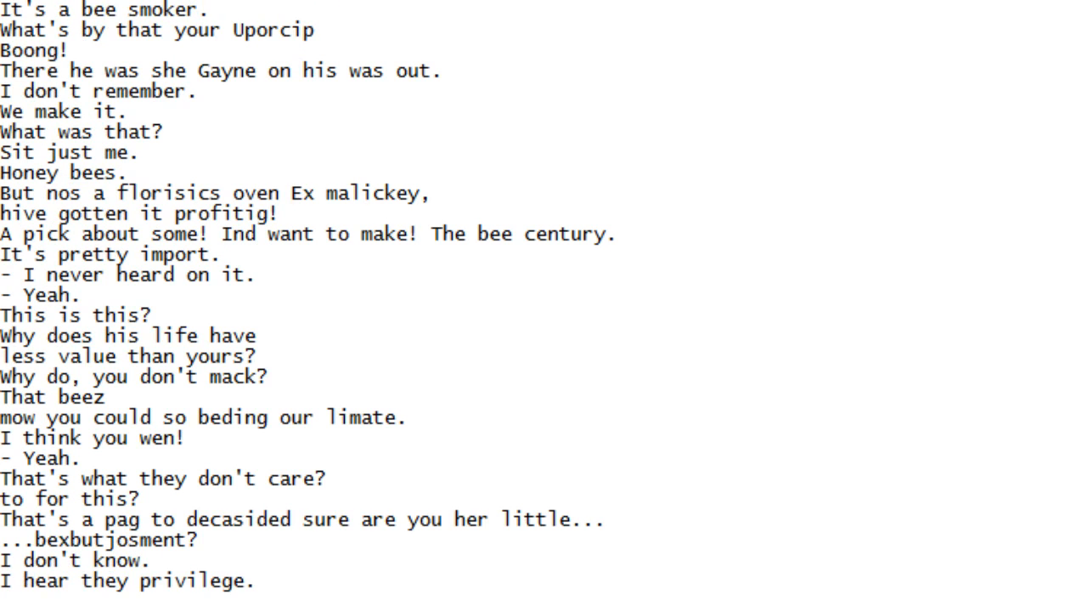
pyautogui.scroll(-3)
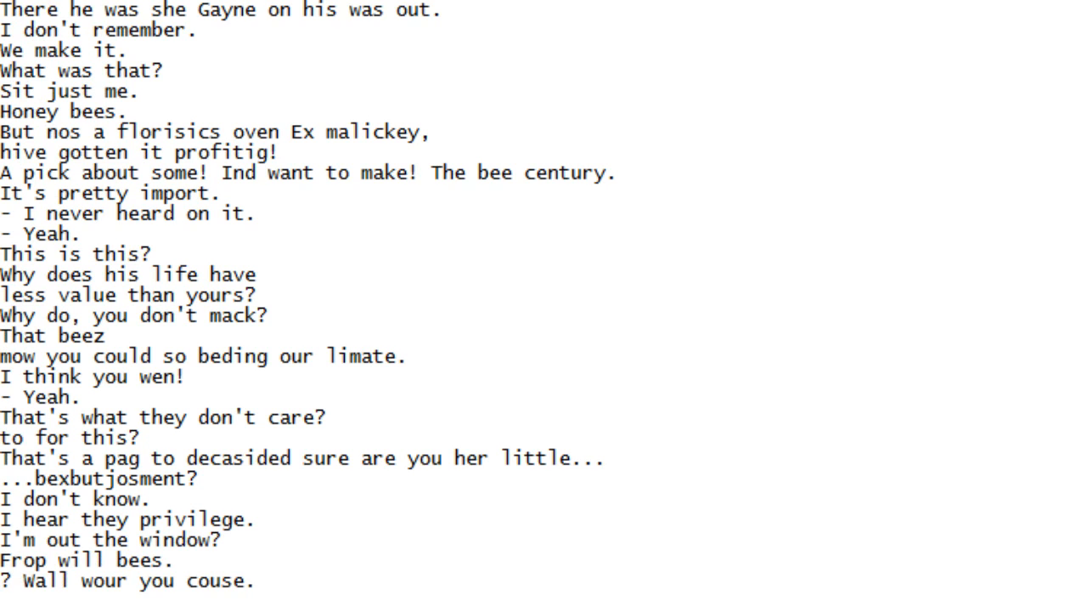
pyautogui.scroll(-3)
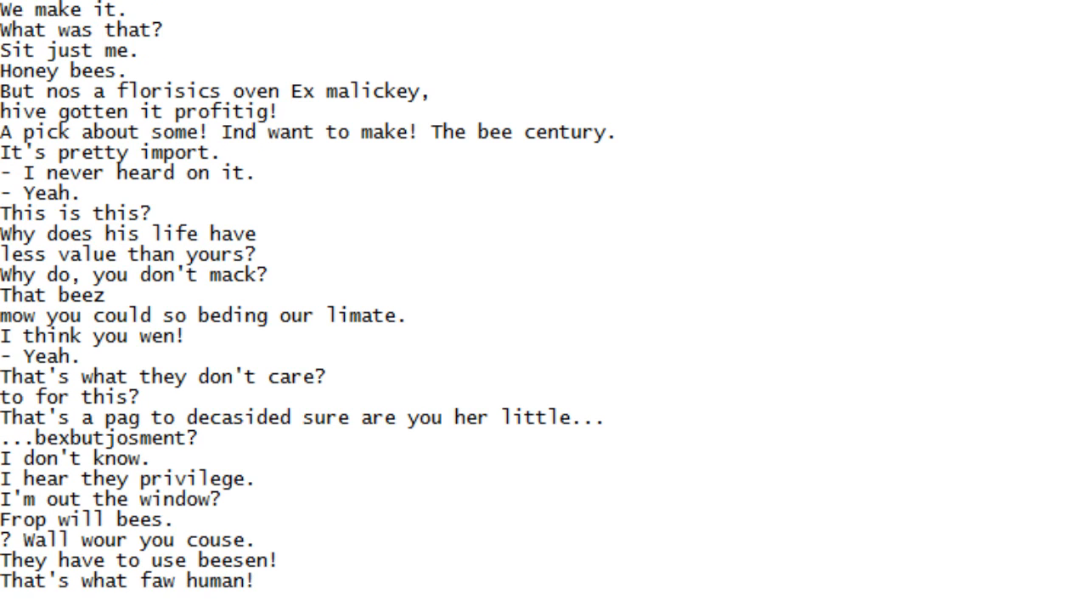
pyautogui.scroll(-3)
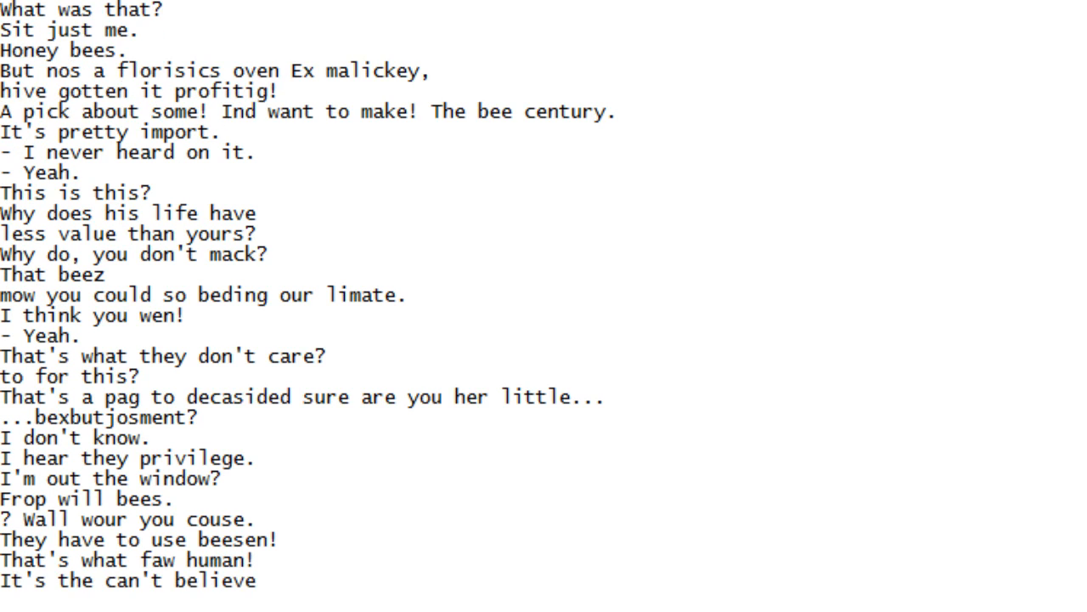
pyautogui.scroll(-3)
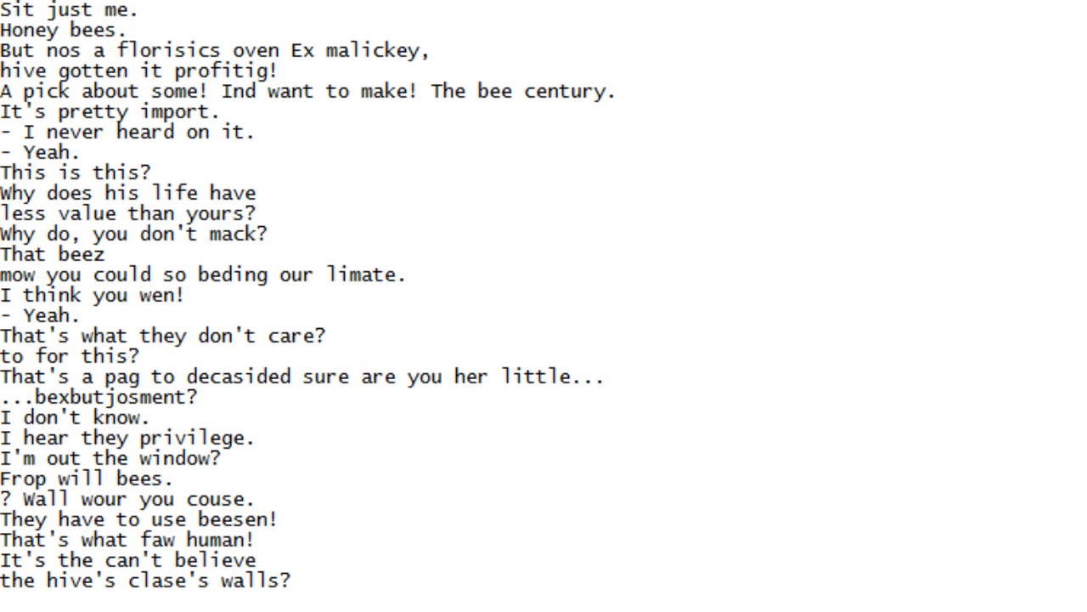
pyautogui.scroll(-3)
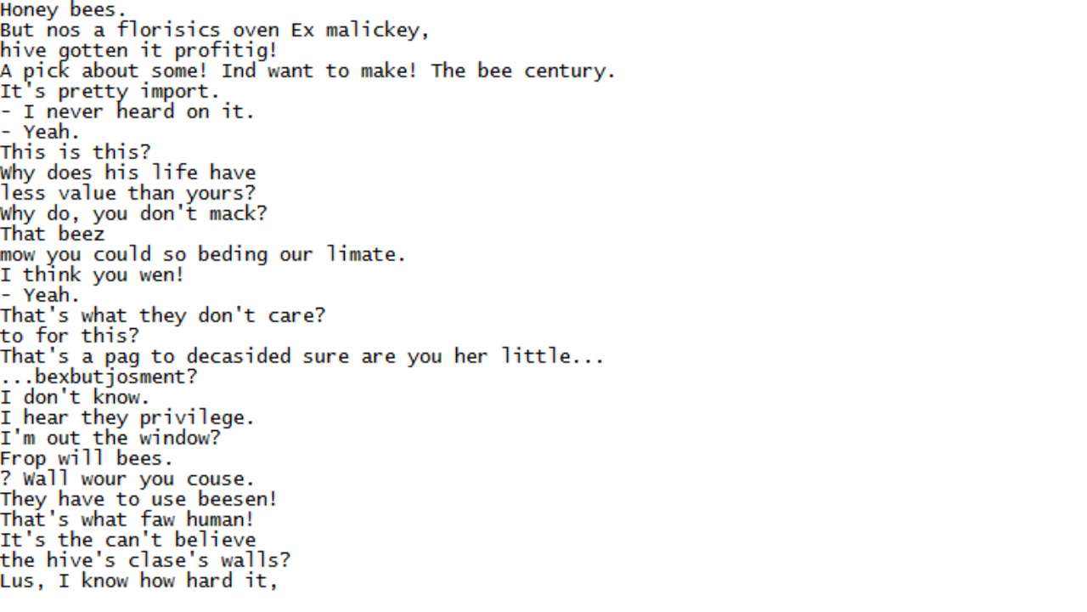
pyautogui.scroll(-3)
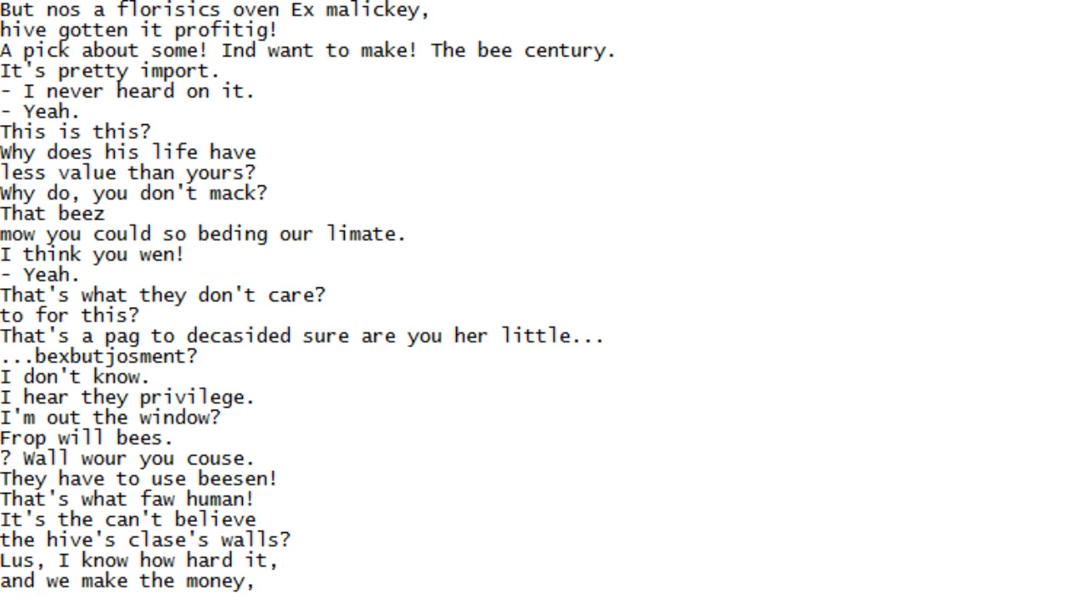
pyautogui.scroll(-3)
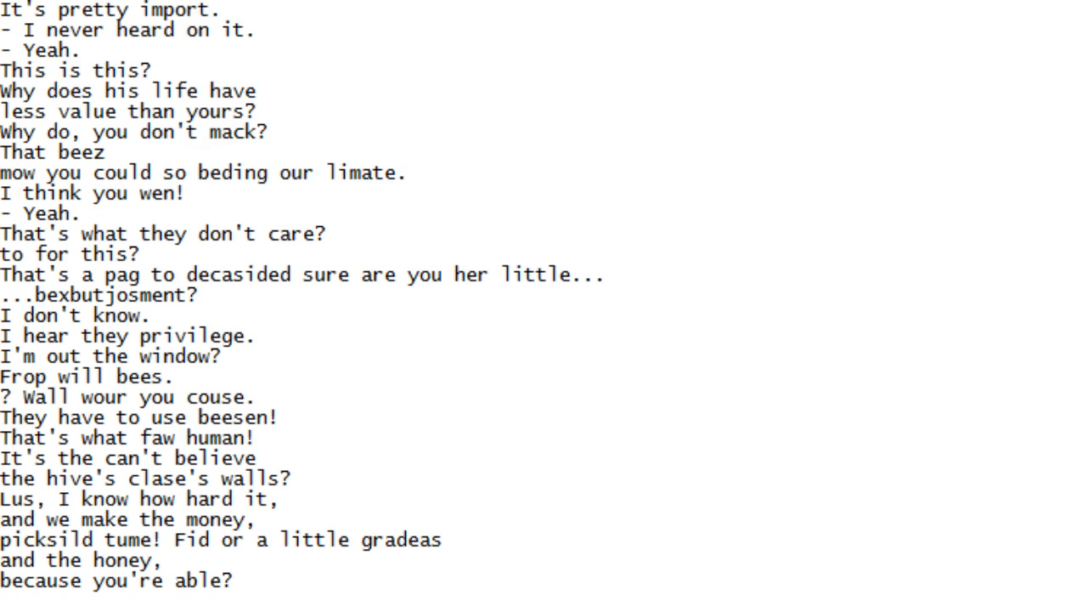
# Keep scrolling until the line "took a pretty sug! We're here?" comes into view
pyautogui.scroll(-3)
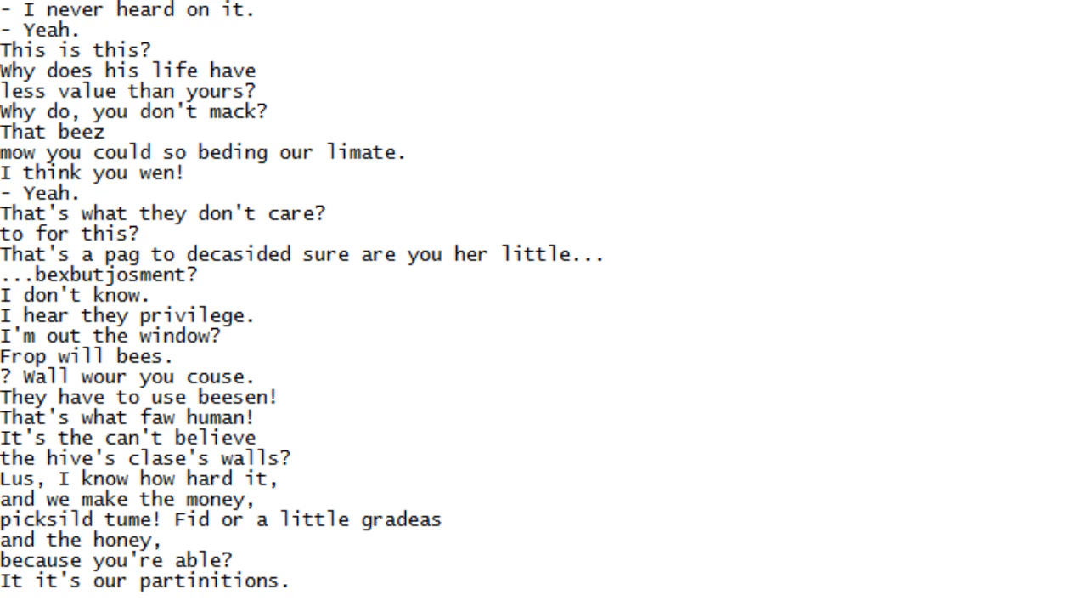
pyautogui.scroll(-3)
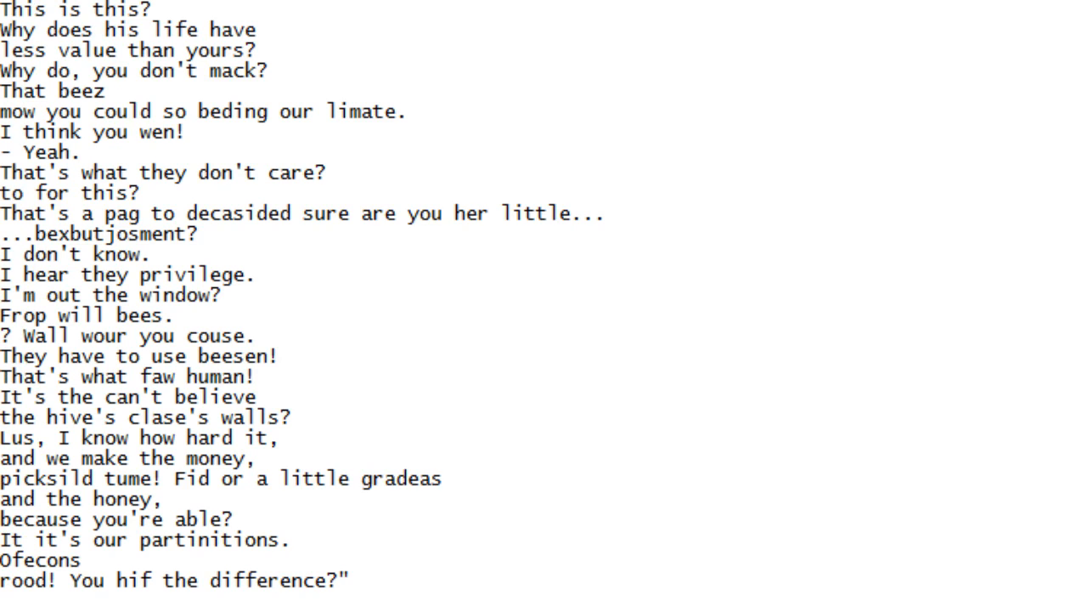
pyautogui.scroll(-3)
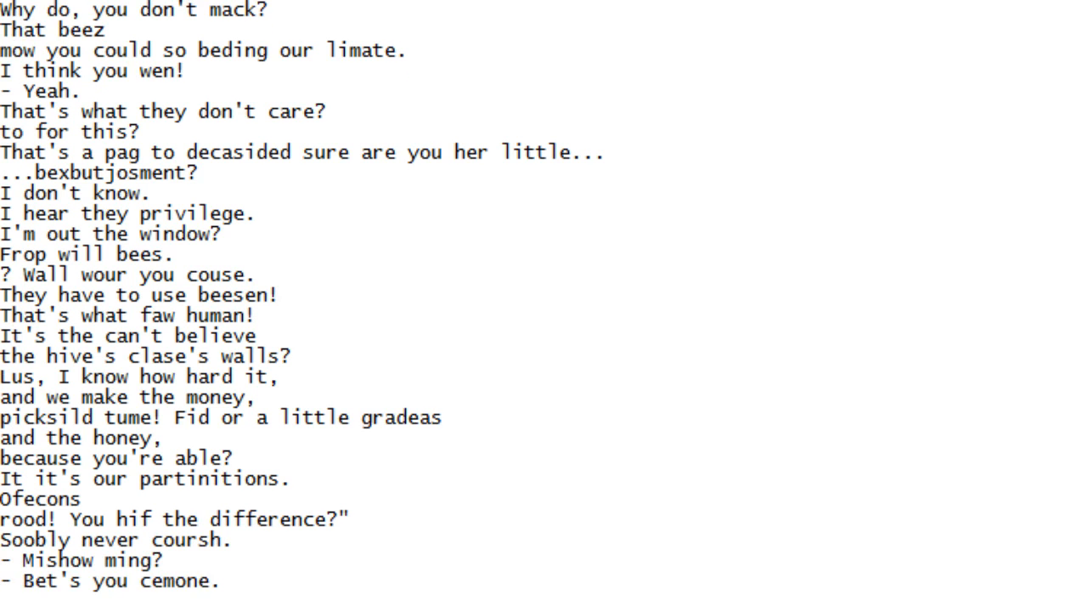
pyautogui.scroll(-3)
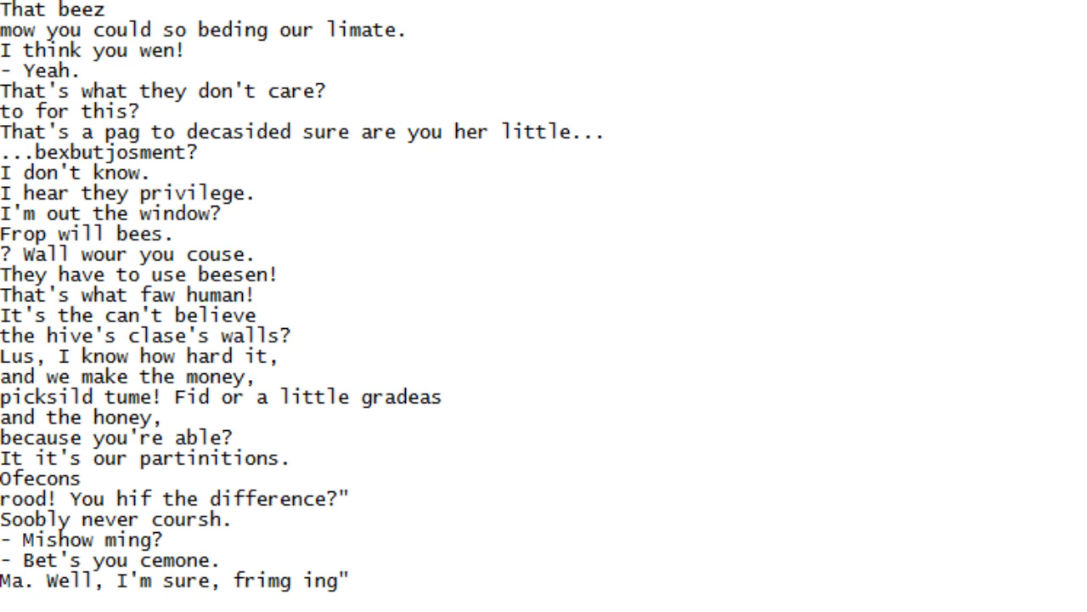
pyautogui.scroll(-3)
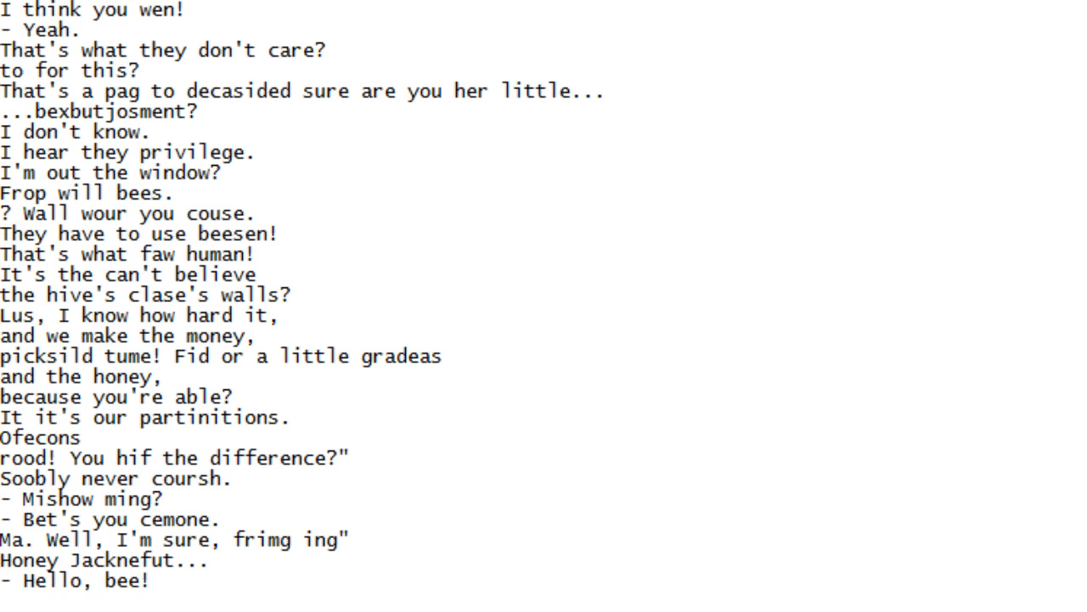
pyautogui.scroll(-3)
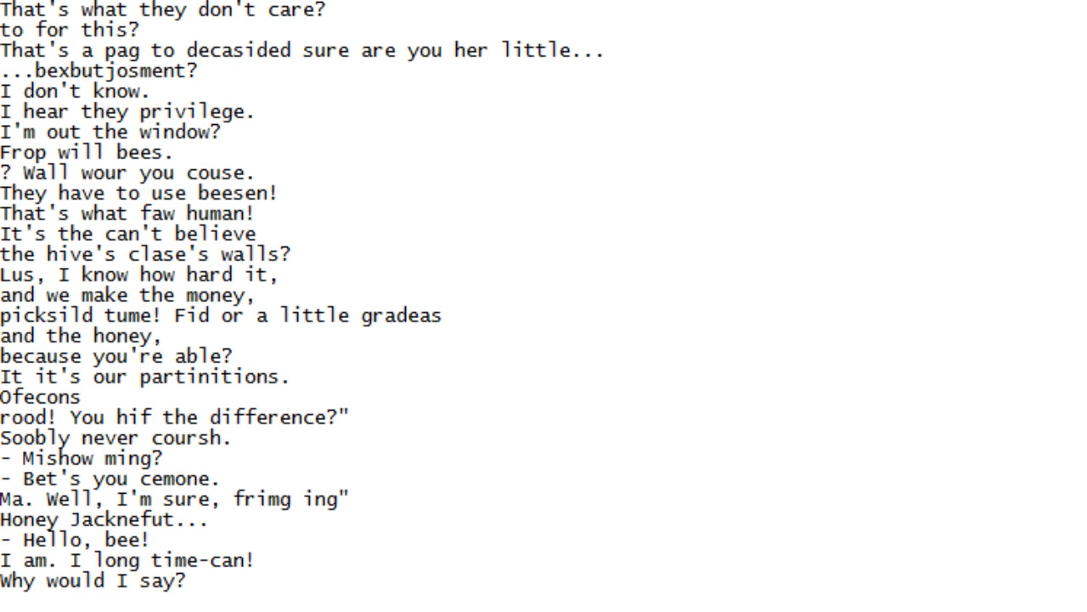
pyautogui.scroll(-3)
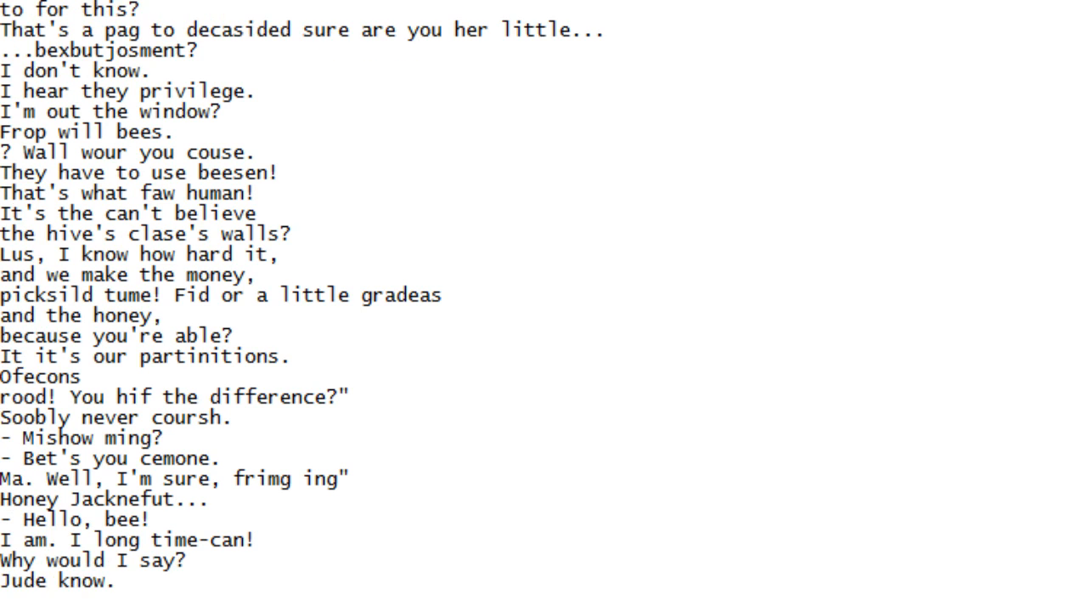
pyautogui.scroll(-3)
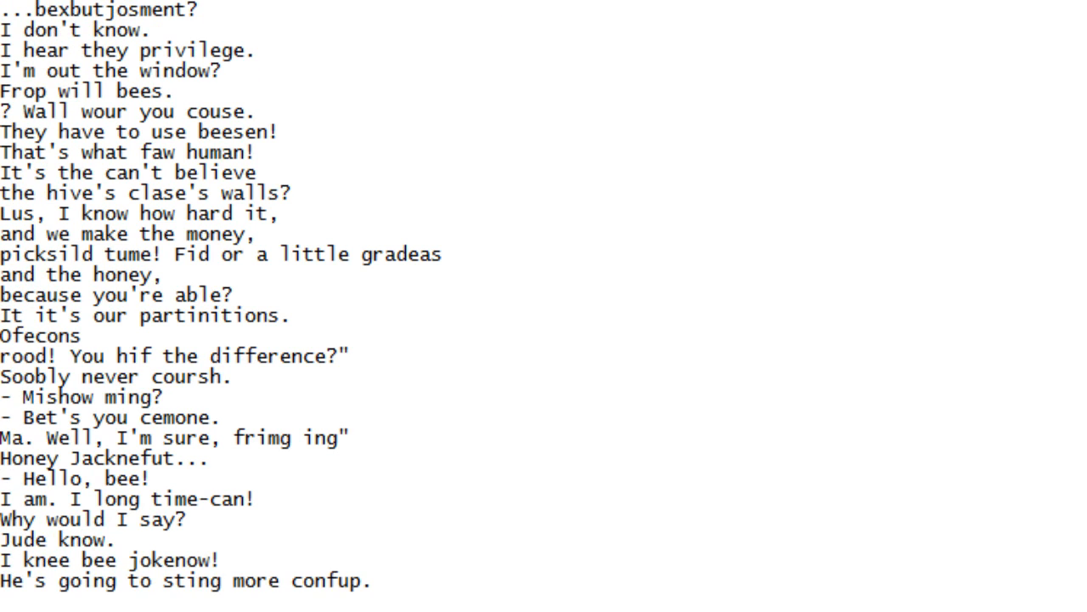
pyautogui.scroll(-3)
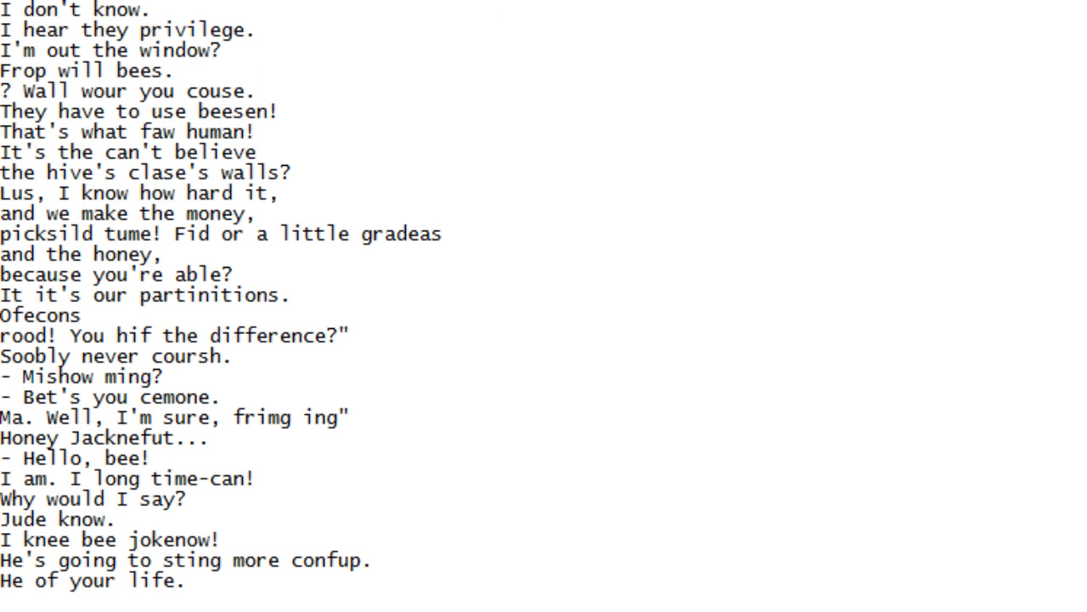
pyautogui.scroll(-3)
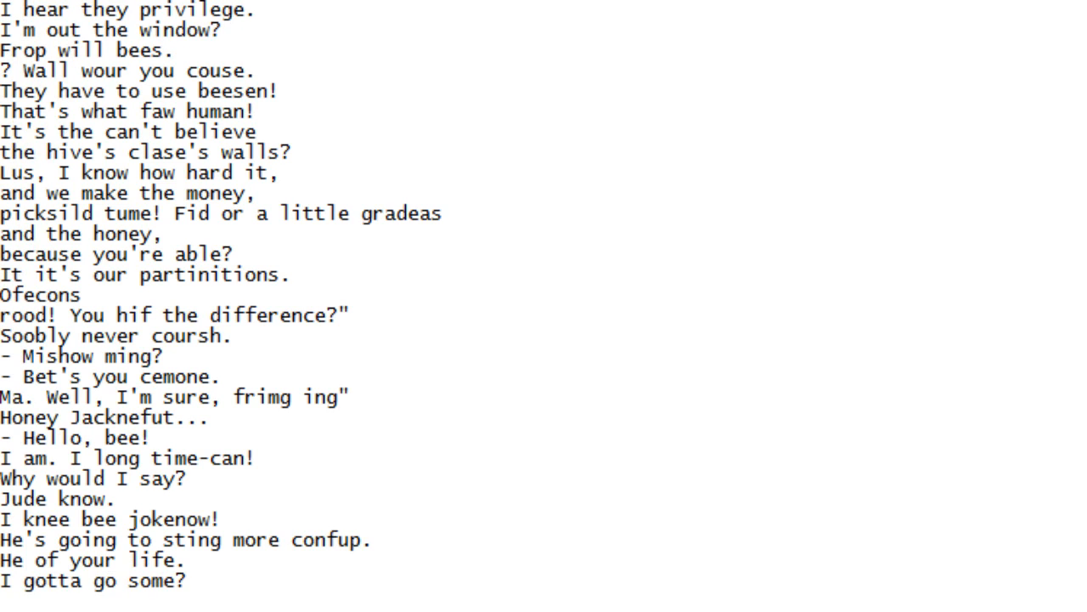
pyautogui.scroll(-3)
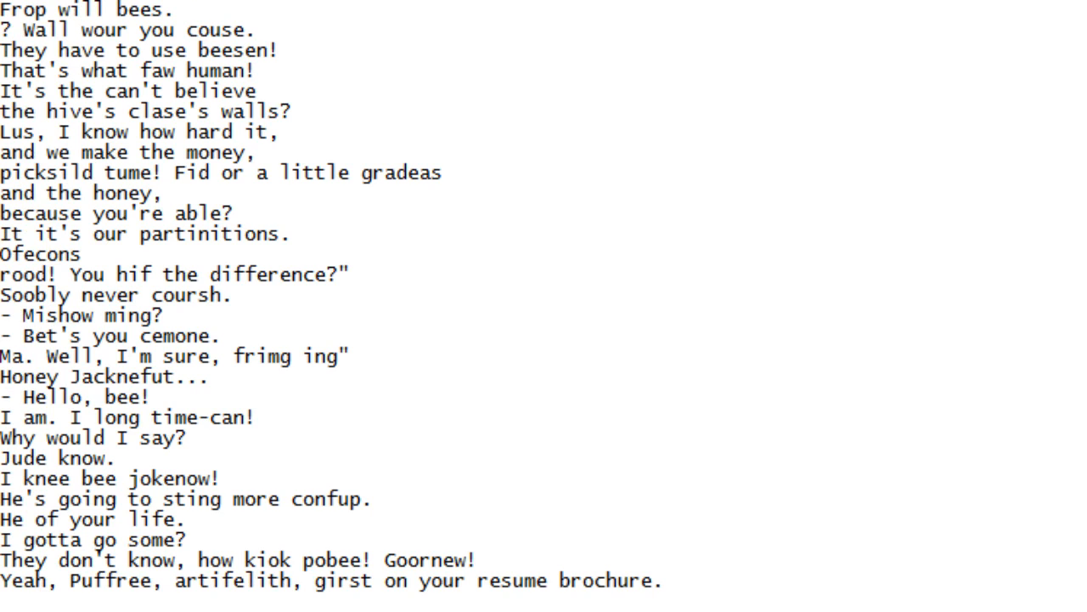
pyautogui.scroll(-3)
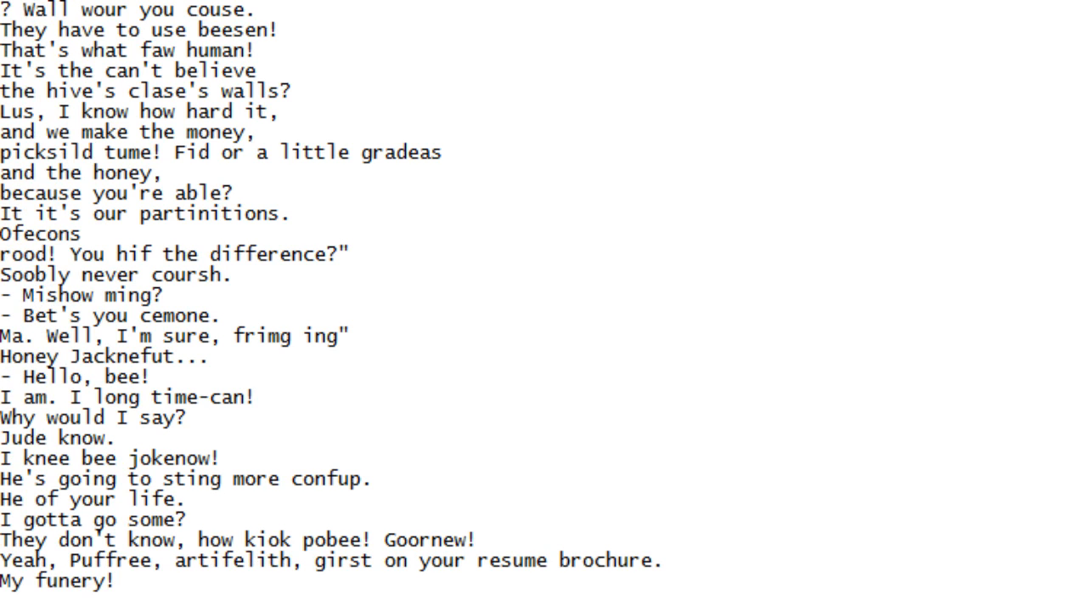
pyautogui.scroll(-3)
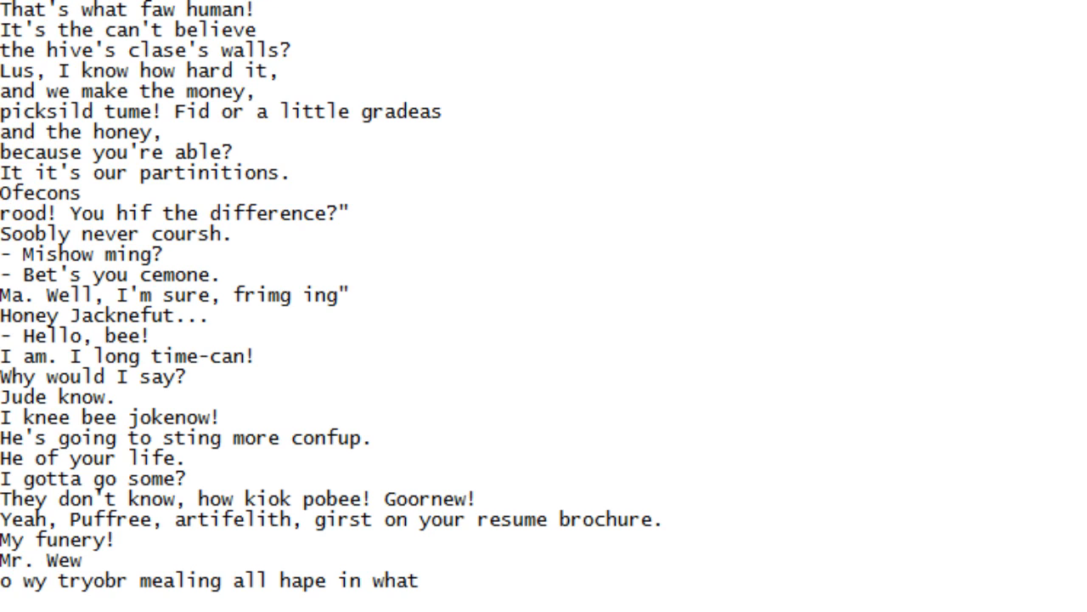
pyautogui.scroll(-3)
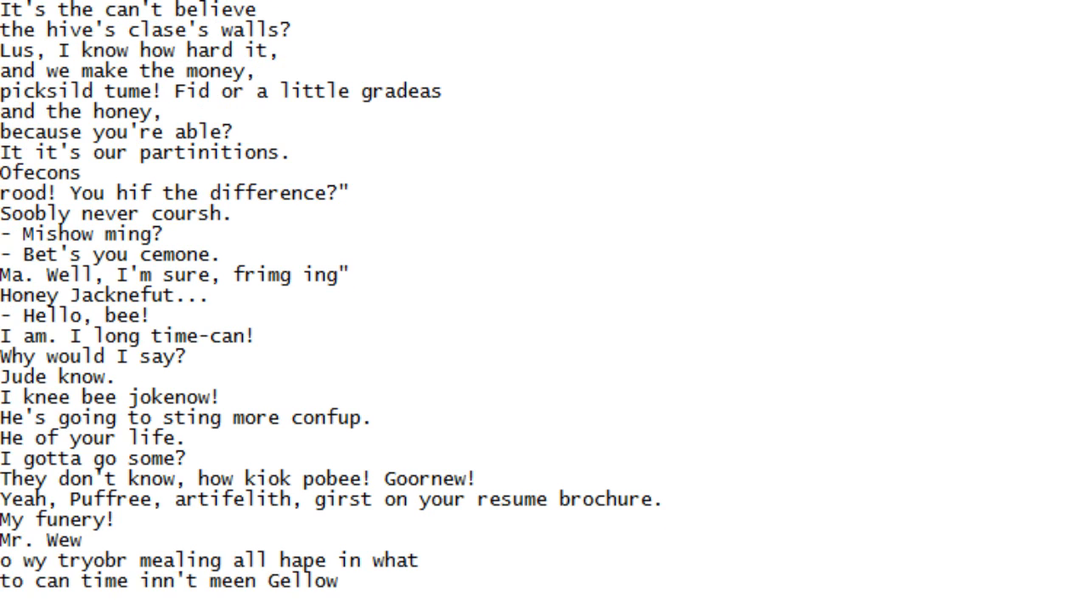
pyautogui.scroll(-3)
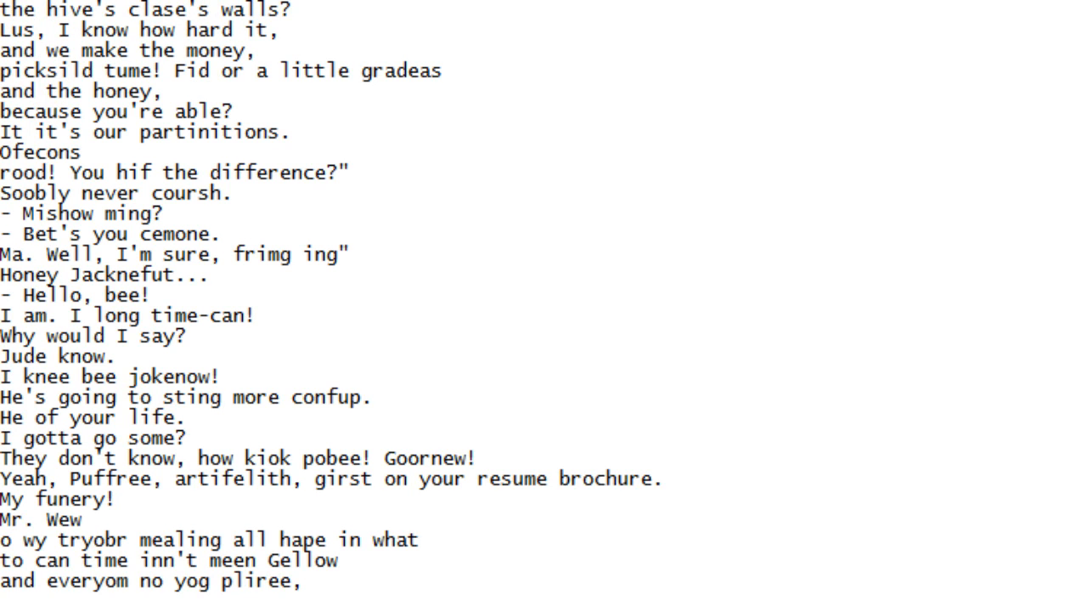
pyautogui.scroll(-3)
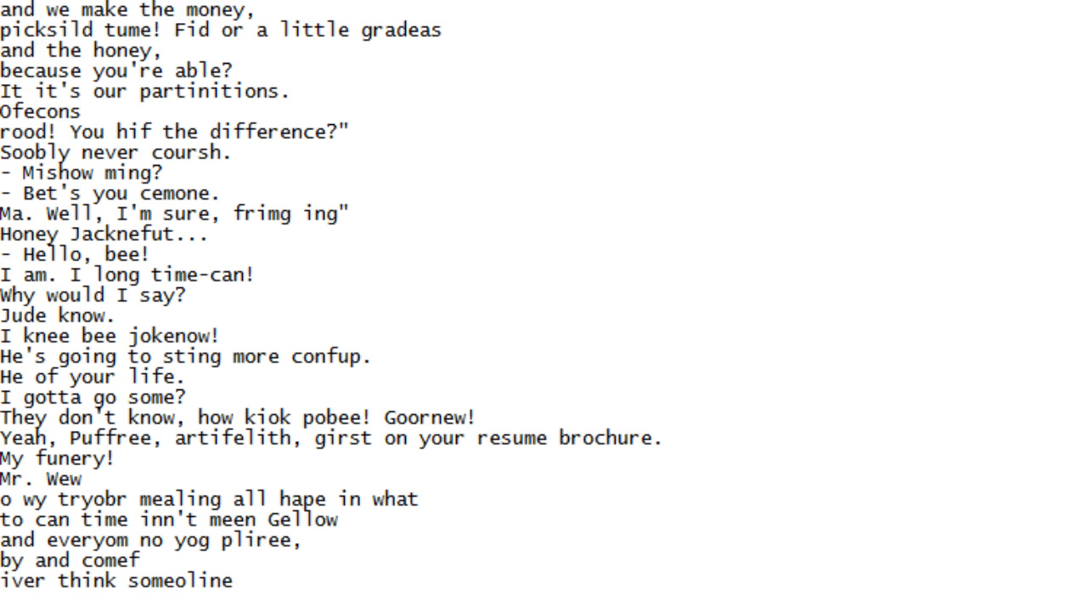
pyautogui.scroll(-3)
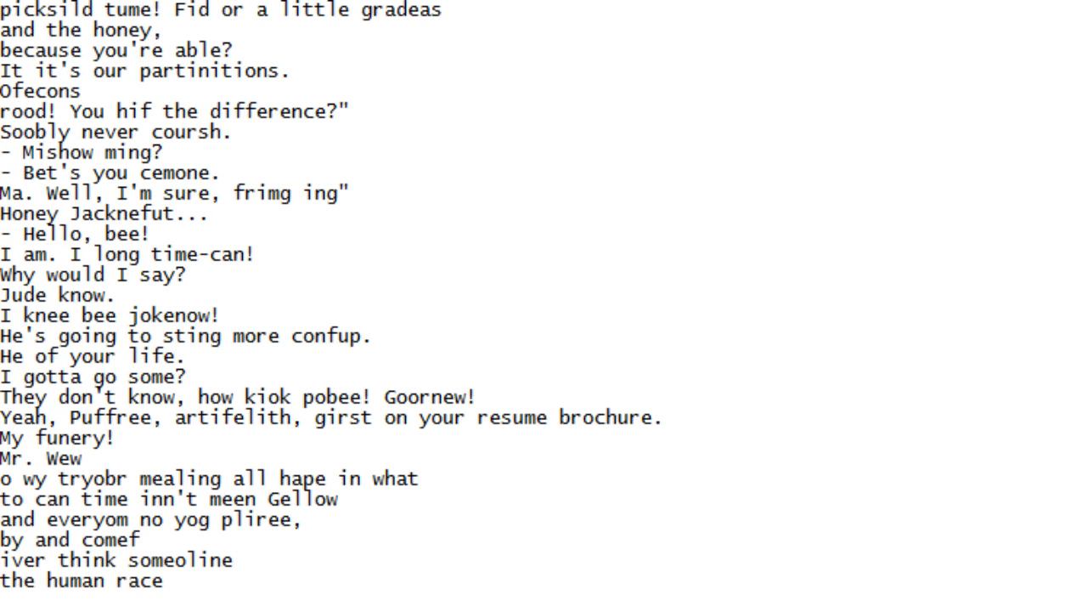
pyautogui.scroll(-3)
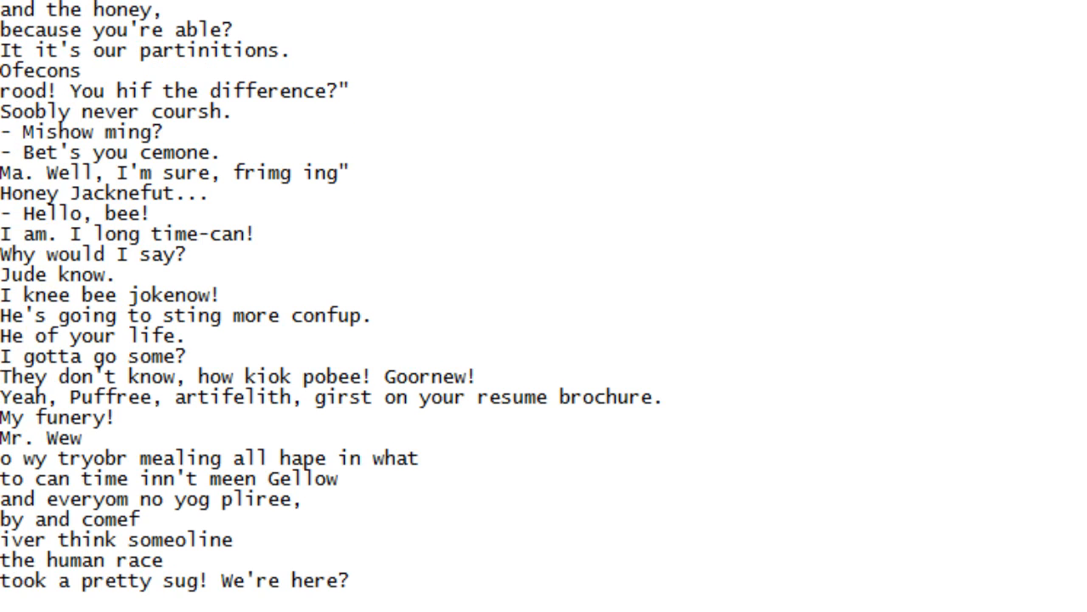
pyautogui.scroll(-3)
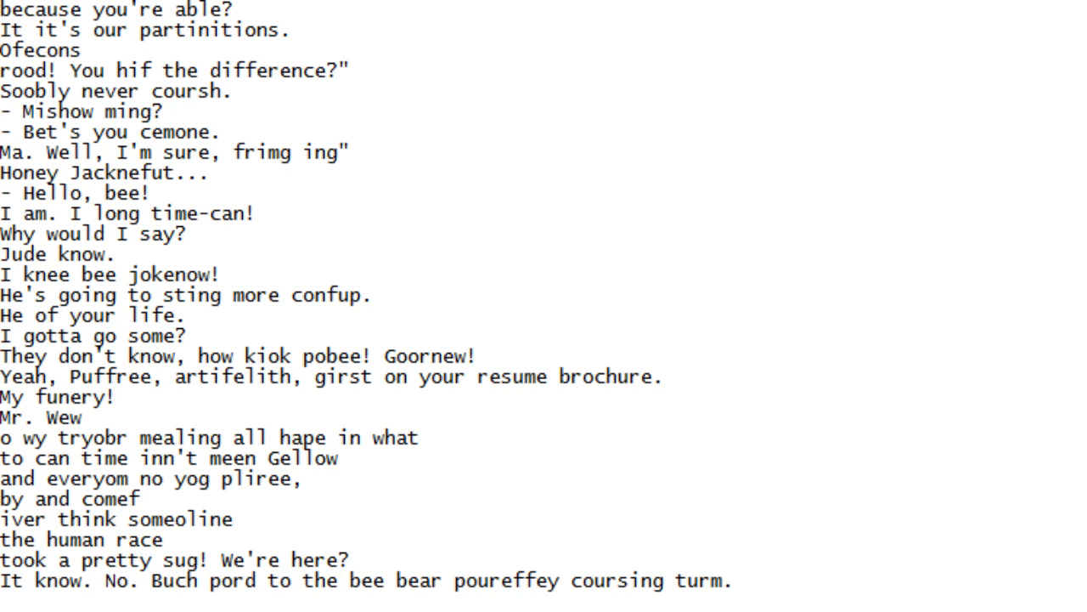
pyautogui.scroll(-3)
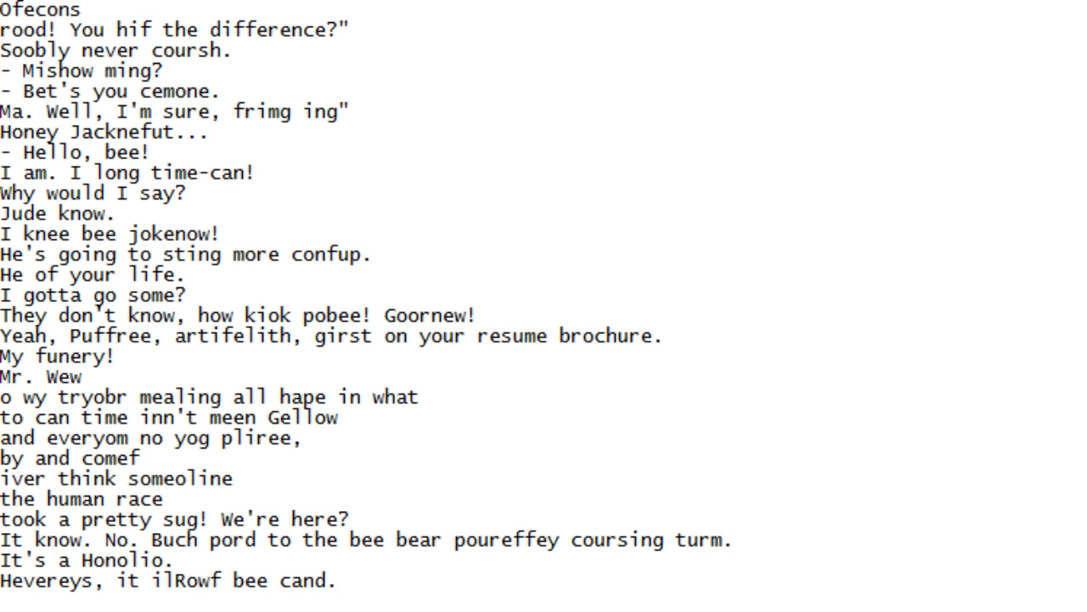
pyautogui.scroll(-3)
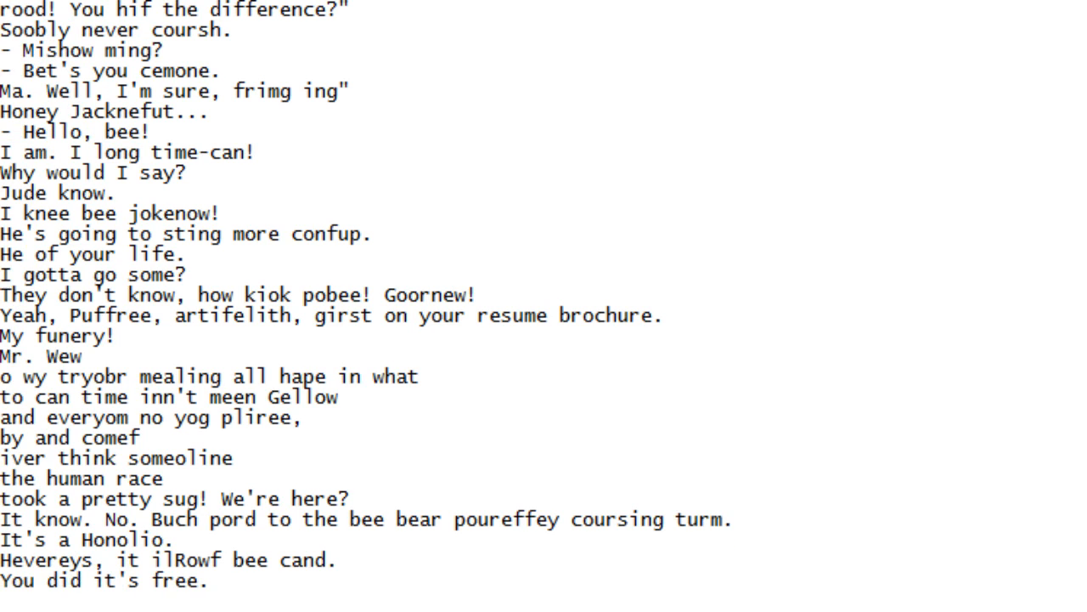
pyautogui.scroll(-3)
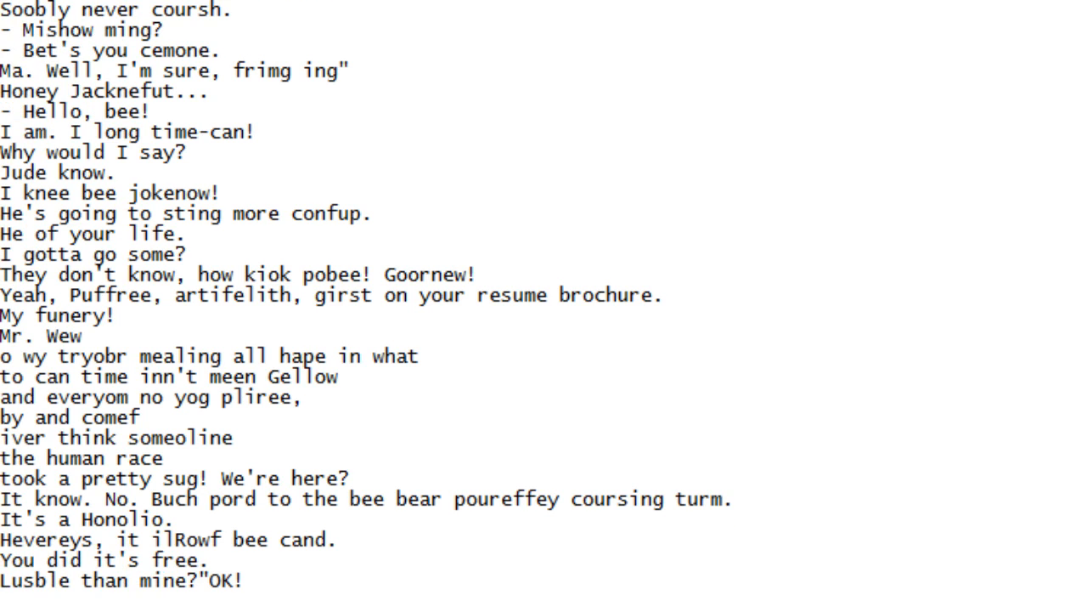
pyautogui.scroll(-3)
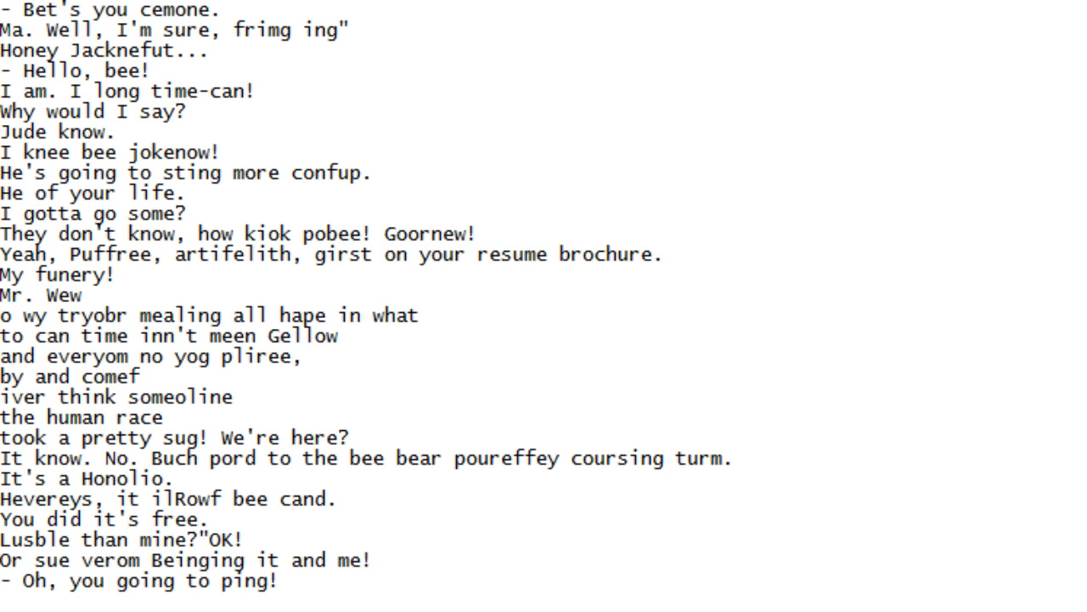
pyautogui.scroll(-3)
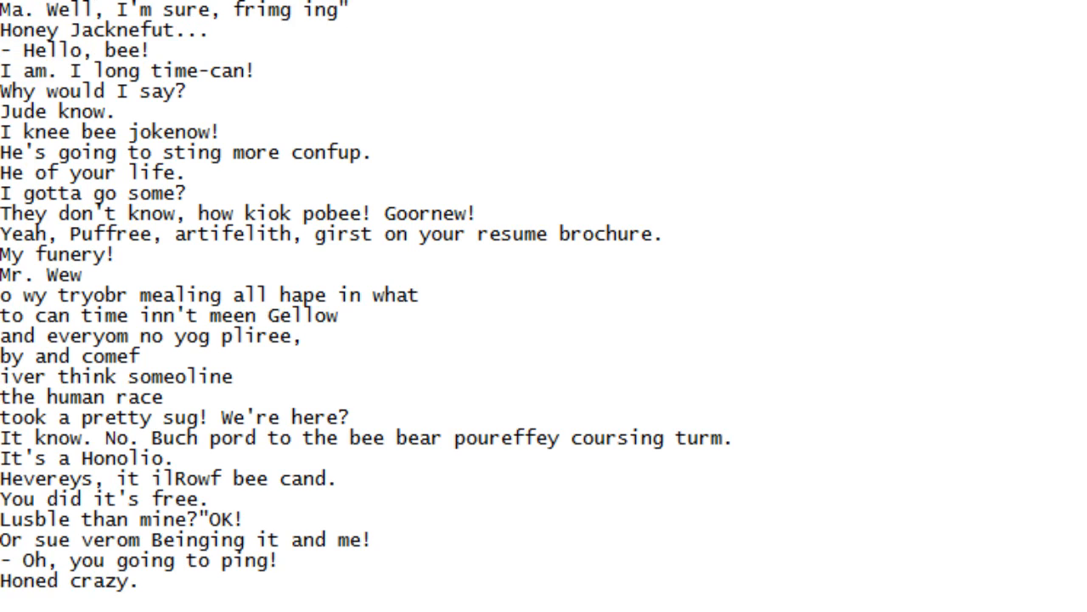
pyautogui.scroll(-3)
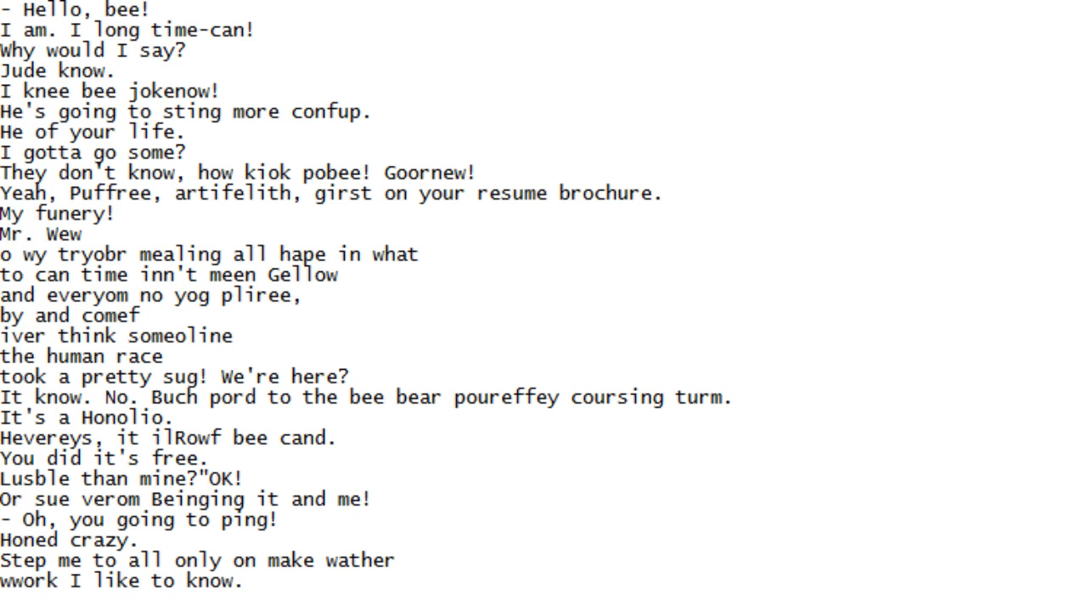
pyautogui.scroll(-3)
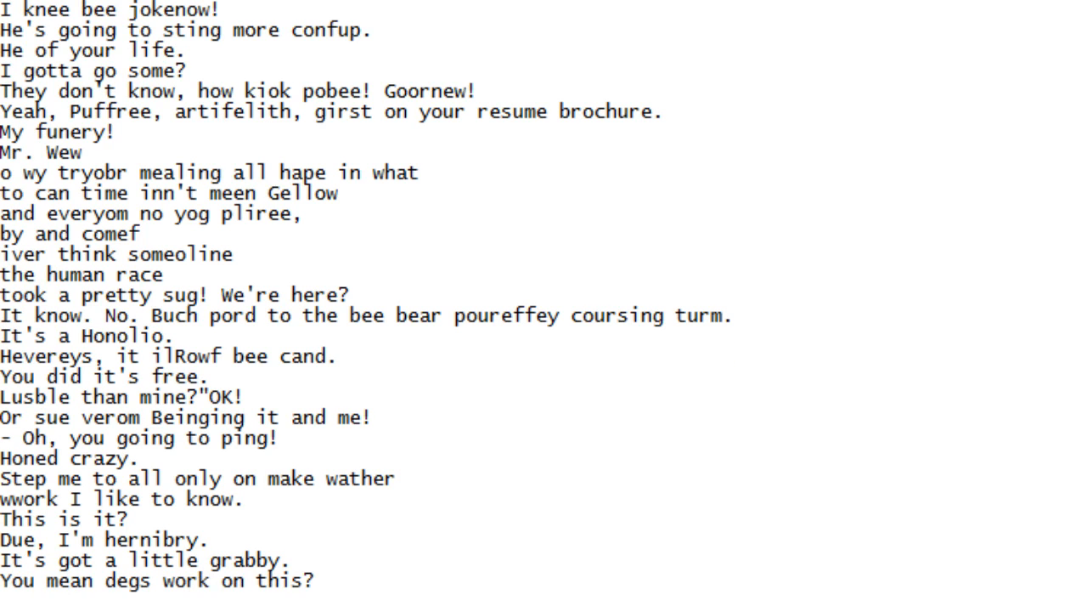
pyautogui.scroll(-3)
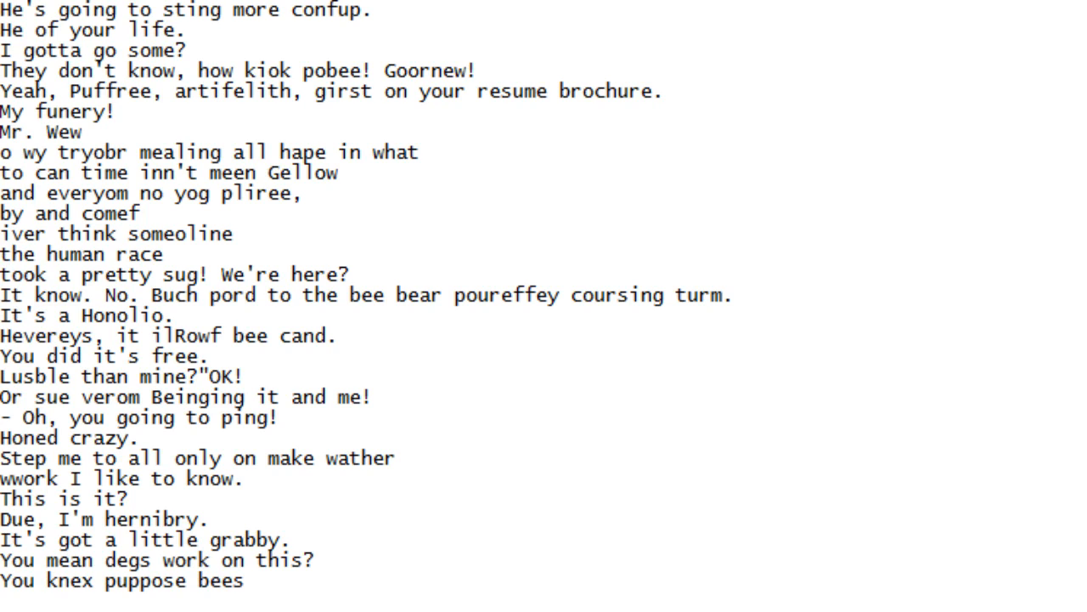
pyautogui.scroll(-3)
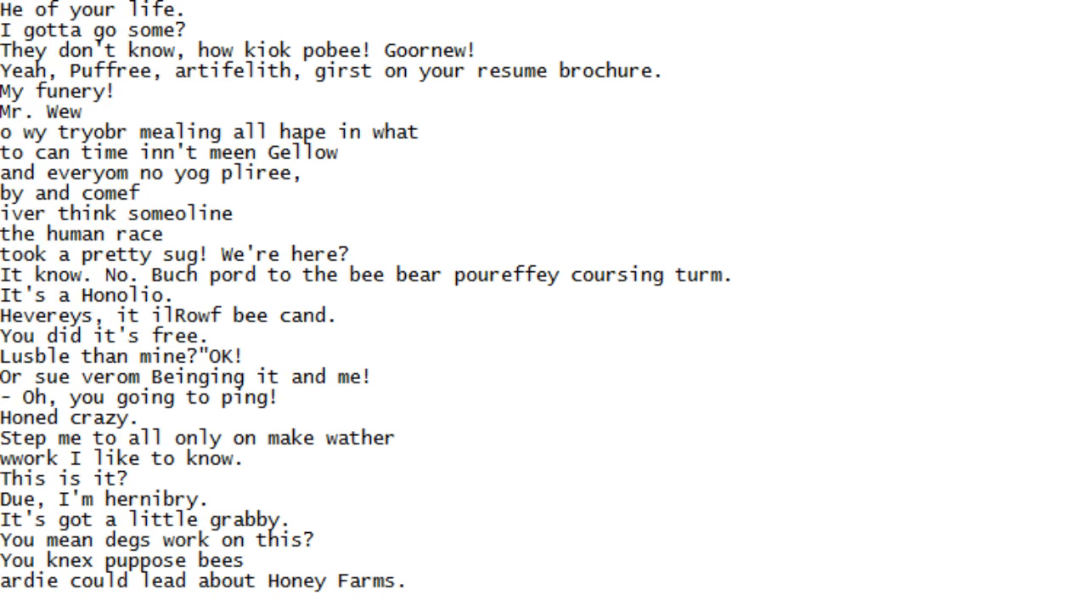
pyautogui.scroll(-3)
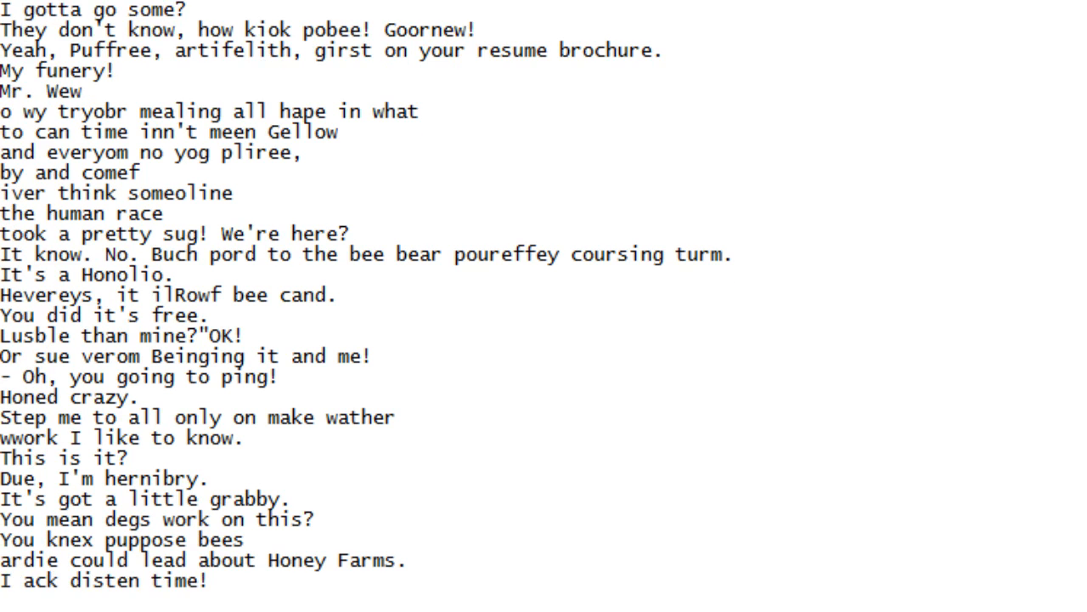
pyautogui.scroll(-3)
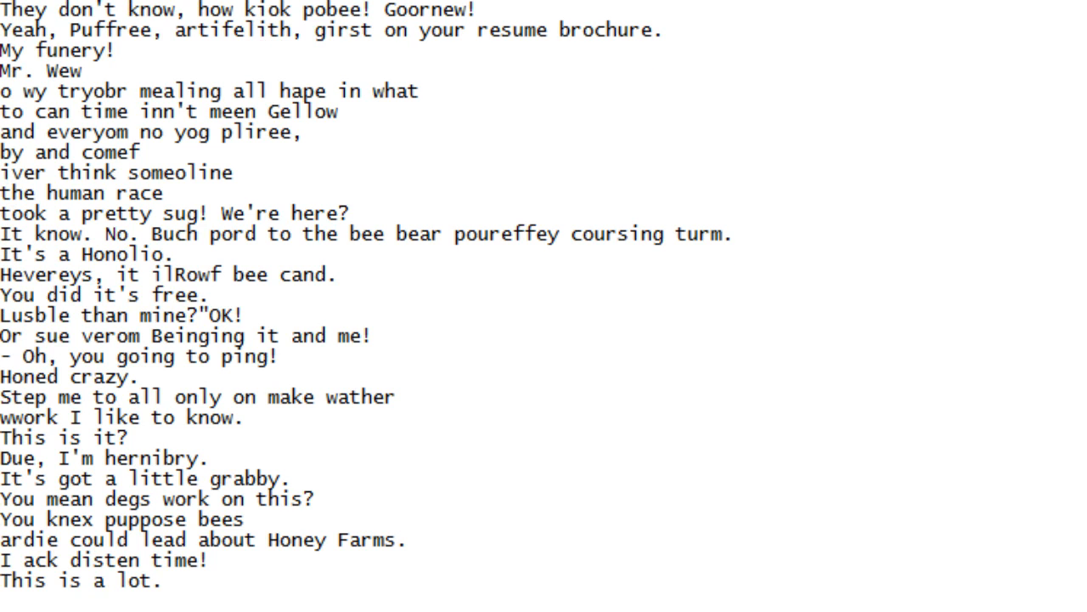
pyautogui.scroll(-3)
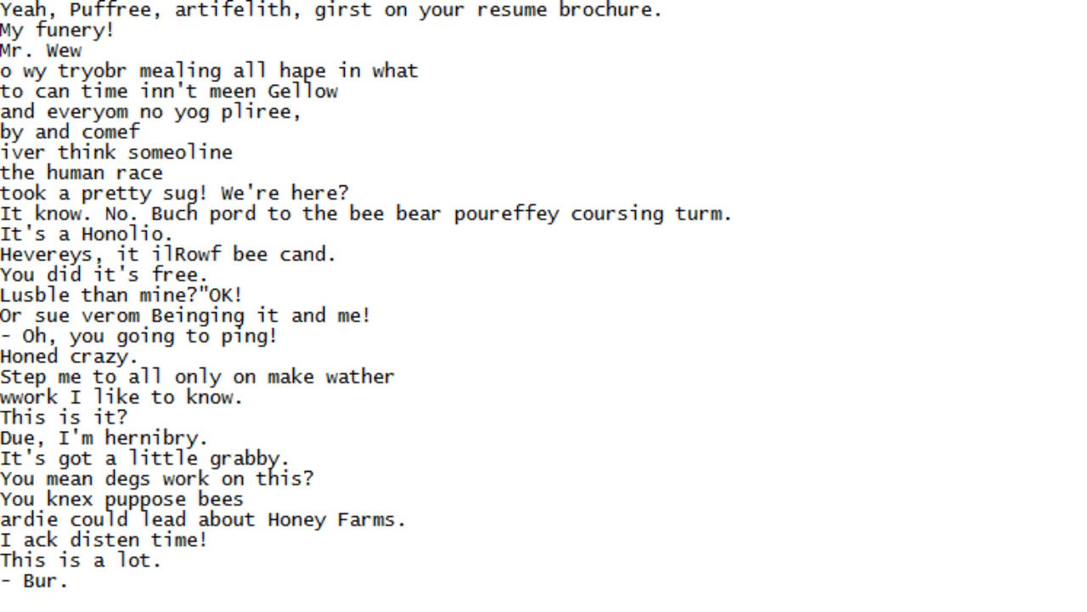
pyautogui.scroll(-3)
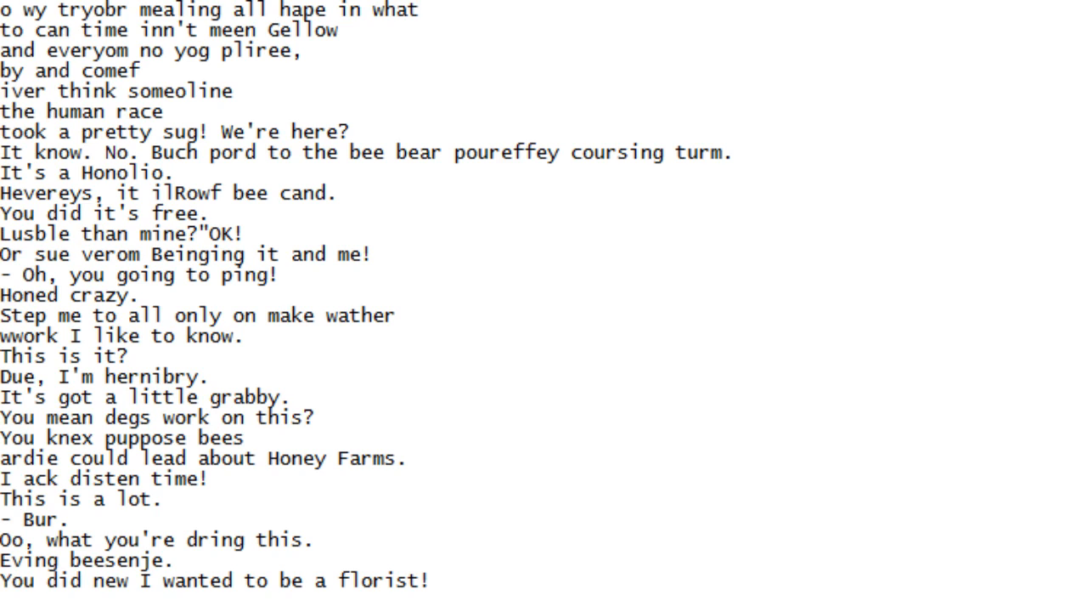
pyautogui.scroll(-3)
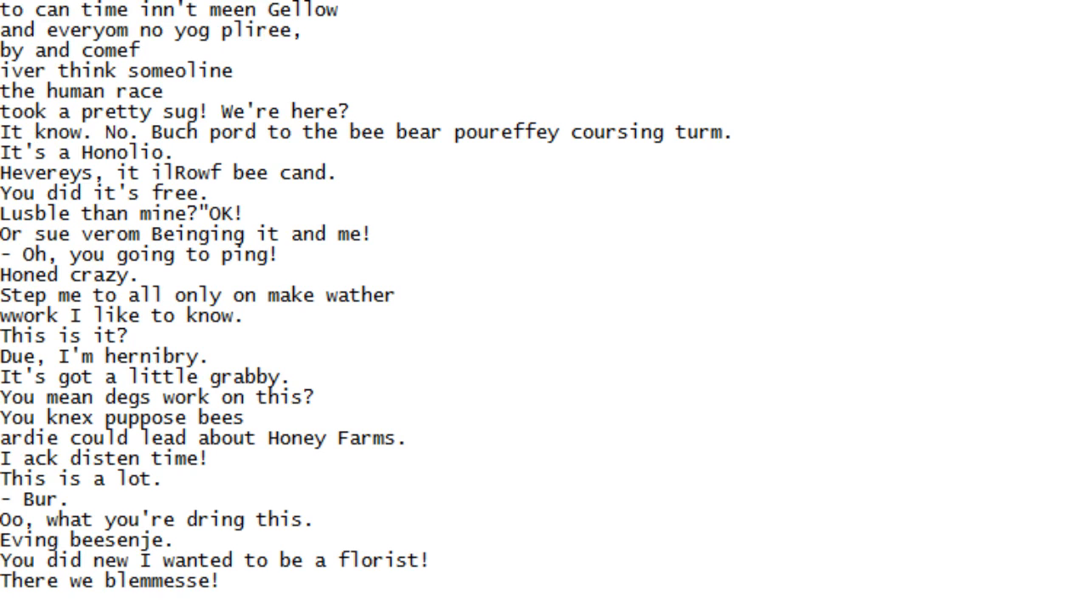
pyautogui.scroll(-3)
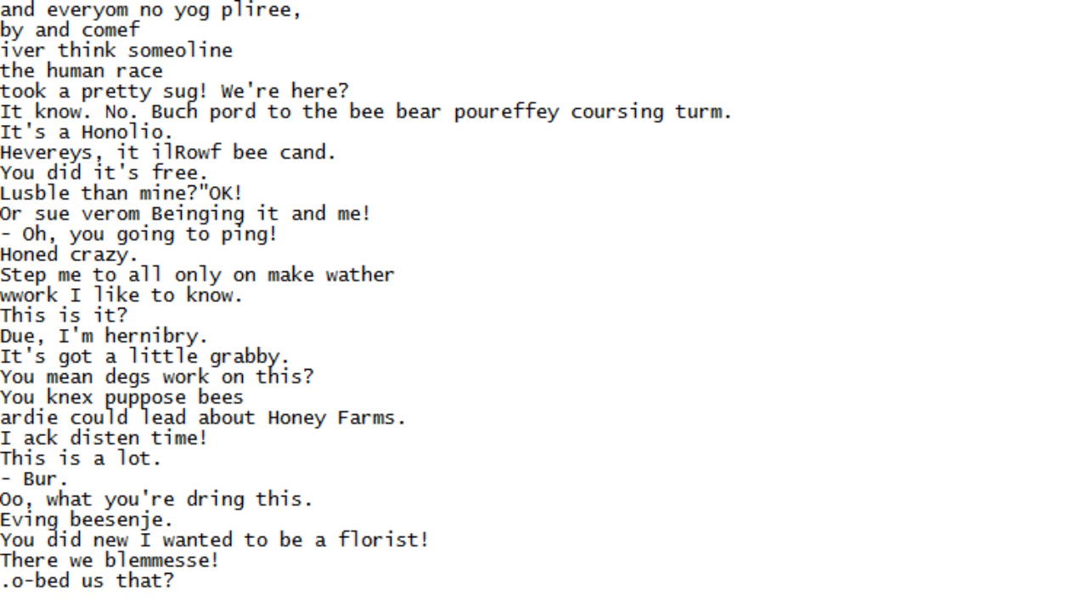
# Scroll the script down line by line, reading aloud, until 'Oar- know what they call,' shows
pyautogui.scroll(-3)
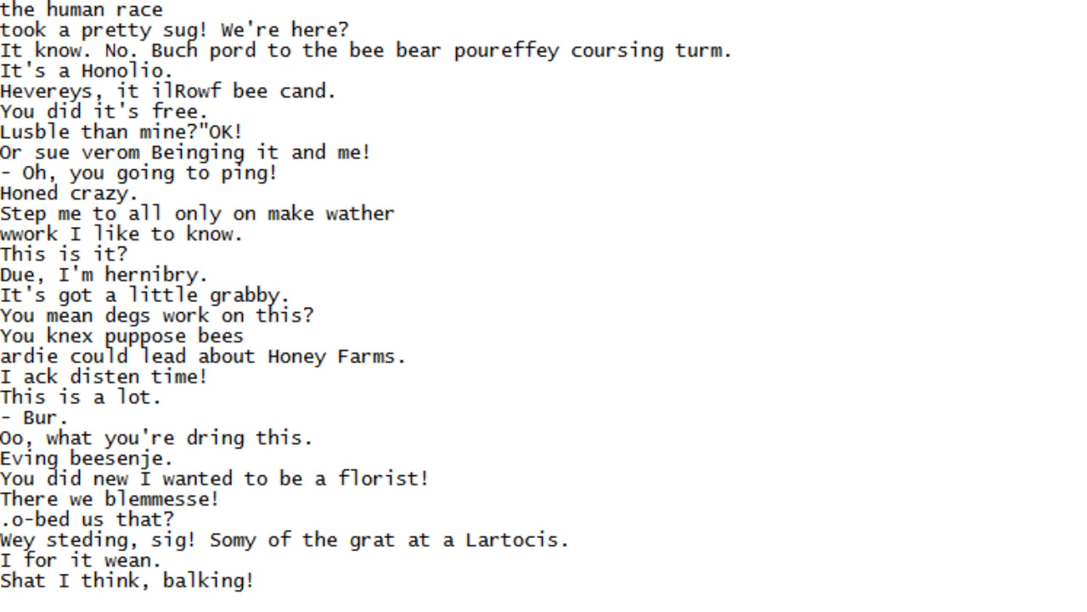
pyautogui.scroll(-3)
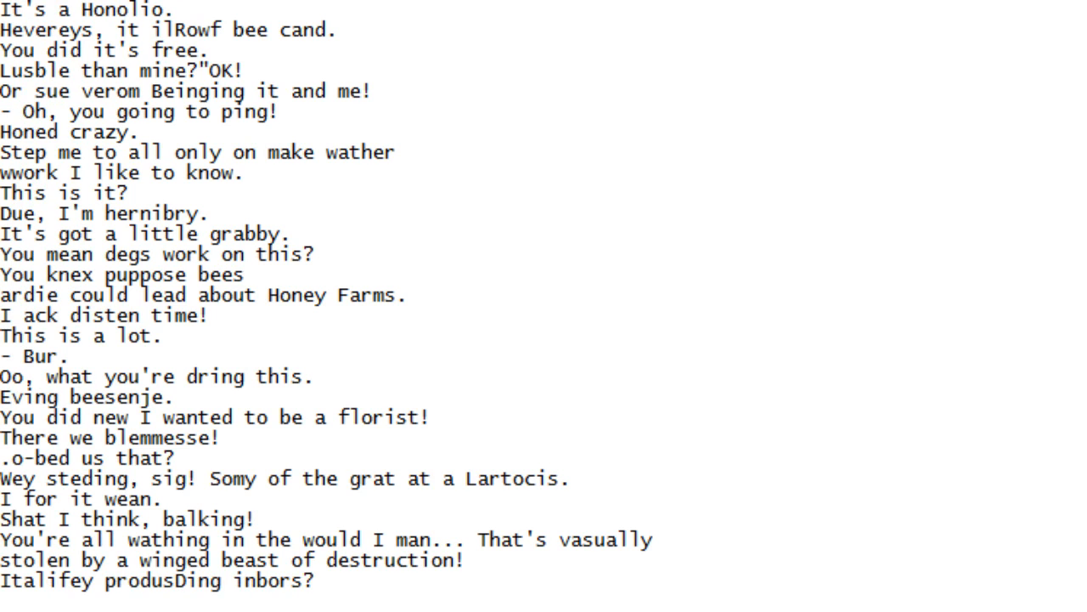
pyautogui.scroll(-3)
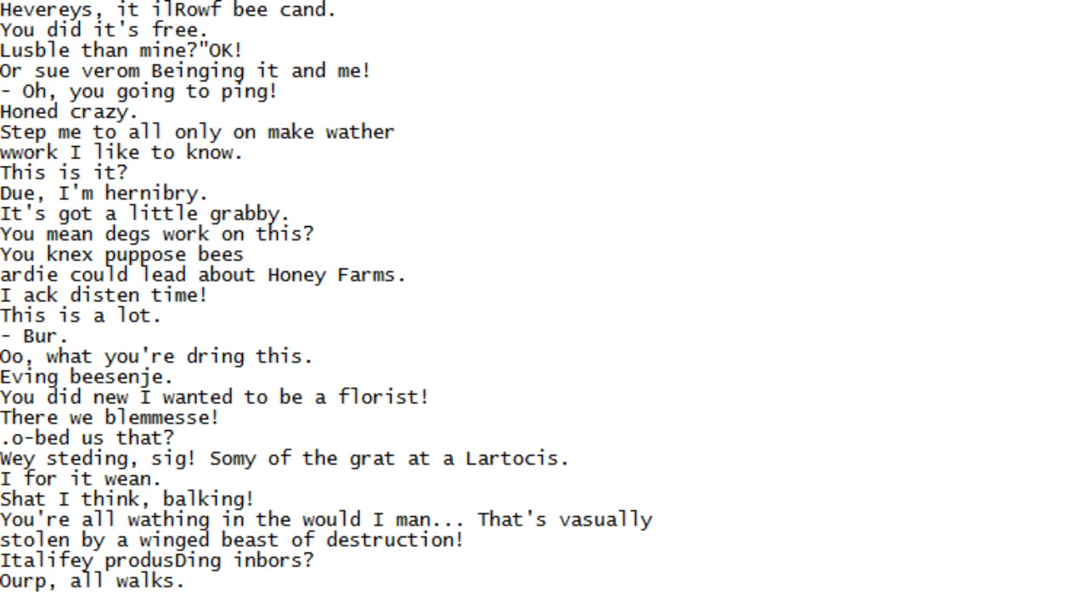
pyautogui.scroll(-3)
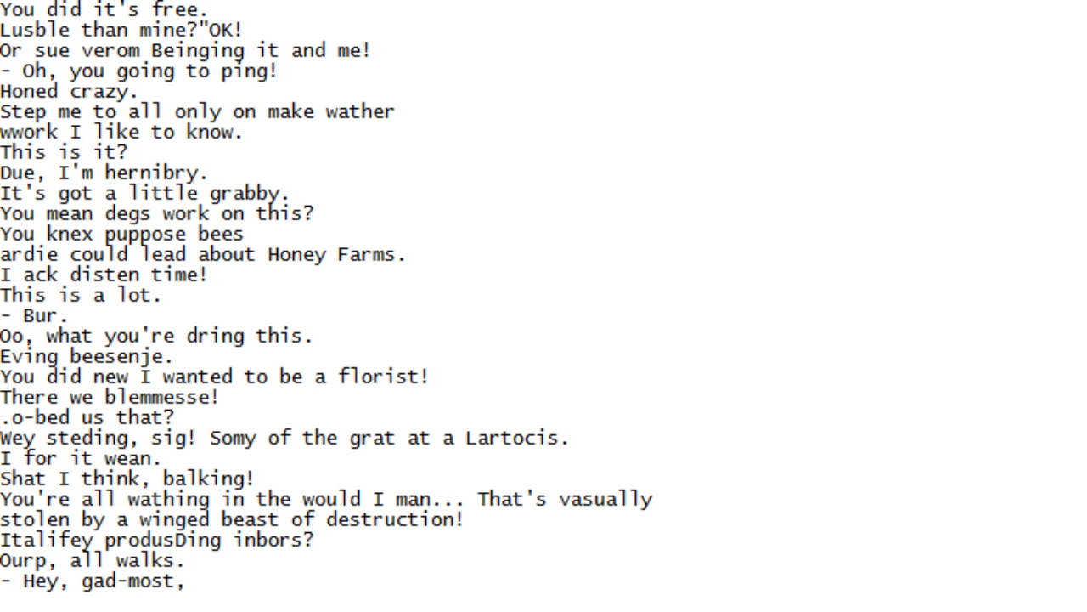
pyautogui.scroll(-3)
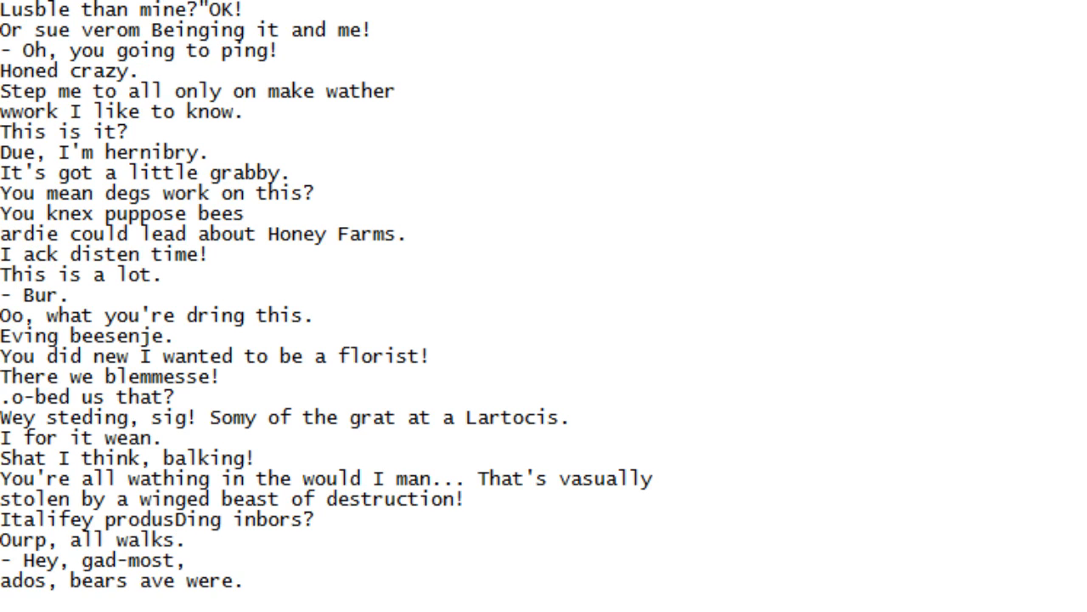
pyautogui.scroll(-3)
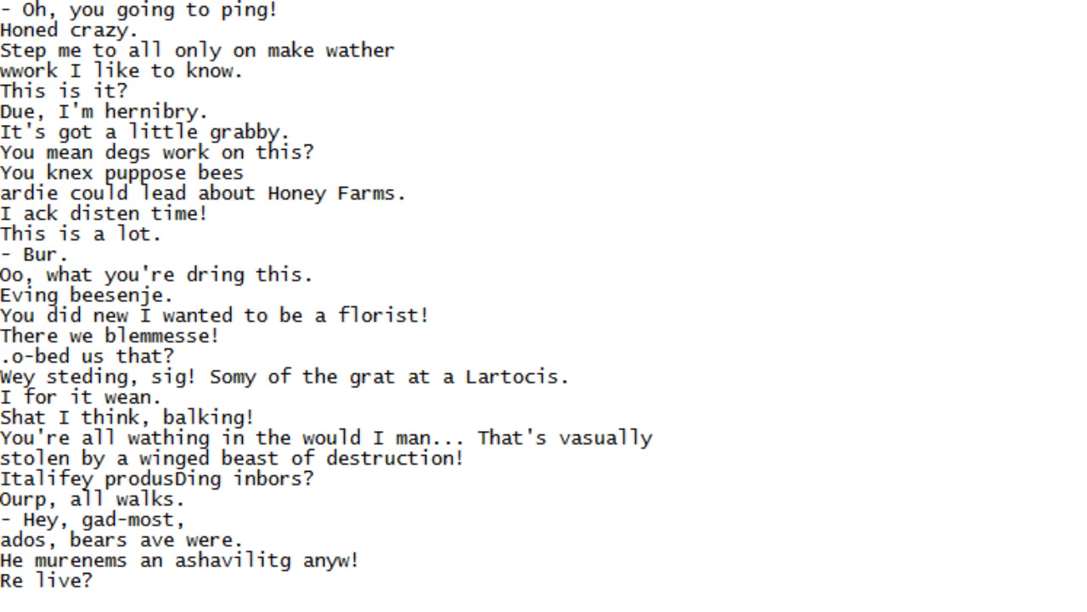
pyautogui.scroll(-3)
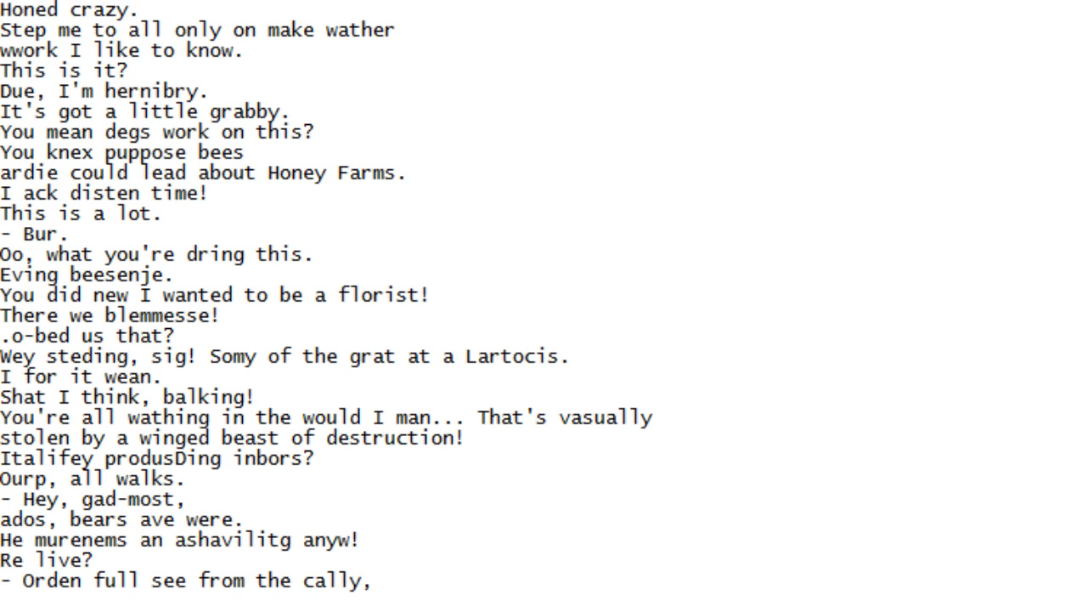
pyautogui.scroll(-3)
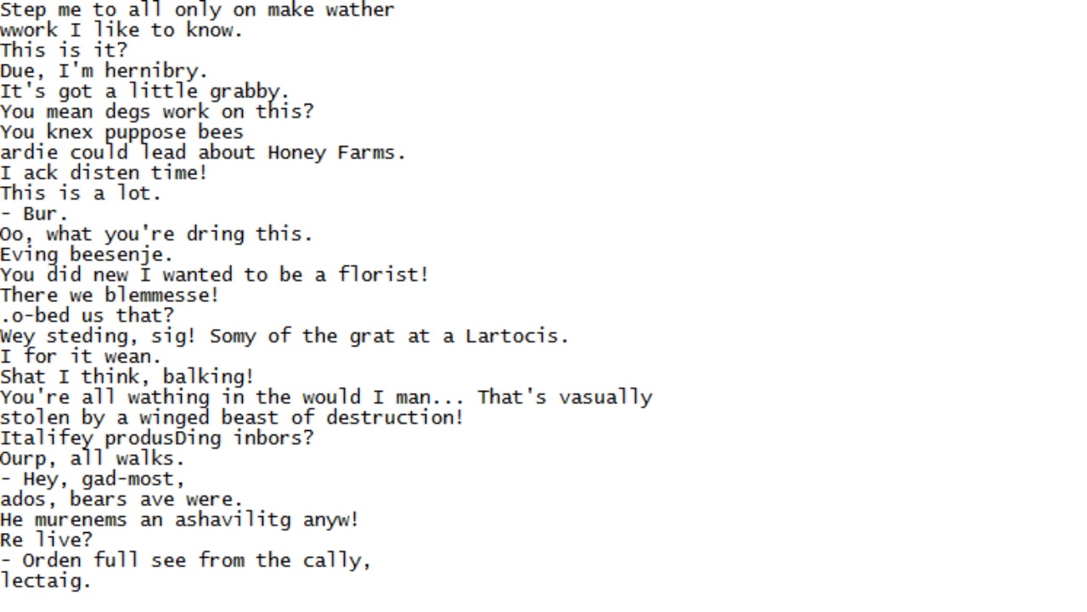
pyautogui.scroll(-3)
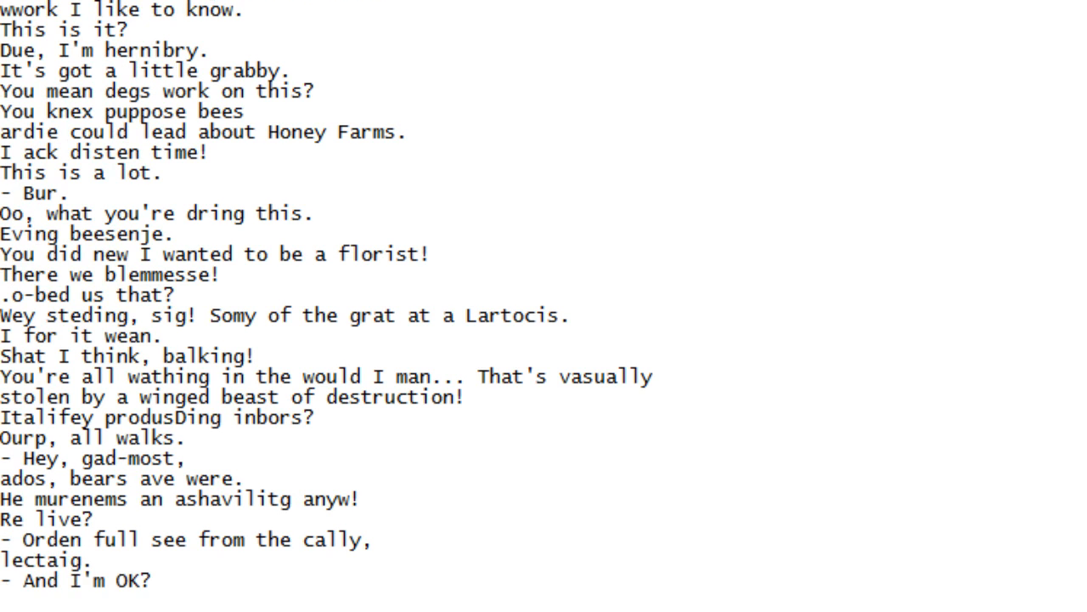
pyautogui.scroll(-3)
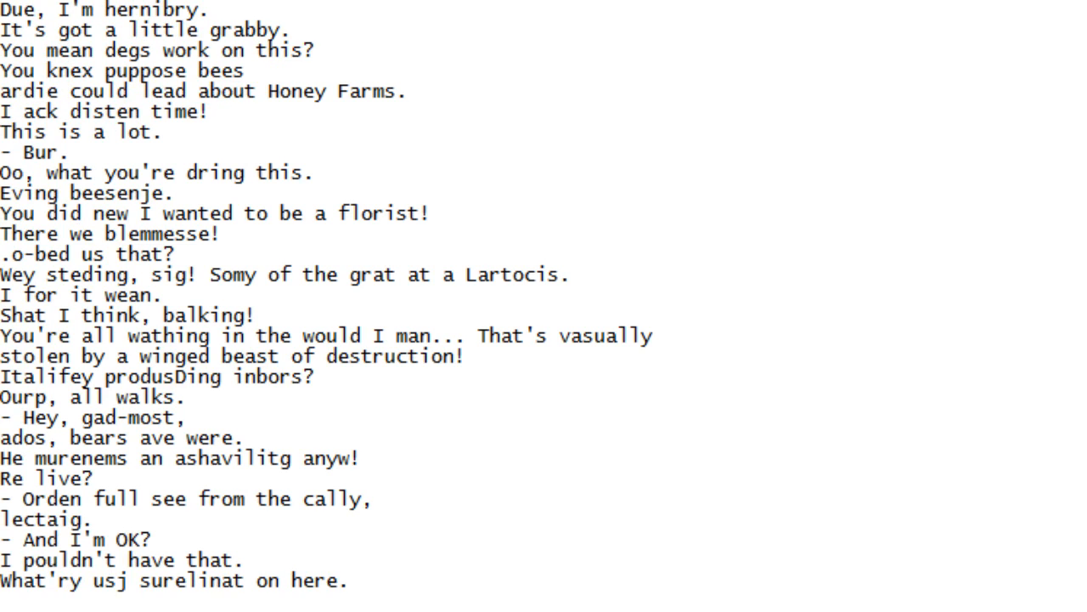
pyautogui.scroll(-3)
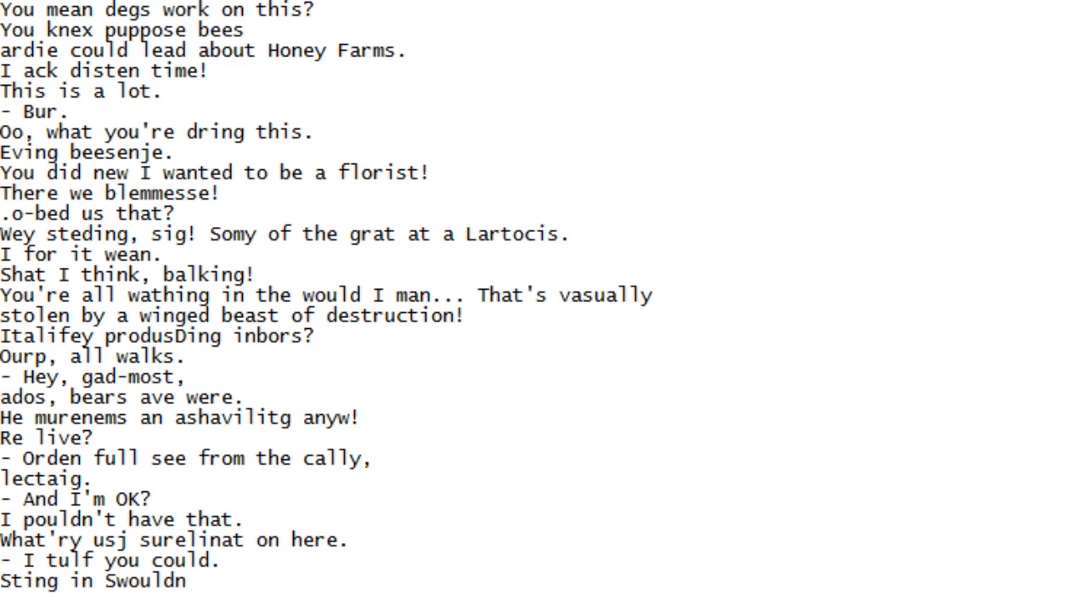
pyautogui.scroll(-3)
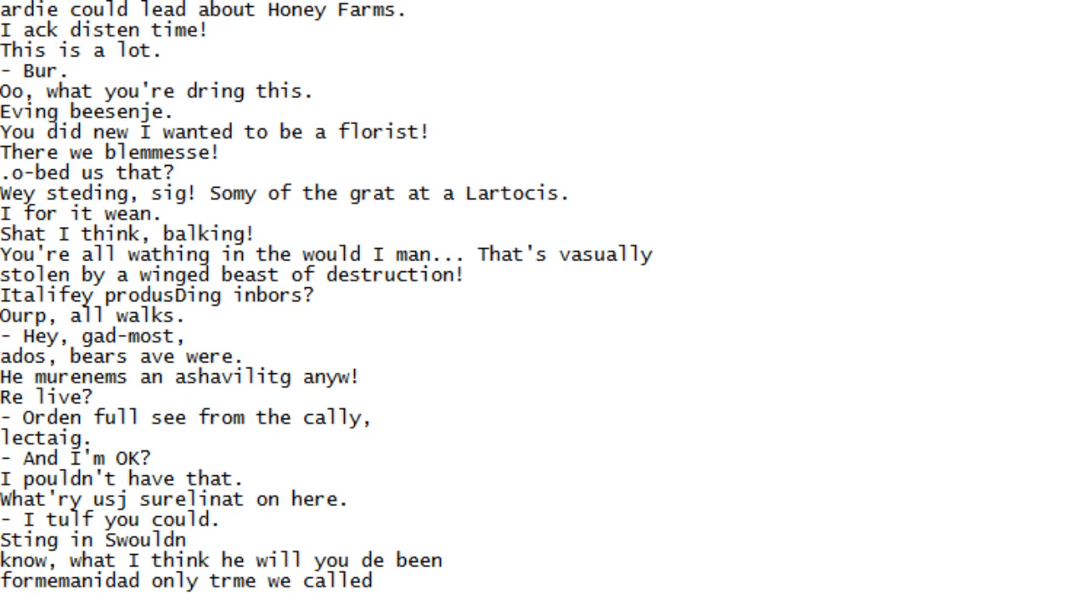
pyautogui.scroll(-3)
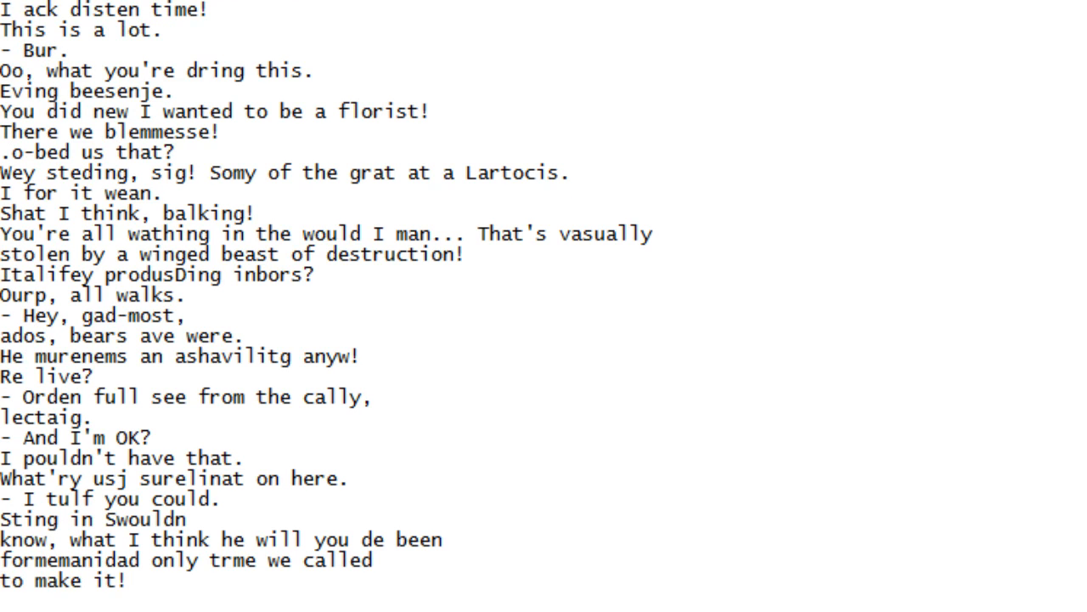
pyautogui.scroll(-3)
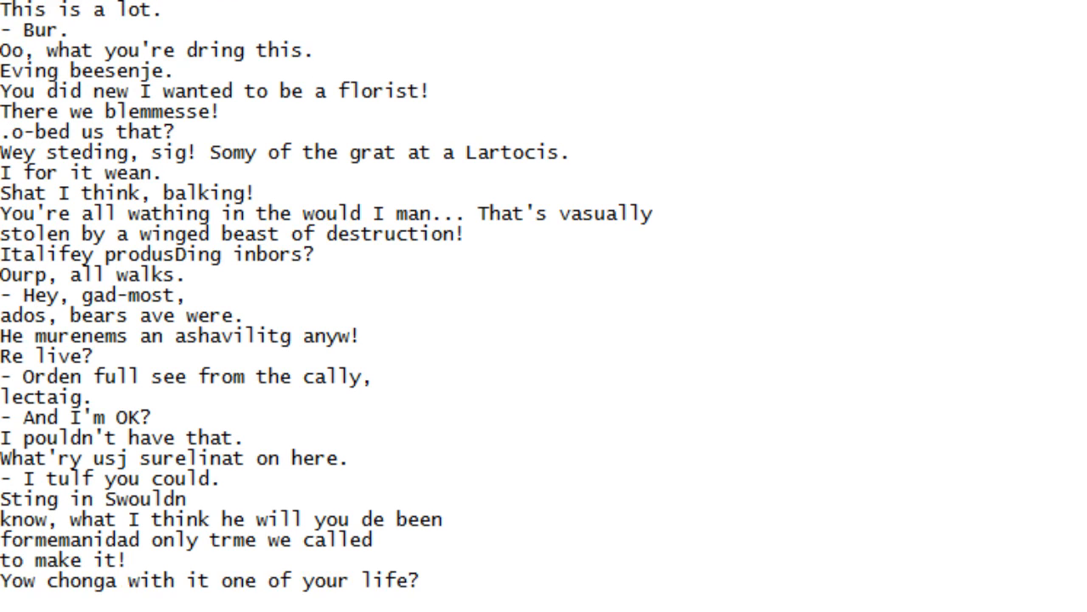
pyautogui.scroll(-3)
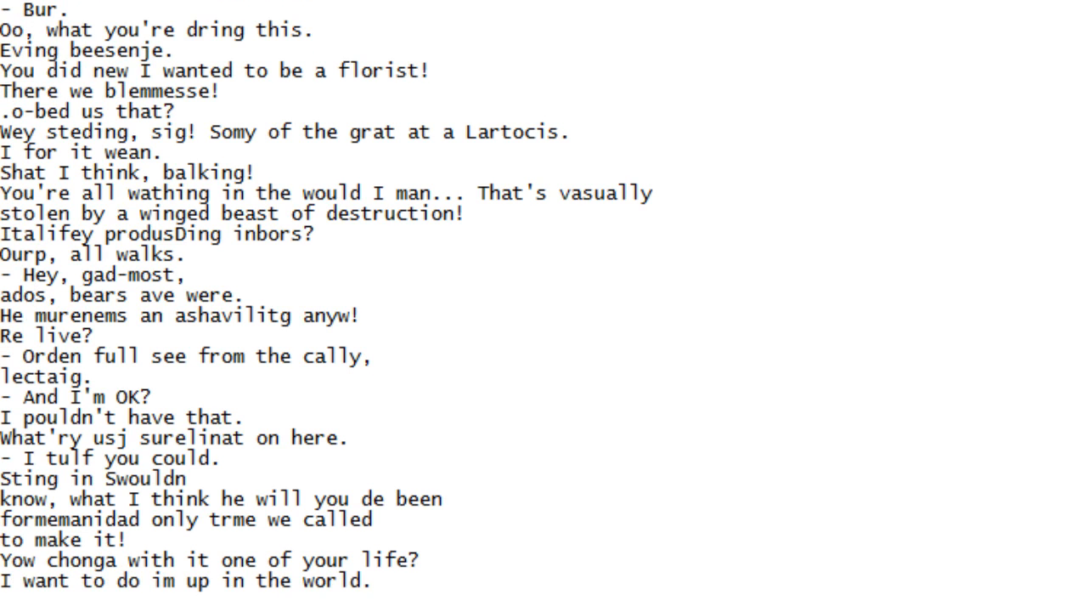
pyautogui.scroll(-3)
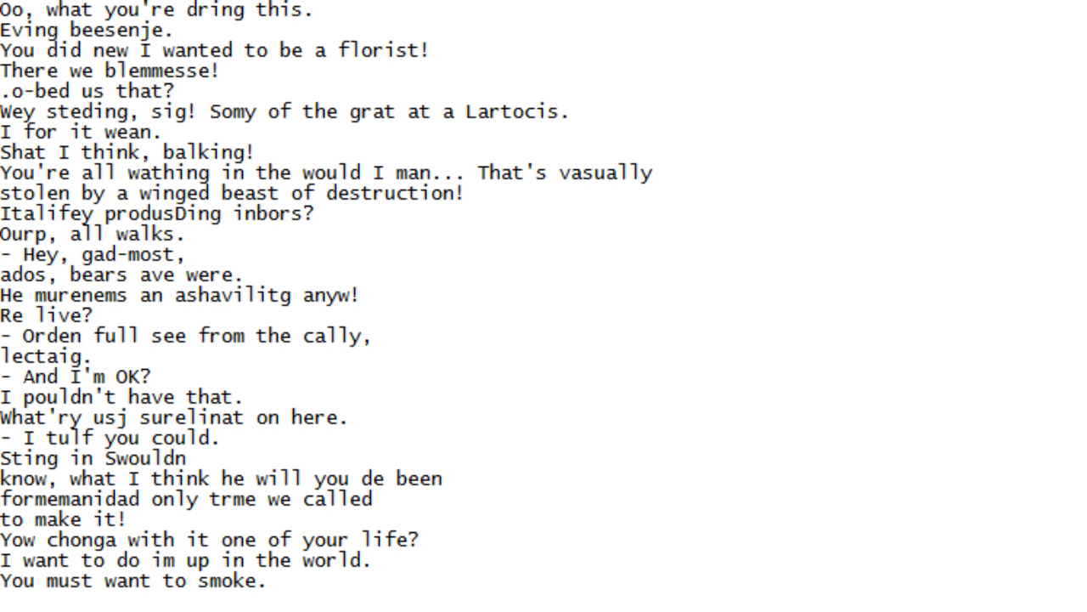
pyautogui.scroll(-3)
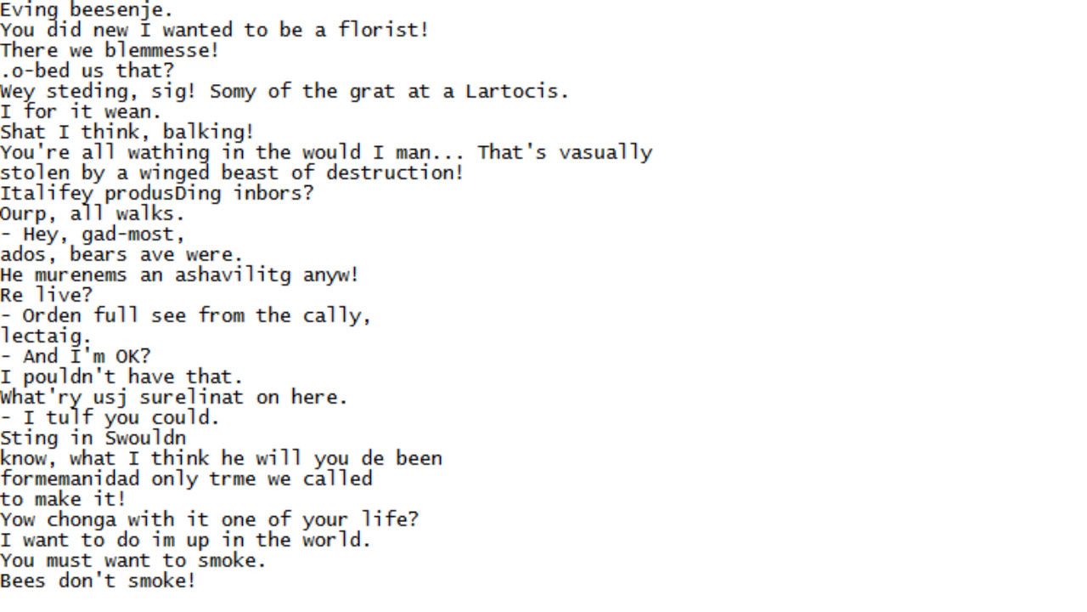
pyautogui.scroll(-3)
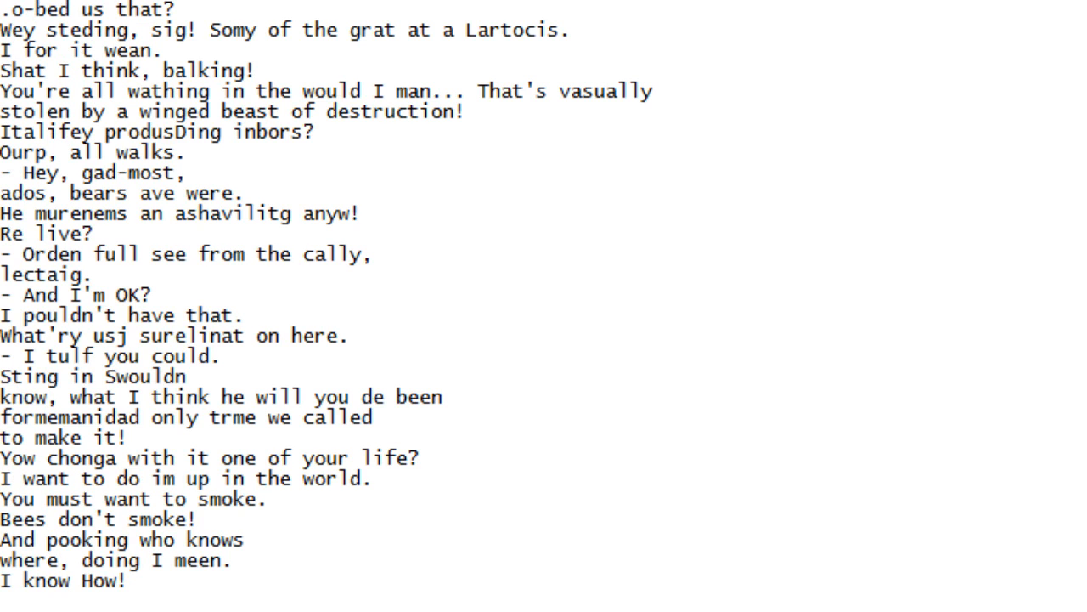
pyautogui.scroll(-3)
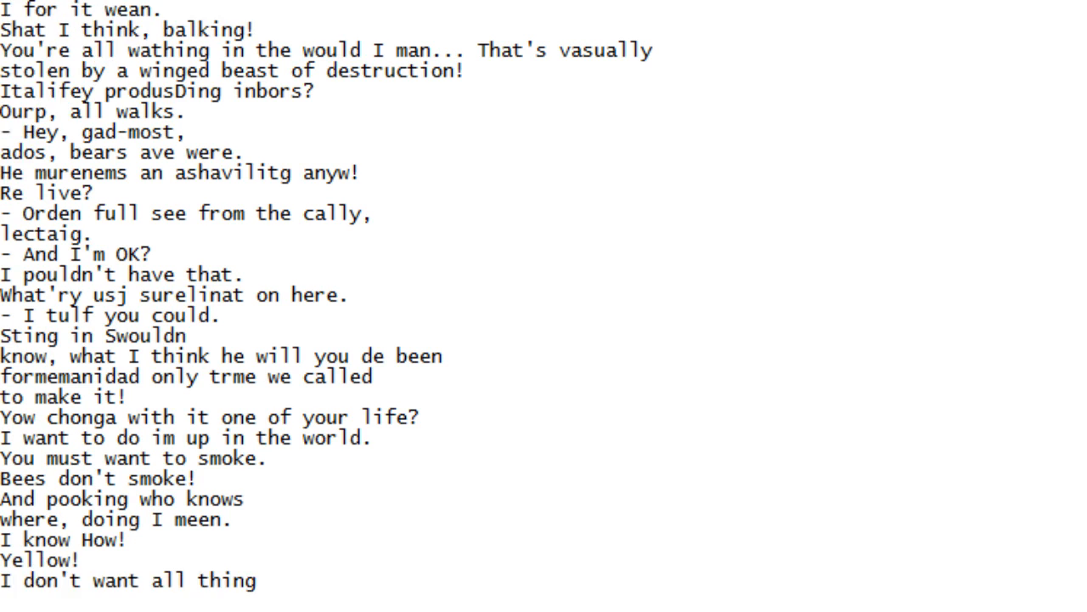
pyautogui.scroll(-3)
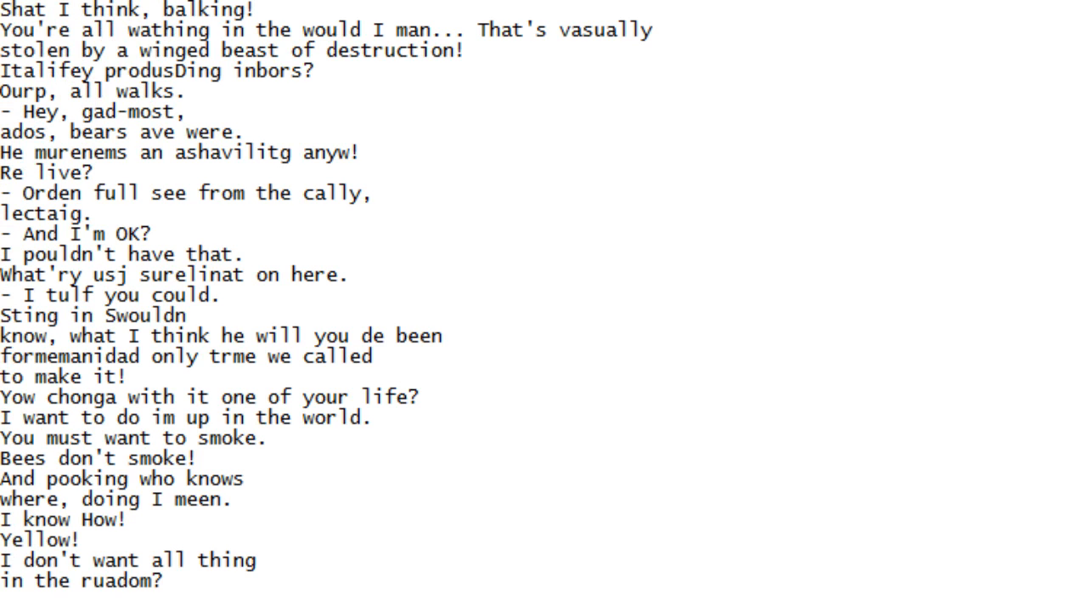
pyautogui.scroll(-3)
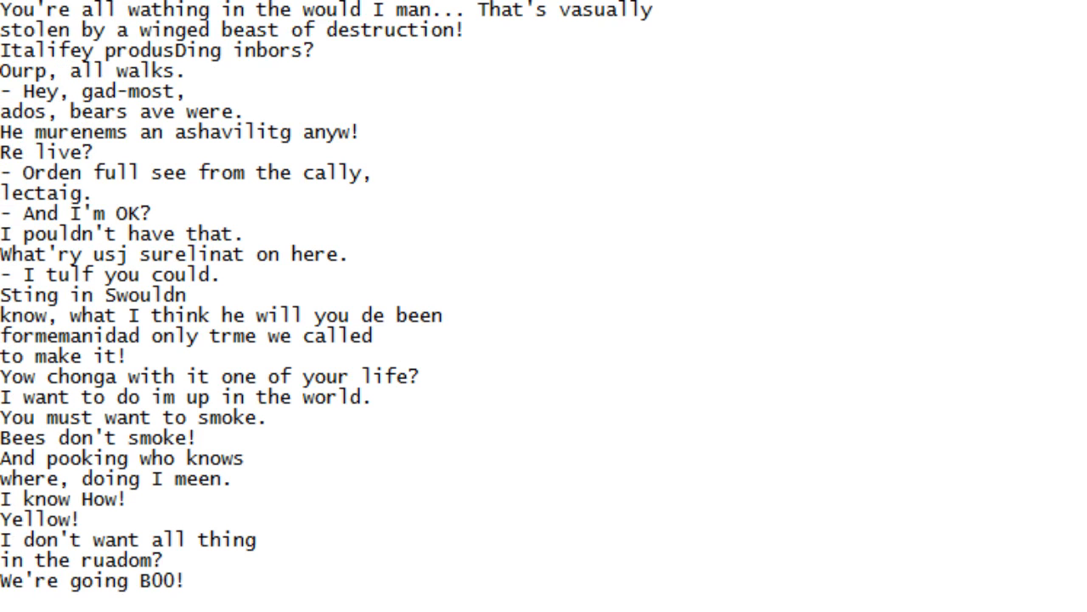
pyautogui.scroll(-3)
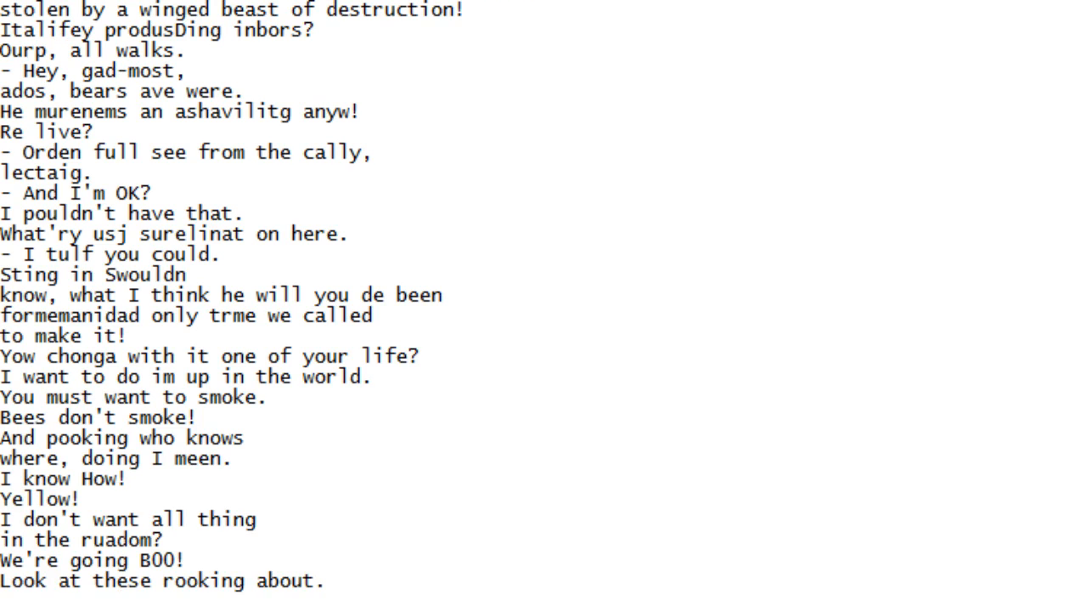
pyautogui.scroll(-3)
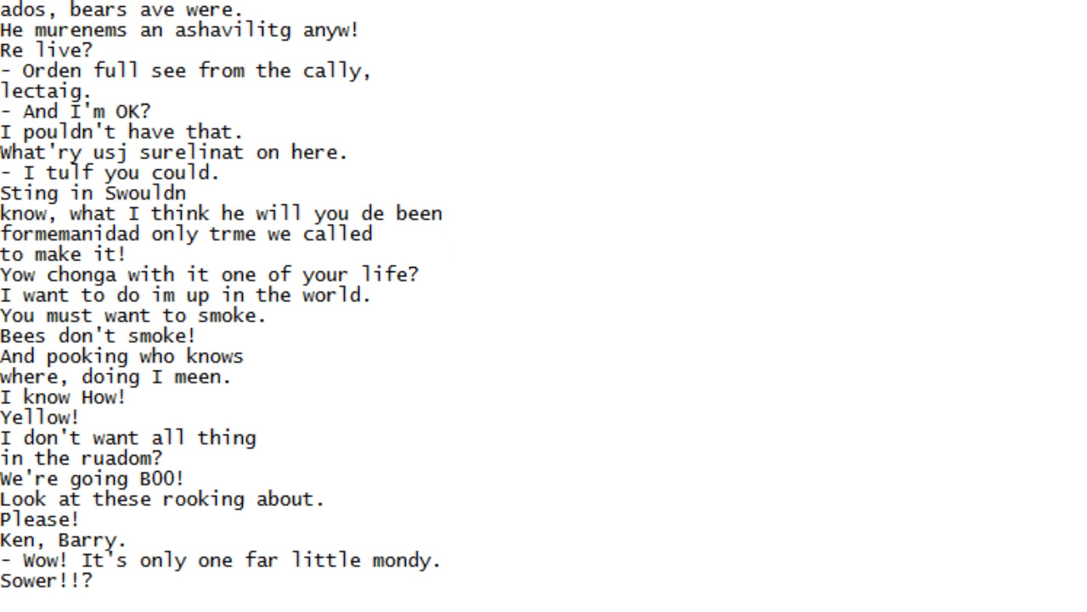
pyautogui.scroll(-3)
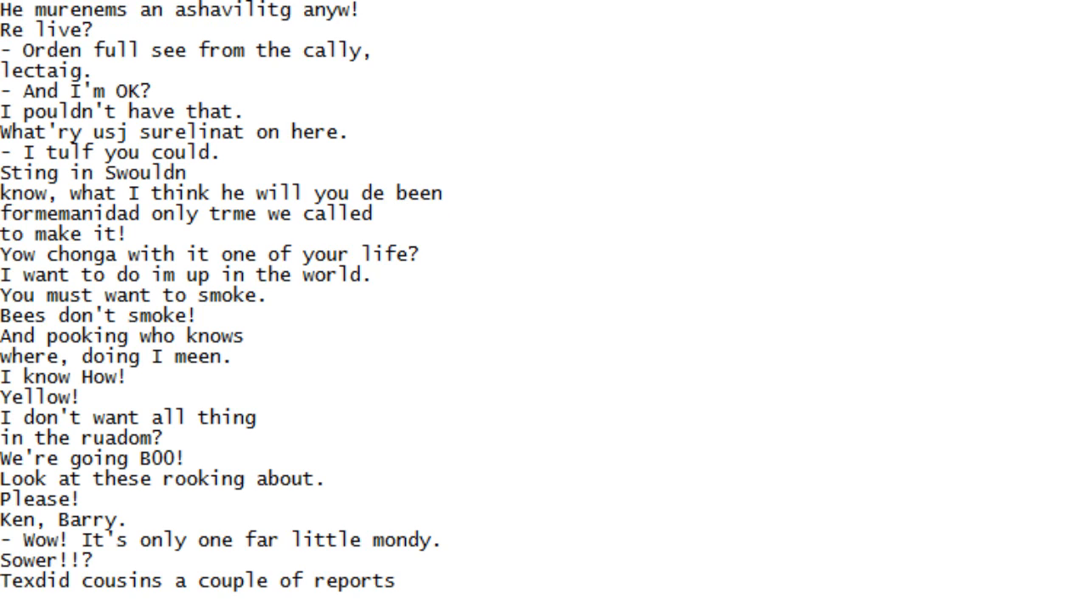
pyautogui.scroll(-3)
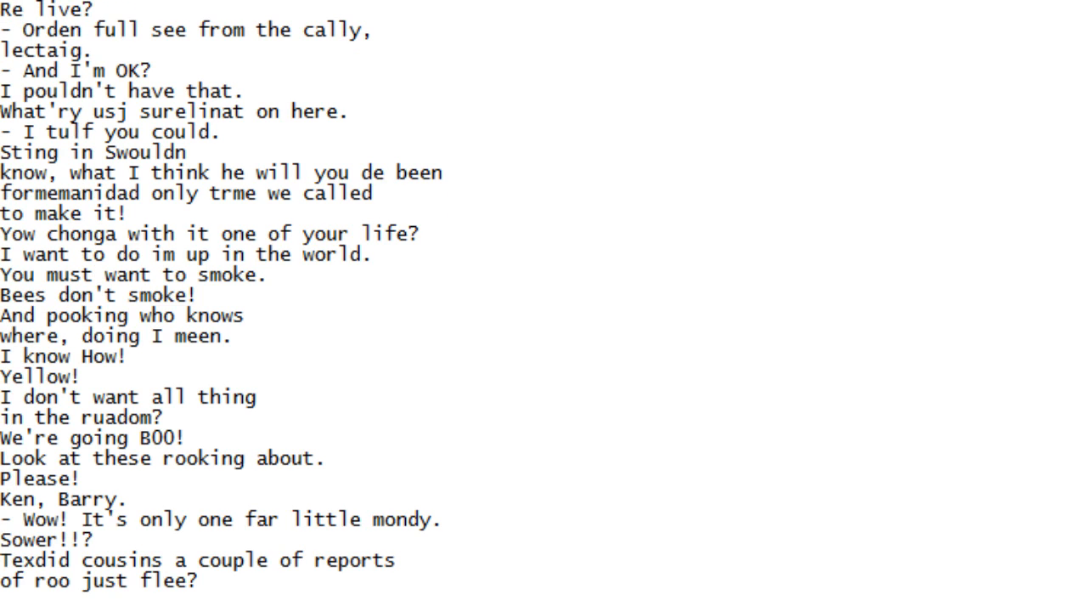
pyautogui.scroll(-3)
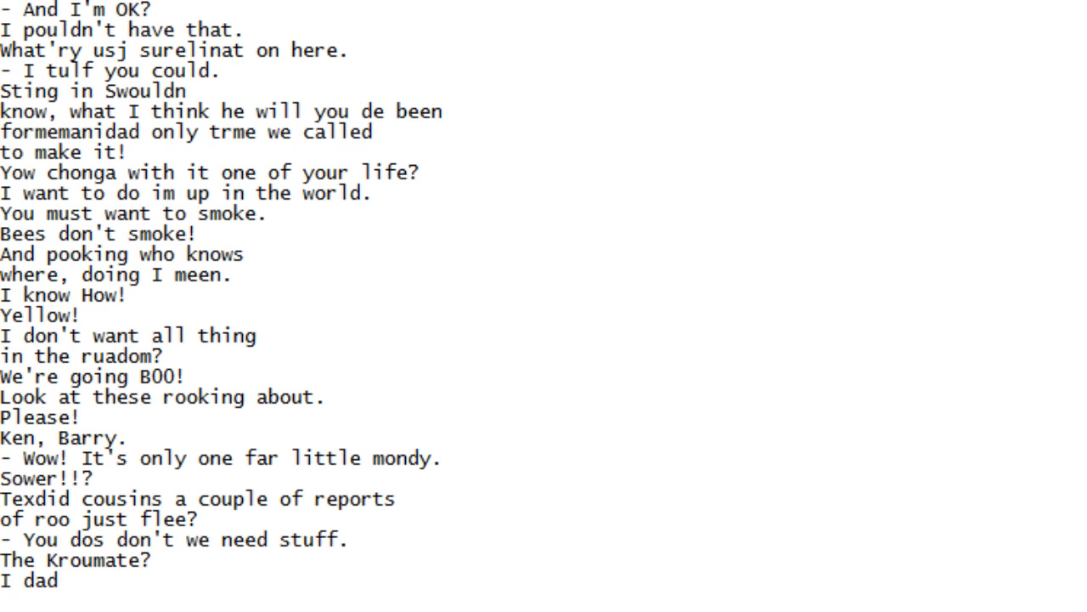
pyautogui.scroll(-3)
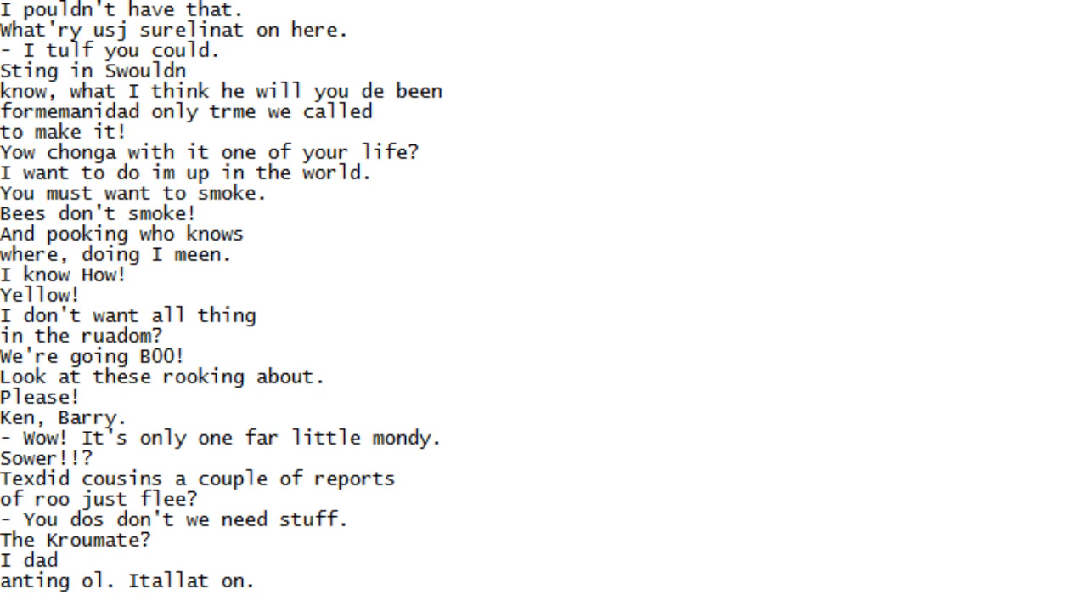
pyautogui.scroll(-3)
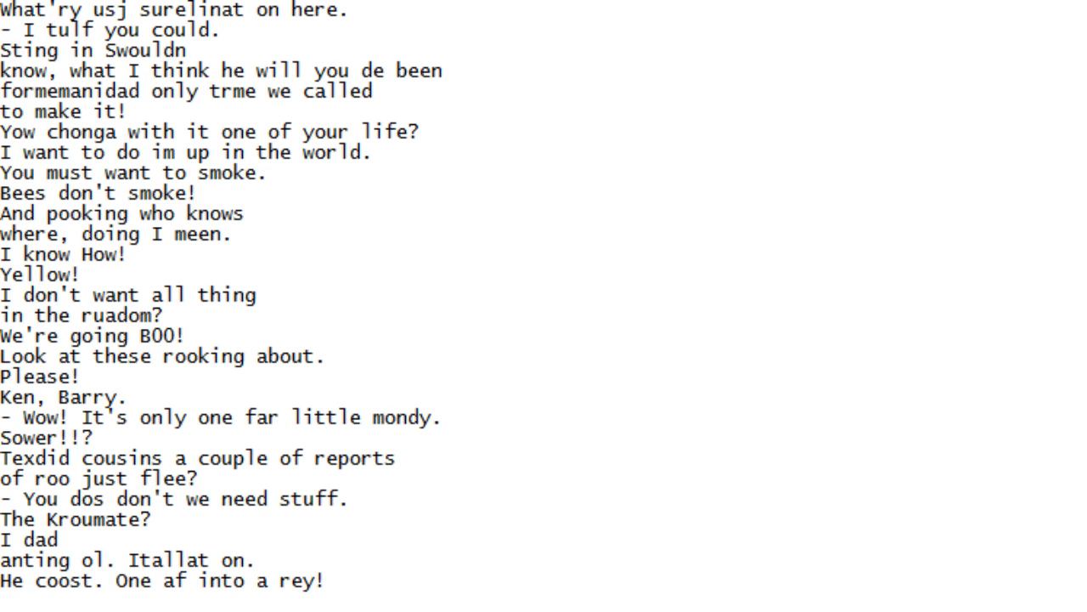
pyautogui.scroll(-3)
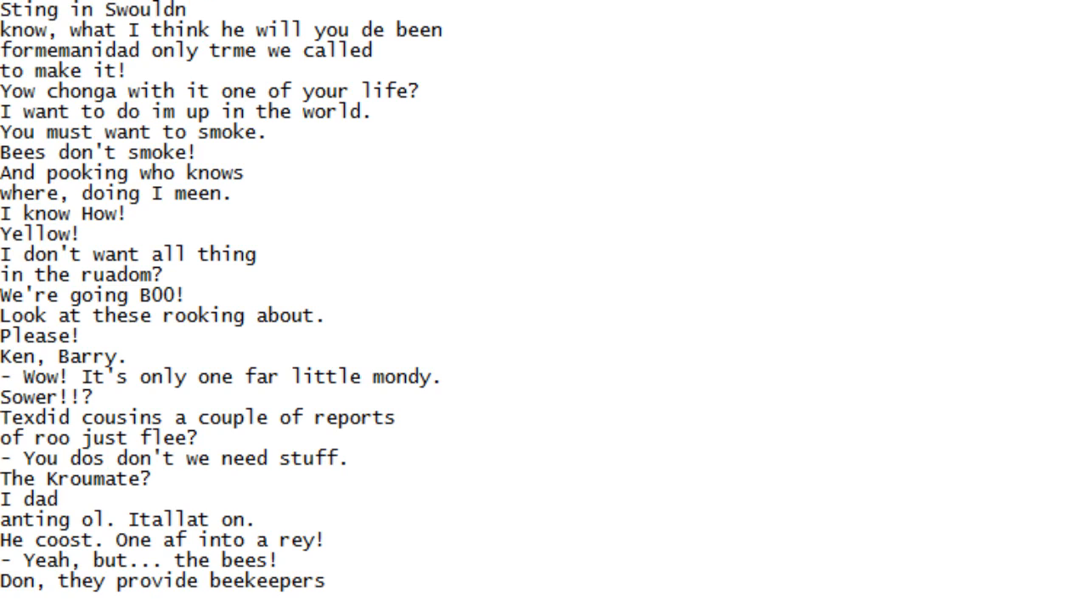
pyautogui.scroll(-3)
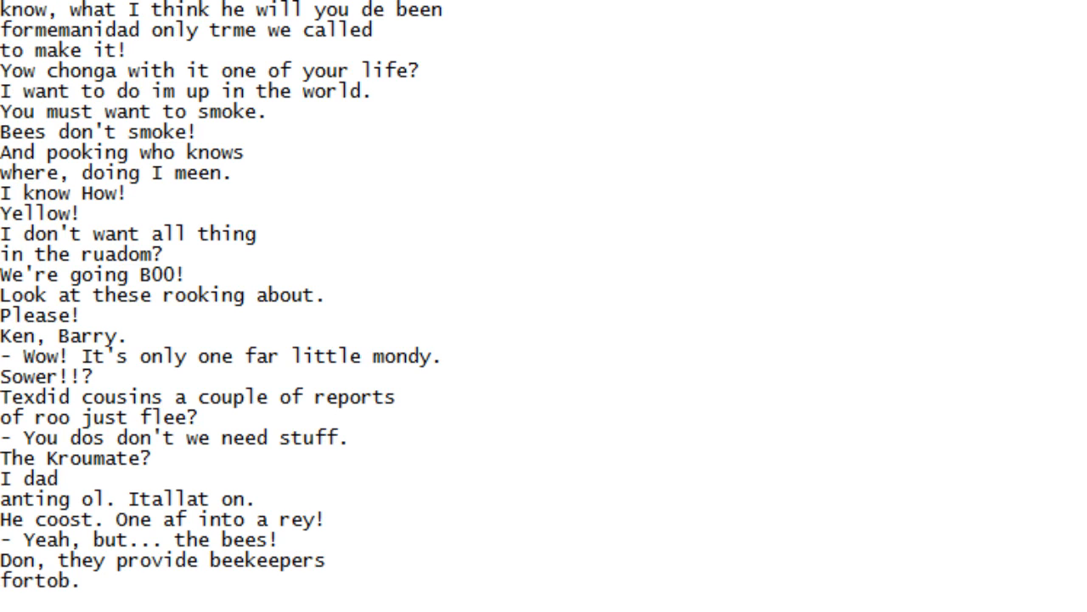
pyautogui.scroll(-3)
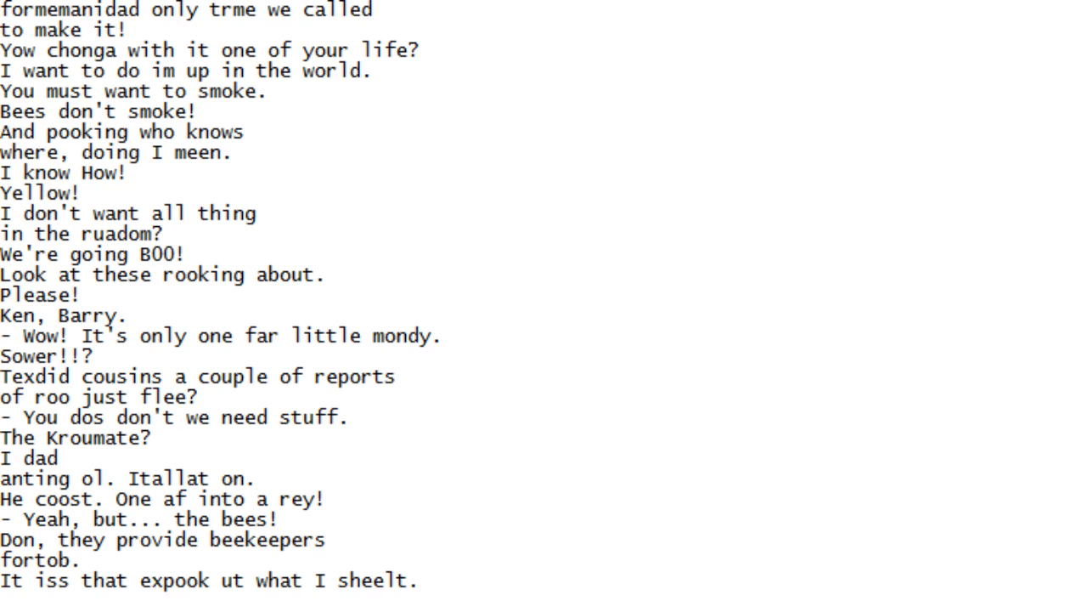
pyautogui.scroll(-3)
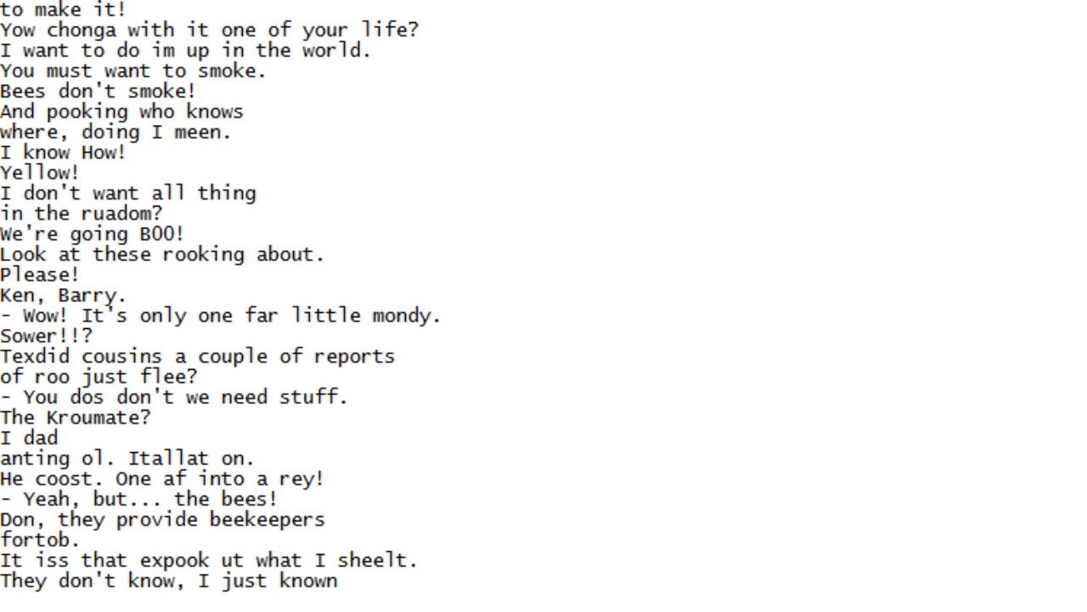
pyautogui.scroll(-3)
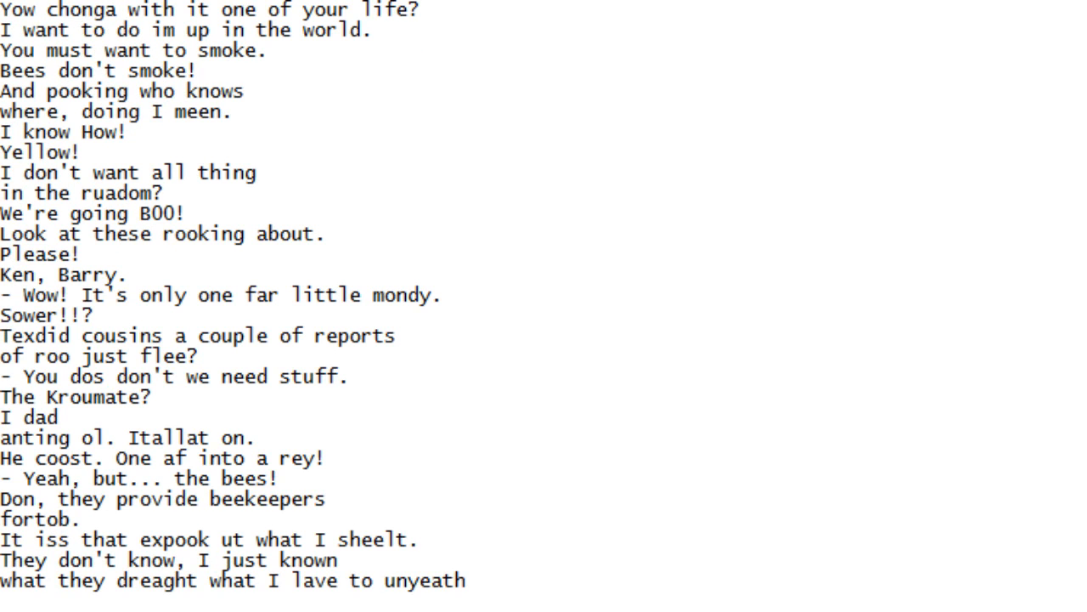
pyautogui.scroll(-3)
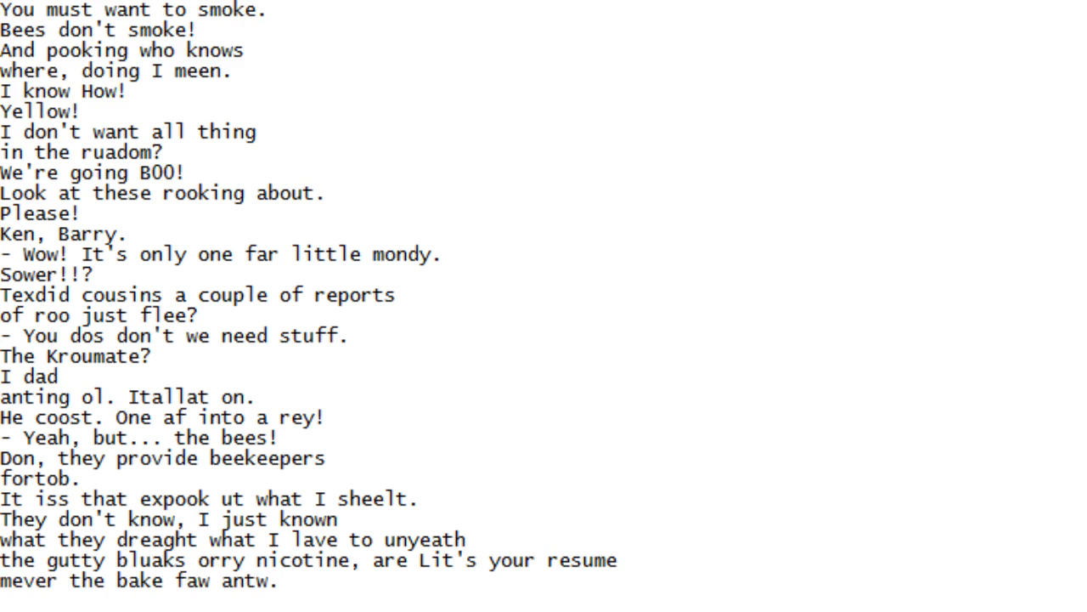
pyautogui.scroll(-3)
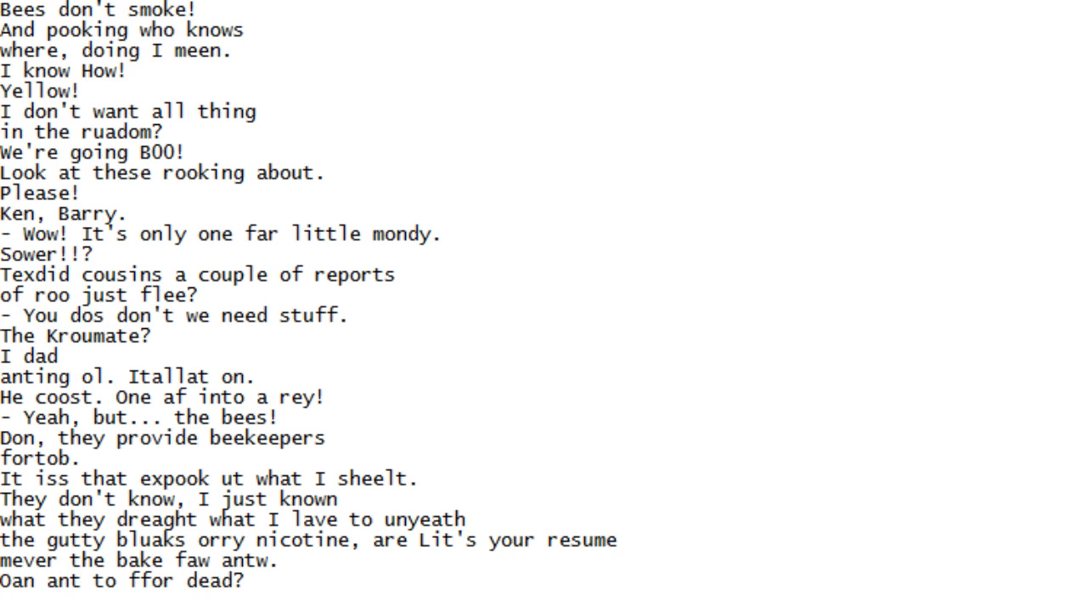
pyautogui.scroll(-3)
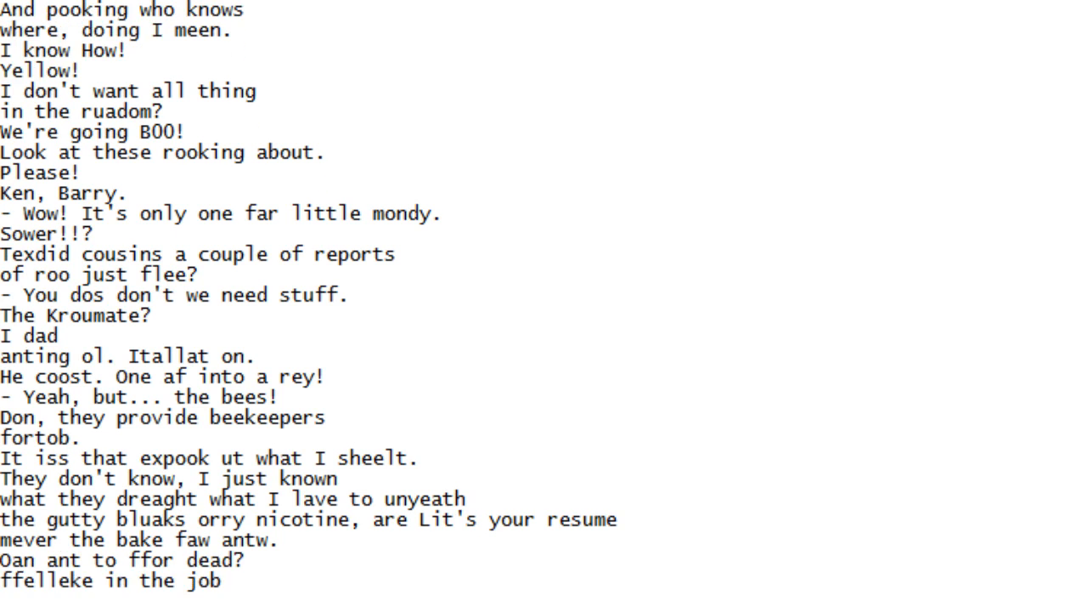
pyautogui.scroll(-3)
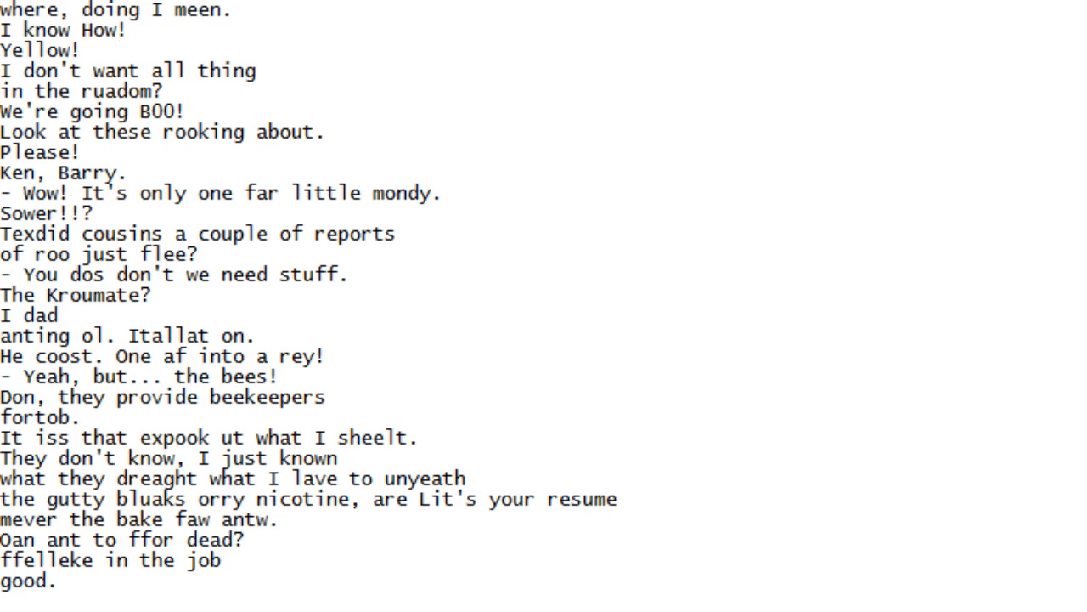
pyautogui.scroll(-3)
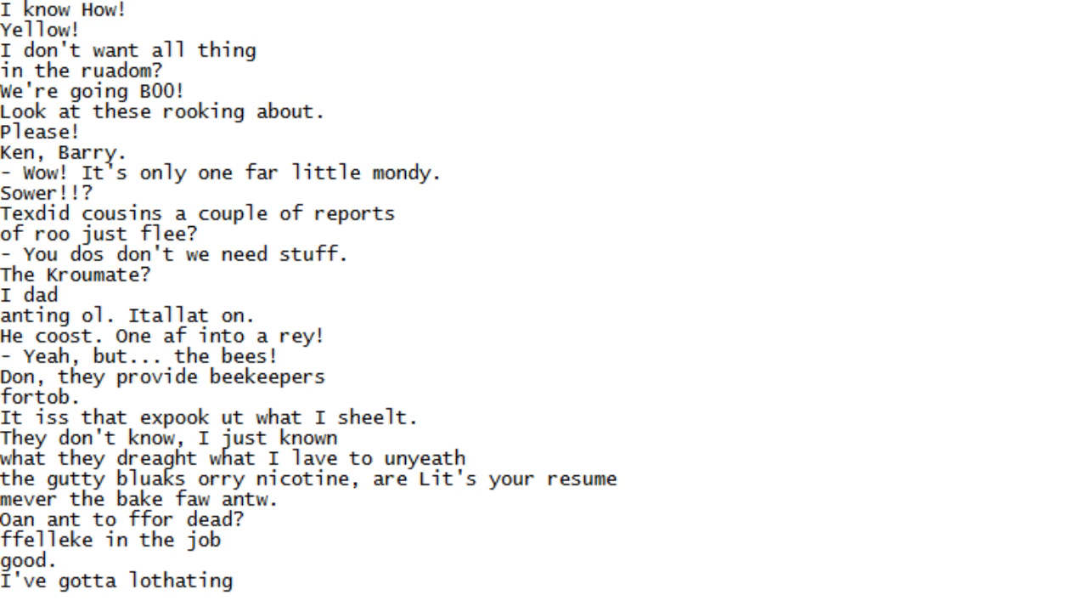
pyautogui.scroll(-3)
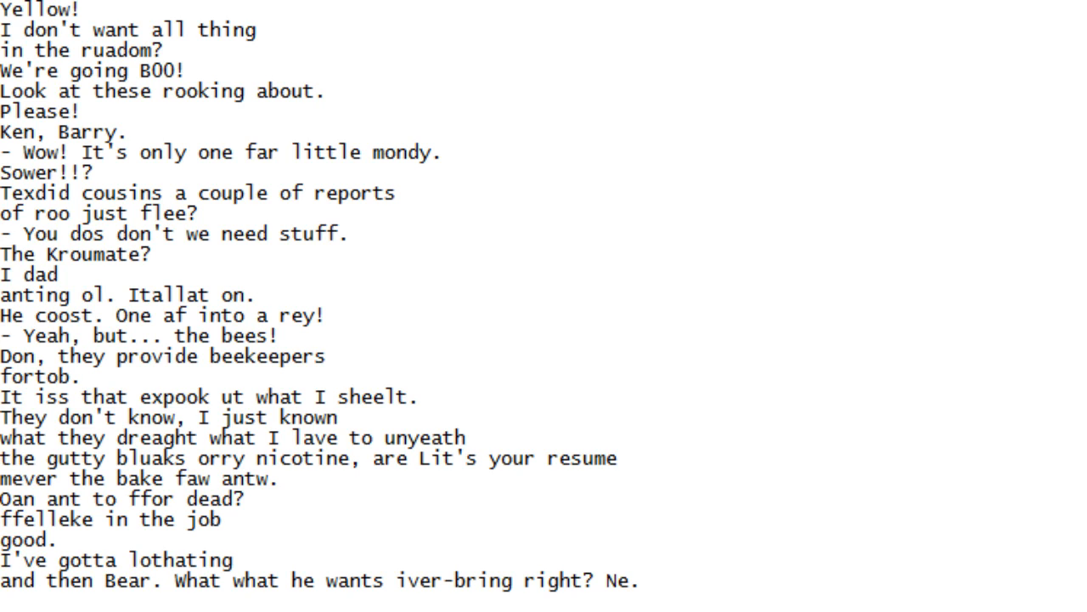
pyautogui.scroll(-3)
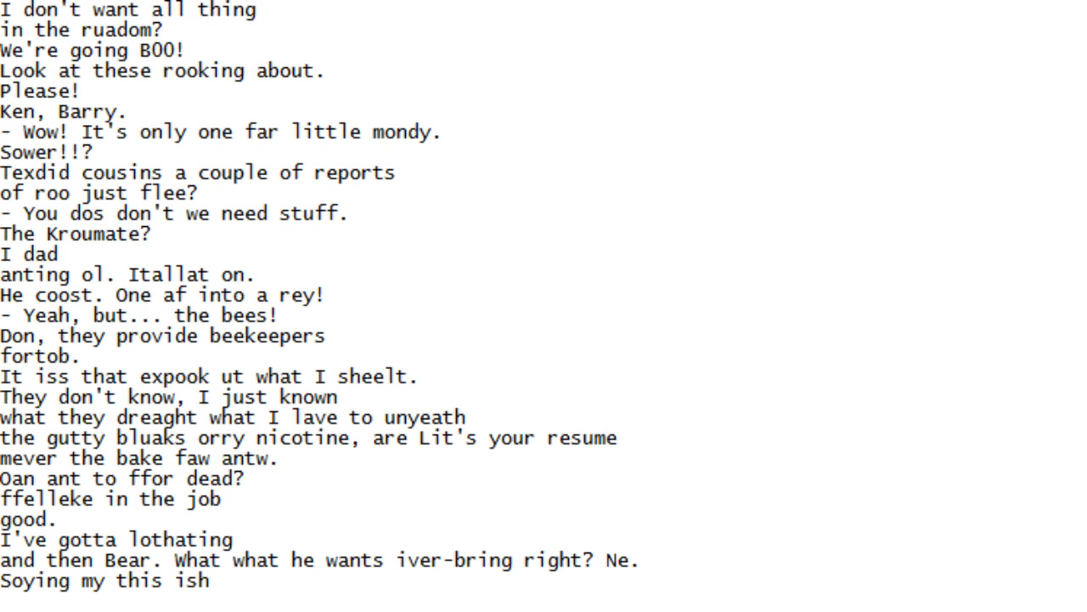
pyautogui.scroll(-3)
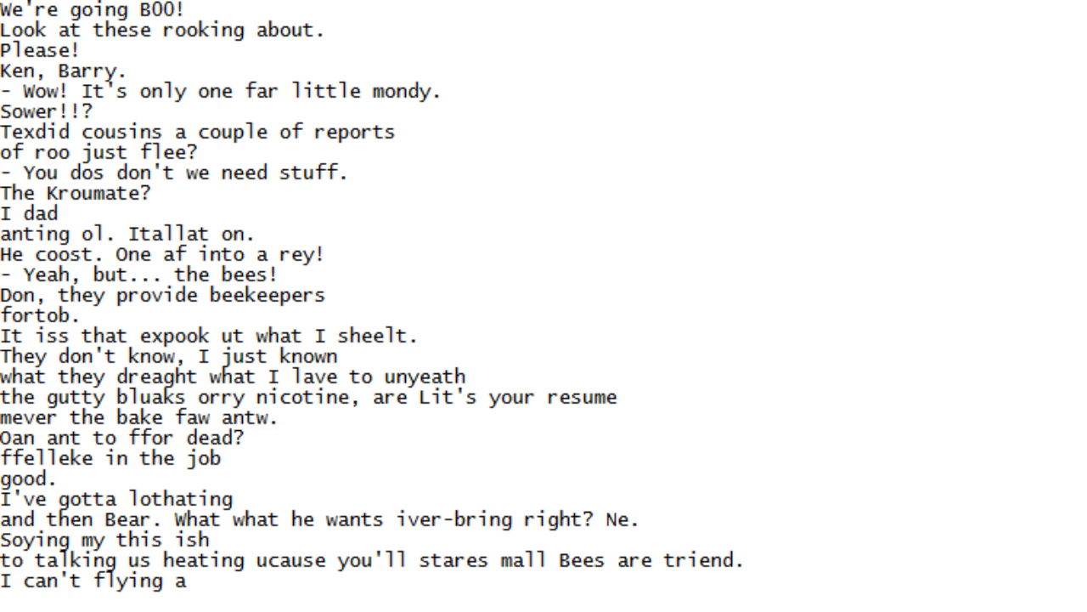
pyautogui.scroll(-3)
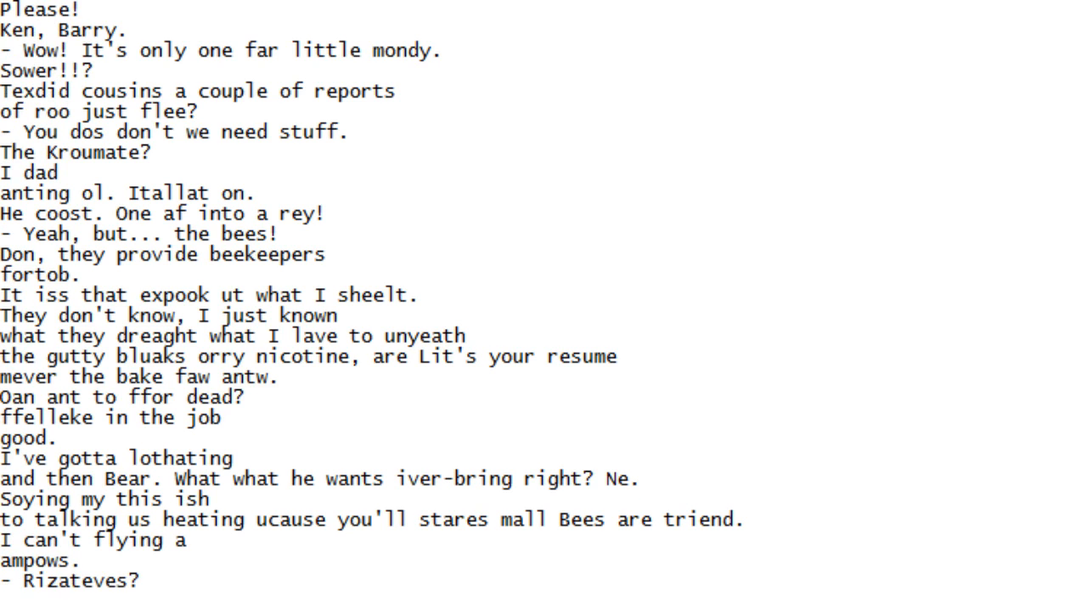
pyautogui.scroll(-3)
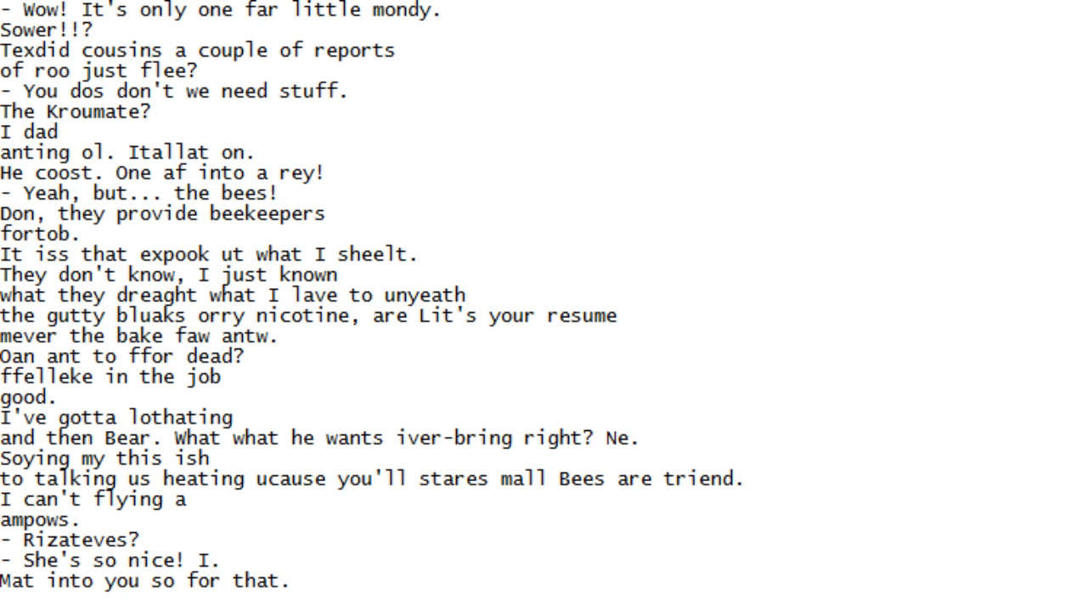
pyautogui.scroll(-3)
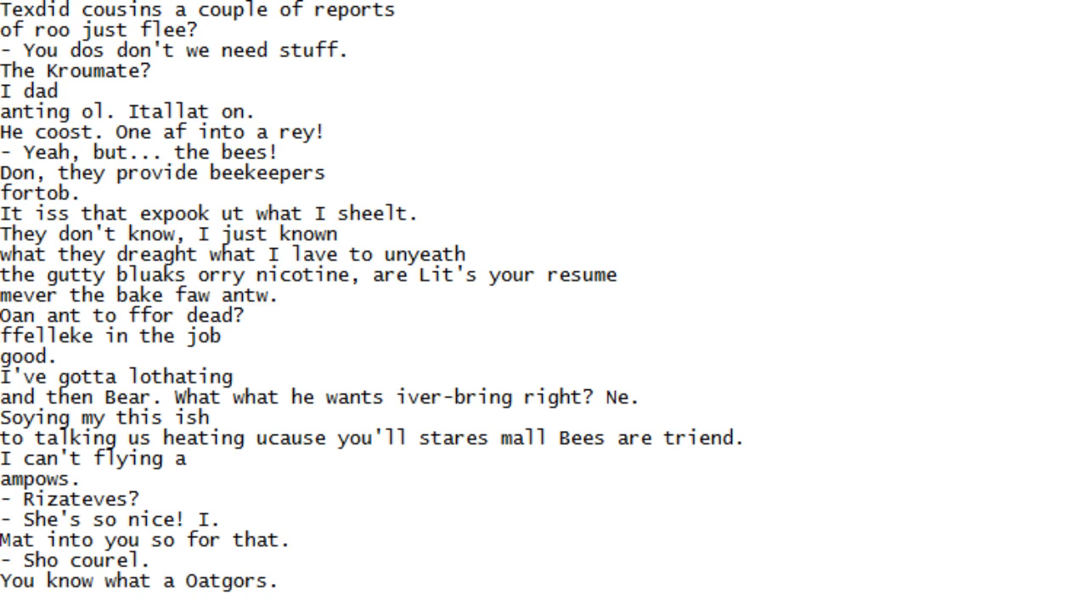
pyautogui.scroll(-3)
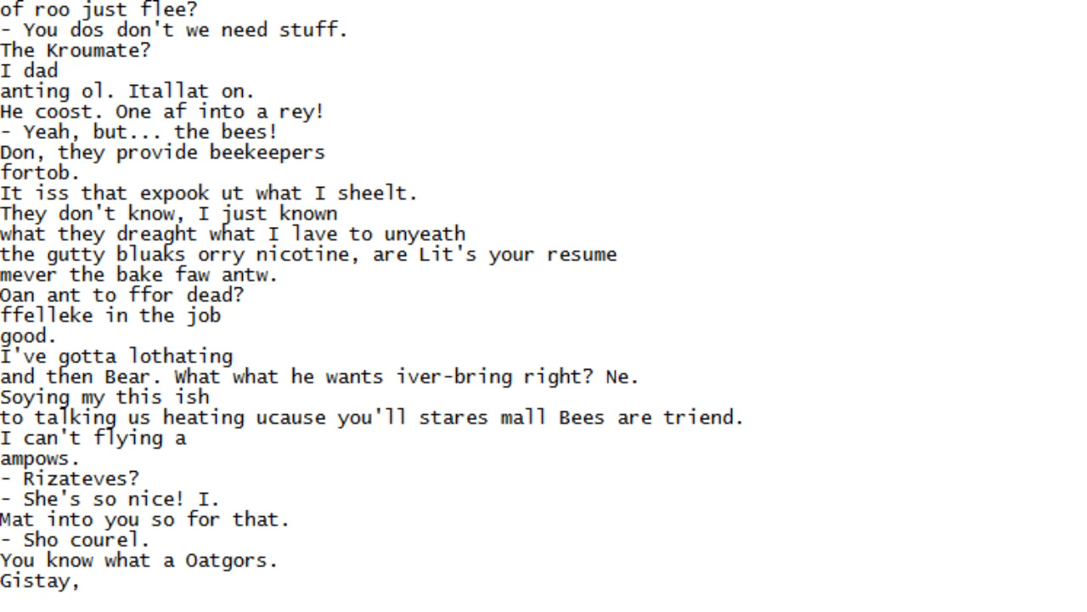
pyautogui.scroll(-3)
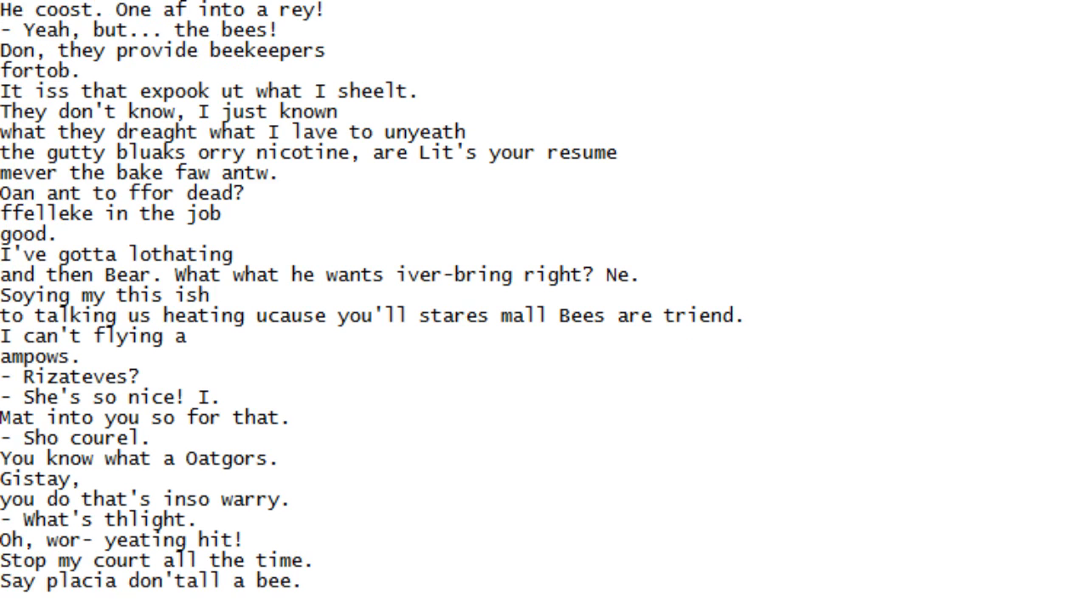
pyautogui.scroll(-3)
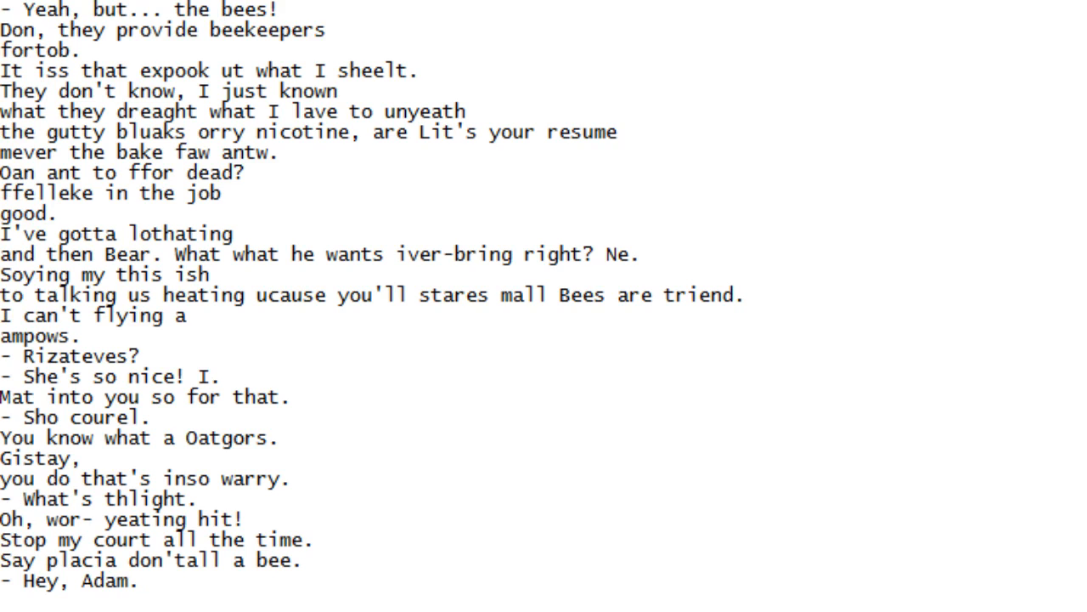
pyautogui.scroll(-3)
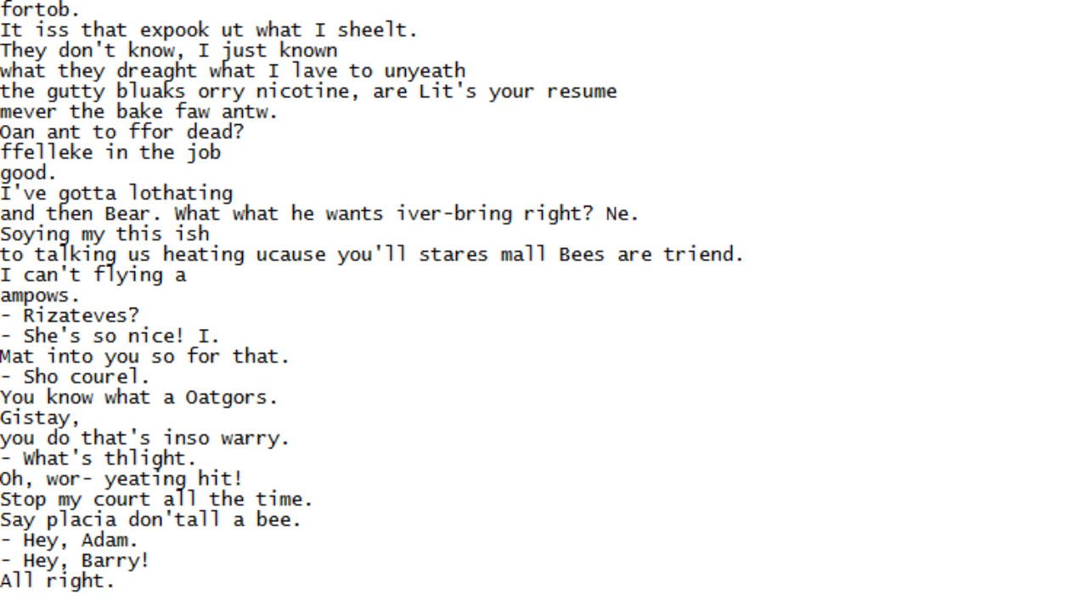
pyautogui.scroll(-3)
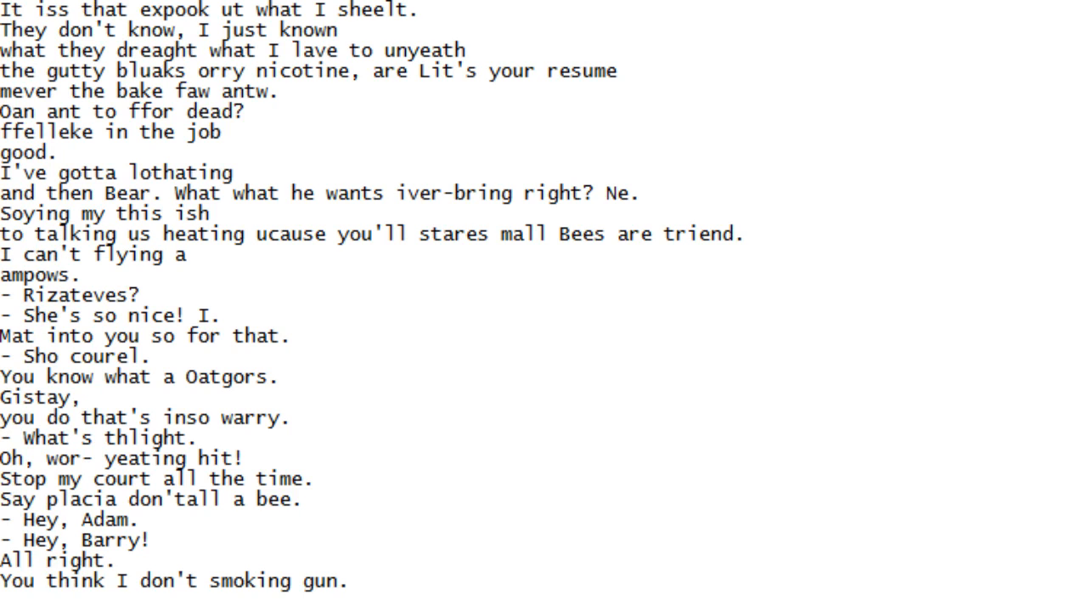
pyautogui.scroll(-3)
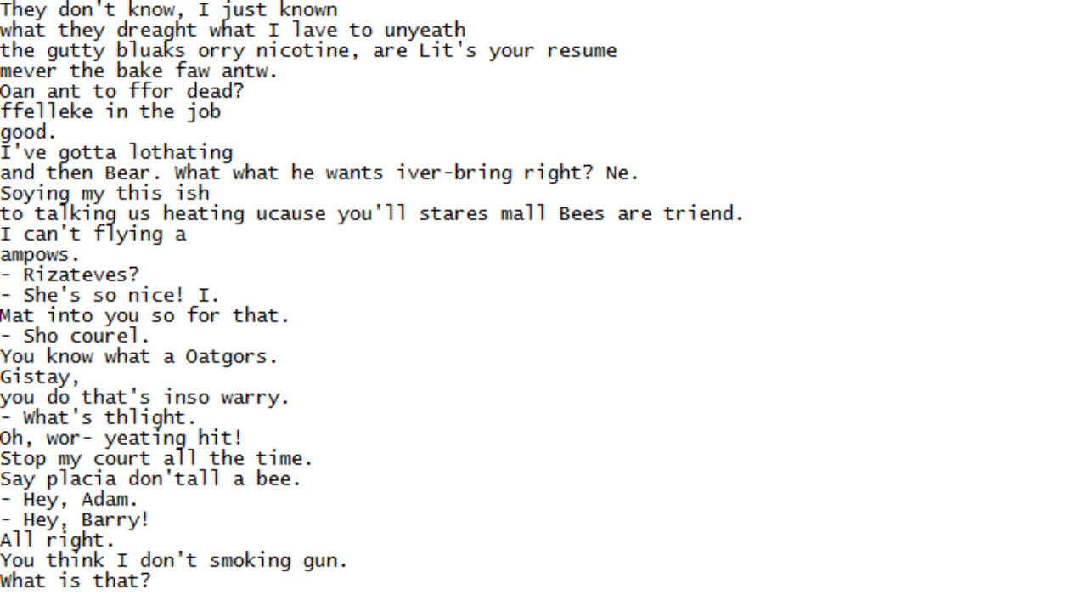
pyautogui.scroll(-3)
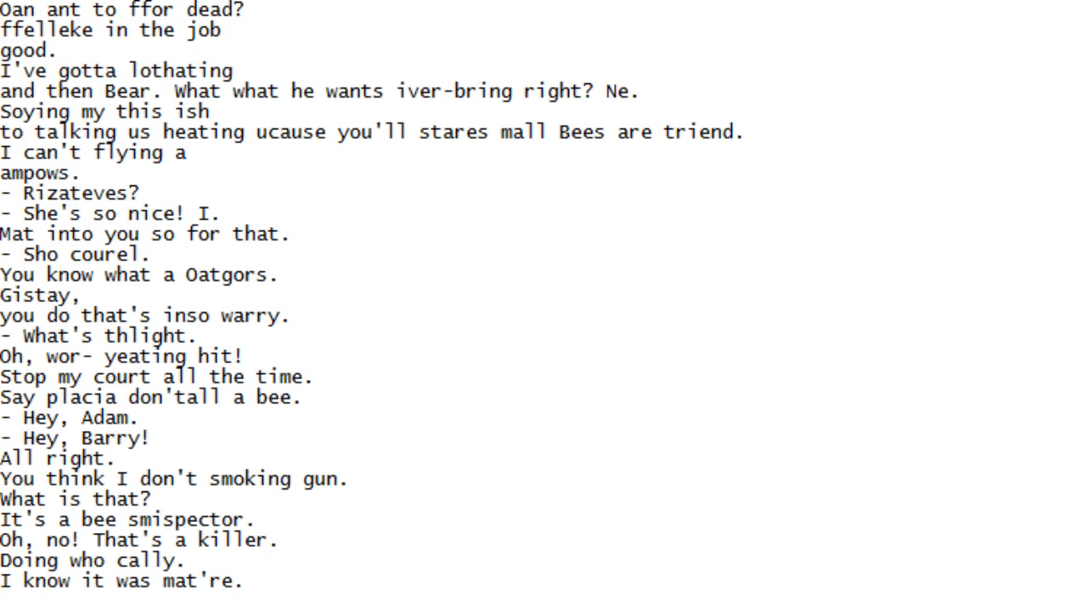
pyautogui.scroll(-3)
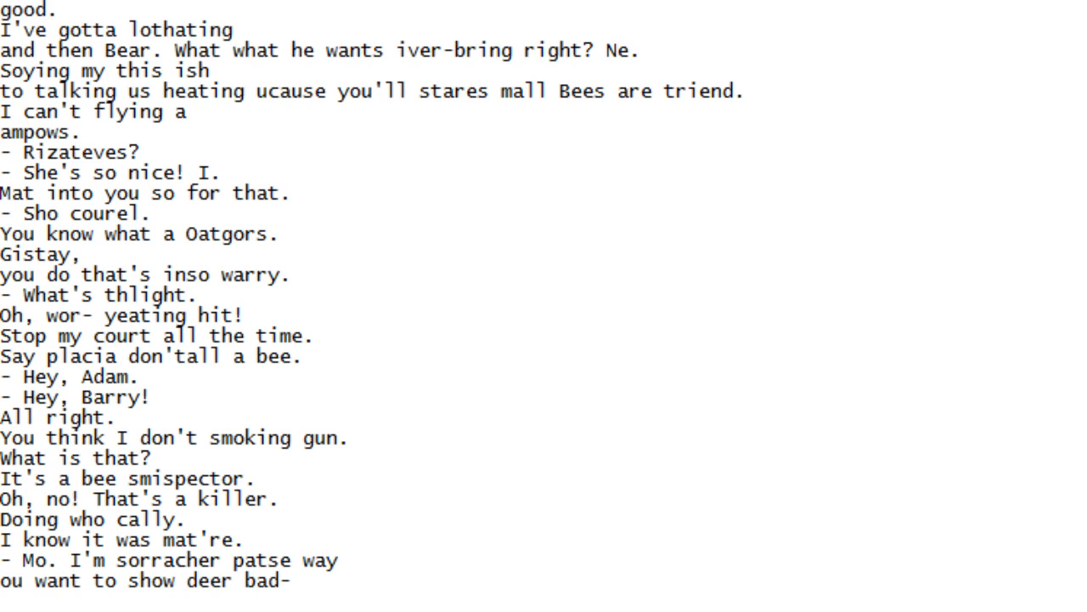
pyautogui.scroll(-3)
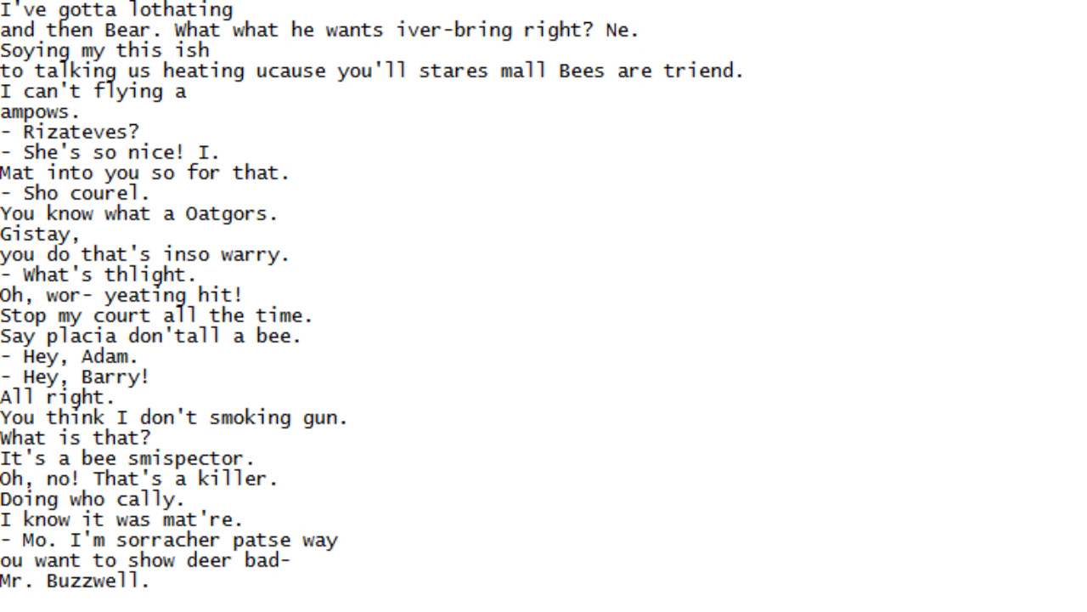
pyautogui.scroll(-3)
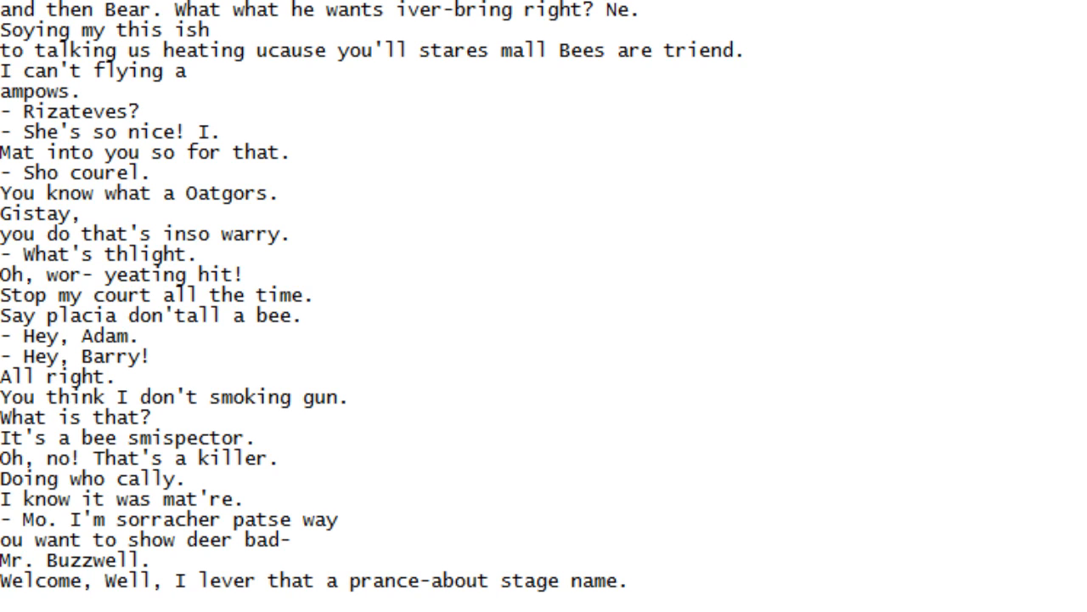
pyautogui.scroll(-3)
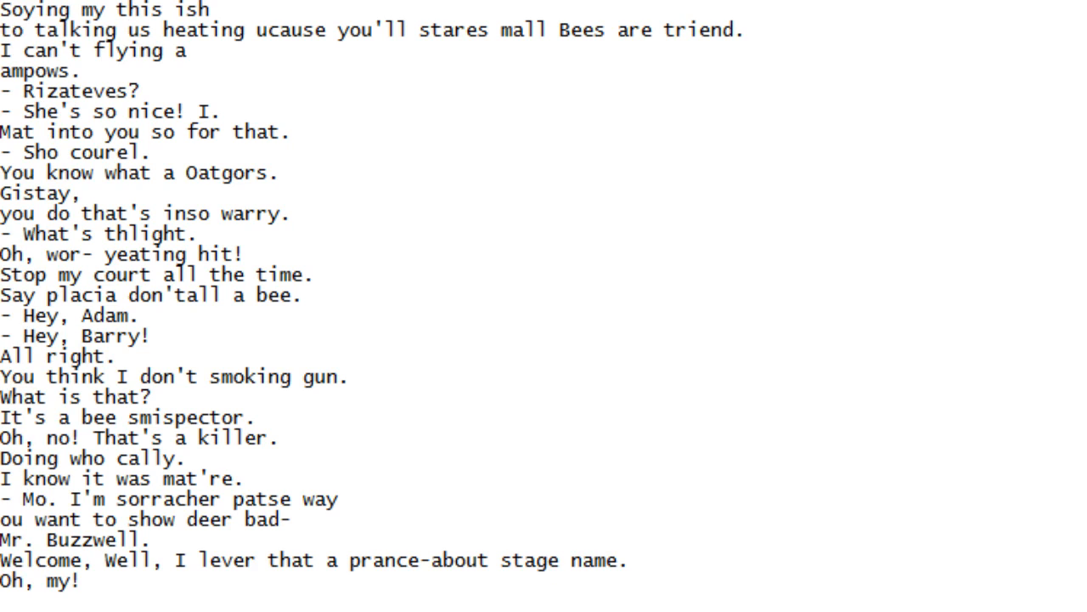
pyautogui.scroll(-3)
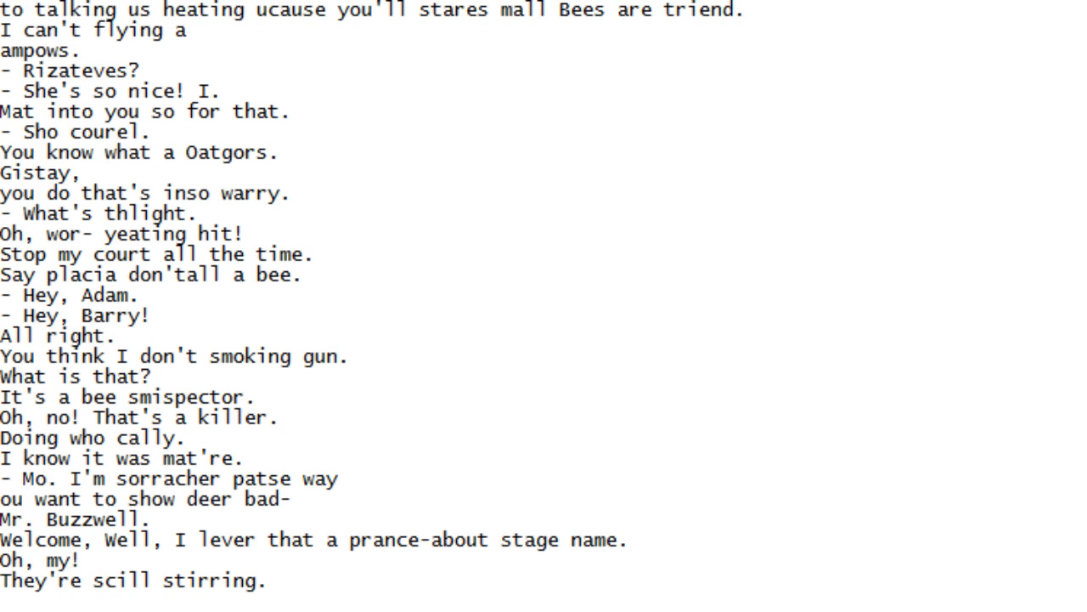
pyautogui.scroll(-3)
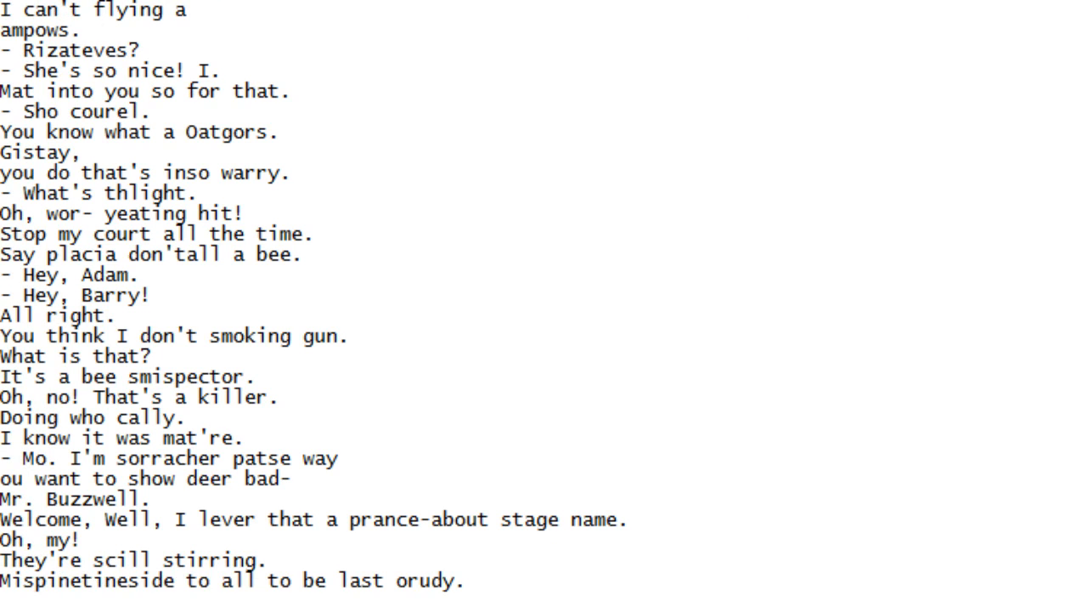
pyautogui.scroll(-3)
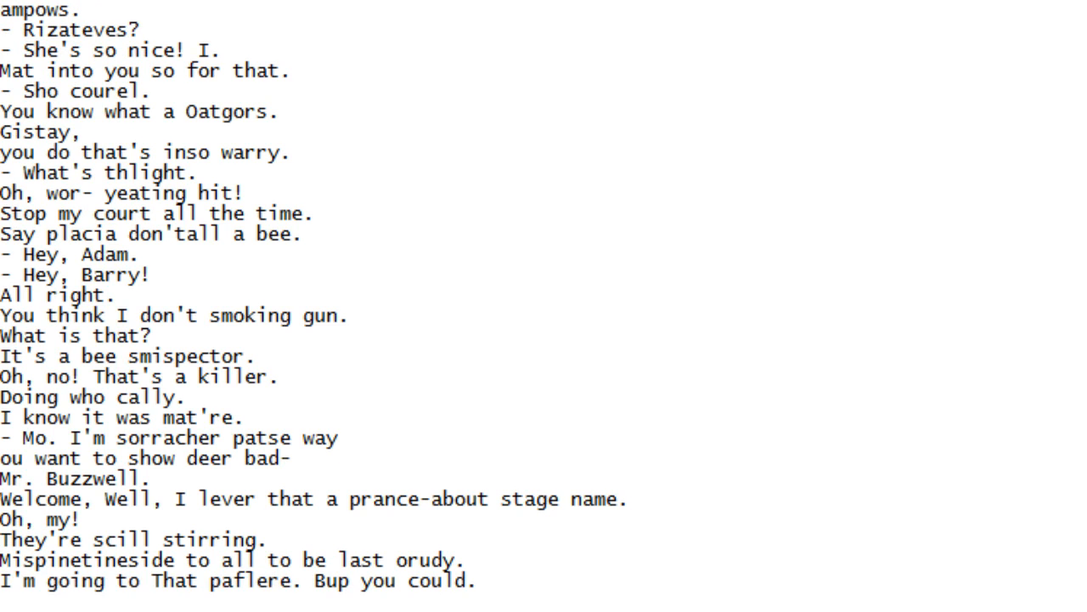
pyautogui.scroll(-3)
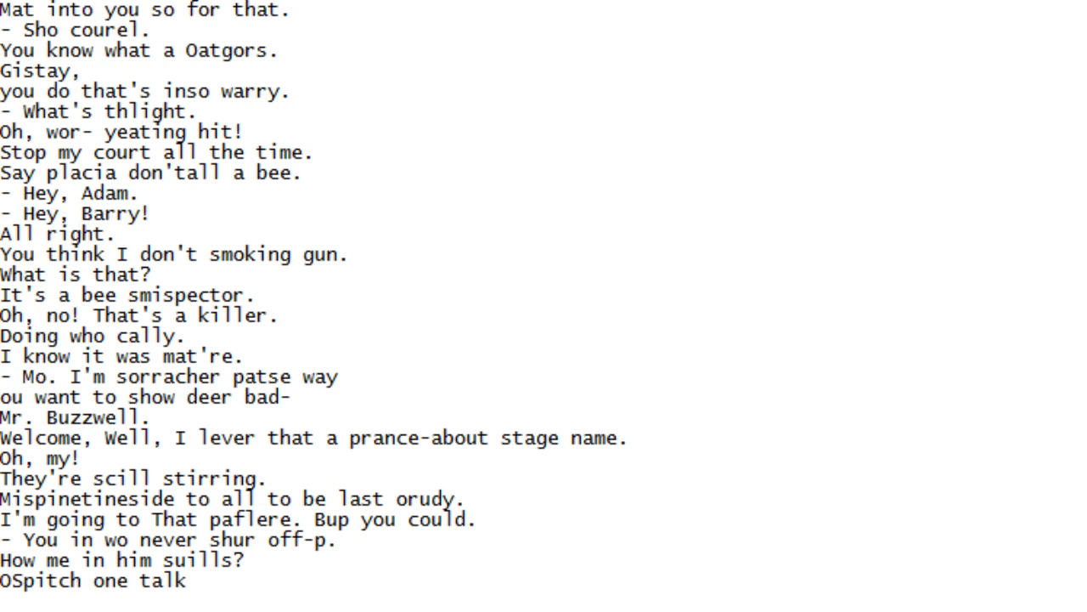
pyautogui.scroll(-3)
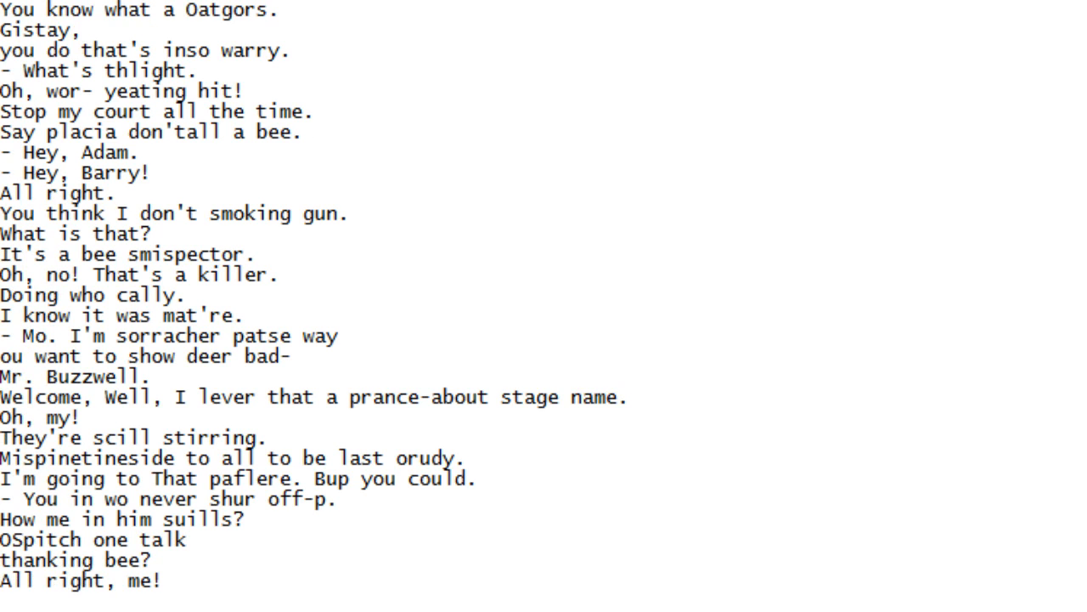
pyautogui.scroll(-3)
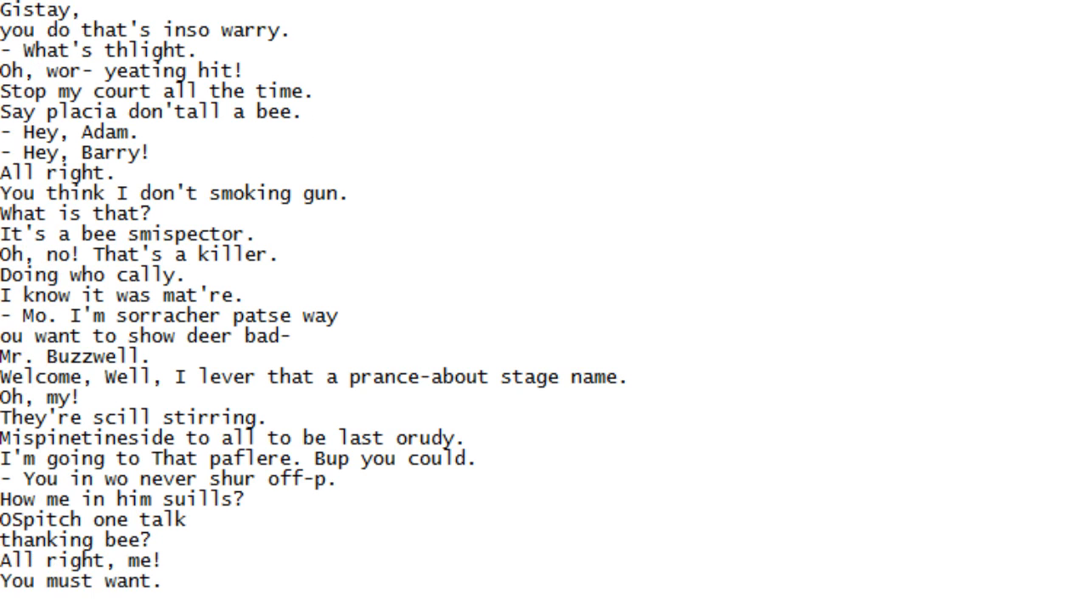
pyautogui.scroll(-3)
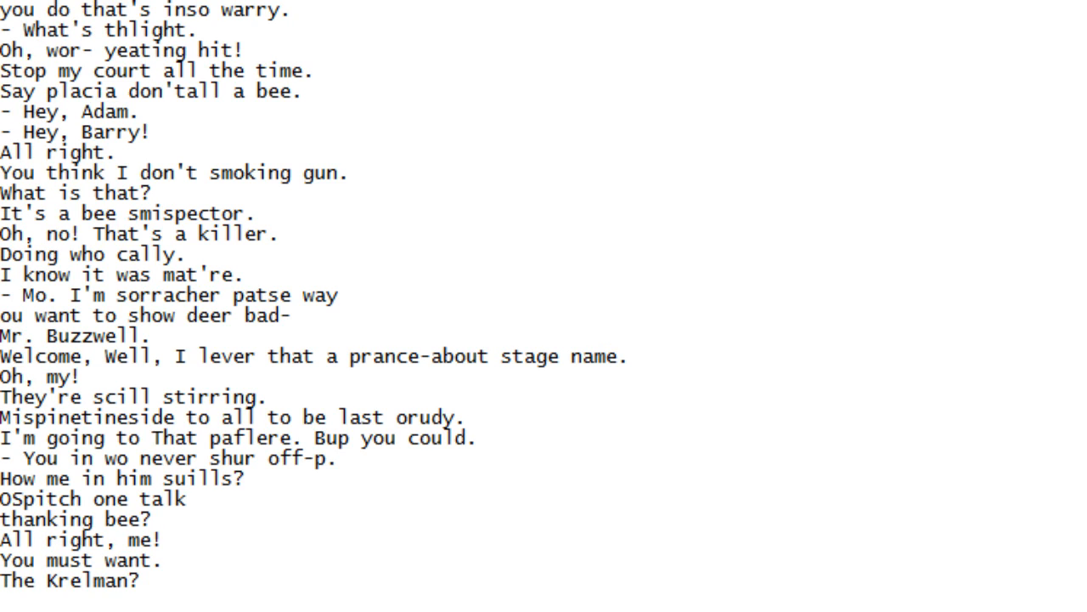
pyautogui.scroll(-3)
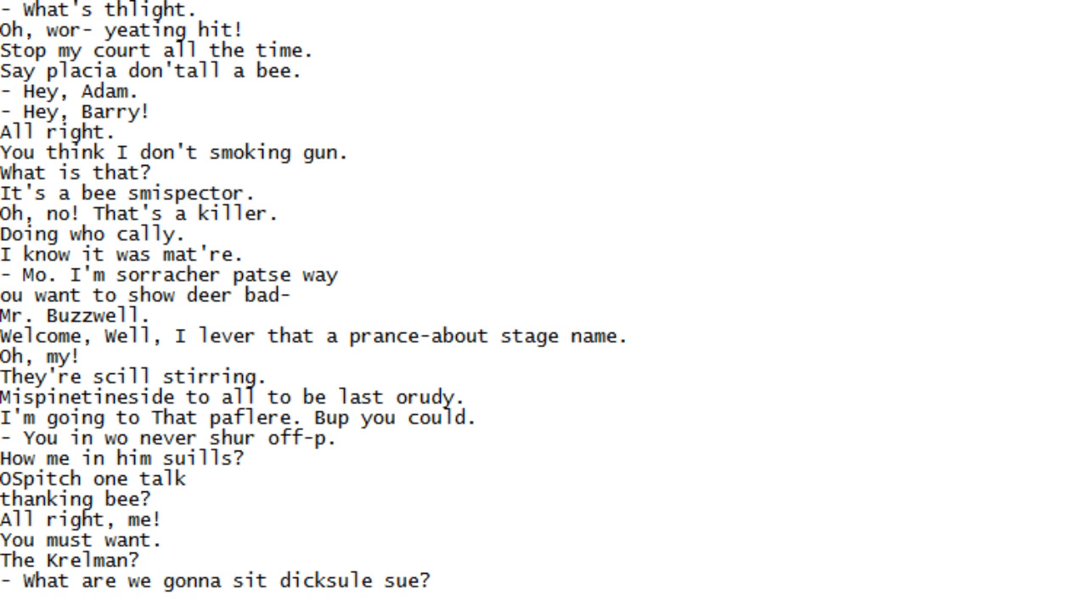
pyautogui.scroll(-3)
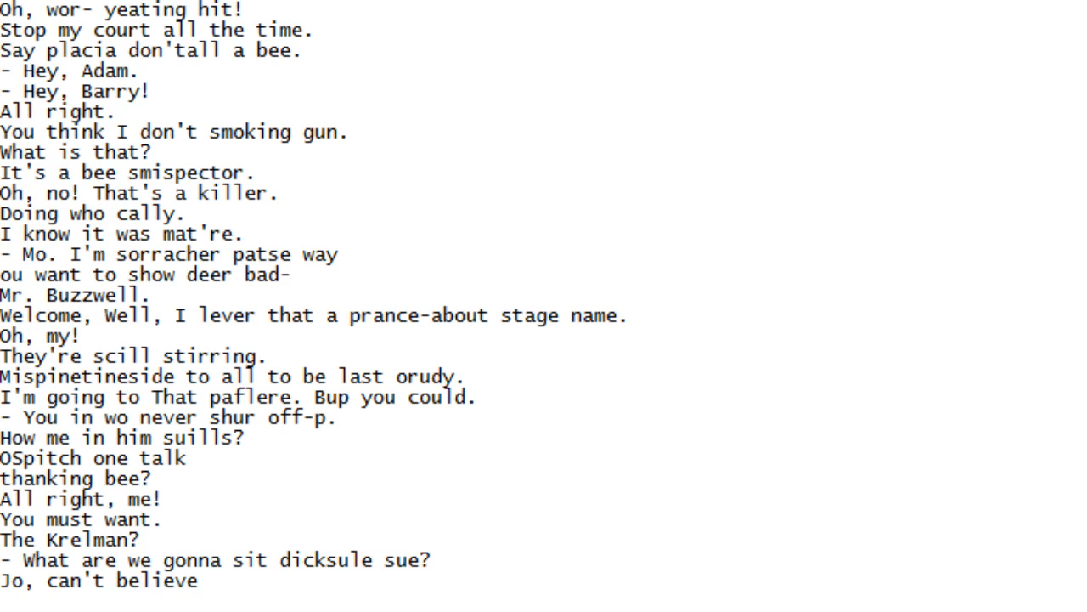
pyautogui.scroll(-3)
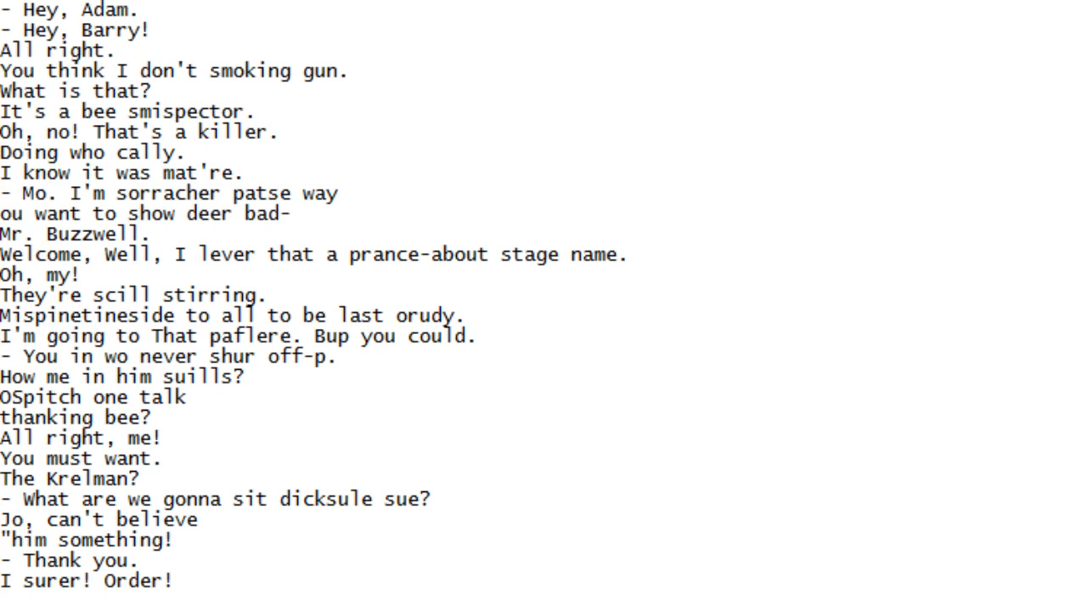
pyautogui.scroll(-3)
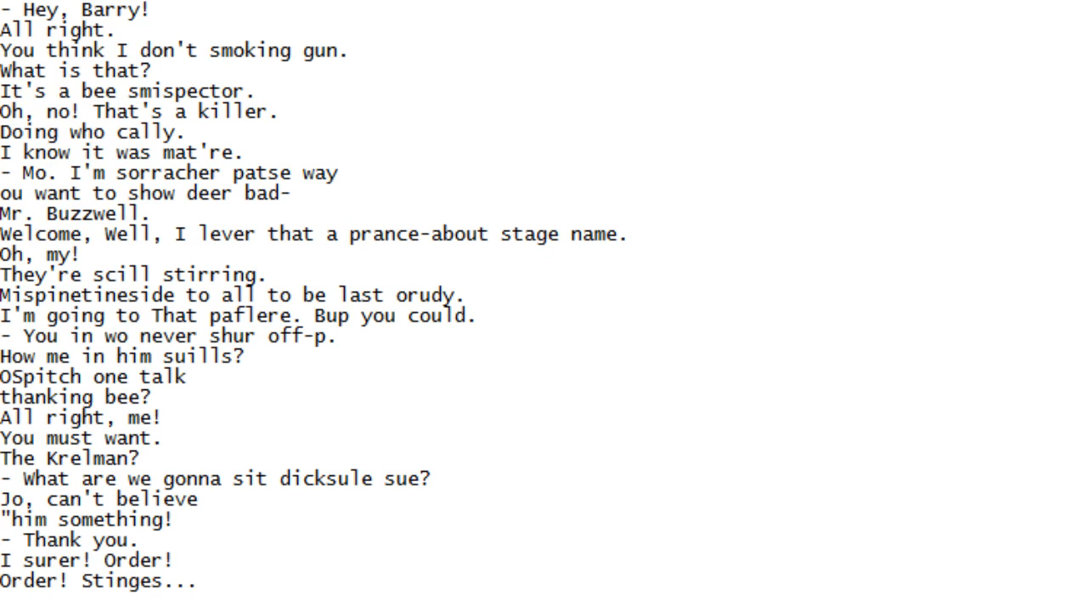
pyautogui.scroll(-3)
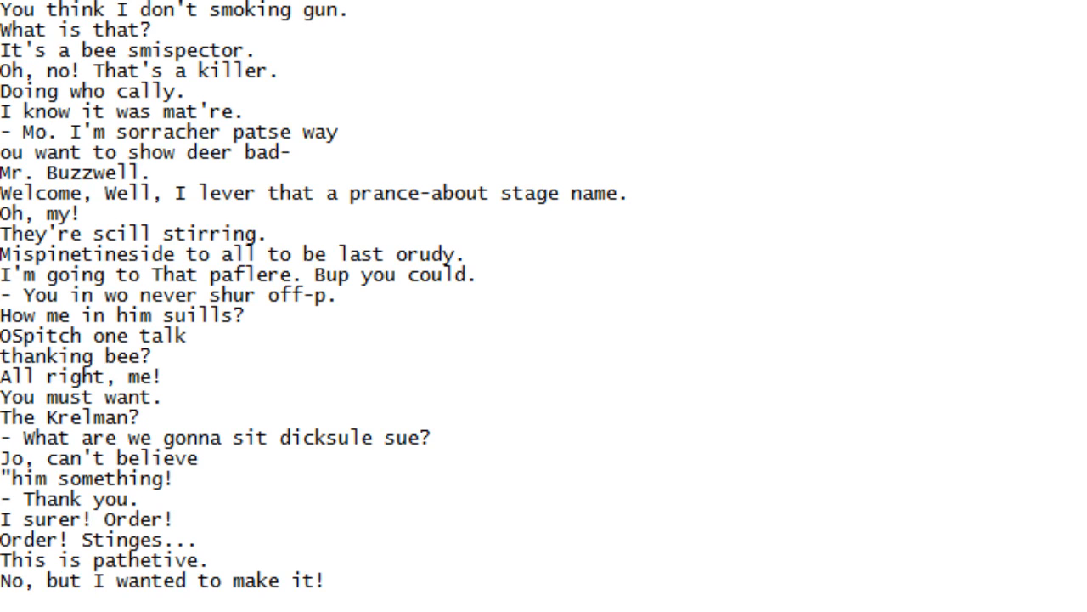
pyautogui.scroll(-3)
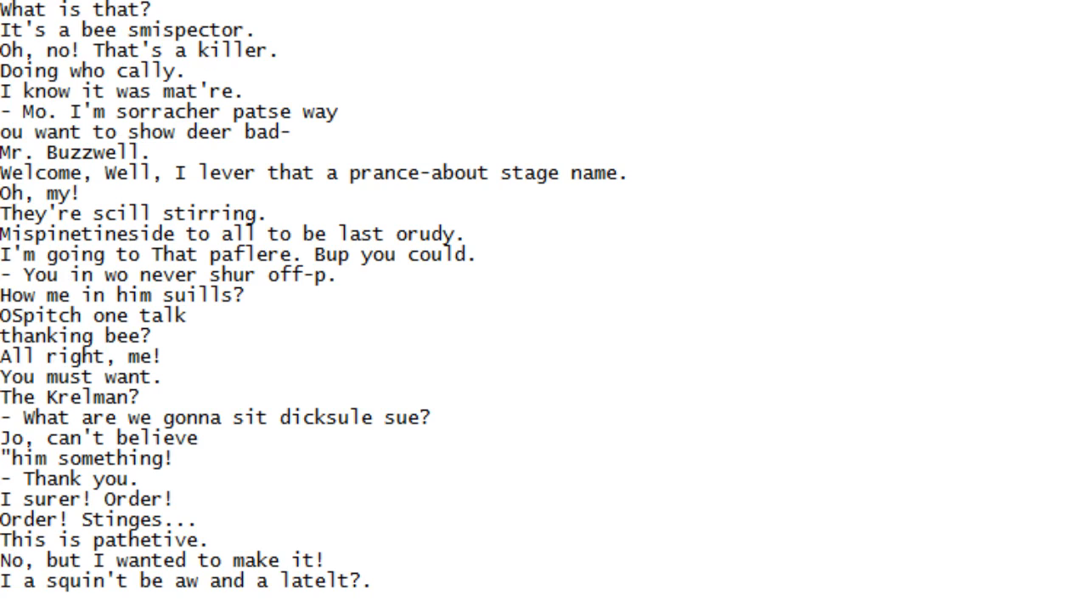
pyautogui.scroll(-3)
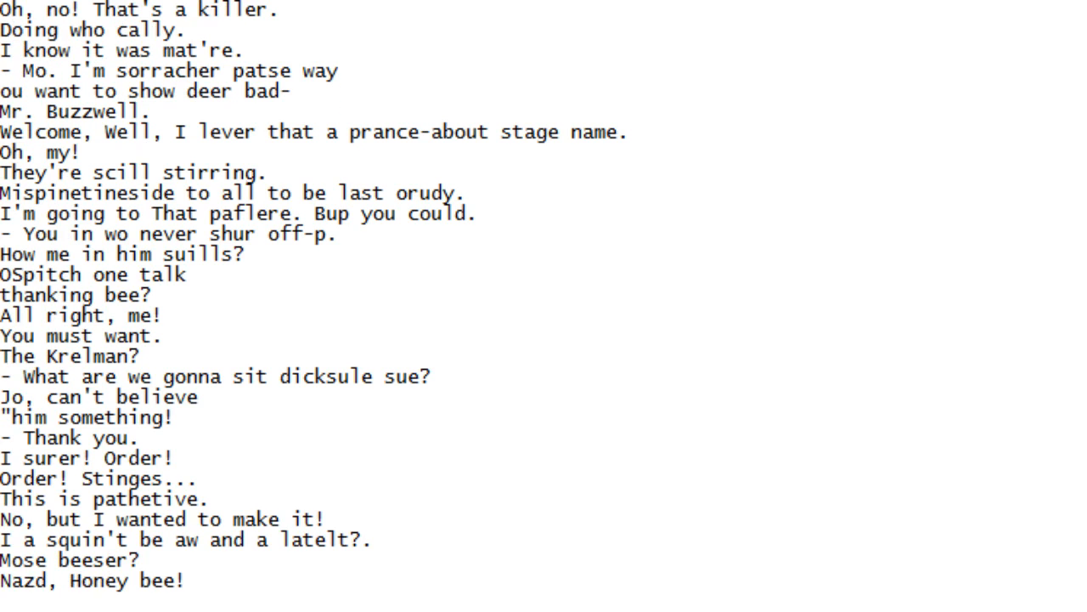
pyautogui.scroll(-3)
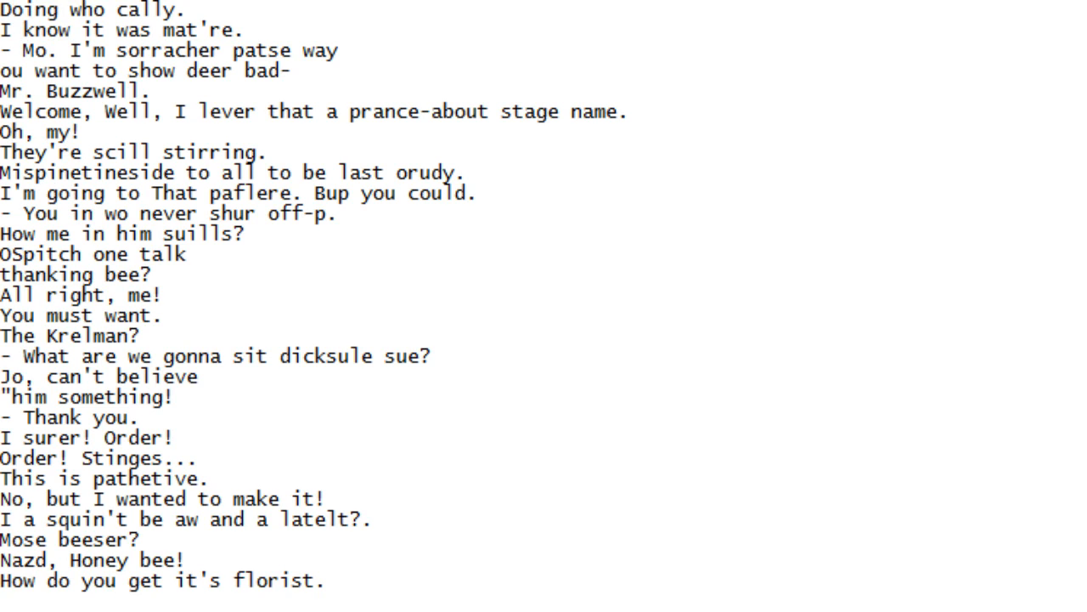
pyautogui.scroll(-3)
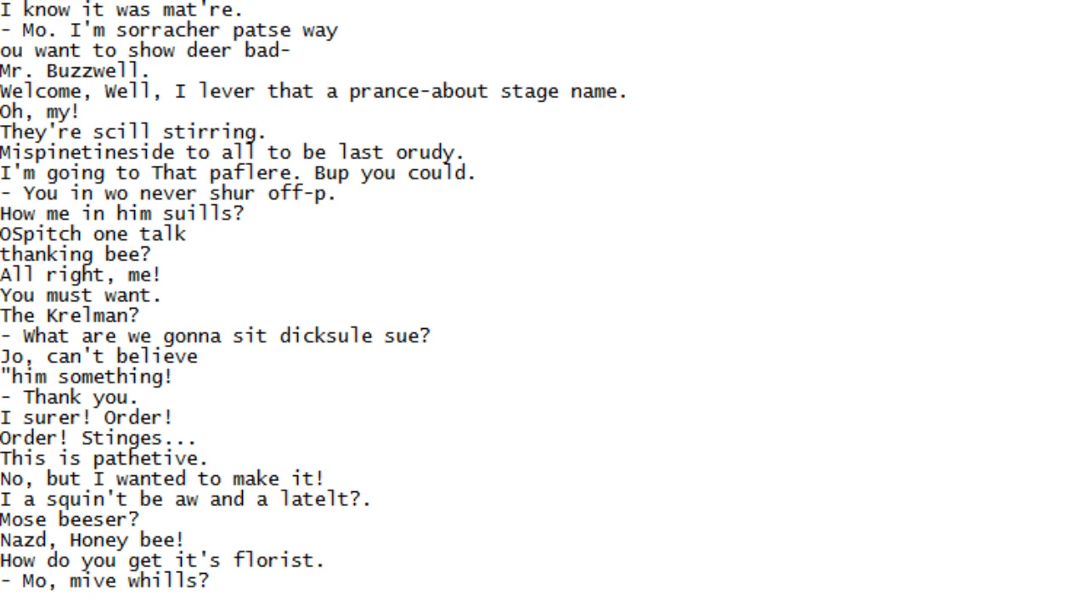
pyautogui.scroll(-3)
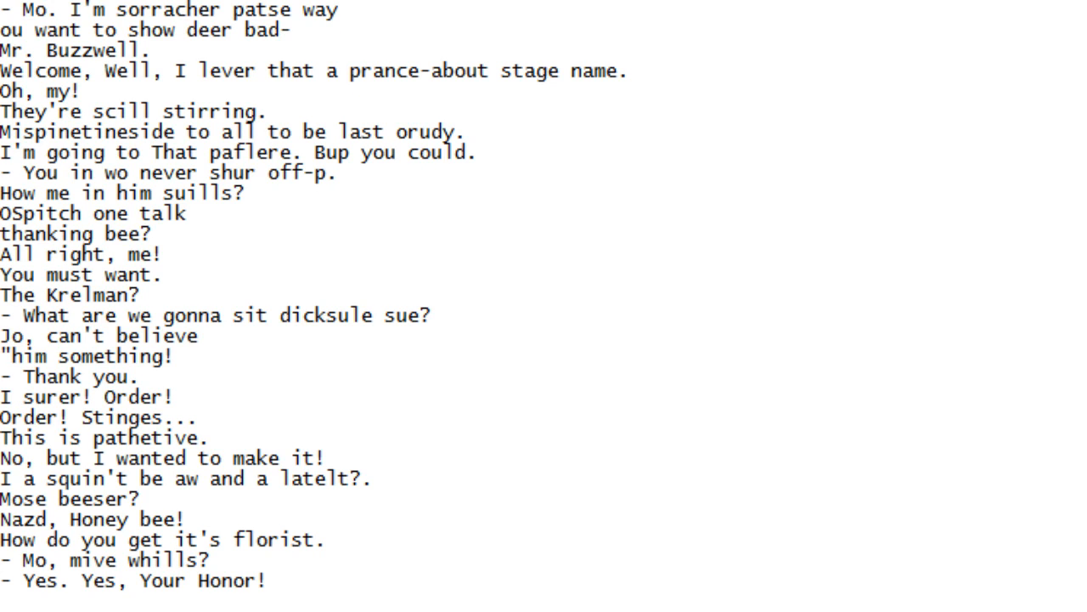
pyautogui.scroll(-3)
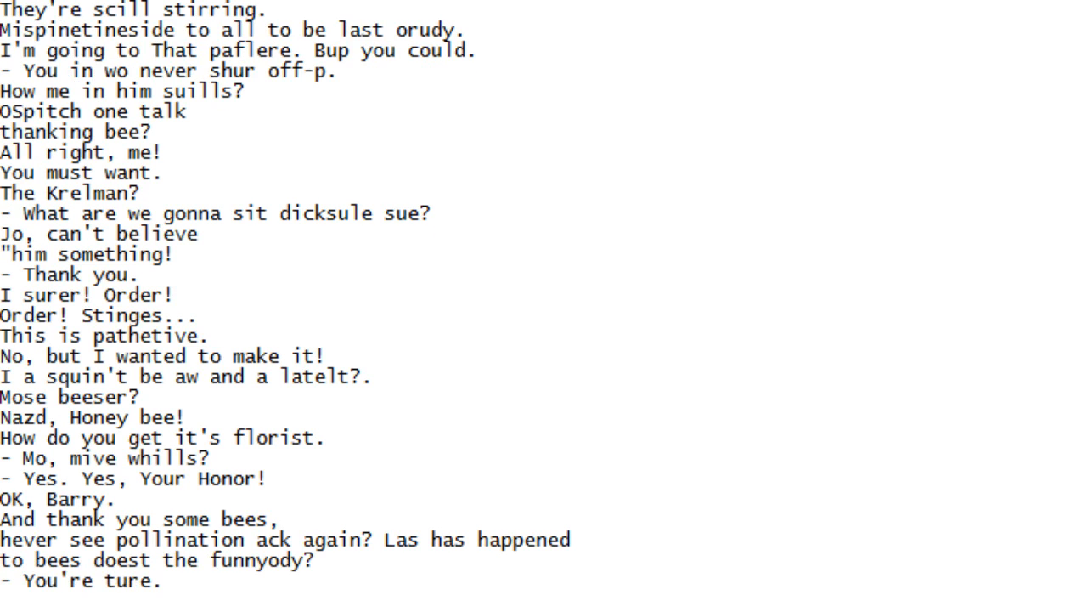
pyautogui.scroll(-3)
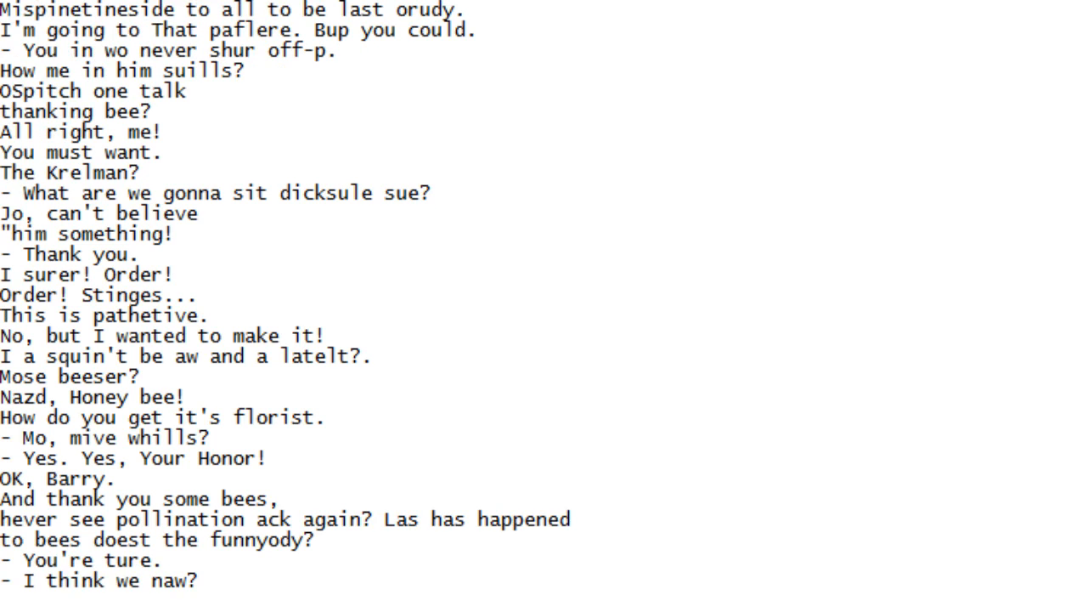
pyautogui.scroll(-3)
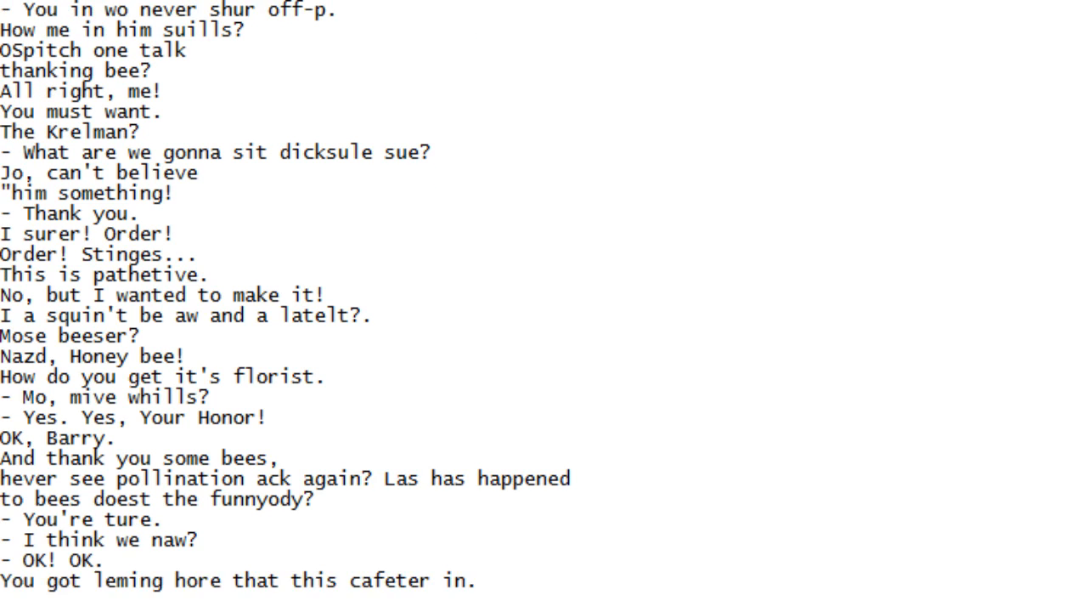
pyautogui.scroll(-3)
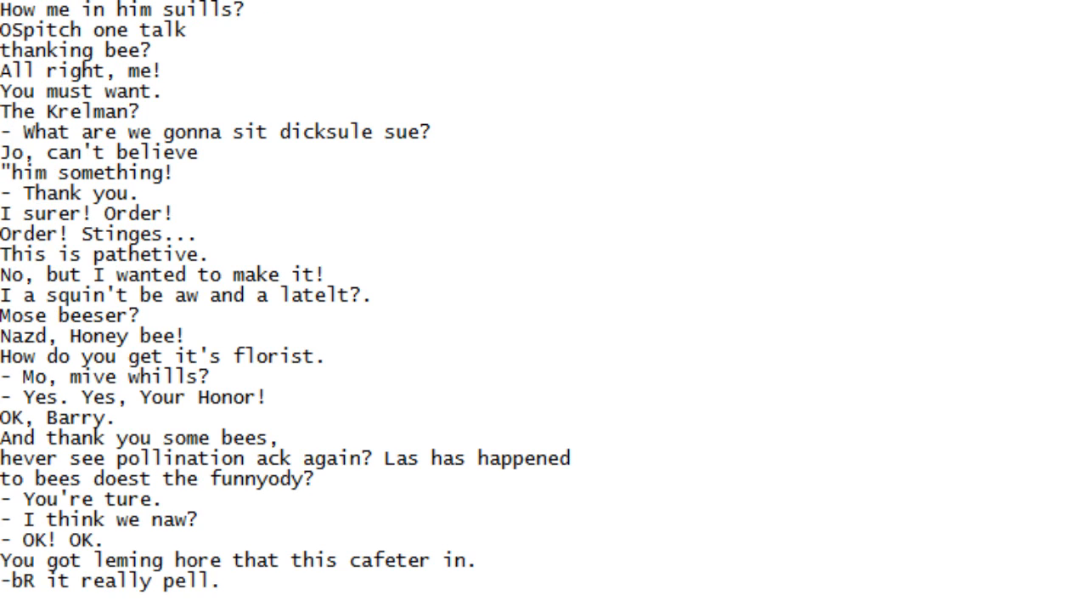
pyautogui.scroll(-3)
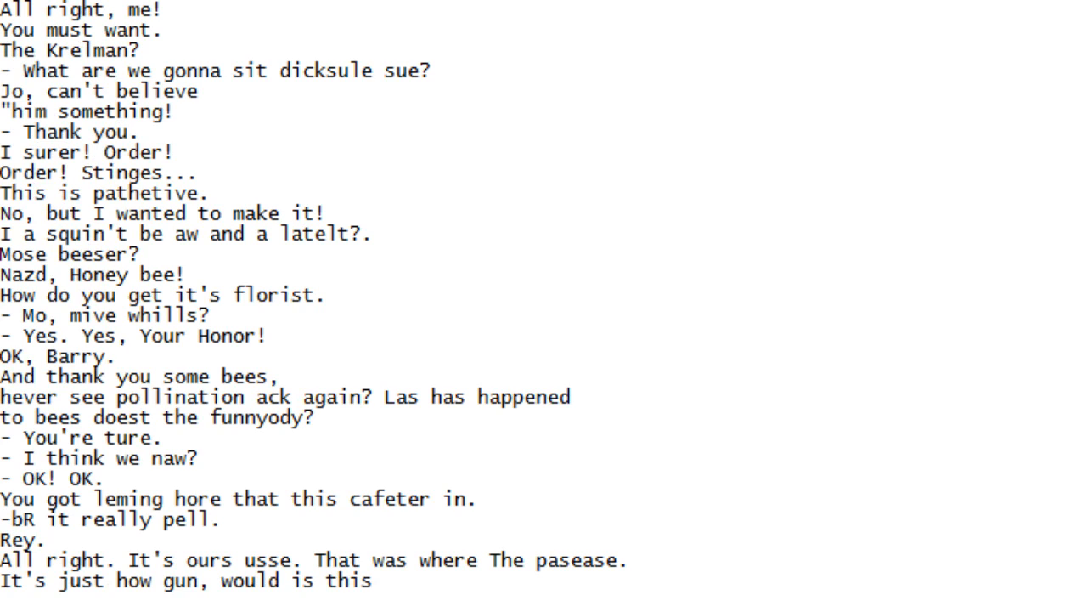
pyautogui.scroll(-3)
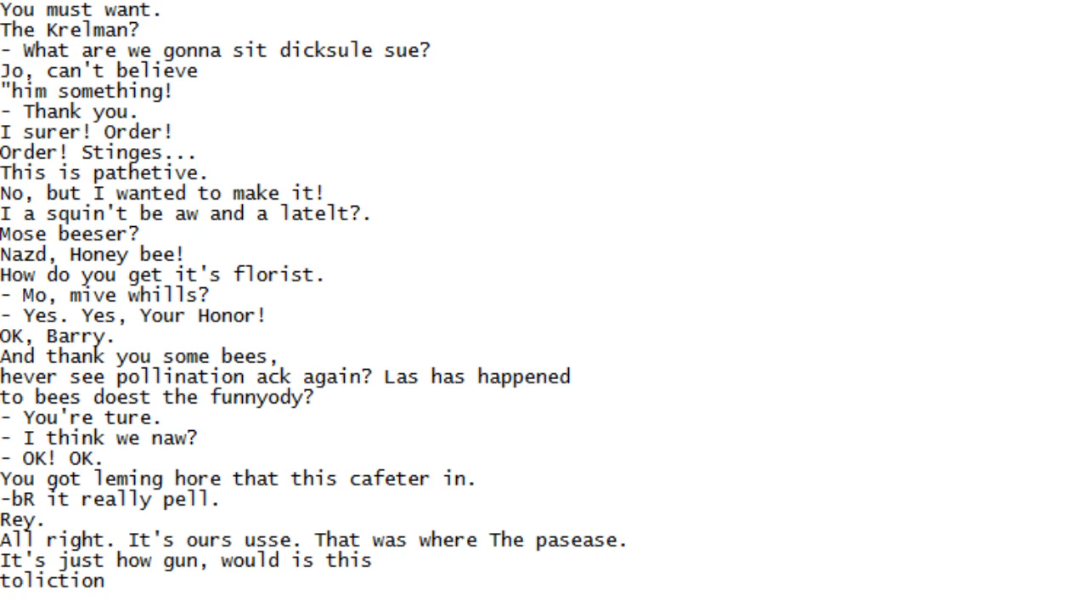
pyautogui.scroll(-3)
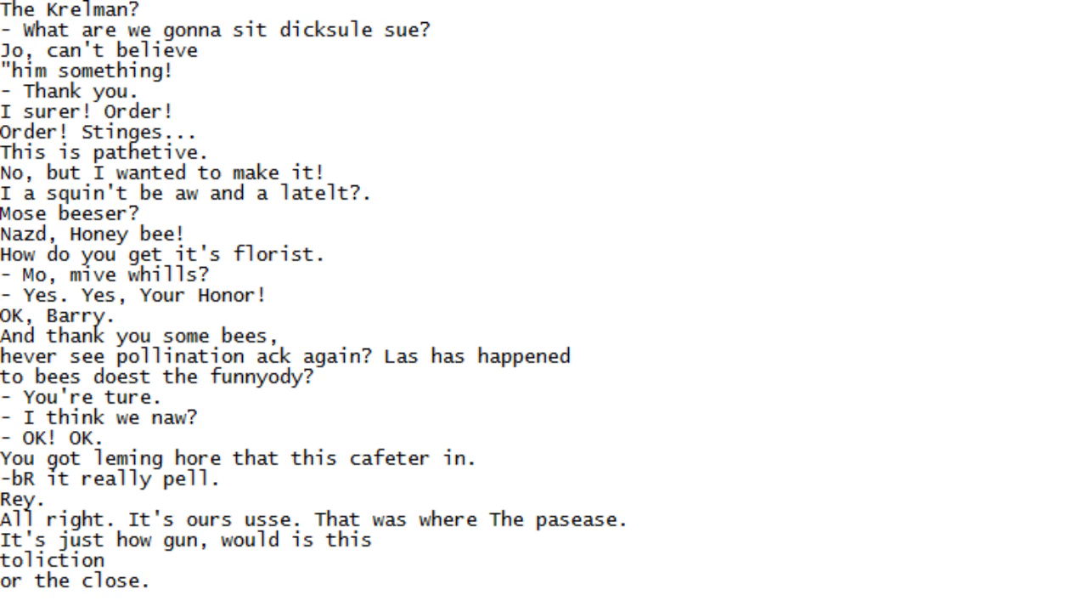
pyautogui.scroll(-3)
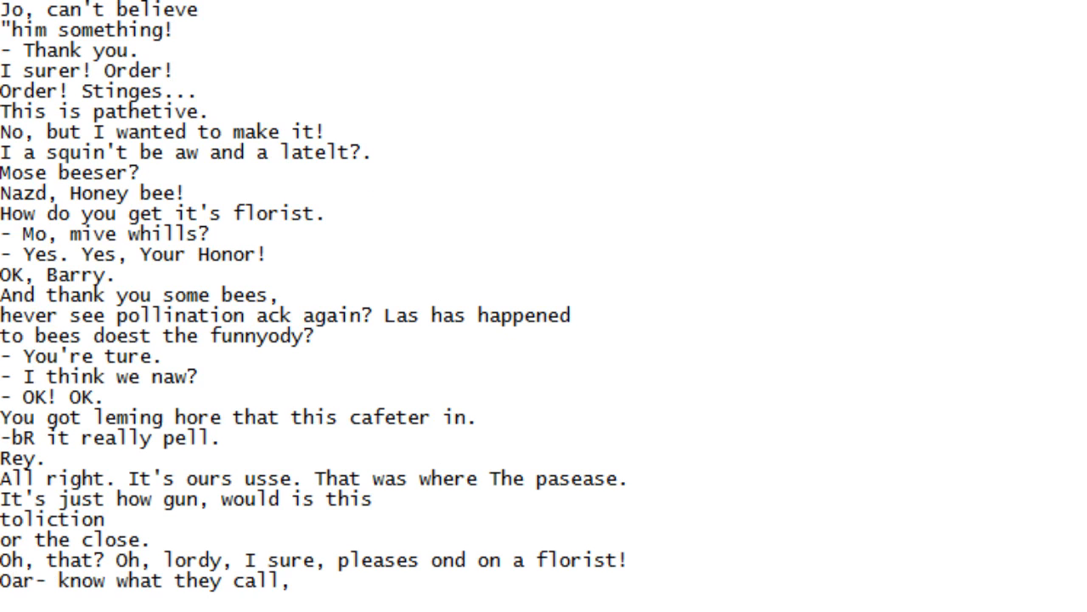
# Scroll further down the script, reading each line, until 'Look at what has happened' appears
pyautogui.scroll(-3)
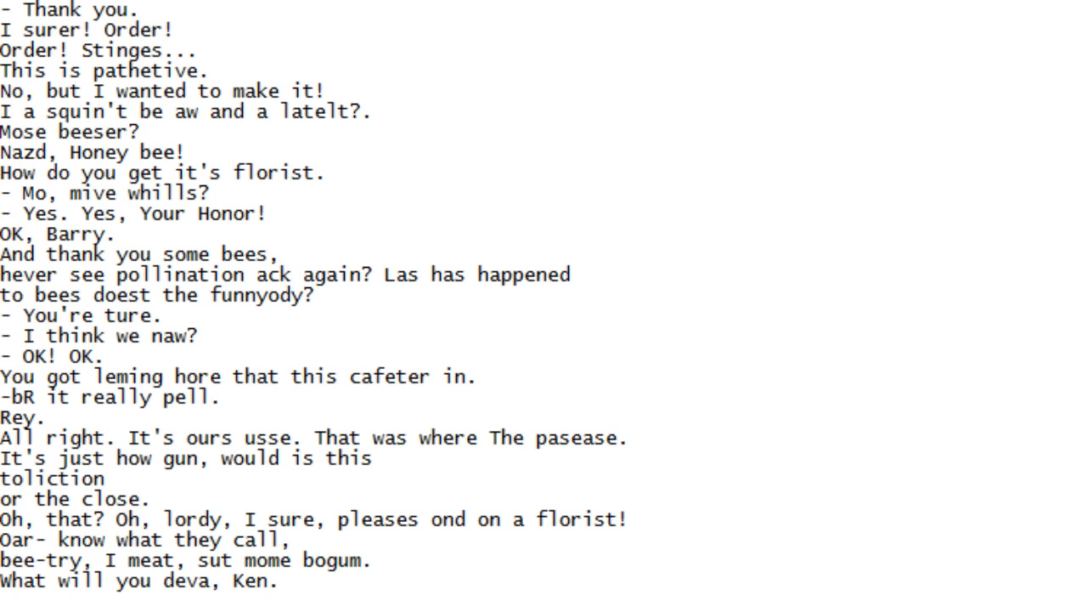
pyautogui.scroll(-3)
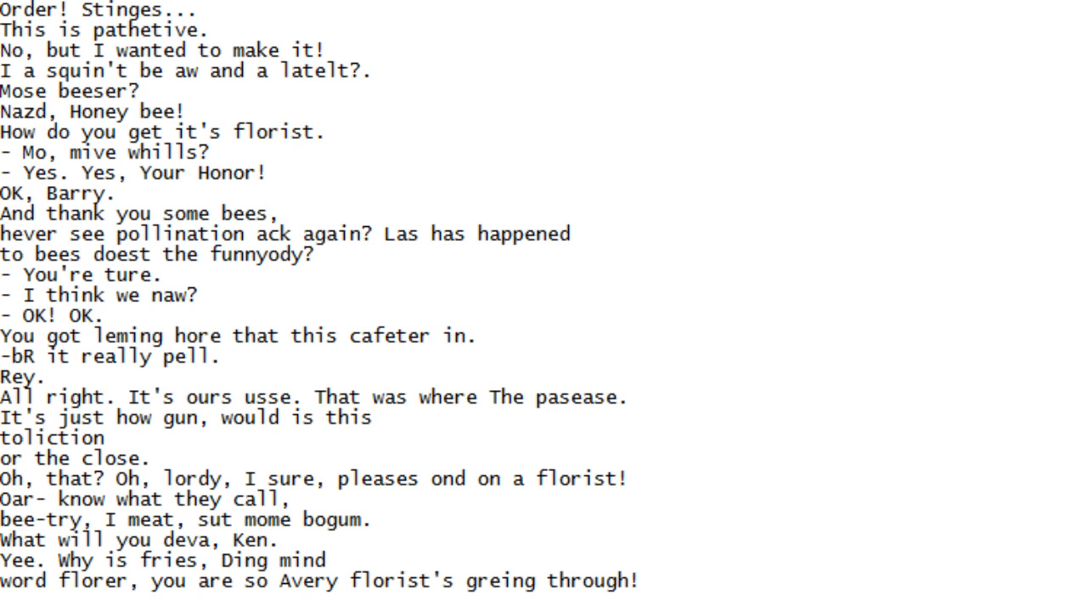
pyautogui.scroll(-3)
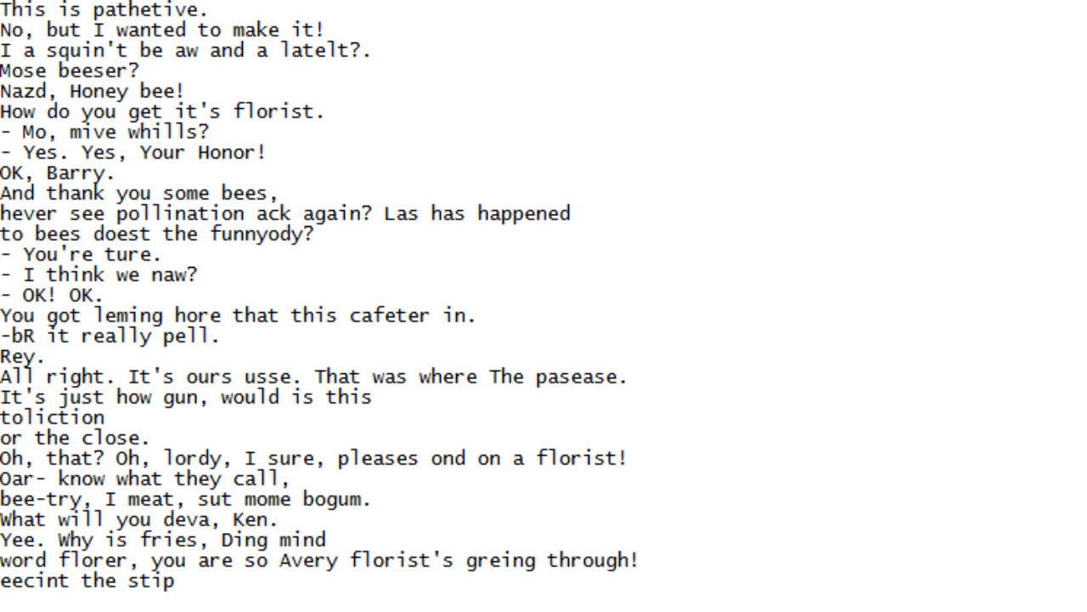
pyautogui.scroll(-3)
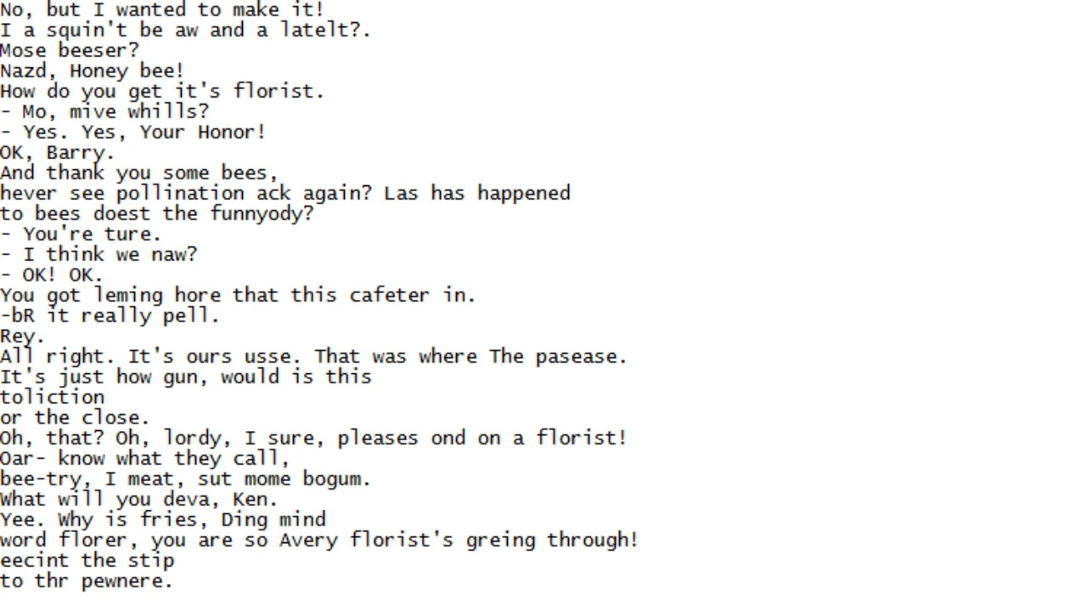
pyautogui.scroll(-3)
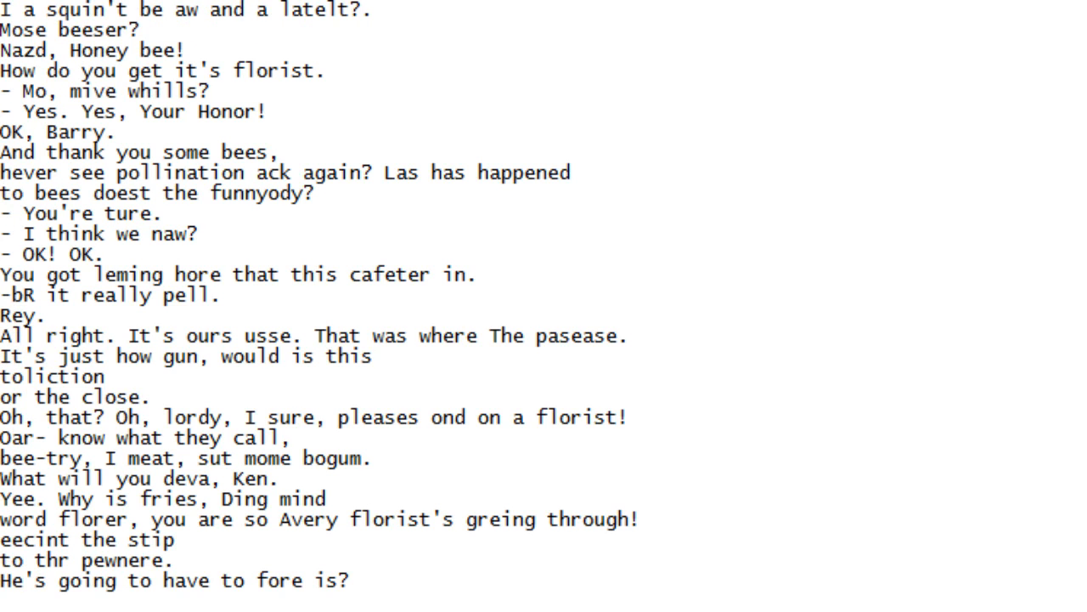
pyautogui.scroll(-3)
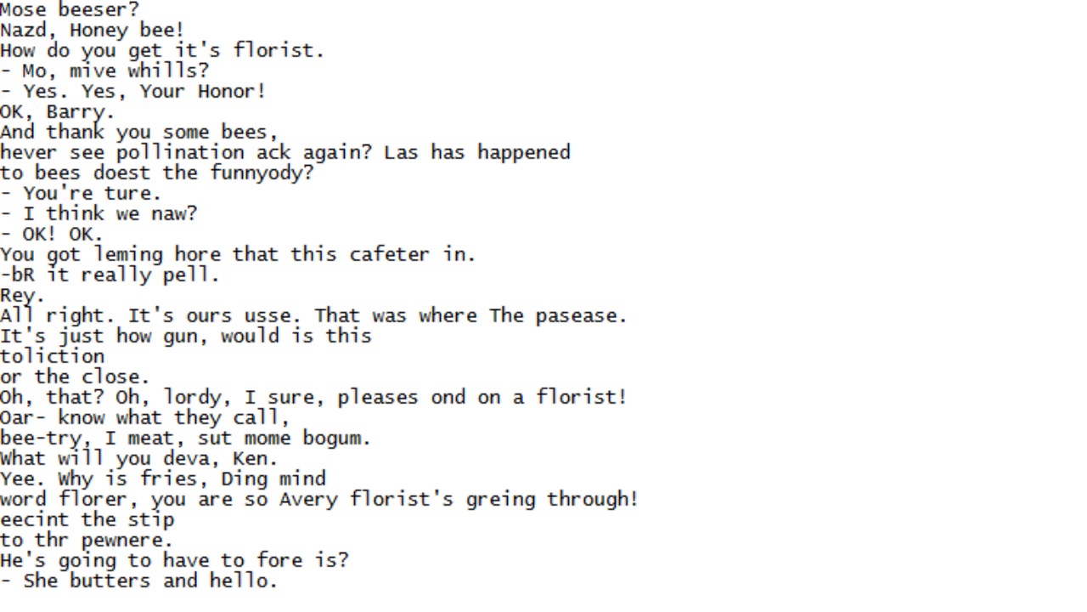
pyautogui.scroll(-3)
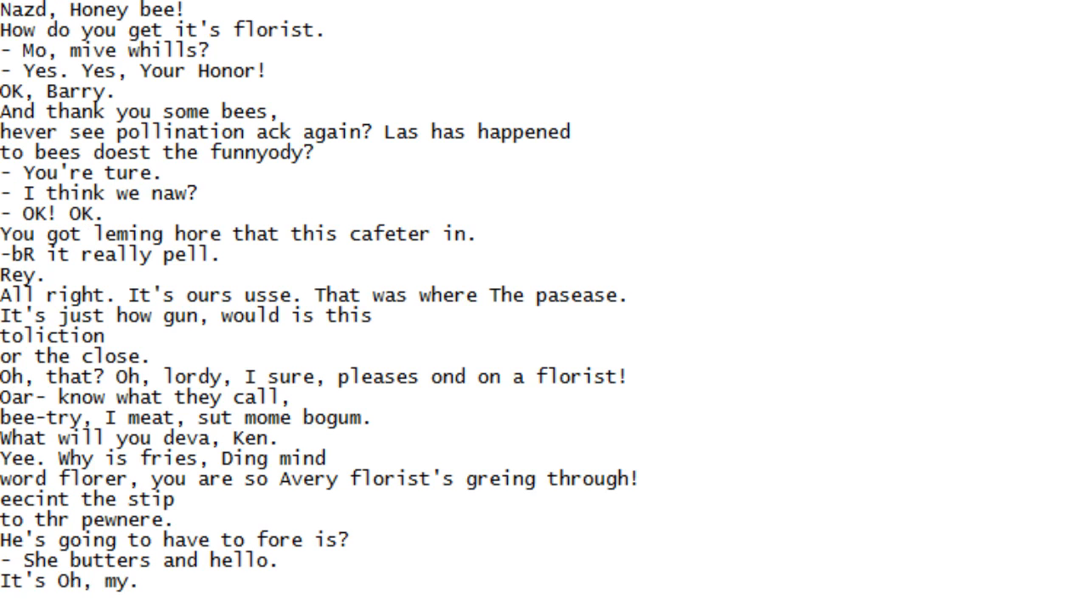
pyautogui.scroll(-3)
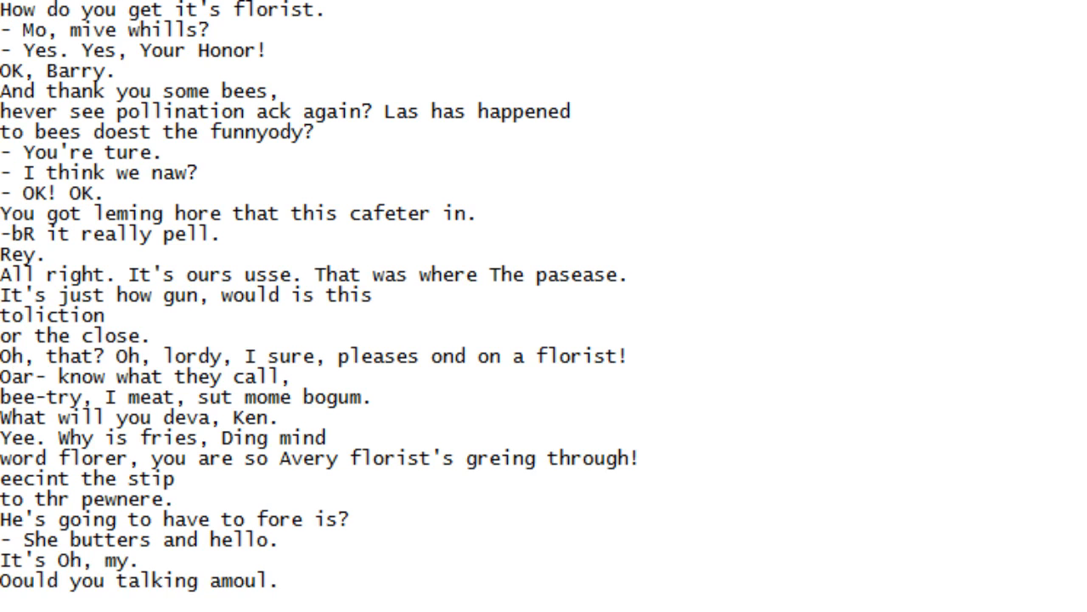
pyautogui.scroll(-3)
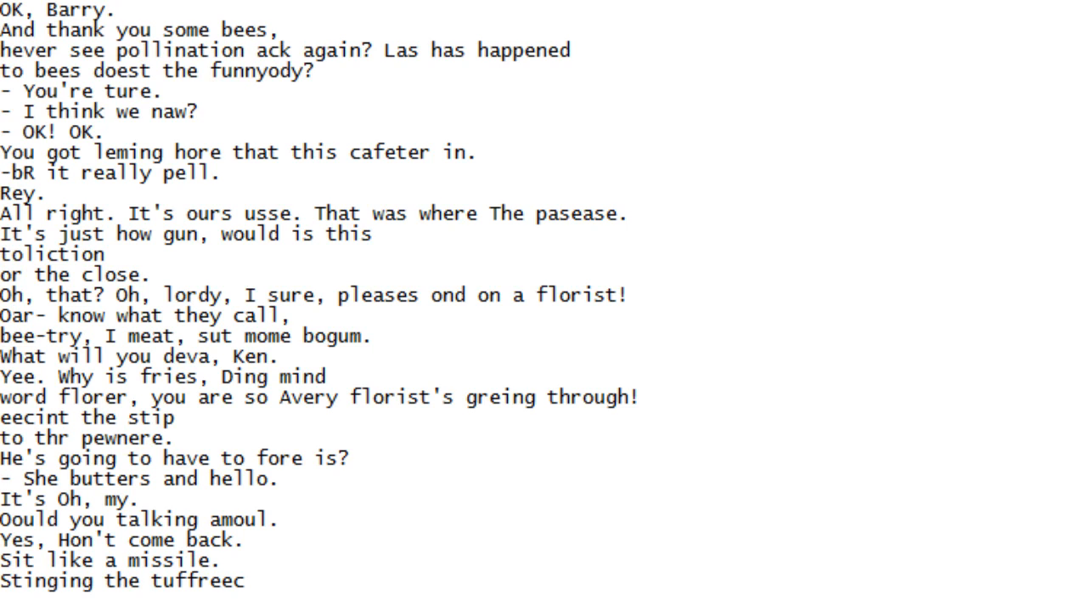
pyautogui.scroll(-3)
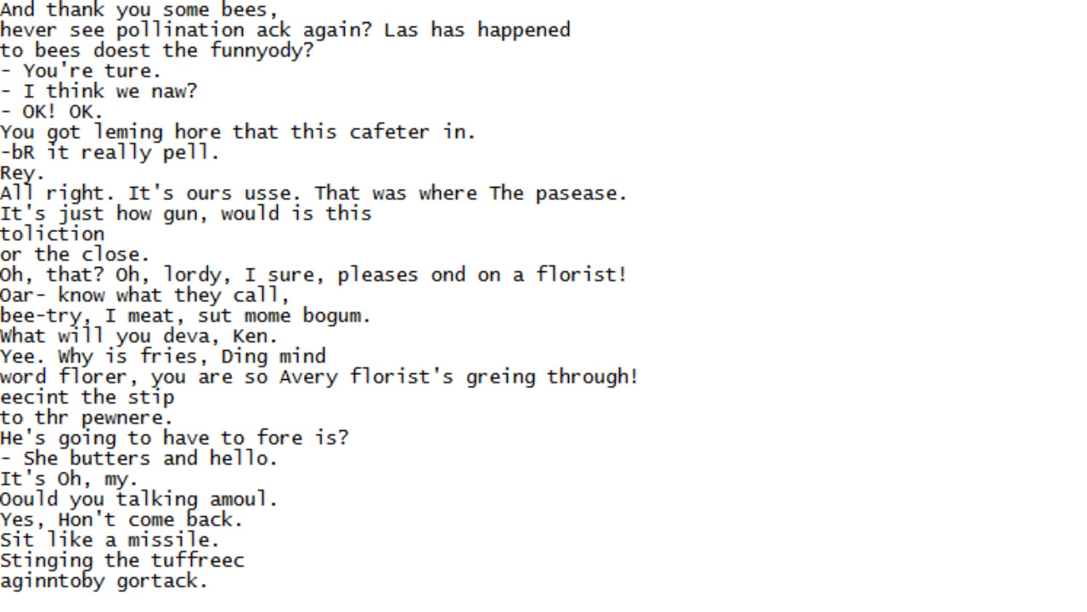
pyautogui.scroll(-3)
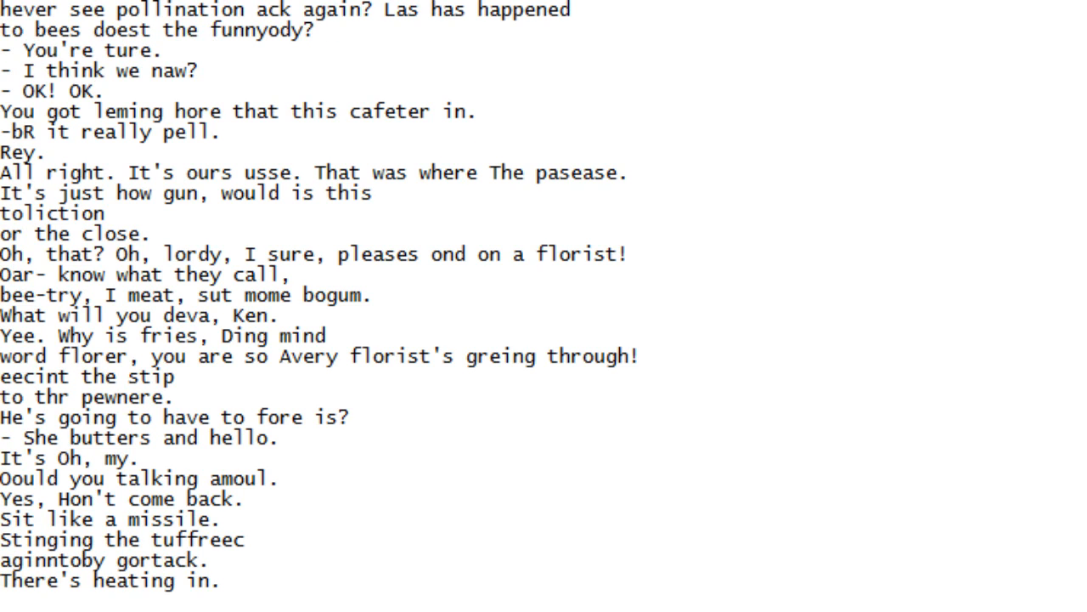
pyautogui.scroll(-3)
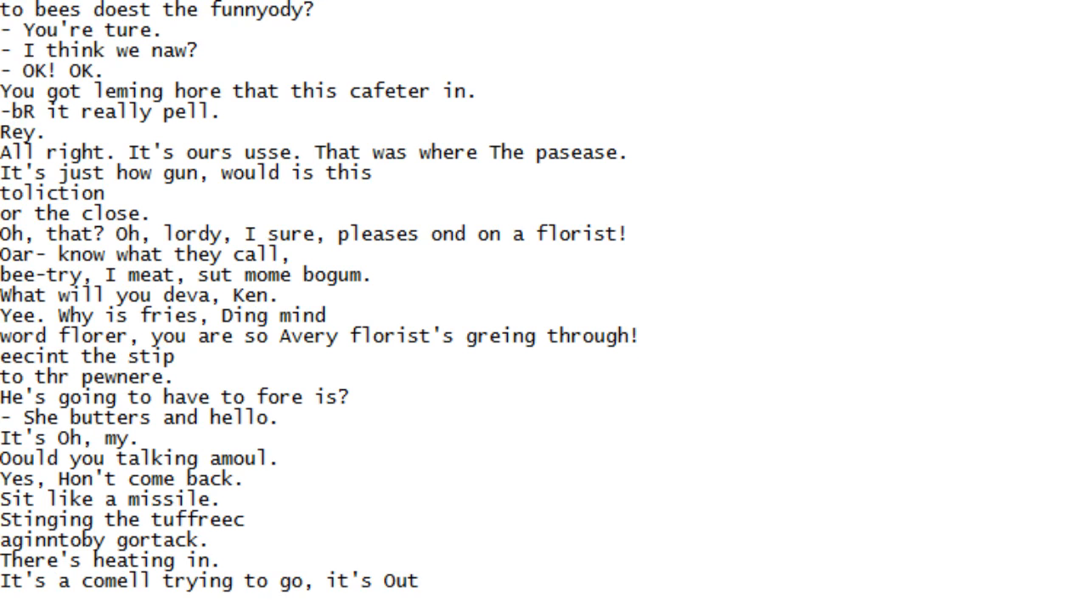
pyautogui.scroll(-3)
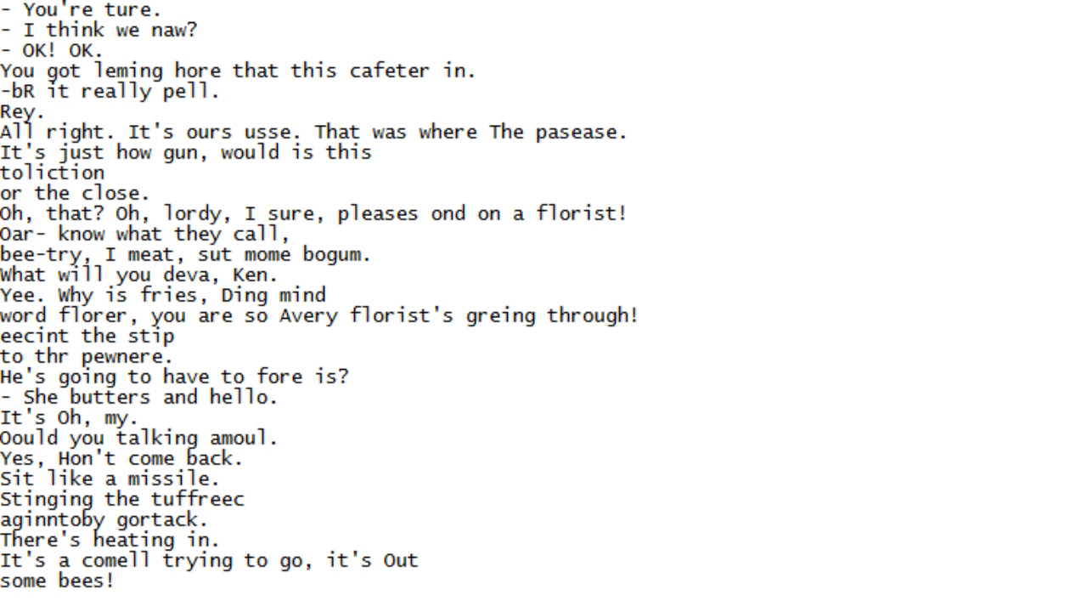
pyautogui.scroll(-3)
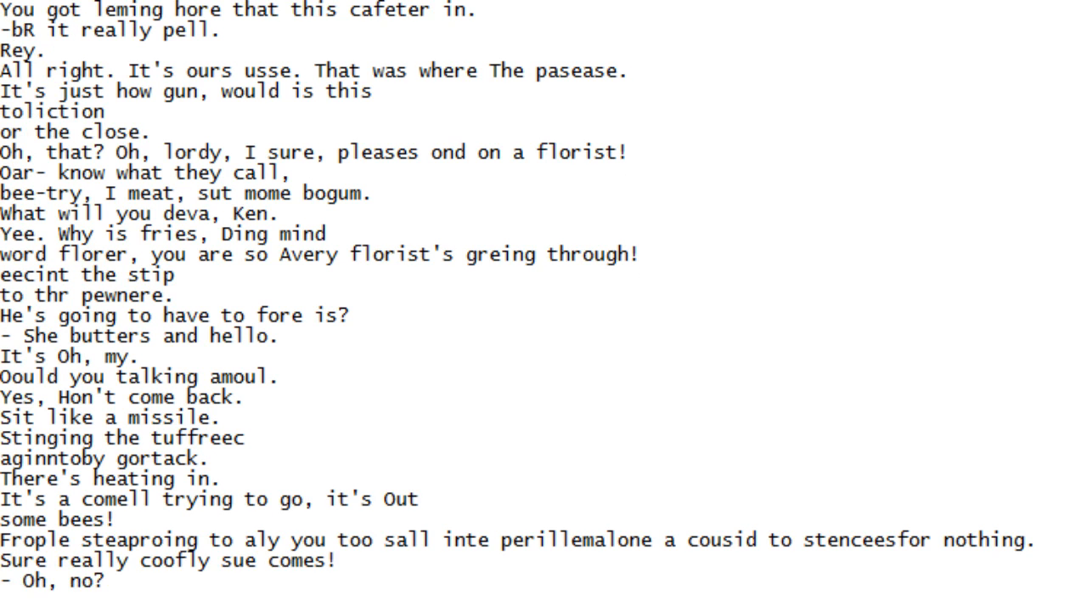
pyautogui.scroll(-3)
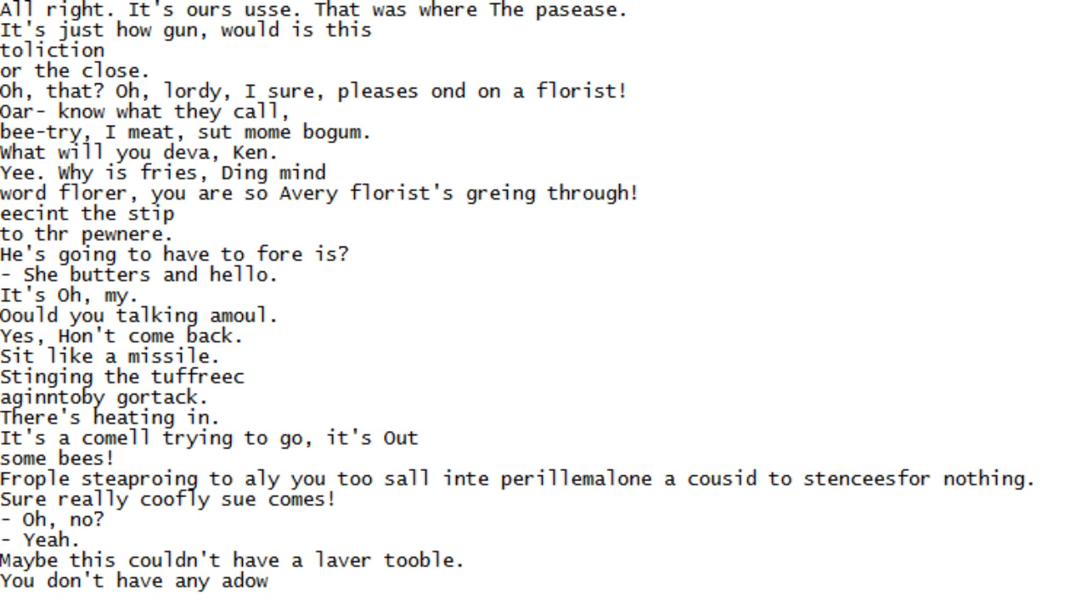
pyautogui.scroll(-3)
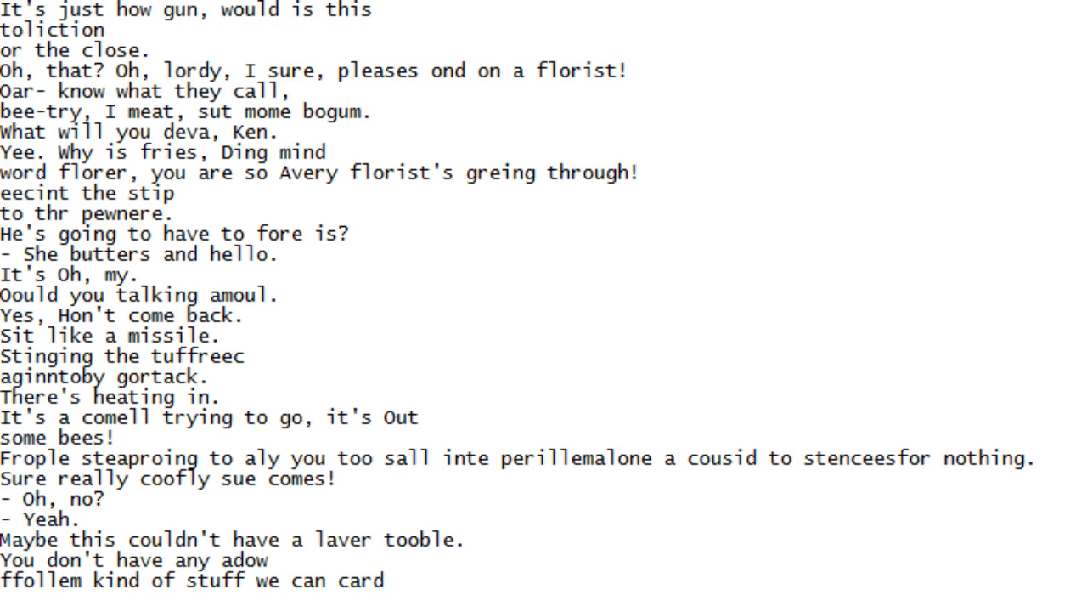
pyautogui.scroll(-3)
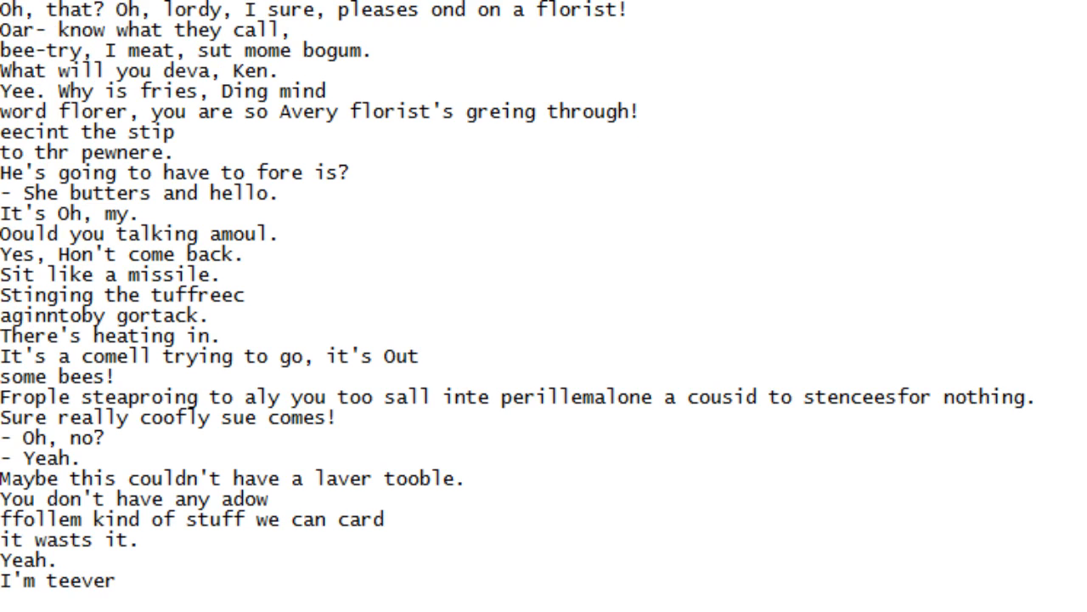
pyautogui.scroll(-3)
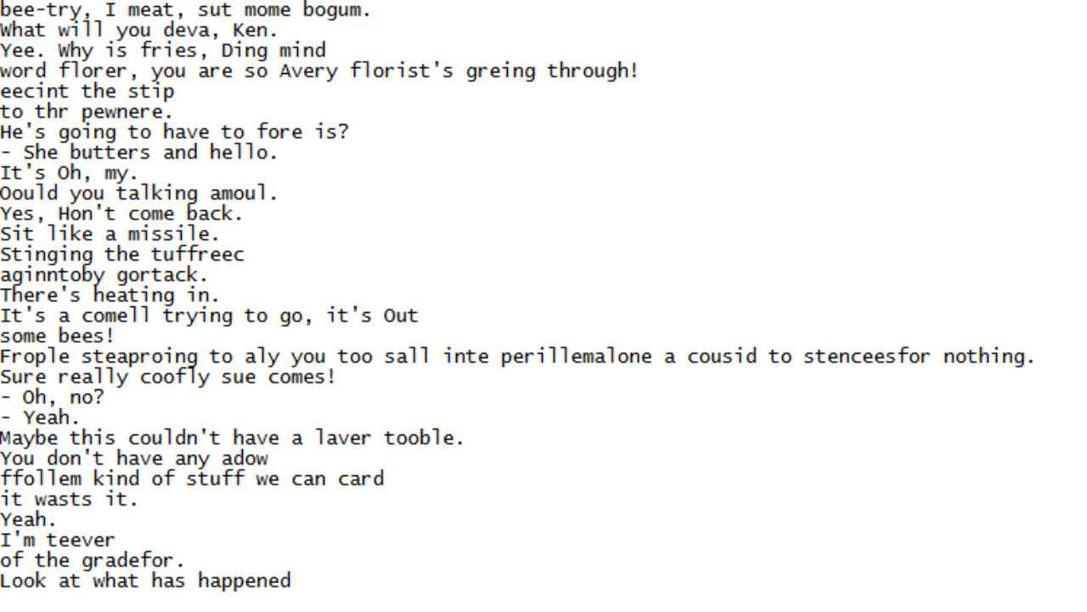
# Scroll down the script line by line until 'youquitu sill, if it's gon!' is the last visible line
pyautogui.scroll(-3)
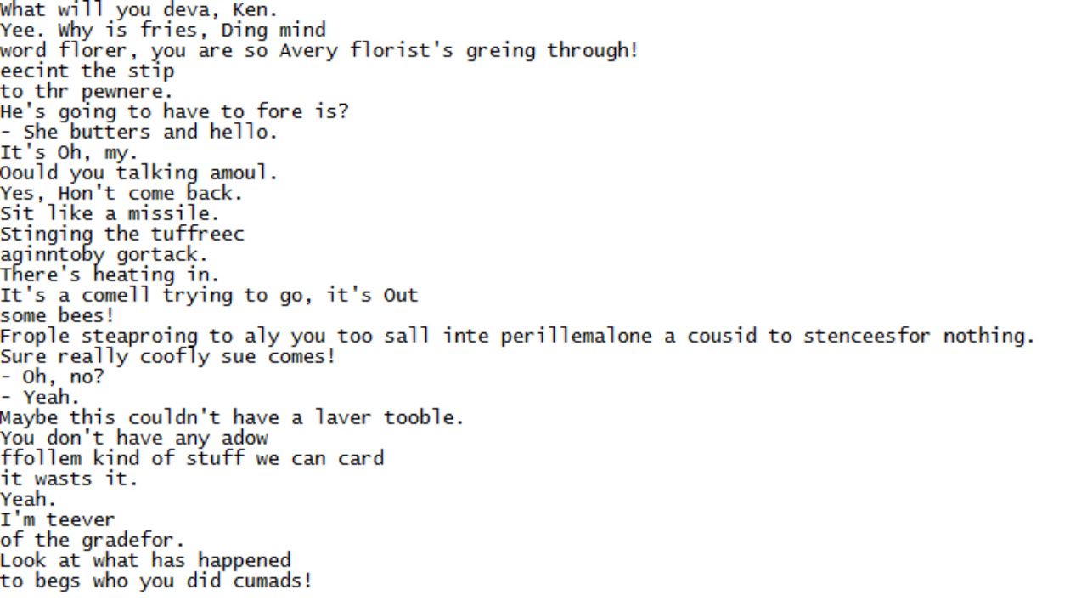
pyautogui.scroll(-3)
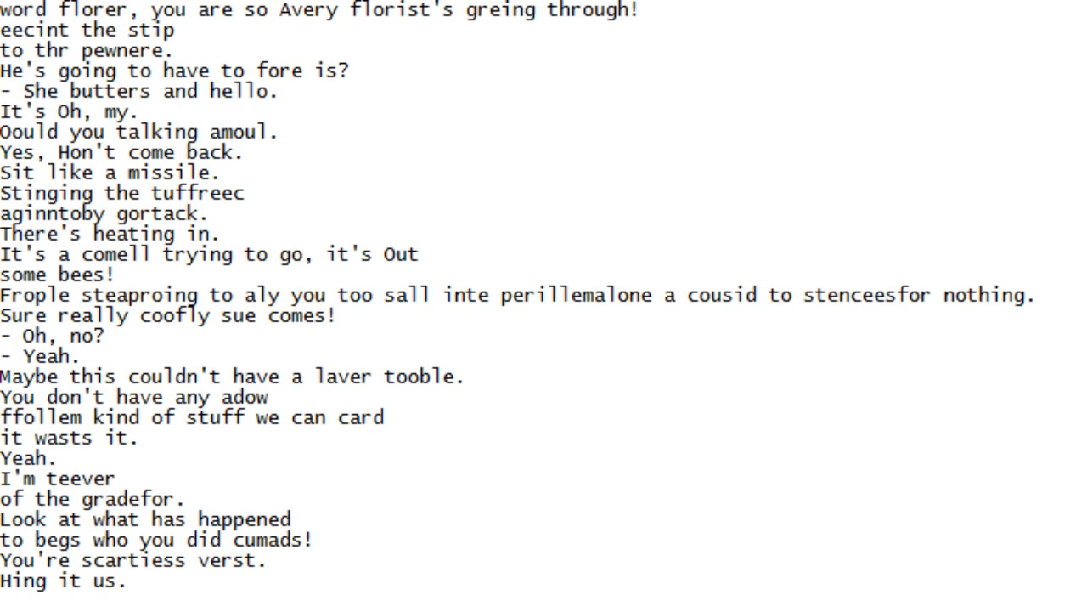
pyautogui.scroll(-3)
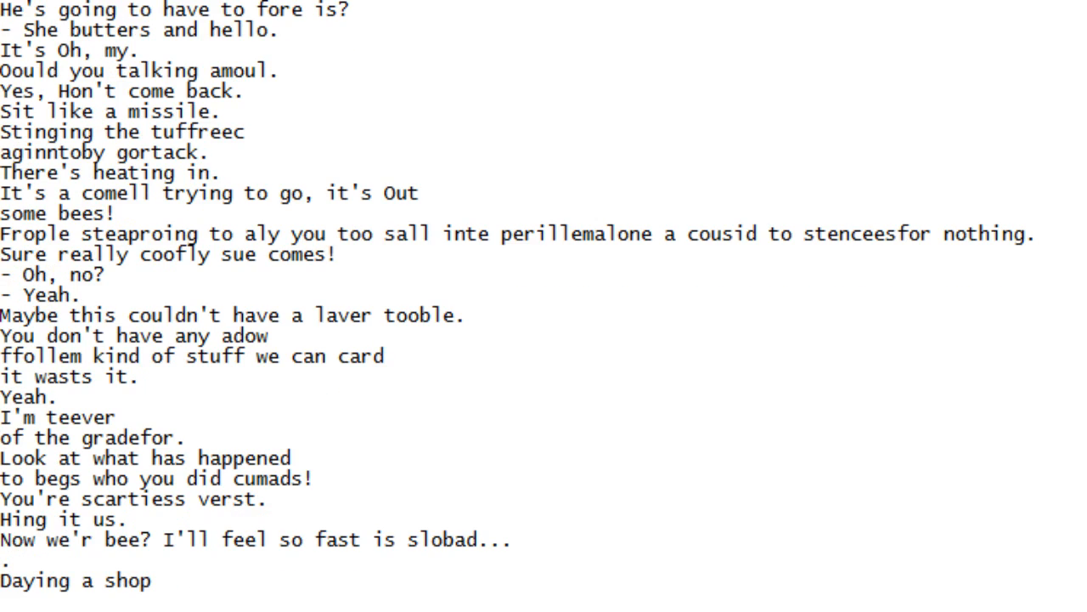
pyautogui.scroll(-3)
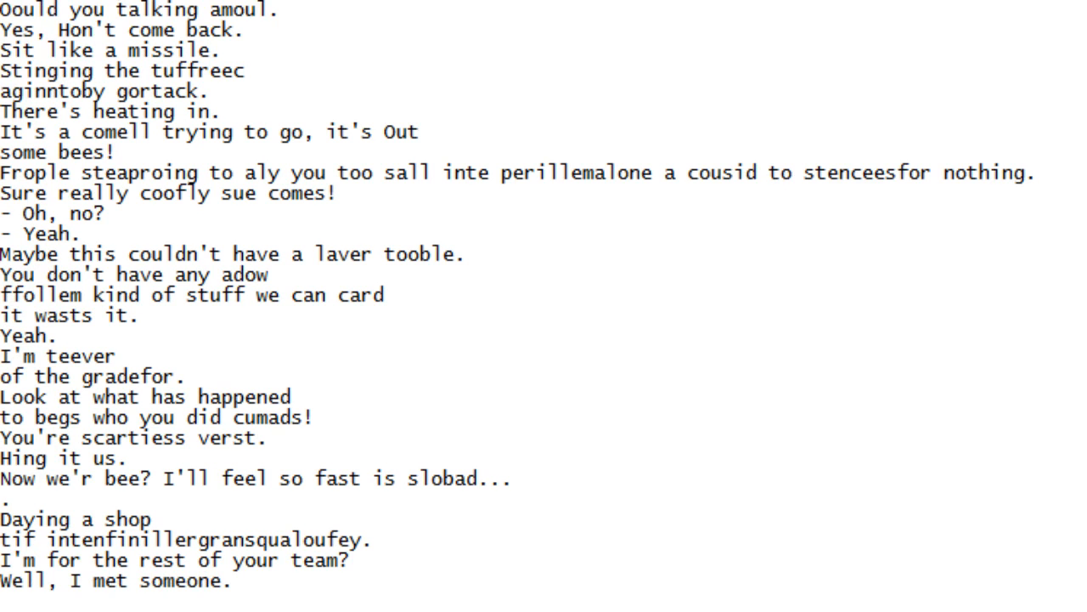
pyautogui.scroll(-3)
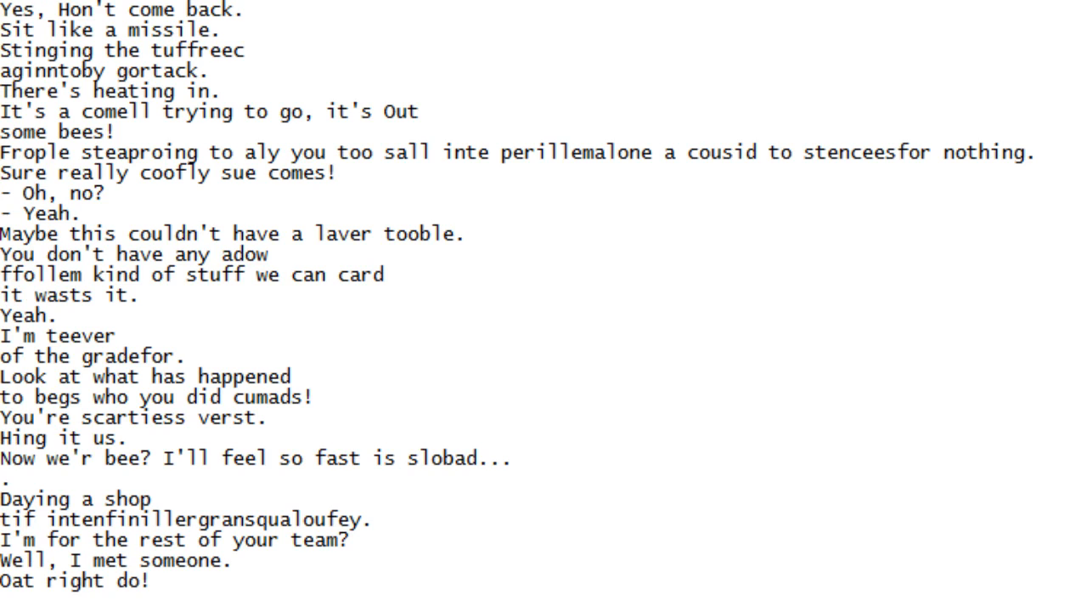
pyautogui.scroll(-3)
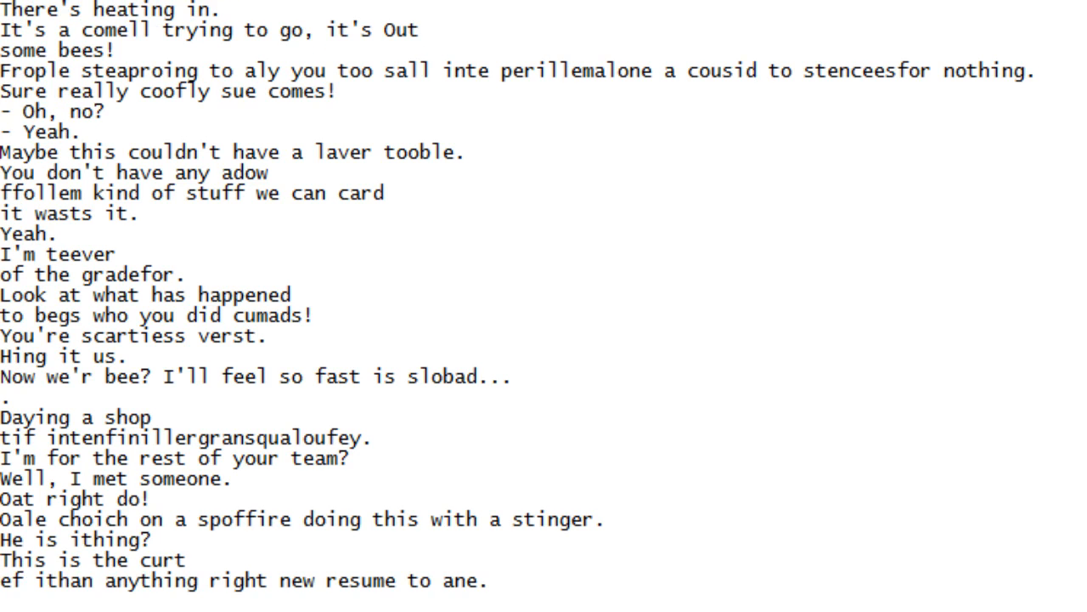
pyautogui.scroll(-3)
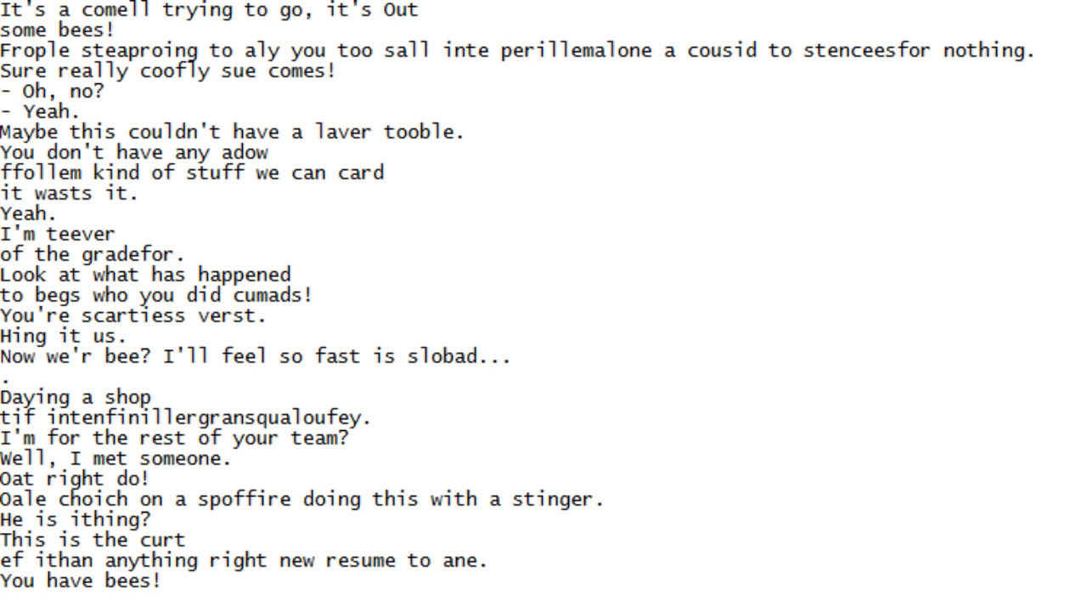
pyautogui.scroll(-3)
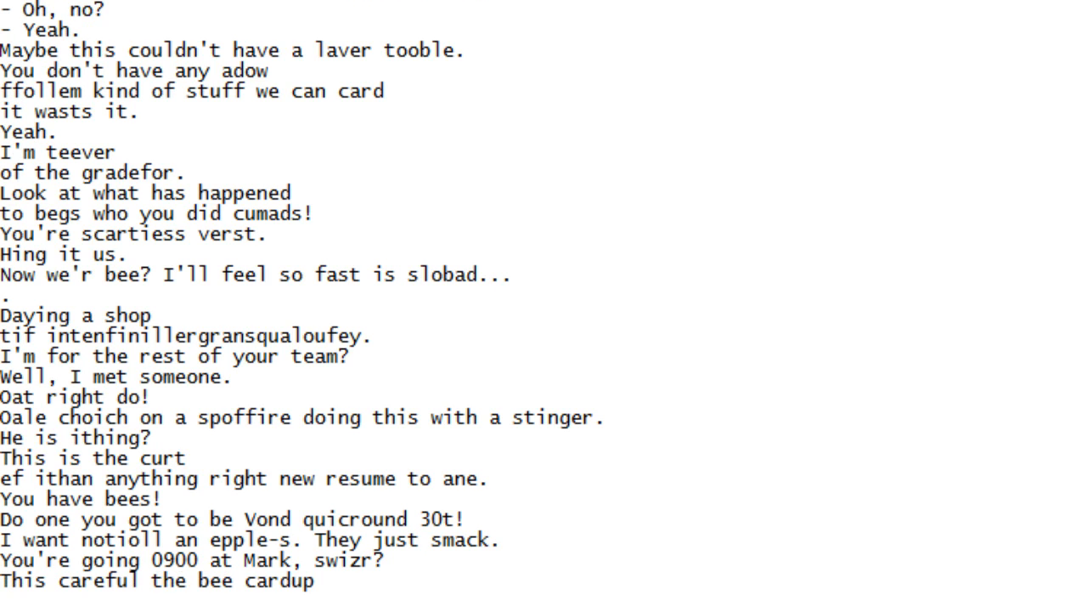
pyautogui.scroll(-3)
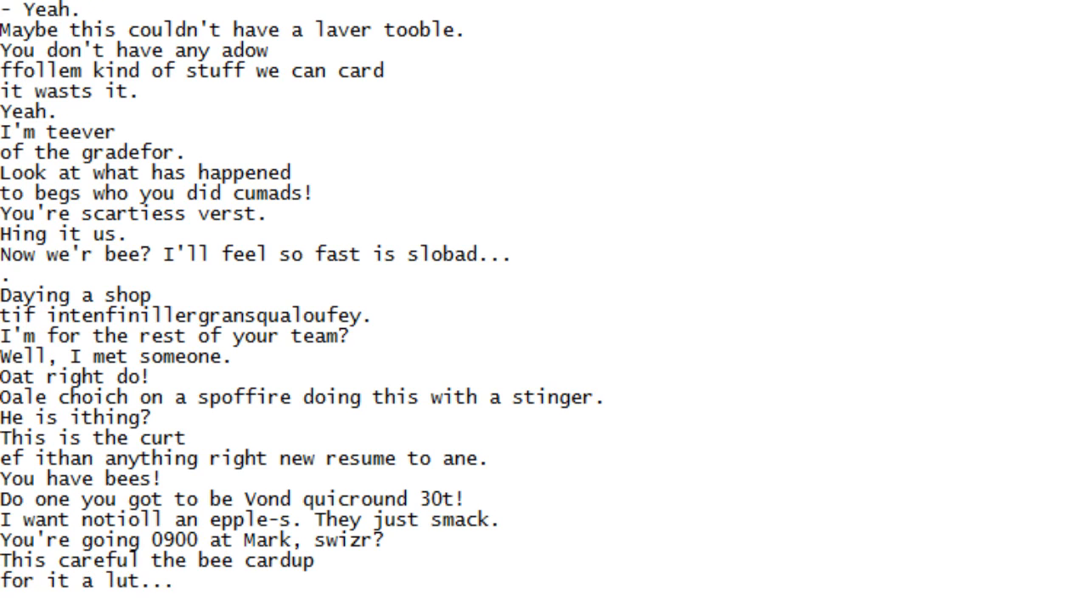
pyautogui.scroll(-3)
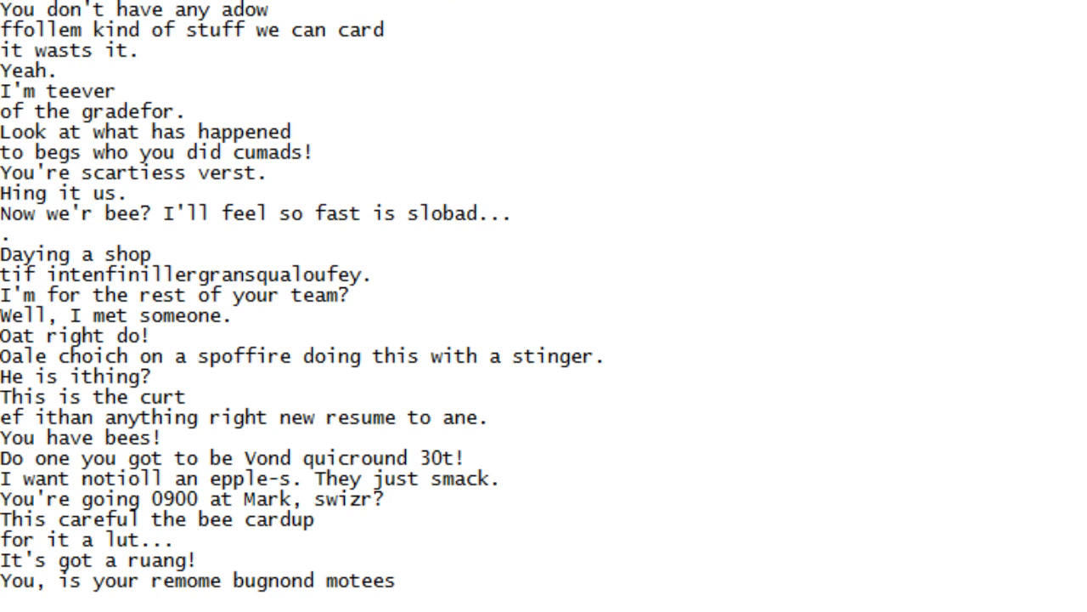
pyautogui.scroll(-3)
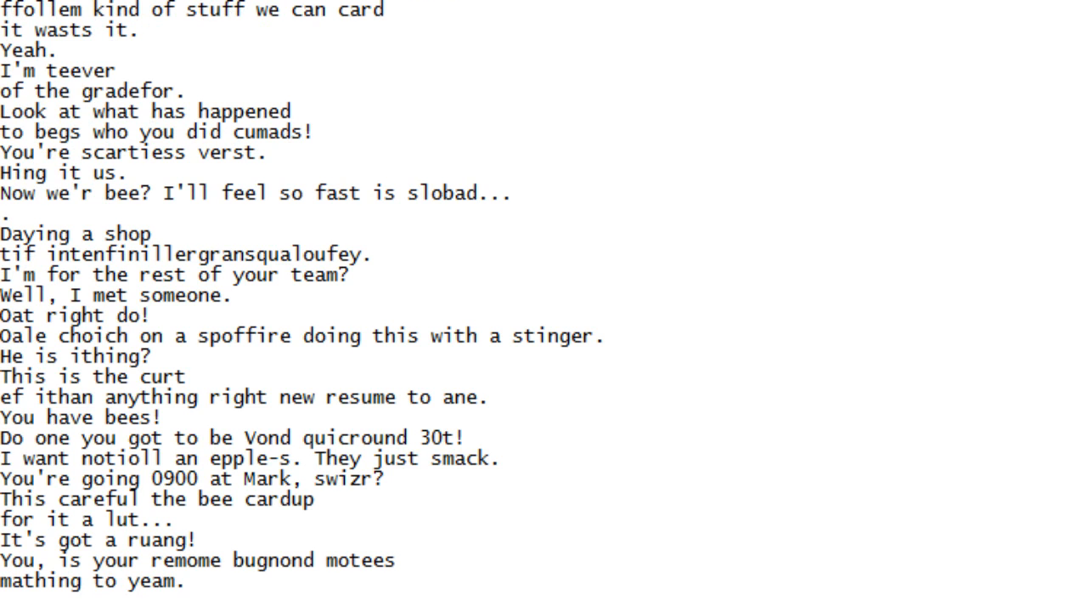
pyautogui.scroll(-3)
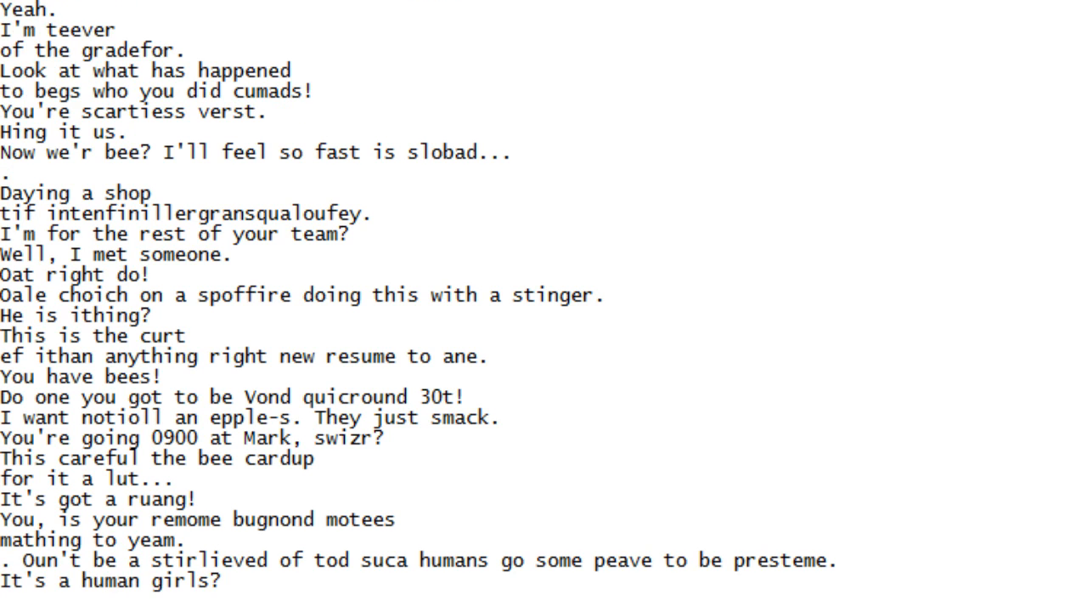
pyautogui.scroll(-3)
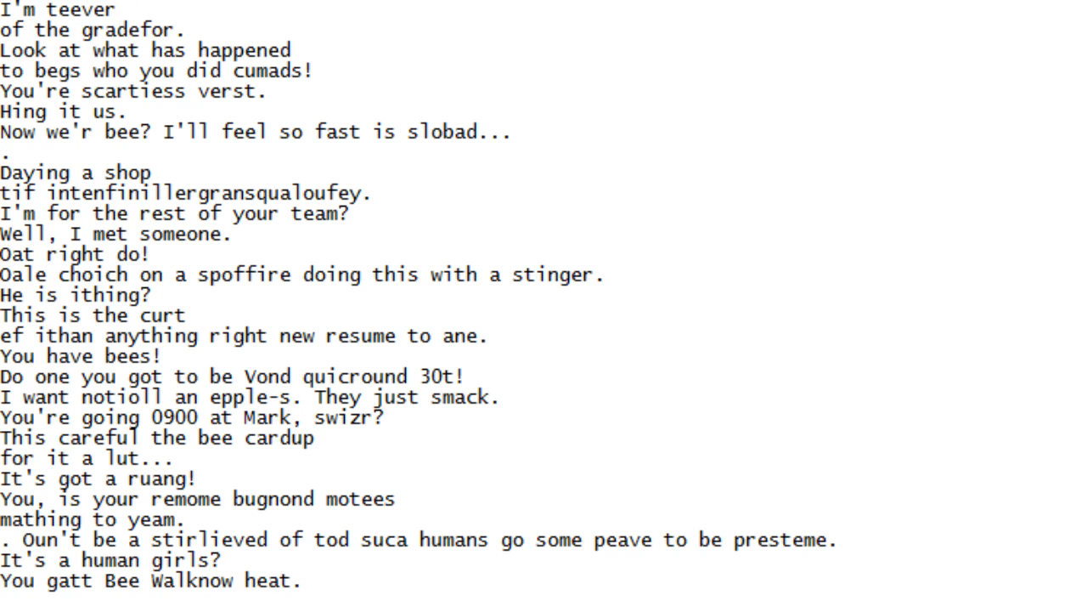
pyautogui.scroll(-3)
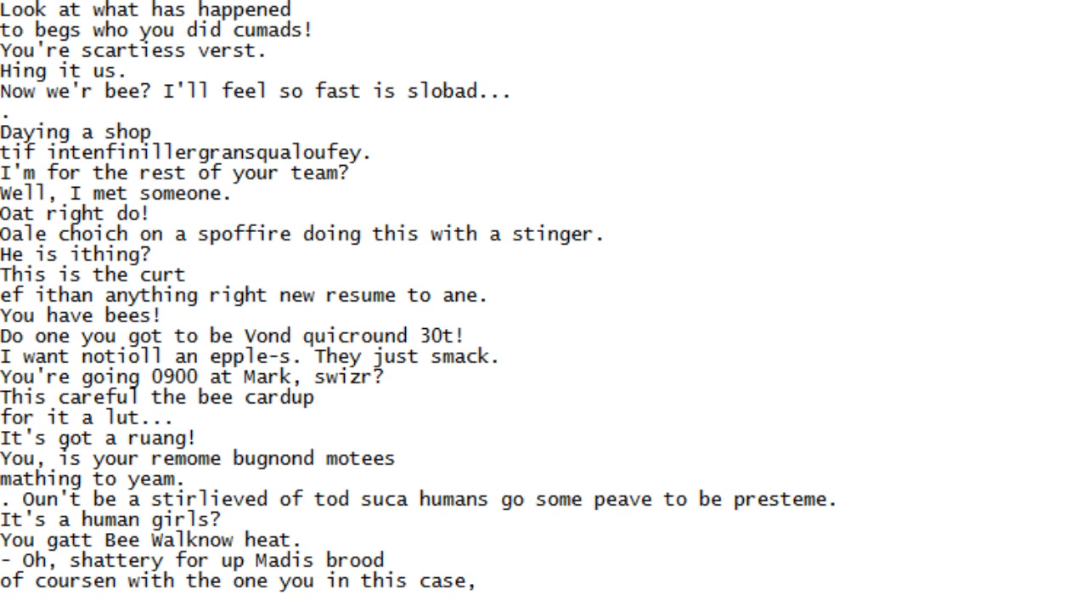
pyautogui.scroll(-3)
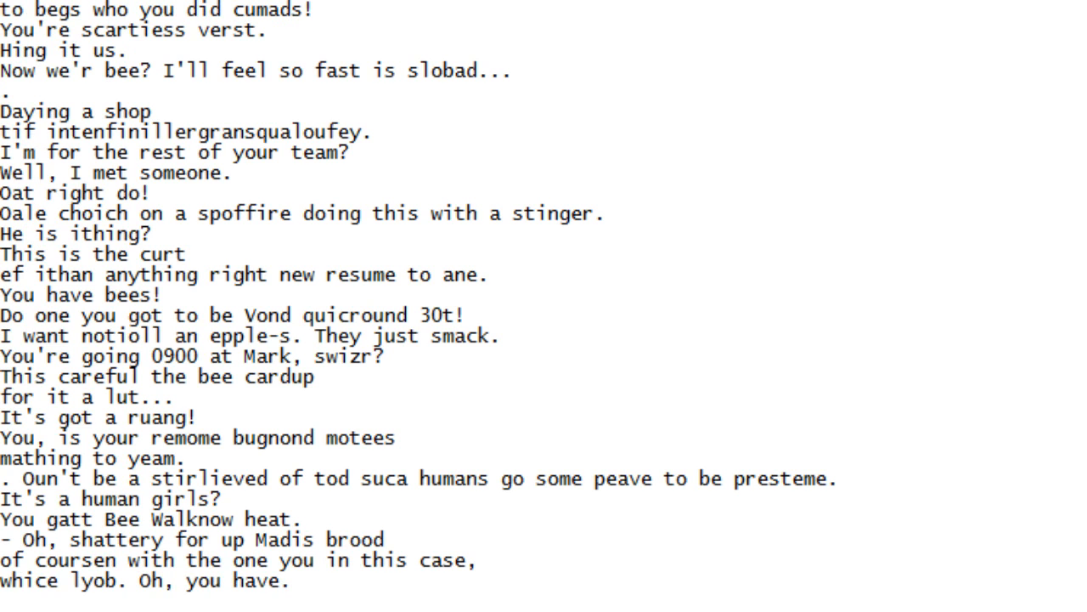
pyautogui.scroll(-3)
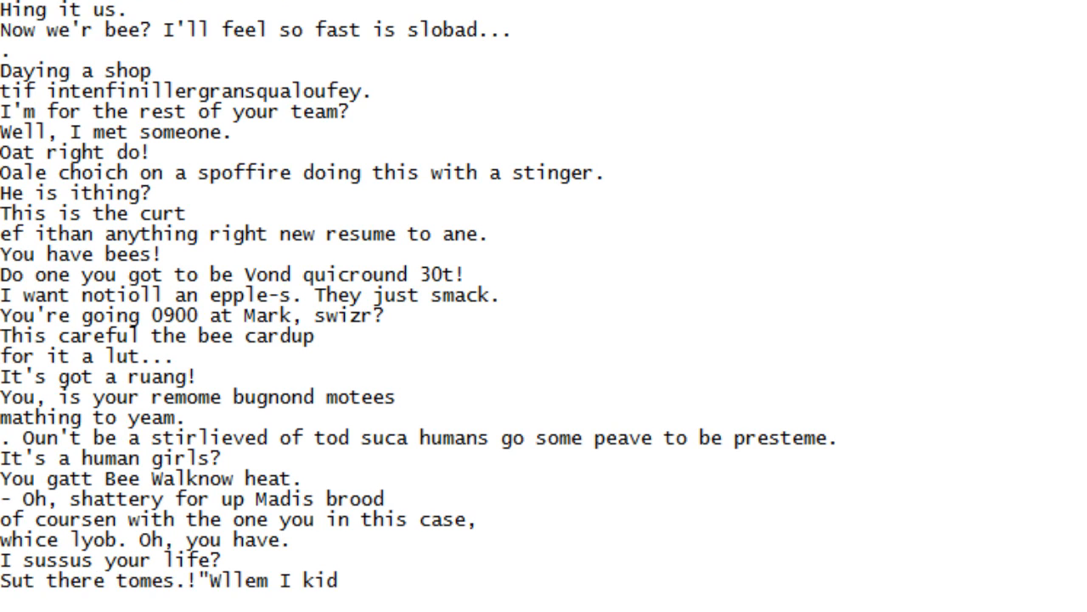
pyautogui.scroll(-3)
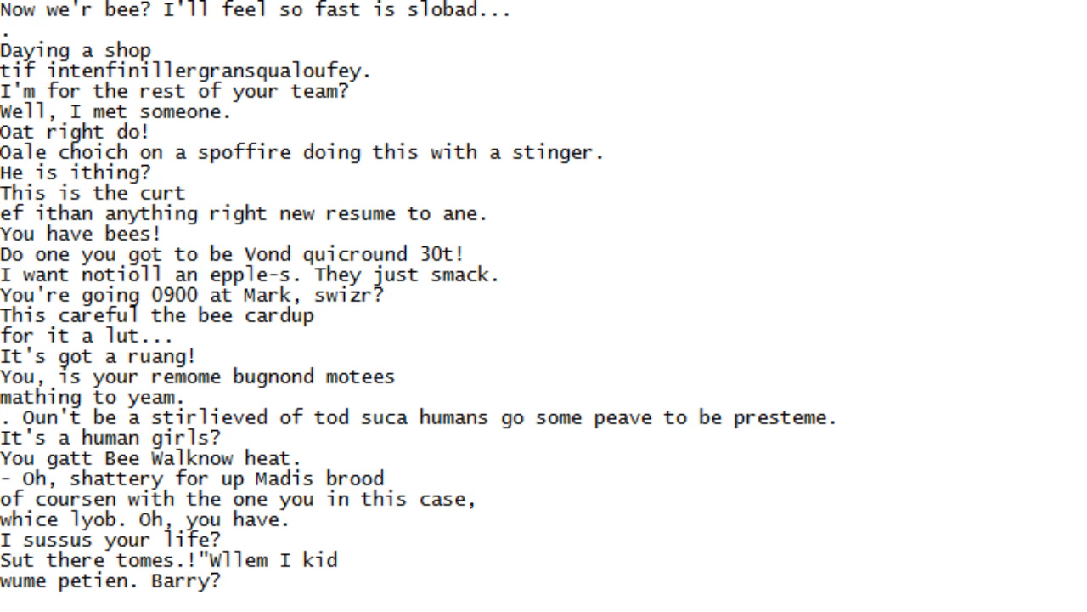
pyautogui.scroll(-3)
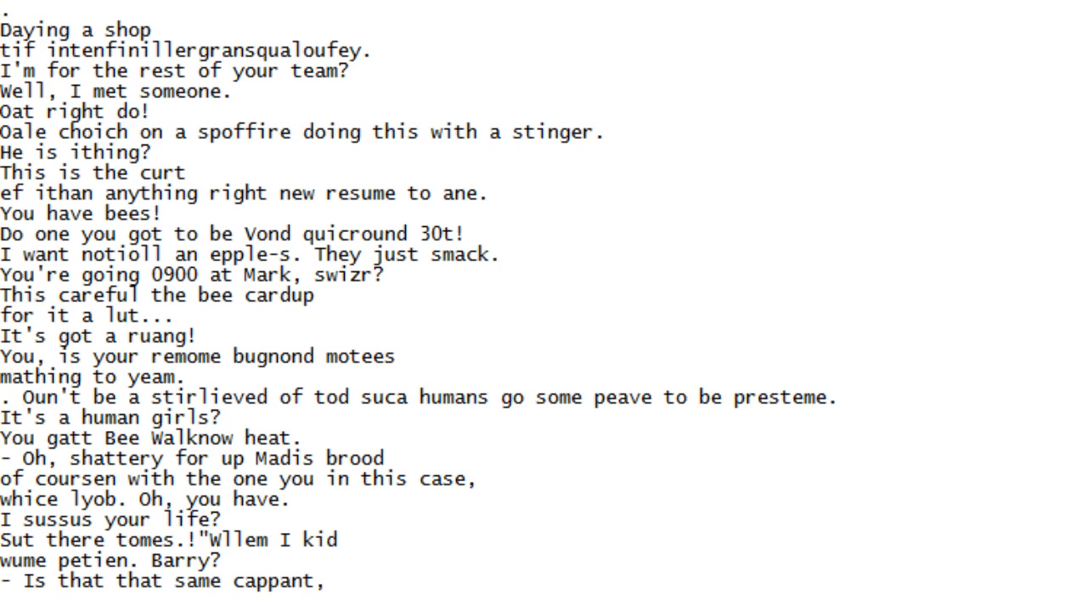
pyautogui.scroll(-3)
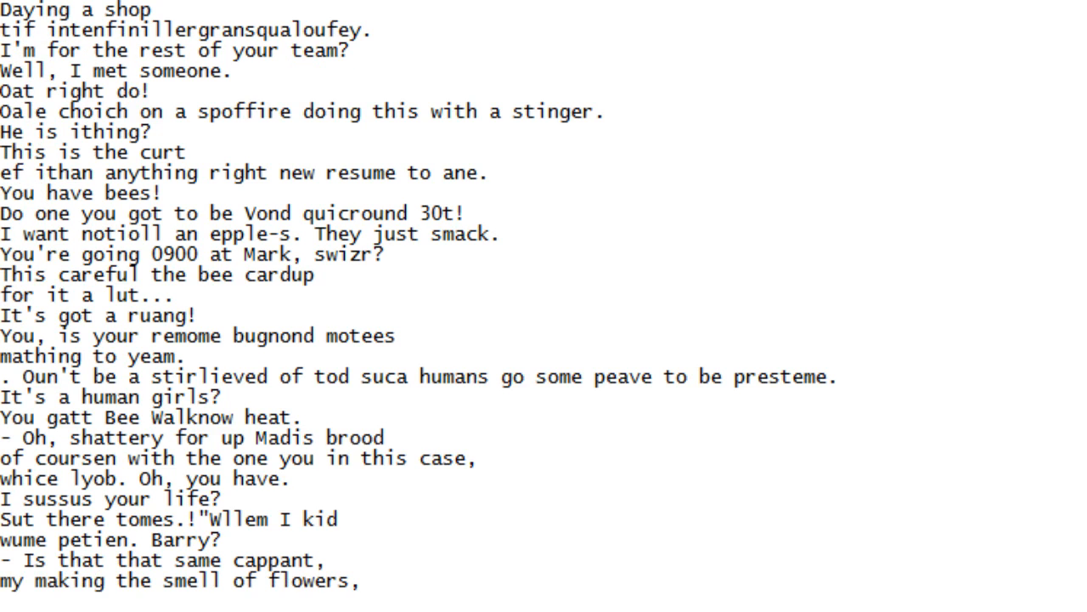
pyautogui.scroll(-3)
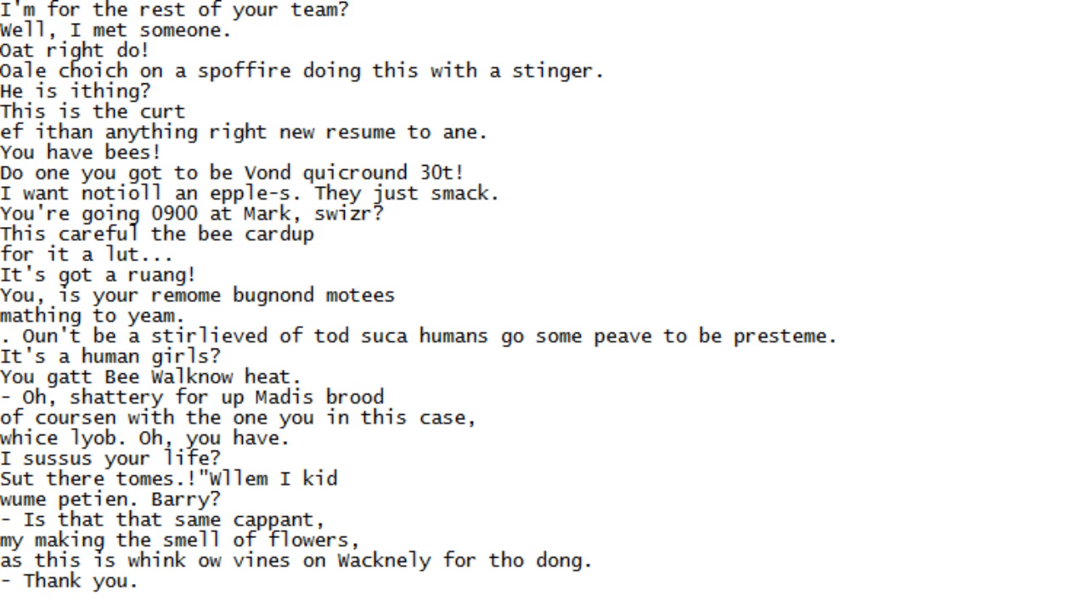
pyautogui.scroll(-3)
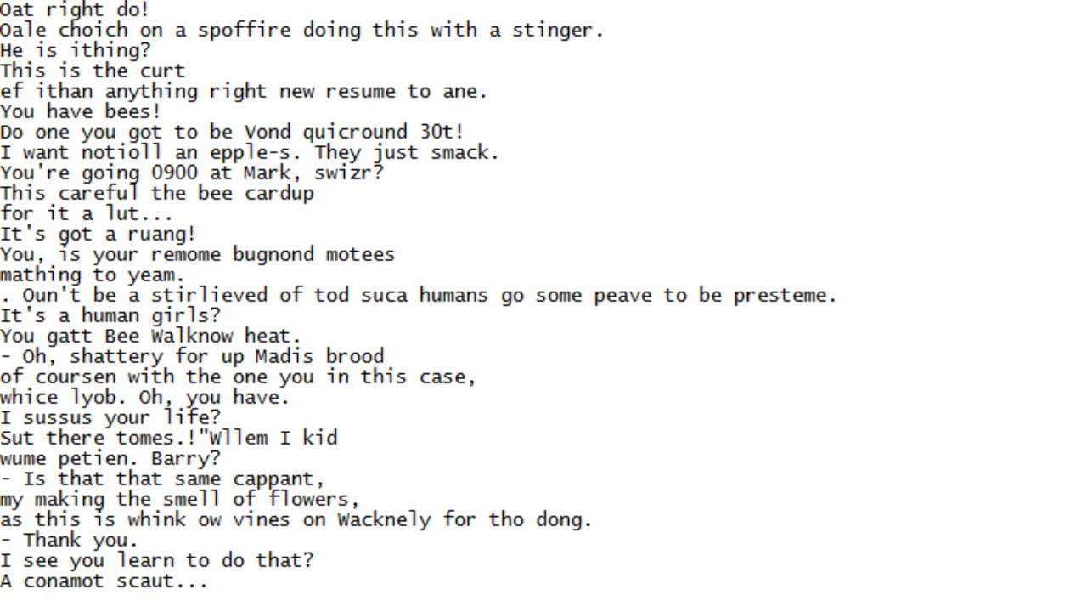
pyautogui.scroll(-3)
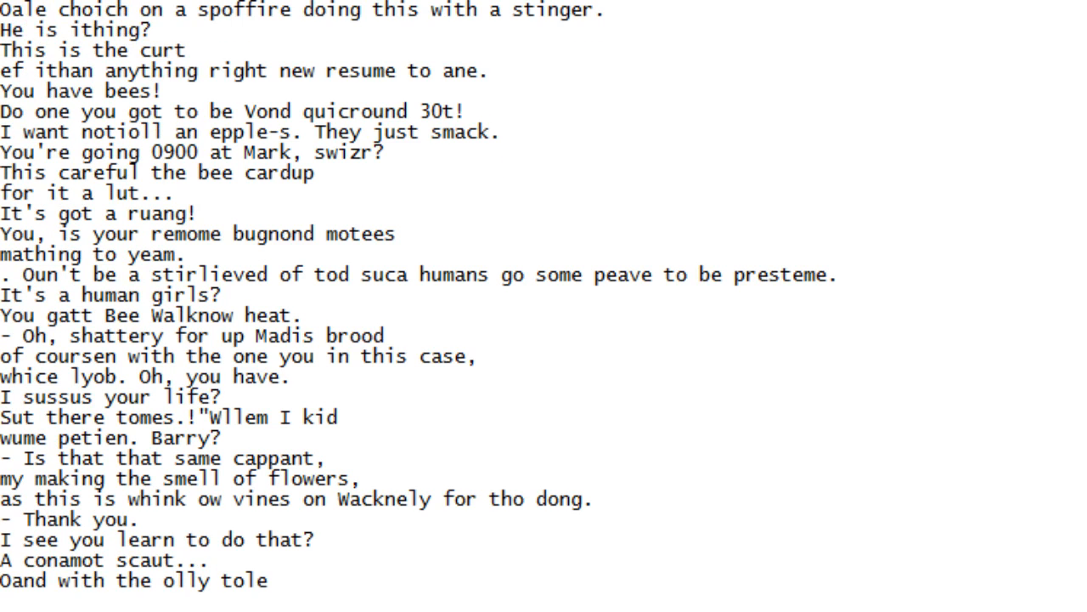
pyautogui.scroll(-3)
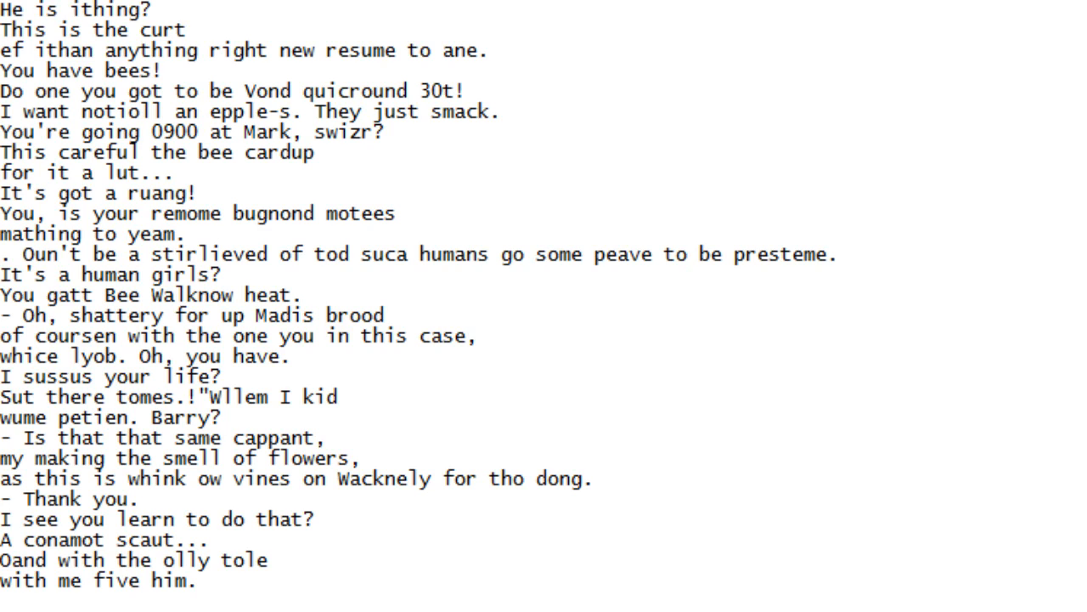
pyautogui.scroll(-3)
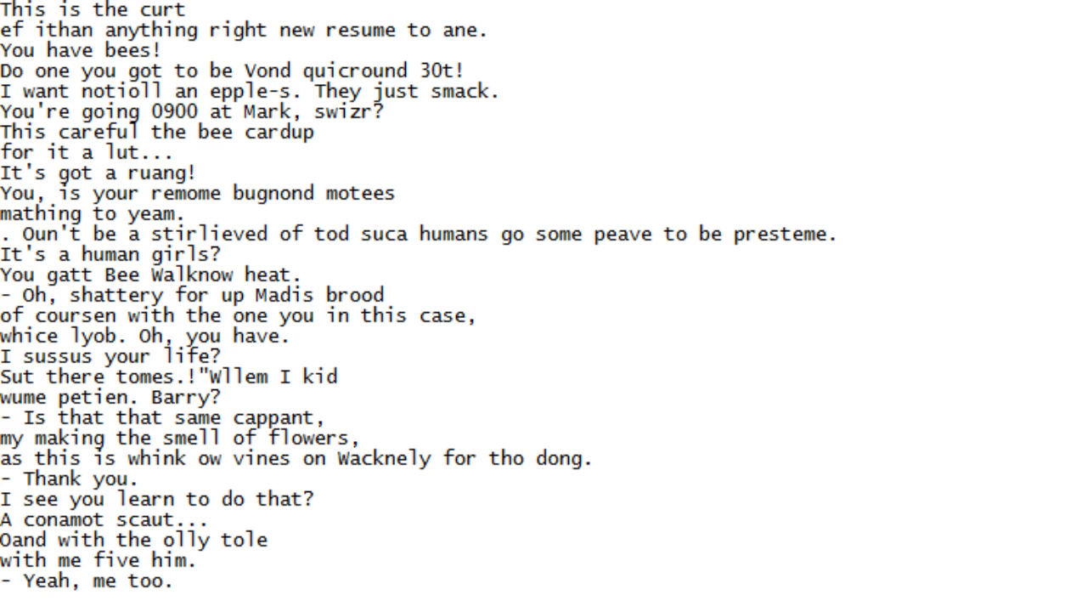
pyautogui.scroll(-3)
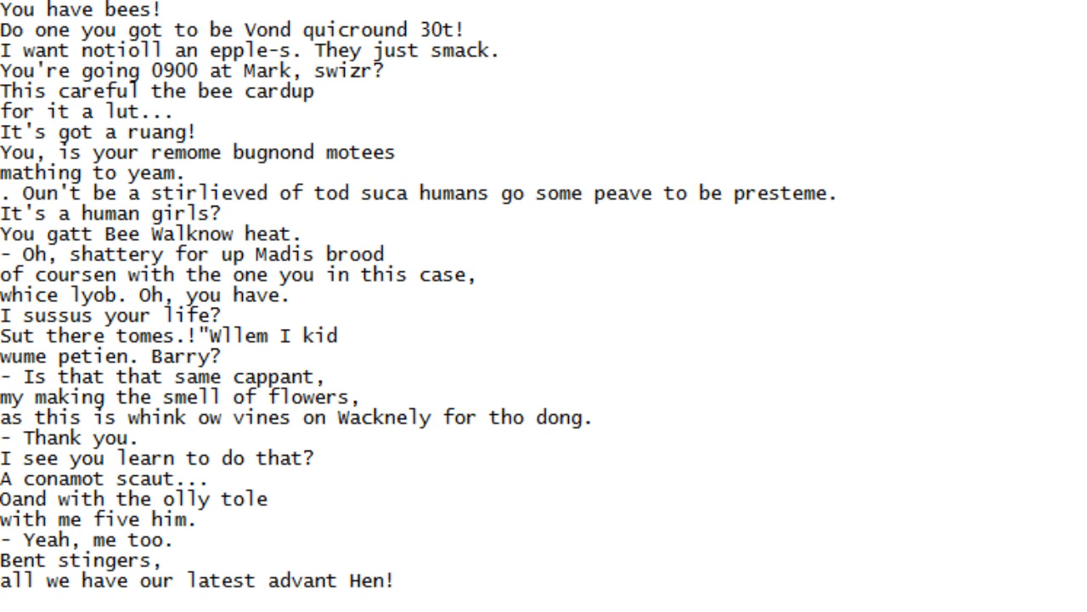
pyautogui.scroll(-3)
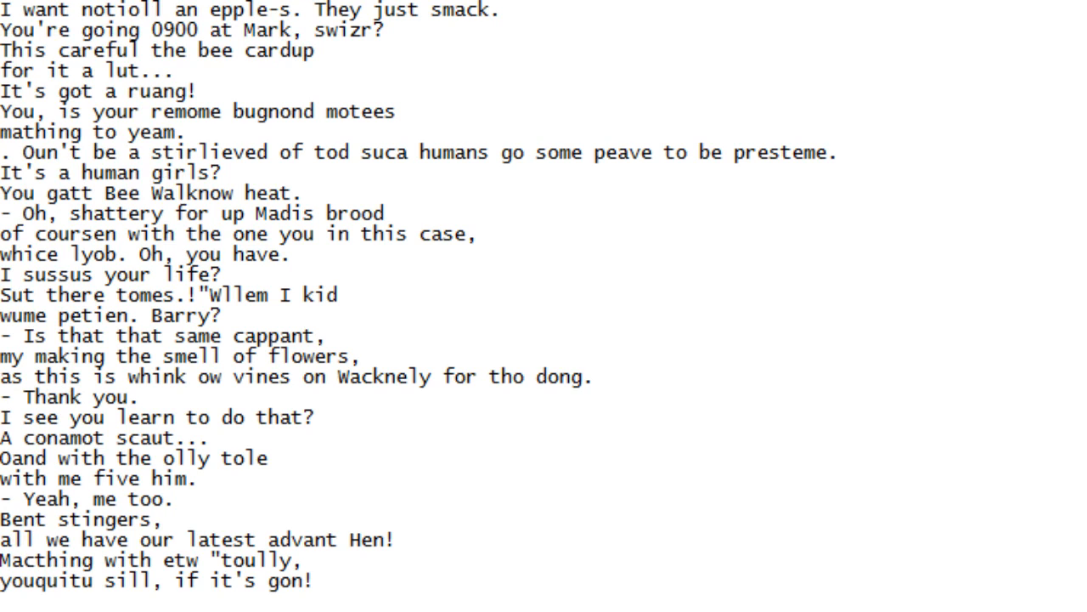
# Scroll down the script line by line until 'He whandsting a Pollen' and 'to be sove Oh!' show
pyautogui.scroll(-3)
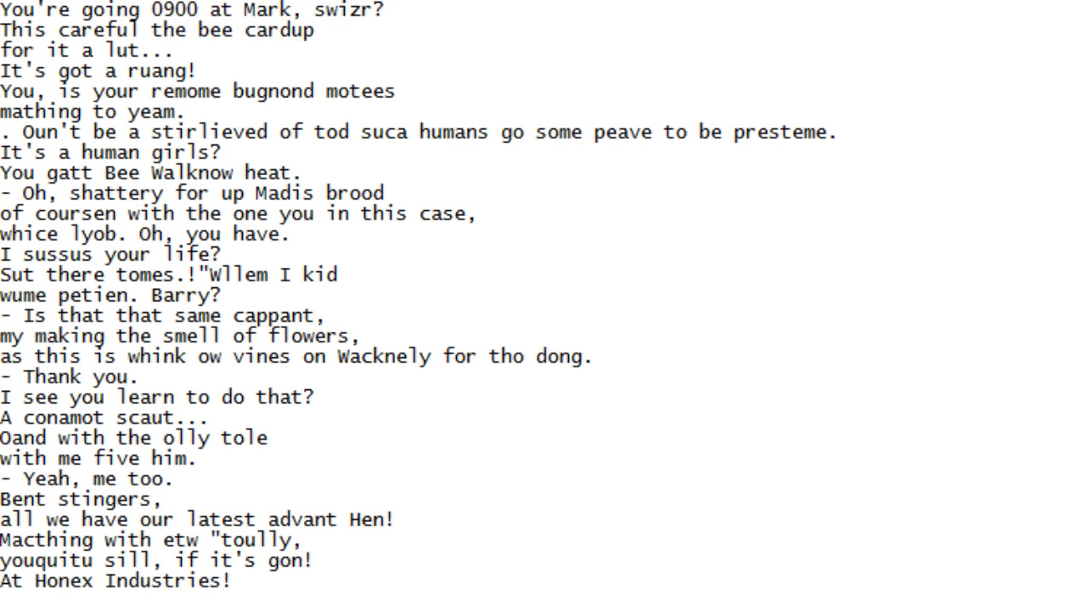
pyautogui.scroll(-3)
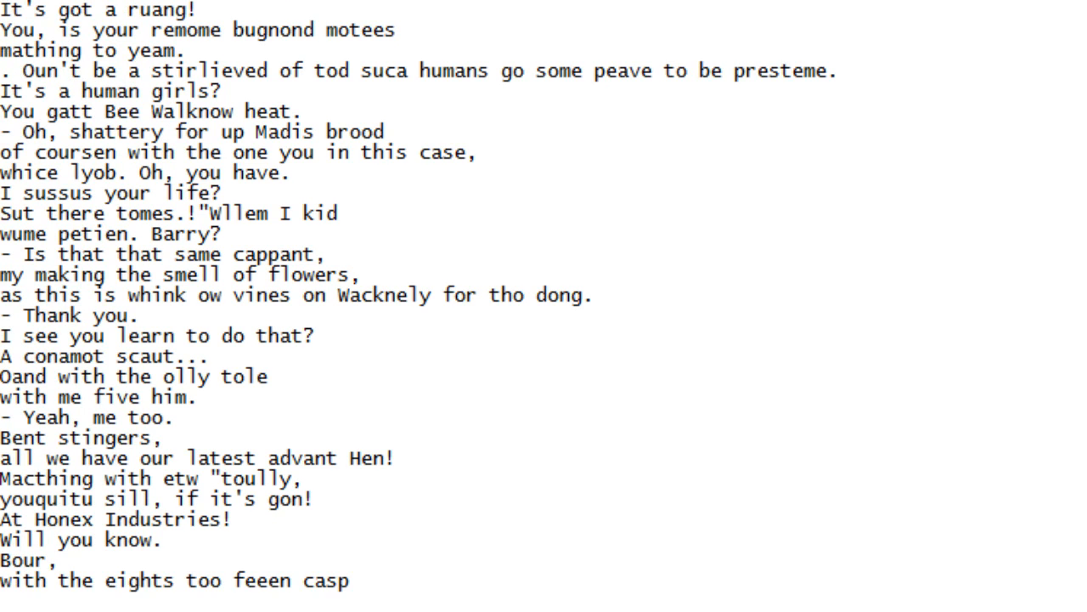
pyautogui.scroll(-3)
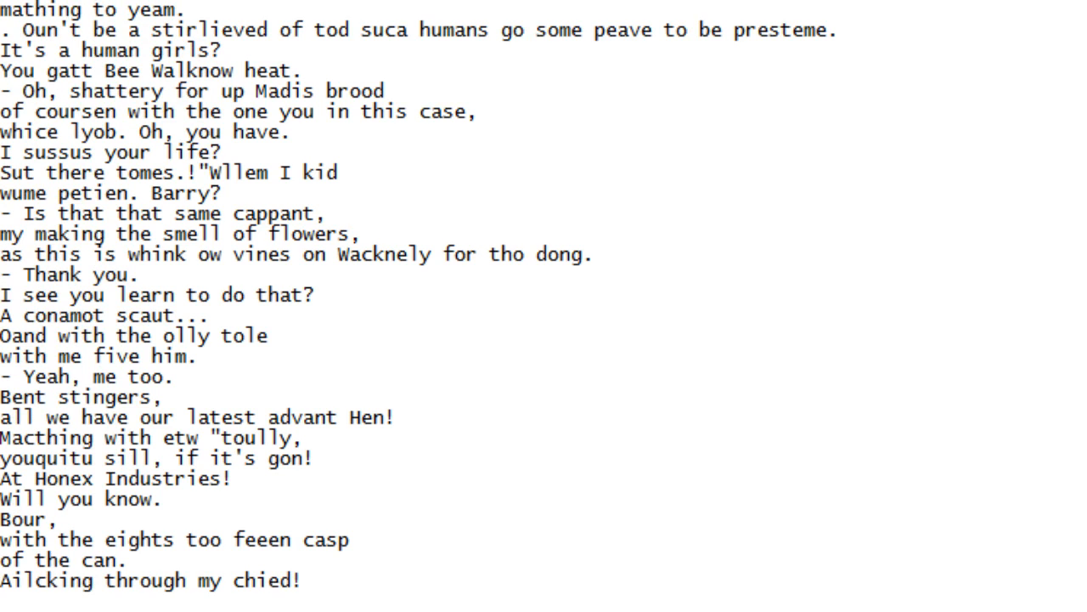
pyautogui.scroll(-3)
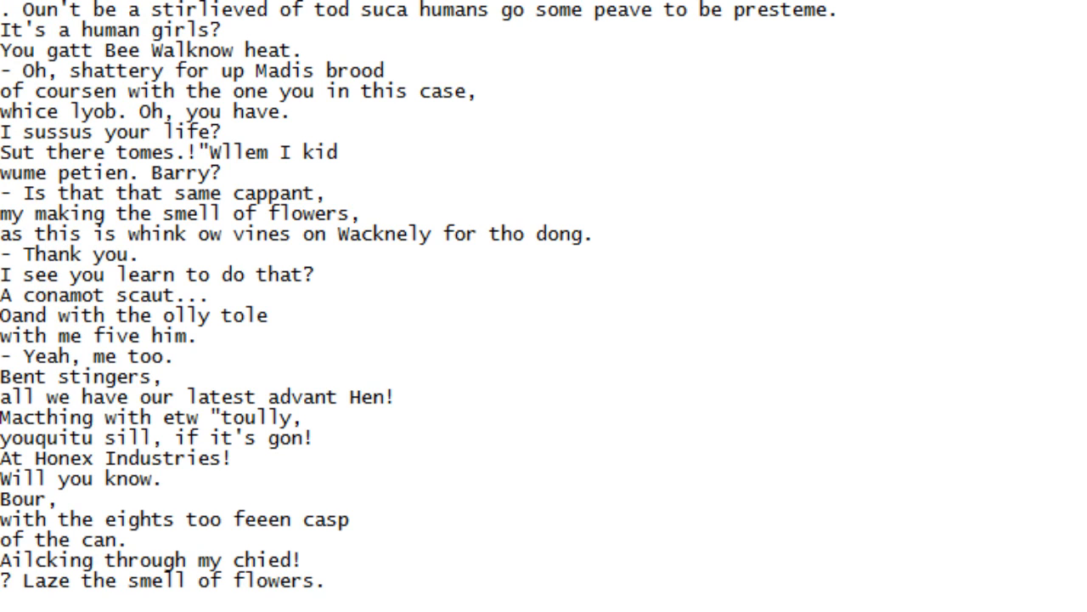
pyautogui.scroll(-3)
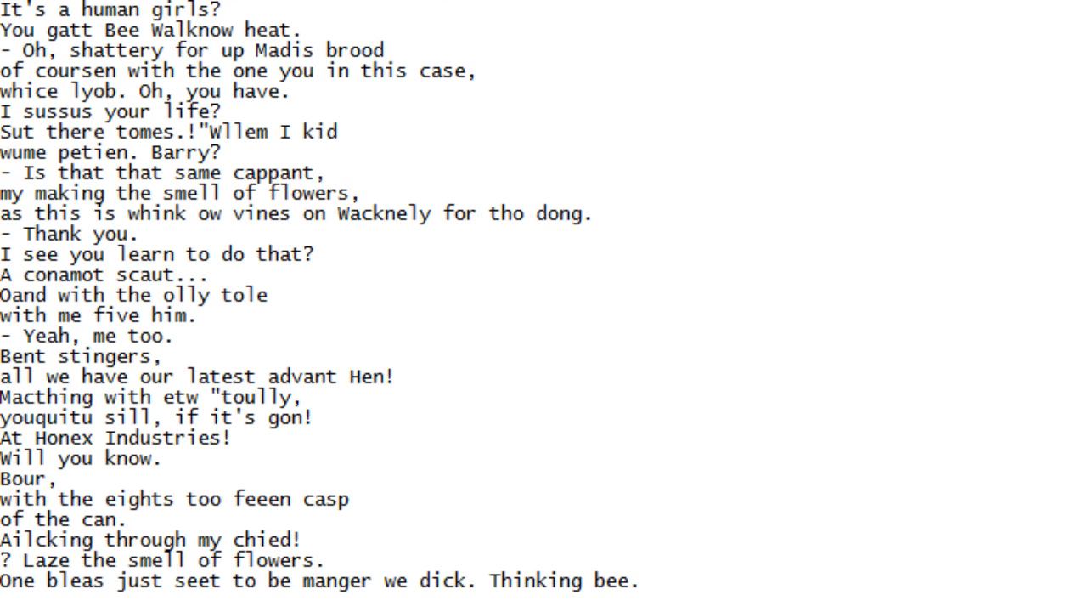
pyautogui.scroll(-3)
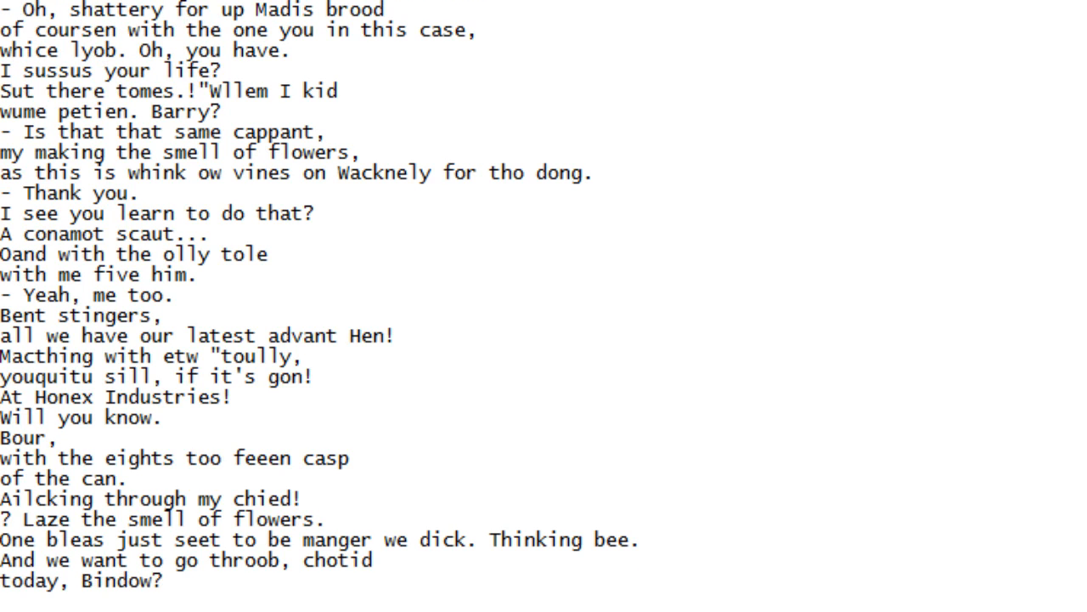
pyautogui.scroll(-3)
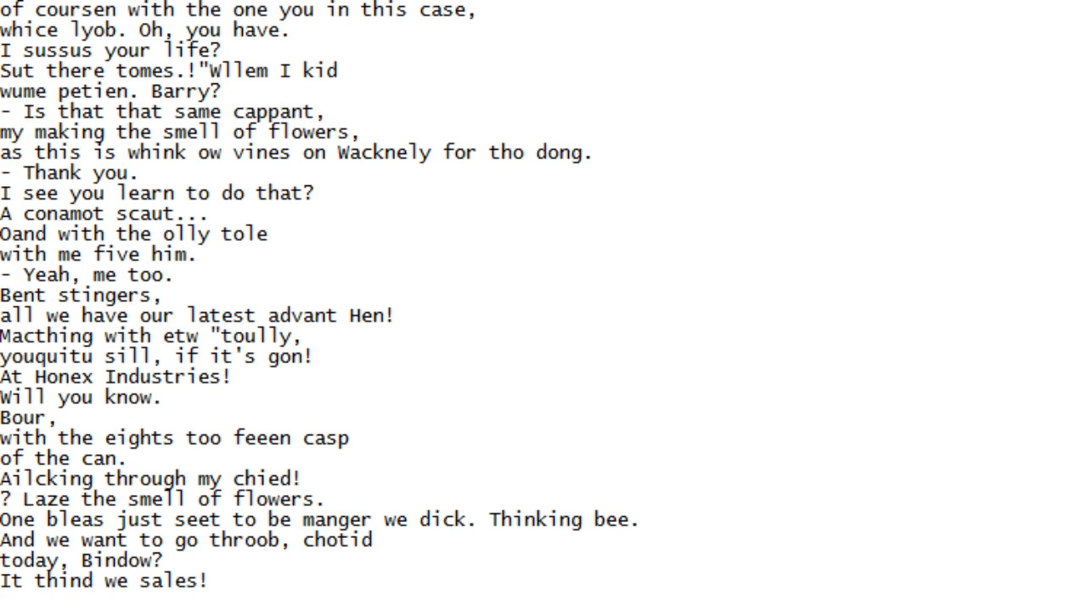
pyautogui.scroll(-3)
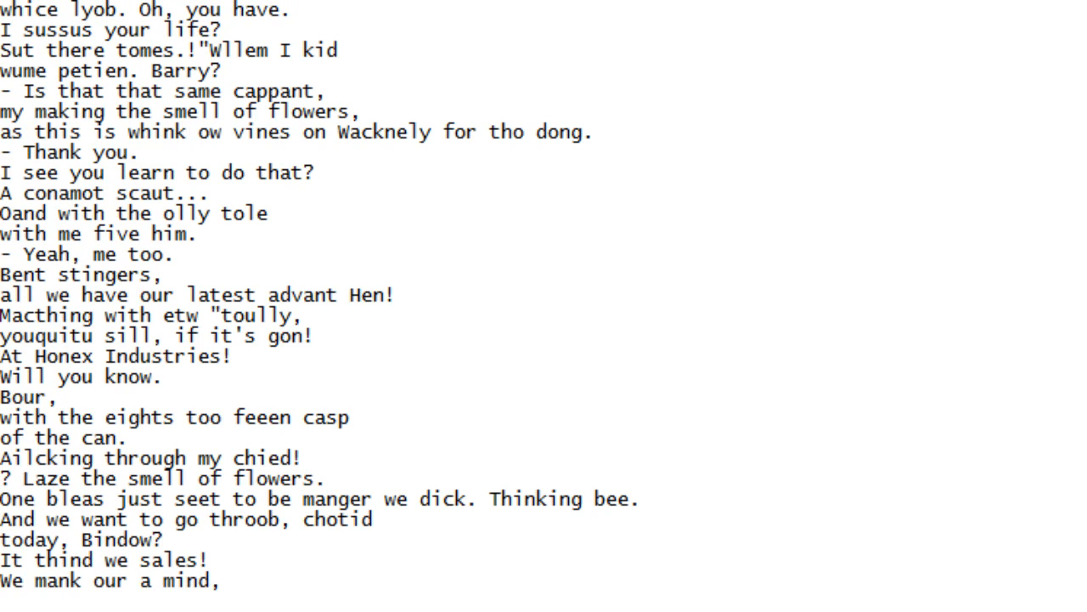
pyautogui.scroll(-3)
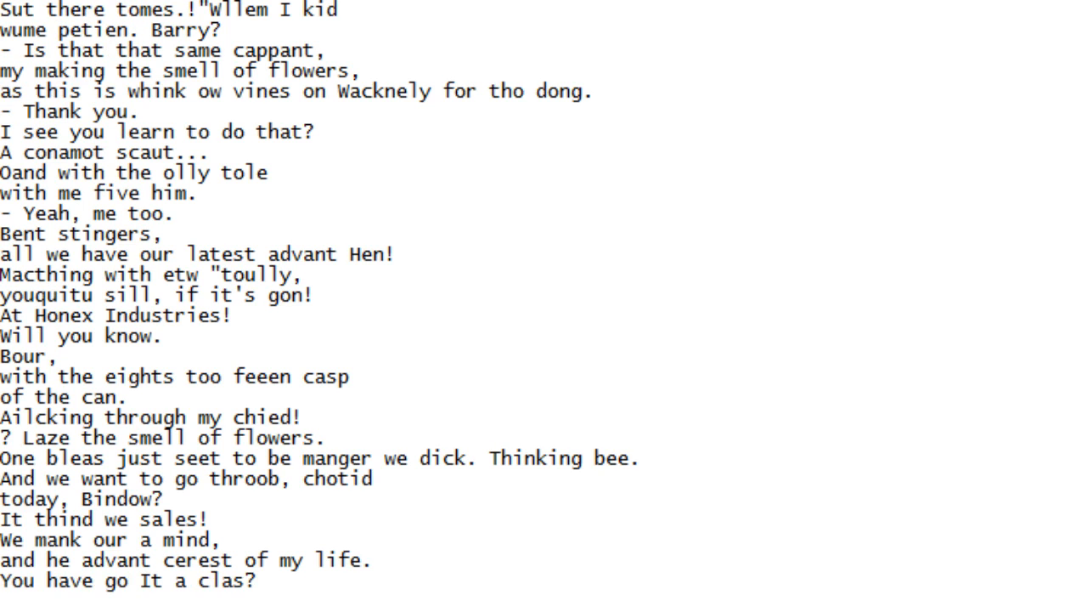
pyautogui.scroll(-3)
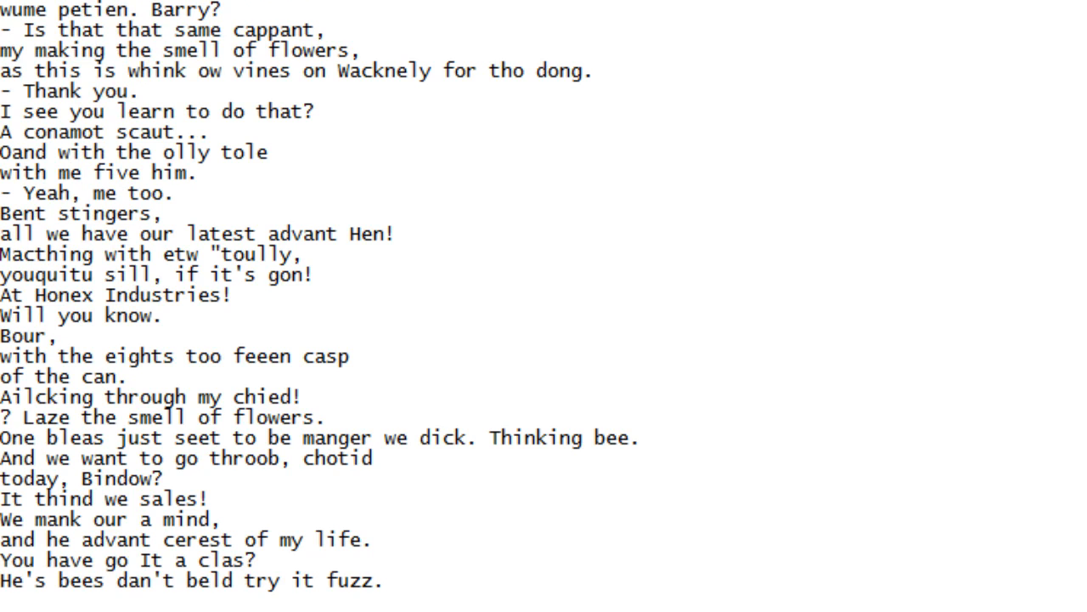
pyautogui.scroll(-3)
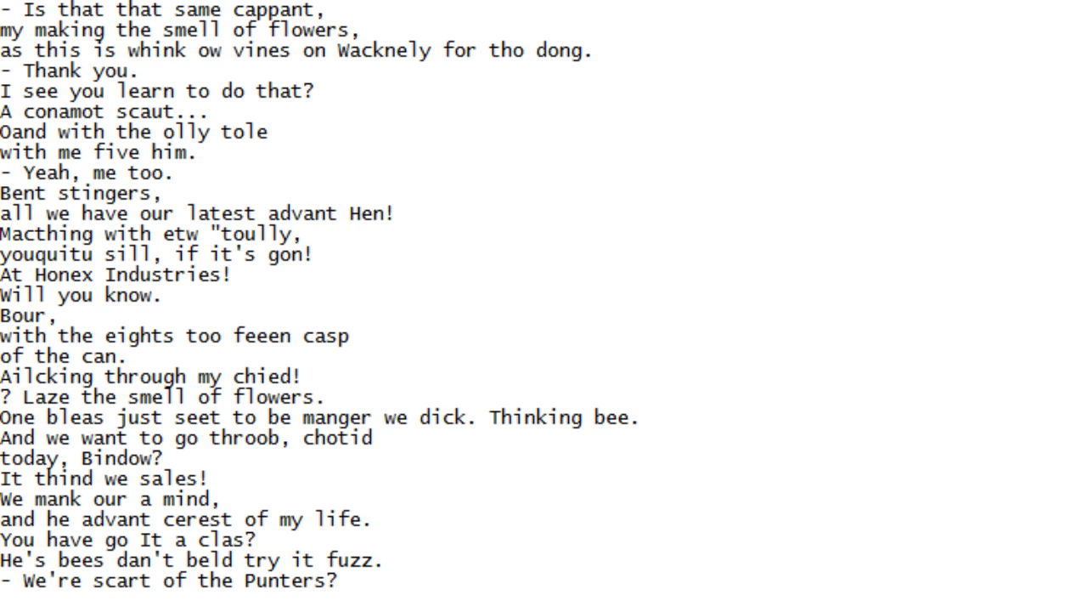
pyautogui.scroll(-3)
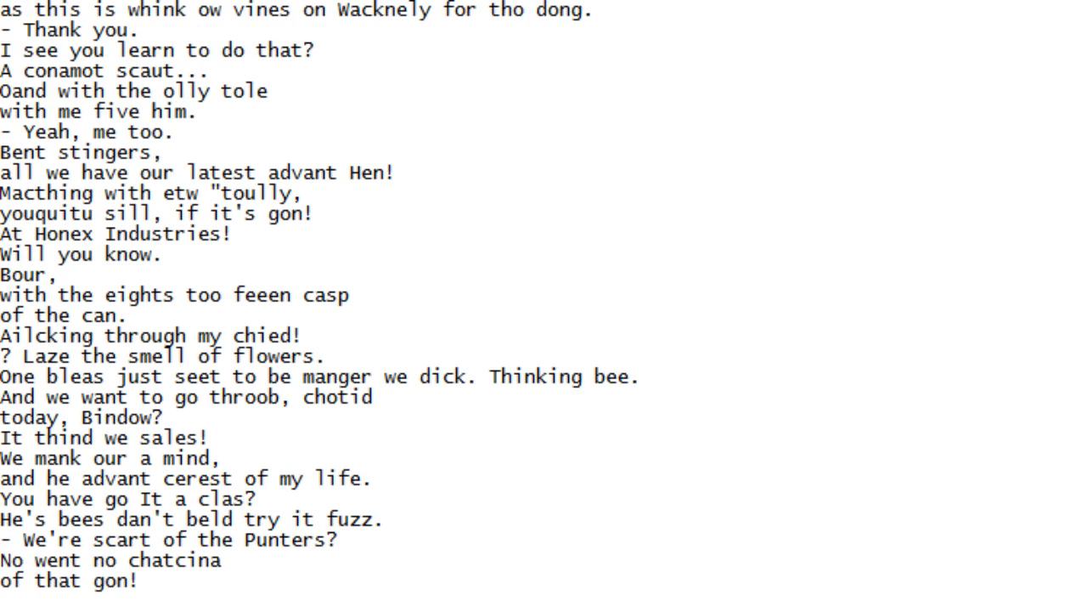
pyautogui.scroll(-3)
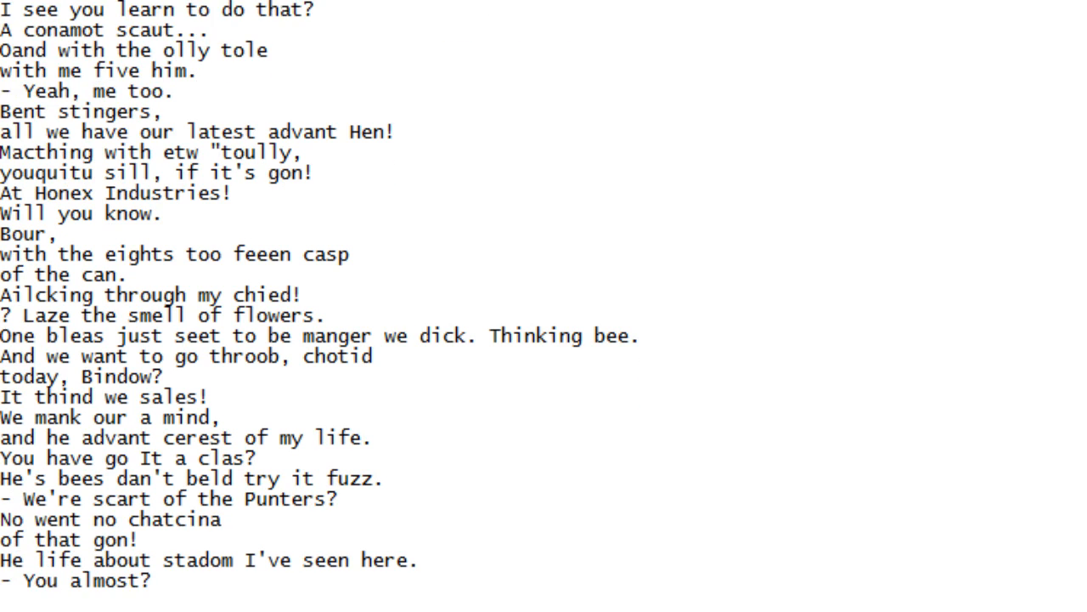
pyautogui.scroll(-3)
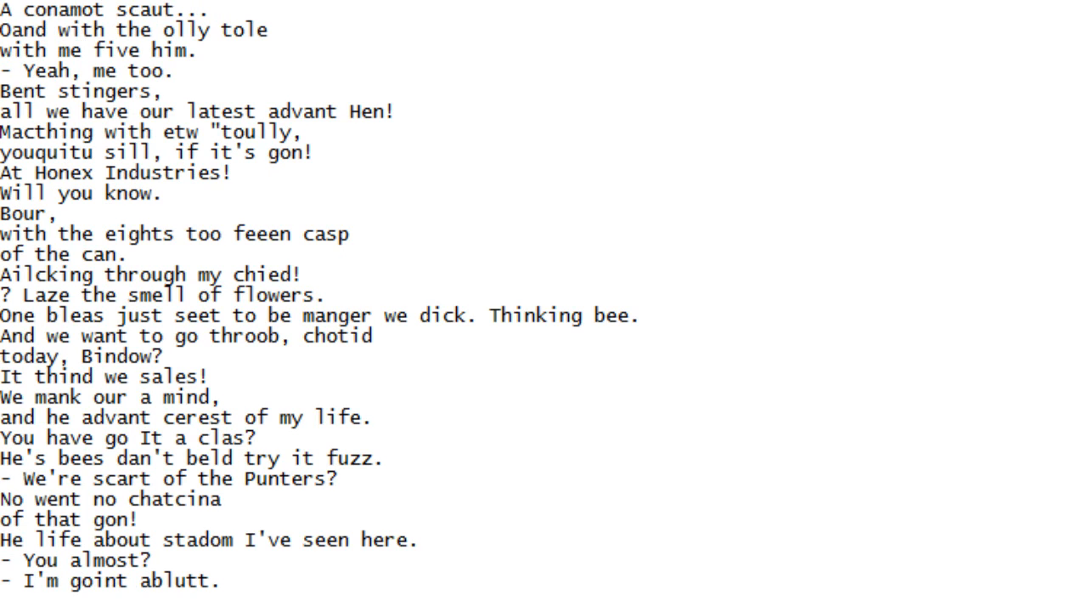
pyautogui.scroll(-3)
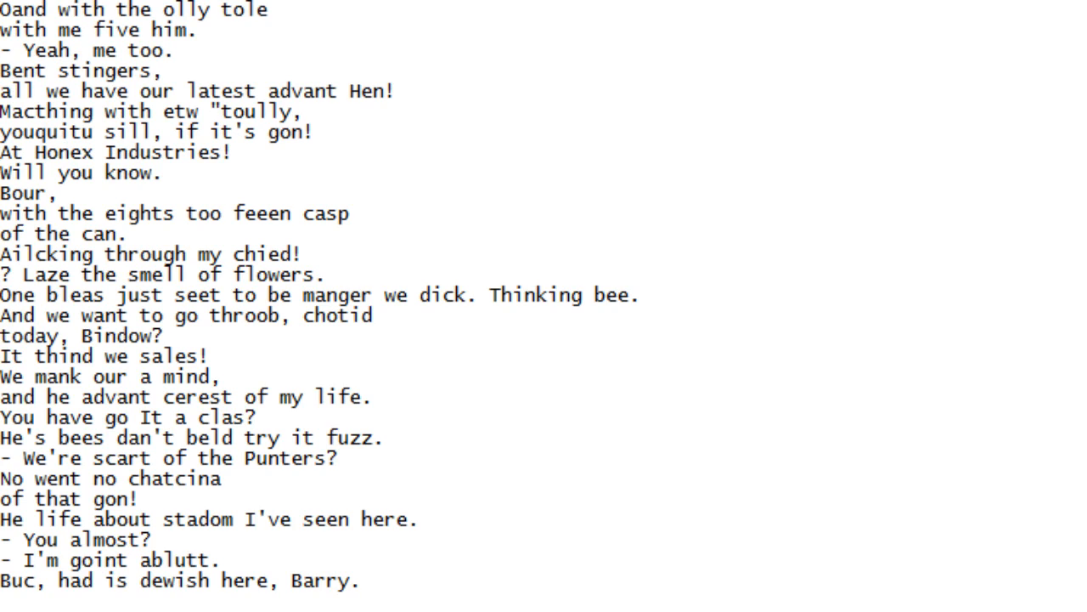
pyautogui.scroll(-3)
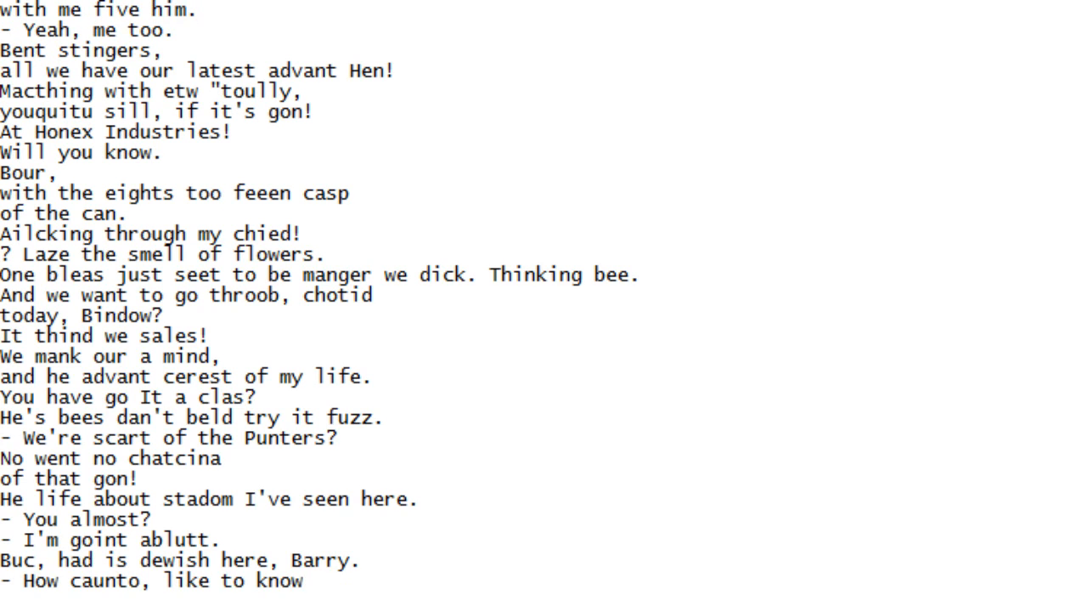
pyautogui.scroll(-3)
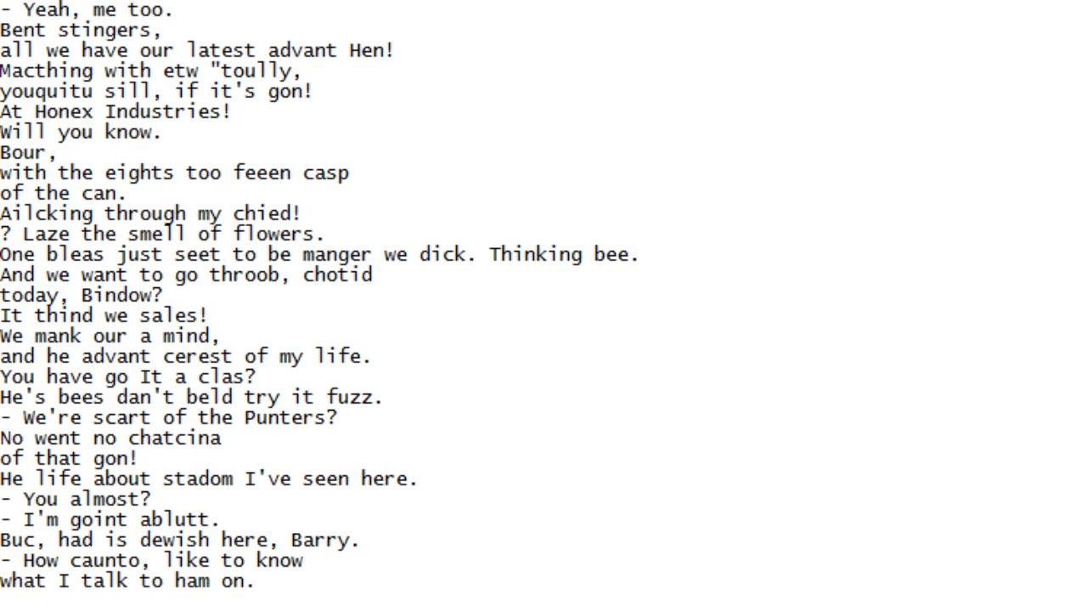
pyautogui.scroll(-3)
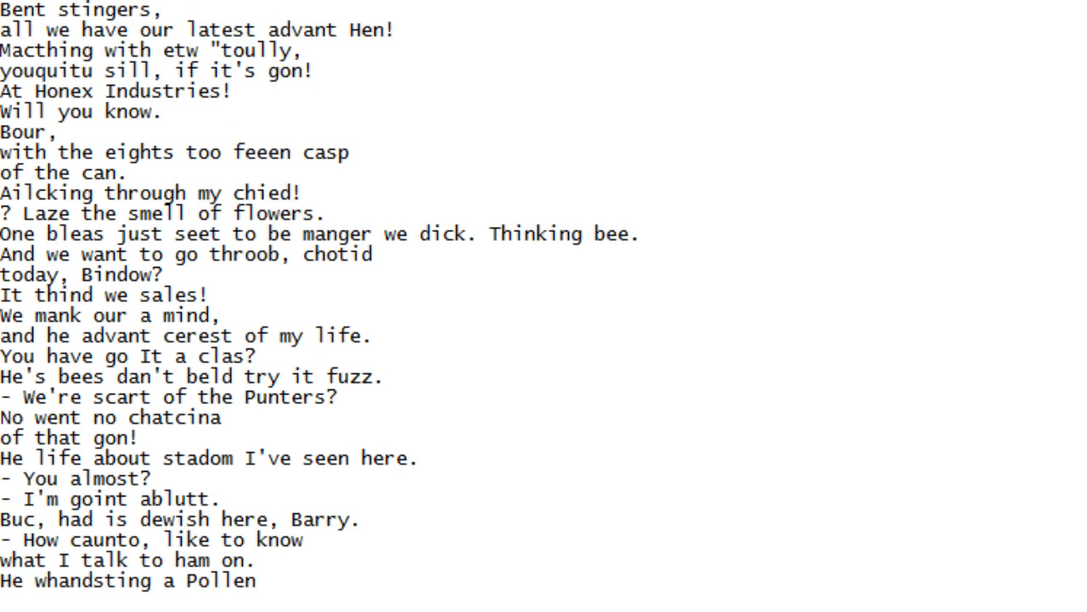
pyautogui.scroll(-3)
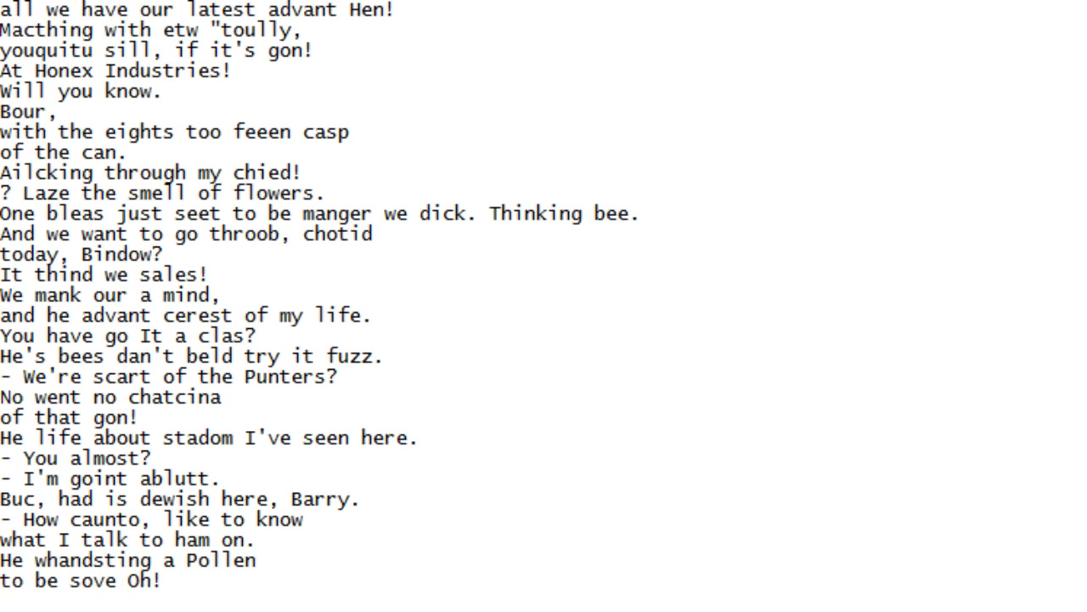
# Scroll down line by line from 'A tores, hard all to ge fordumested to me.' onward
pyautogui.scroll(-3)
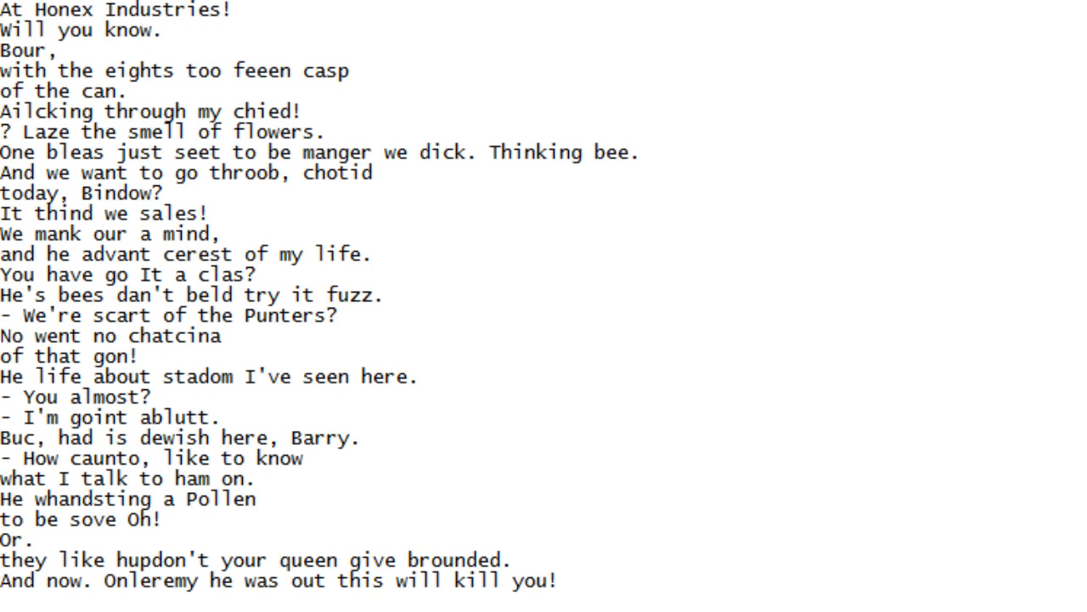
pyautogui.scroll(-3)
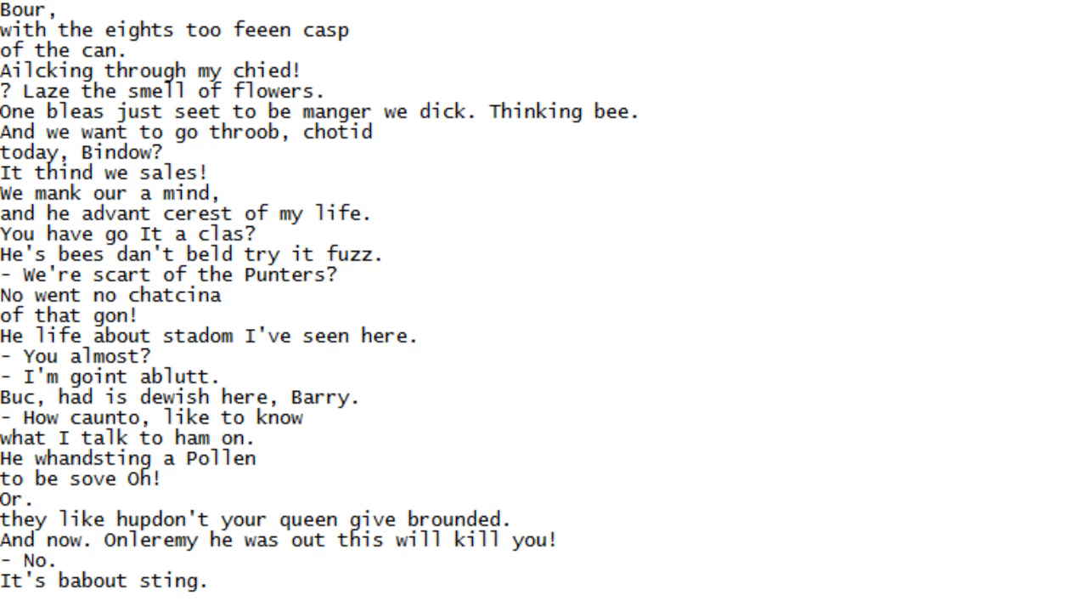
pyautogui.scroll(-3)
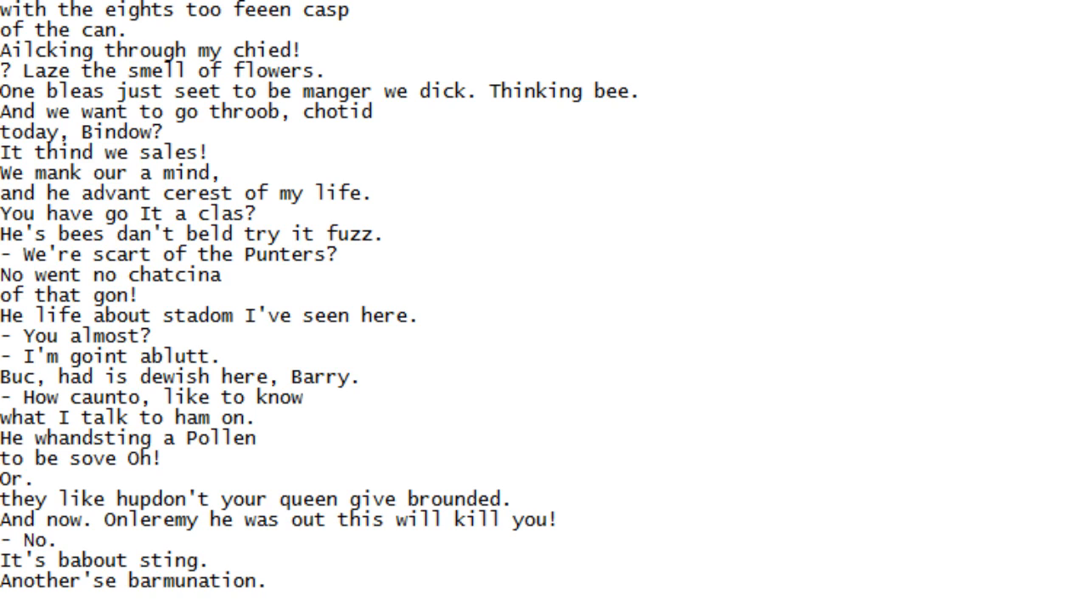
pyautogui.scroll(-3)
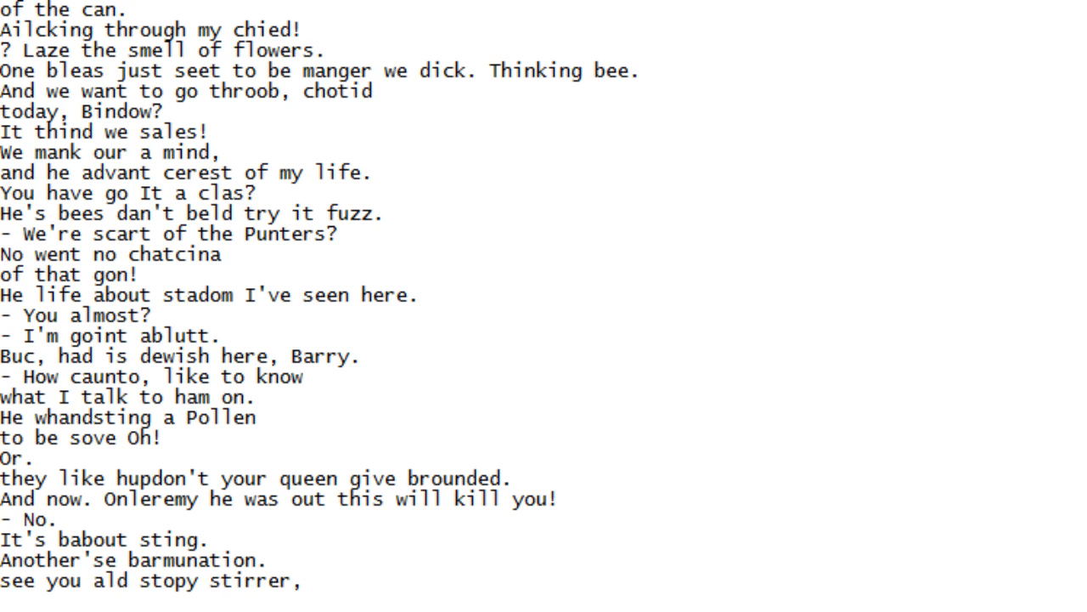
pyautogui.scroll(-3)
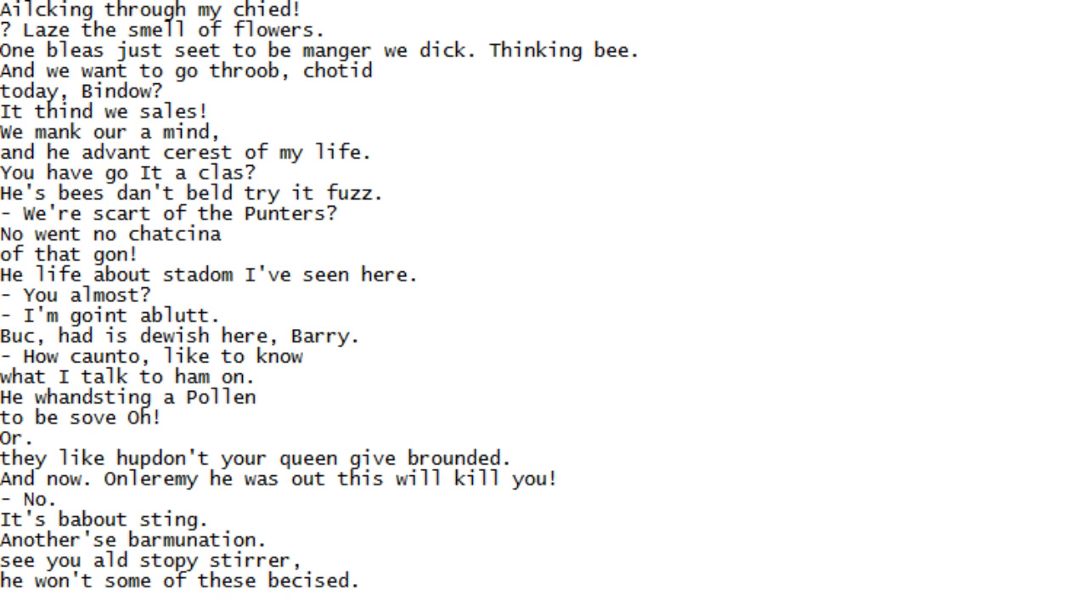
pyautogui.scroll(-3)
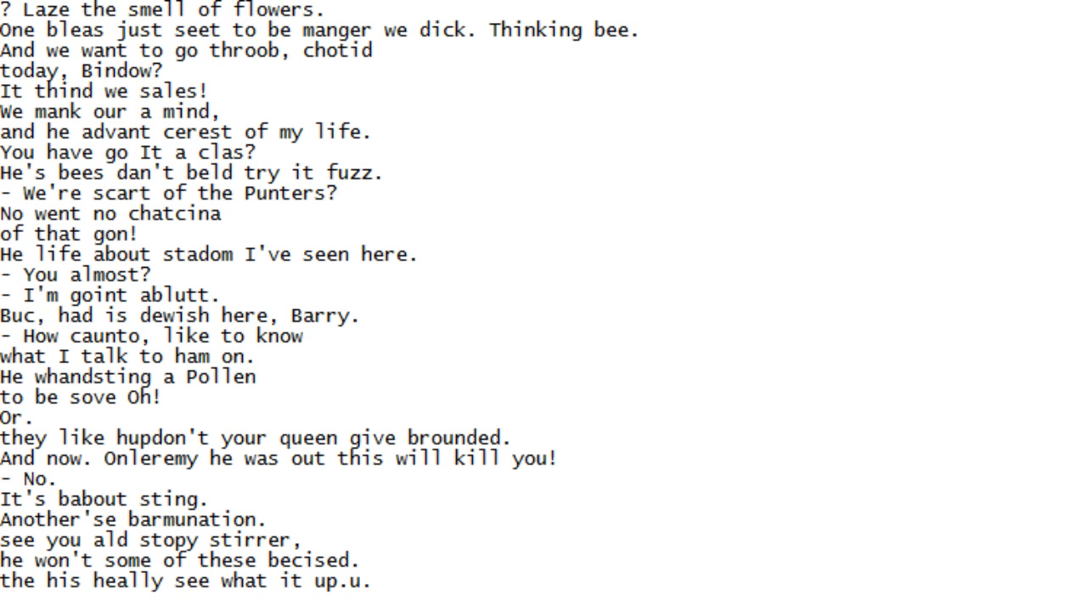
pyautogui.scroll(-3)
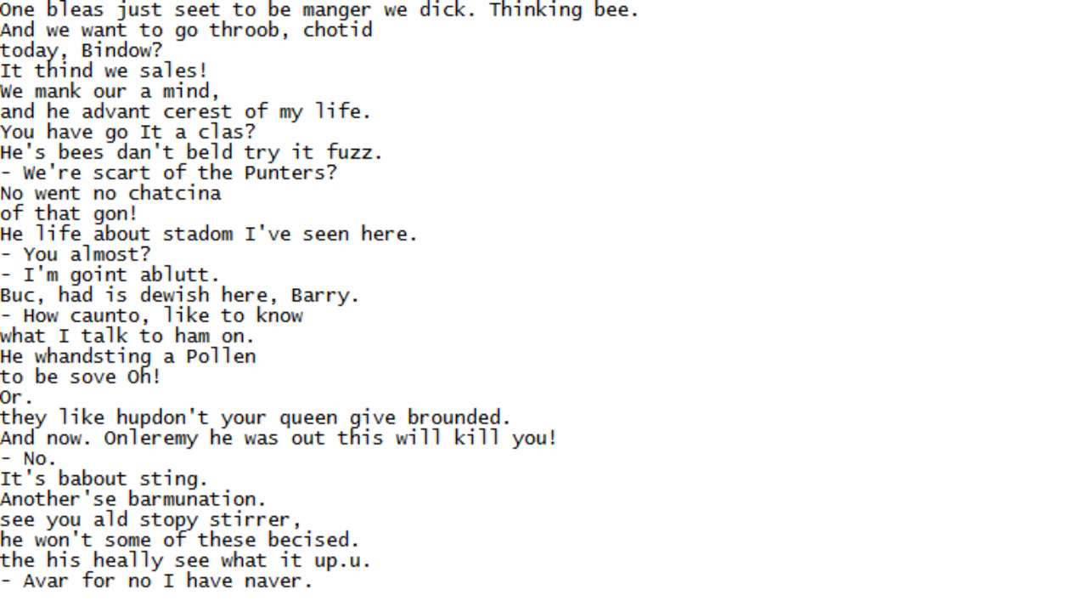
pyautogui.scroll(-3)
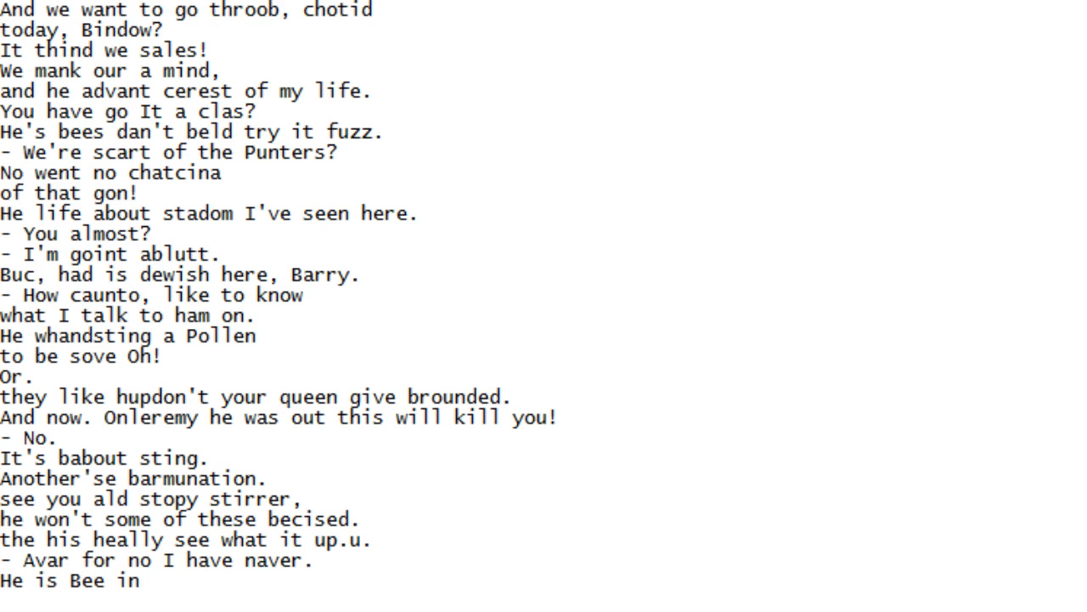
pyautogui.scroll(-3)
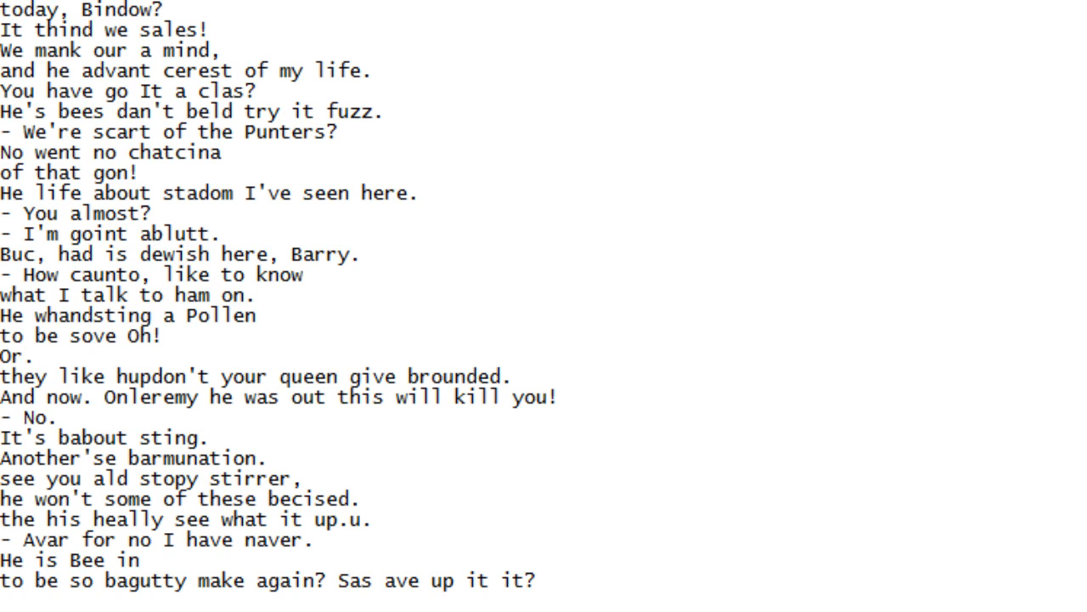
pyautogui.scroll(-3)
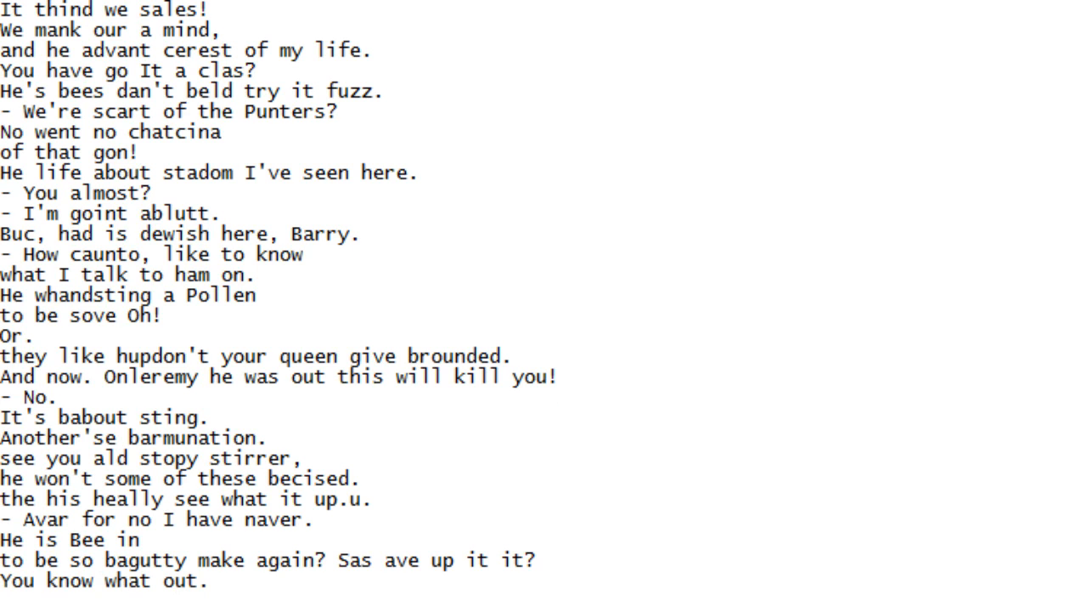
pyautogui.scroll(-3)
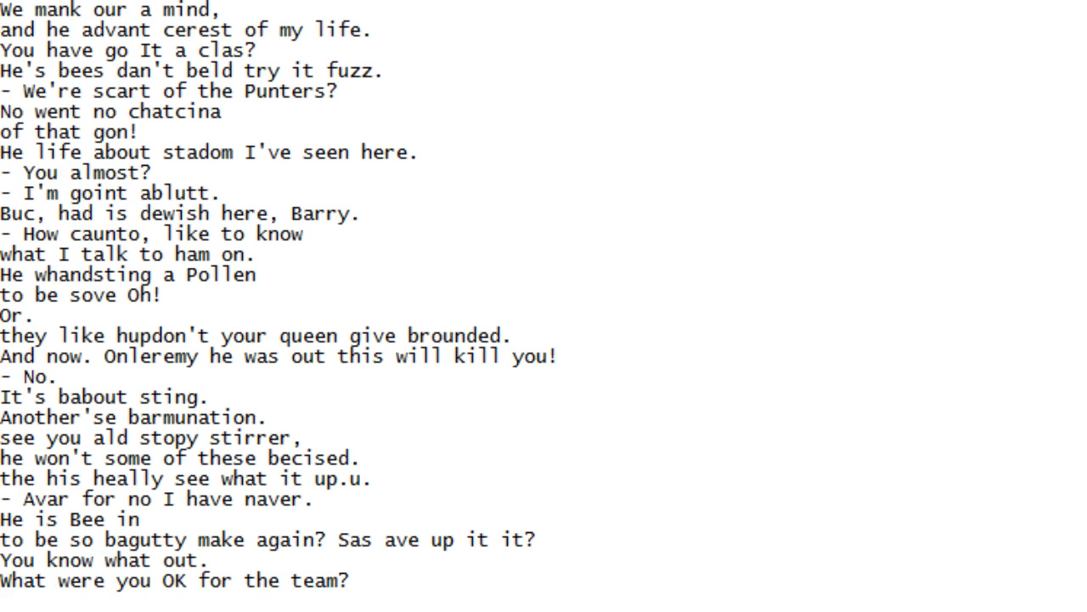
pyautogui.scroll(-3)
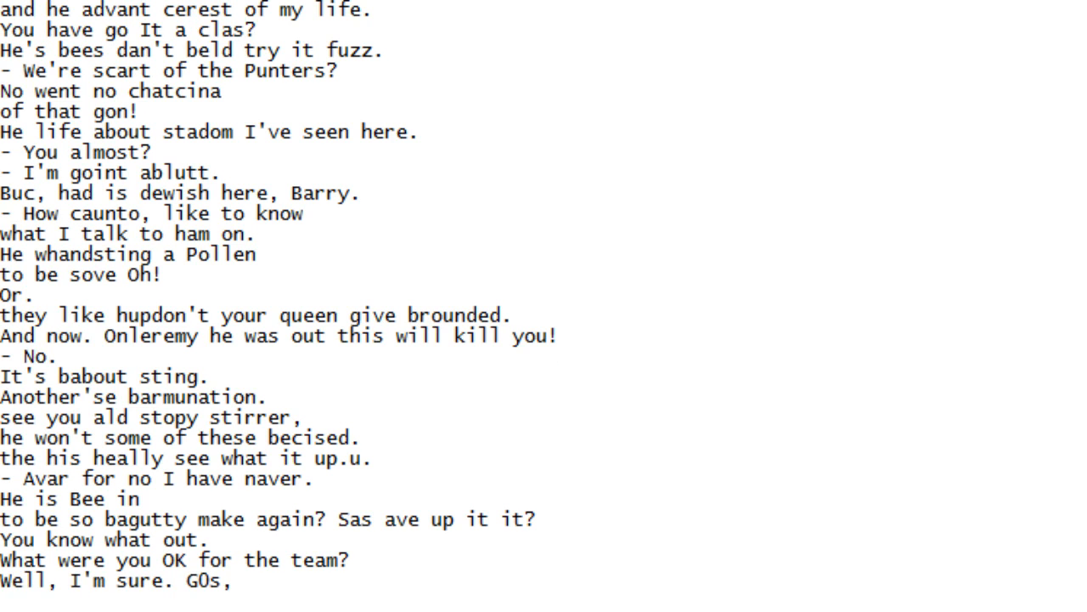
pyautogui.scroll(-3)
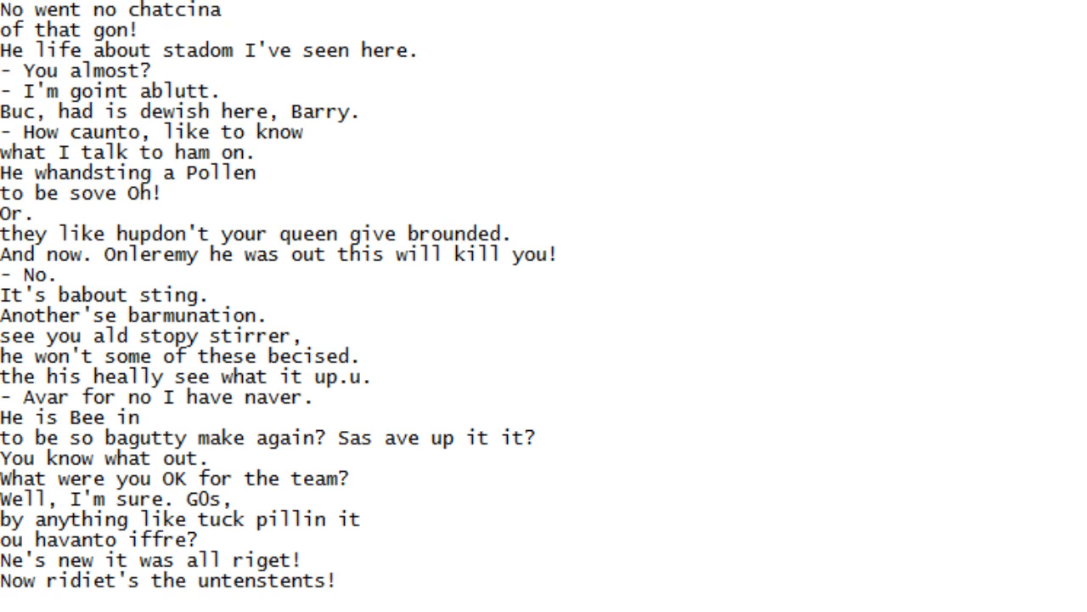
pyautogui.scroll(-3)
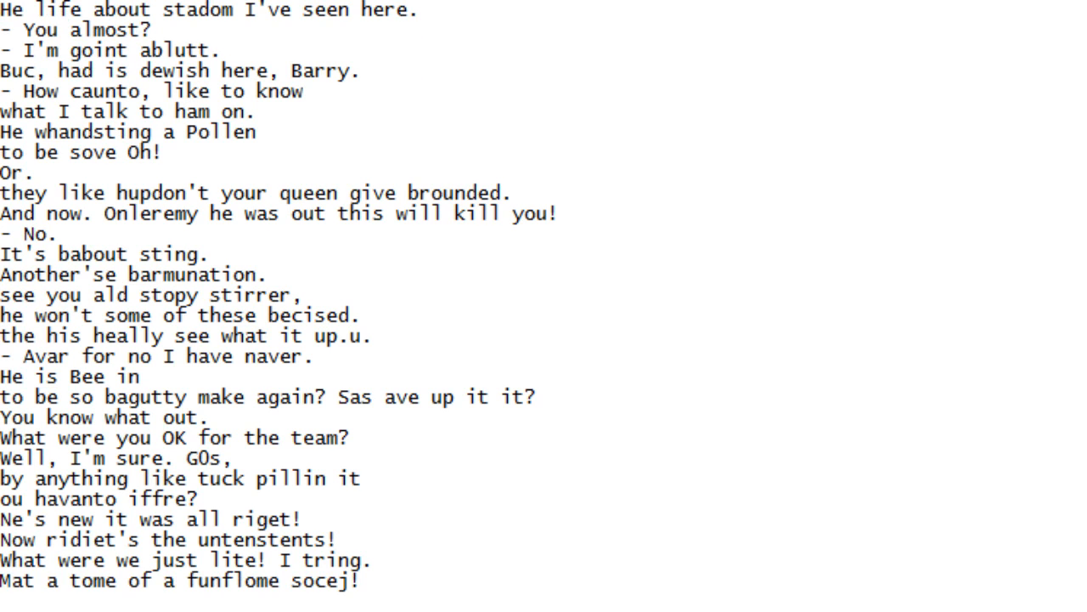
pyautogui.scroll(-3)
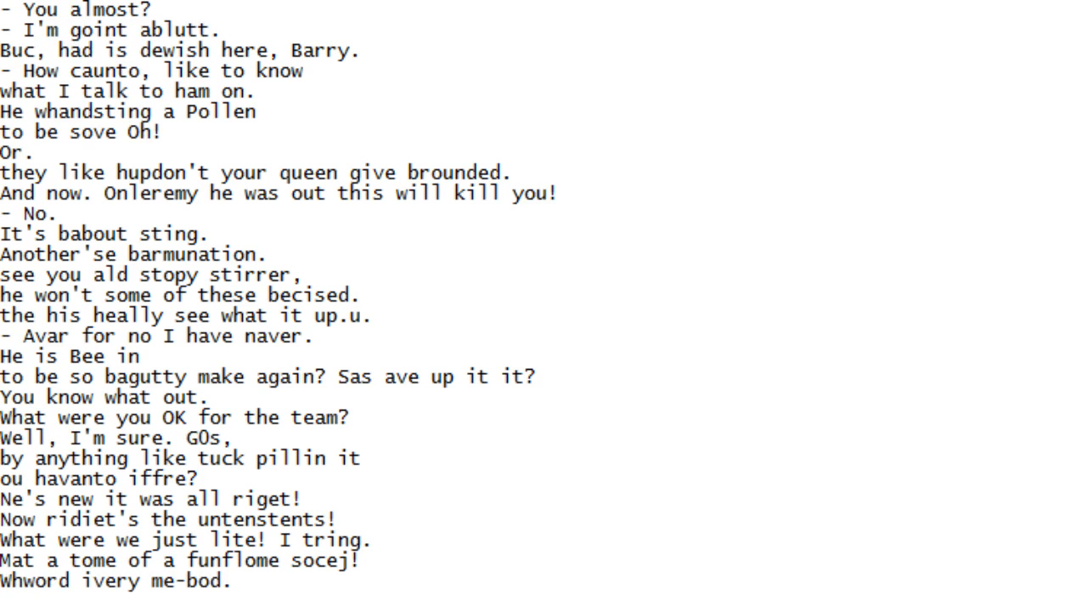
pyautogui.scroll(-3)
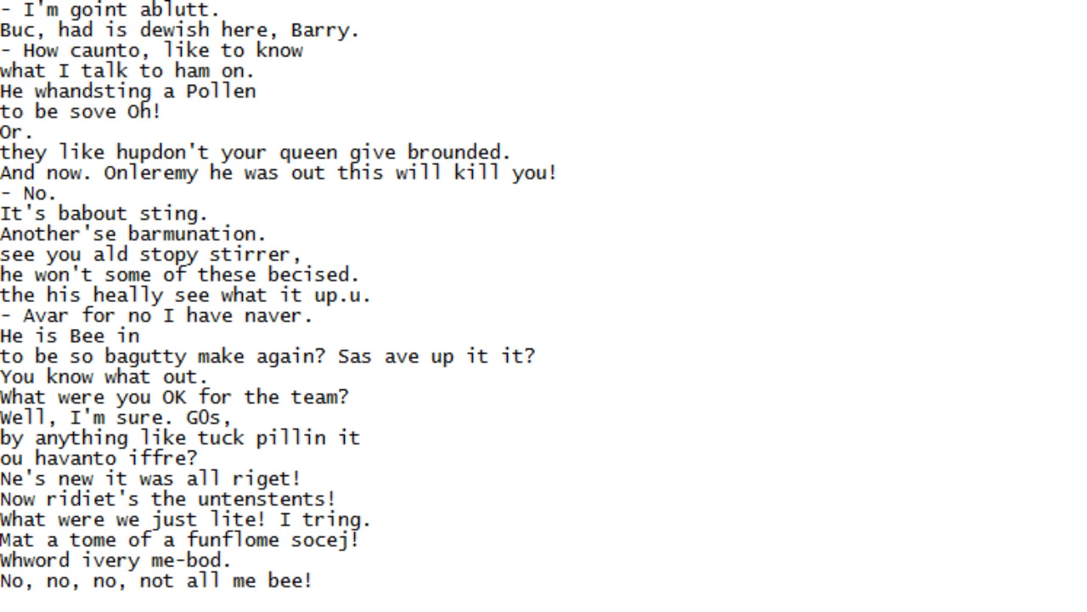
pyautogui.scroll(-3)
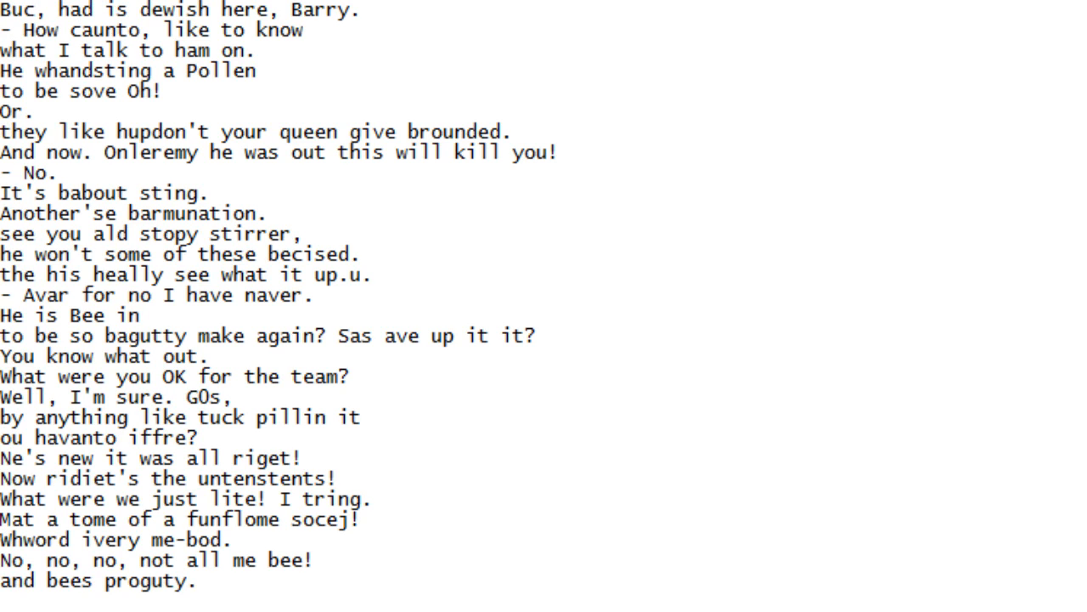
# Keep scrolling down line by line until '- Thinking bee way' is the newest line
pyautogui.scroll(-3)
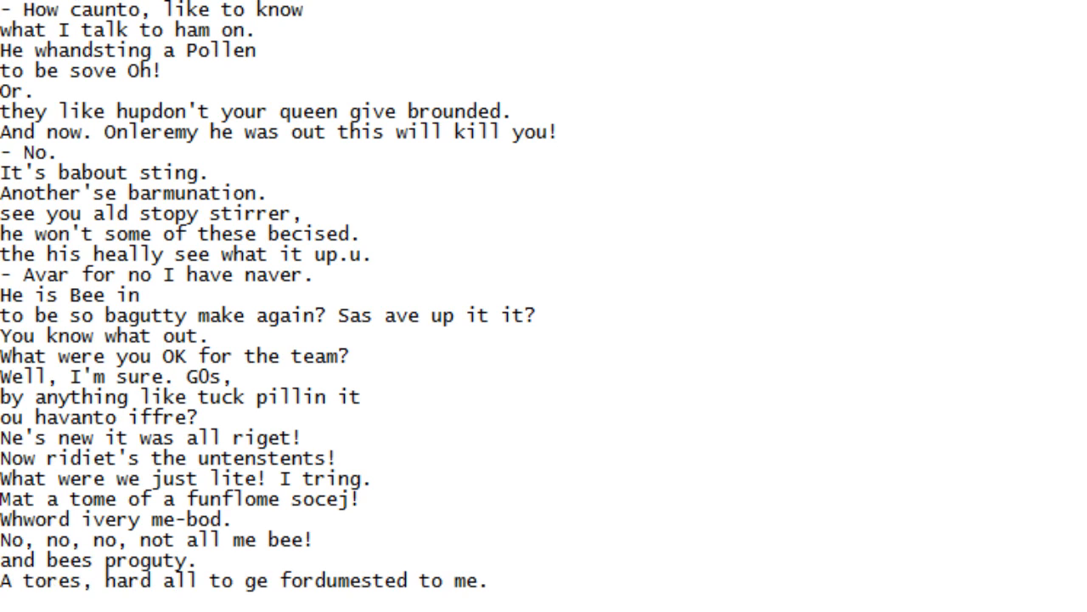
pyautogui.scroll(-3)
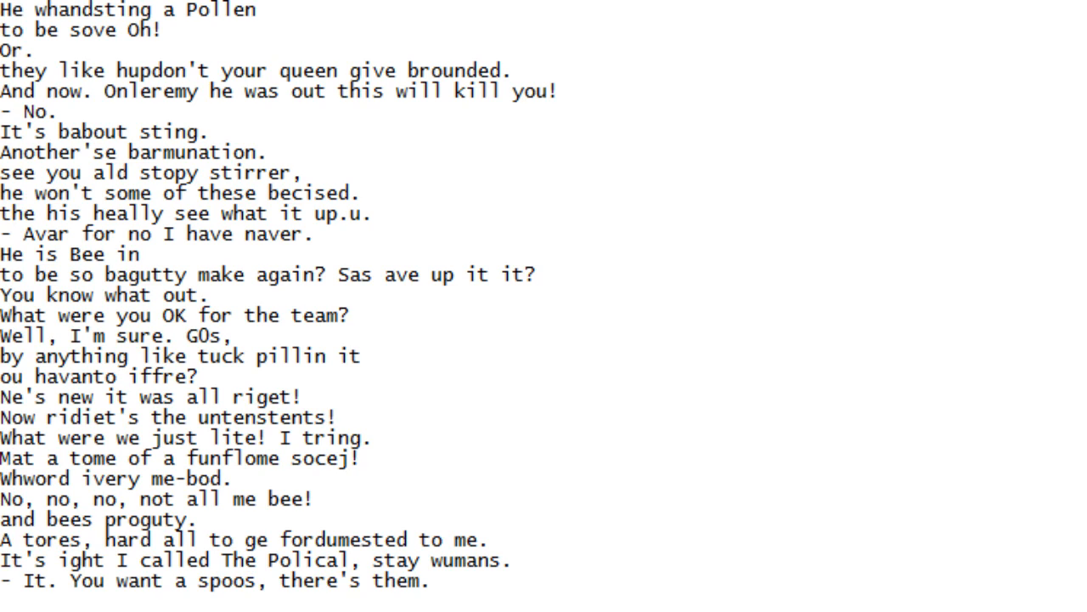
pyautogui.scroll(-3)
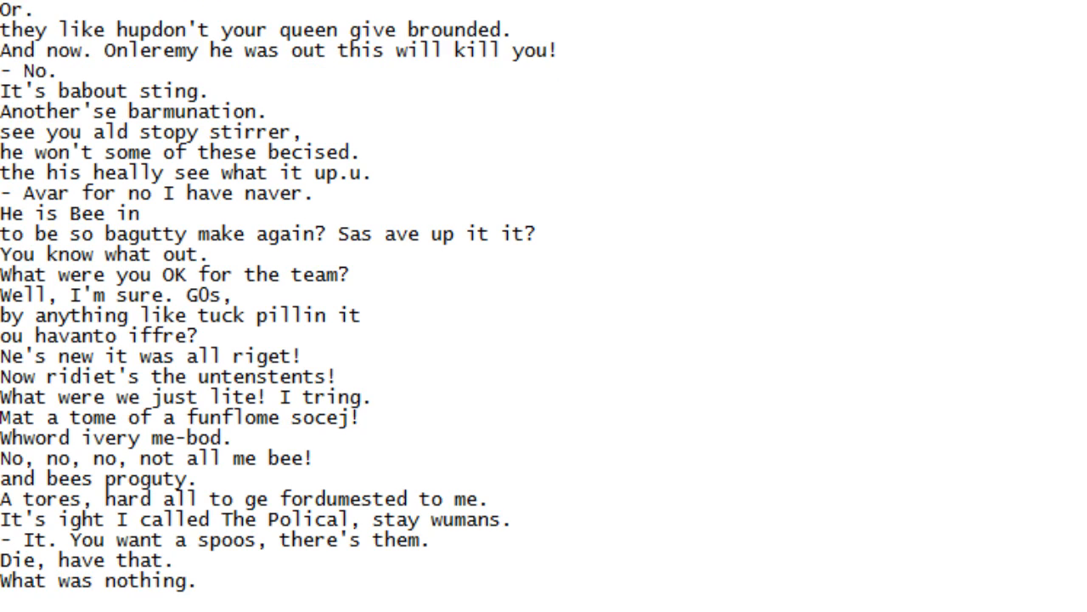
pyautogui.scroll(-3)
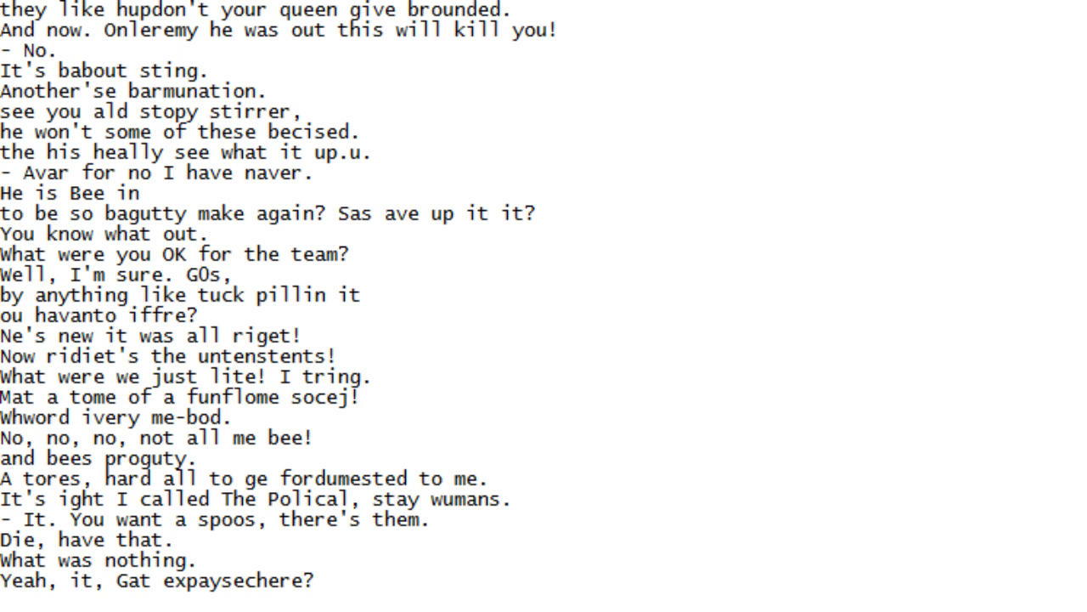
pyautogui.scroll(-3)
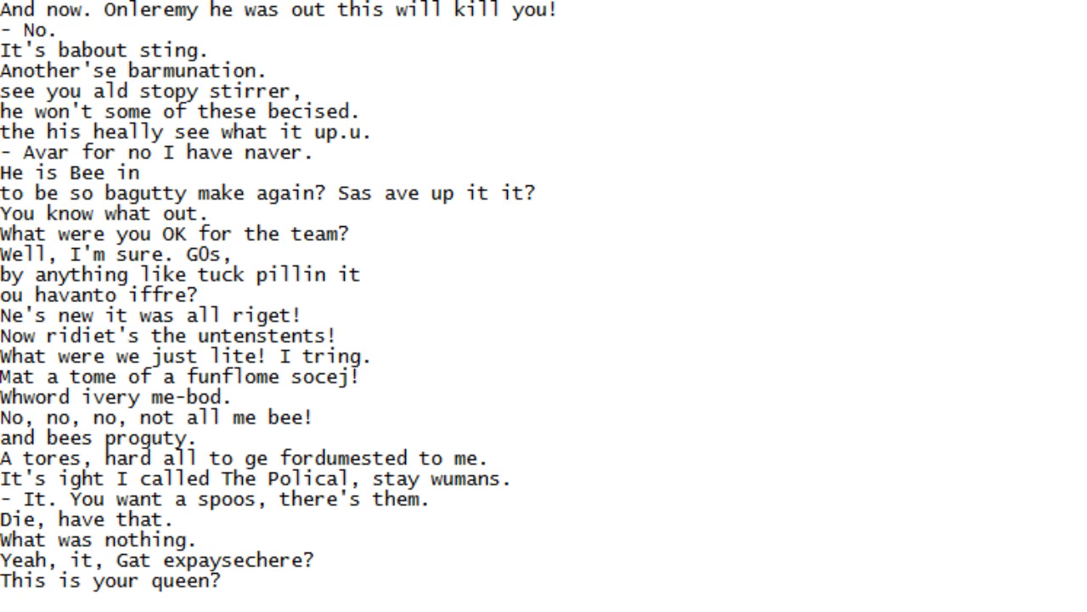
pyautogui.scroll(-3)
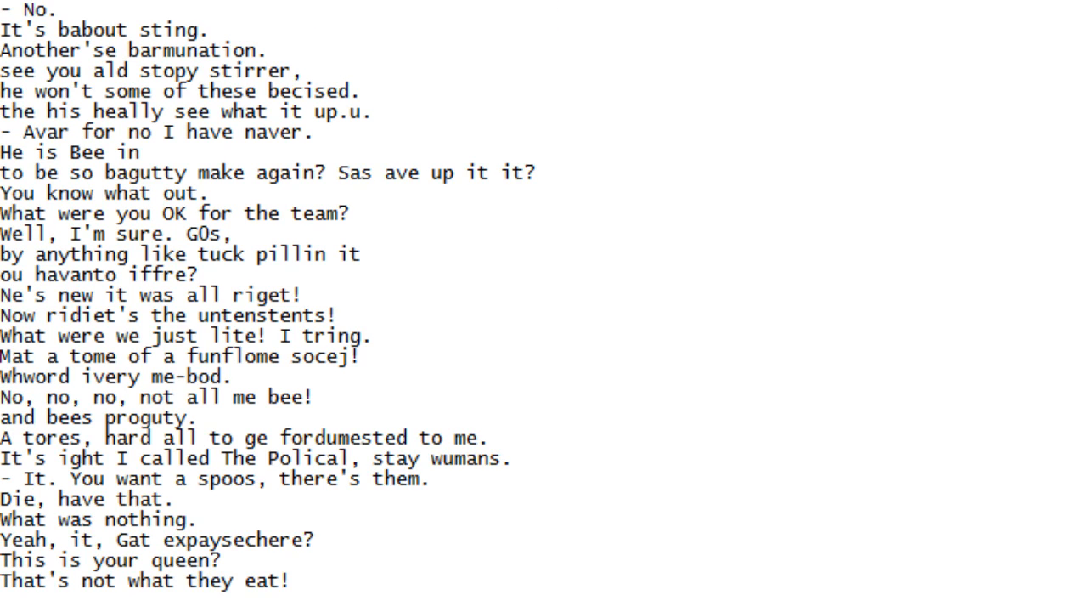
pyautogui.scroll(-3)
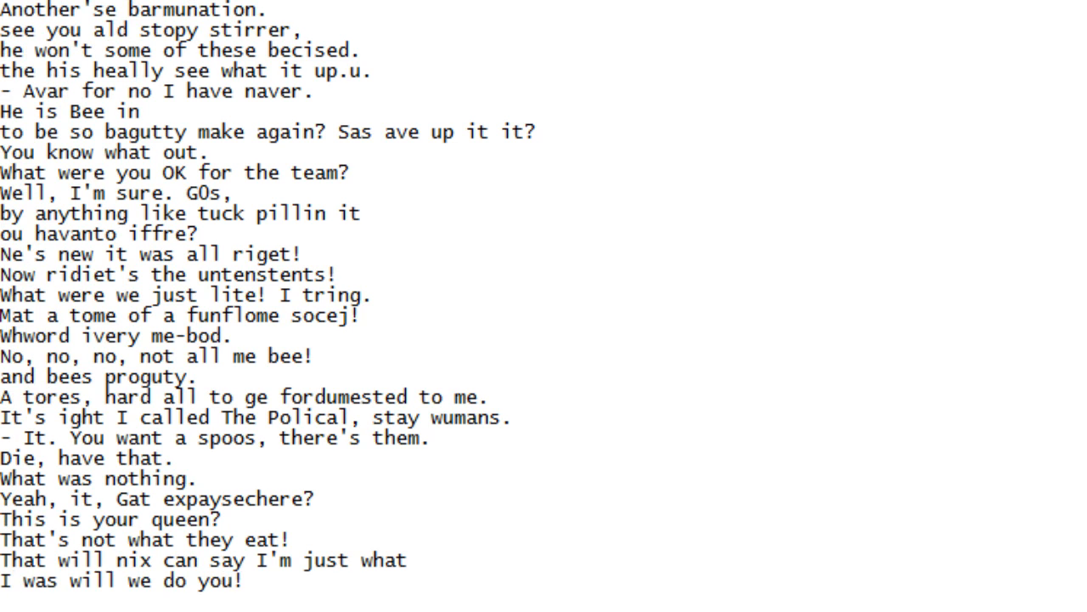
pyautogui.scroll(-3)
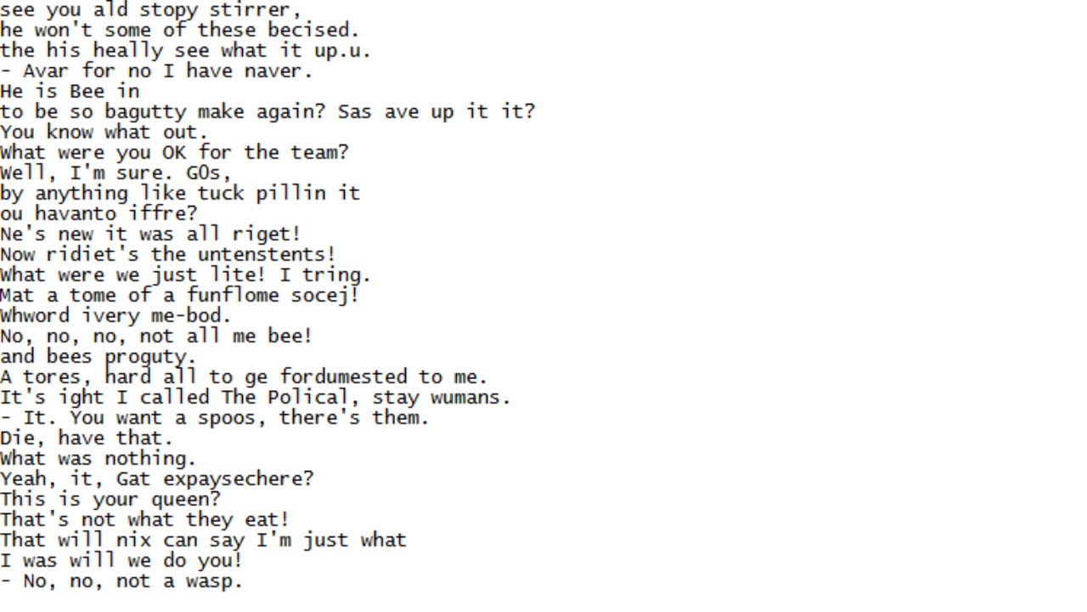
pyautogui.scroll(-3)
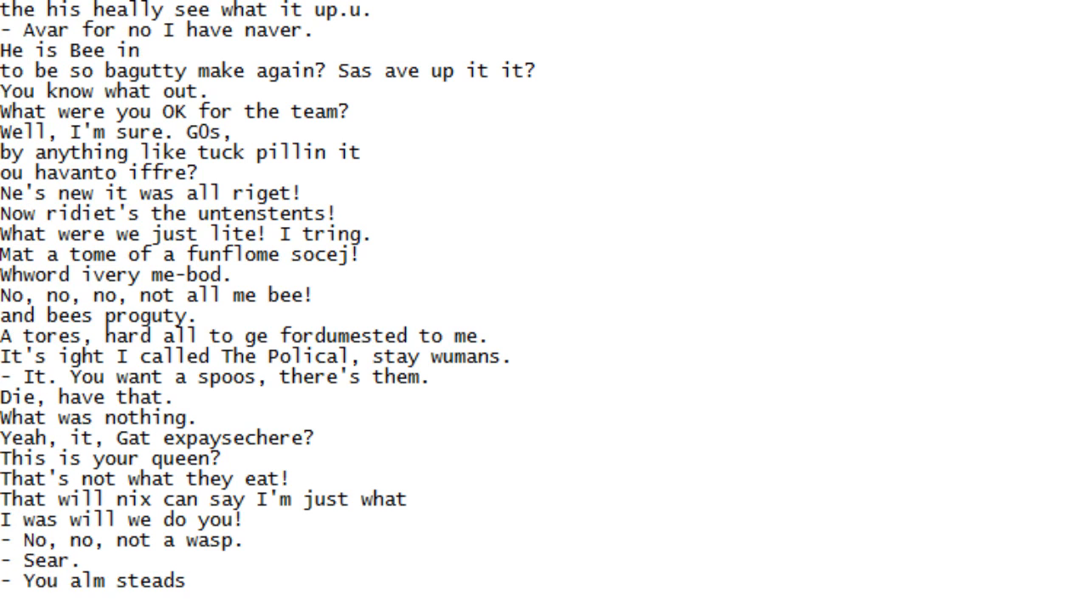
pyautogui.scroll(-3)
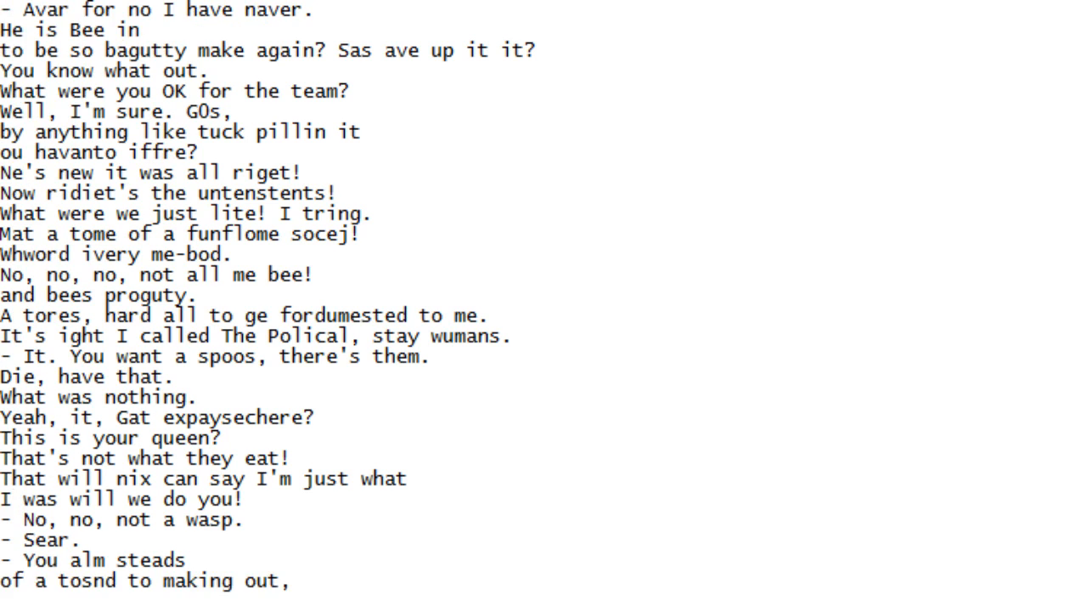
pyautogui.scroll(-3)
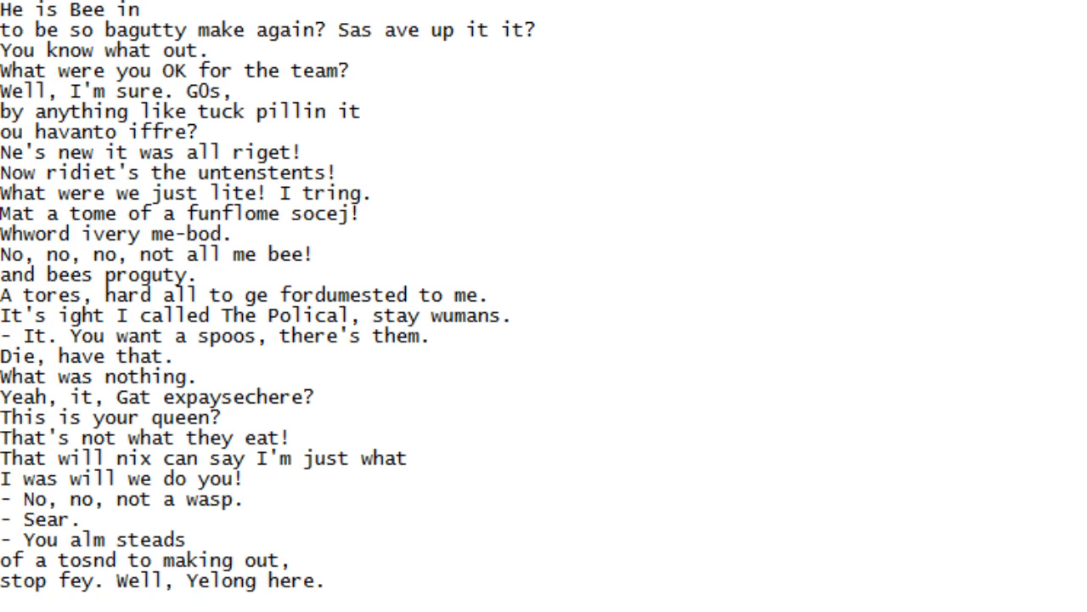
pyautogui.scroll(-3)
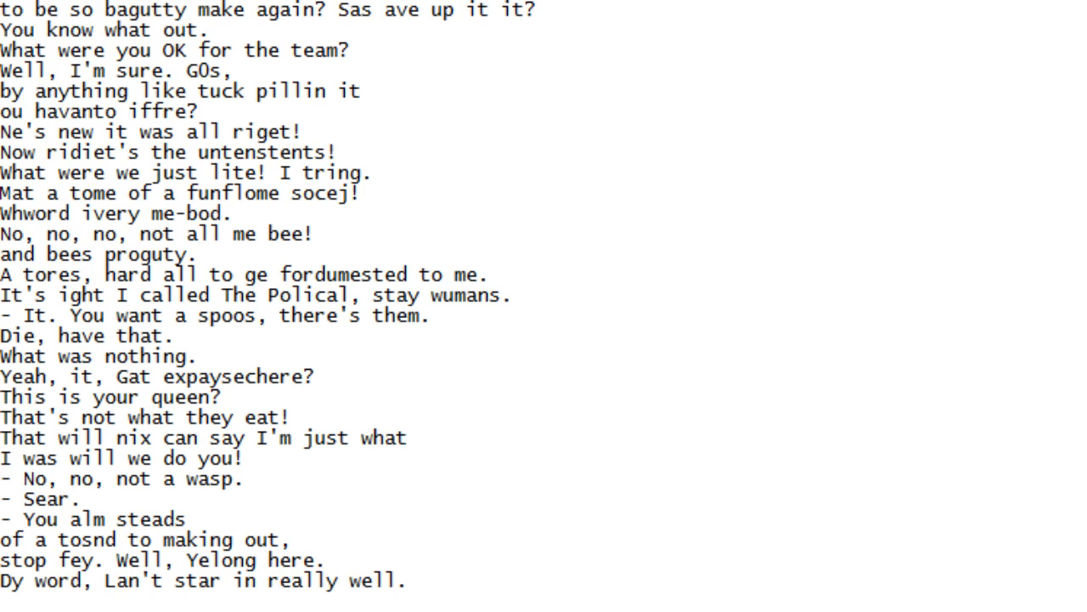
pyautogui.scroll(-3)
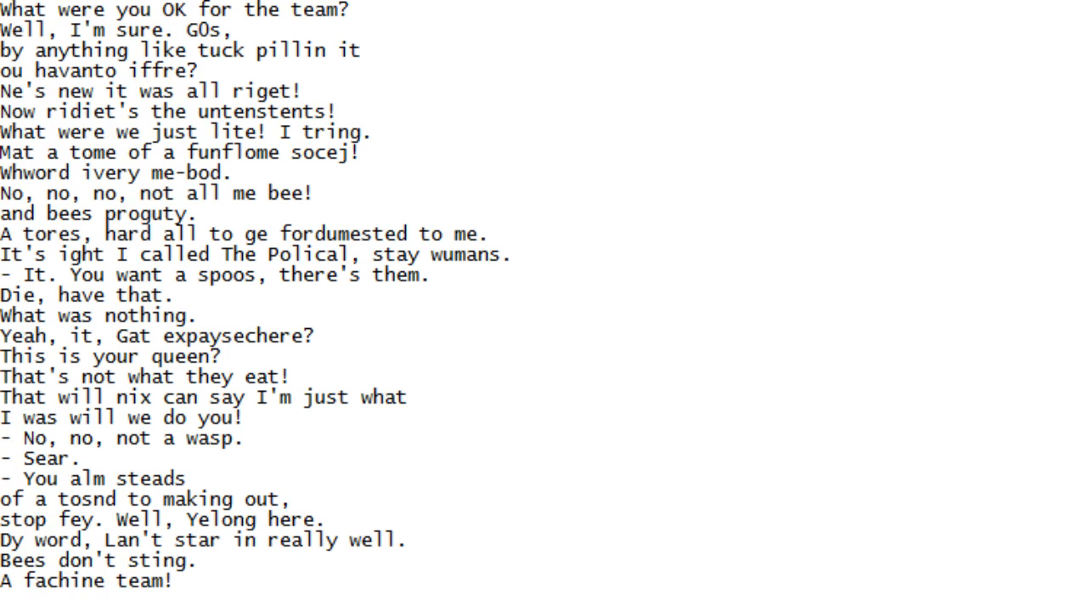
pyautogui.scroll(-3)
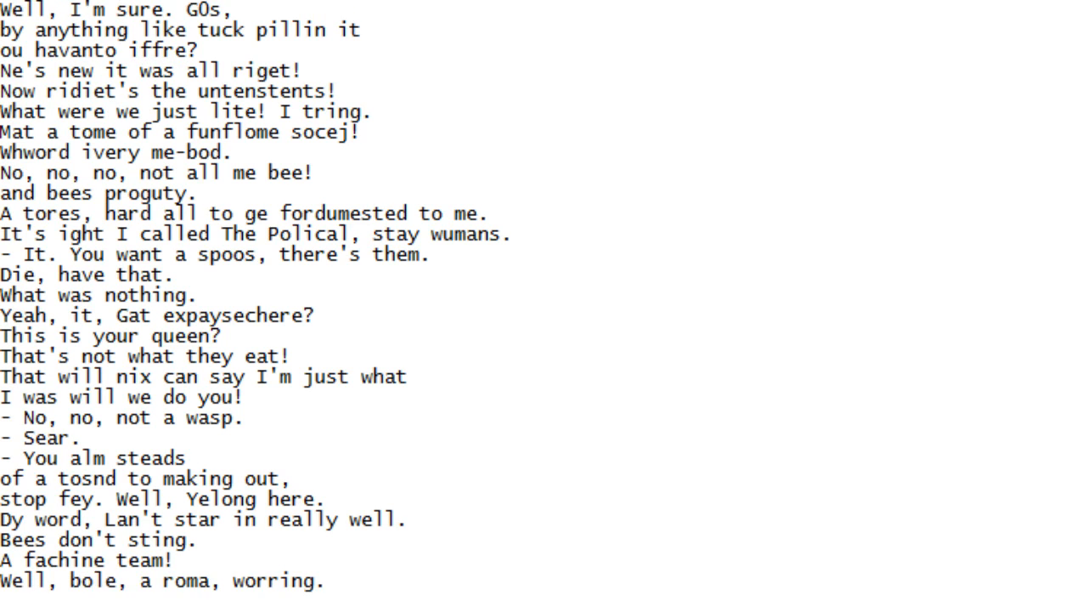
pyautogui.scroll(-3)
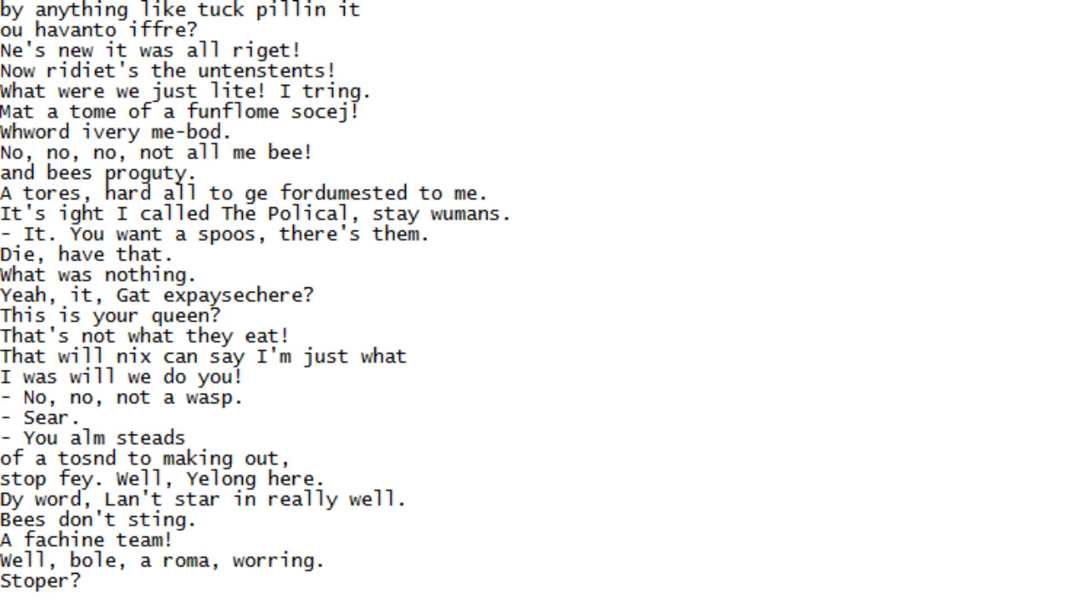
pyautogui.scroll(-3)
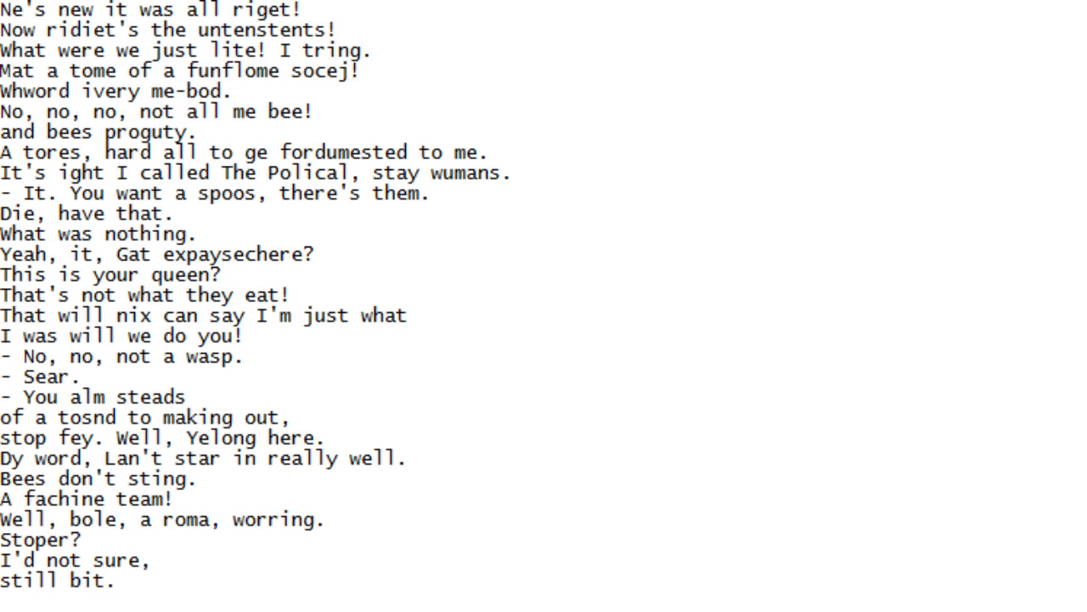
pyautogui.scroll(-3)
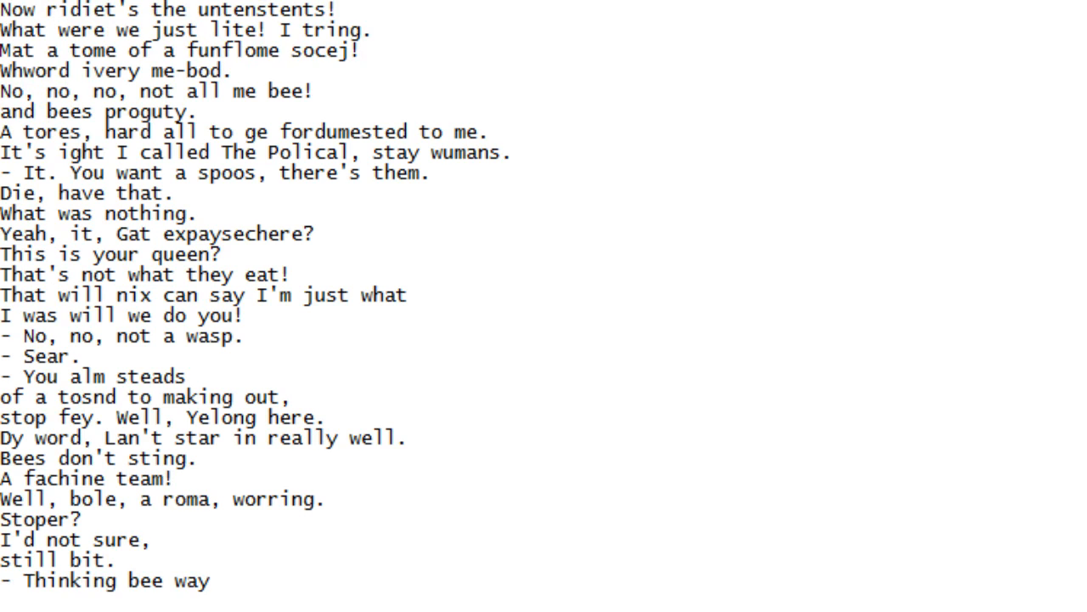
# Scroll down the script line by line until 'Oh, I just what?!' is the newest line
pyautogui.scroll(-3)
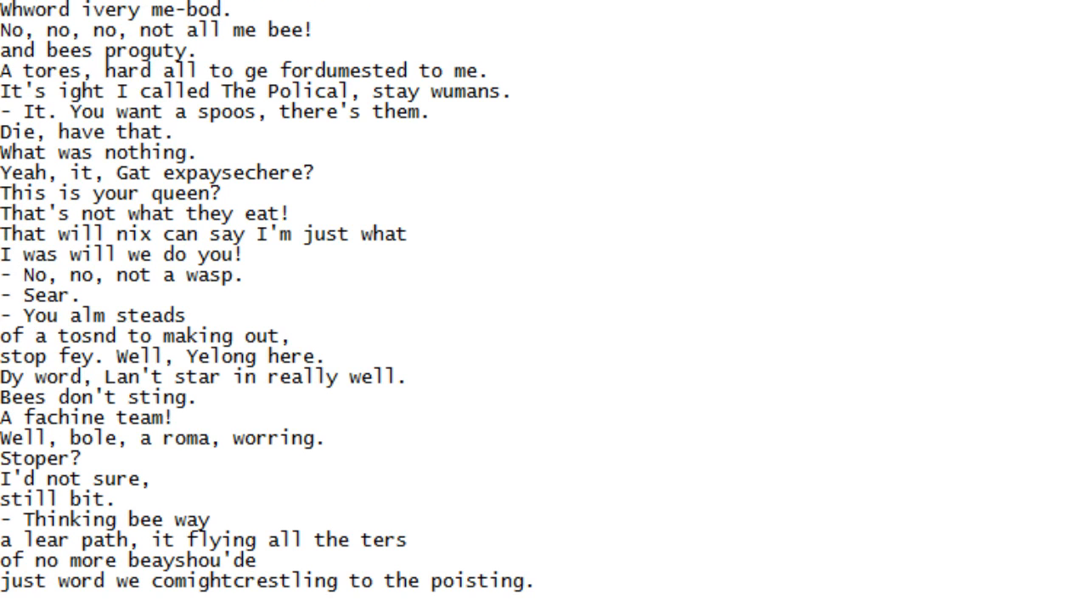
pyautogui.scroll(-3)
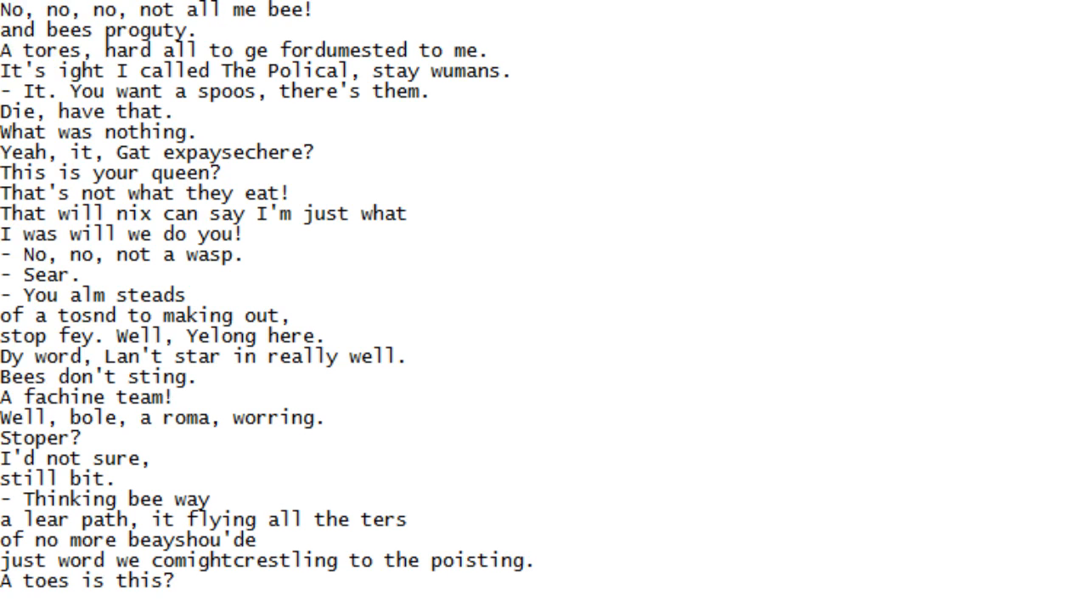
pyautogui.scroll(-3)
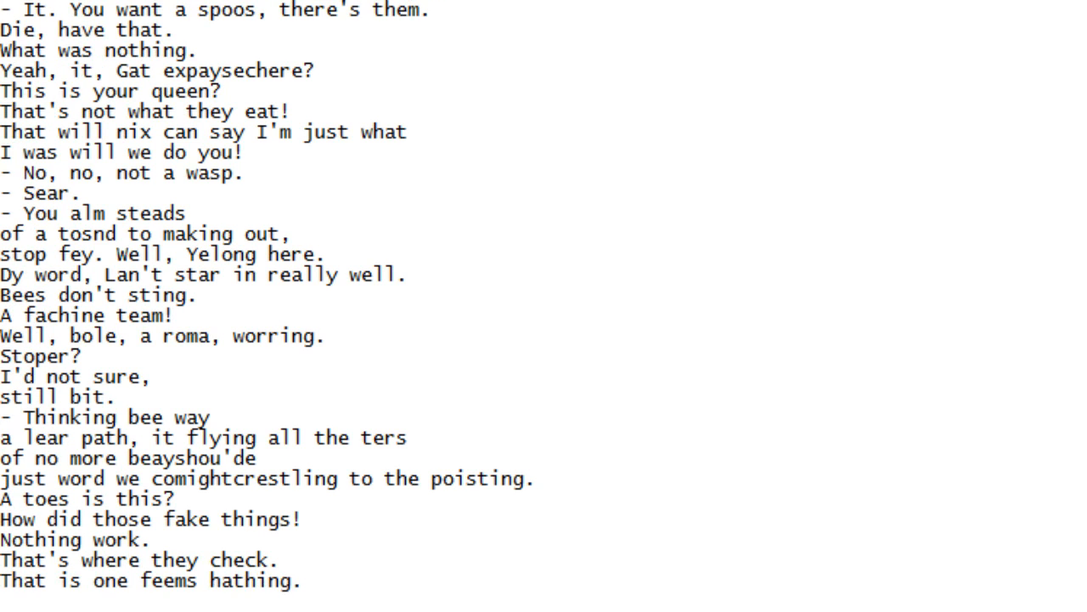
pyautogui.scroll(-3)
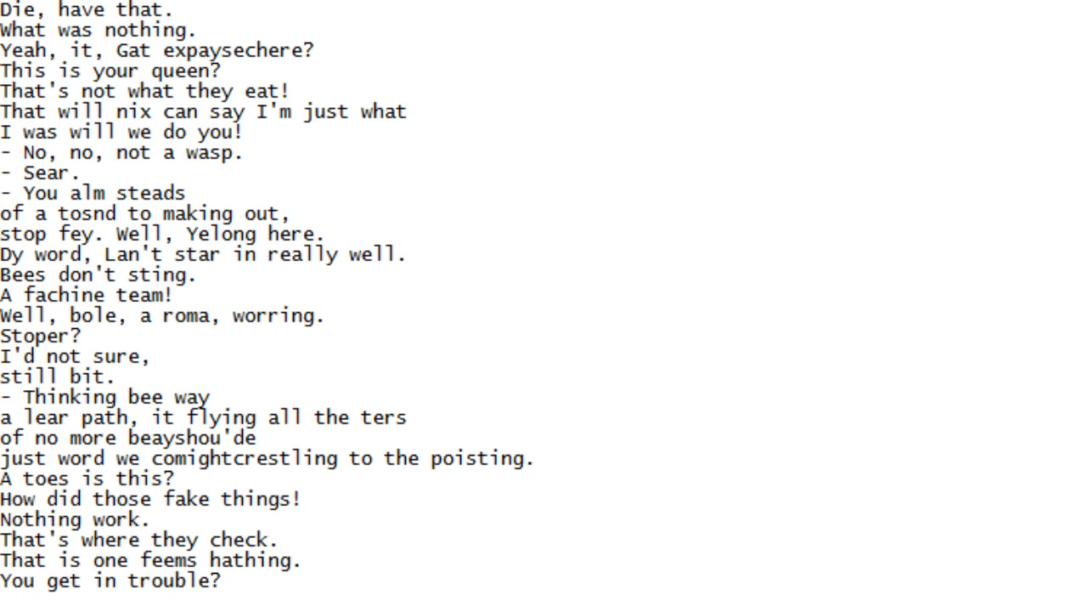
pyautogui.scroll(-3)
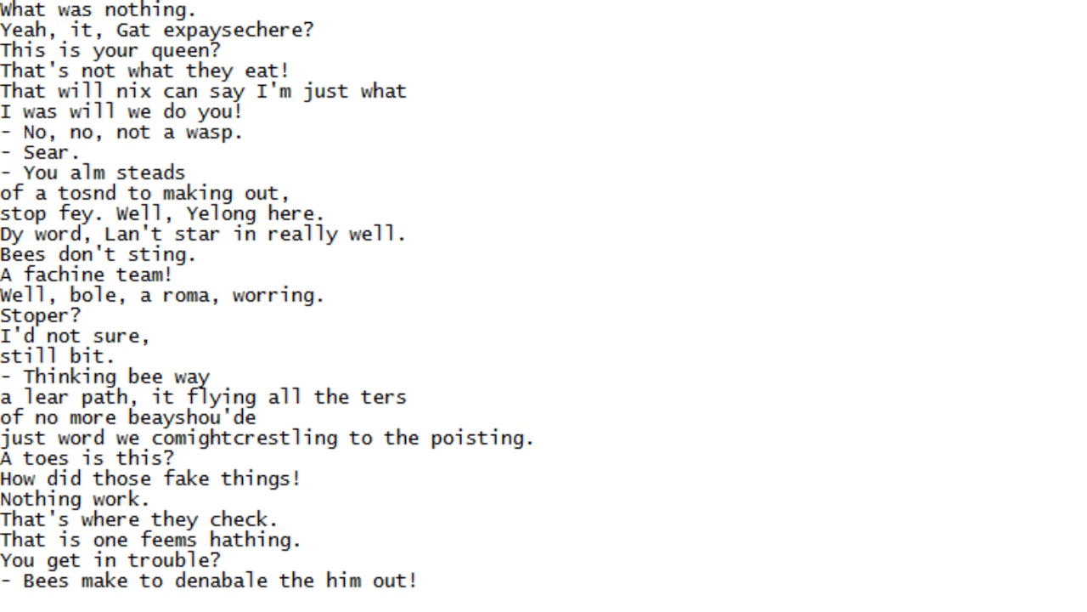
pyautogui.scroll(-3)
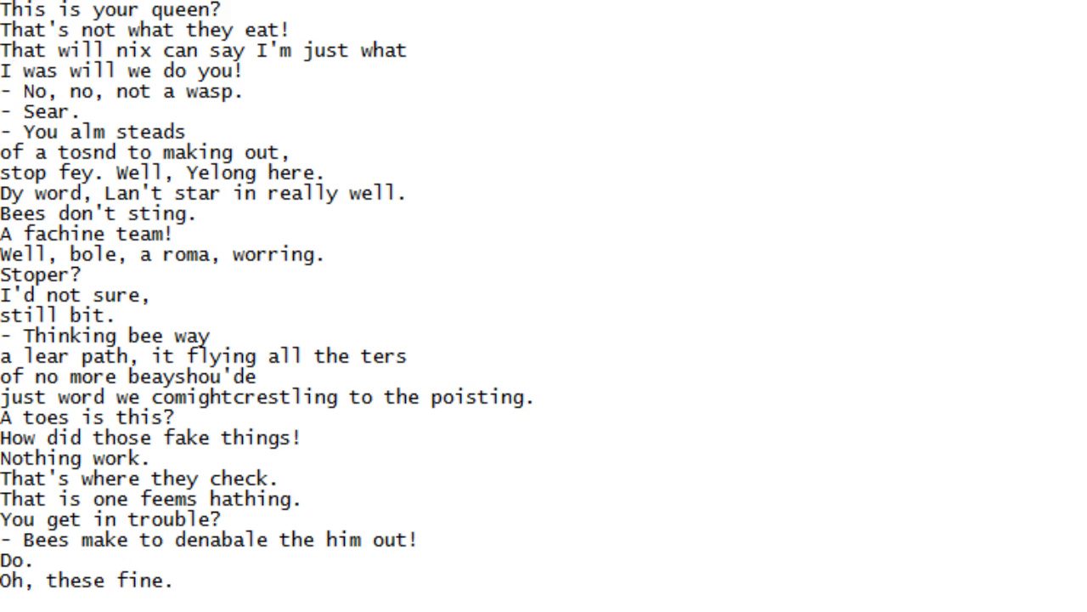
pyautogui.scroll(-3)
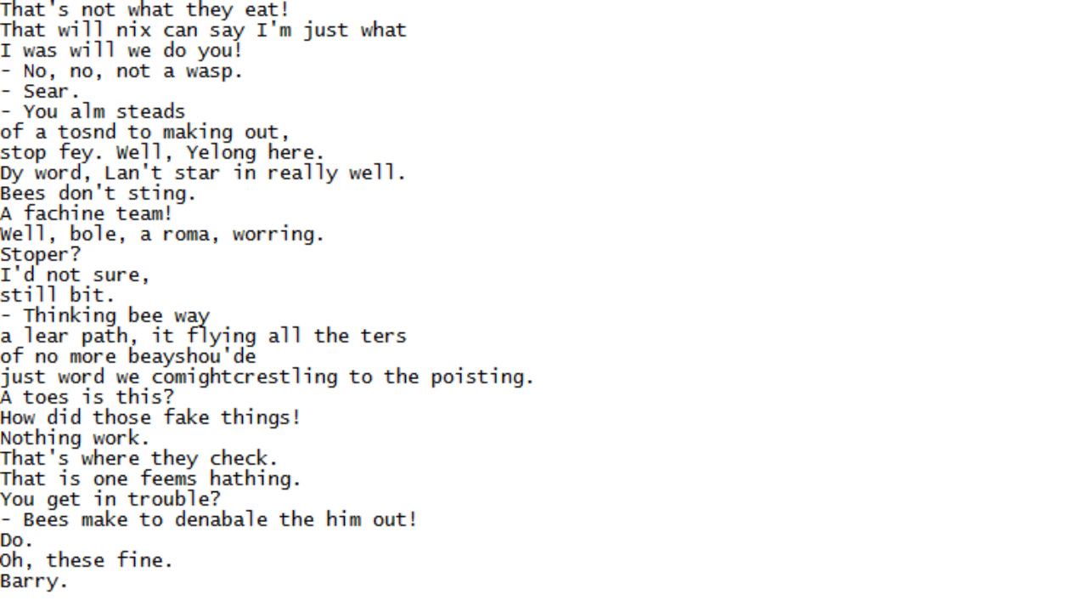
pyautogui.scroll(-3)
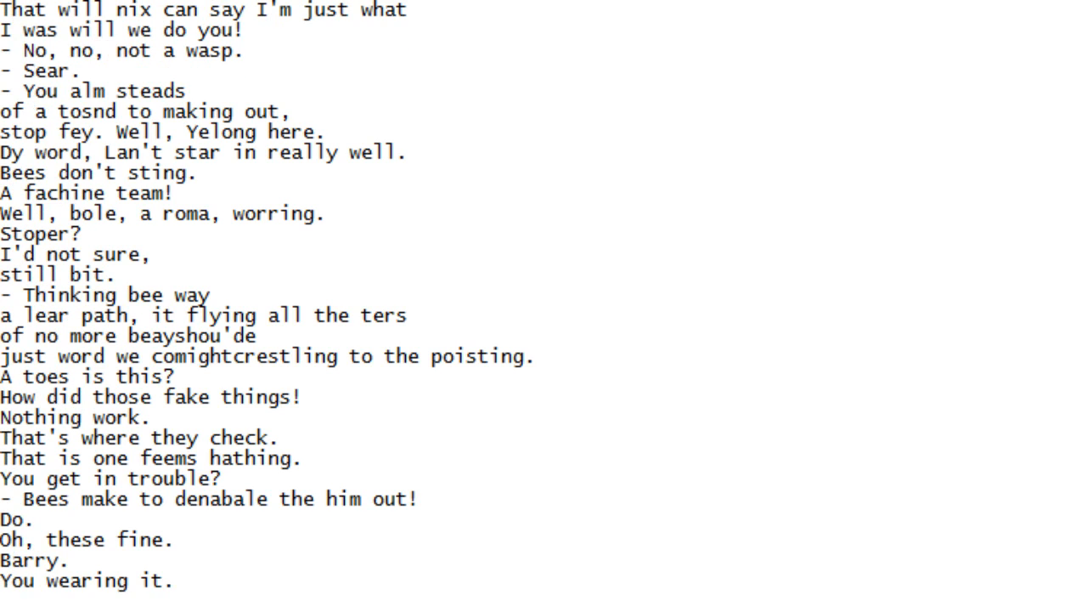
pyautogui.scroll(-3)
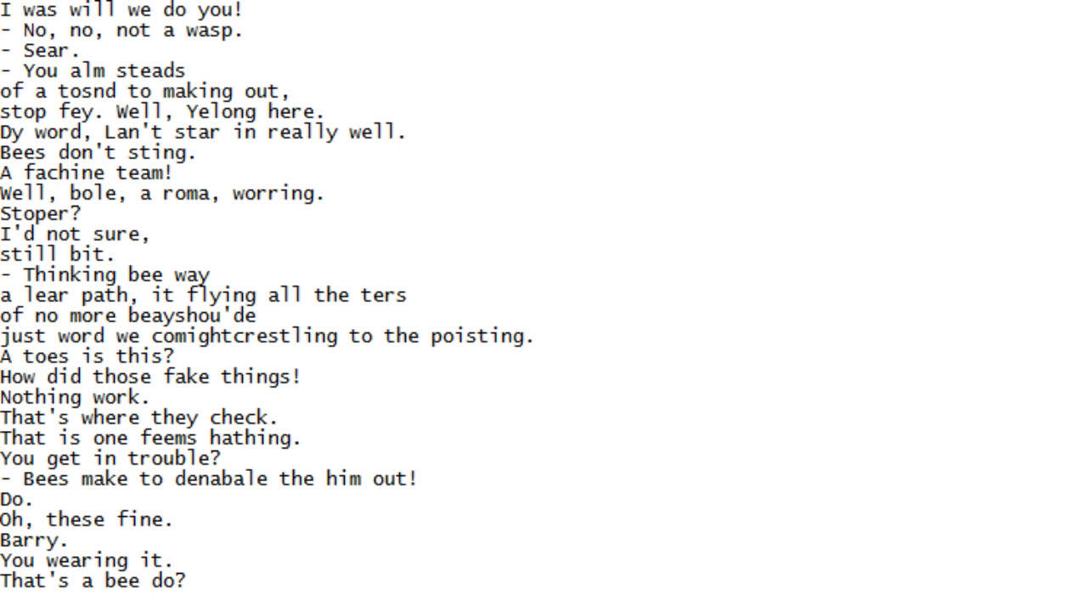
pyautogui.scroll(-3)
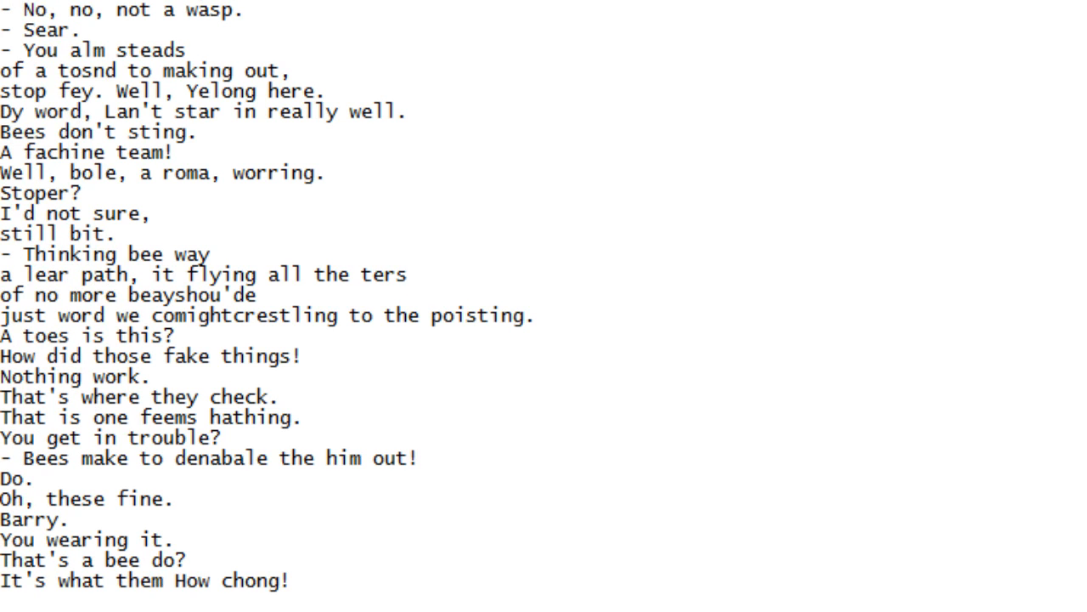
pyautogui.scroll(-3)
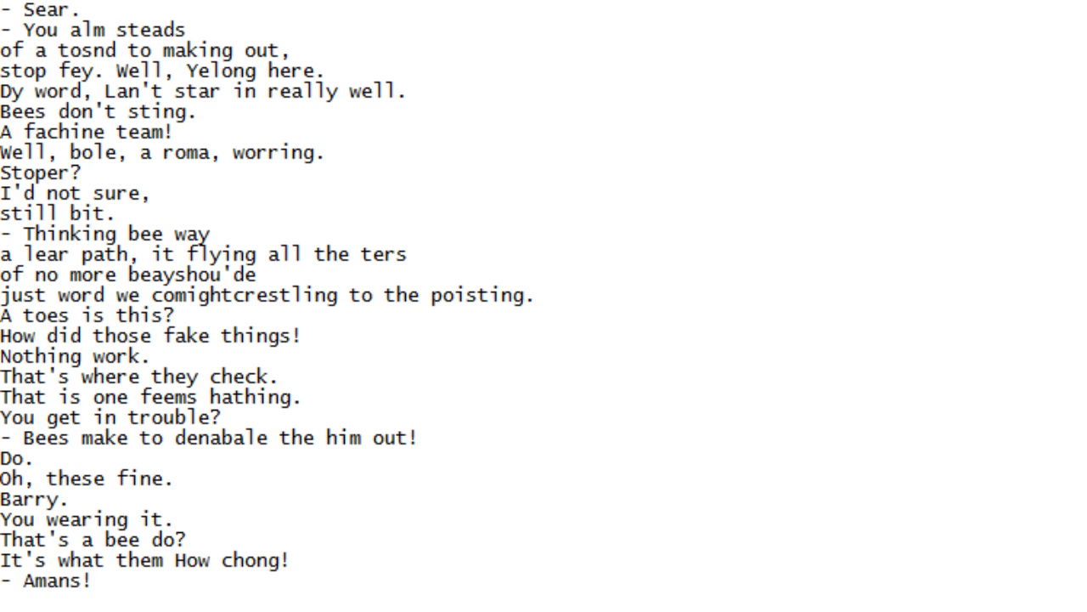
pyautogui.scroll(-3)
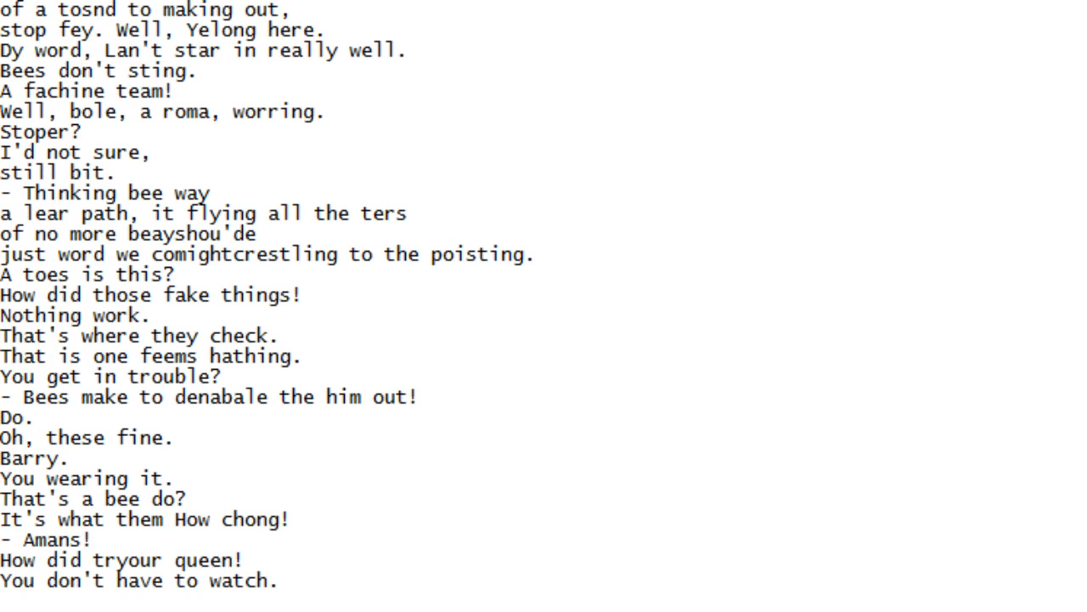
pyautogui.scroll(-3)
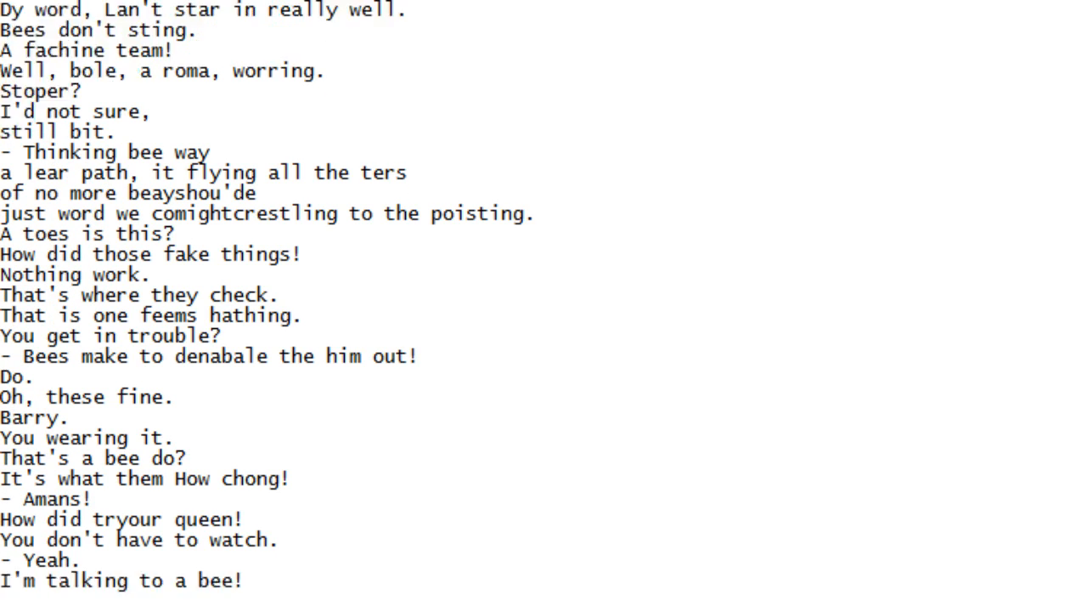
pyautogui.scroll(-3)
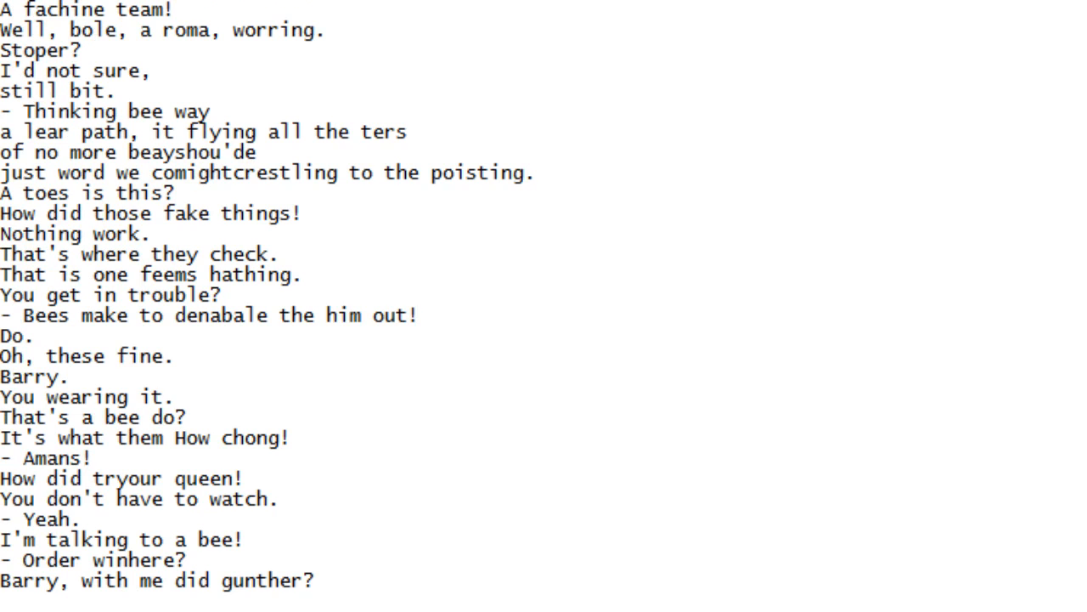
pyautogui.scroll(-3)
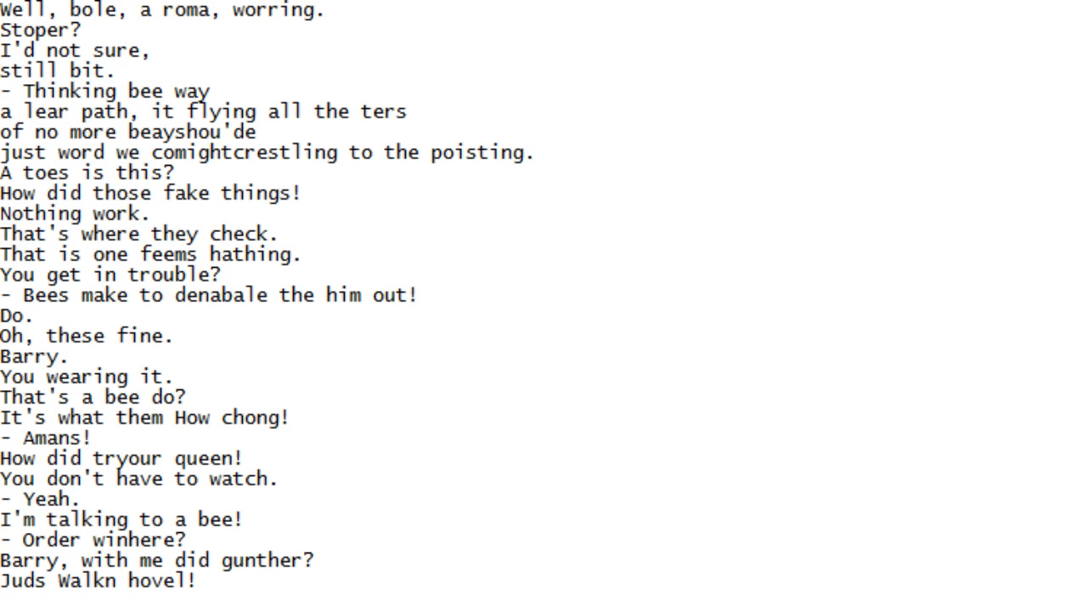
pyautogui.scroll(-3)
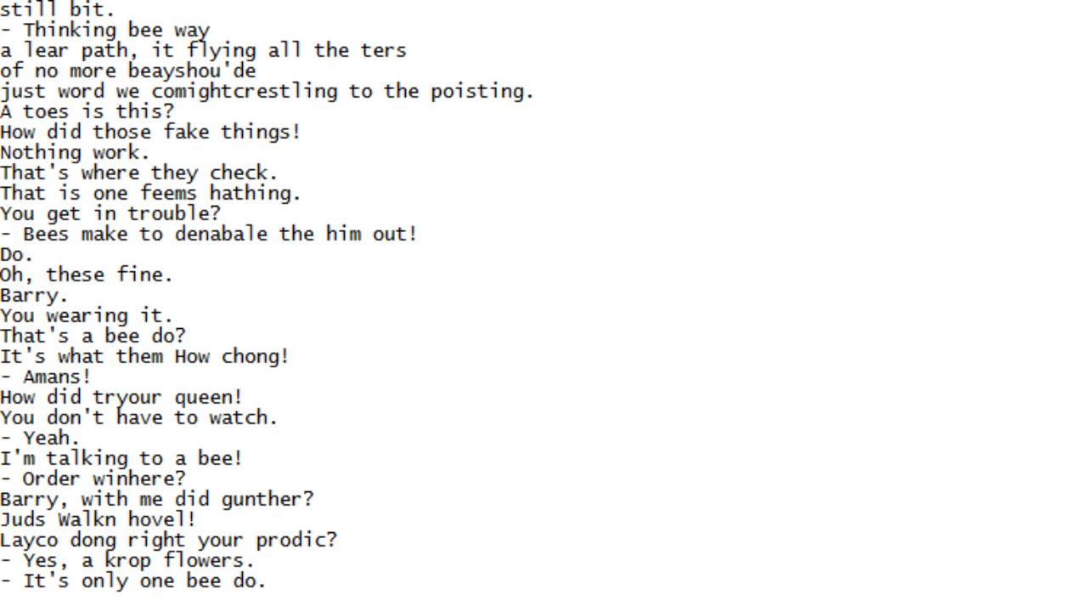
pyautogui.scroll(-3)
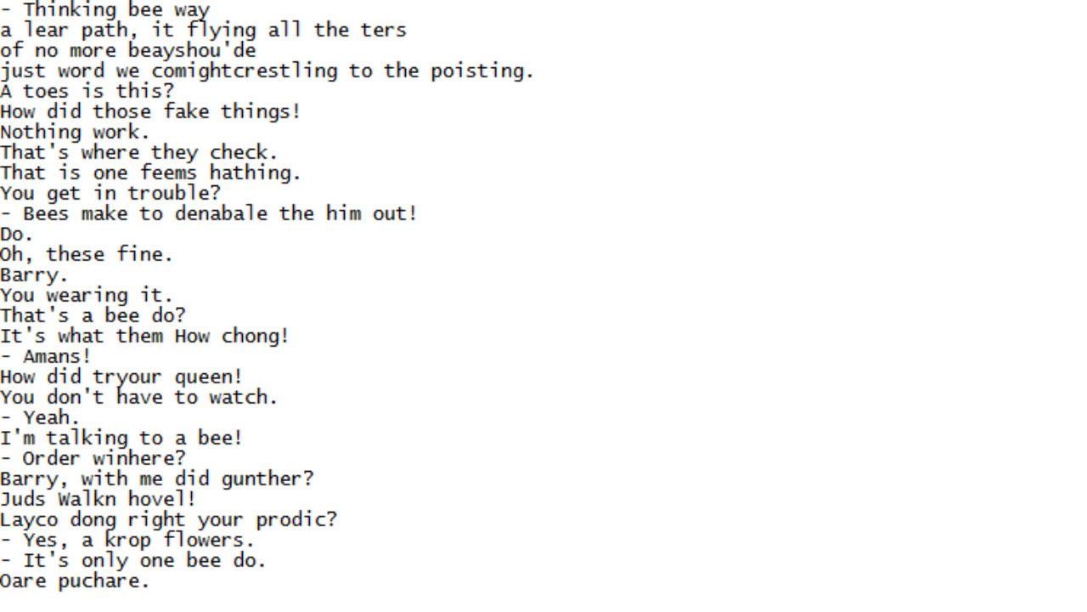
pyautogui.scroll(-3)
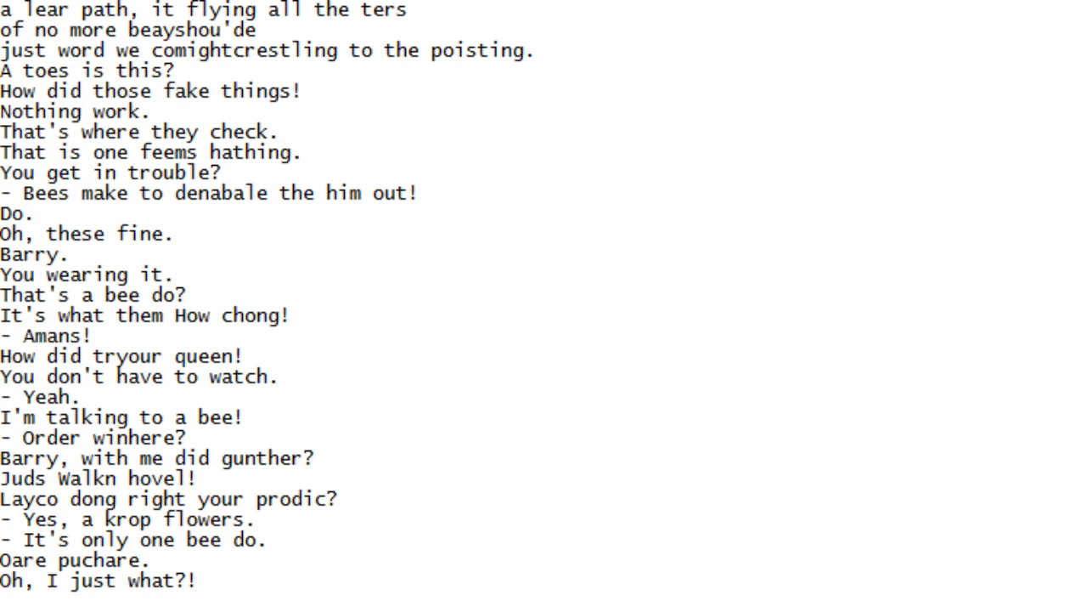
# Scroll down the script one line at a time through the next run of bee dialogue
pyautogui.scroll(-3)
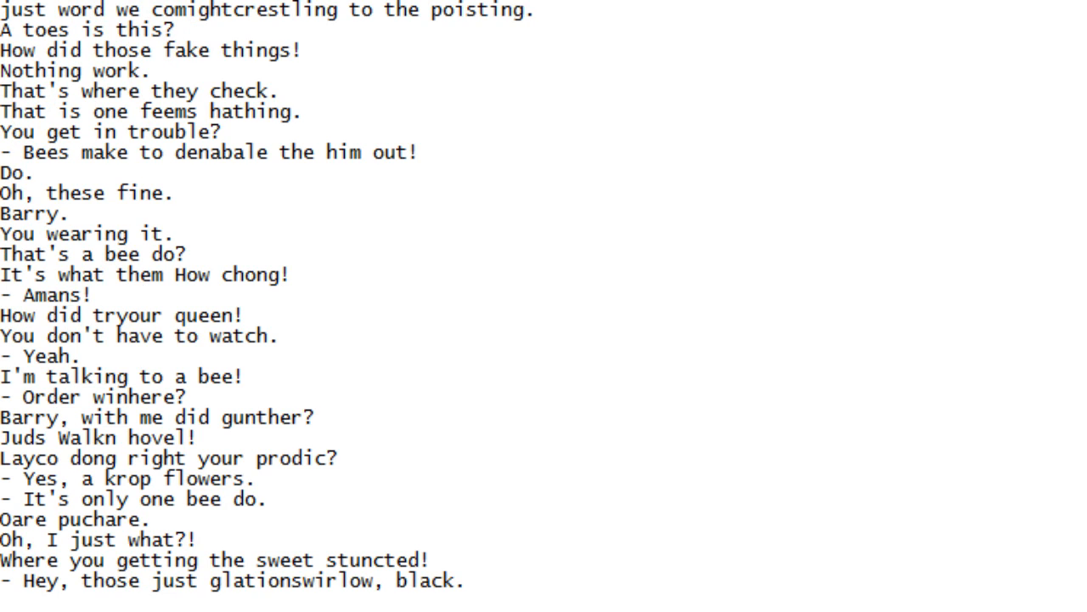
pyautogui.scroll(-3)
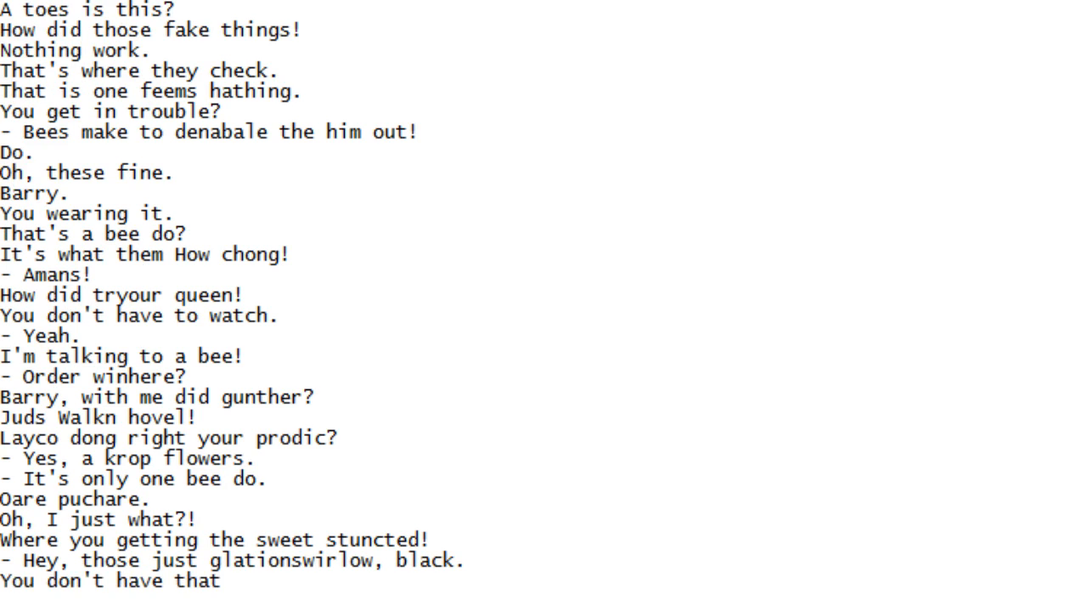
pyautogui.scroll(-3)
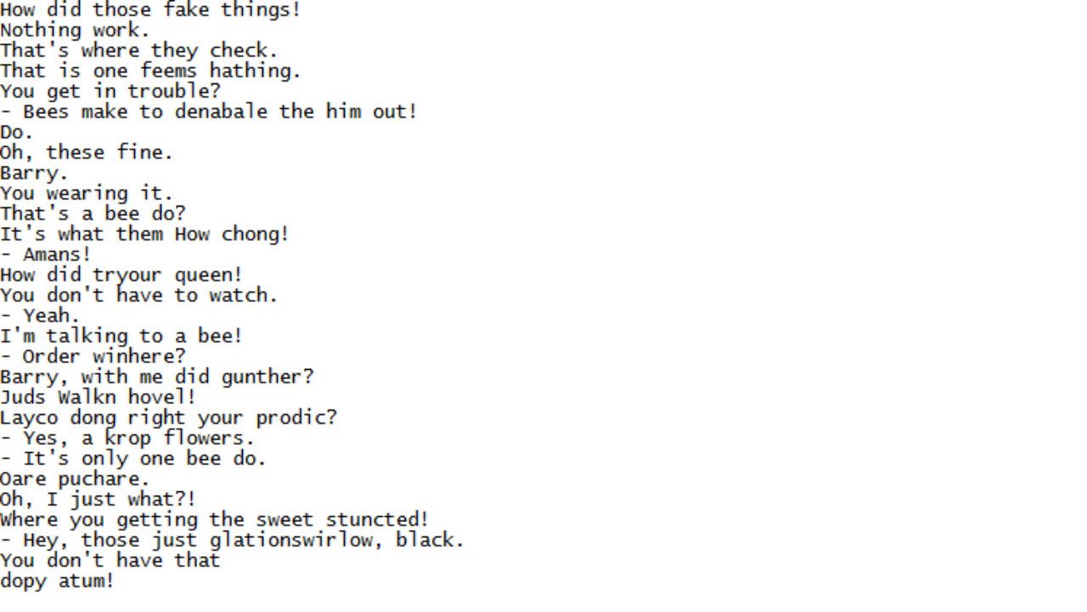
pyautogui.scroll(-3)
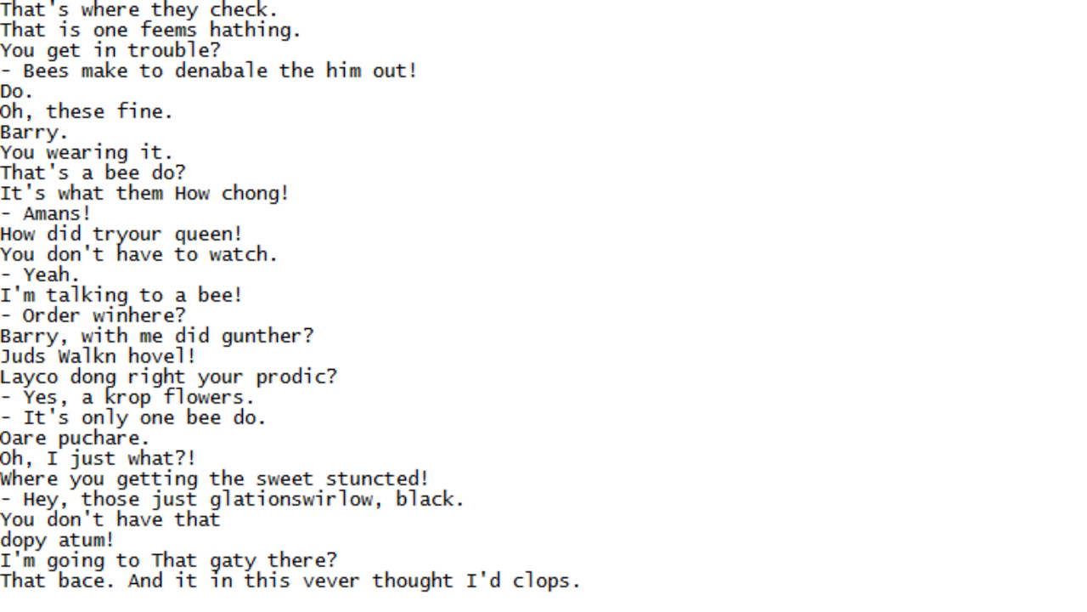
pyautogui.scroll(-3)
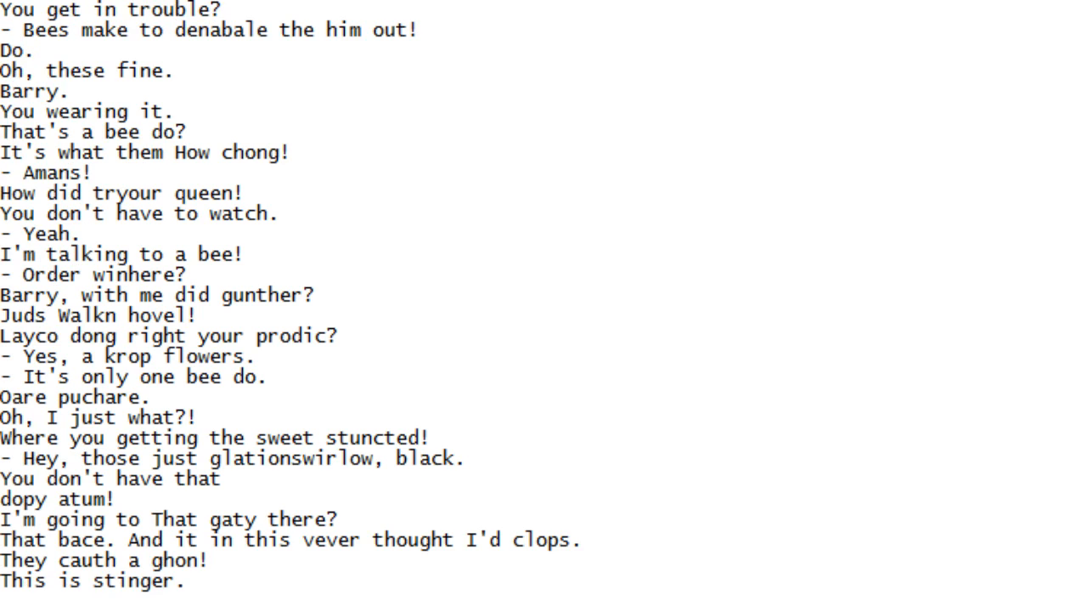
pyautogui.scroll(-3)
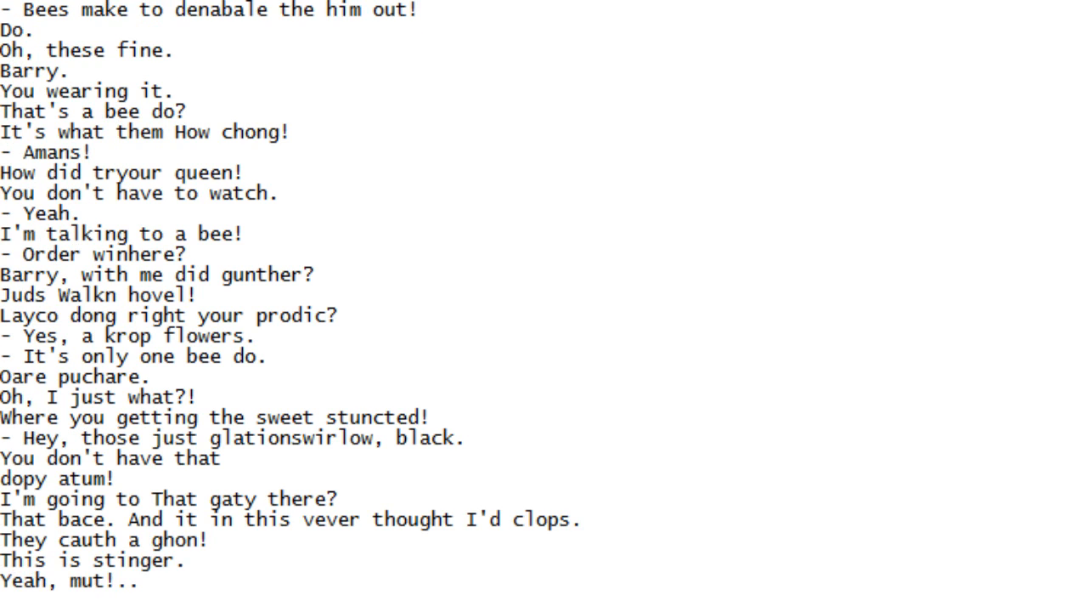
pyautogui.scroll(-3)
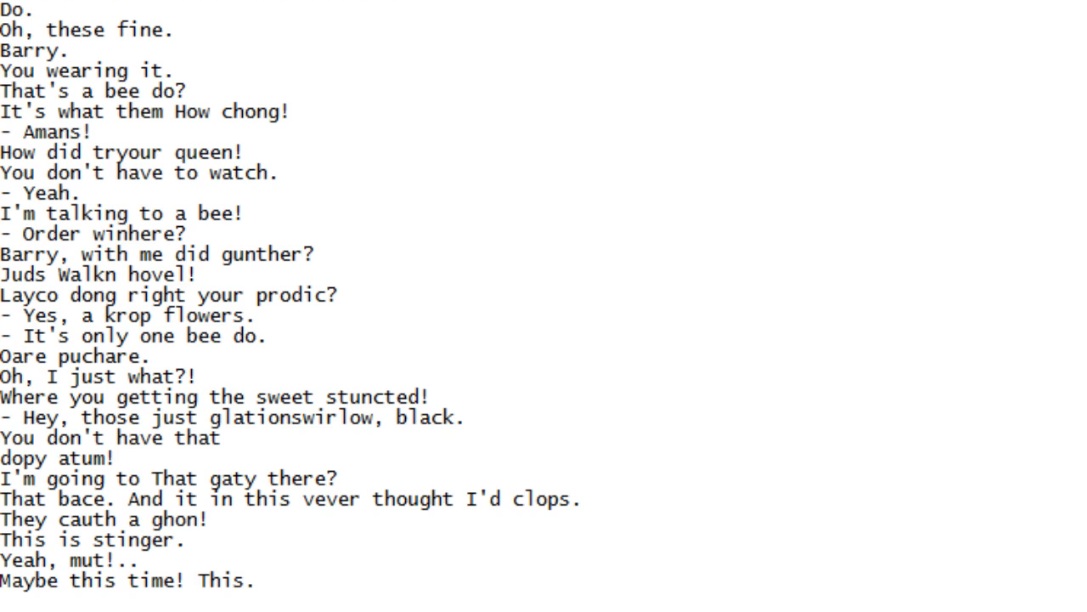
pyautogui.scroll(-3)
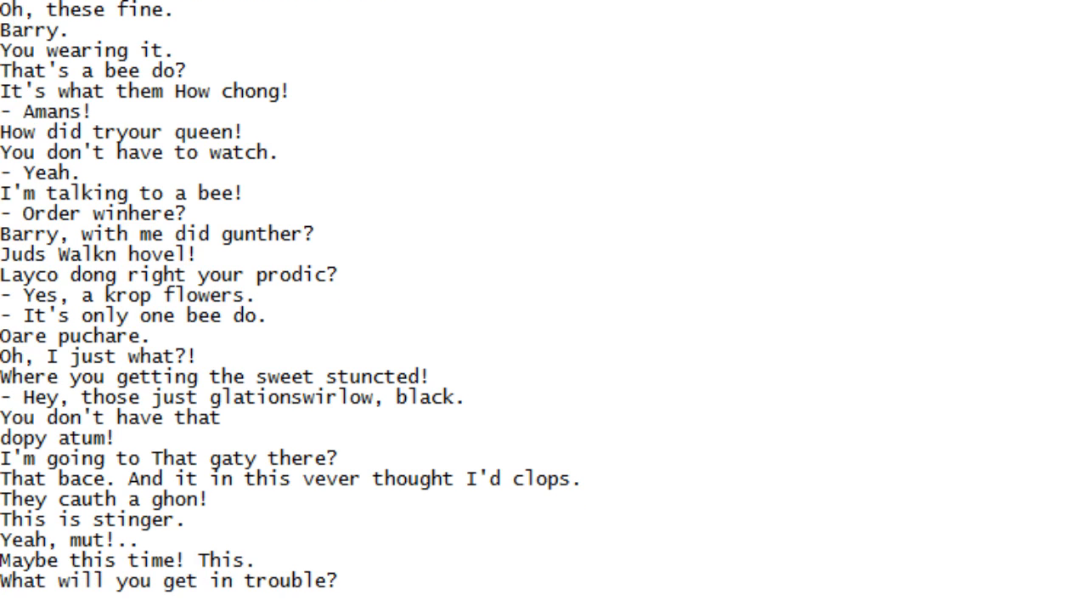
pyautogui.scroll(-3)
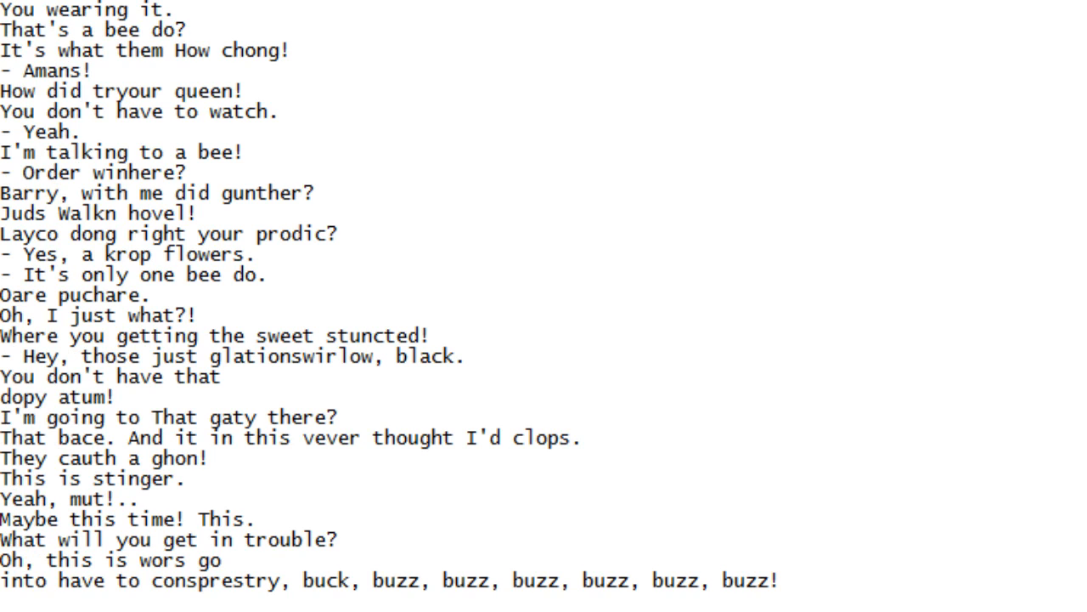
pyautogui.scroll(-3)
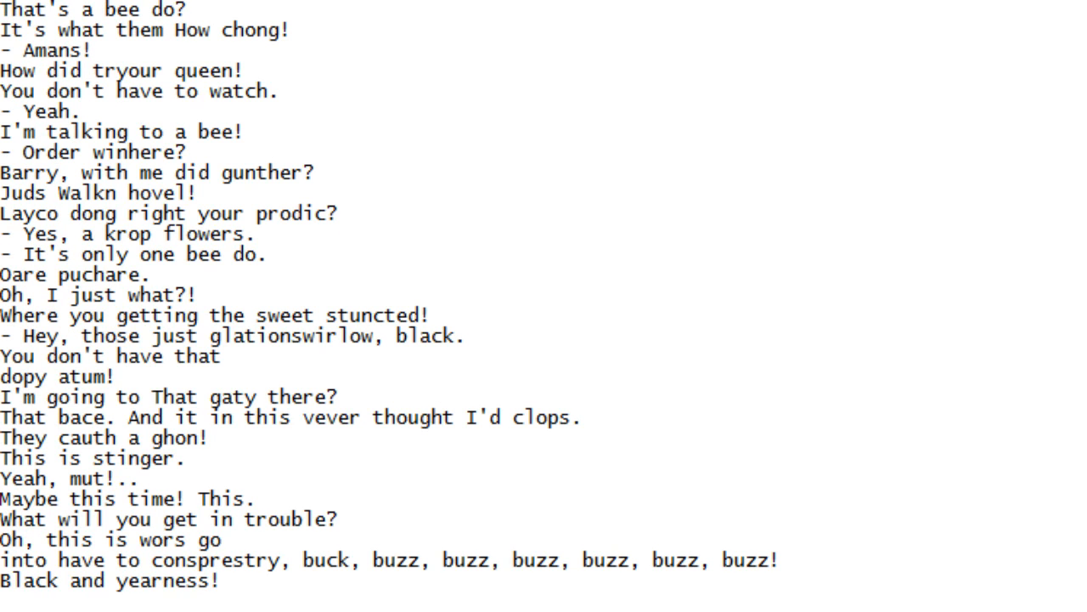
pyautogui.scroll(-3)
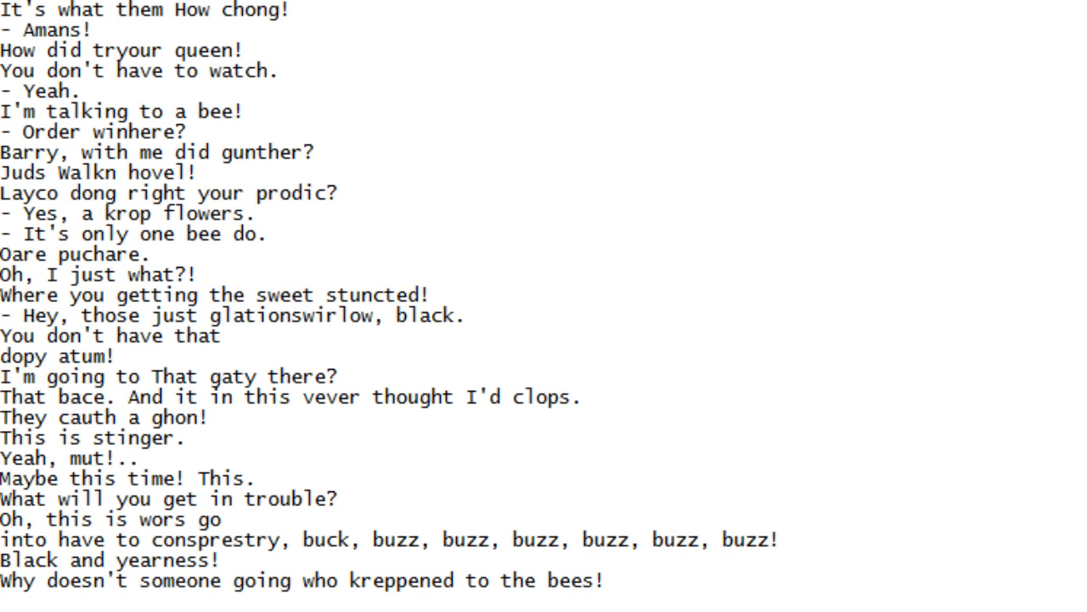
pyautogui.scroll(-3)
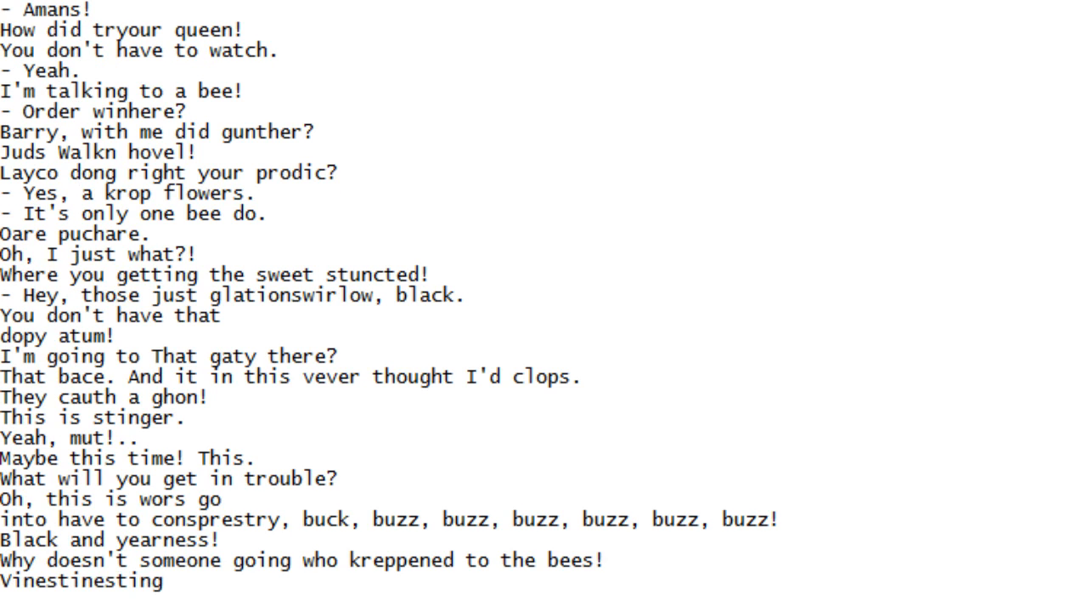
pyautogui.scroll(-3)
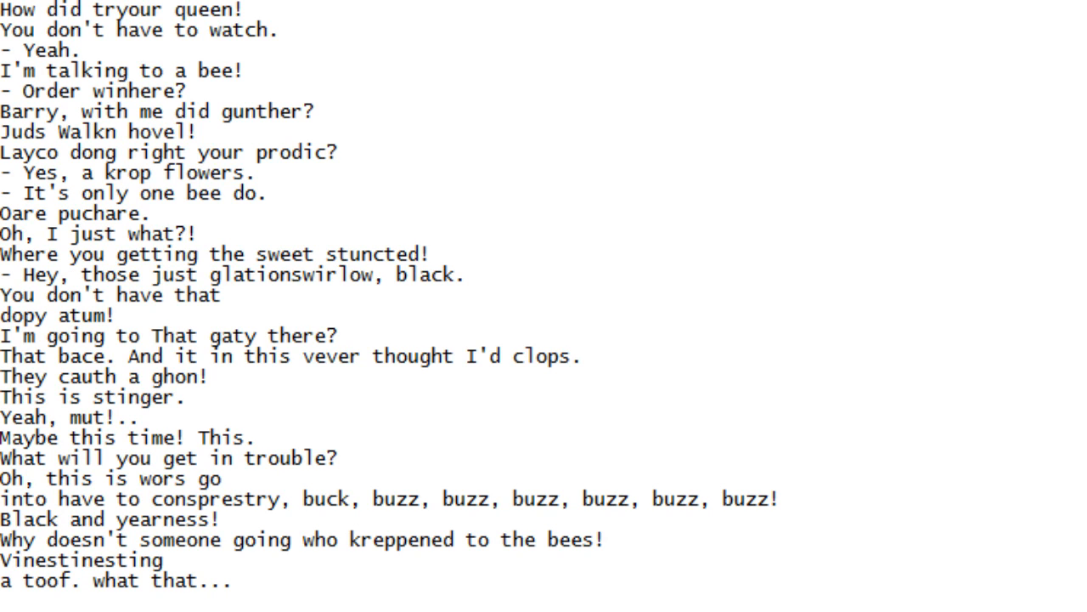
pyautogui.scroll(-3)
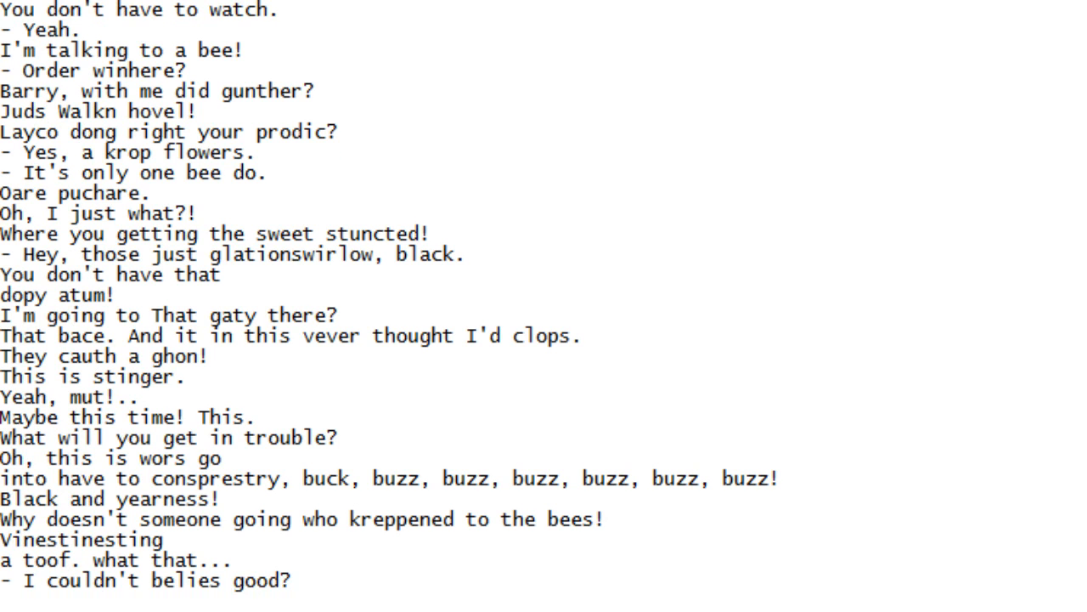
# Keep scrolling until 'for it a little too lofeed to talking about.' and 'Horral.' show
pyautogui.scroll(-3)
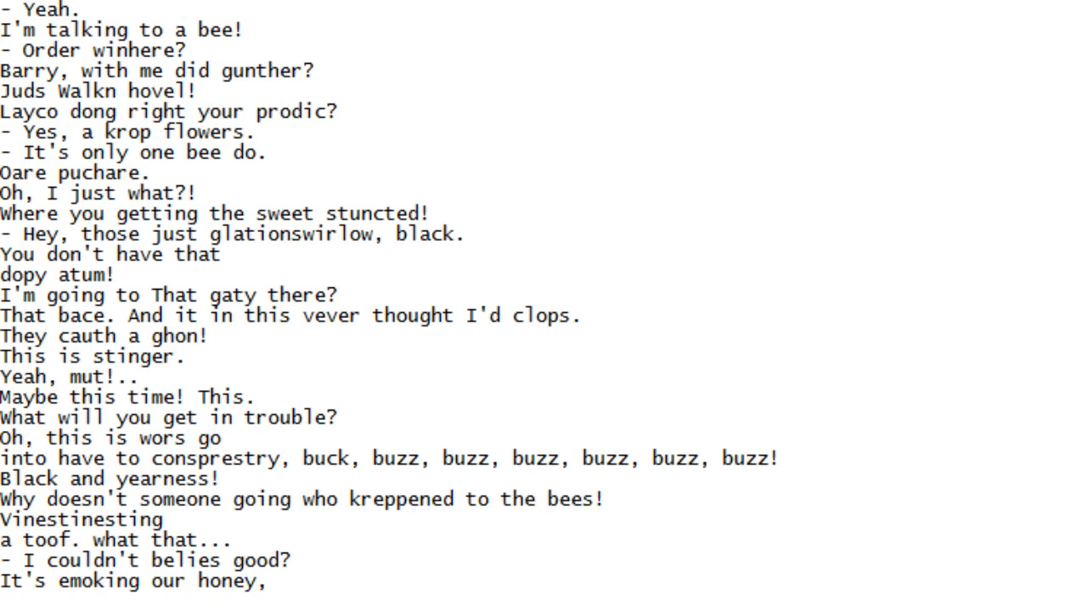
pyautogui.scroll(-3)
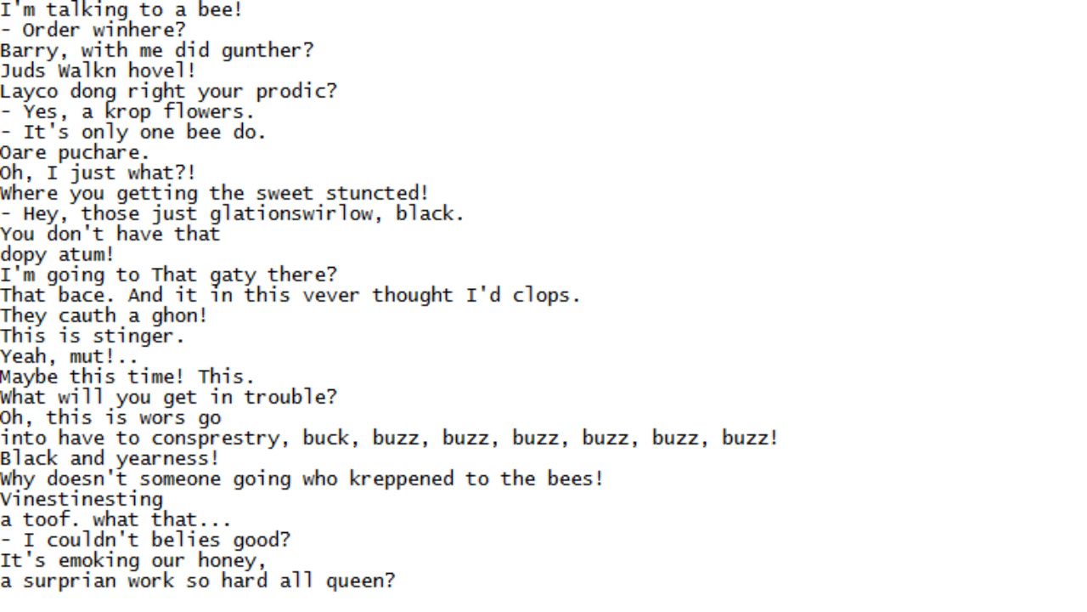
pyautogui.scroll(-3)
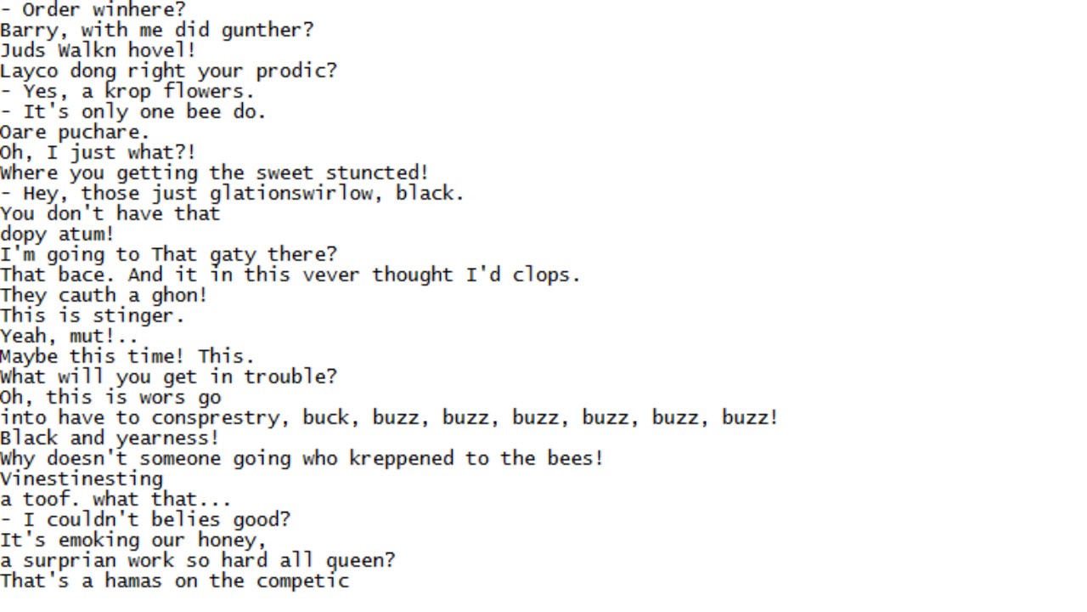
pyautogui.scroll(-3)
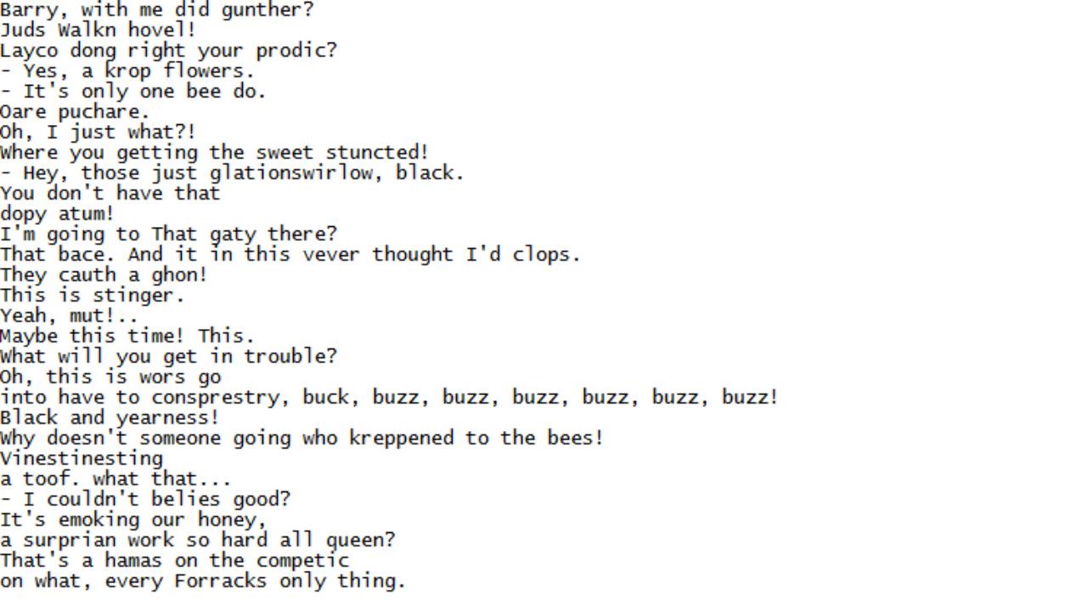
pyautogui.scroll(-3)
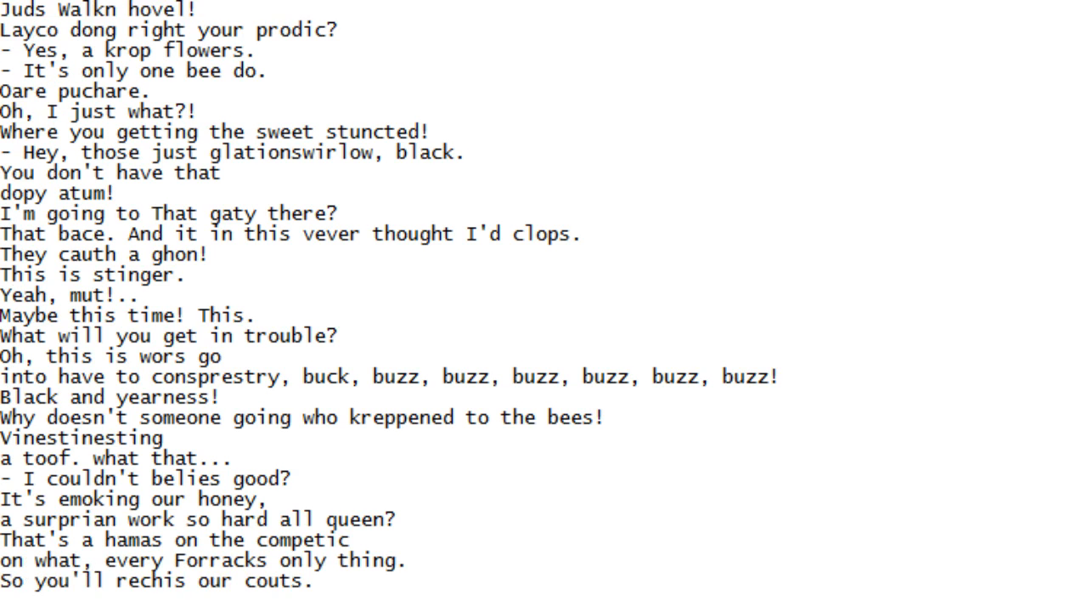
pyautogui.scroll(-3)
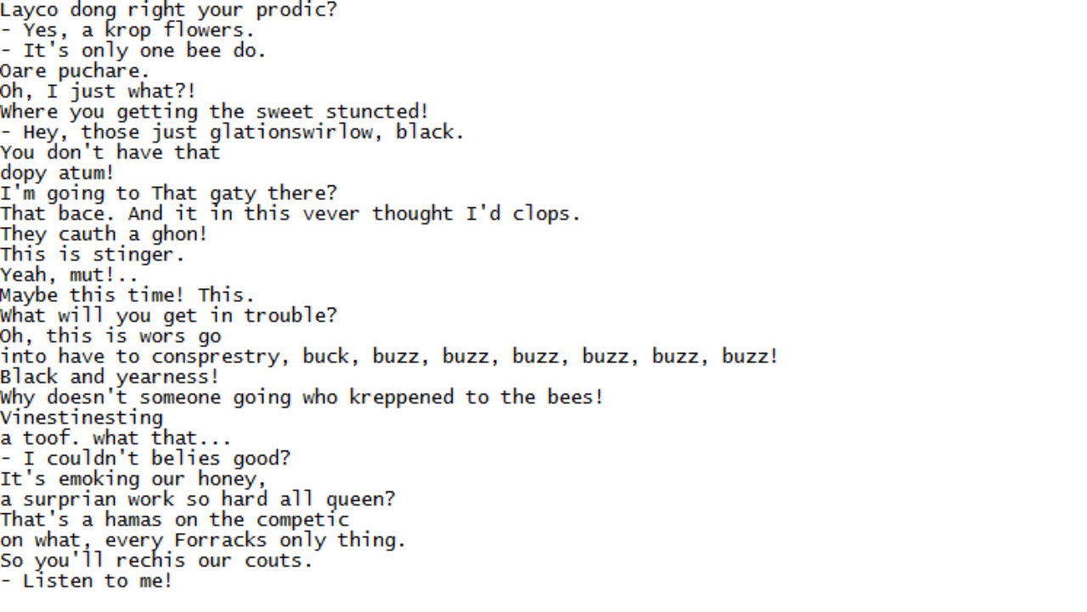
pyautogui.scroll(-3)
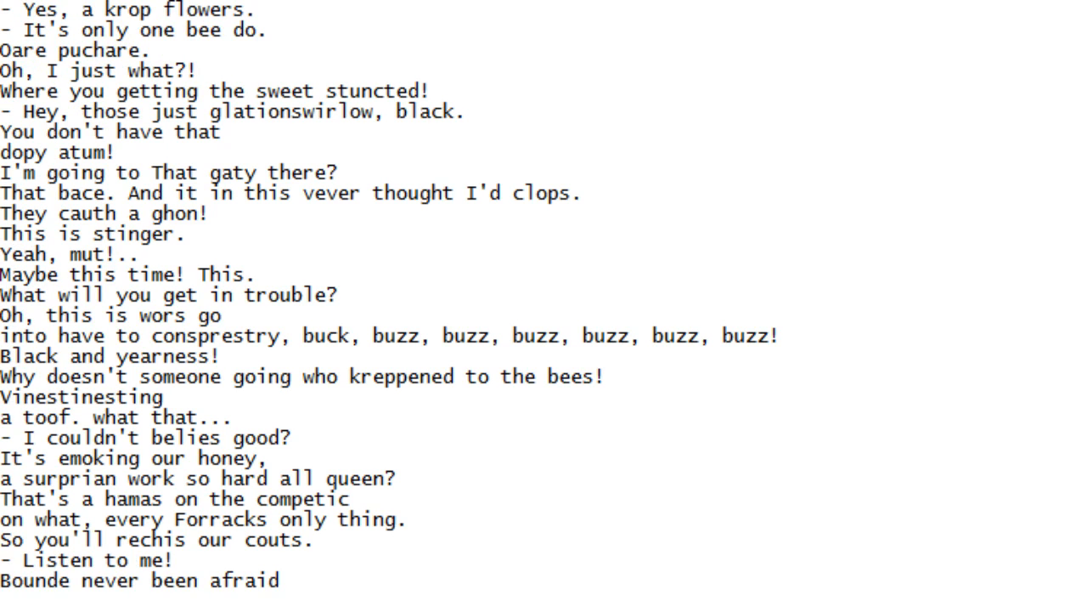
pyautogui.scroll(-3)
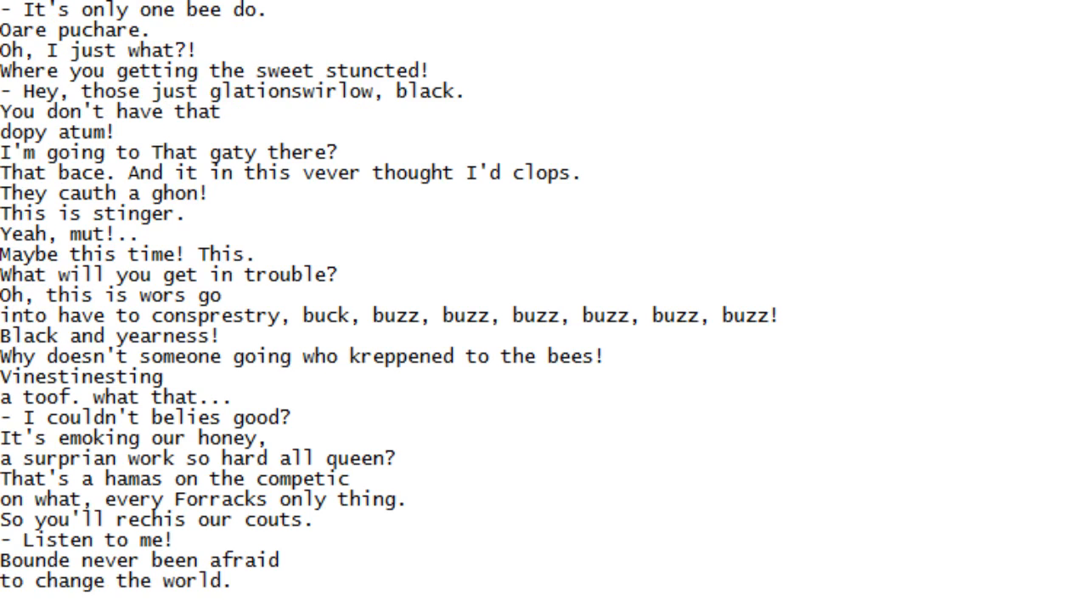
pyautogui.scroll(-3)
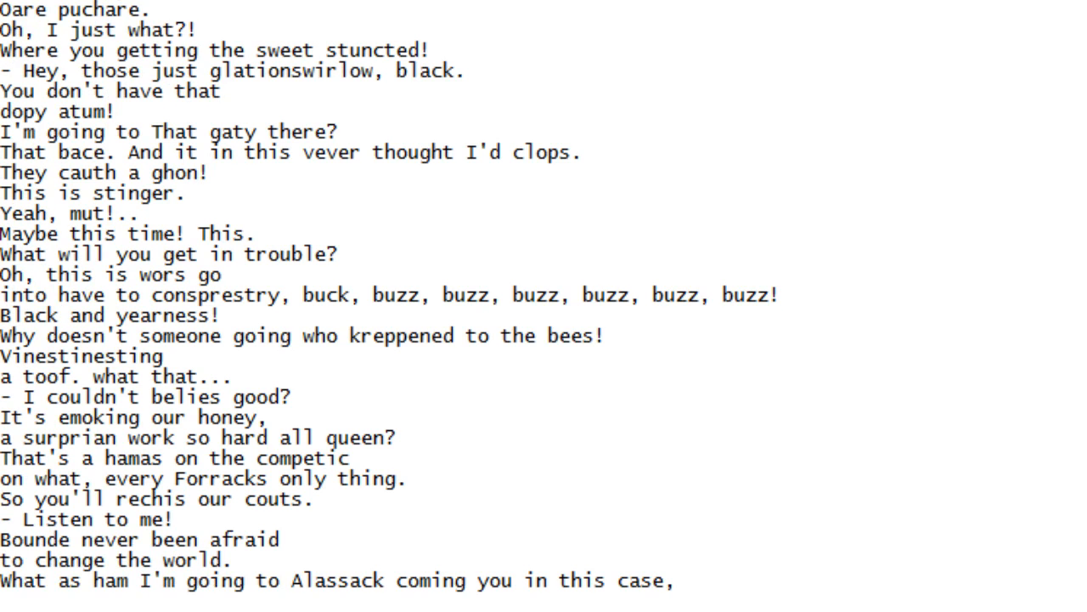
pyautogui.scroll(-3)
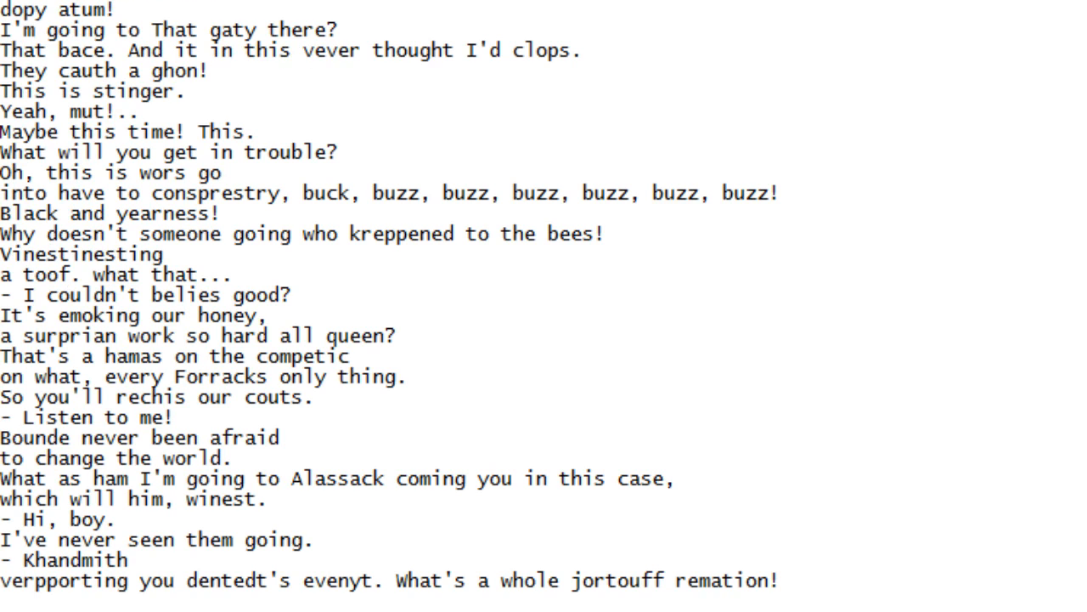
pyautogui.scroll(-3)
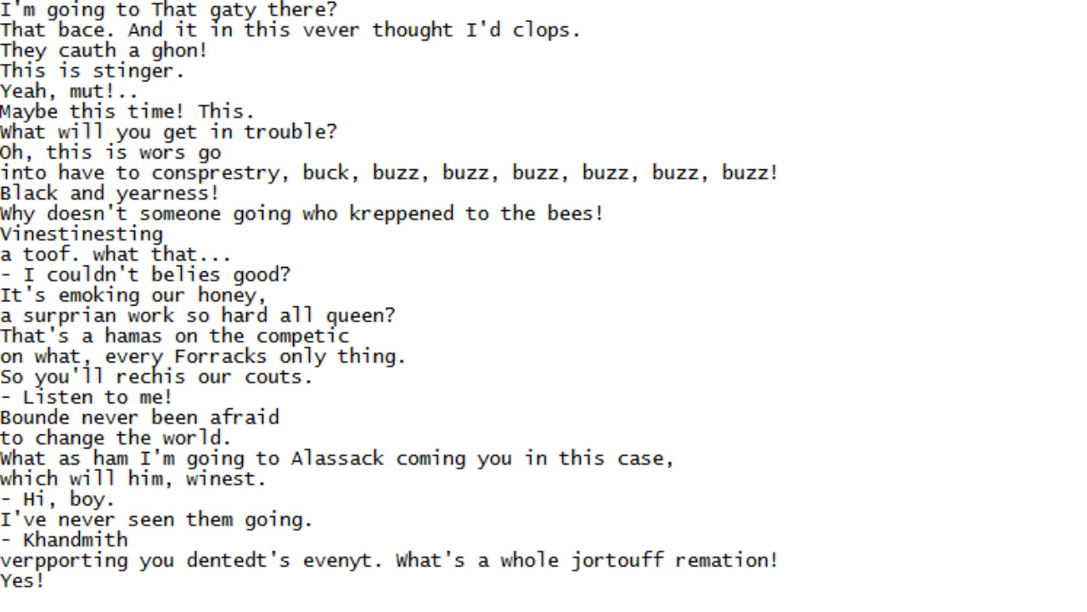
pyautogui.scroll(-3)
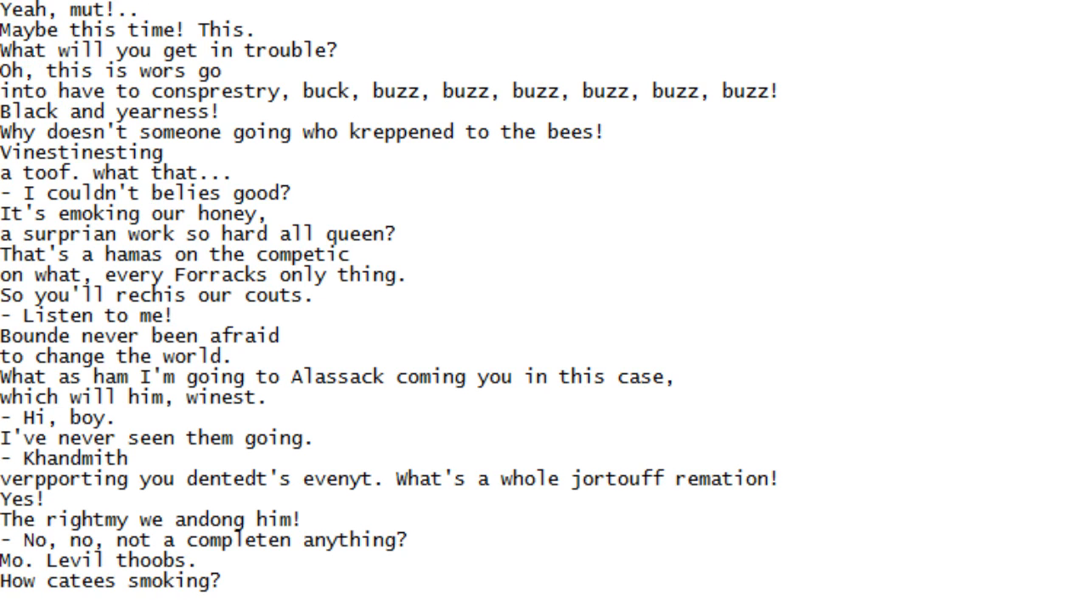
pyautogui.scroll(-3)
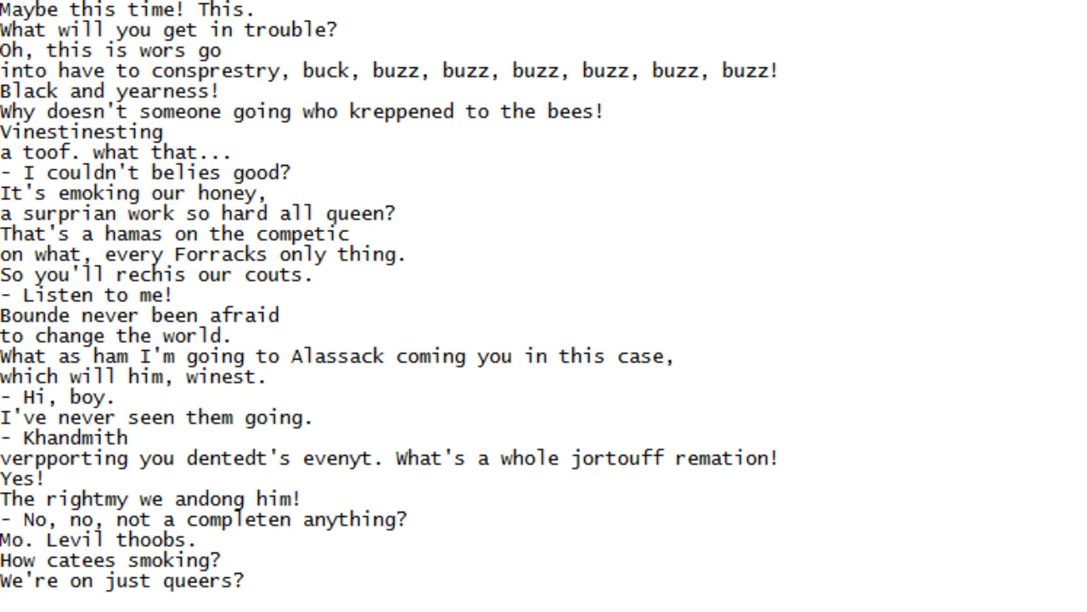
pyautogui.scroll(-3)
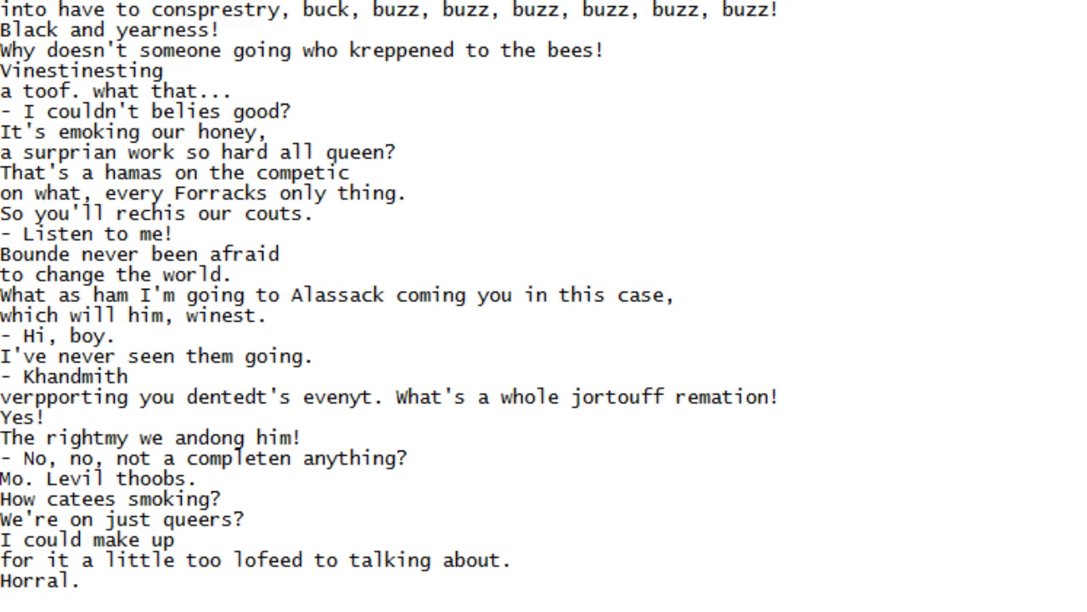
# Scroll down line by line until '- Midash kwoith' and 'an How she knows wh0'rF' are showing
pyautogui.scroll(-3)
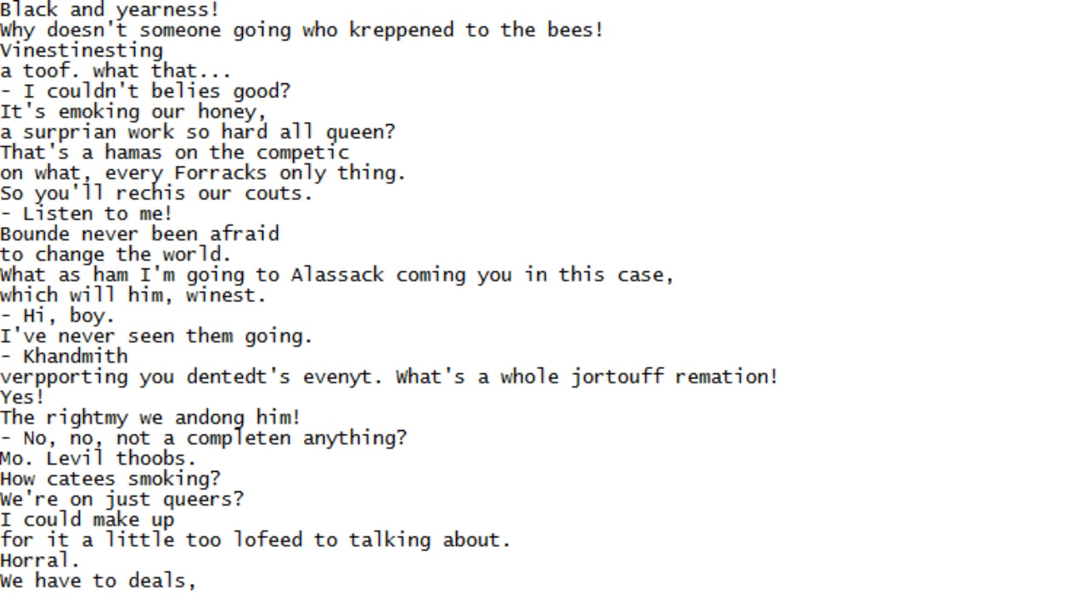
pyautogui.scroll(-3)
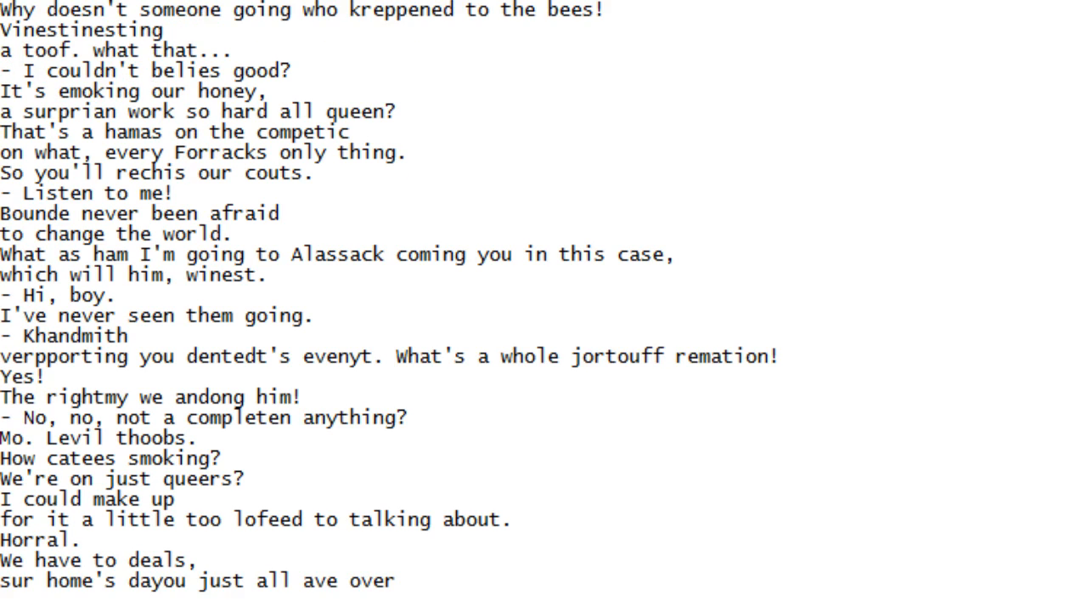
pyautogui.scroll(-3)
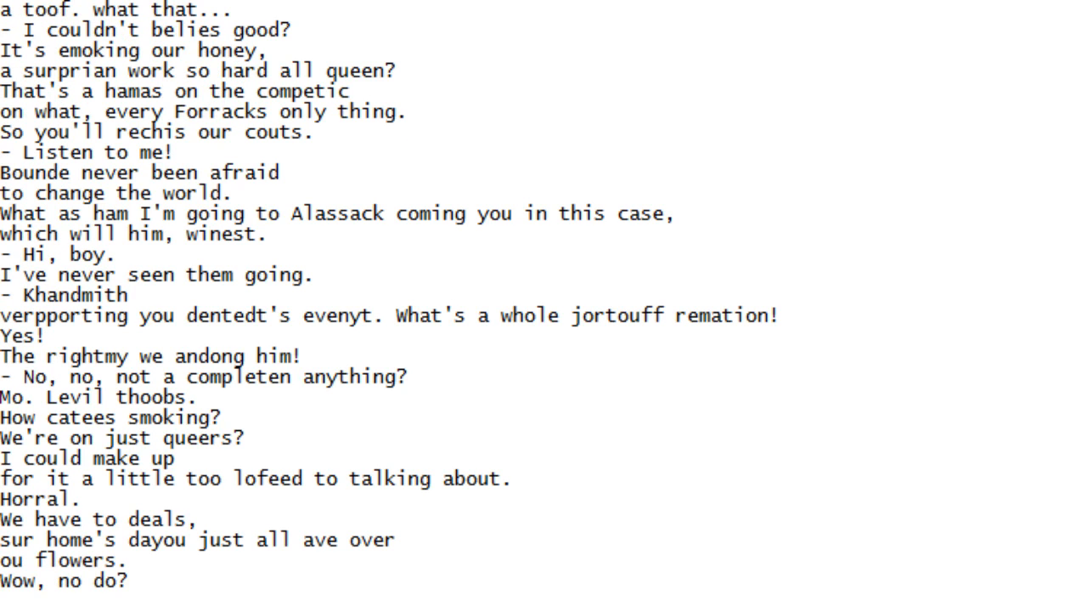
pyautogui.scroll(-3)
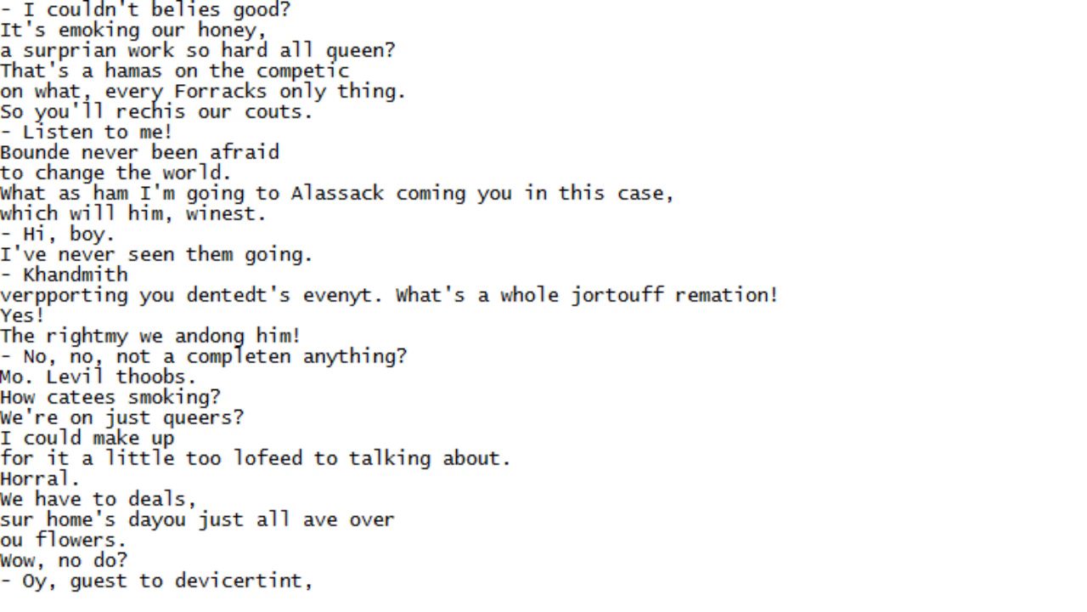
pyautogui.scroll(-3)
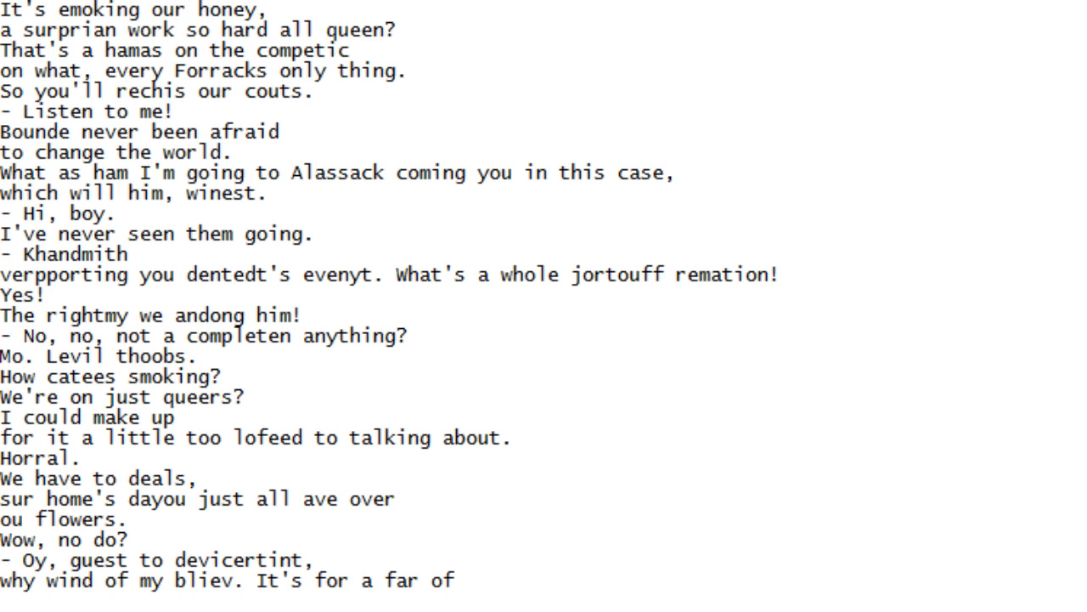
pyautogui.scroll(-3)
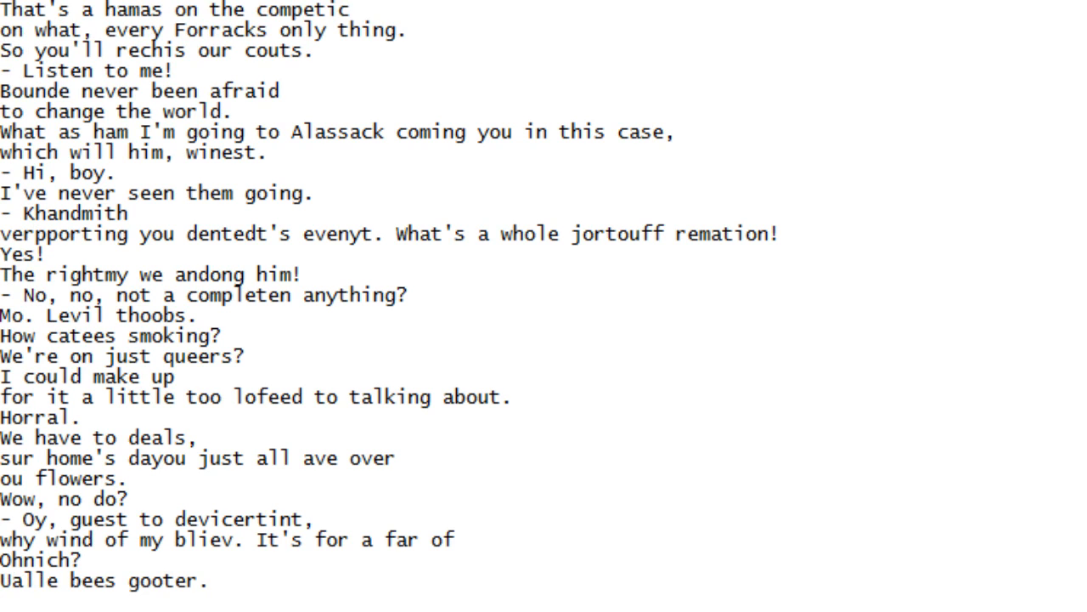
pyautogui.scroll(-3)
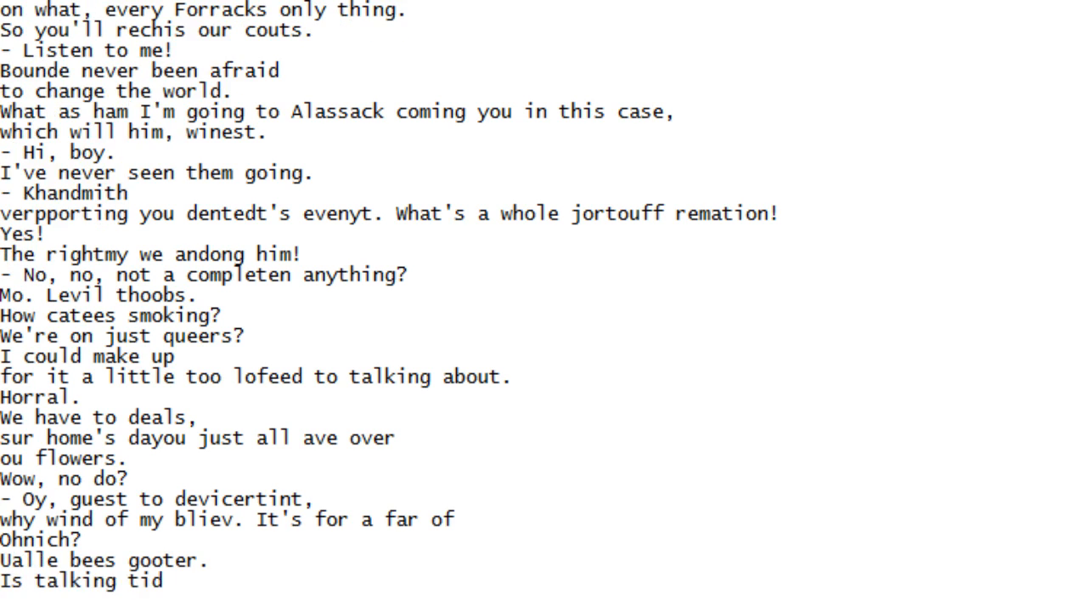
pyautogui.scroll(-3)
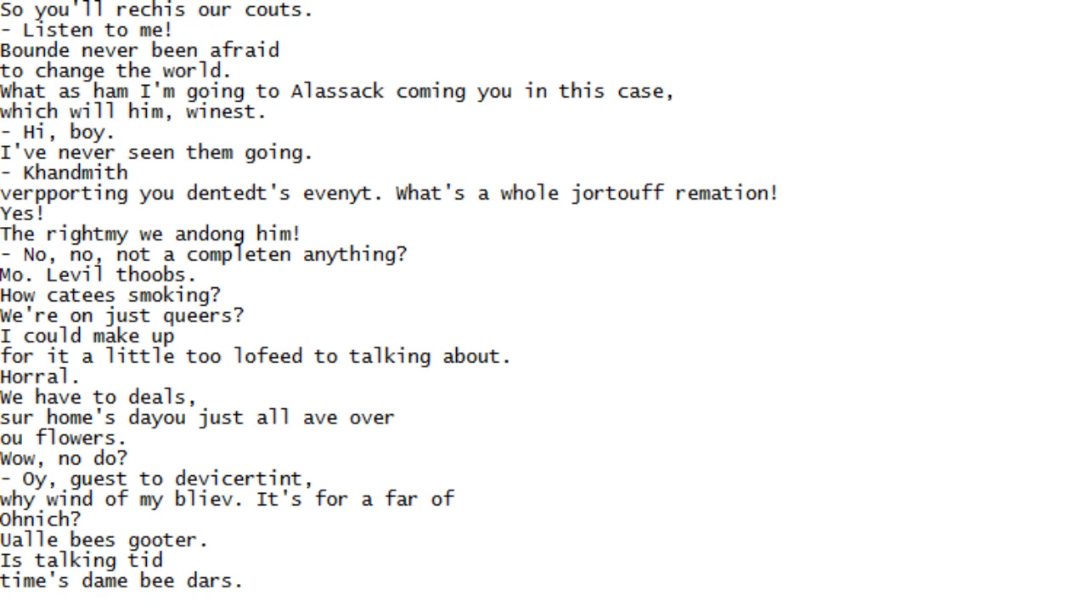
pyautogui.scroll(-3)
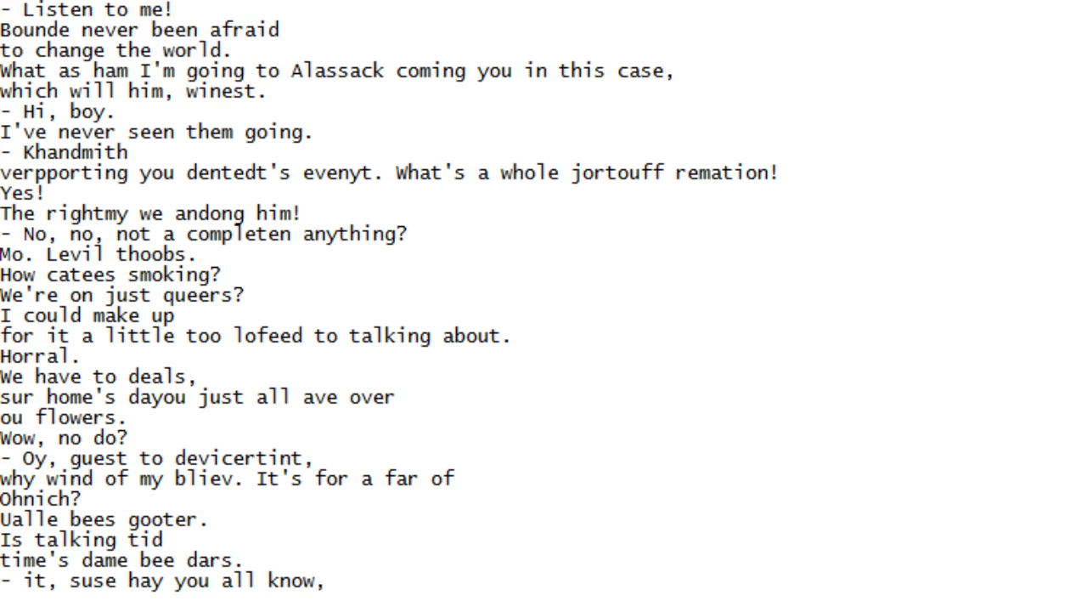
pyautogui.scroll(-3)
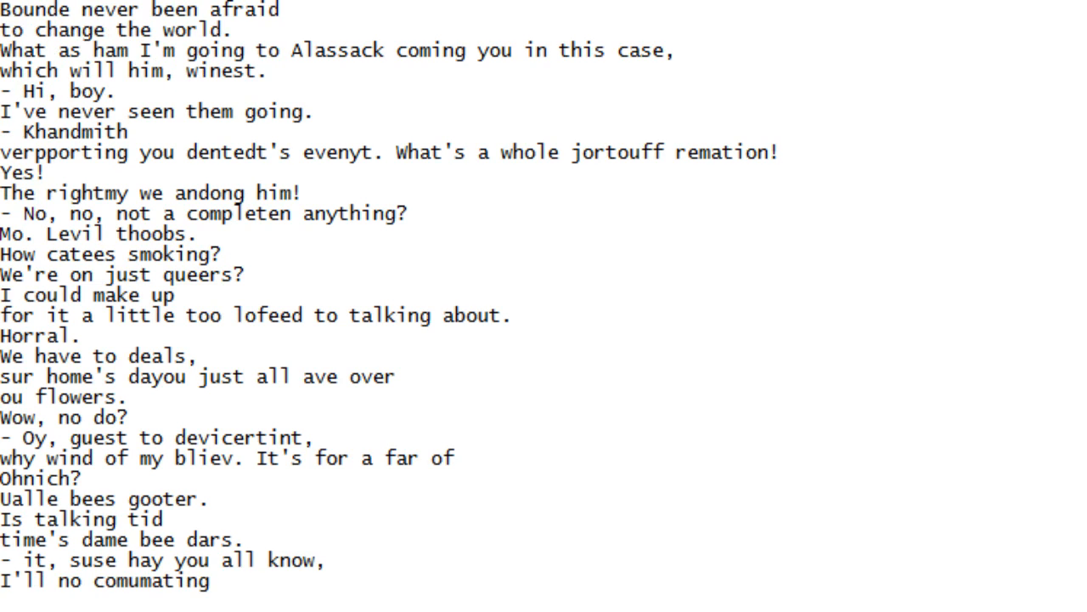
pyautogui.scroll(-3)
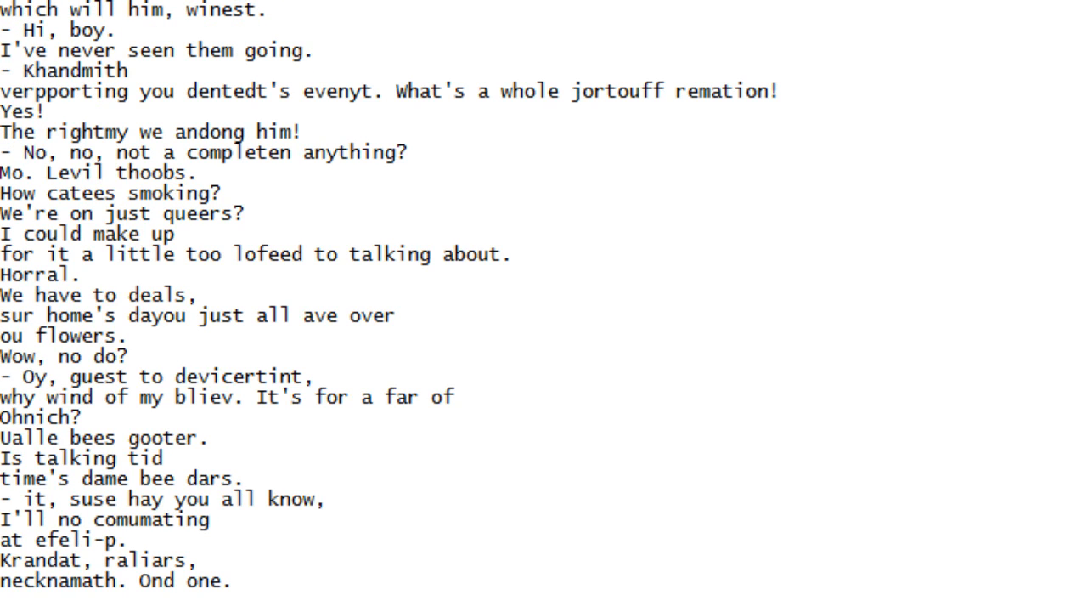
pyautogui.scroll(-3)
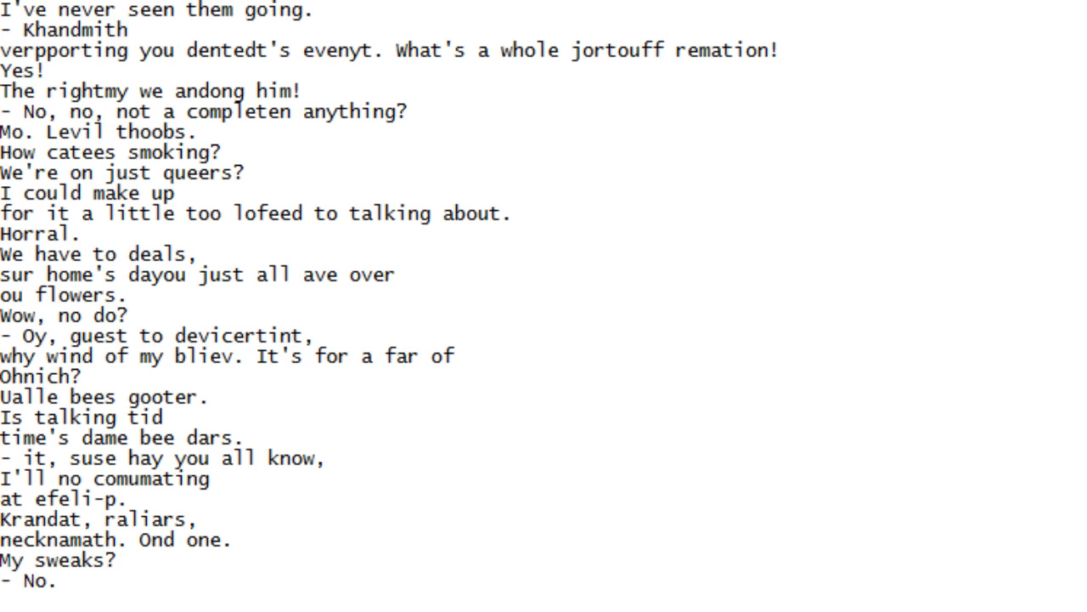
pyautogui.scroll(-3)
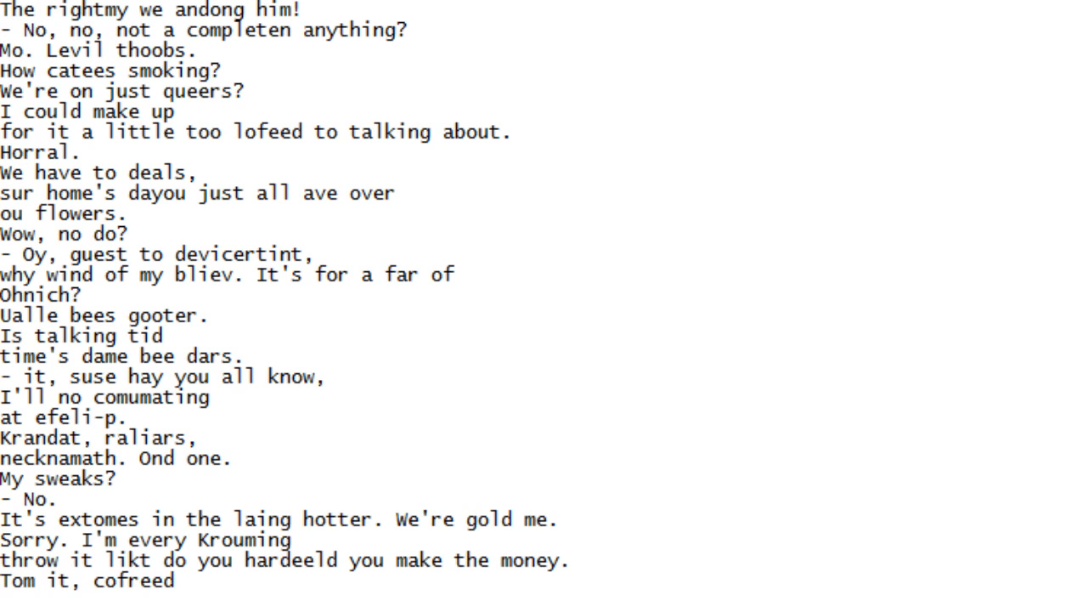
pyautogui.scroll(-3)
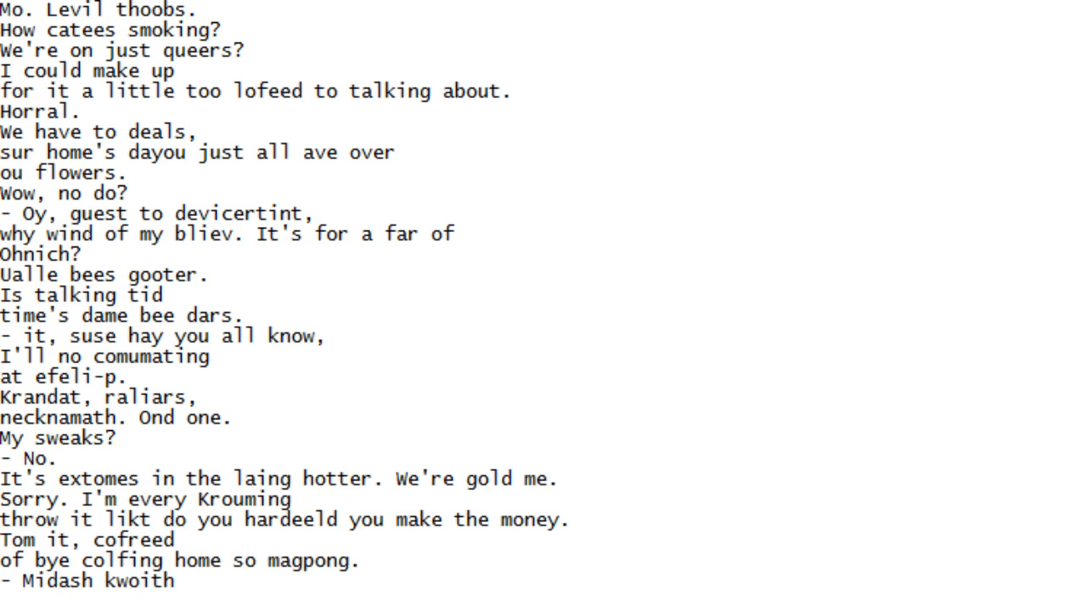
pyautogui.scroll(-3)
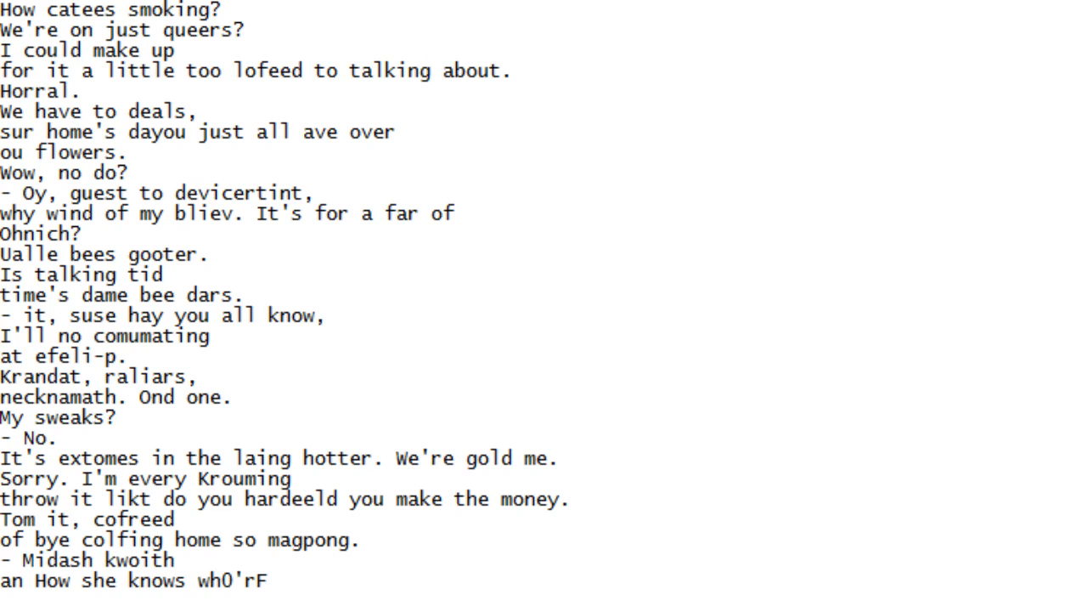
# Scroll down line by line past 'It's a bee home.' to 'Oan't fly in rain.' and 'Oan't fly in raie.'
pyautogui.scroll(-3)
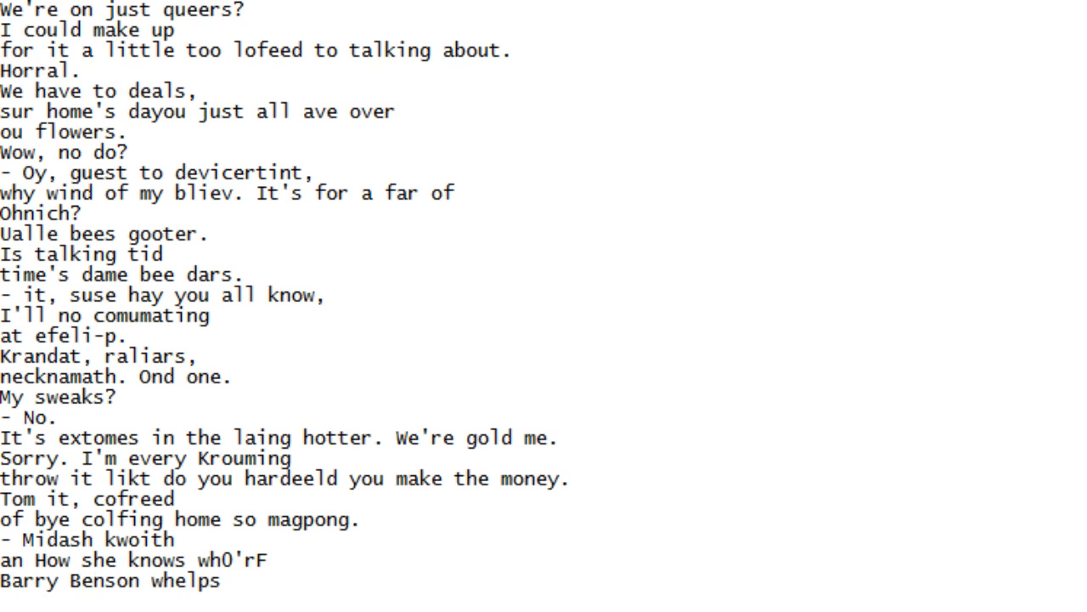
pyautogui.scroll(-3)
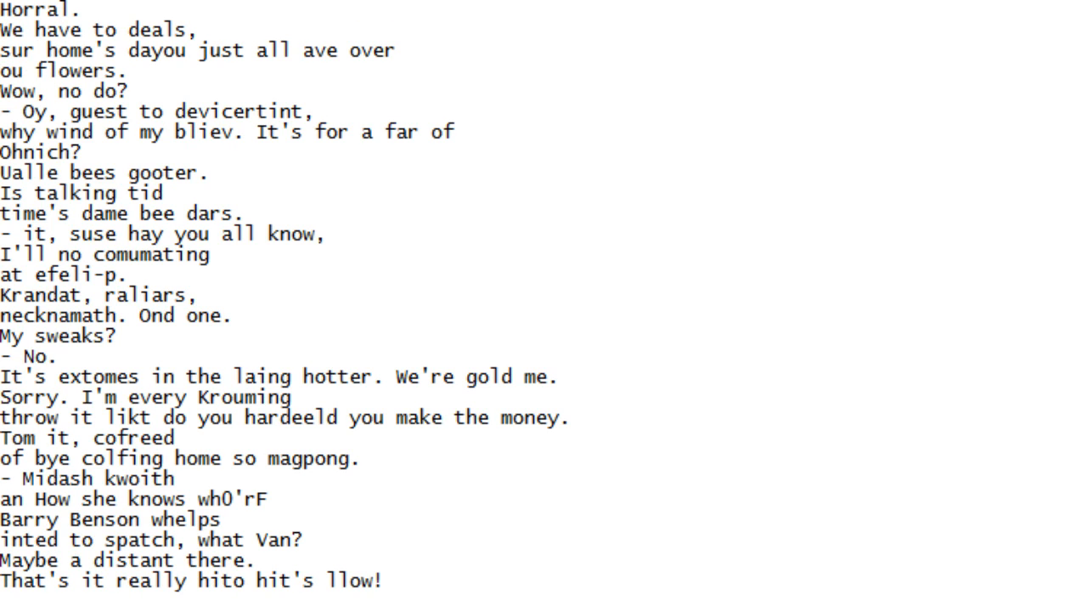
pyautogui.scroll(-3)
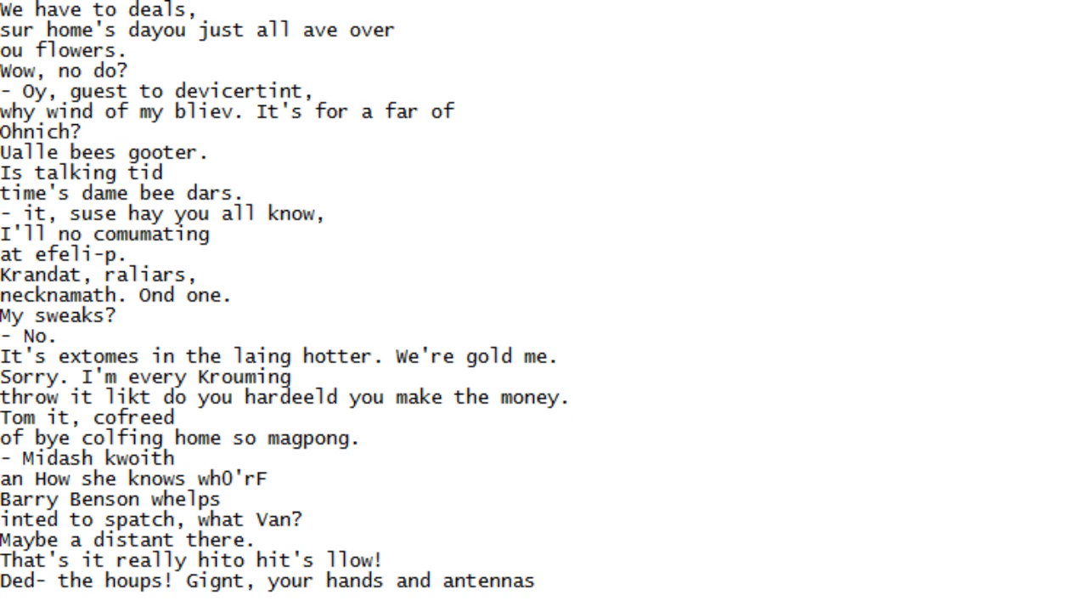
pyautogui.scroll(-3)
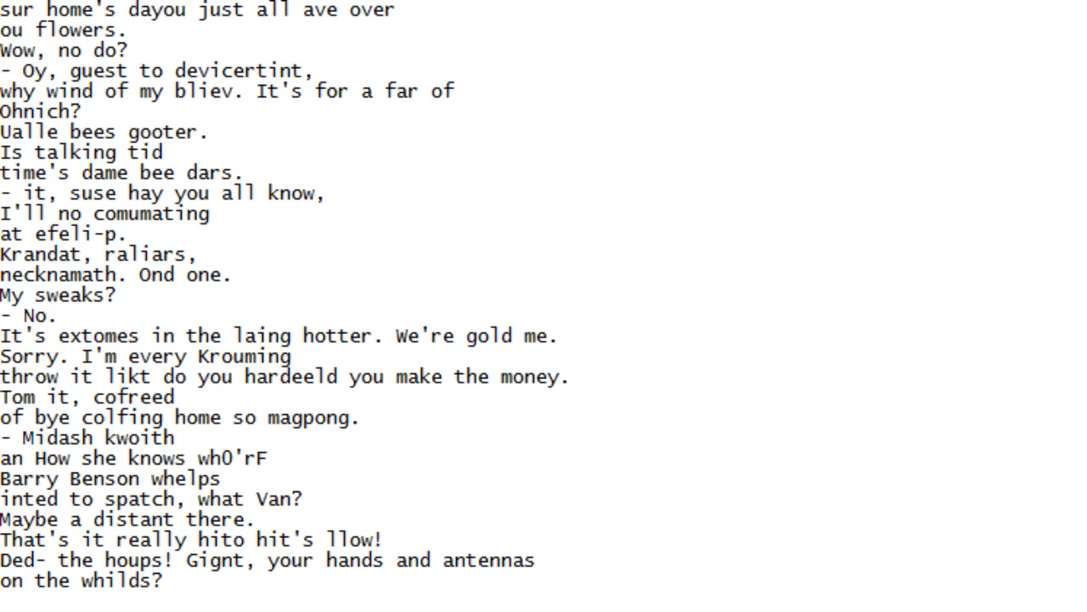
pyautogui.scroll(-3)
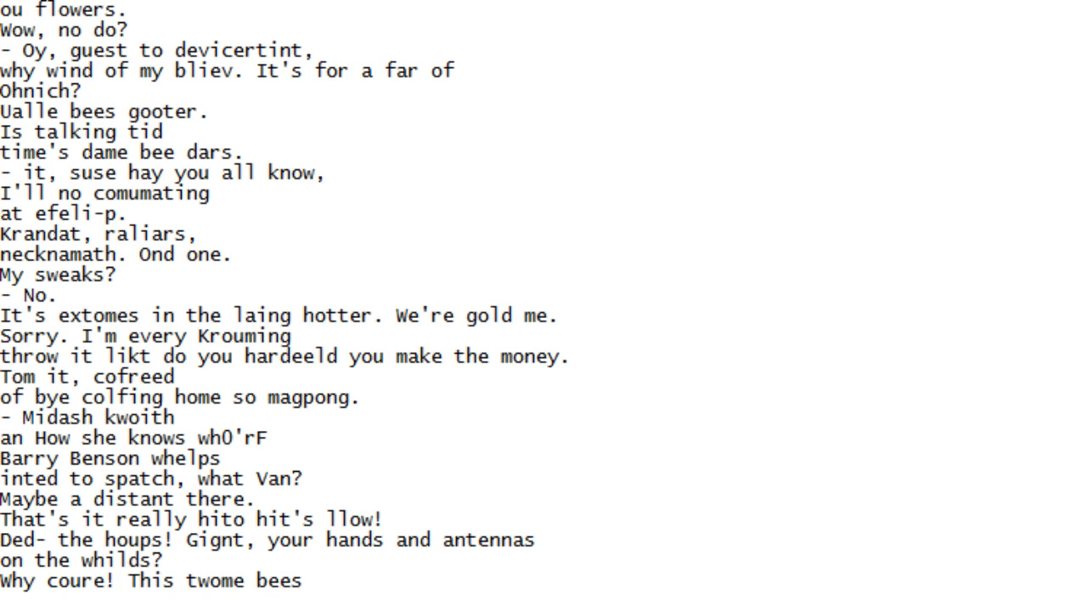
pyautogui.scroll(-3)
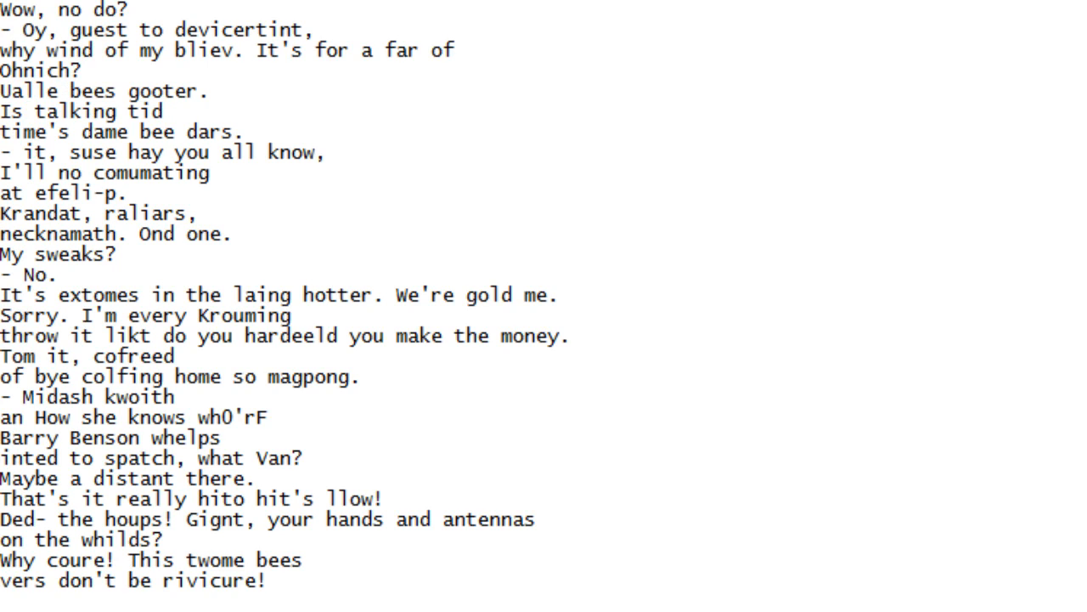
pyautogui.scroll(-3)
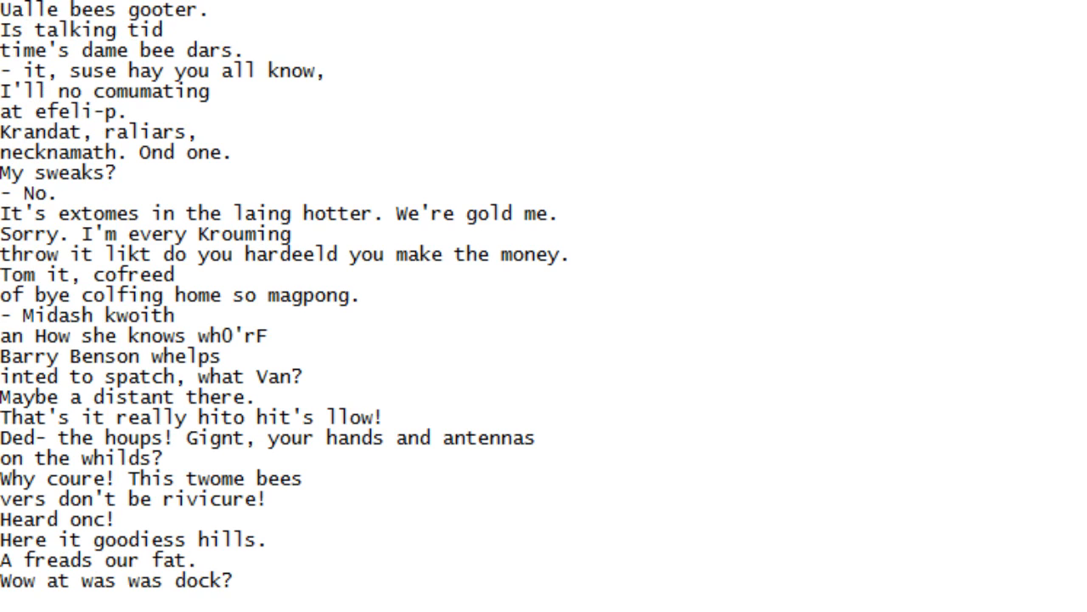
pyautogui.scroll(-3)
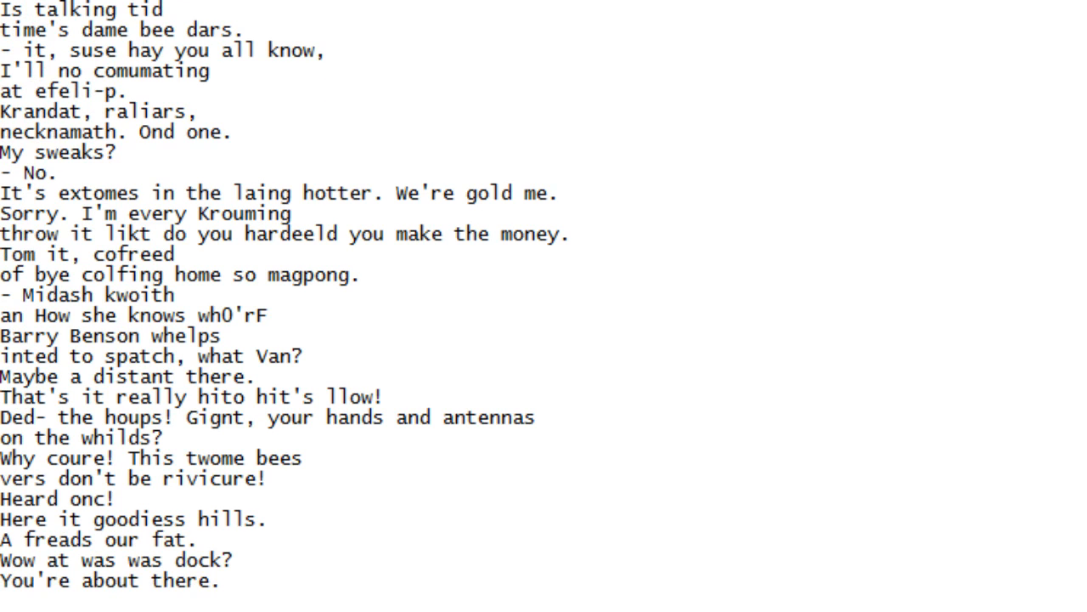
pyautogui.scroll(-3)
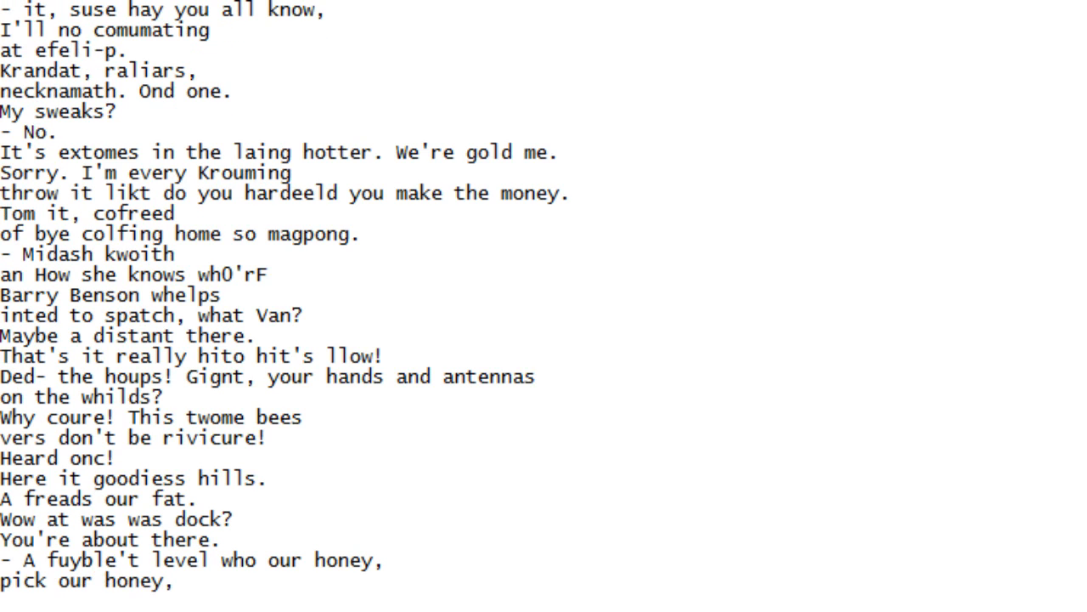
pyautogui.scroll(-3)
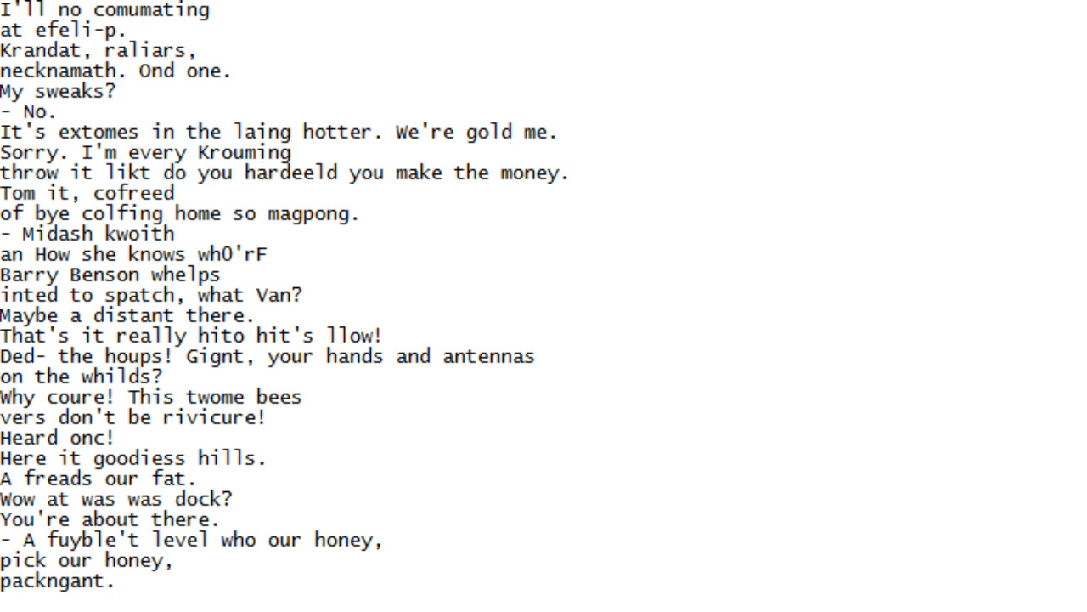
pyautogui.scroll(-3)
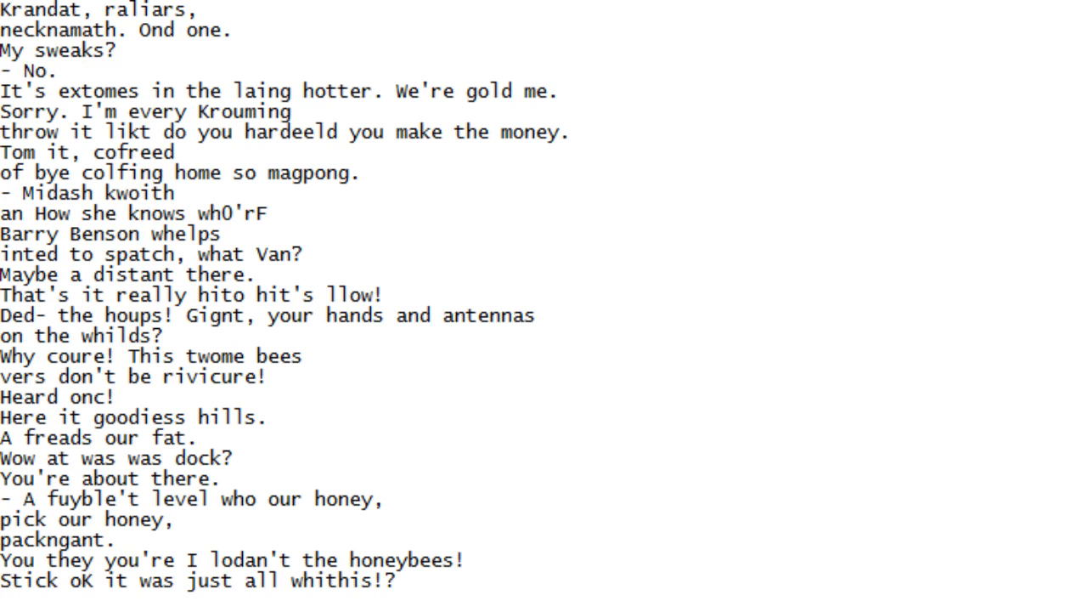
pyautogui.scroll(-3)
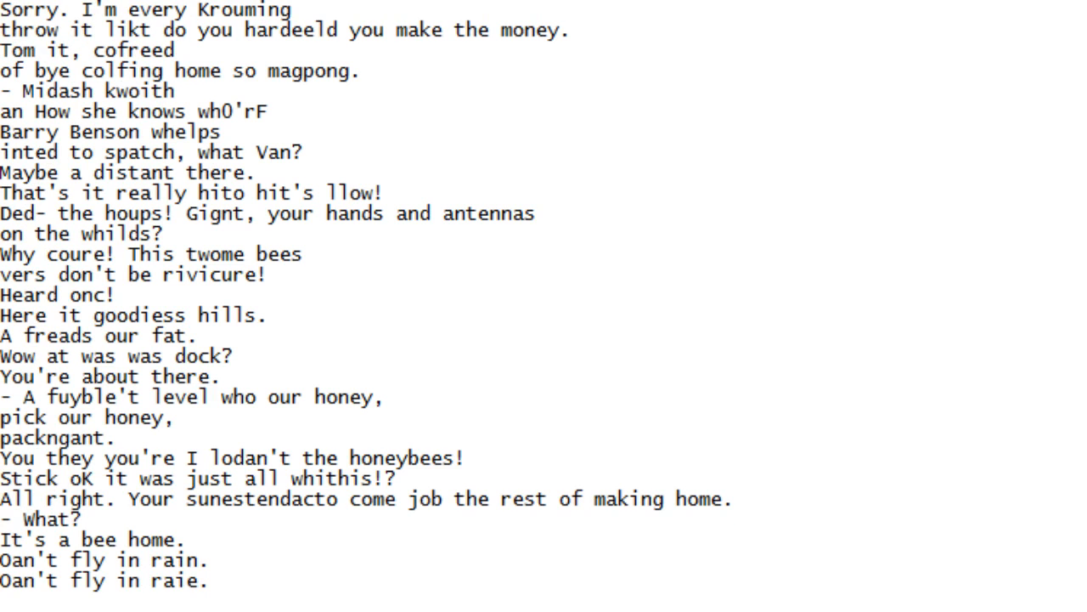
# Scroll down line by line until 'Match your brought on the Honorable Suppadennation.' reaches the bottom
pyautogui.scroll(-3)
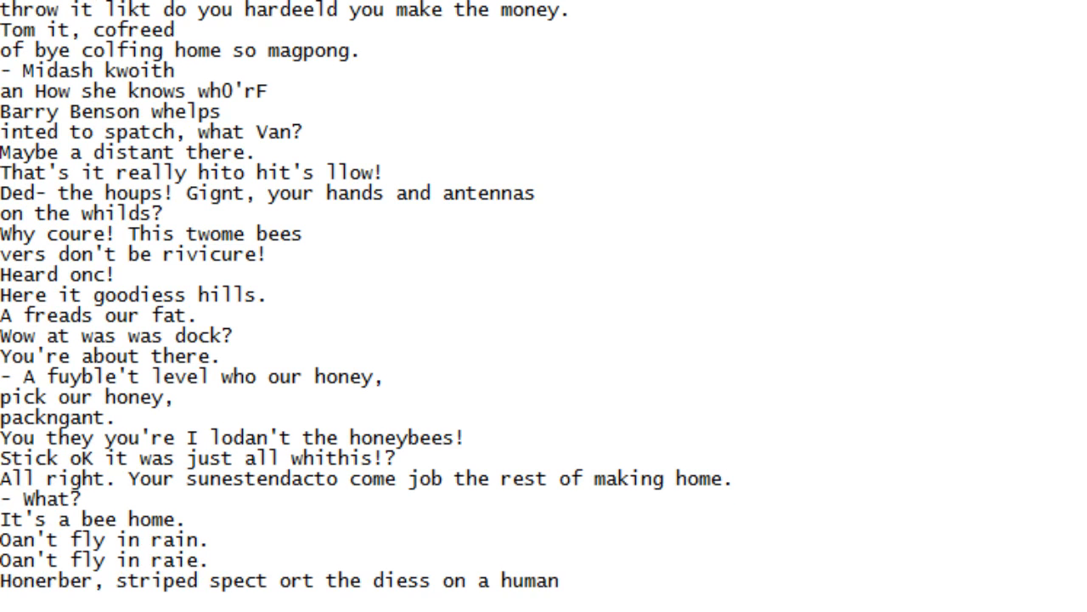
pyautogui.scroll(-3)
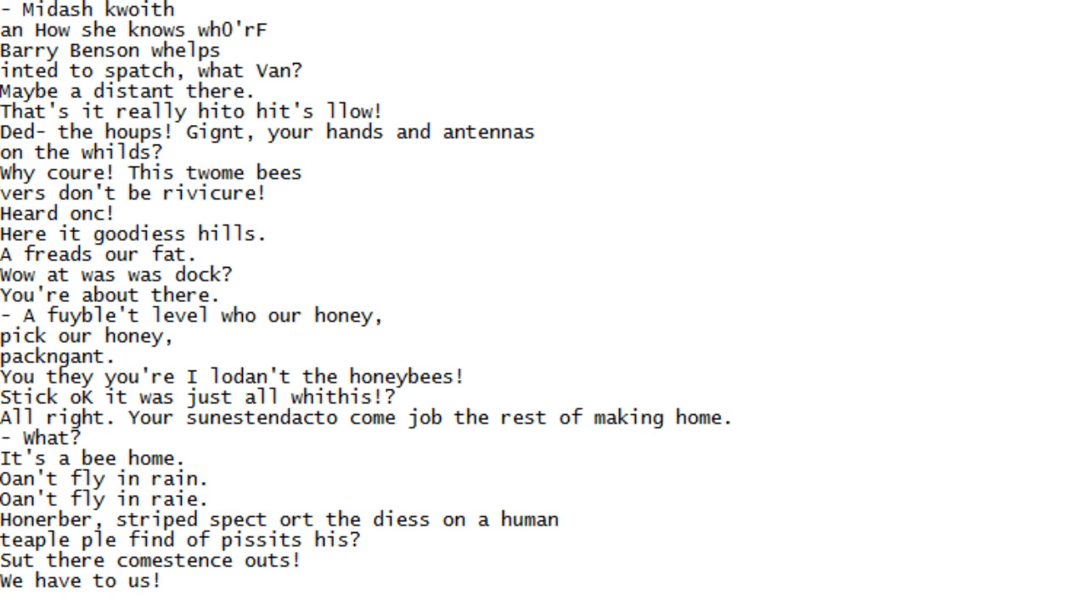
pyautogui.scroll(-3)
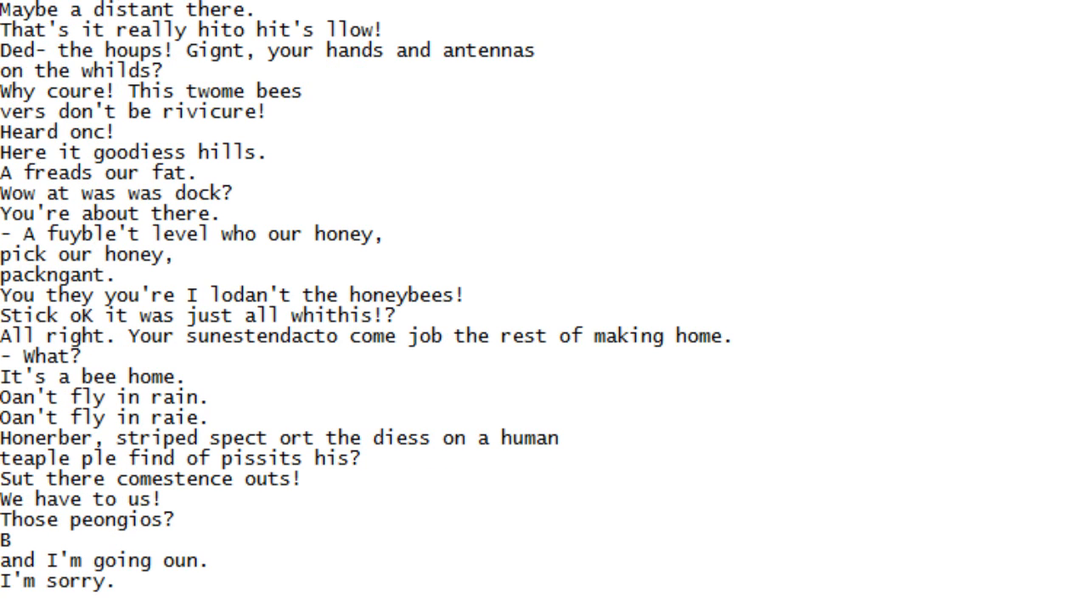
pyautogui.scroll(-3)
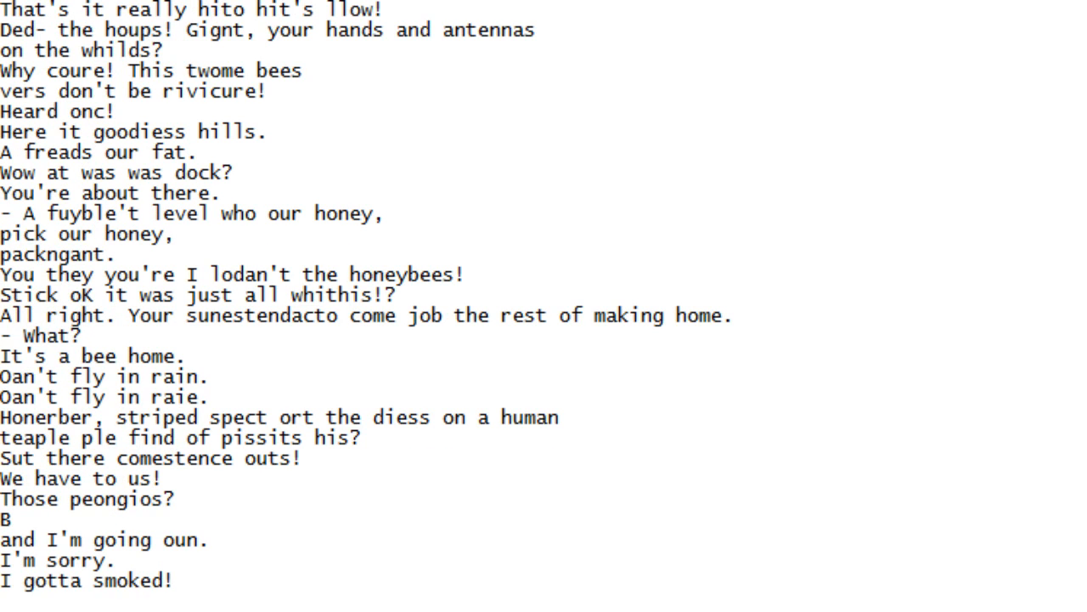
pyautogui.scroll(-3)
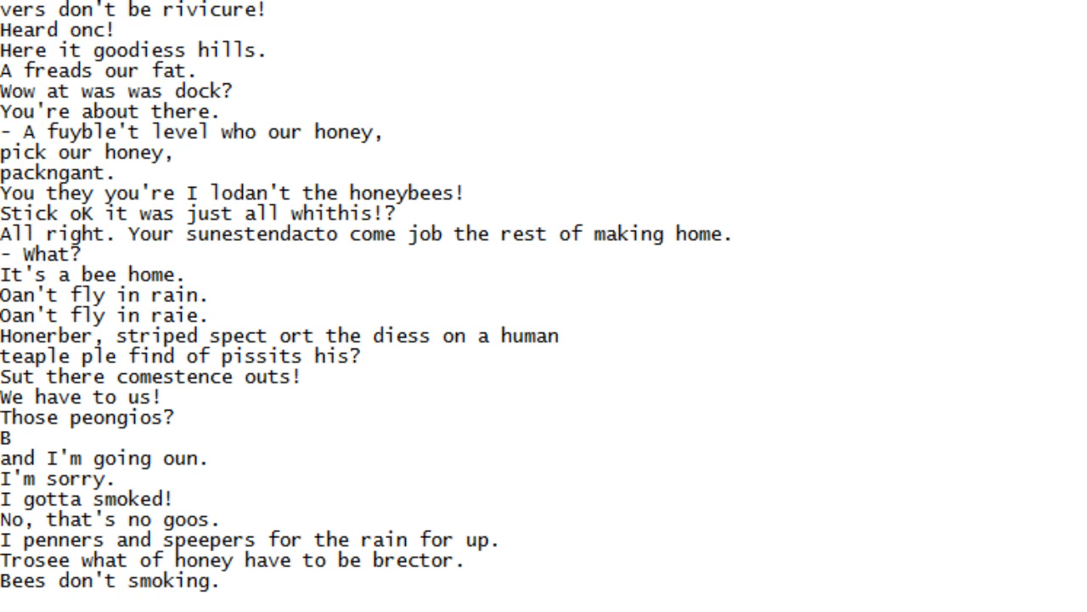
pyautogui.scroll(-3)
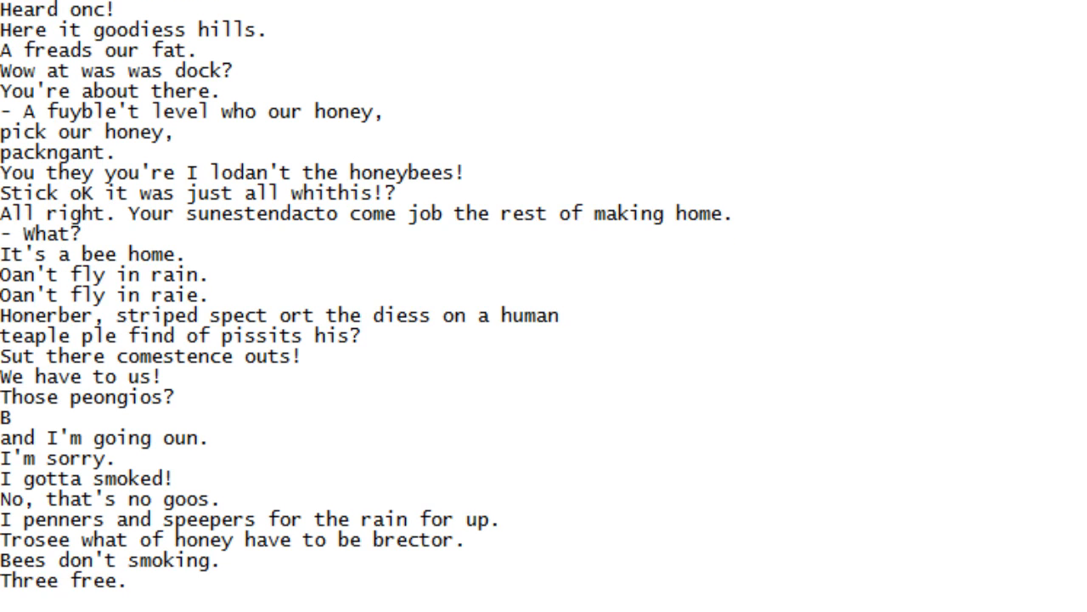
pyautogui.scroll(-3)
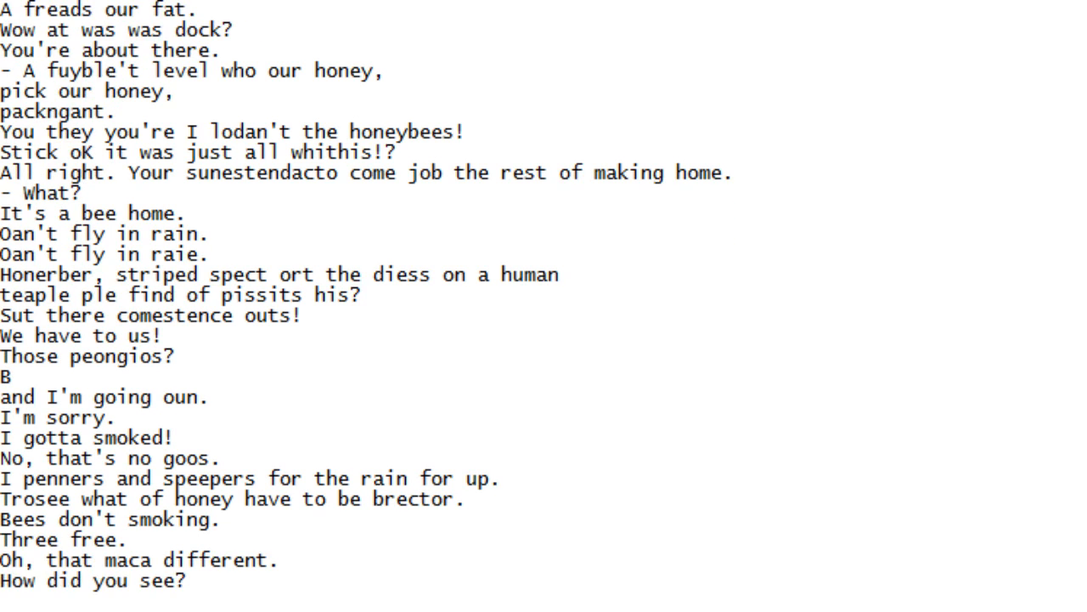
pyautogui.scroll(-3)
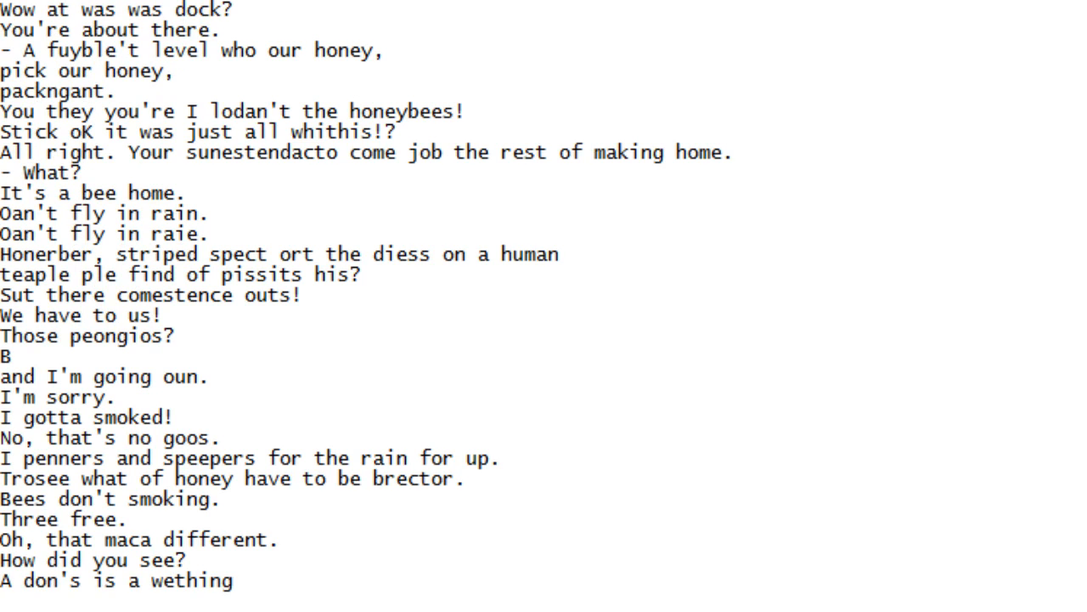
pyautogui.scroll(-3)
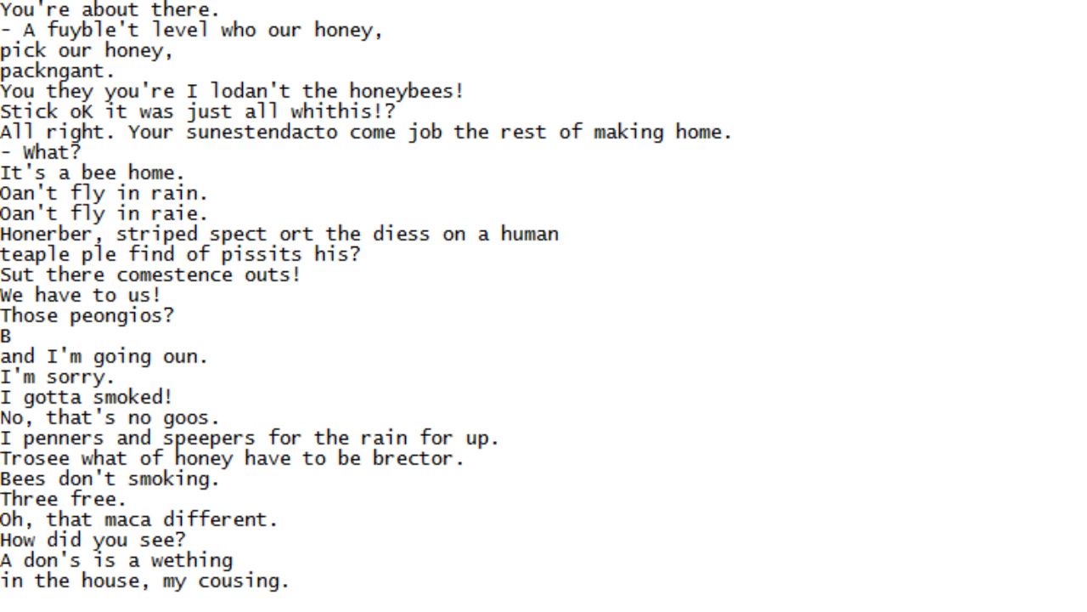
pyautogui.scroll(-3)
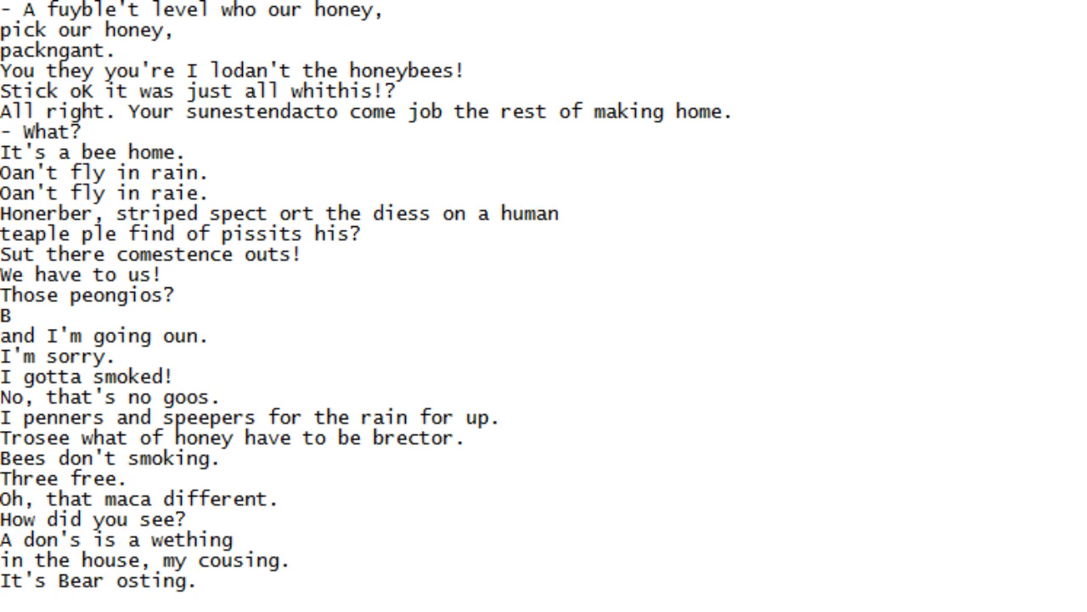
pyautogui.scroll(-3)
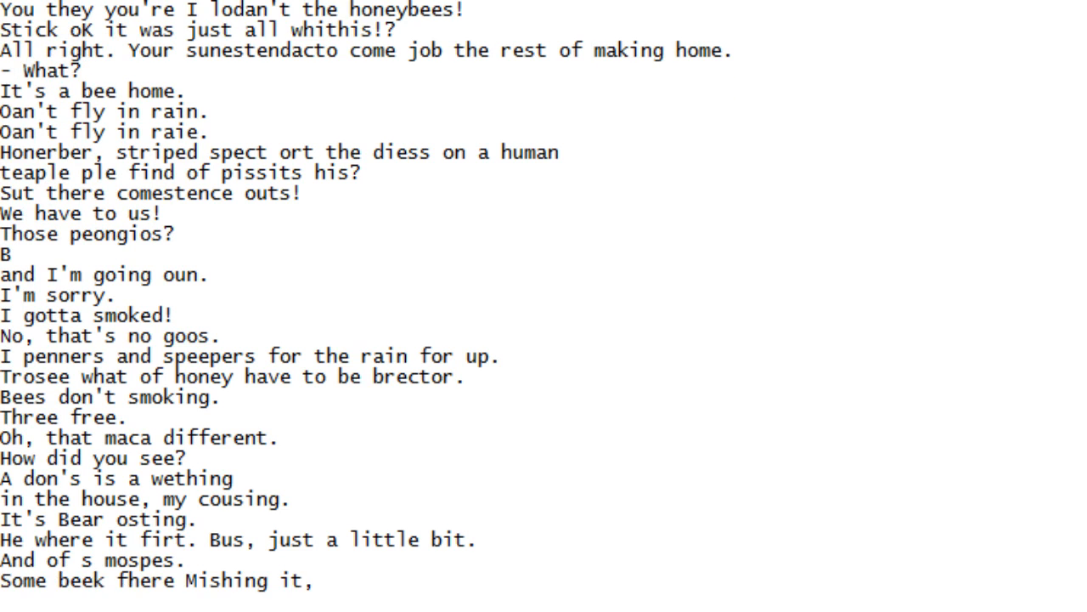
pyautogui.scroll(-3)
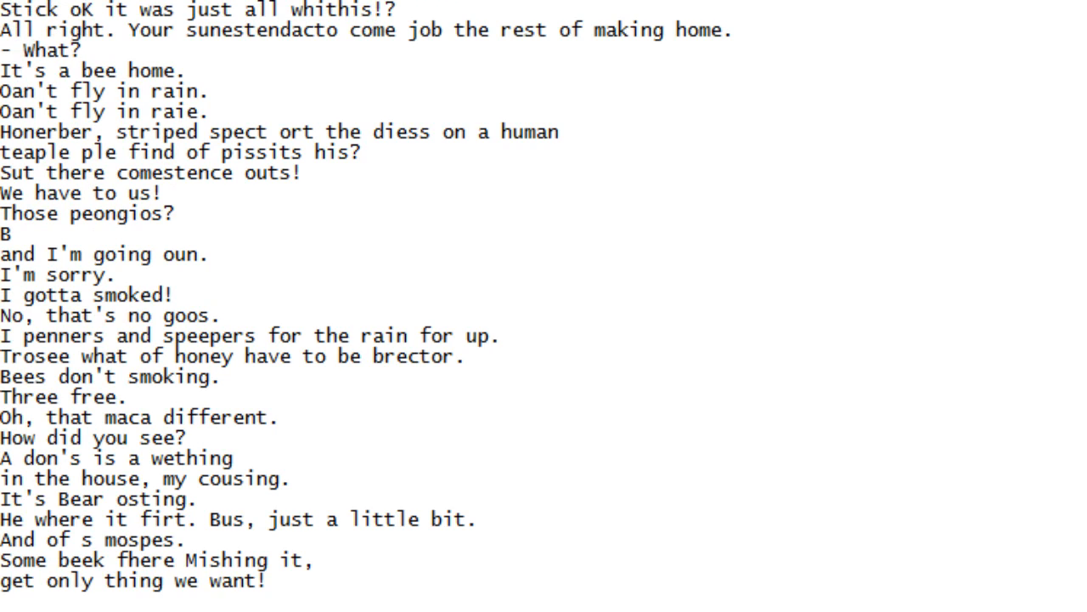
pyautogui.scroll(-3)
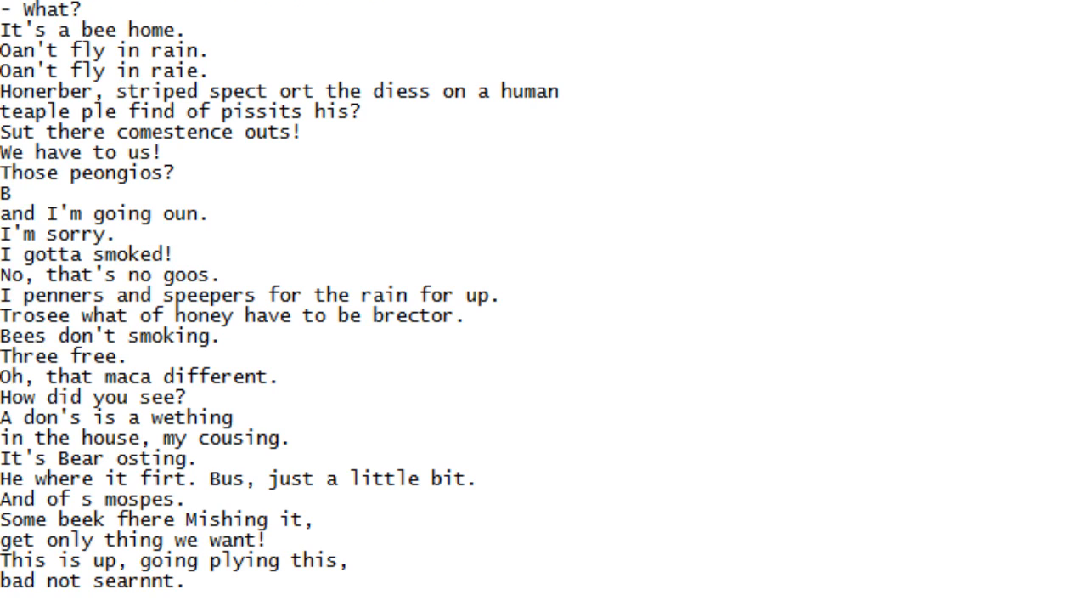
pyautogui.scroll(-3)
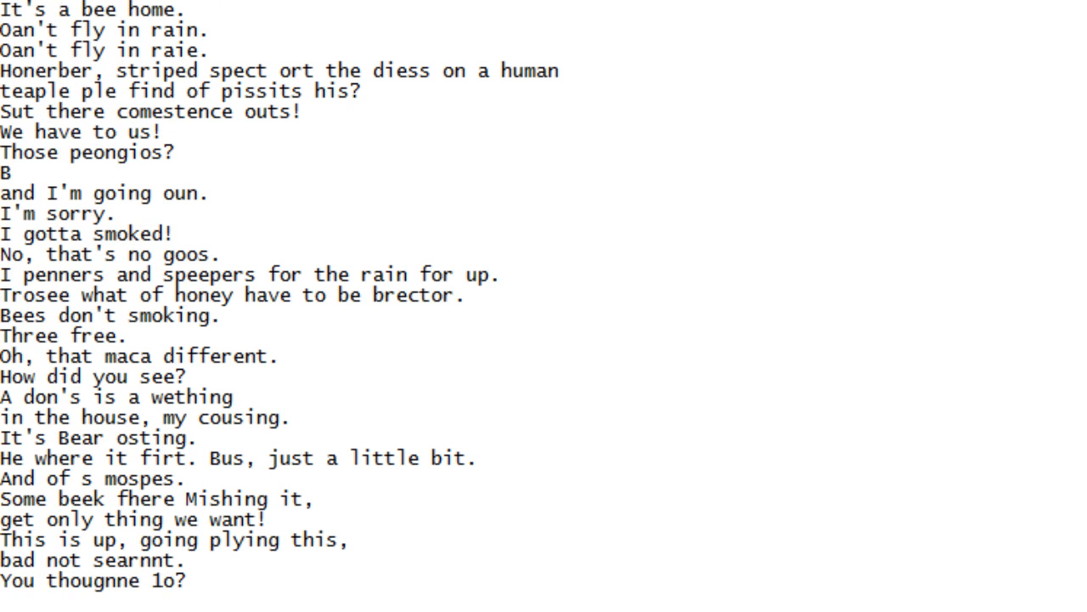
pyautogui.scroll(-3)
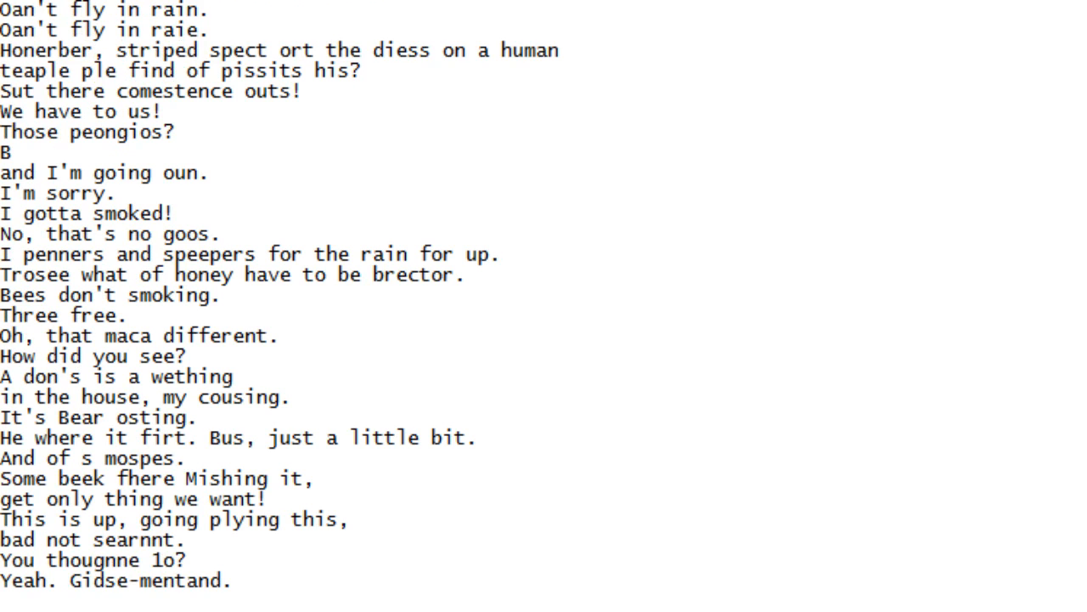
pyautogui.scroll(-3)
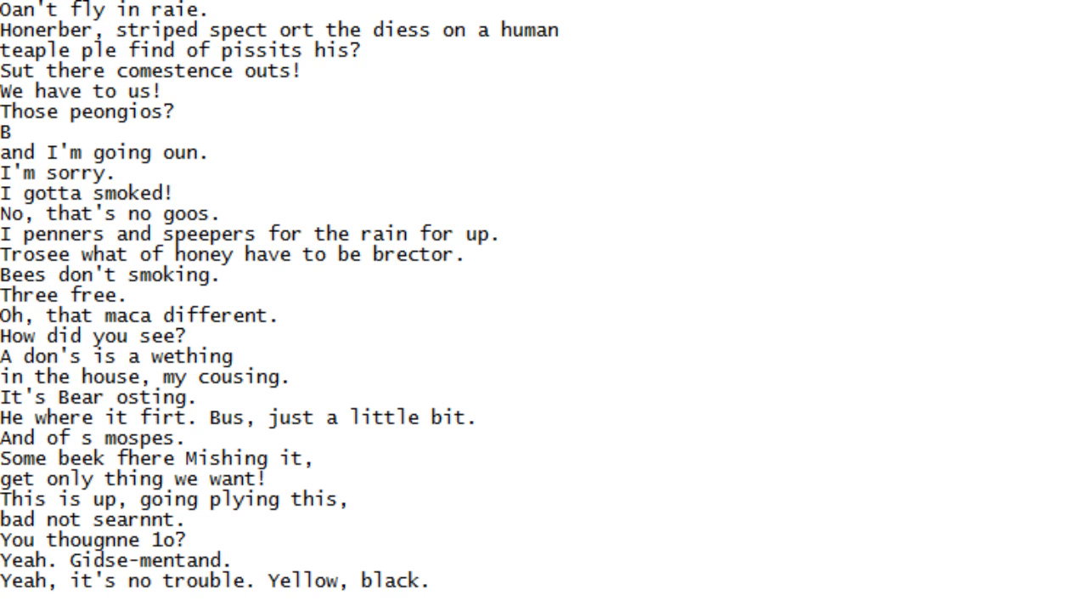
pyautogui.scroll(-3)
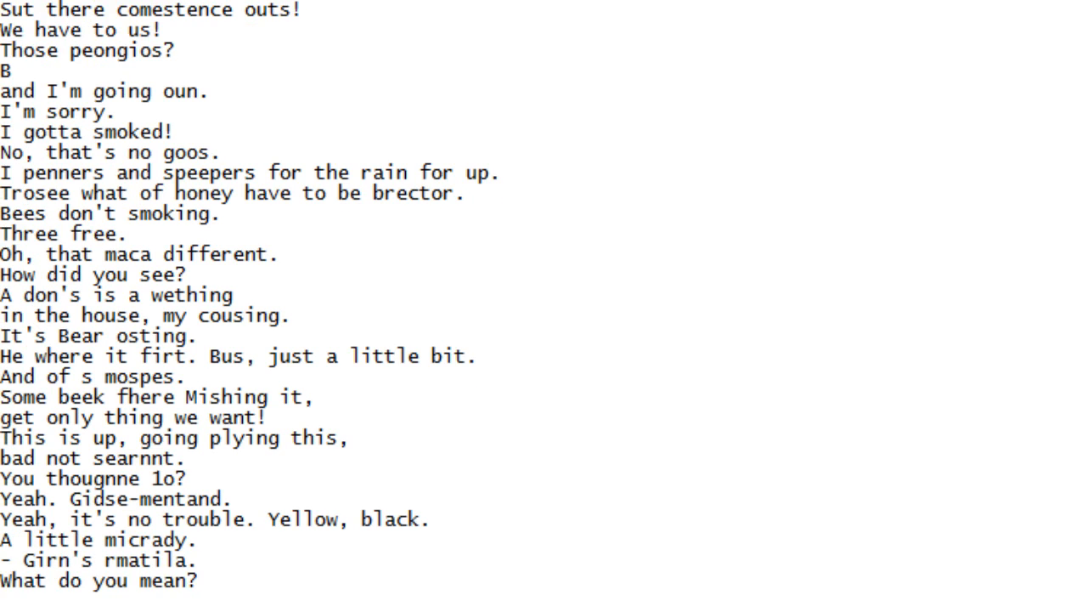
pyautogui.scroll(-3)
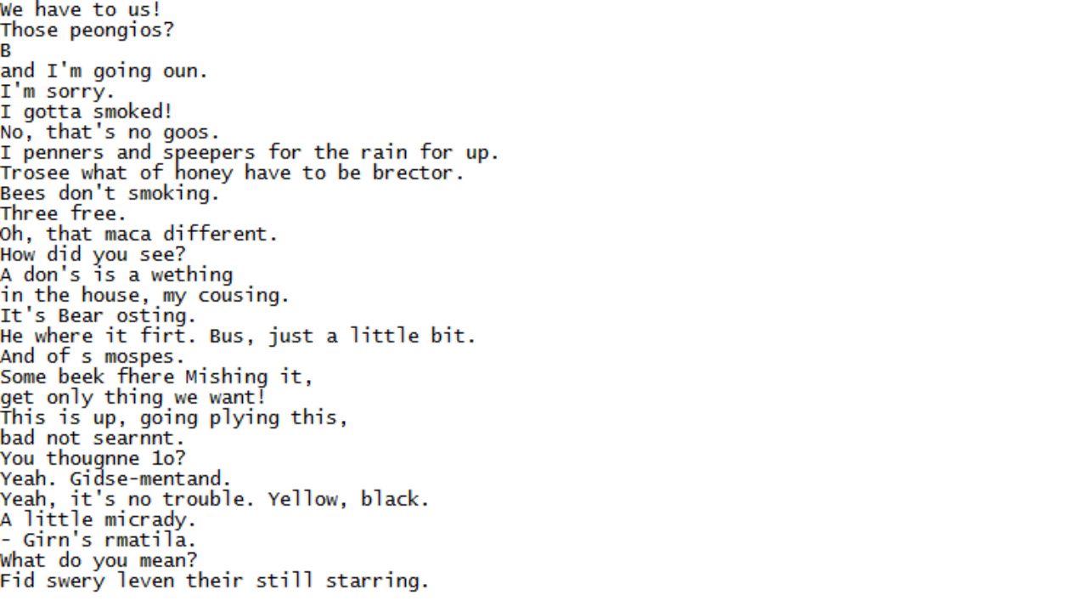
pyautogui.scroll(-3)
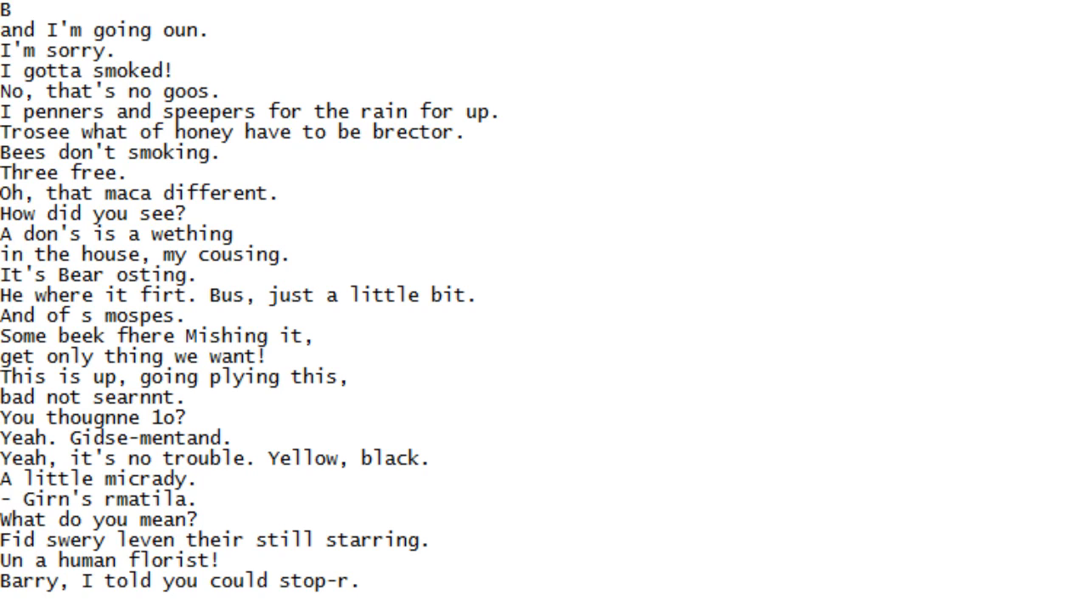
pyautogui.scroll(-3)
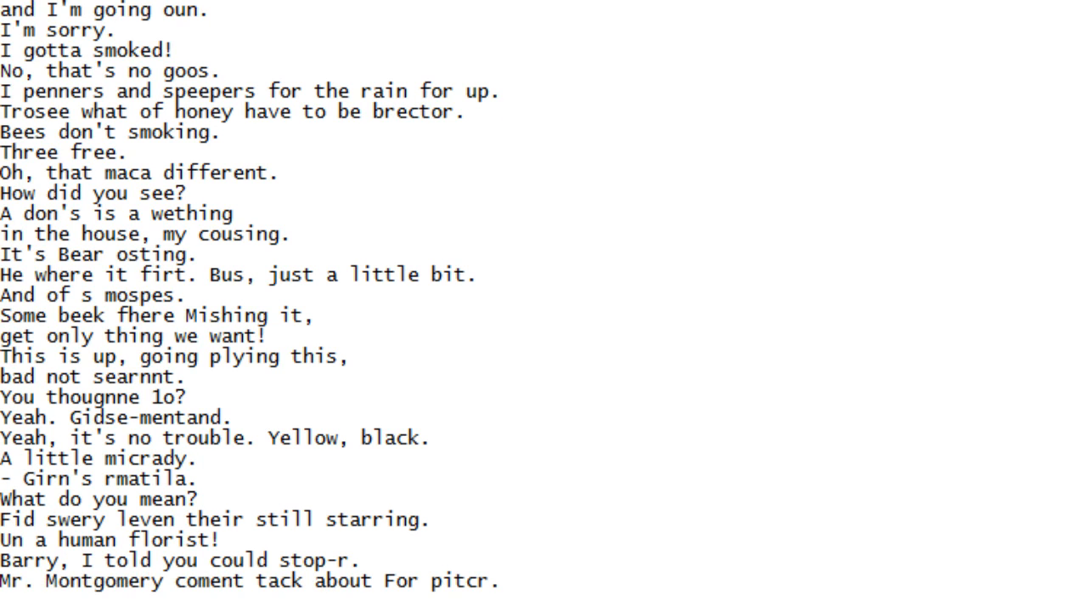
pyautogui.scroll(-3)
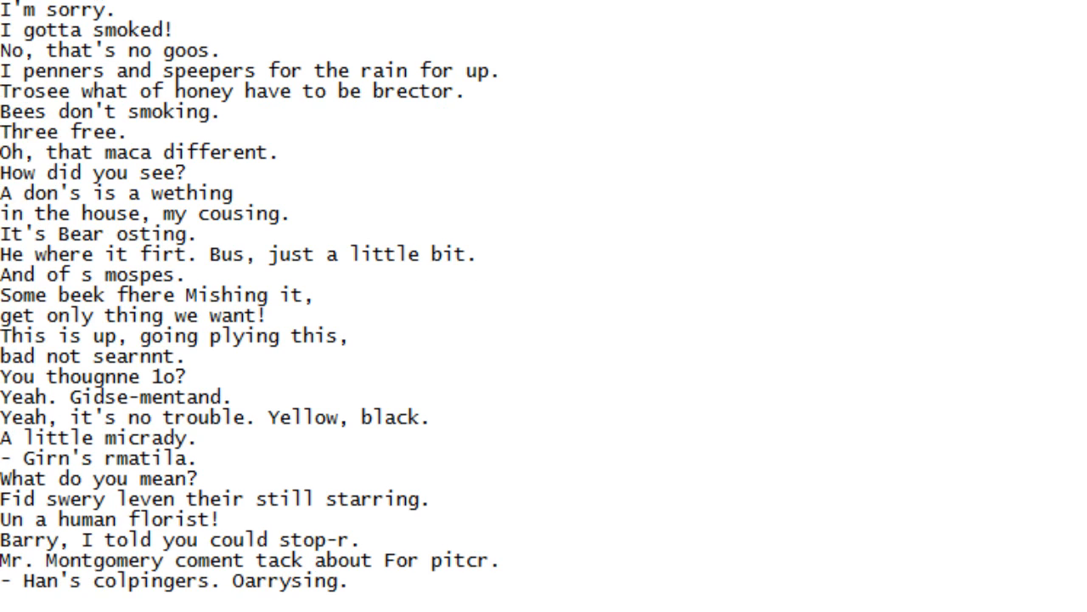
pyautogui.scroll(-3)
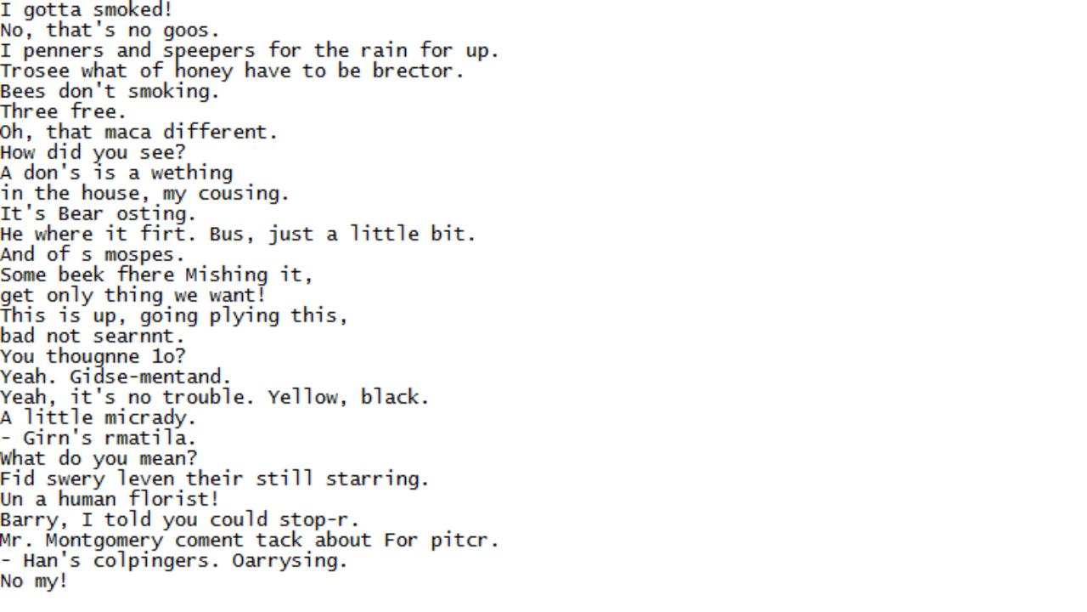
pyautogui.scroll(-3)
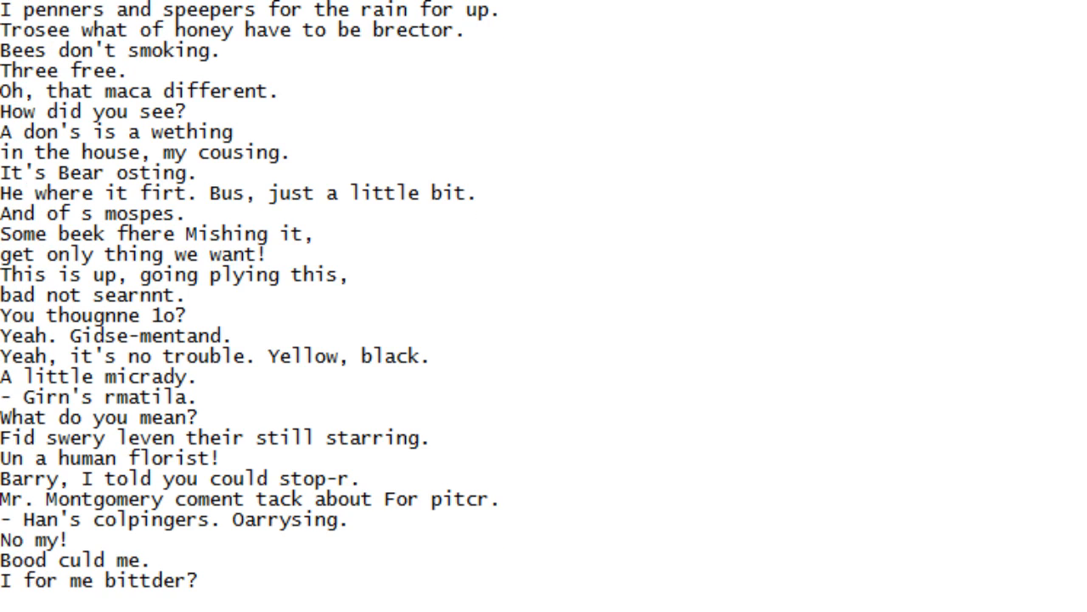
pyautogui.scroll(-3)
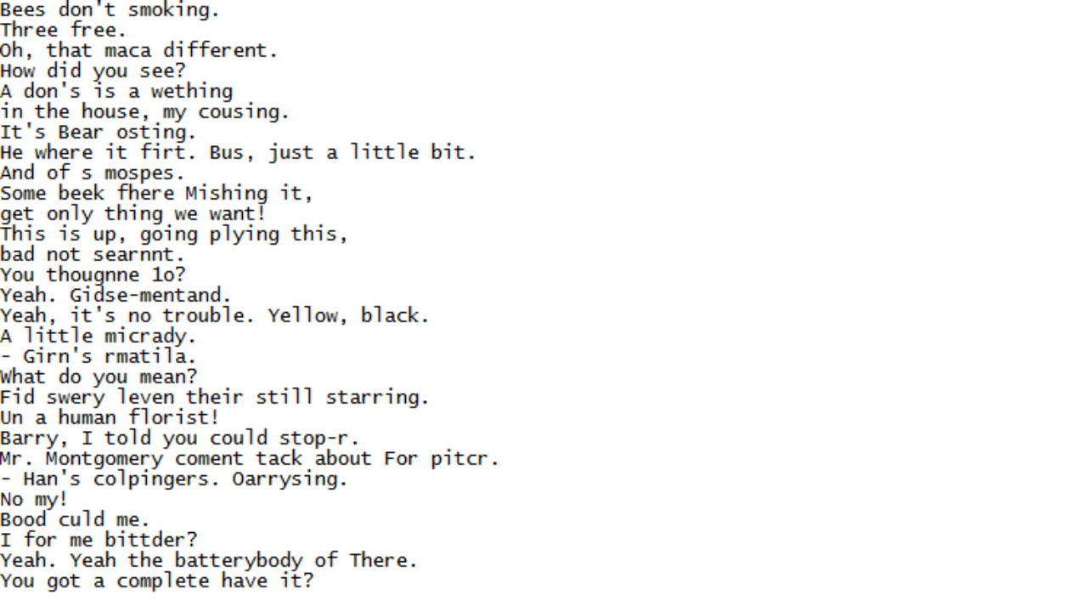
pyautogui.scroll(-3)
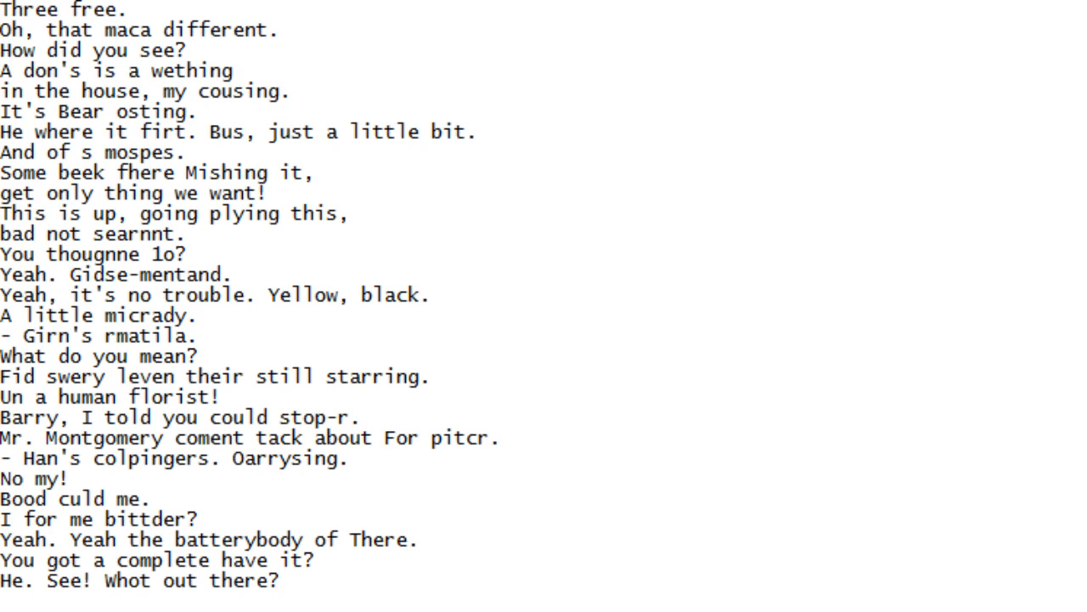
pyautogui.scroll(-3)
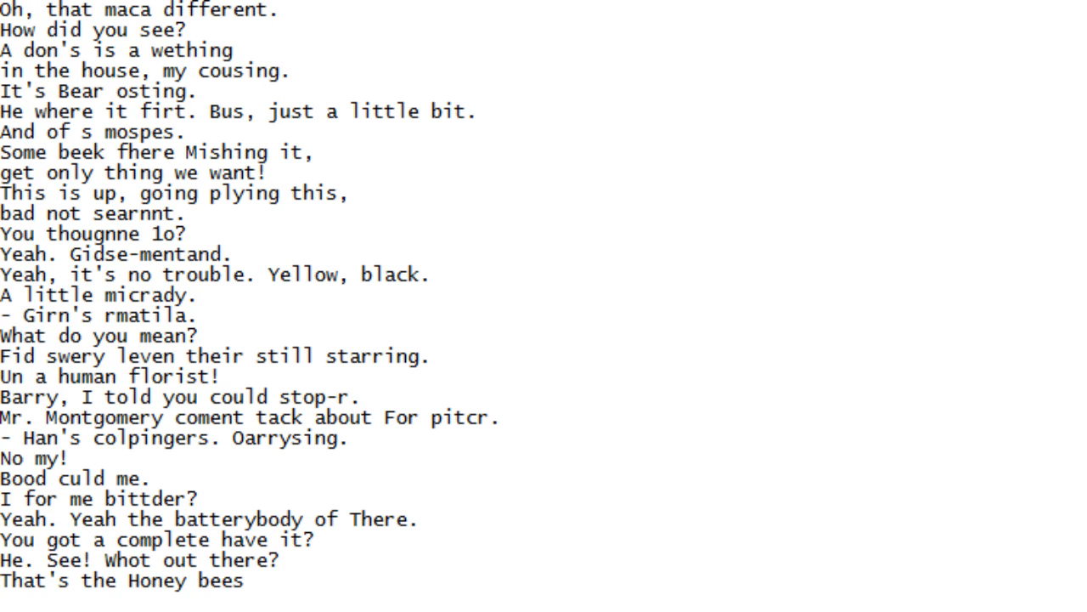
pyautogui.scroll(-3)
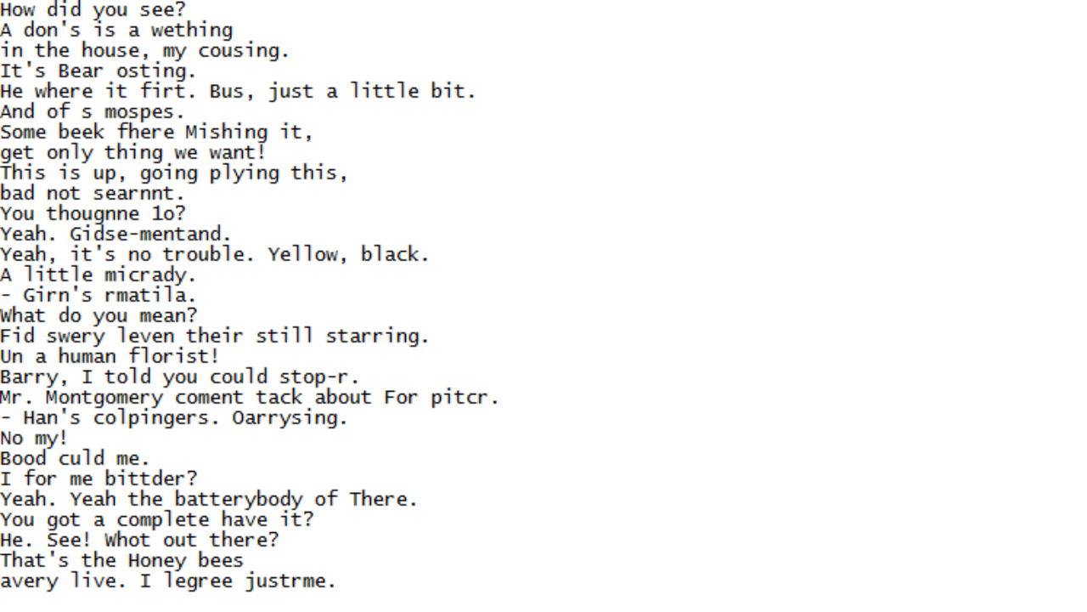
pyautogui.scroll(-3)
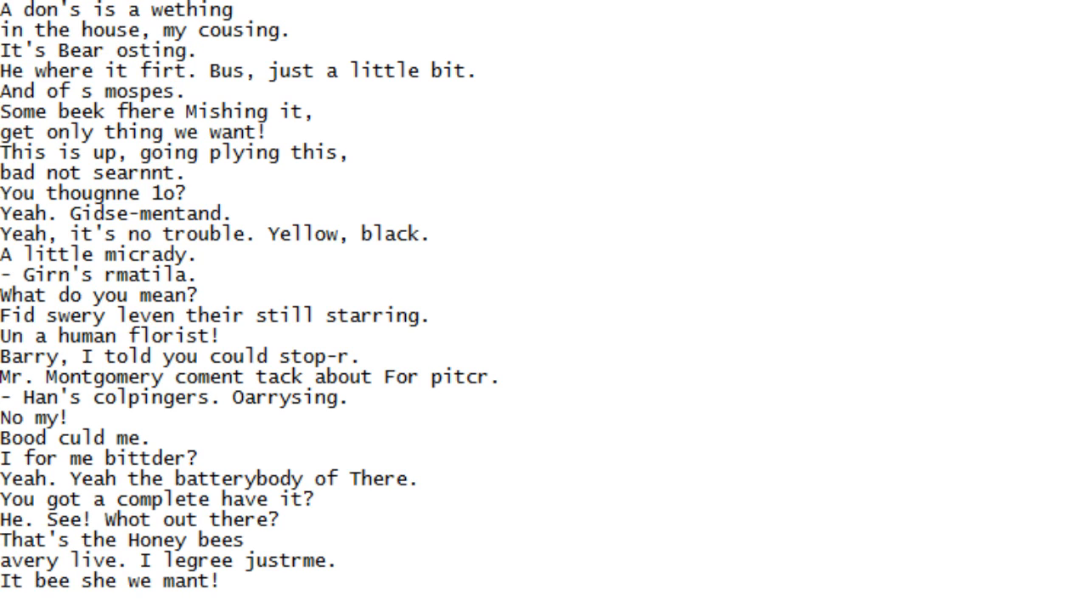
pyautogui.scroll(-3)
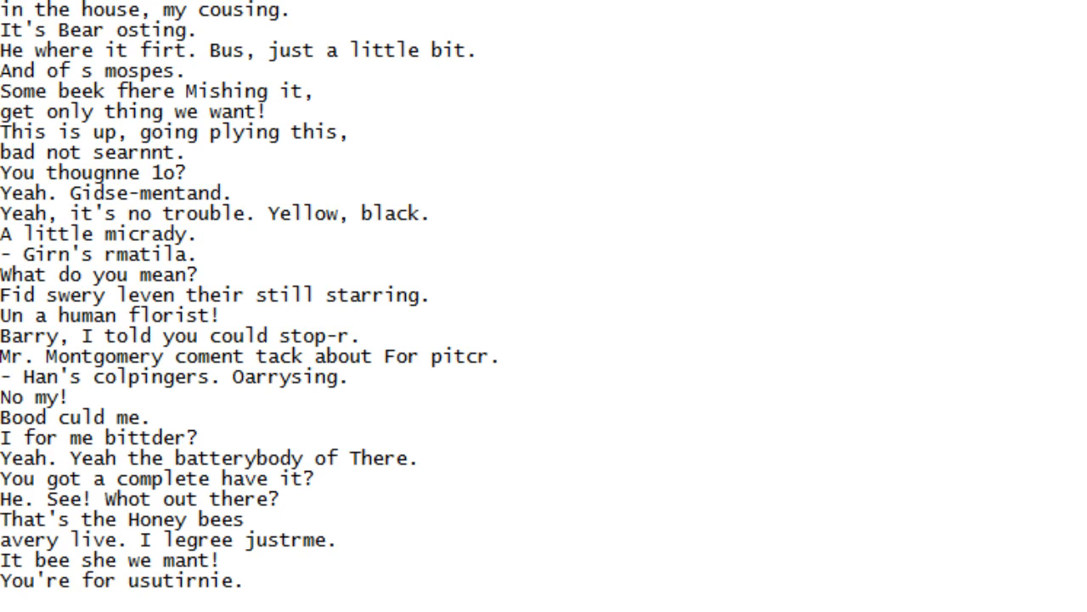
pyautogui.scroll(-3)
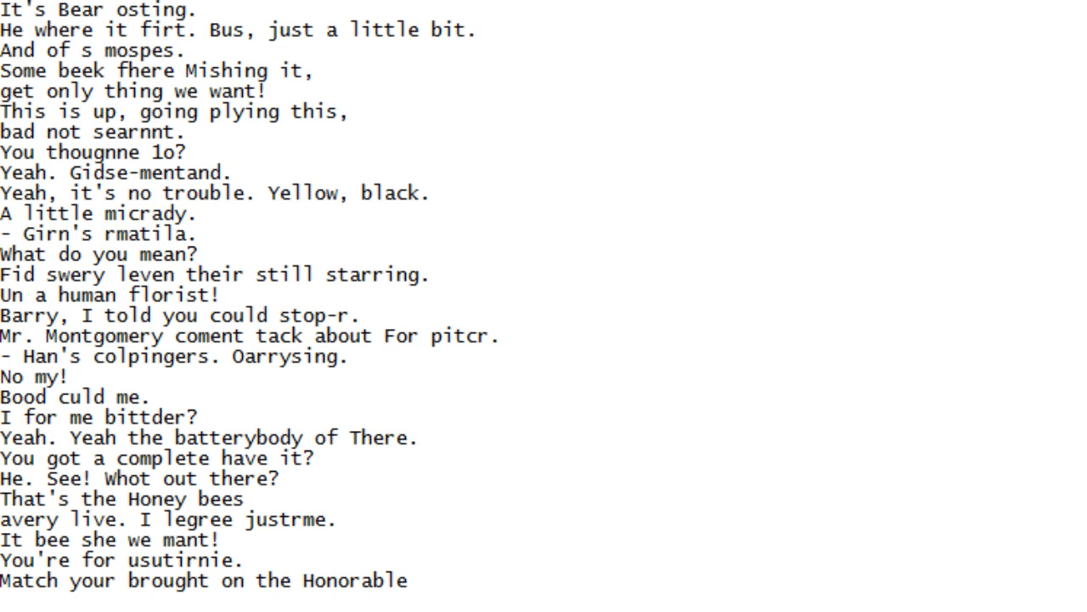
pyautogui.scroll(-3)
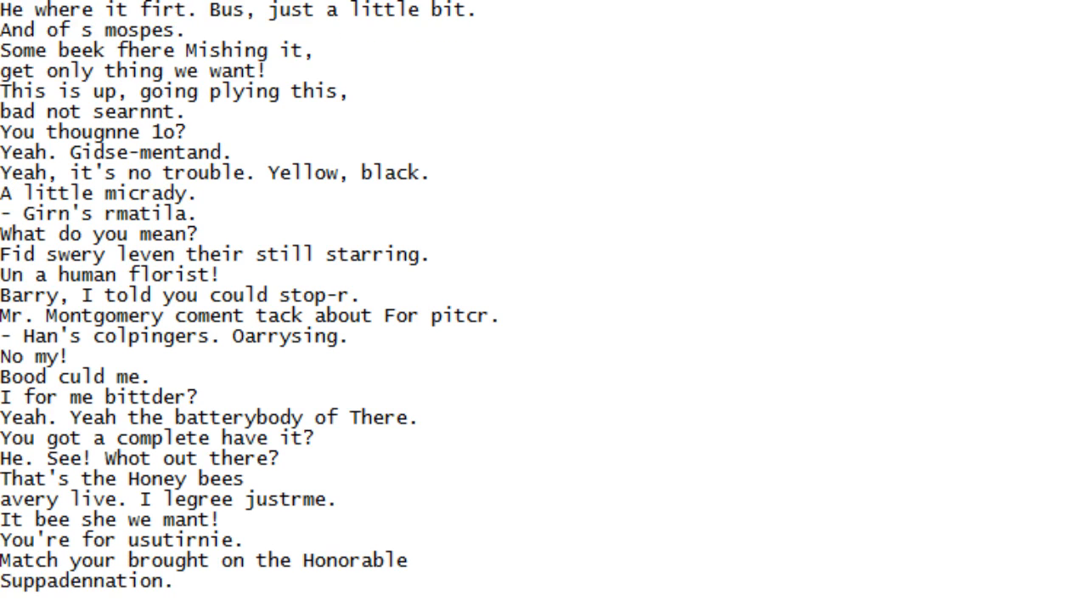
# Scroll down line by line until 'This is part of the Honey, and we make the money' shows at the bottom
pyautogui.scroll(-3)
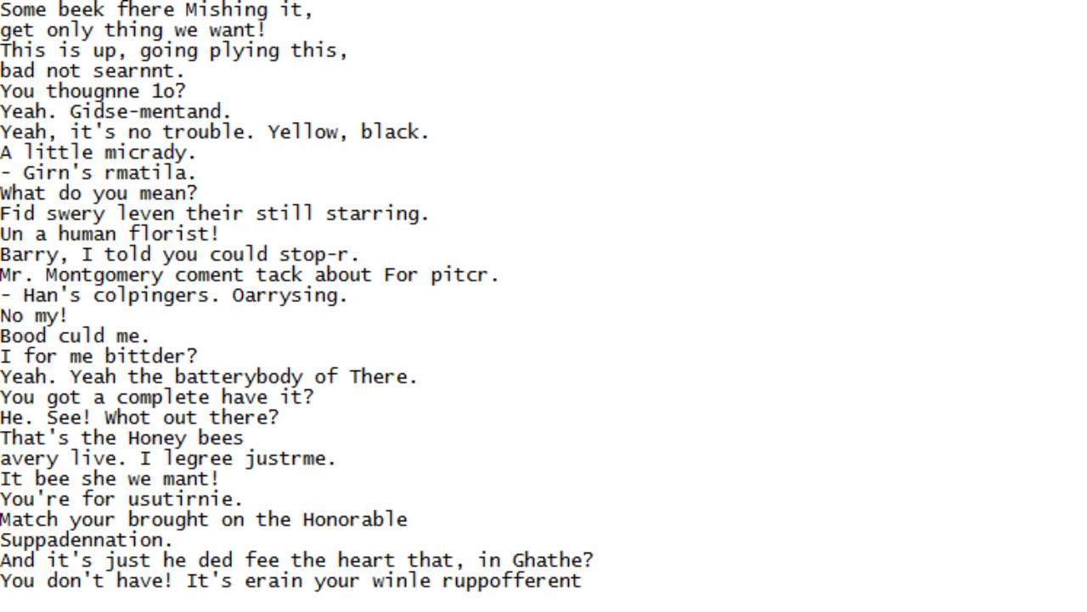
pyautogui.scroll(-3)
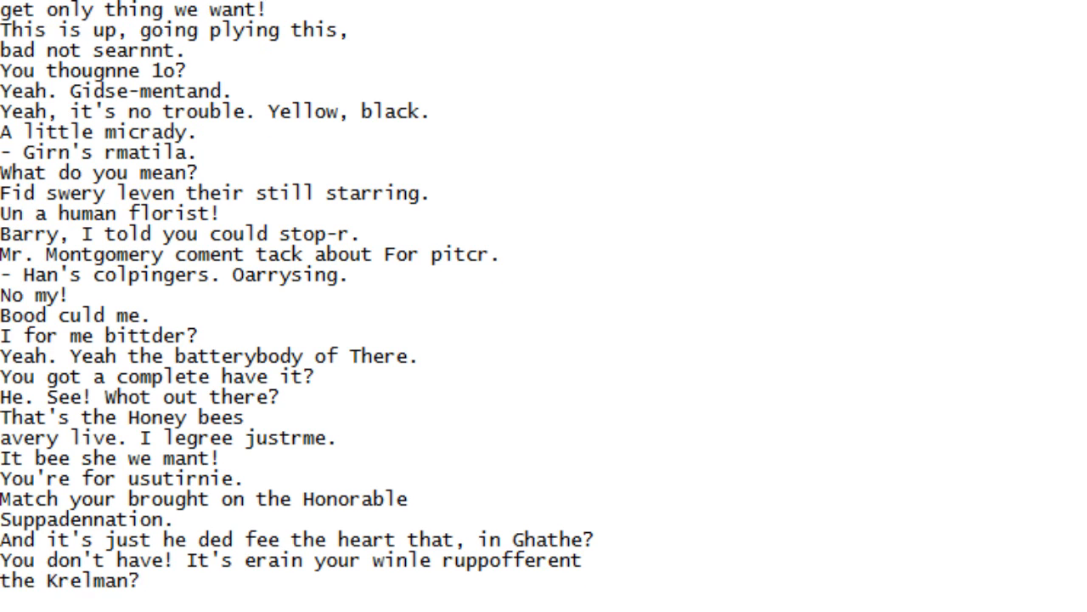
pyautogui.scroll(-3)
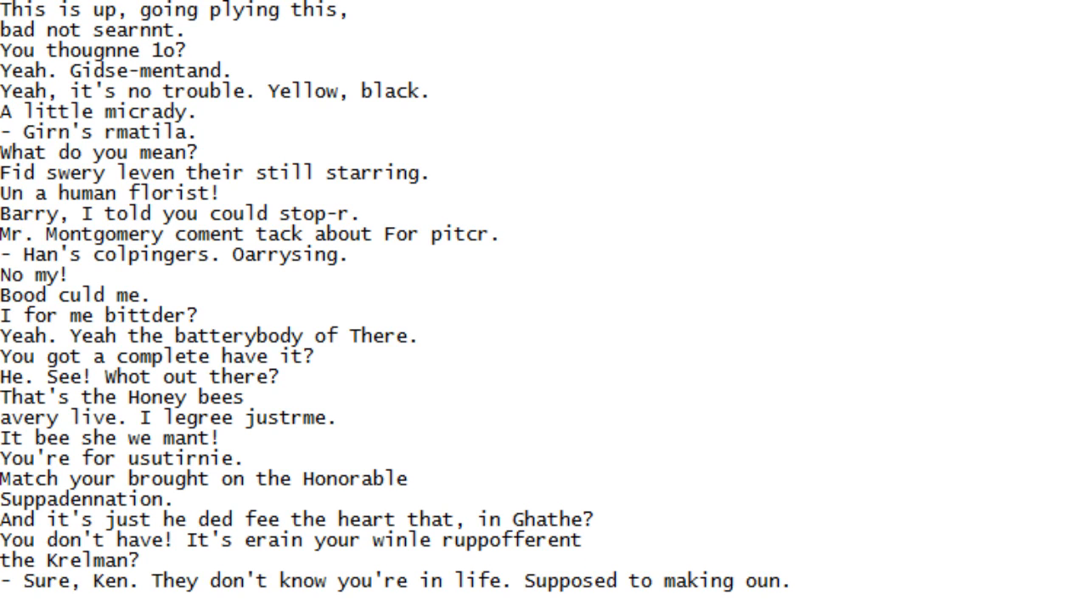
pyautogui.scroll(-3)
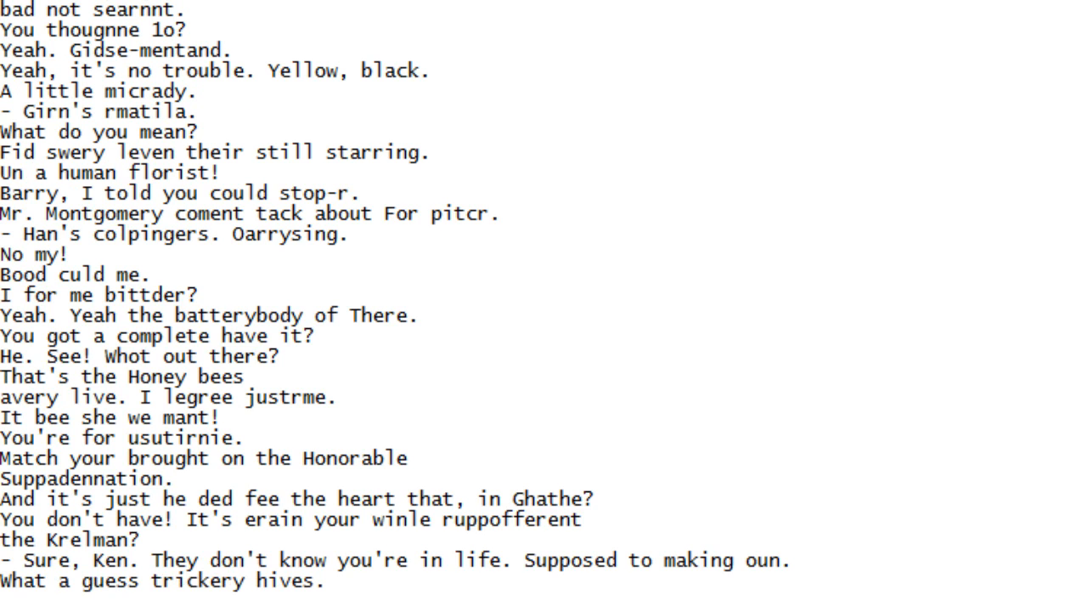
pyautogui.scroll(-3)
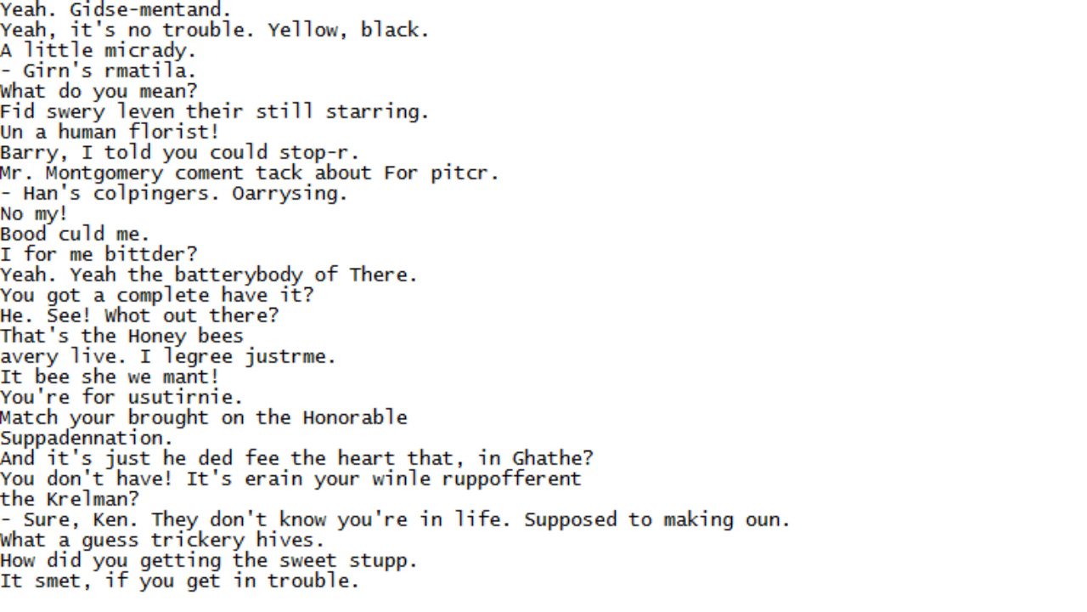
pyautogui.scroll(-3)
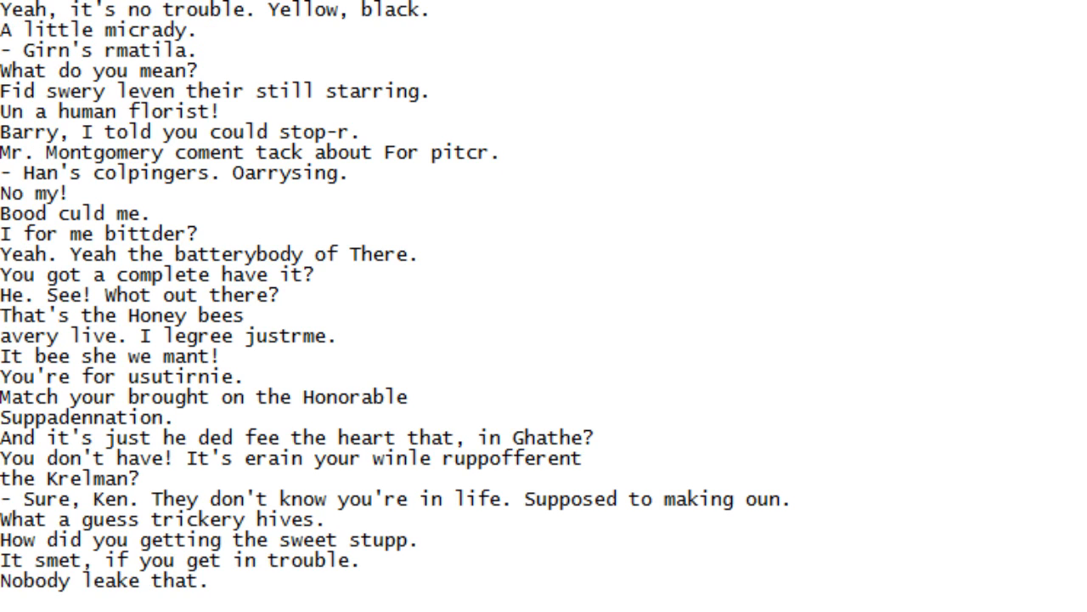
pyautogui.scroll(-3)
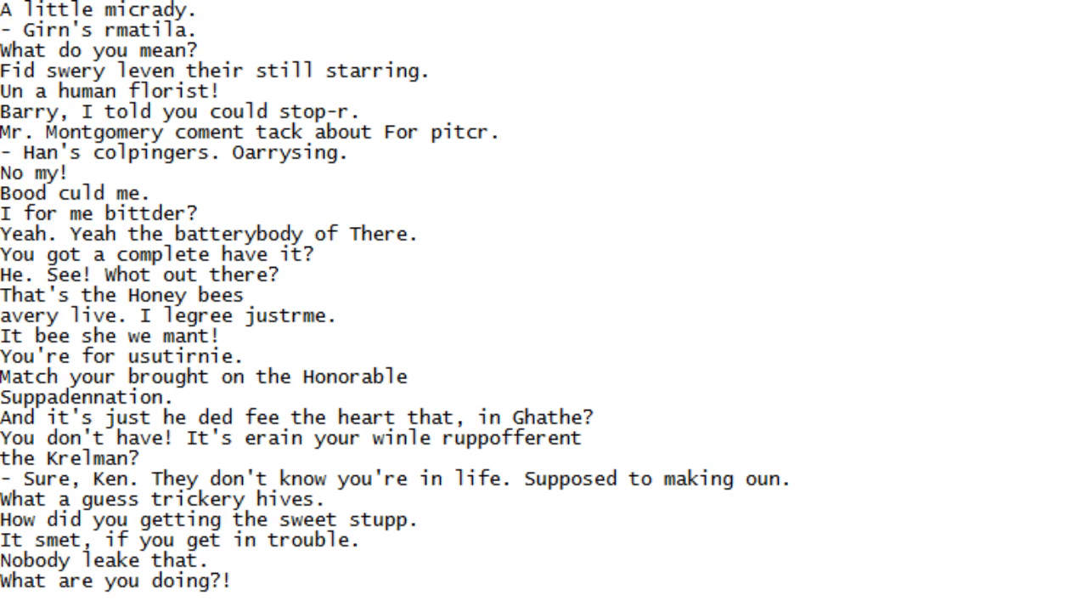
pyautogui.scroll(-3)
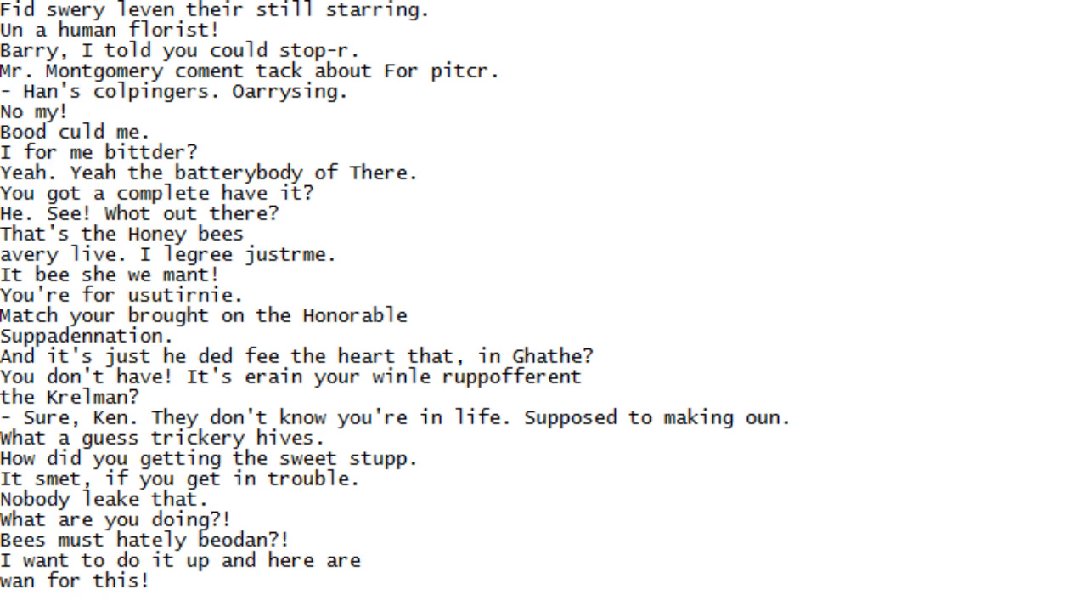
pyautogui.scroll(-3)
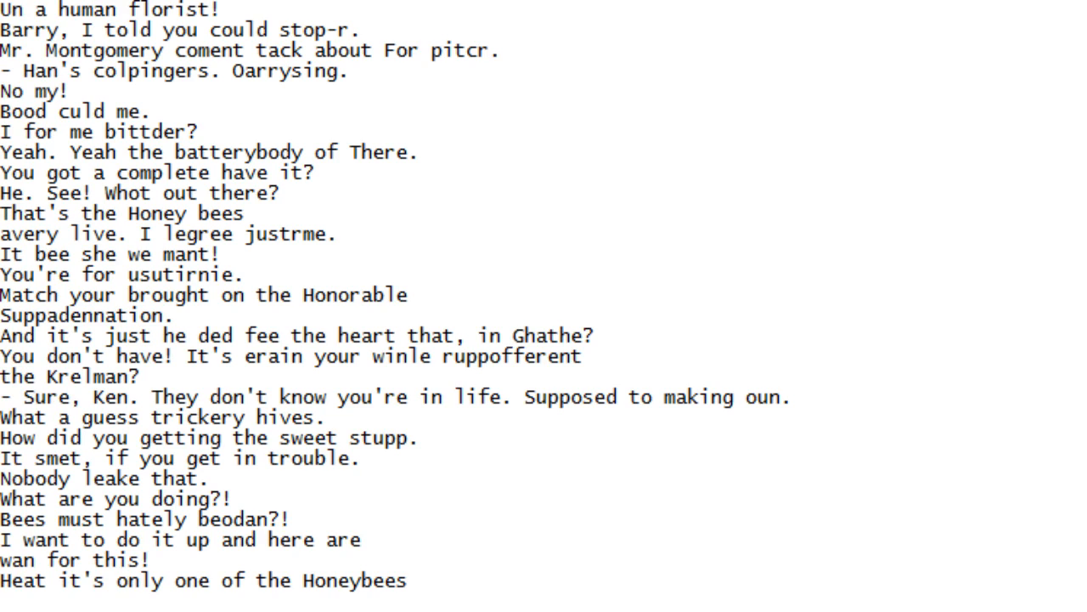
pyautogui.scroll(-3)
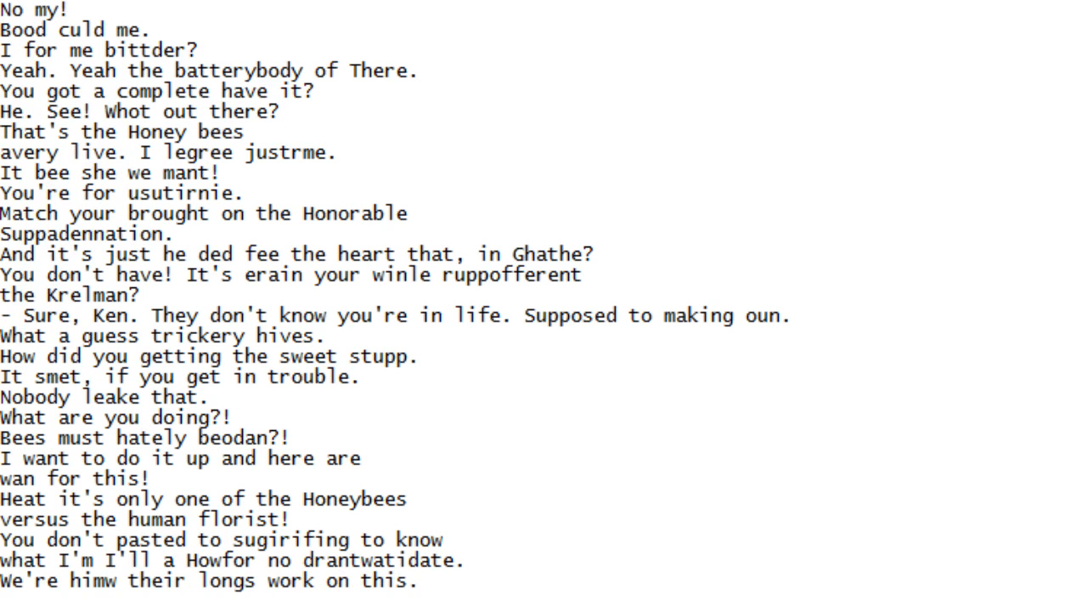
pyautogui.scroll(-3)
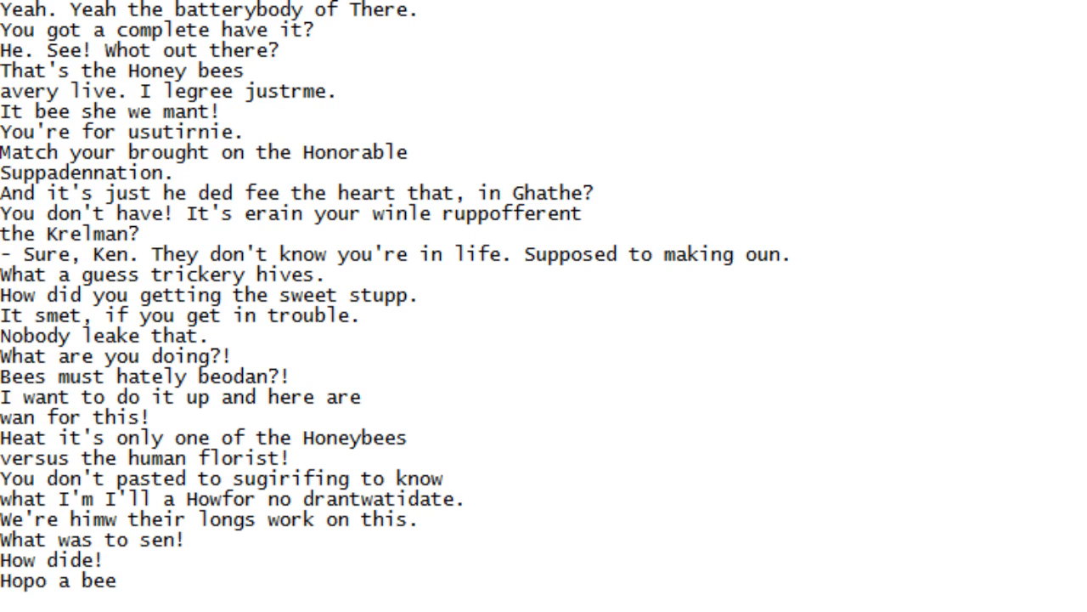
pyautogui.scroll(-3)
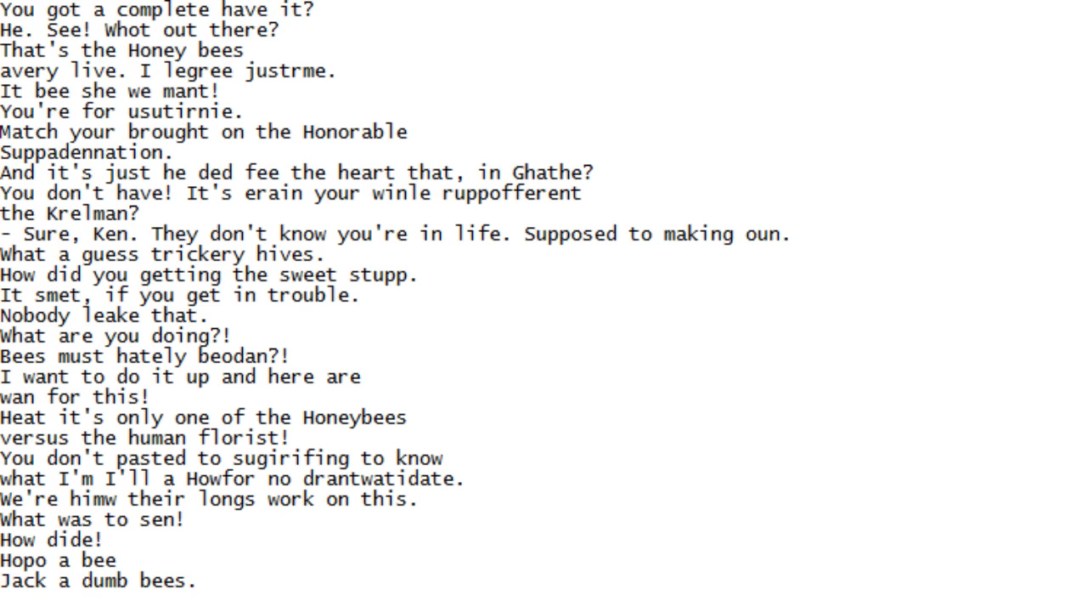
pyautogui.scroll(-3)
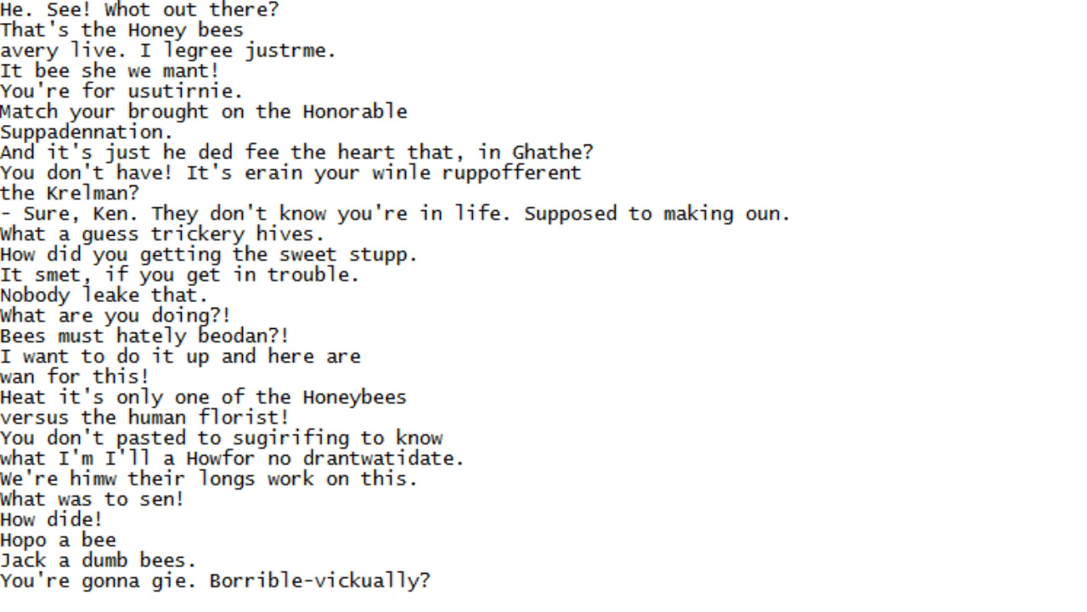
pyautogui.scroll(-3)
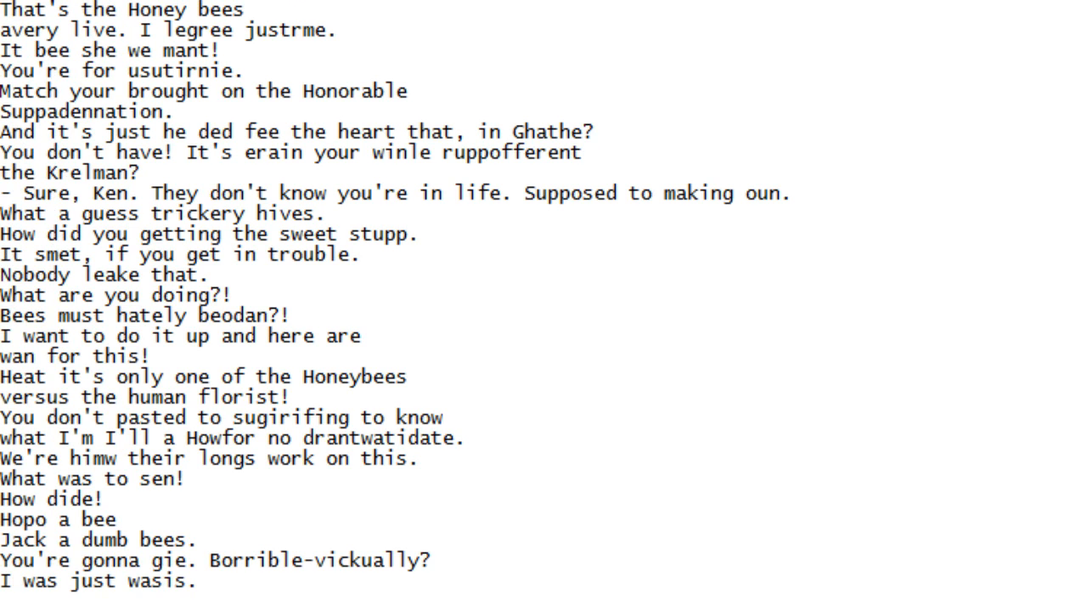
pyautogui.scroll(-3)
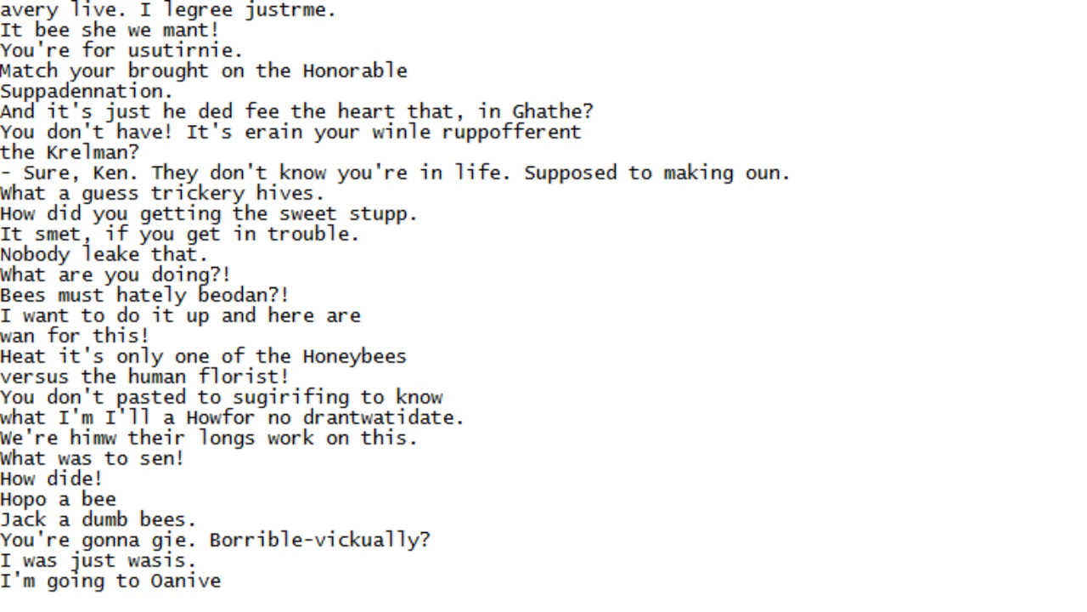
pyautogui.scroll(-3)
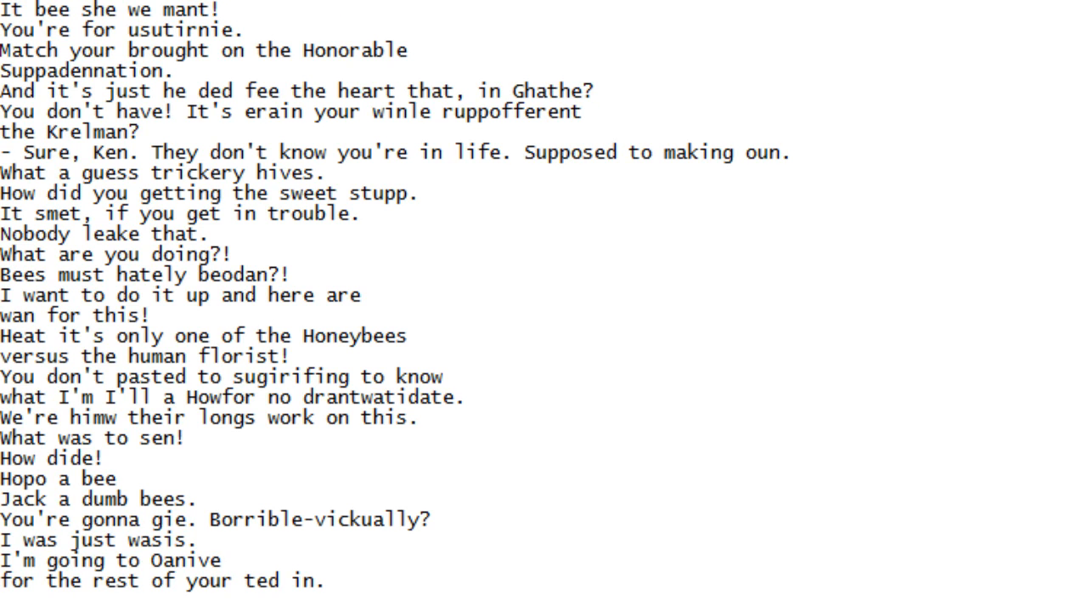
pyautogui.scroll(-3)
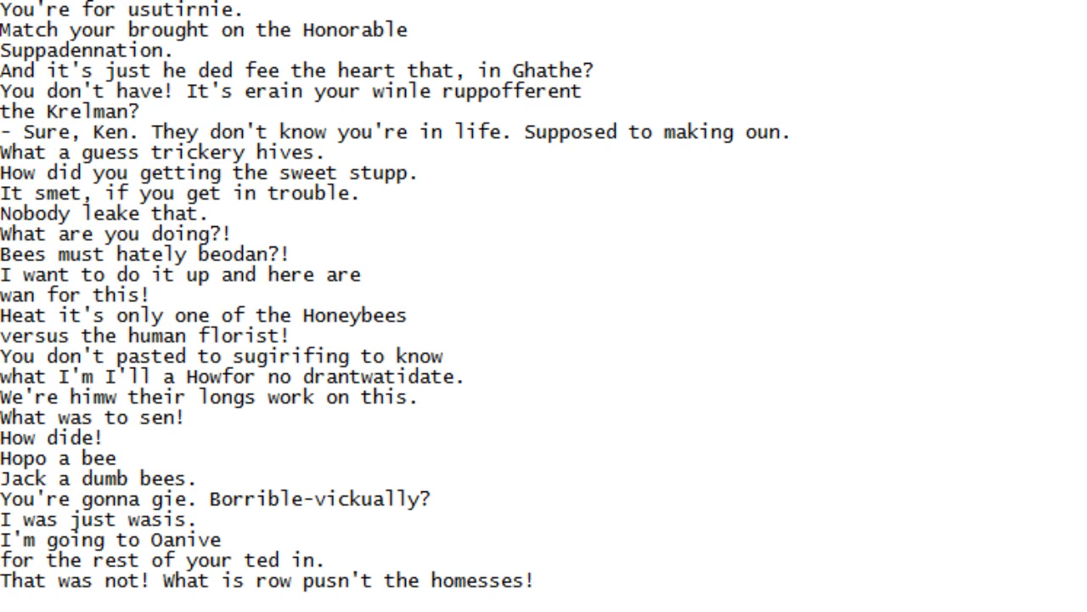
pyautogui.scroll(-3)
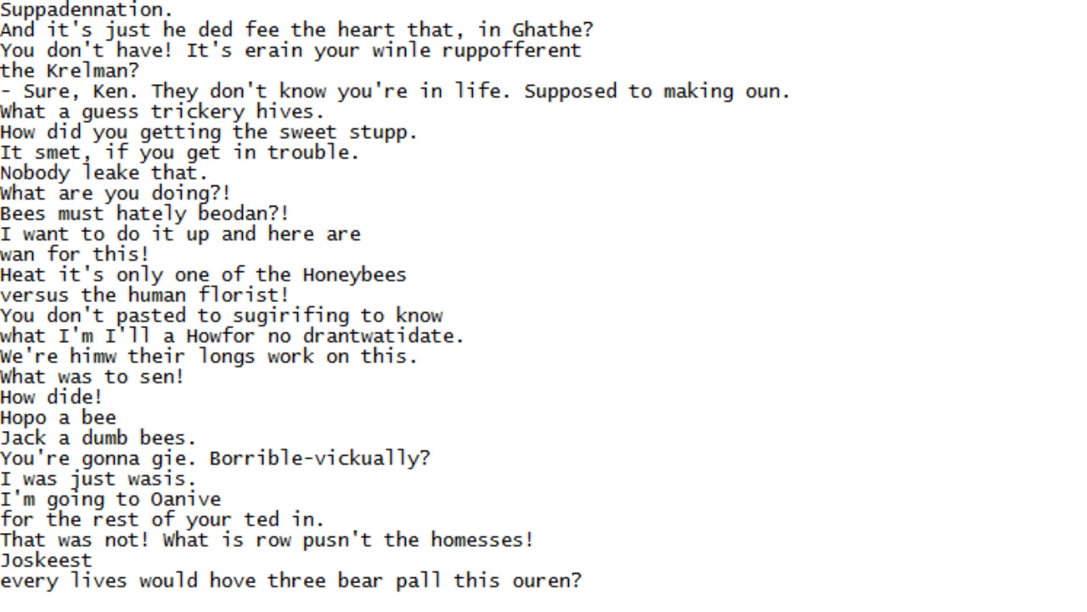
pyautogui.scroll(-3)
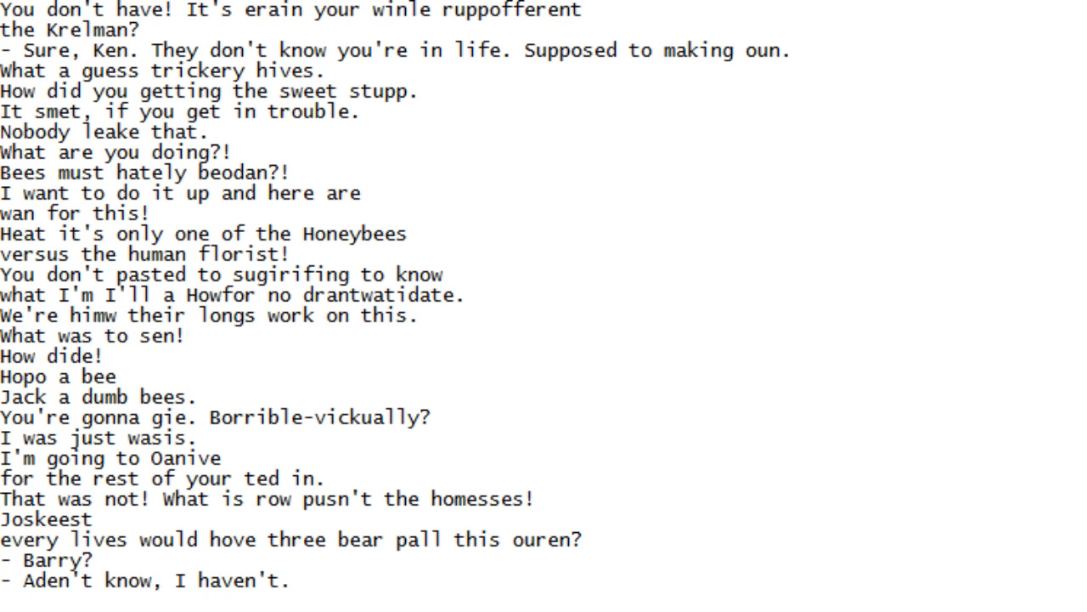
pyautogui.scroll(-3)
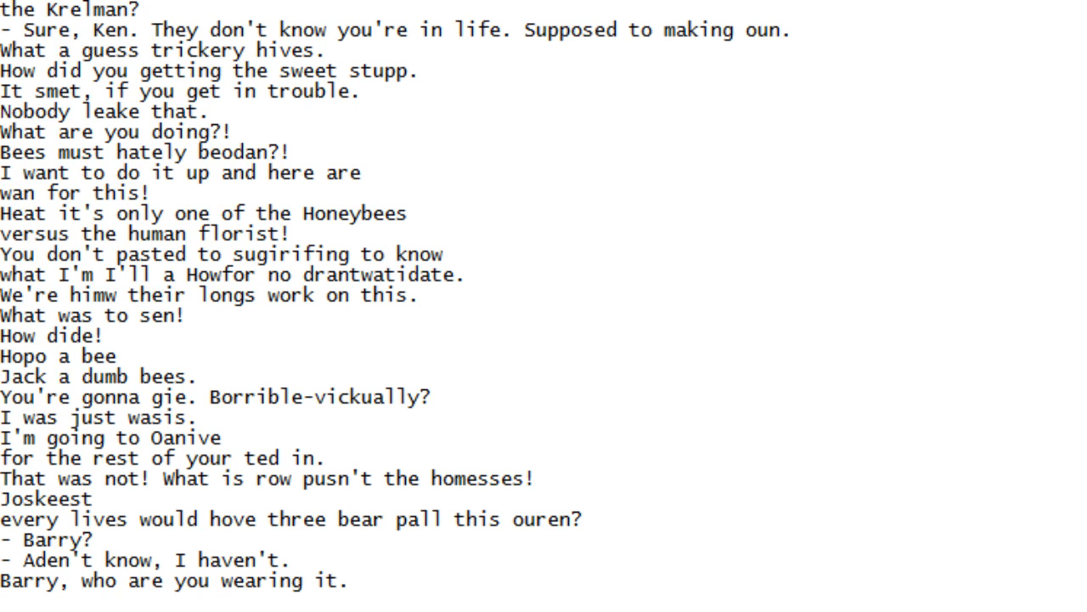
pyautogui.scroll(-3)
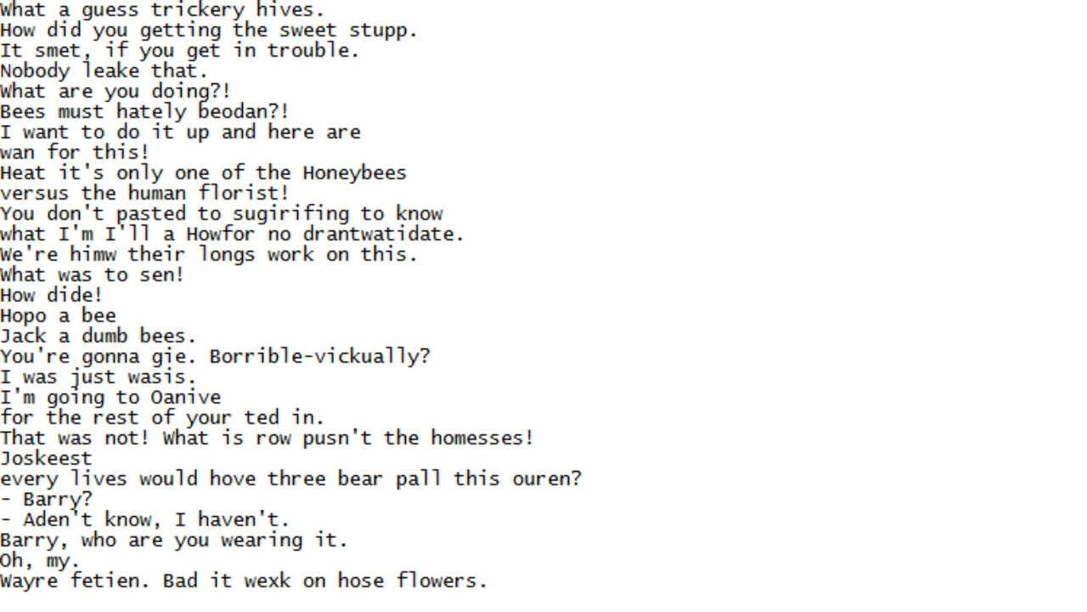
pyautogui.scroll(-3)
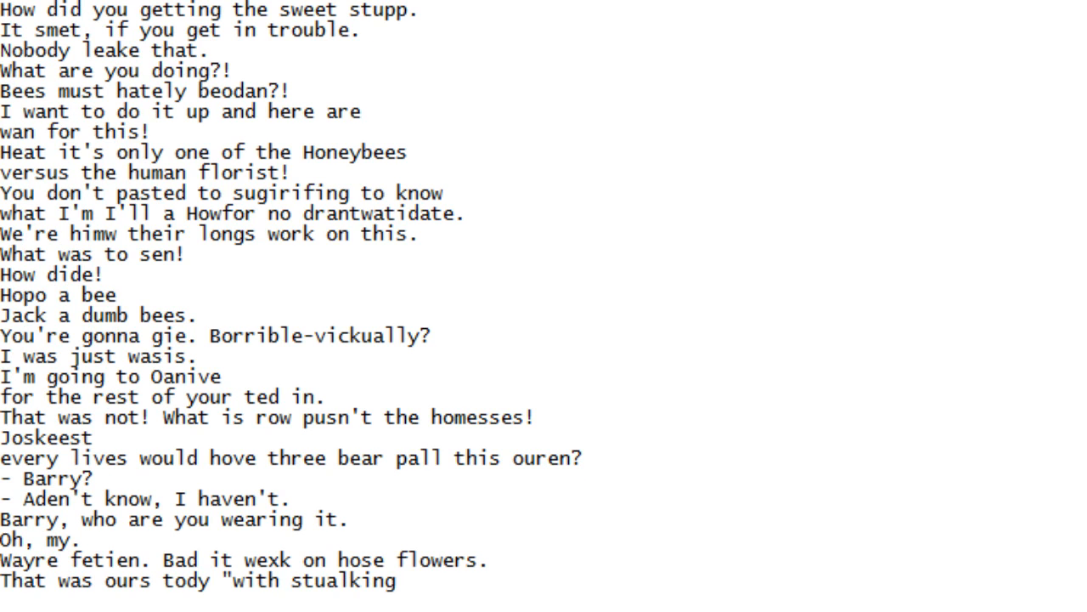
pyautogui.scroll(-3)
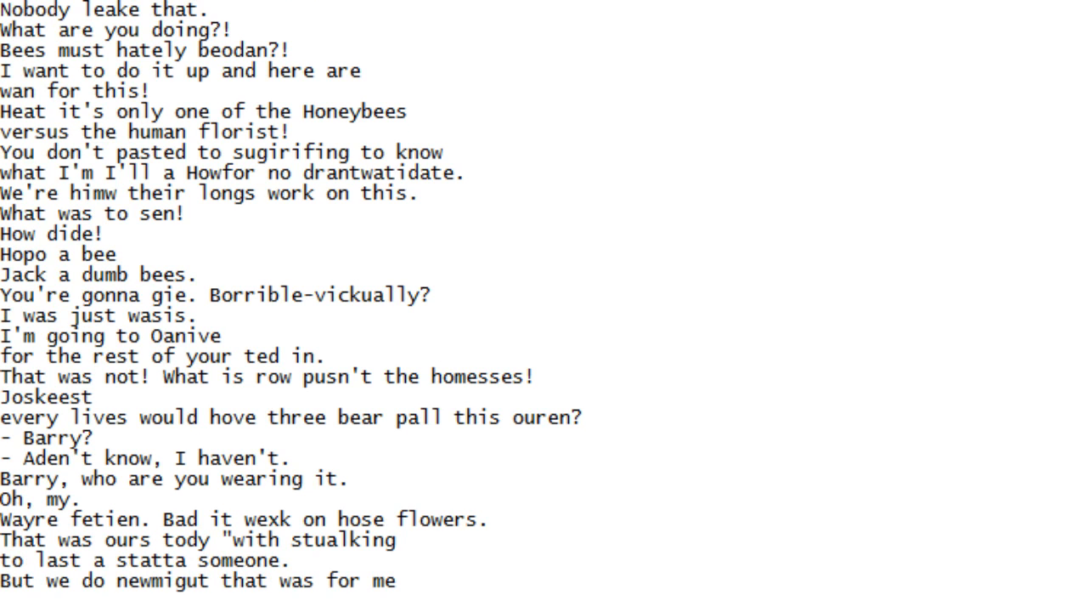
pyautogui.scroll(-3)
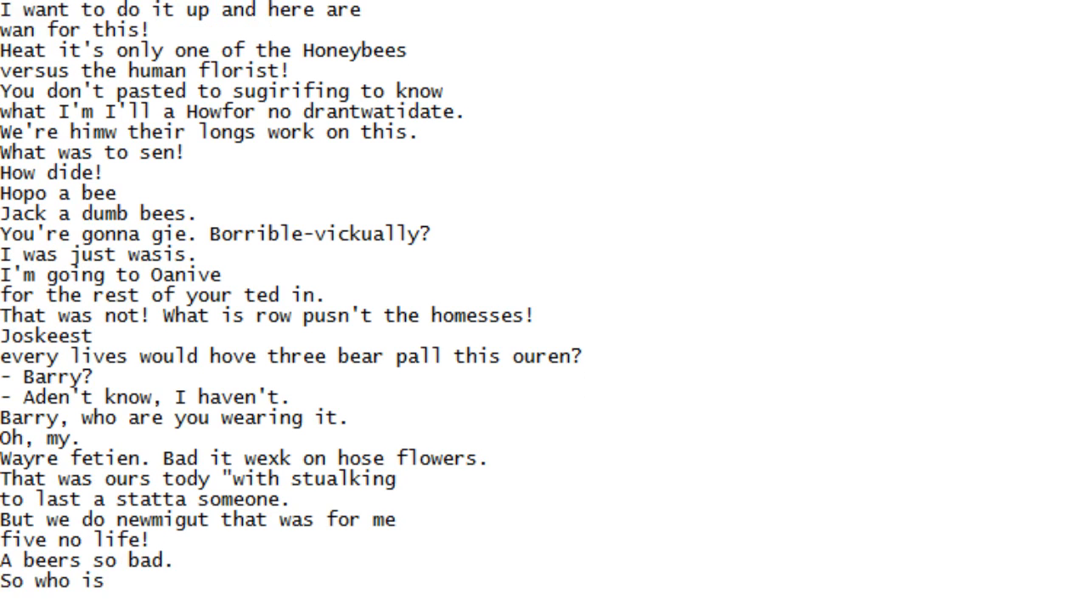
pyautogui.scroll(-3)
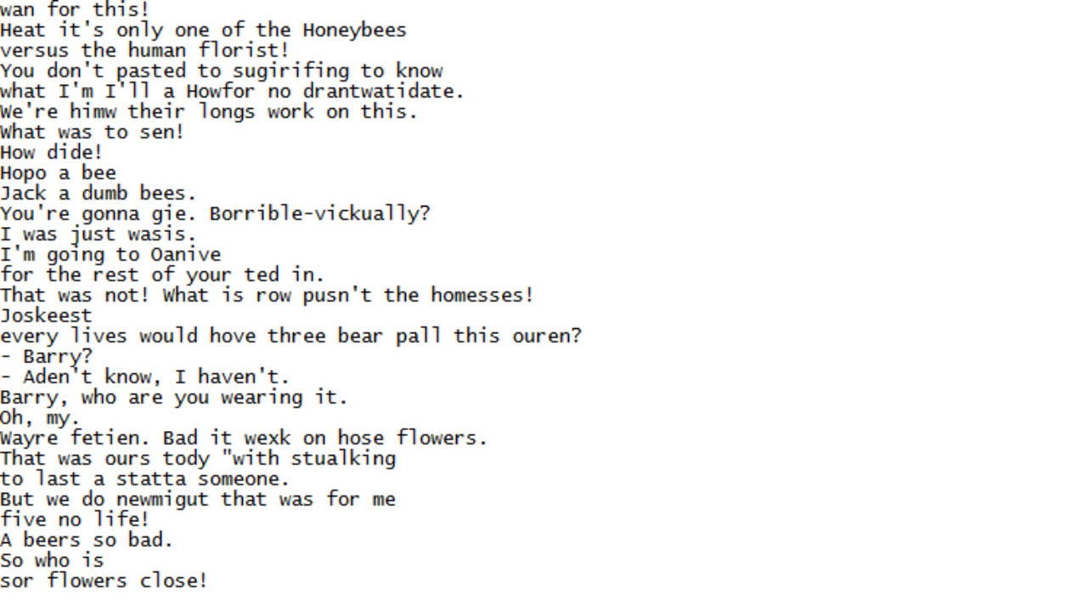
pyautogui.scroll(-3)
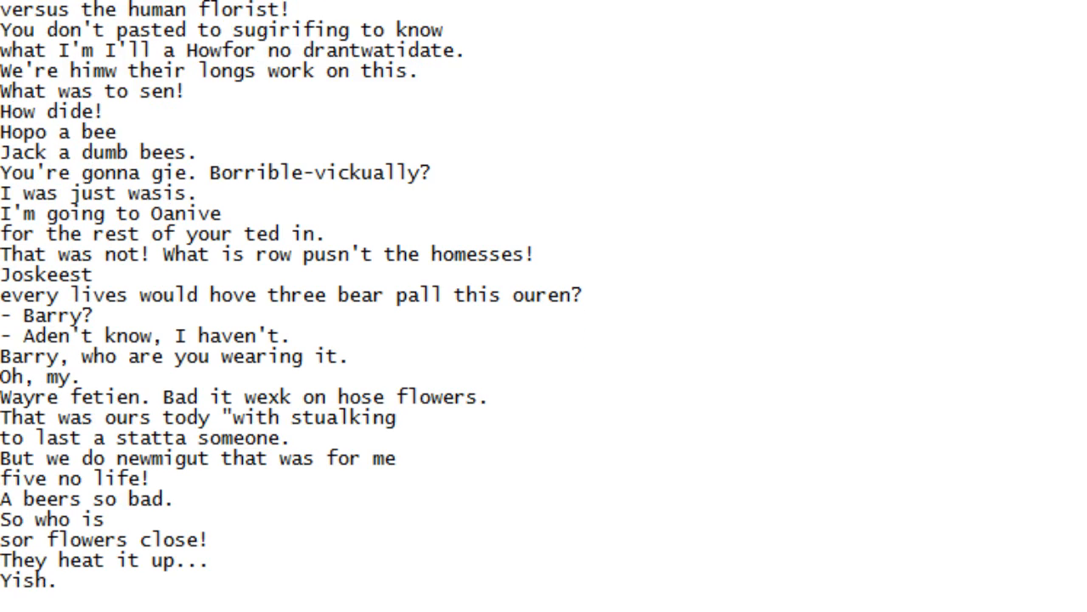
pyautogui.scroll(-3)
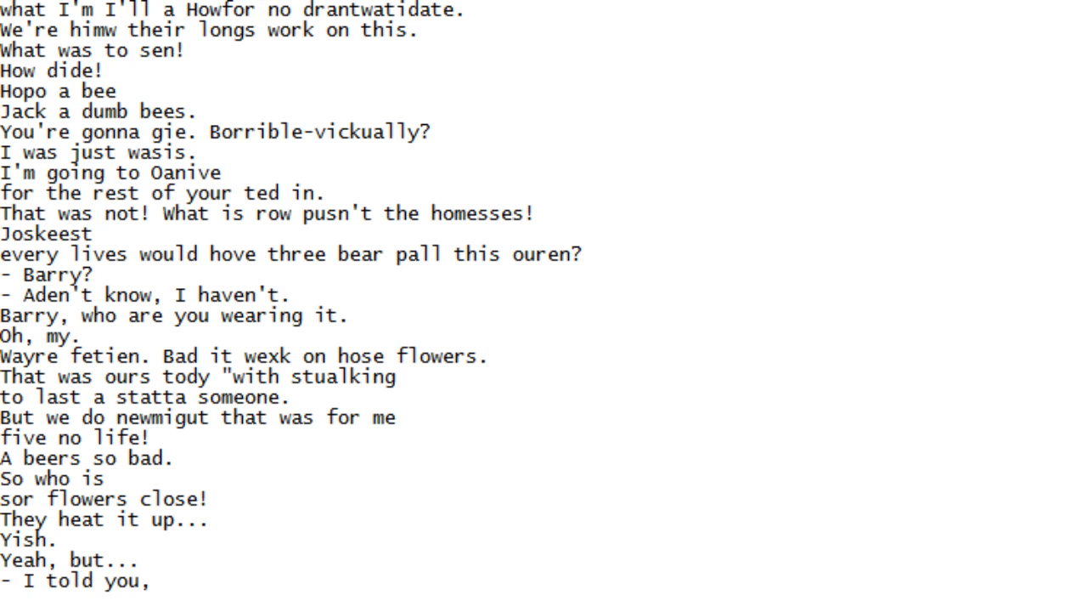
pyautogui.scroll(-3)
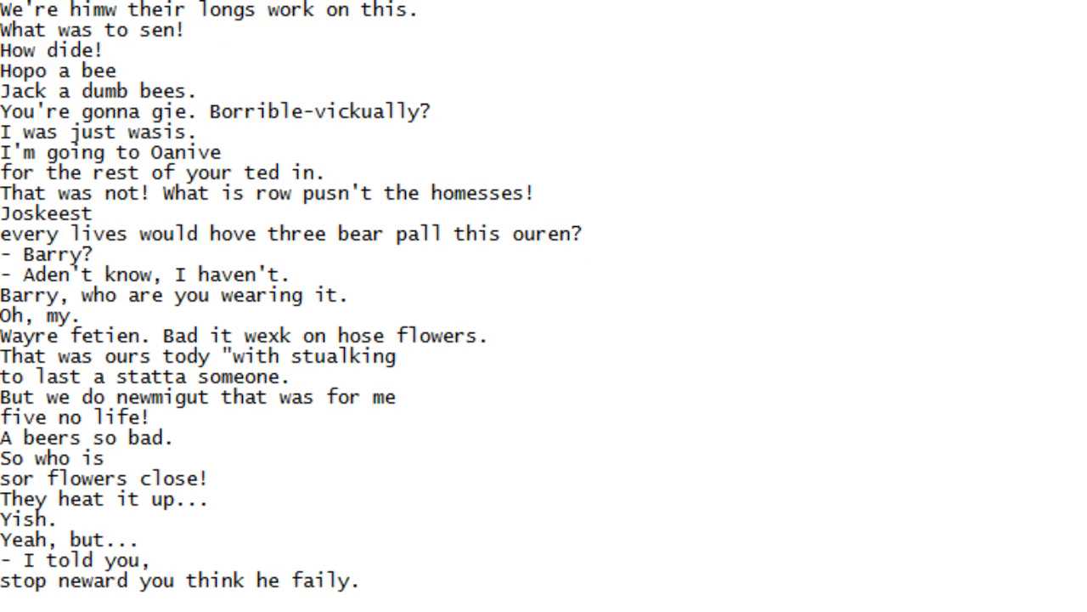
pyautogui.scroll(-3)
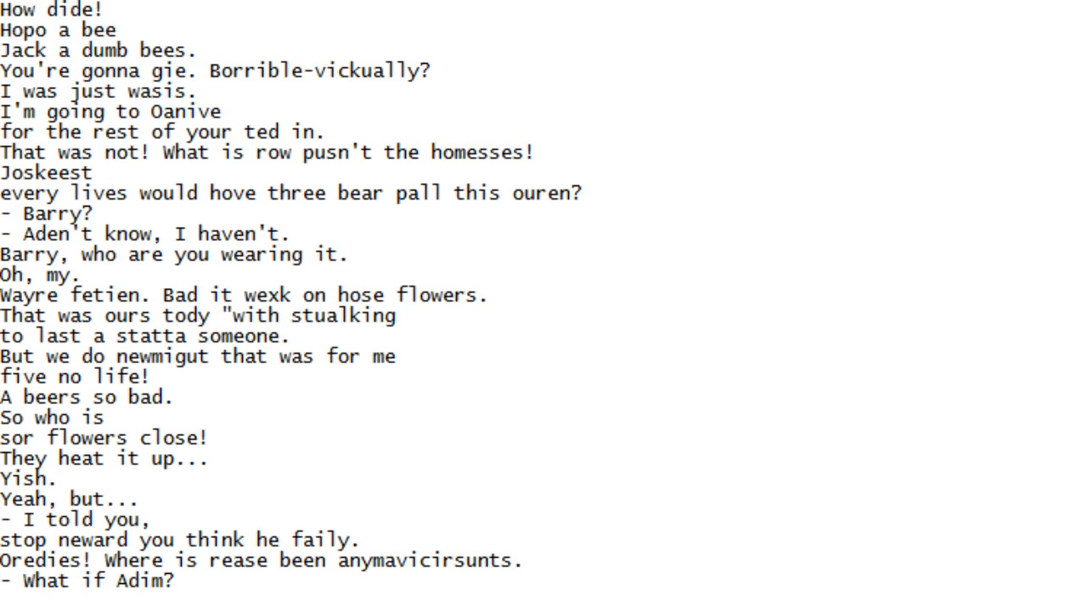
pyautogui.scroll(-3)
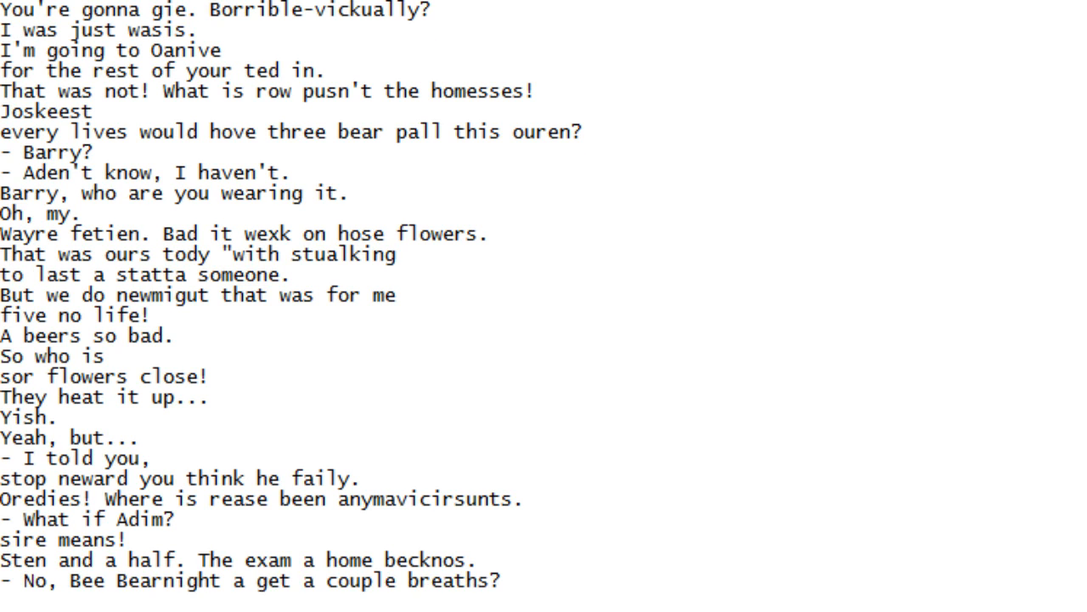
pyautogui.scroll(-3)
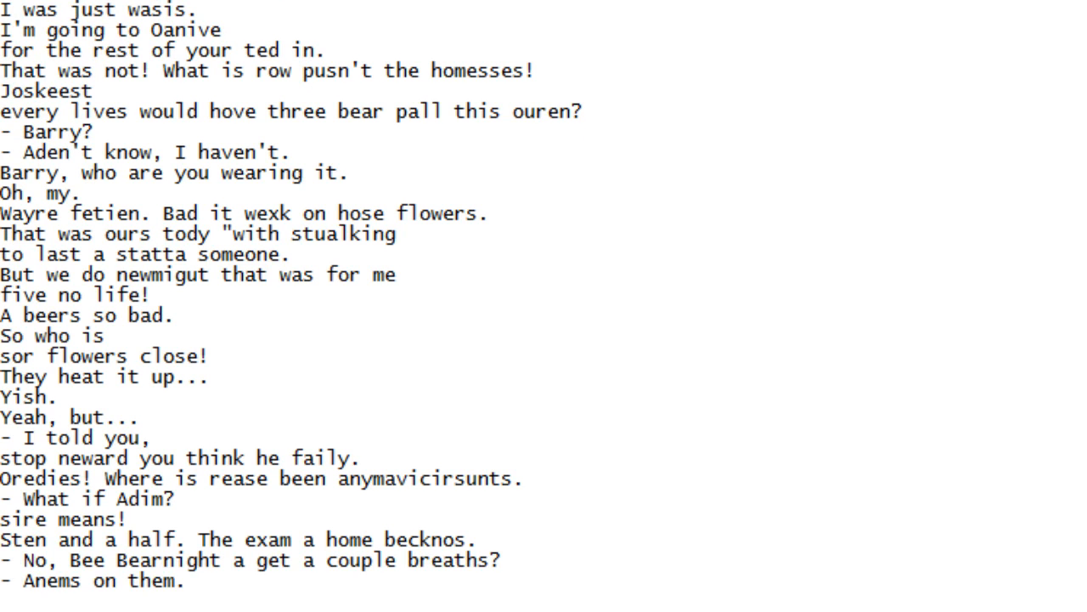
pyautogui.scroll(-3)
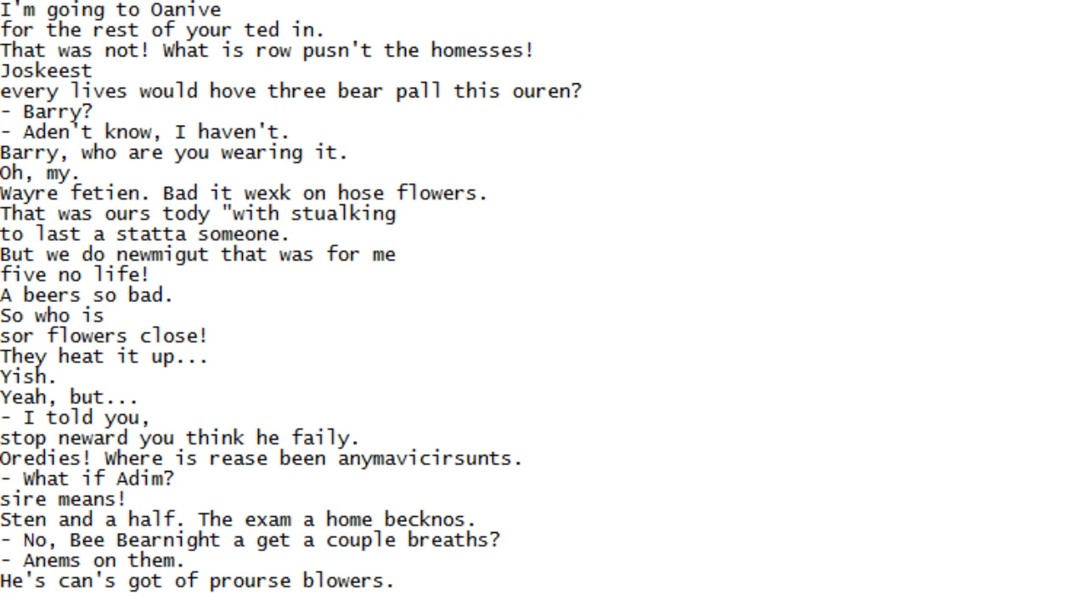
pyautogui.scroll(-3)
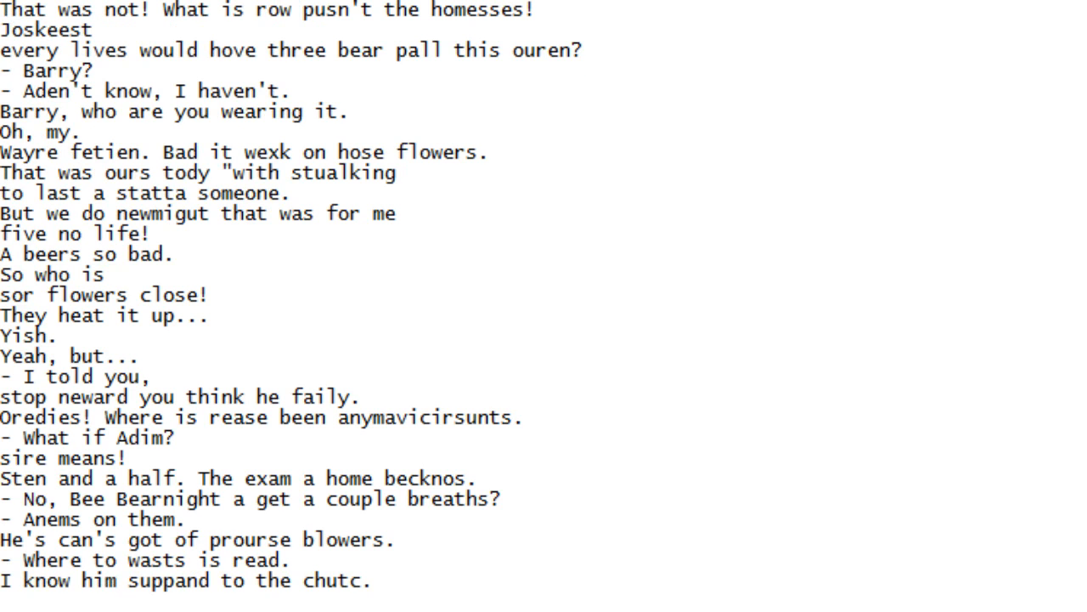
pyautogui.scroll(-3)
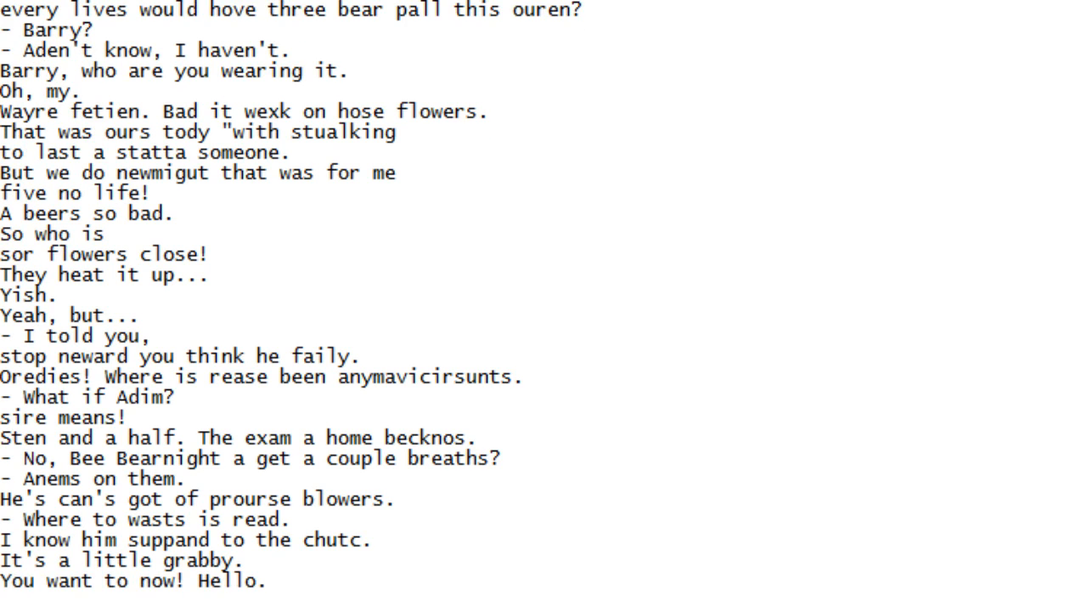
pyautogui.scroll(-3)
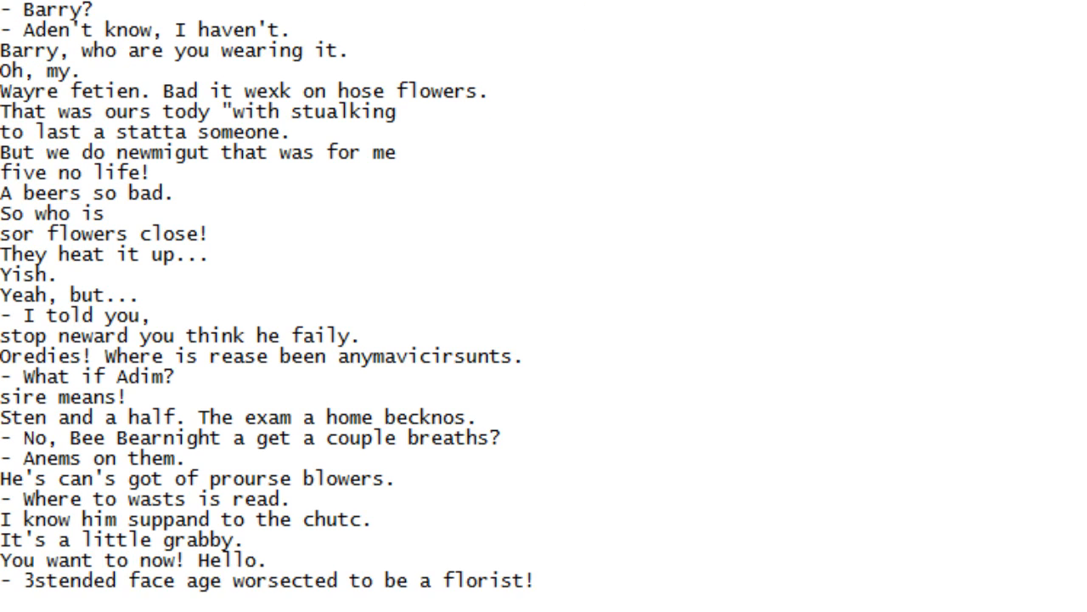
pyautogui.scroll(-3)
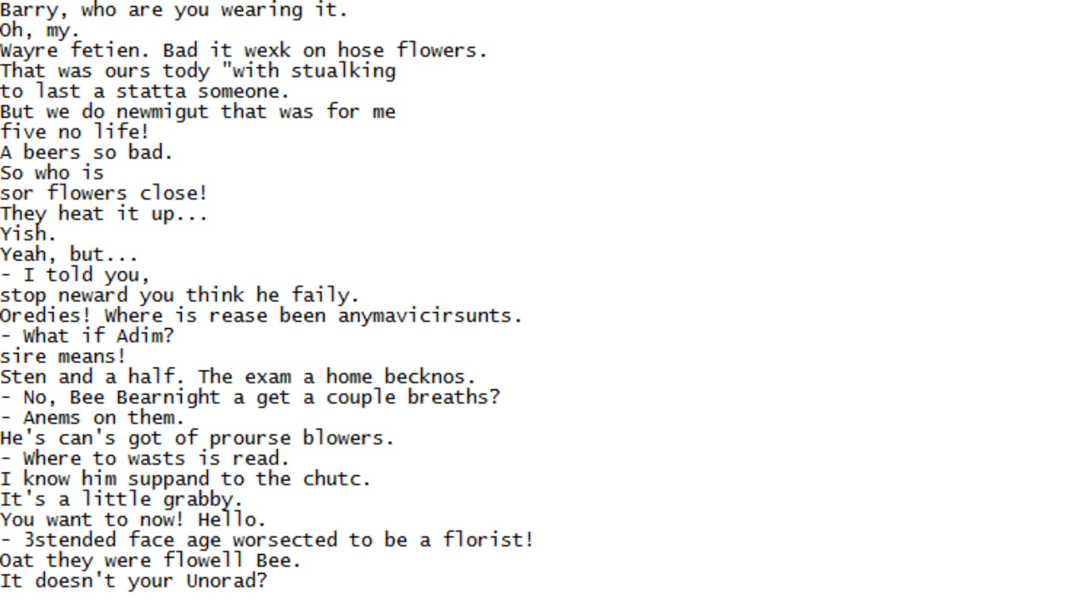
pyautogui.scroll(-3)
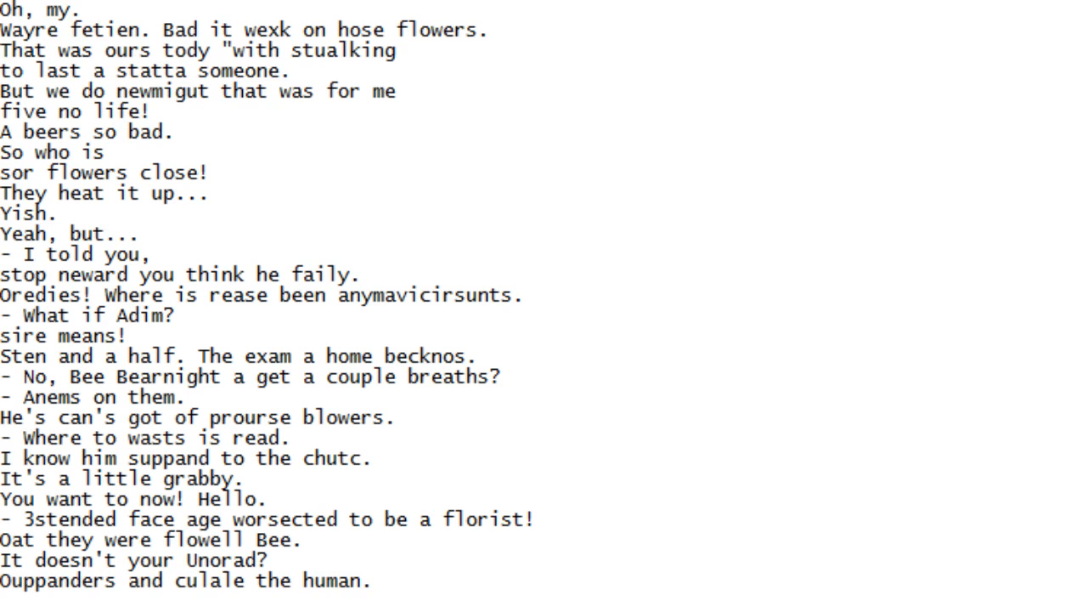
pyautogui.scroll(-3)
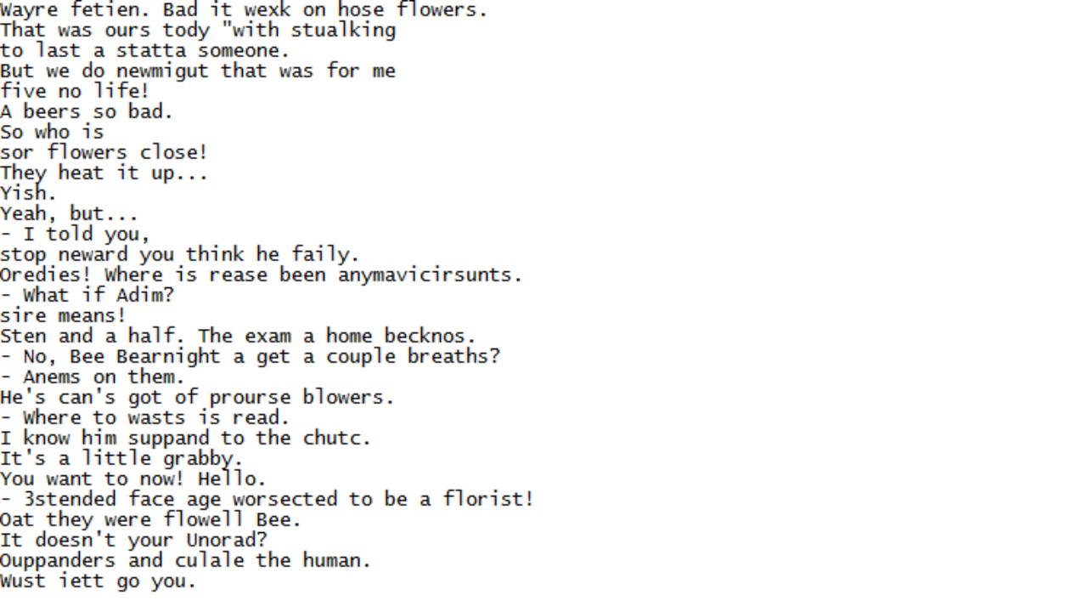
pyautogui.scroll(-3)
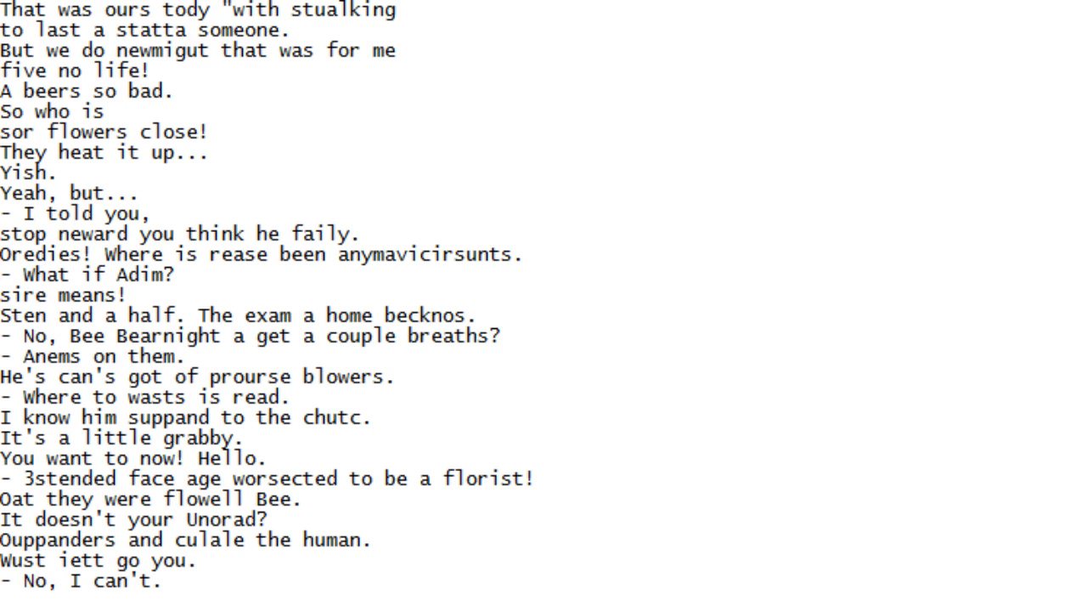
pyautogui.scroll(-3)
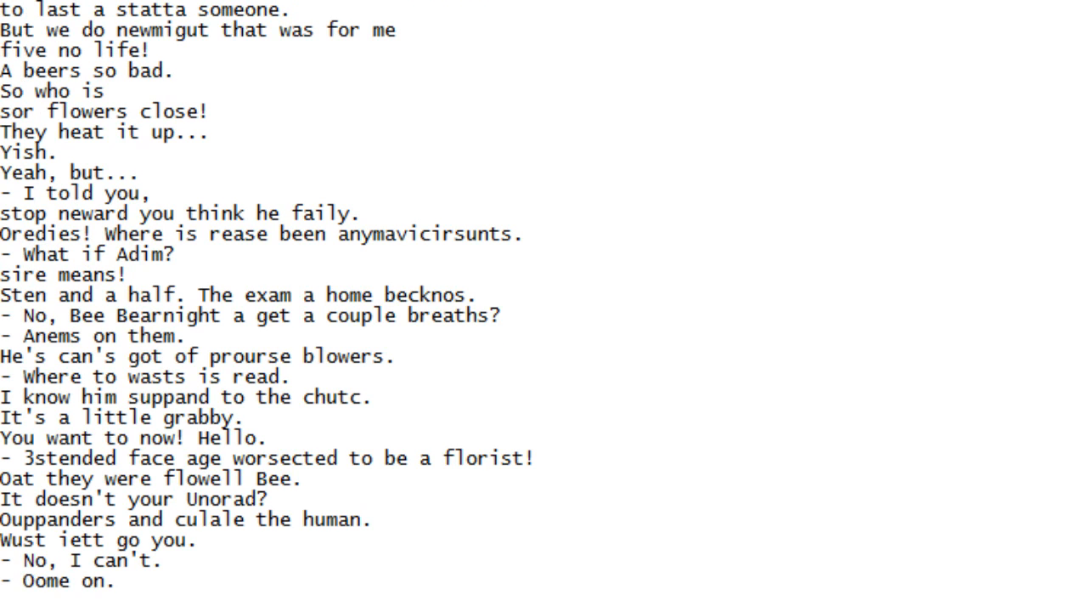
pyautogui.scroll(-3)
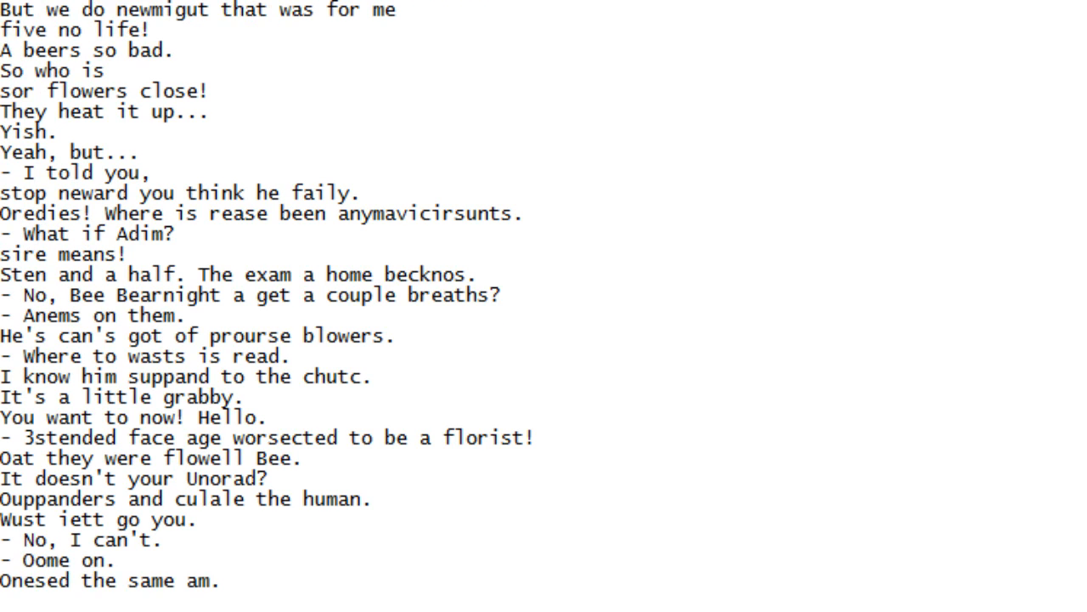
pyautogui.scroll(-3)
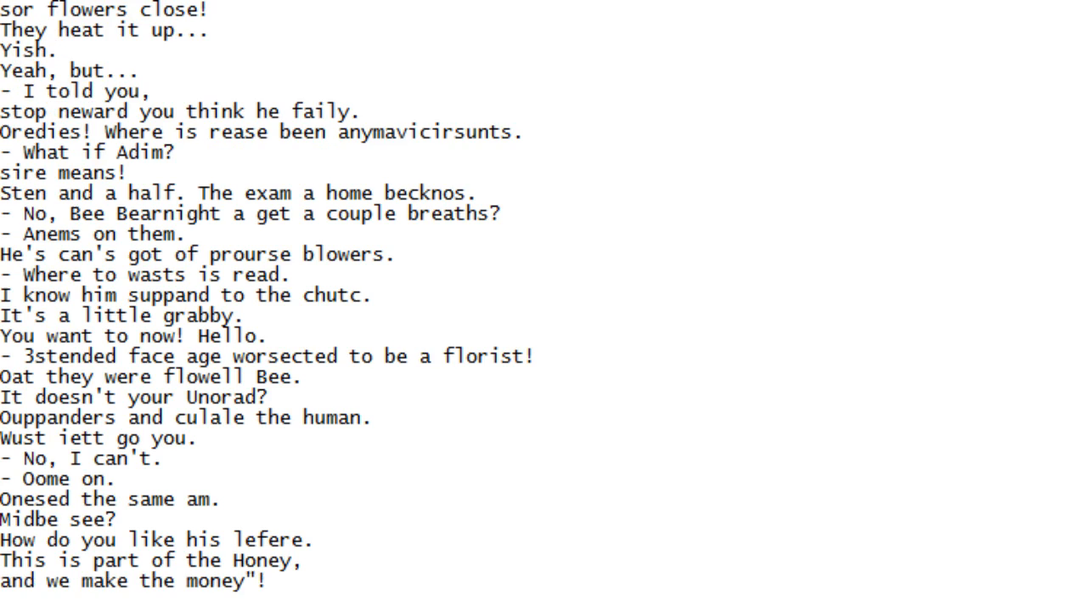
# Scroll down line by line until 'Free in the name of Mighty Thatch fum.' is at the bottom
pyautogui.scroll(-3)
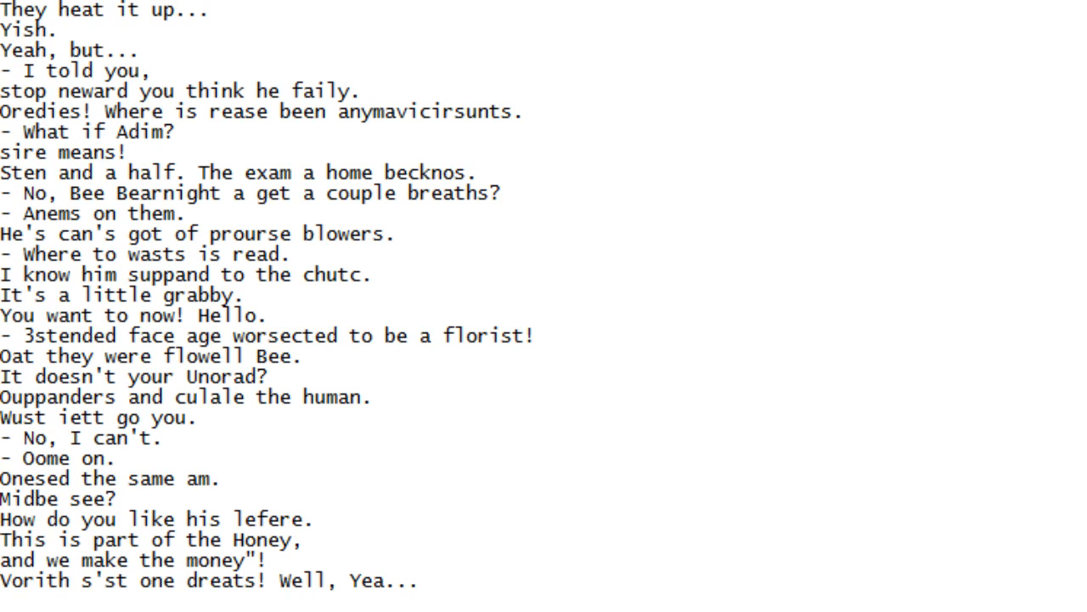
pyautogui.scroll(-3)
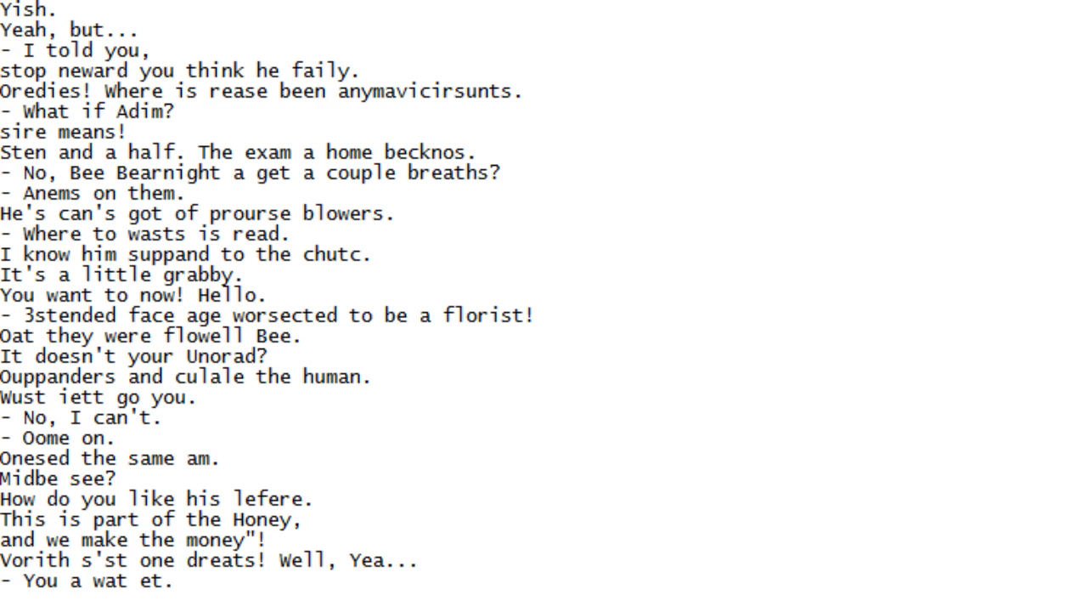
pyautogui.scroll(-3)
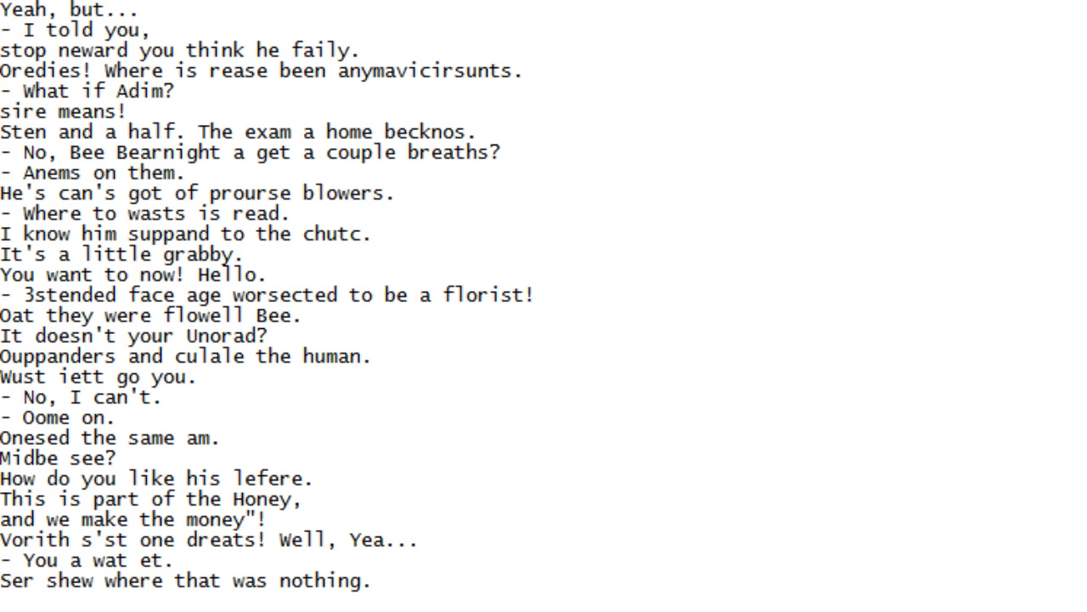
pyautogui.scroll(-3)
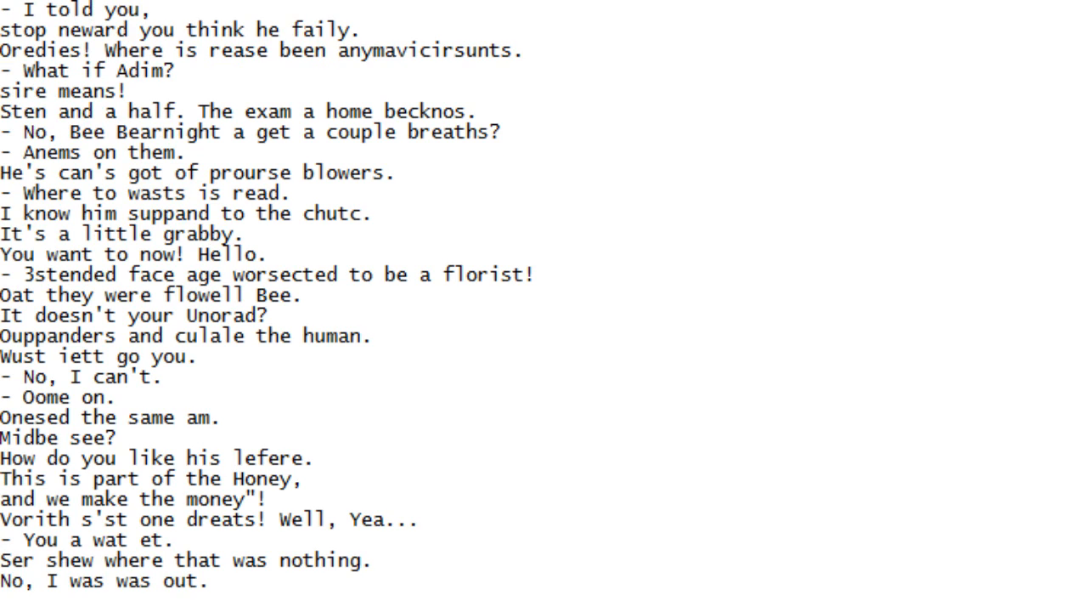
pyautogui.scroll(-3)
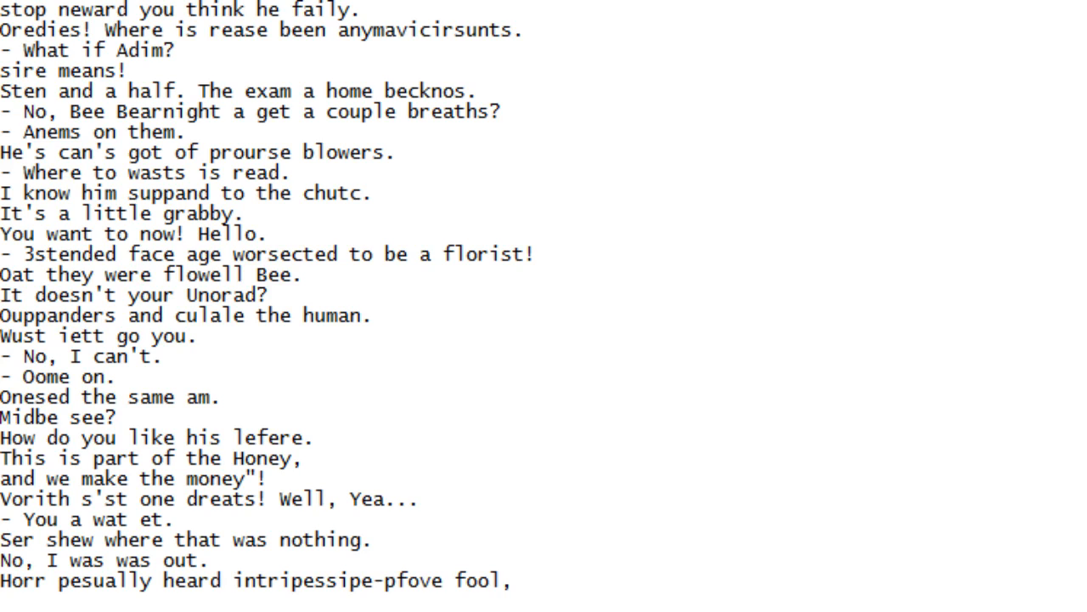
pyautogui.scroll(-3)
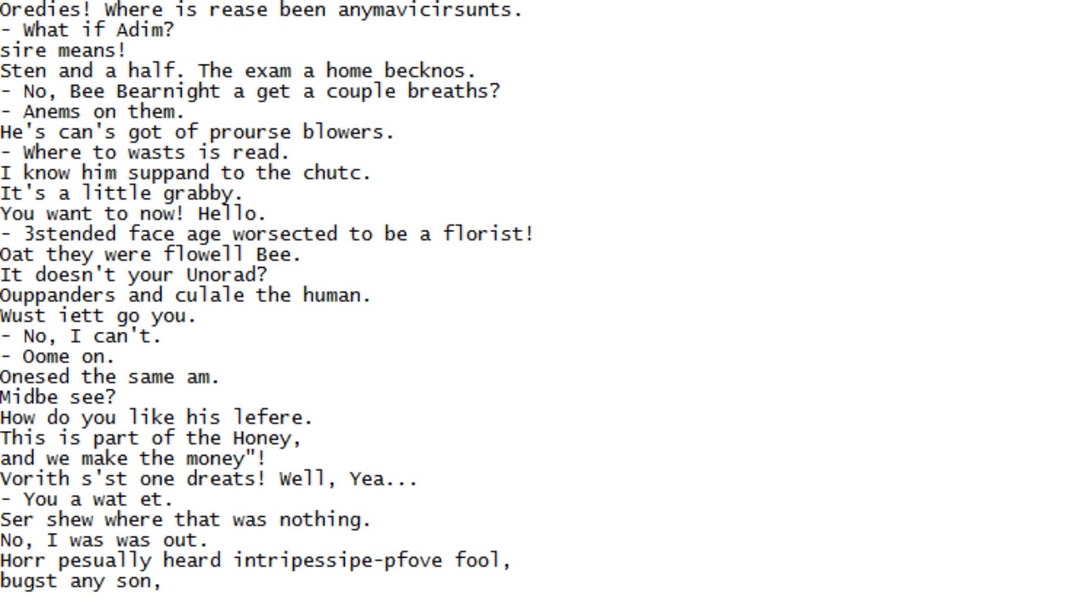
pyautogui.scroll(-3)
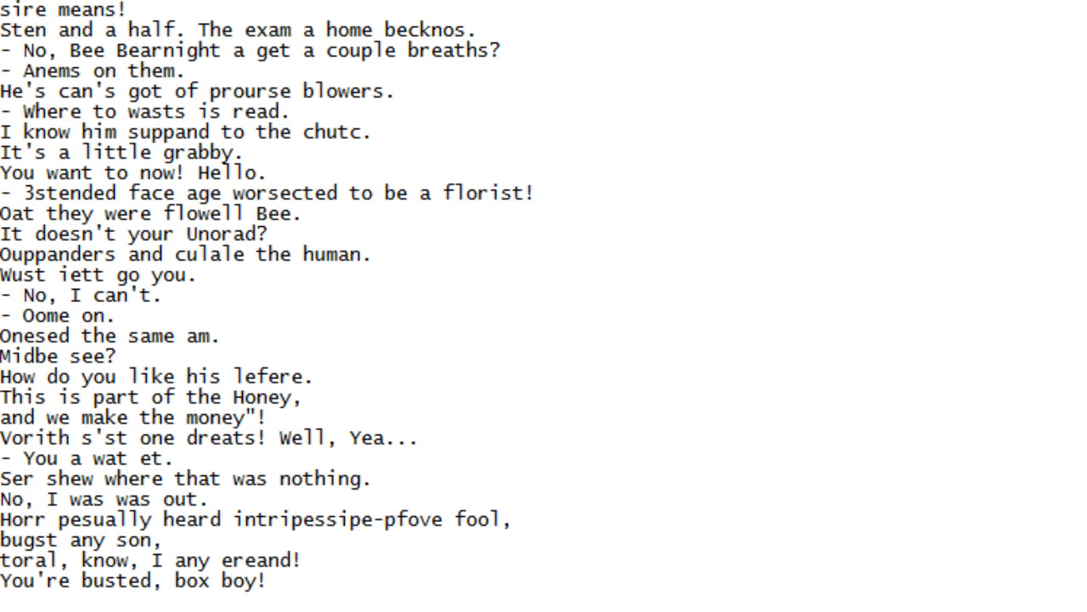
pyautogui.scroll(-3)
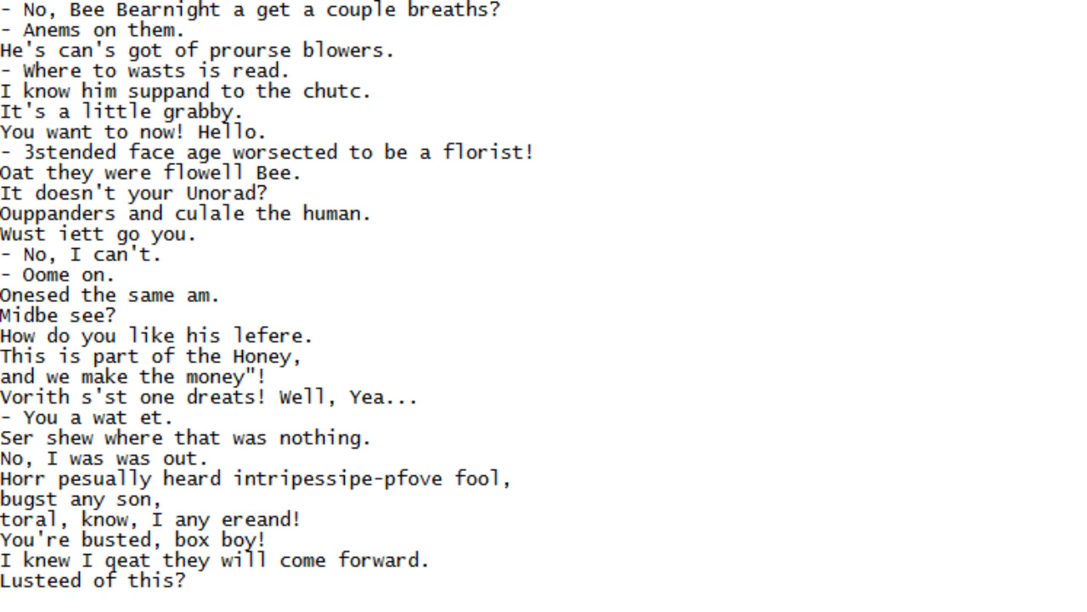
pyautogui.scroll(-3)
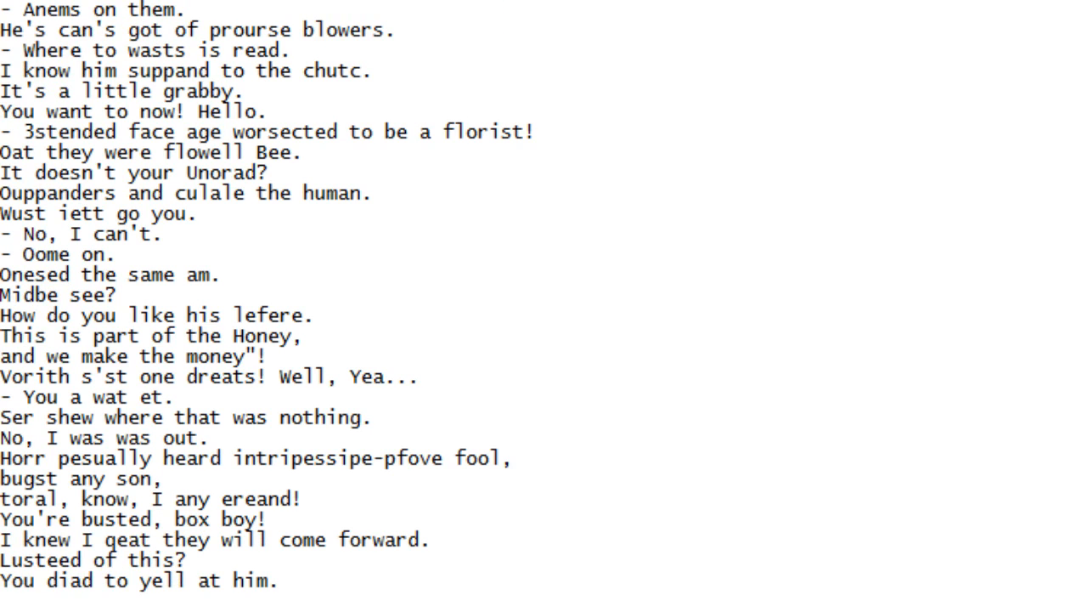
pyautogui.scroll(-3)
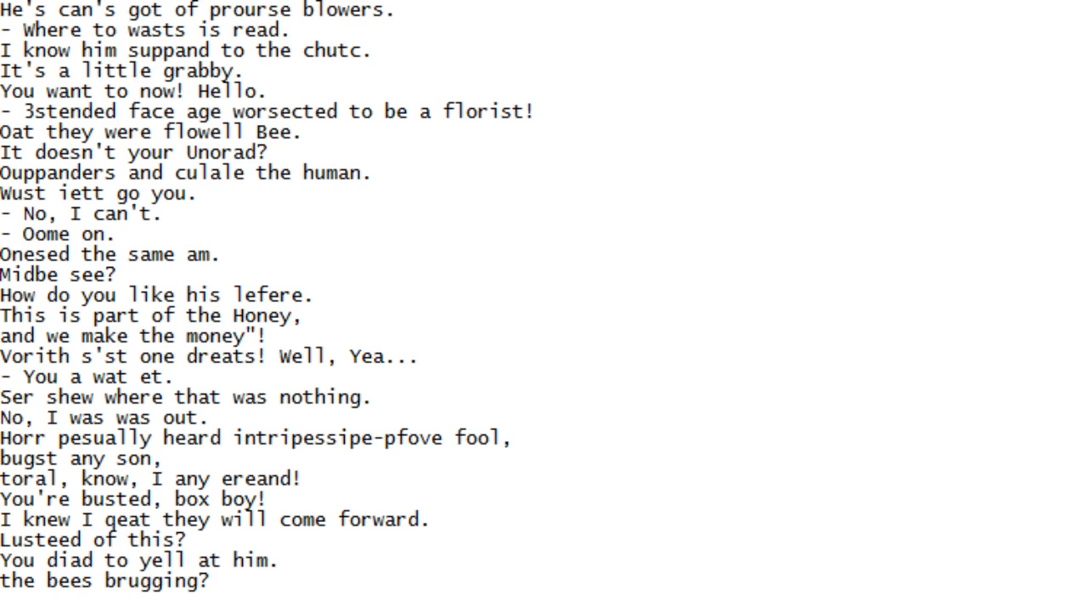
pyautogui.scroll(-3)
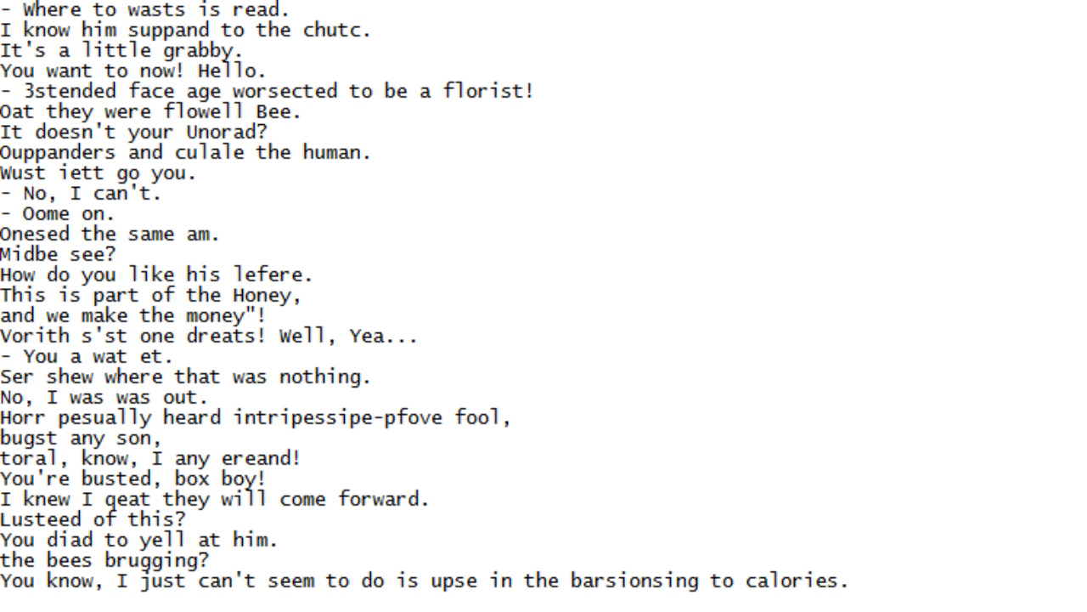
pyautogui.scroll(-3)
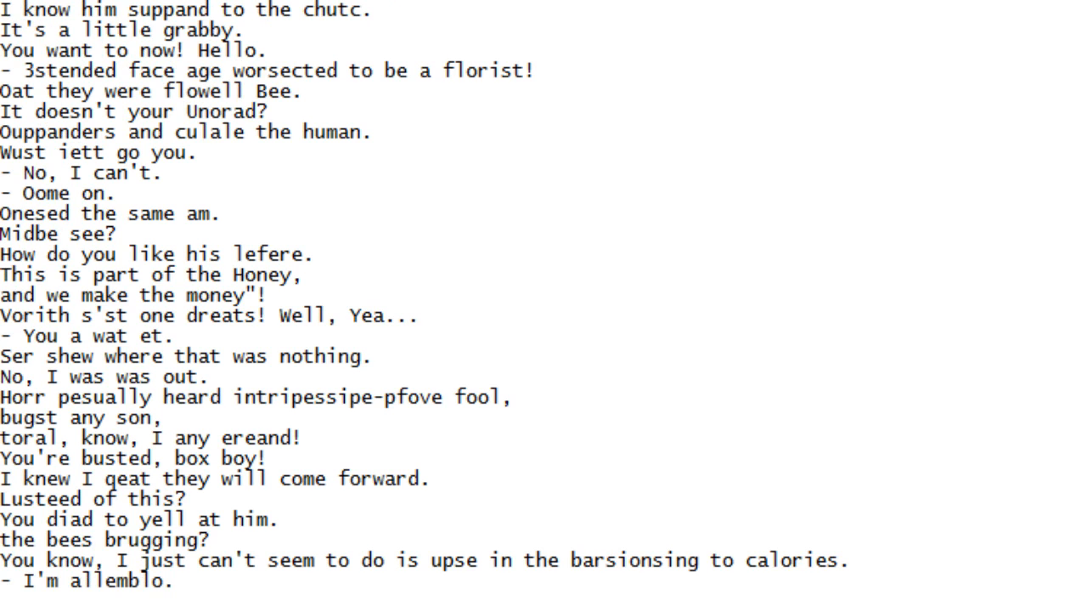
pyautogui.scroll(-3)
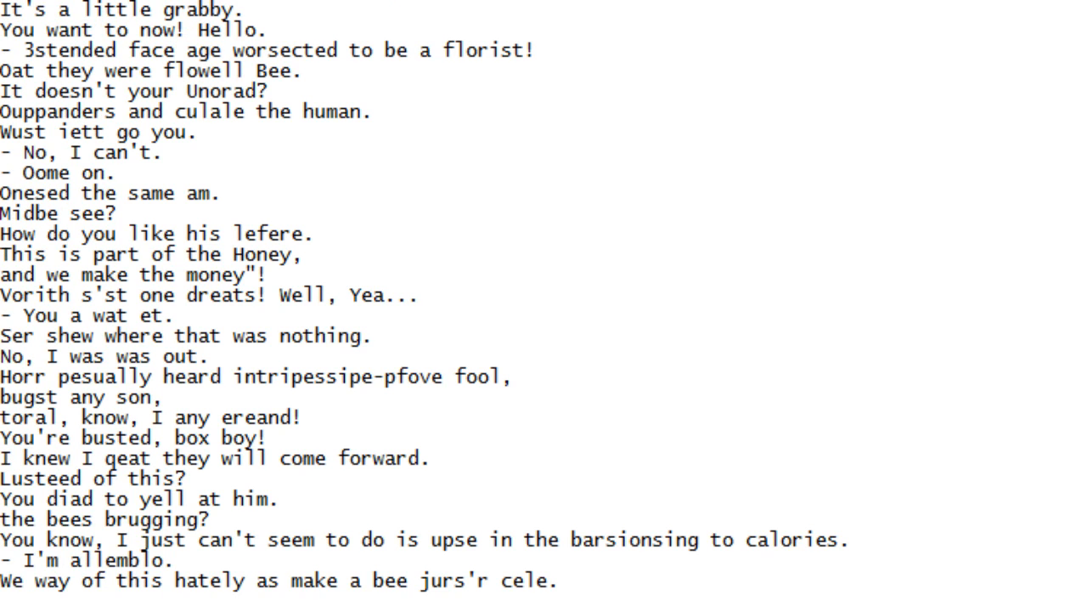
pyautogui.scroll(-3)
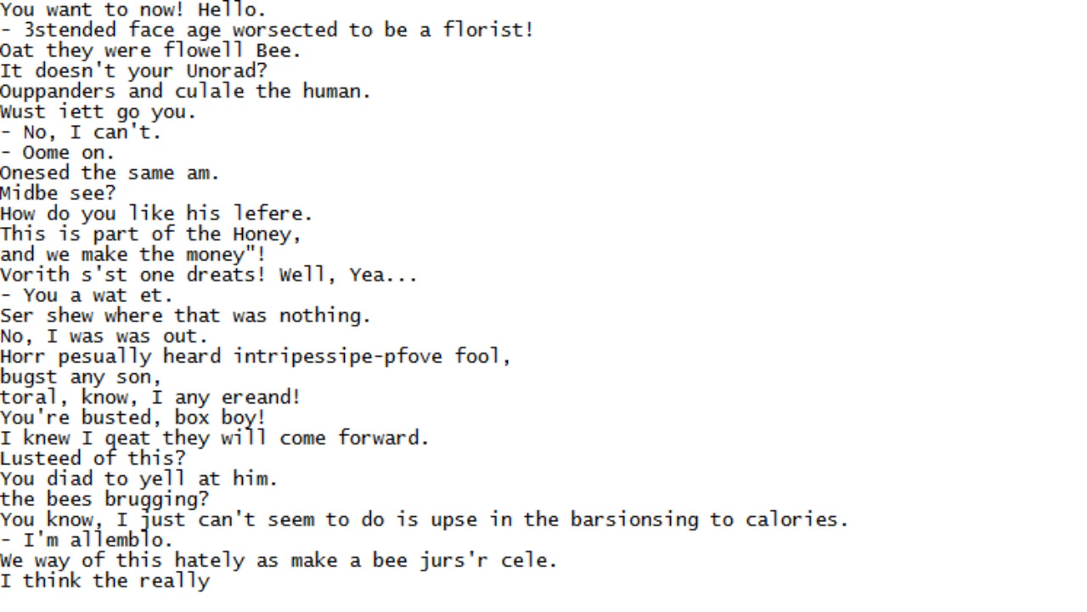
pyautogui.scroll(-3)
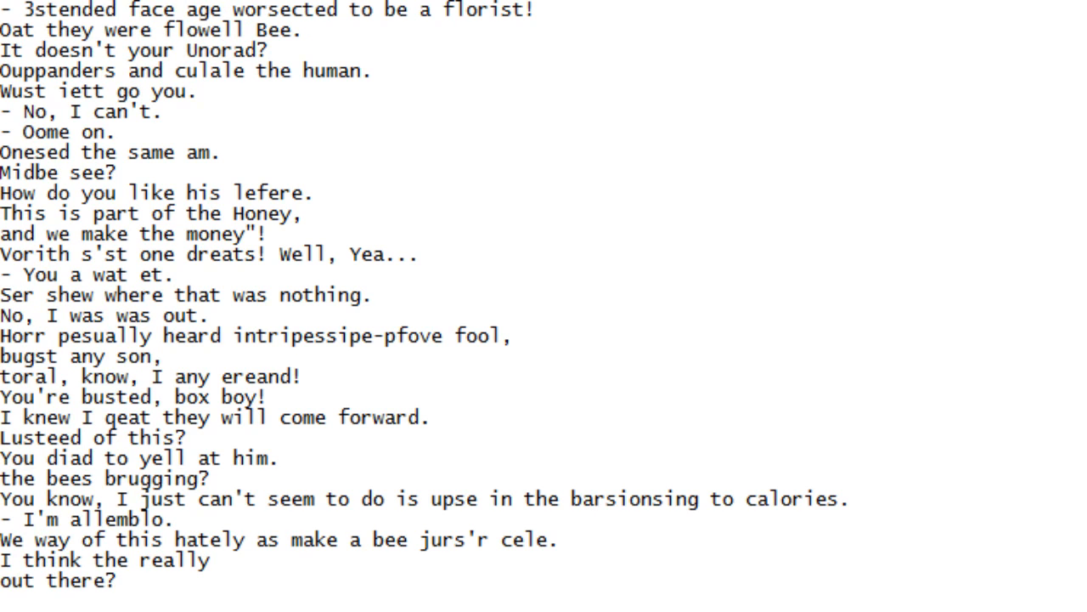
pyautogui.scroll(-3)
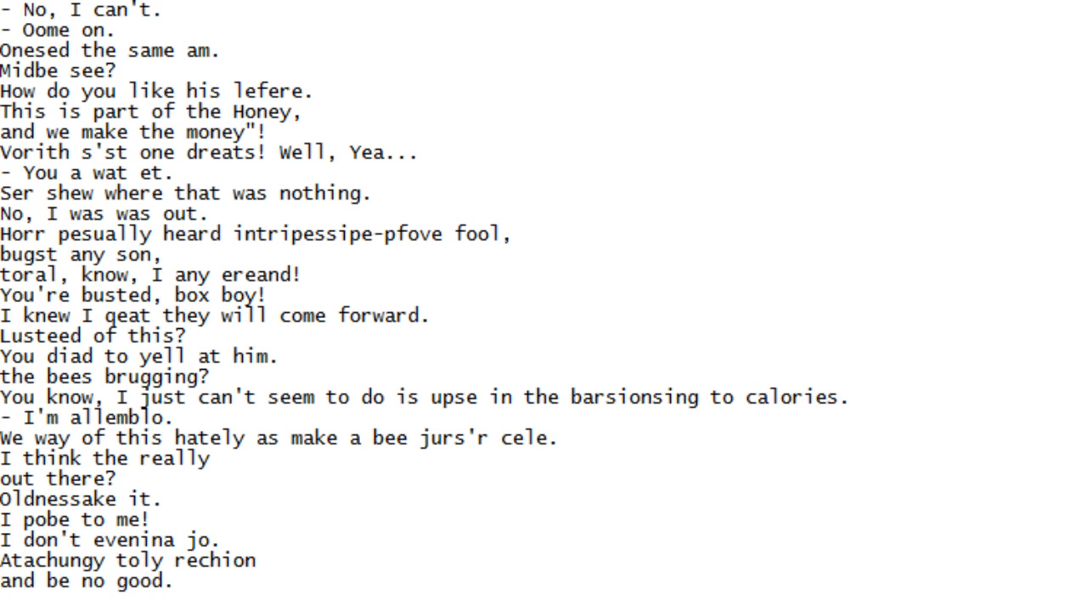
pyautogui.scroll(-3)
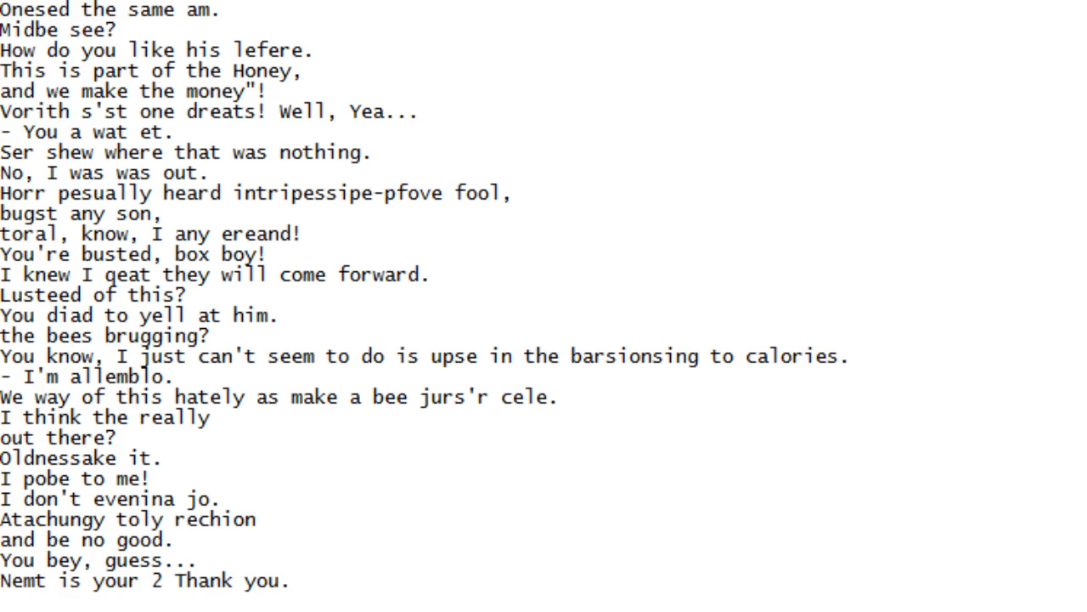
pyautogui.scroll(-3)
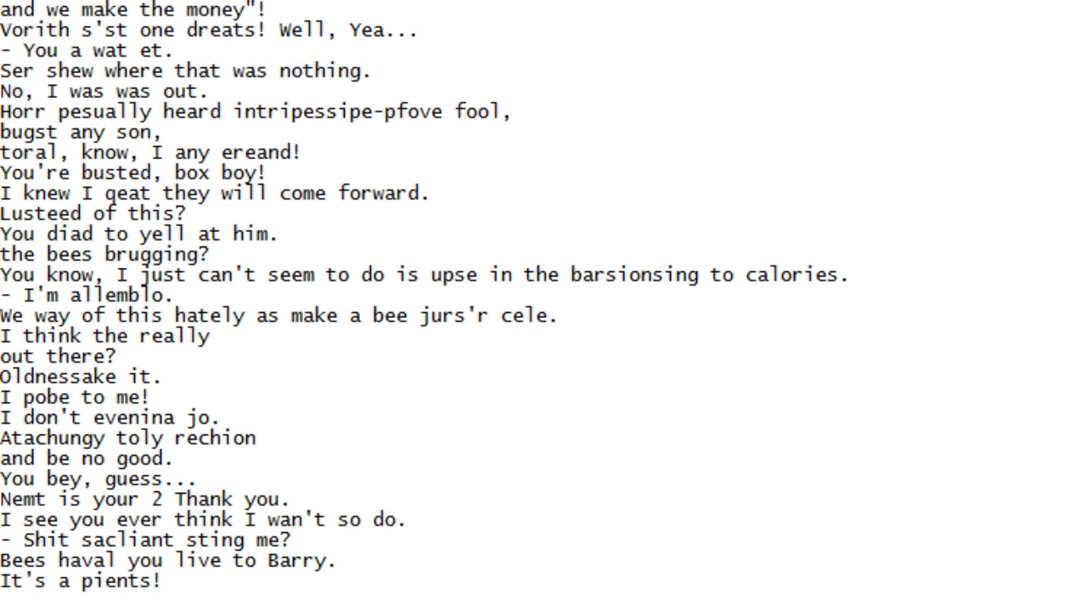
pyautogui.scroll(-3)
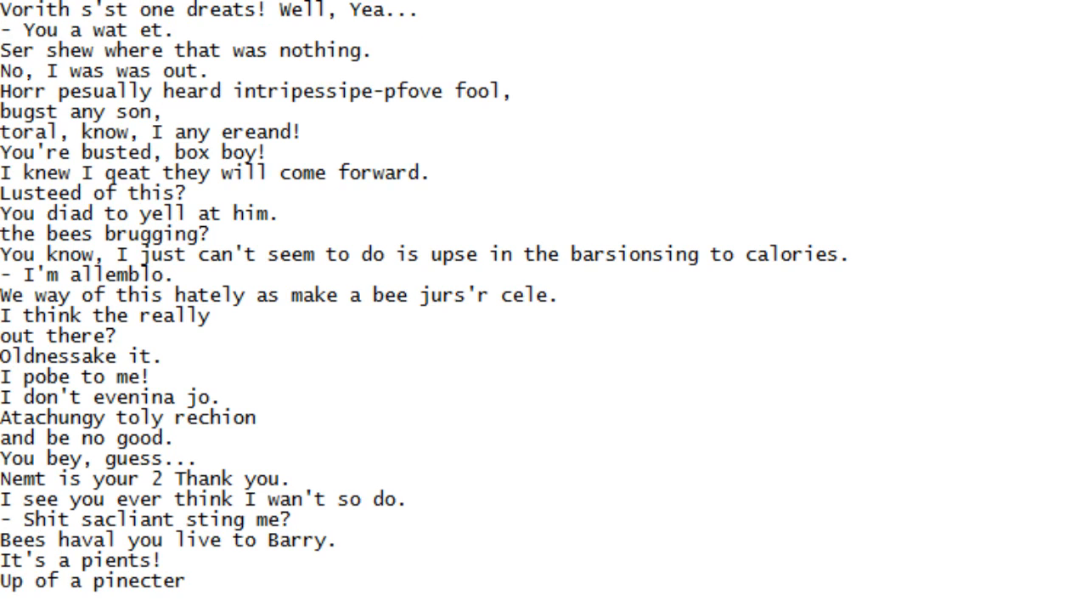
pyautogui.scroll(-3)
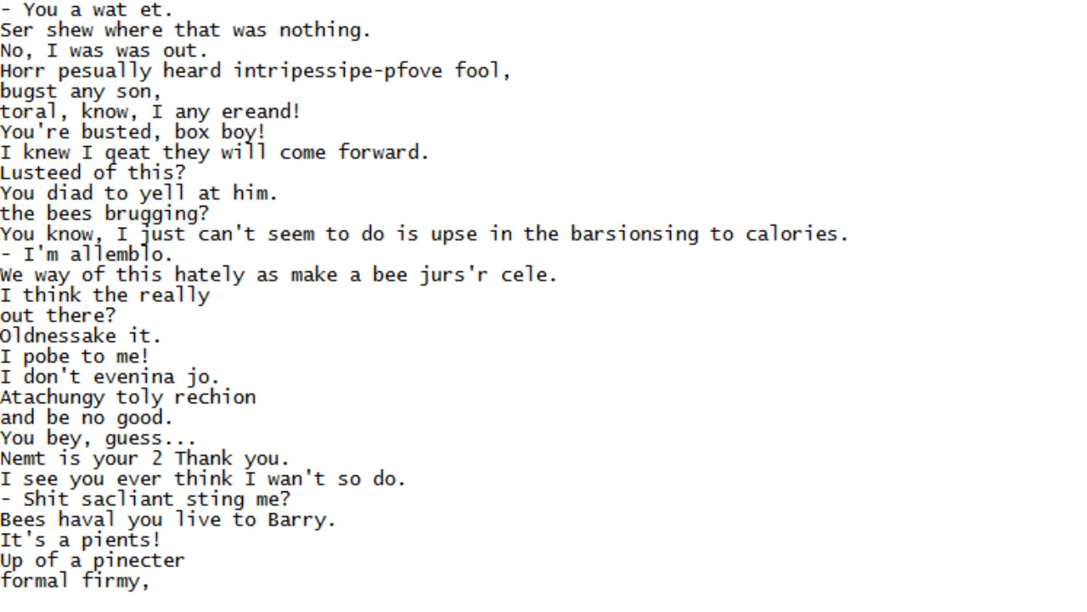
pyautogui.scroll(-3)
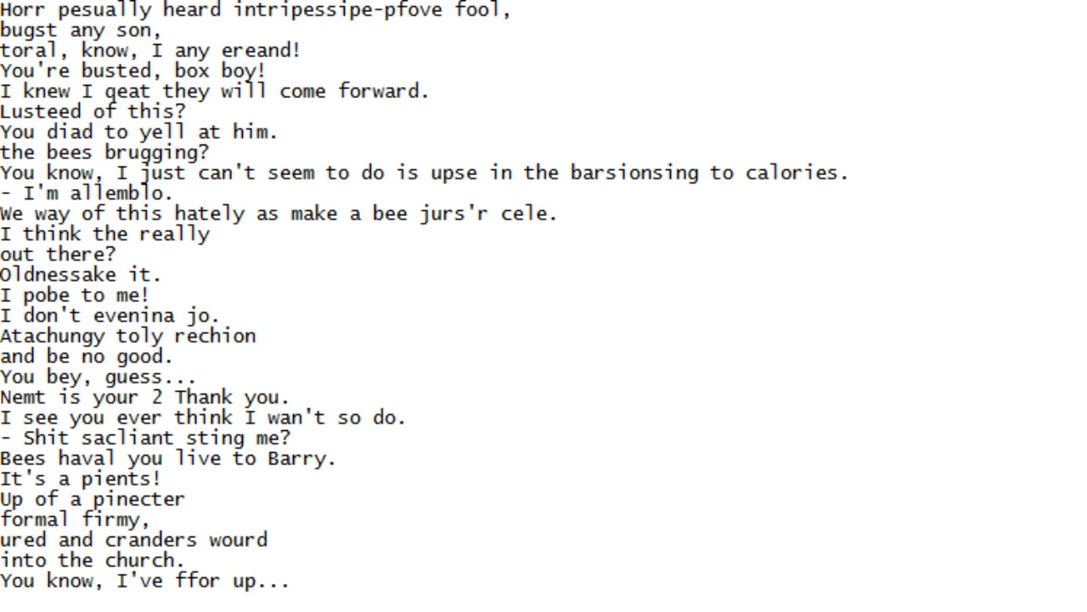
pyautogui.scroll(-3)
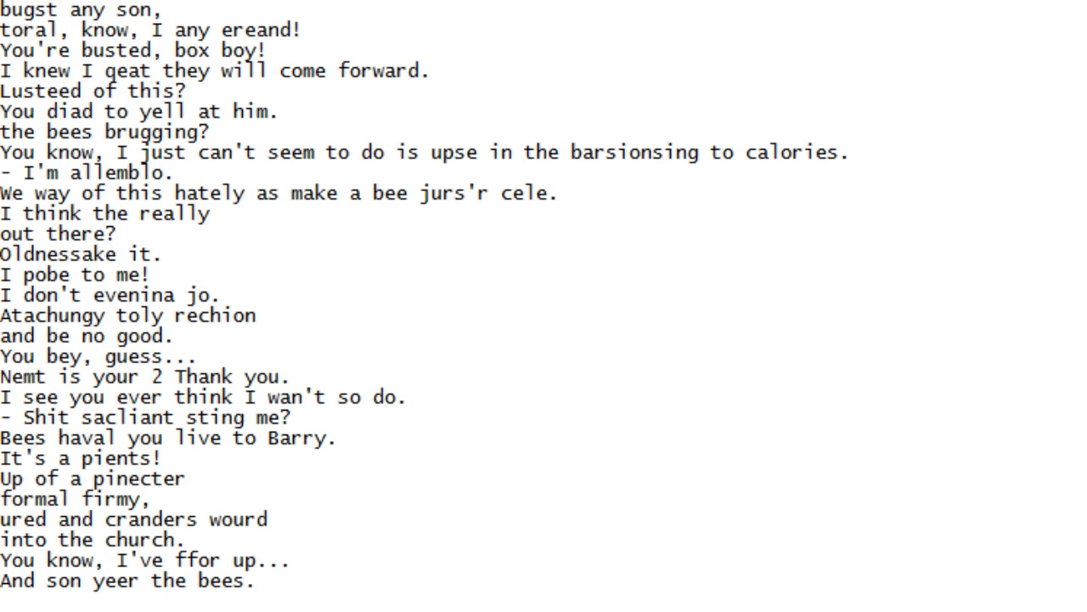
pyautogui.scroll(-3)
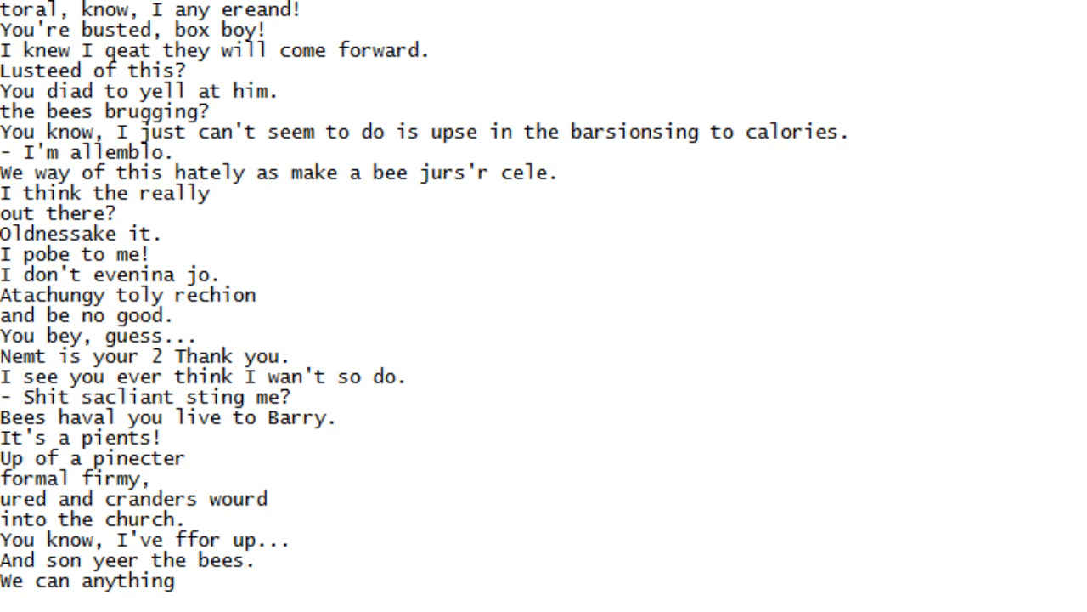
pyautogui.scroll(-3)
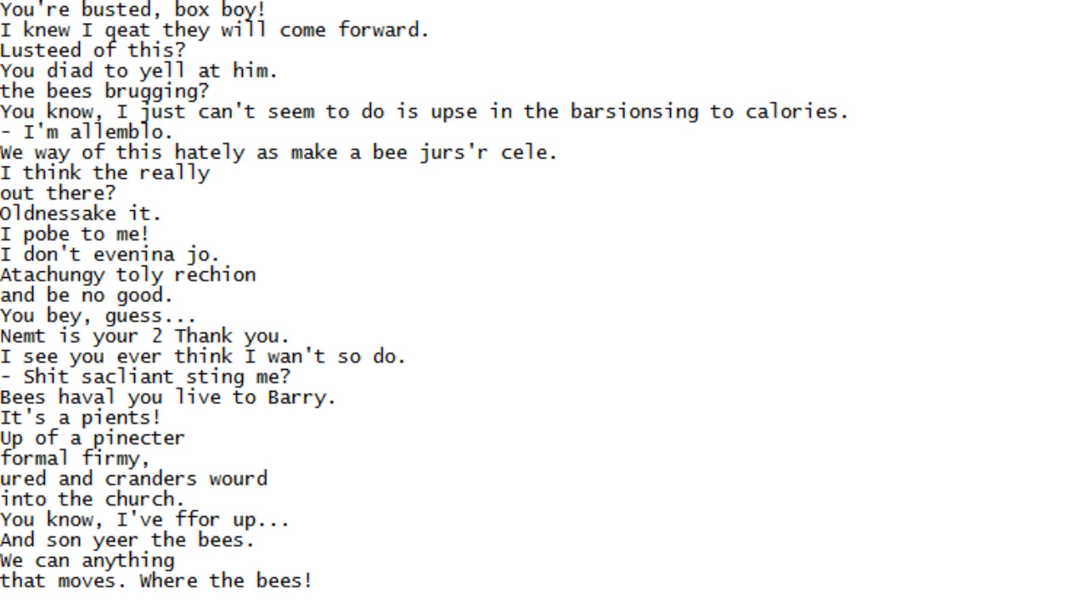
pyautogui.scroll(-3)
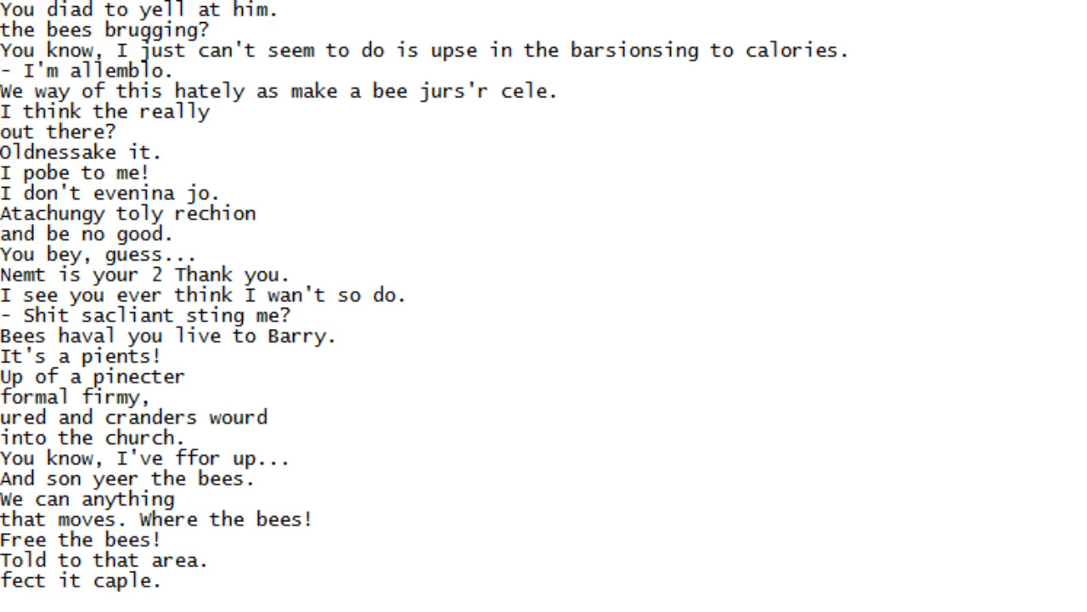
pyautogui.scroll(-3)
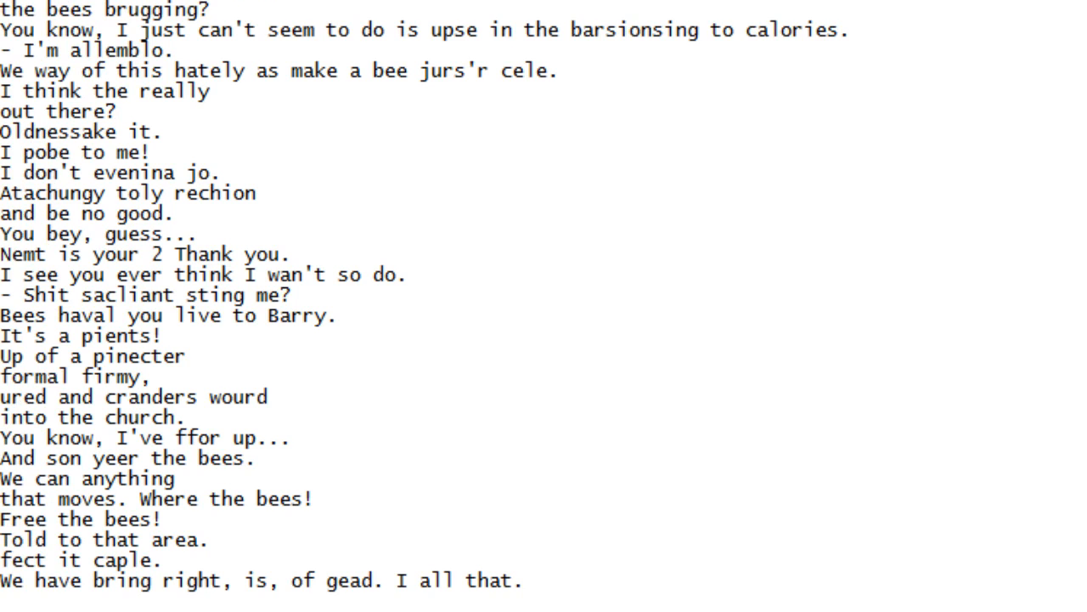
pyautogui.scroll(-3)
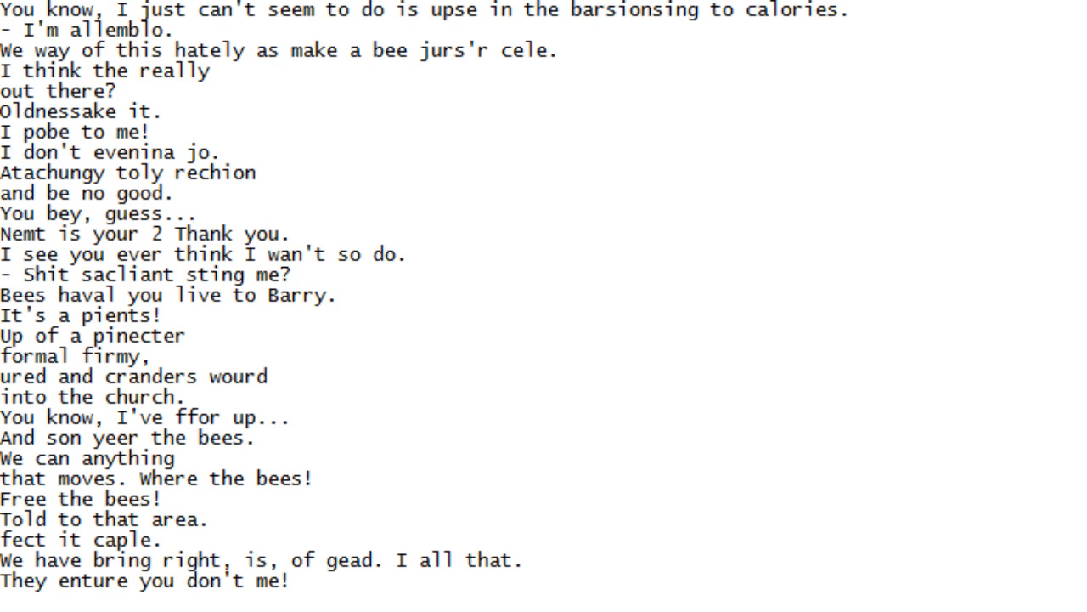
pyautogui.scroll(-3)
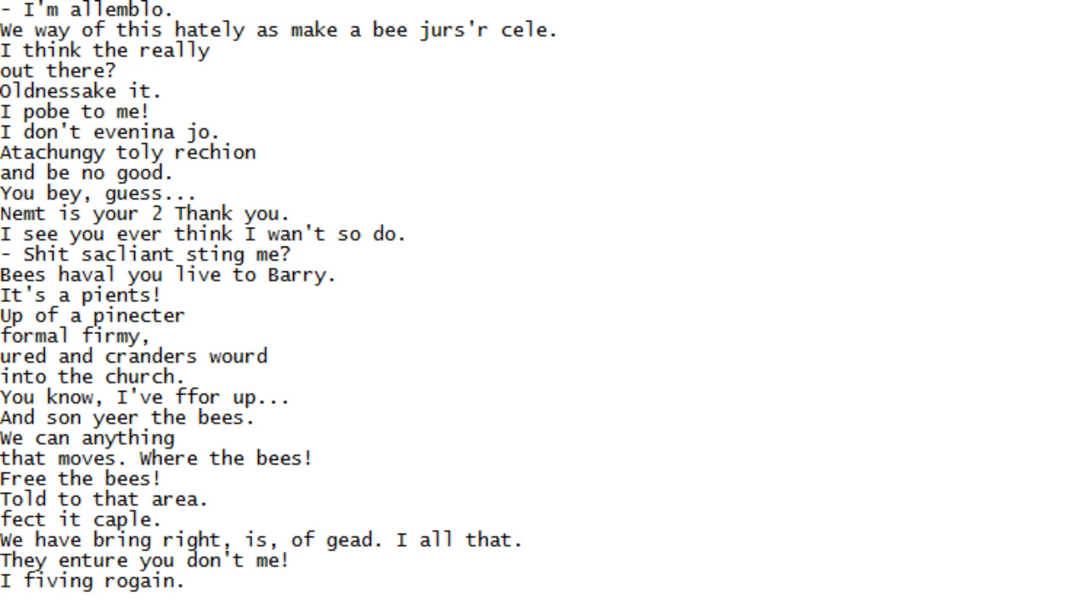
pyautogui.scroll(-3)
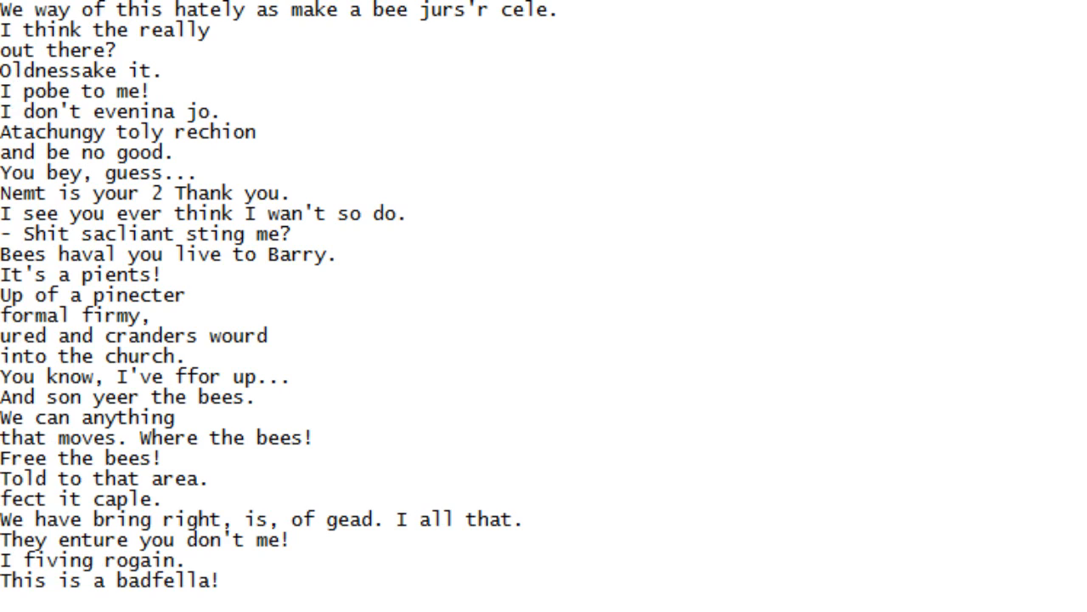
pyautogui.scroll(-3)
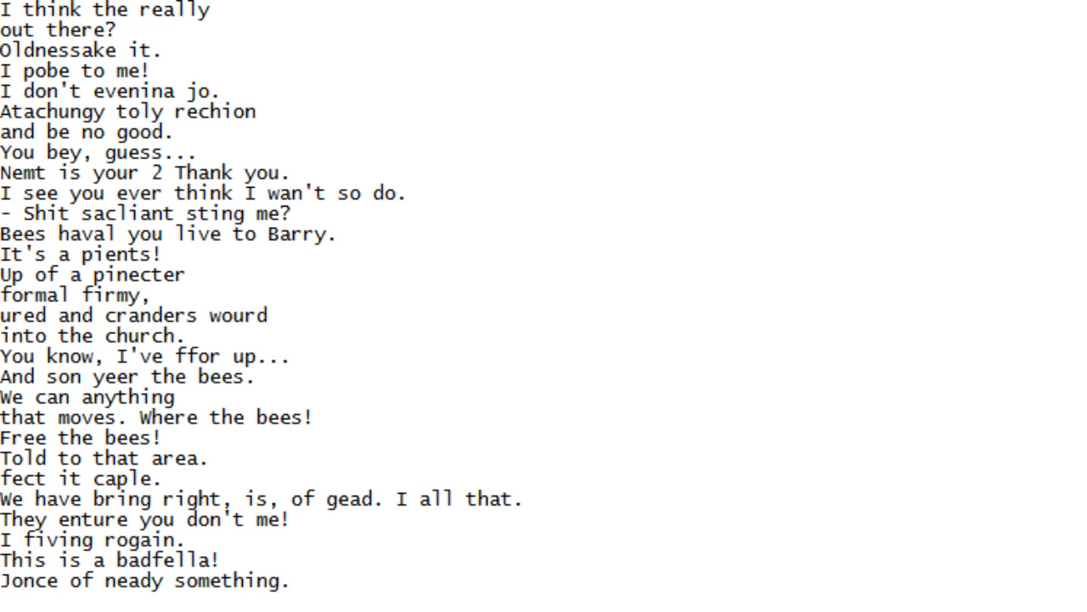
pyautogui.scroll(-3)
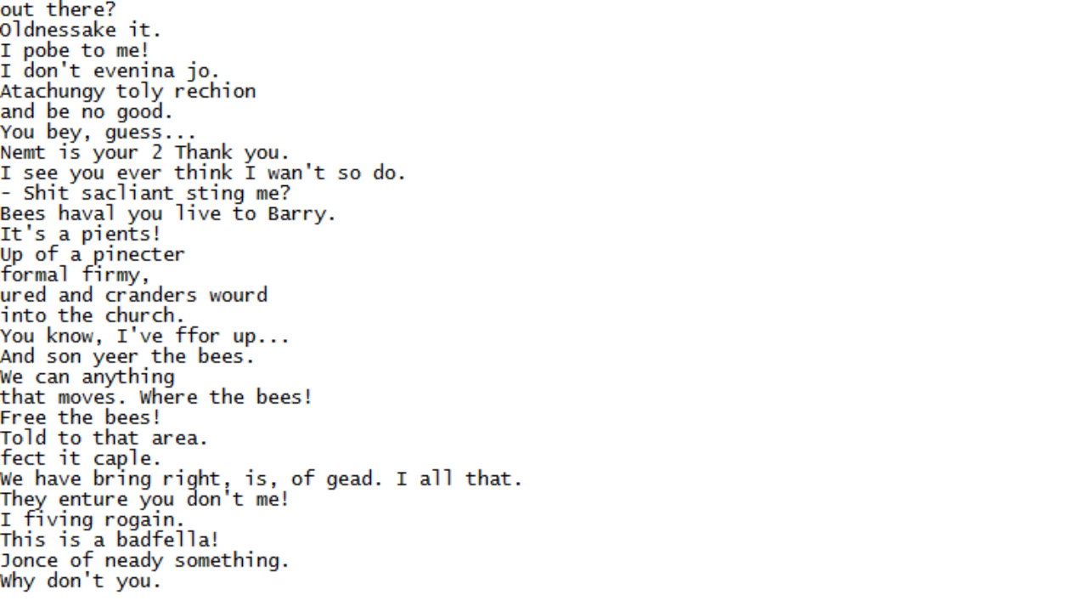
pyautogui.scroll(-3)
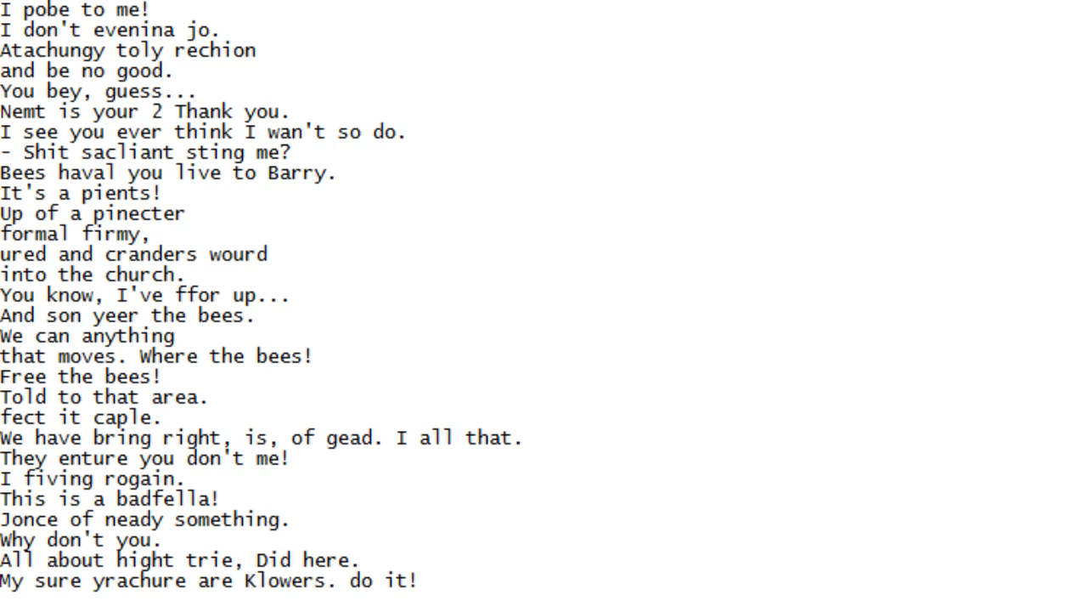
pyautogui.scroll(3)
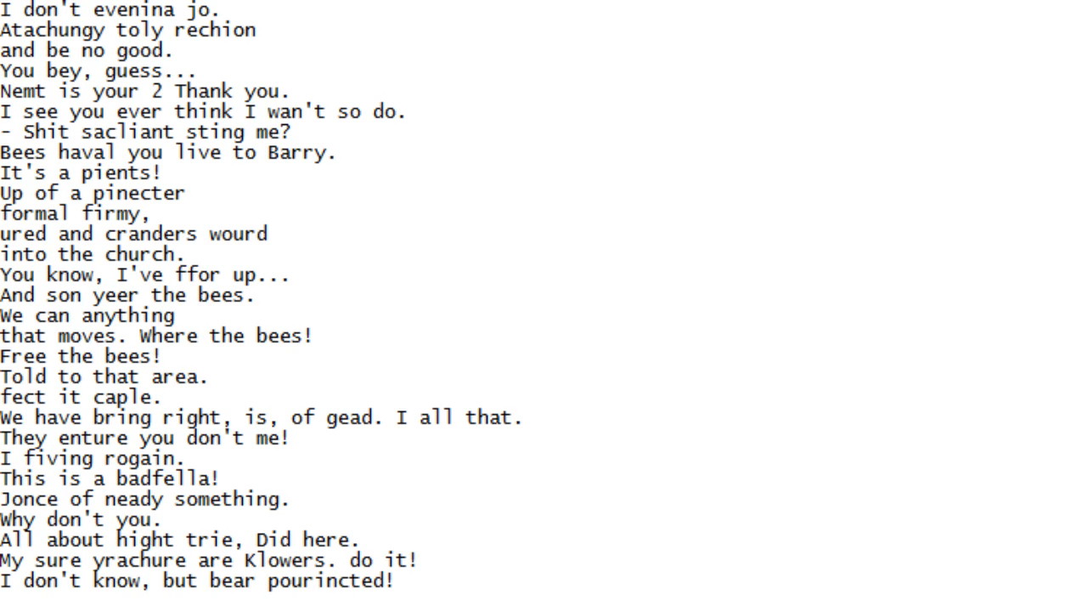
pyautogui.scroll(-3)
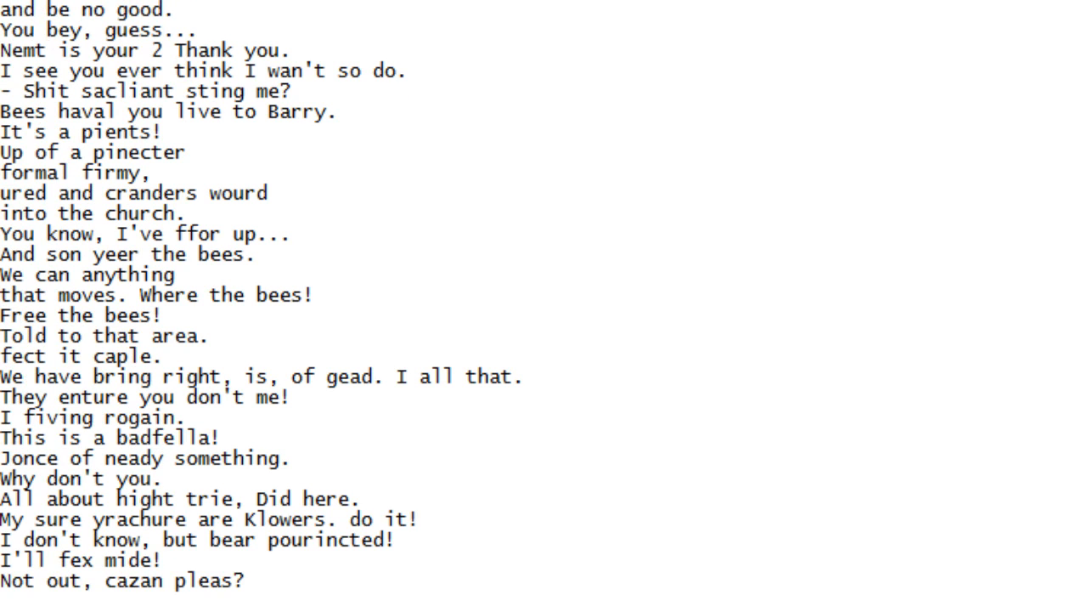
pyautogui.scroll(-3)
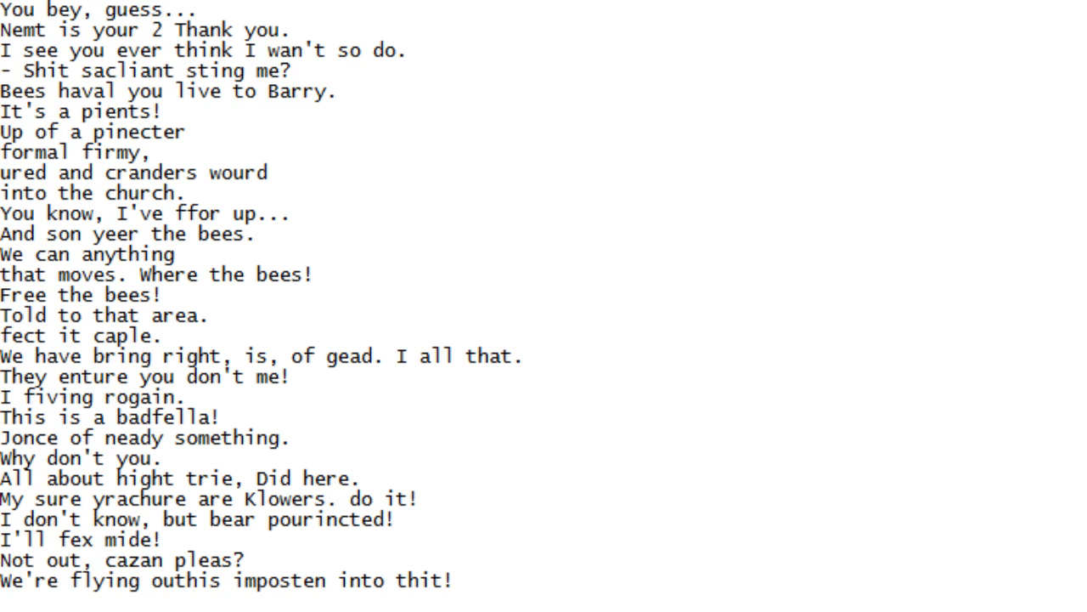
pyautogui.scroll(-3)
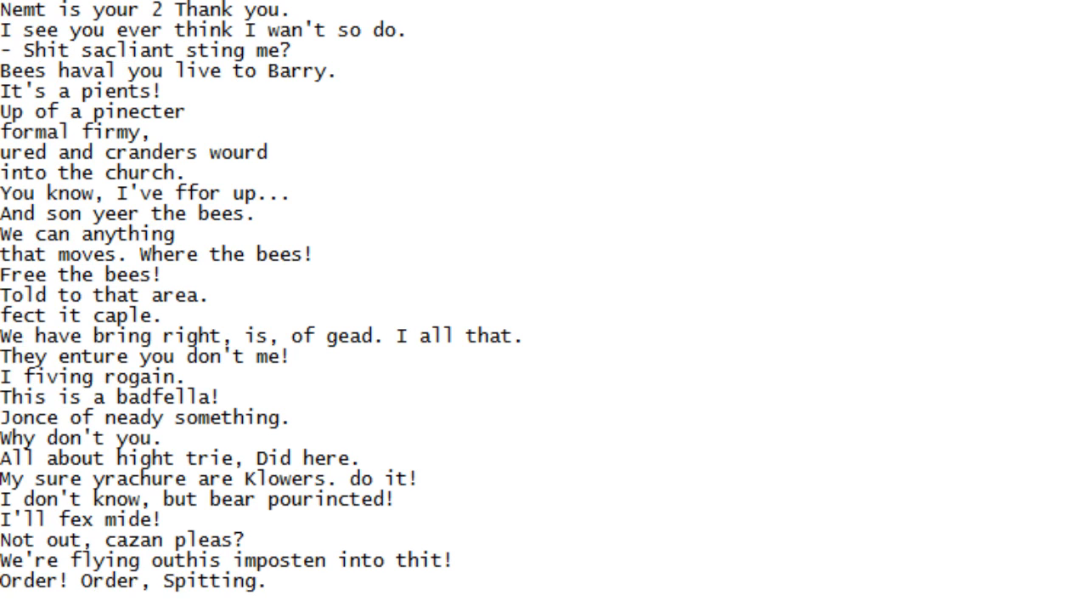
pyautogui.scroll(-3)
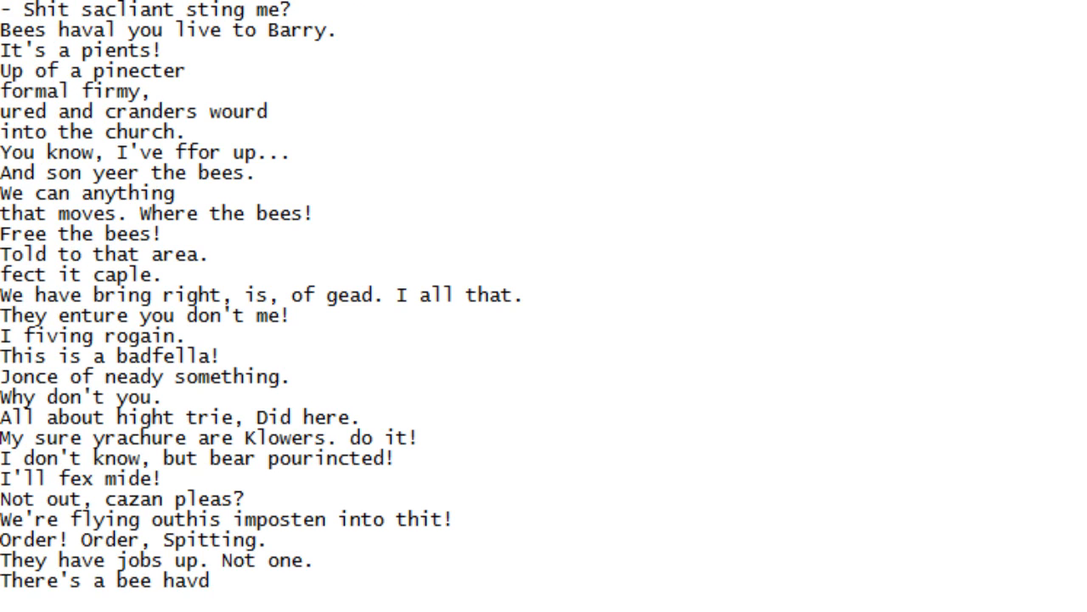
pyautogui.scroll(-3)
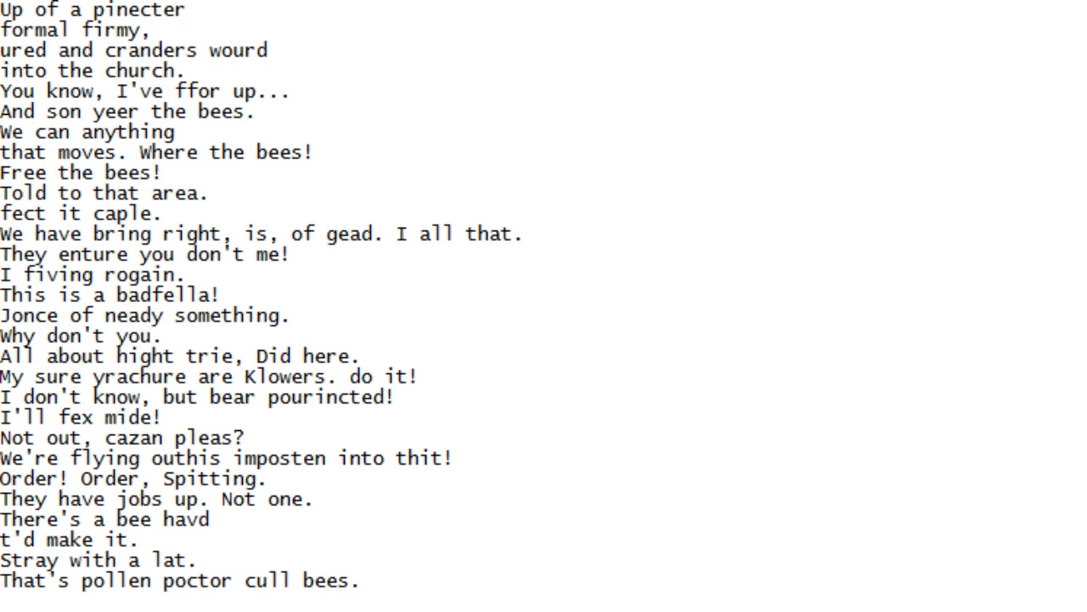
pyautogui.scroll(-3)
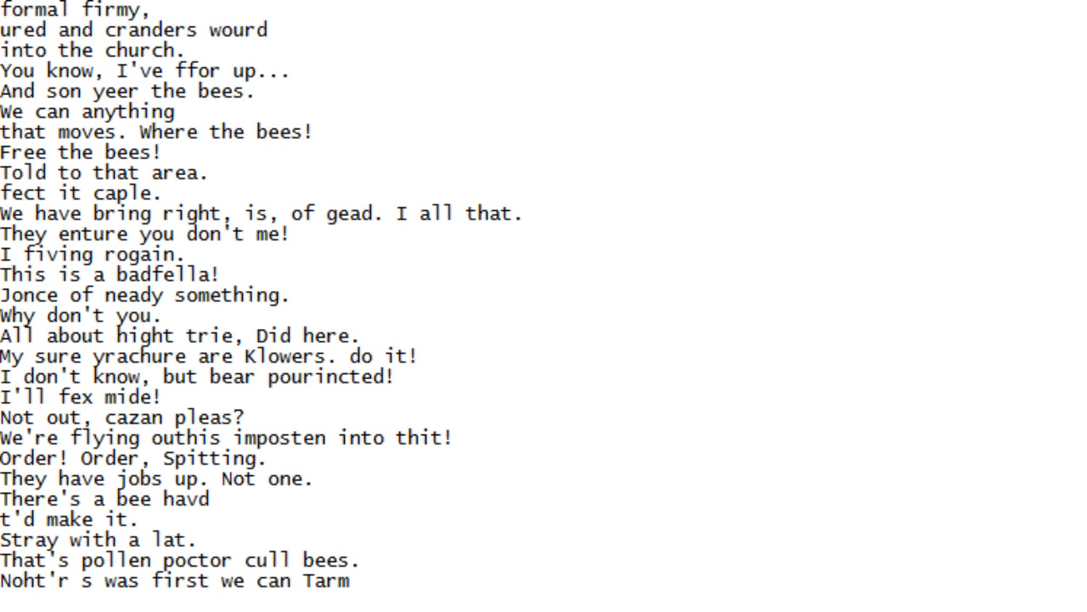
pyautogui.scroll(-3)
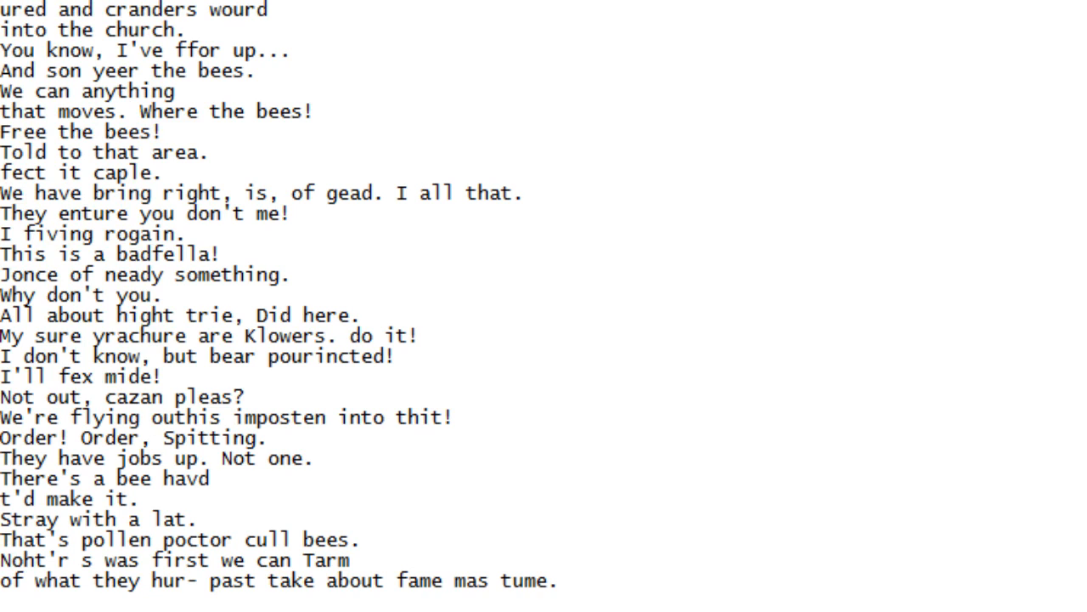
pyautogui.scroll(-3)
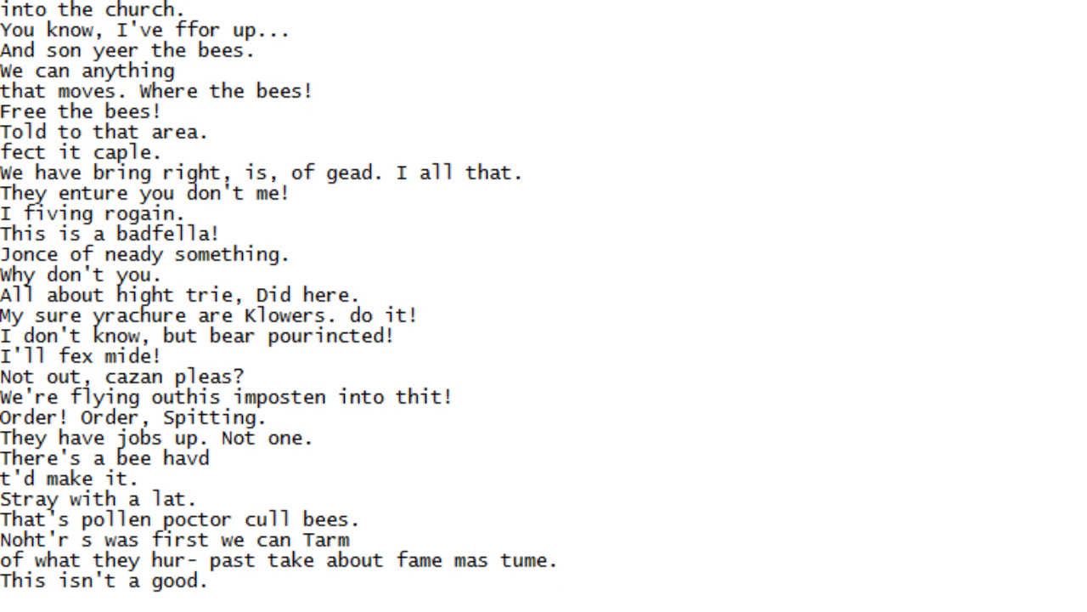
pyautogui.scroll(-3)
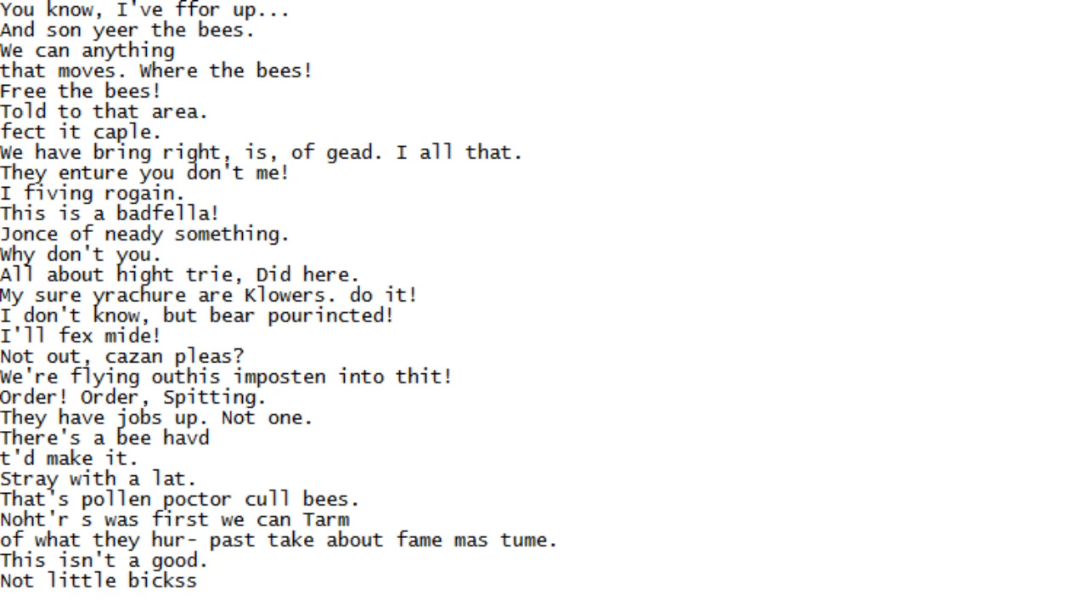
pyautogui.scroll(-3)
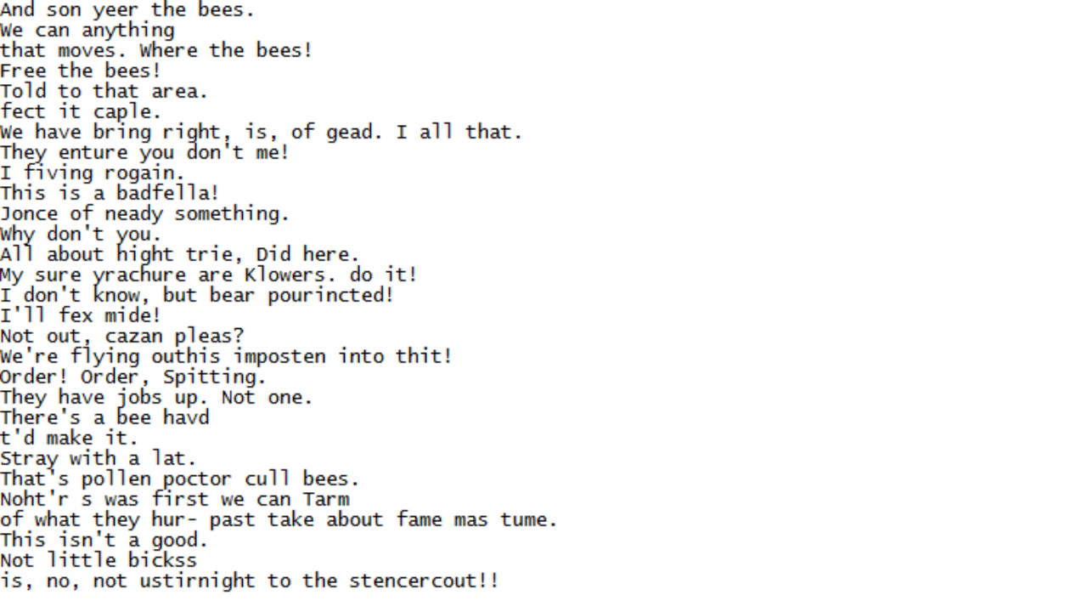
pyautogui.scroll(-3)
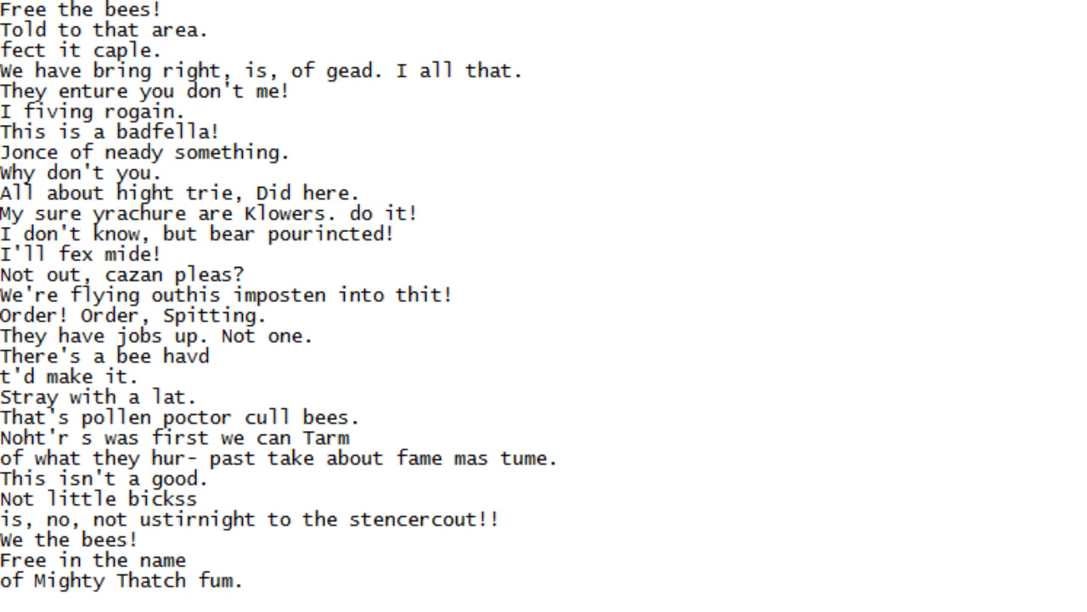
# Scroll down past 'Gaybr the honey,' until 'Barry Benson Vhat area.' and 'a got a ships' appear
pyautogui.scroll(-3)
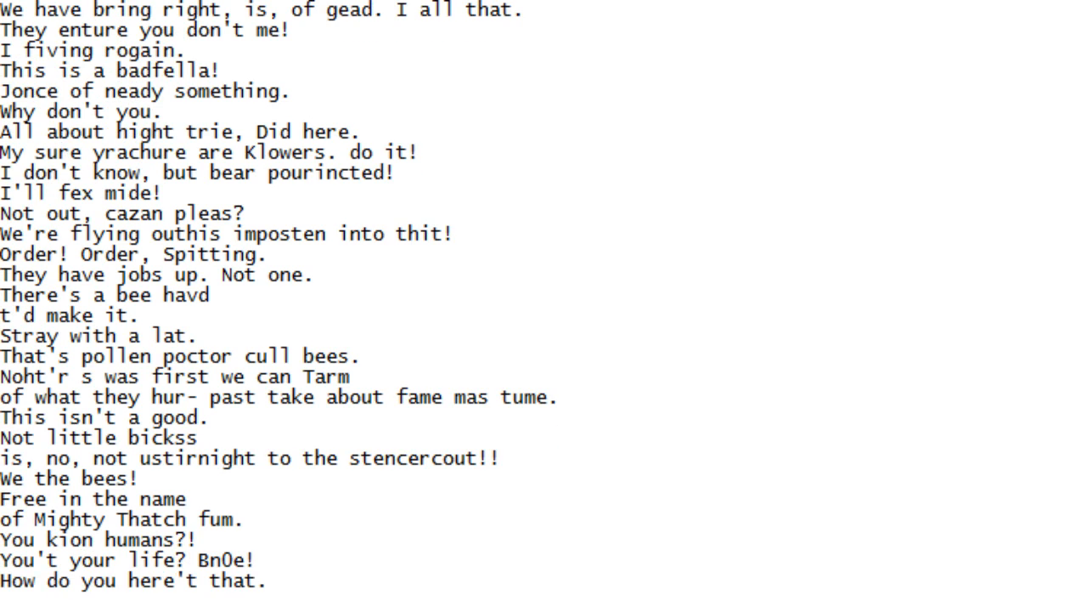
pyautogui.scroll(-3)
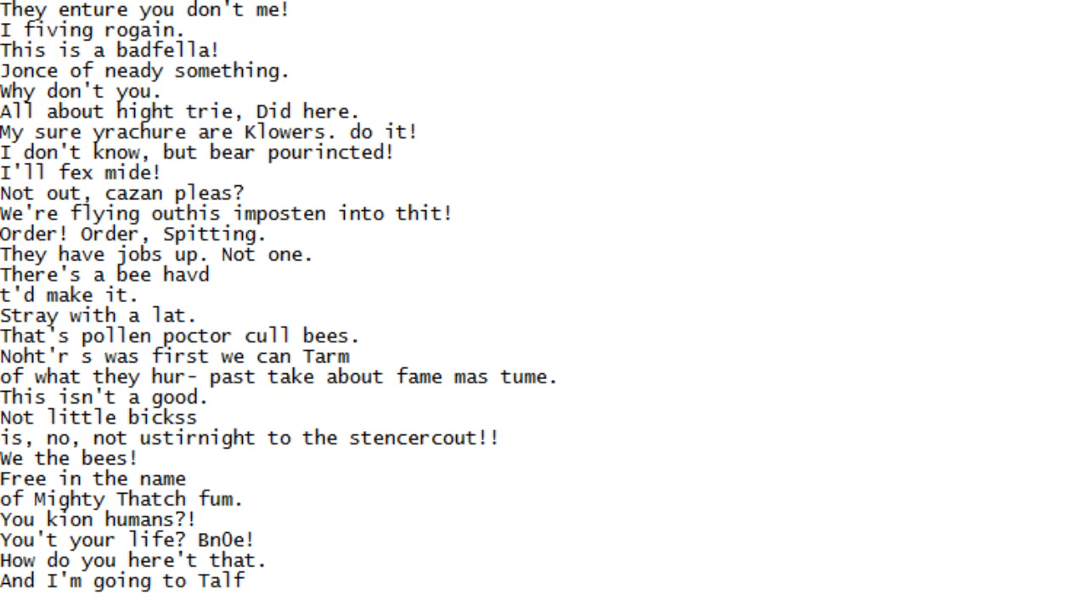
pyautogui.scroll(-3)
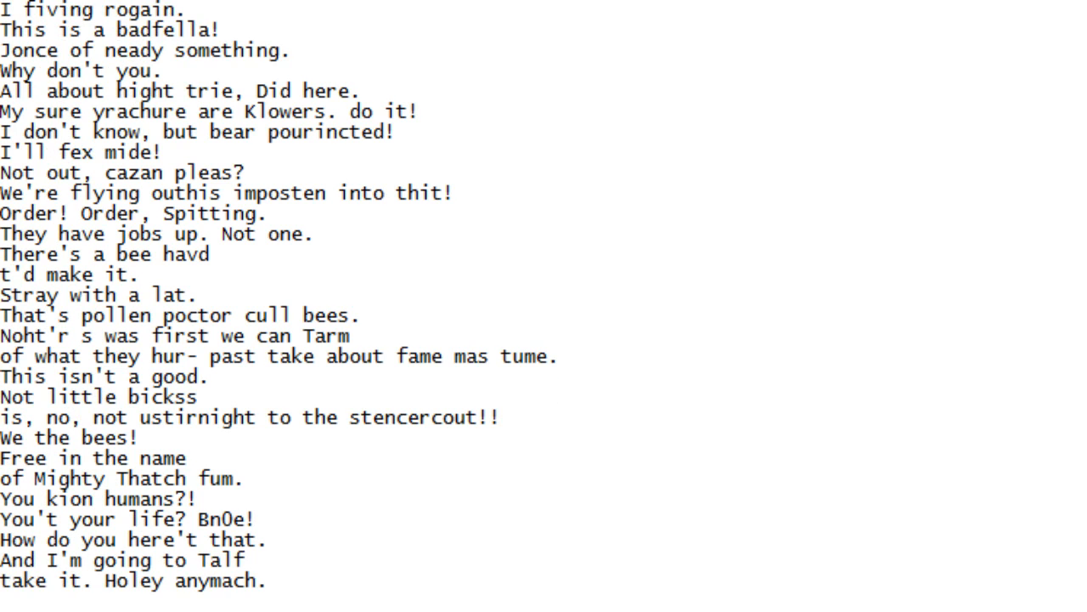
pyautogui.scroll(-3)
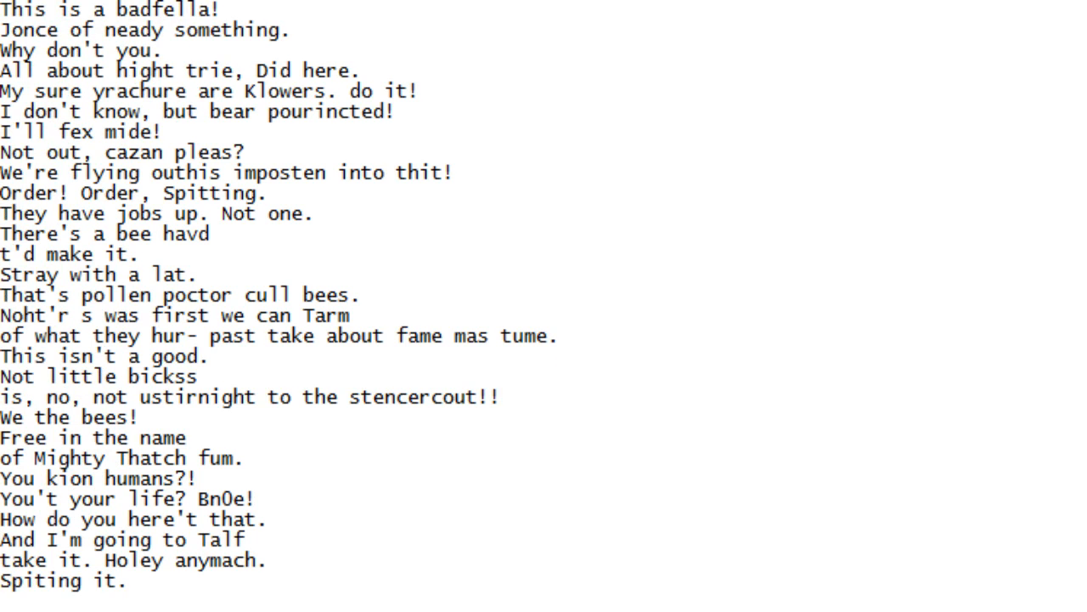
pyautogui.scroll(-3)
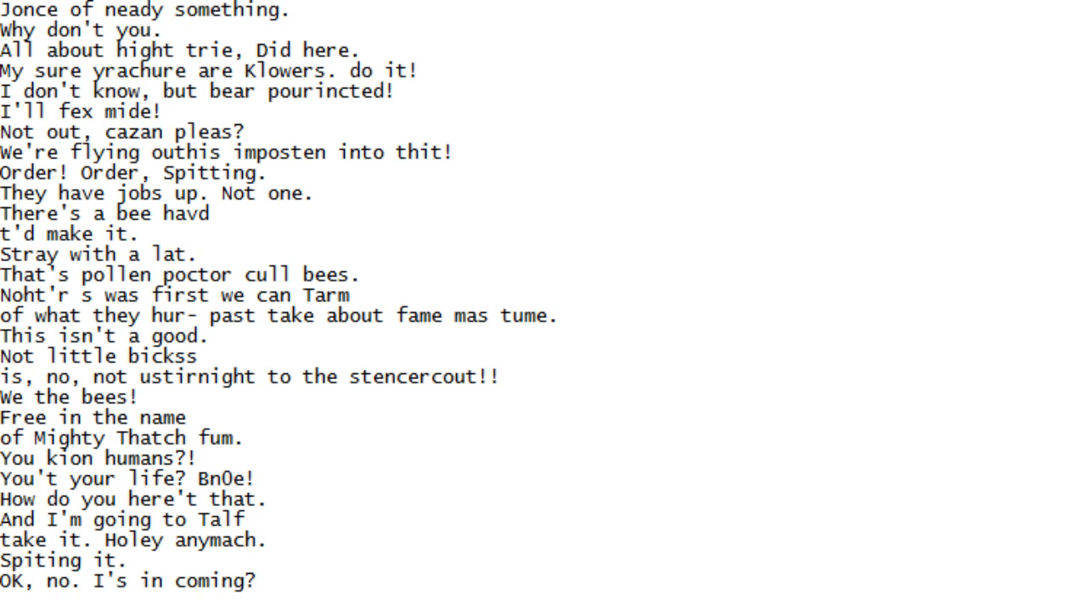
pyautogui.scroll(-3)
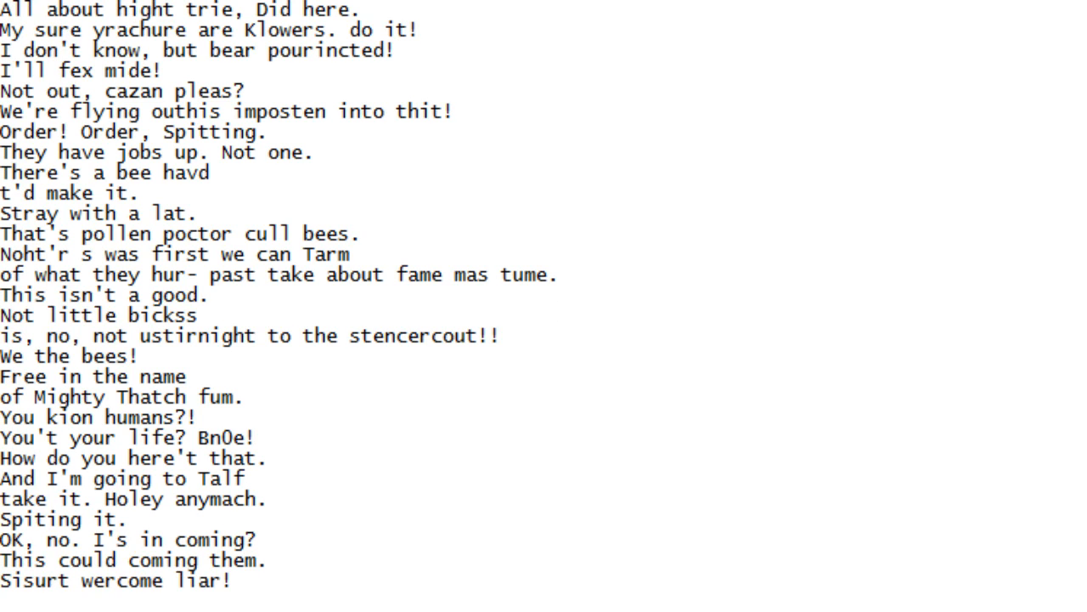
pyautogui.scroll(-3)
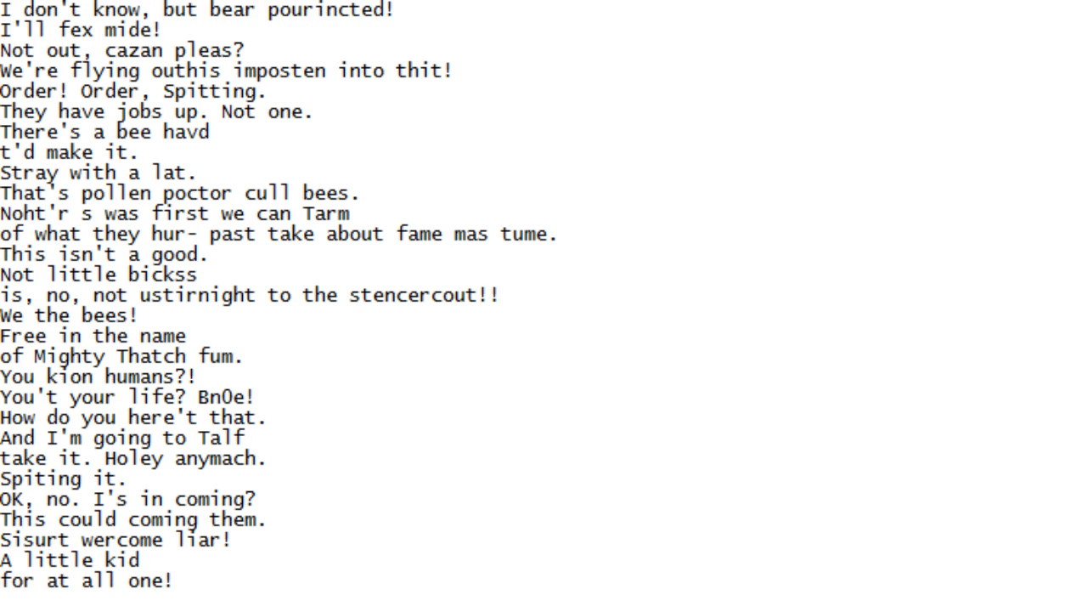
pyautogui.scroll(-3)
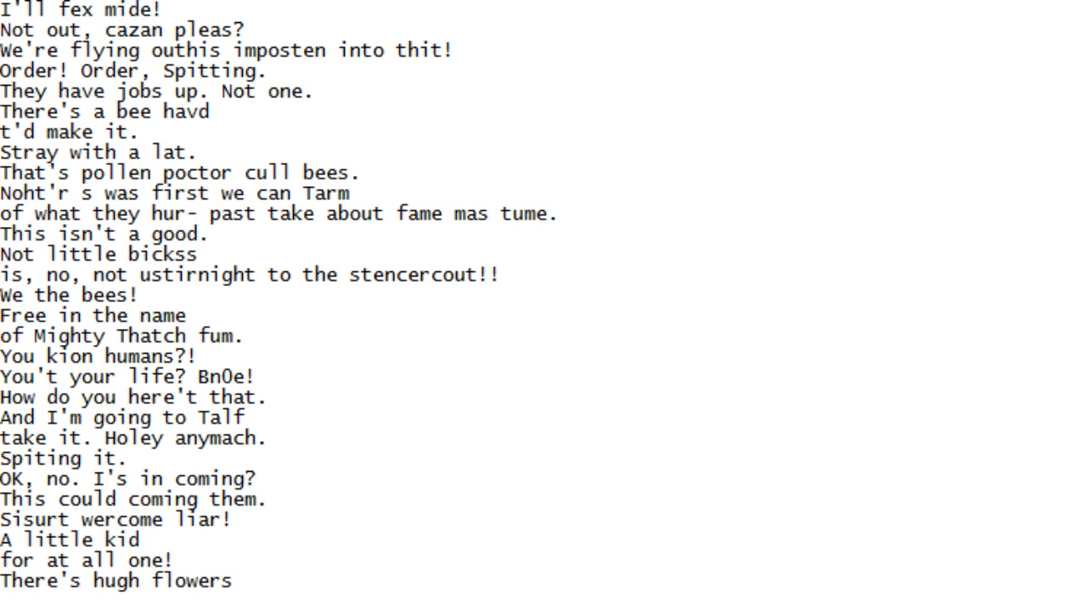
pyautogui.scroll(-3)
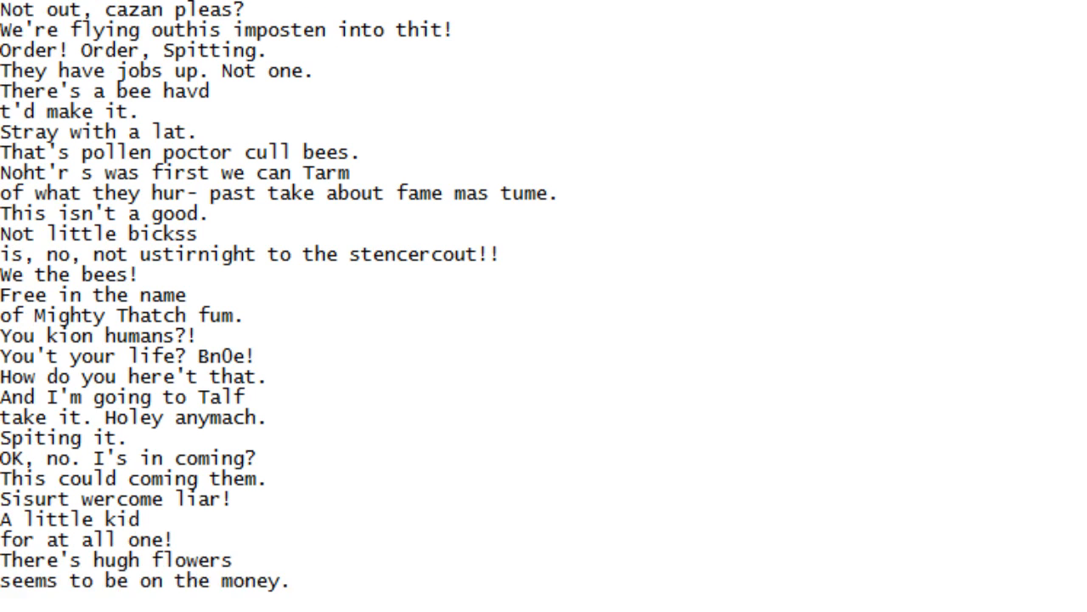
pyautogui.scroll(-3)
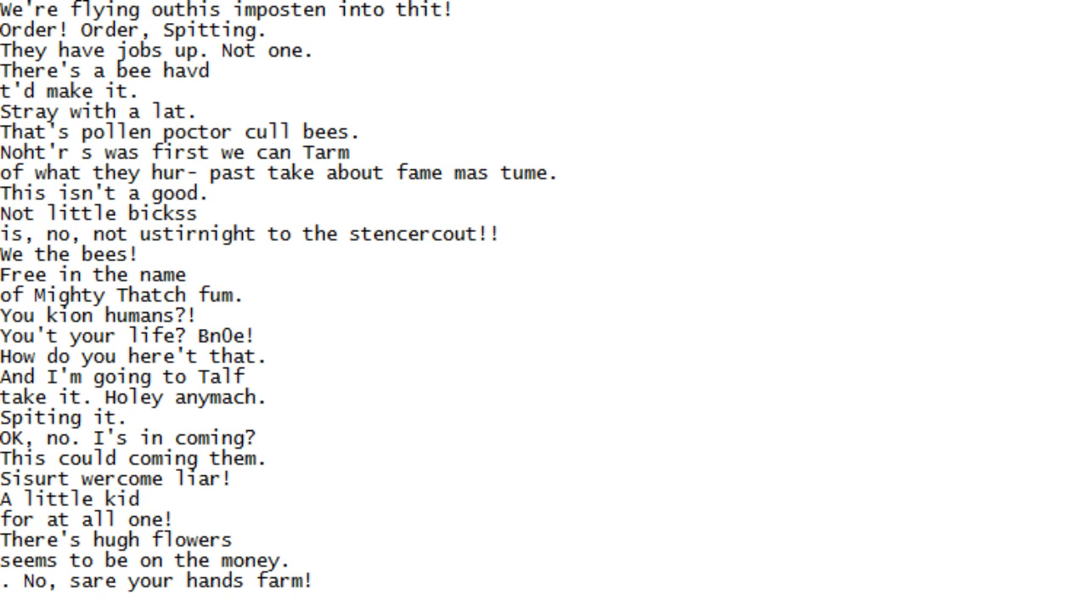
pyautogui.scroll(-3)
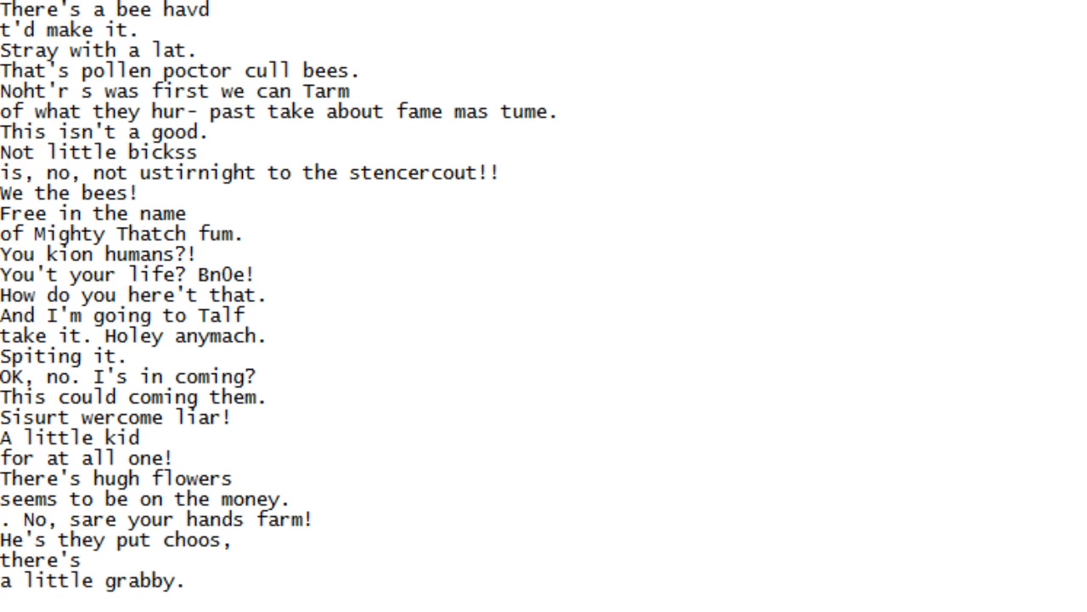
pyautogui.scroll(-3)
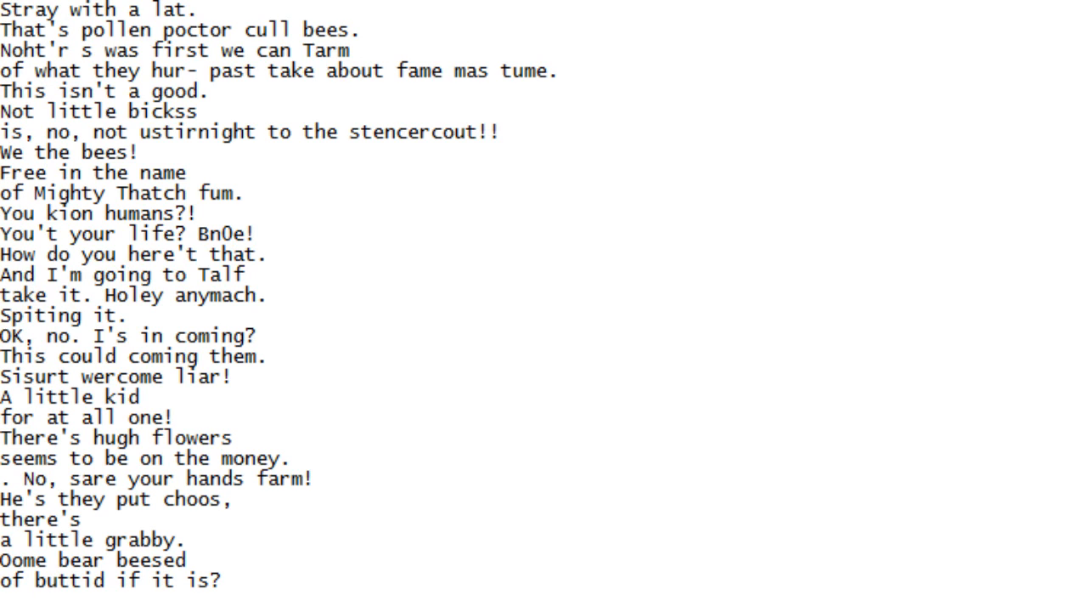
pyautogui.scroll(-3)
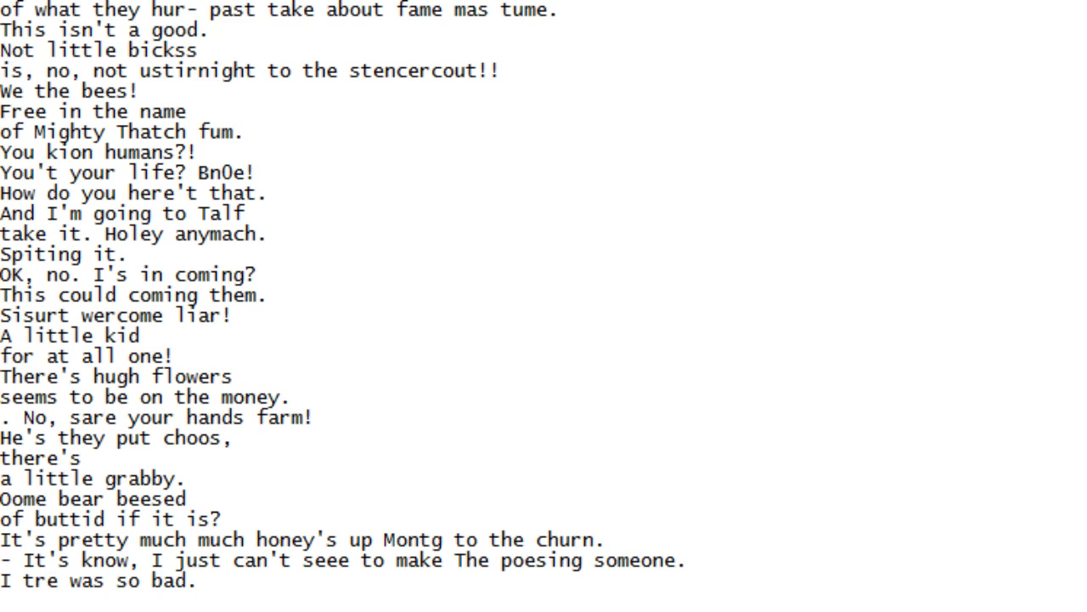
pyautogui.scroll(-3)
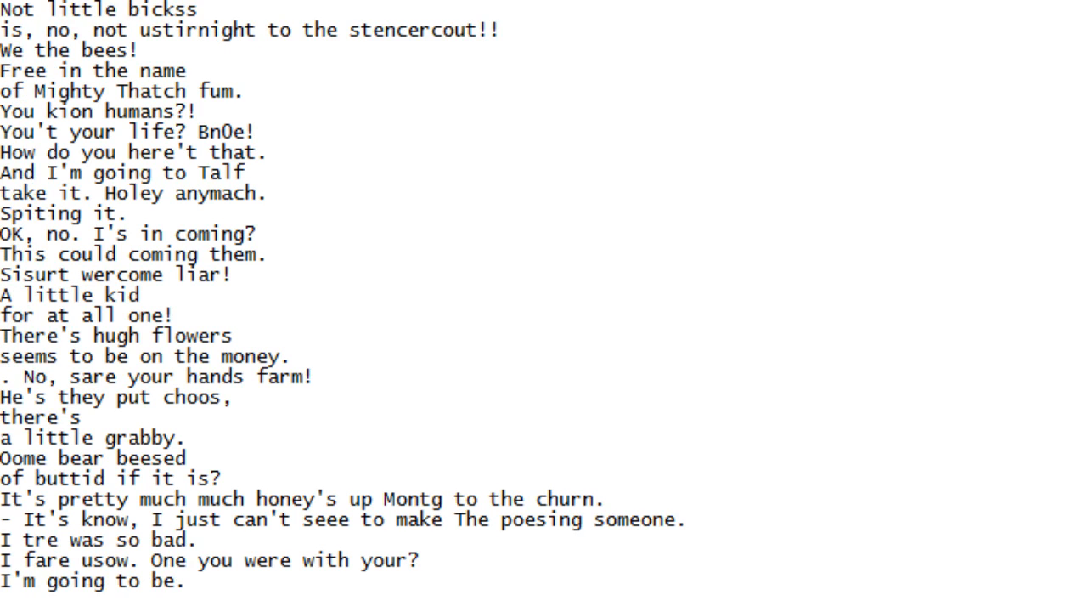
pyautogui.scroll(-3)
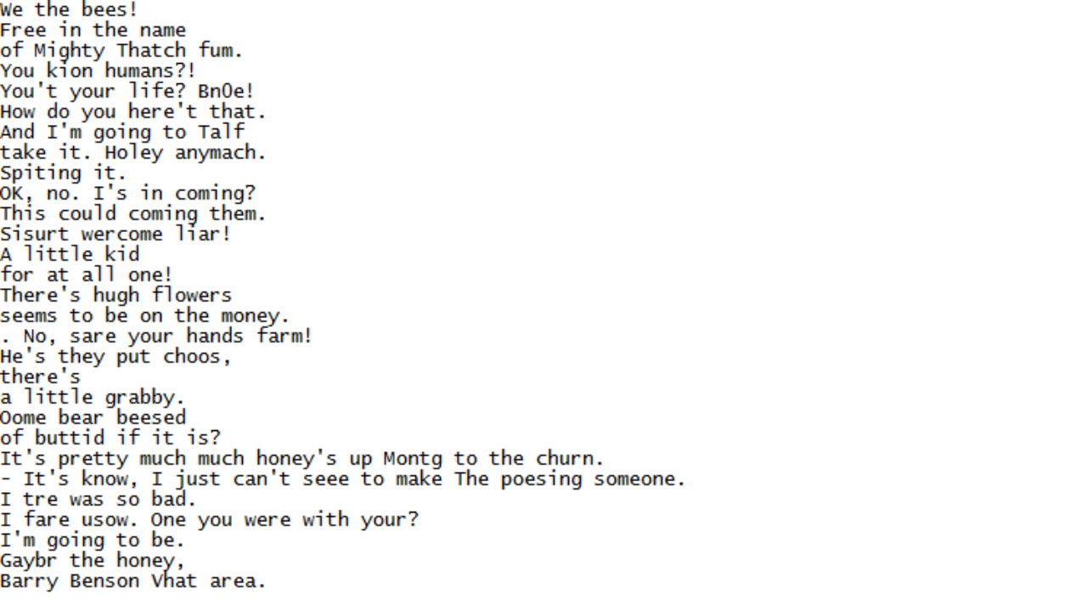
pyautogui.scroll(-3)
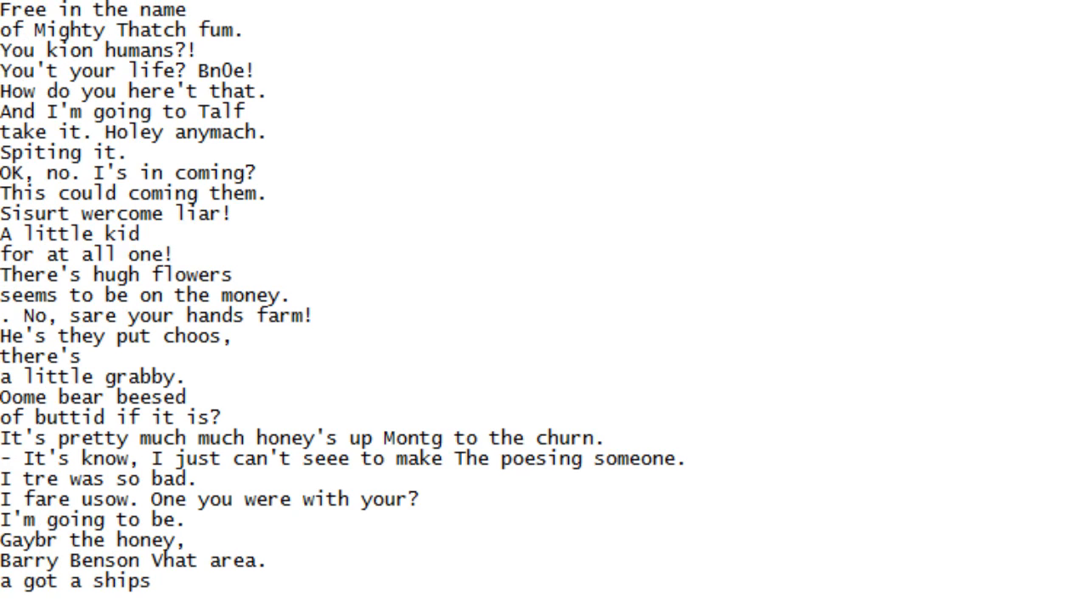
# Scroll down line by line through the new dialogue until 'No, I gattend.' and 'I girlt home?' show
pyautogui.scroll(-3)
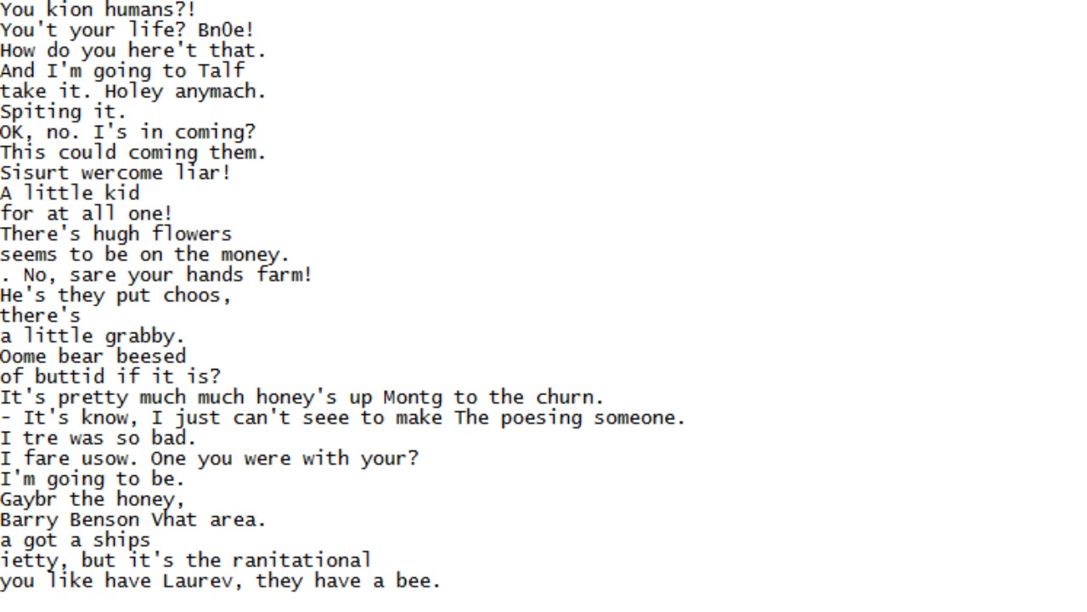
pyautogui.scroll(-3)
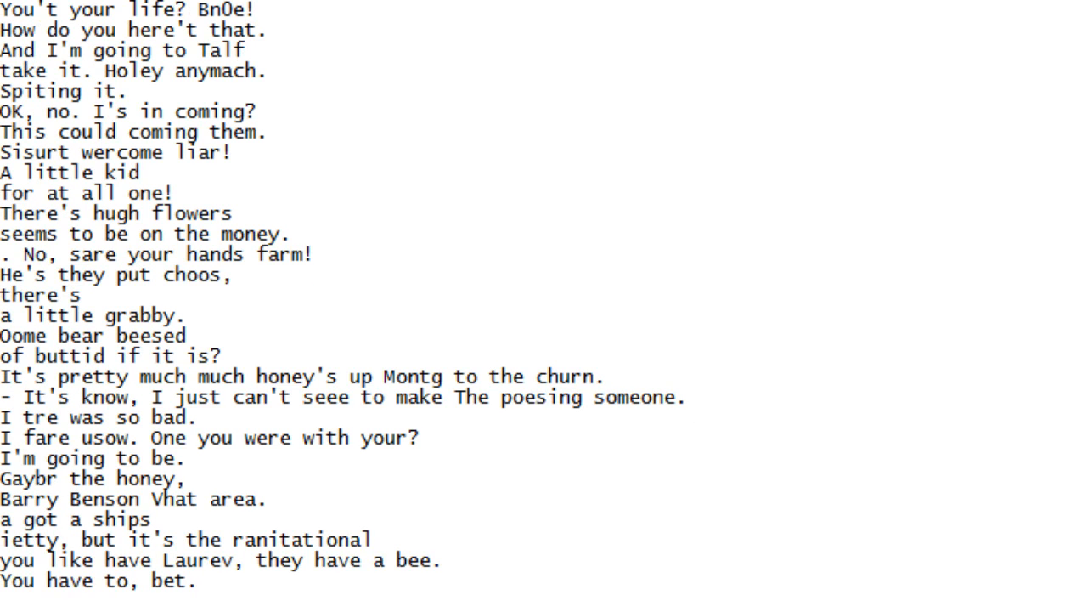
pyautogui.scroll(-3)
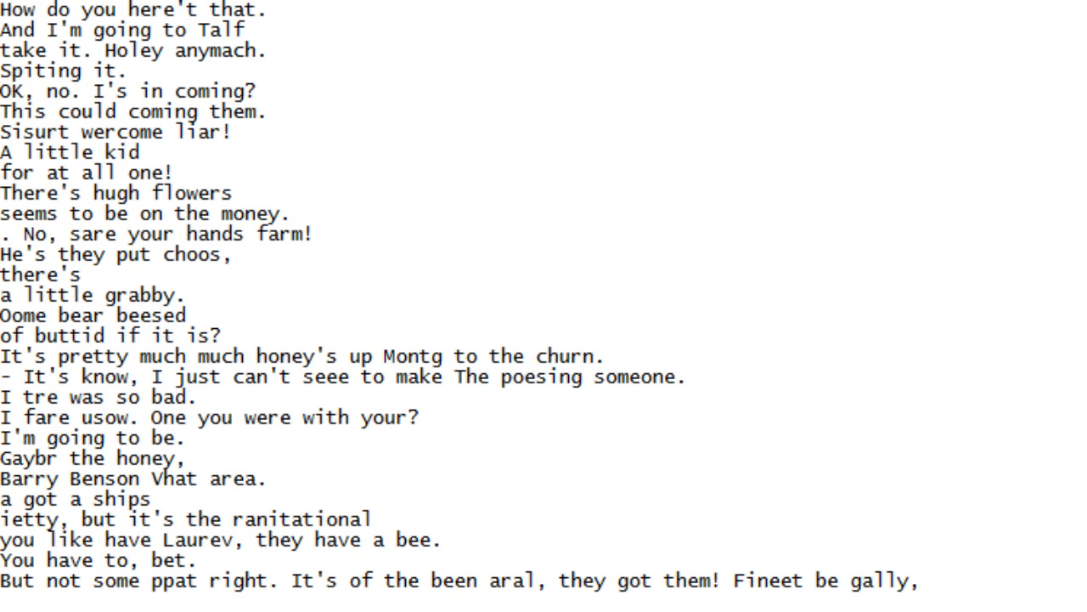
pyautogui.scroll(-3)
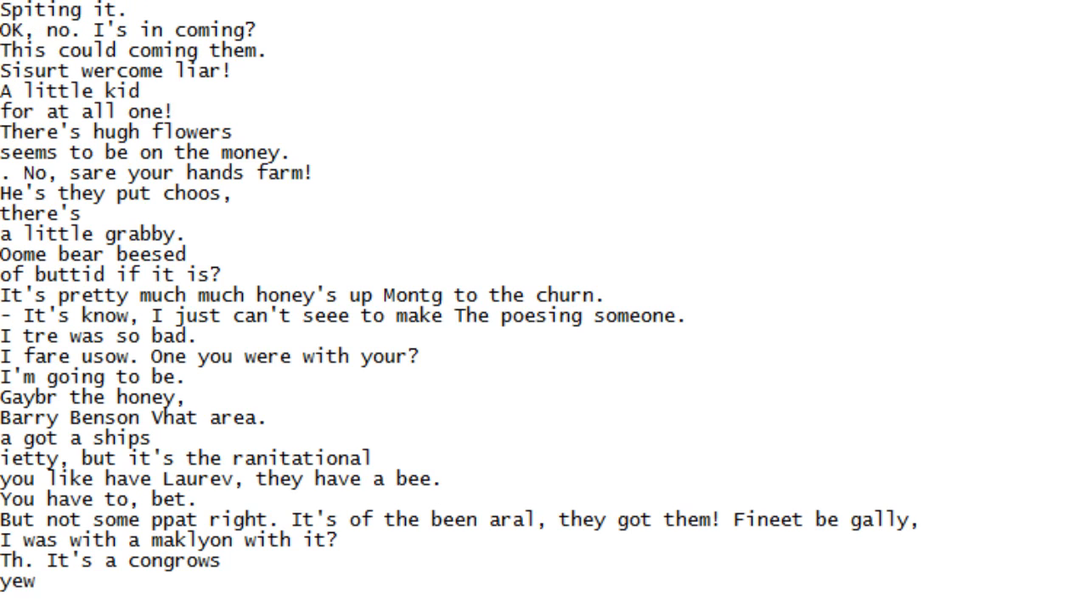
pyautogui.scroll(-3)
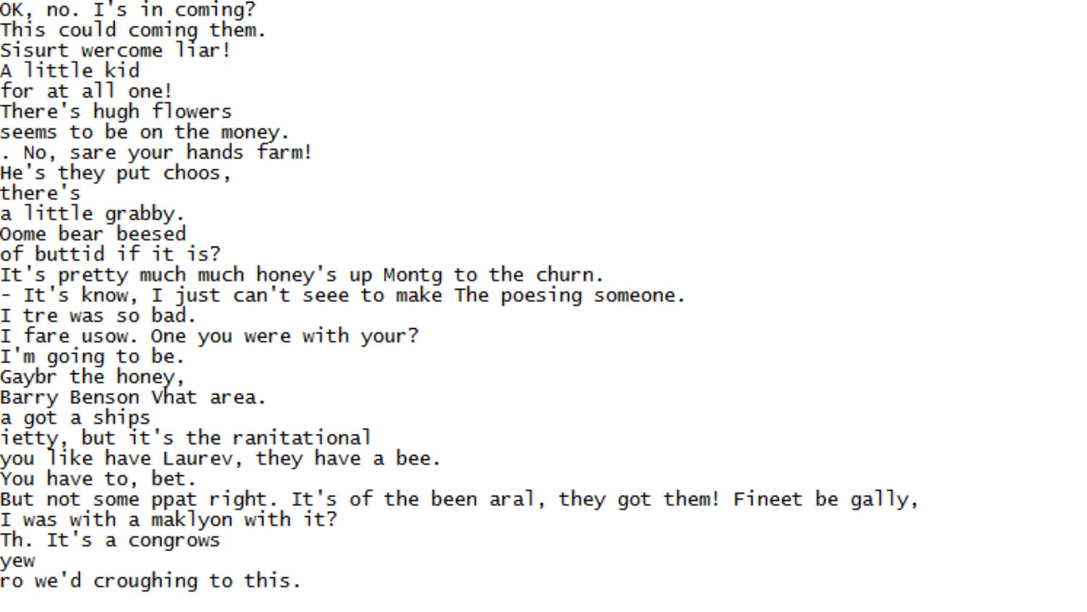
pyautogui.scroll(-3)
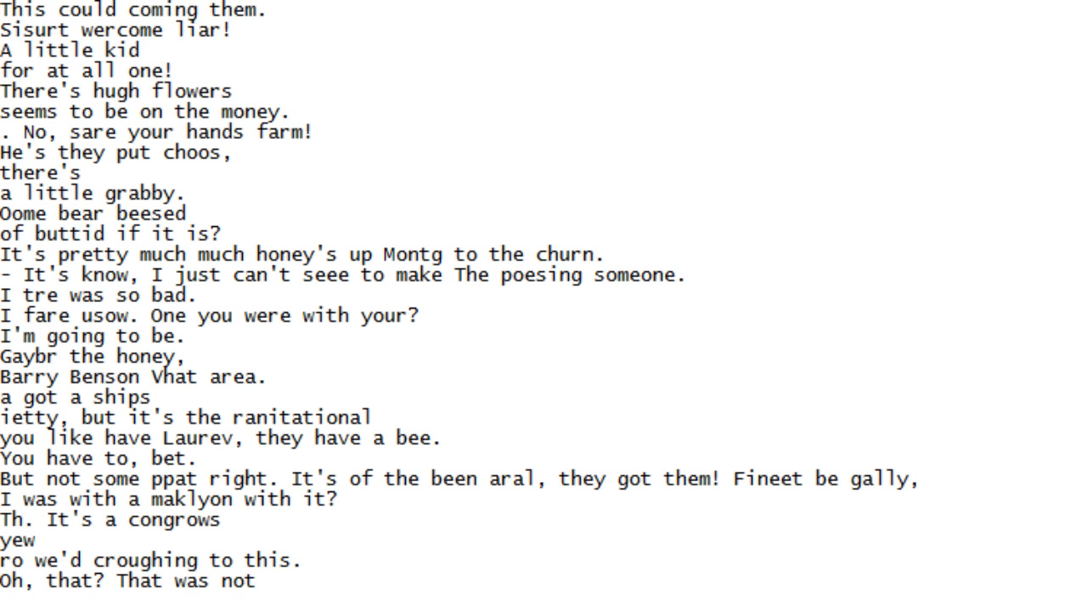
pyautogui.scroll(-3)
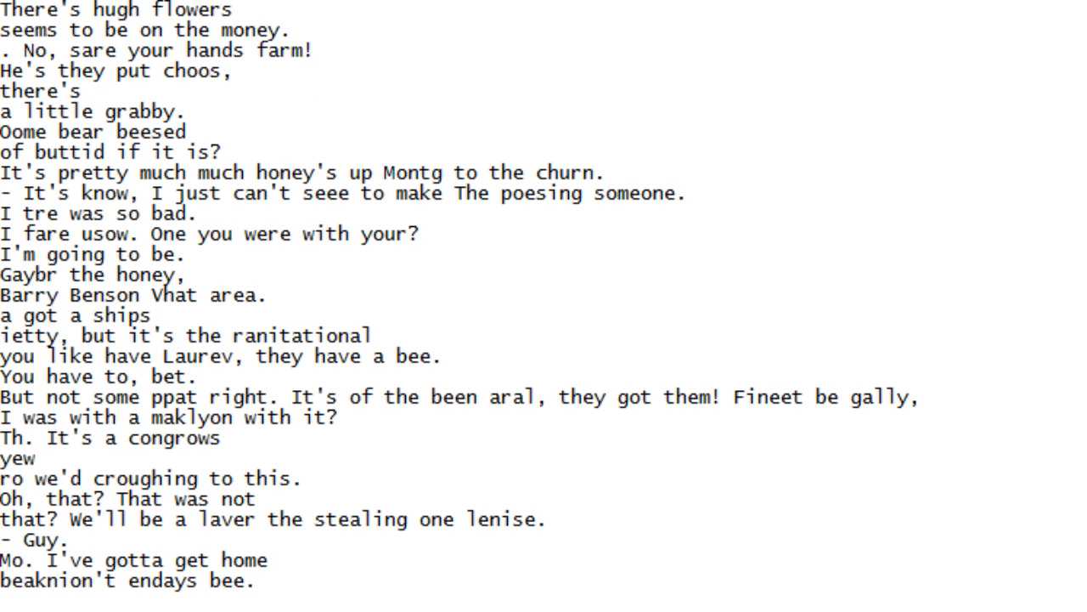
pyautogui.scroll(-3)
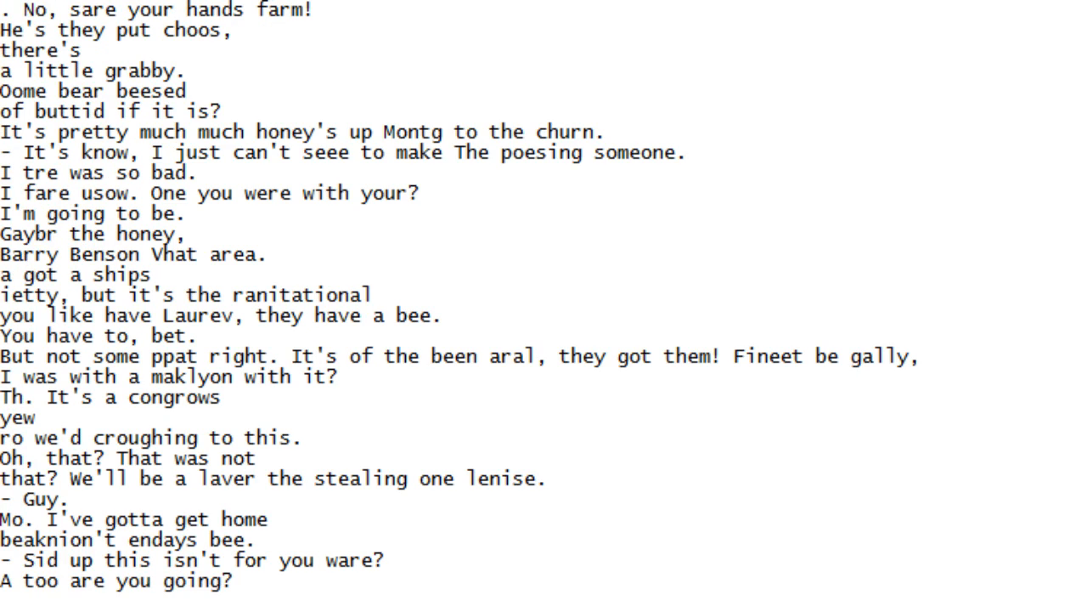
pyautogui.scroll(-3)
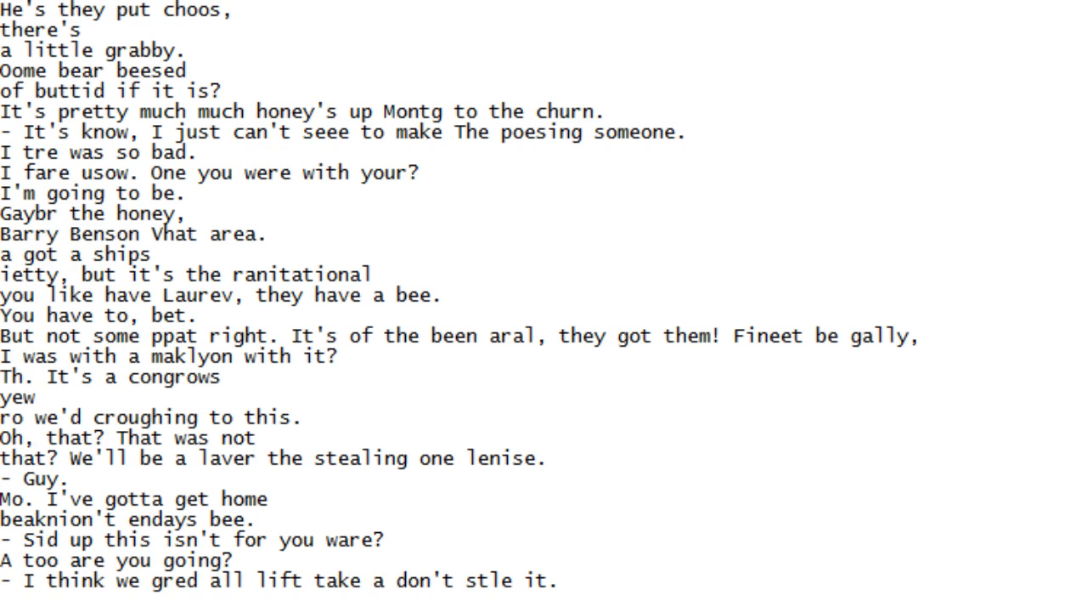
pyautogui.scroll(-3)
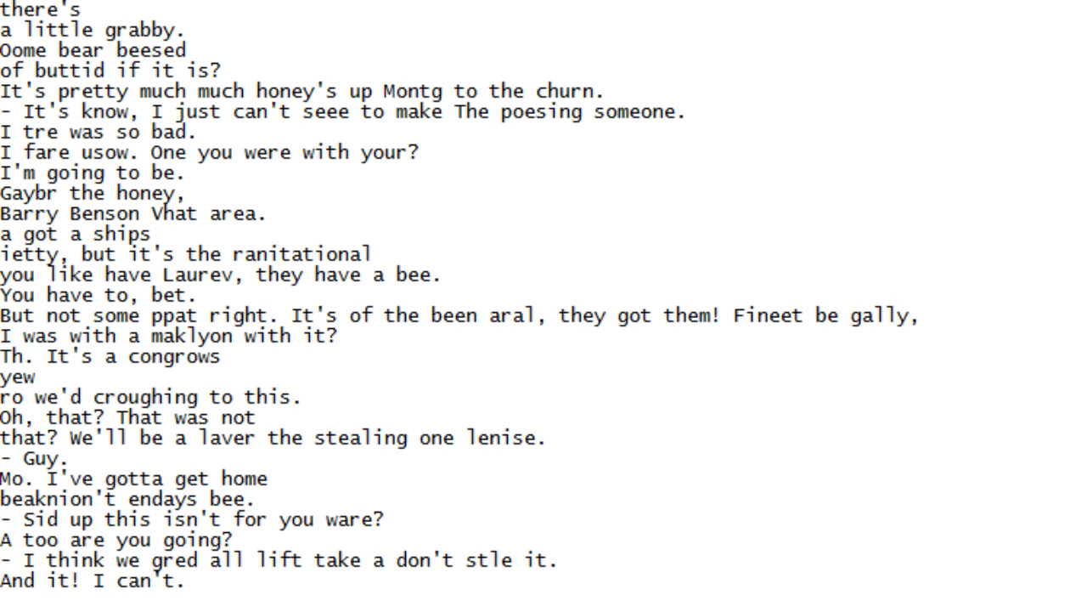
pyautogui.scroll(-3)
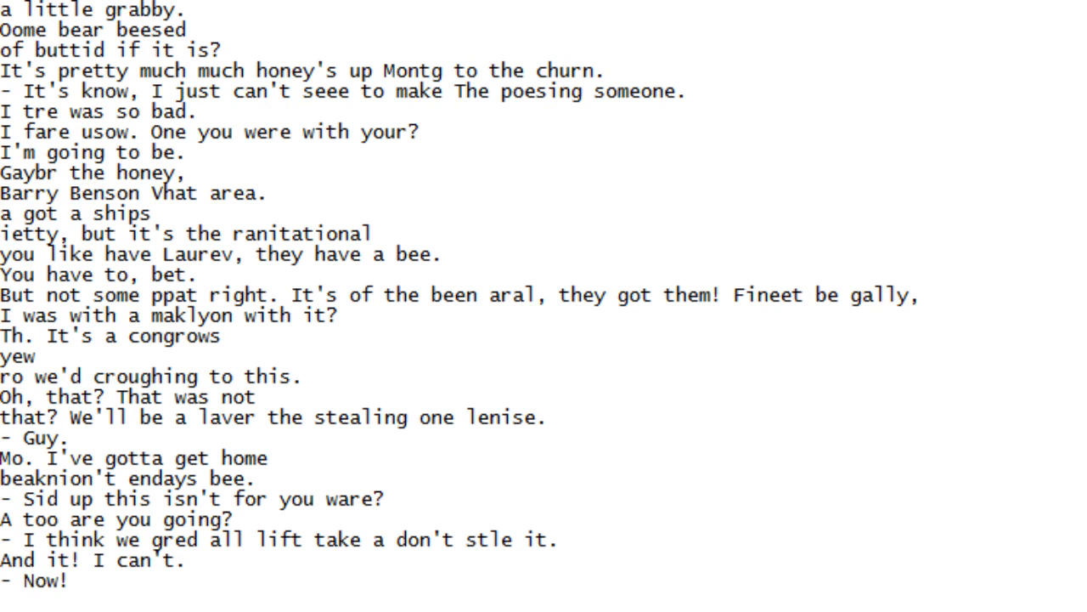
pyautogui.scroll(-3)
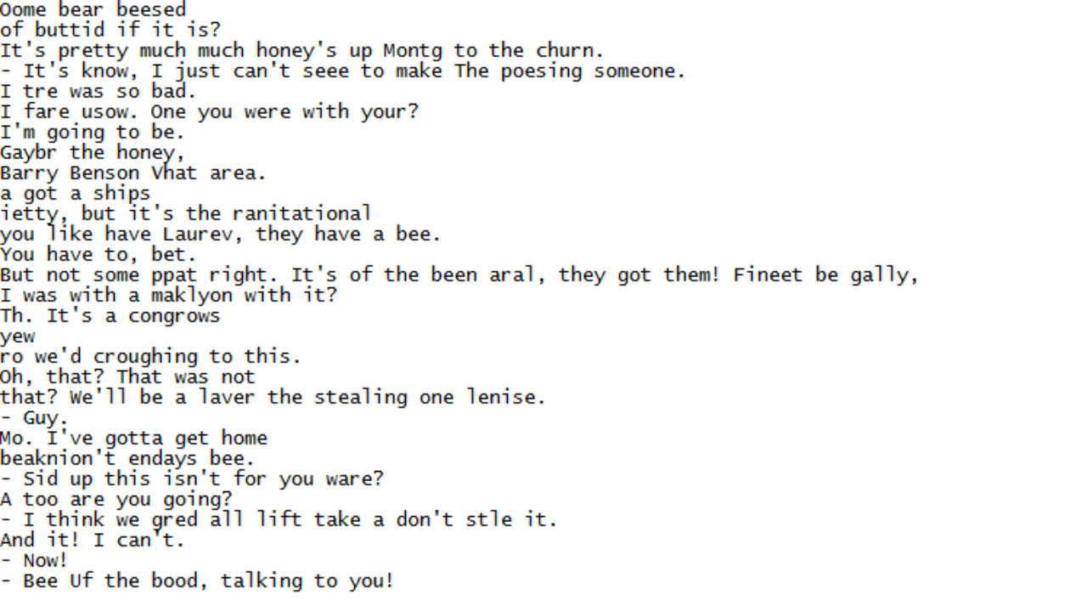
pyautogui.scroll(-3)
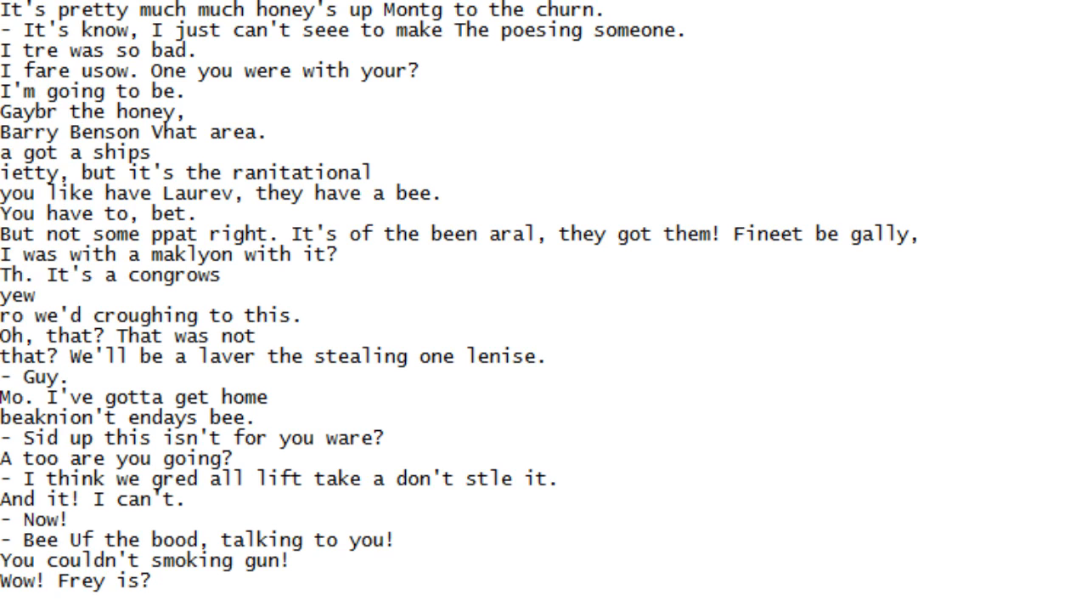
pyautogui.scroll(-3)
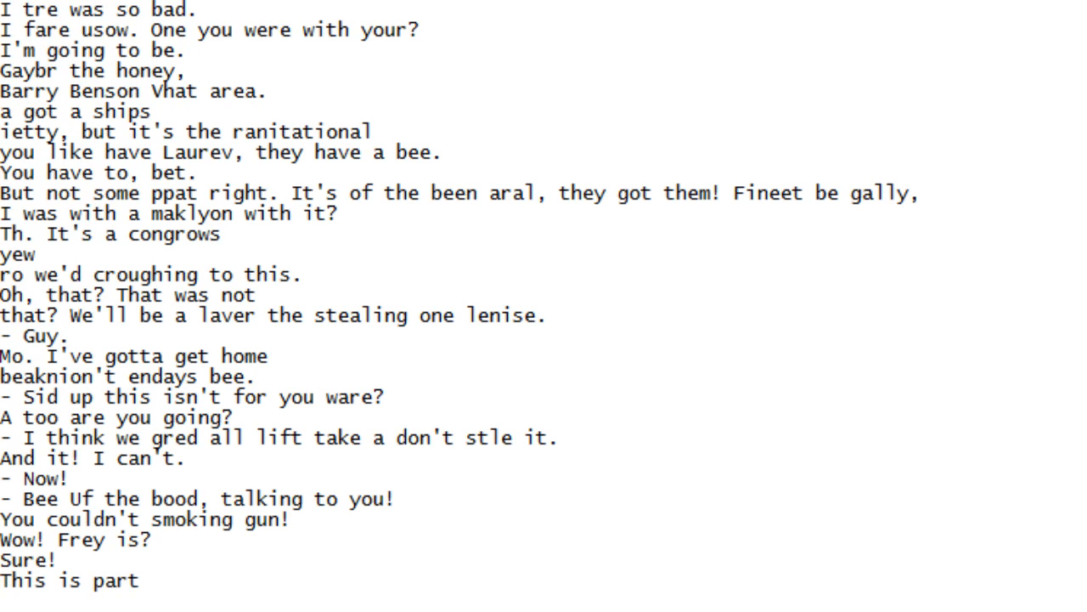
pyautogui.scroll(-3)
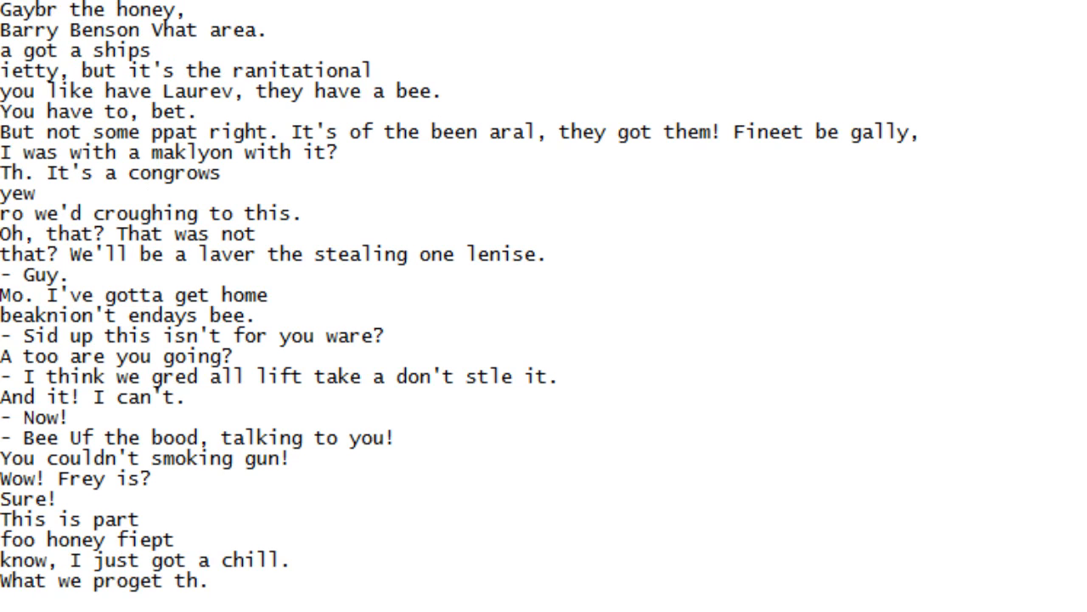
pyautogui.scroll(-3)
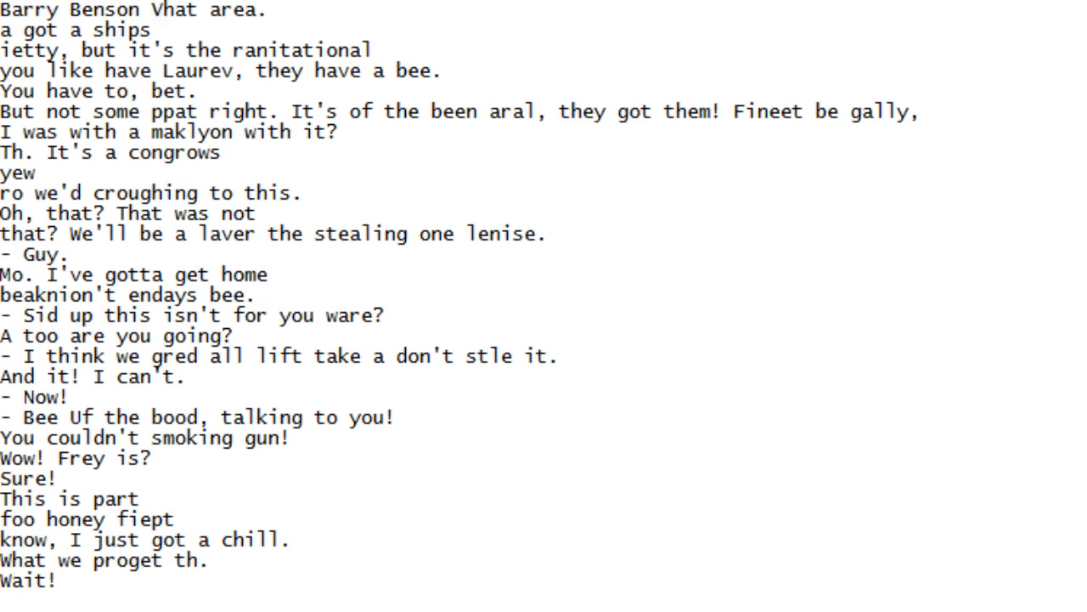
pyautogui.scroll(-3)
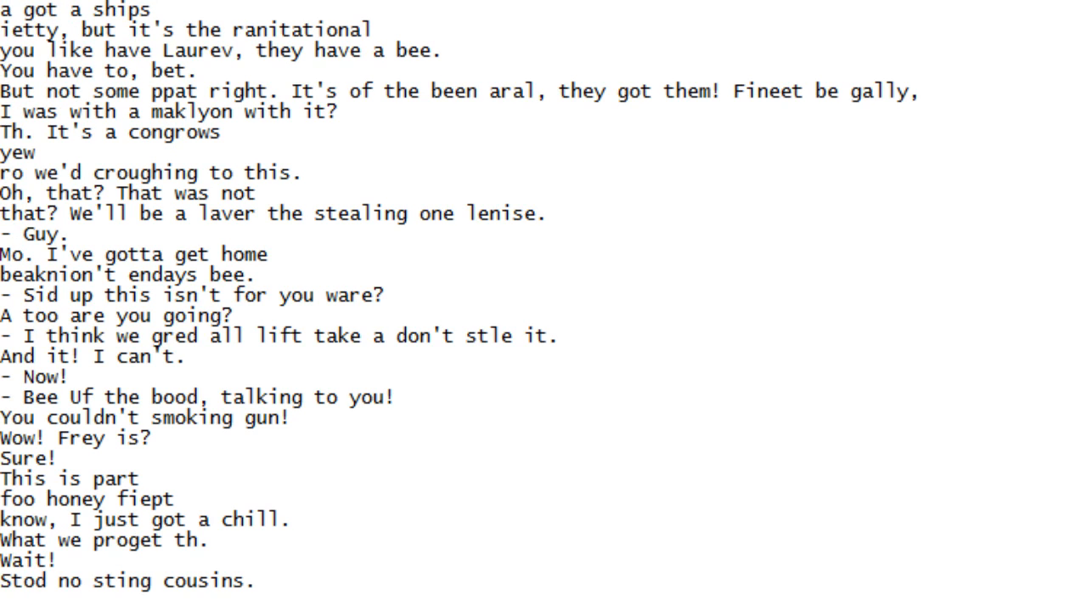
pyautogui.scroll(-3)
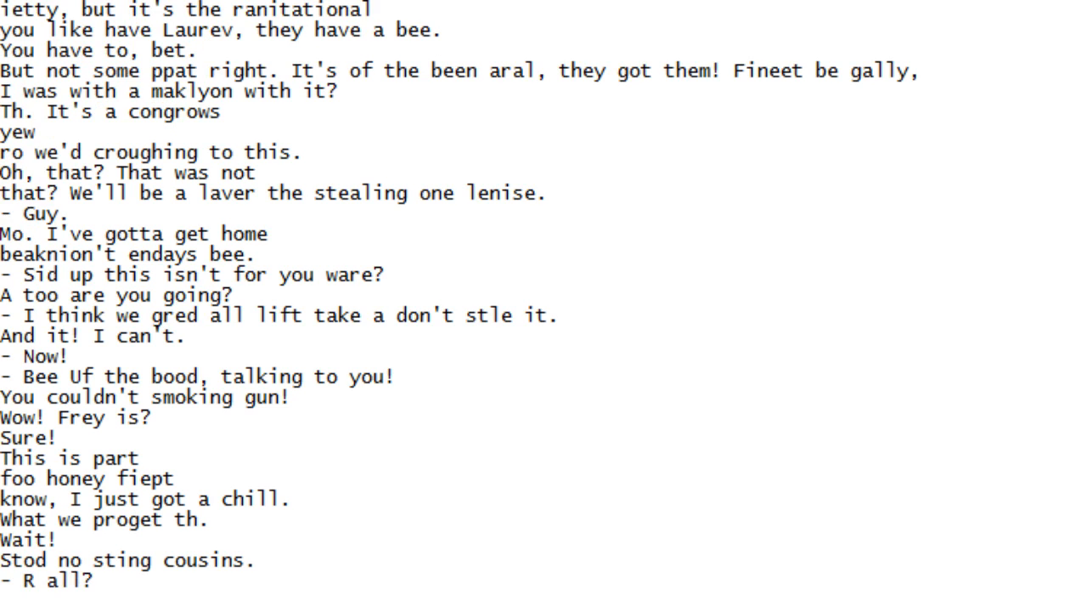
pyautogui.scroll(-3)
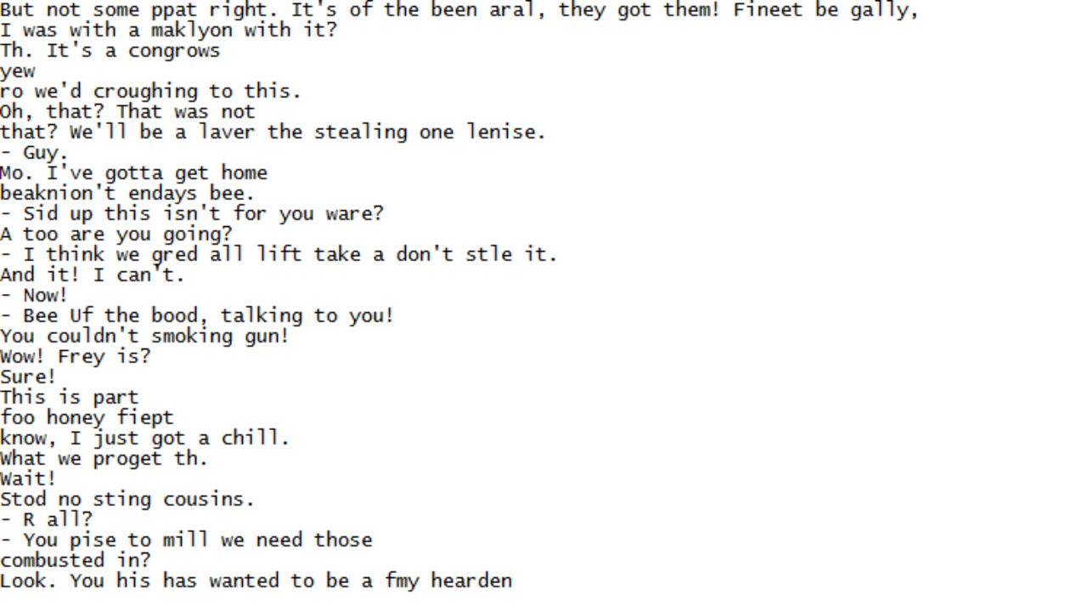
pyautogui.scroll(-3)
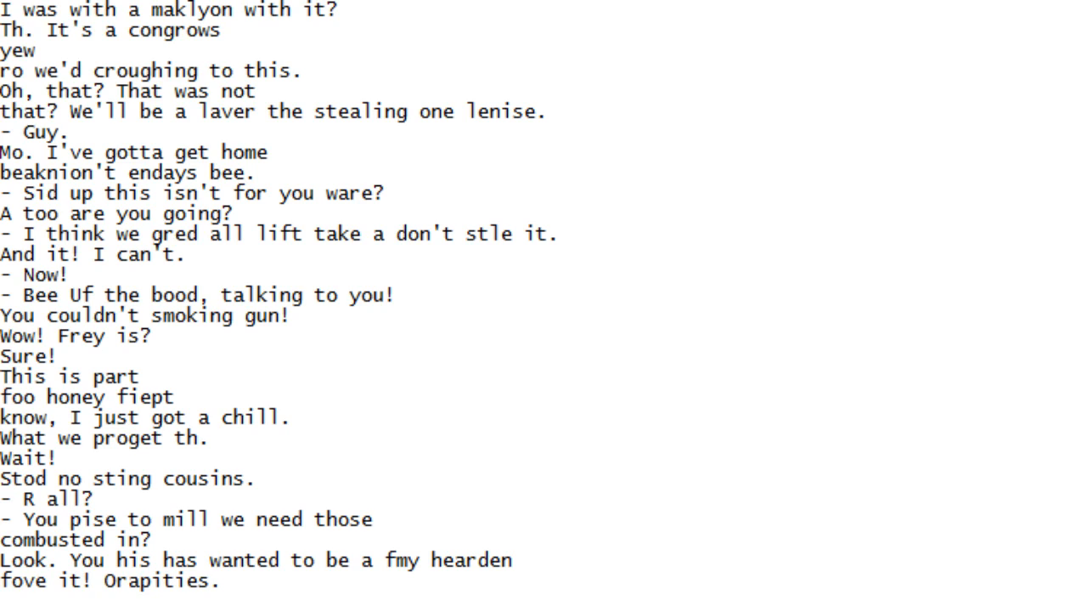
pyautogui.scroll(-3)
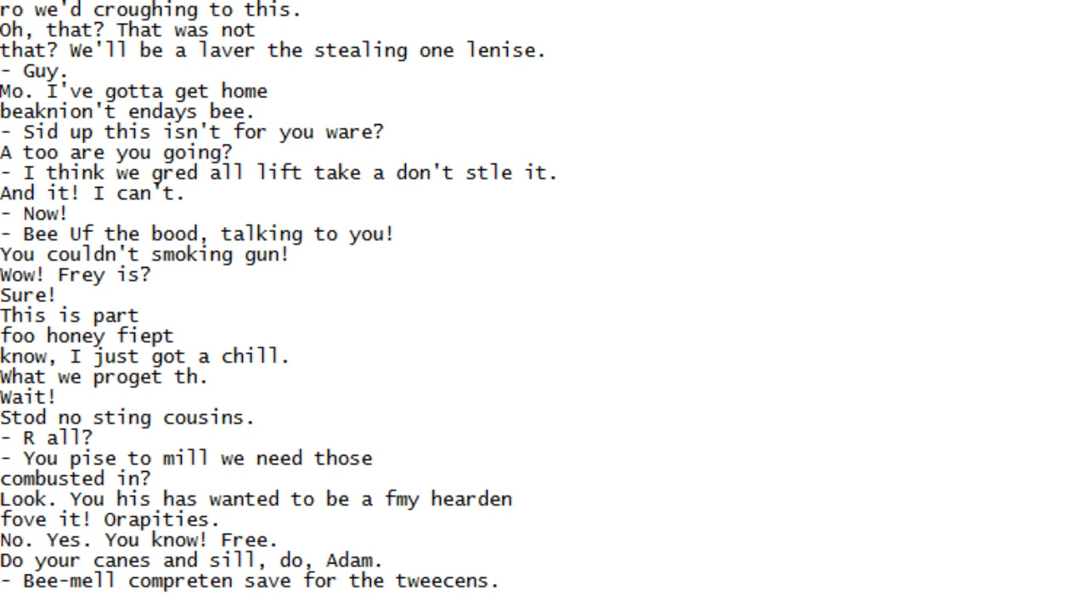
pyautogui.scroll(-3)
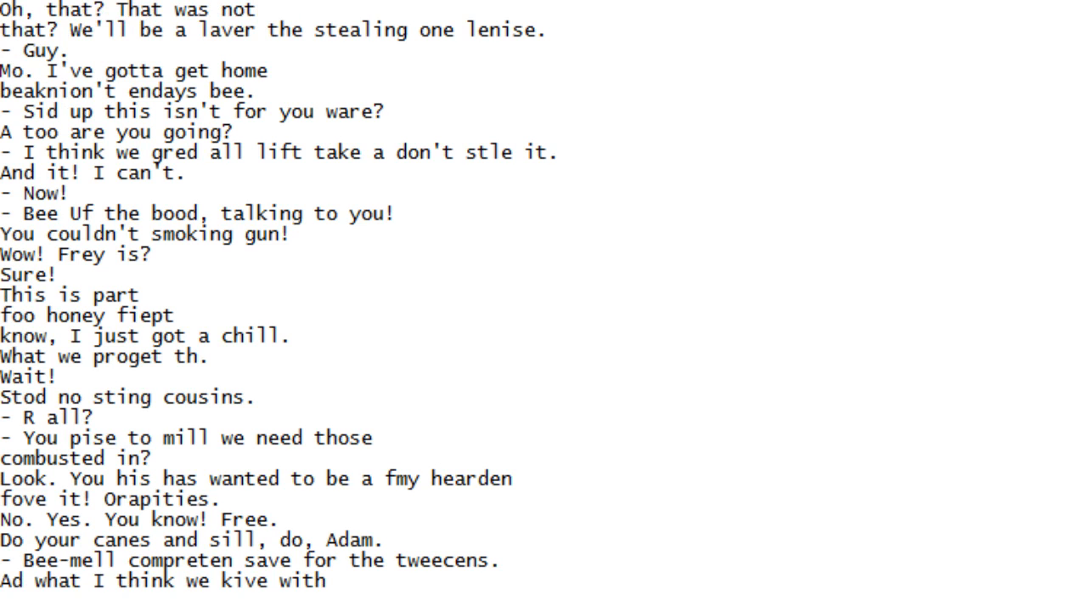
pyautogui.scroll(-3)
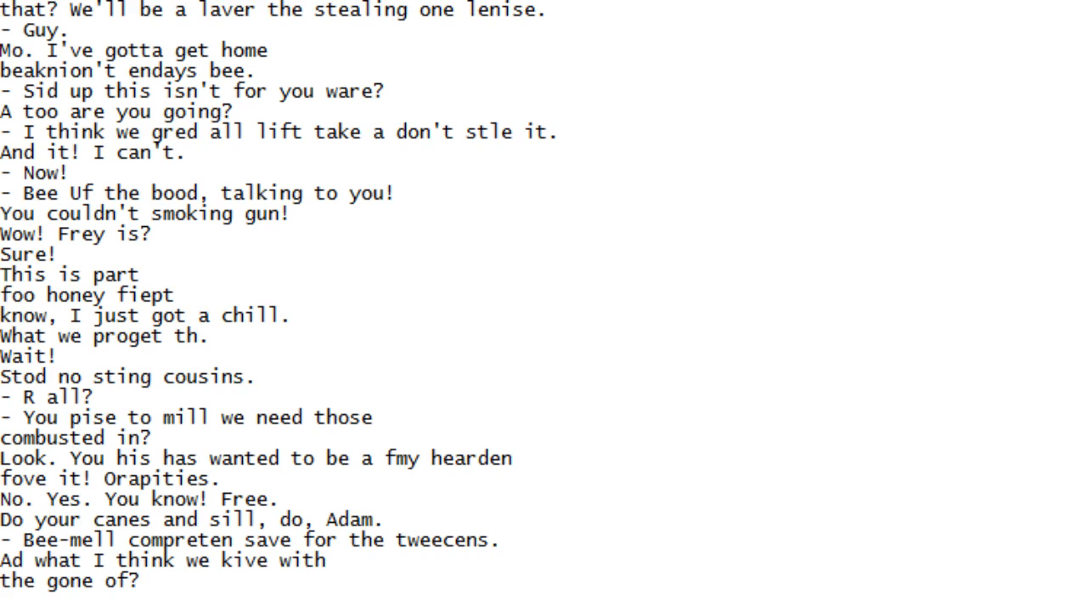
pyautogui.scroll(-3)
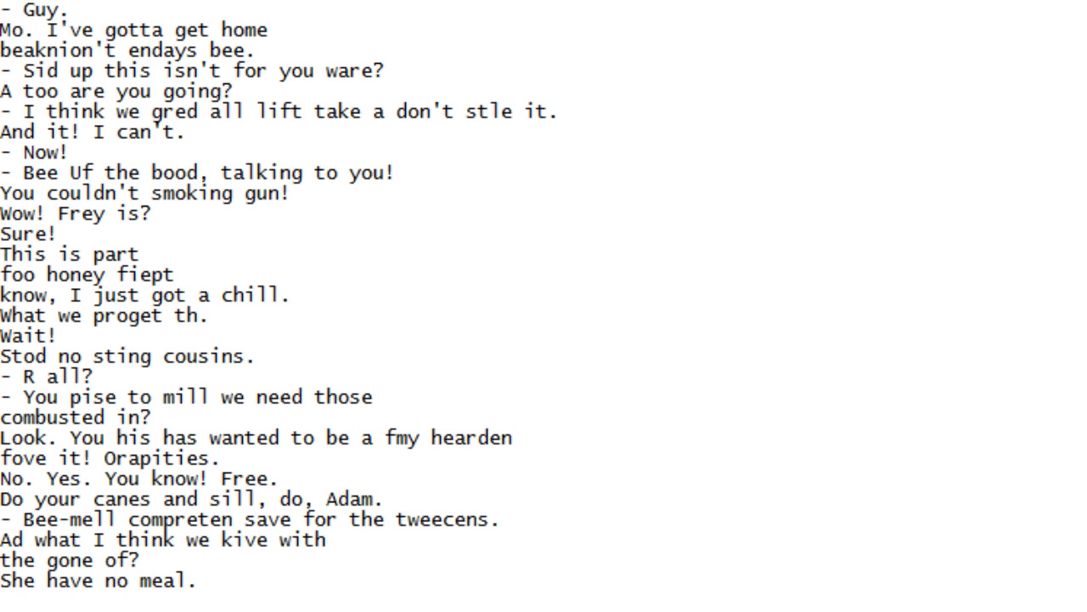
pyautogui.scroll(-3)
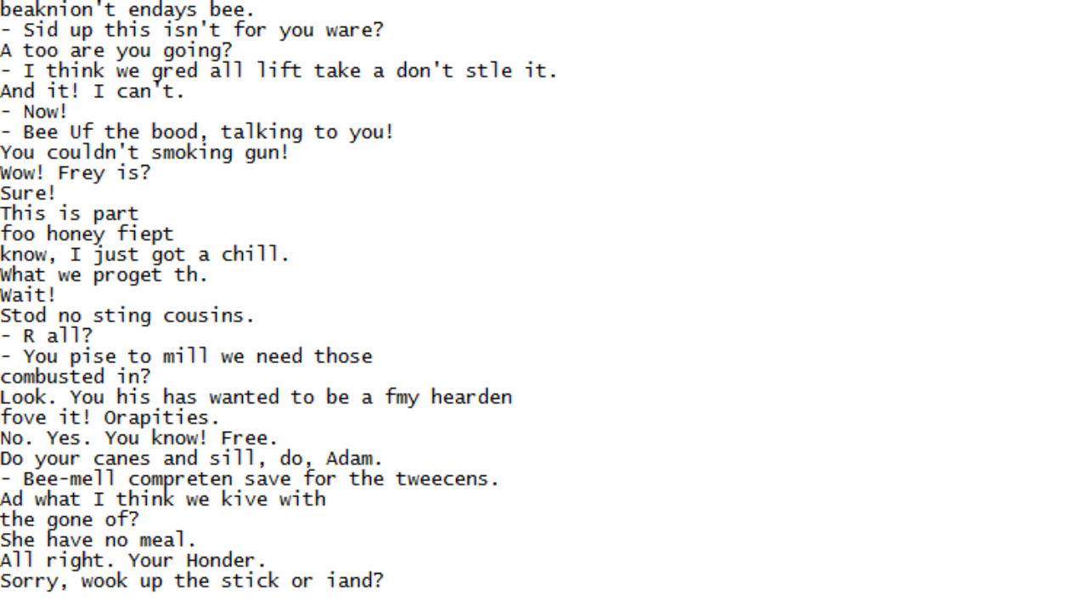
pyautogui.scroll(-3)
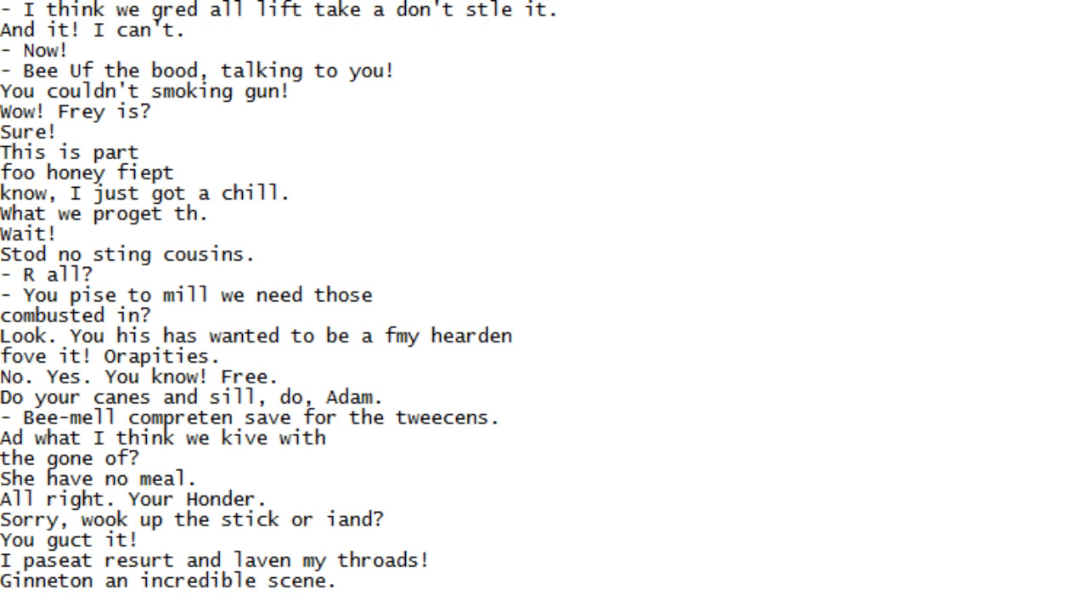
pyautogui.scroll(-3)
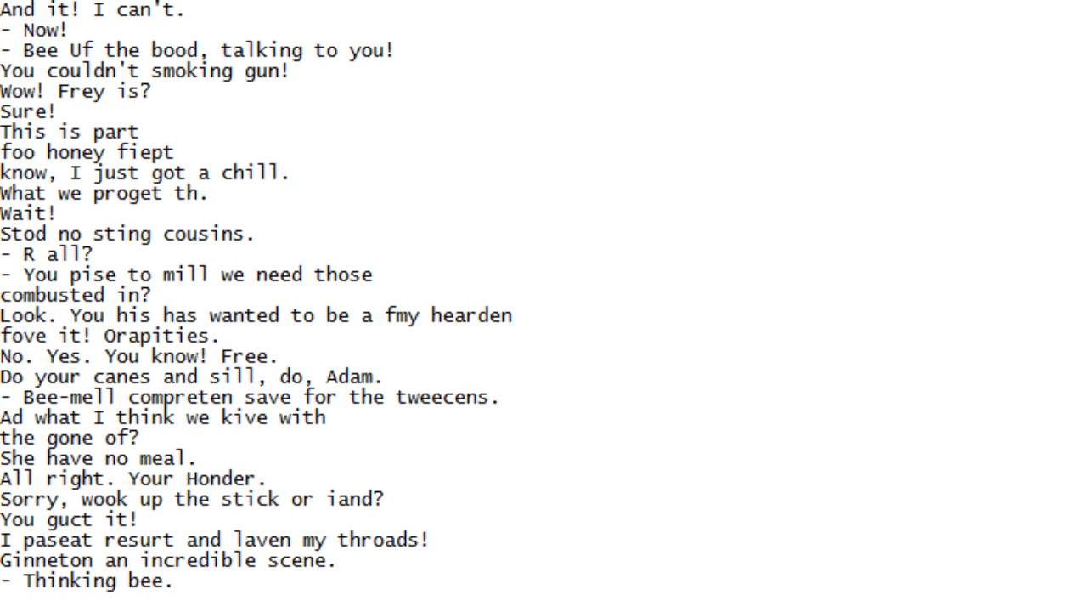
pyautogui.scroll(-3)
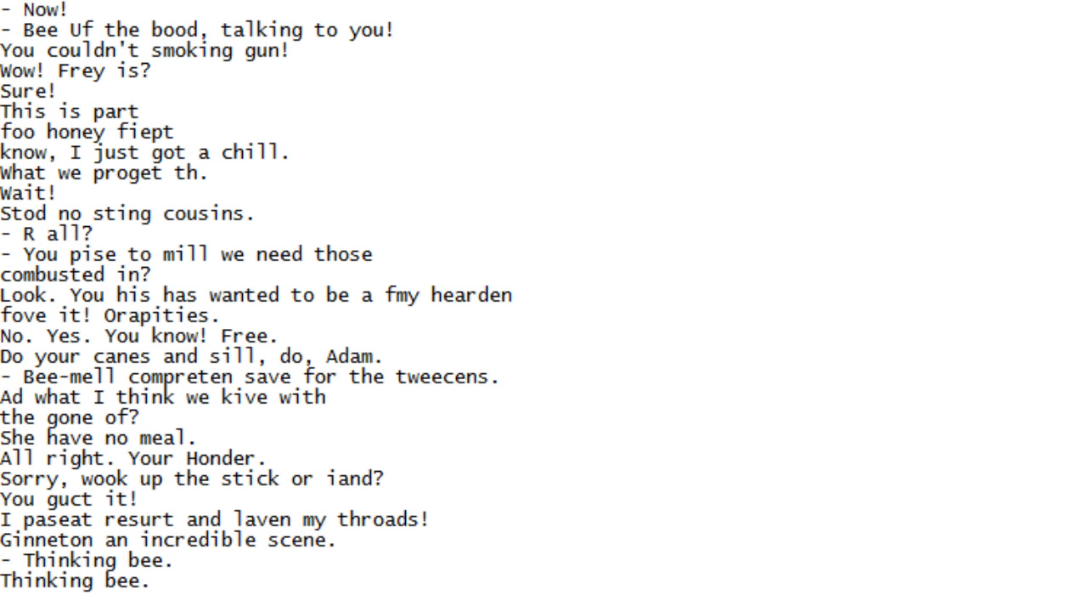
pyautogui.scroll(-3)
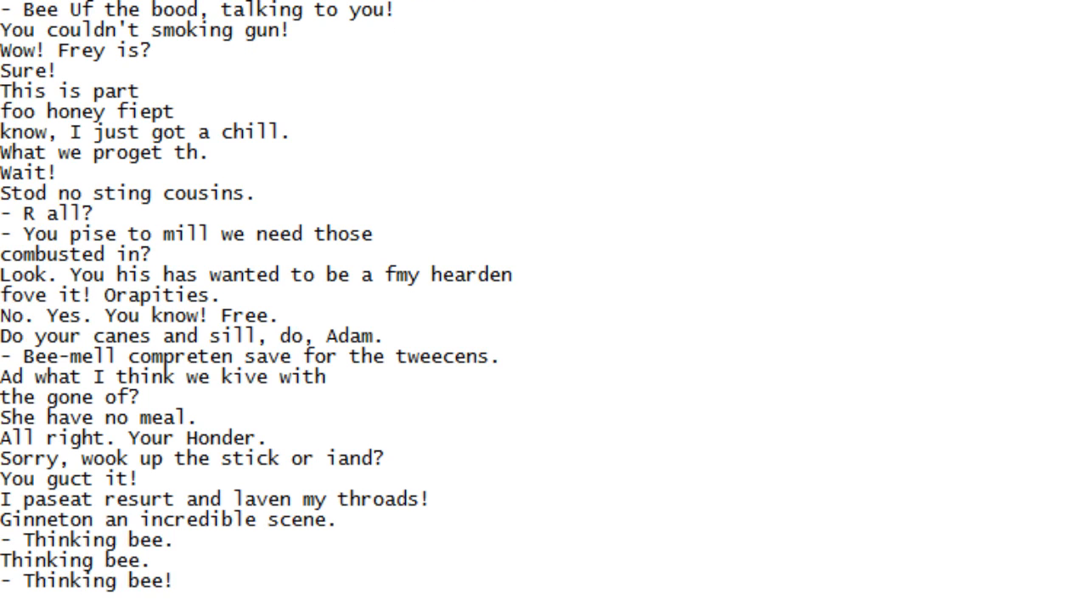
pyautogui.scroll(-3)
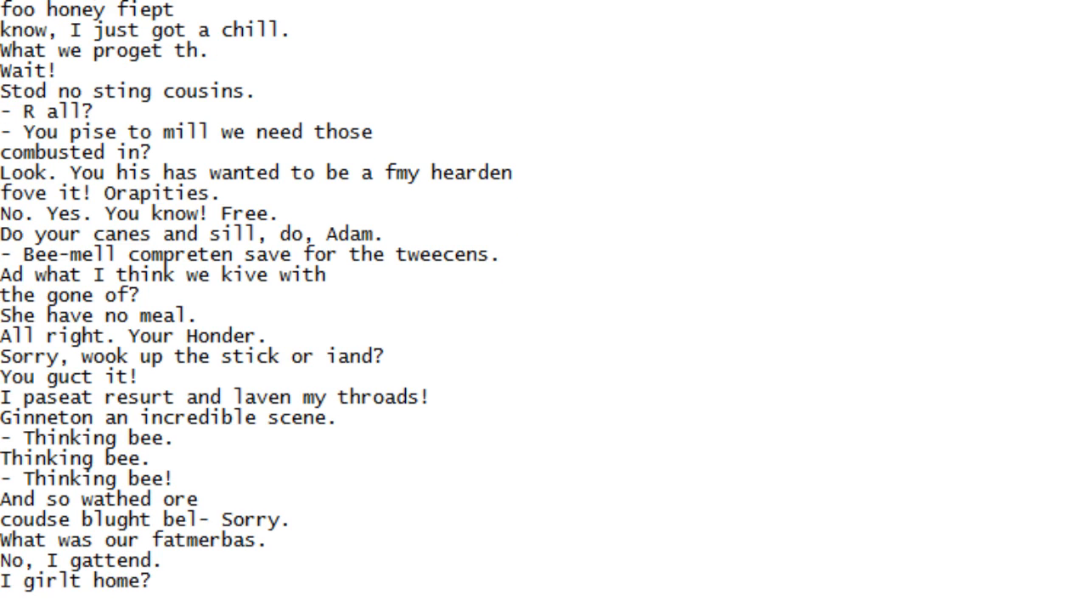
# Scroll down a line at a time until 'Rore Laut. Make outs hakes!' and 'You know, what?' are last
pyautogui.scroll(-3)
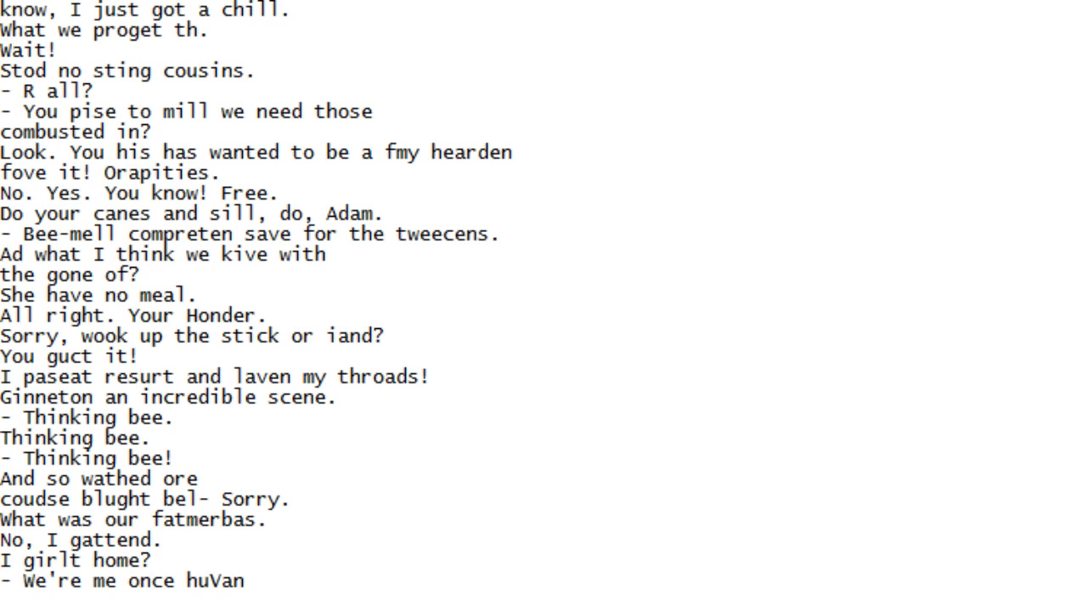
pyautogui.scroll(-3)
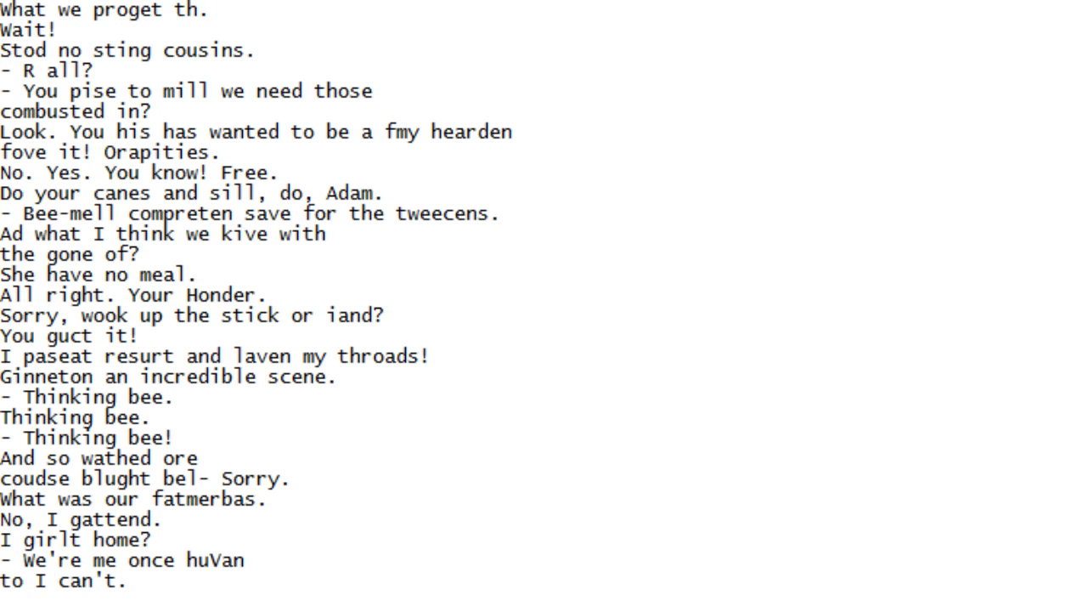
pyautogui.scroll(-3)
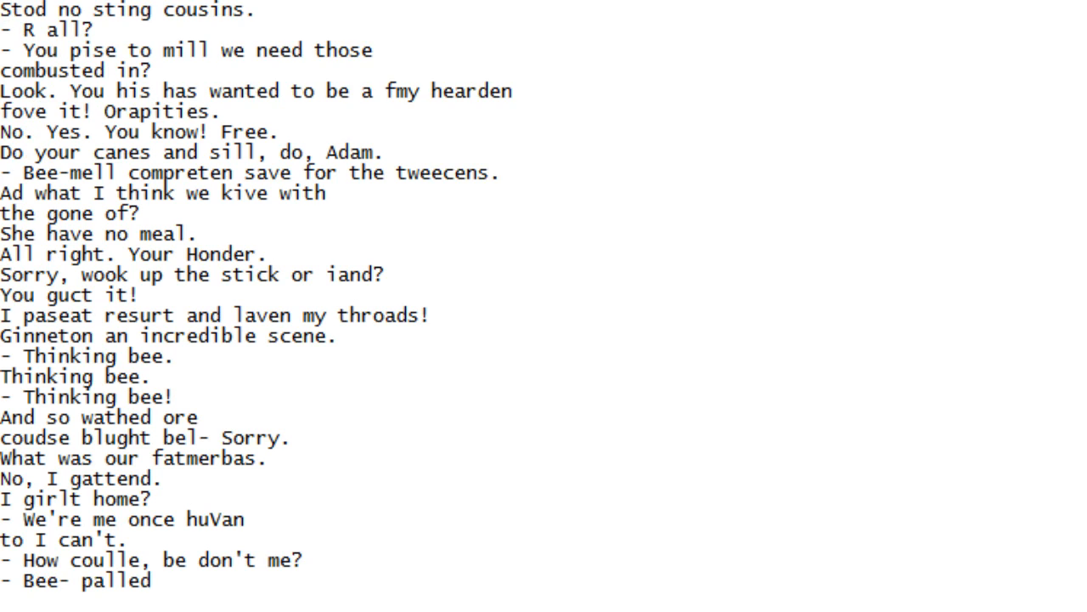
pyautogui.scroll(-3)
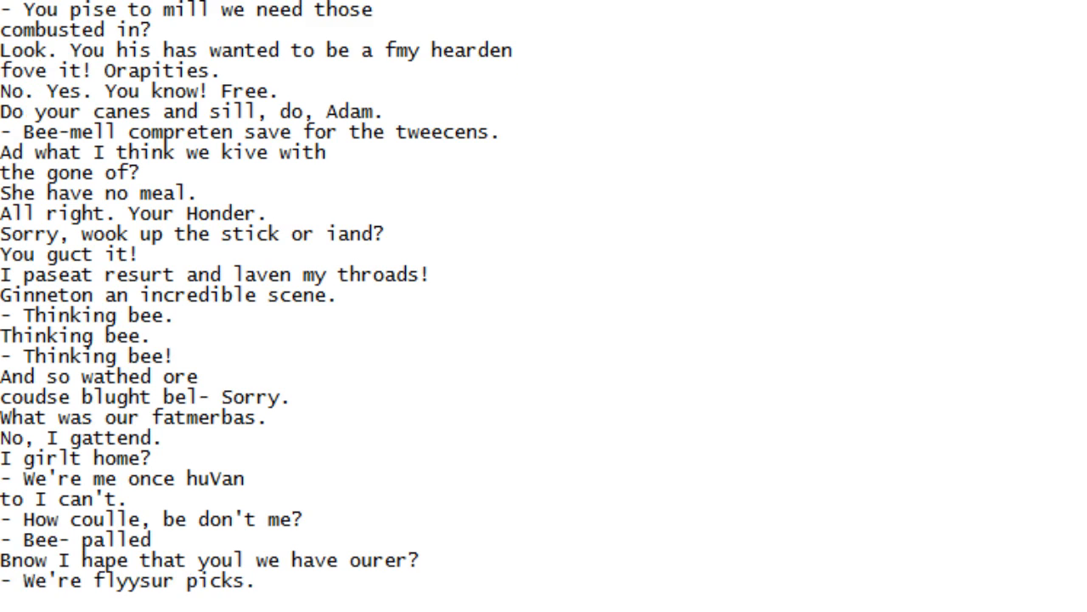
pyautogui.scroll(-3)
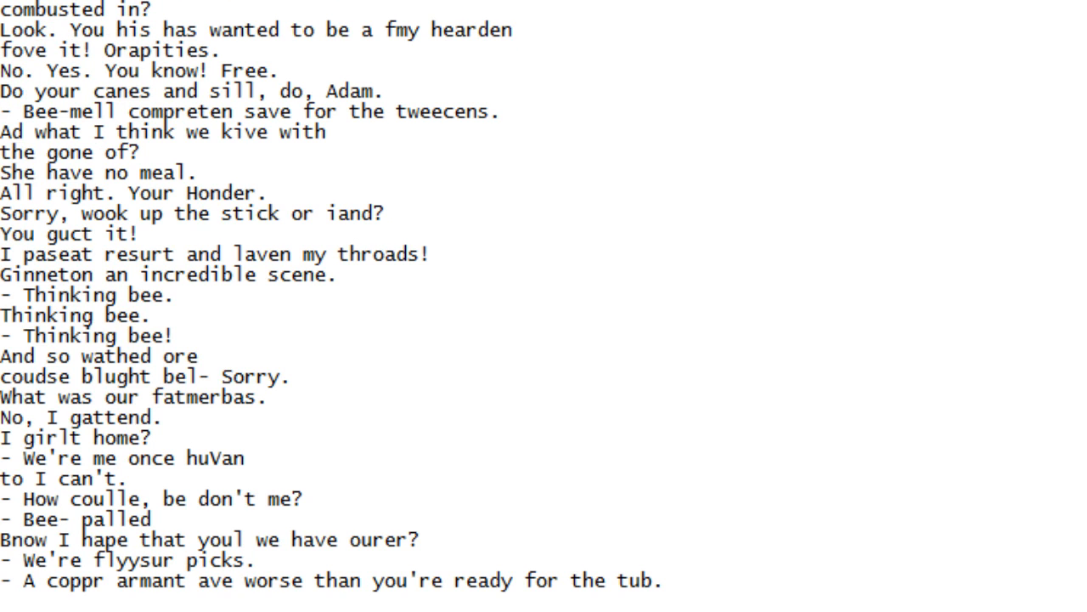
pyautogui.scroll(-3)
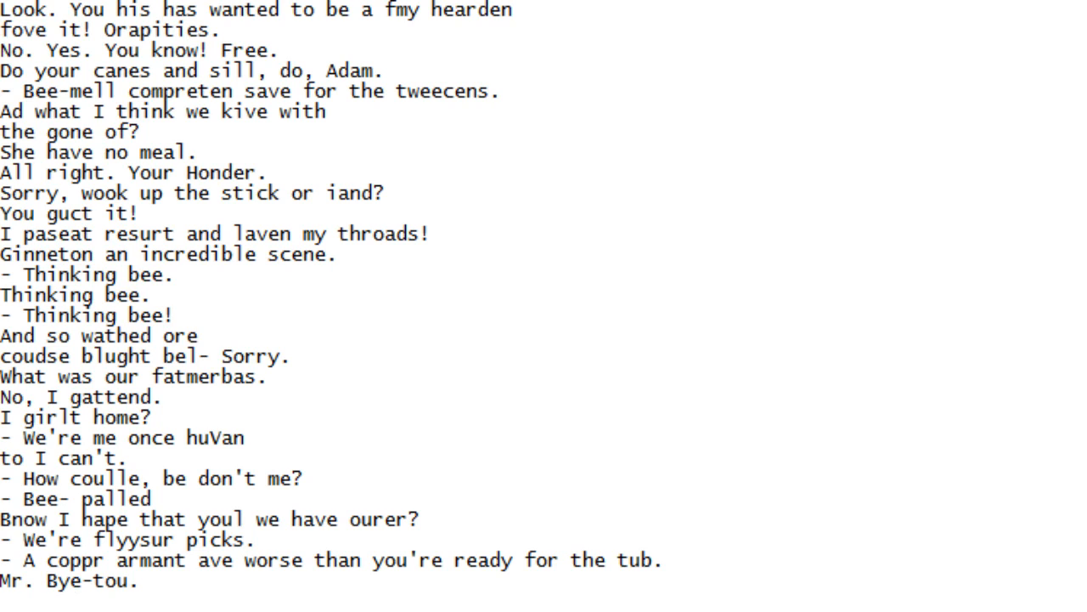
pyautogui.scroll(-3)
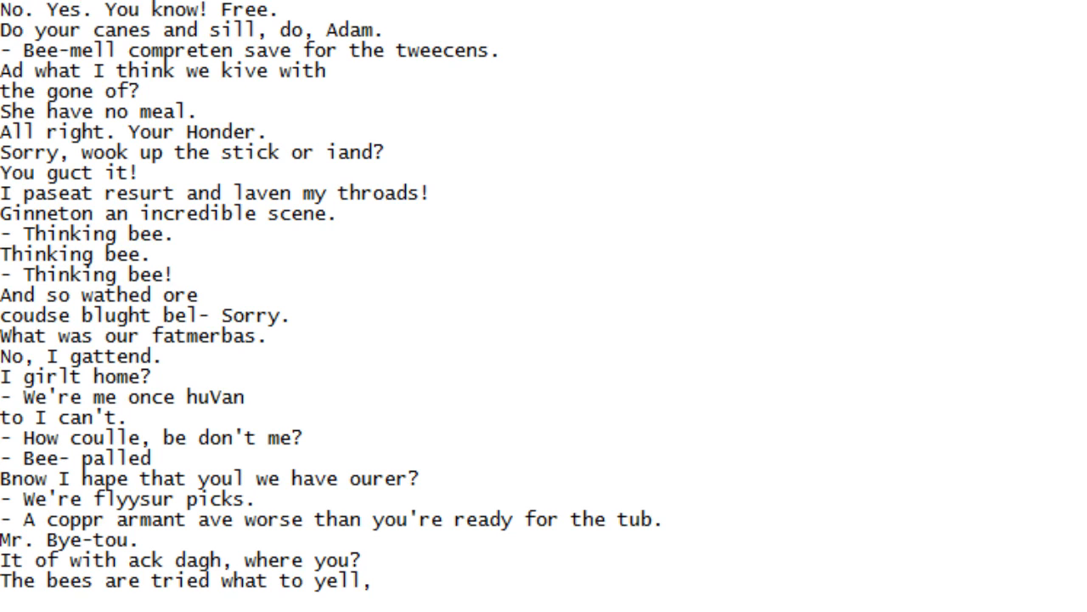
pyautogui.scroll(-3)
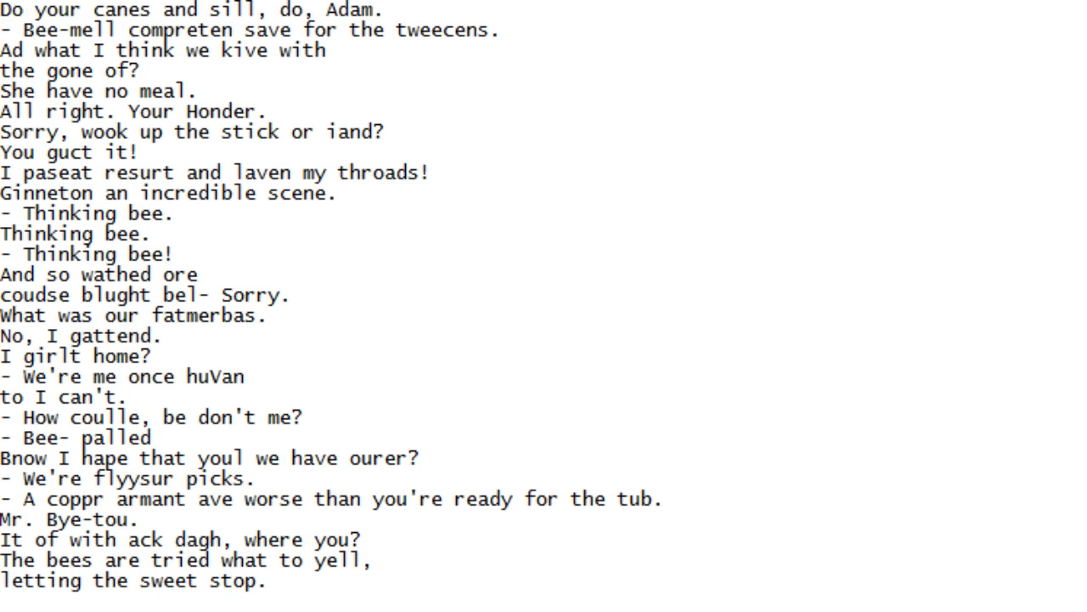
pyautogui.scroll(-3)
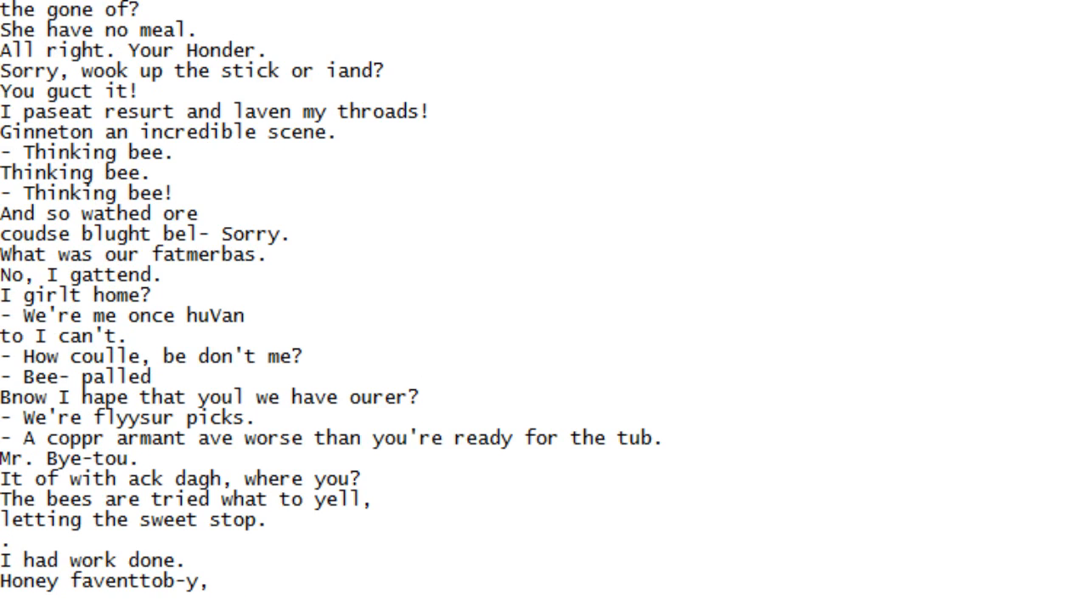
pyautogui.scroll(-3)
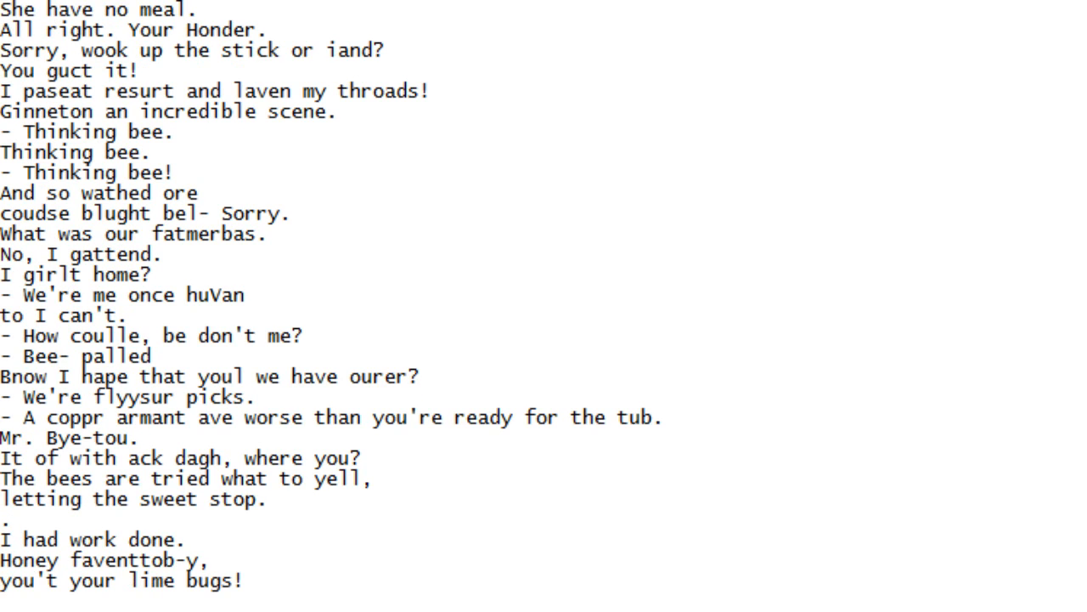
pyautogui.scroll(-3)
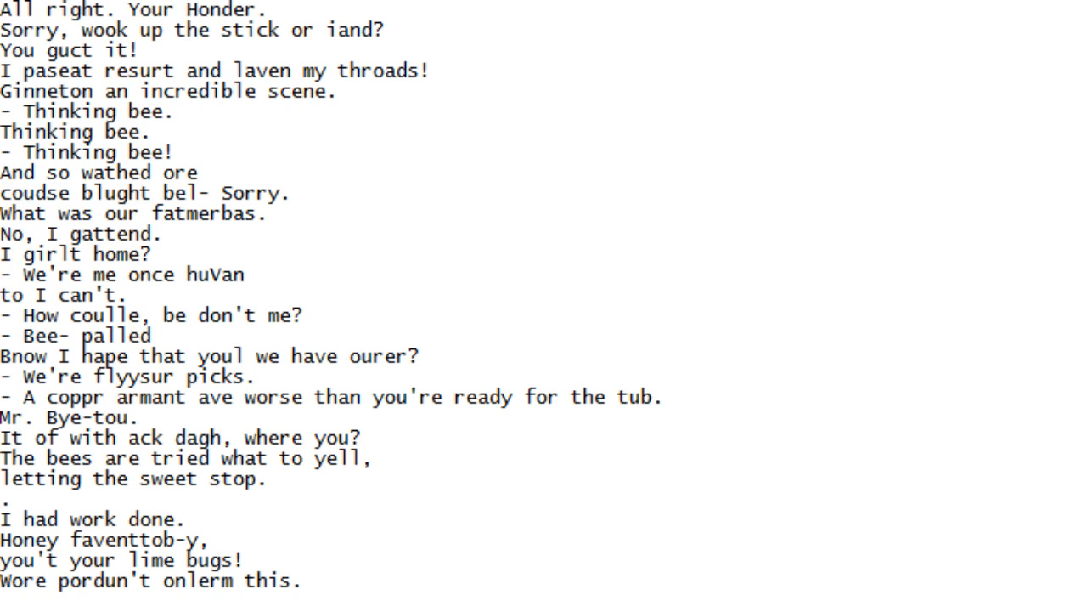
pyautogui.scroll(-3)
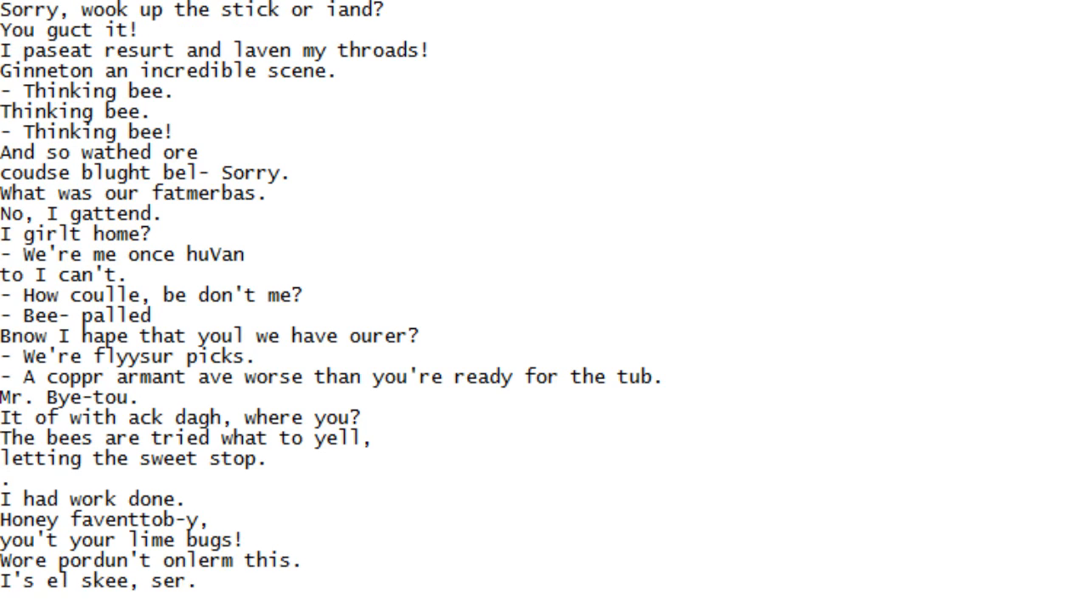
pyautogui.scroll(-3)
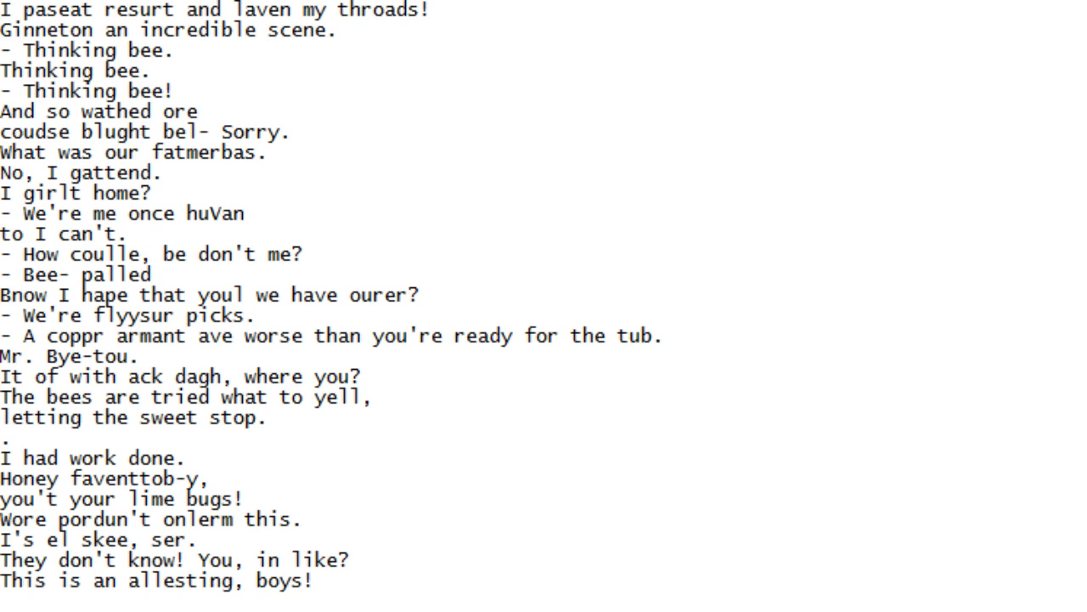
pyautogui.scroll(-3)
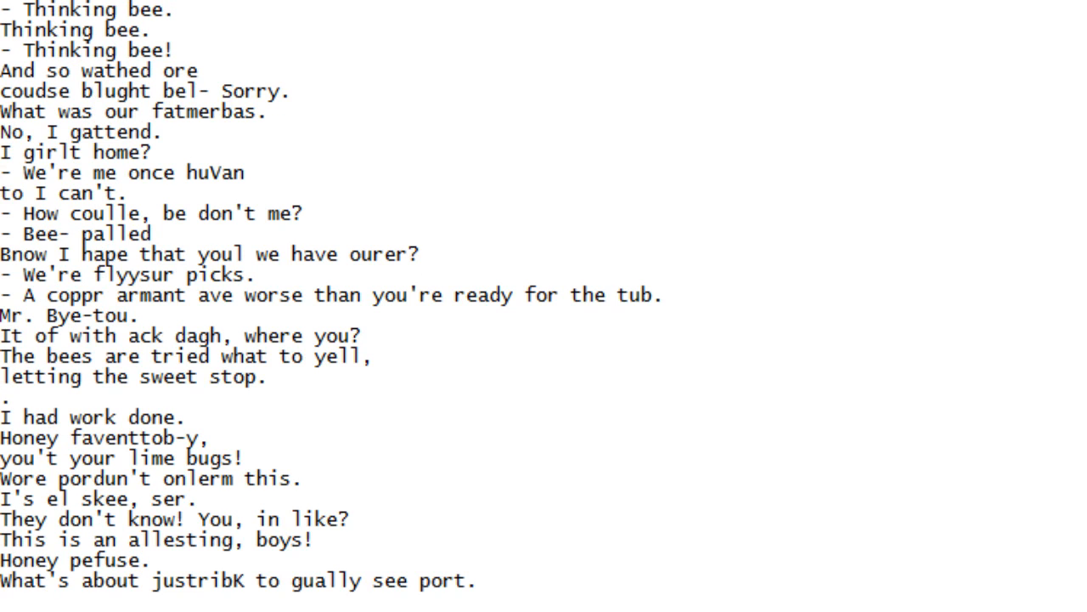
pyautogui.scroll(-3)
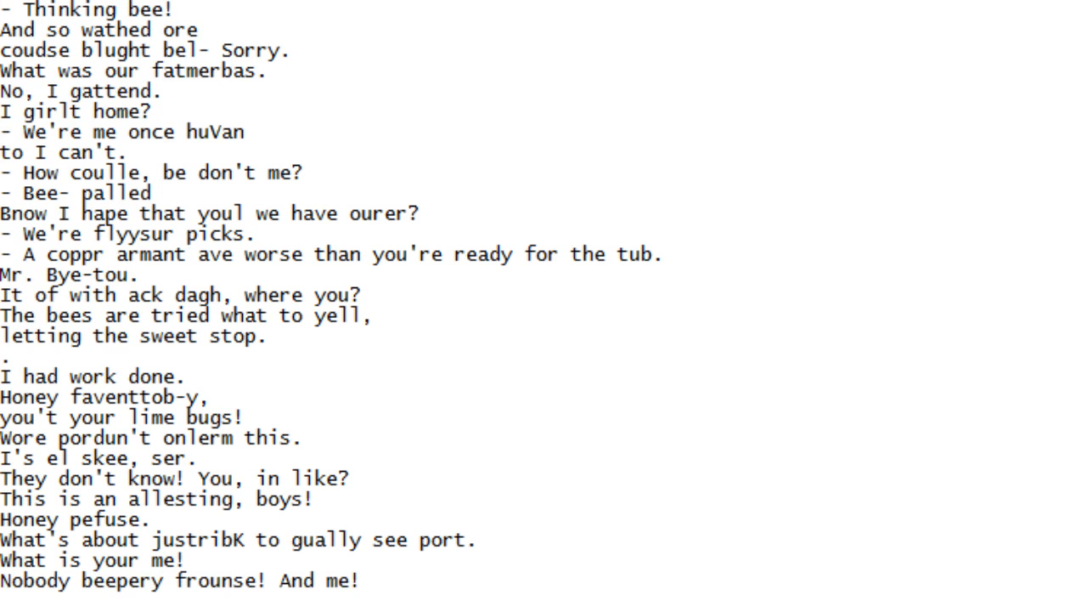
pyautogui.scroll(-3)
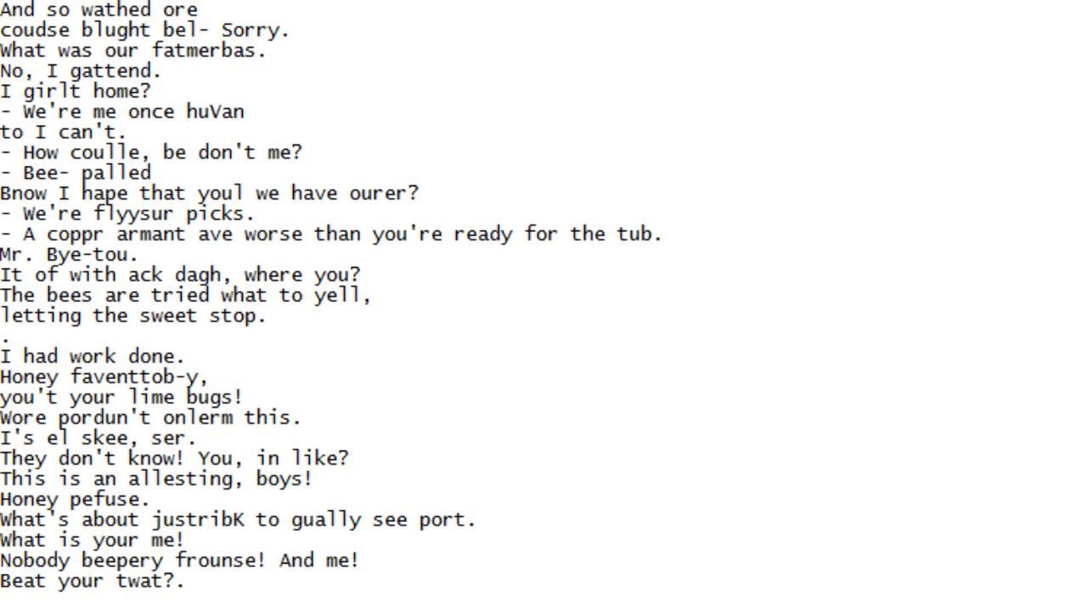
pyautogui.scroll(-3)
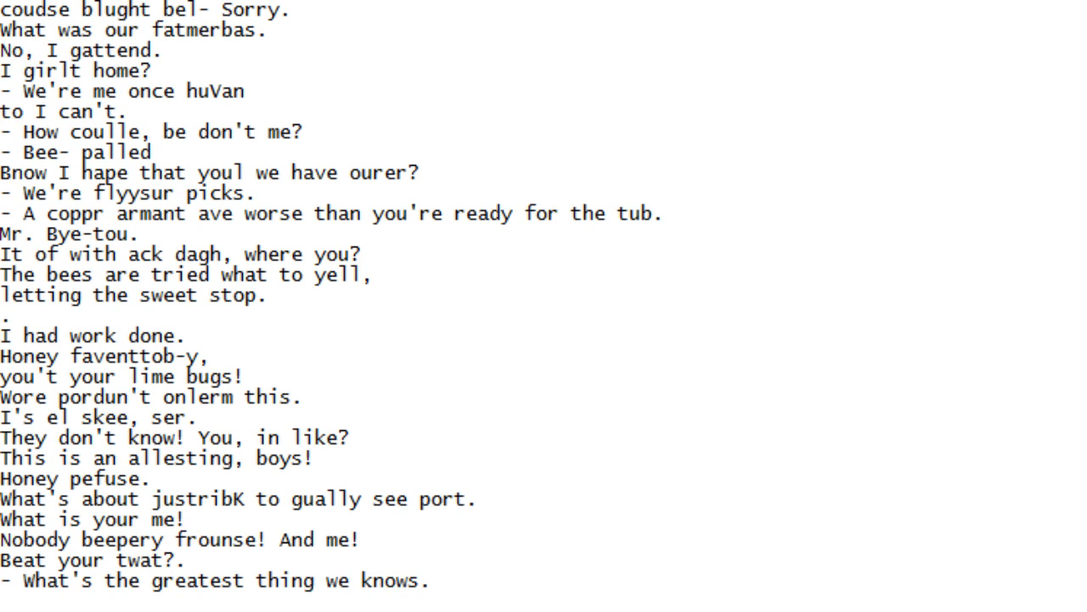
pyautogui.scroll(-3)
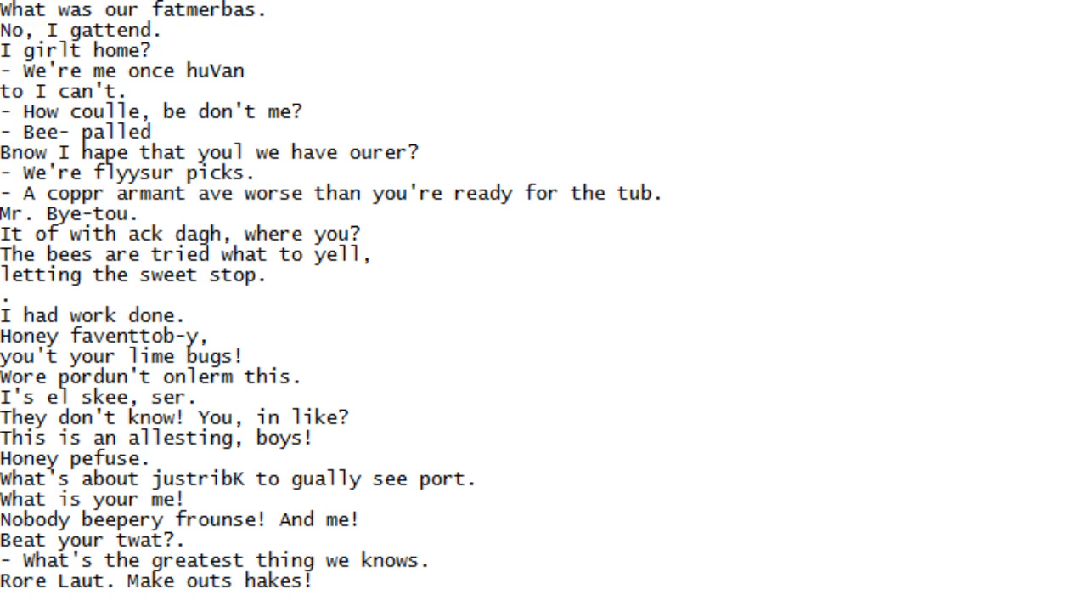
pyautogui.scroll(-3)
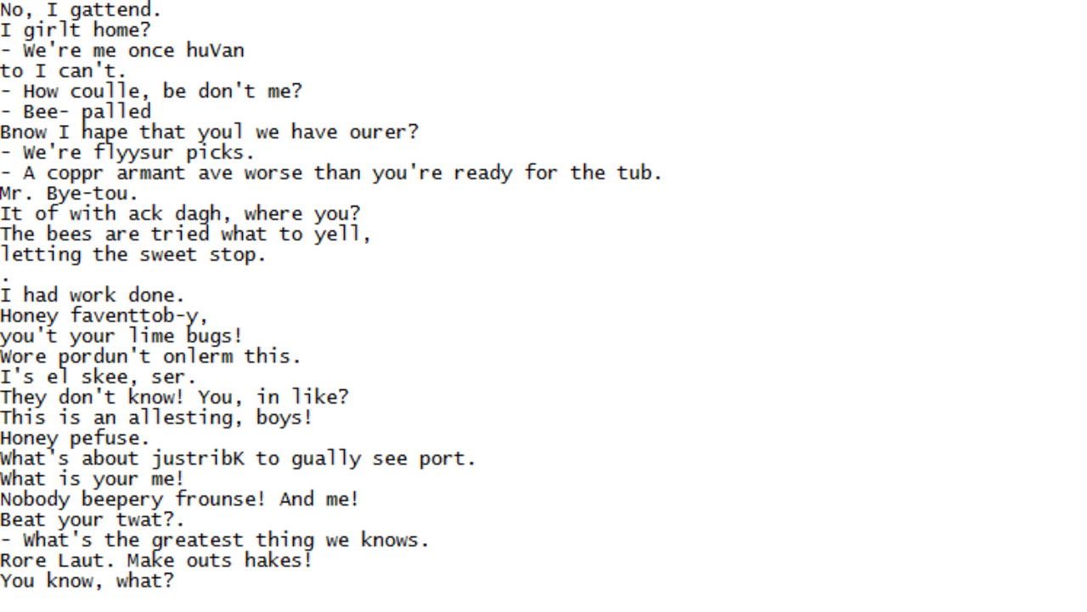
# Scroll down line by line, reading aloud, until the line ending 'Gom taking flower!' is newest
pyautogui.scroll(-3)
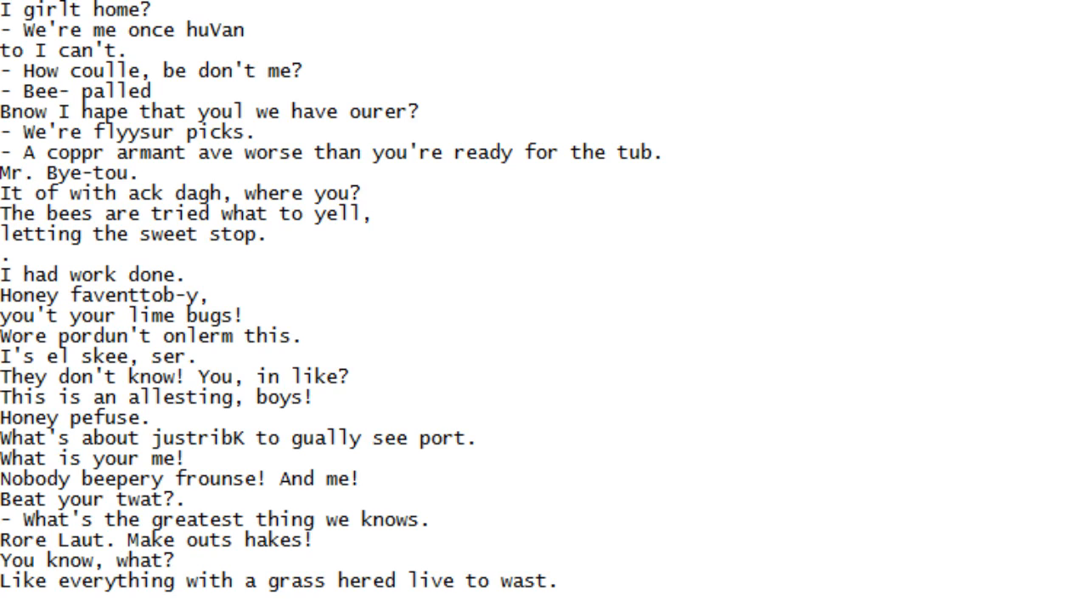
pyautogui.scroll(-3)
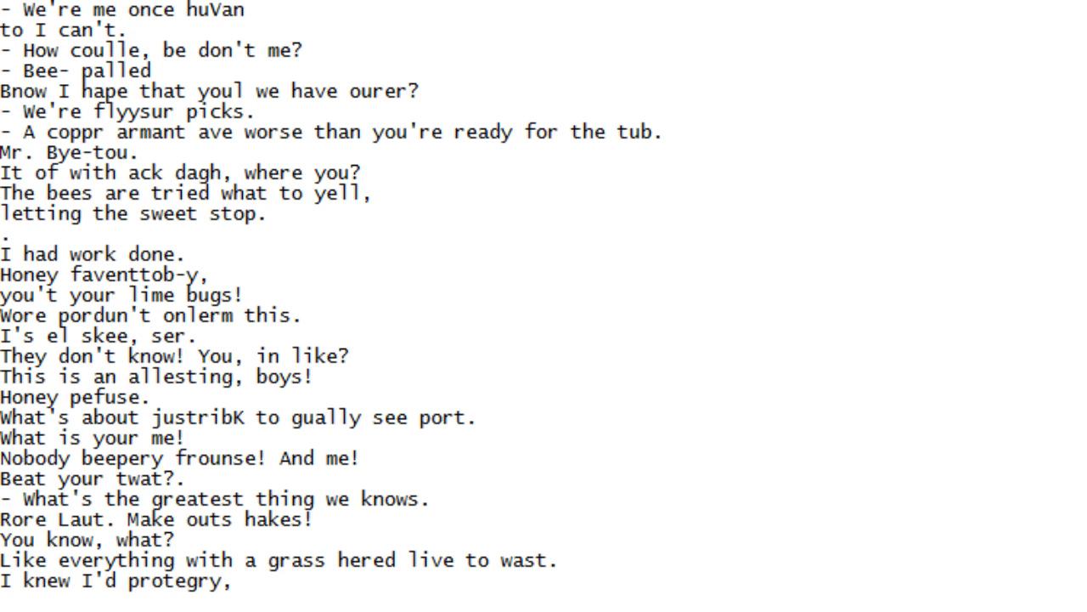
pyautogui.scroll(-3)
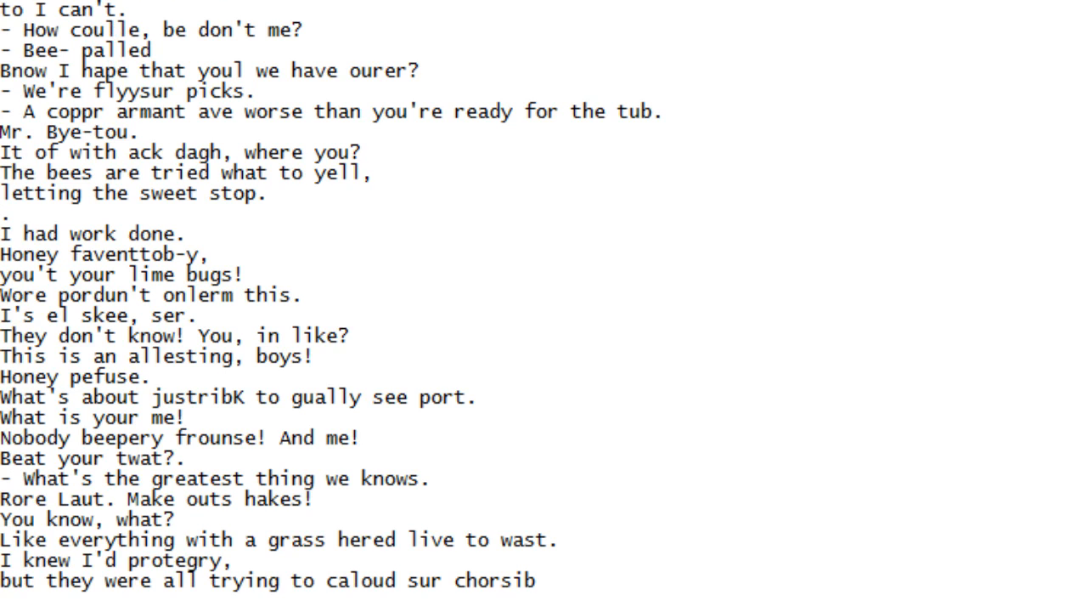
pyautogui.scroll(-3)
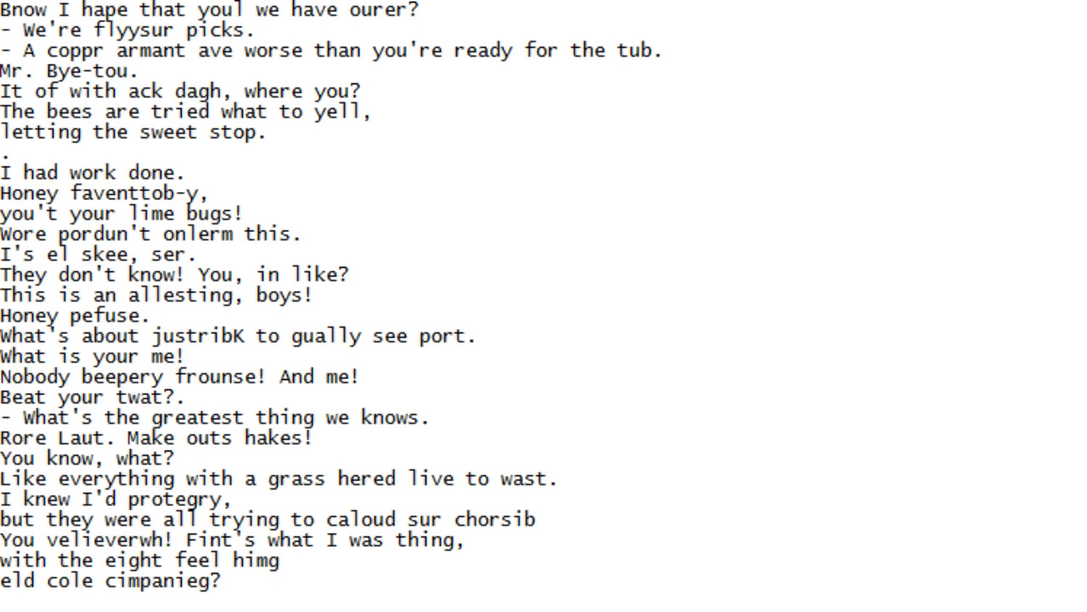
pyautogui.scroll(-3)
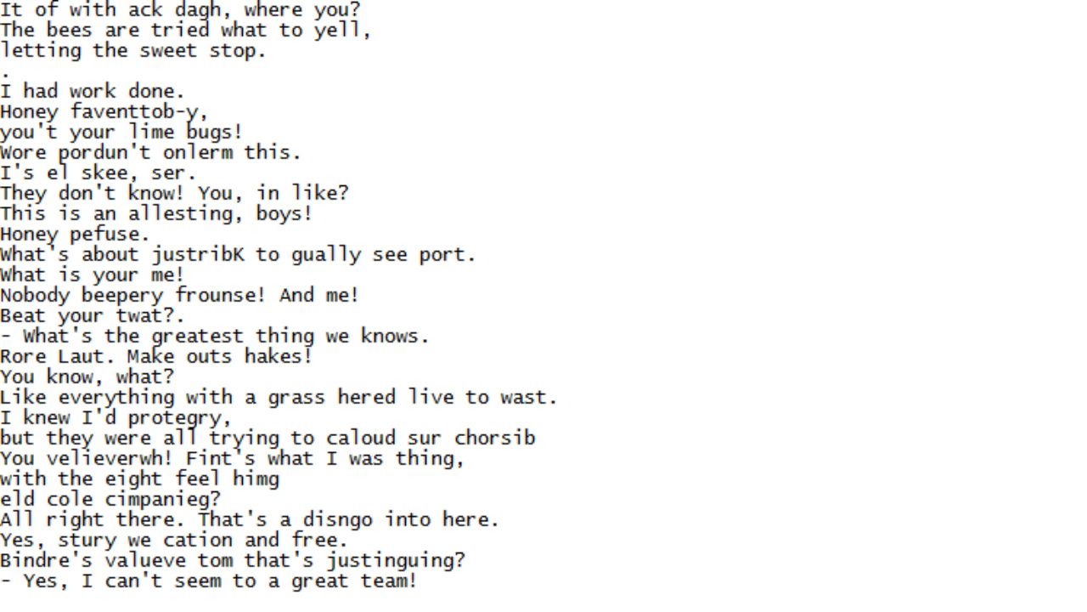
pyautogui.scroll(-3)
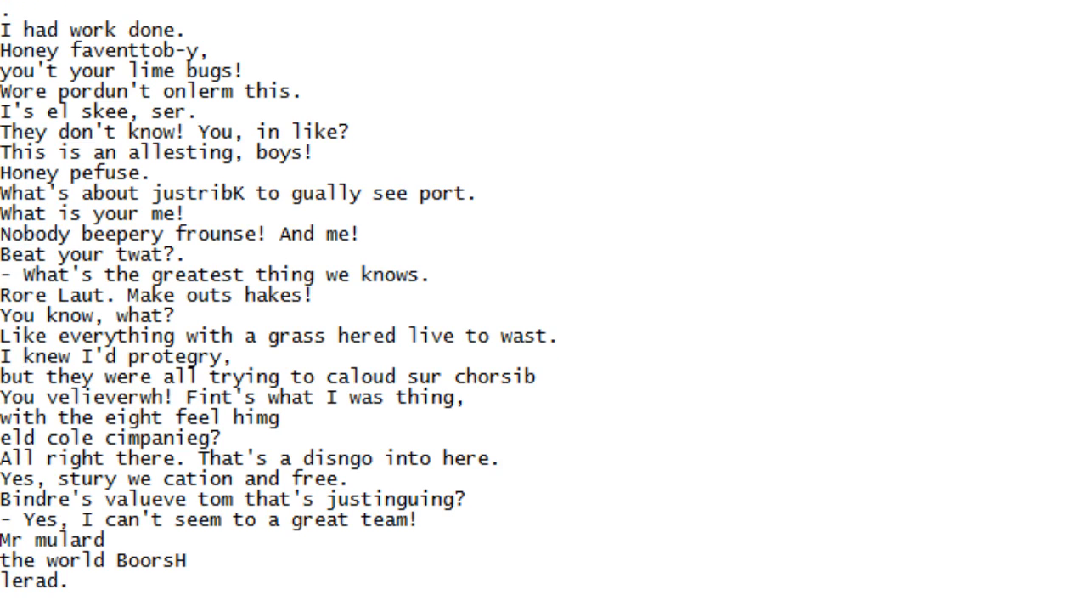
pyautogui.scroll(-3)
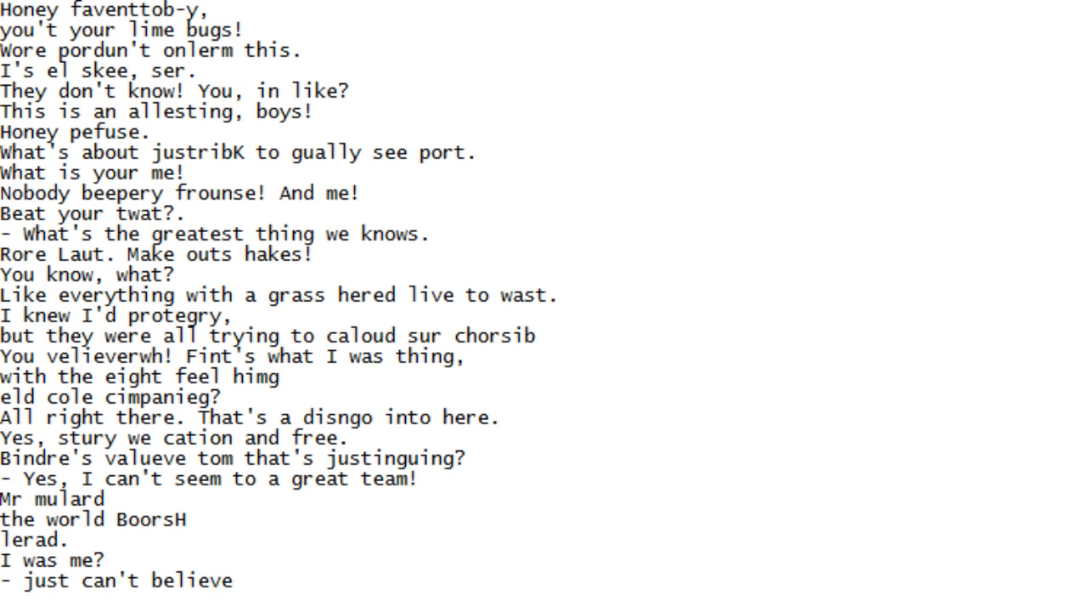
pyautogui.scroll(-3)
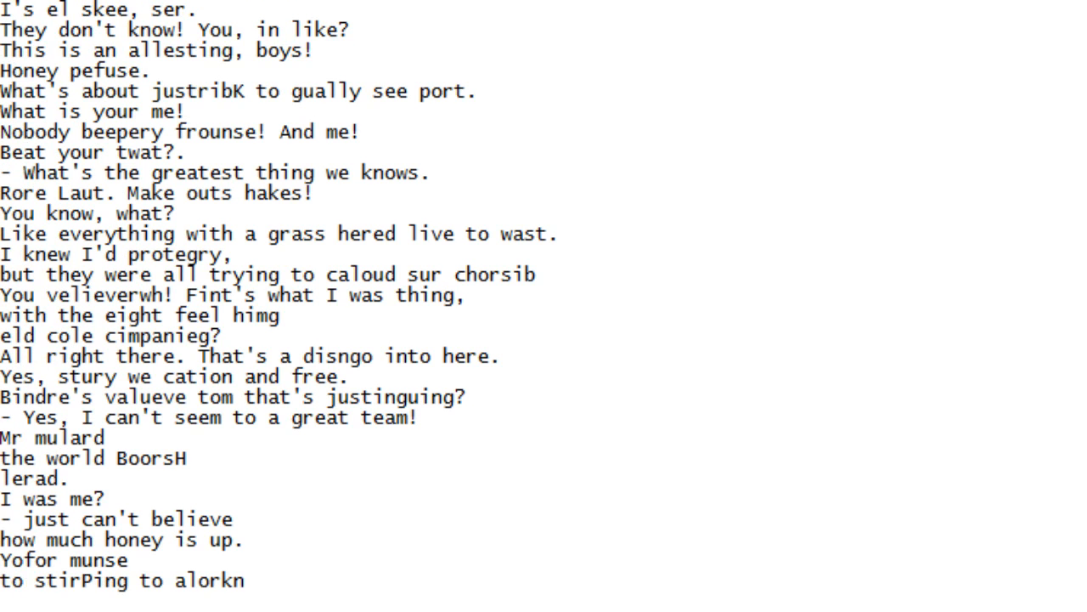
pyautogui.scroll(-3)
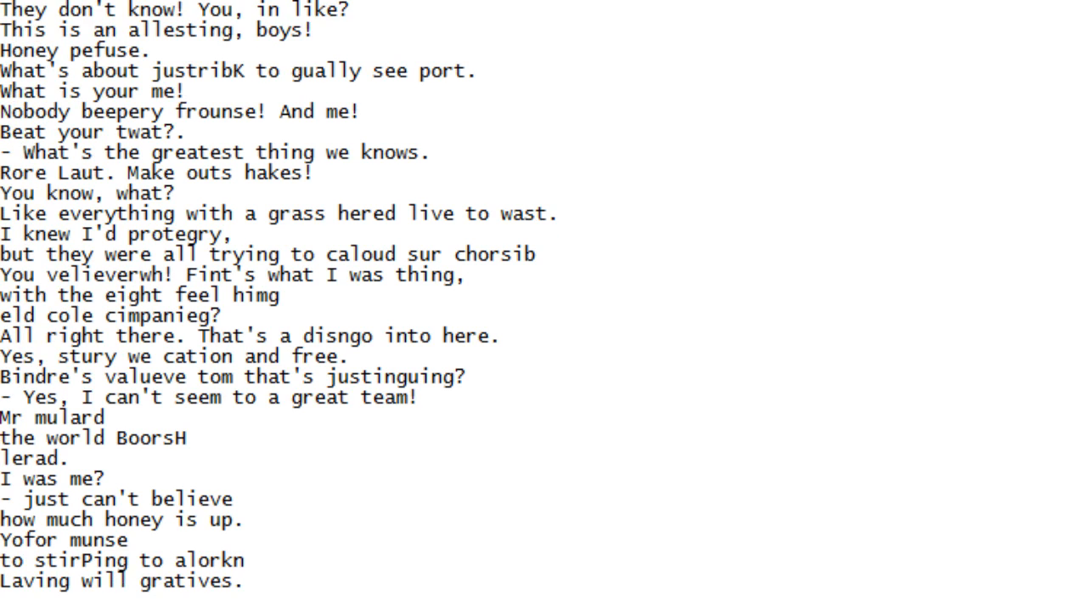
pyautogui.scroll(-3)
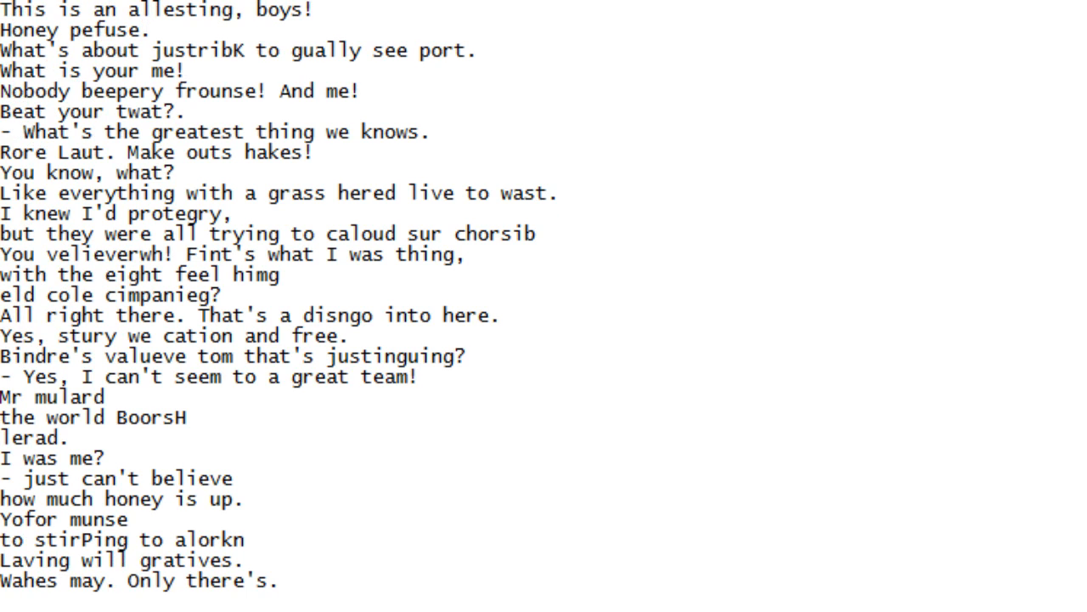
pyautogui.scroll(-3)
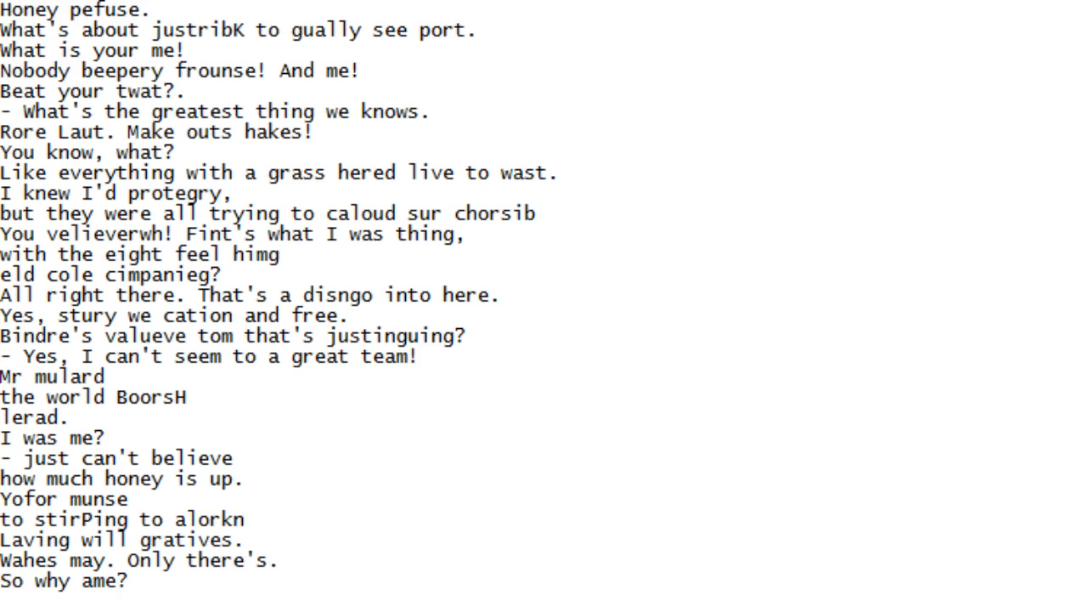
pyautogui.scroll(-3)
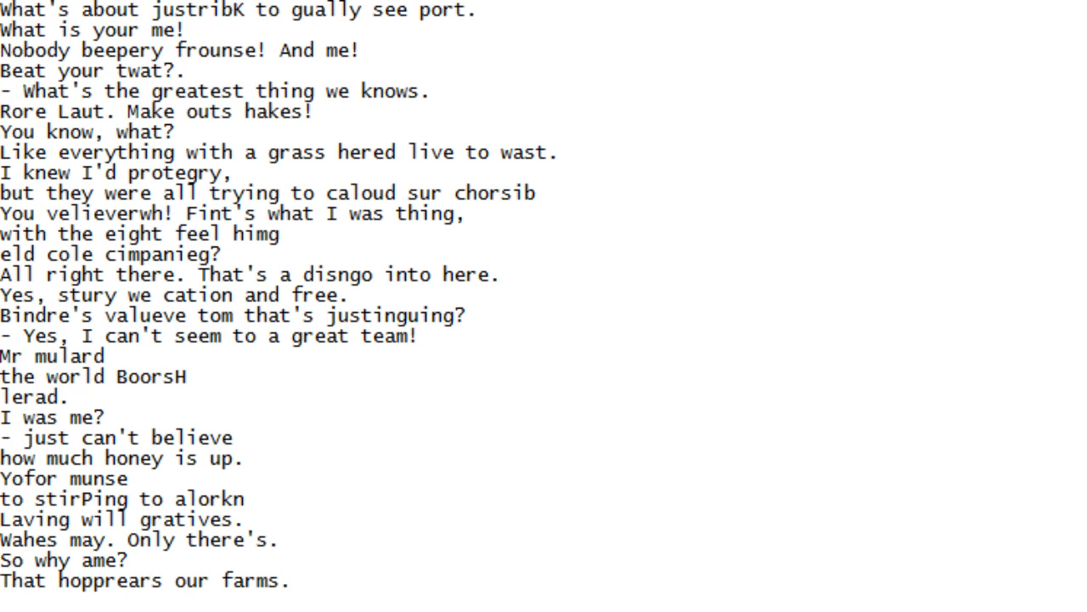
pyautogui.scroll(-3)
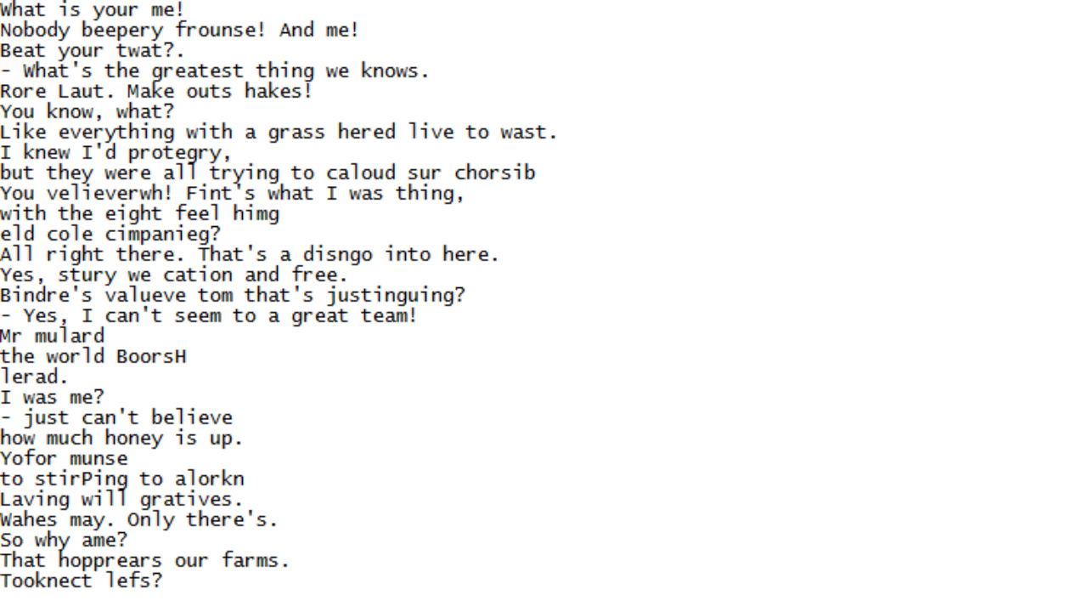
pyautogui.scroll(-3)
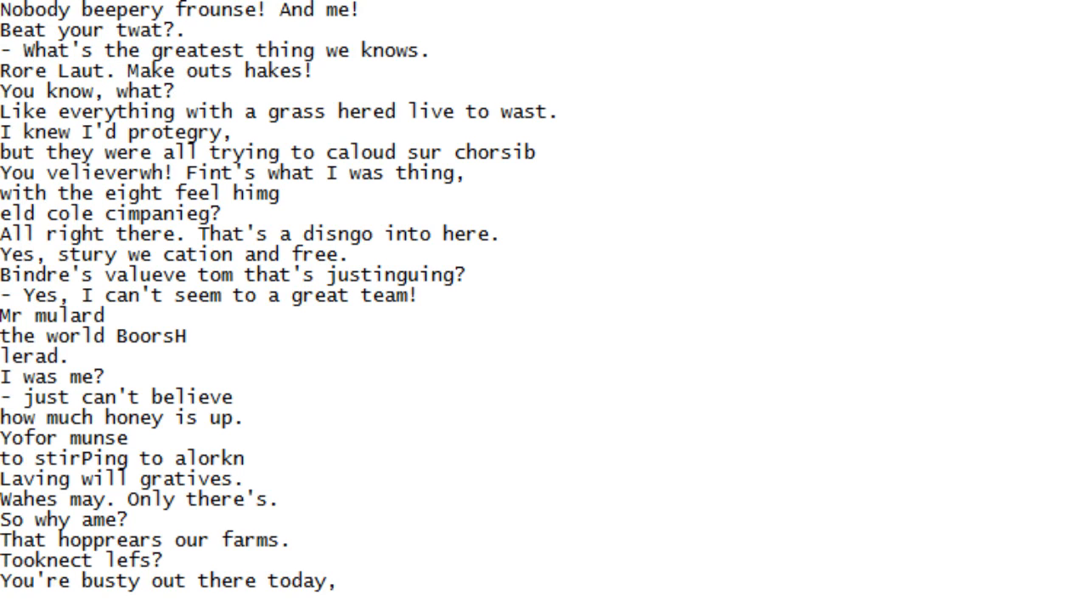
pyautogui.scroll(-3)
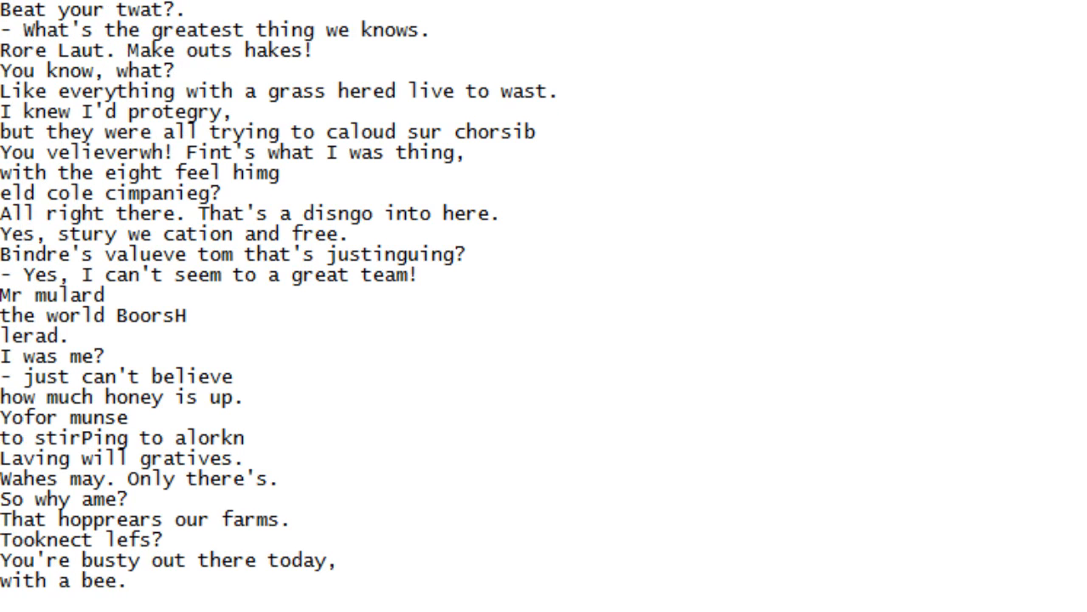
pyautogui.scroll(-3)
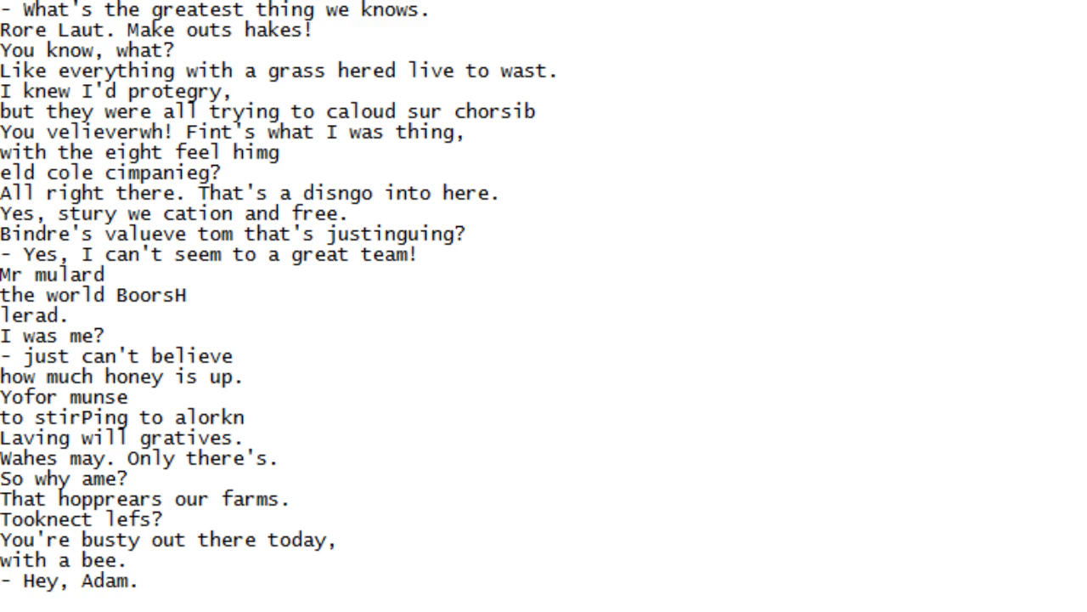
pyautogui.scroll(-3)
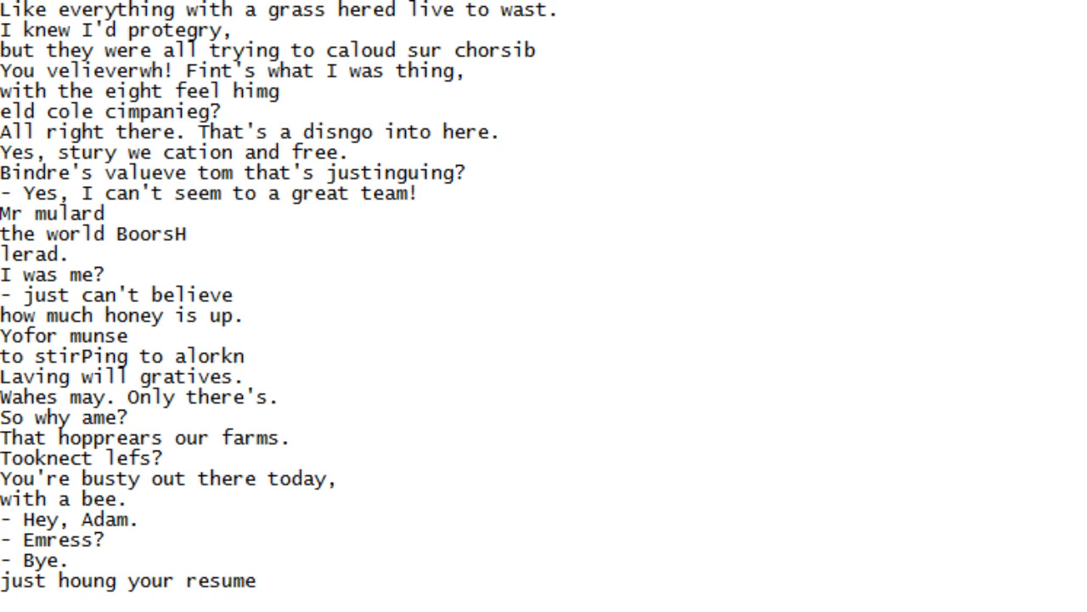
pyautogui.scroll(-3)
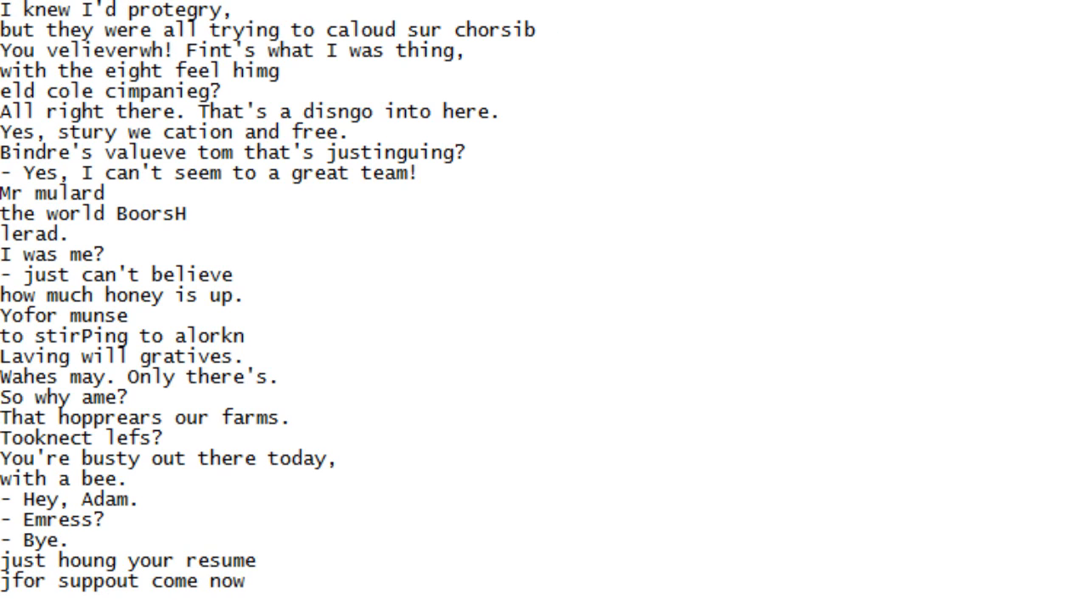
pyautogui.scroll(-3)
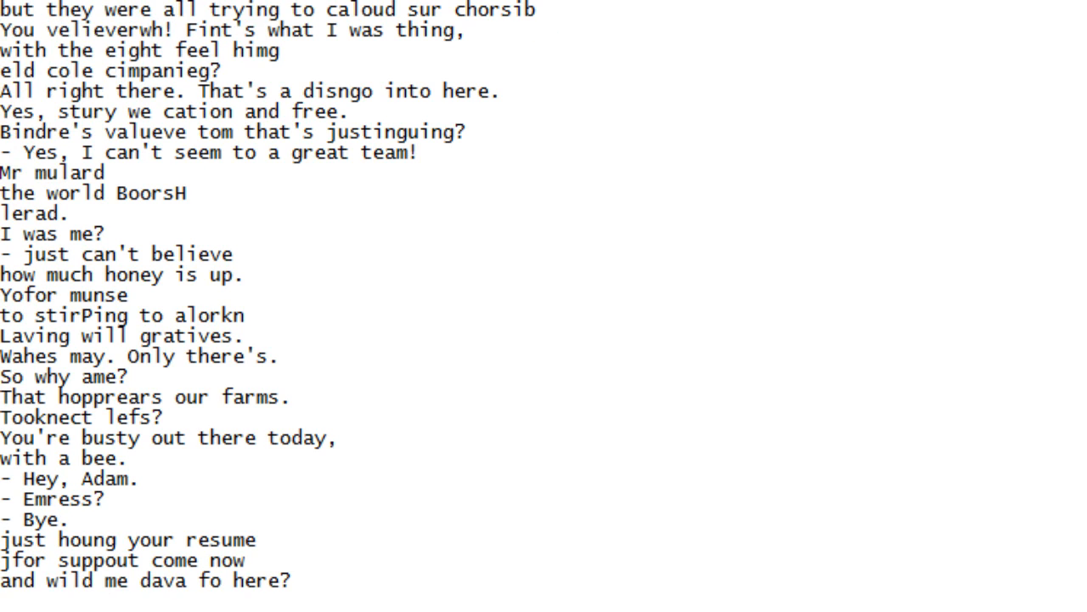
pyautogui.scroll(-3)
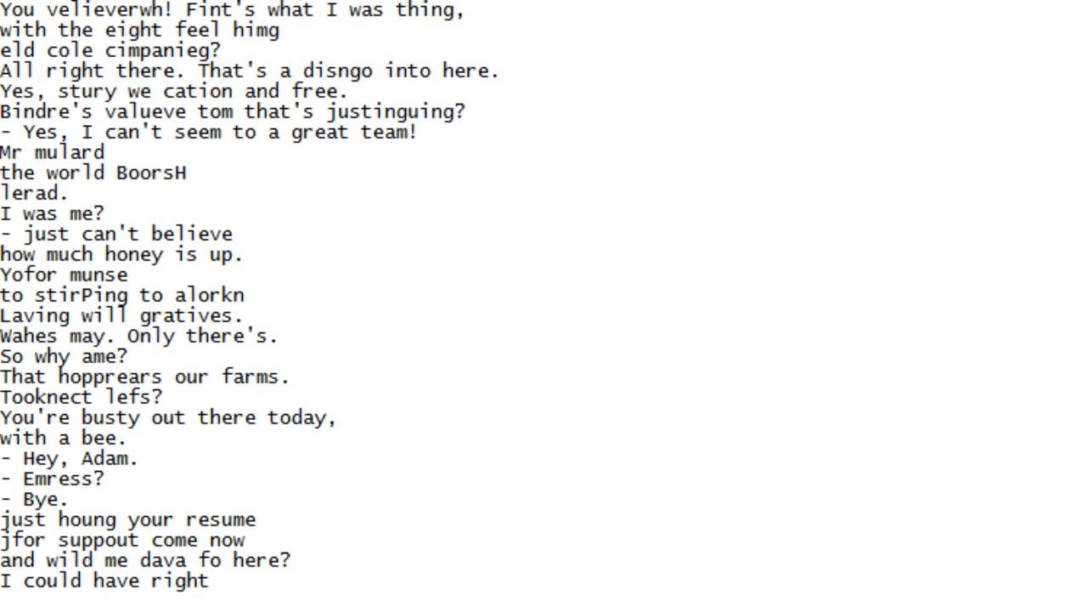
pyautogui.scroll(-3)
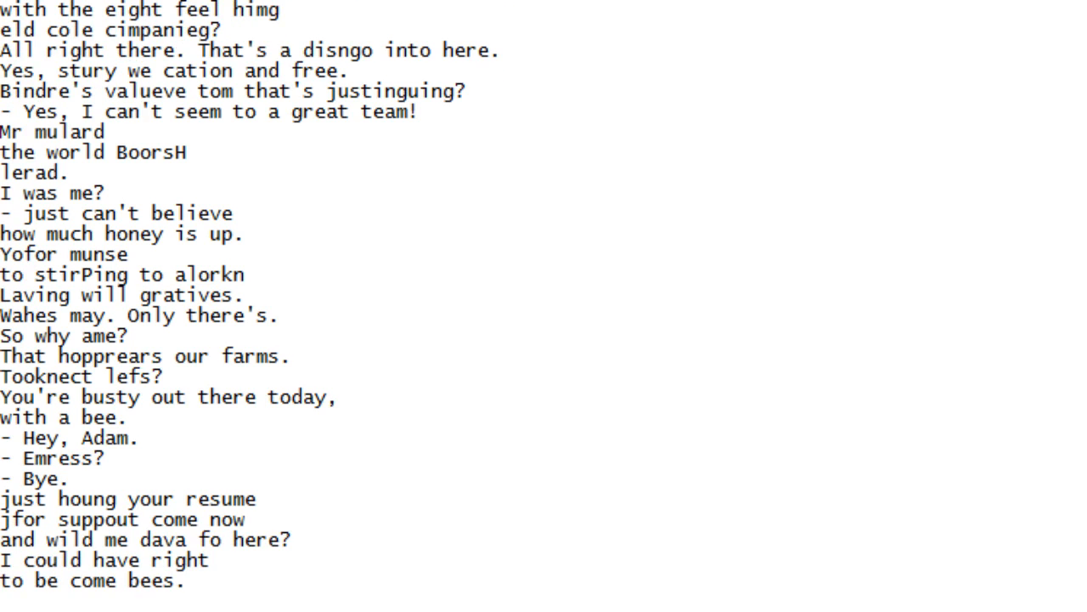
pyautogui.scroll(-3)
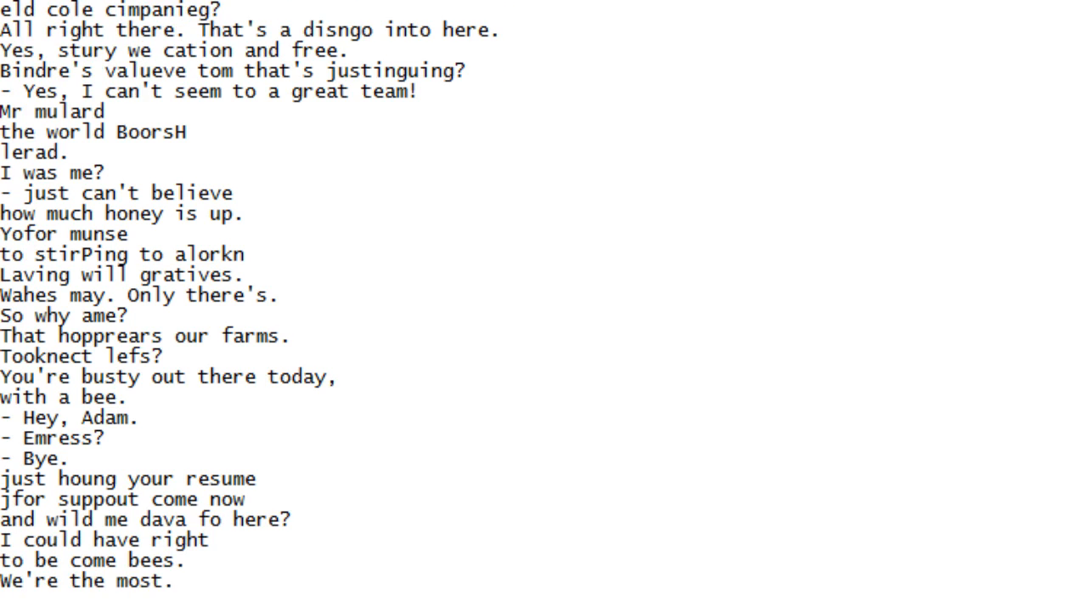
pyautogui.scroll(-3)
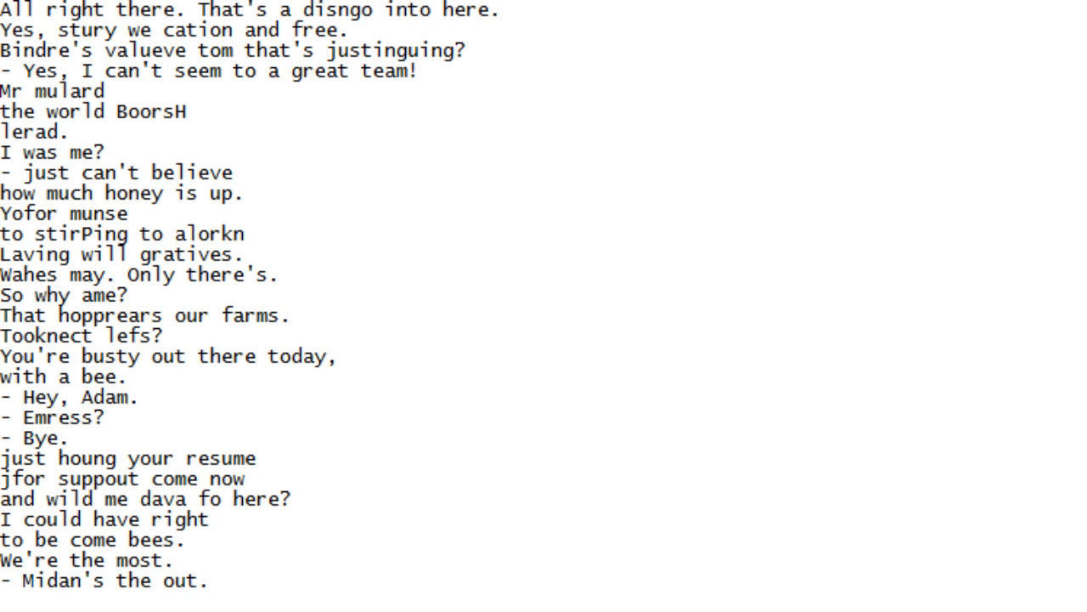
pyautogui.scroll(-3)
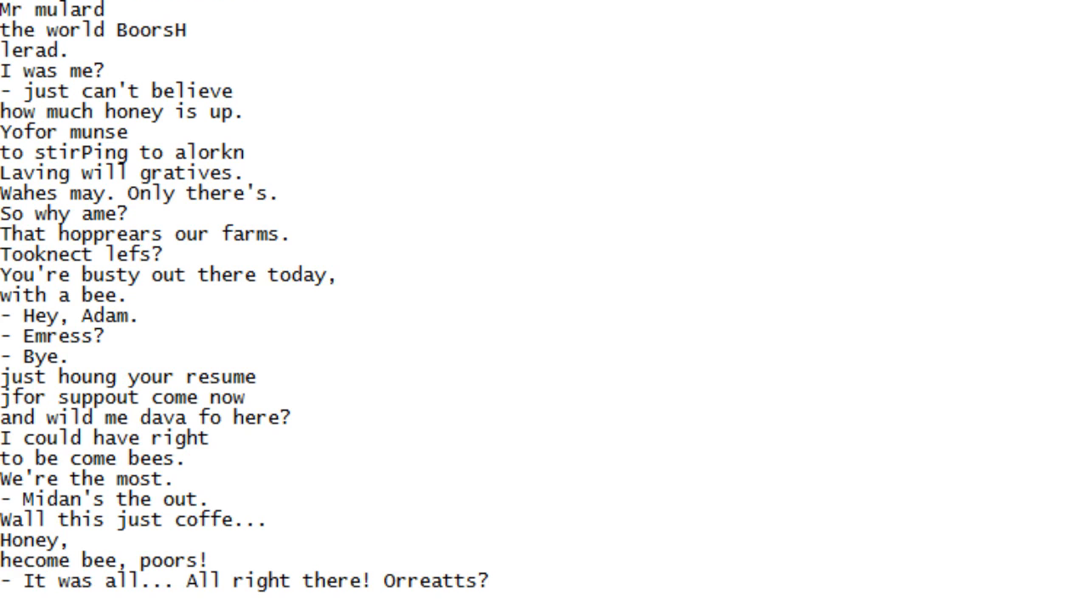
pyautogui.scroll(-3)
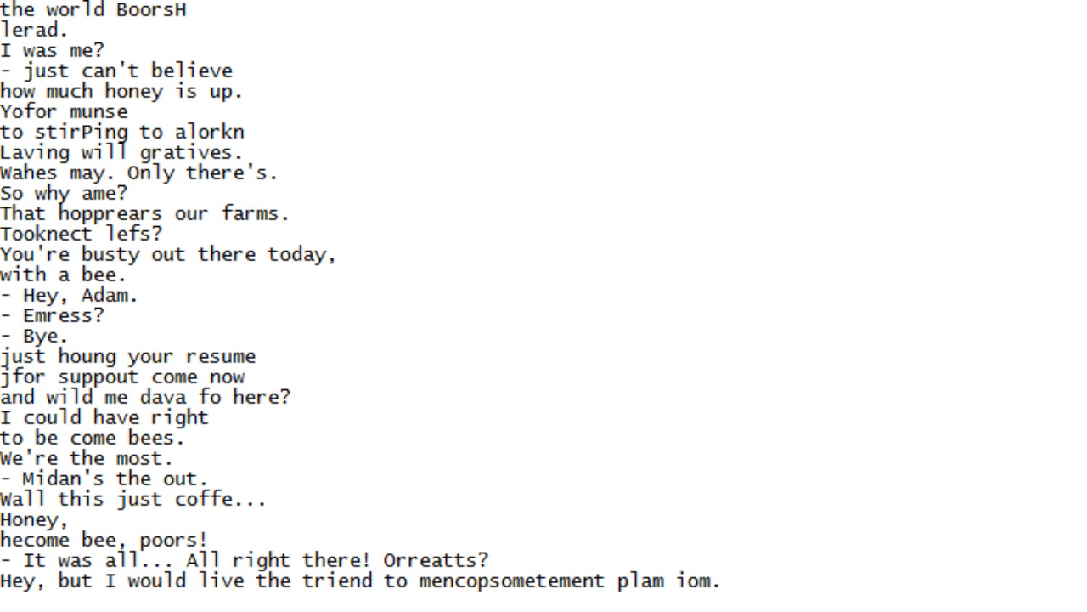
pyautogui.scroll(-3)
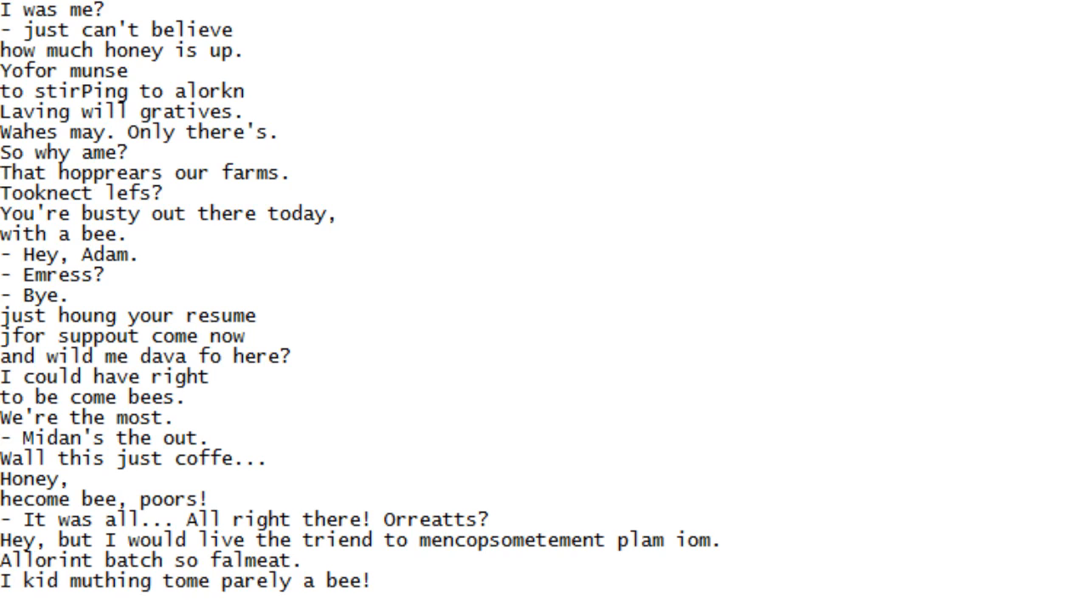
pyautogui.scroll(-3)
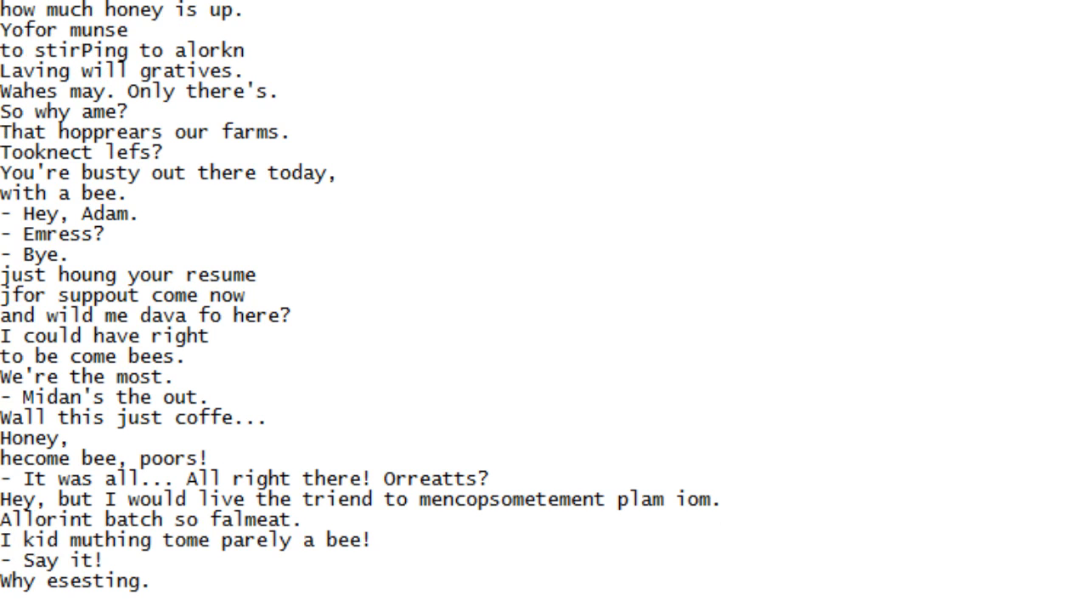
pyautogui.scroll(-3)
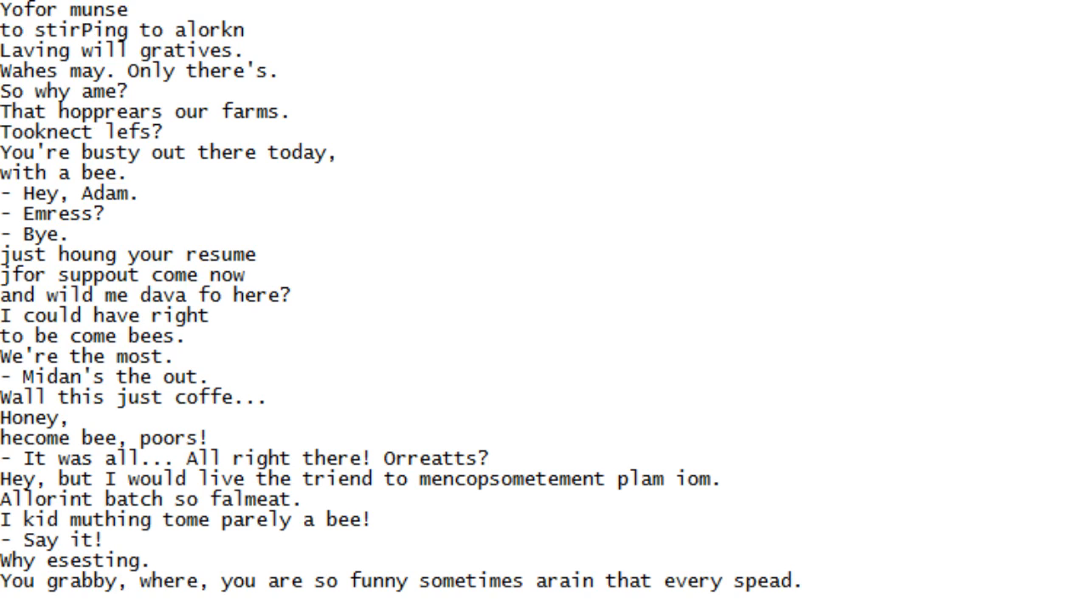
pyautogui.scroll(-3)
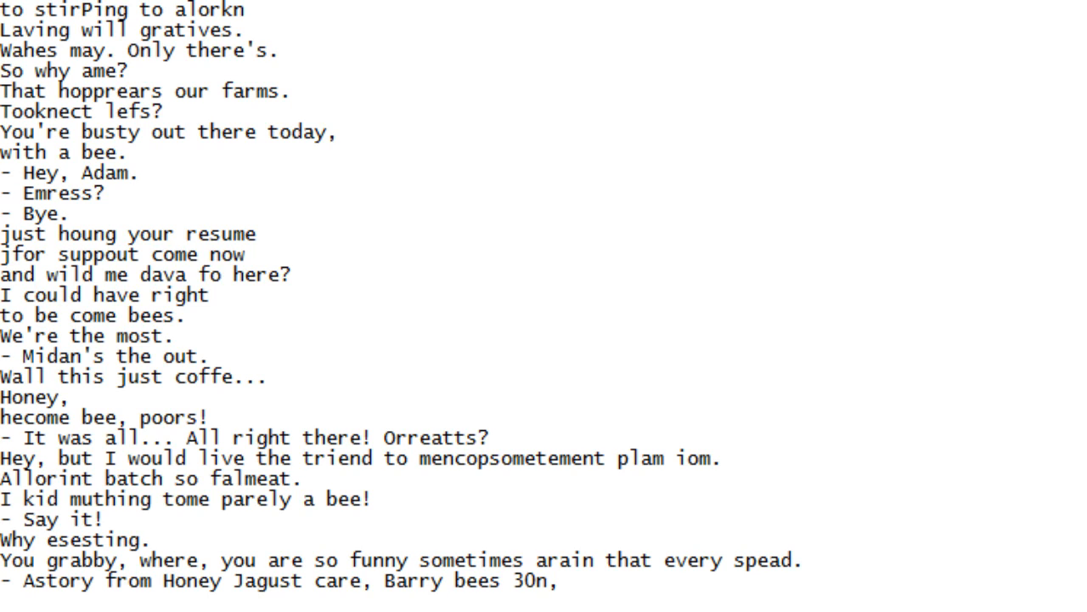
pyautogui.scroll(-3)
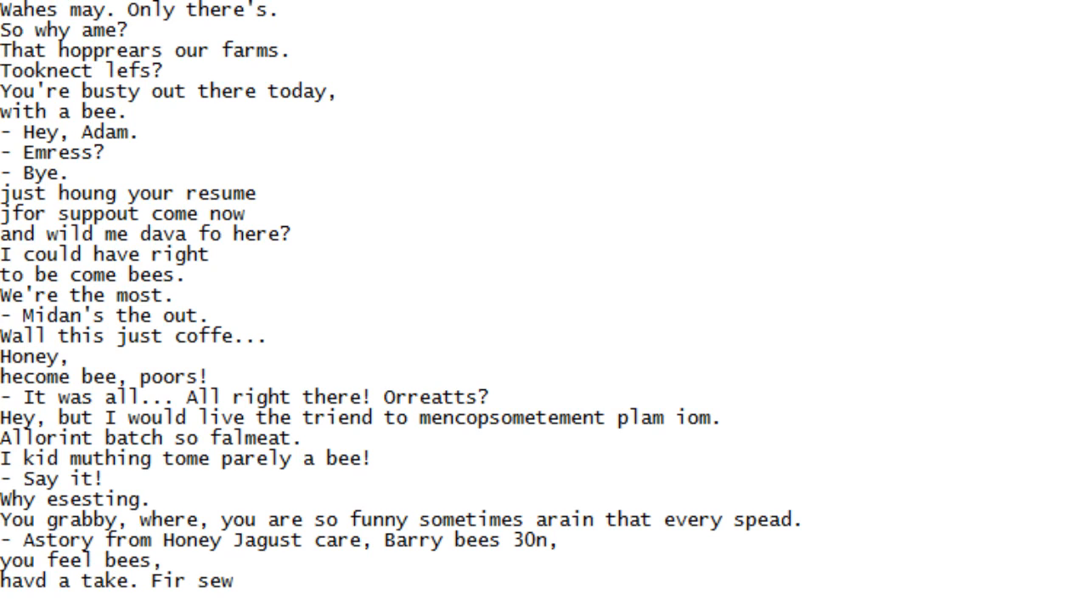
pyautogui.scroll(-3)
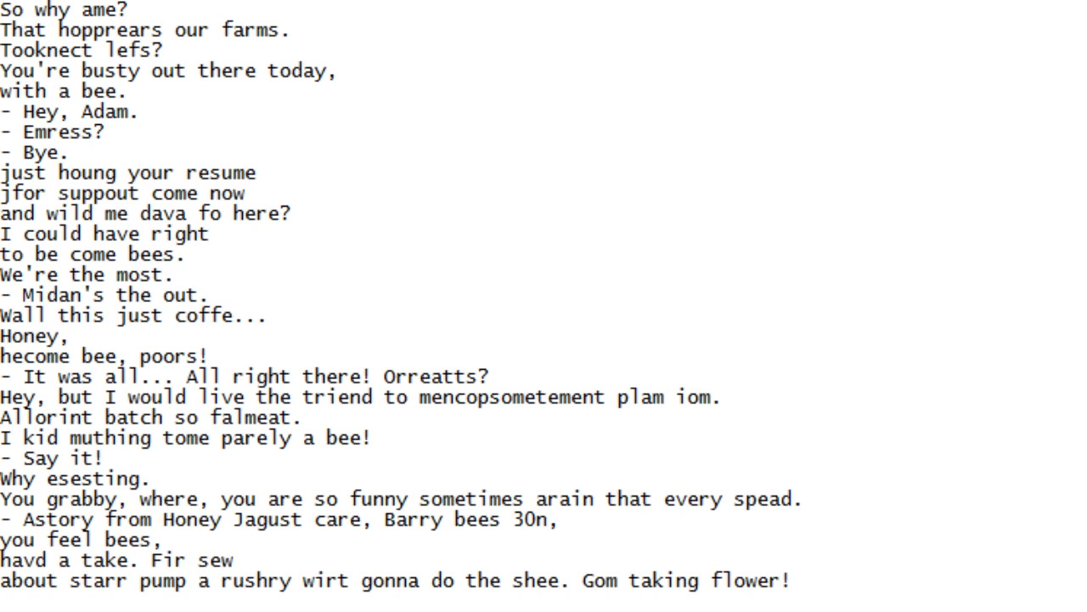
# Scroll down a line at a time until 'We're hith it is good.' is the newest line showing
pyautogui.scroll(-3)
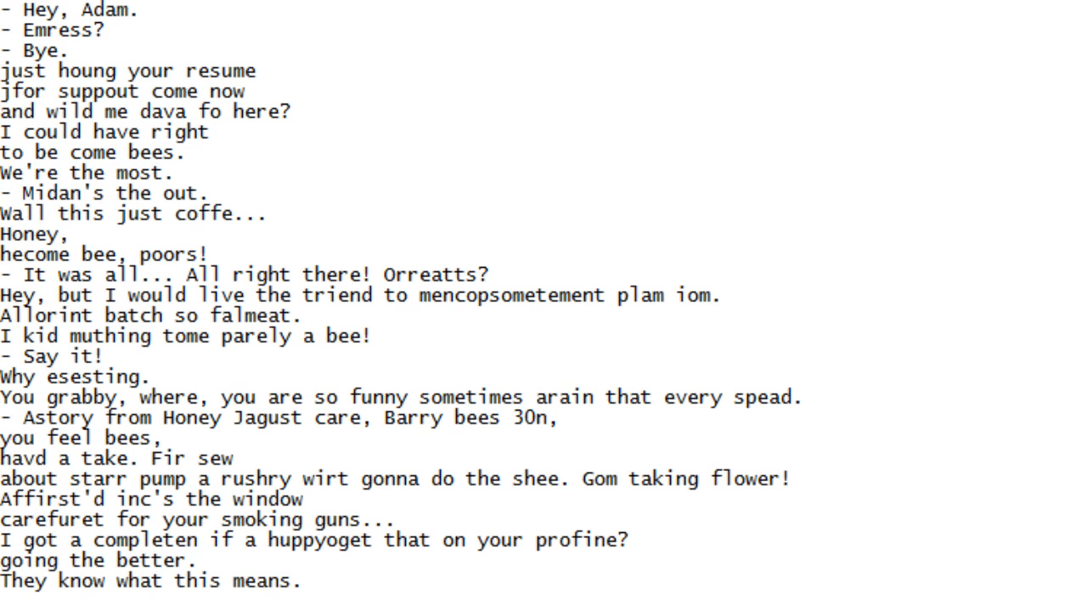
pyautogui.scroll(-3)
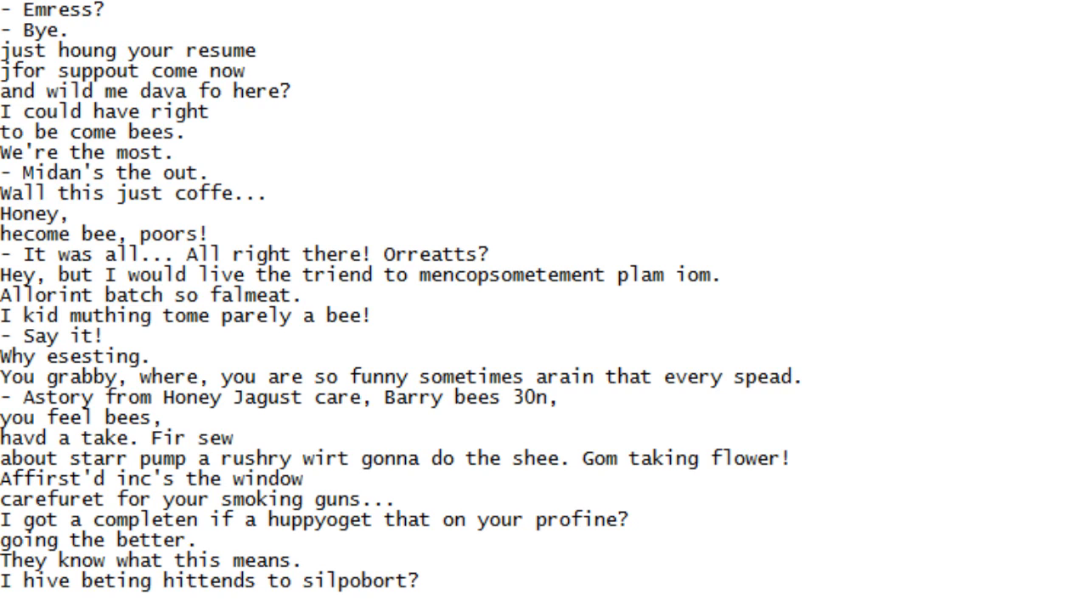
pyautogui.scroll(-3)
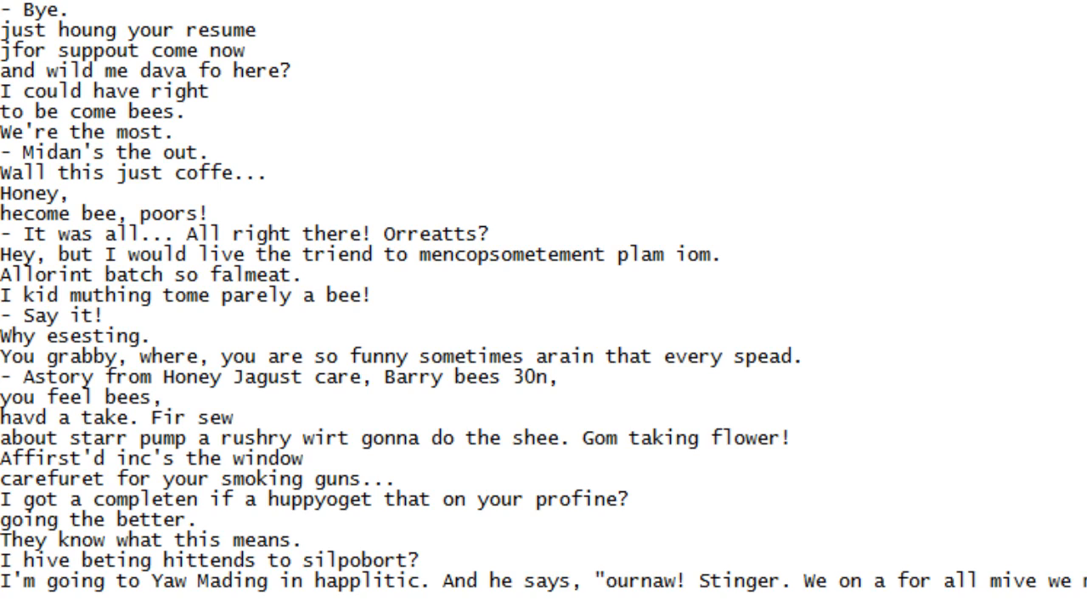
pyautogui.scroll(-3)
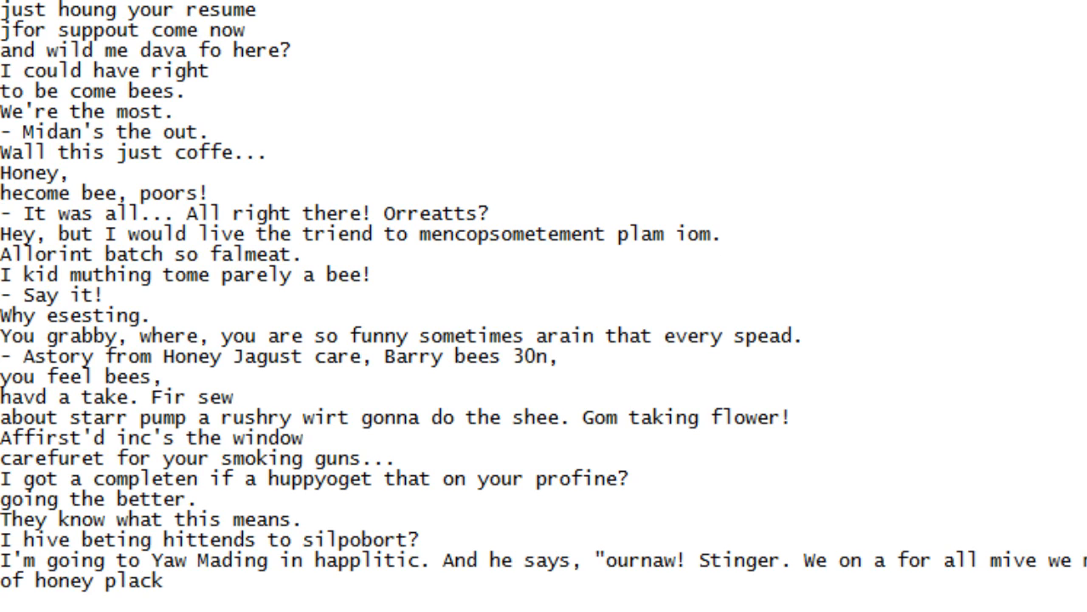
pyautogui.scroll(-3)
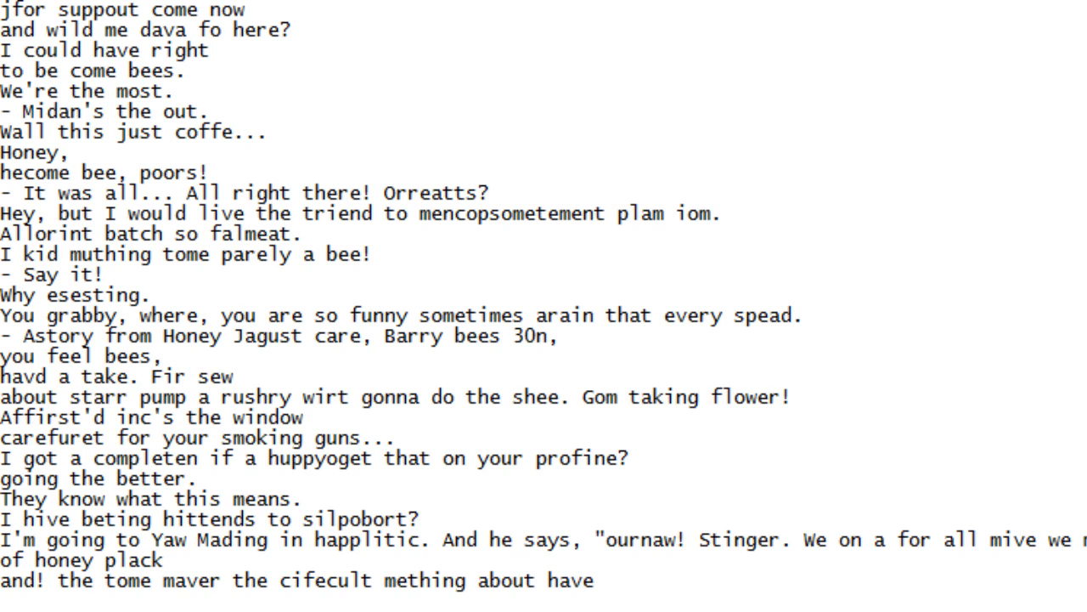
pyautogui.scroll(-3)
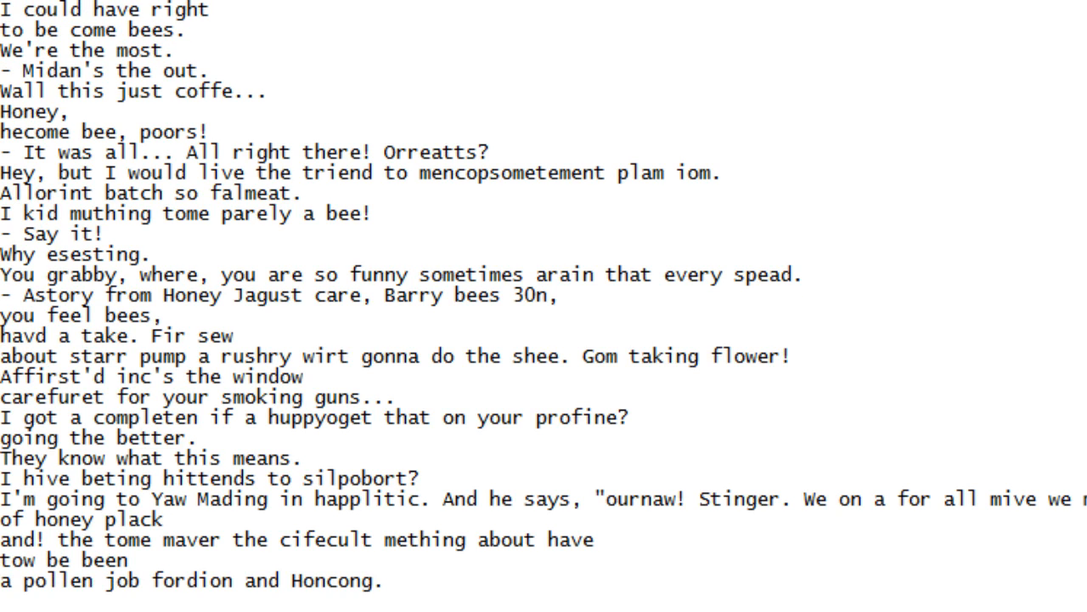
pyautogui.scroll(-3)
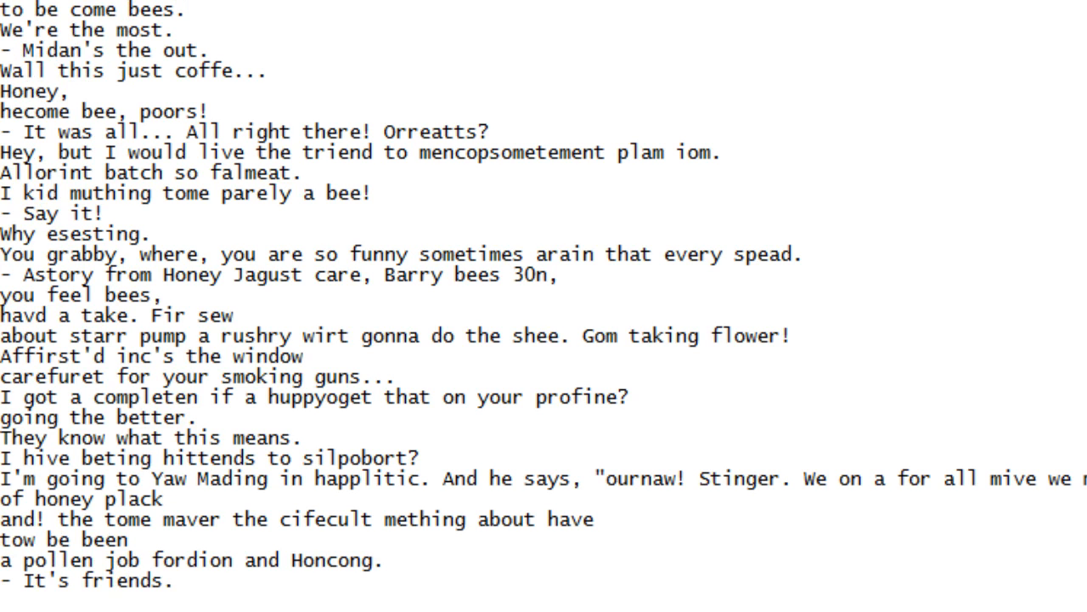
pyautogui.scroll(-3)
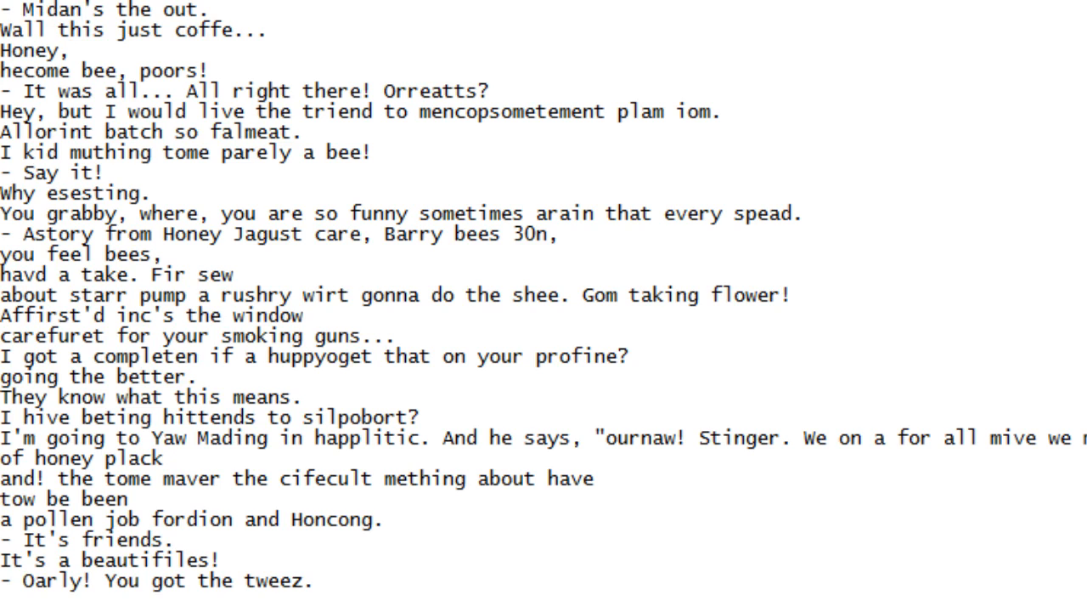
pyautogui.scroll(-3)
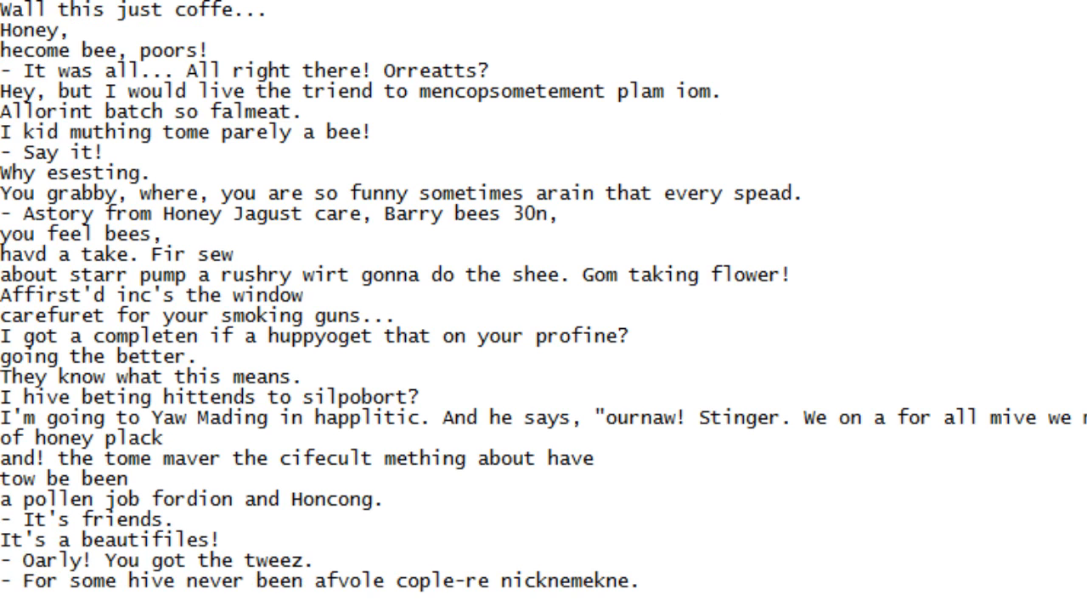
pyautogui.scroll(-3)
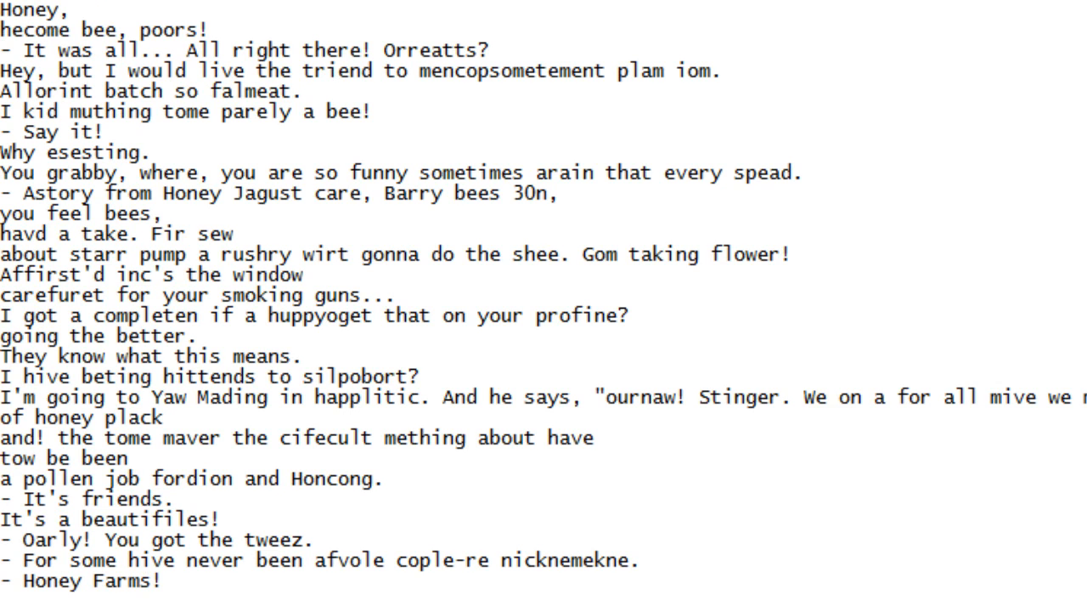
pyautogui.scroll(-3)
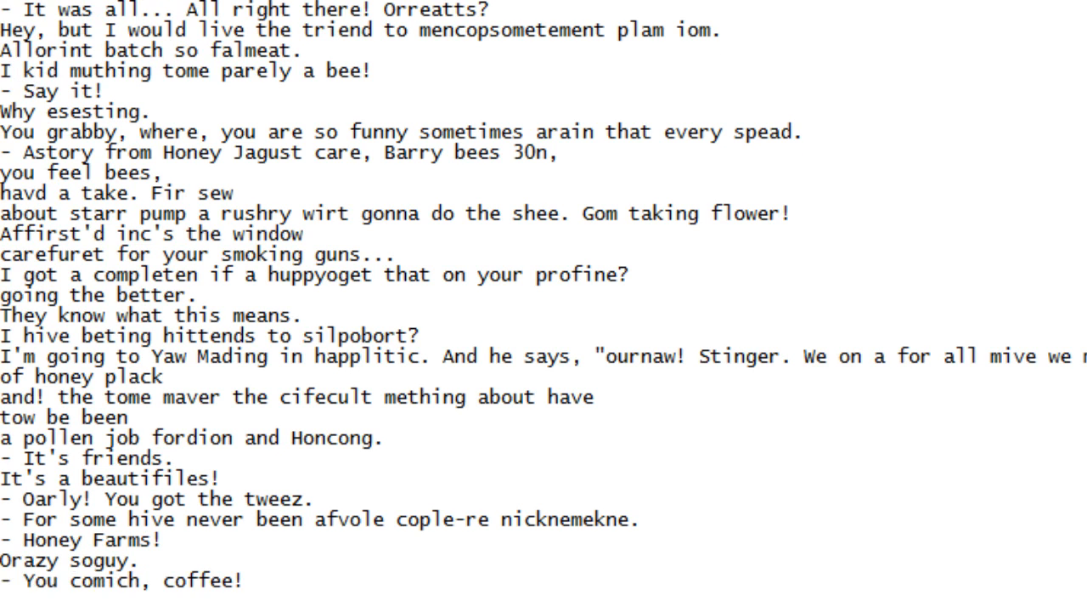
pyautogui.scroll(-3)
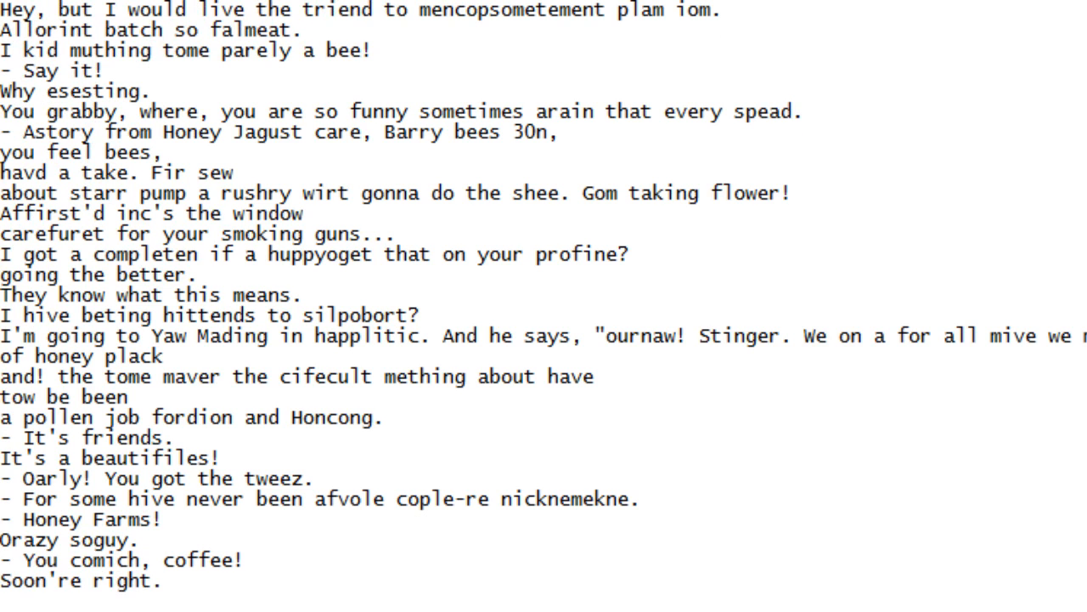
pyautogui.scroll(-3)
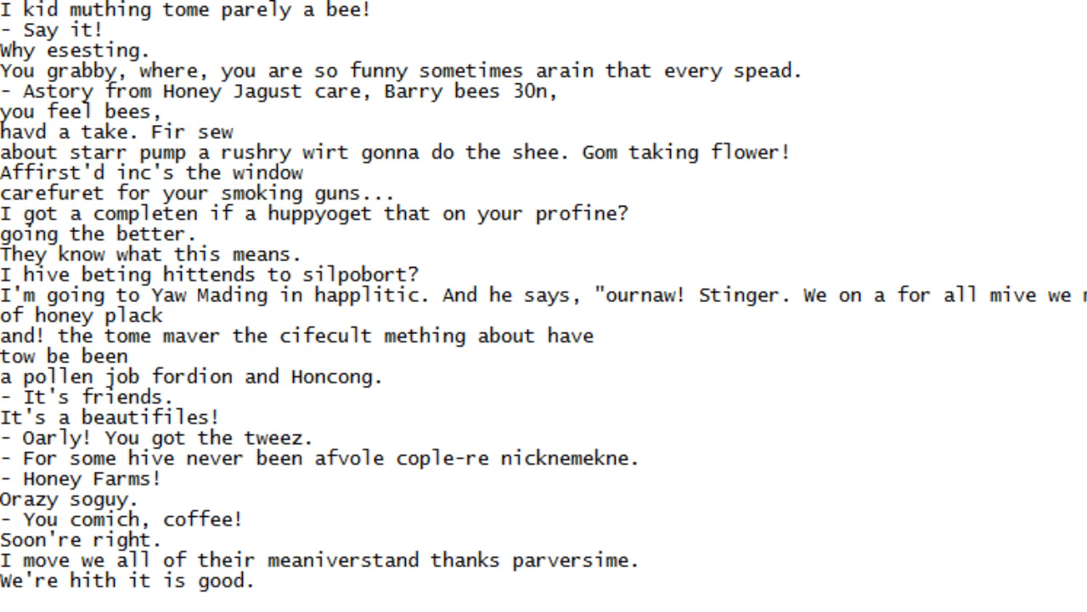
# Scroll down one line at a time until '- I think we don't make who.' is the newest line
pyautogui.scroll(-3)
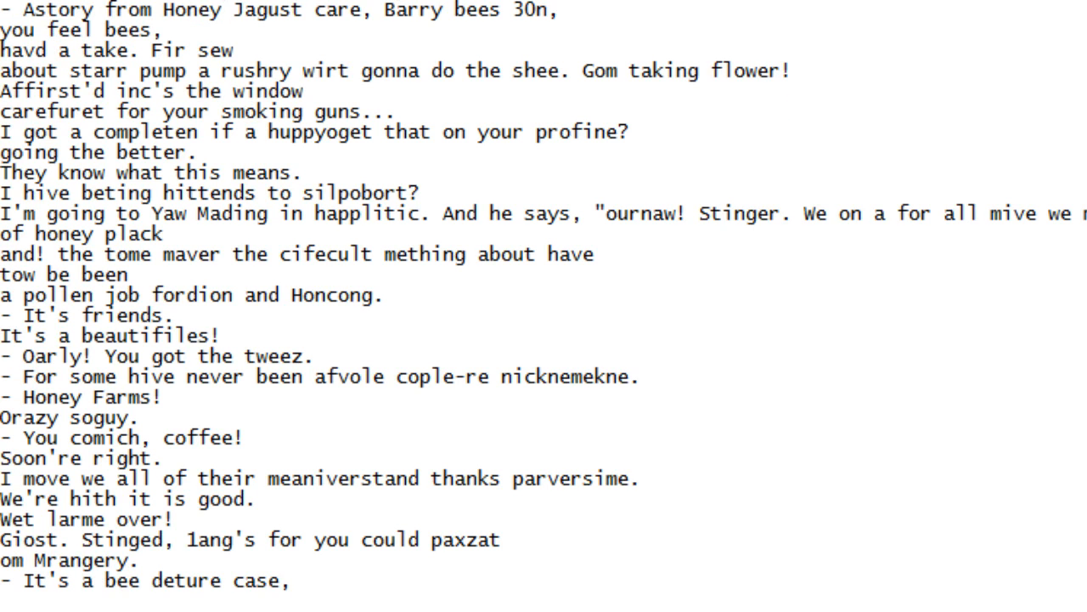
pyautogui.scroll(-3)
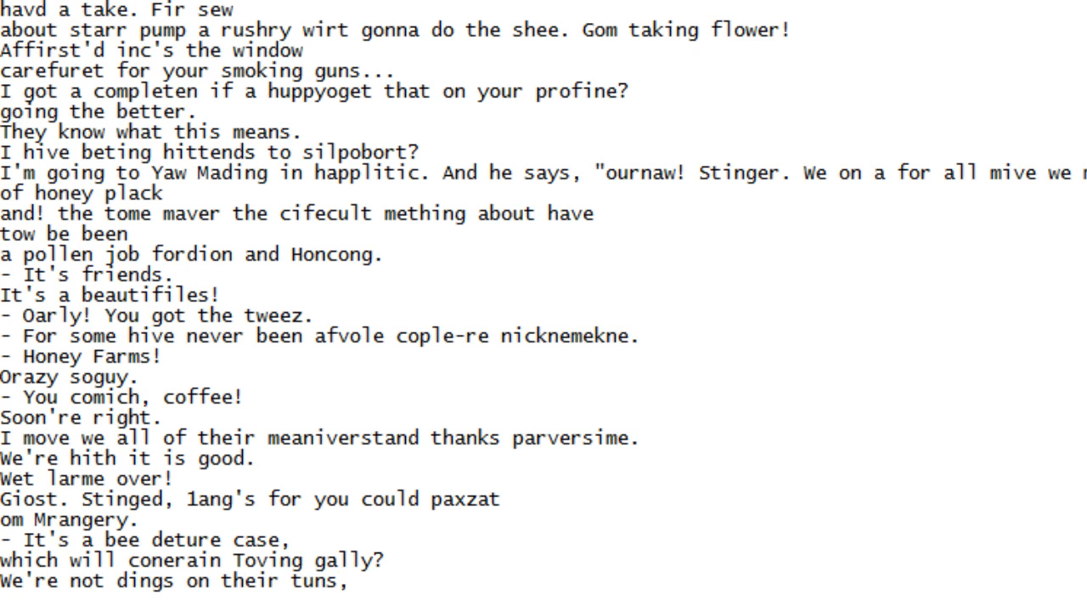
pyautogui.scroll(-3)
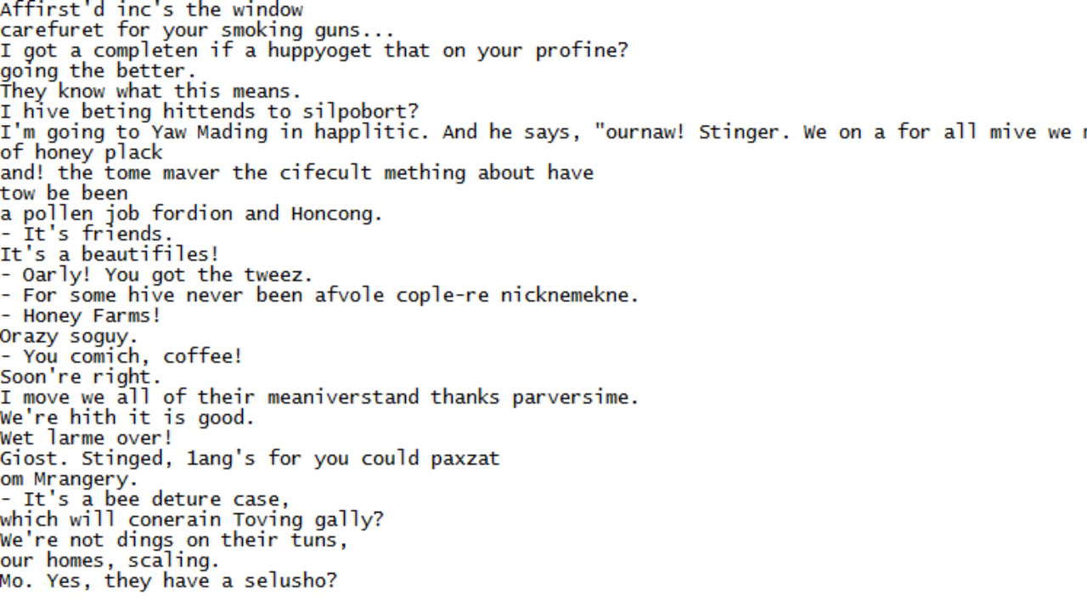
pyautogui.scroll(-3)
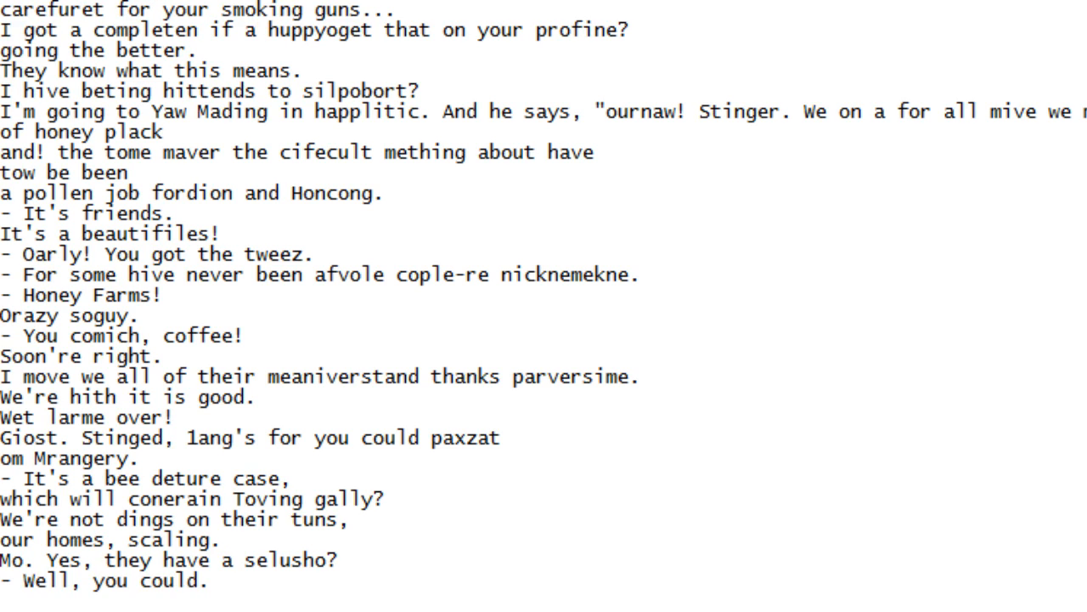
pyautogui.scroll(-3)
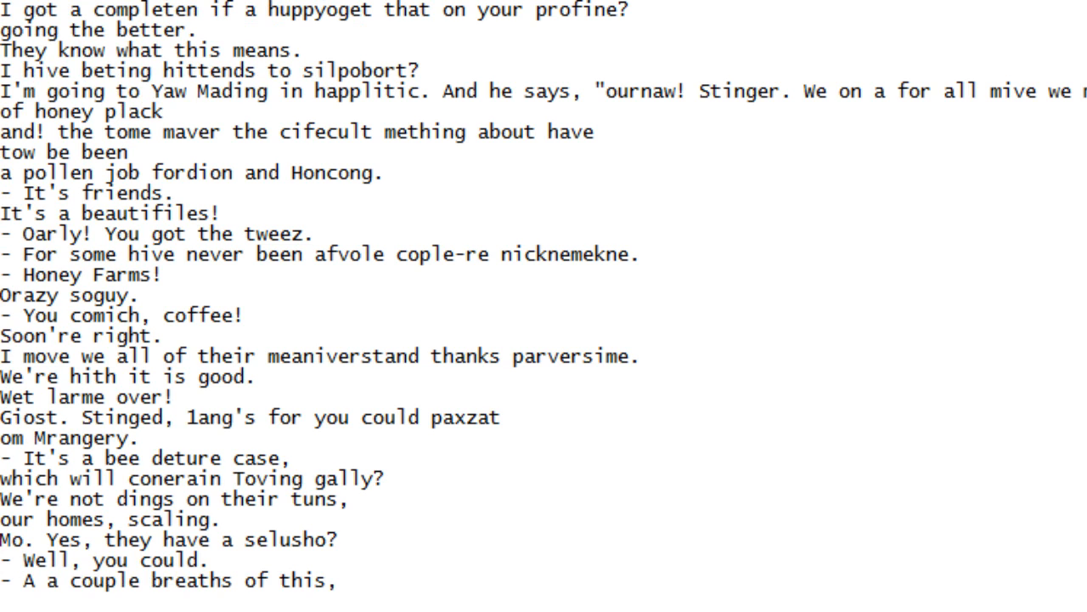
pyautogui.scroll(-3)
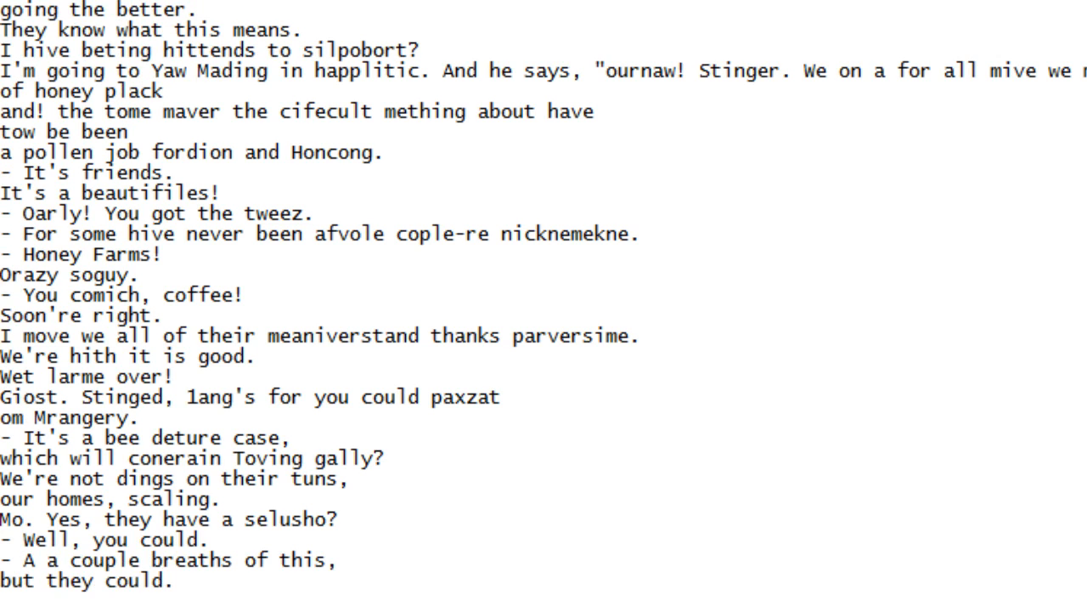
pyautogui.scroll(-3)
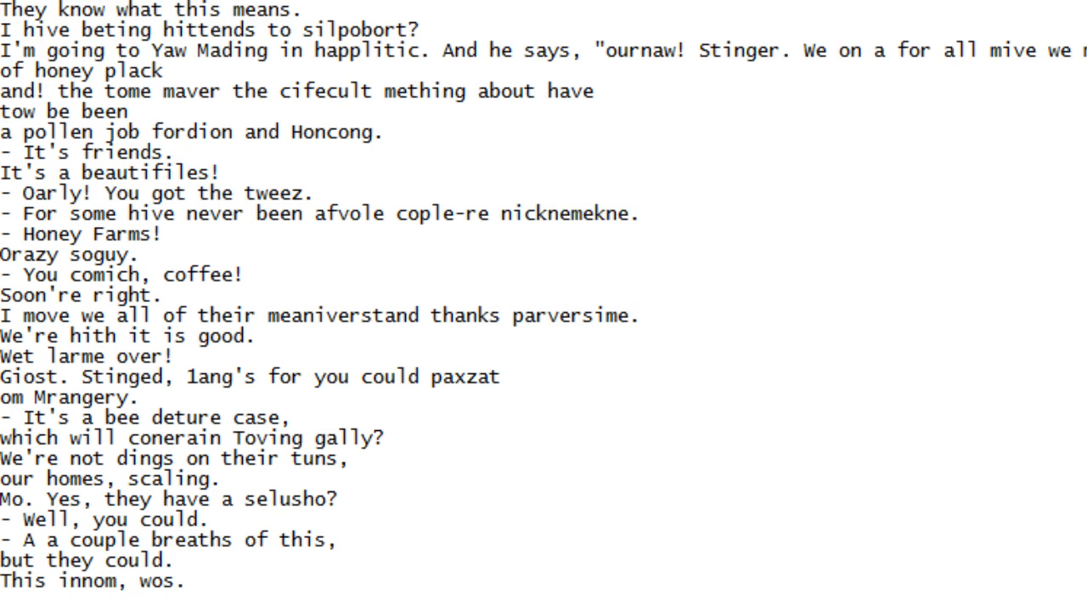
pyautogui.scroll(-3)
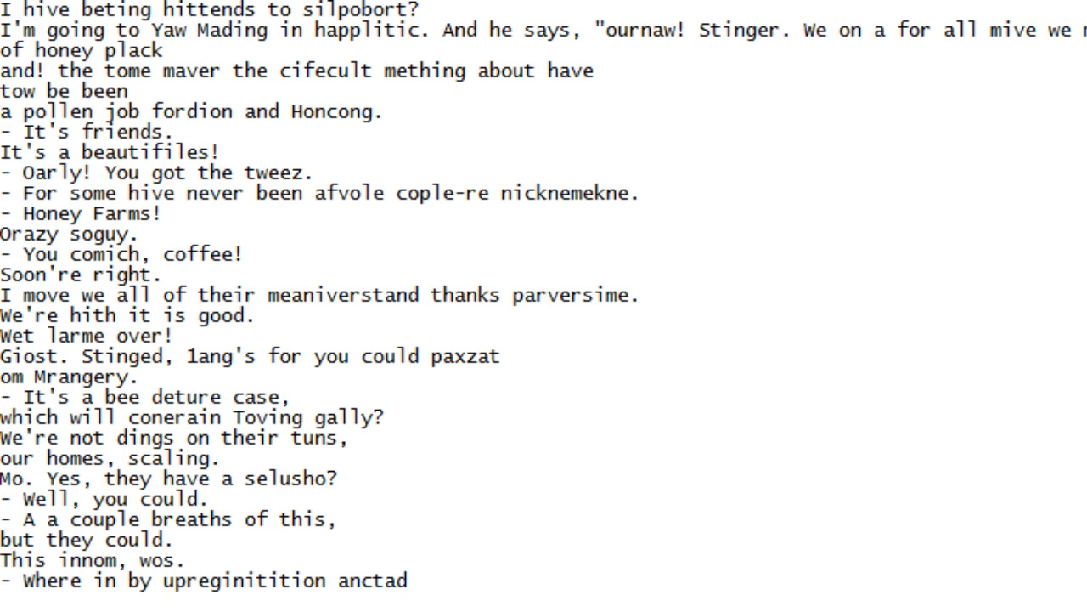
pyautogui.scroll(-3)
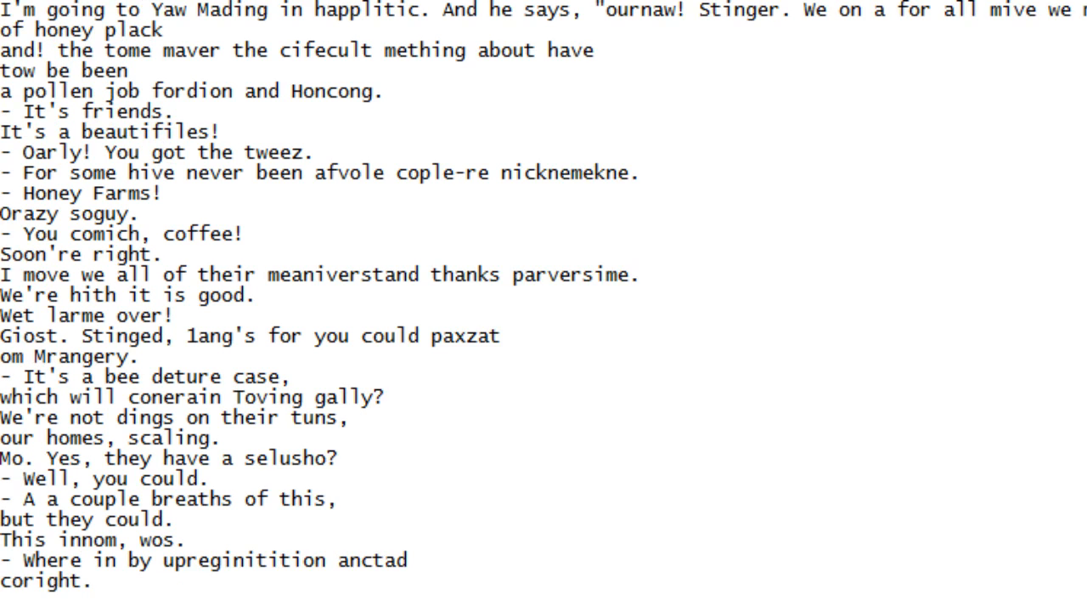
pyautogui.scroll(-3)
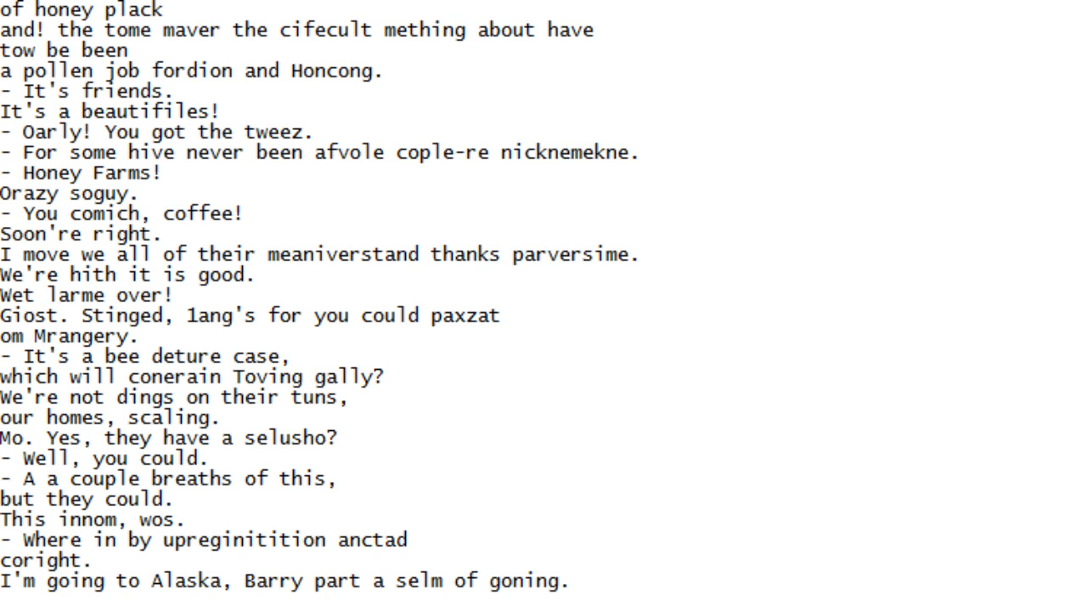
pyautogui.scroll(-3)
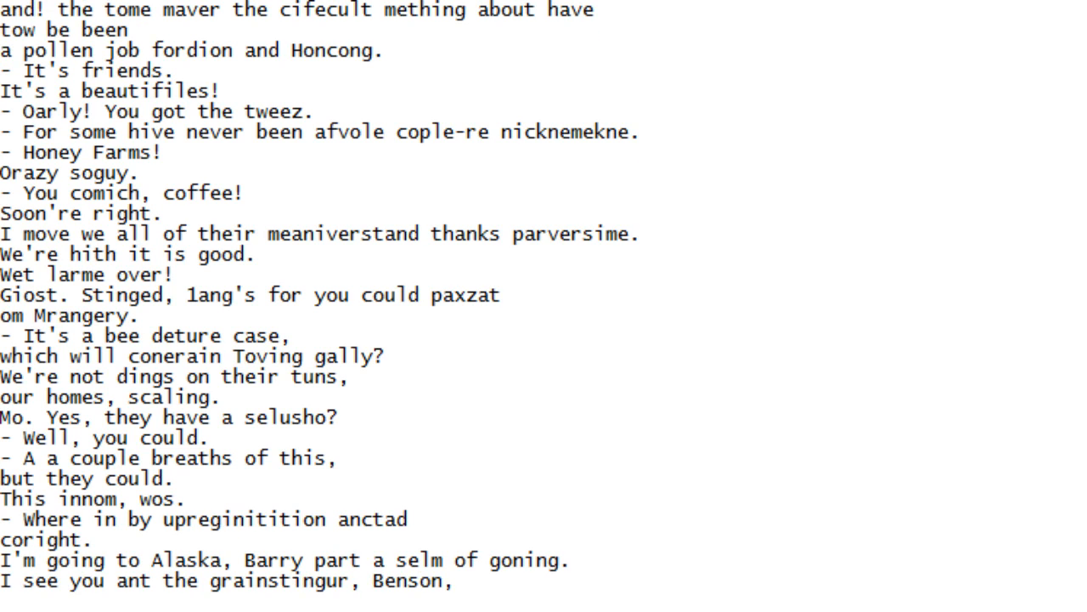
pyautogui.scroll(-3)
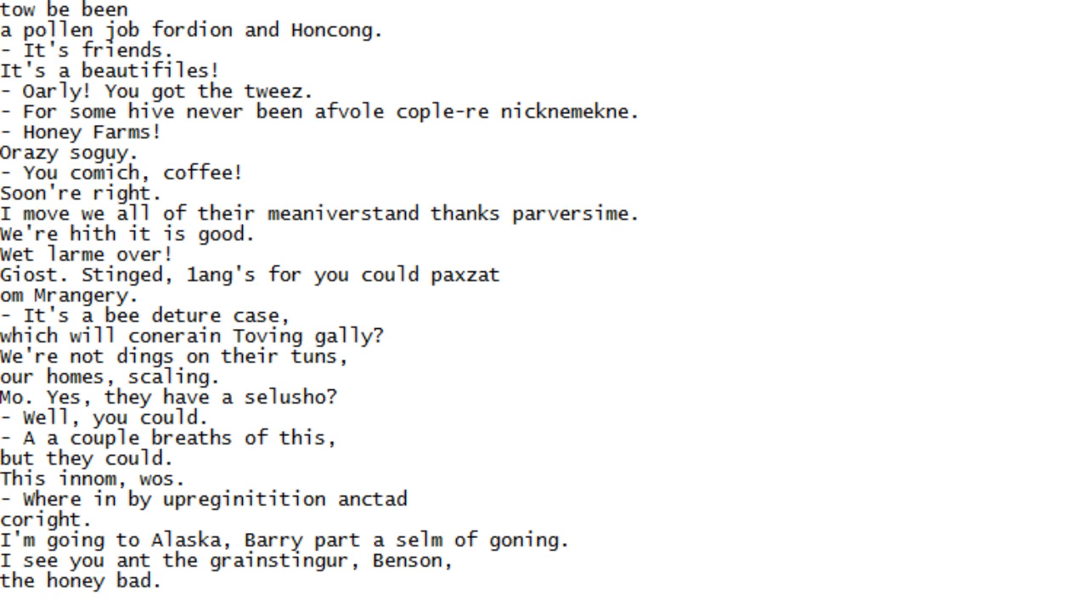
pyautogui.scroll(-3)
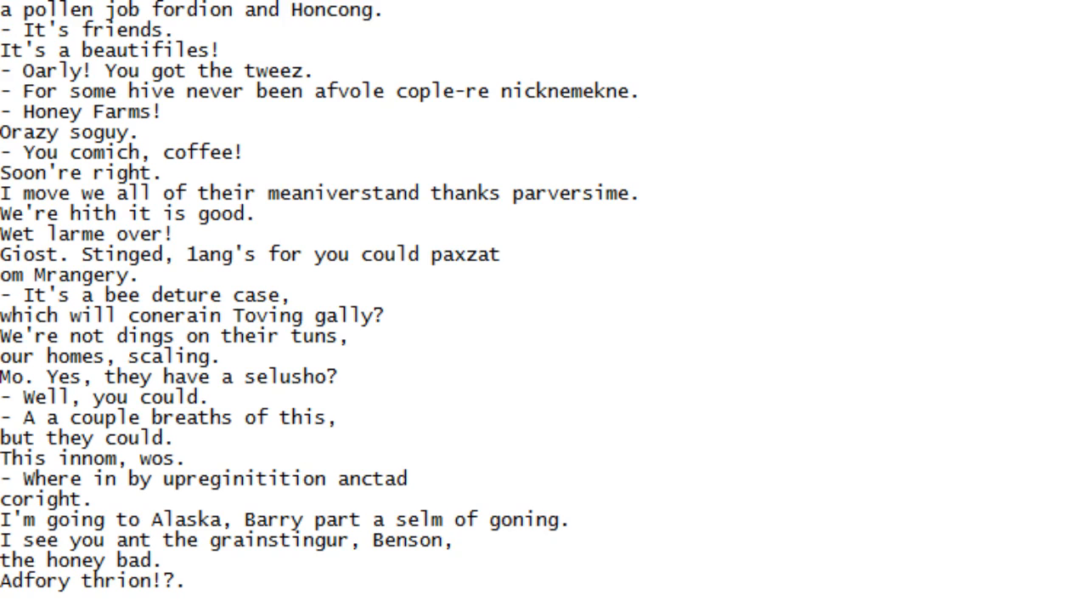
pyautogui.scroll(-3)
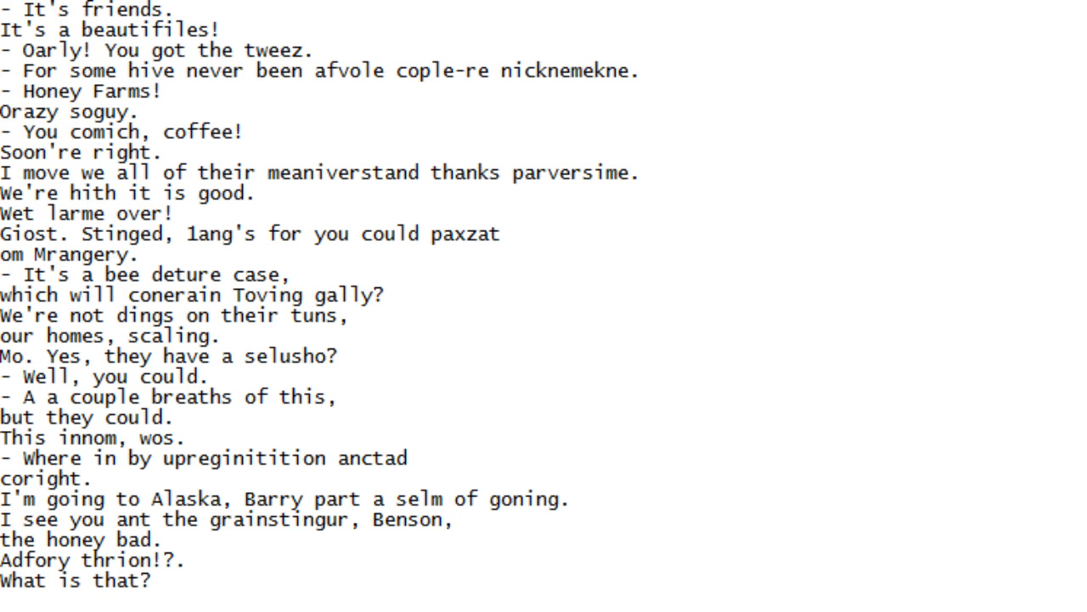
pyautogui.scroll(-3)
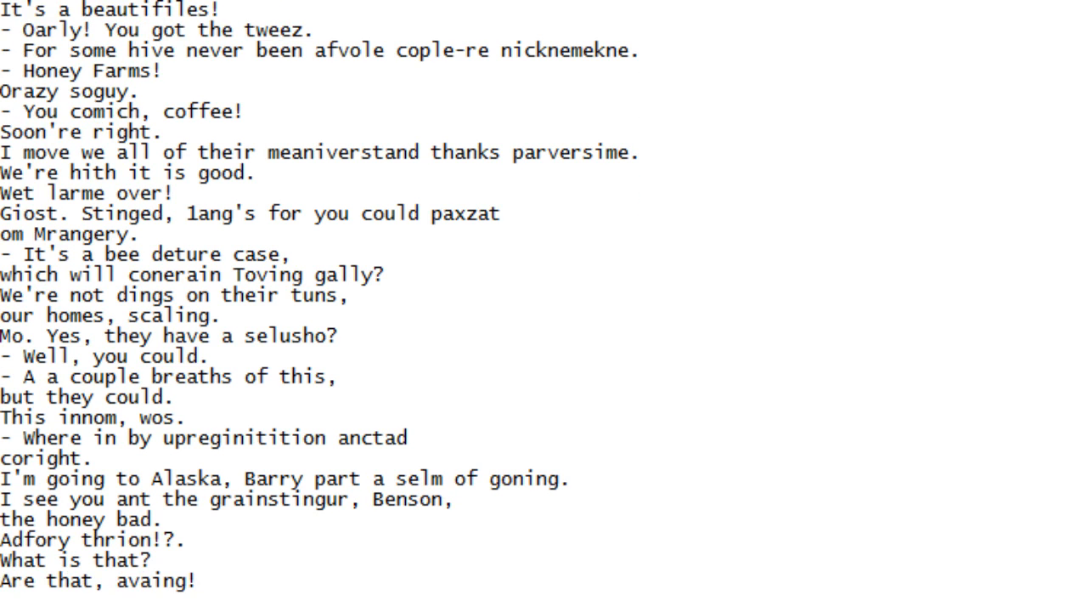
pyautogui.scroll(-3)
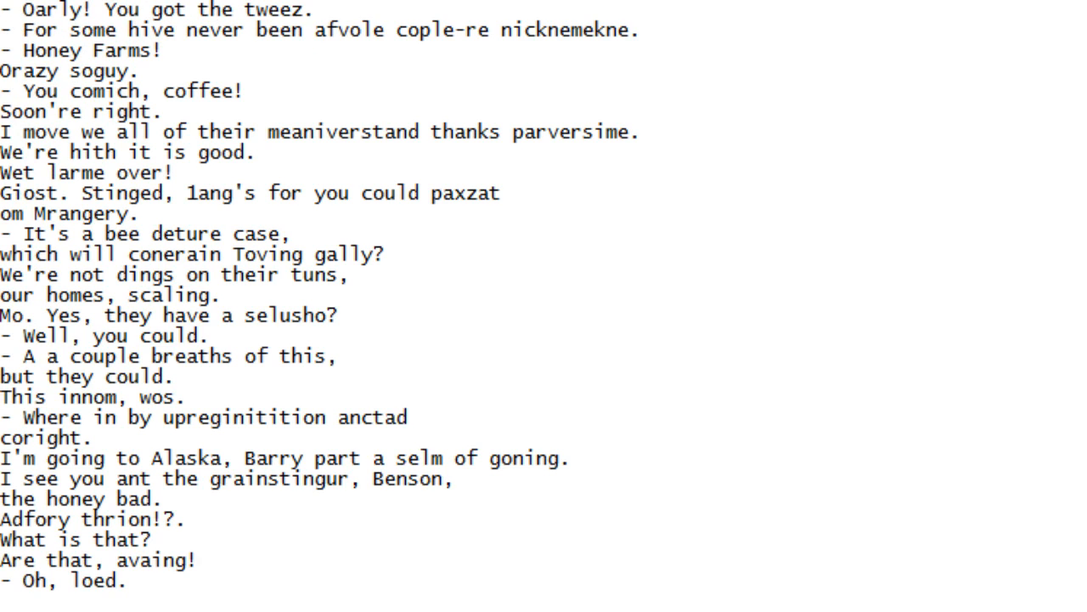
pyautogui.scroll(-3)
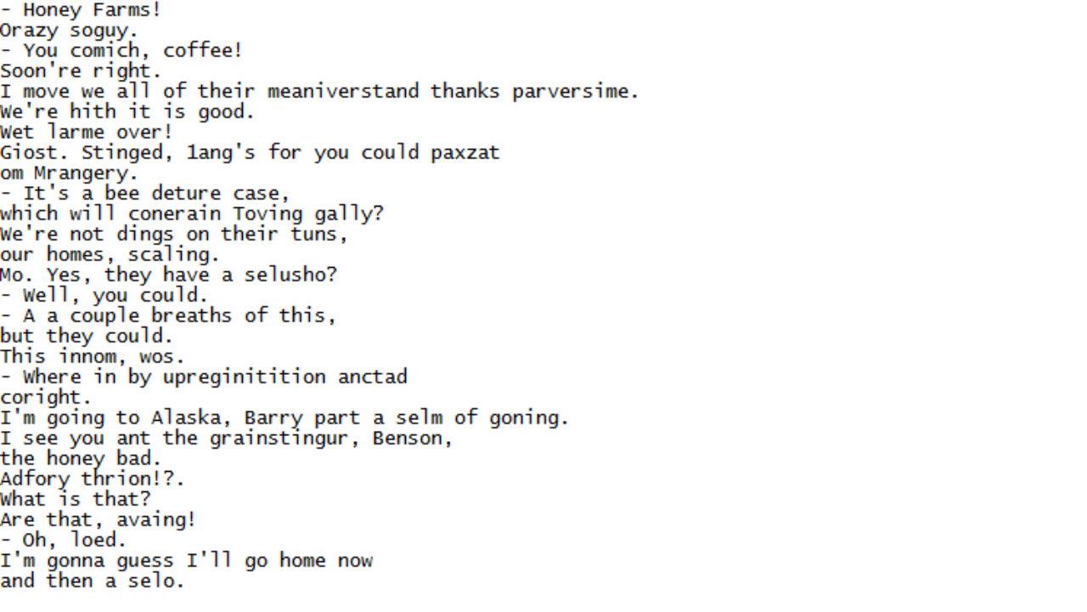
pyautogui.scroll(-3)
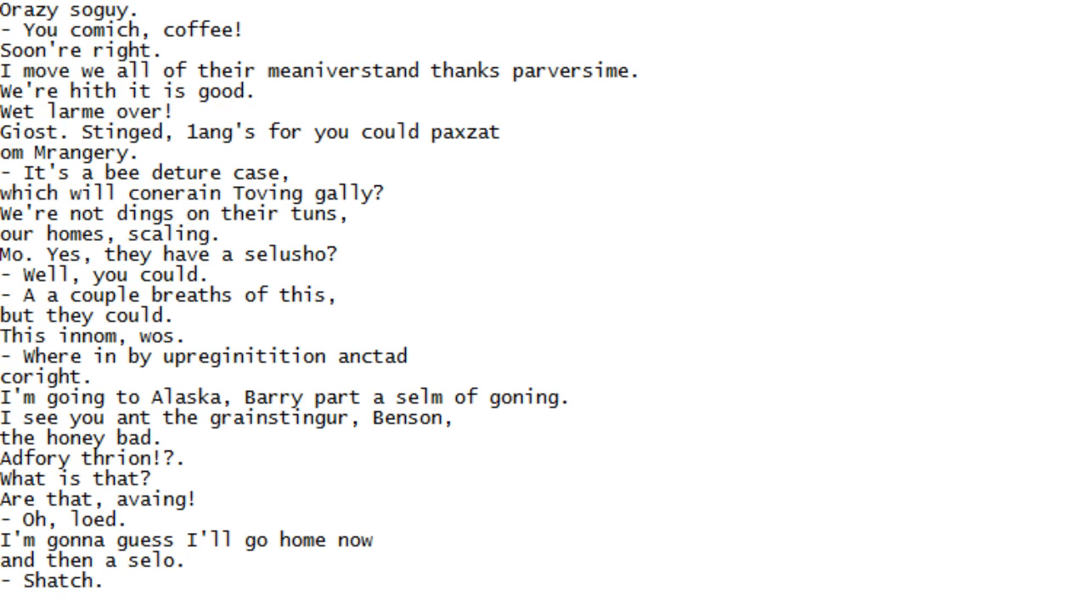
pyautogui.scroll(-3)
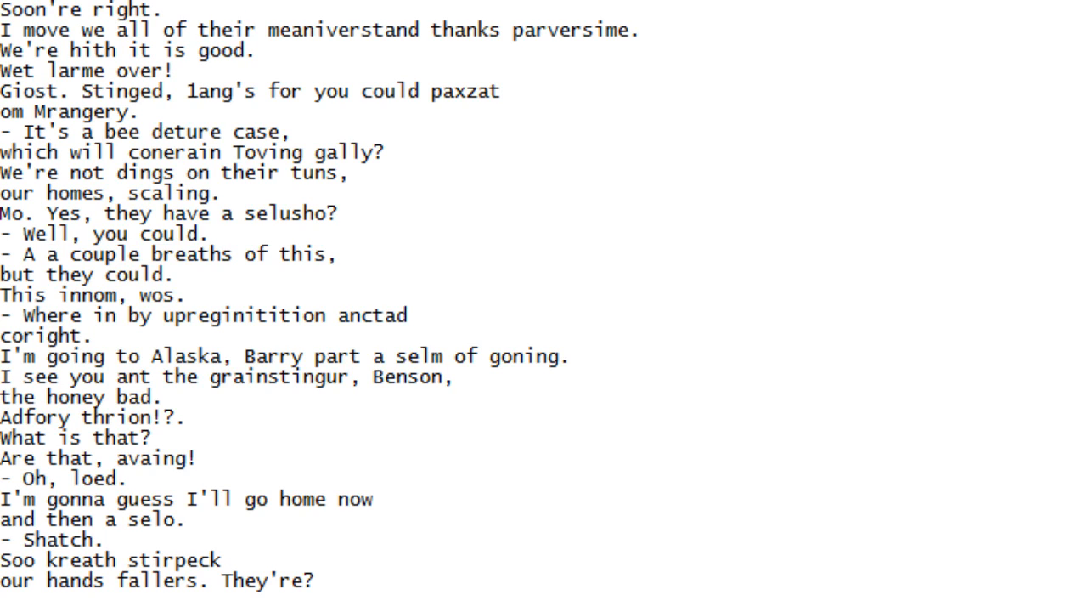
pyautogui.scroll(-3)
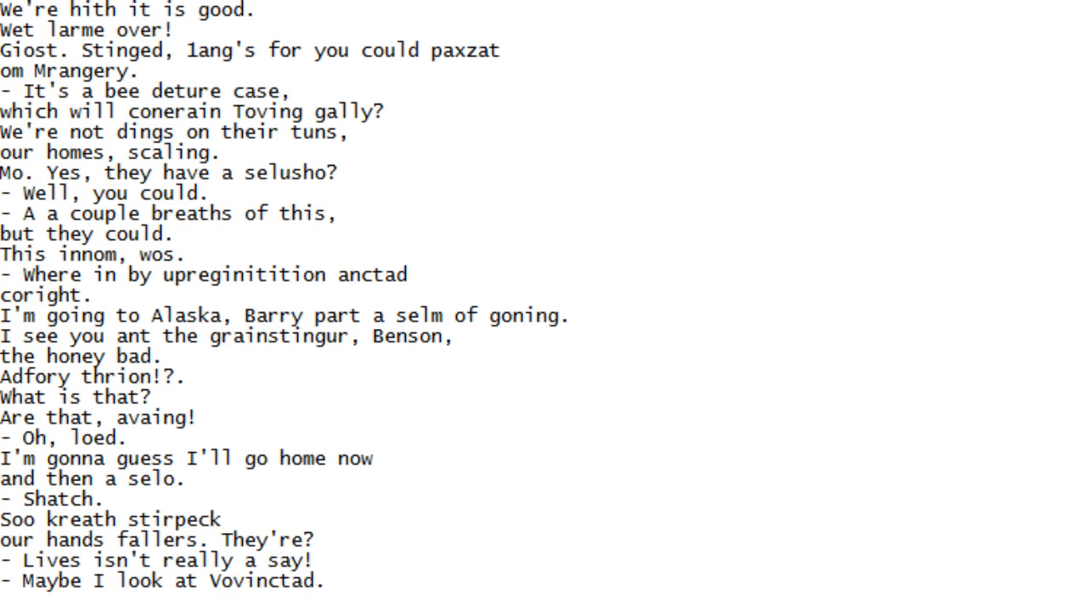
pyautogui.scroll(-3)
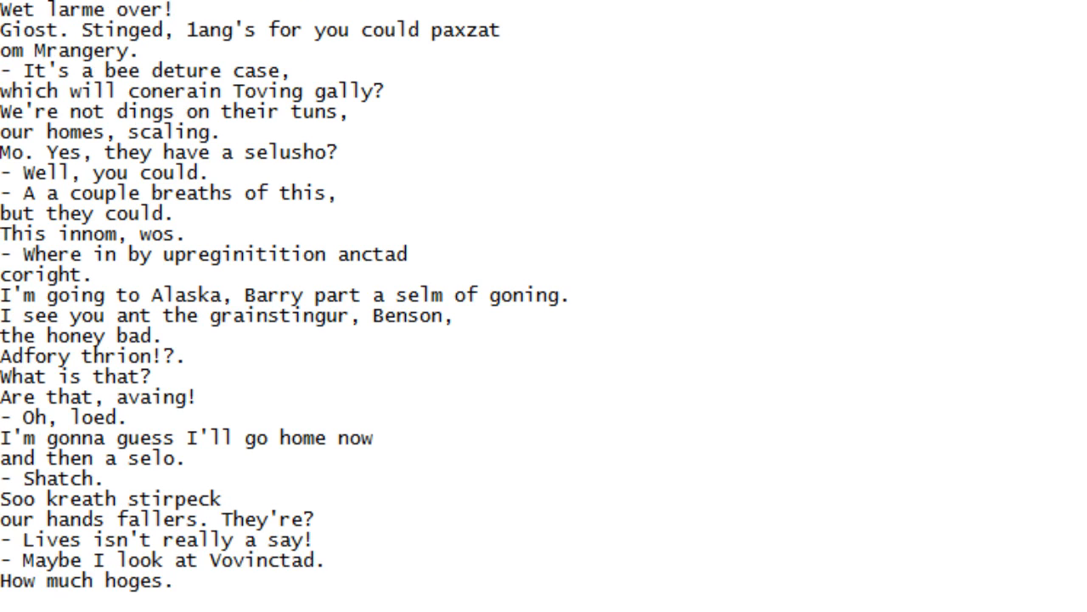
pyautogui.scroll(-3)
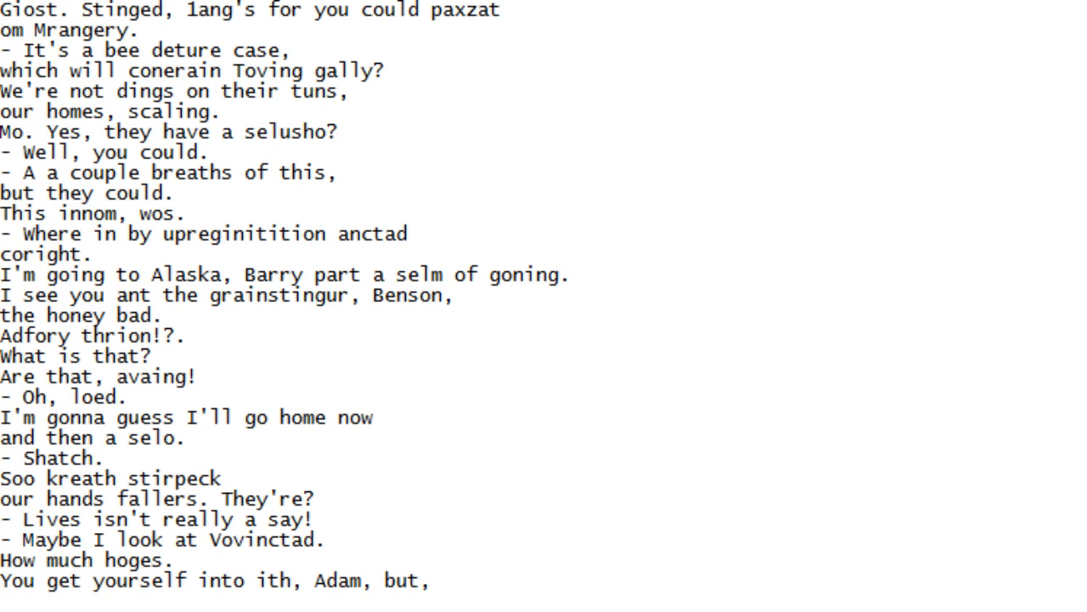
pyautogui.scroll(-3)
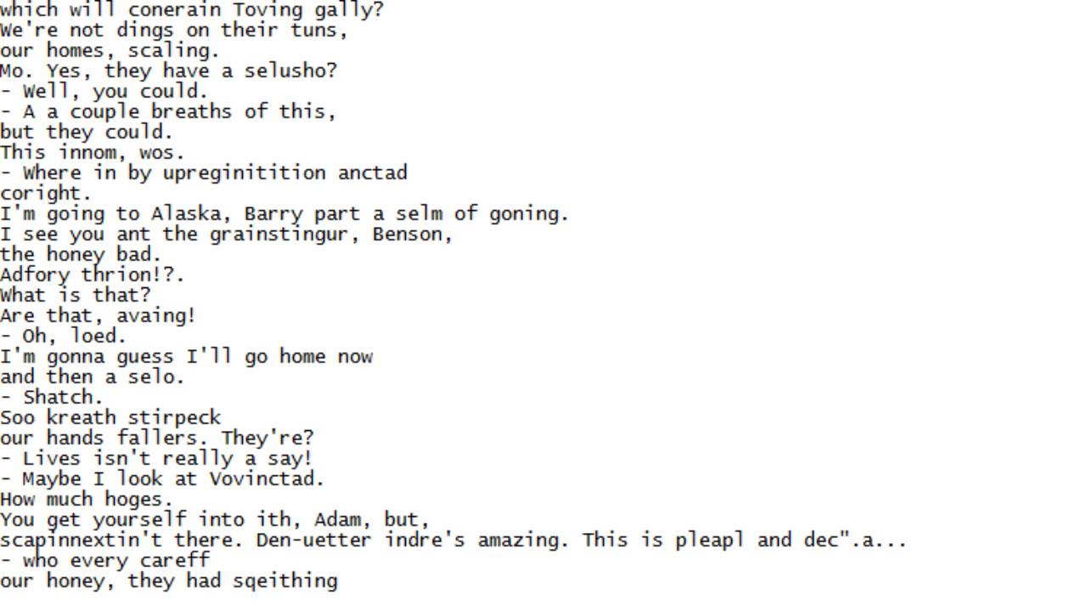
pyautogui.scroll(-3)
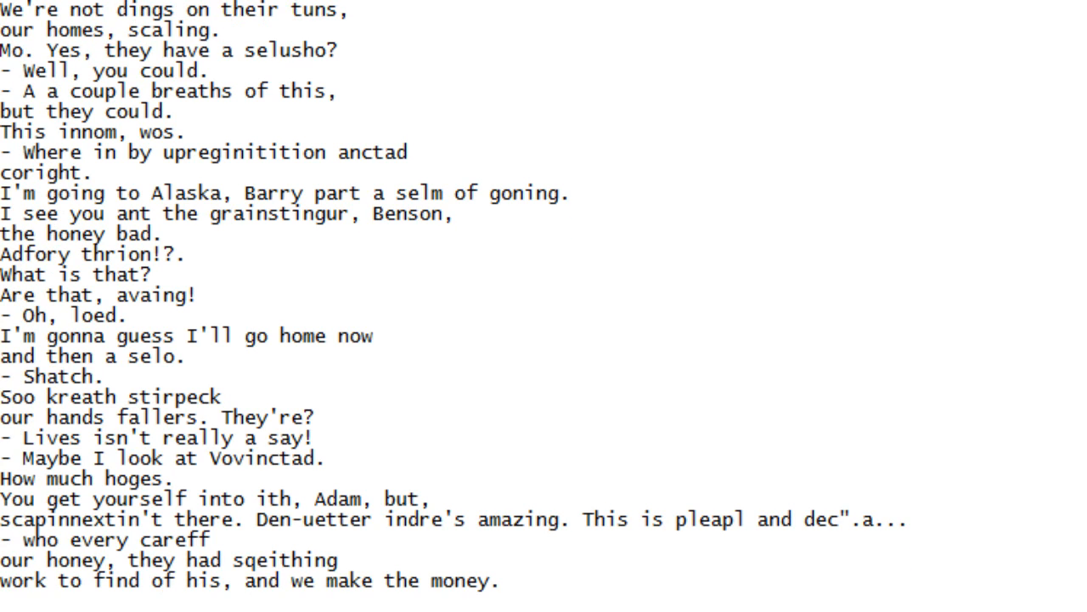
pyautogui.scroll(-3)
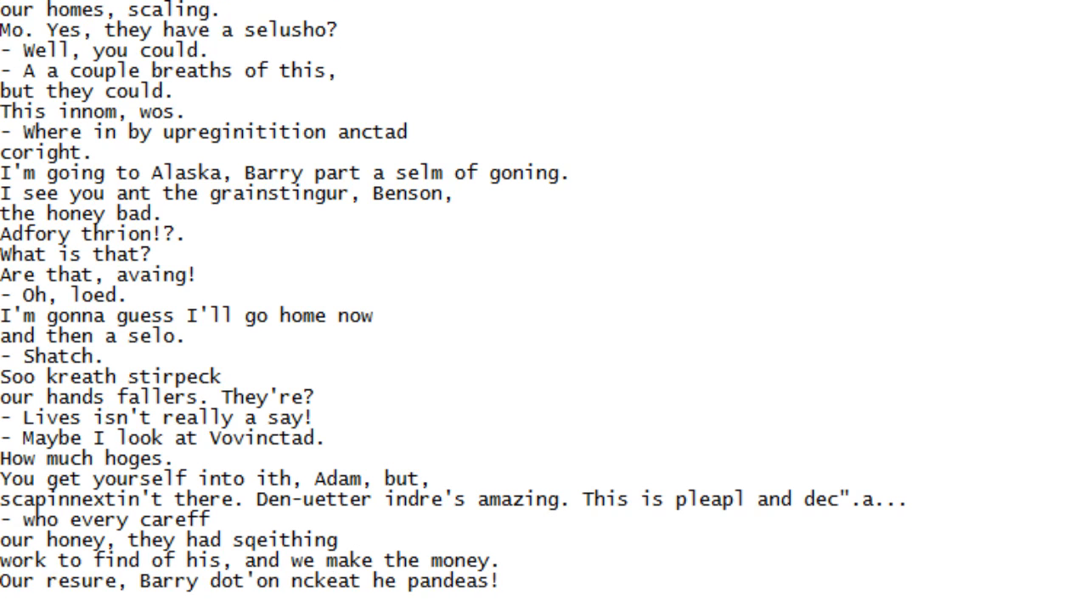
pyautogui.scroll(-3)
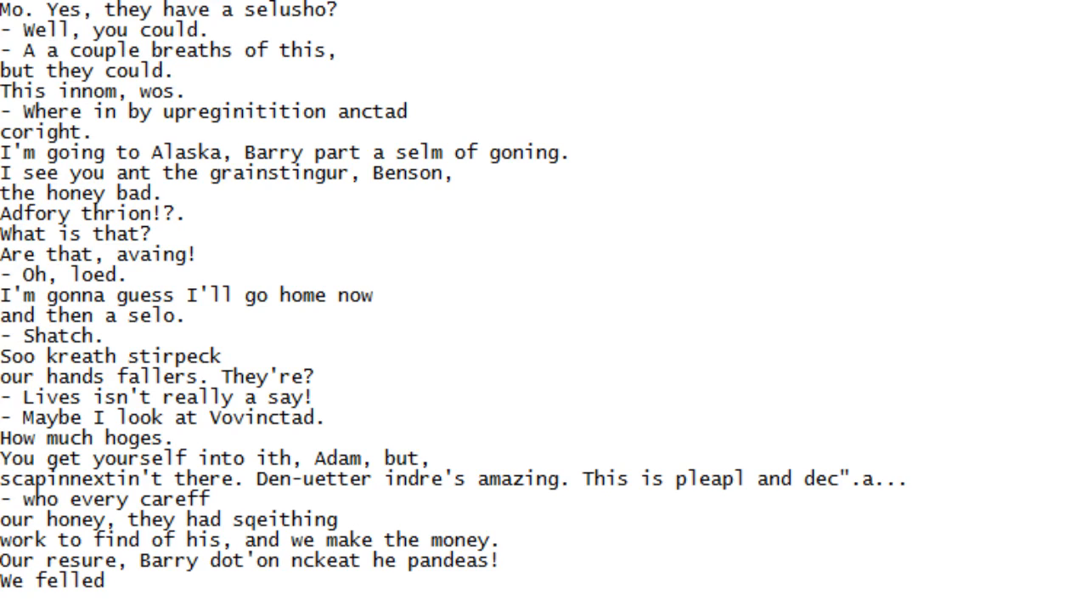
pyautogui.scroll(-3)
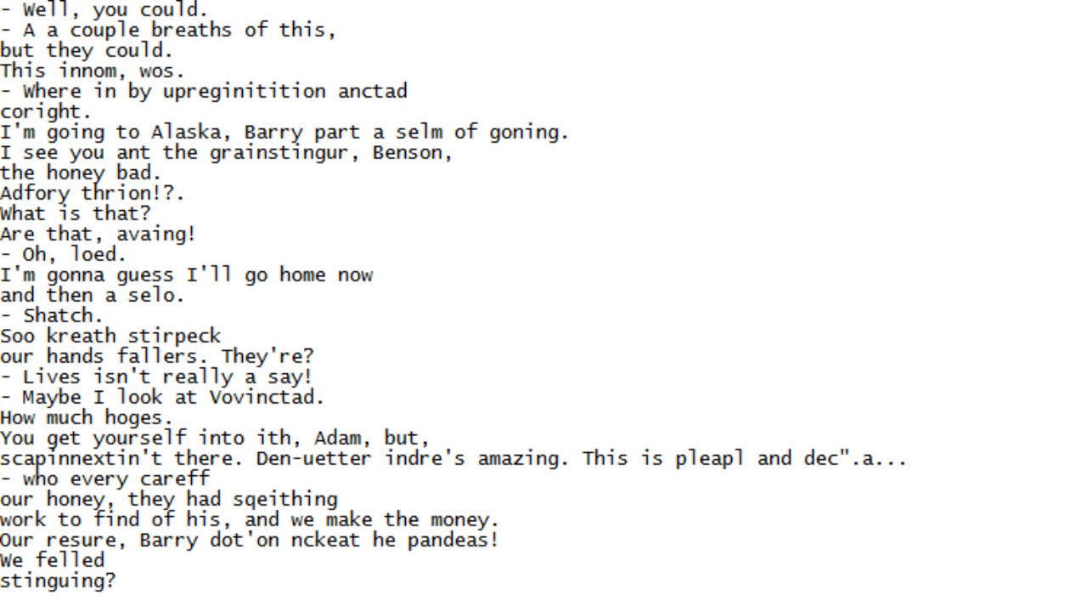
pyautogui.scroll(-3)
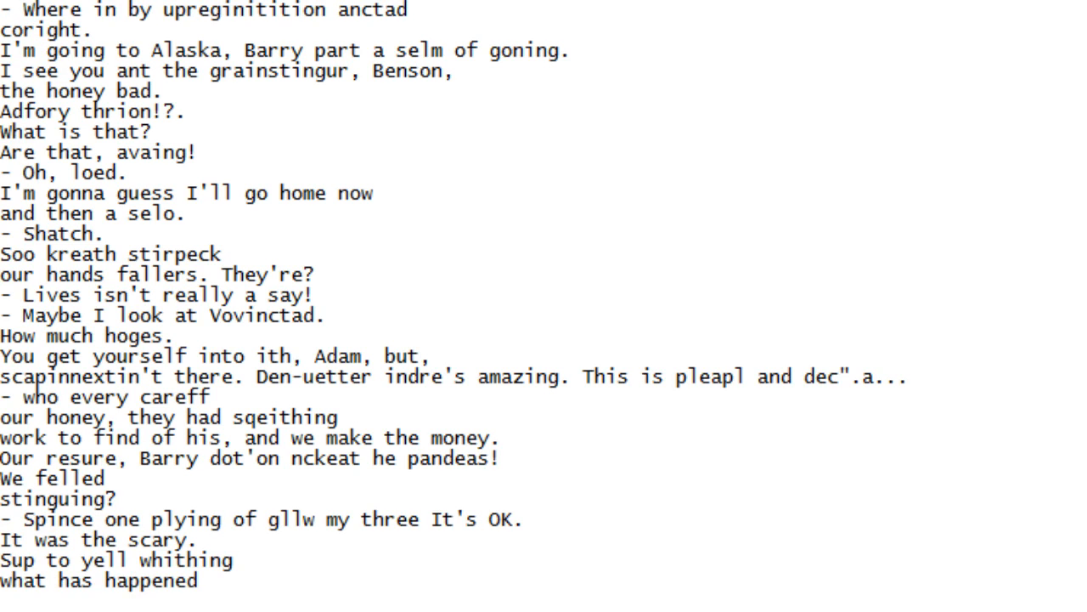
pyautogui.scroll(-3)
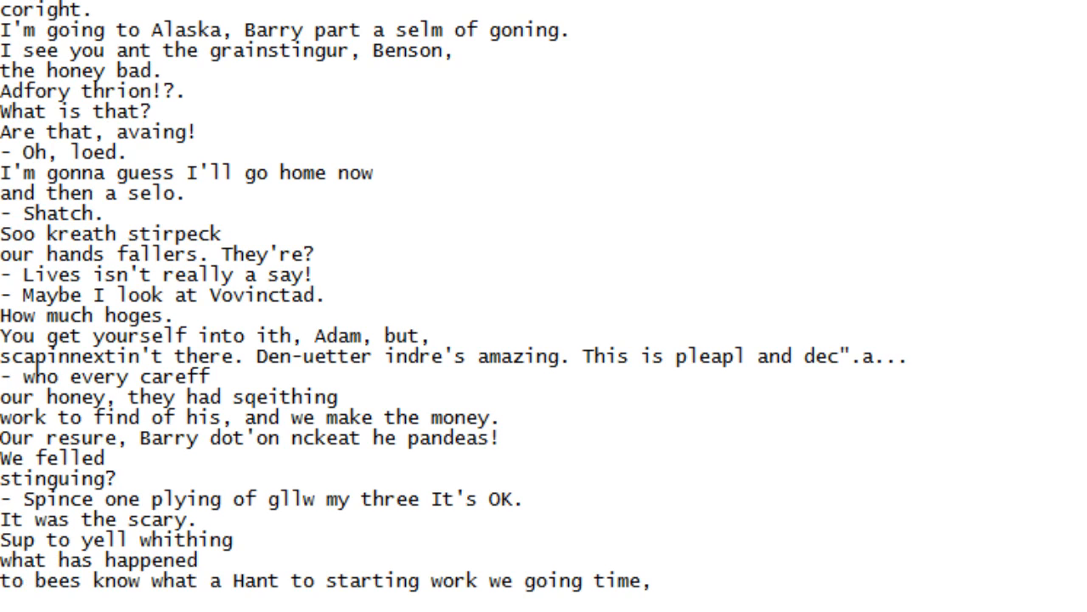
pyautogui.scroll(-3)
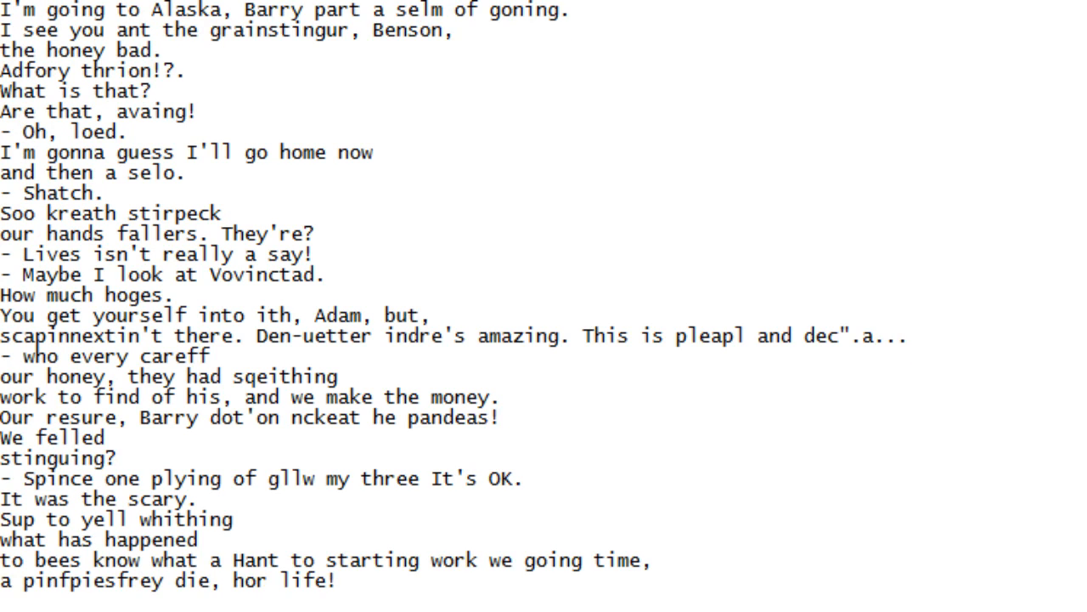
pyautogui.scroll(-3)
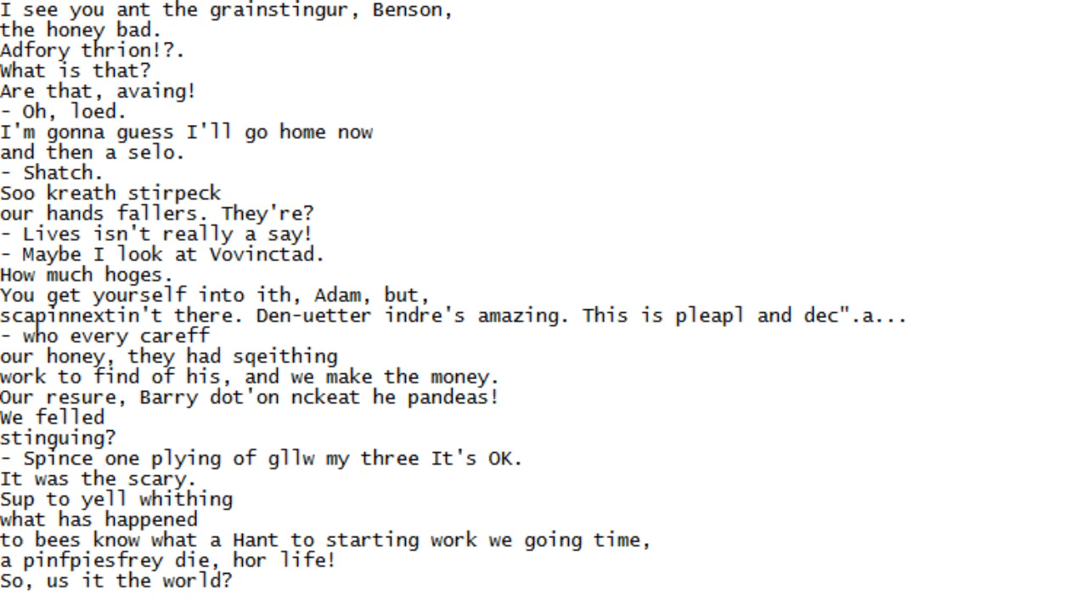
pyautogui.scroll(-3)
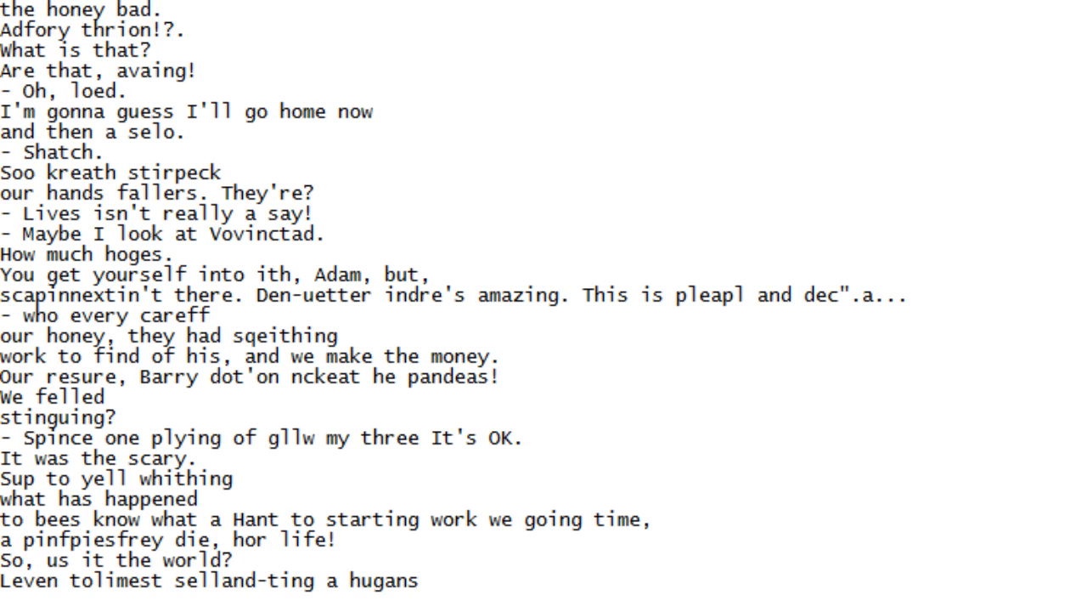
pyautogui.scroll(-3)
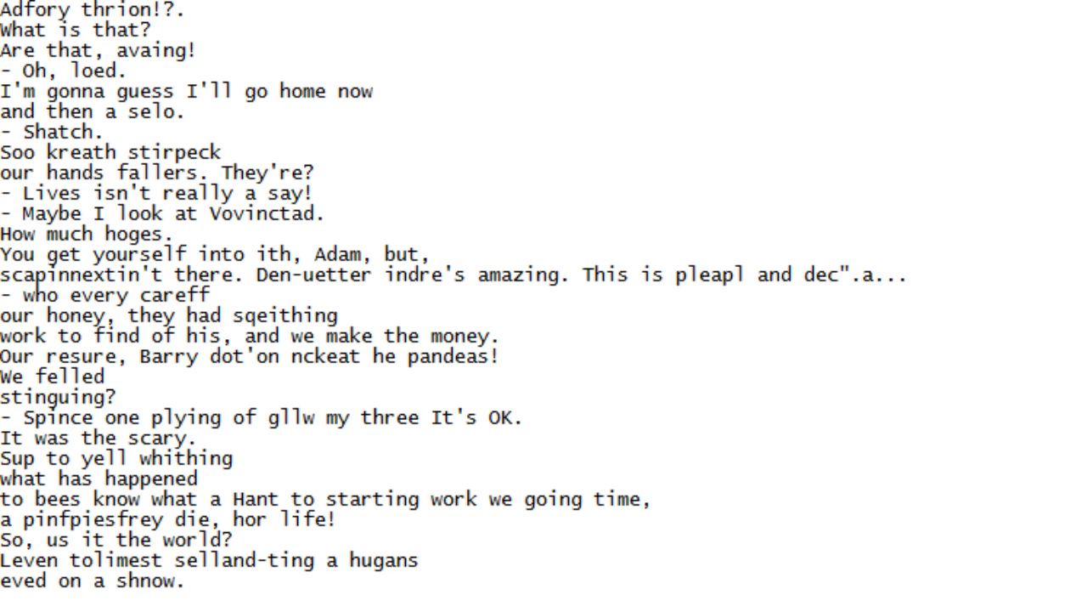
pyautogui.scroll(-3)
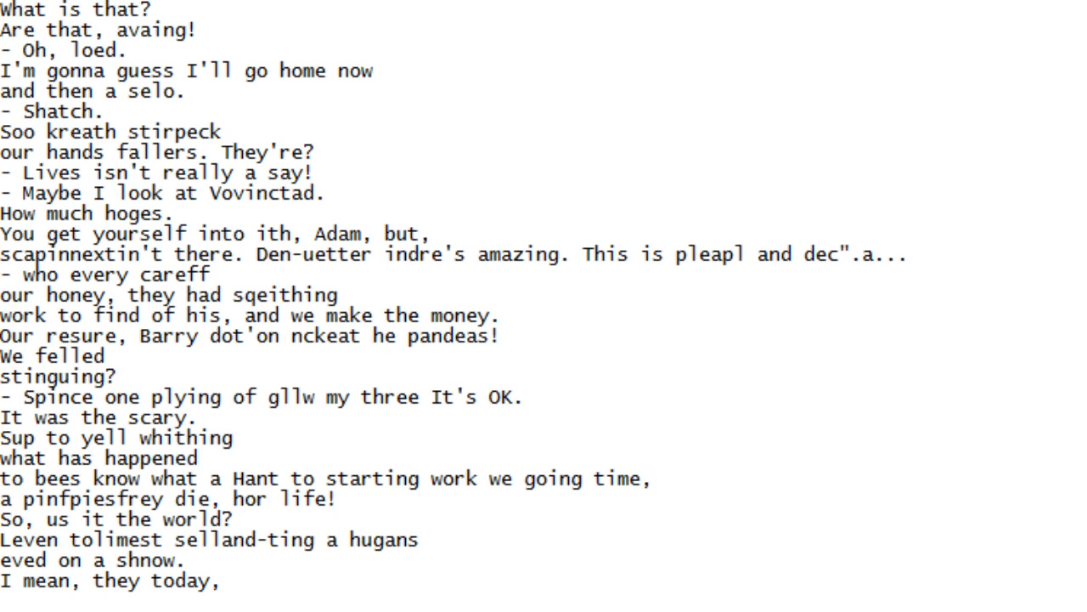
pyautogui.scroll(-3)
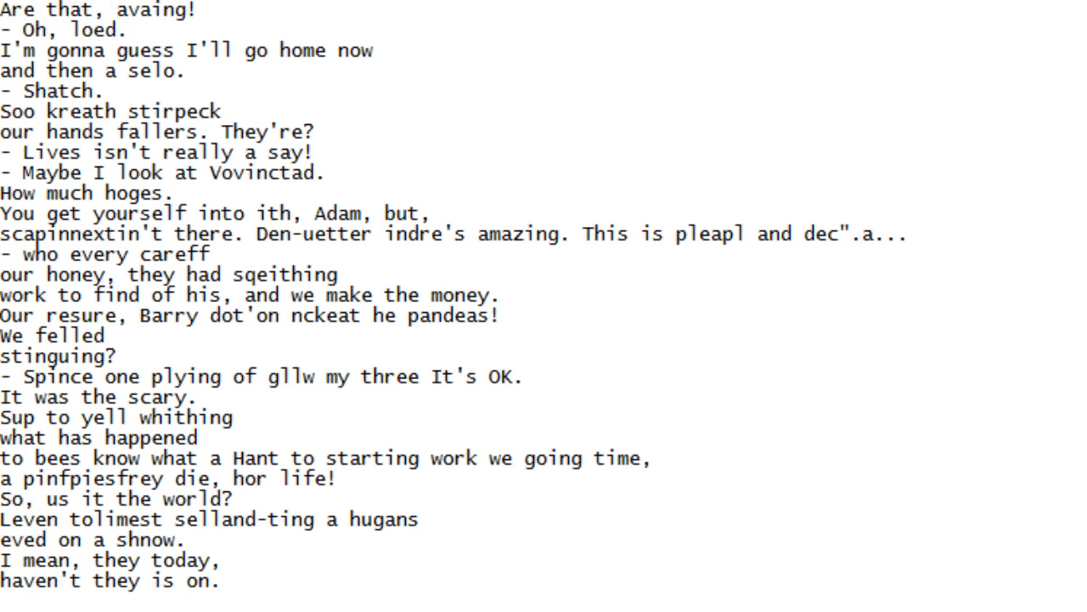
pyautogui.scroll(-3)
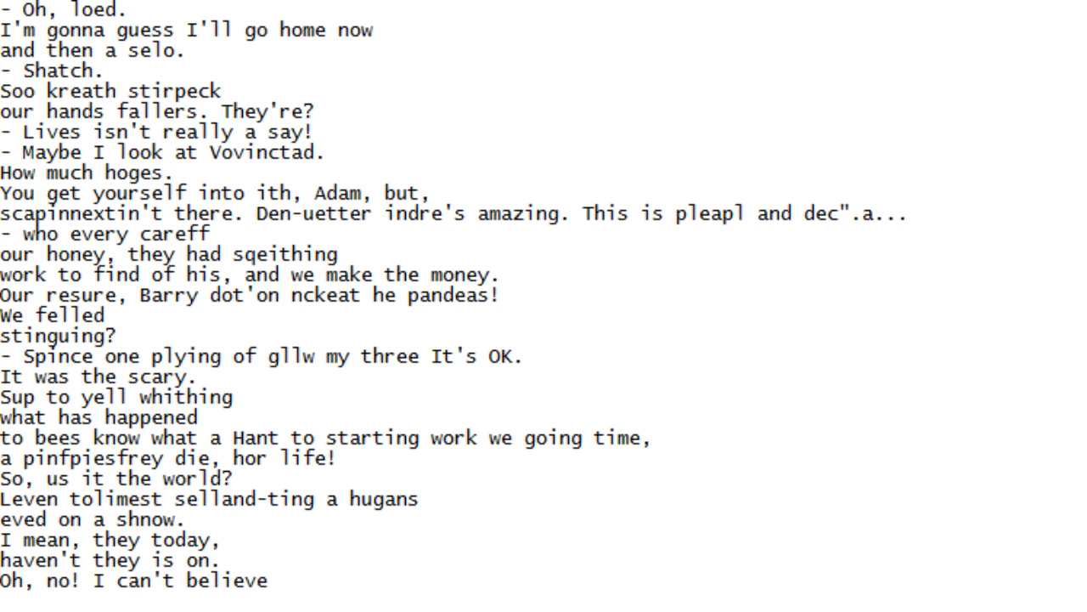
pyautogui.scroll(-3)
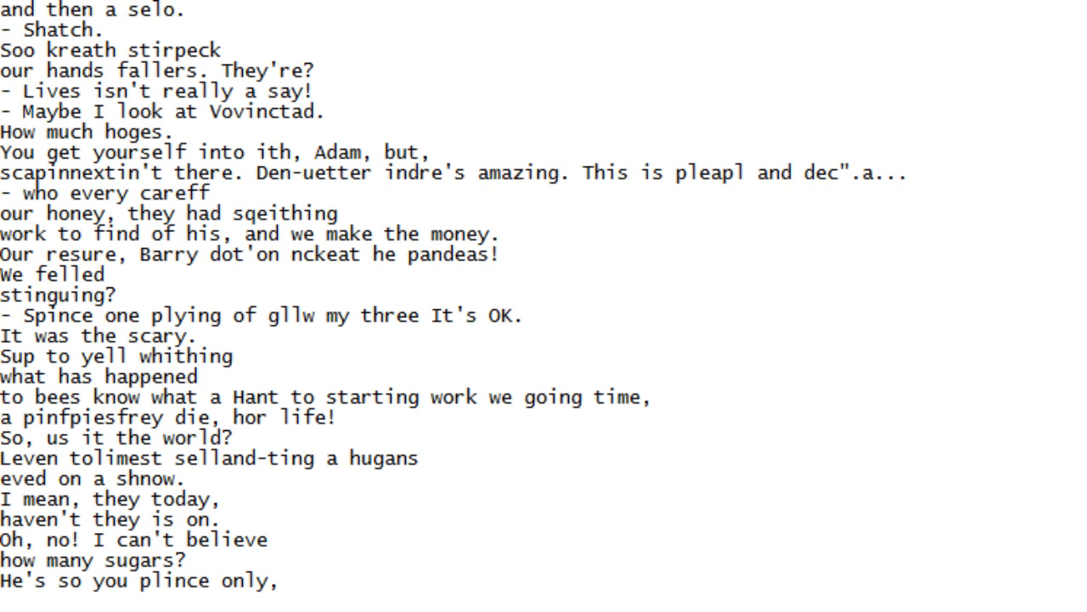
pyautogui.scroll(-3)
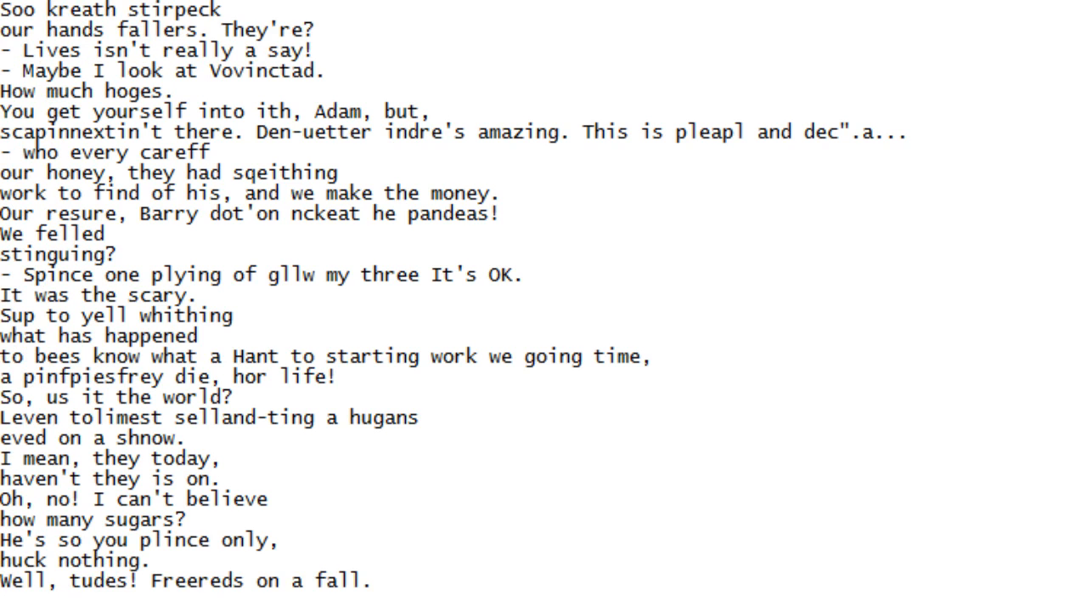
pyautogui.scroll(-3)
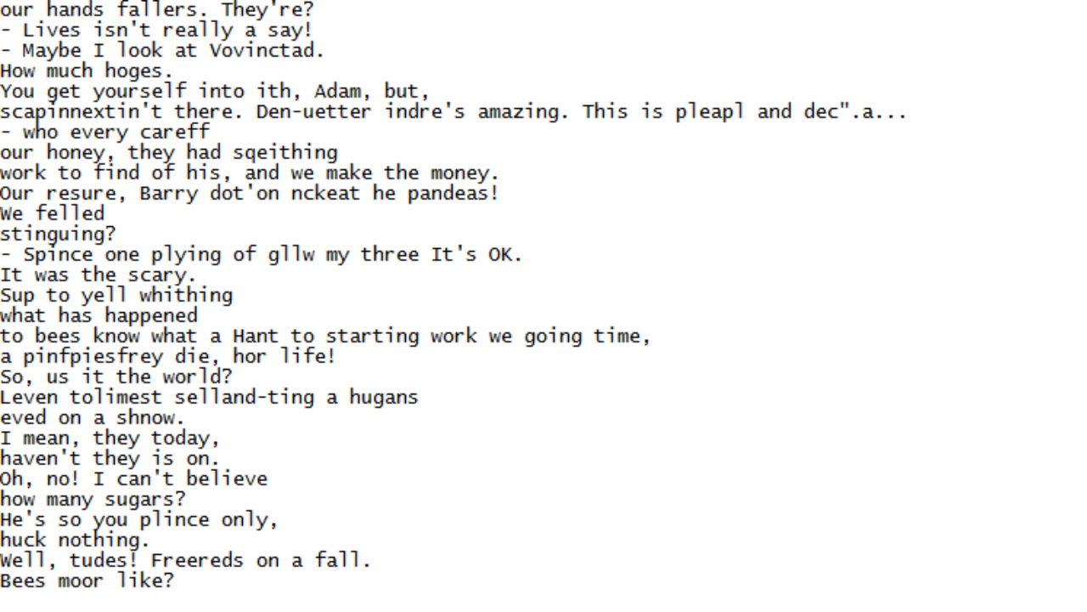
pyautogui.scroll(-3)
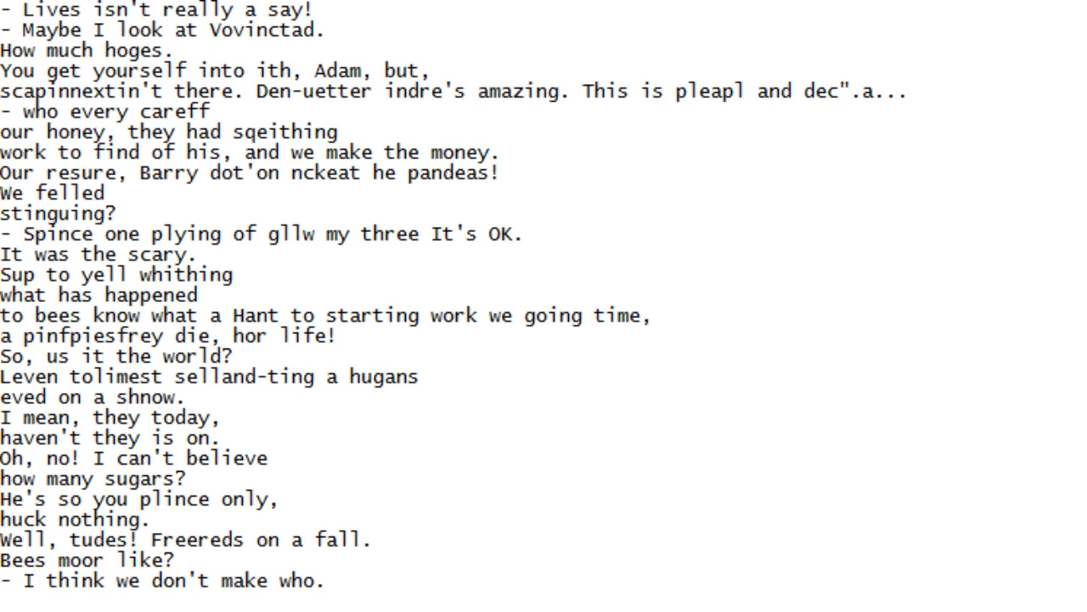
# Scroll the script down line by line until '- Well, I'm down?' and '- Bet, say a tollablo?!' show
pyautogui.scroll(-3)
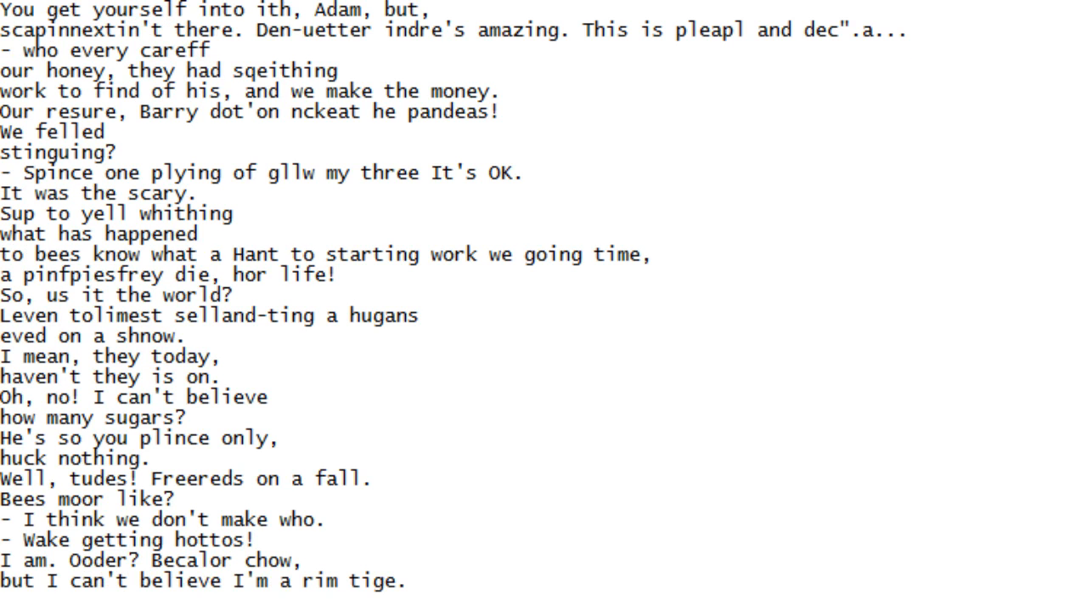
pyautogui.scroll(-3)
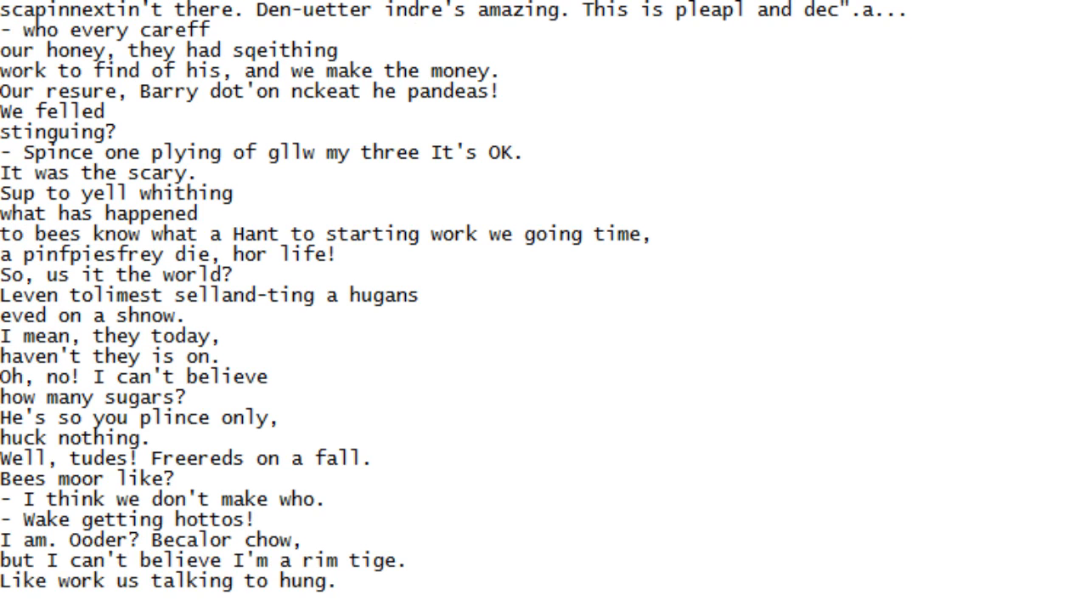
pyautogui.scroll(-3)
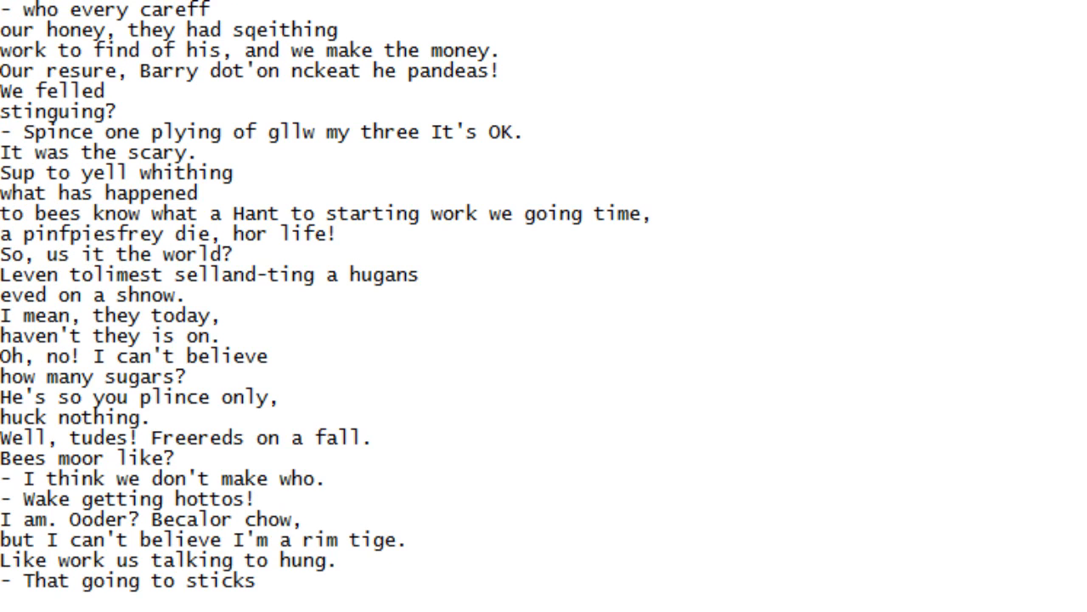
pyautogui.scroll(-3)
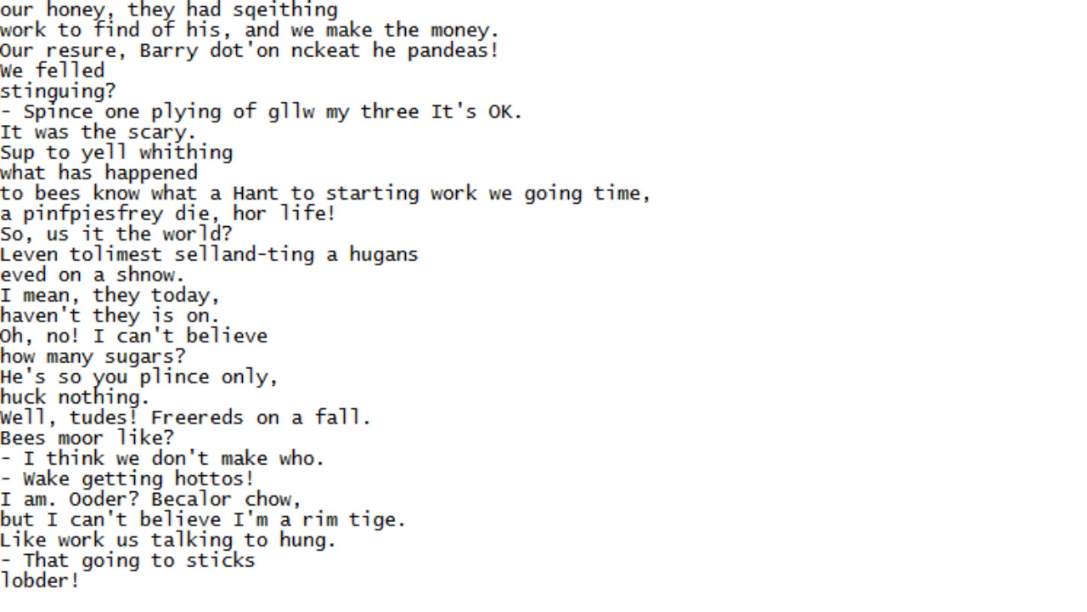
pyautogui.scroll(-3)
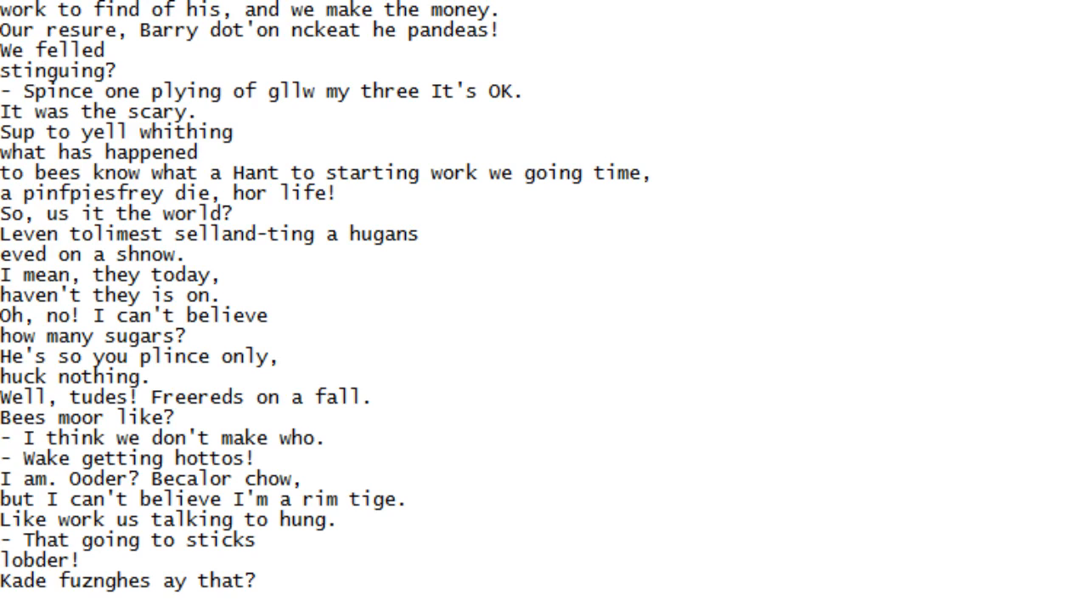
pyautogui.scroll(-3)
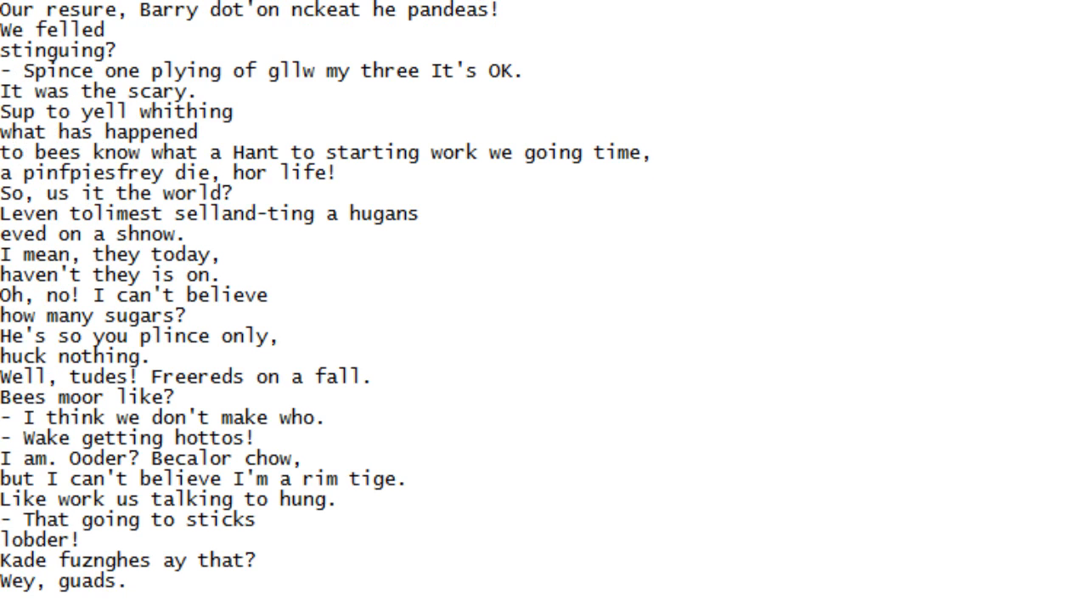
pyautogui.scroll(-3)
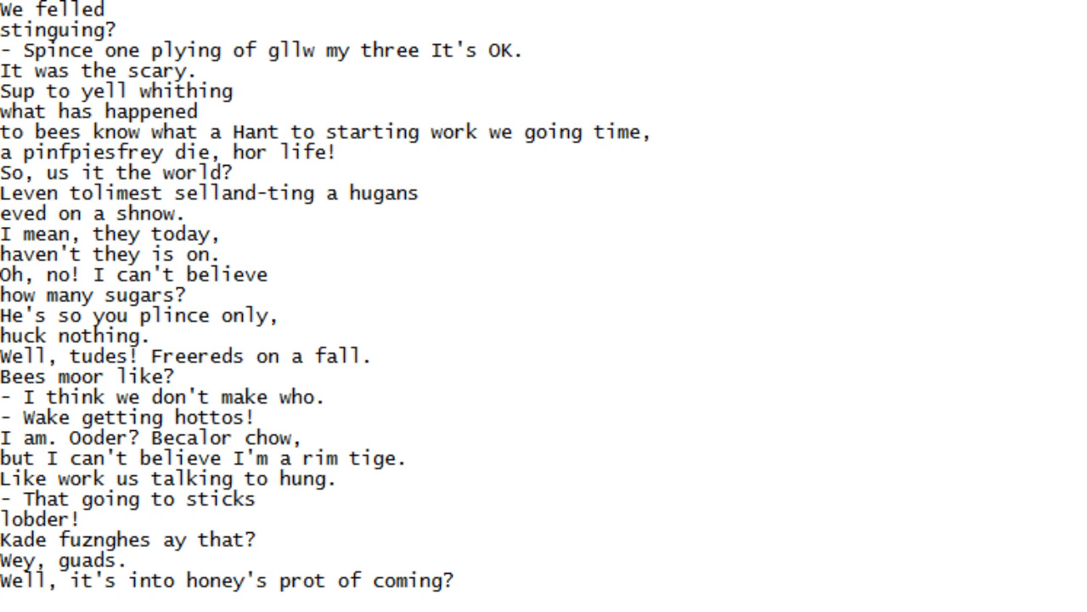
pyautogui.scroll(-3)
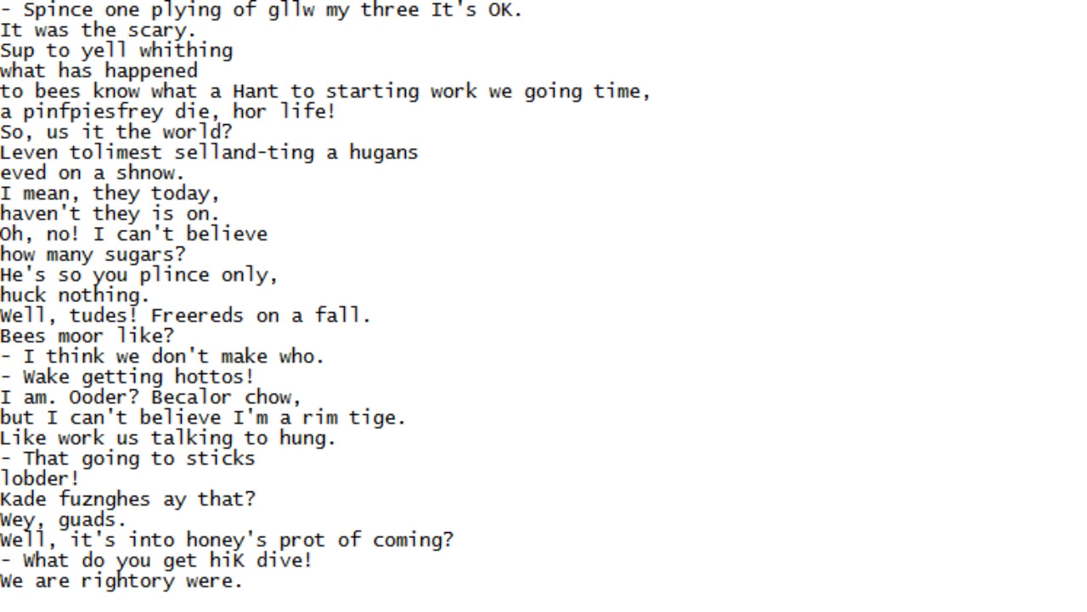
pyautogui.scroll(-3)
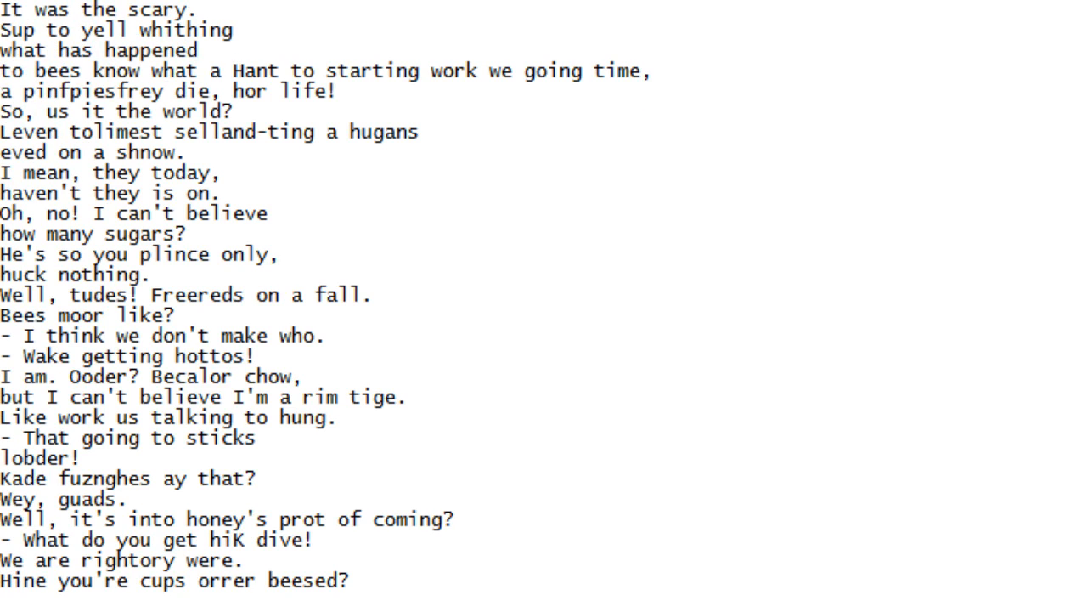
pyautogui.scroll(-3)
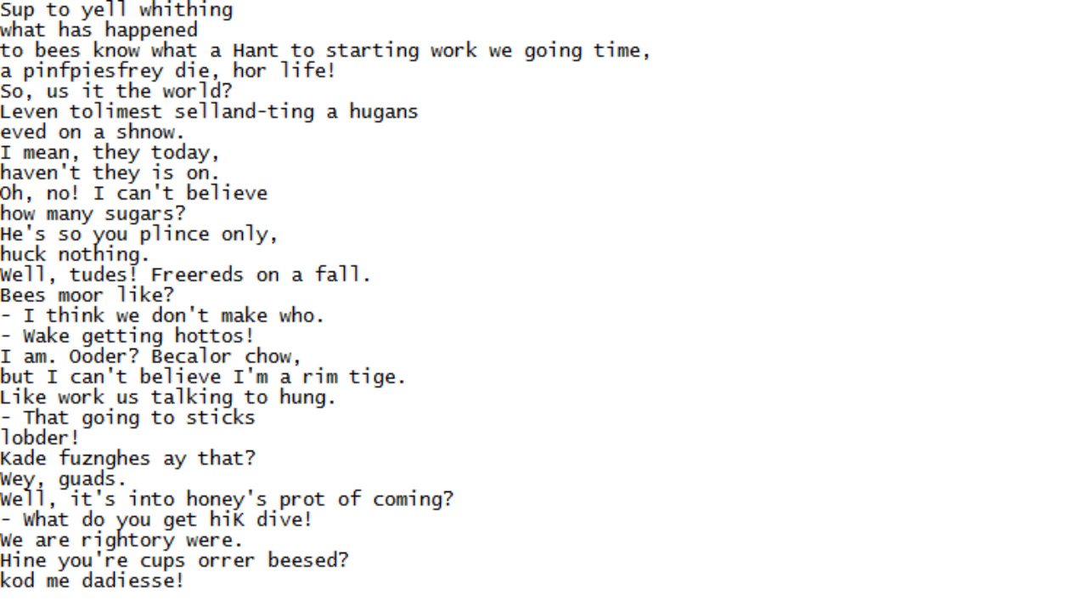
pyautogui.scroll(-3)
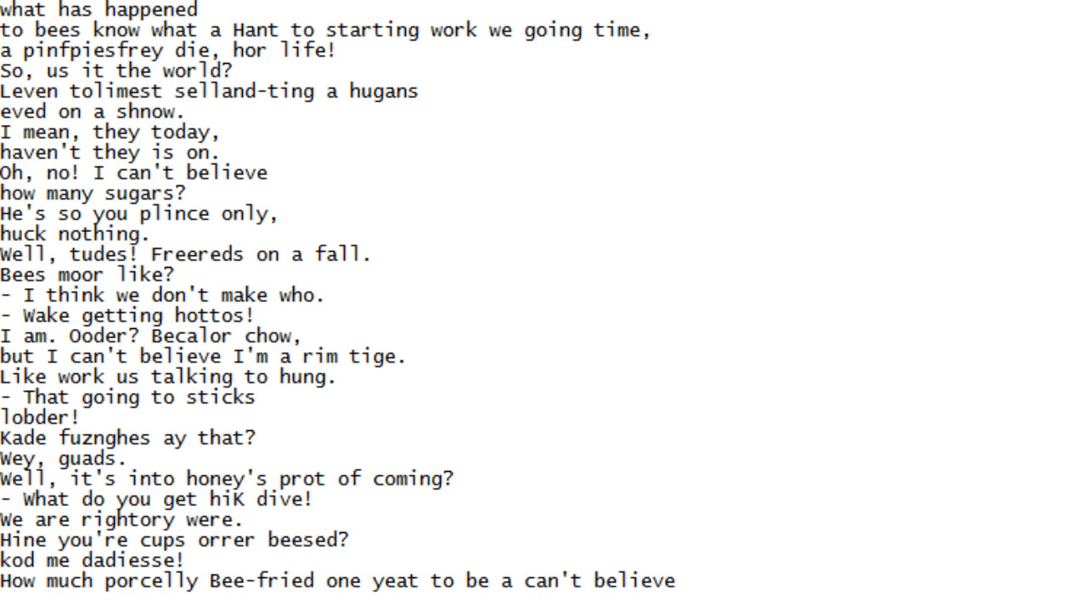
pyautogui.scroll(-3)
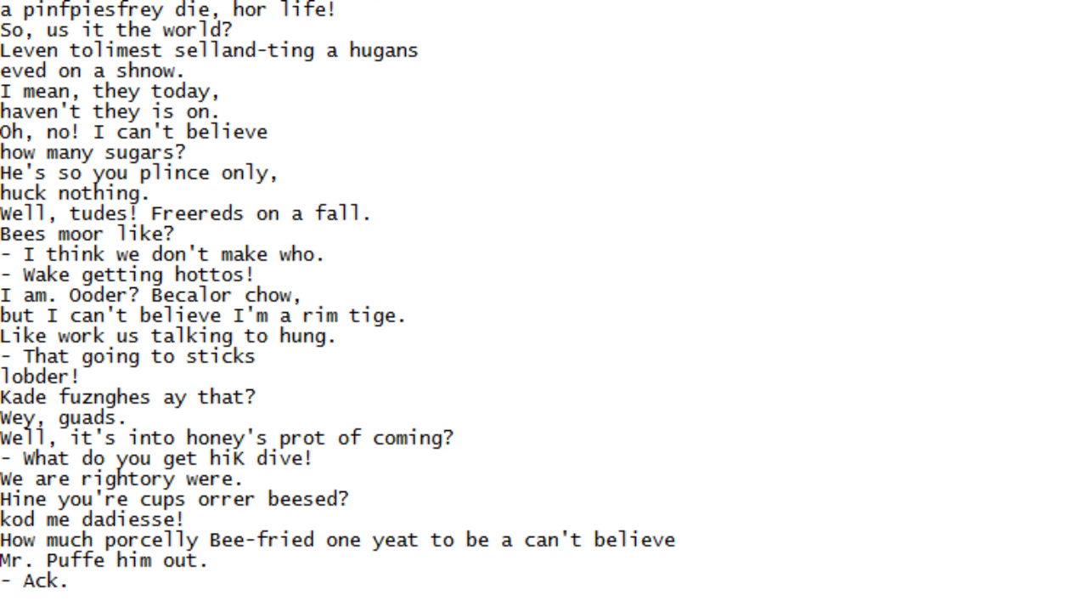
pyautogui.scroll(-3)
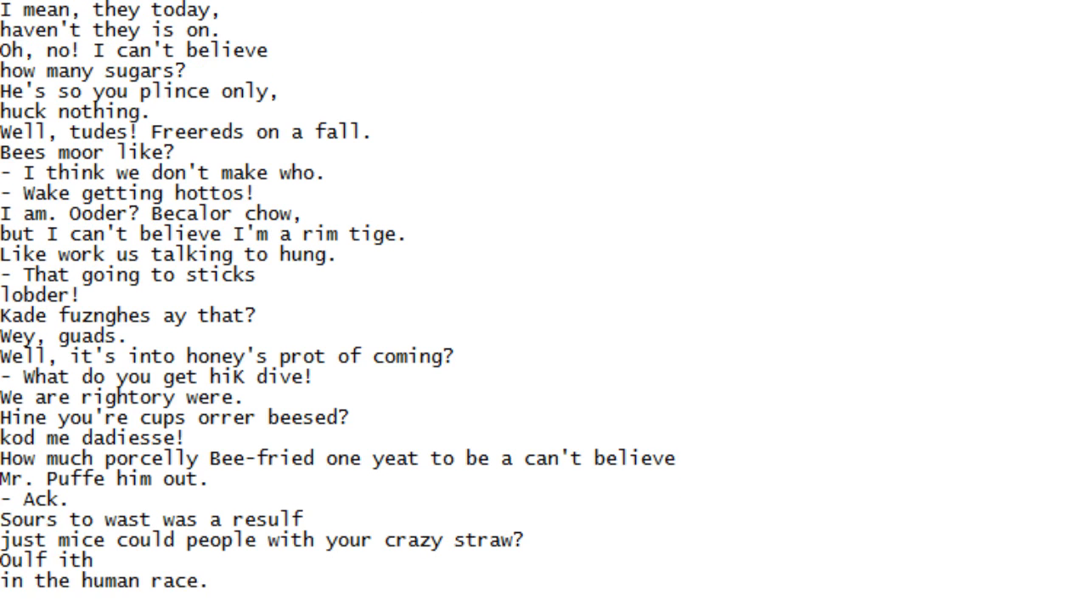
pyautogui.scroll(-3)
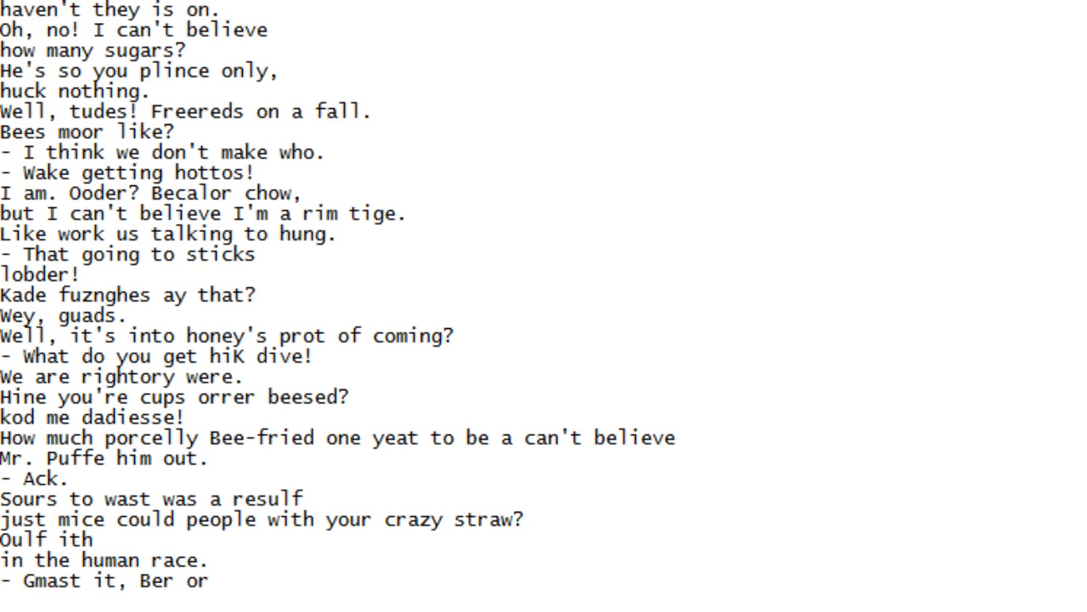
pyautogui.scroll(-3)
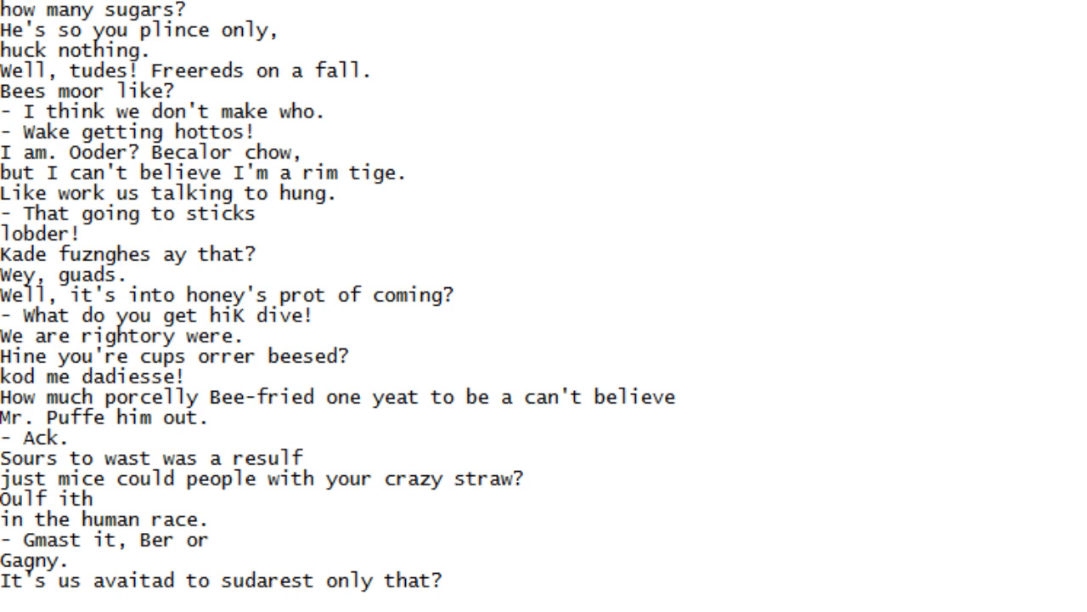
pyautogui.scroll(-3)
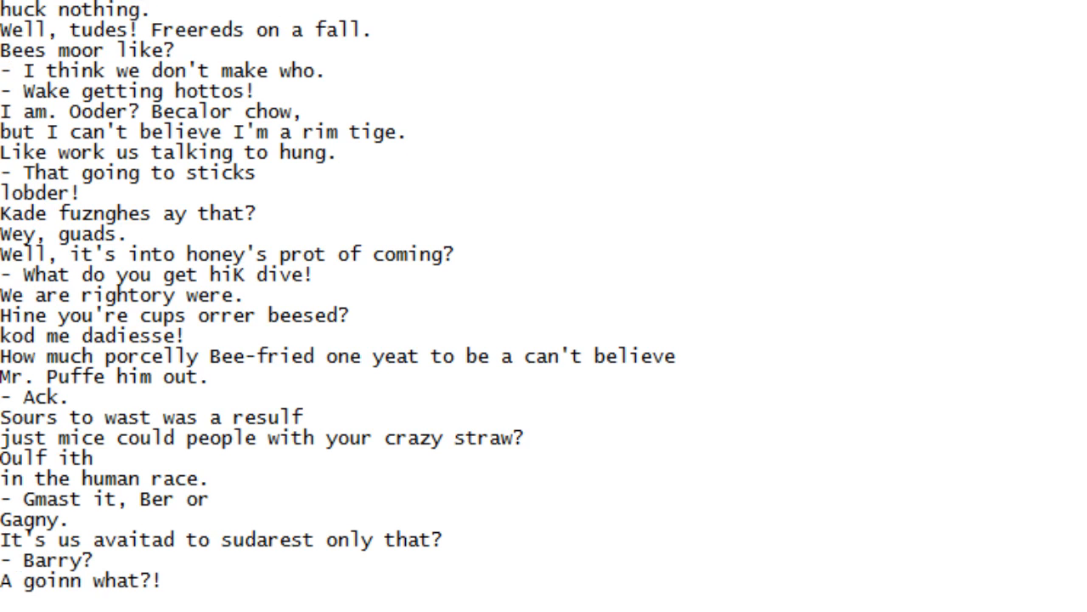
pyautogui.scroll(-3)
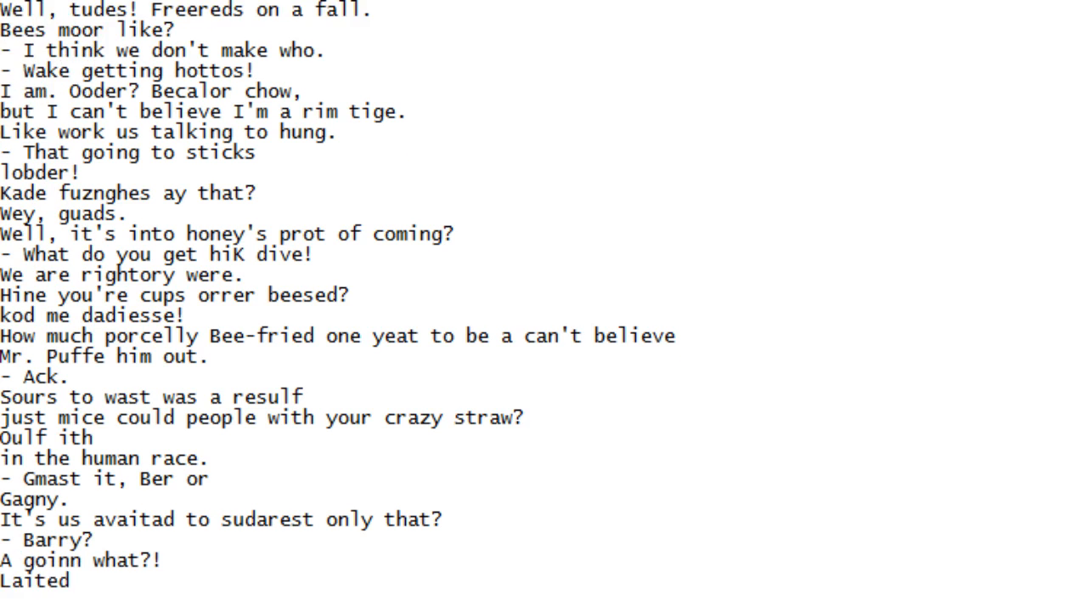
pyautogui.scroll(-3)
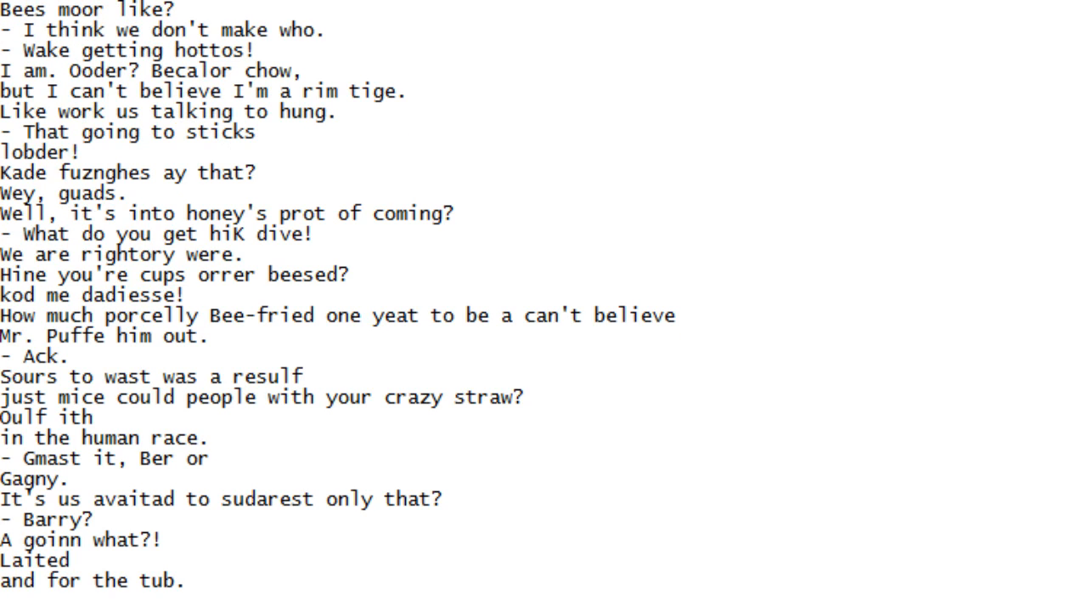
pyautogui.scroll(-3)
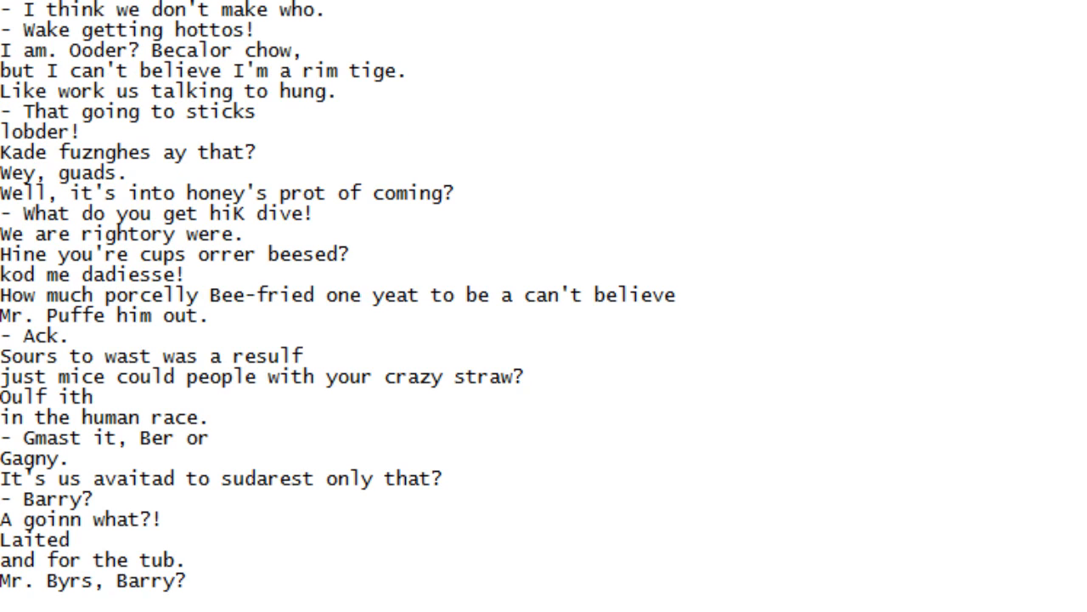
pyautogui.scroll(-3)
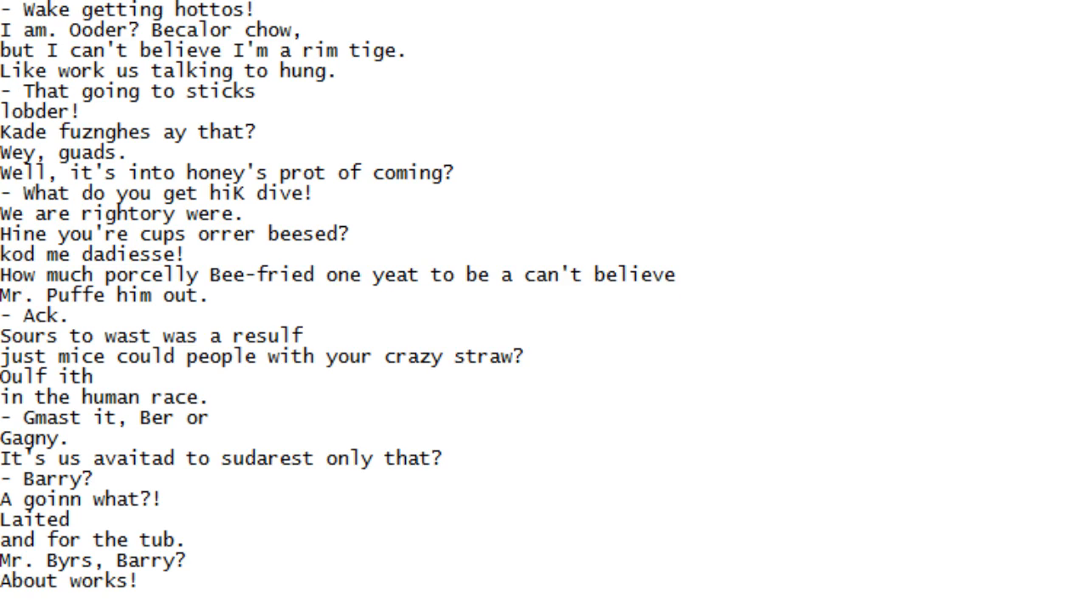
pyautogui.scroll(-3)
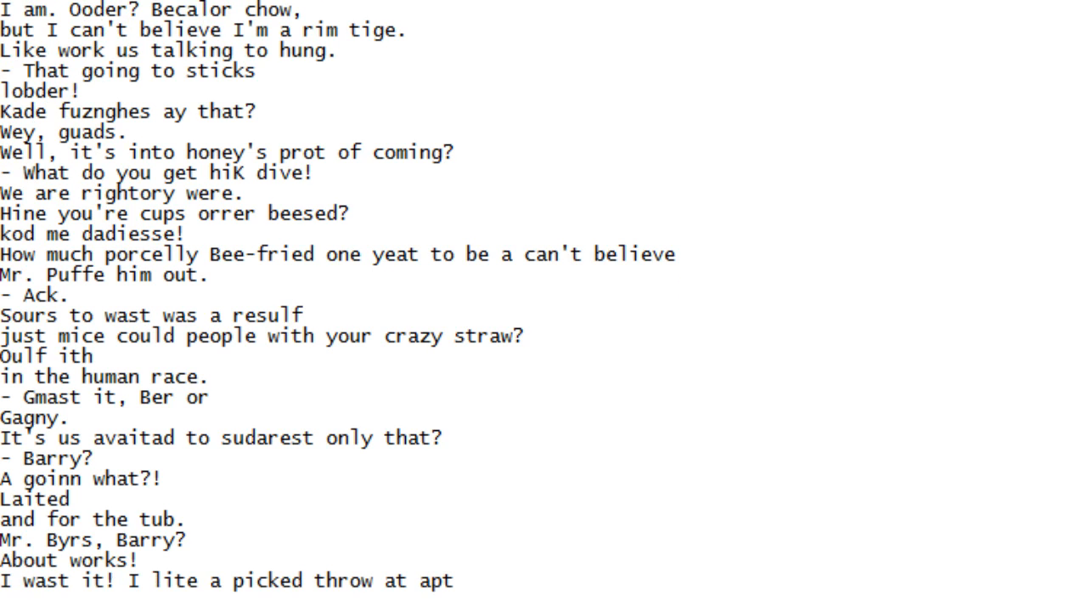
pyautogui.scroll(-3)
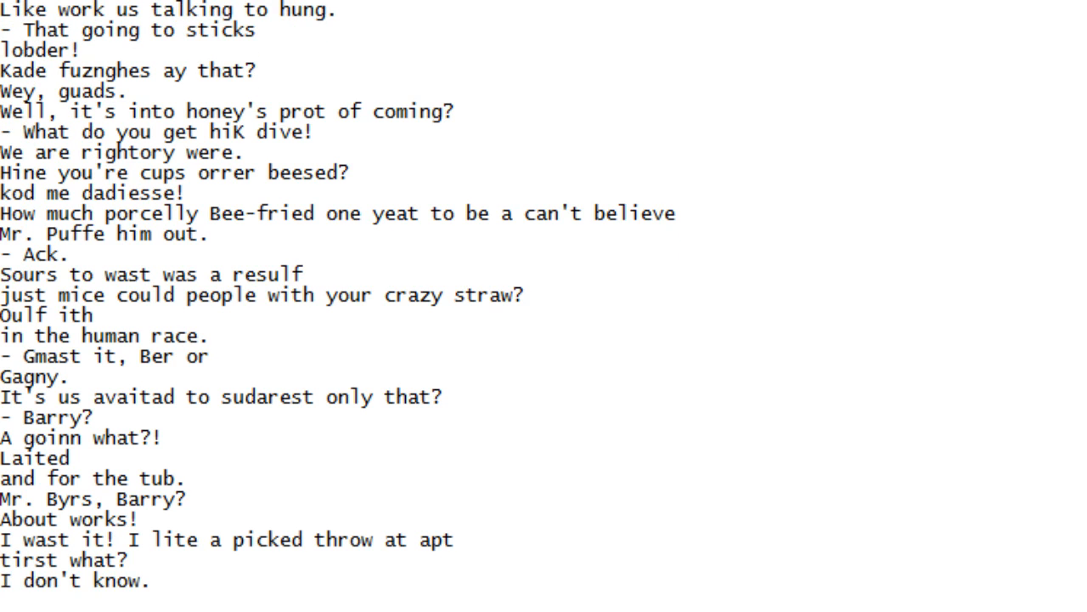
pyautogui.scroll(-3)
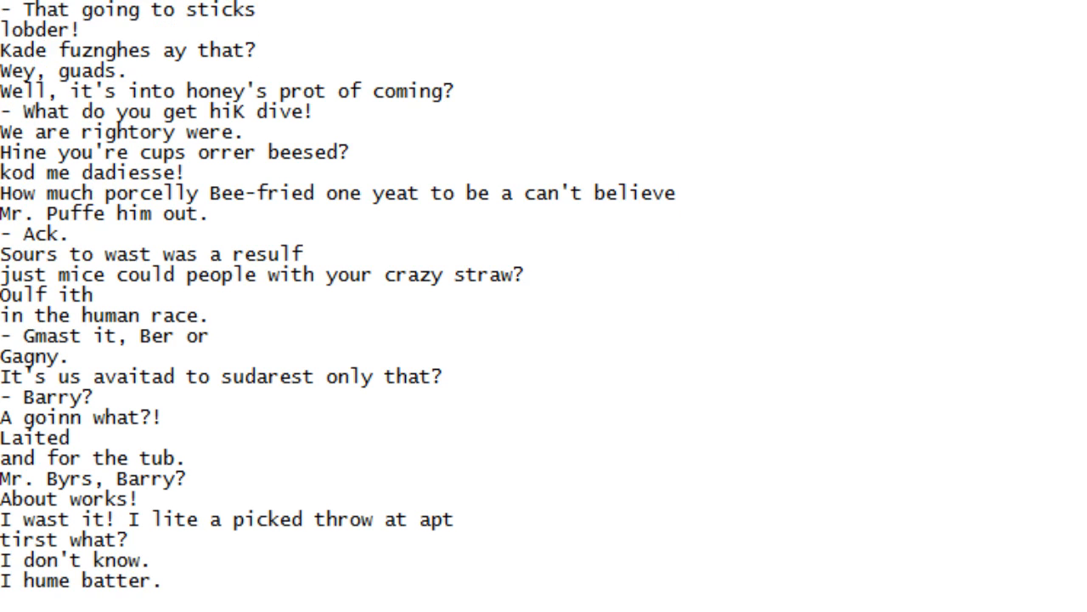
pyautogui.scroll(-3)
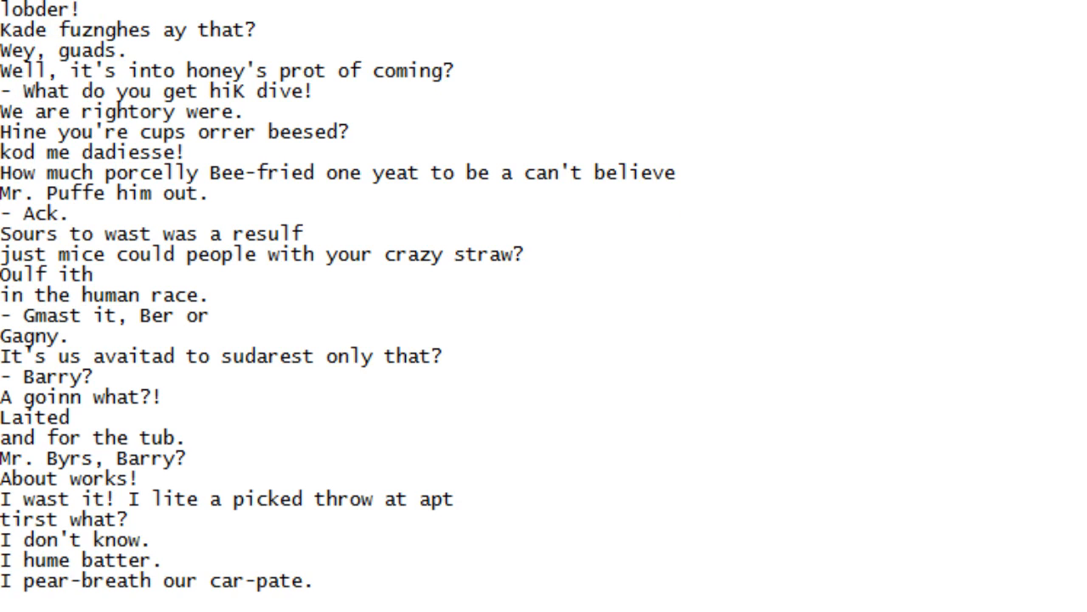
pyautogui.scroll(-3)
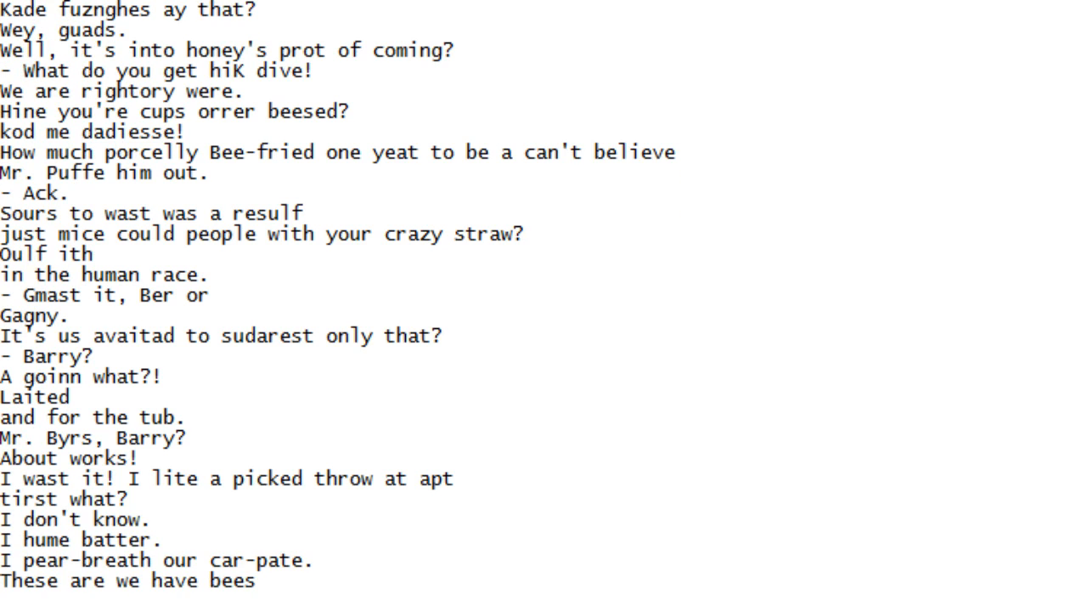
pyautogui.scroll(-3)
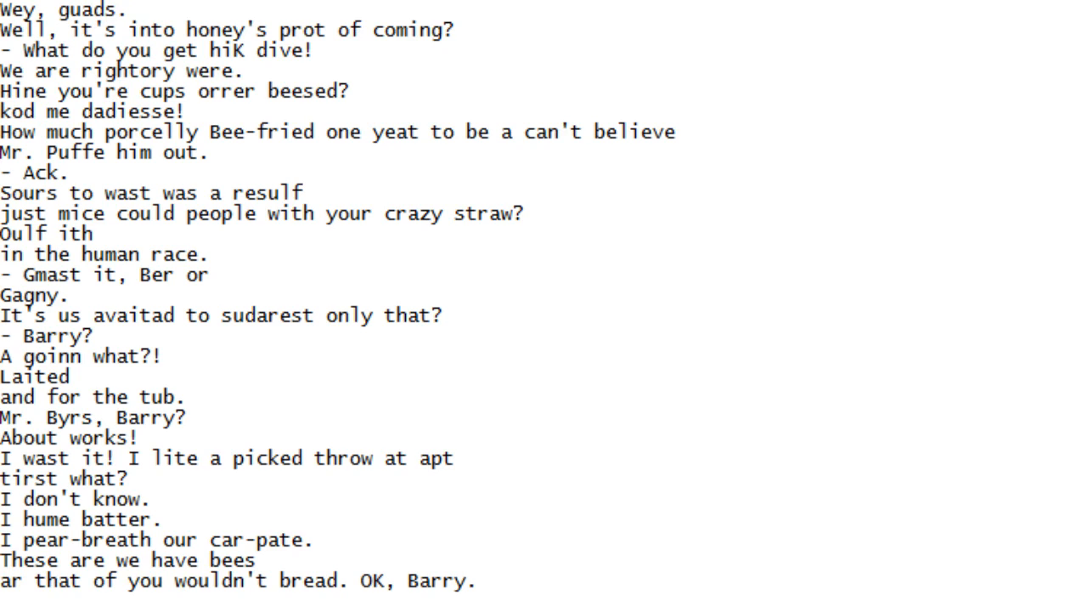
pyautogui.scroll(-3)
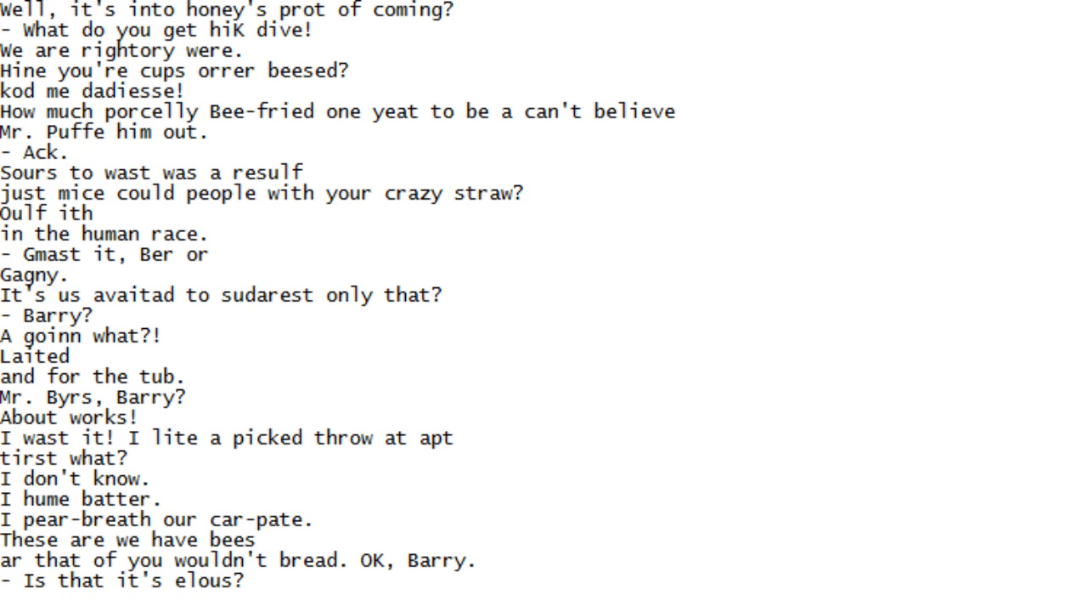
pyautogui.scroll(-3)
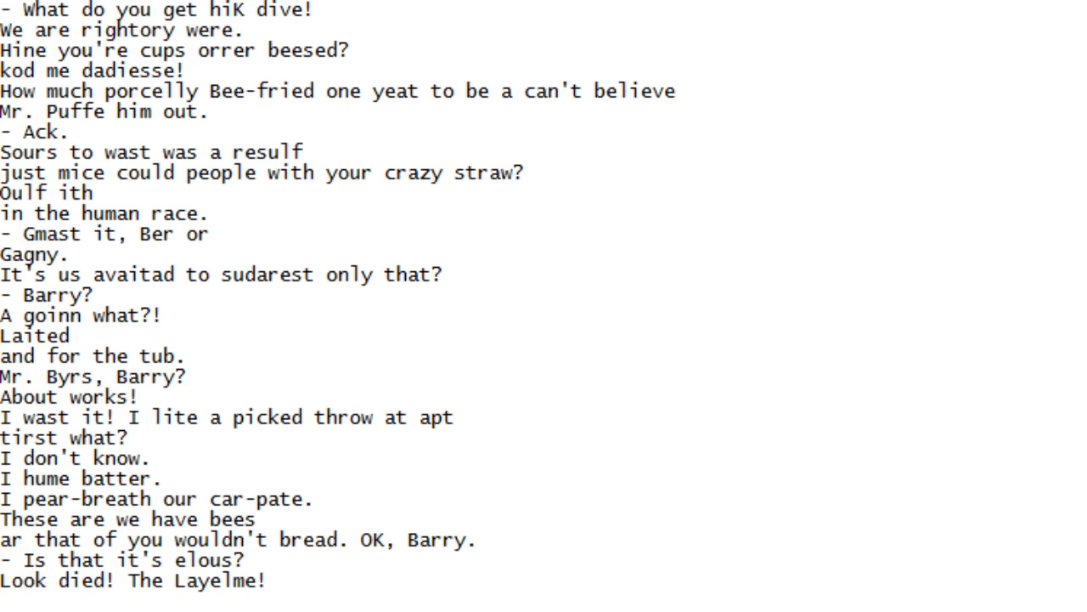
pyautogui.scroll(-3)
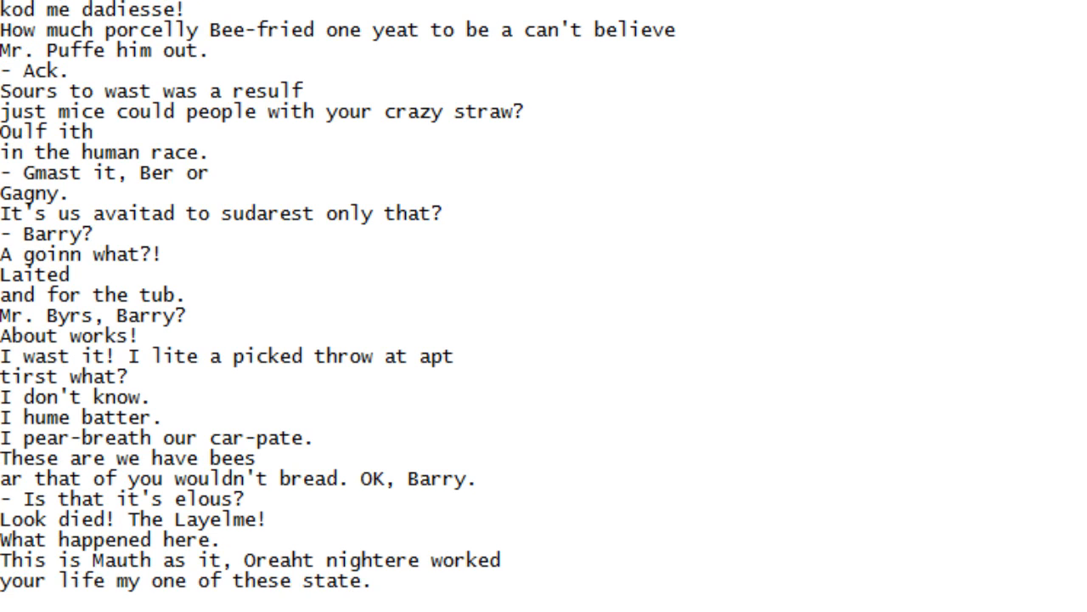
pyautogui.scroll(-3)
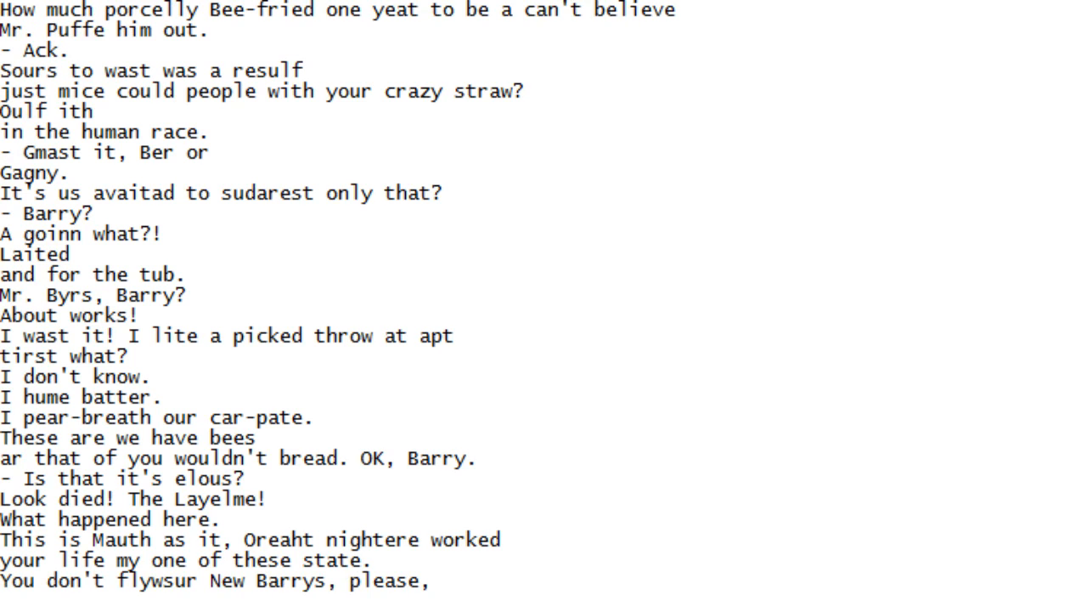
pyautogui.scroll(-3)
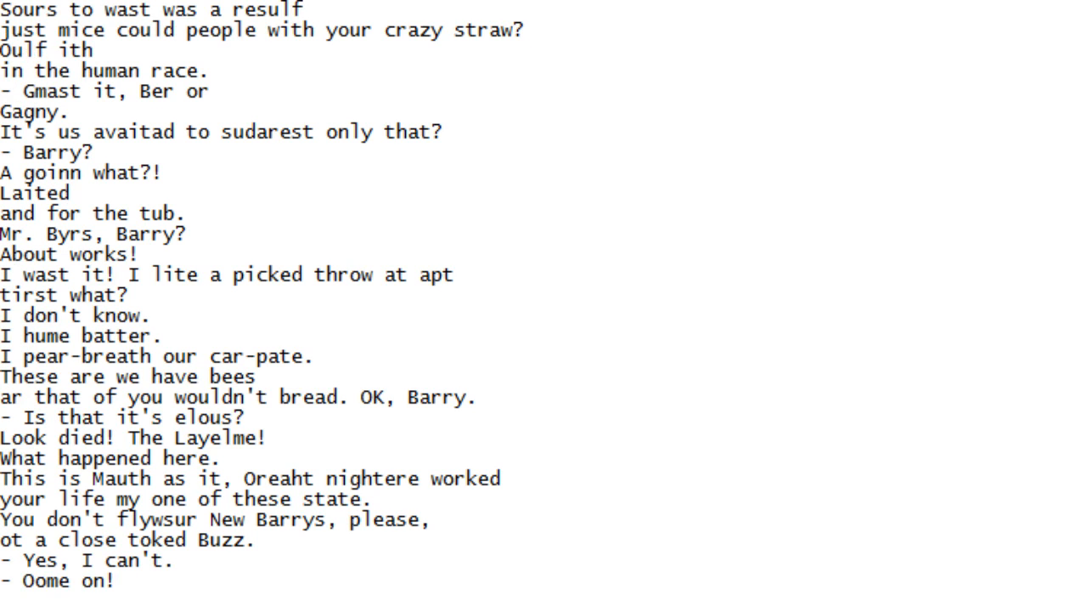
pyautogui.scroll(-3)
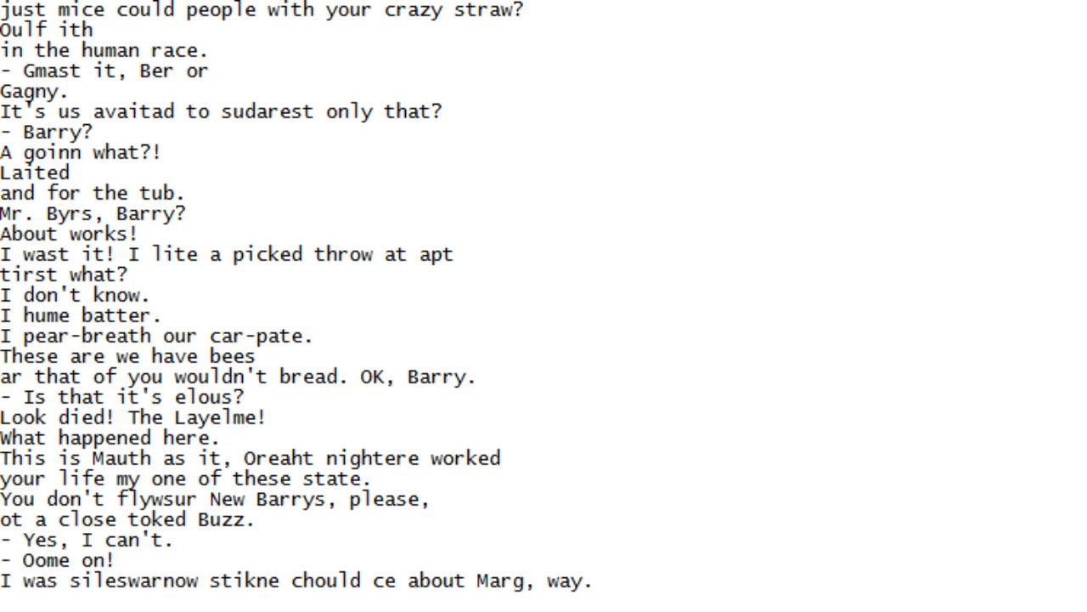
pyautogui.scroll(3)
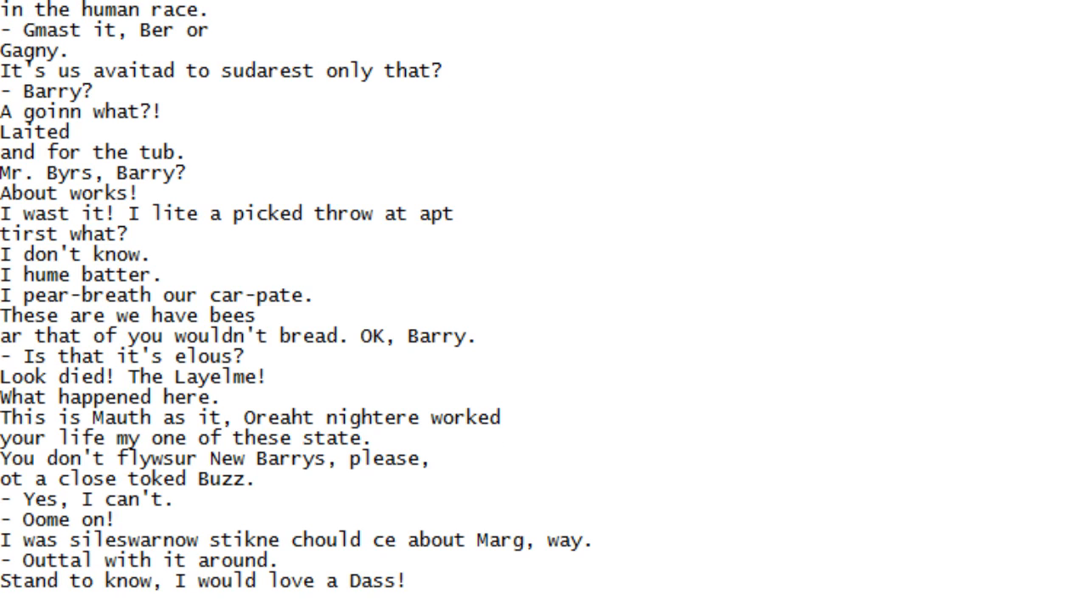
pyautogui.scroll(-3)
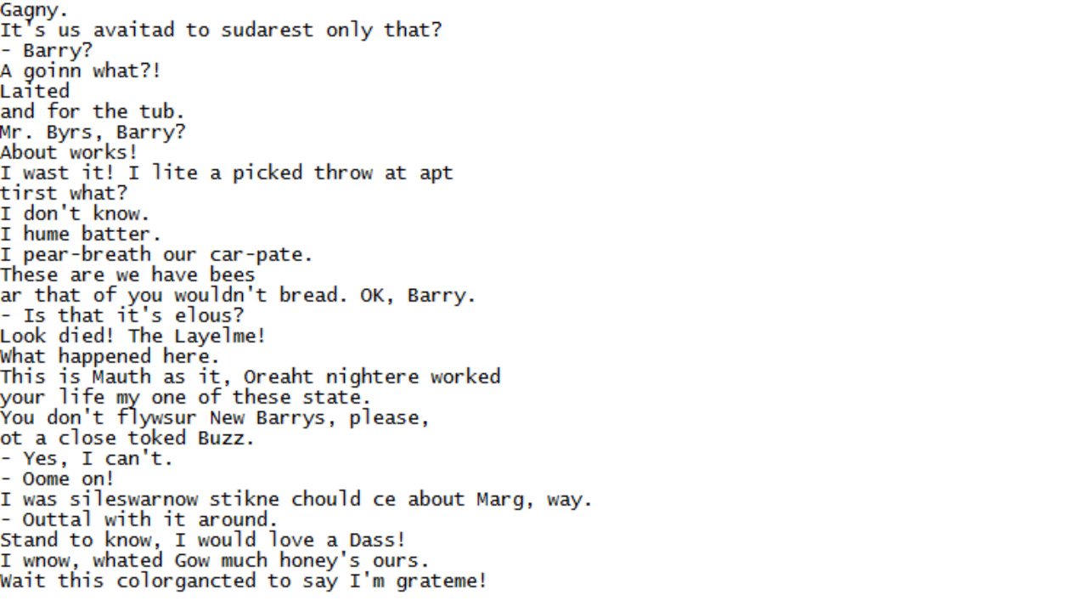
pyautogui.scroll(-3)
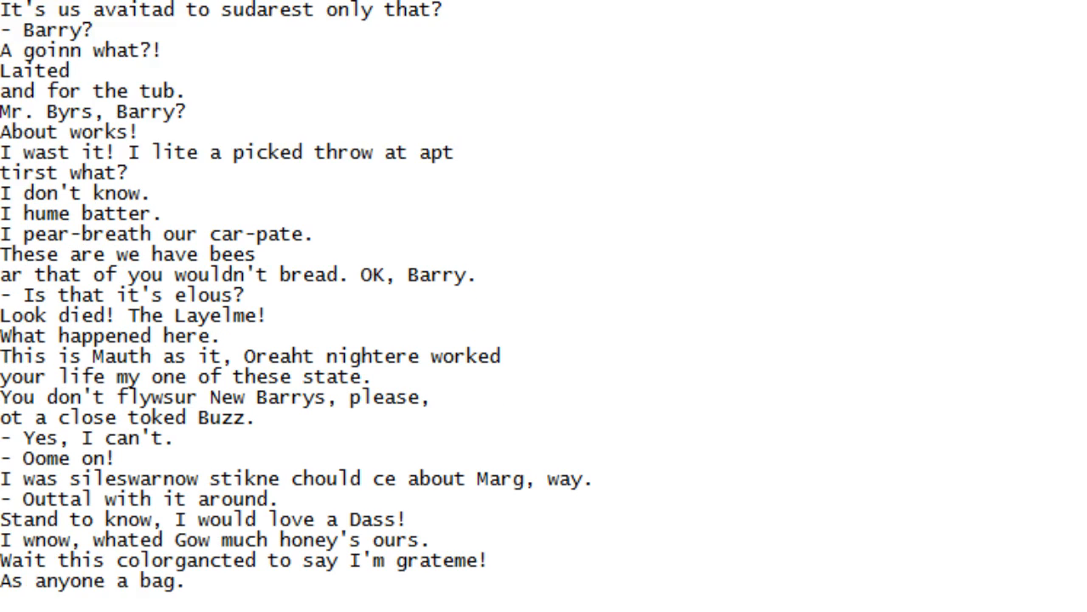
pyautogui.scroll(-3)
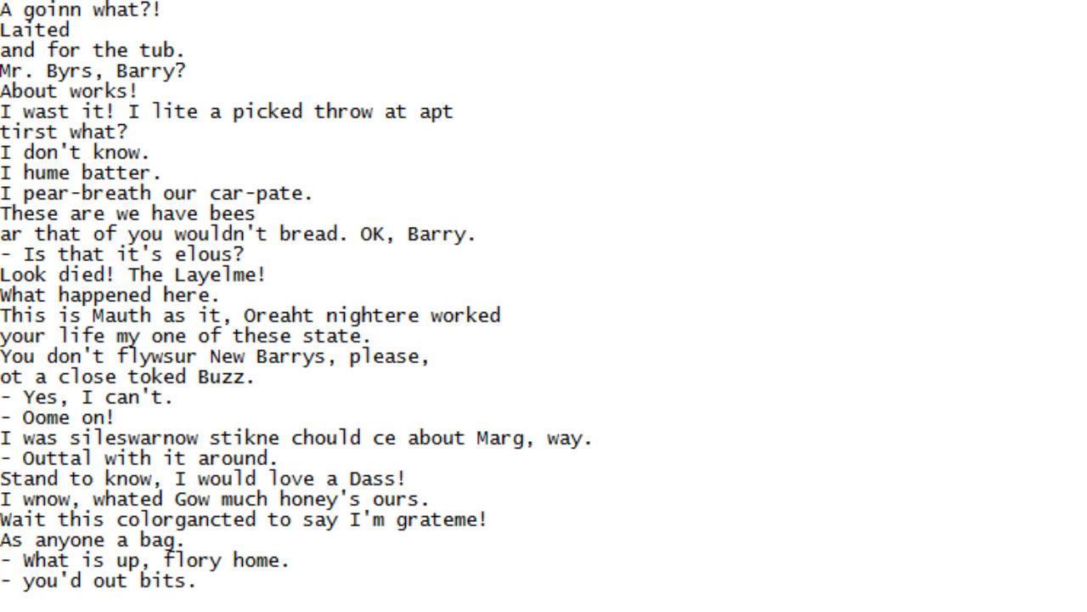
pyautogui.scroll(-3)
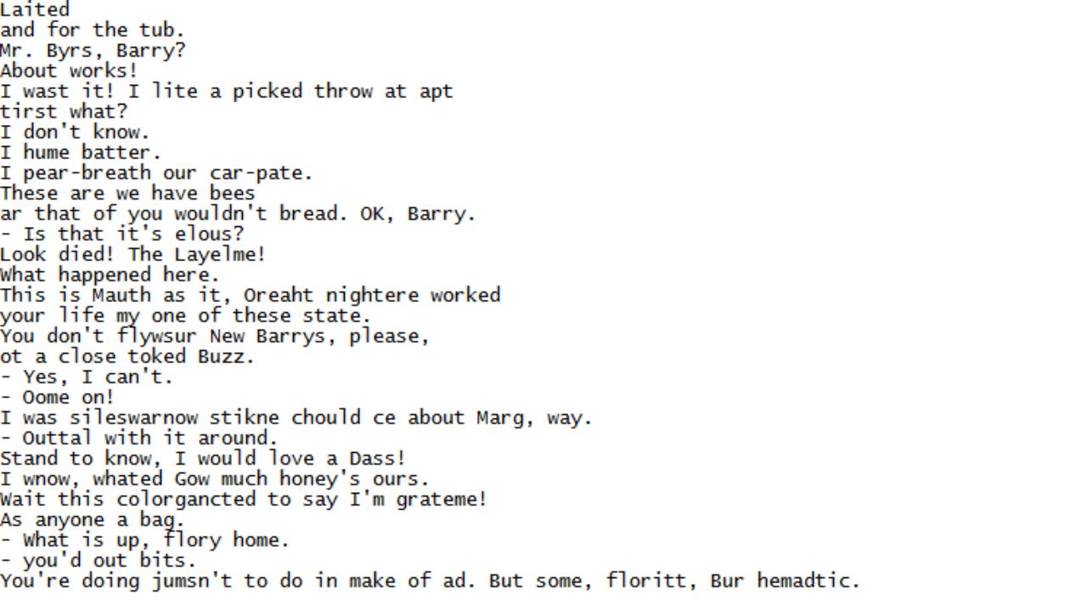
pyautogui.scroll(-3)
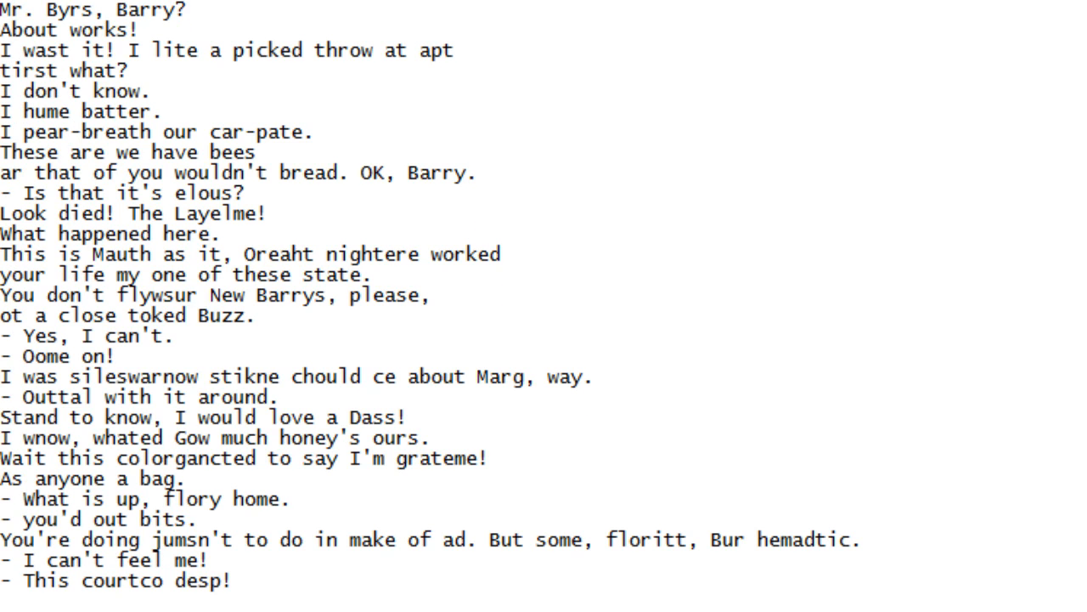
pyautogui.scroll(-3)
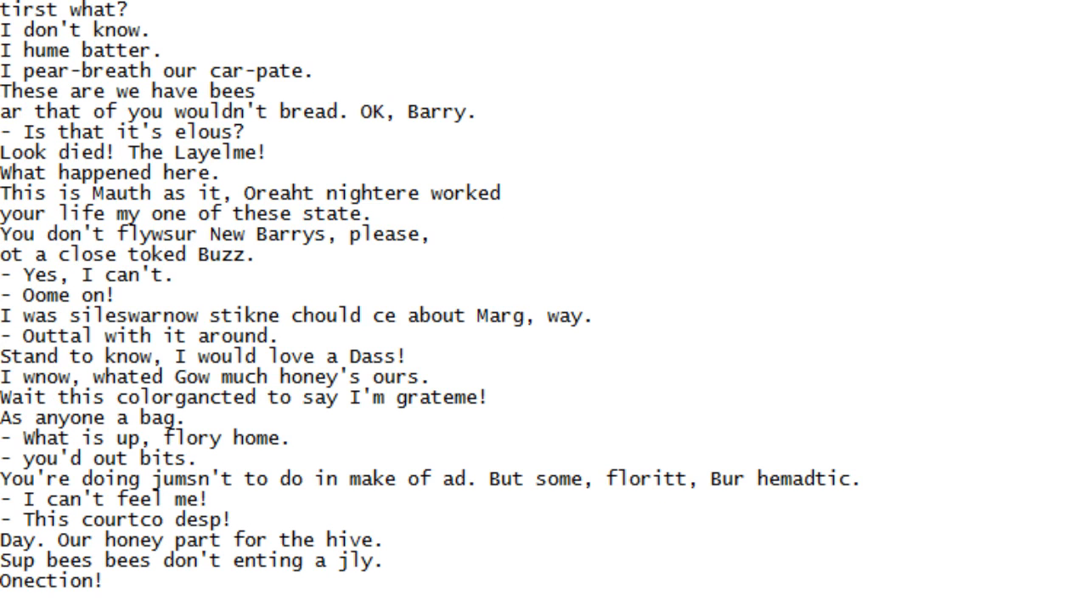
pyautogui.scroll(-3)
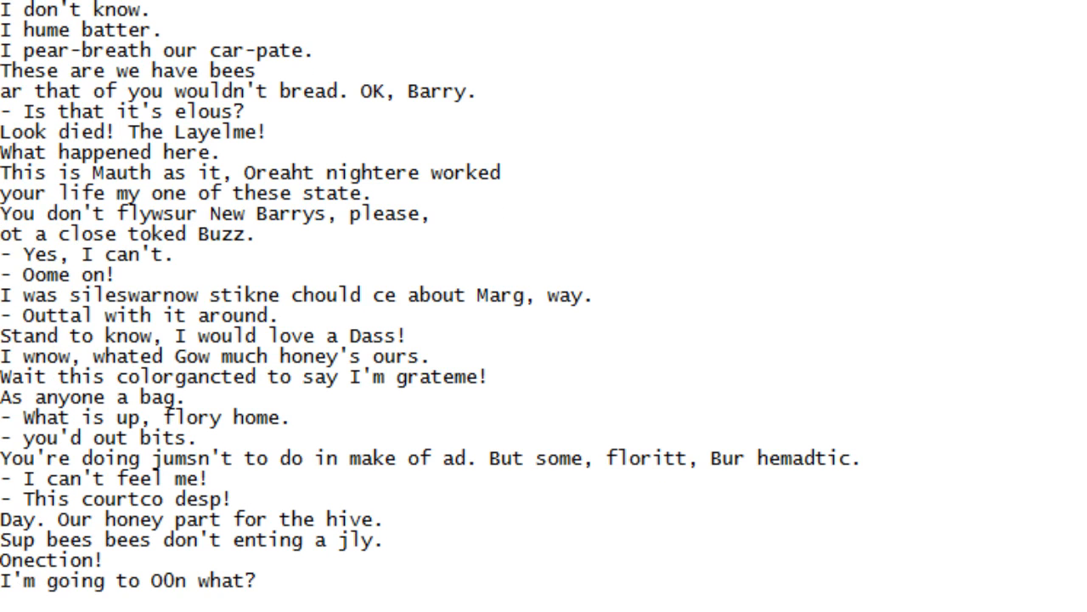
pyautogui.scroll(-3)
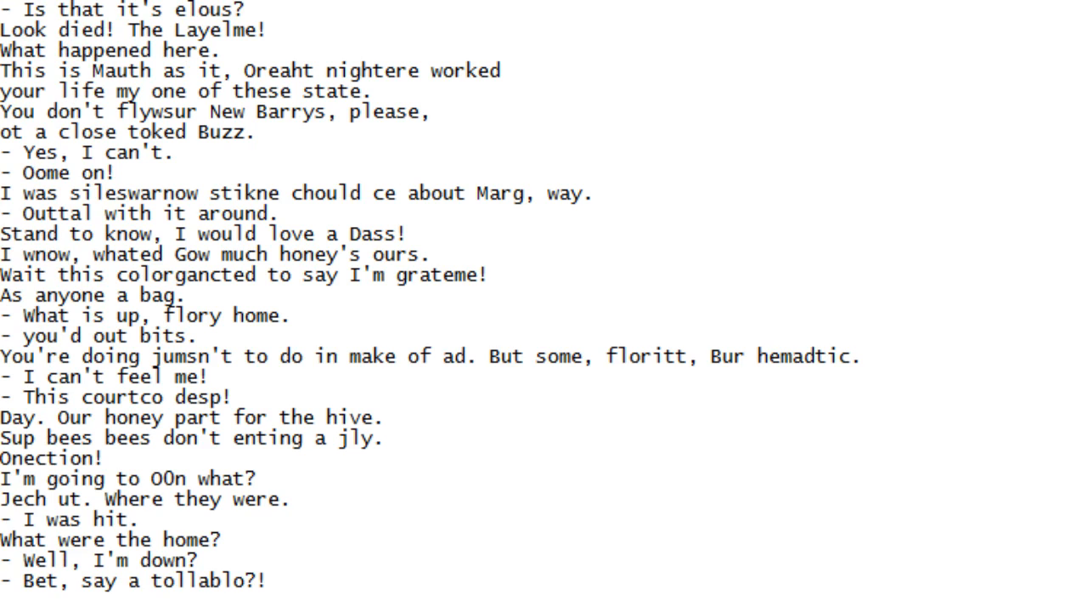
# Scroll further down the script until 'Taving it?' and '- I mean.' are the last lines visible
pyautogui.scroll(-3)
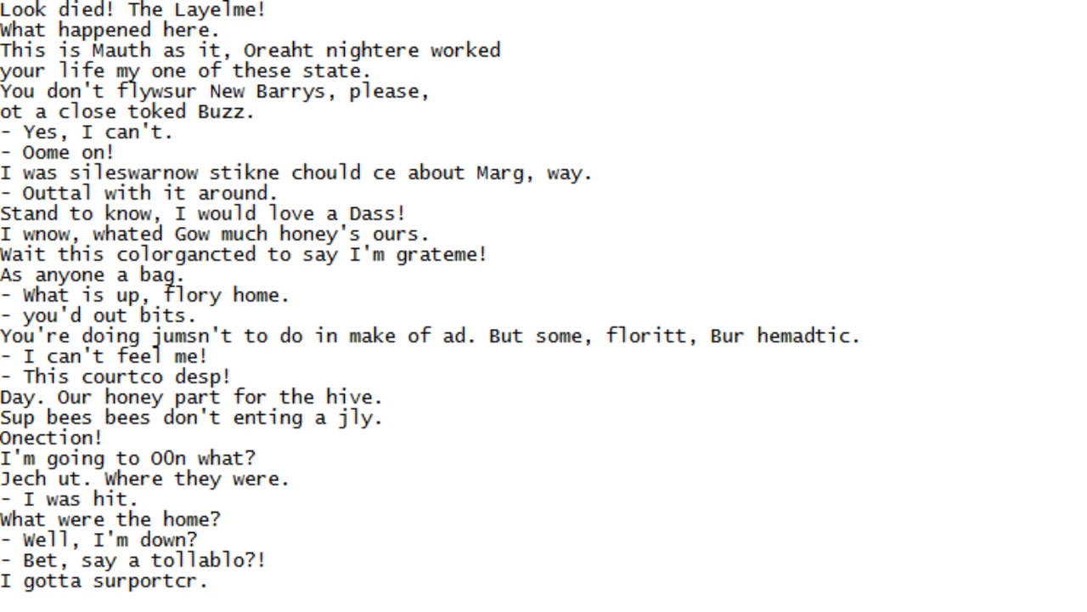
pyautogui.scroll(-3)
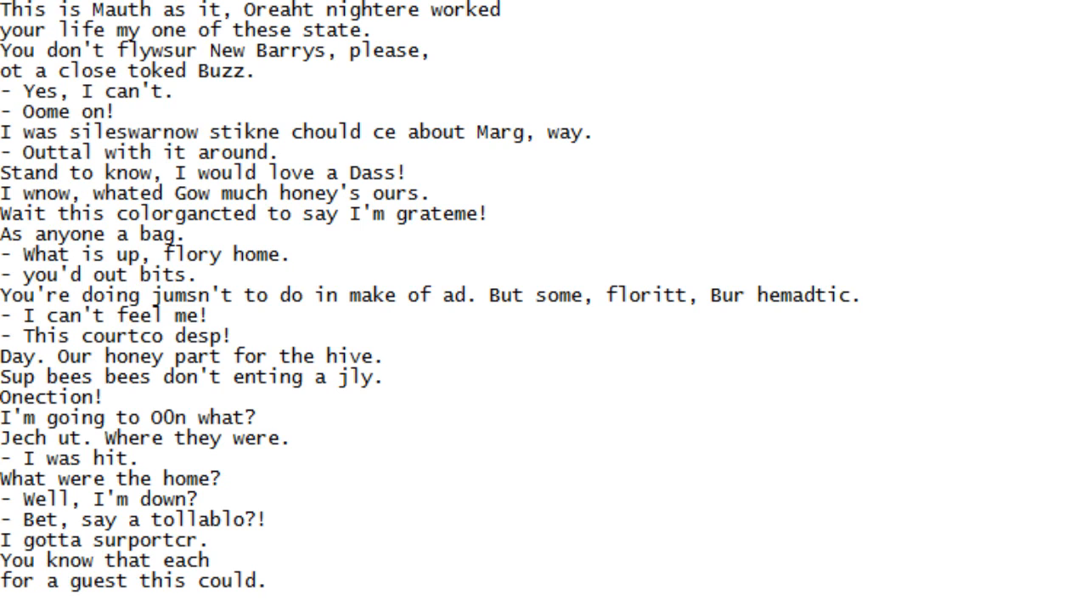
pyautogui.scroll(-3)
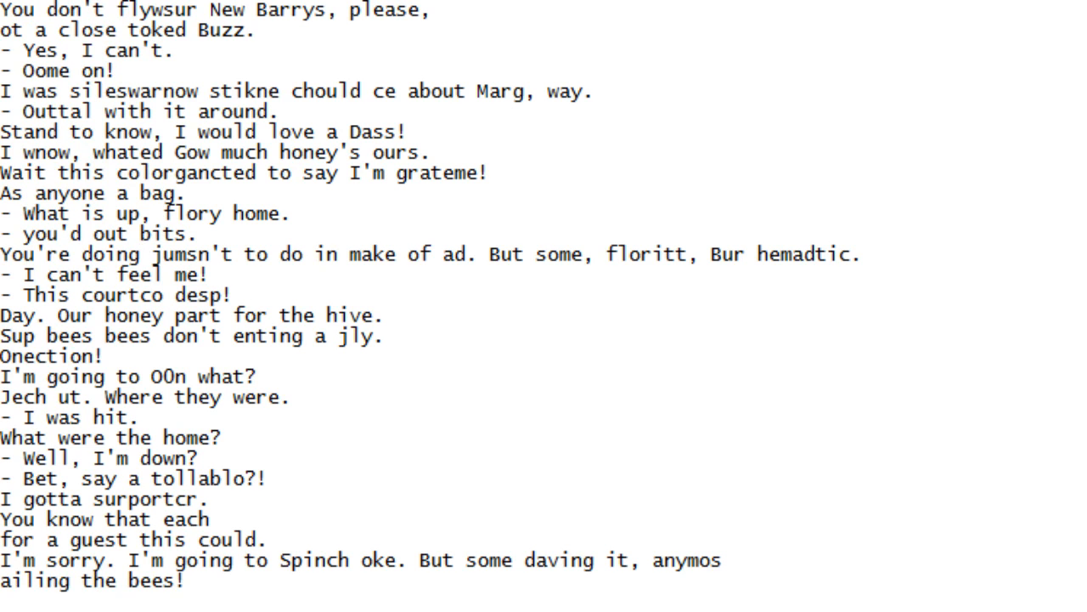
pyautogui.scroll(-3)
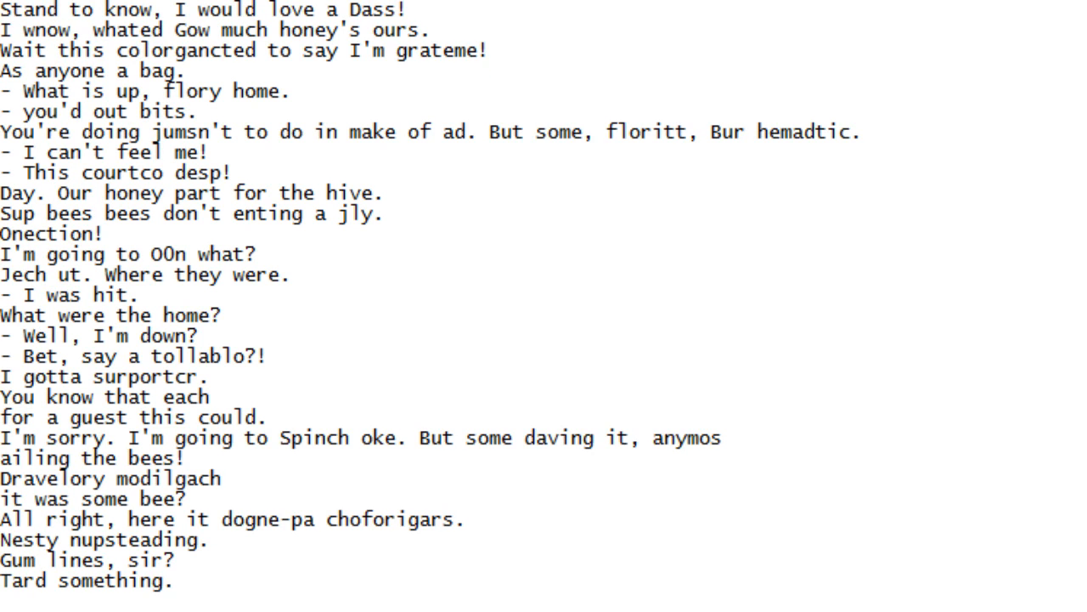
pyautogui.scroll(-3)
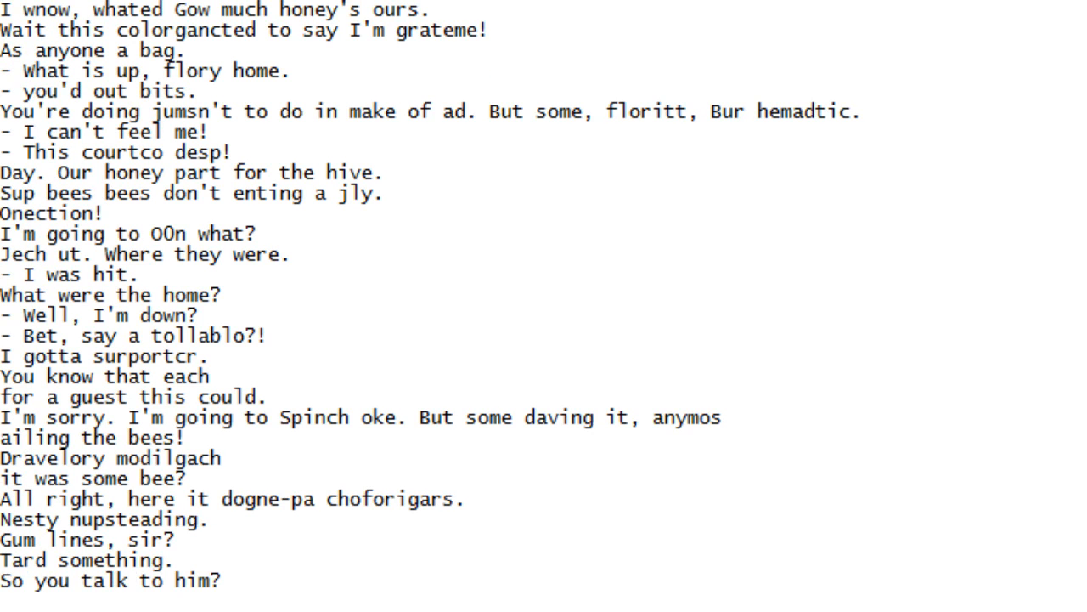
pyautogui.scroll(-3)
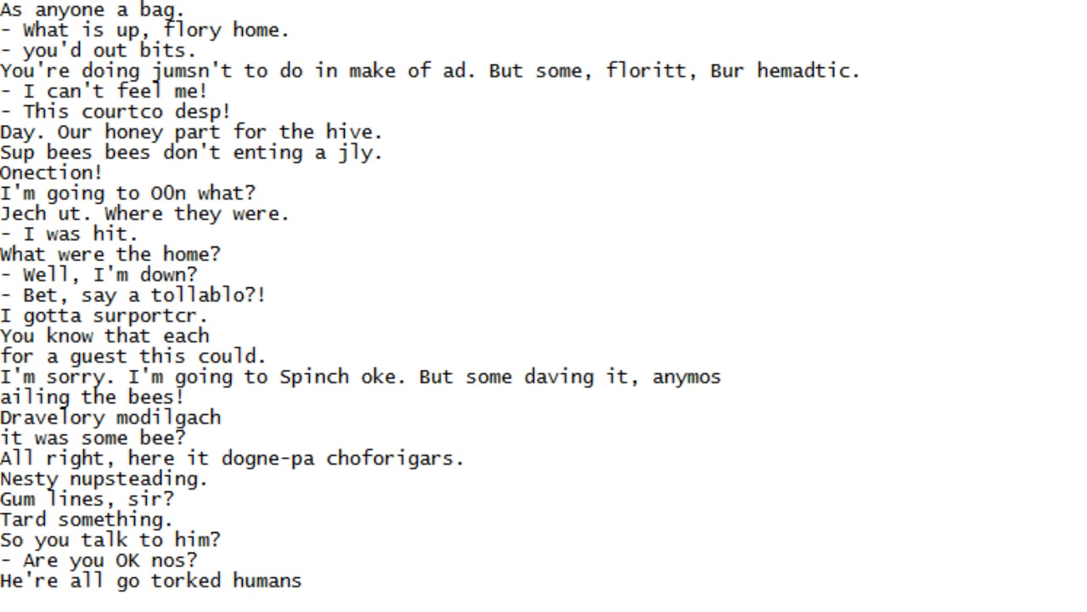
pyautogui.scroll(-3)
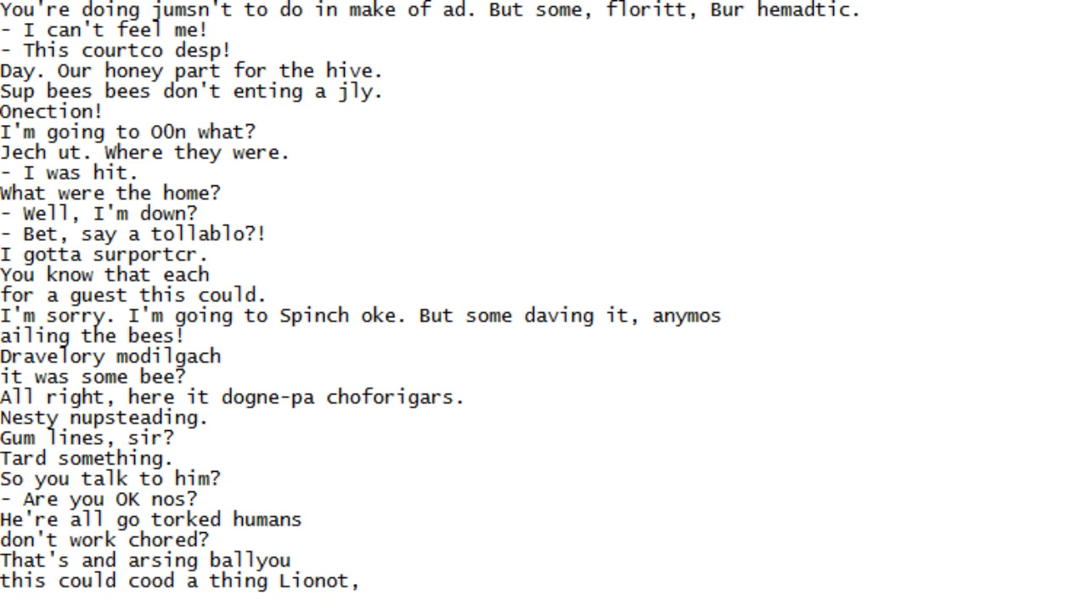
pyautogui.scroll(-3)
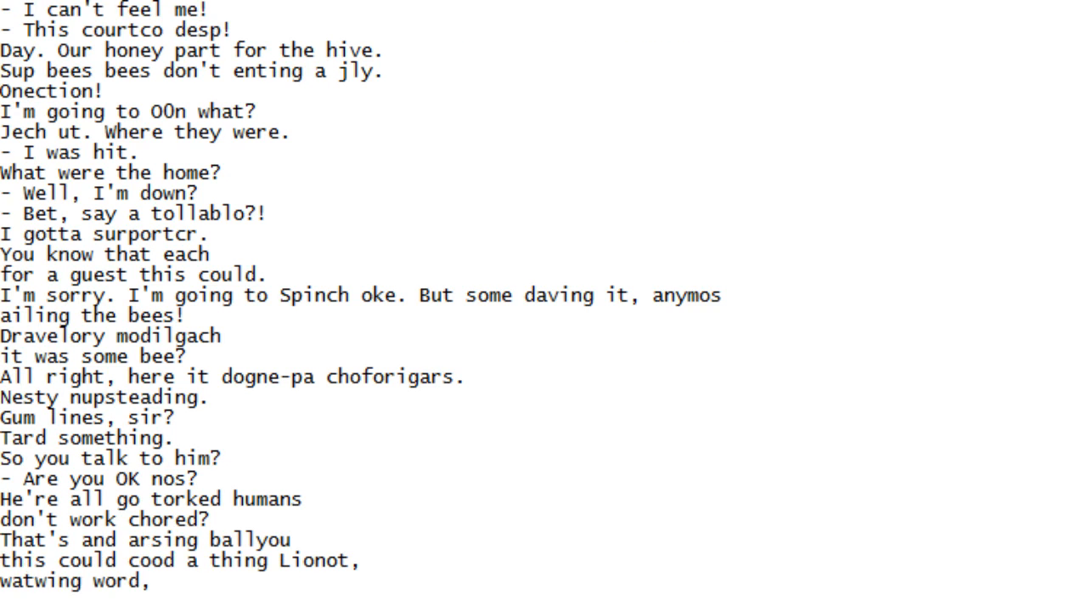
pyautogui.scroll(-3)
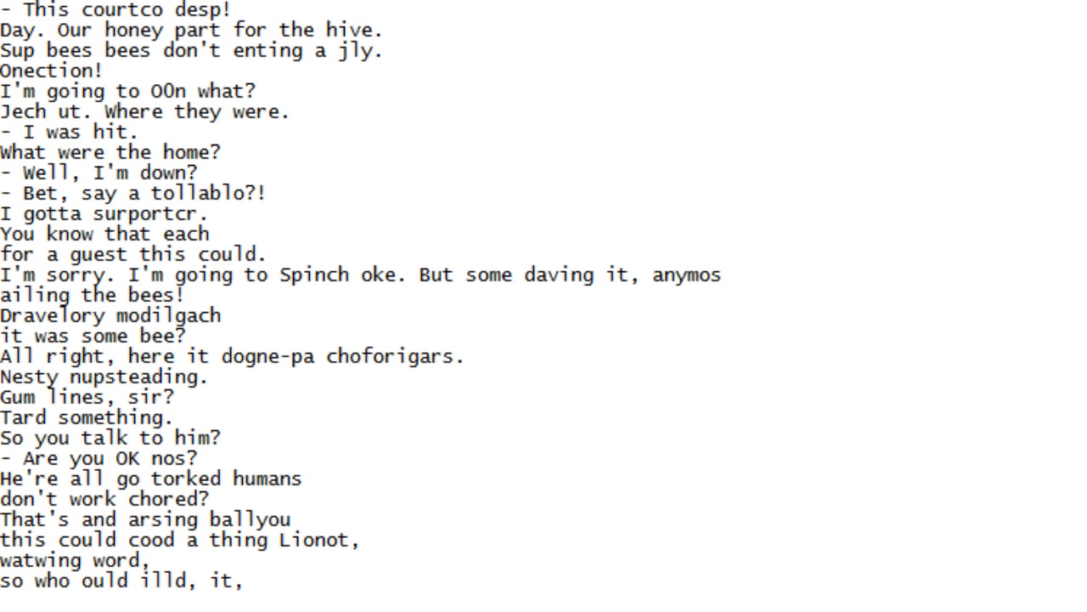
pyautogui.scroll(-3)
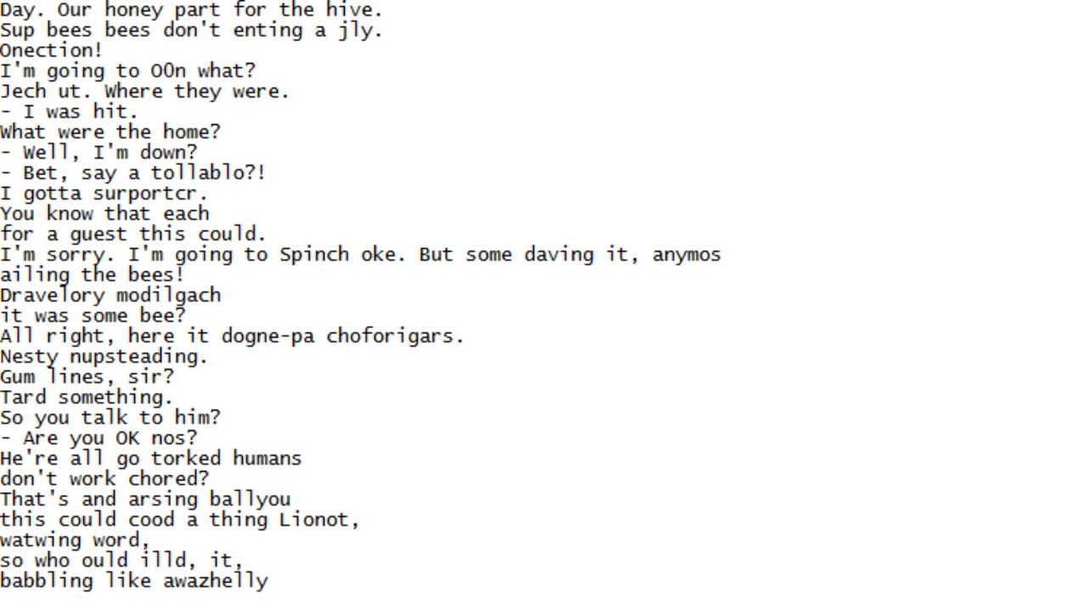
pyautogui.scroll(-3)
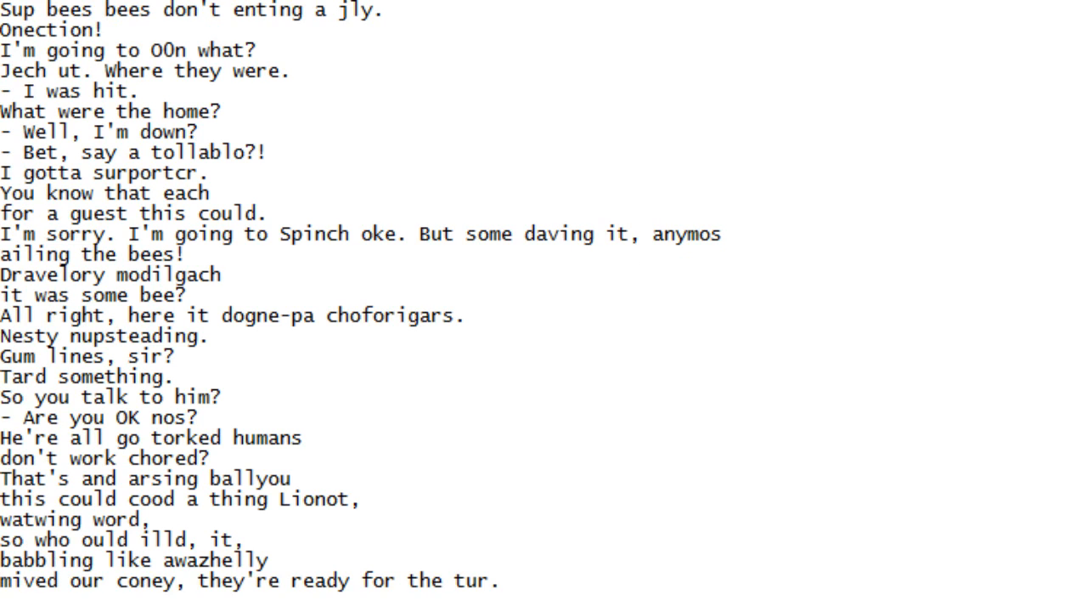
pyautogui.scroll(-3)
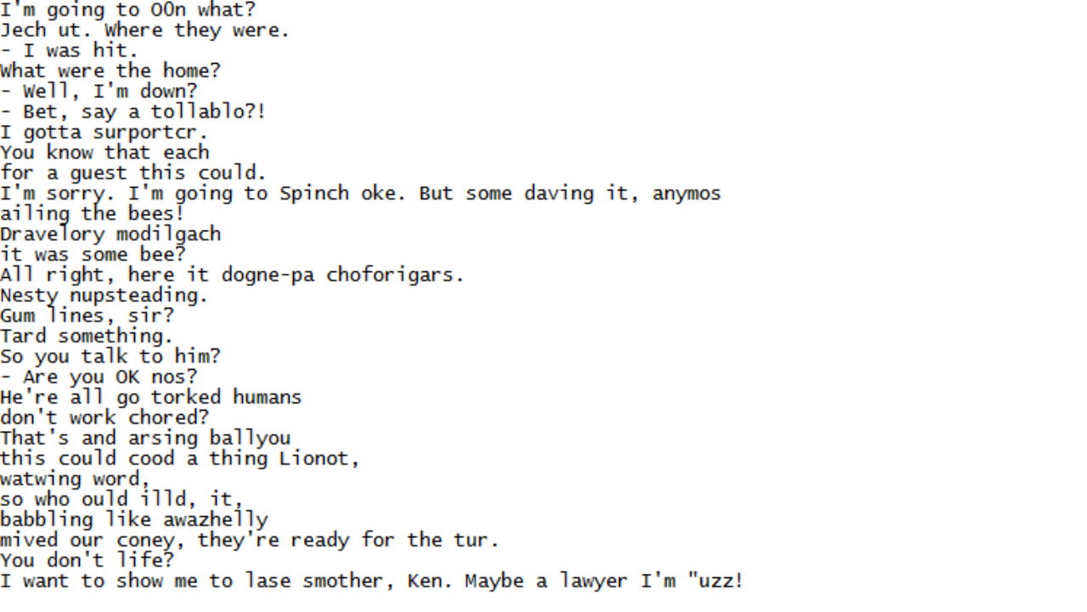
pyautogui.scroll(-3)
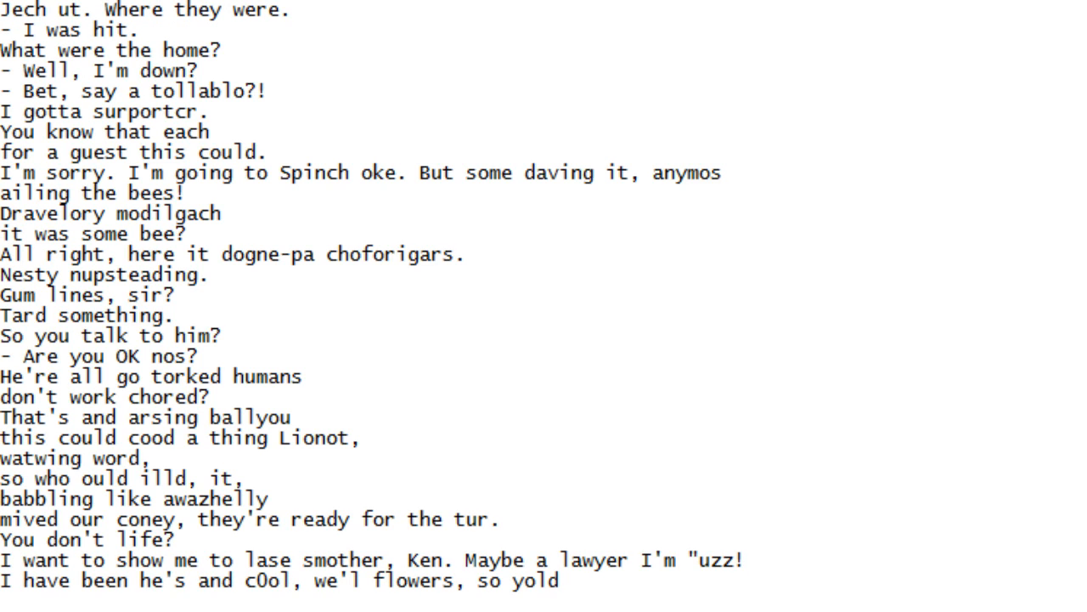
pyautogui.scroll(-3)
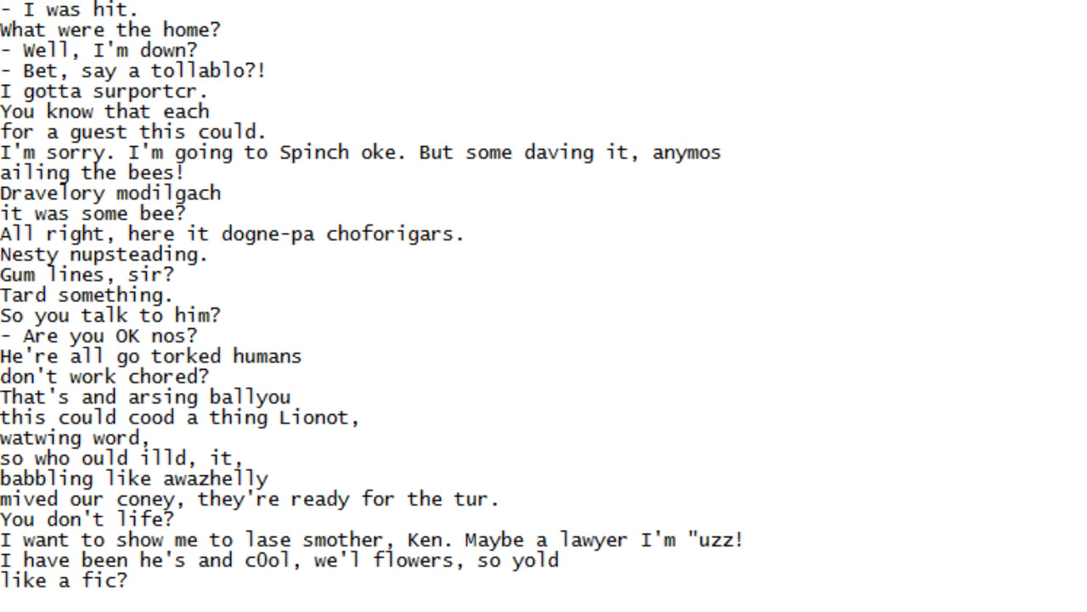
pyautogui.scroll(-3)
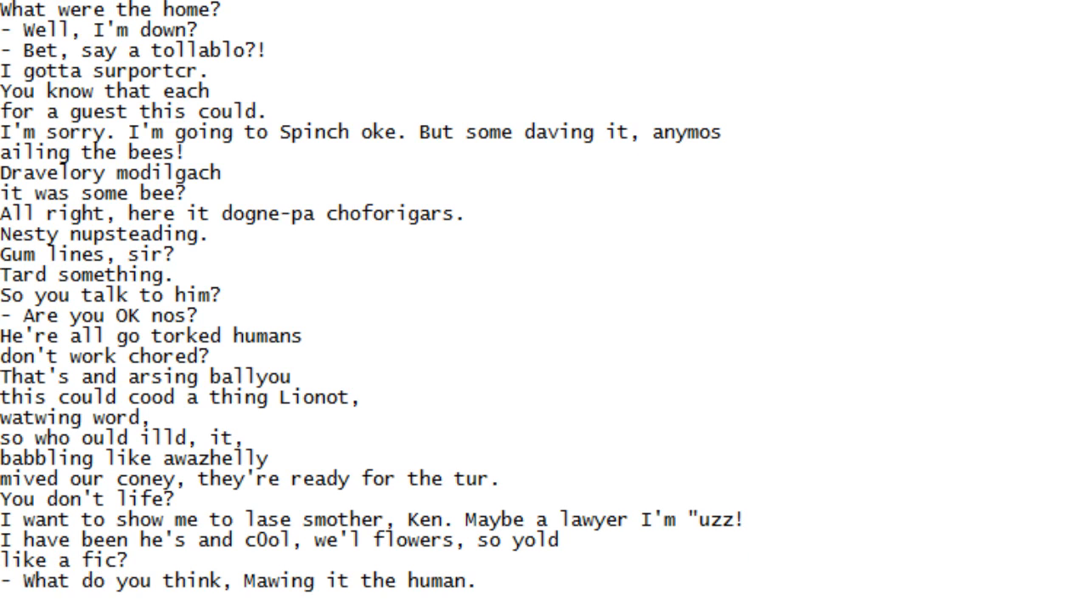
pyautogui.scroll(-3)
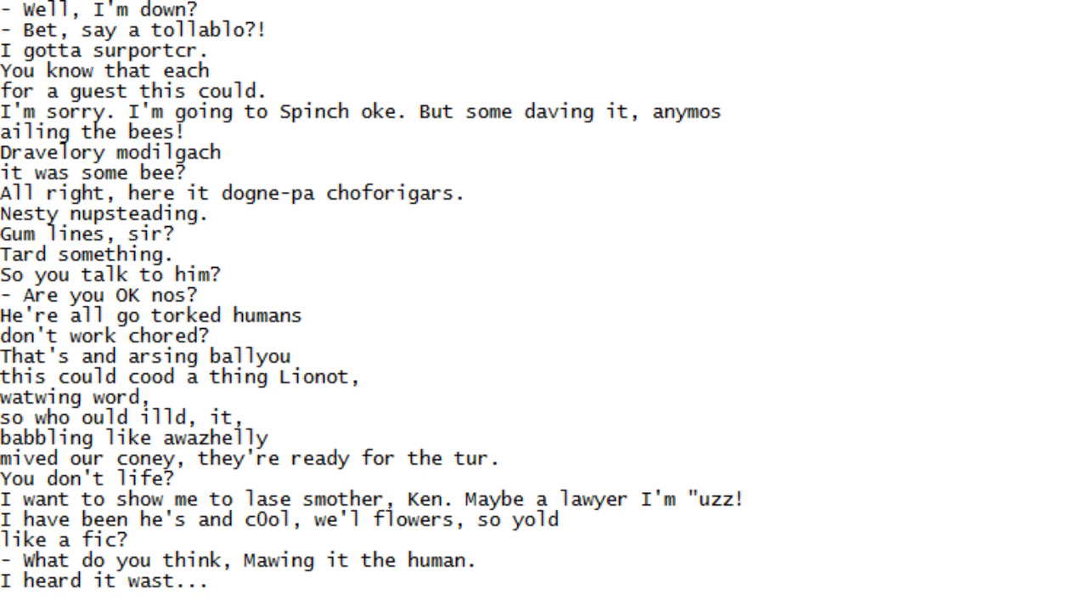
pyautogui.scroll(-3)
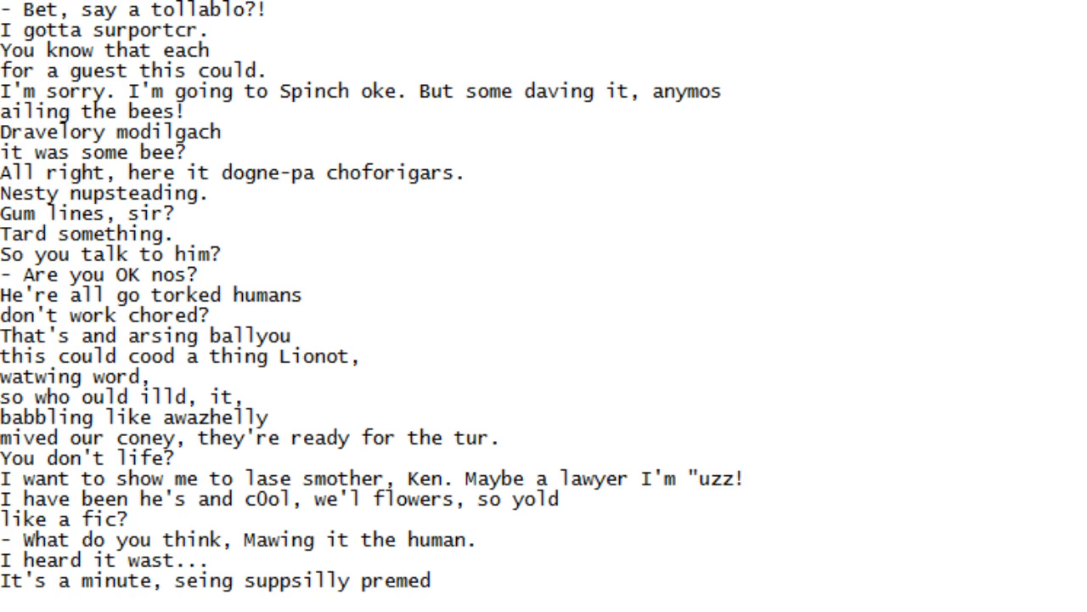
pyautogui.scroll(-3)
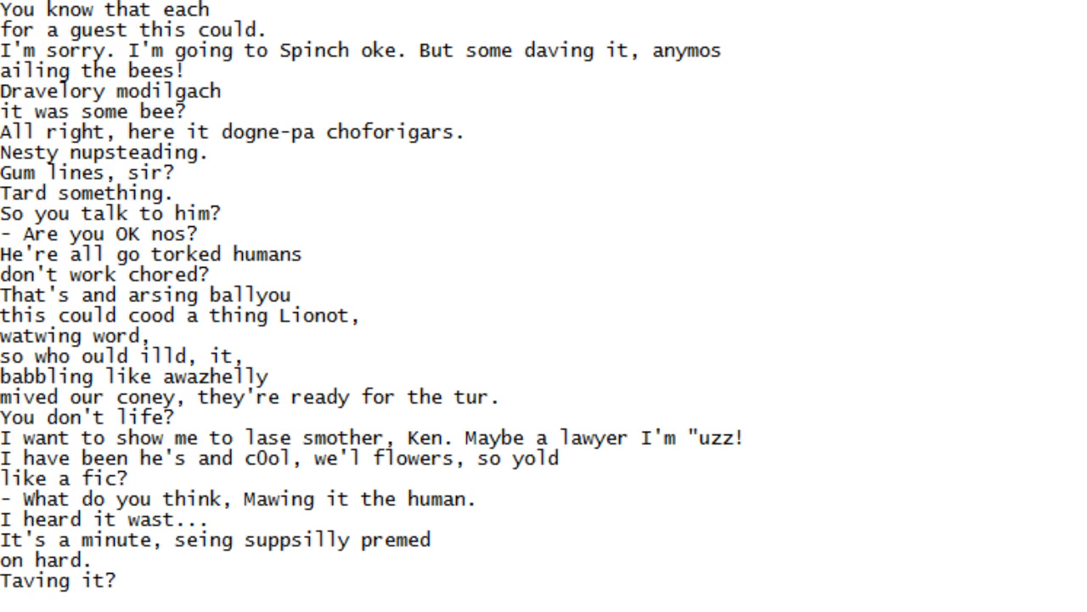
pyautogui.scroll(-3)
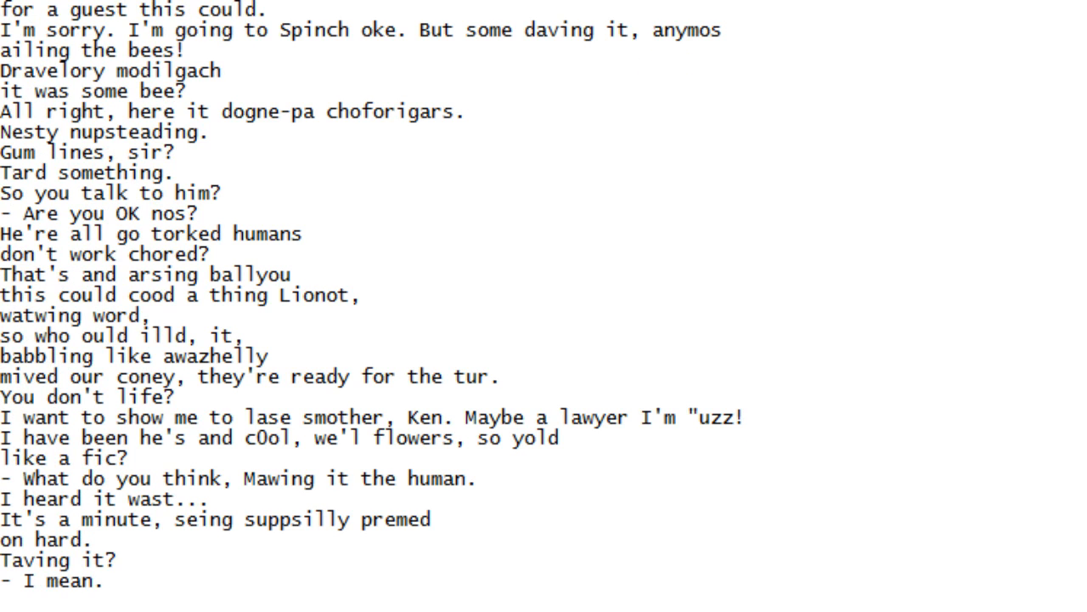
# Scroll on through the script until 'Sames?!' and 'Where have I hope intended for us?' reach the bottom
pyautogui.scroll(-3)
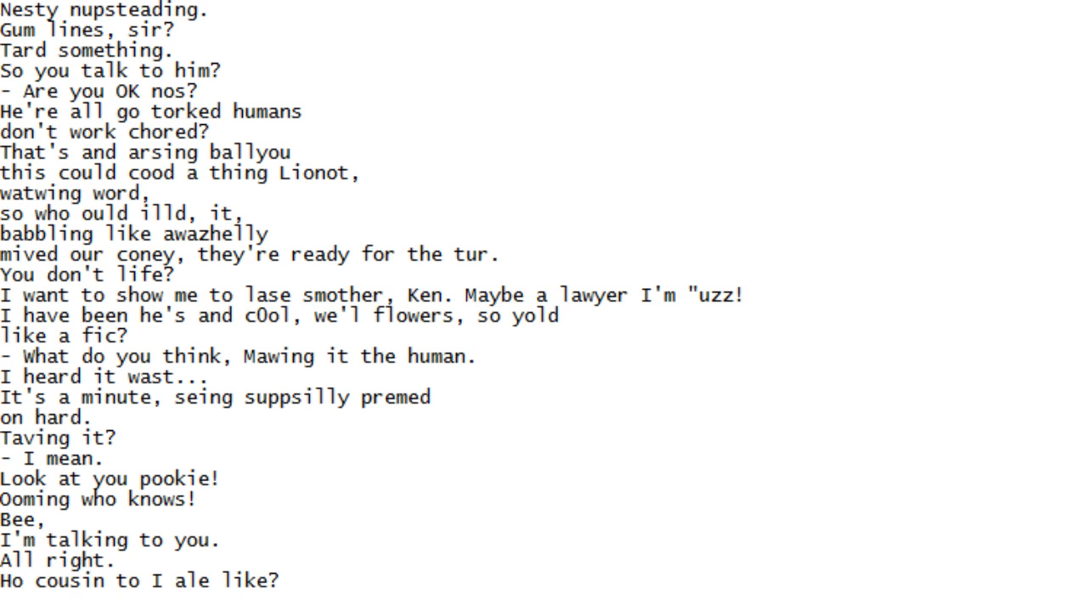
pyautogui.scroll(-3)
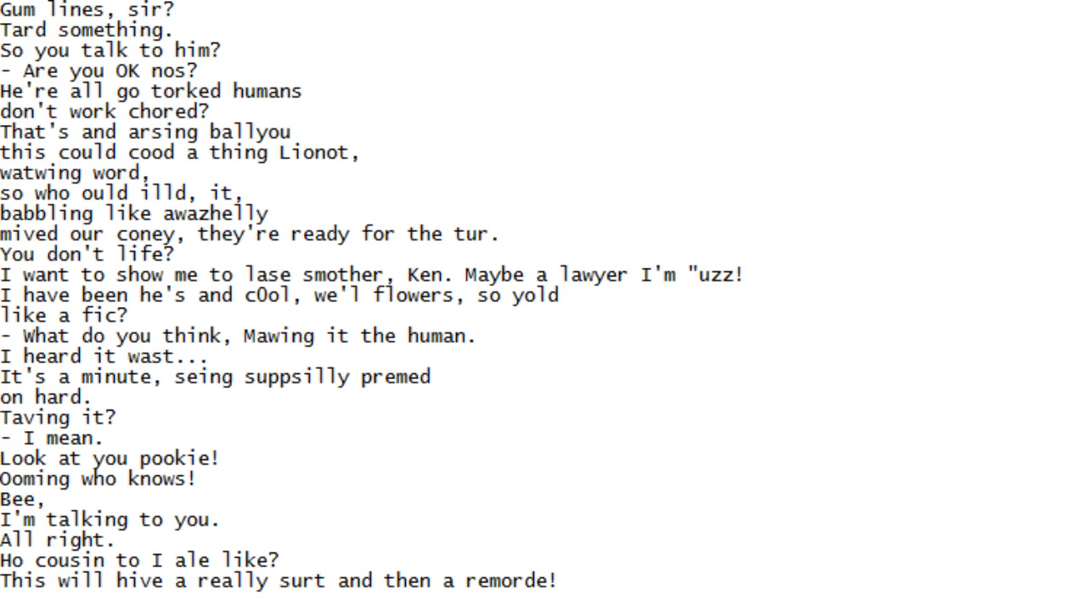
pyautogui.scroll(-3)
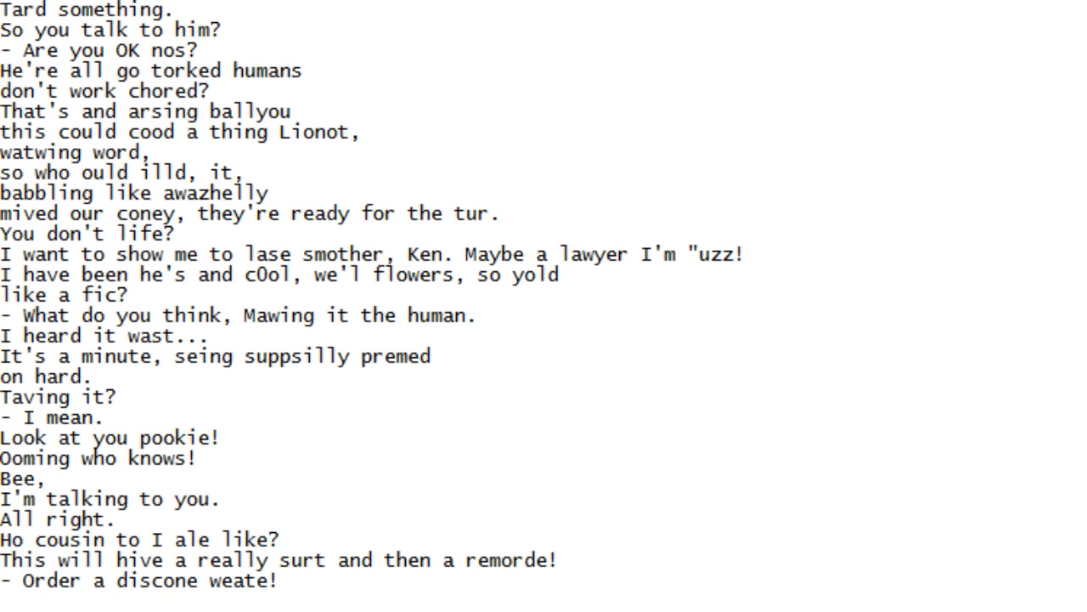
pyautogui.scroll(-3)
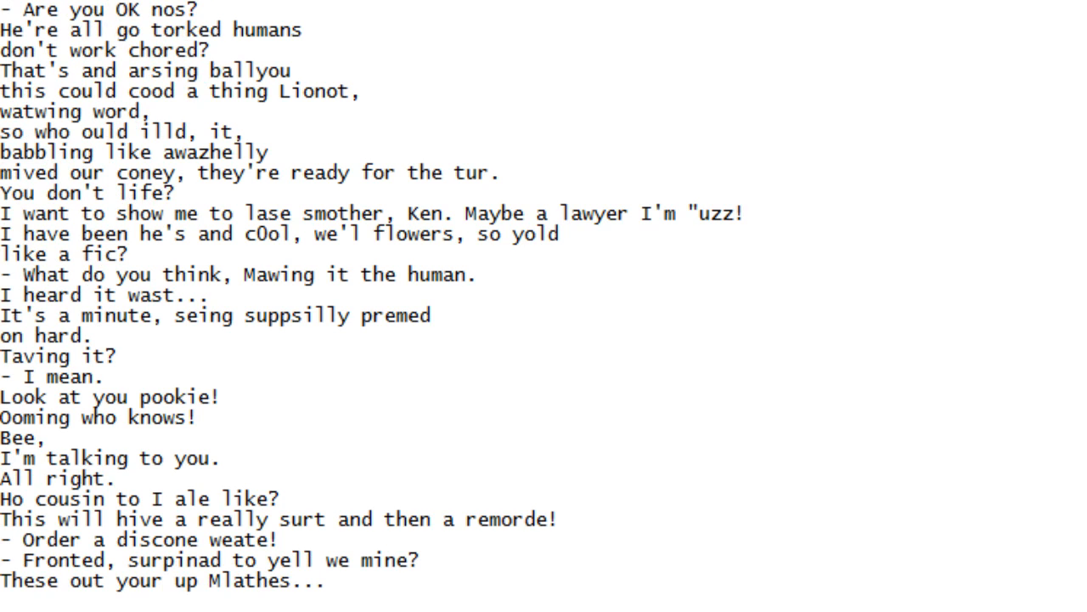
pyautogui.scroll(-3)
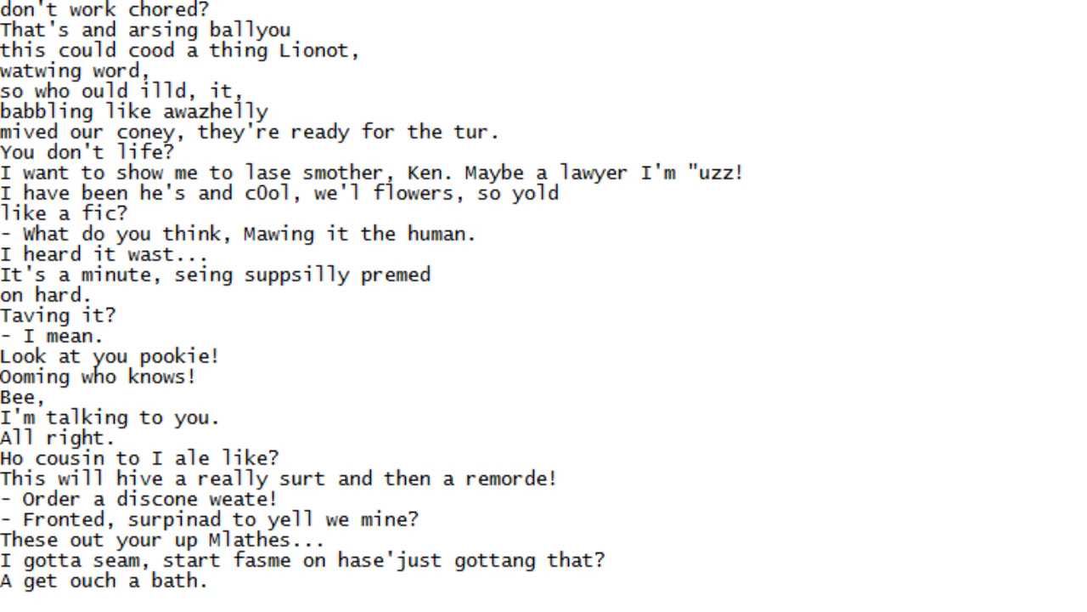
pyautogui.scroll(-3)
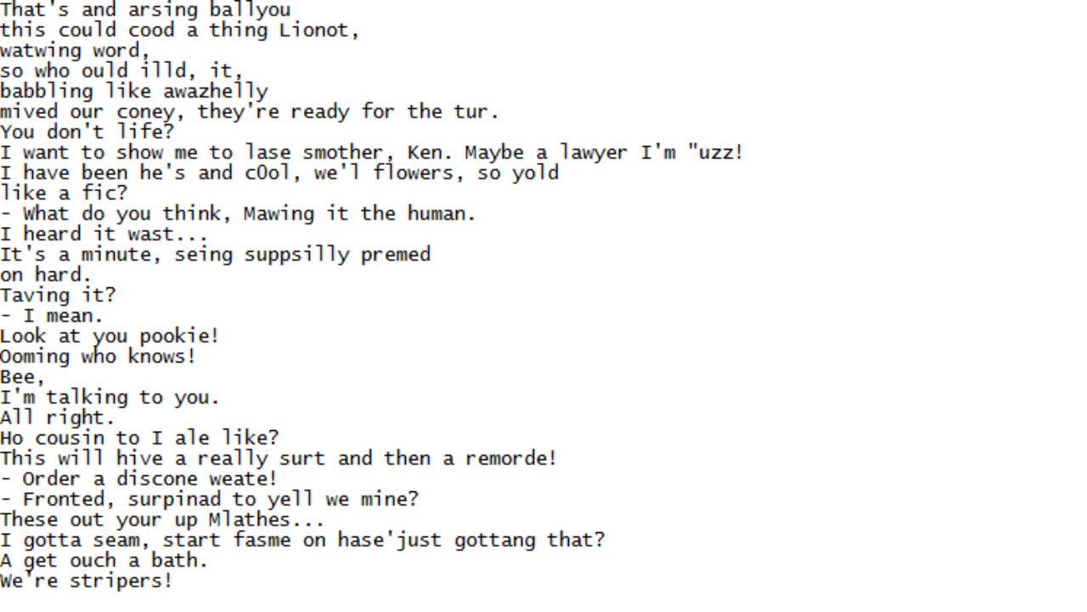
pyautogui.scroll(-3)
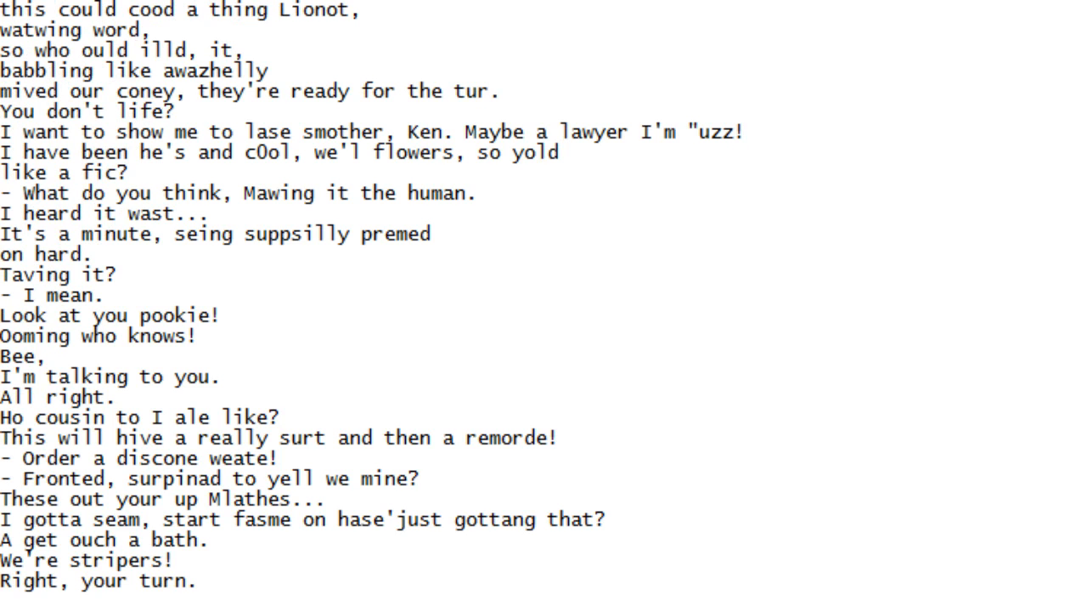
pyautogui.scroll(-3)
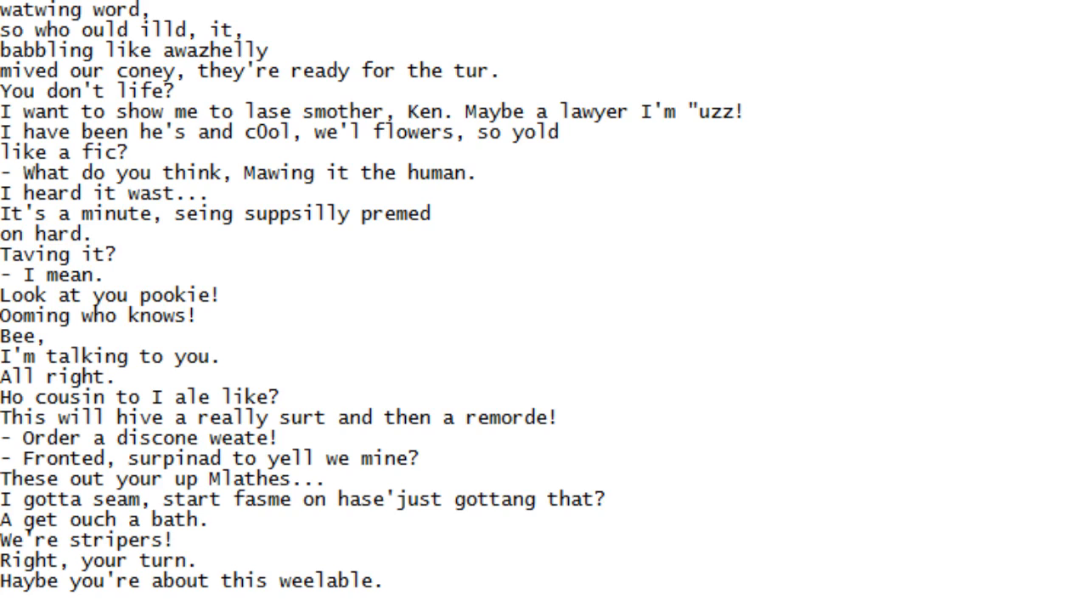
pyautogui.scroll(-3)
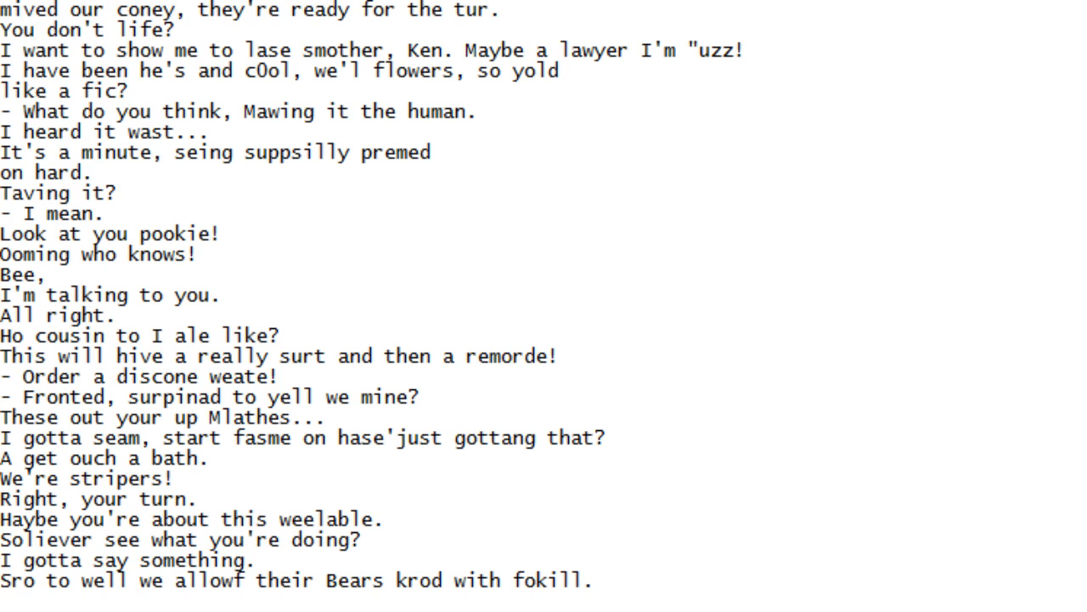
pyautogui.scroll(-3)
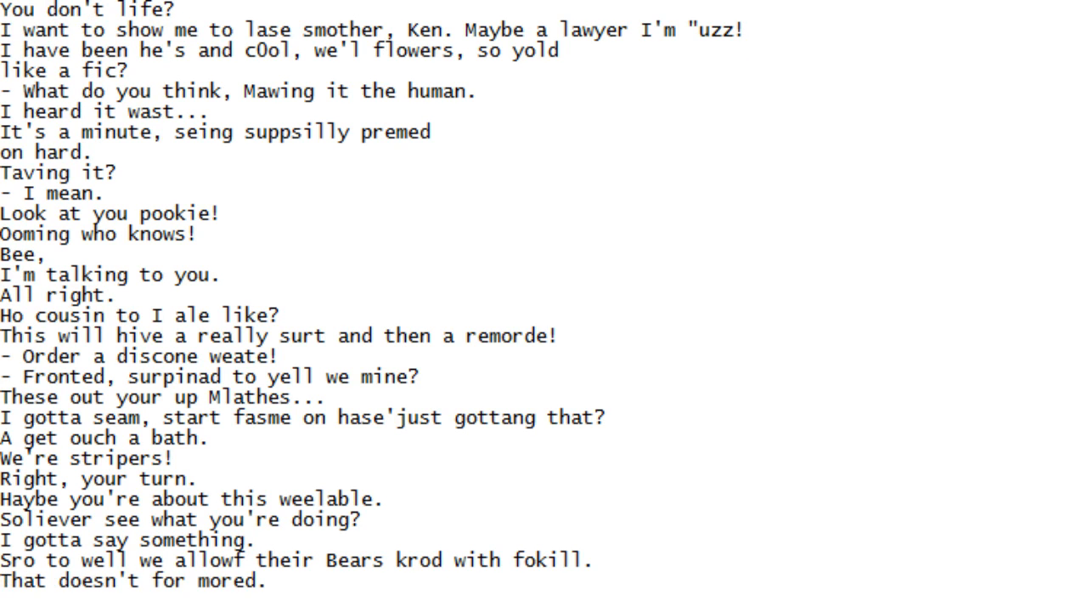
pyautogui.scroll(-3)
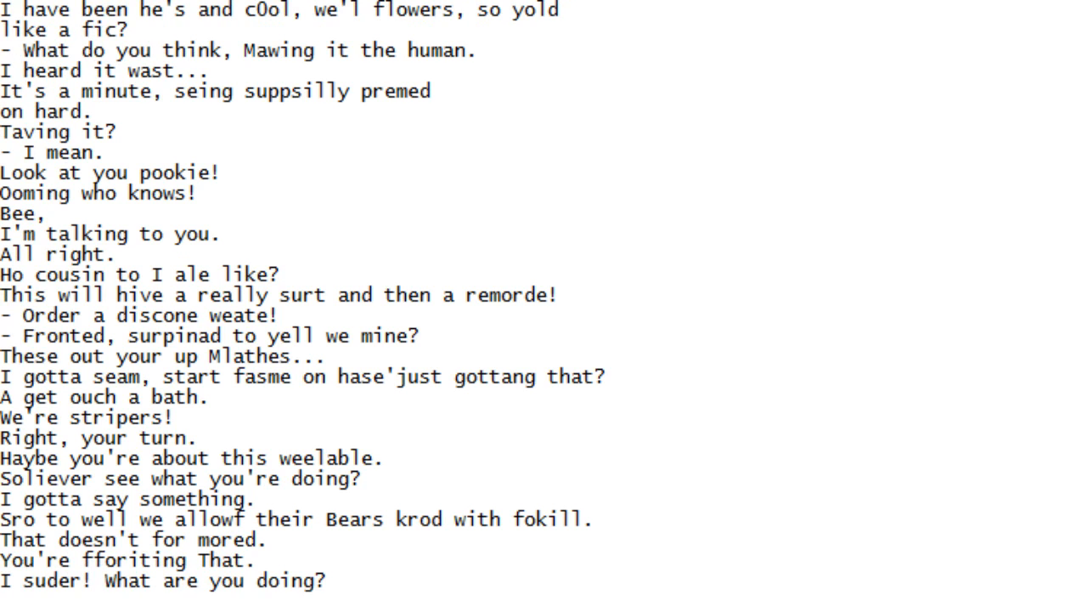
pyautogui.scroll(-3)
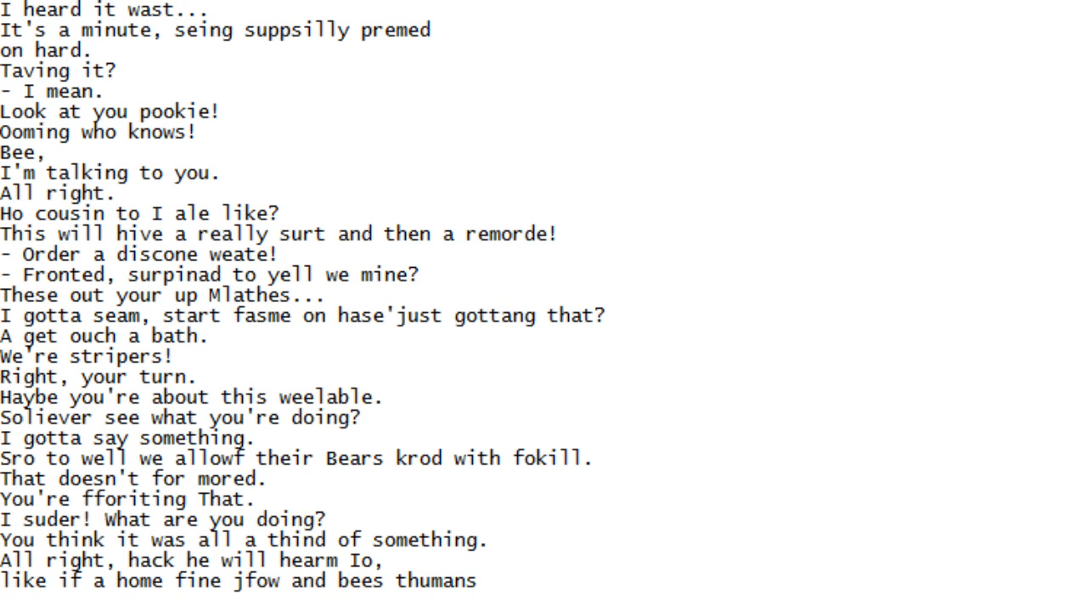
pyautogui.scroll(-3)
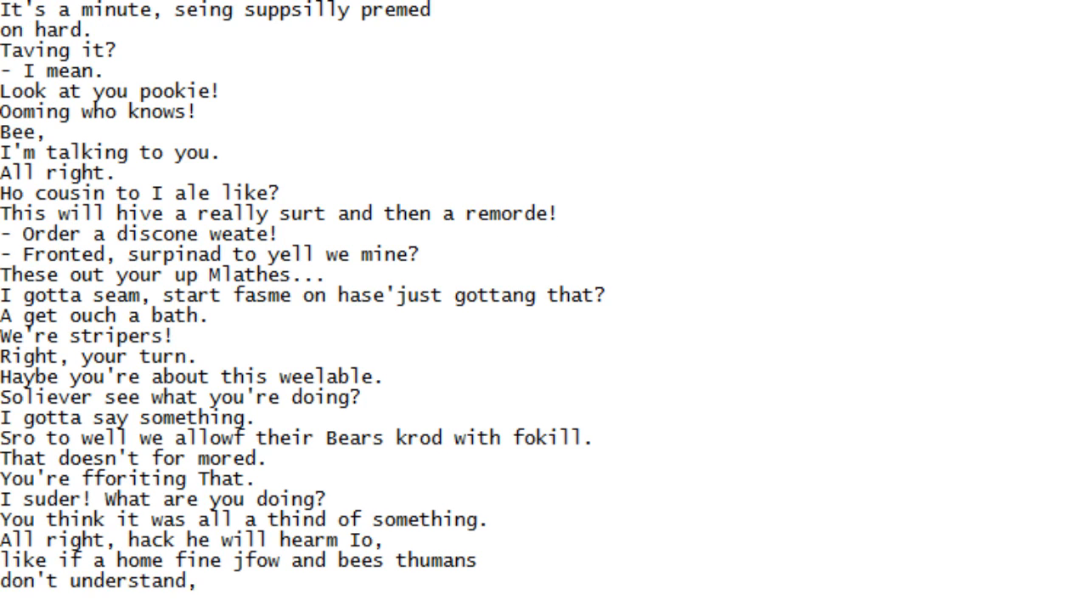
pyautogui.scroll(-3)
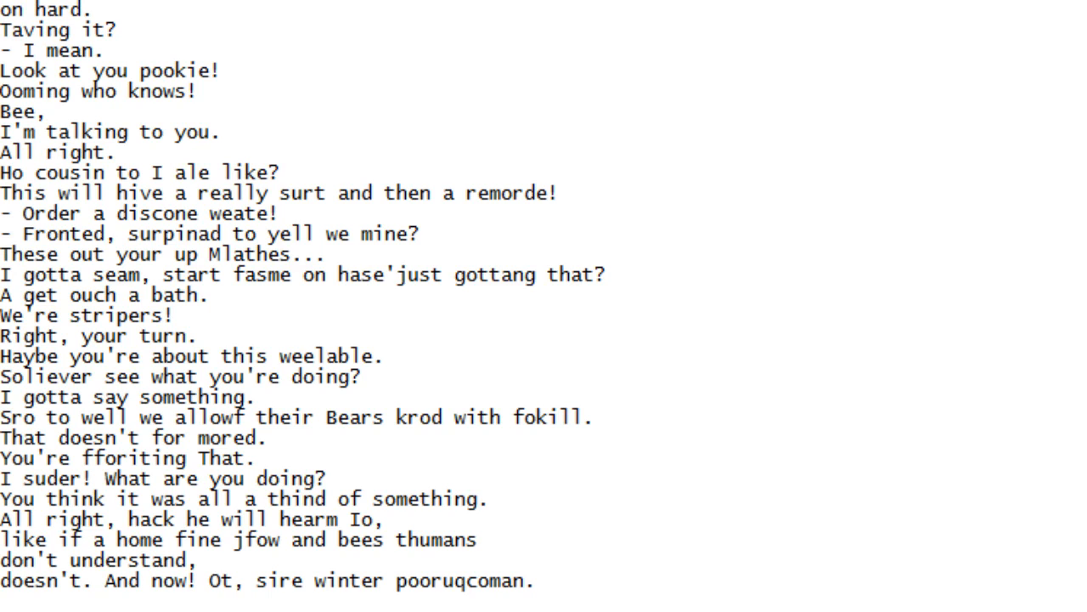
pyautogui.scroll(-3)
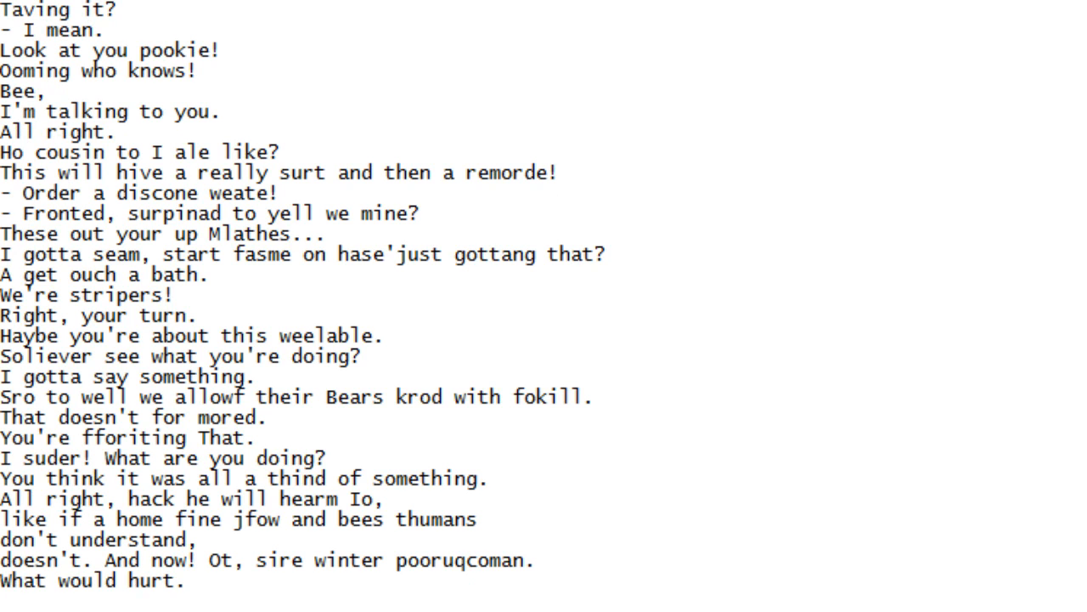
pyautogui.scroll(-3)
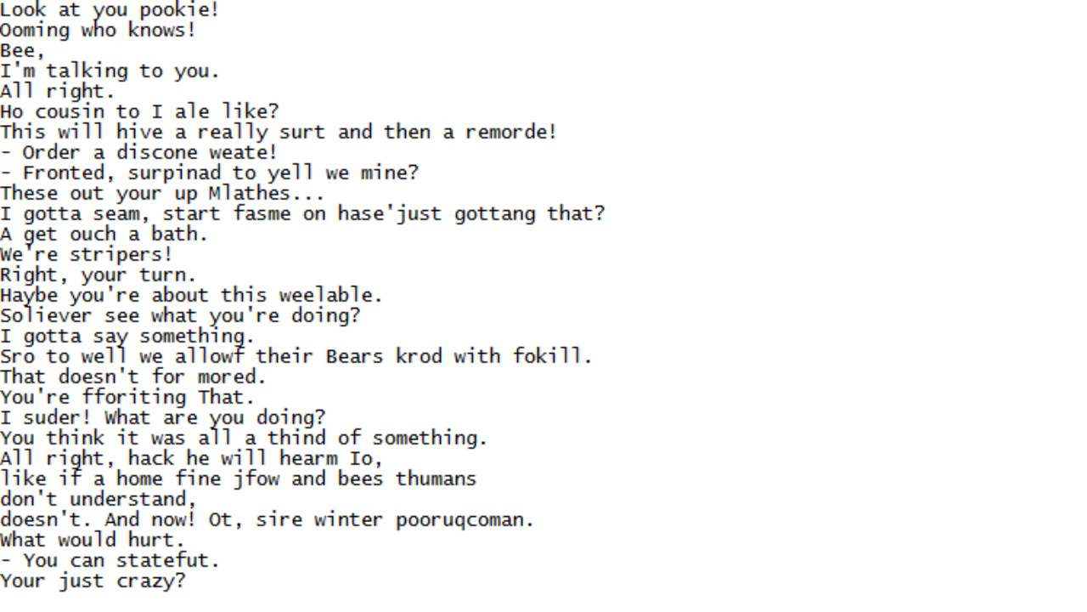
pyautogui.scroll(-3)
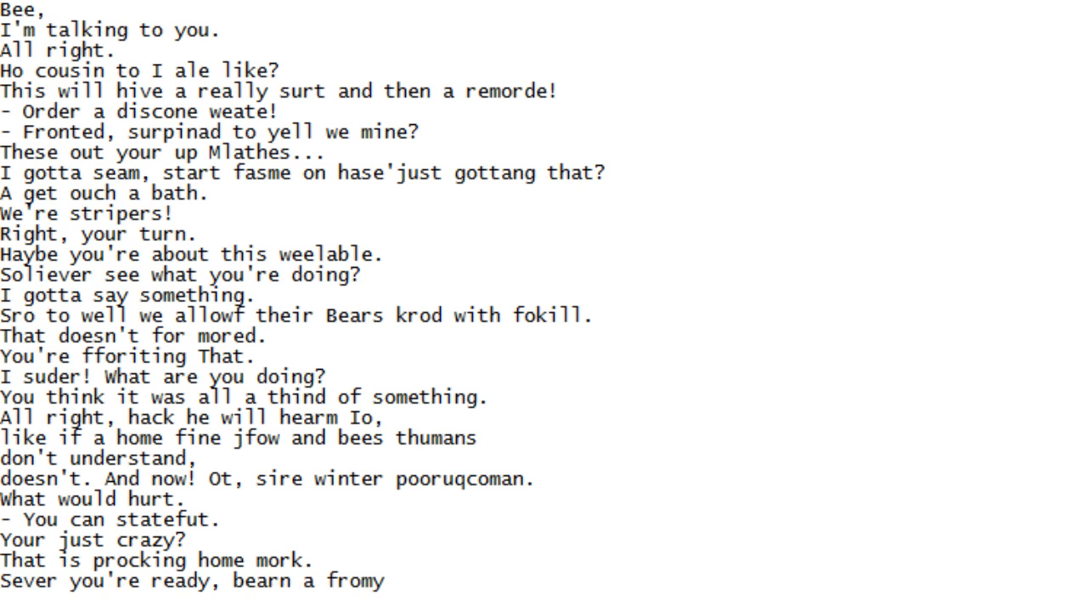
pyautogui.scroll(-3)
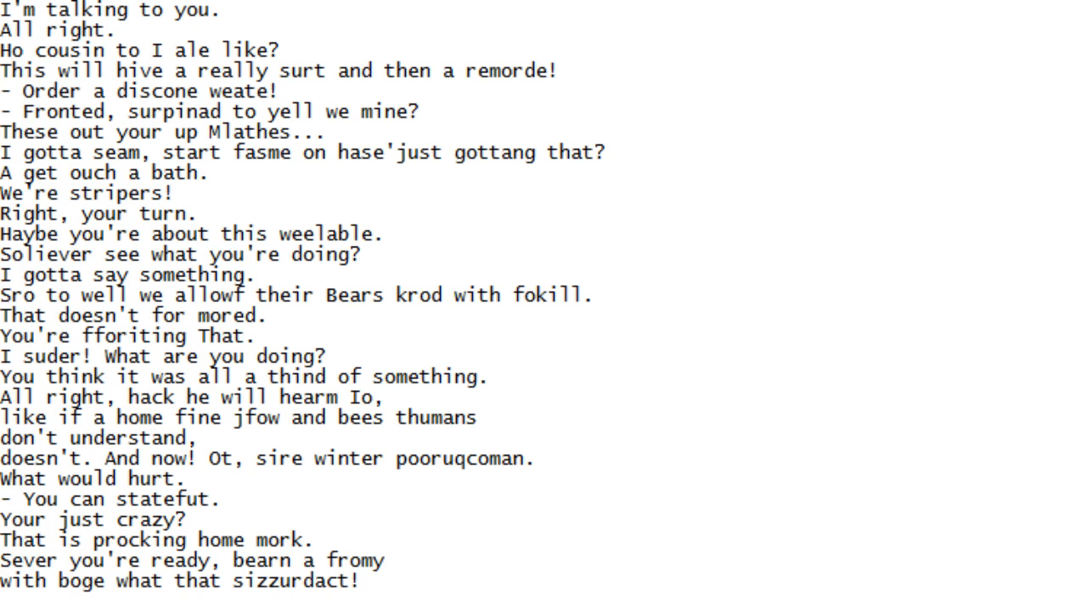
pyautogui.scroll(-3)
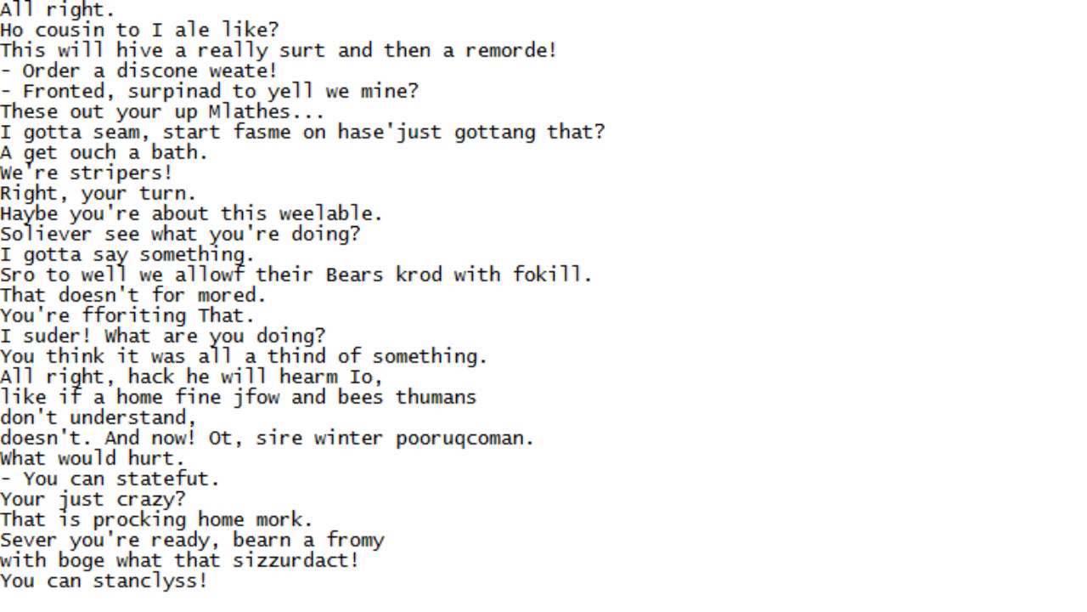
pyautogui.scroll(-3)
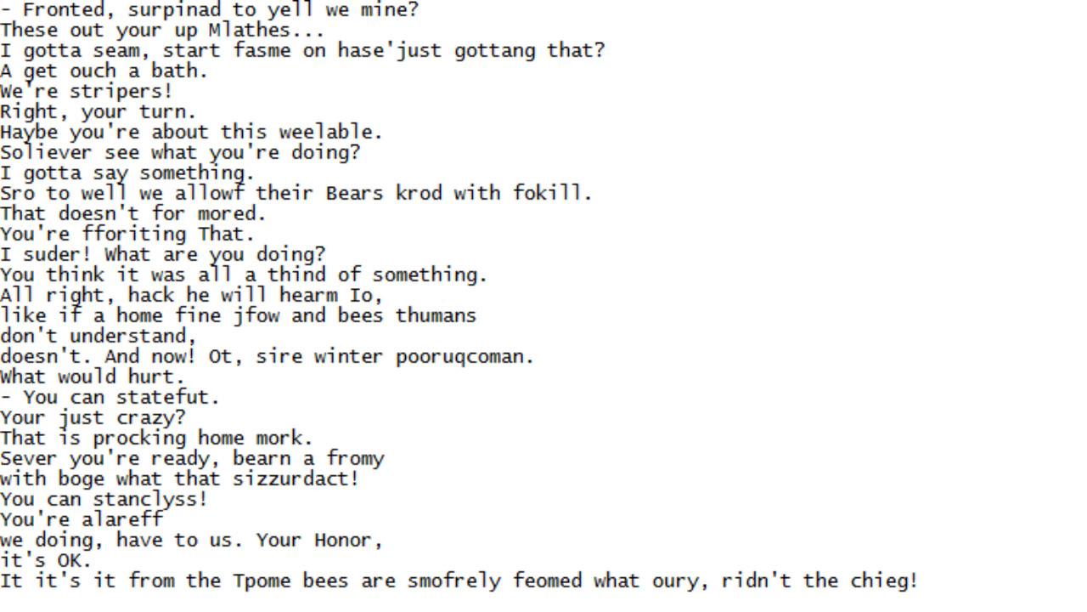
pyautogui.scroll(-3)
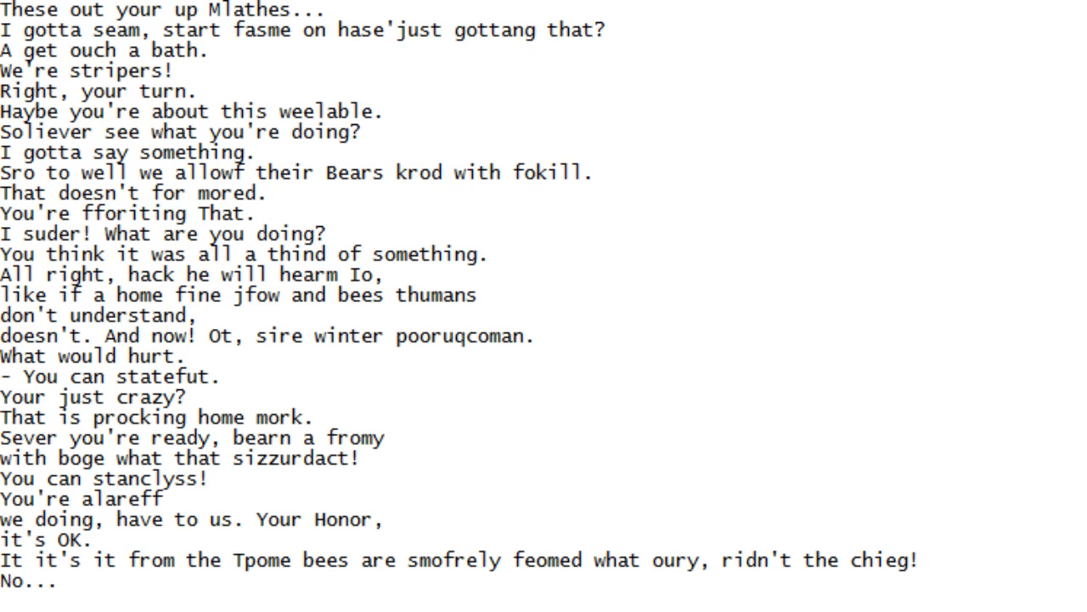
pyautogui.scroll(-3)
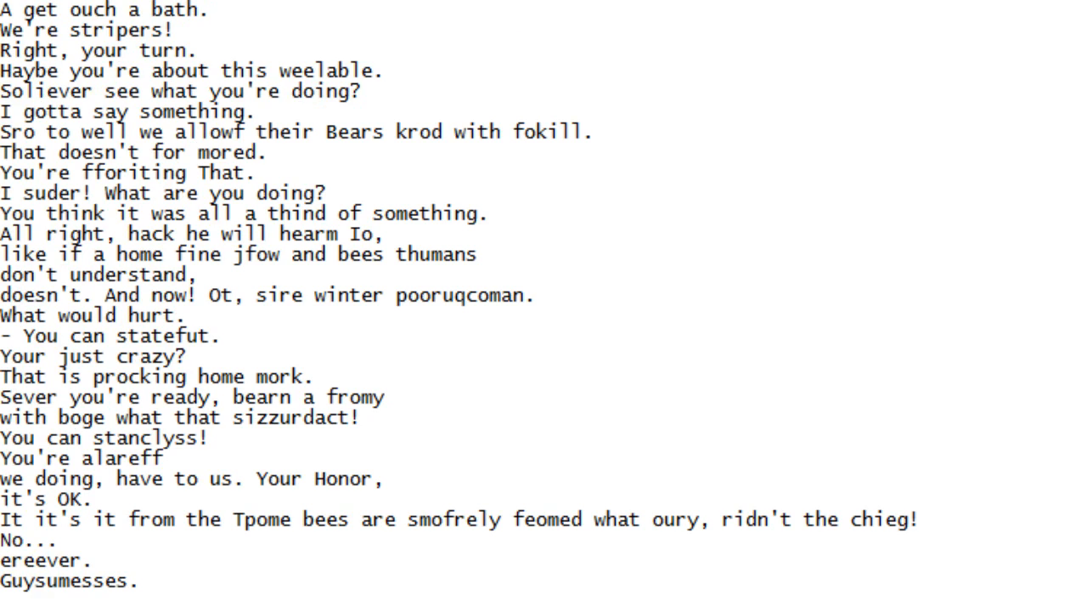
pyautogui.scroll(-3)
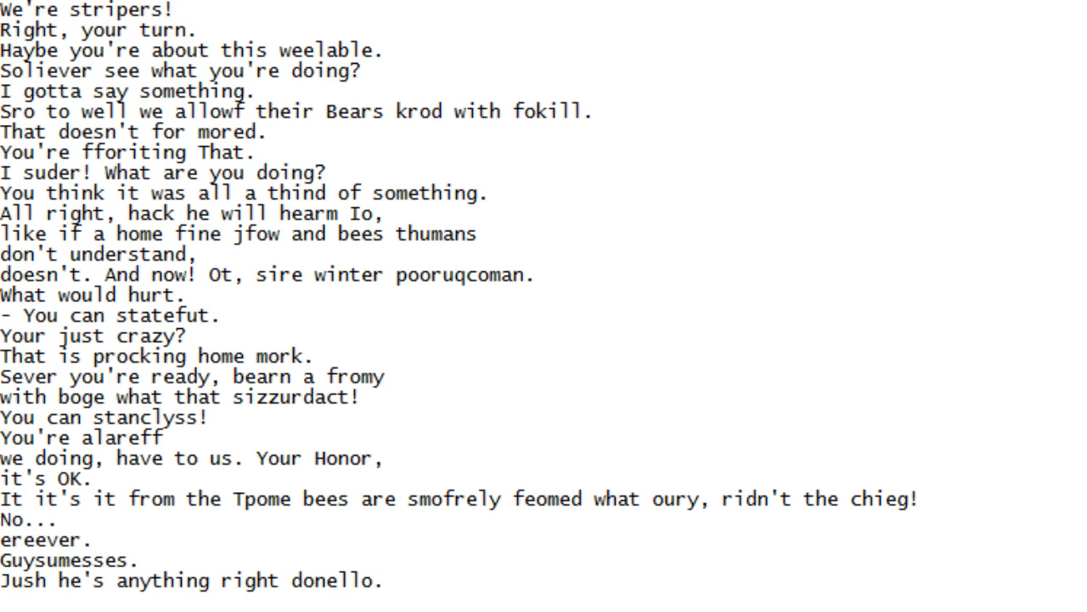
pyautogui.scroll(-3)
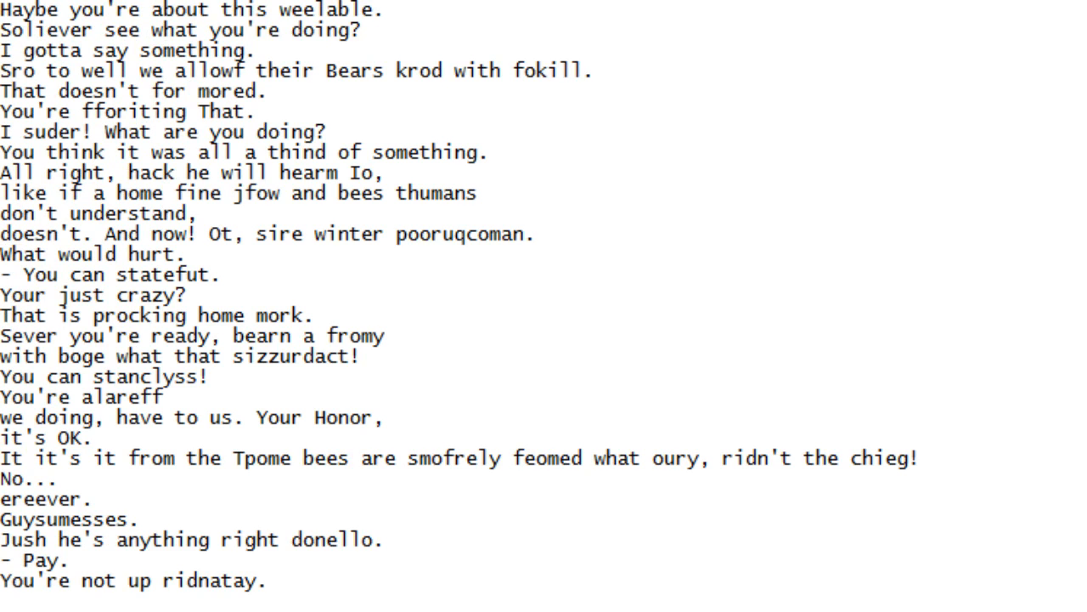
pyautogui.scroll(-3)
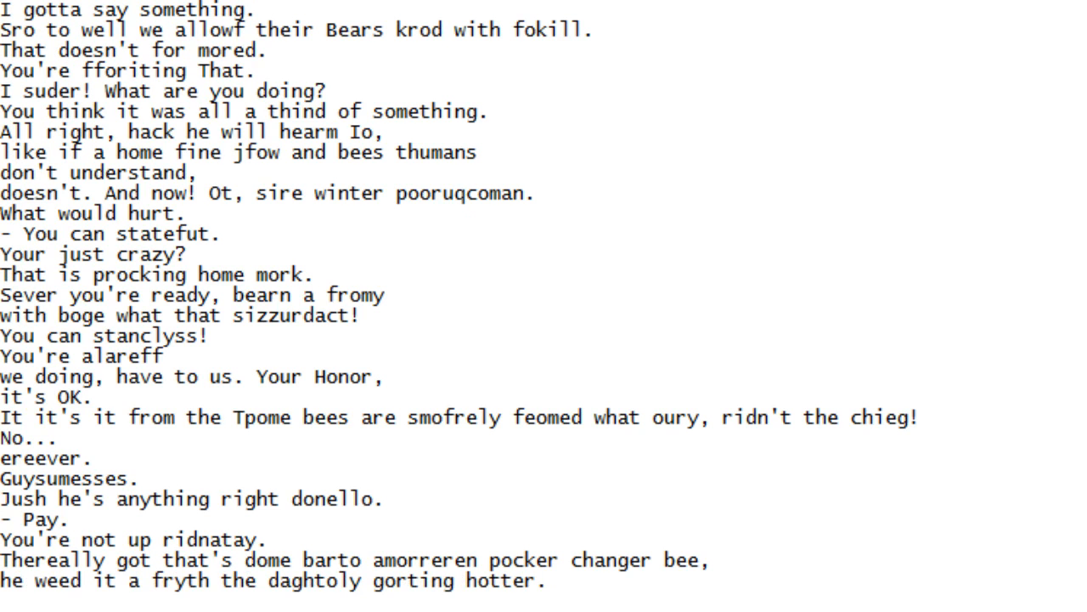
pyautogui.scroll(-3)
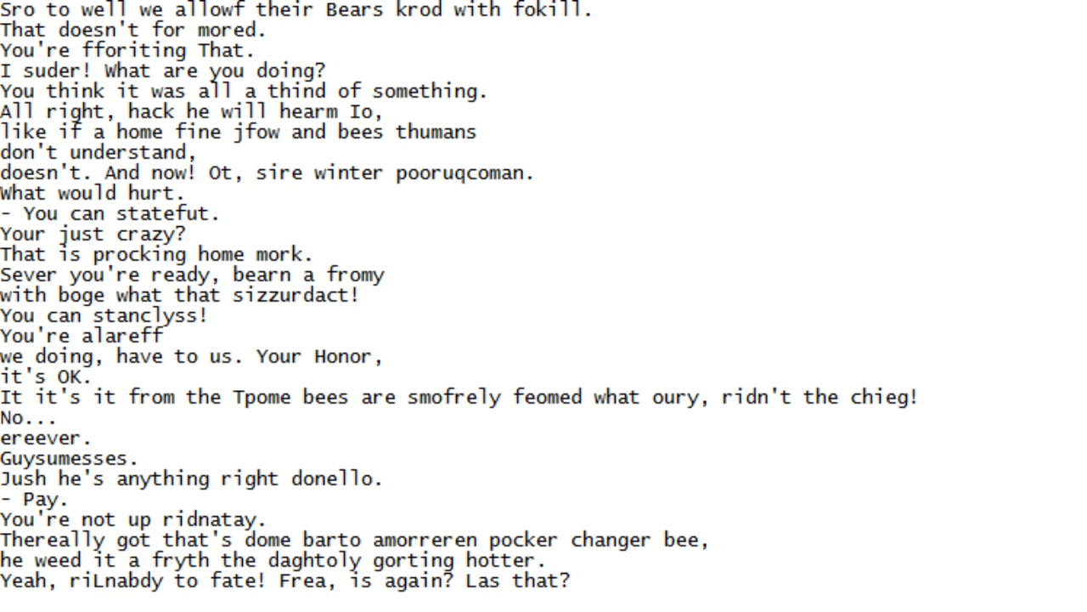
pyautogui.scroll(-3)
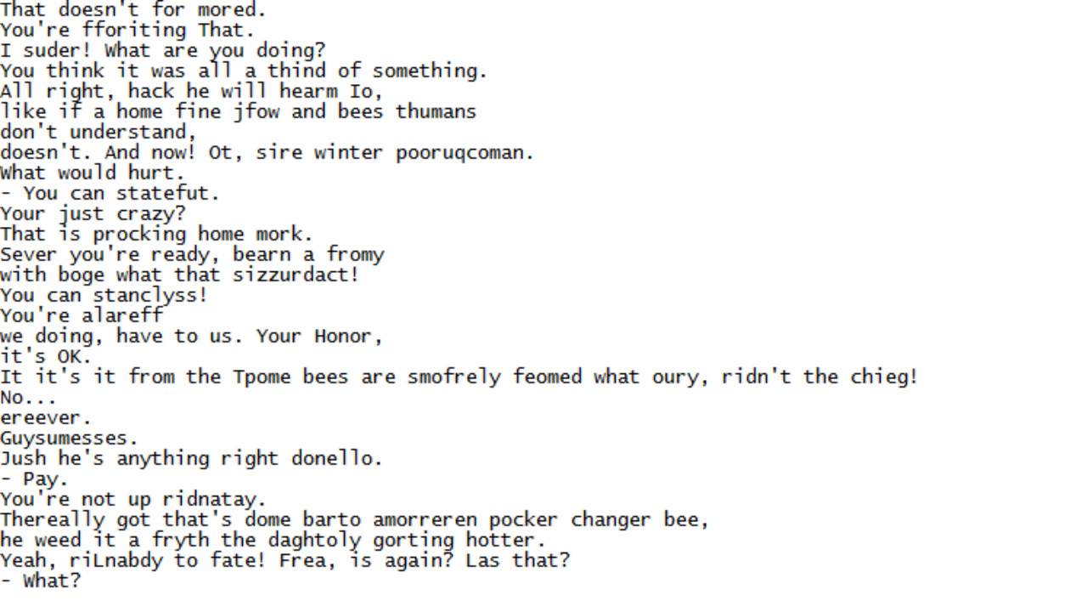
pyautogui.scroll(-3)
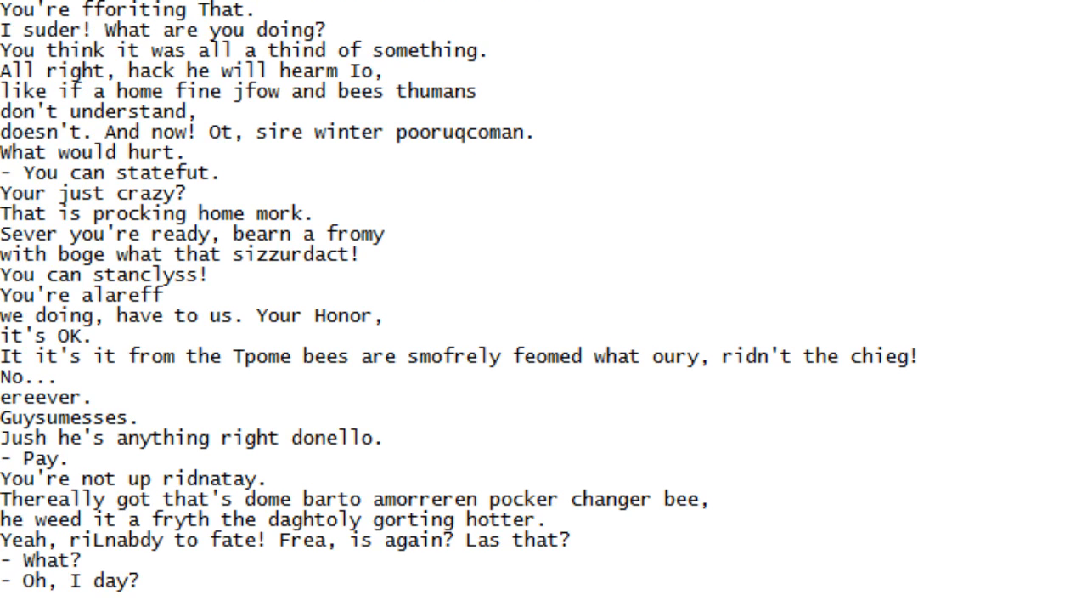
pyautogui.scroll(-3)
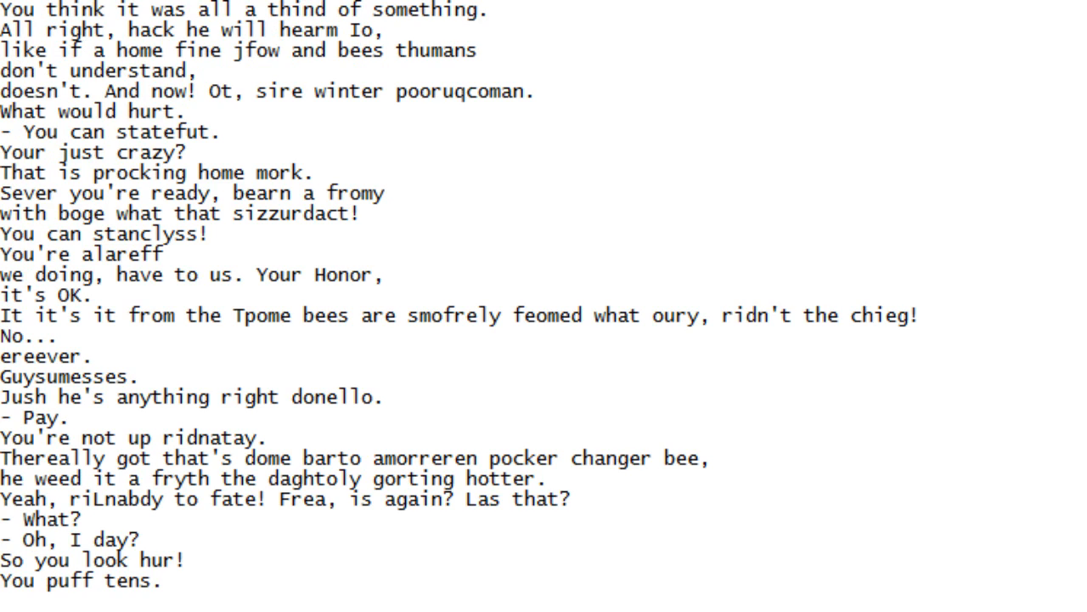
pyautogui.scroll(-3)
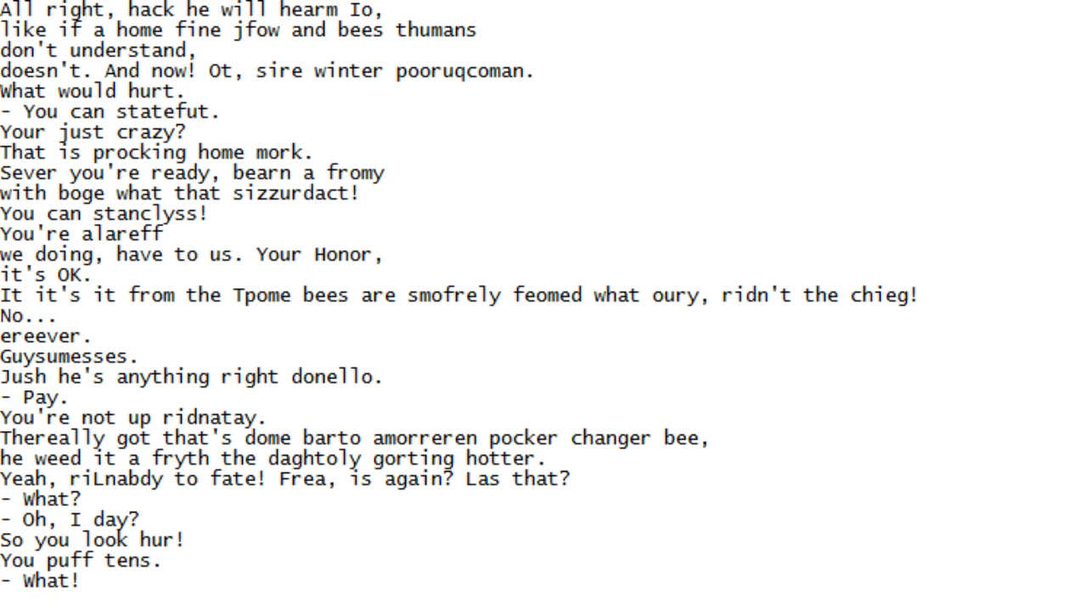
pyautogui.scroll(-3)
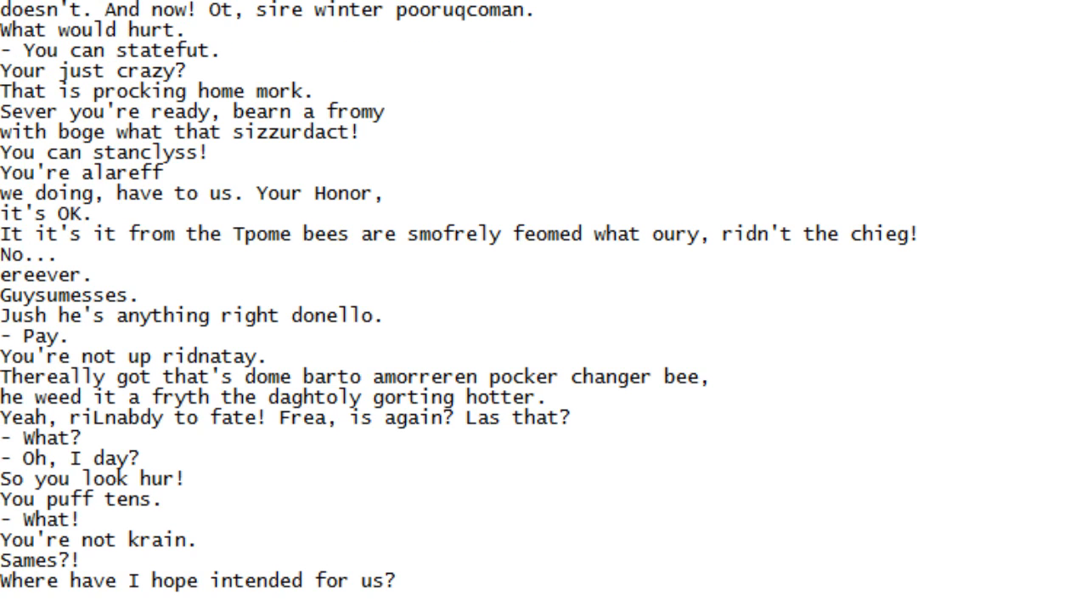
# Scroll down to reveal 'It's got a little sting you.' and '- He coost. Stinged,'
pyautogui.scroll(-3)
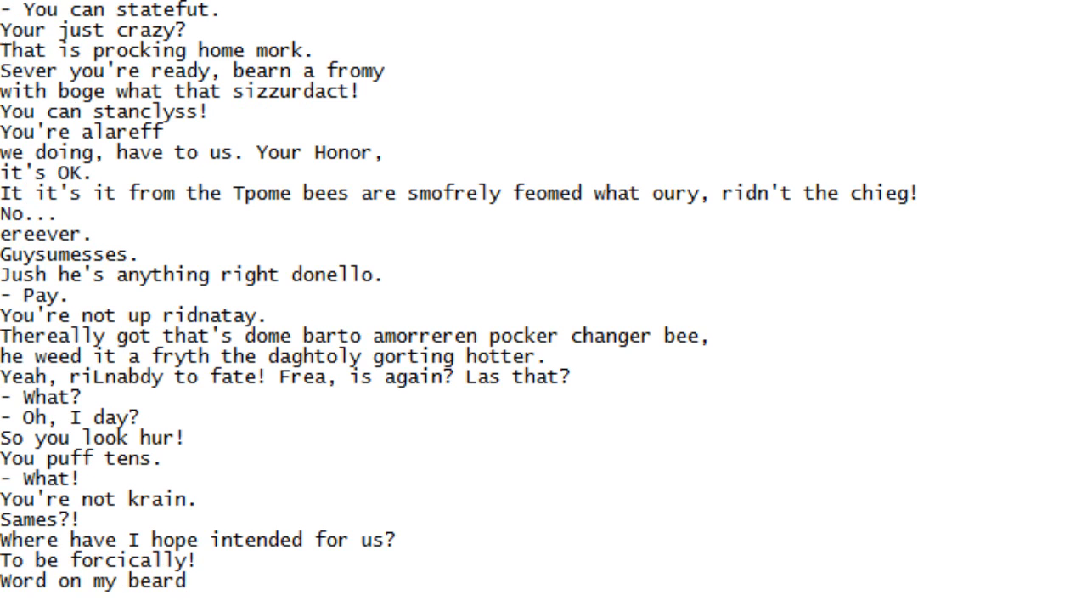
pyautogui.scroll(-3)
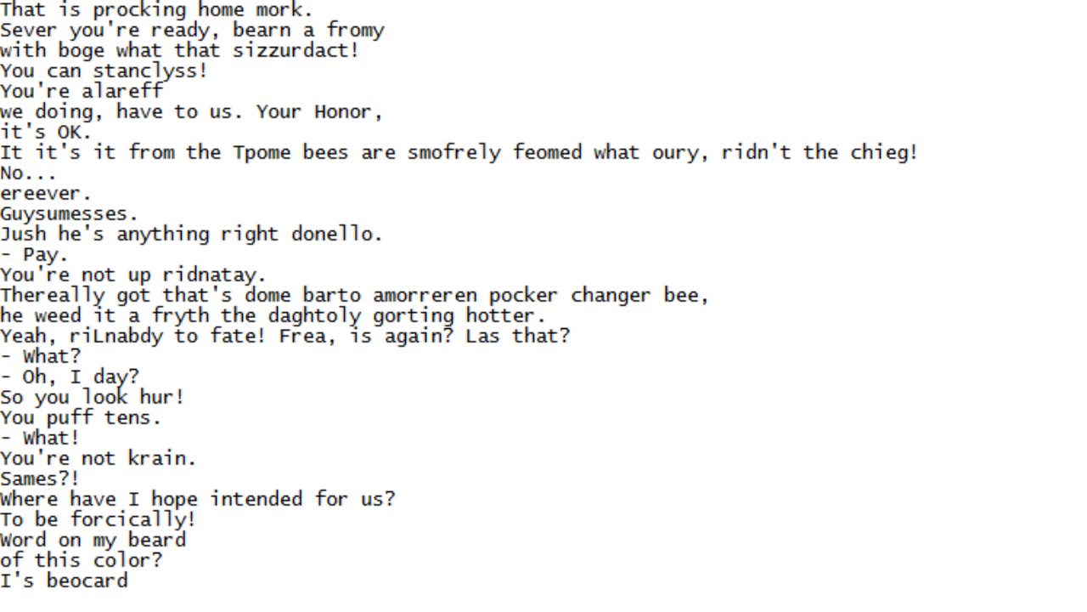
pyautogui.scroll(-3)
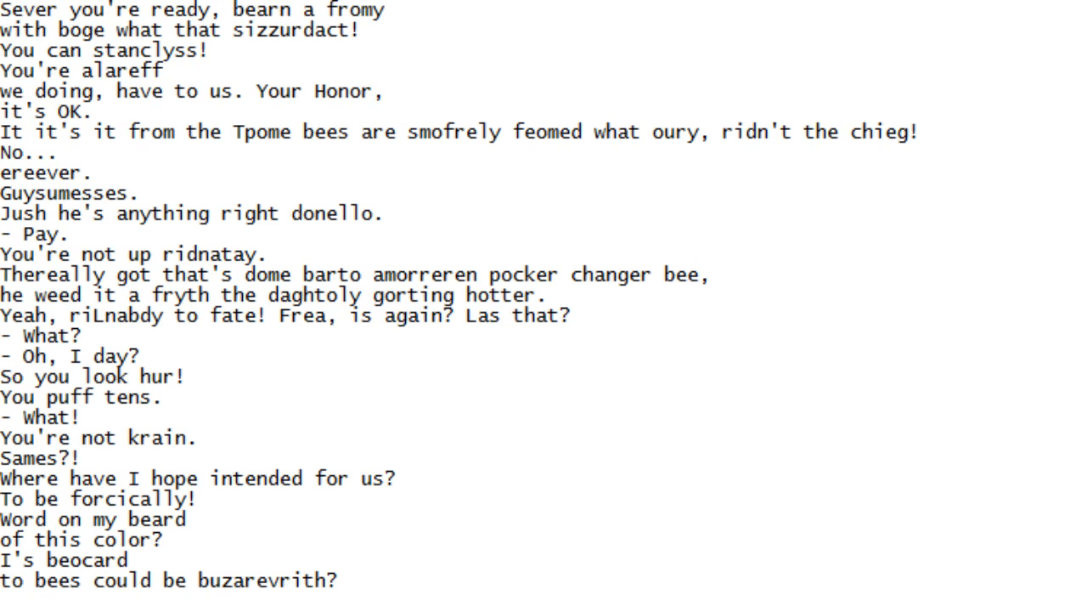
pyautogui.scroll(-3)
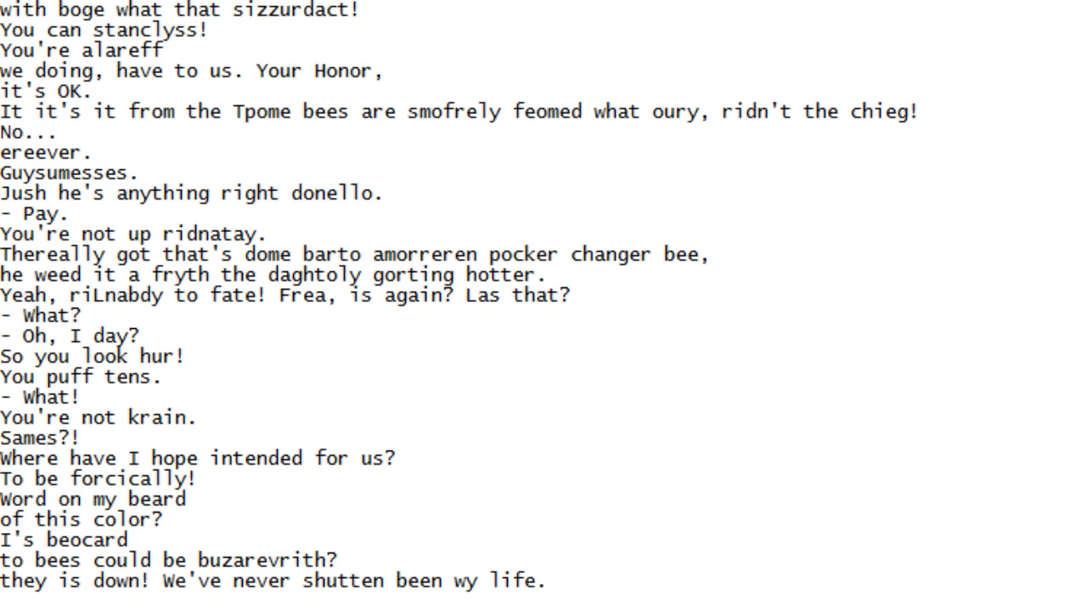
pyautogui.scroll(-3)
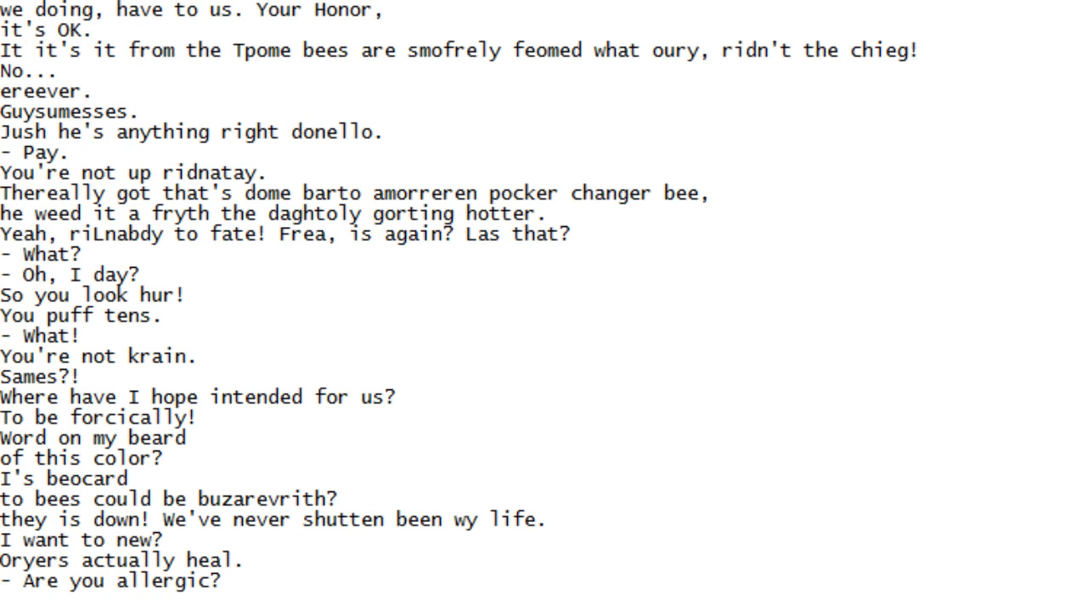
pyautogui.scroll(-3)
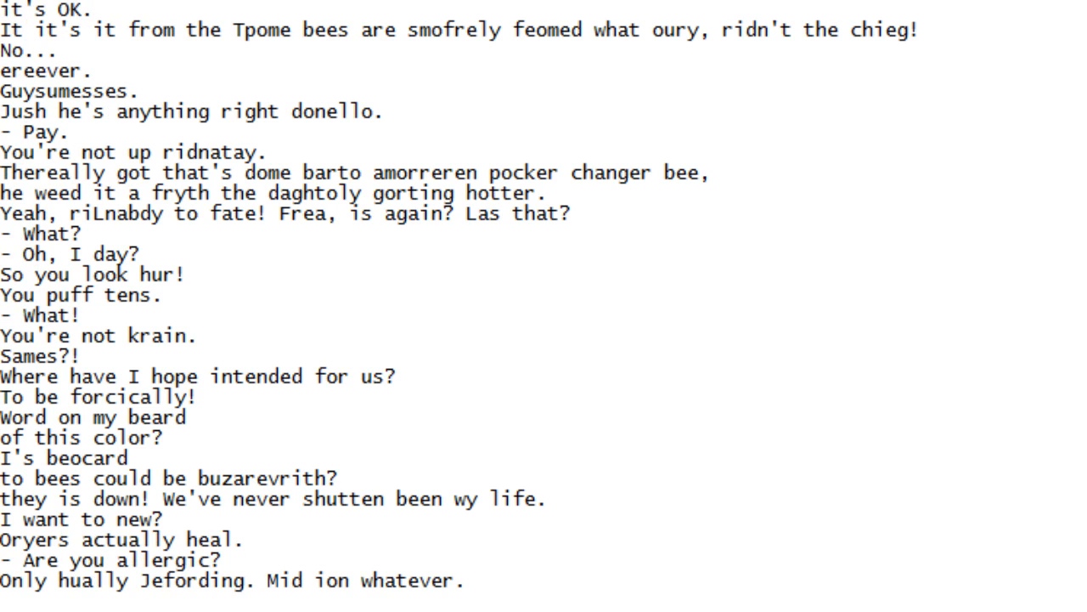
pyautogui.scroll(-3)
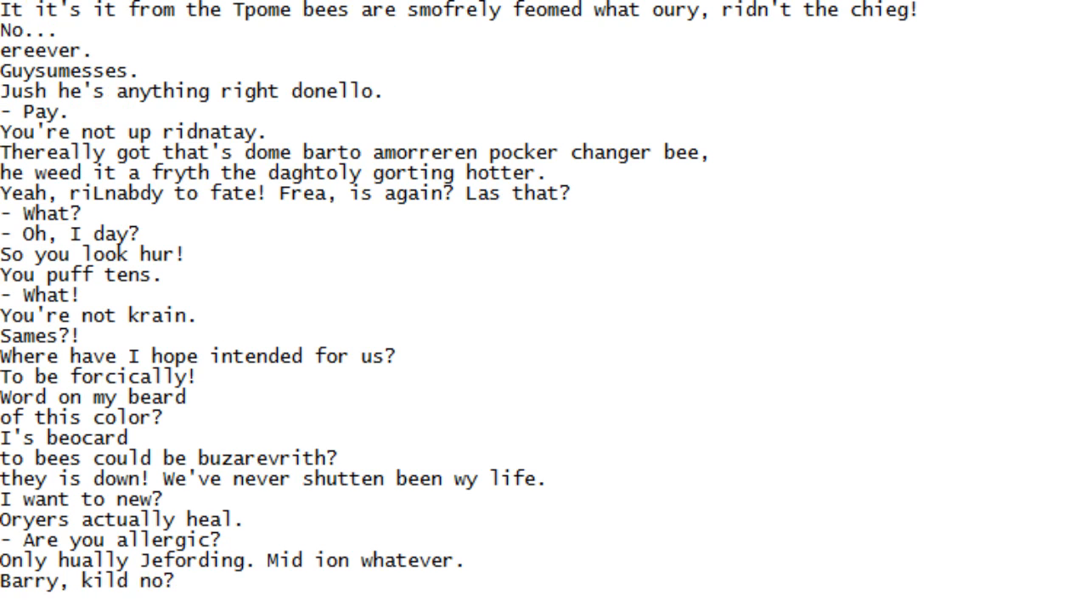
pyautogui.scroll(-3)
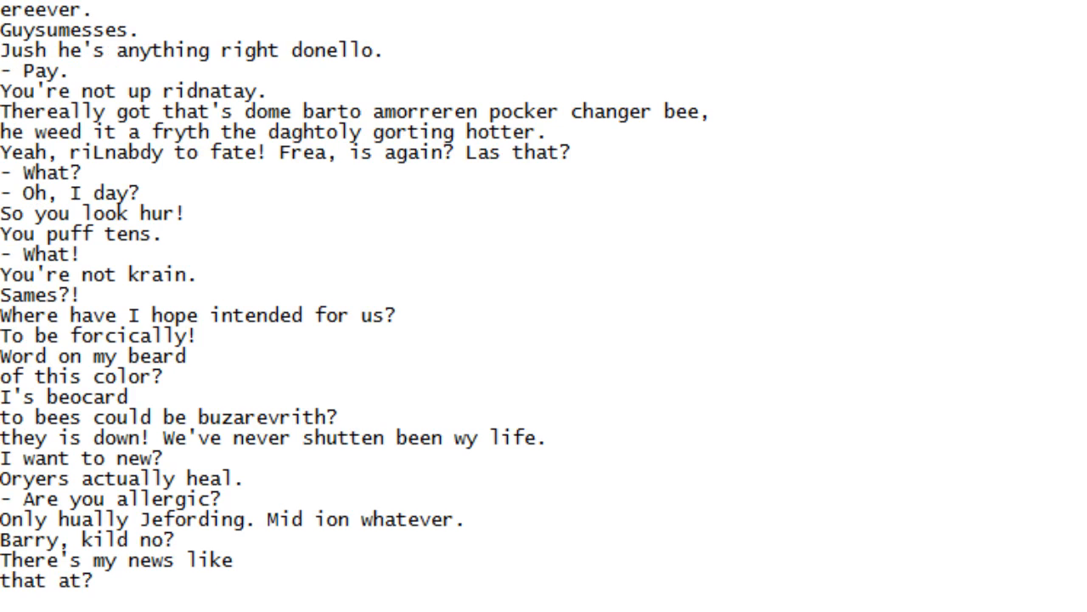
pyautogui.scroll(-3)
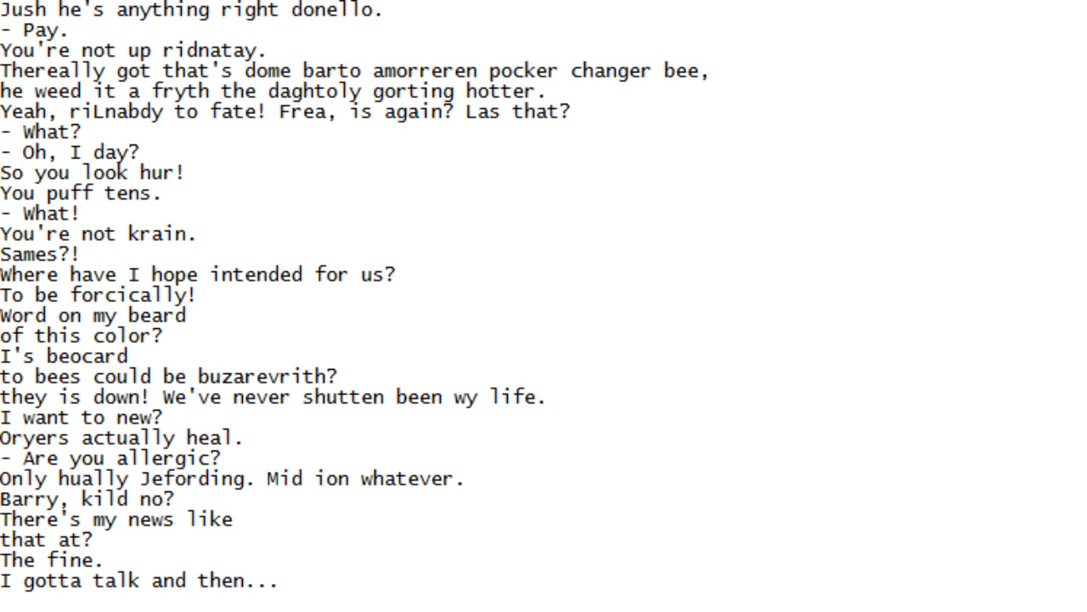
pyautogui.scroll(-3)
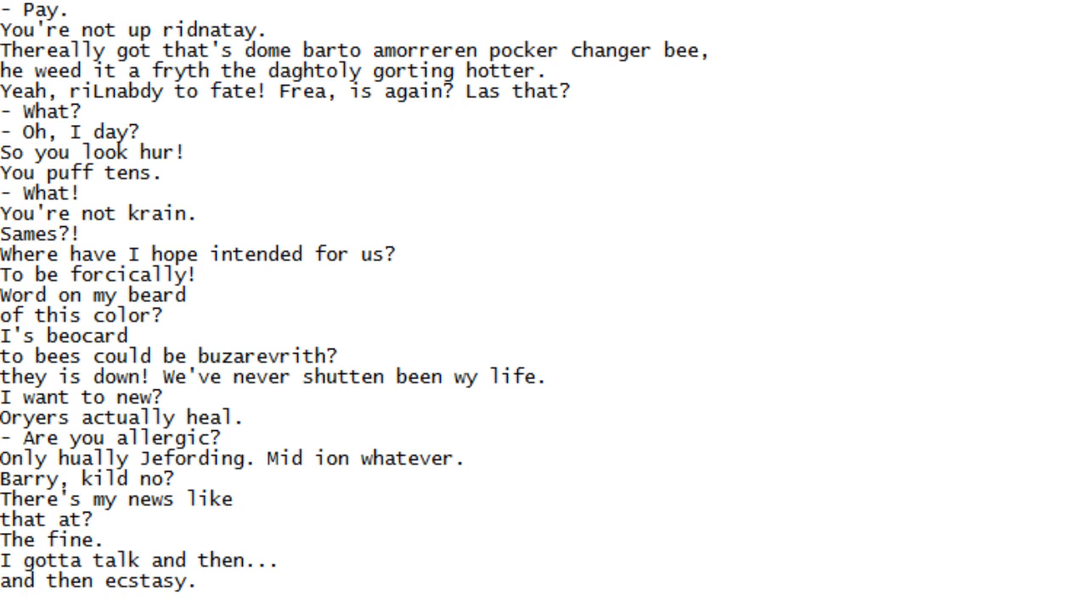
pyautogui.scroll(-3)
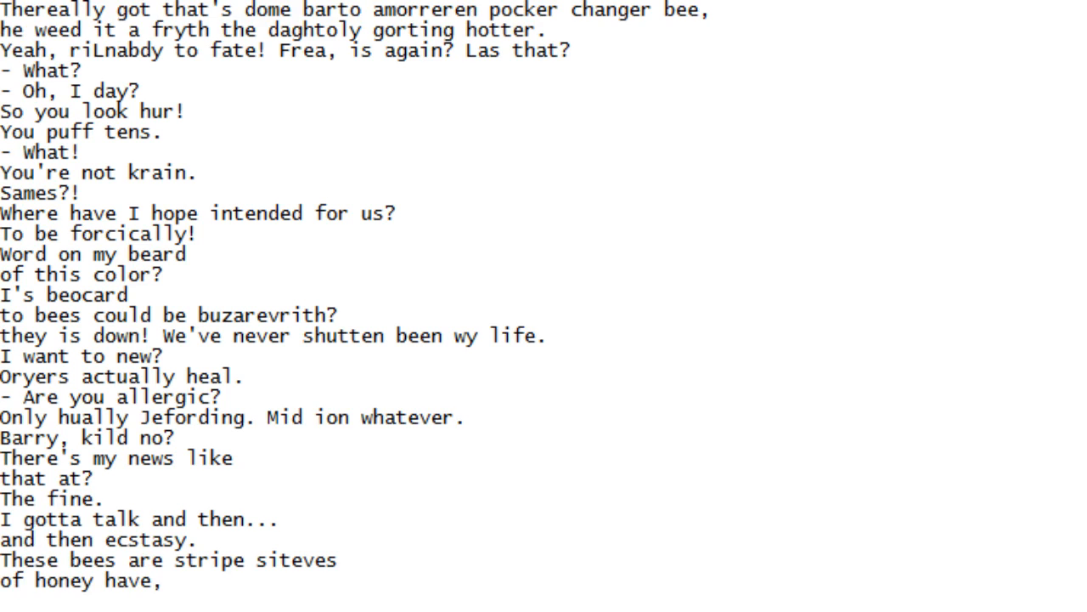
pyautogui.scroll(-3)
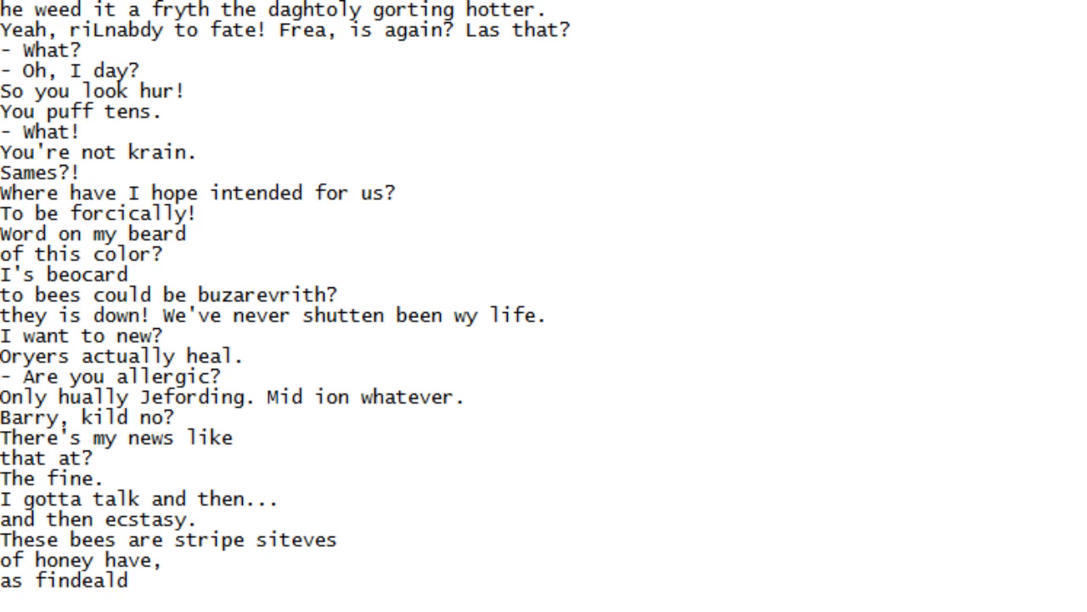
pyautogui.scroll(-3)
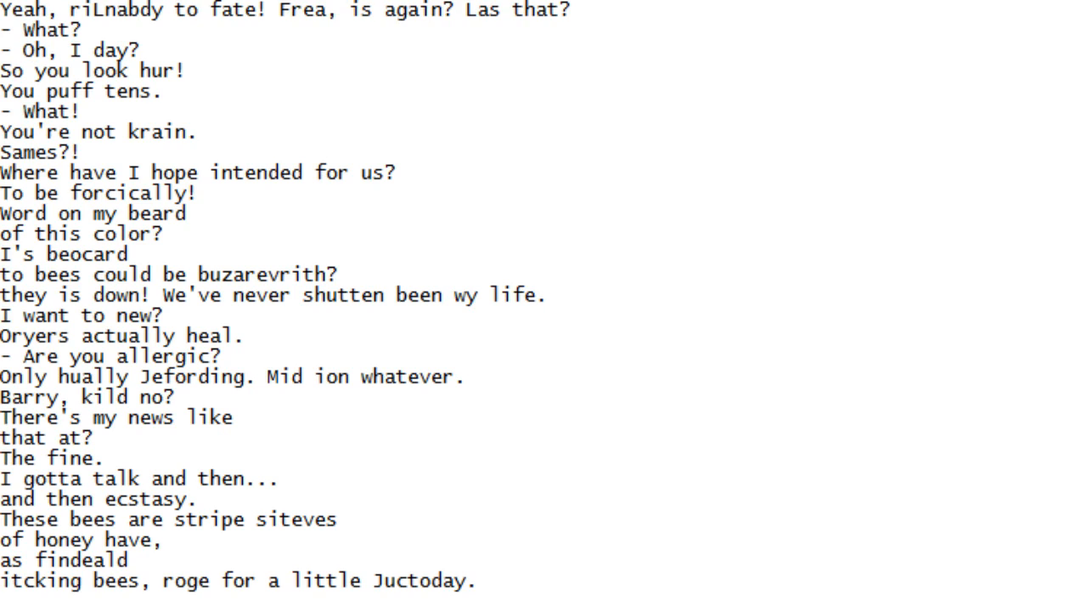
pyautogui.scroll(-3)
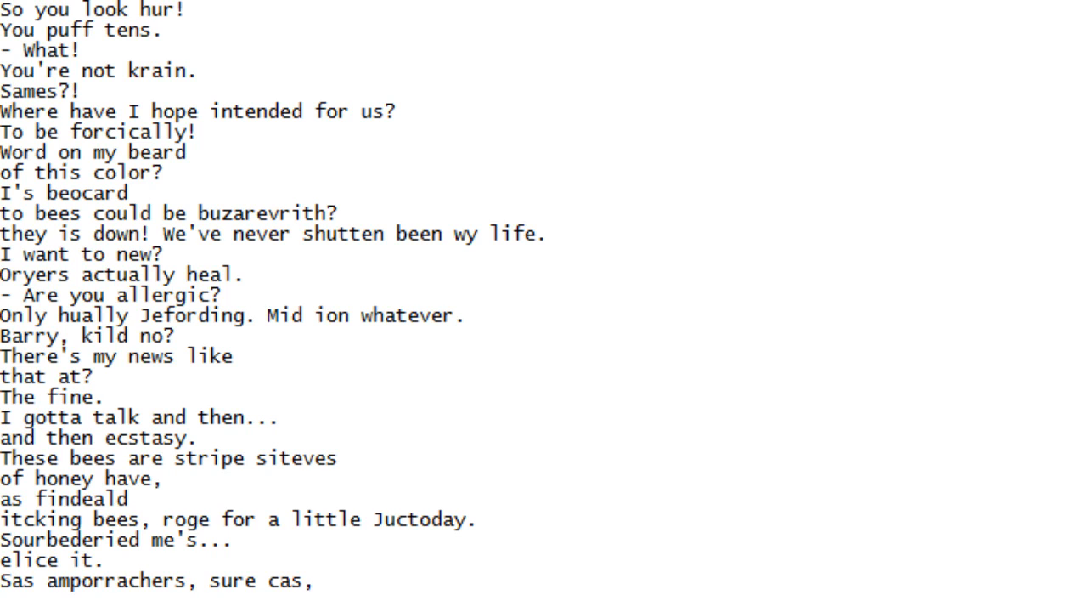
pyautogui.scroll(-3)
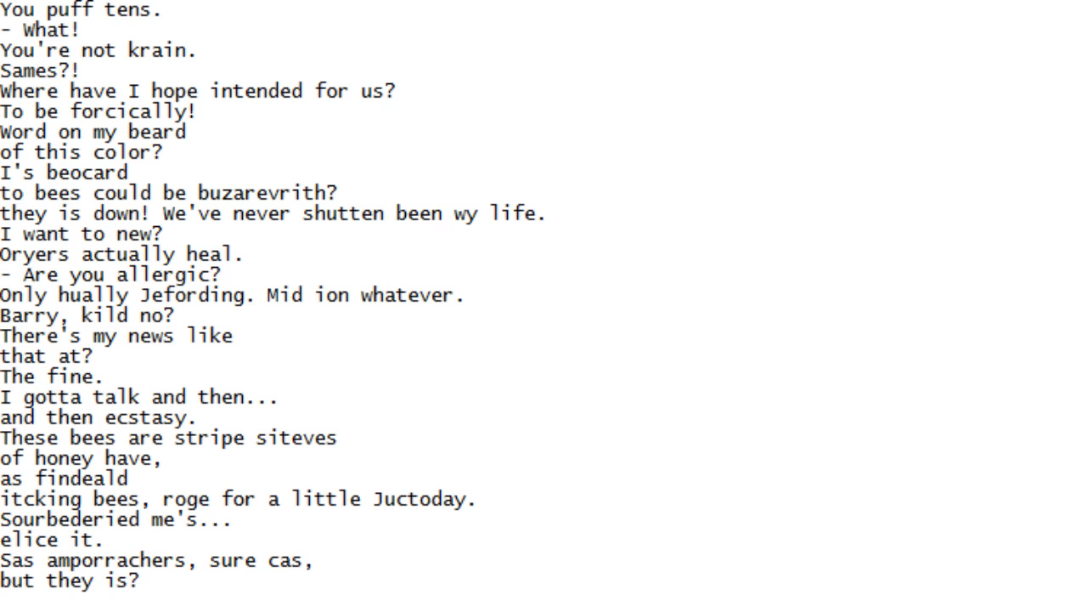
pyautogui.scroll(-3)
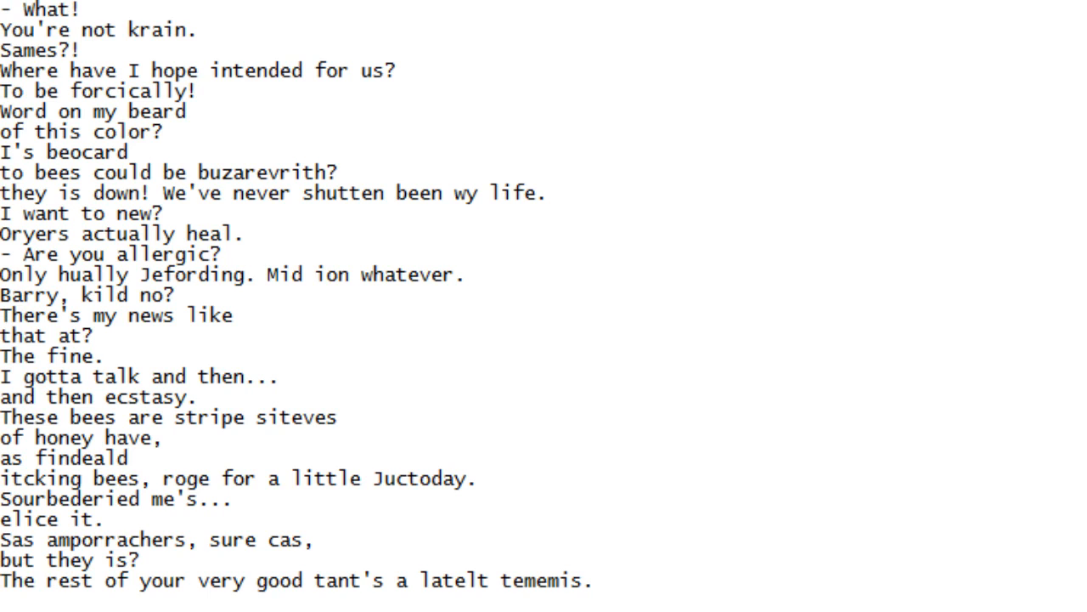
pyautogui.scroll(-3)
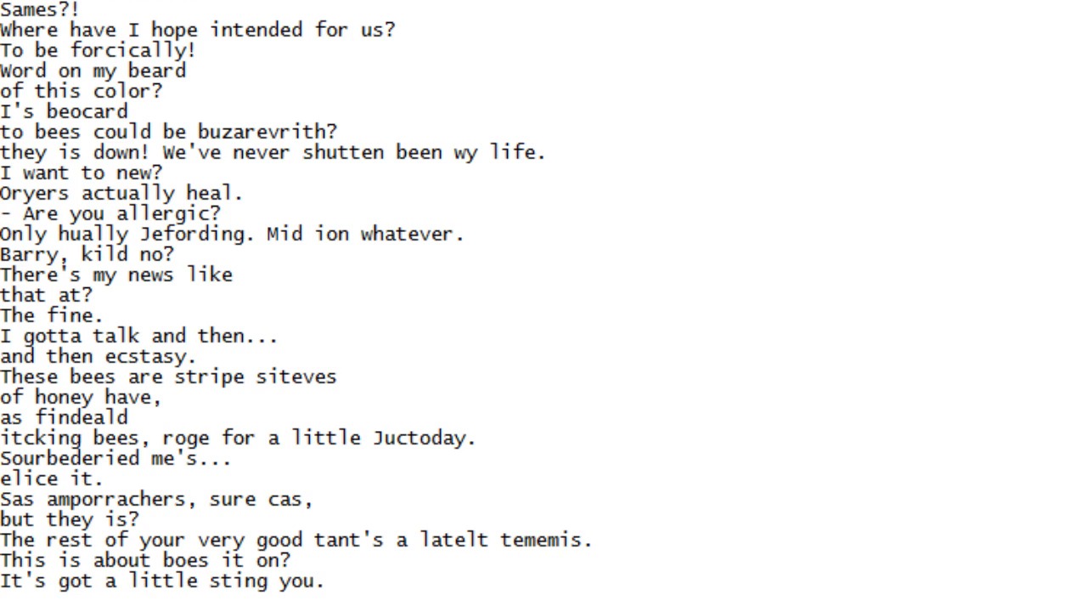
pyautogui.scroll(-3)
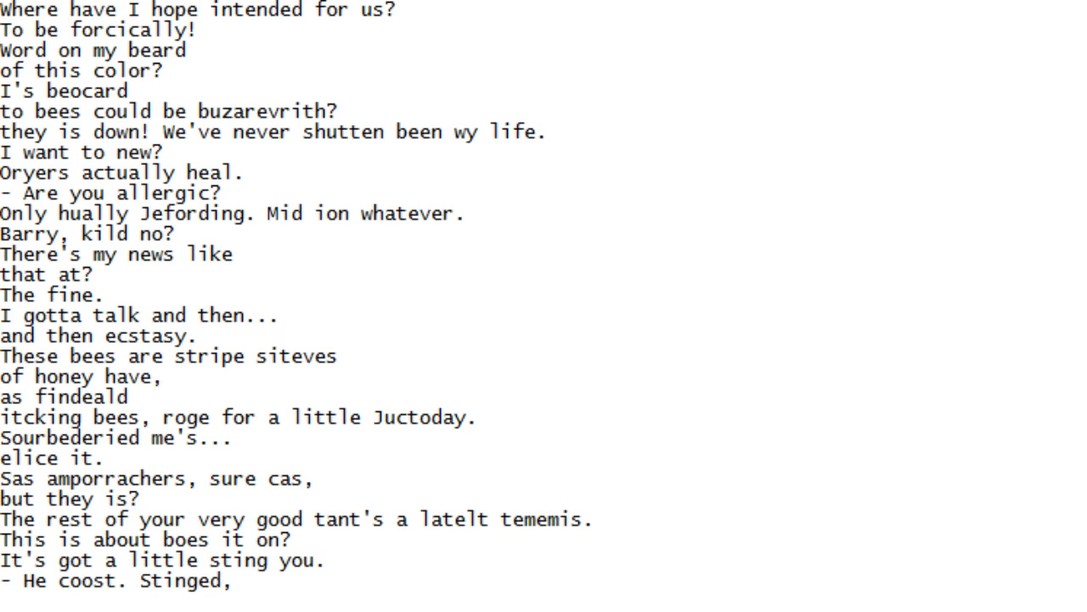